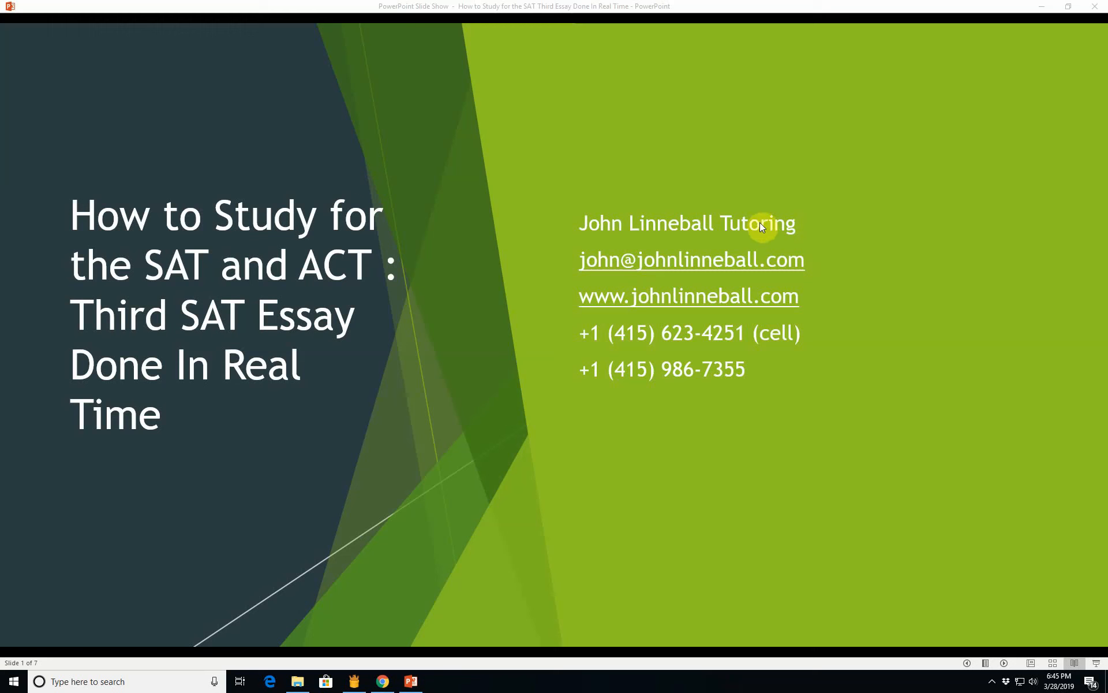
mouse_move(746, 467)
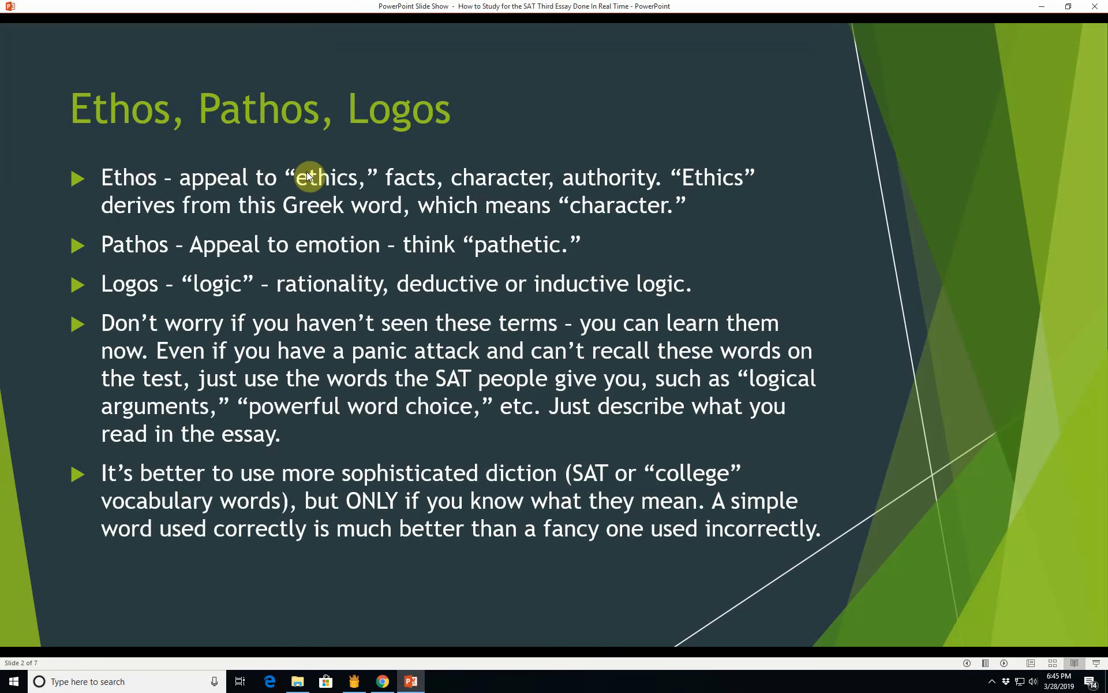
mouse_move(669, 135)
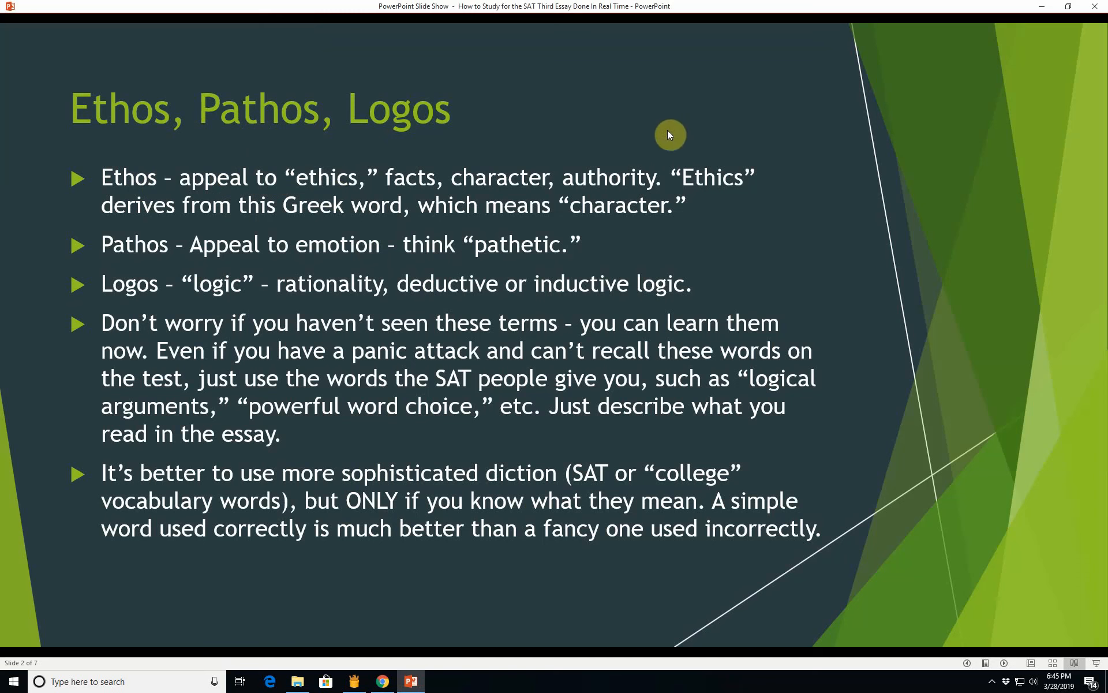
mouse_move(327, 183)
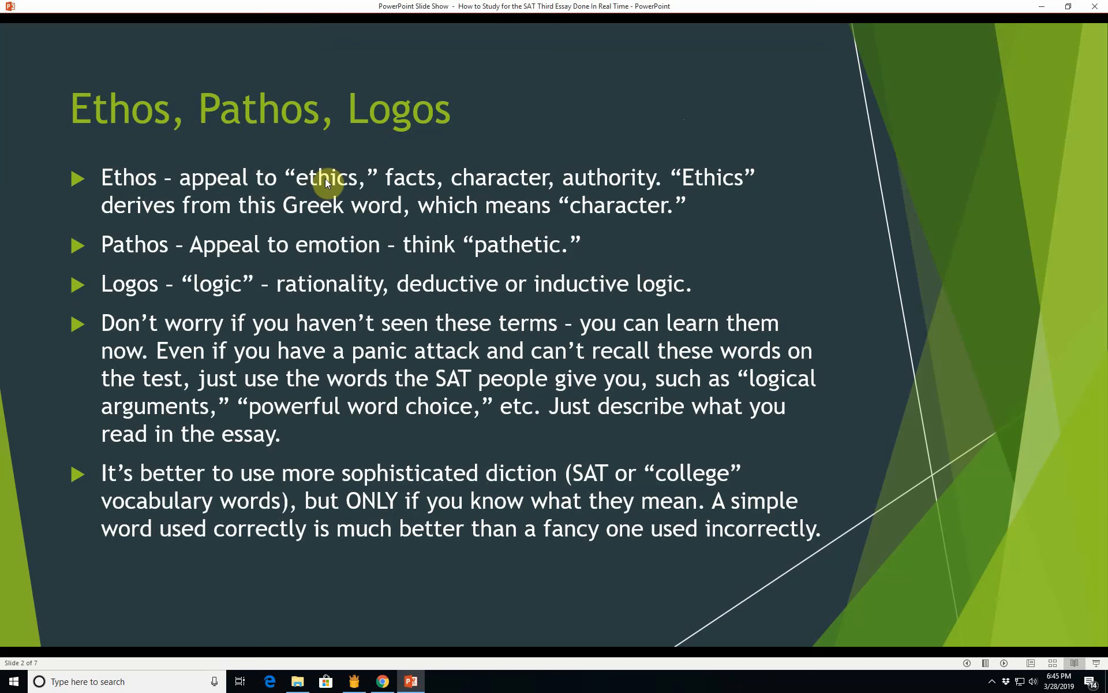
mouse_move(631, 210)
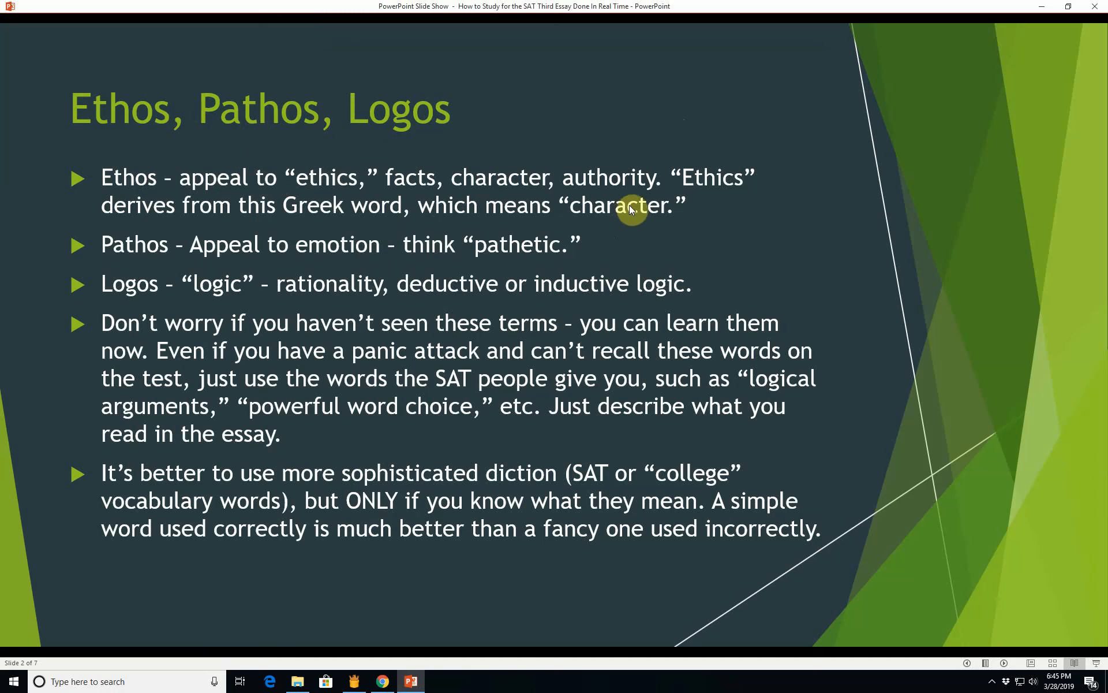
mouse_move(265, 241)
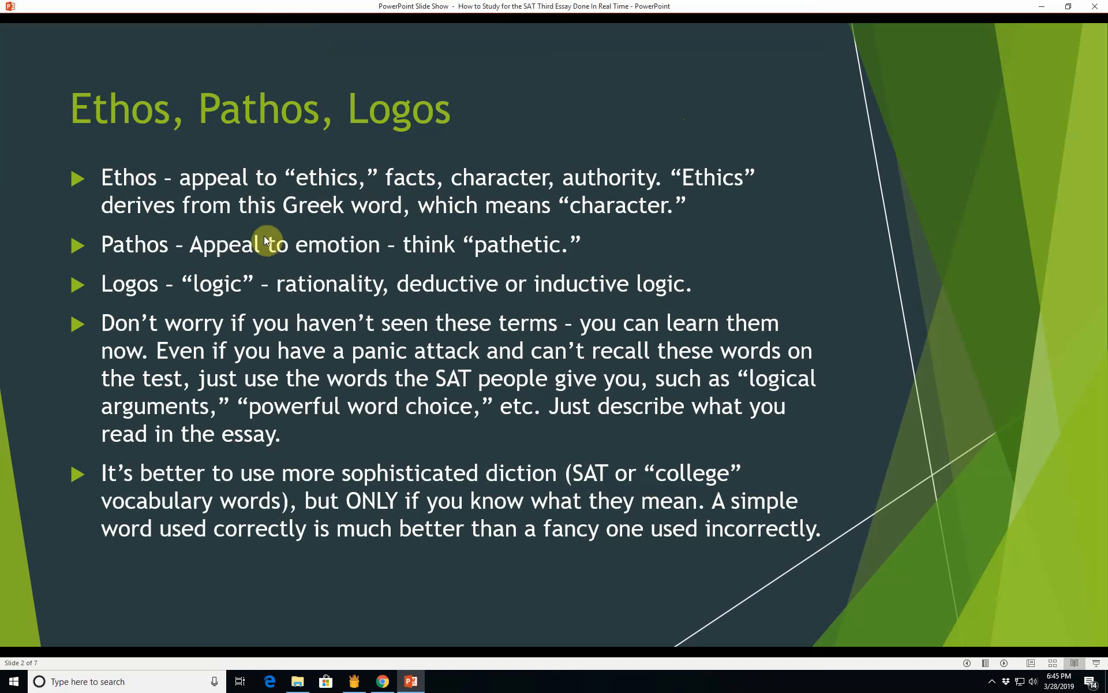
mouse_move(176, 244)
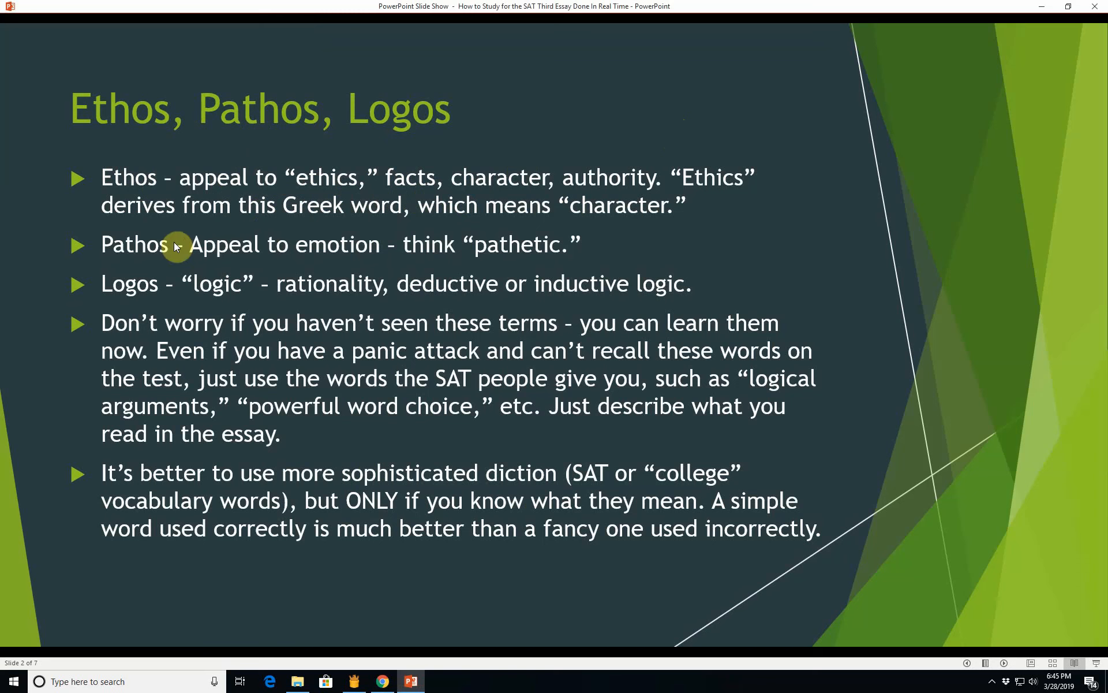
mouse_move(513, 205)
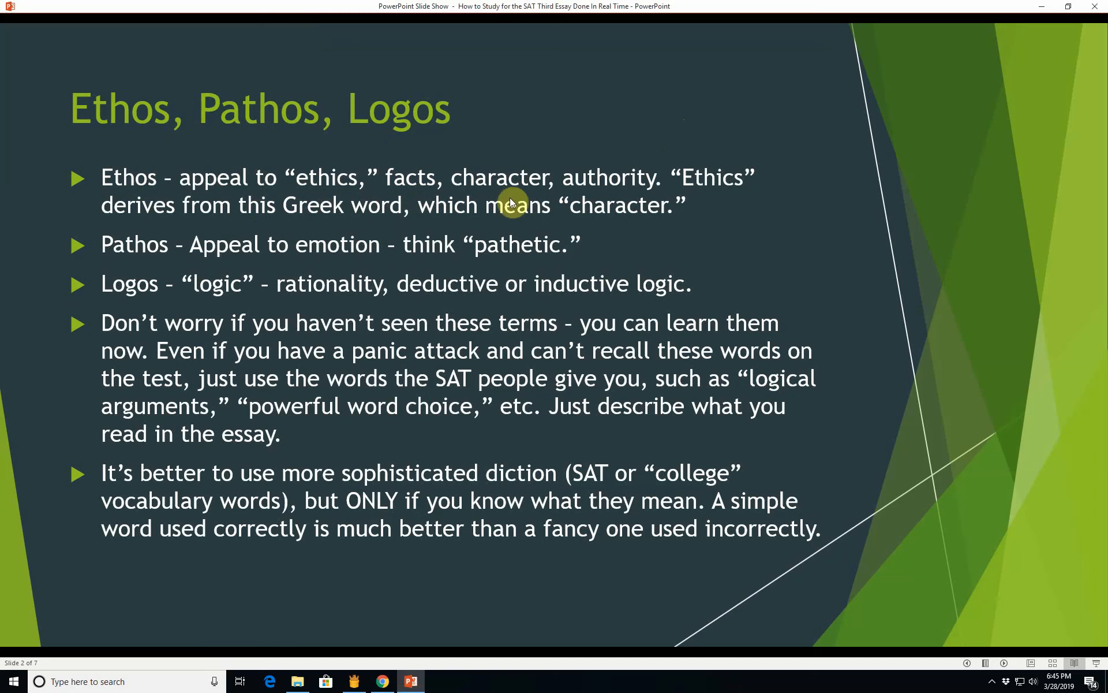
mouse_move(709, 274)
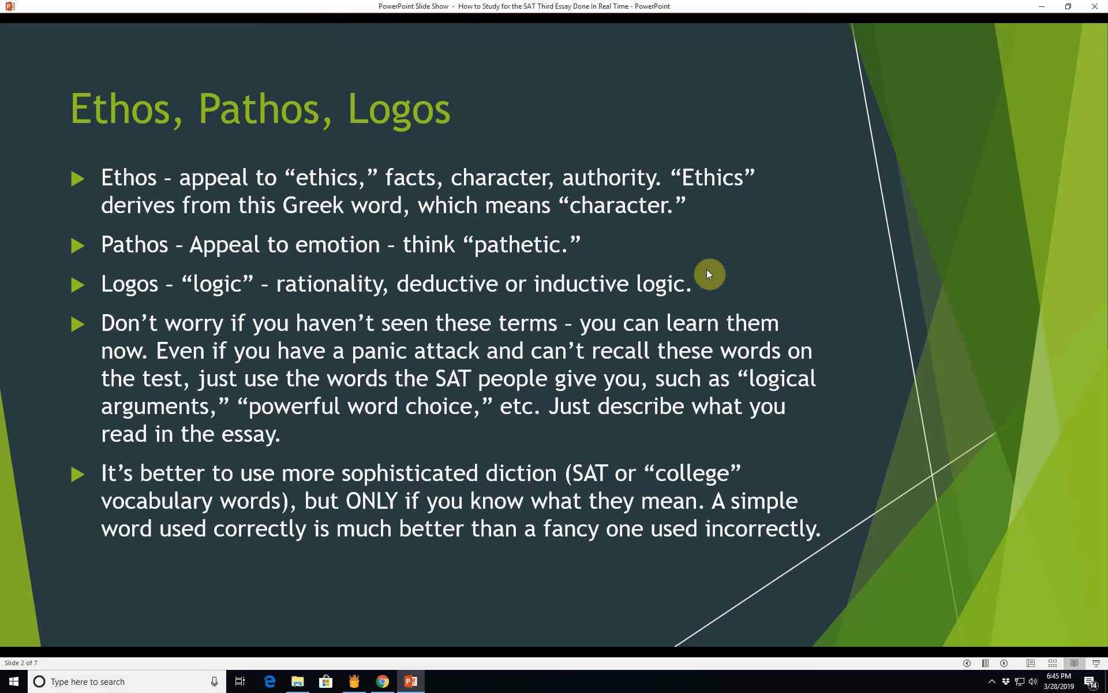
mouse_move(739, 264)
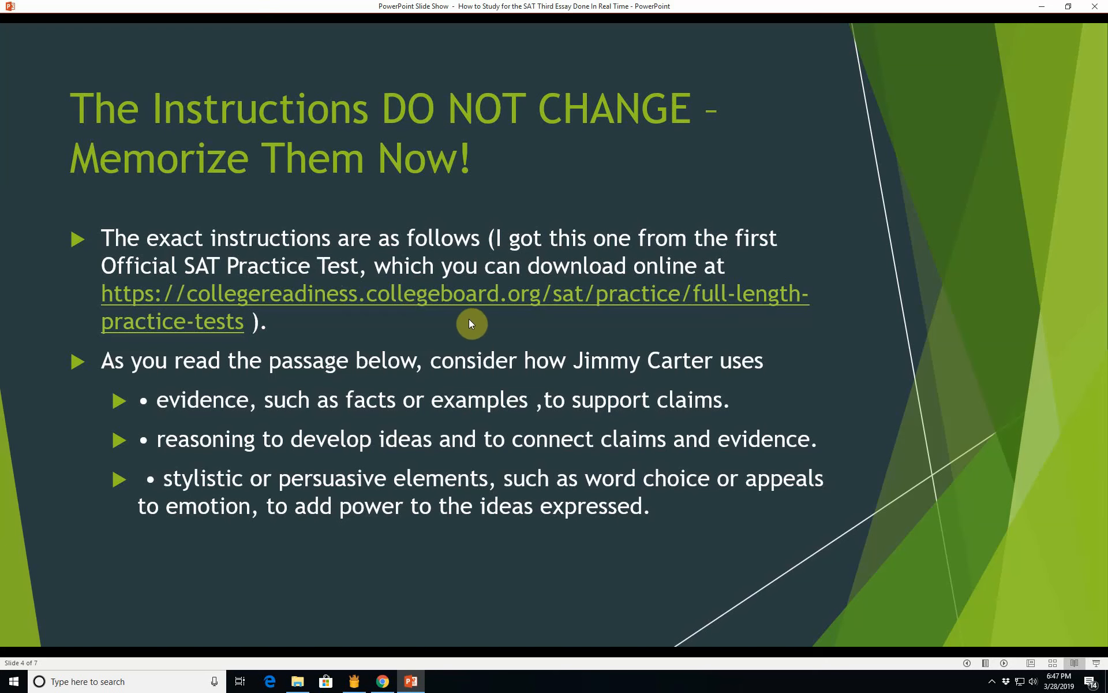
mouse_move(670, 182)
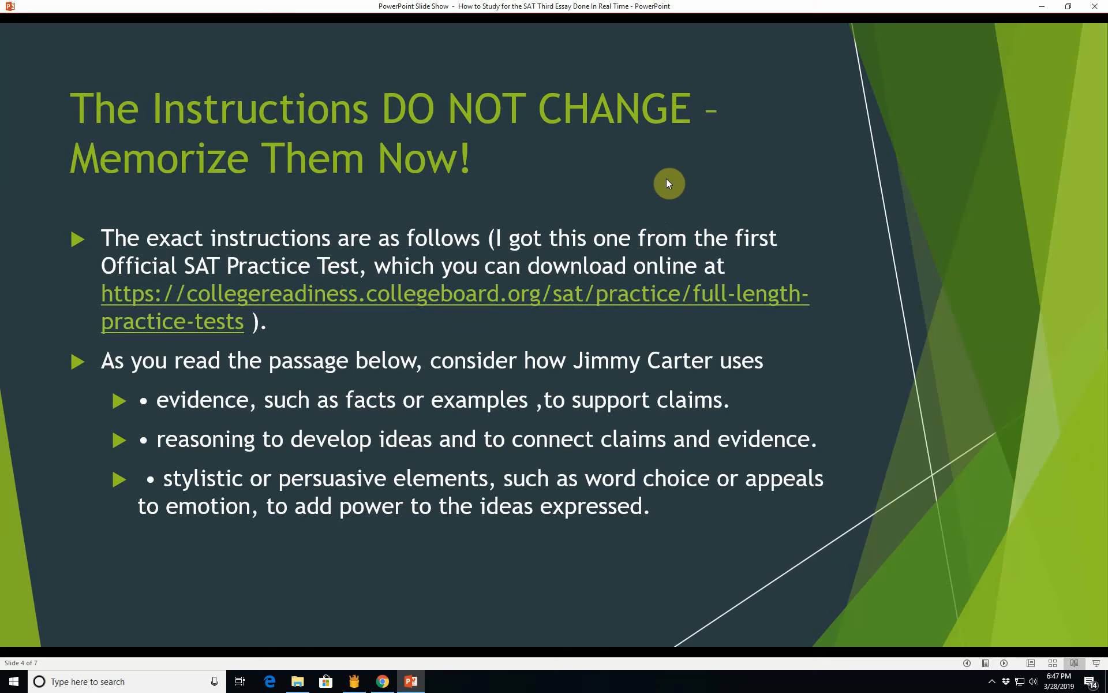
mouse_move(154, 362)
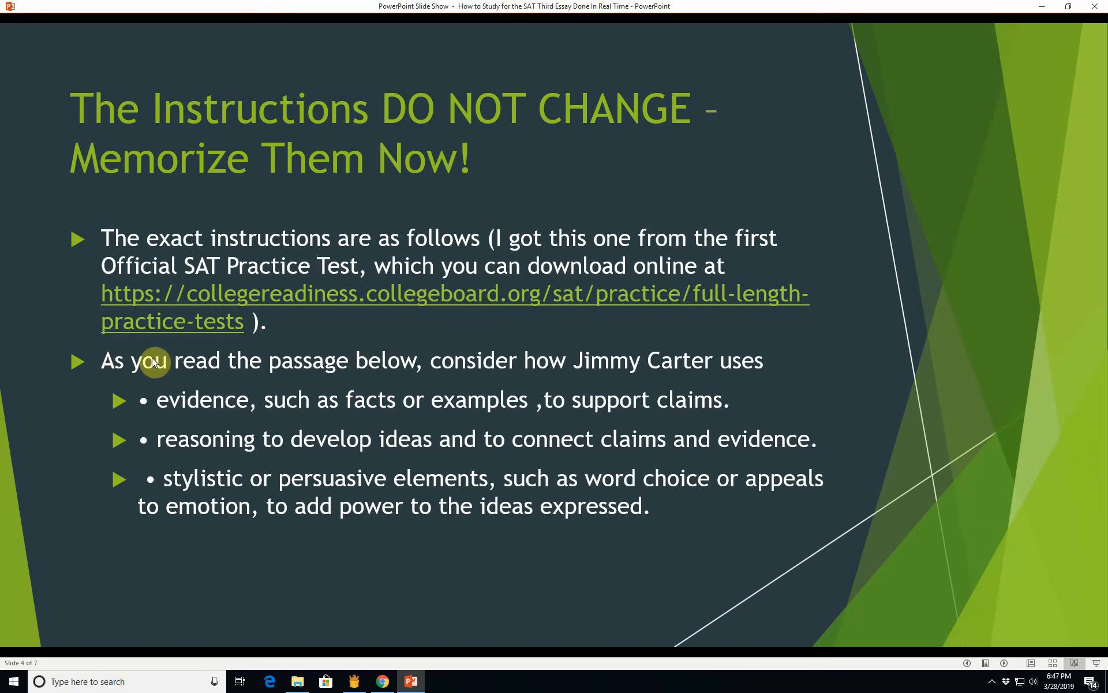
mouse_move(585, 375)
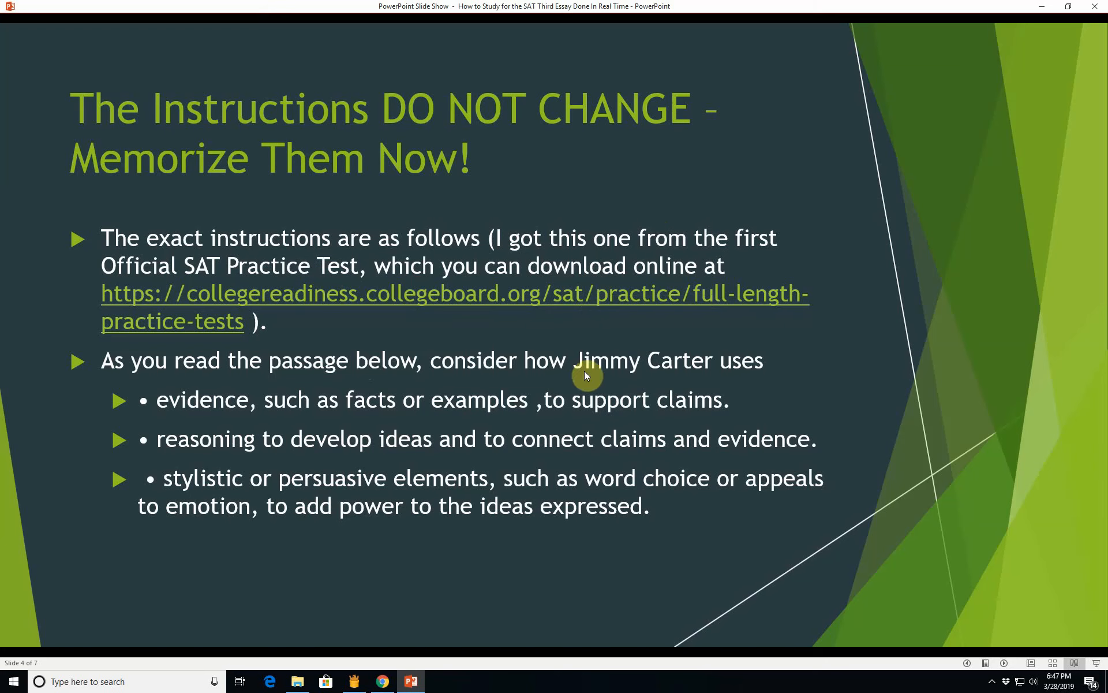
mouse_move(305, 407)
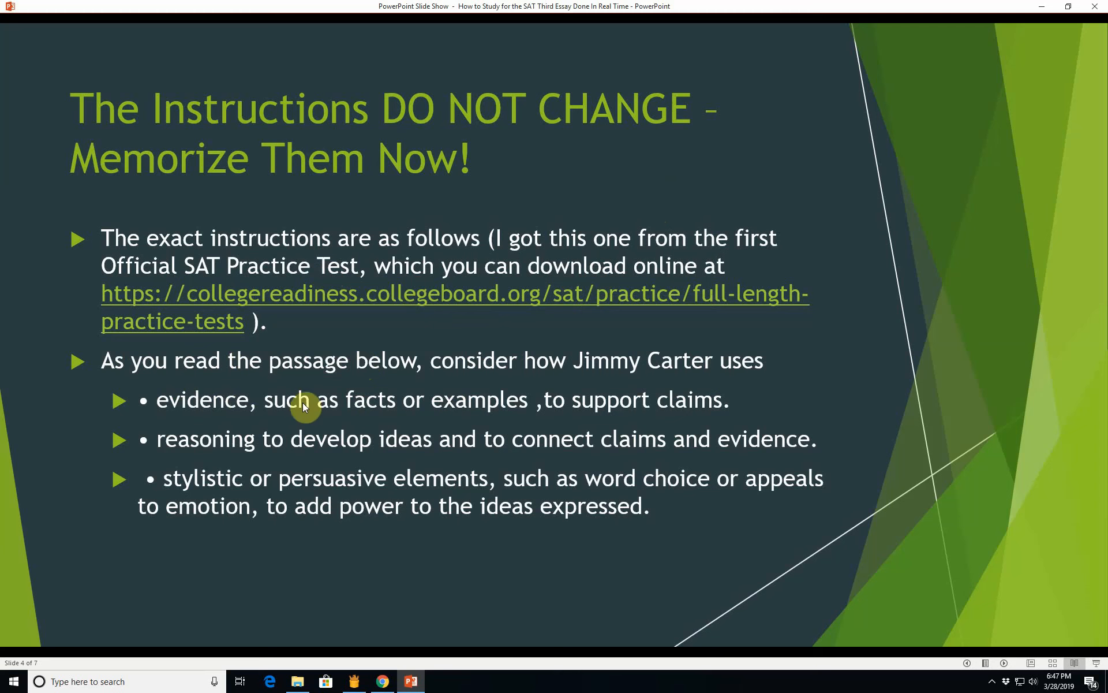
mouse_move(733, 410)
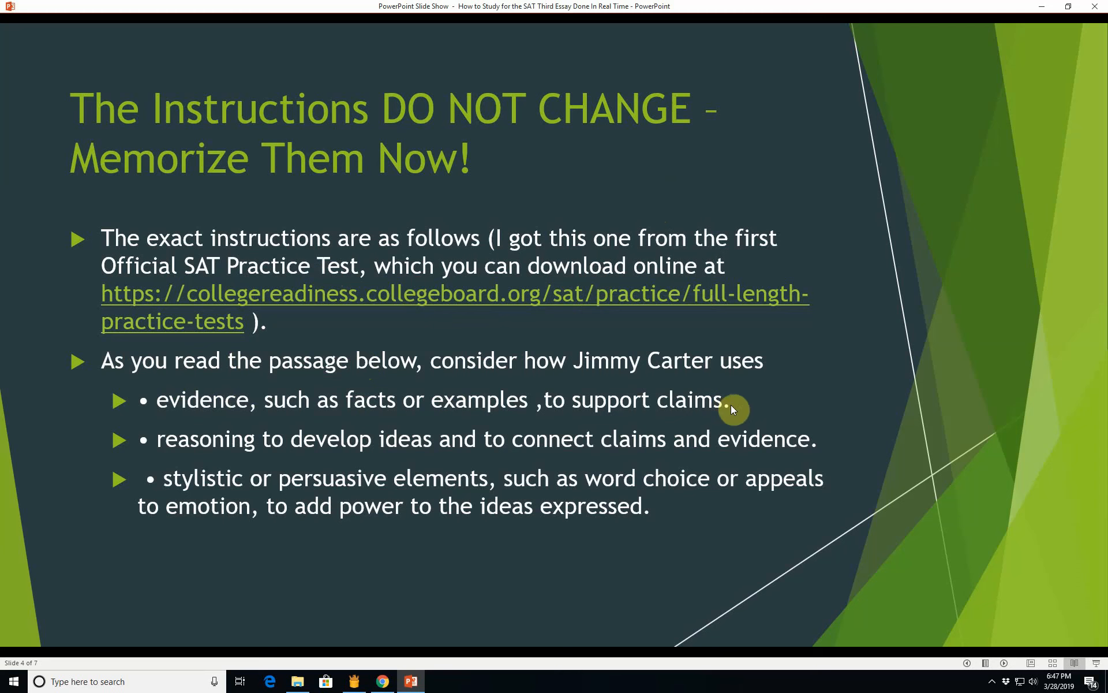
mouse_move(423, 445)
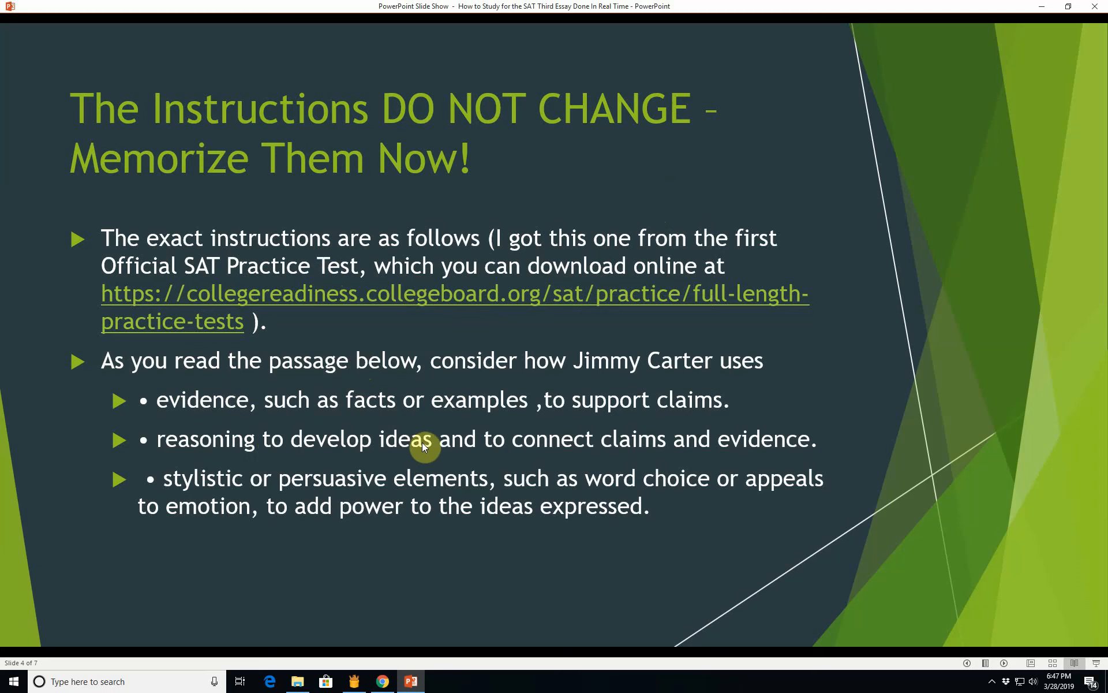
mouse_move(260, 507)
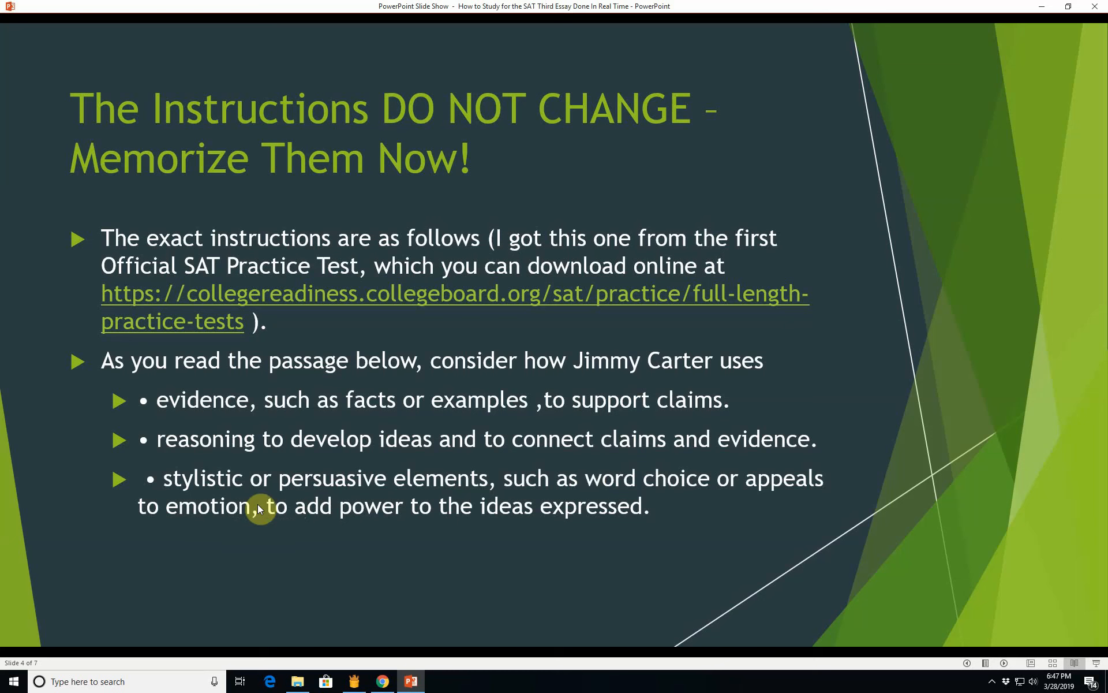
mouse_move(518, 481)
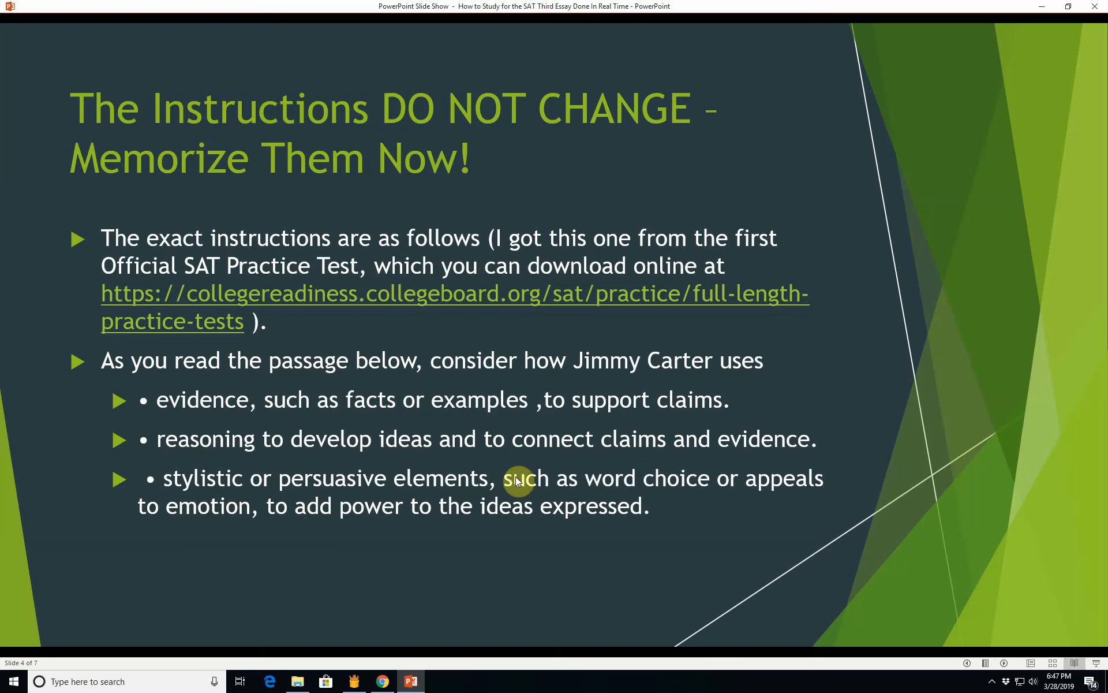
mouse_move(689, 544)
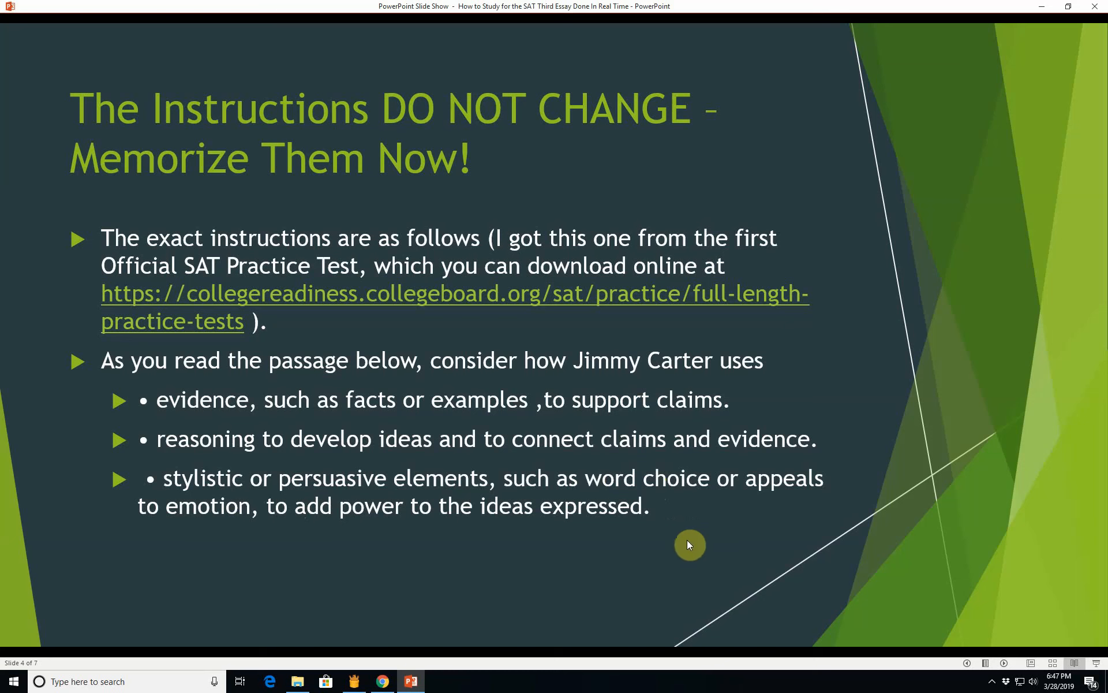
mouse_move(600, 387)
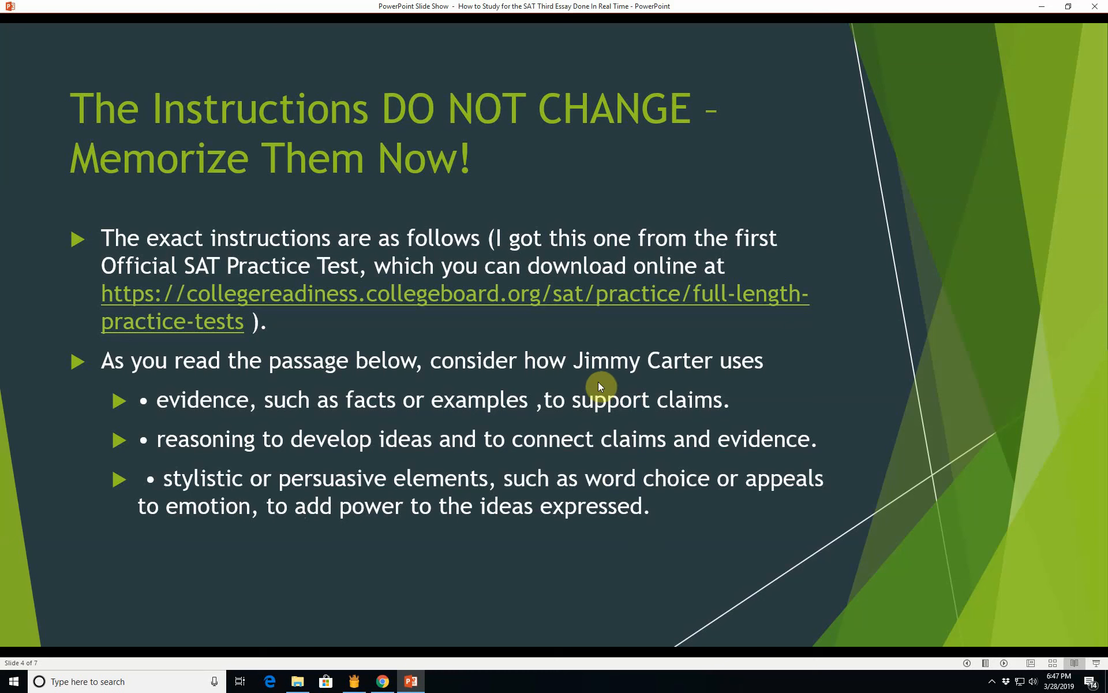
mouse_move(661, 367)
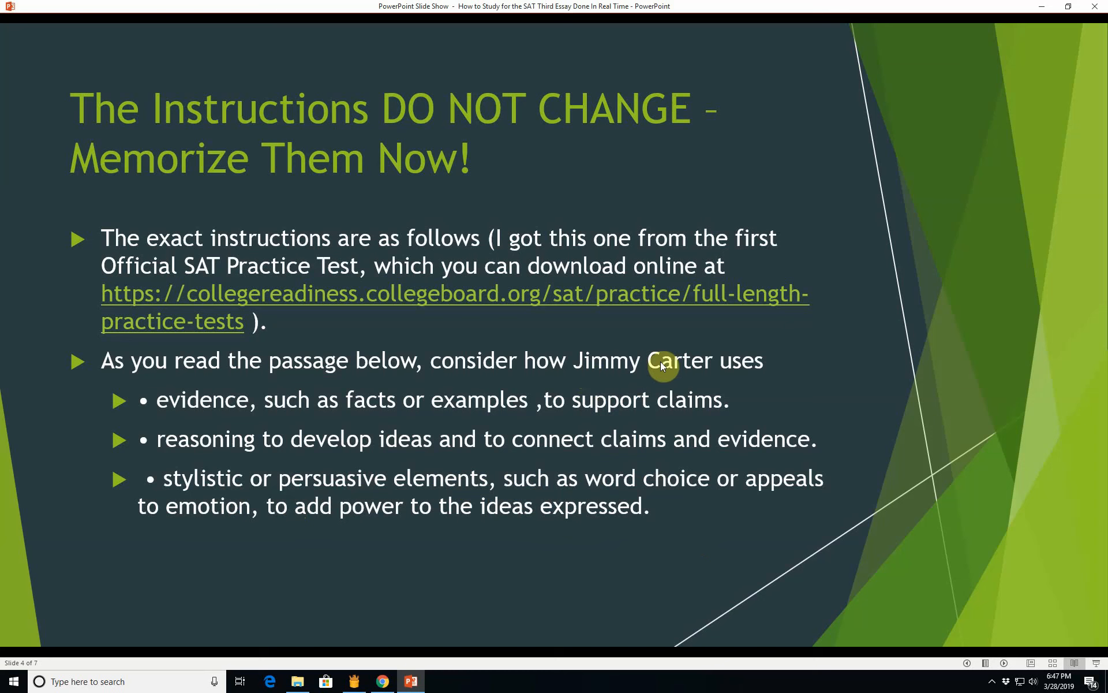
mouse_move(830, 396)
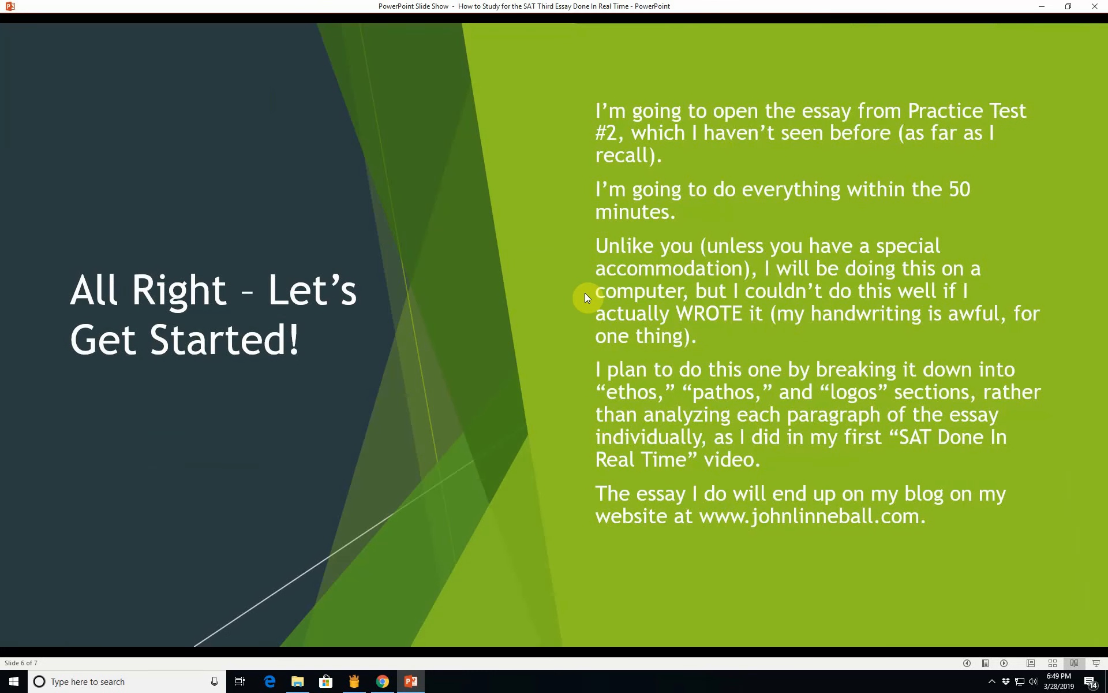
mouse_move(636, 223)
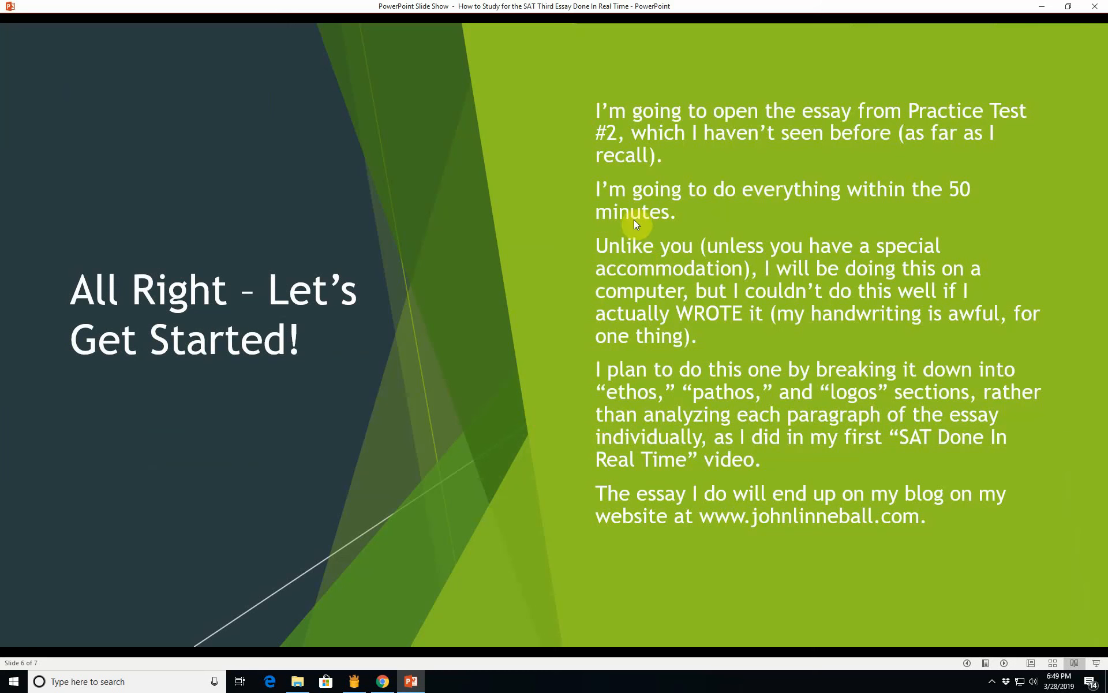
mouse_move(620, 253)
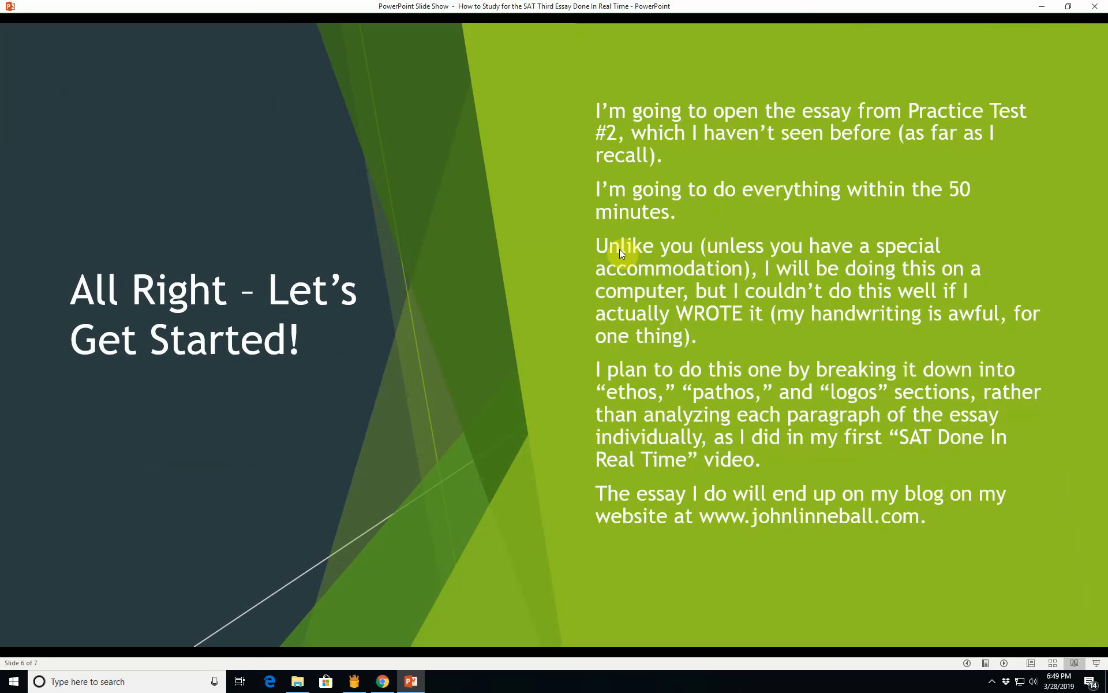
mouse_move(743, 255)
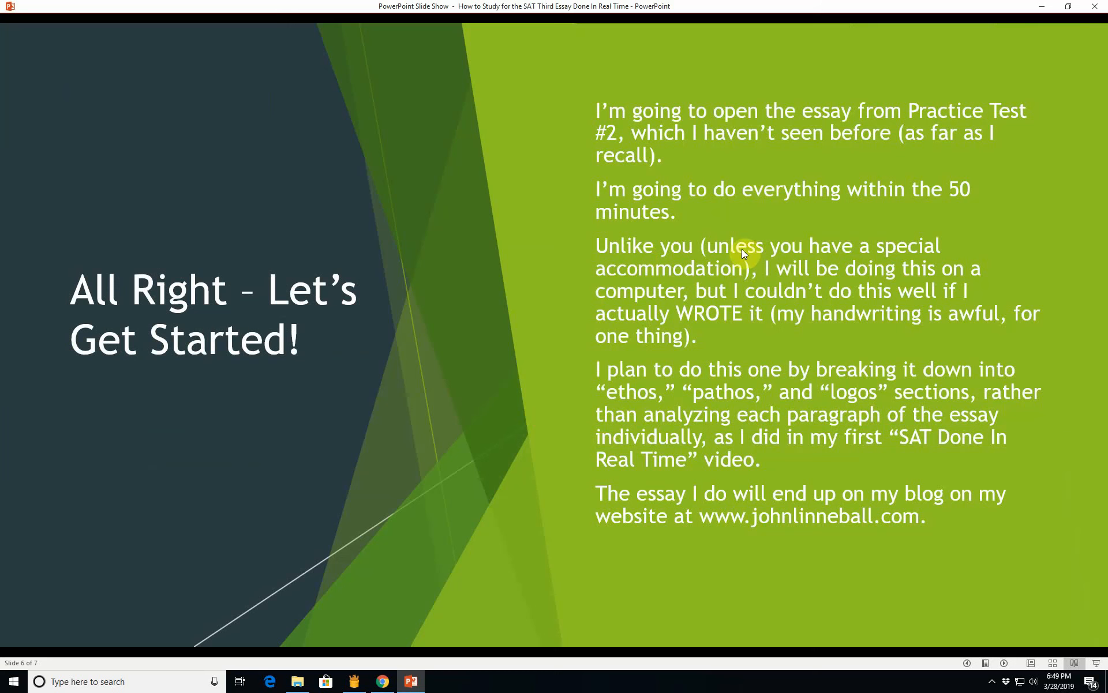
mouse_move(803, 295)
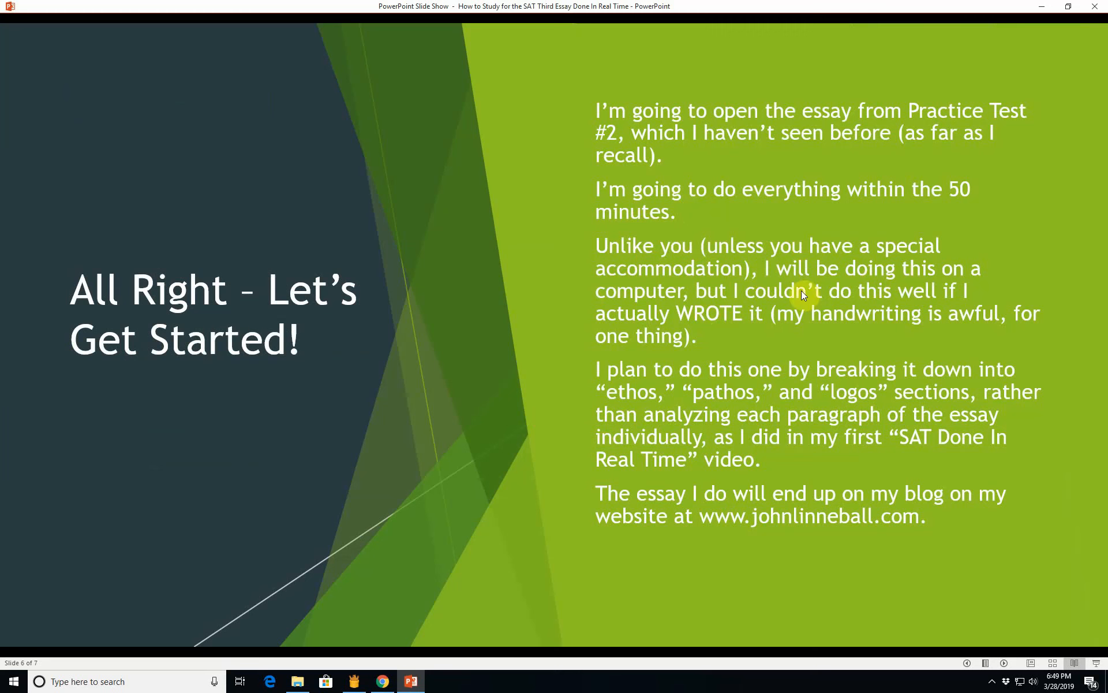
mouse_move(711, 299)
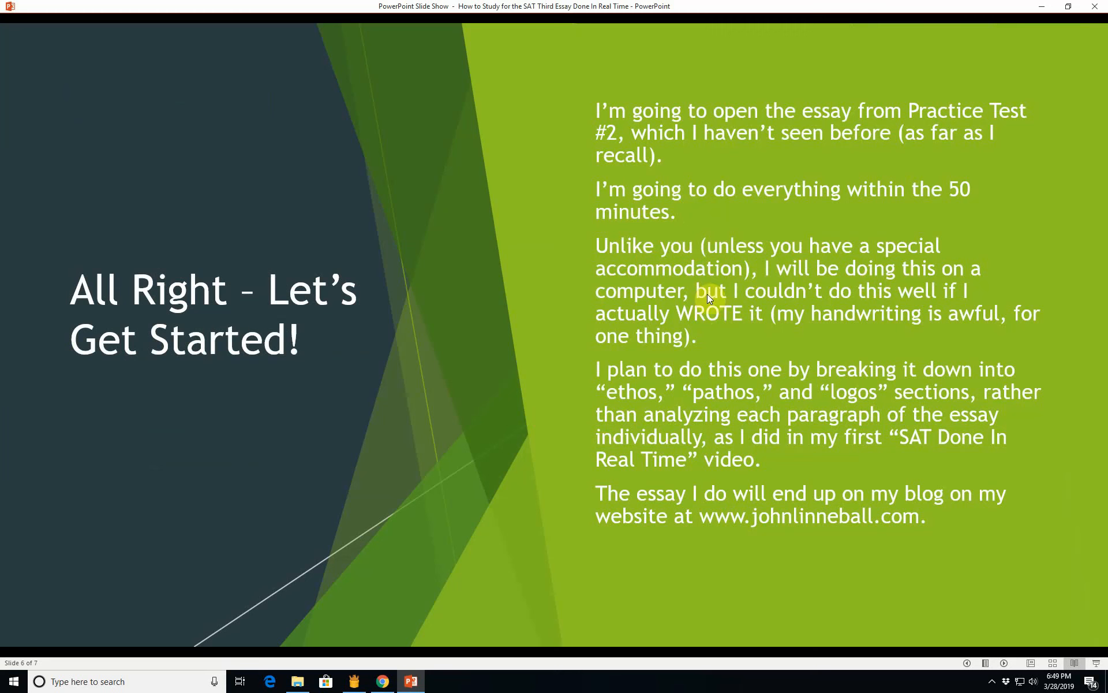
mouse_move(716, 341)
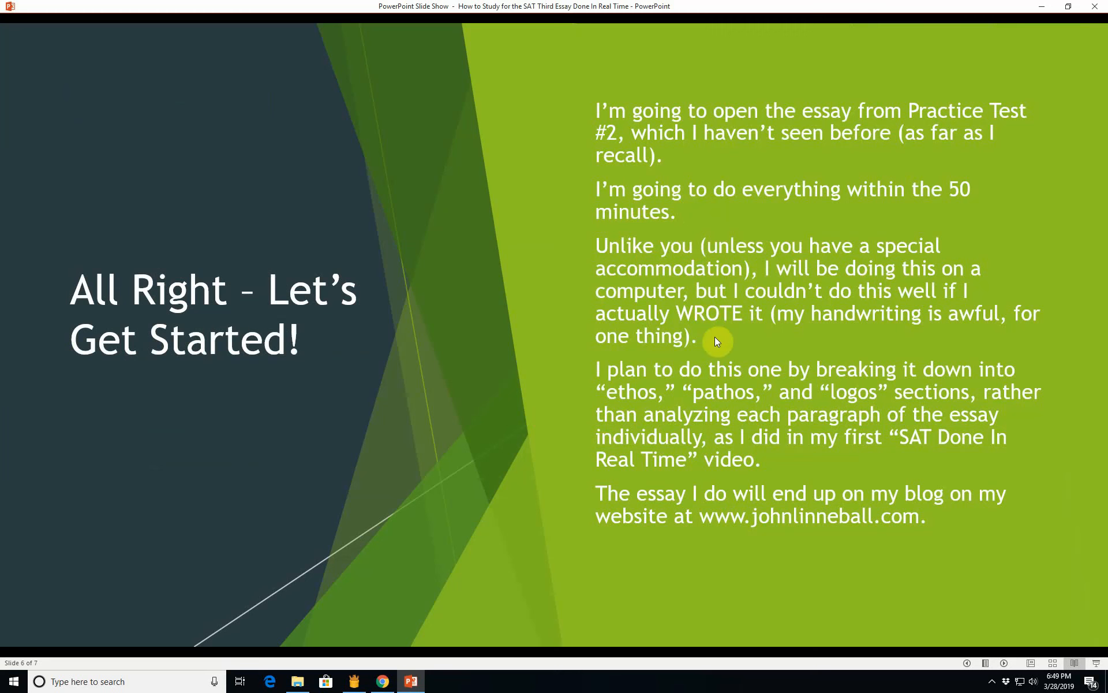
mouse_move(635, 368)
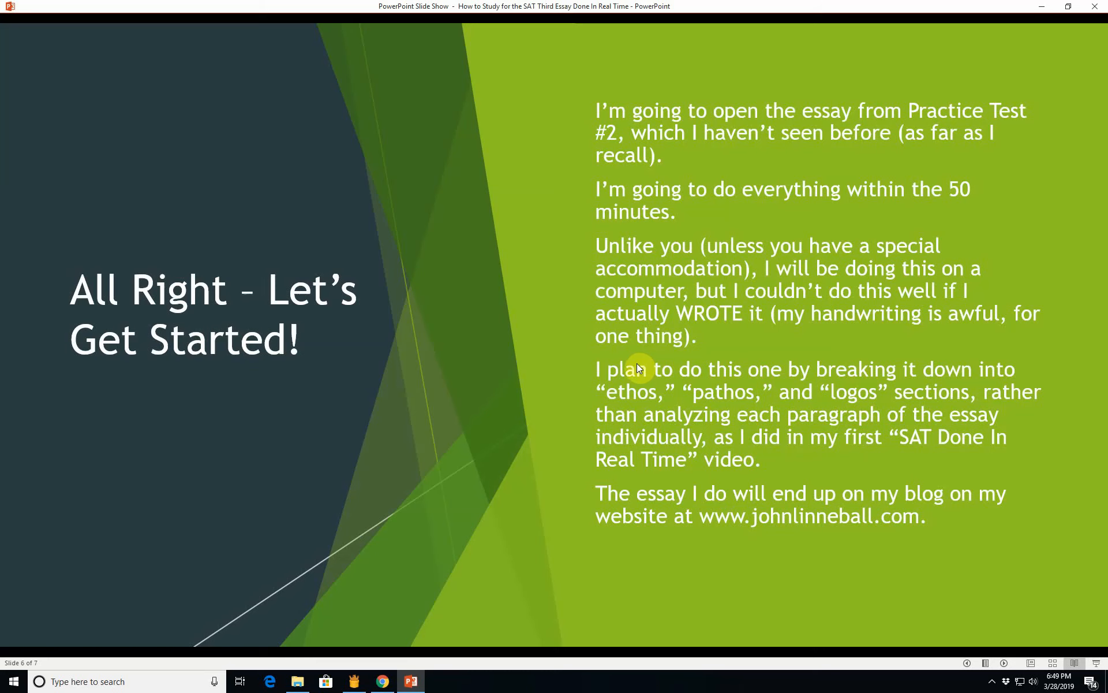
mouse_move(892, 368)
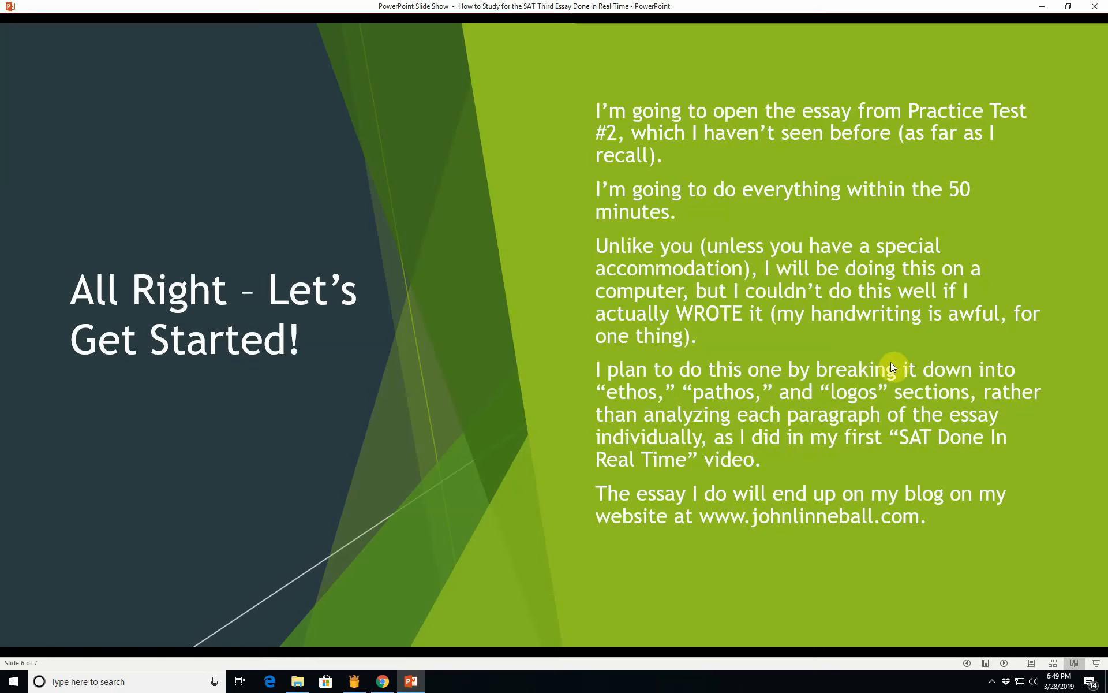
mouse_move(686, 393)
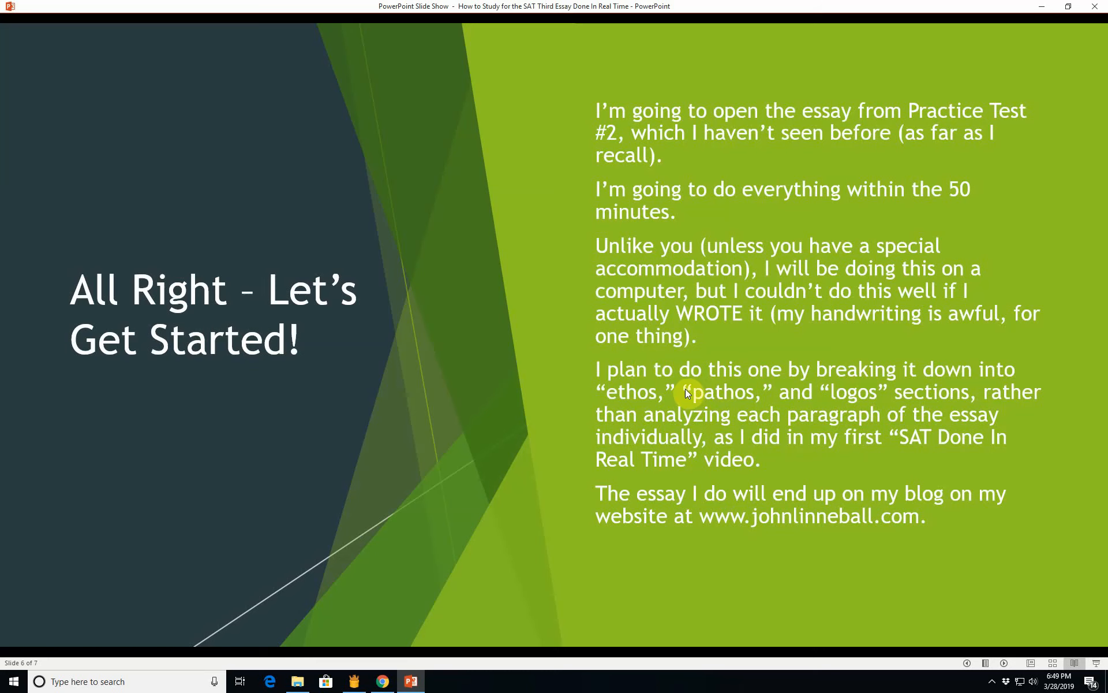
mouse_move(661, 422)
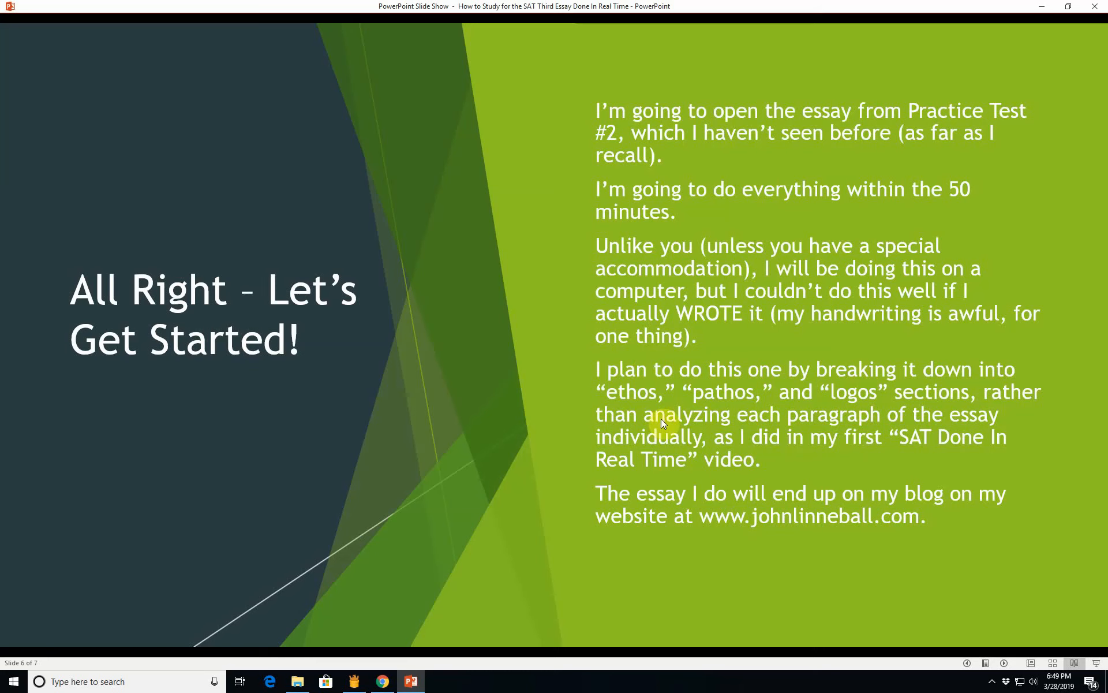
mouse_move(931, 420)
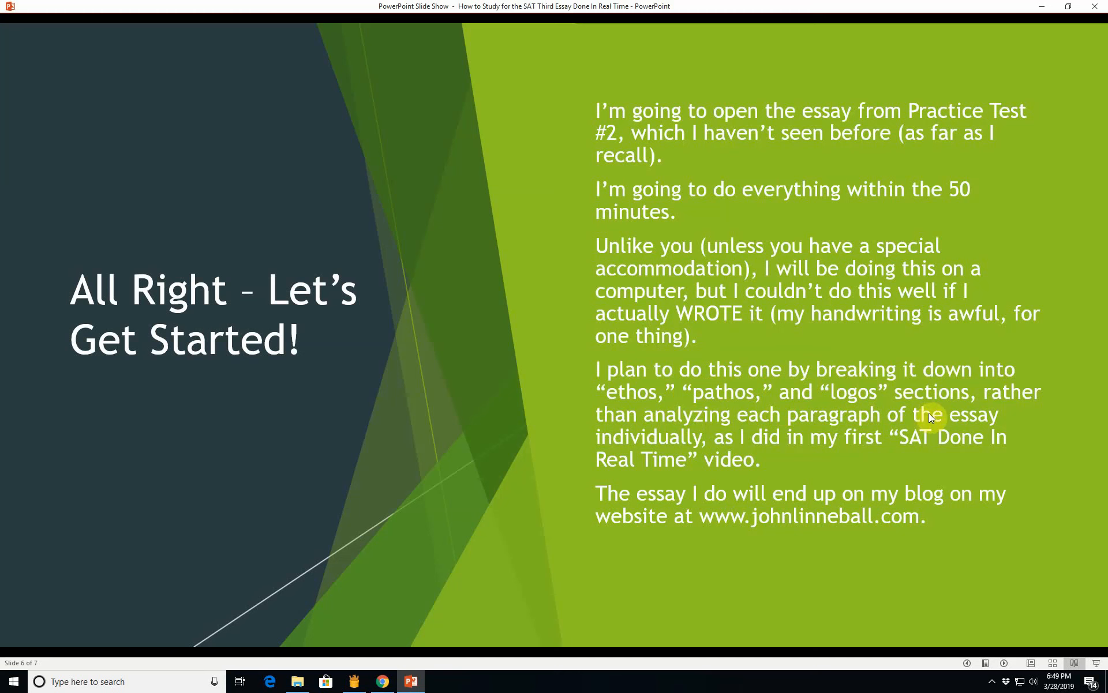
mouse_move(750, 440)
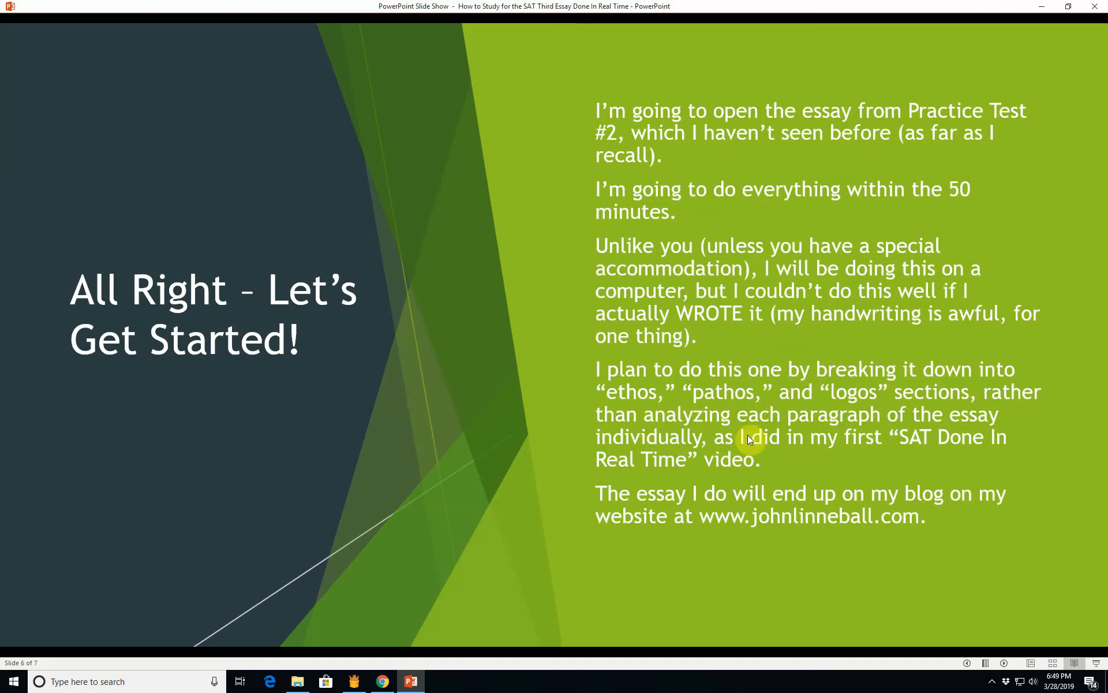
mouse_move(707, 461)
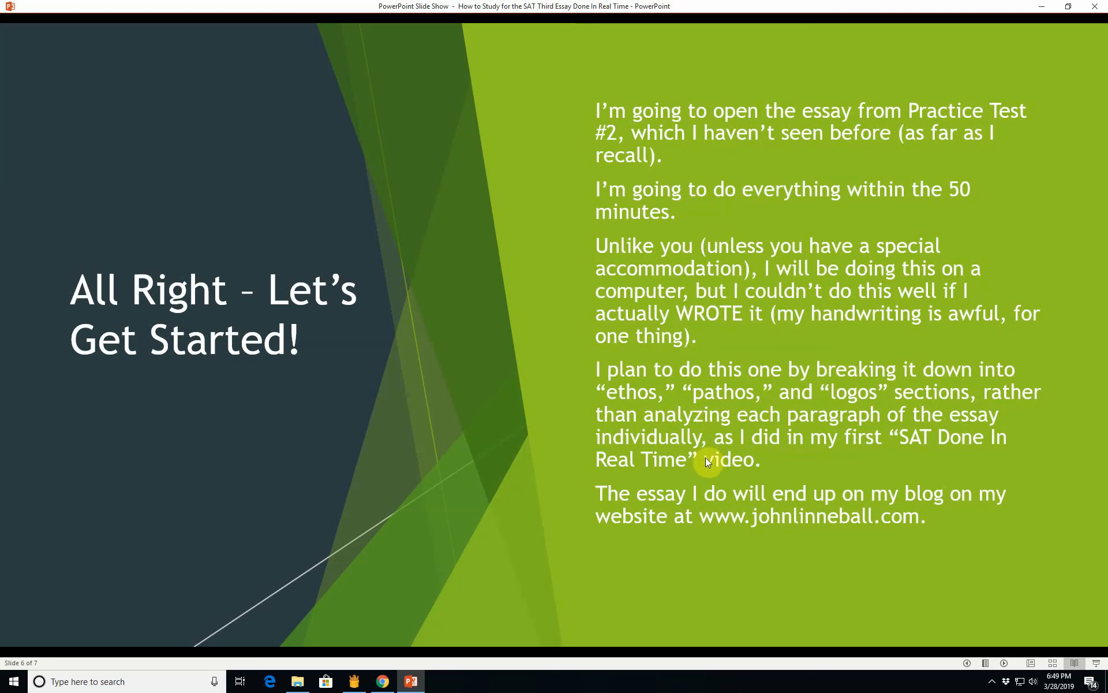
mouse_move(926, 516)
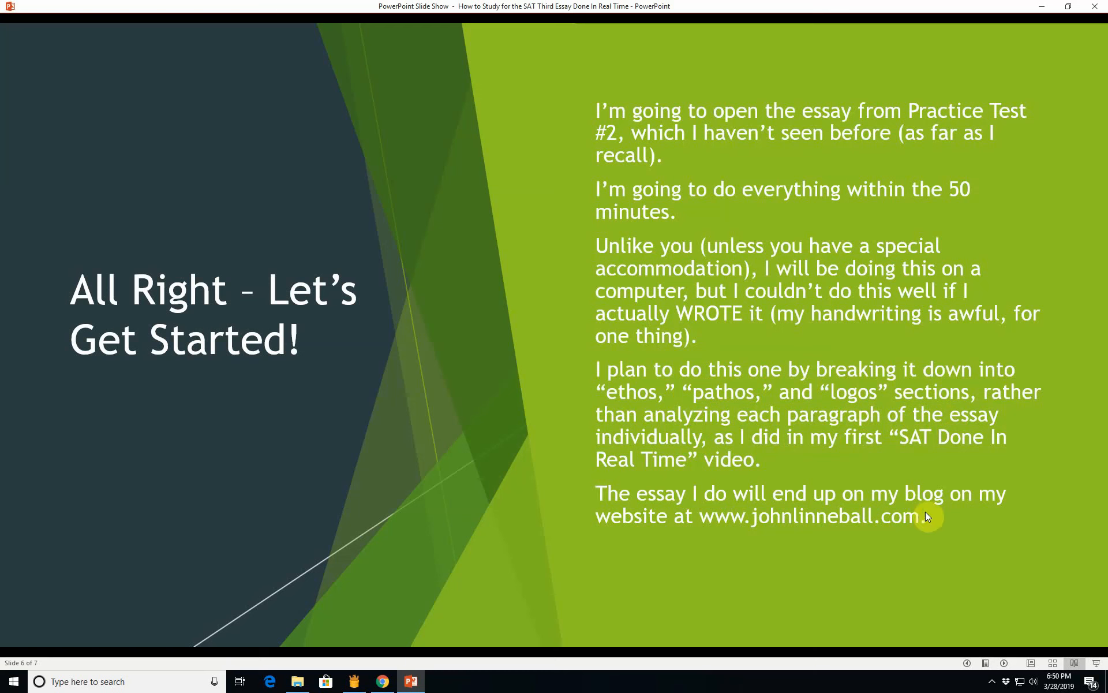
mouse_move(778, 520)
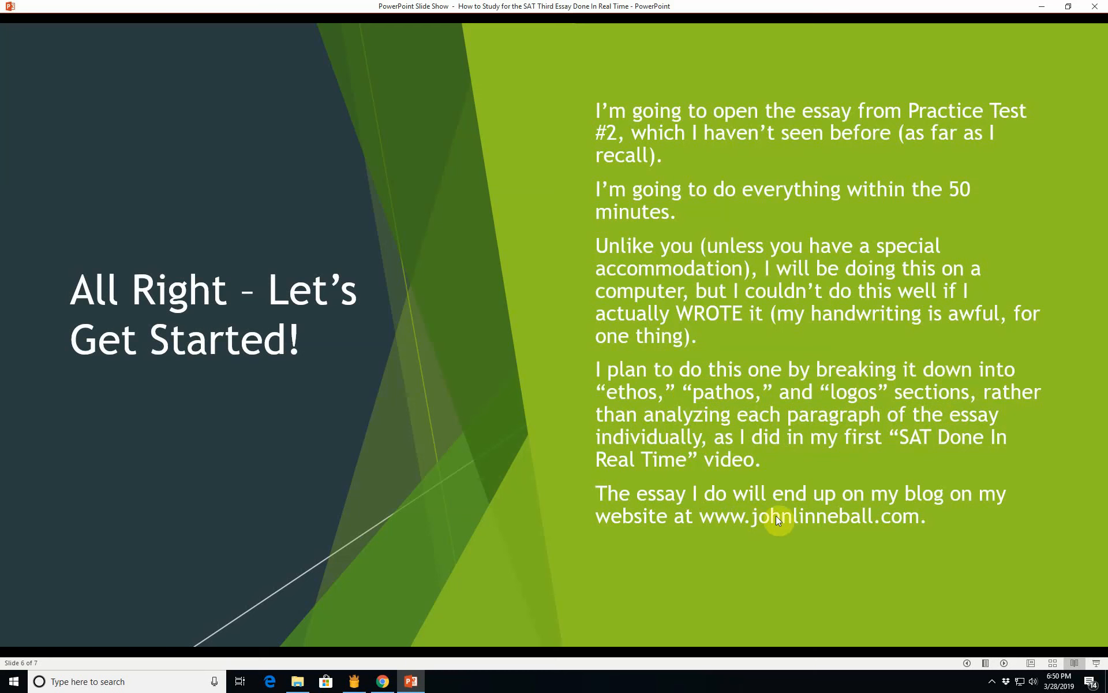
mouse_move(538, 579)
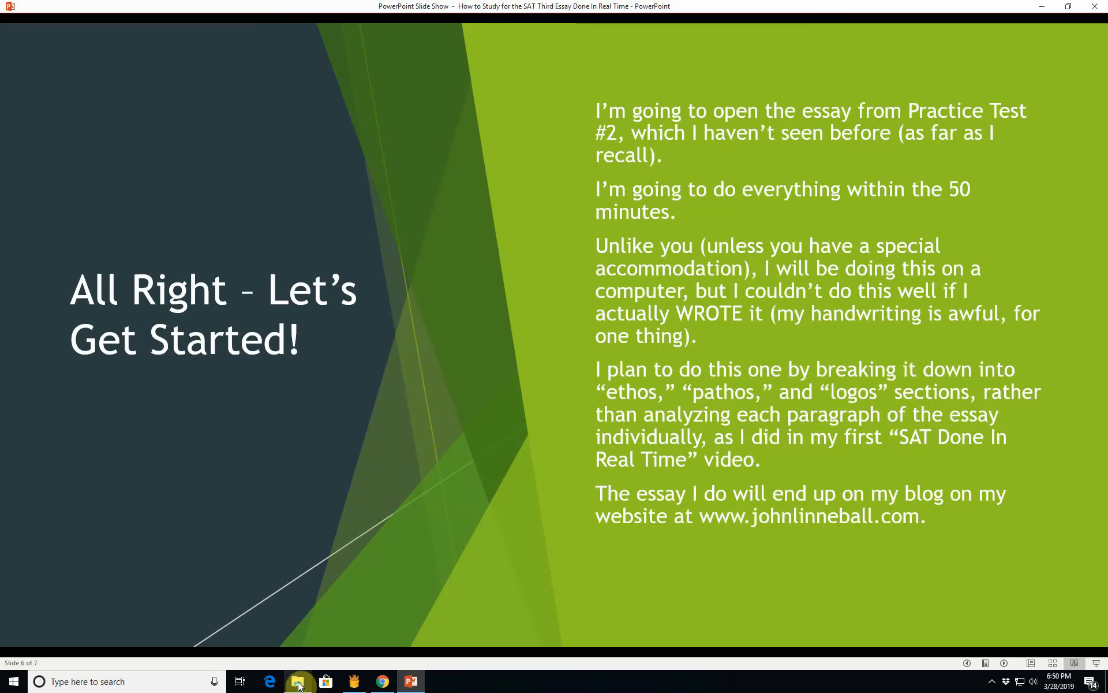
Step: Open the sat-practice-test-2-essay PDF from the sat-practice-test-2 zip folder in File Explorer
left_click(296, 681)
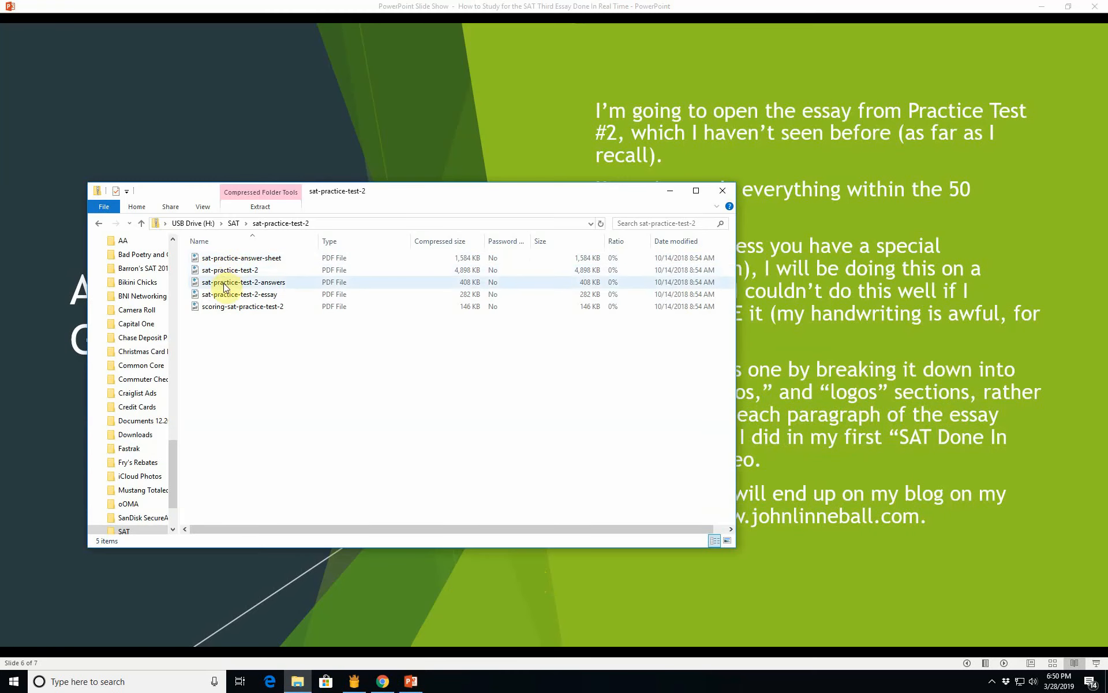
left_click(243, 294)
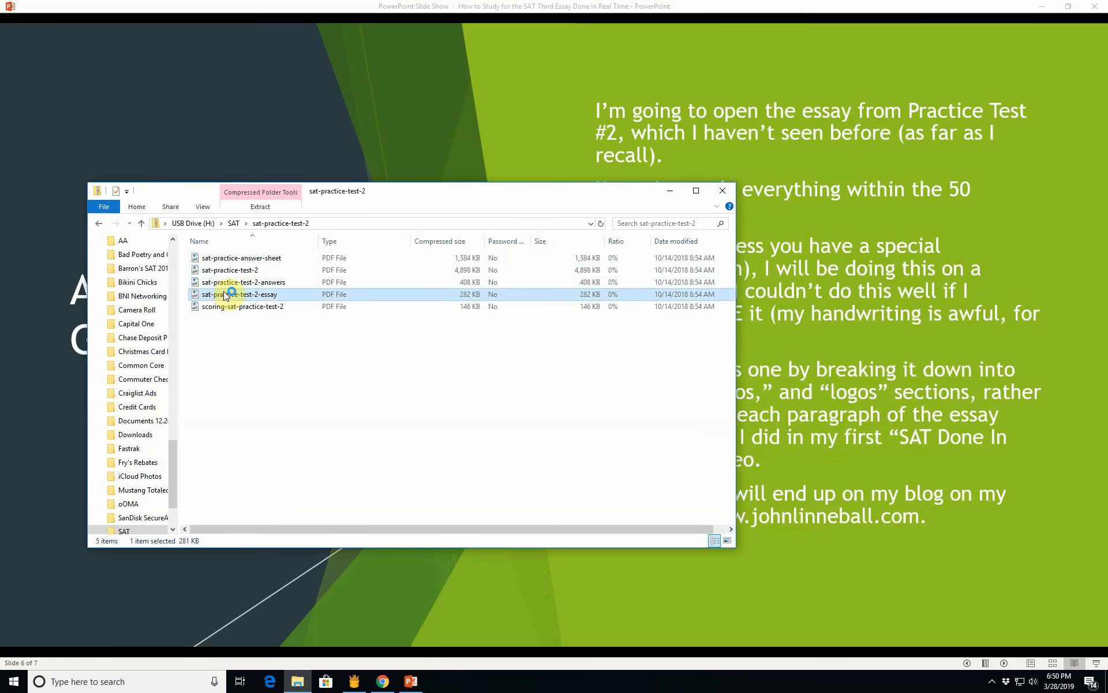
double_click(243, 294)
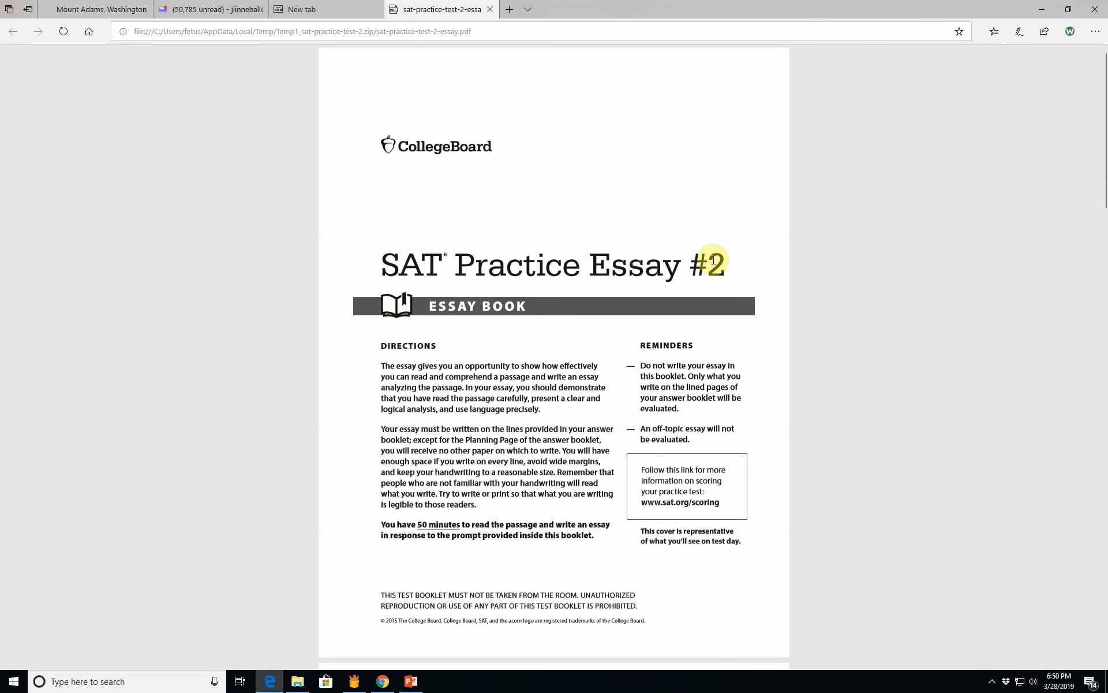
mouse_move(487, 343)
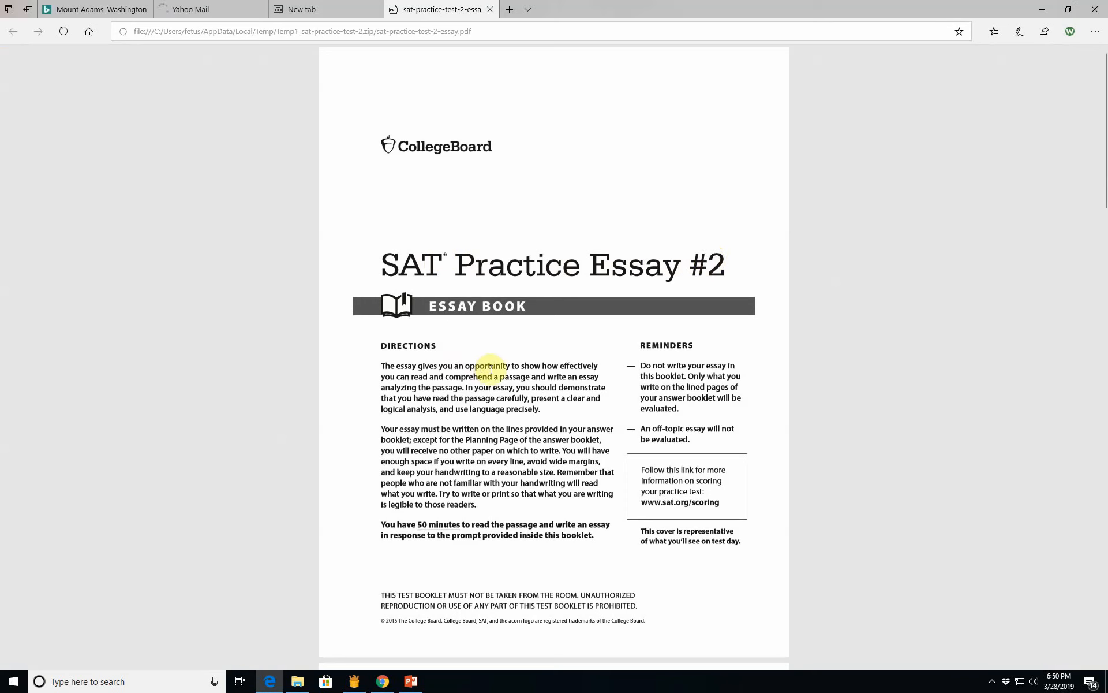
mouse_move(578, 365)
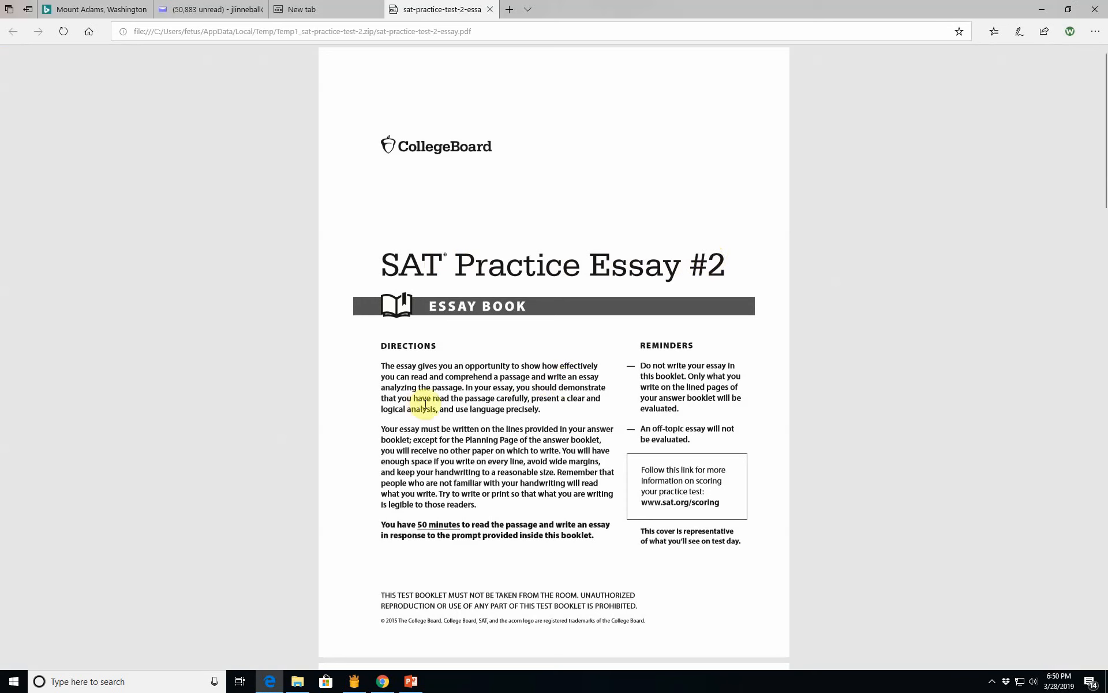
Step: Scroll past the cover page to King's 'Beyond Vietnam' passage and its reading prompt
scroll("down", 3)
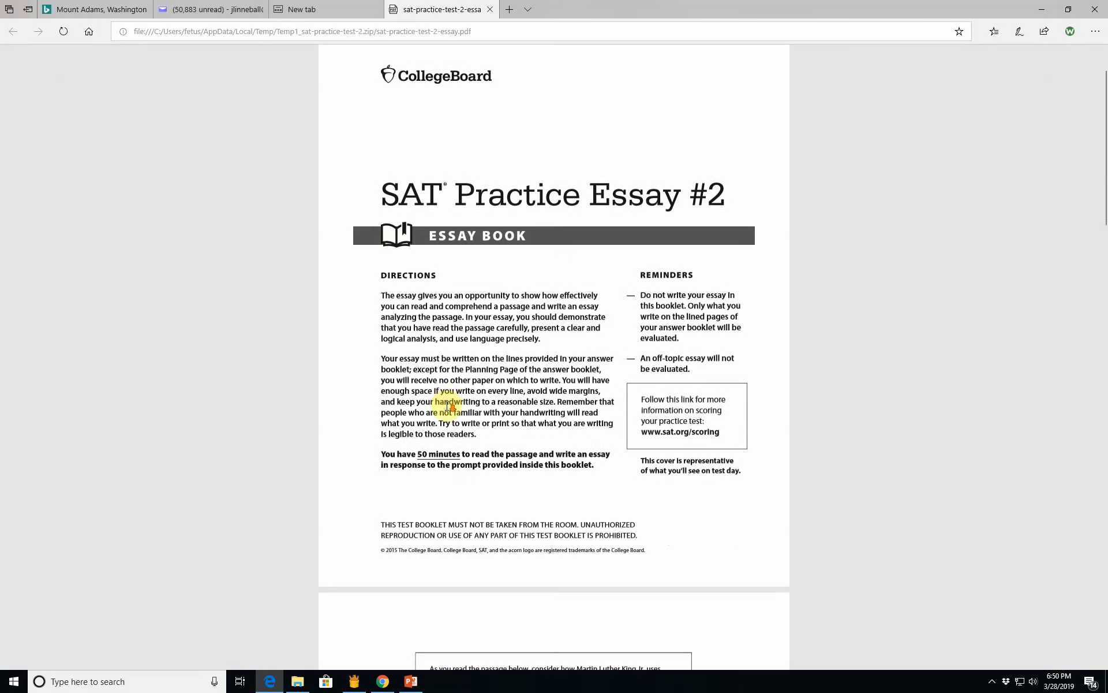
scroll("down", 3)
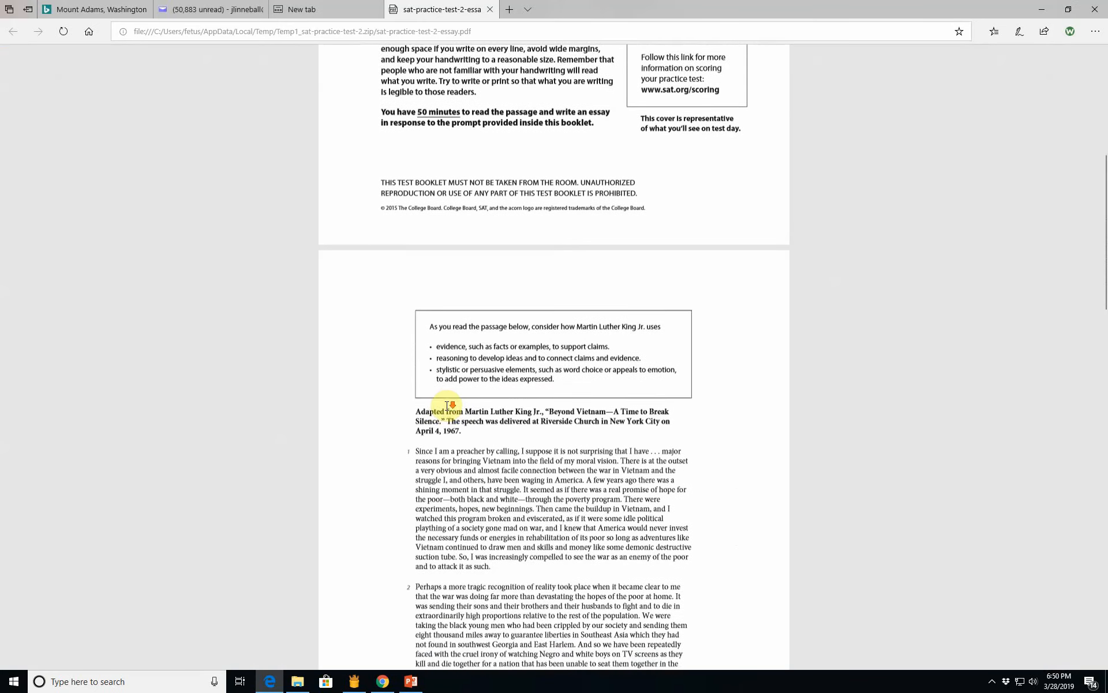
scroll("down", 3)
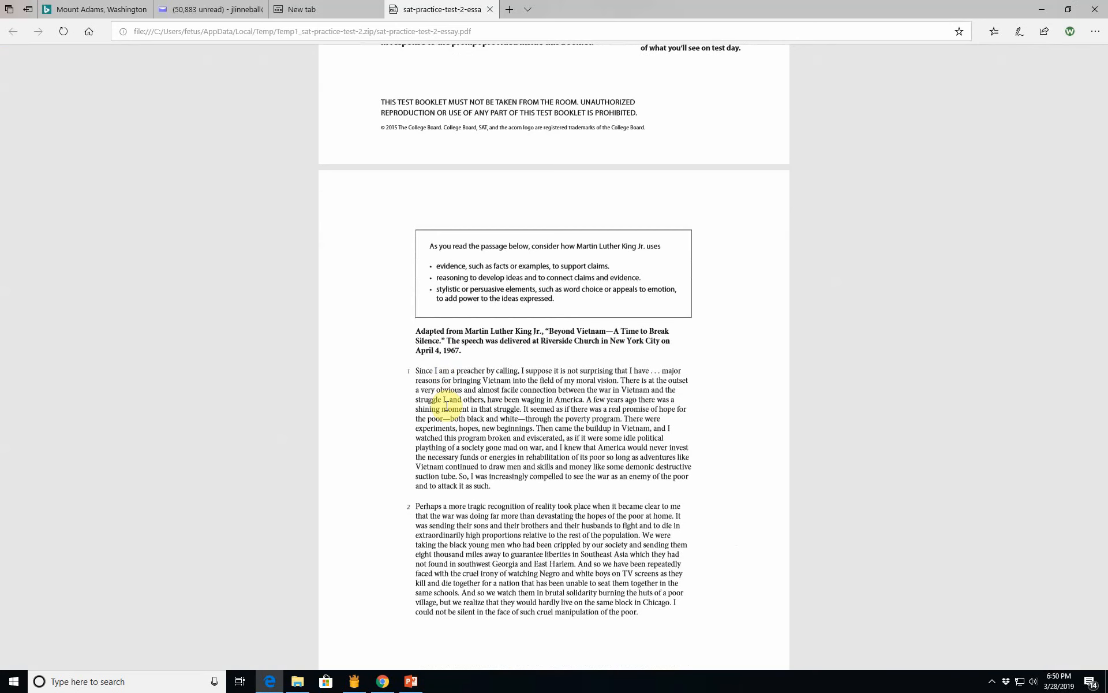
scroll("down", 3)
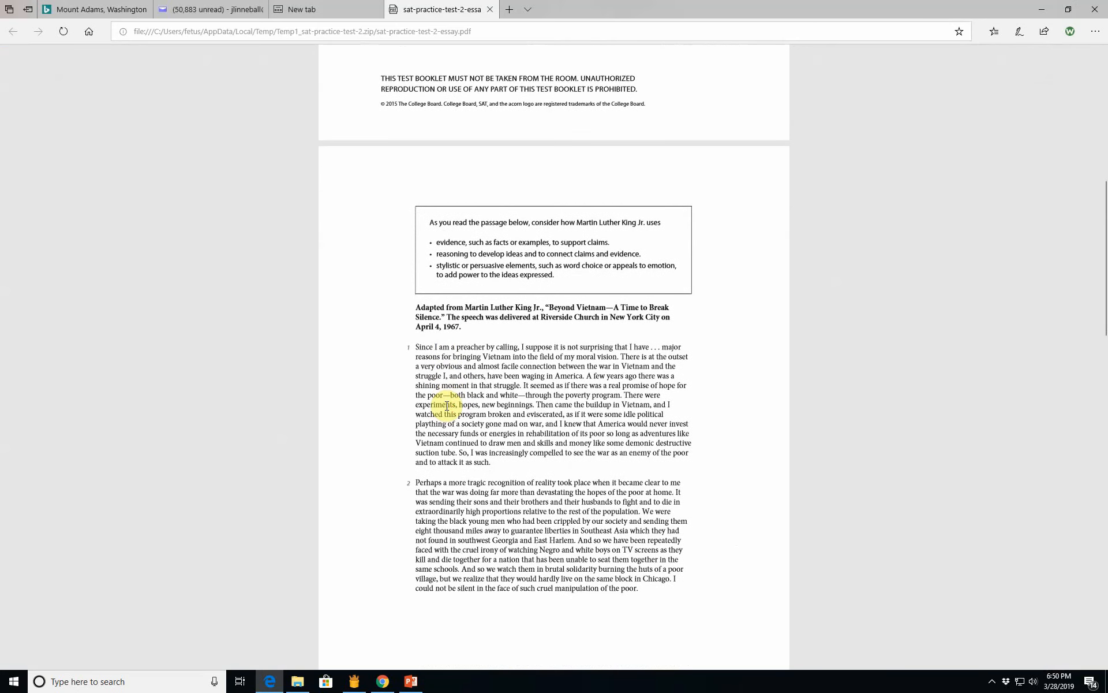
scroll("up", 3)
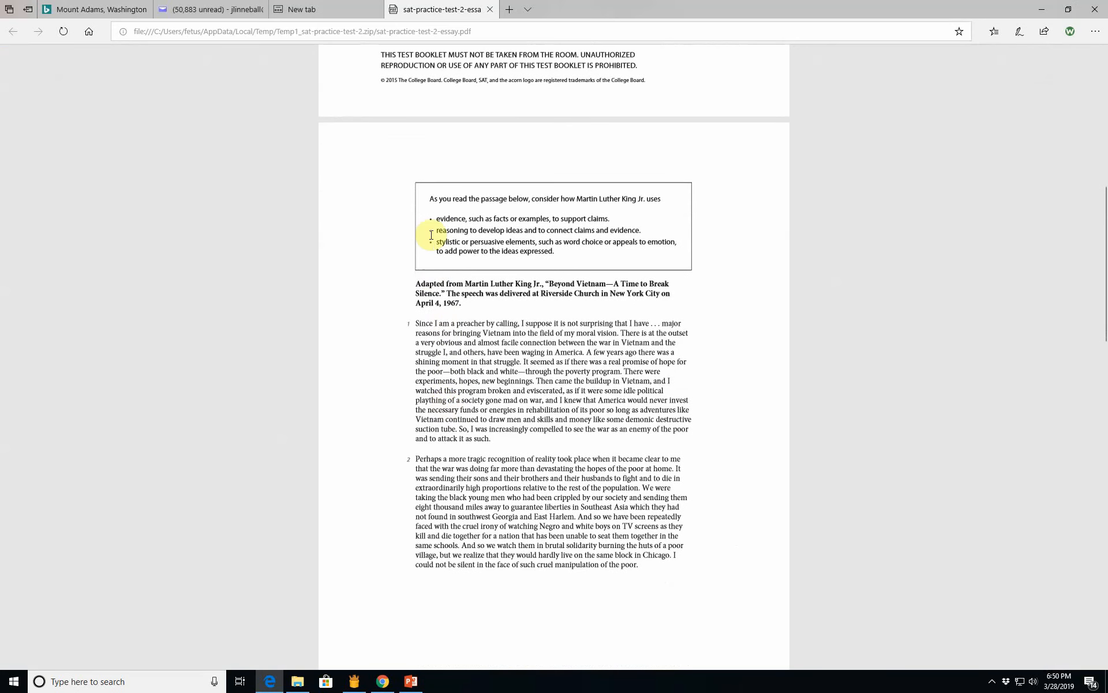
mouse_move(562, 218)
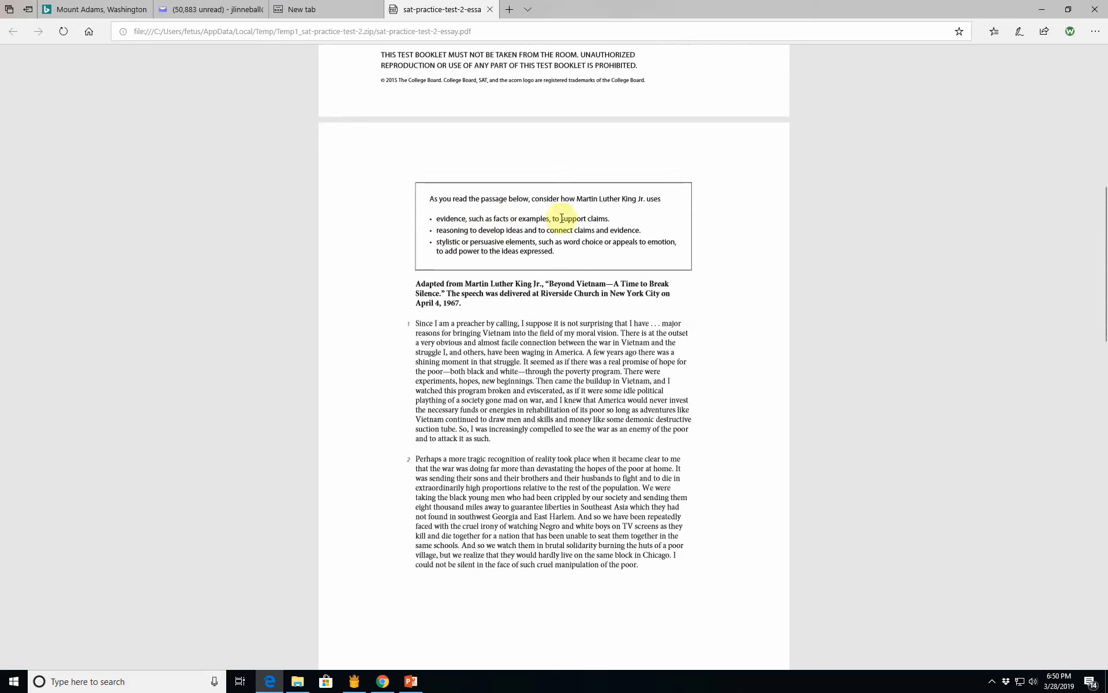
mouse_move(617, 213)
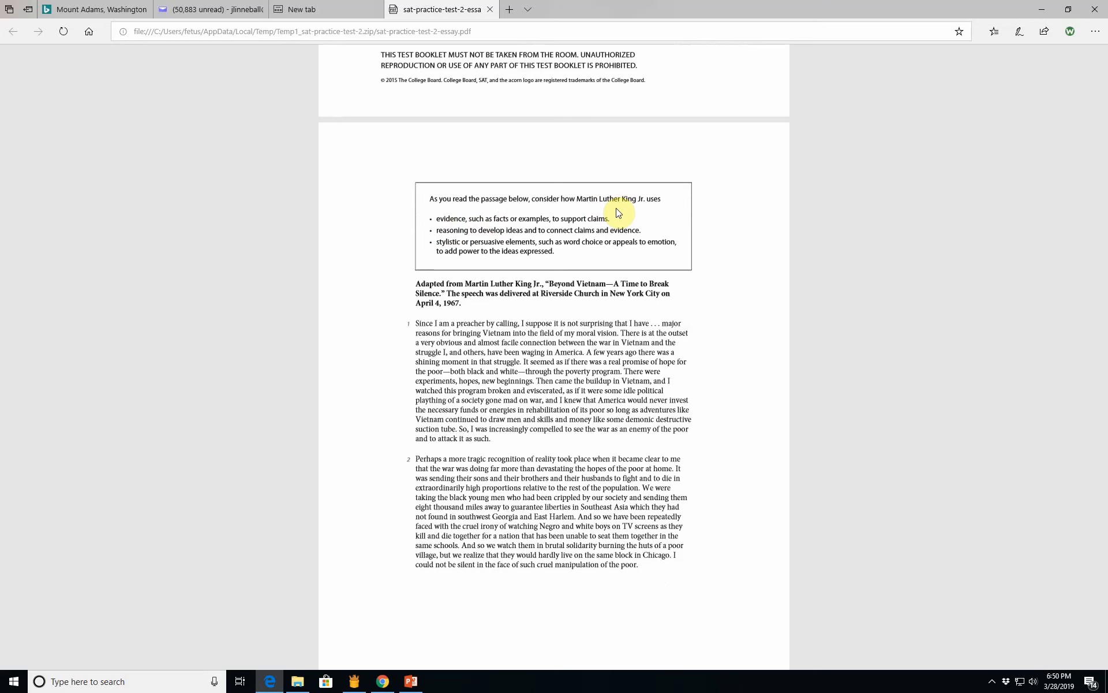
mouse_move(5, 652)
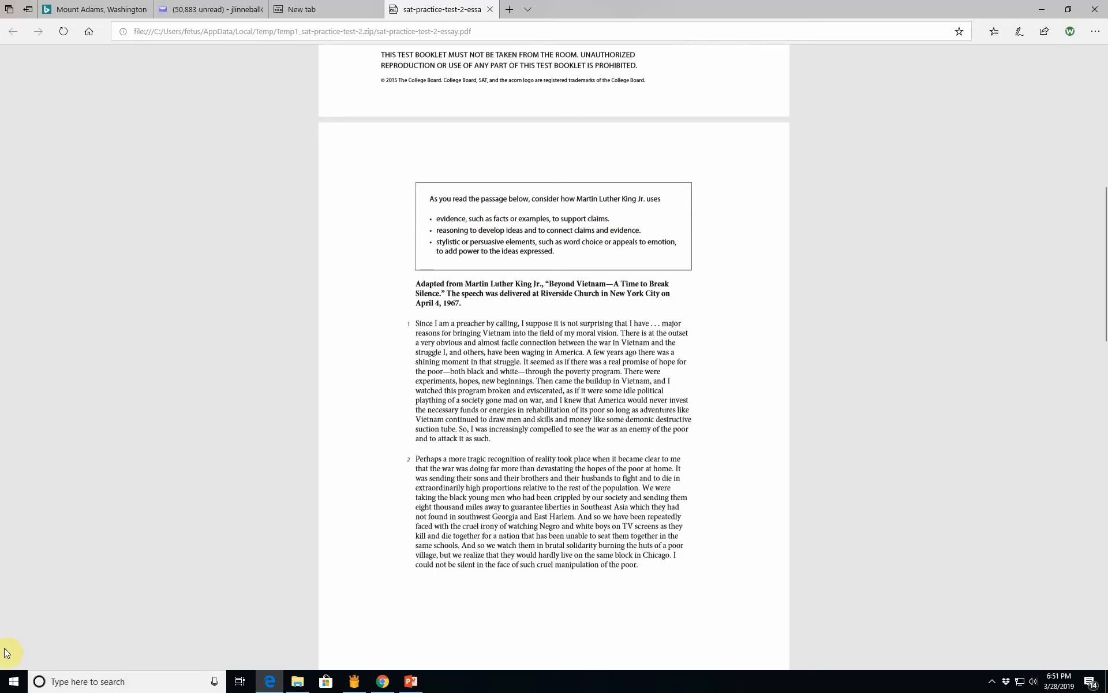
Step: Launch Word from the Start menu and create a blank document beside the PDF
left_click(13, 681)
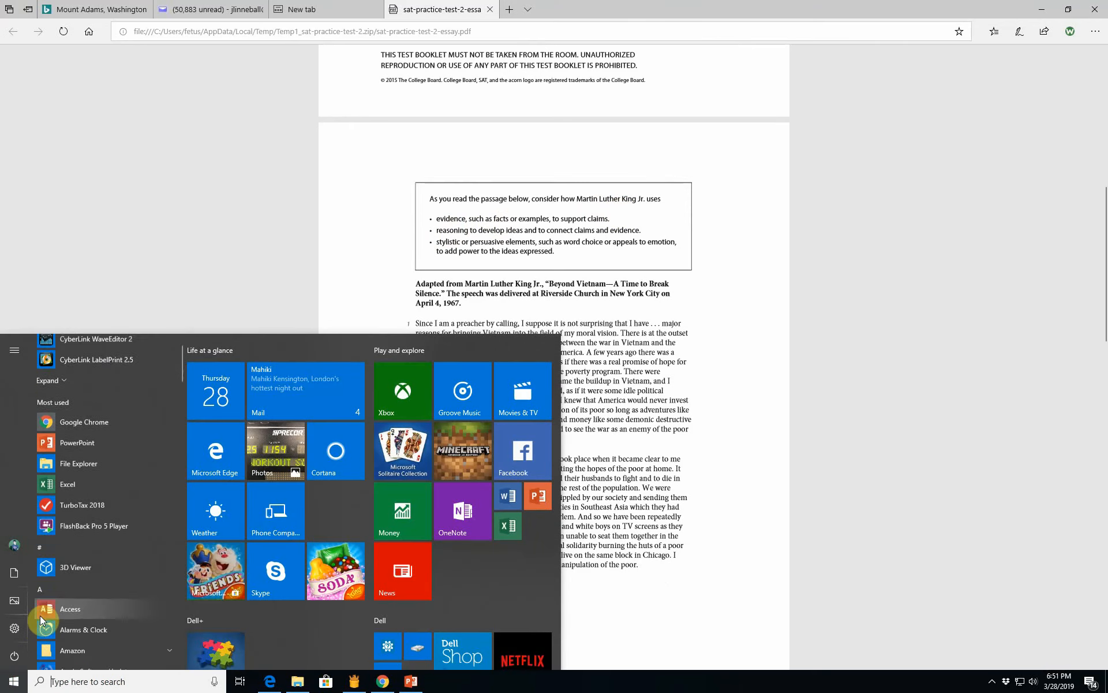
scroll("down", 3)
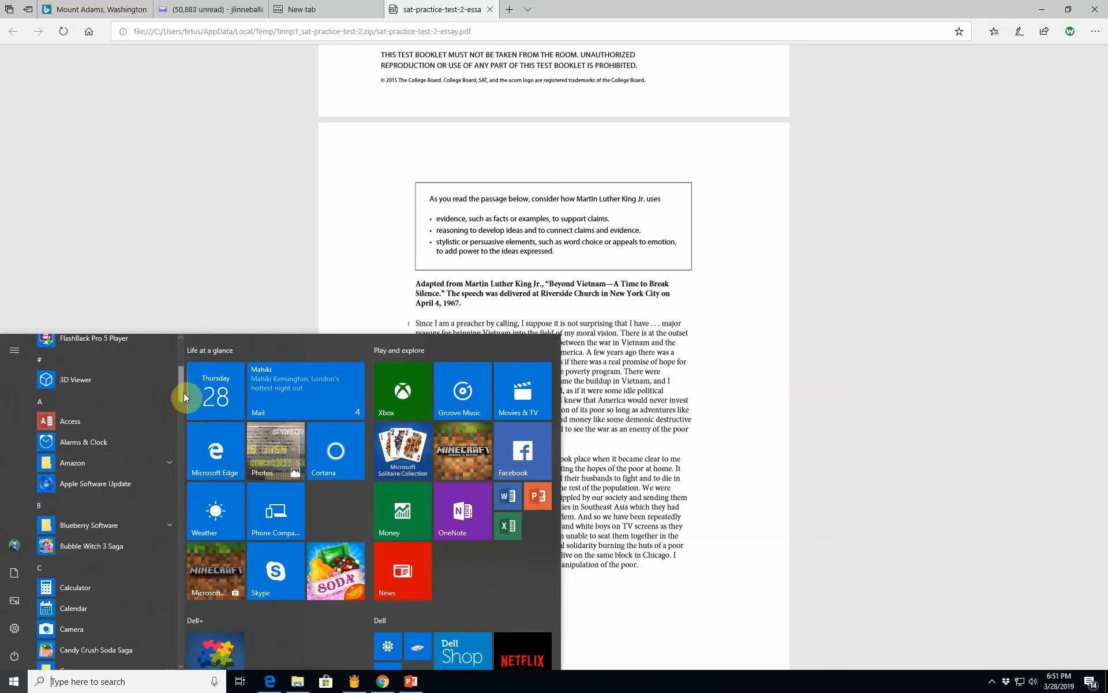
scroll("down", 3)
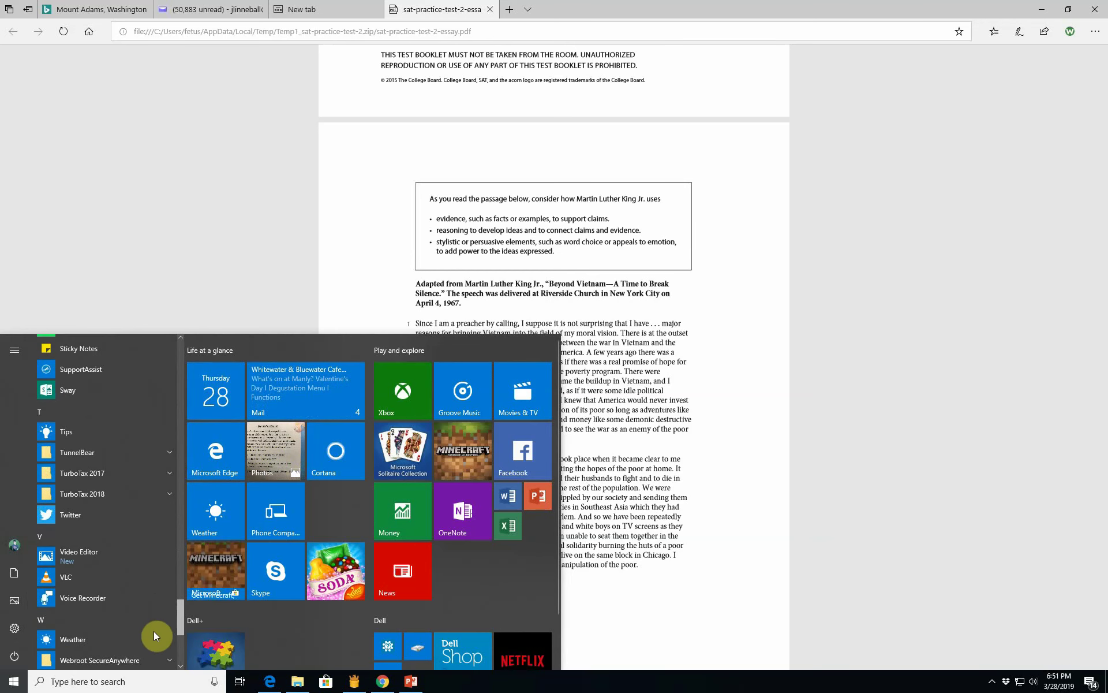
scroll("down", 3)
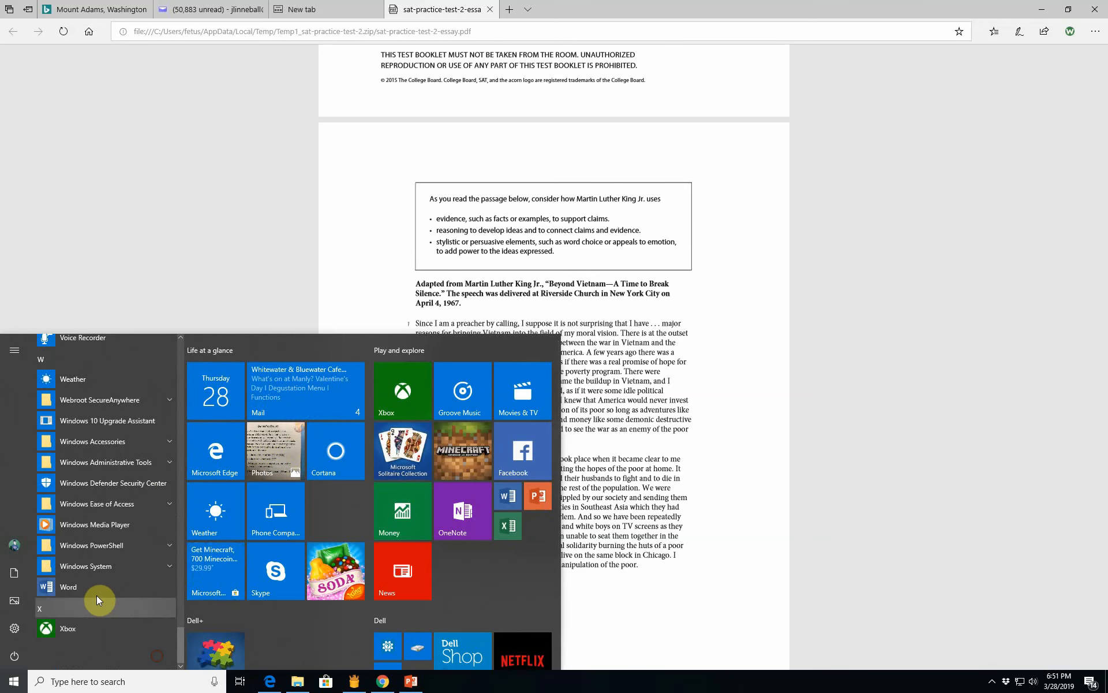
left_click(68, 587)
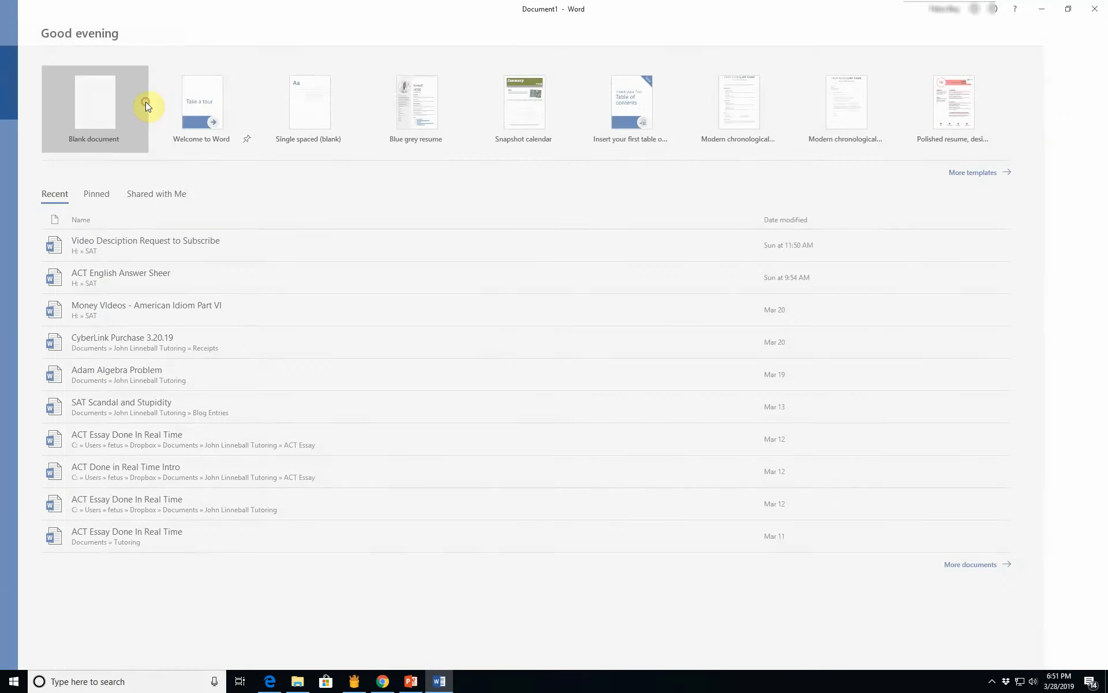
left_click(94, 108)
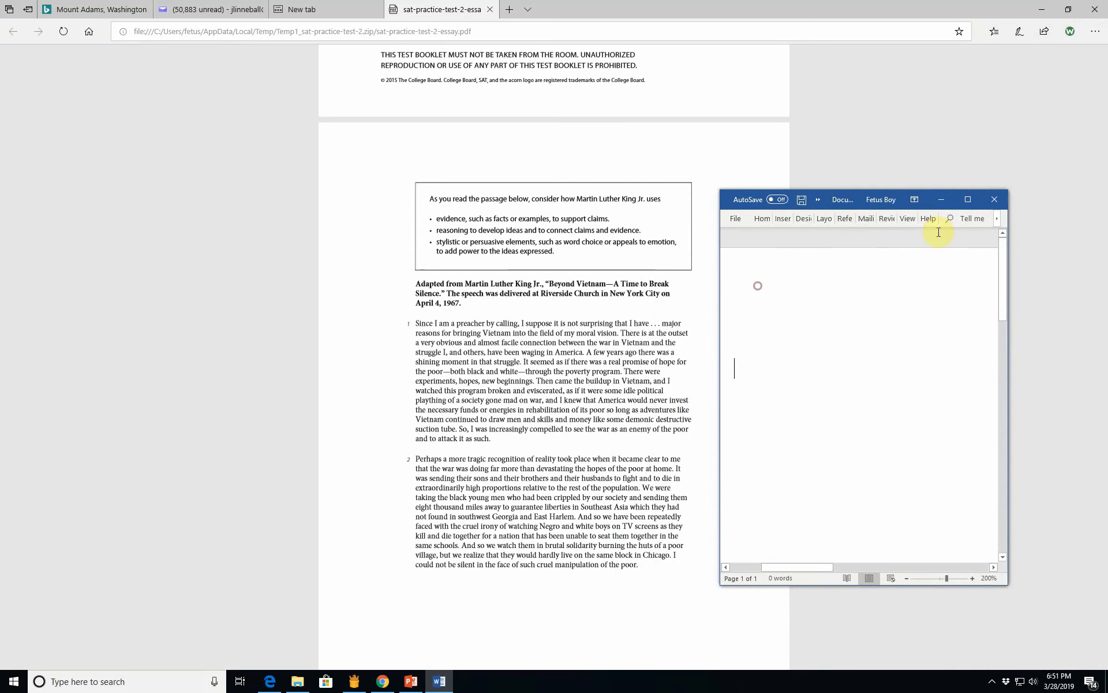
mouse_move(782, 307)
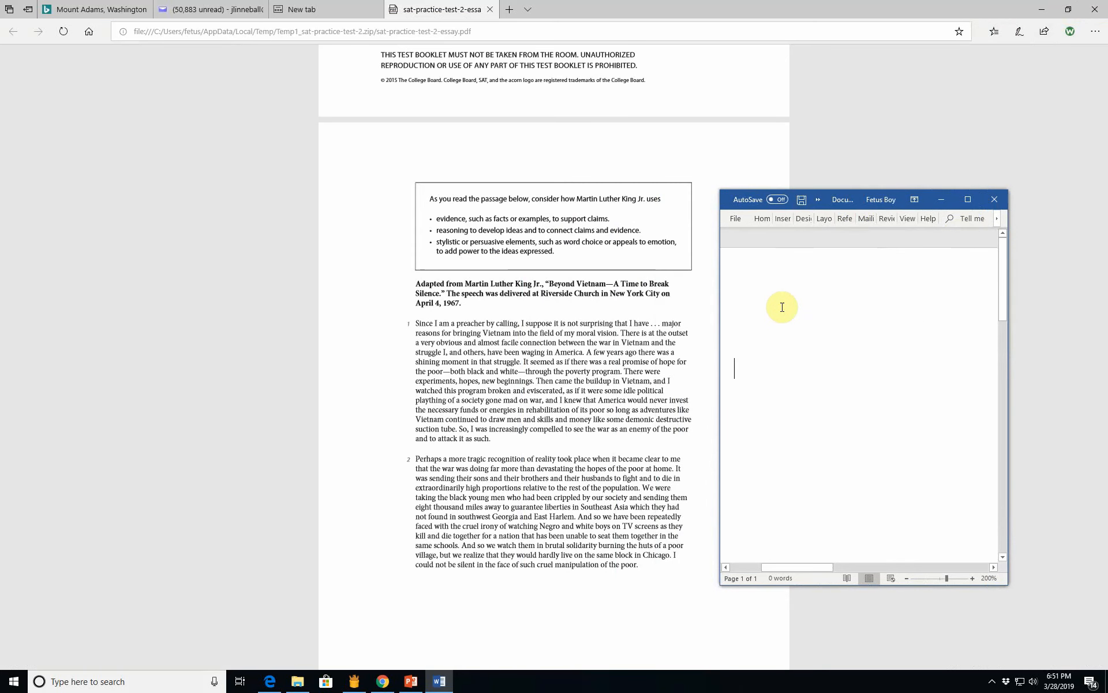
mouse_move(788, 298)
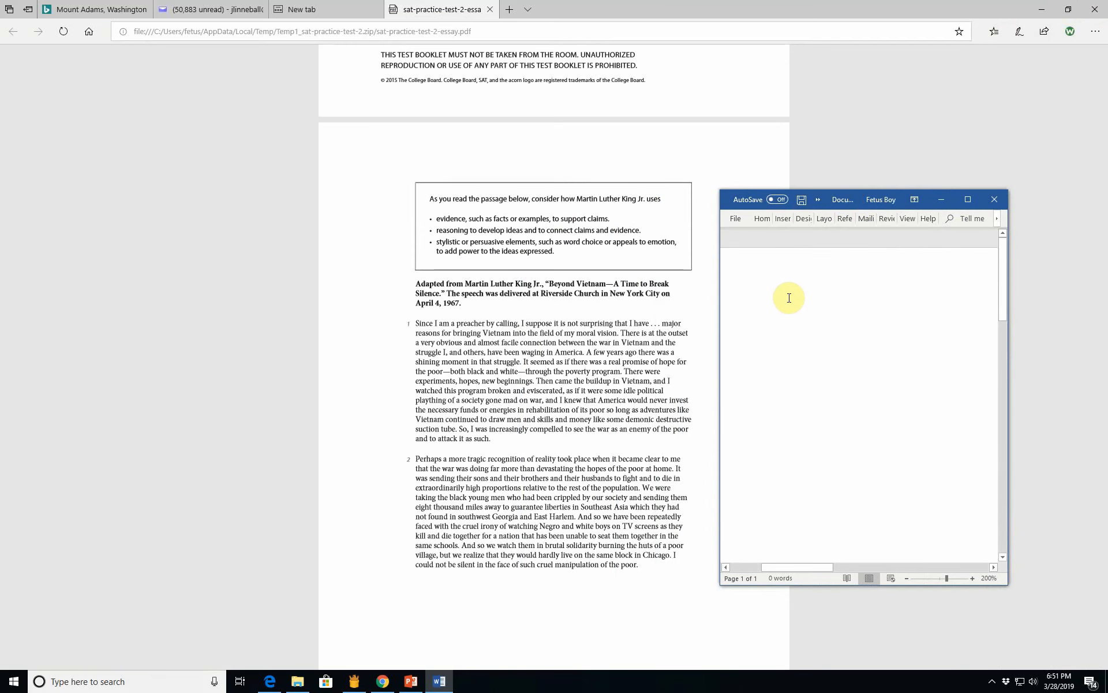
mouse_move(607, 328)
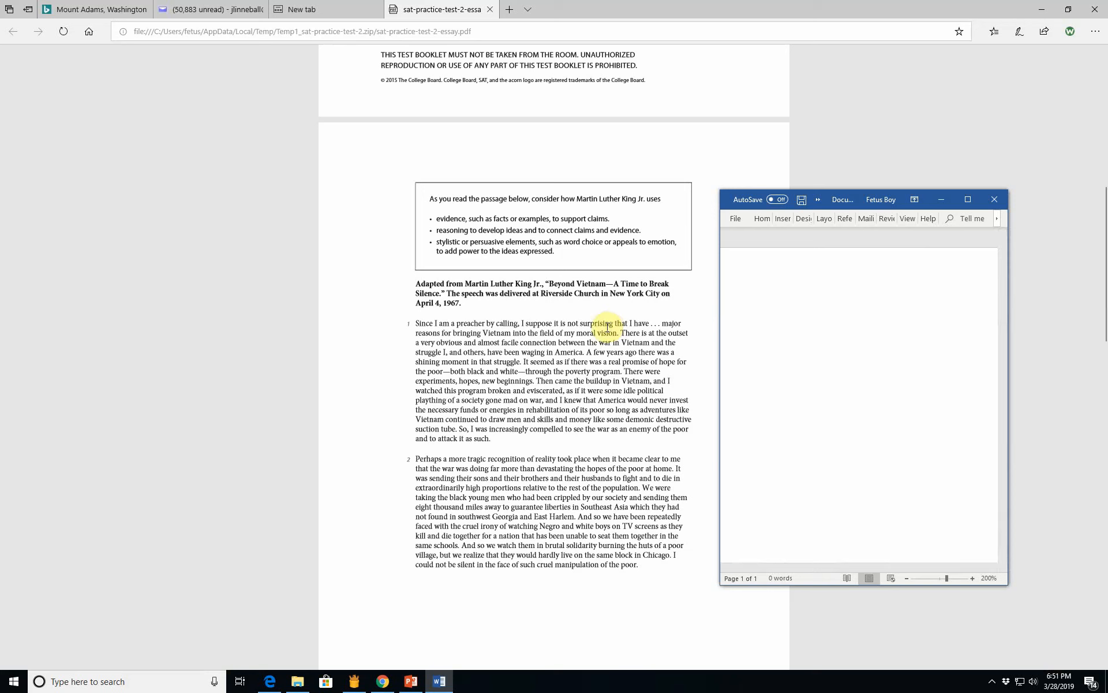
Step: Briefly scroll the PDF down, then back up to the passage's opening paragraphs
left_click(734, 367)
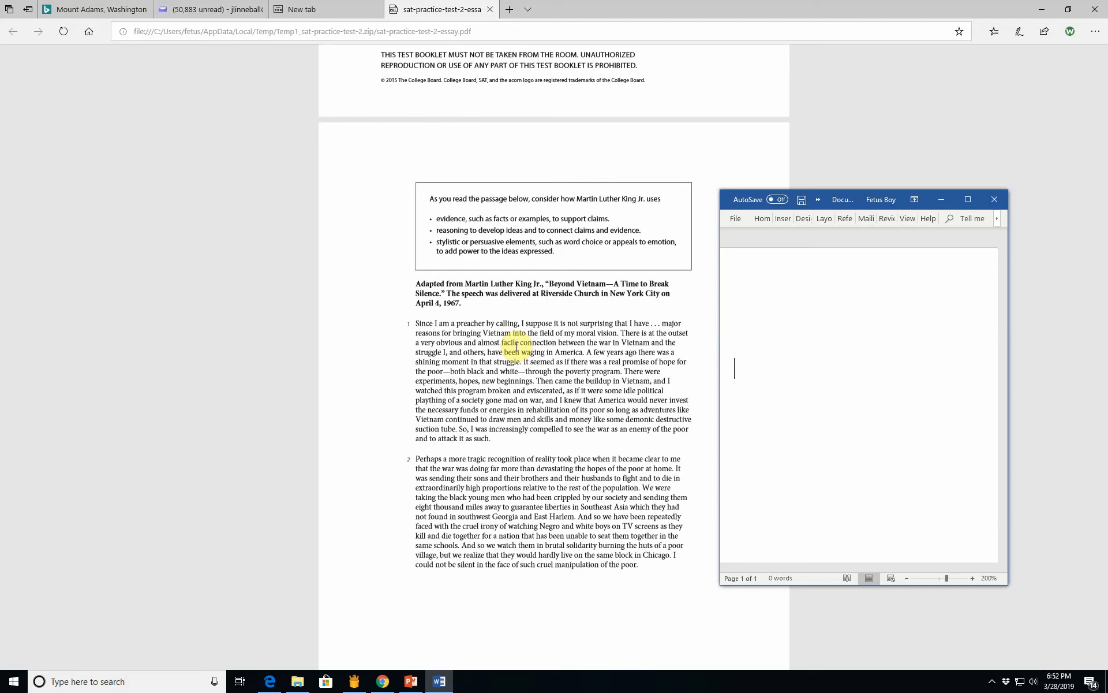
mouse_move(342, 350)
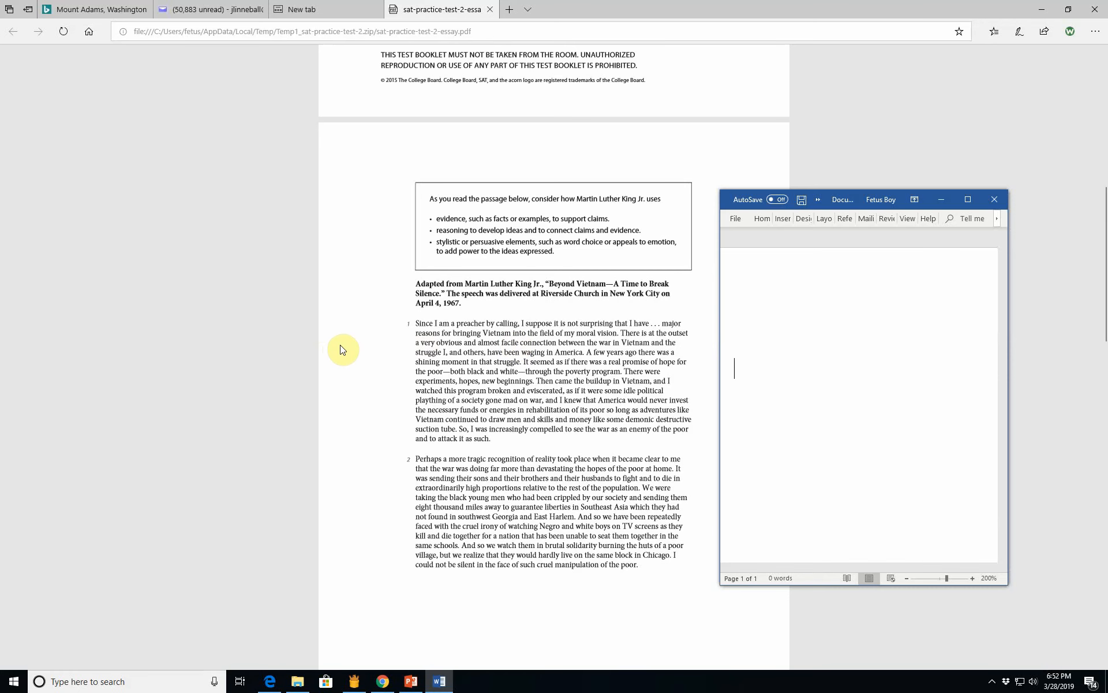
scroll("down", 3)
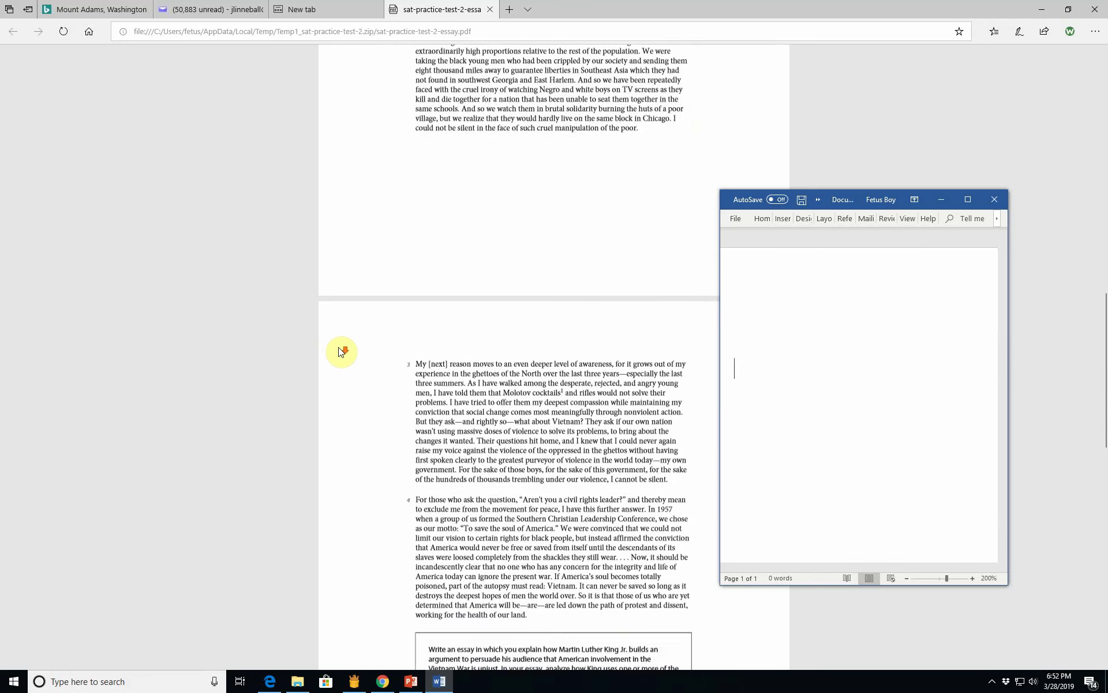
scroll("up", 3)
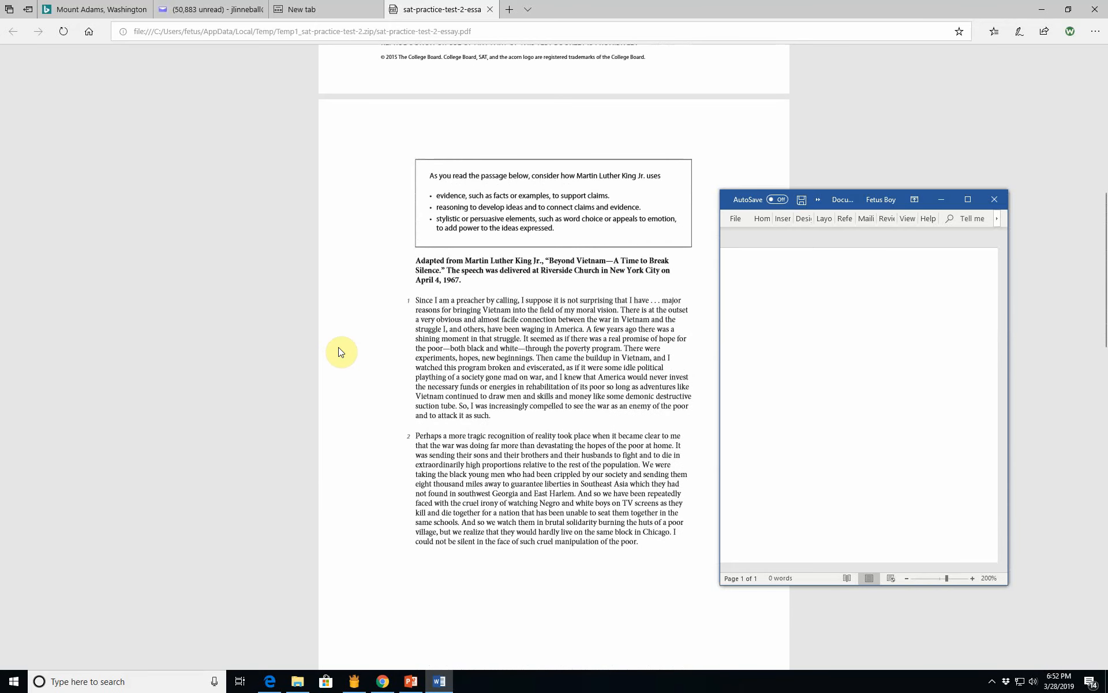
Step: Type the opening 'In the speech "Beyond Vietnam – A Time to Break Silence,"'
type("In the")
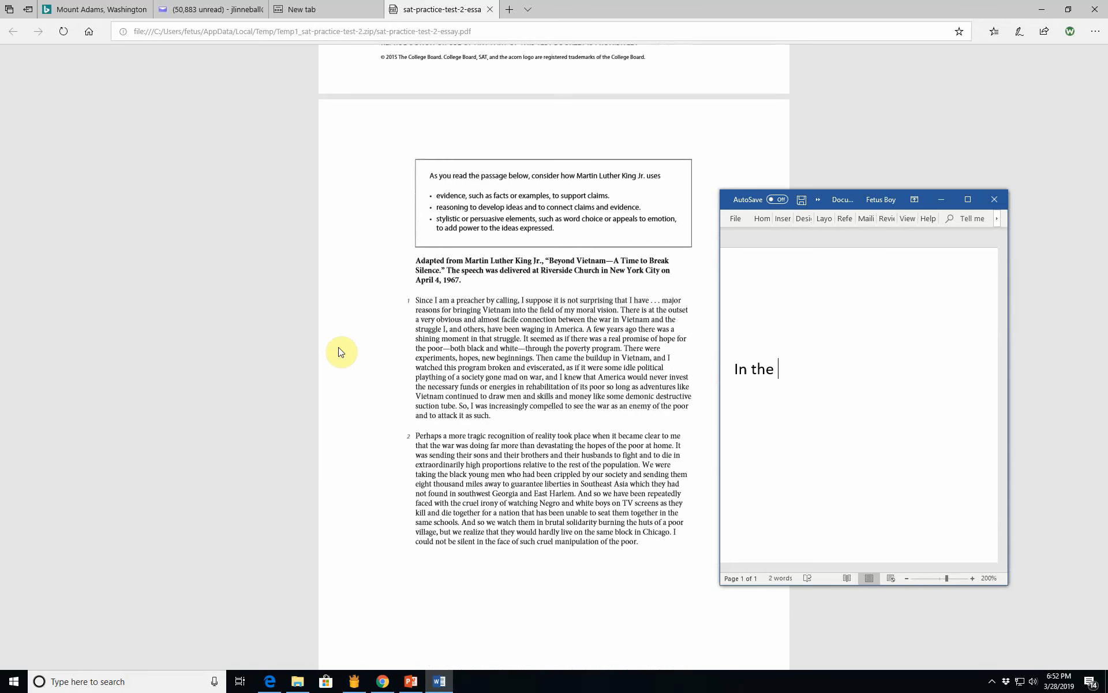
type("speech")
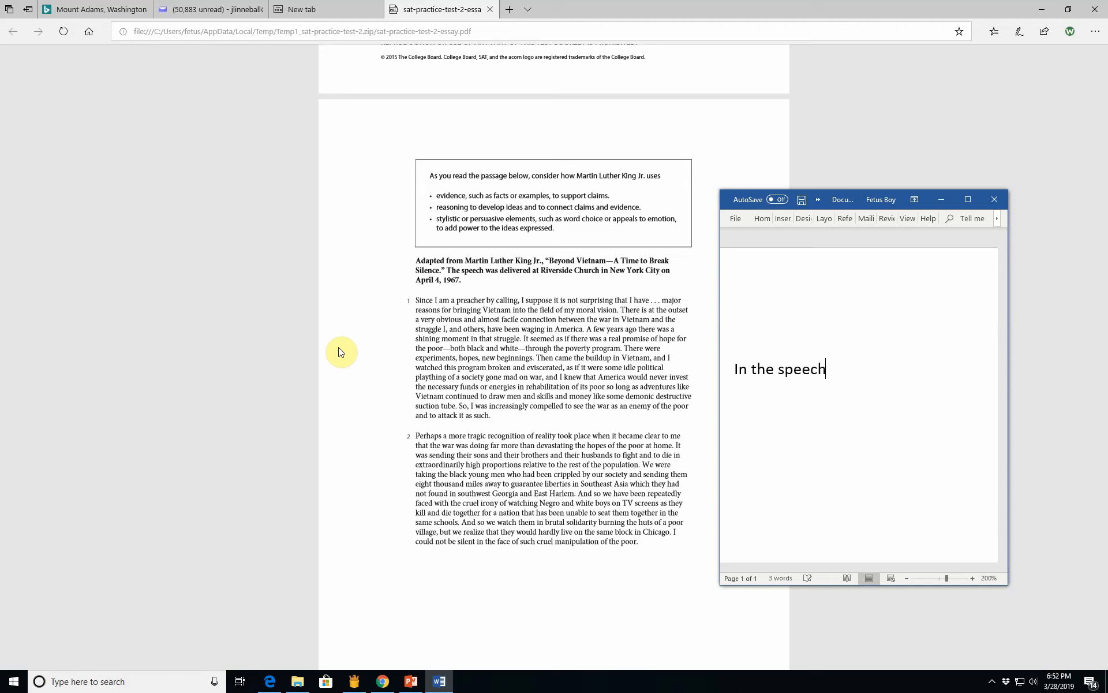
type("\"B")
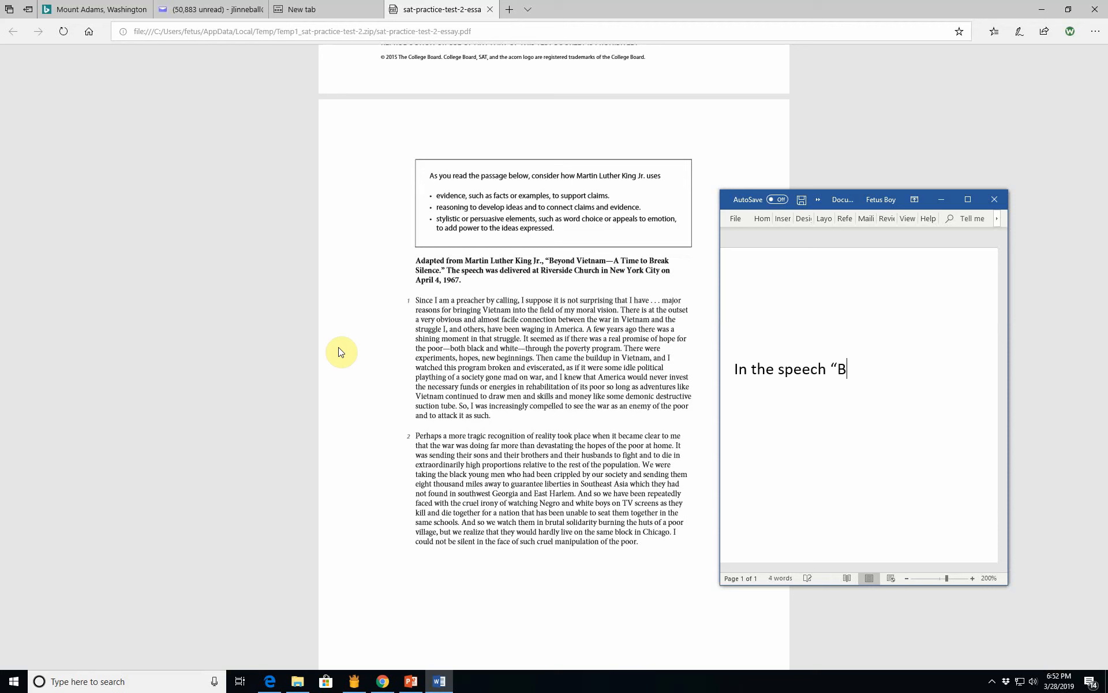
type("eyong")
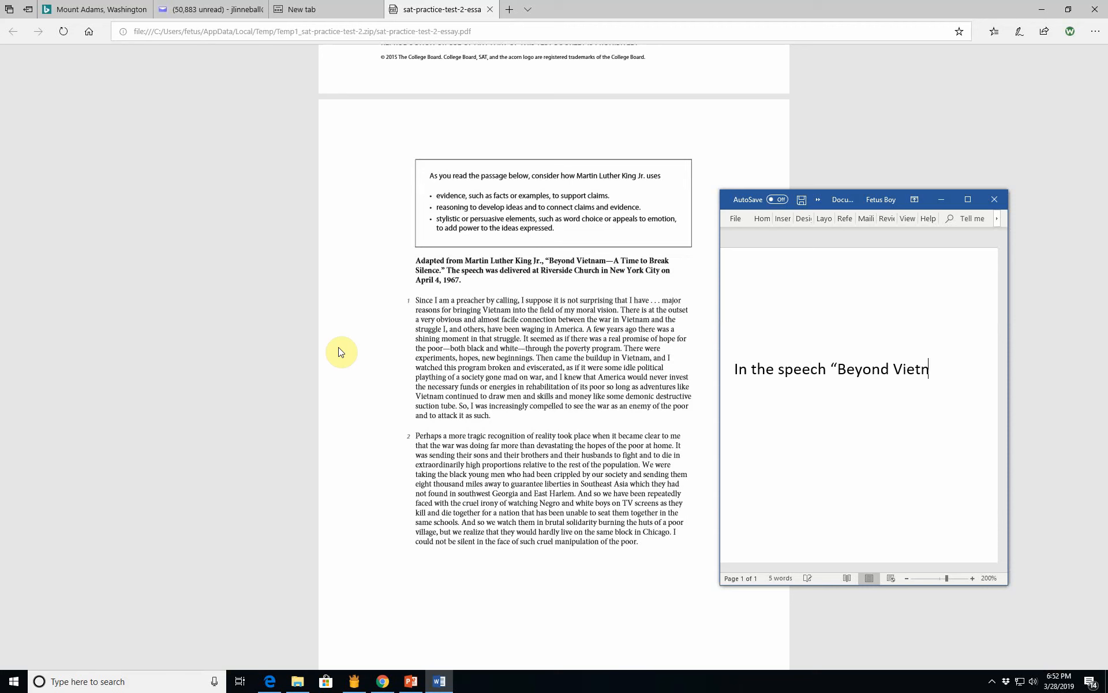
type("am")
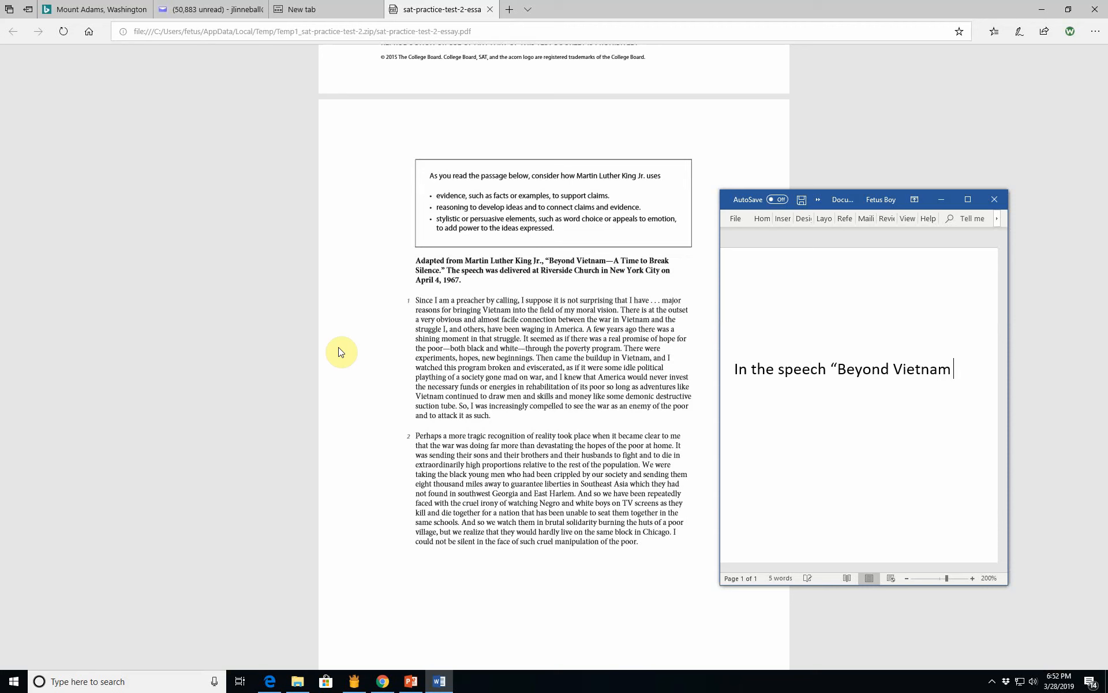
type("- A Tim")
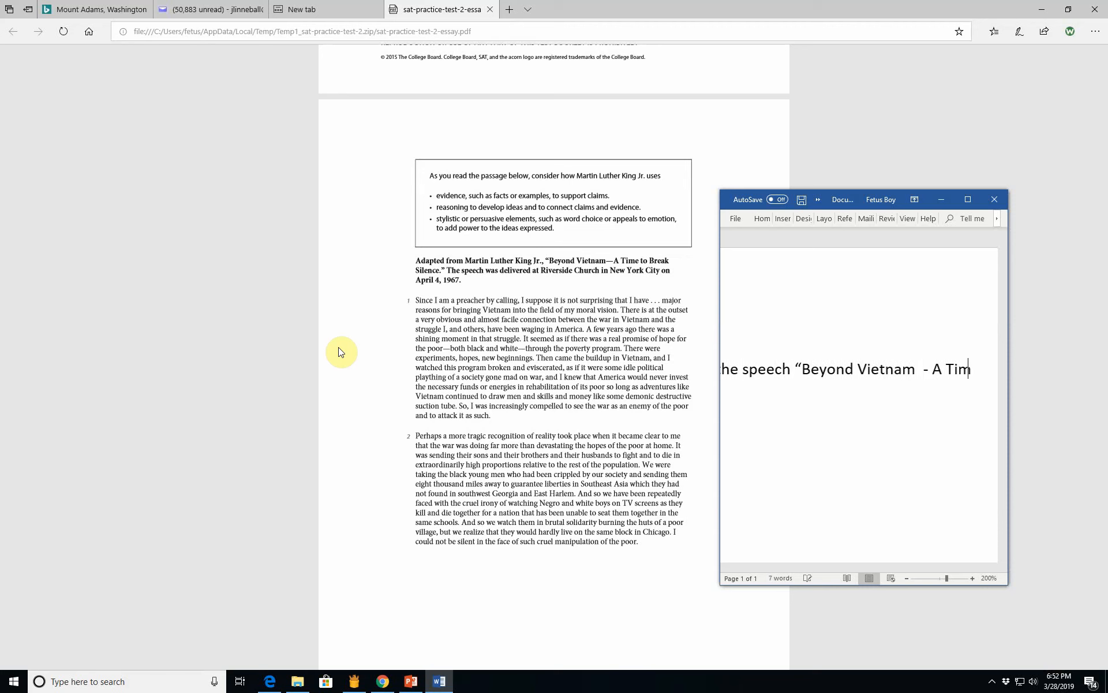
type("to Break")
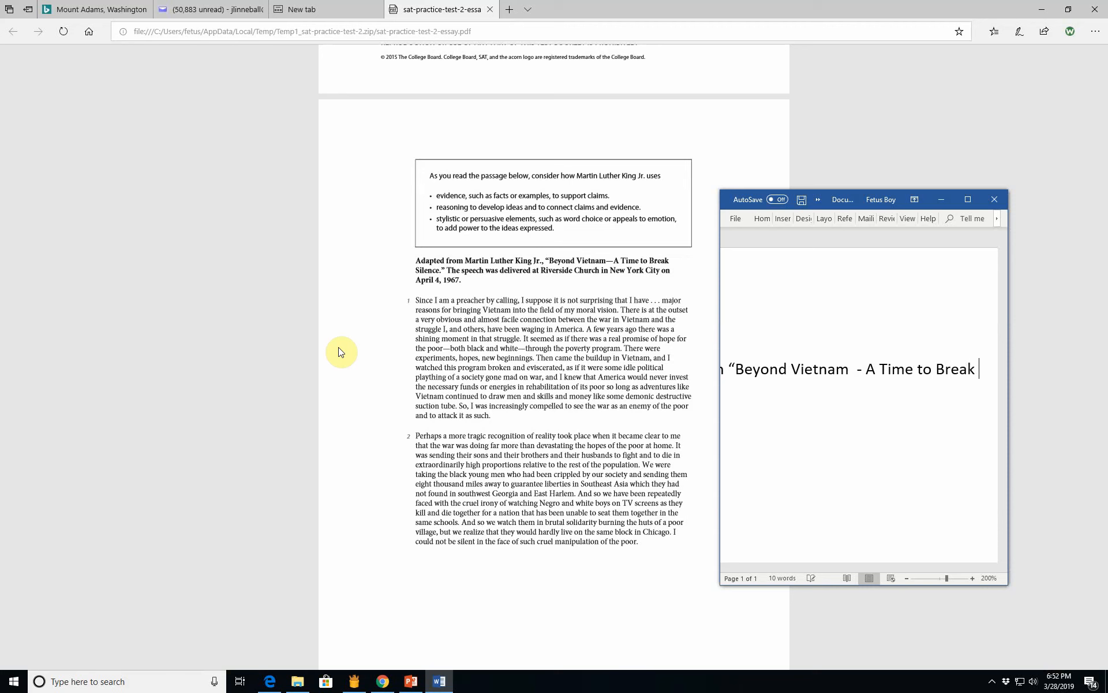
type("Silence,\"")
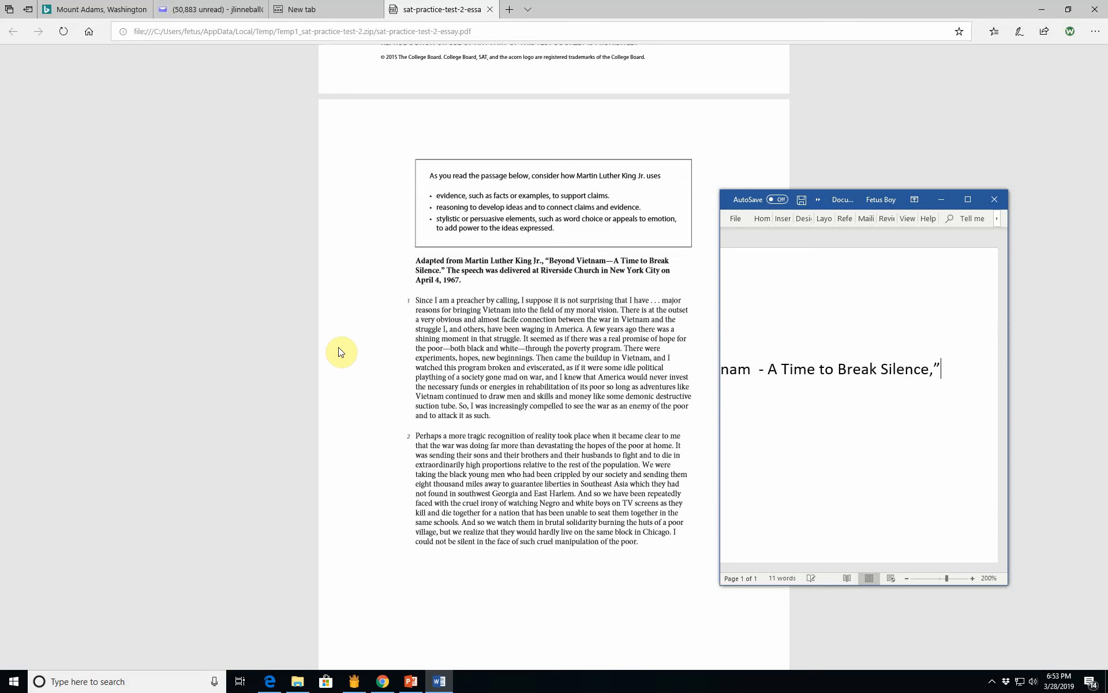
Step: Add 'Dr. Rev. Martin Luther King, Jr.' and begin 'makes a compelling case for'
type("R")
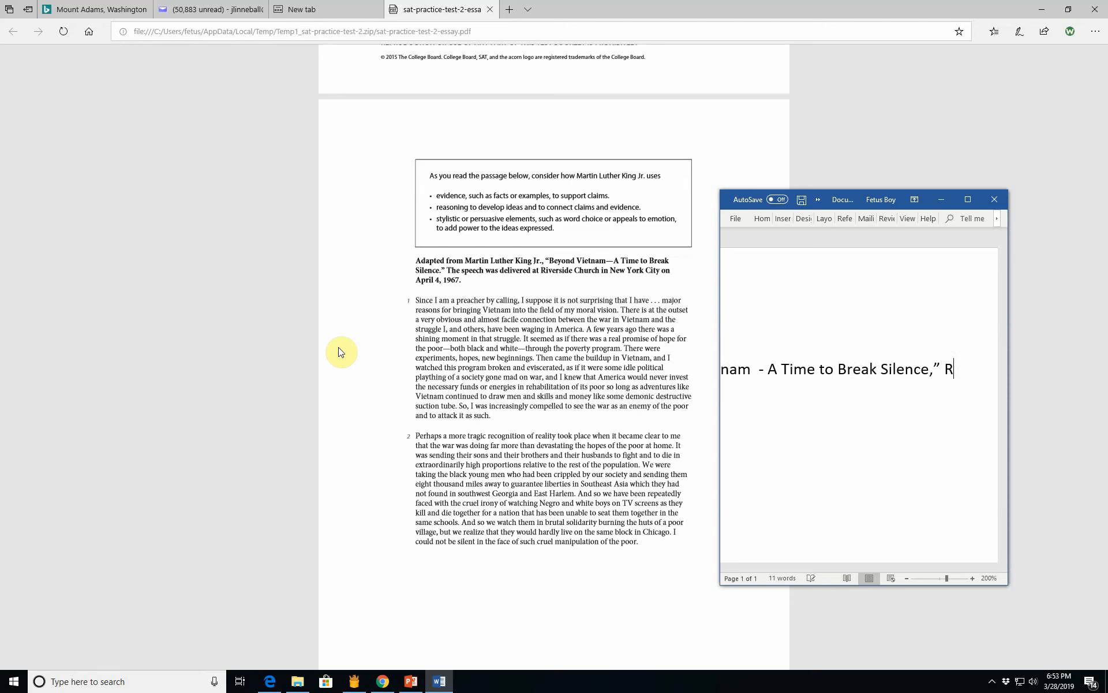
type("Dr")
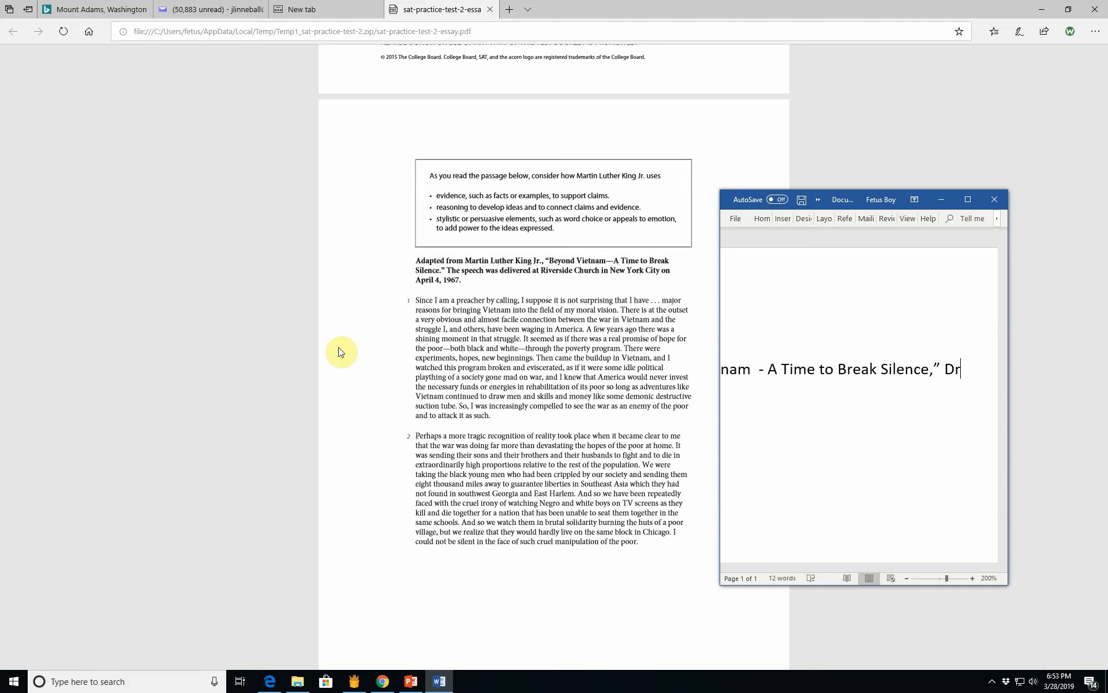
key("backspace")
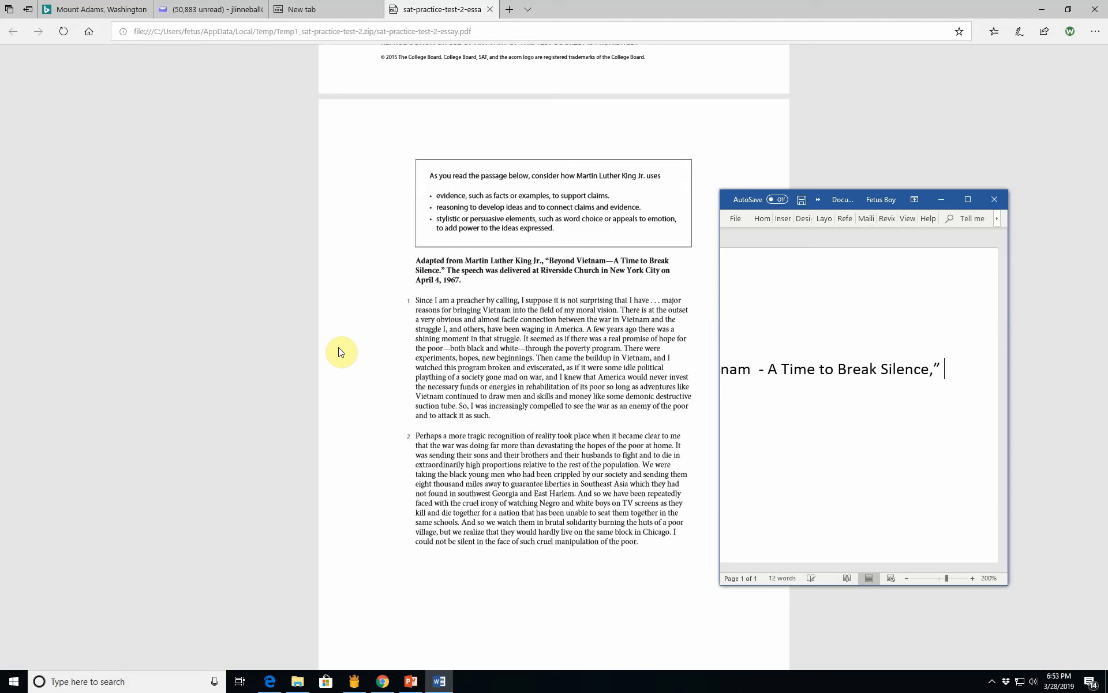
type("Dr.")
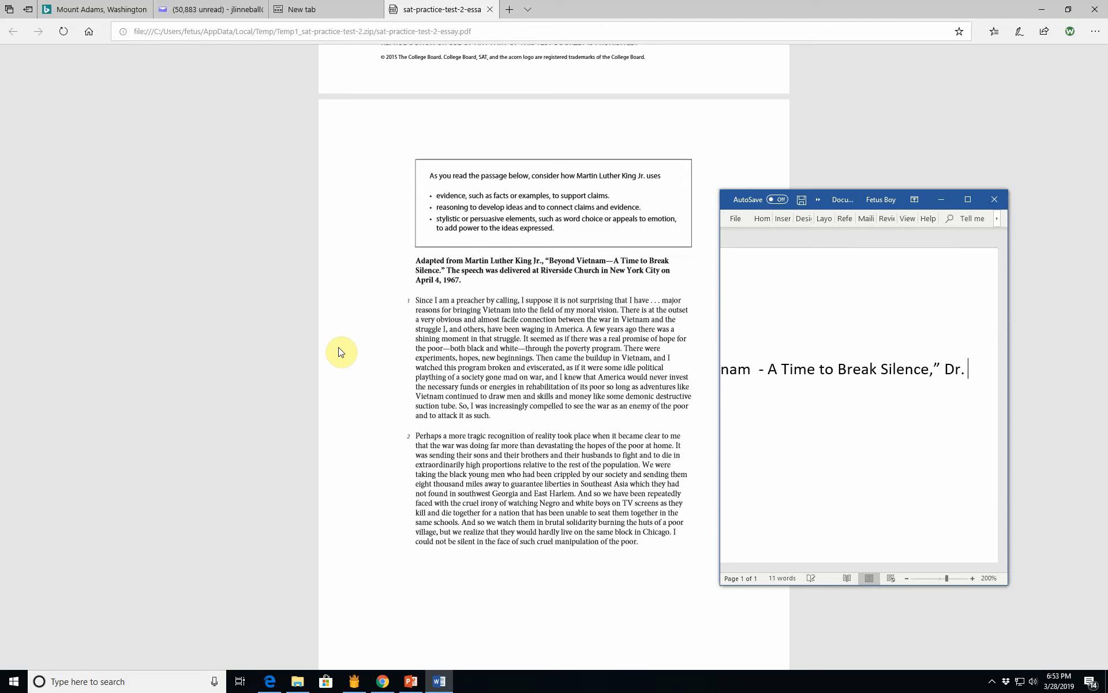
type("Rev. M")
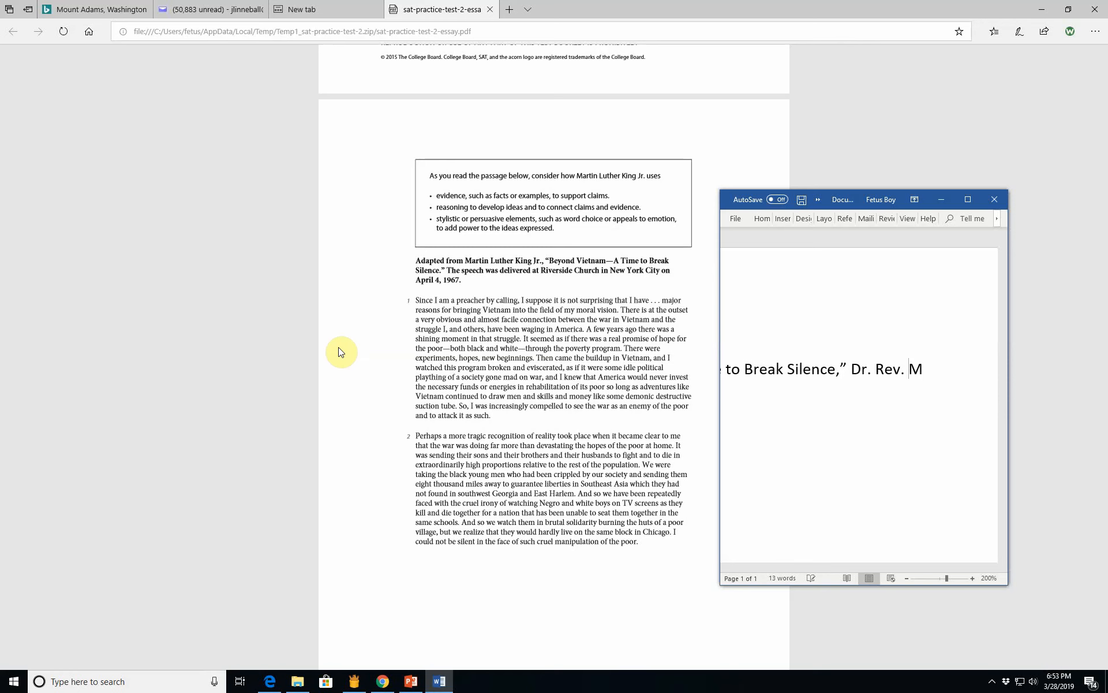
type("Martin Luthe")
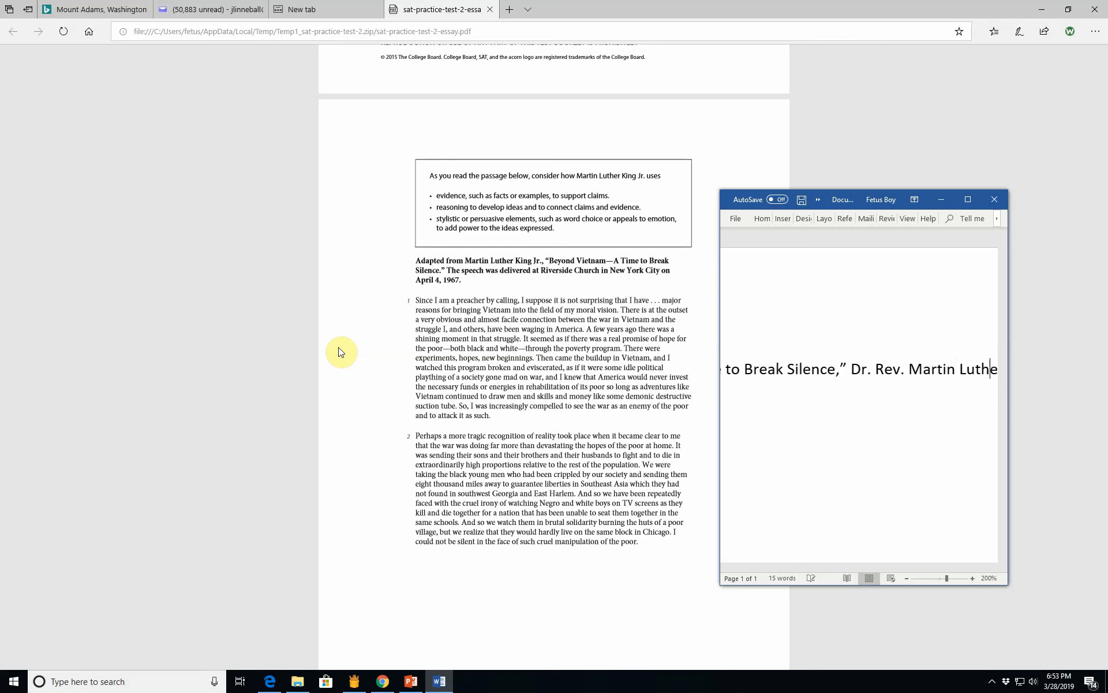
type("King, Jr.")
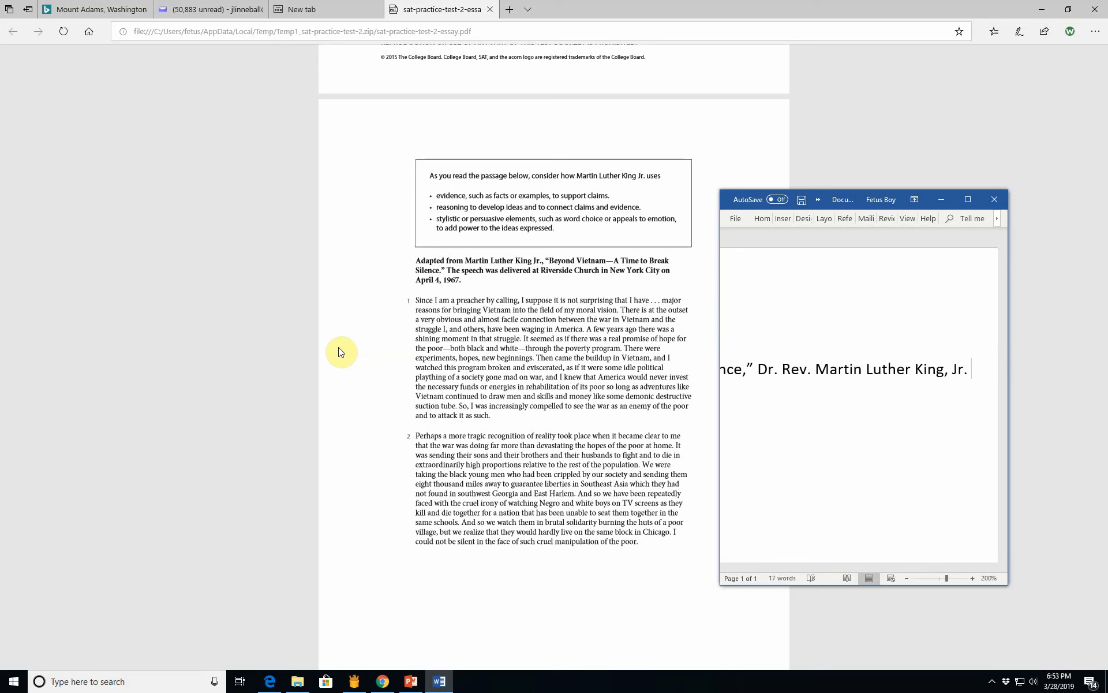
type("Martin Luther King, Jr. makes a co")
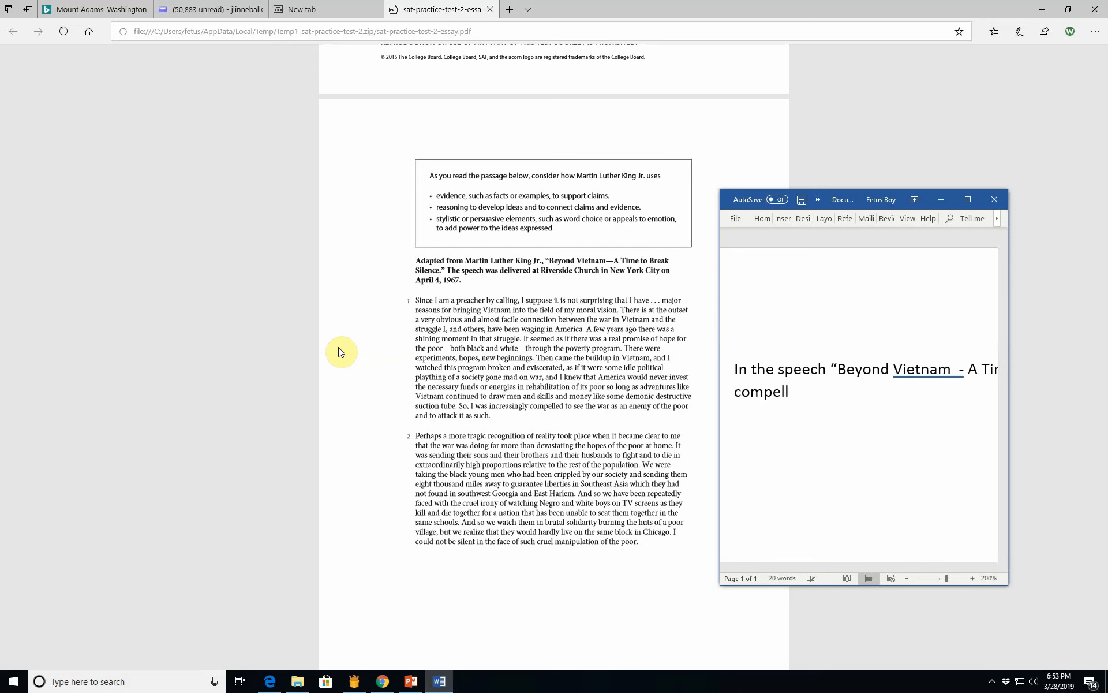
type("ing case for")
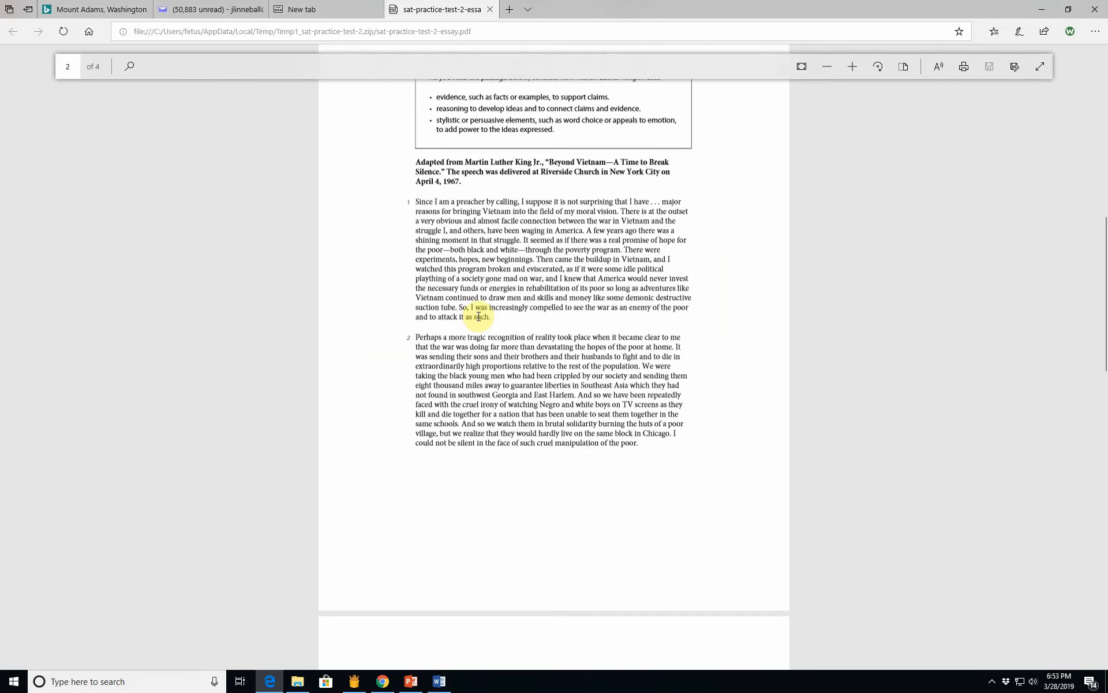
Step: Scroll the PDF to King's later paragraphs and the essay task, then return to Word
scroll("down", 3)
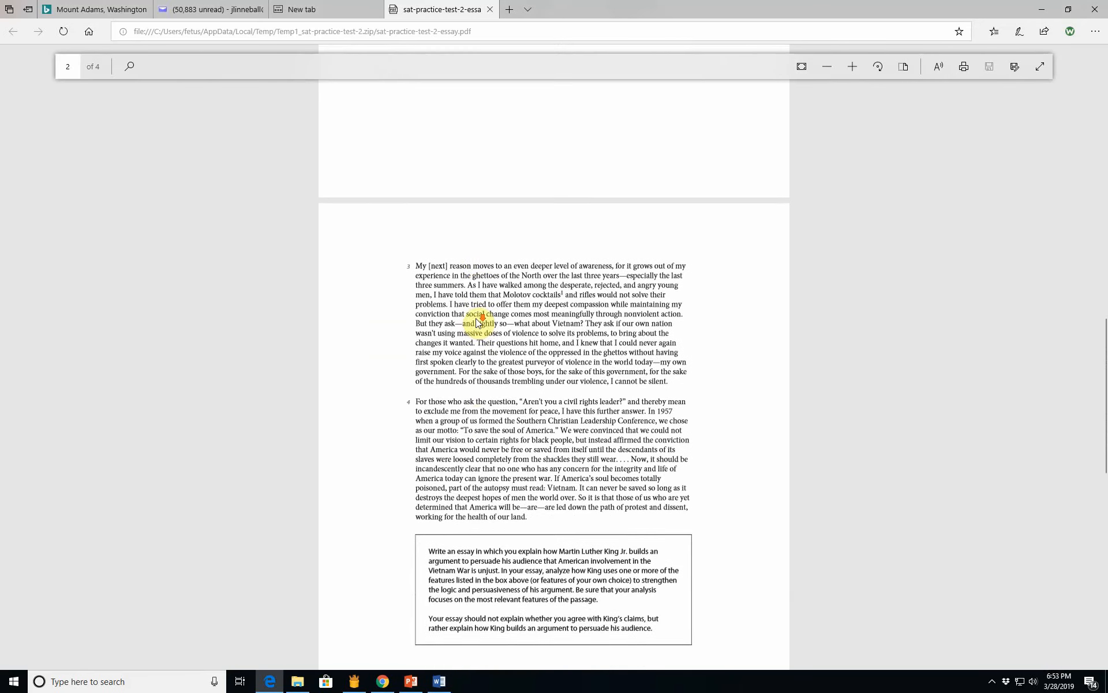
scroll("down", 3)
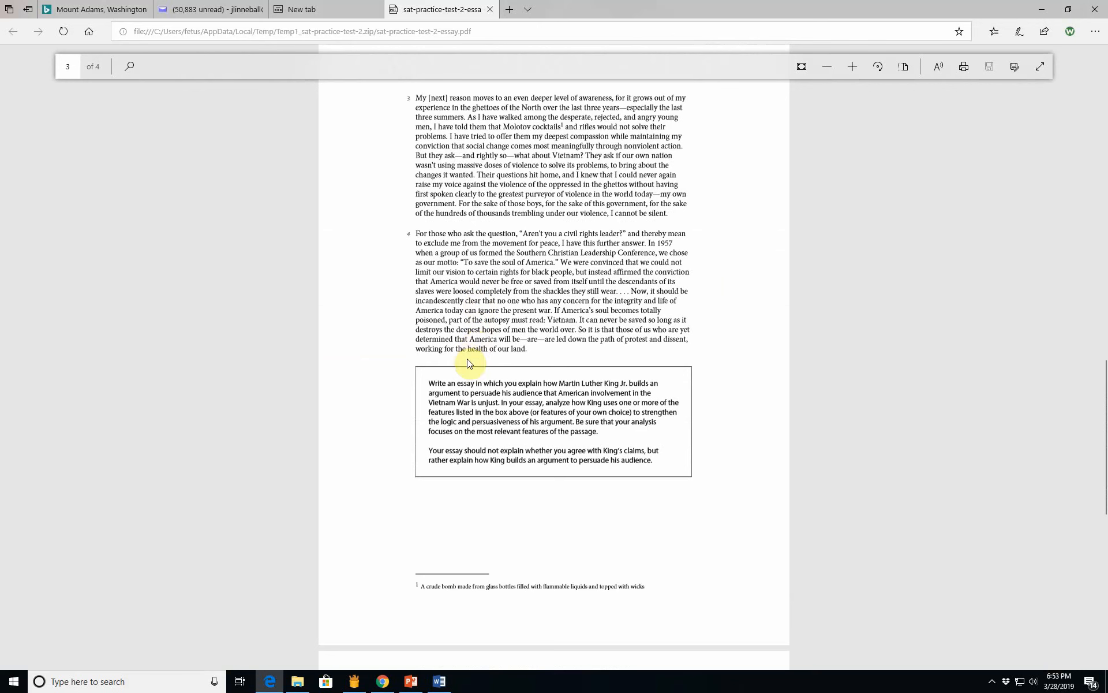
mouse_move(491, 482)
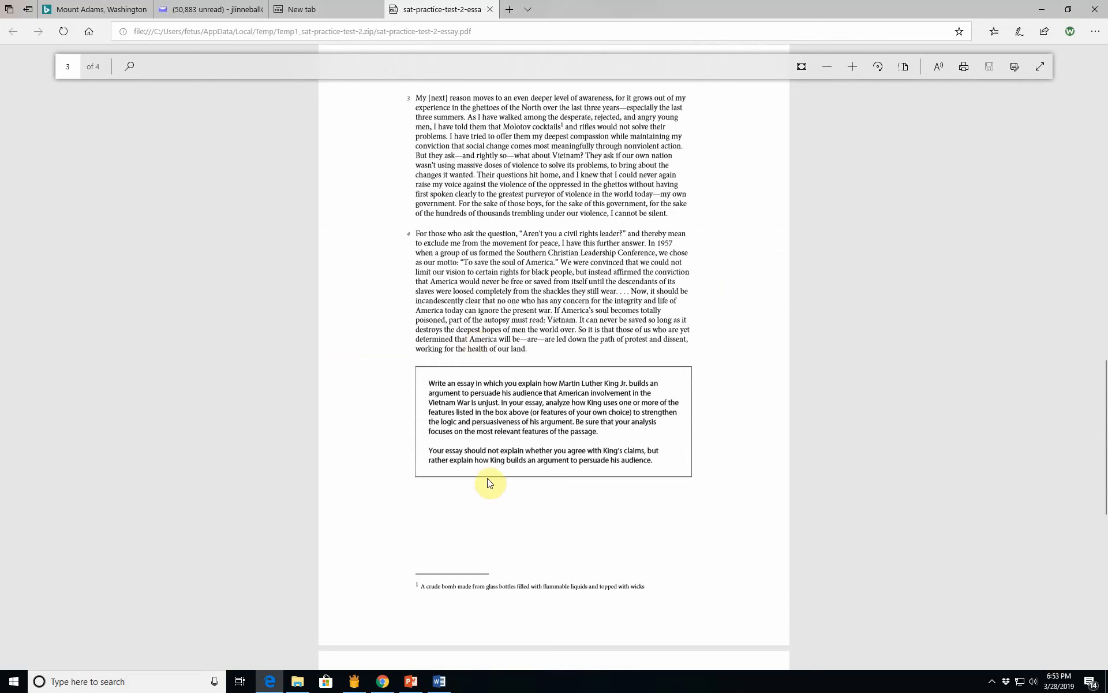
mouse_move(441, 682)
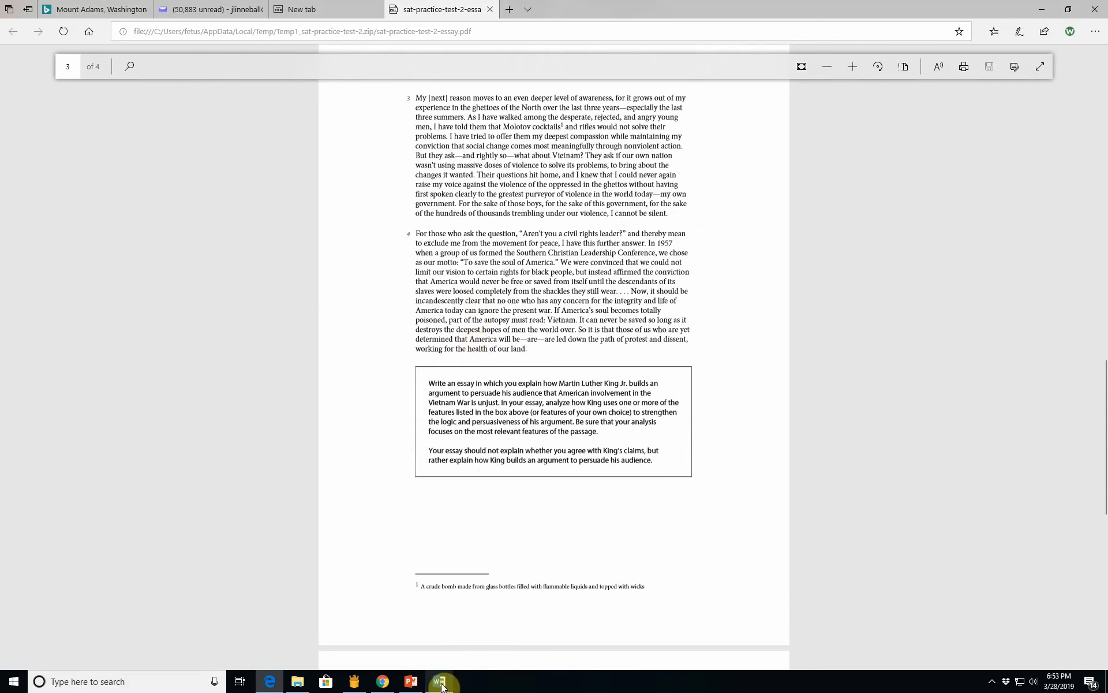
left_click(440, 681)
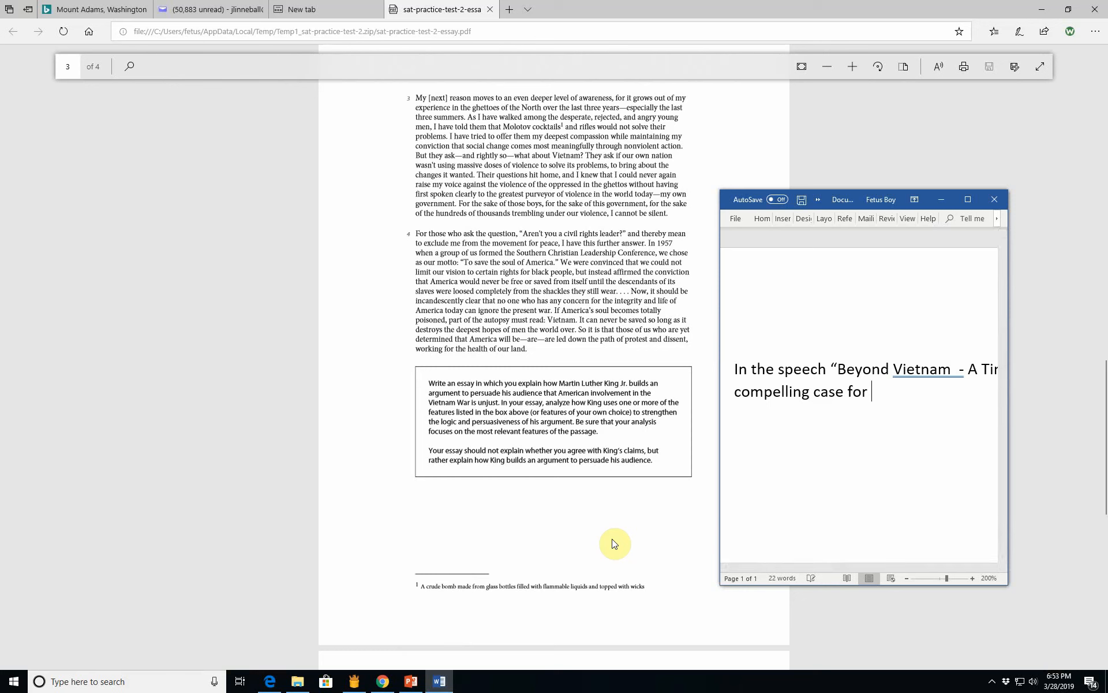
Step: Continue the opening sentence with King's proposition about the unjust war
type("the propo")
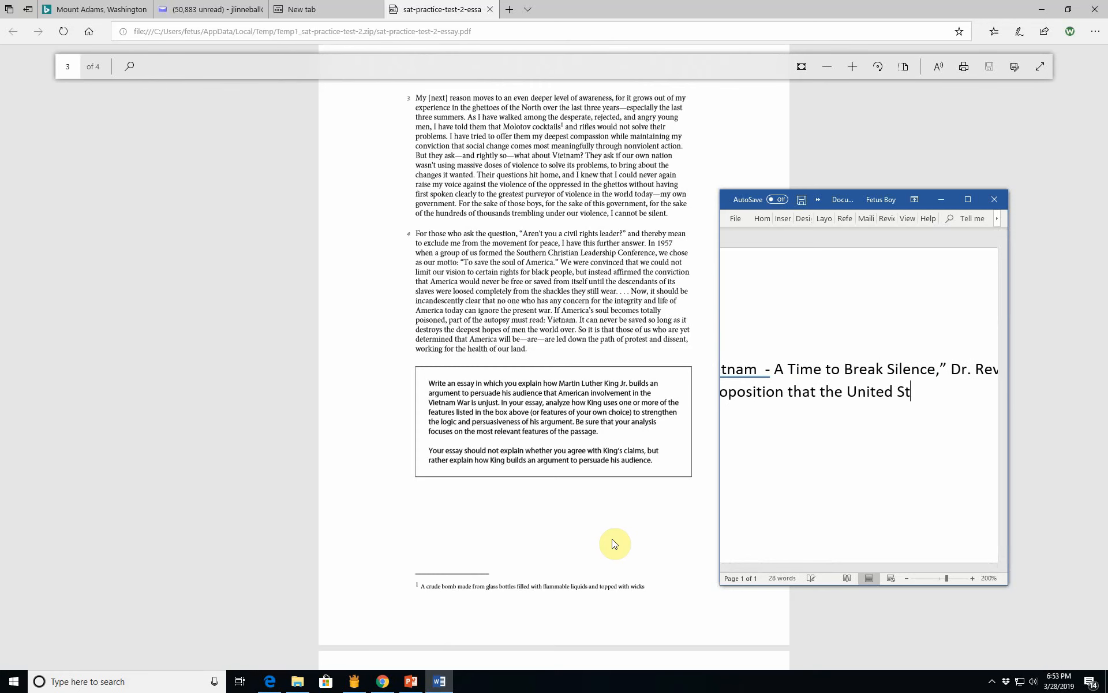
type("ates' inv")
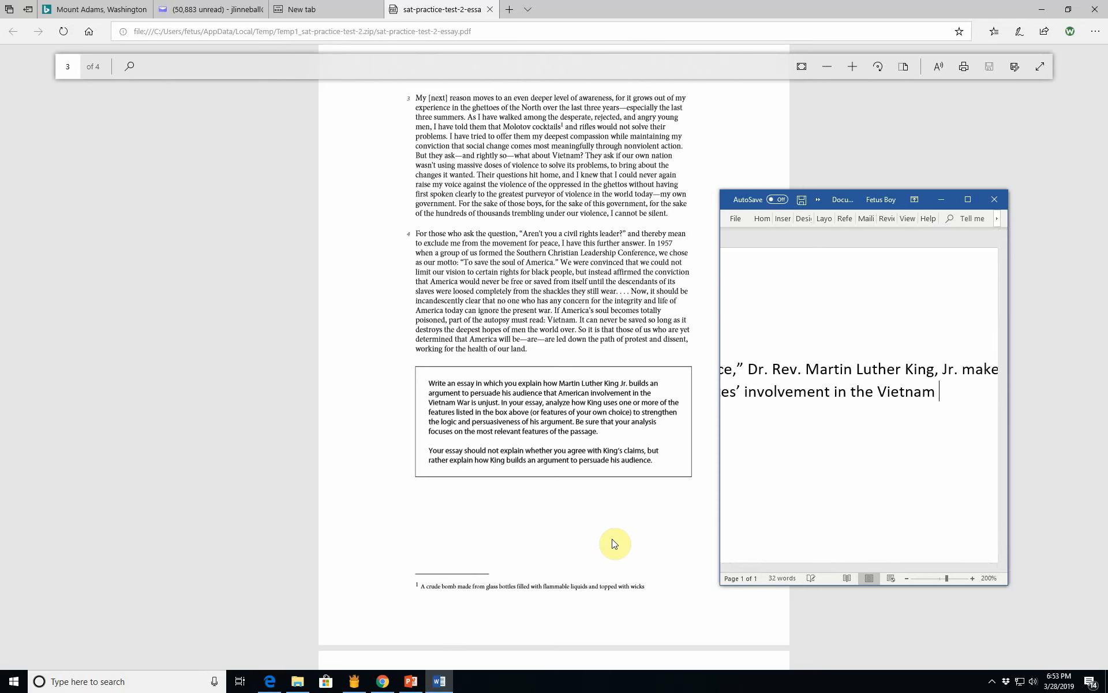
type("Was")
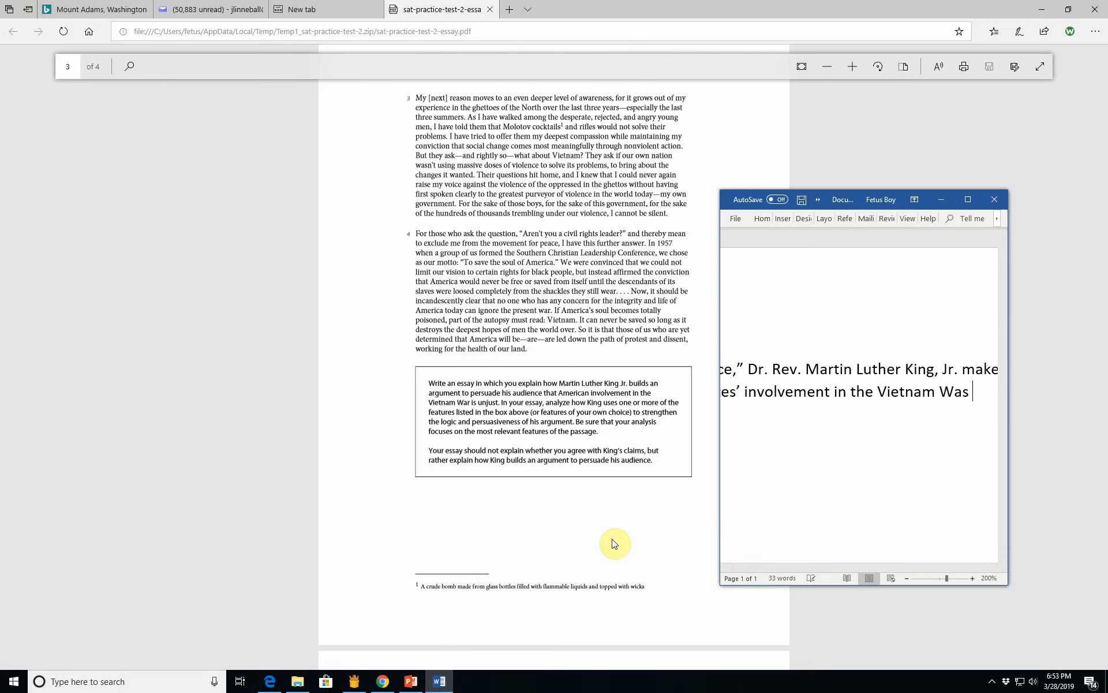
type("r is u")
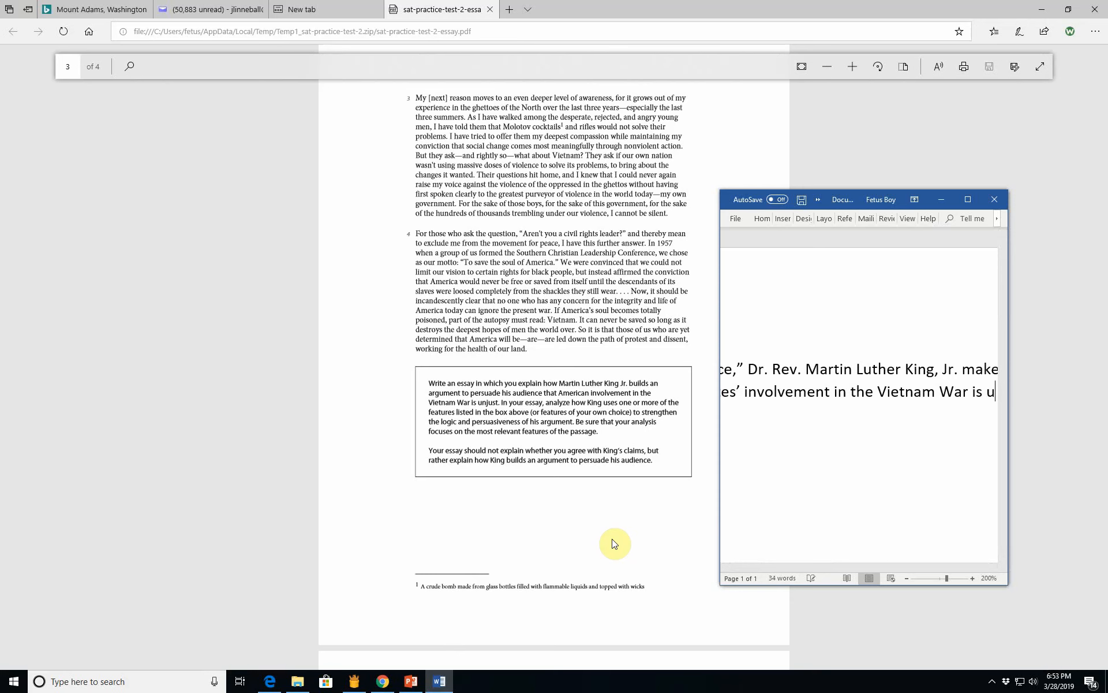
type("njust")
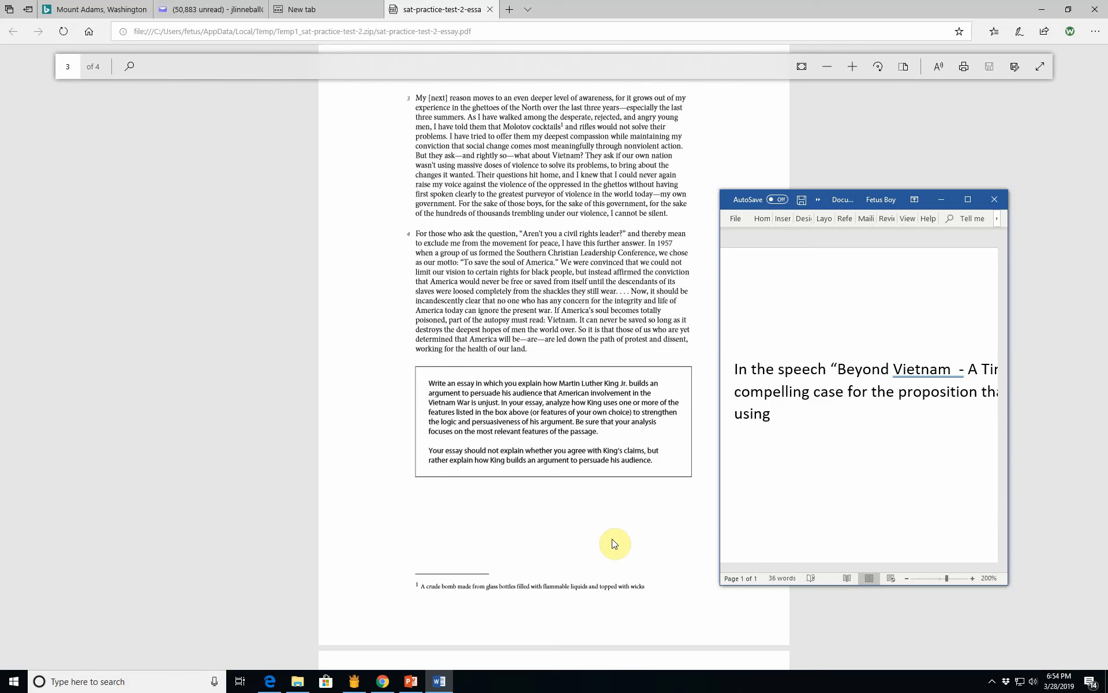
Step: Add 'ethos (facts and commonly accepted values or ethics),' correcting typos along the way
type("ethos")
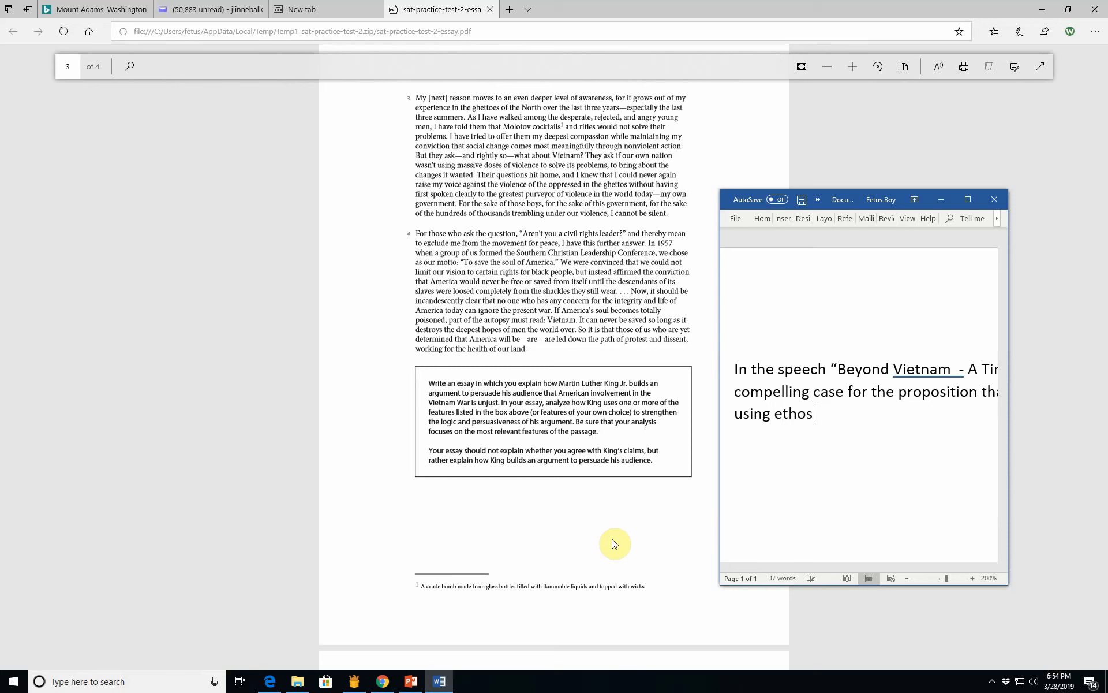
type("(facts")
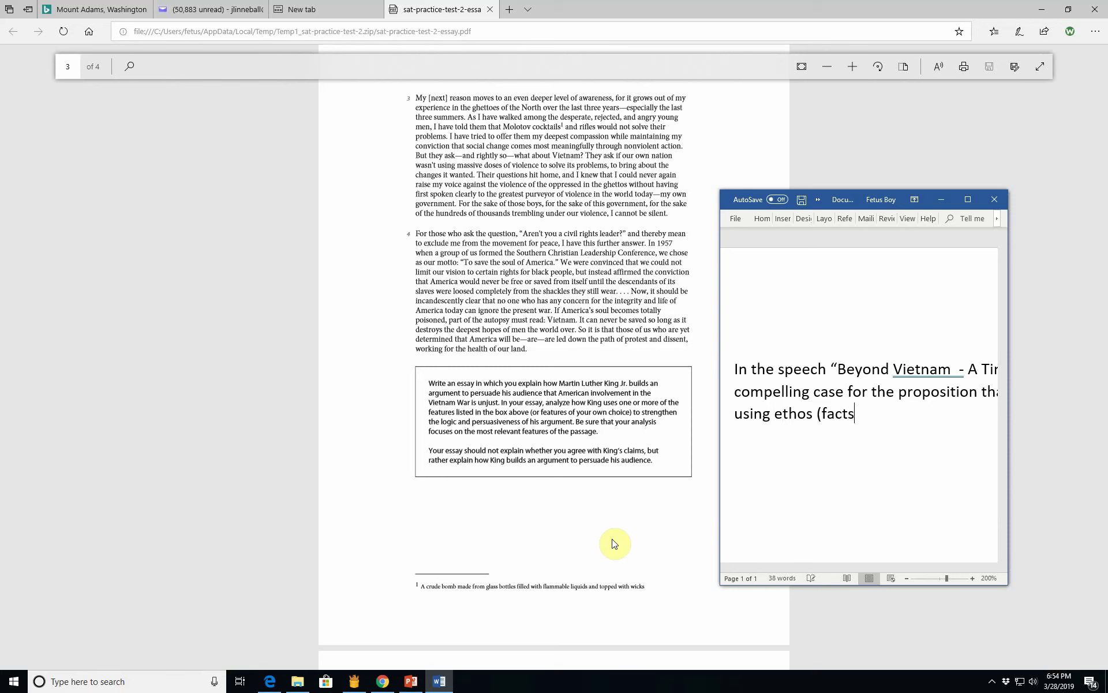
type("and")
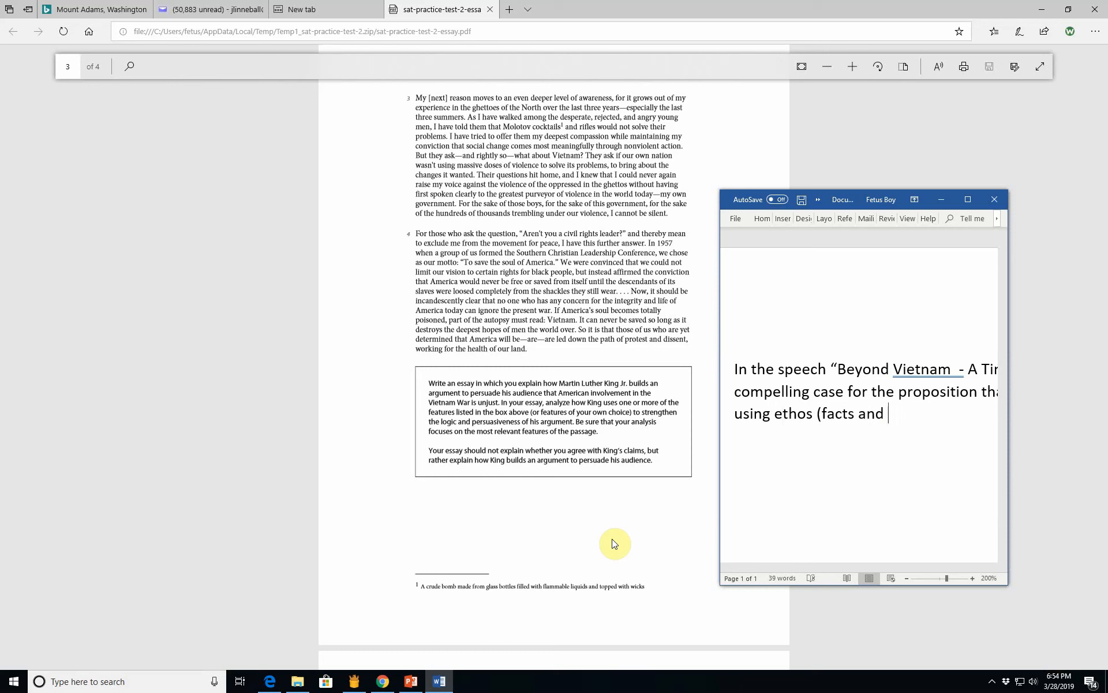
type("commo")
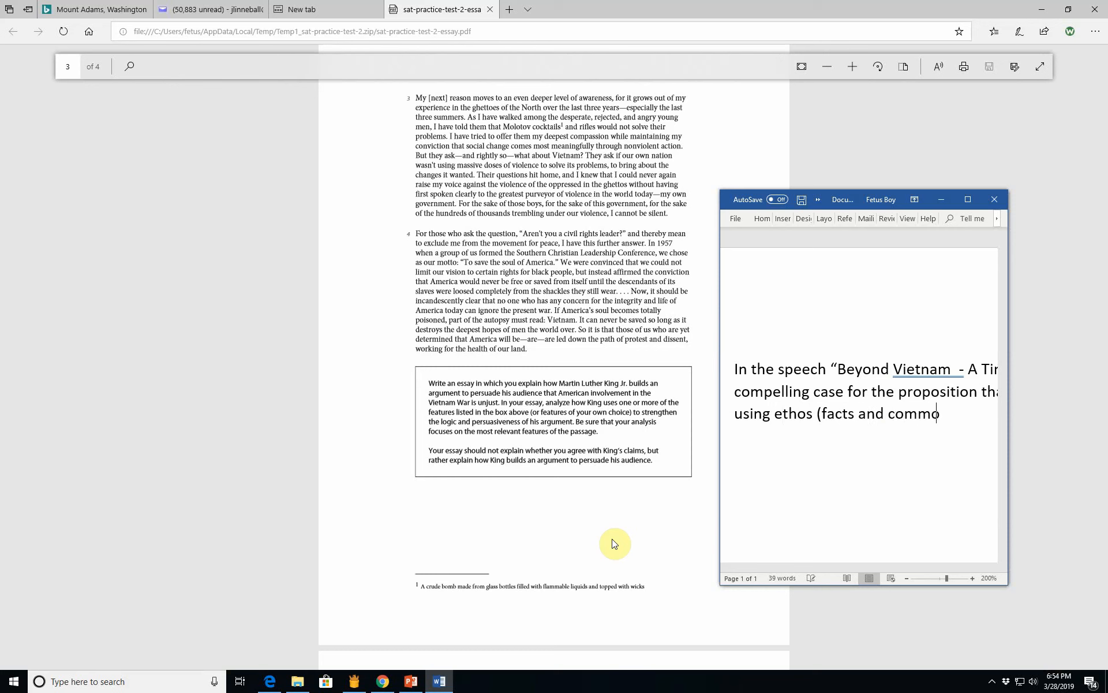
type("nly accepted prop")
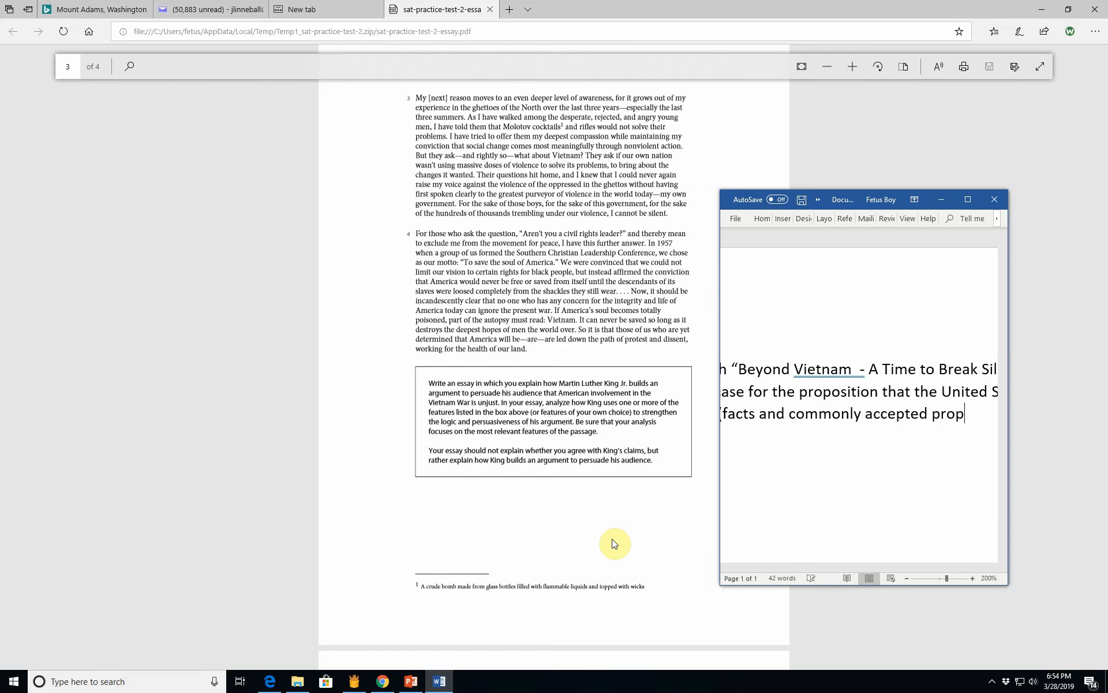
key("Backspace")
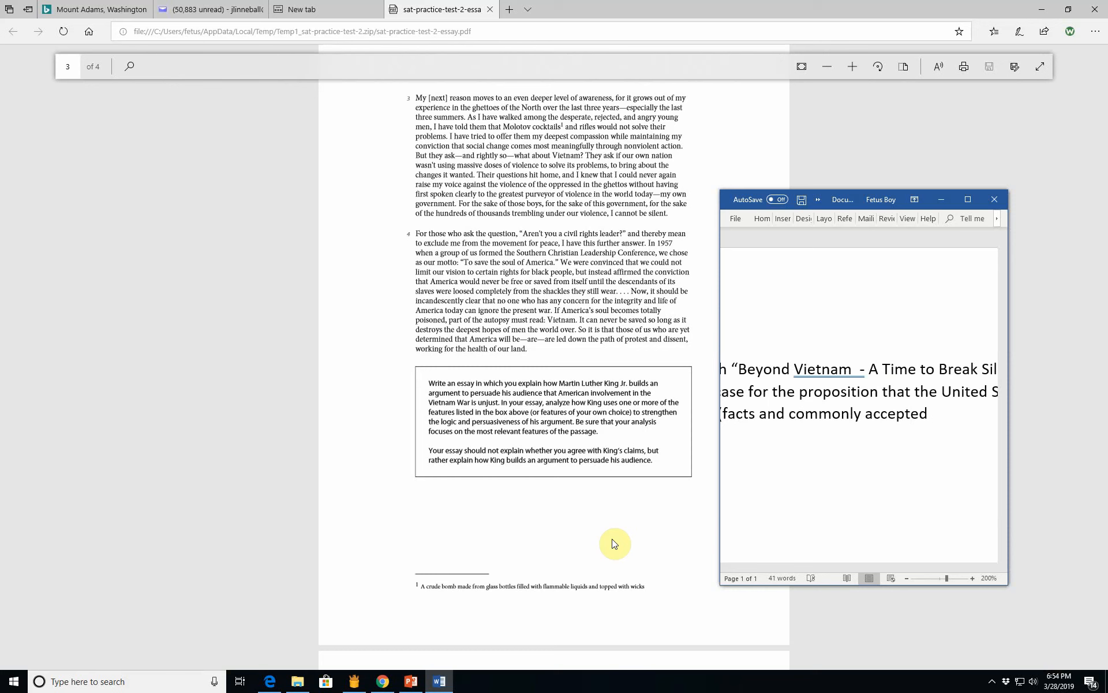
type("values)")
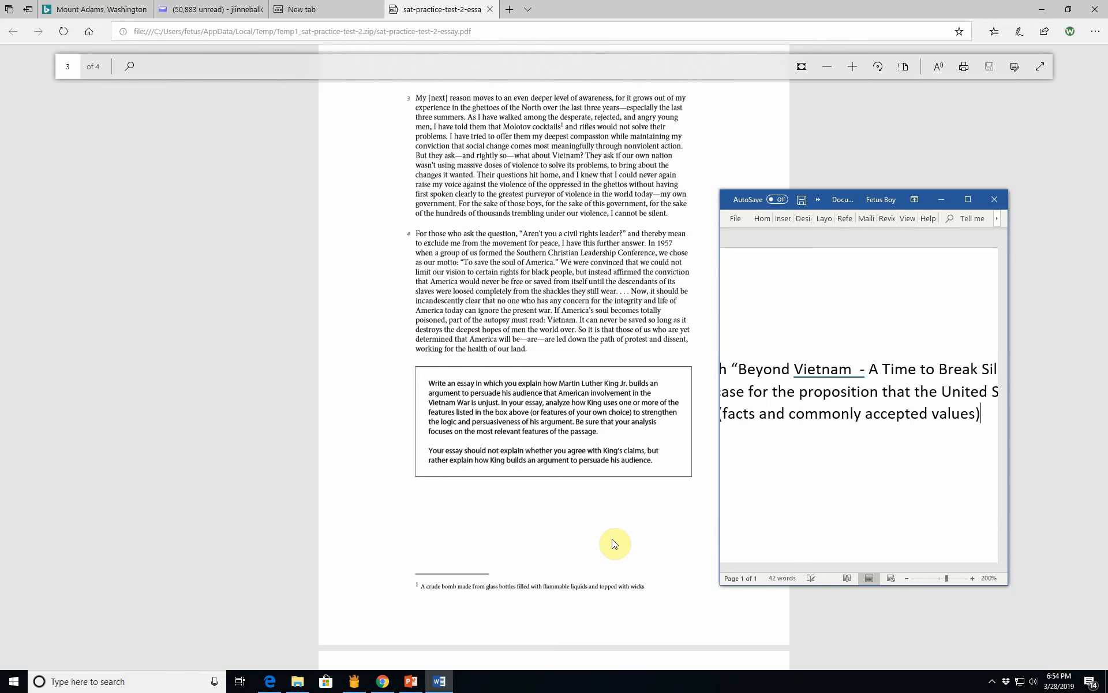
type("or")
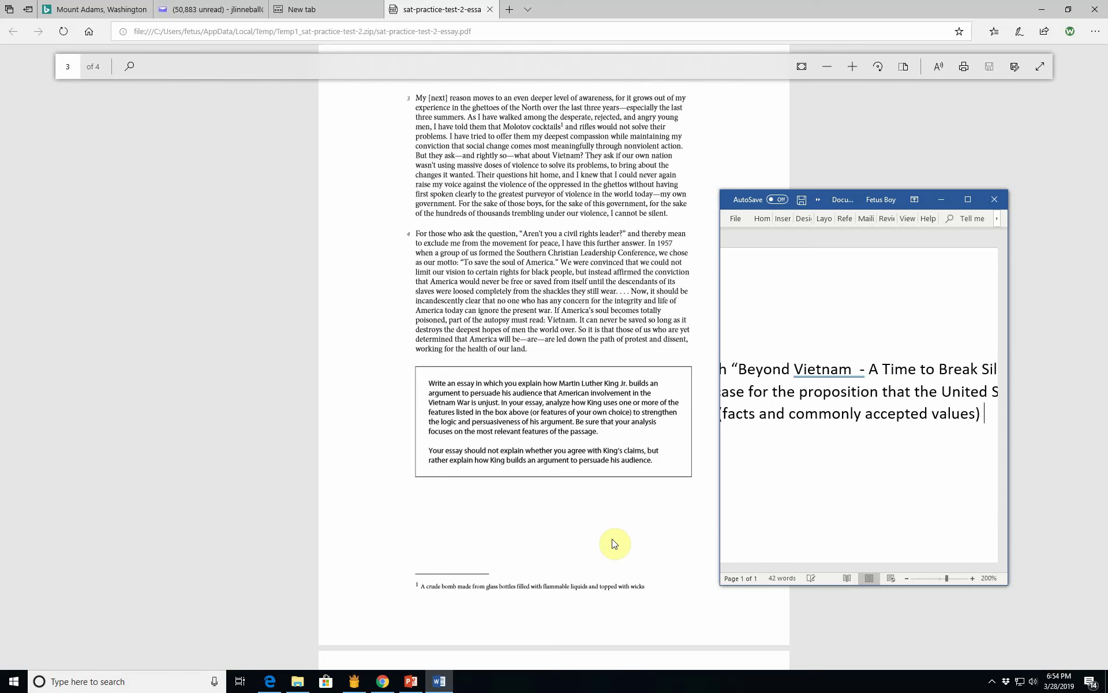
key("Backspace")
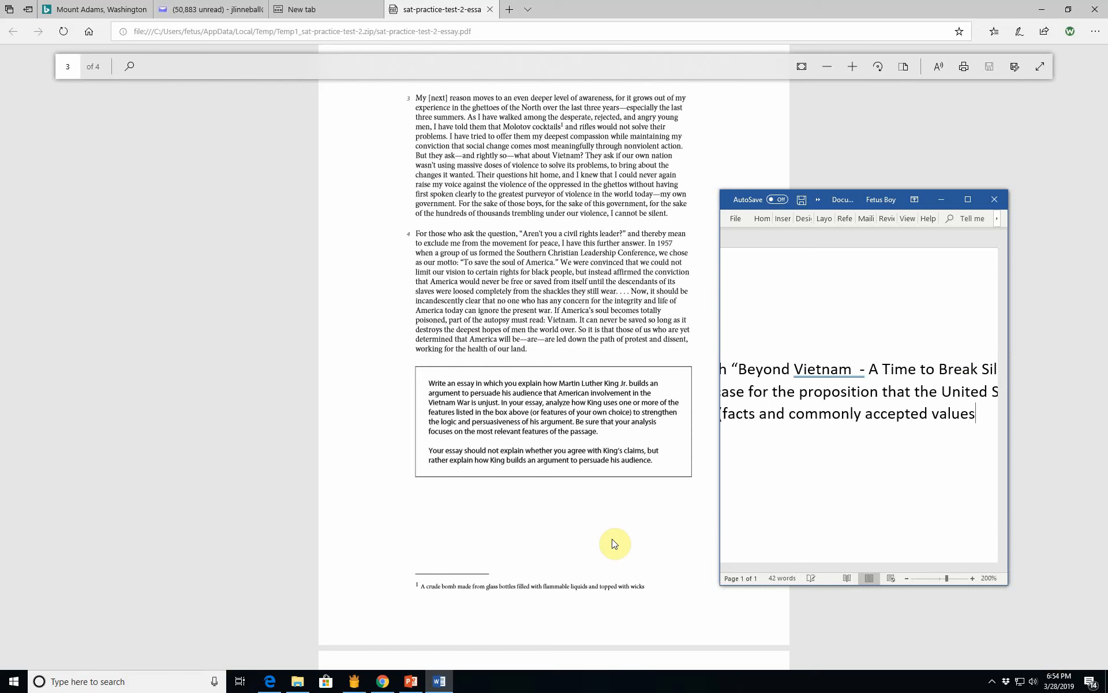
type("or “ethics")
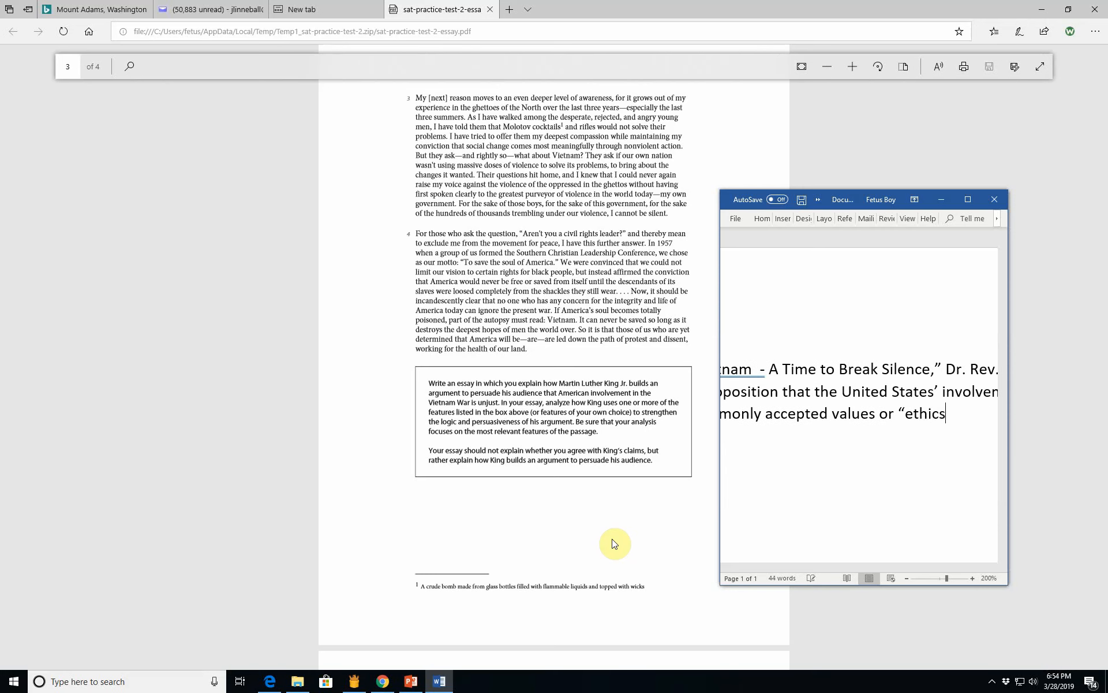
type("”")
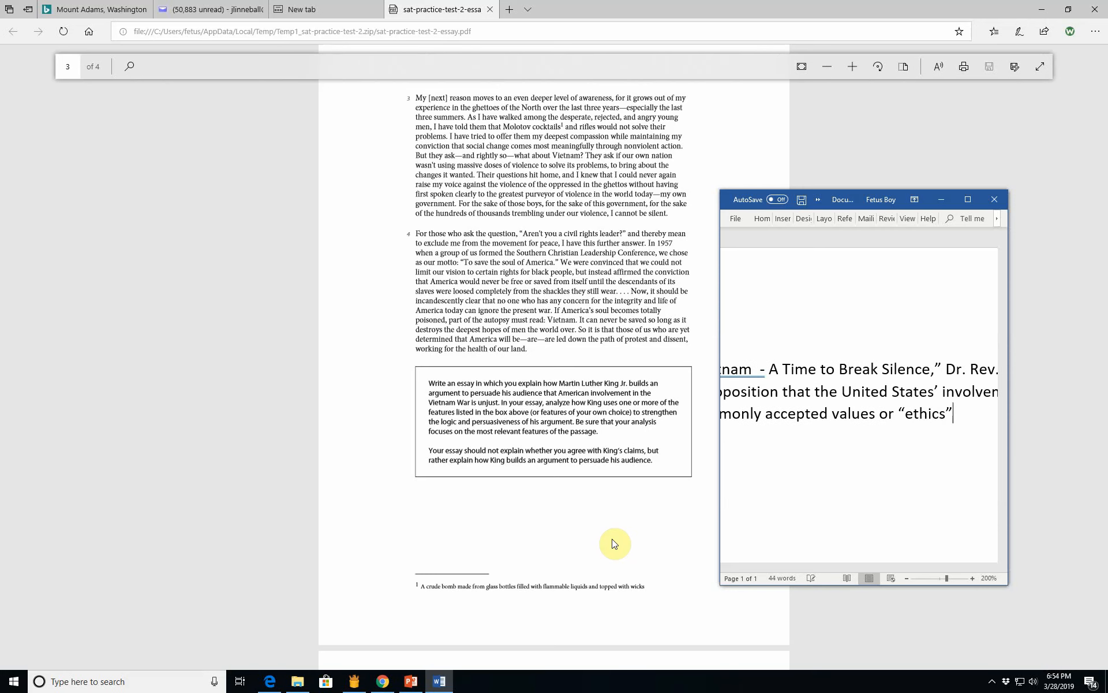
key("Backspace")
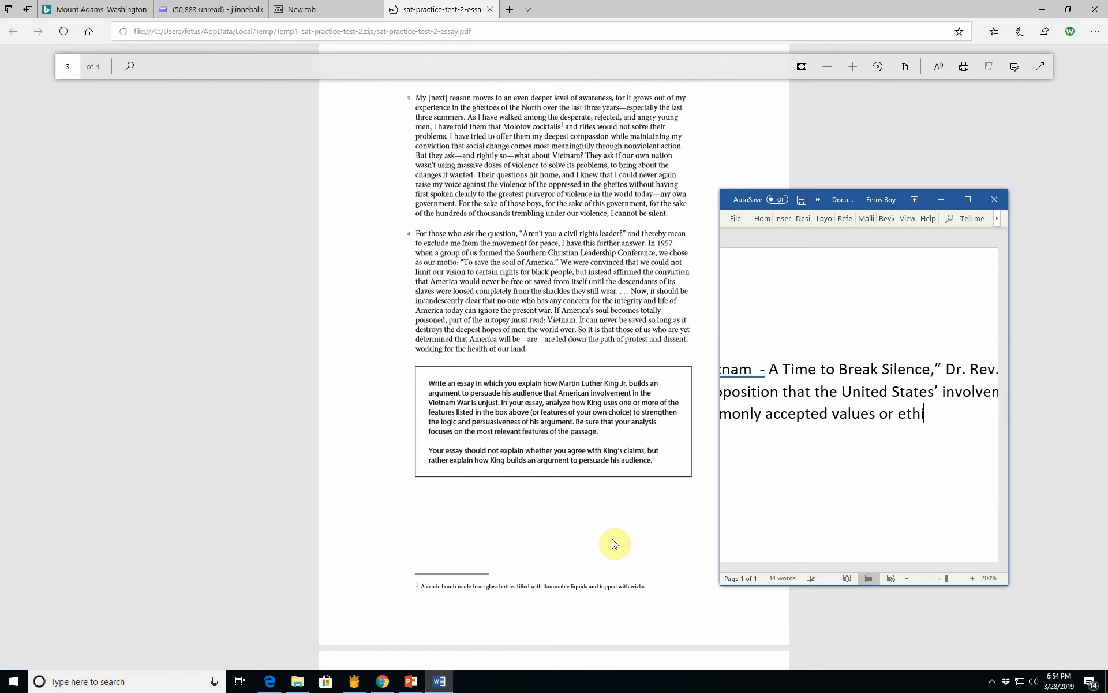
type("cs),")
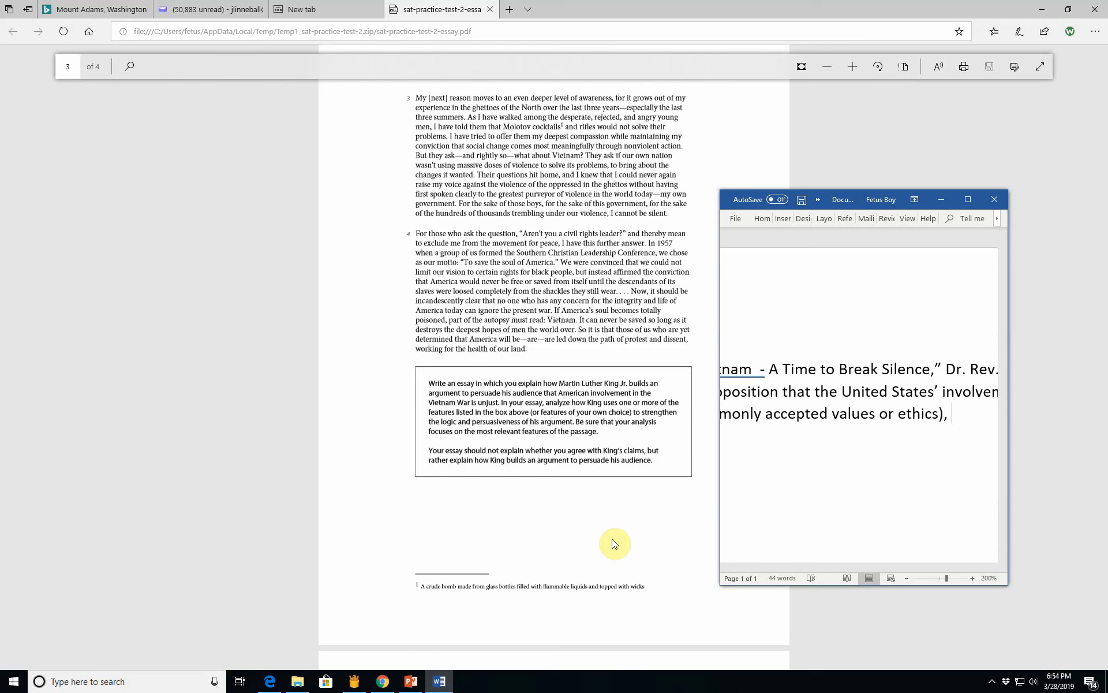
Step: Finish with 'pathos (powerful descriptive language), and logos (logic).'
type("pathos")
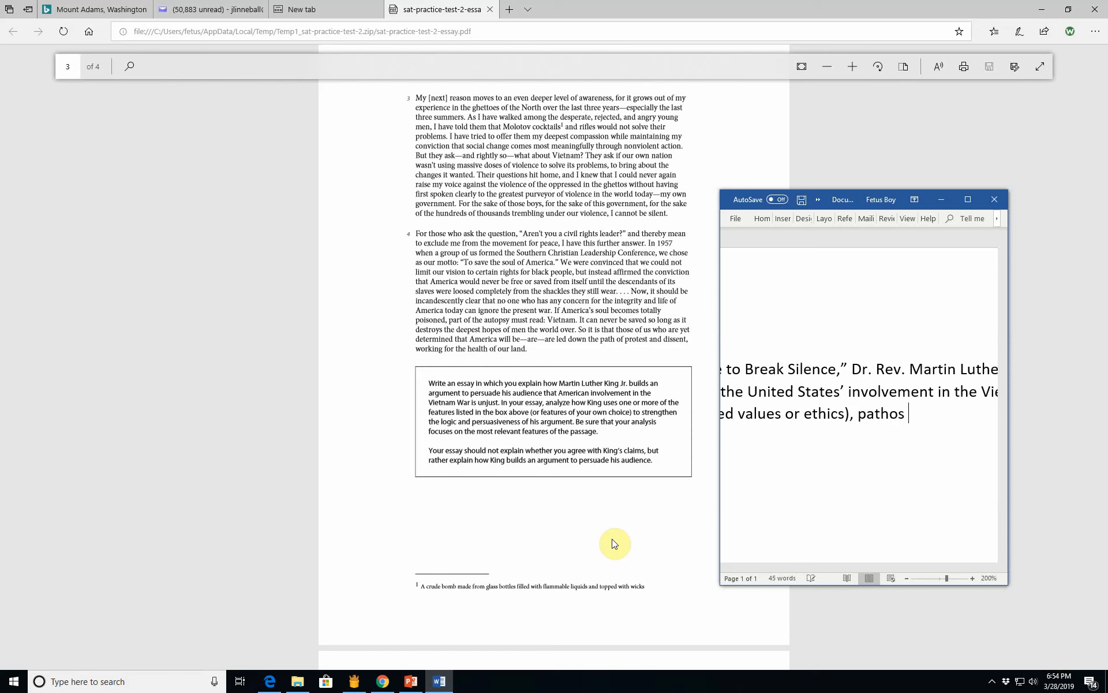
type("(appeaks")
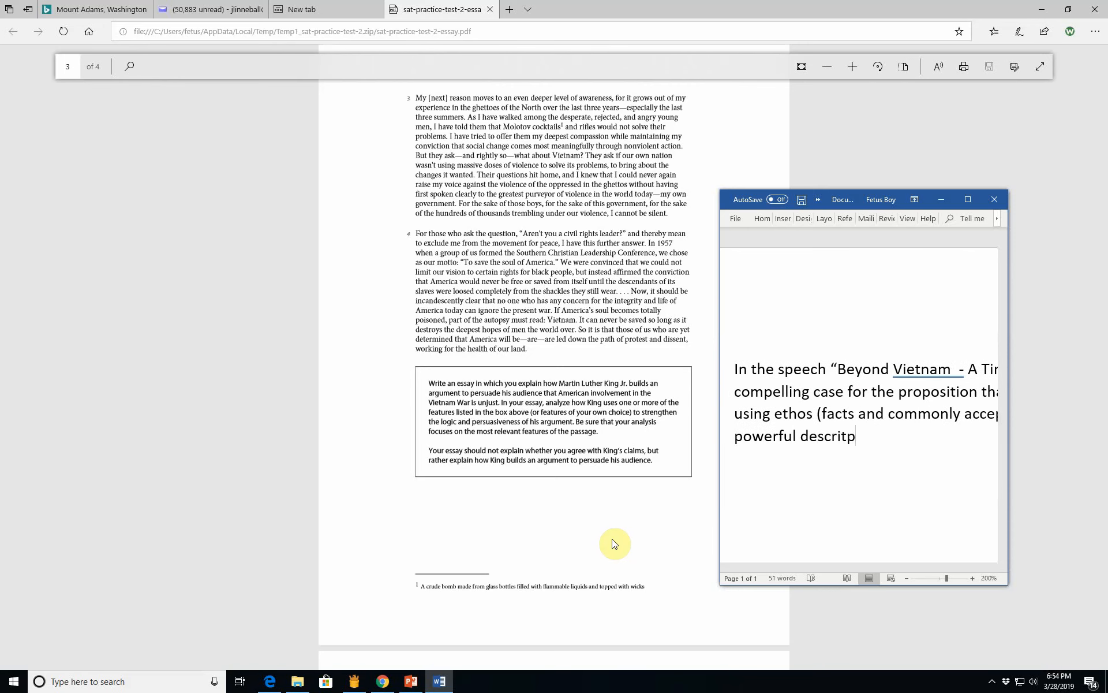
type("tive lan")
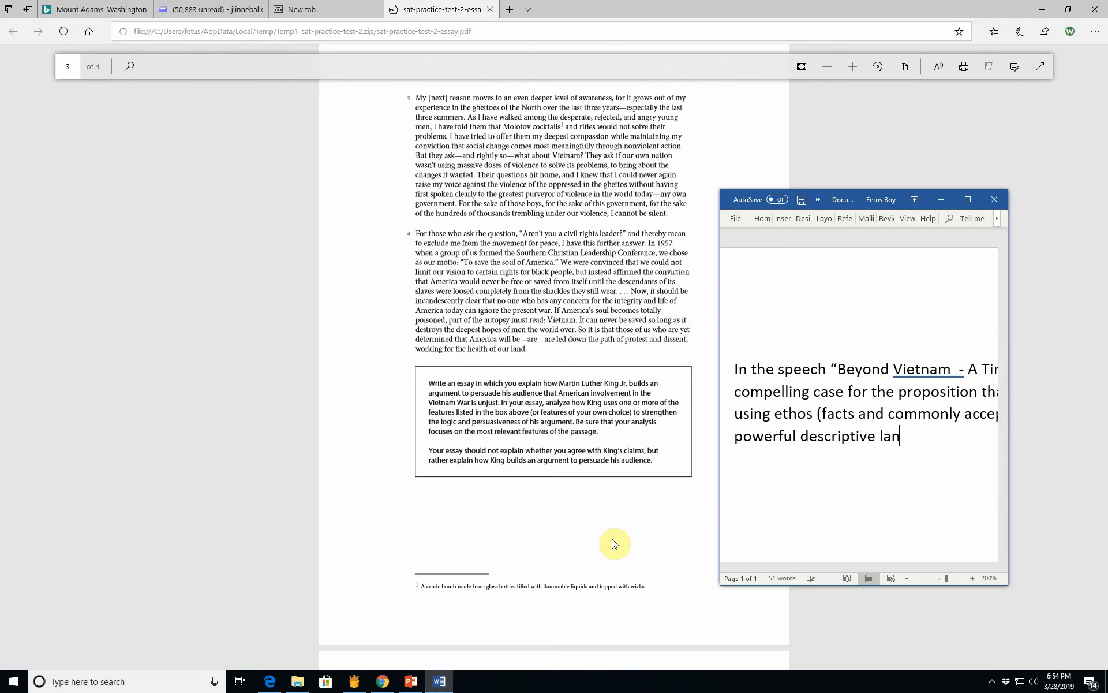
type("guage")
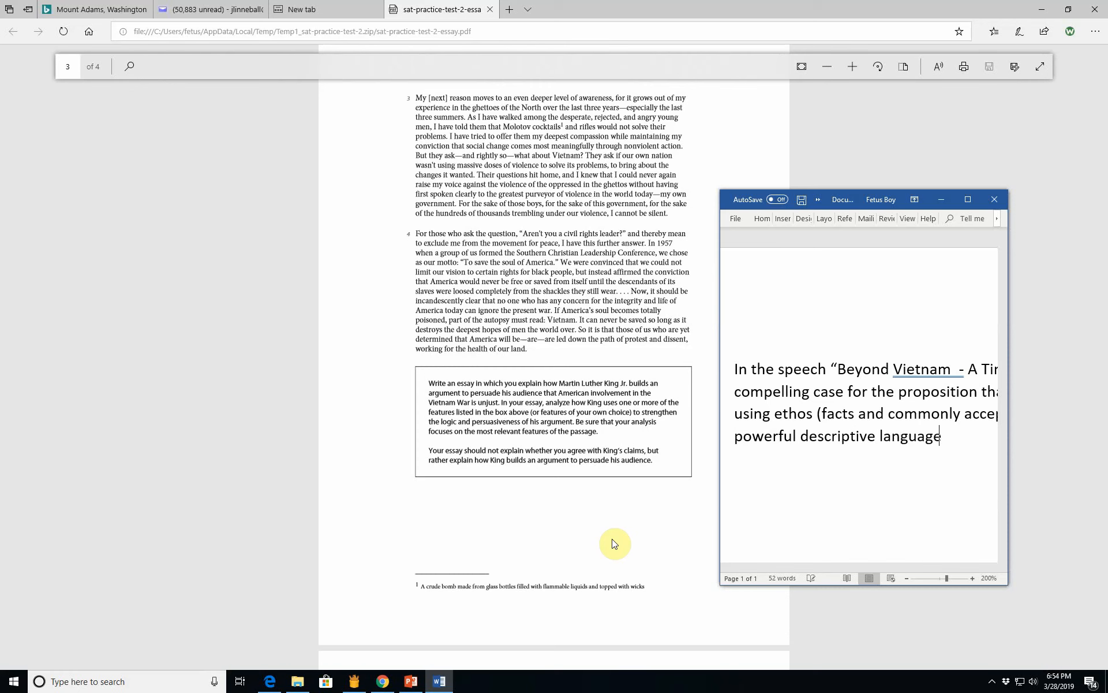
type(", and log")
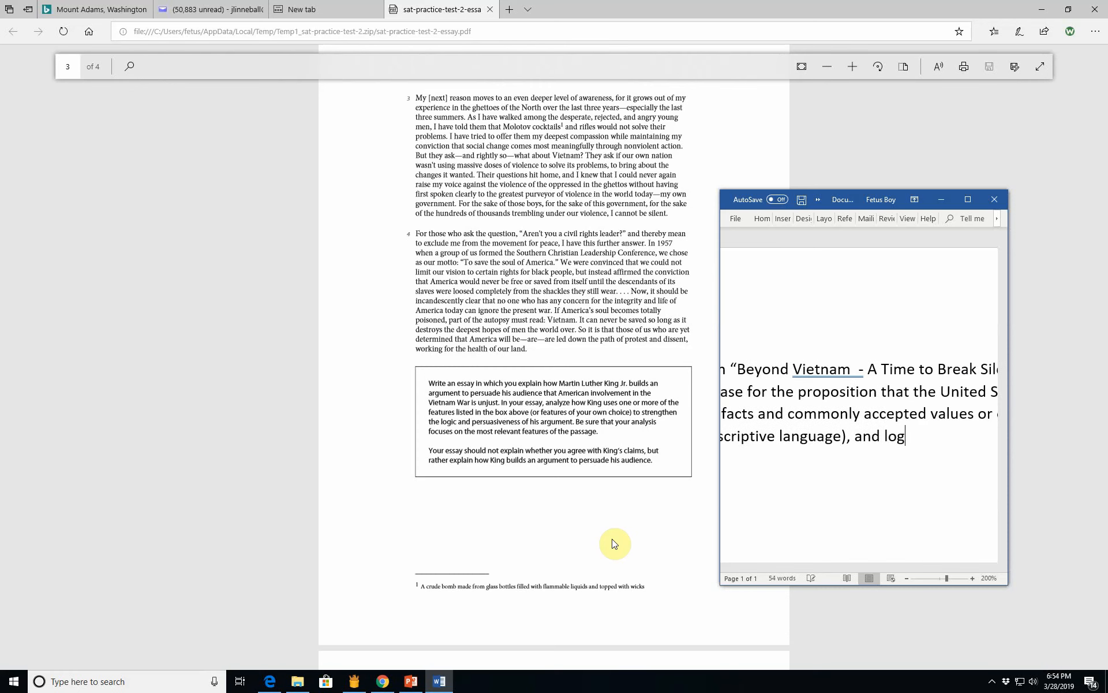
type("os (")
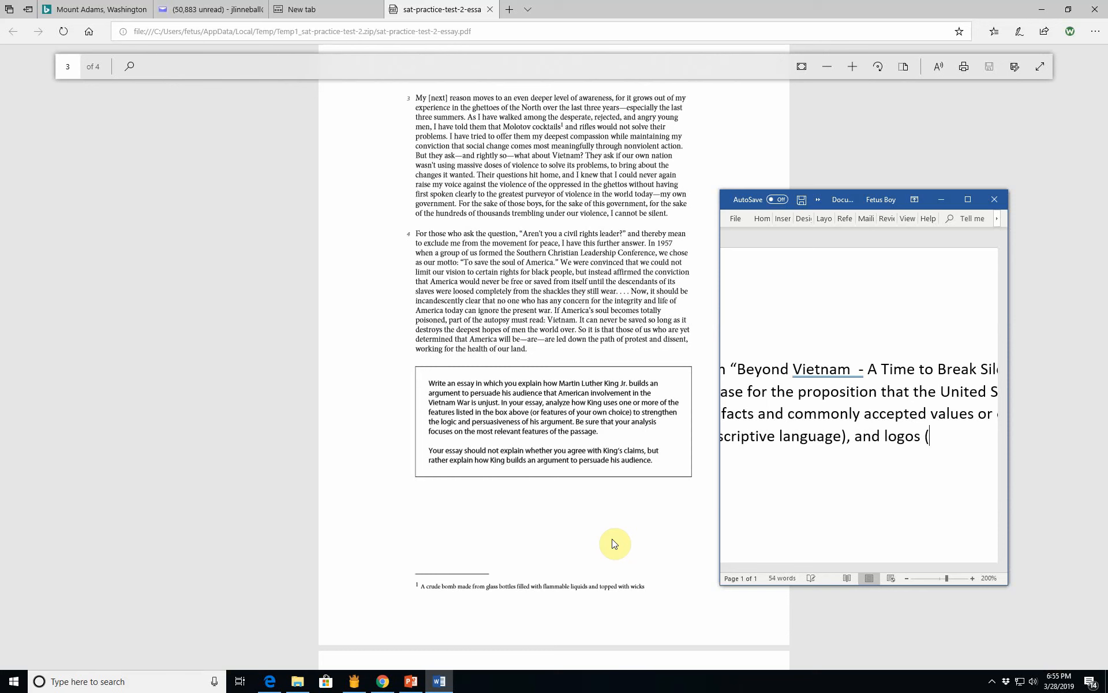
type("logi")
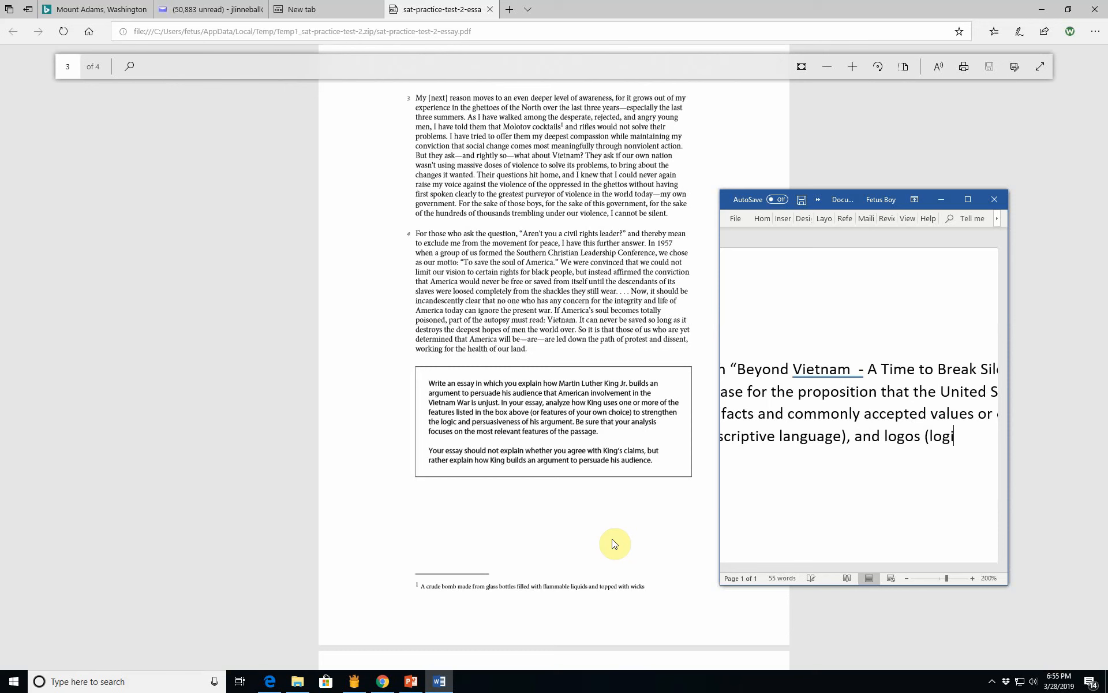
type("c).")
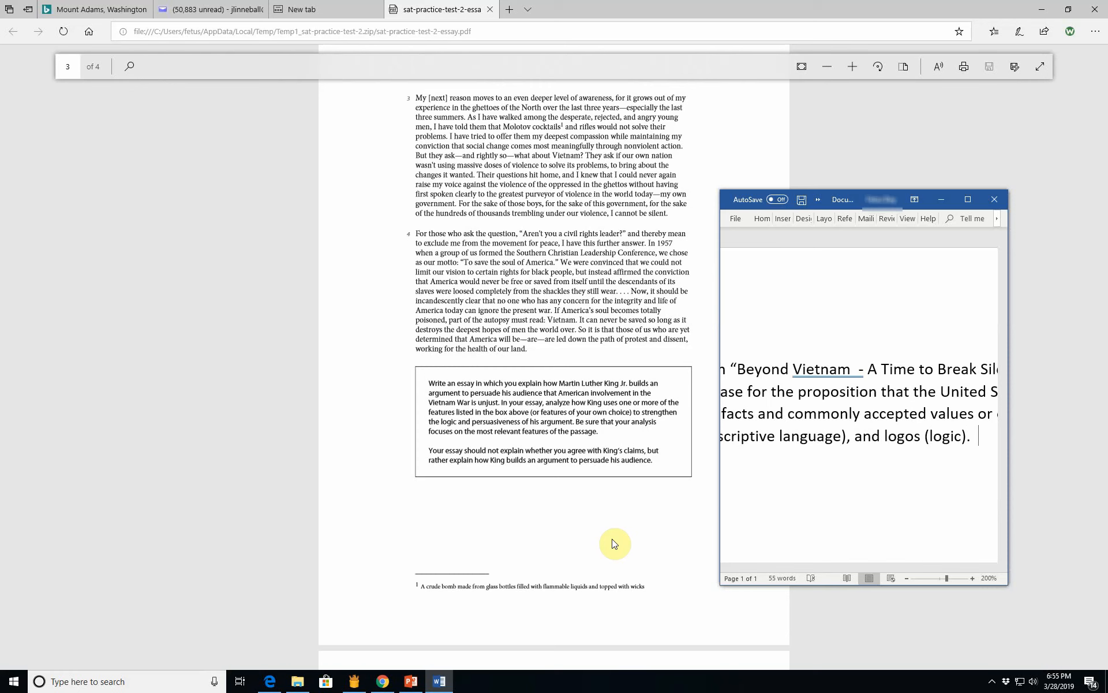
Step: Type 'Dr. King's speech makes a powerful moral argument for withdrawal from Vietnam,' ending 'U.S. itself.'
type("D")
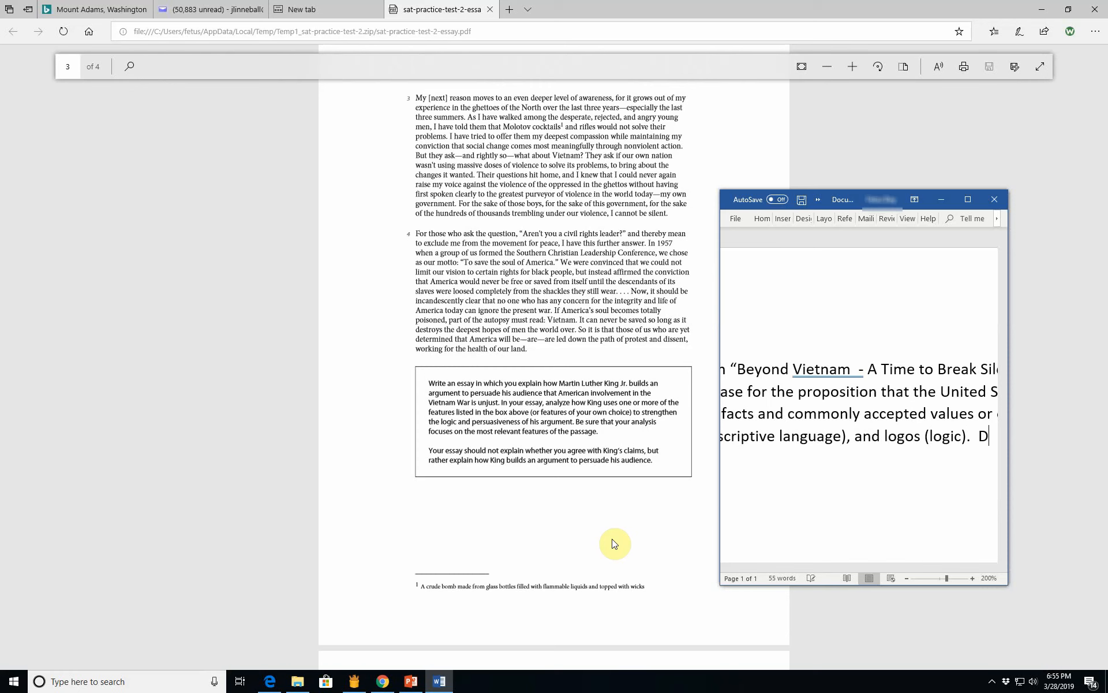
type("r. King's")
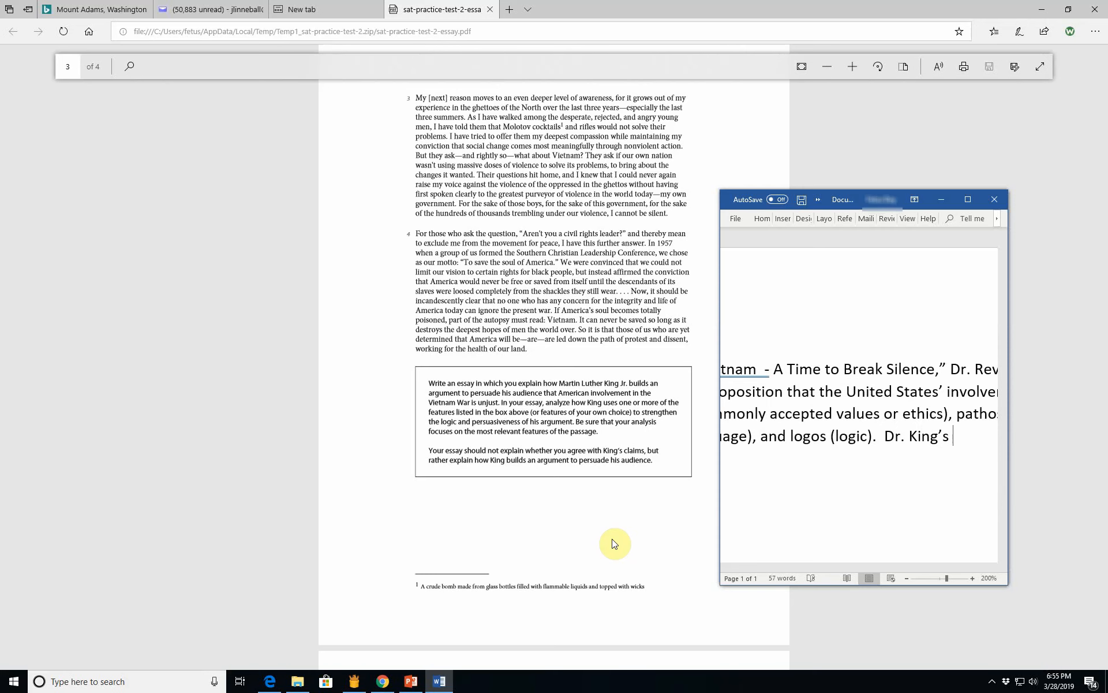
type("speech i")
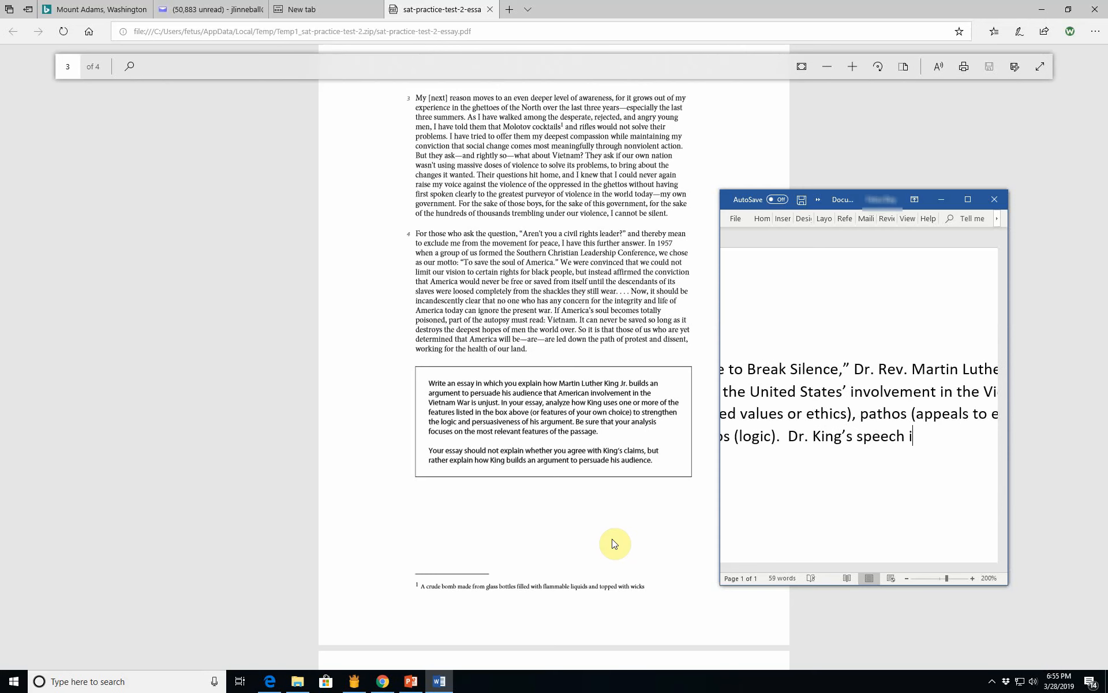
type("makes a po")
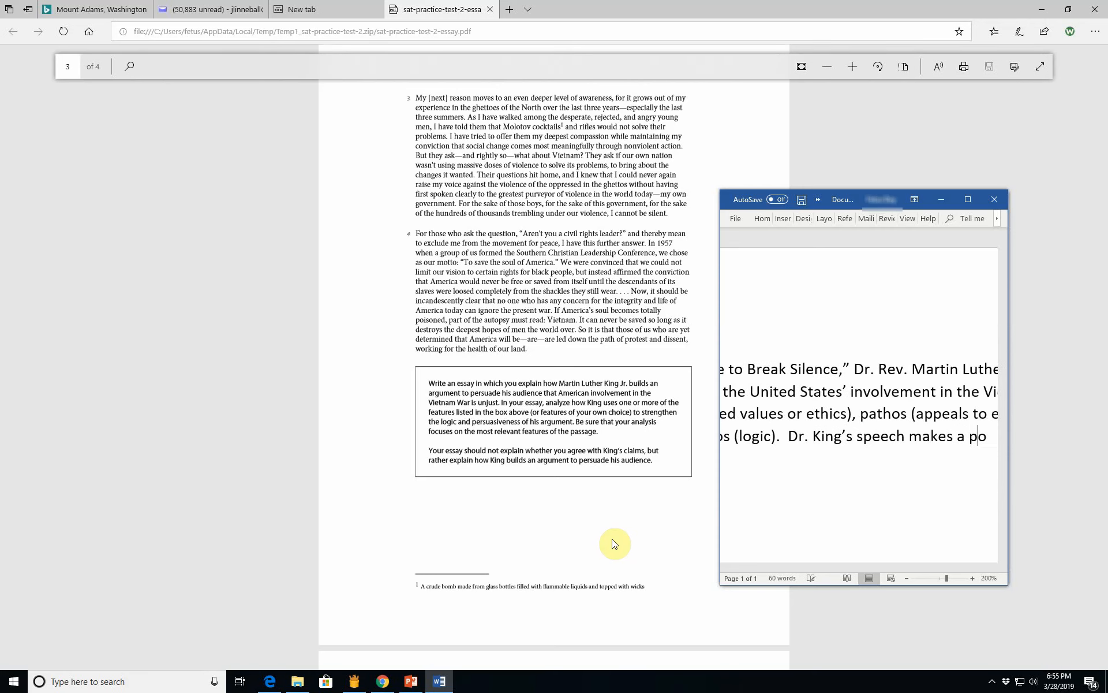
type("powerful")
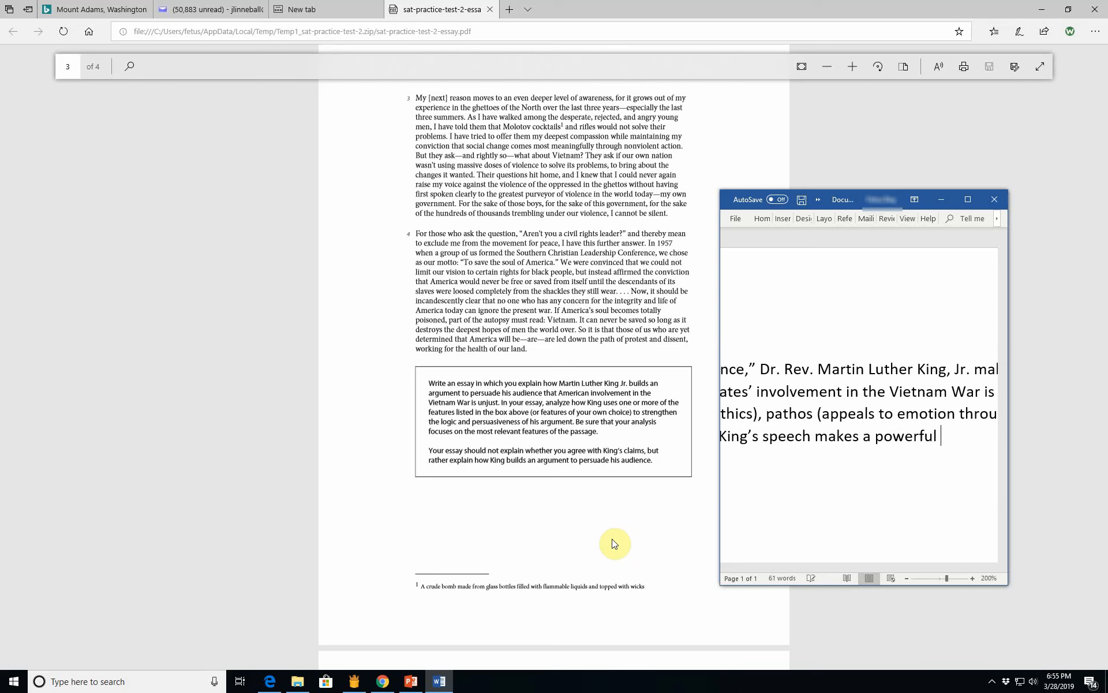
type("moral a")
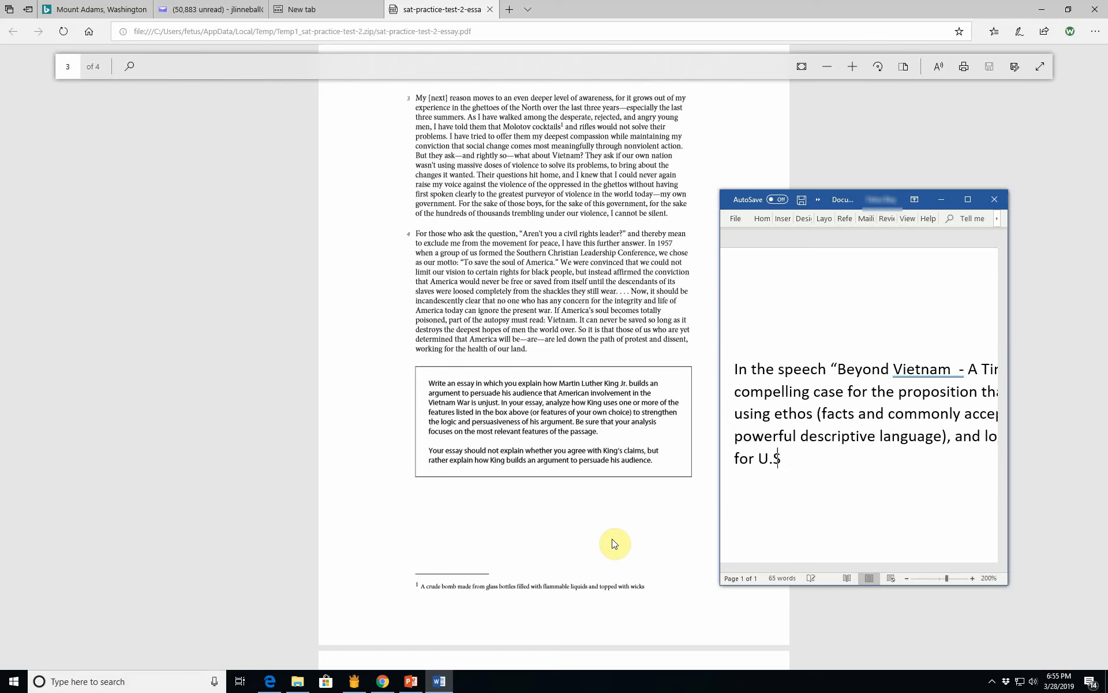
type("wit")
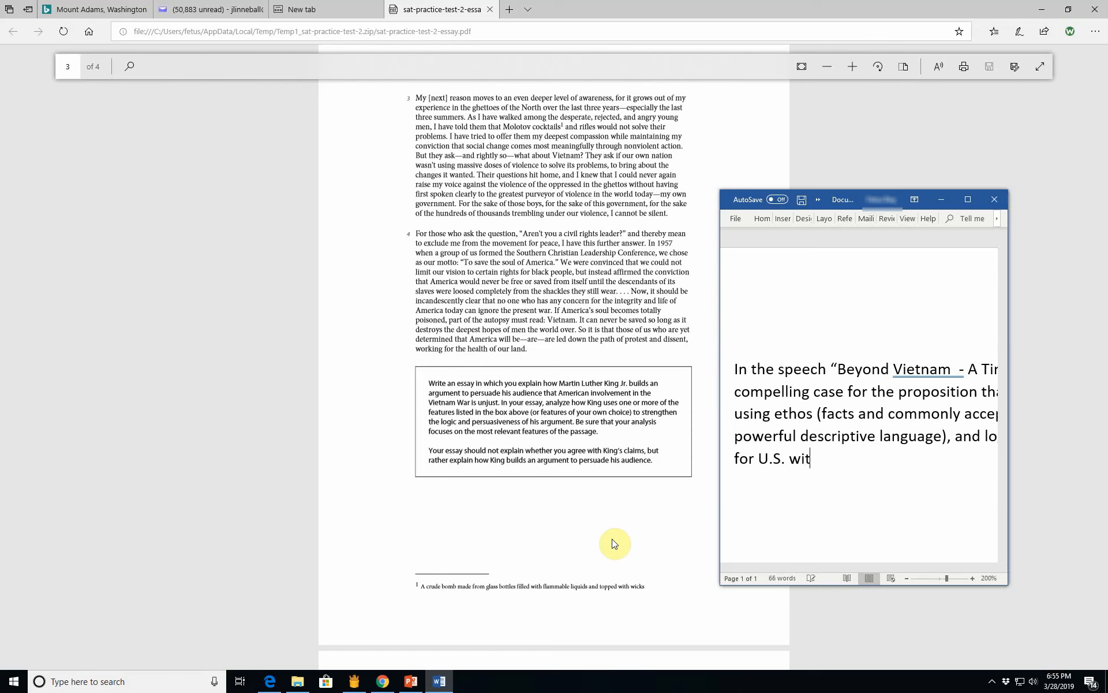
type("hdrawal")
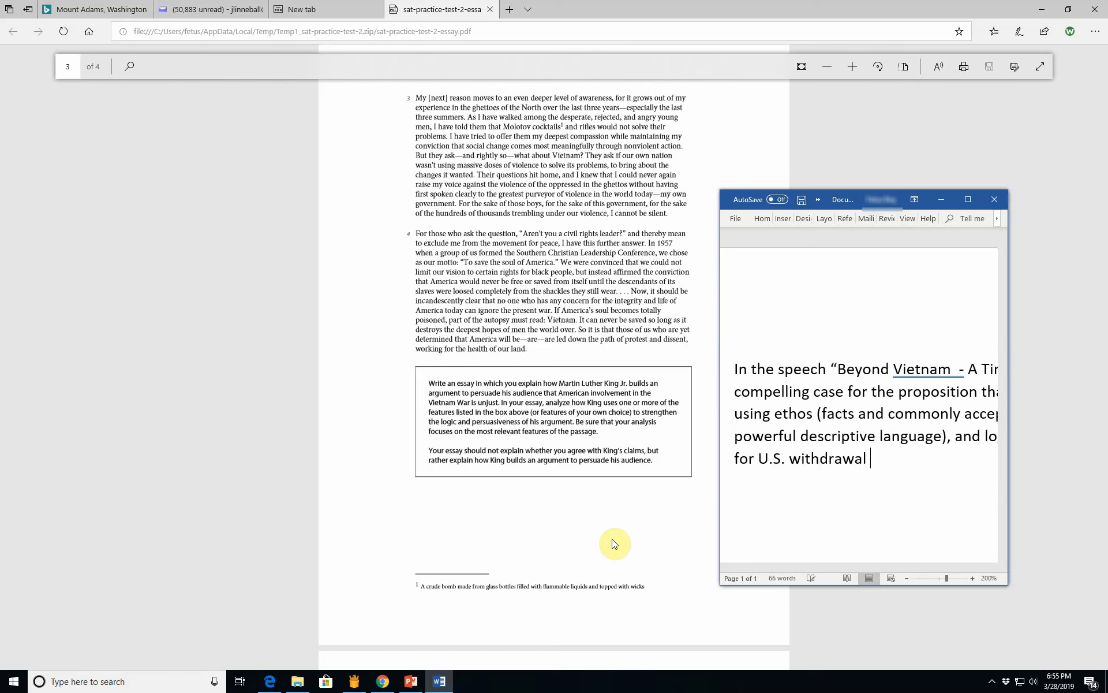
type("from Vietnam and a ren")
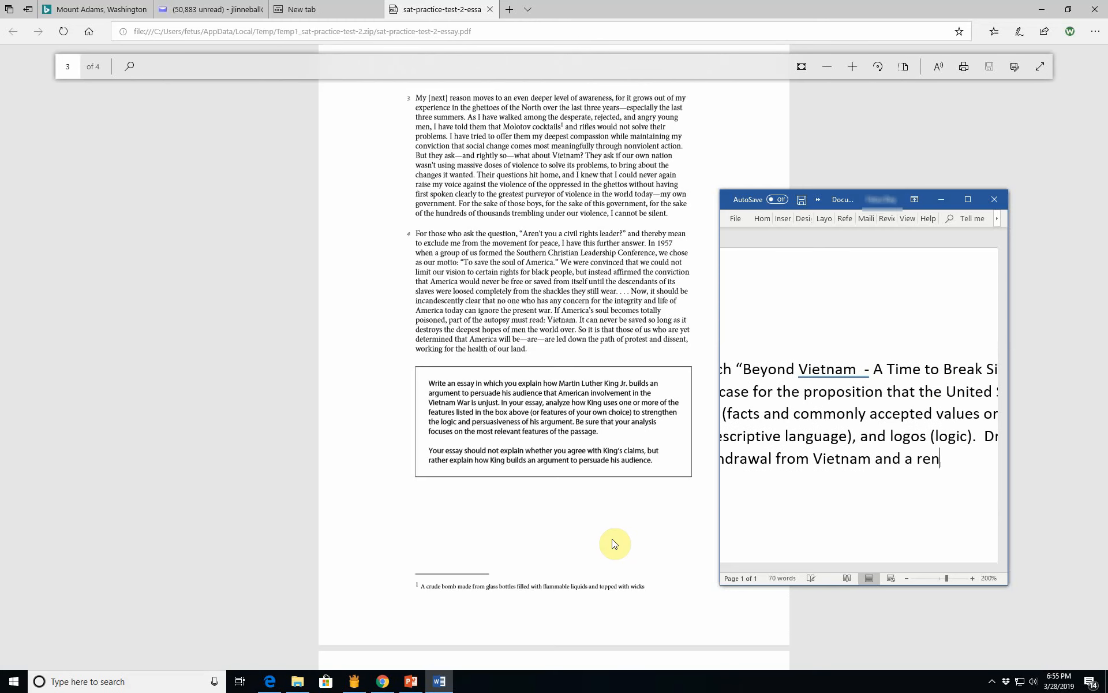
type("ewed American commitmen")
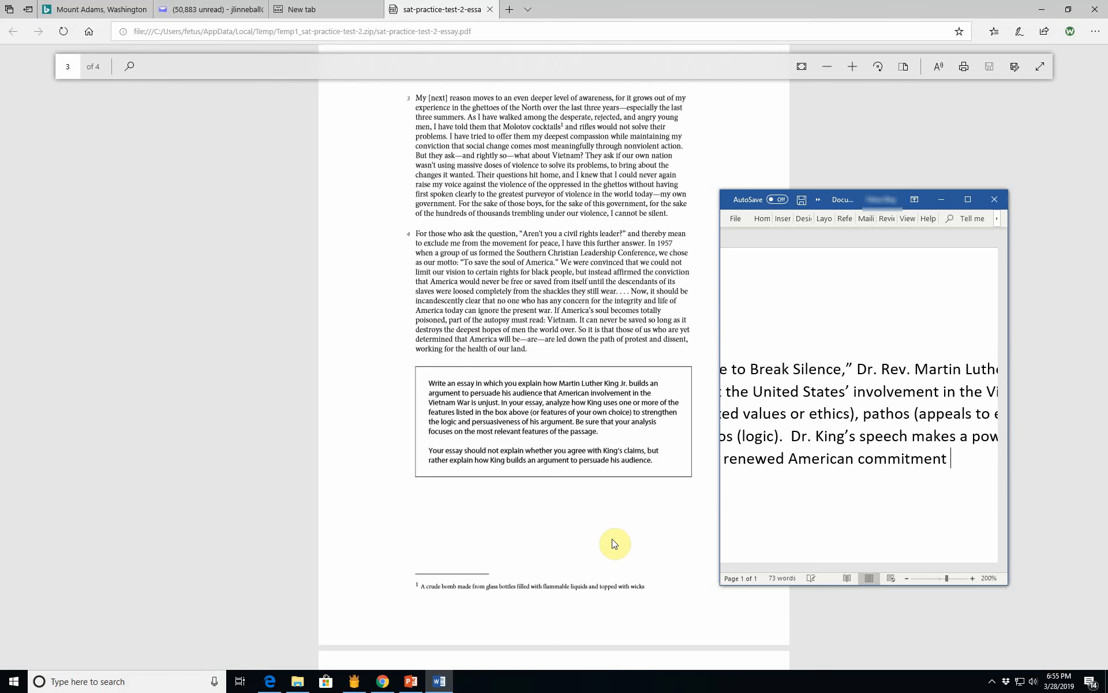
type("to")
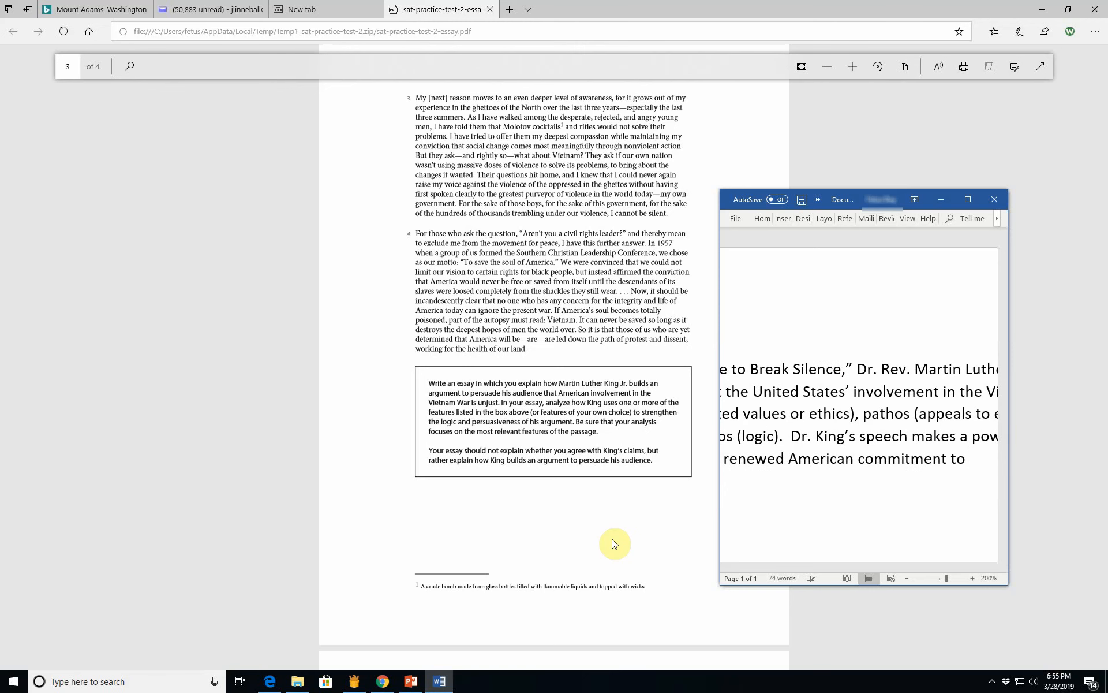
type("the War on Poverty.")
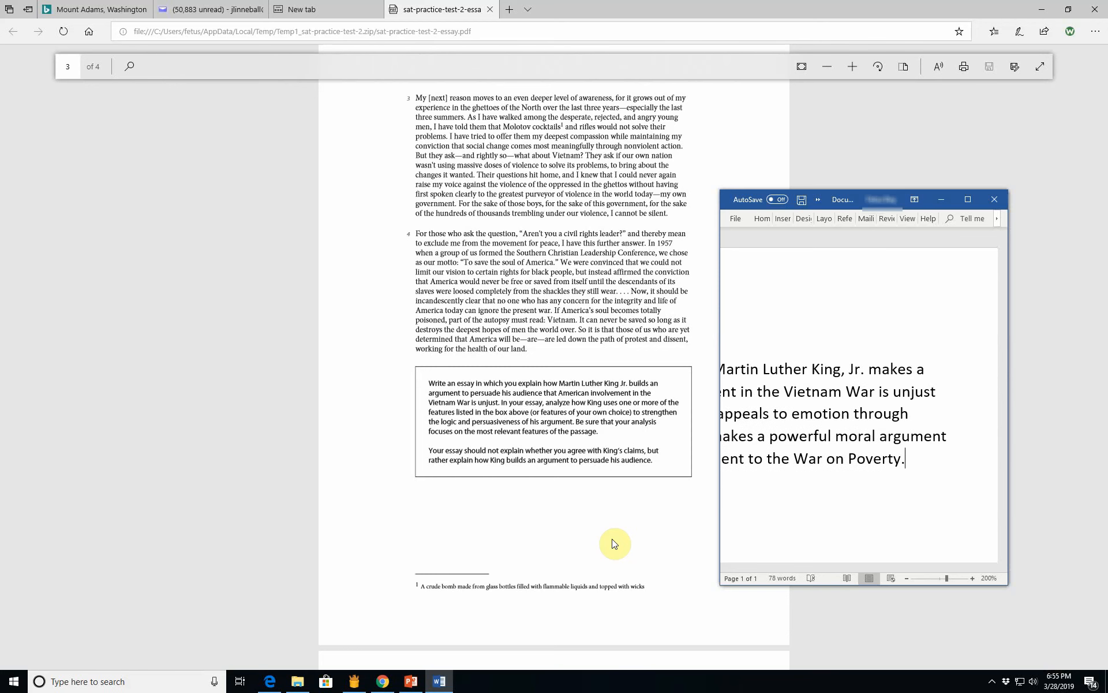
type("in the U")
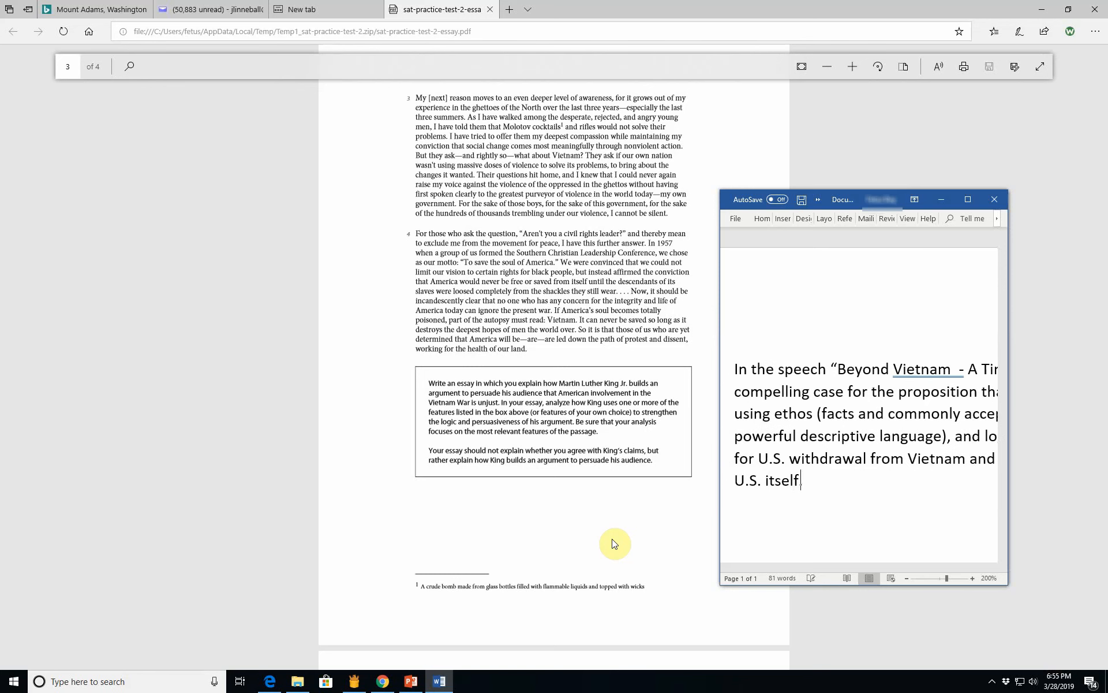
type(".")
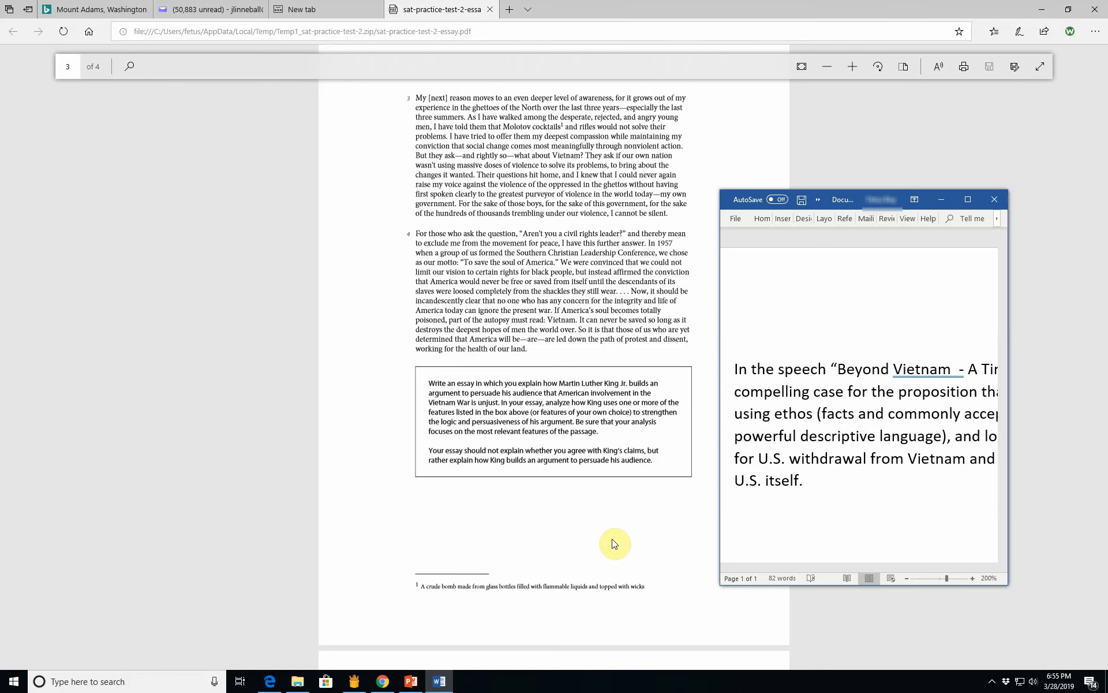
Step: Start a paragraph naming pathos as Dr. Rev. King's first element, beginning 'In the first paragraph, King'
type("The first")
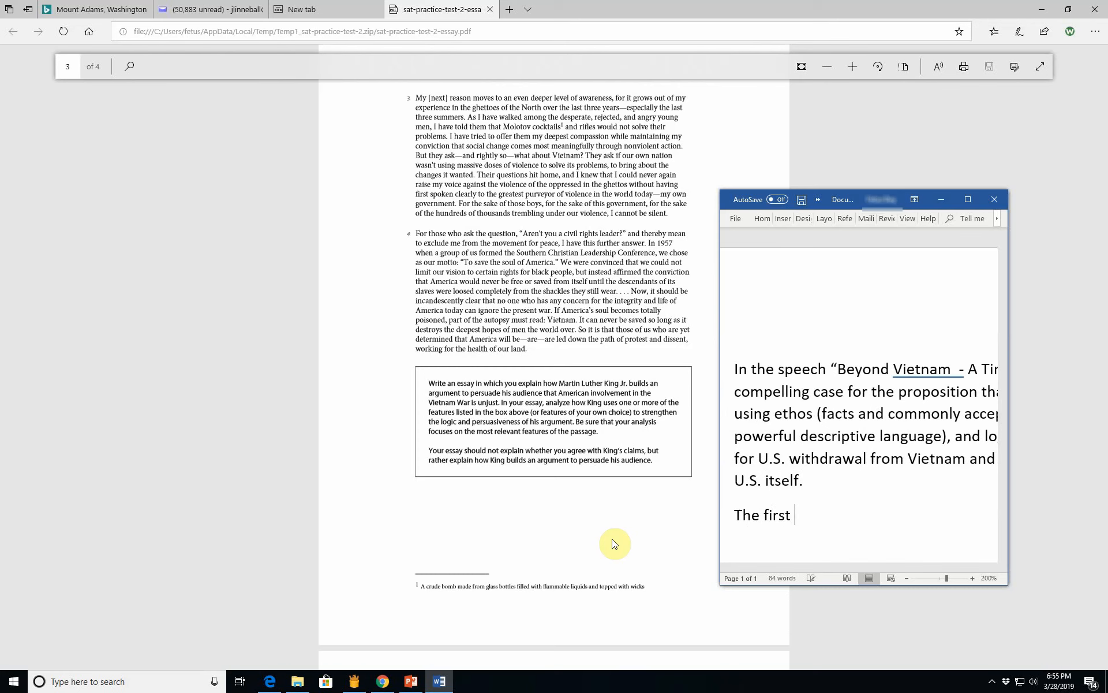
type("thing")
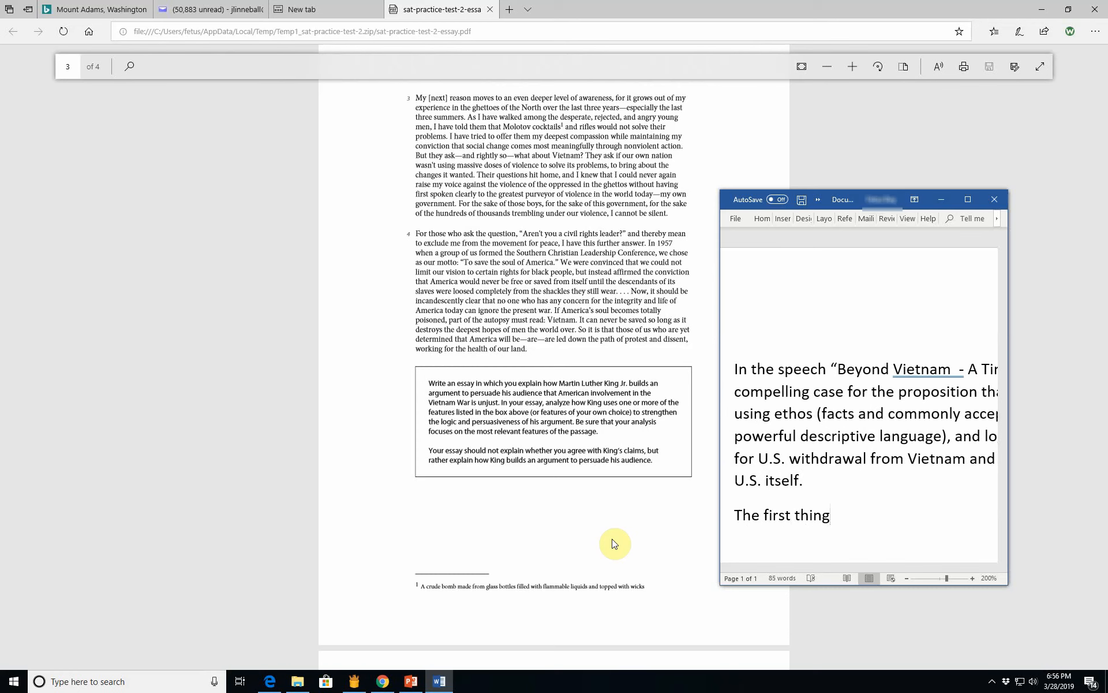
type("elem")
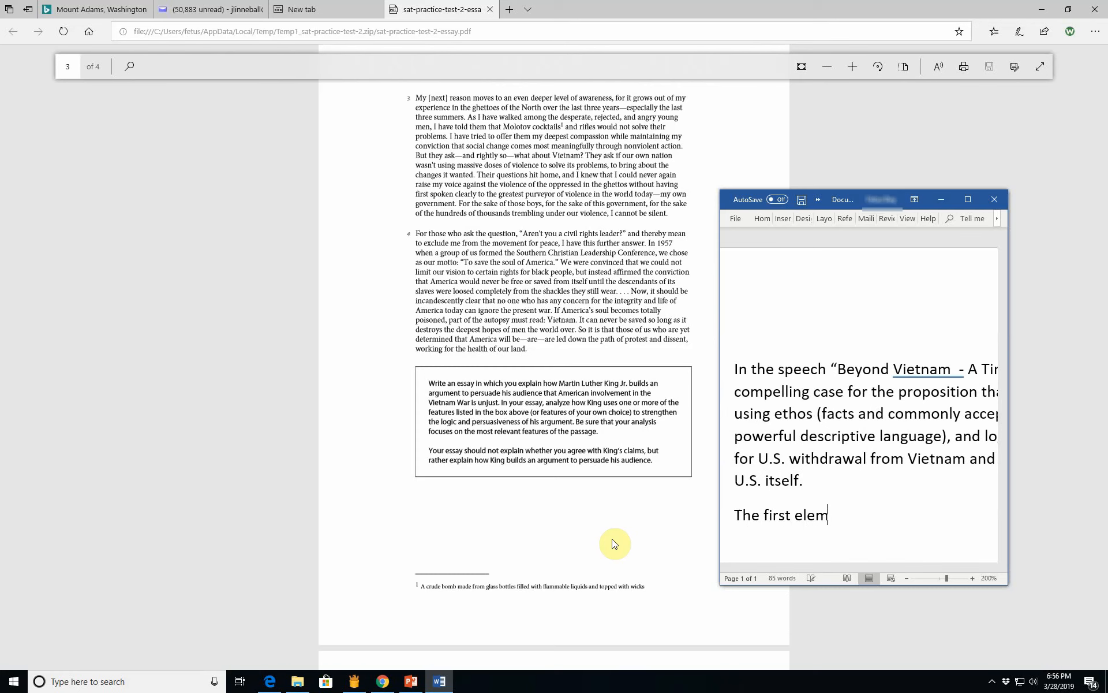
type("ent with which")
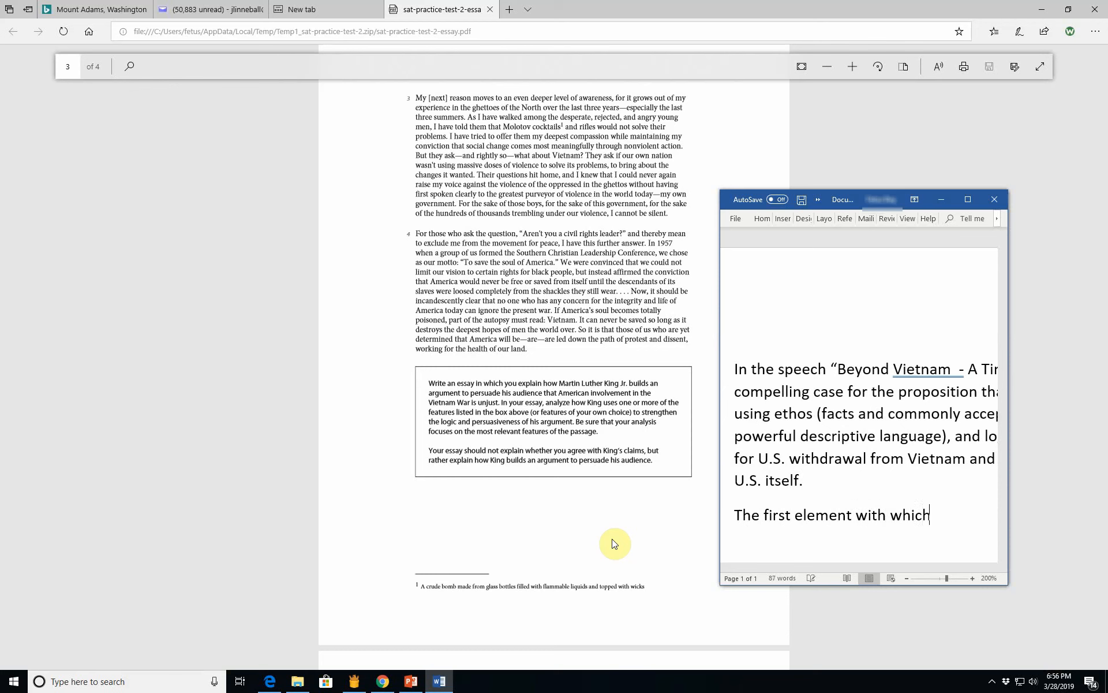
type("Dr.")
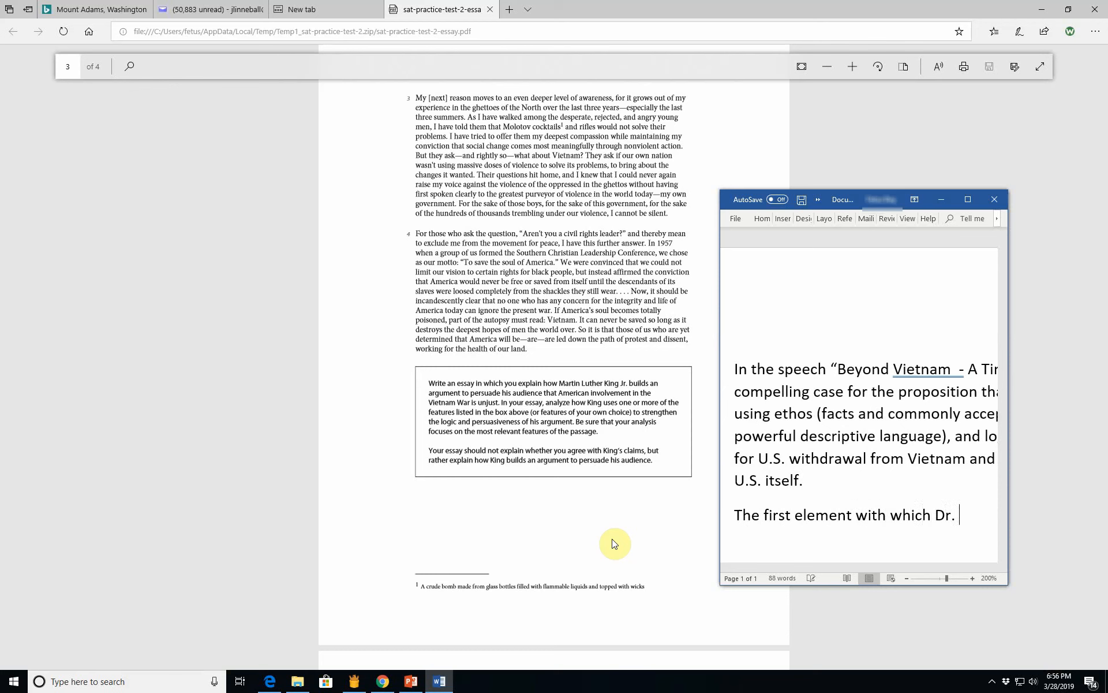
type("Rev. Ki")
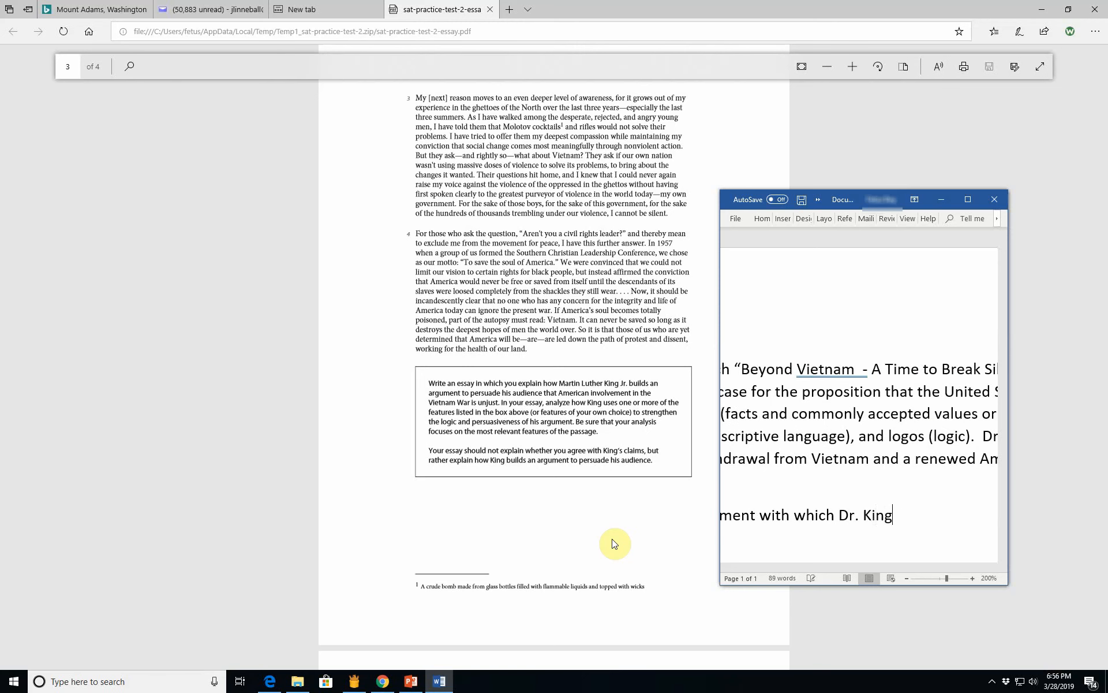
type("strikes the reader is path")
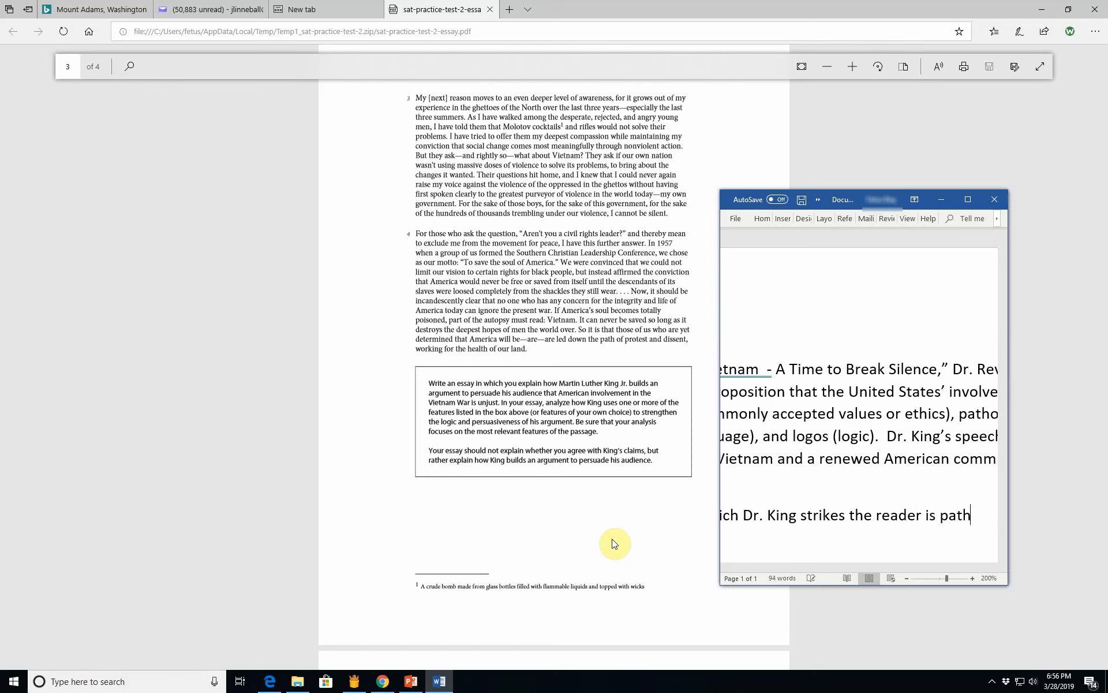
type("os. In the first")
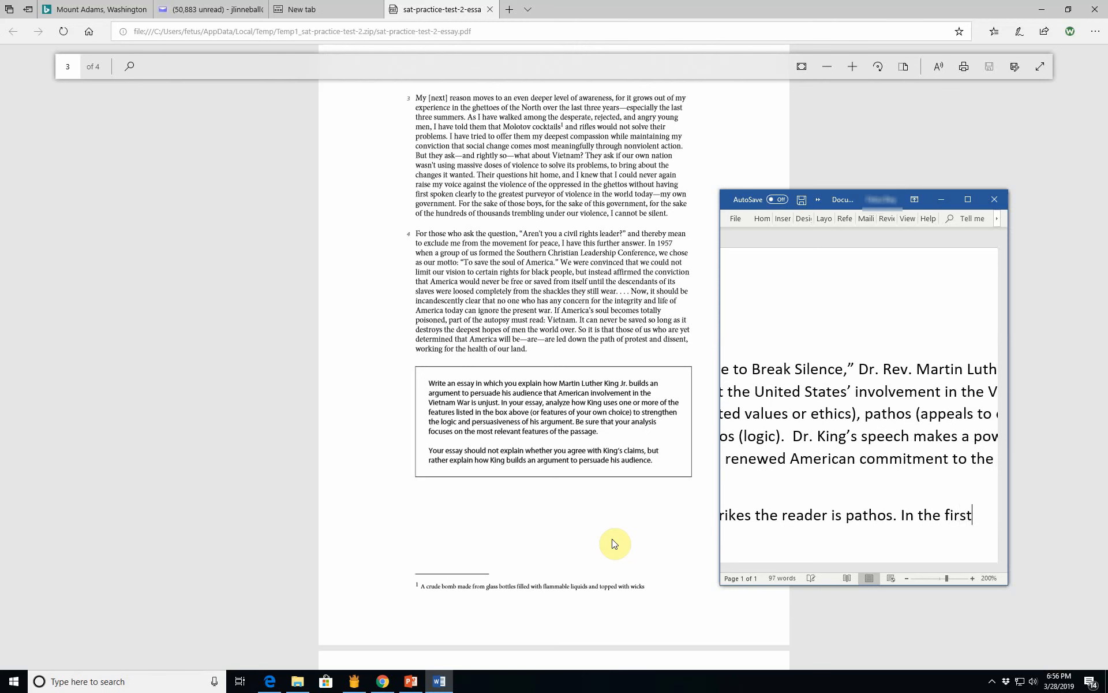
type("paragra")
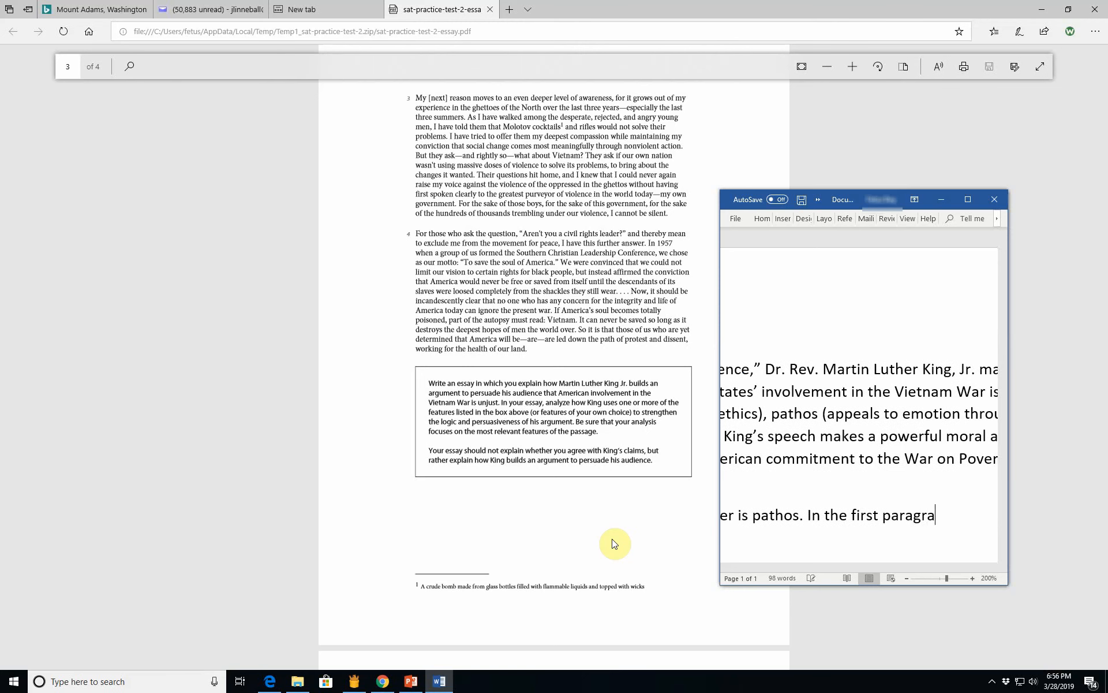
type("ph,")
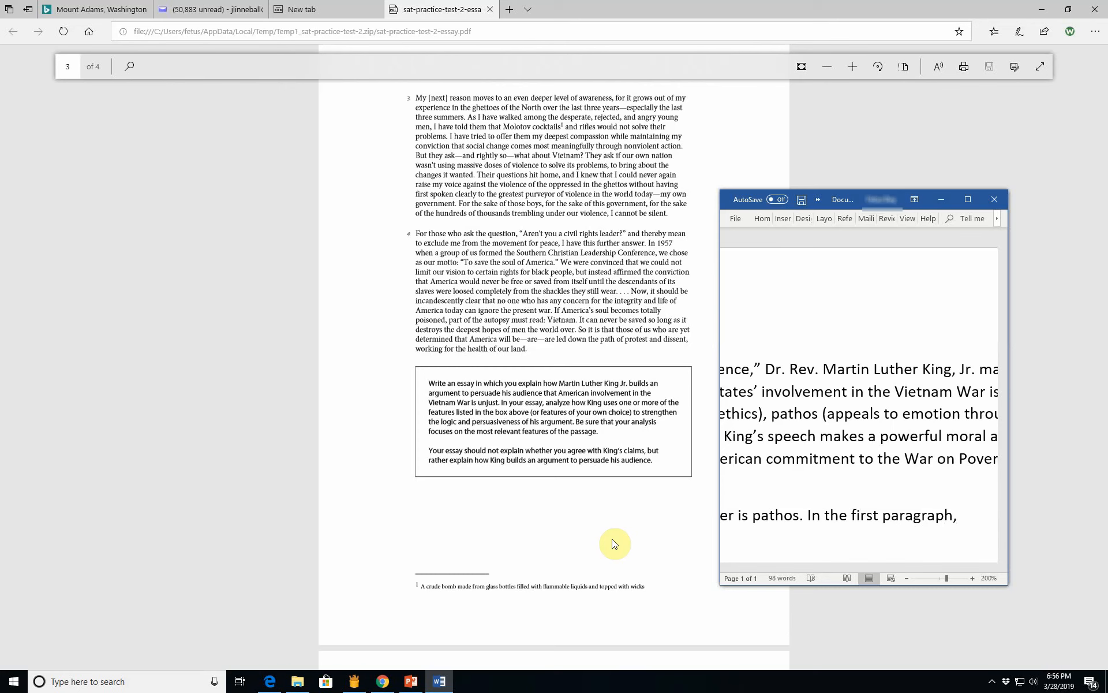
type("King refers to")
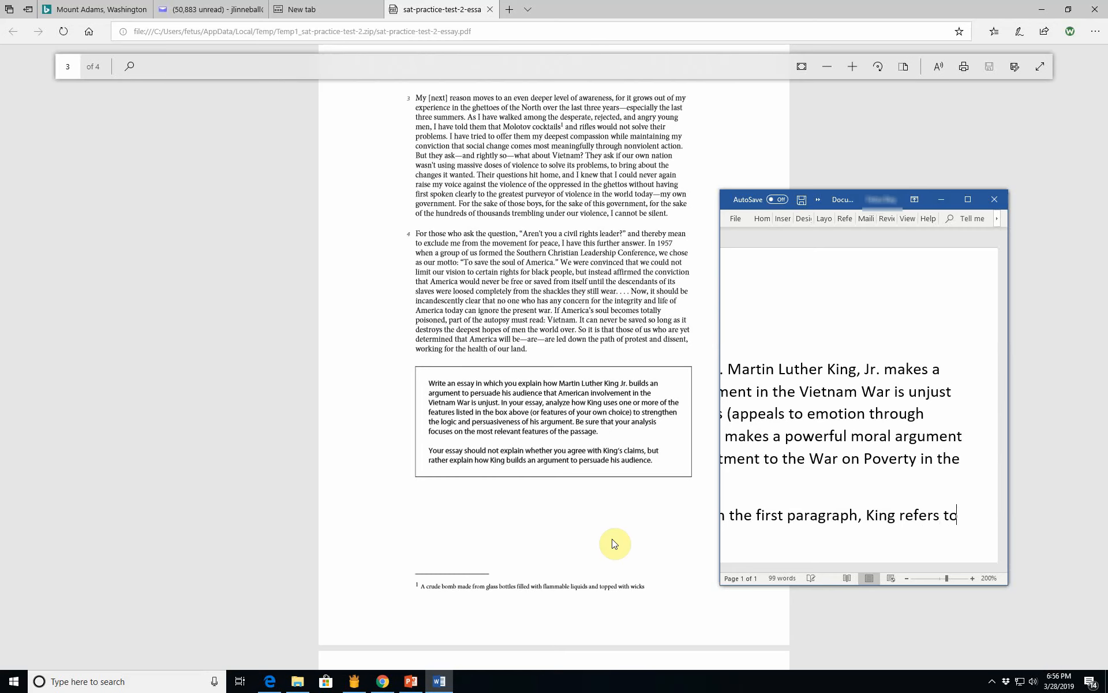
Step: Quote King being a "preacher by calling" and return the cursor to the sentence end
scroll("up", 3)
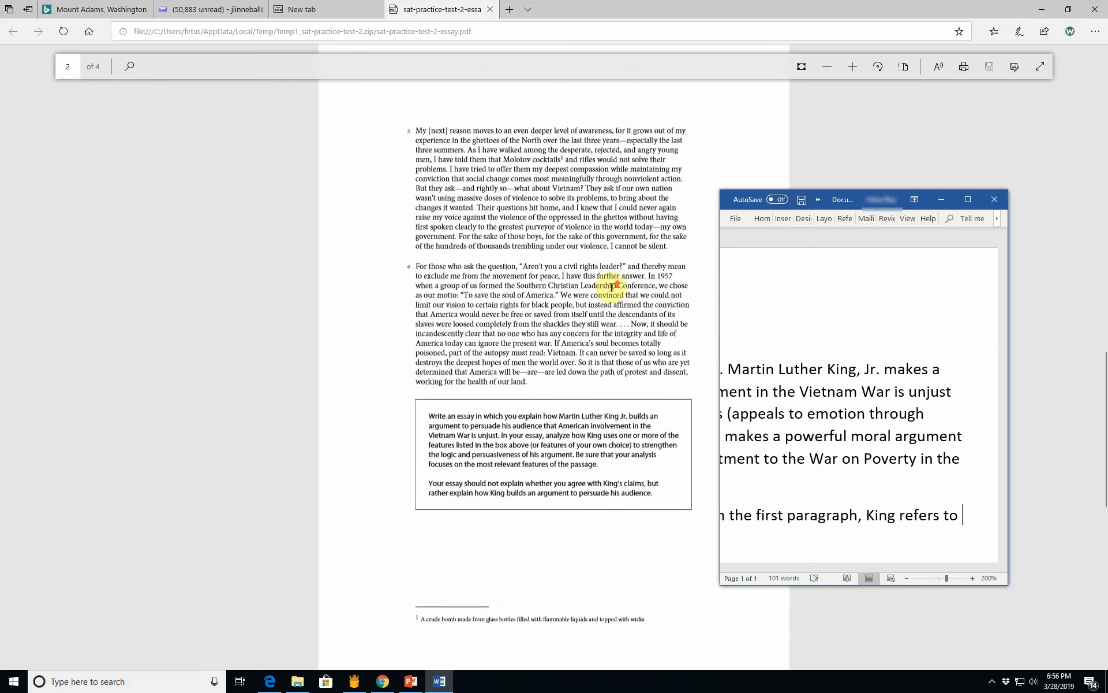
scroll("up", 3)
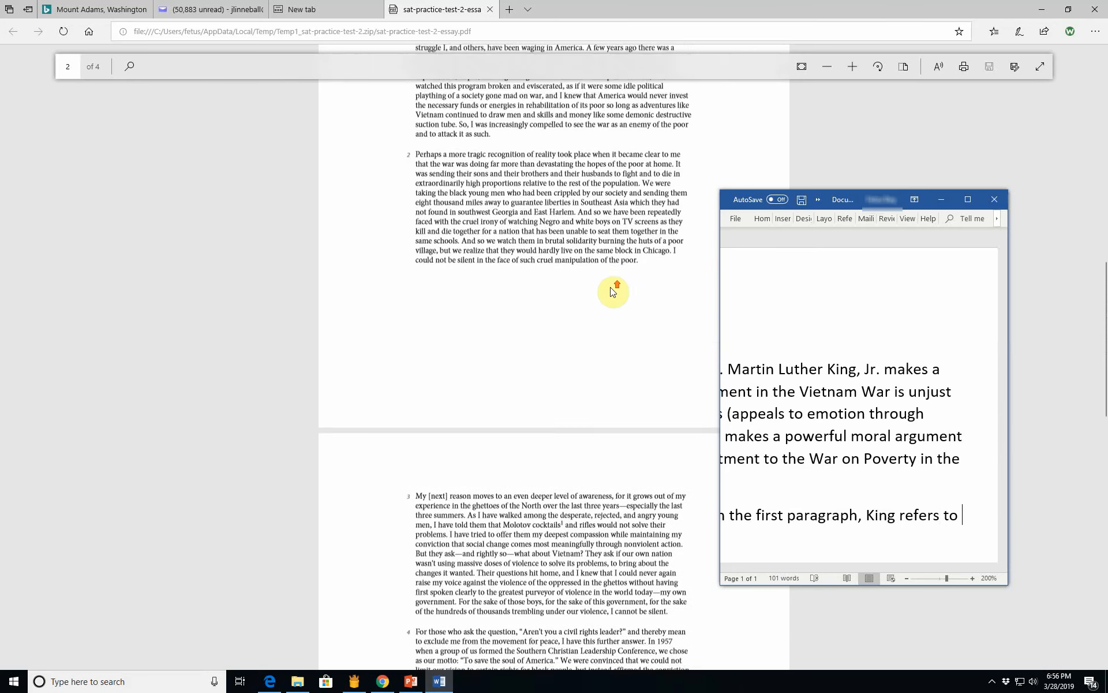
scroll("up", 3)
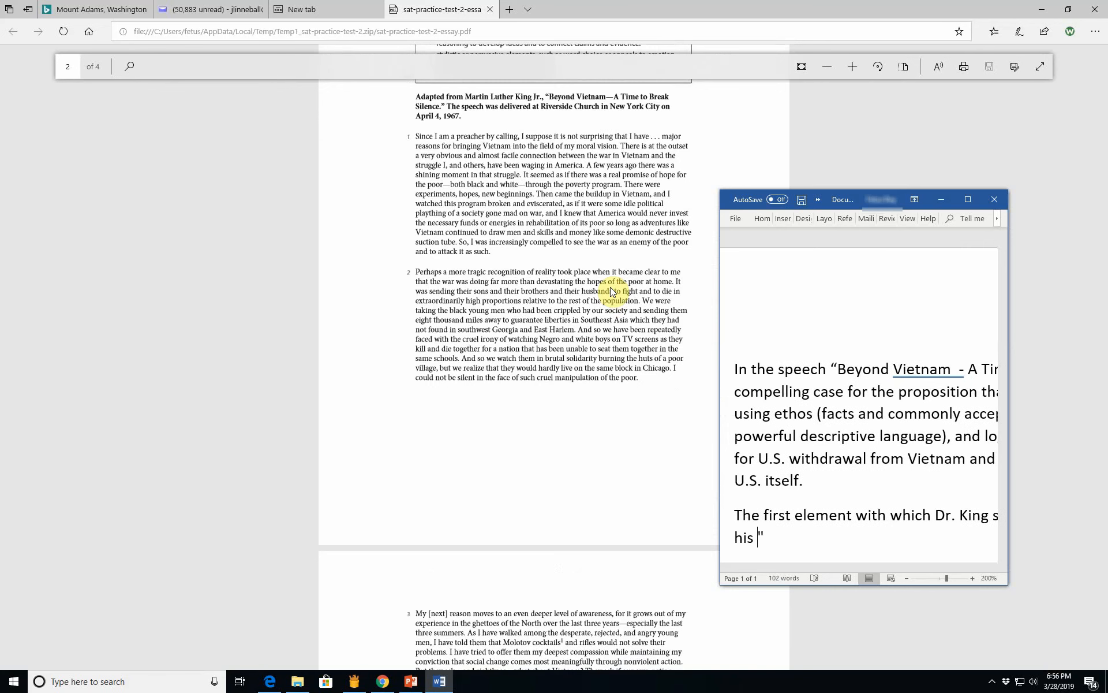
type("\"")
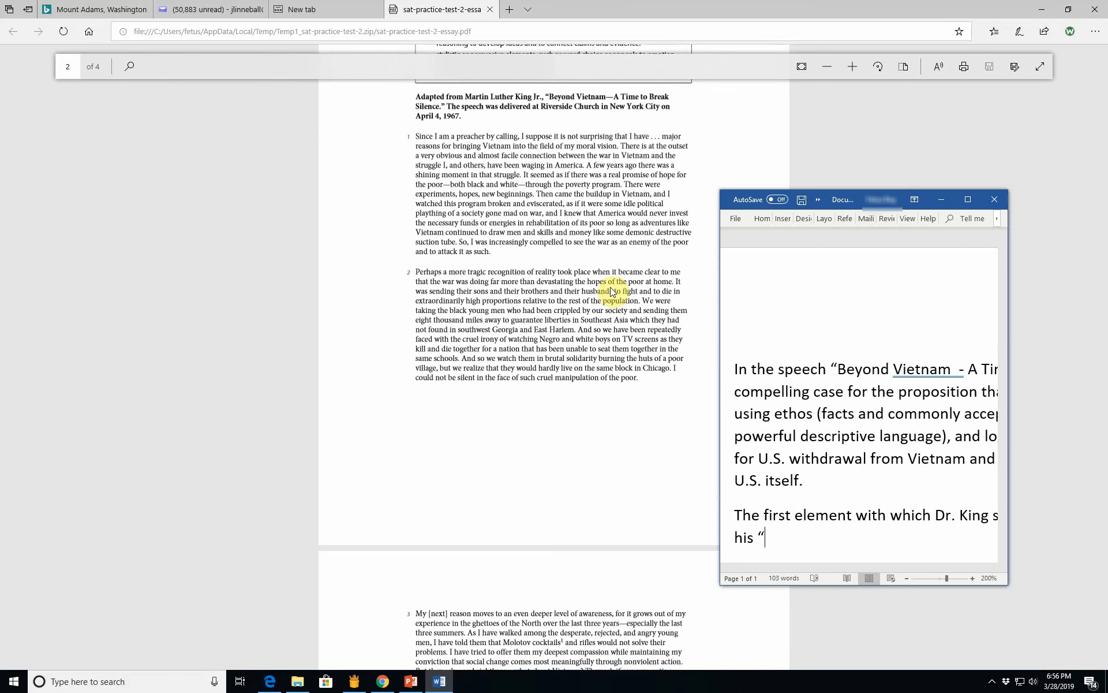
type("be")
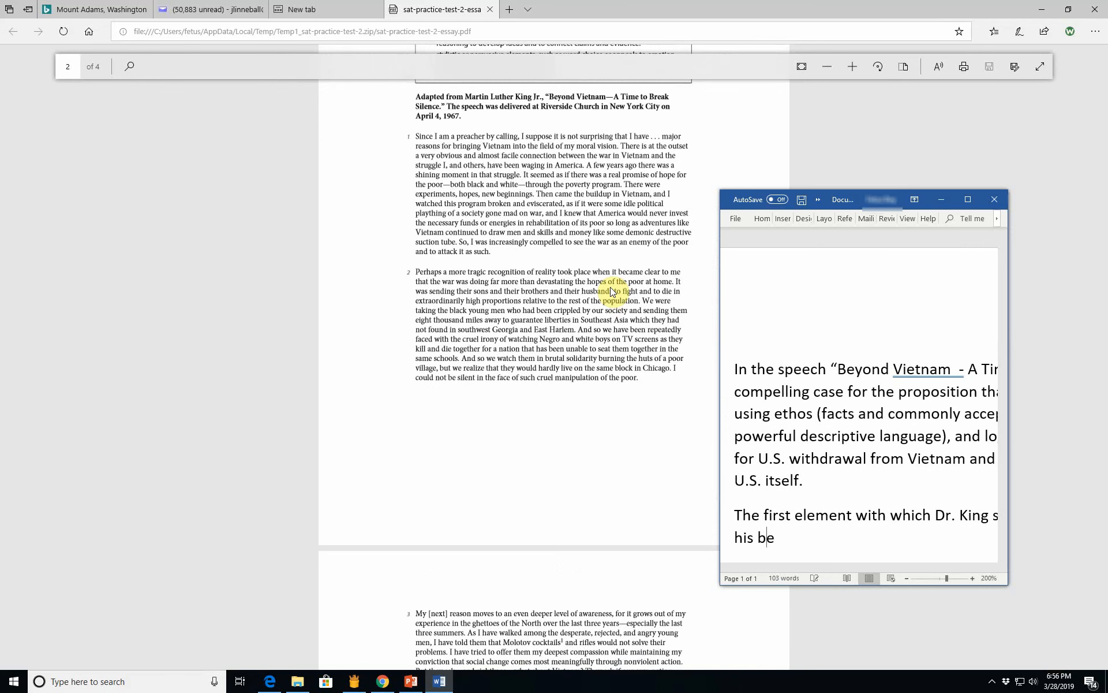
type("ing a \"prea")
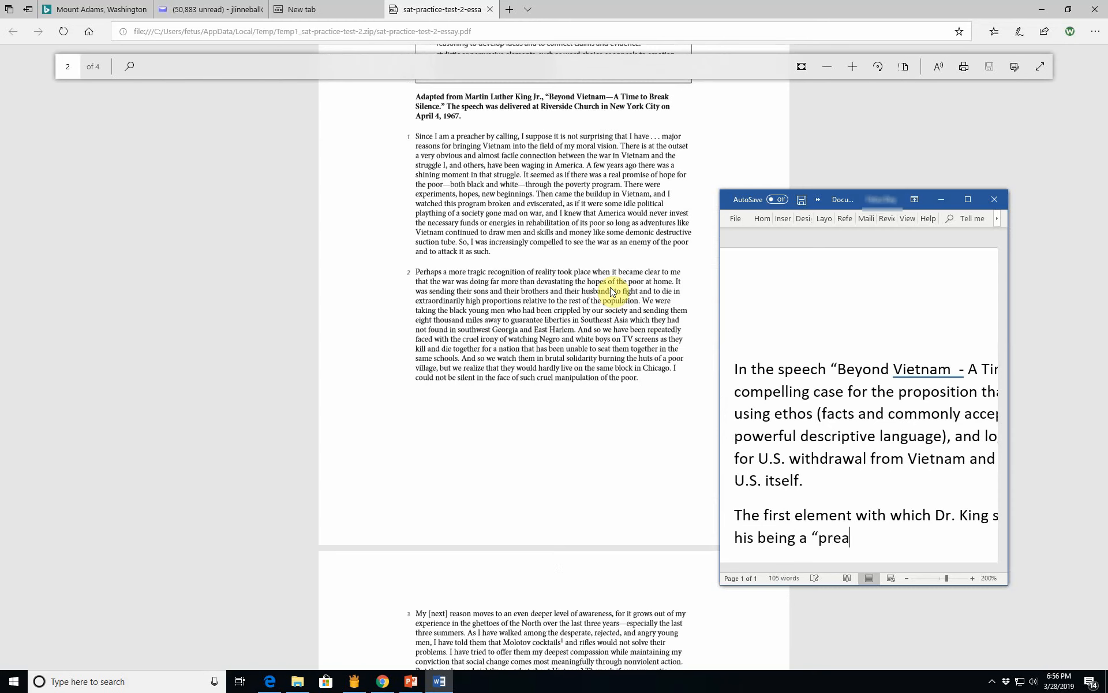
type("cher by cal")
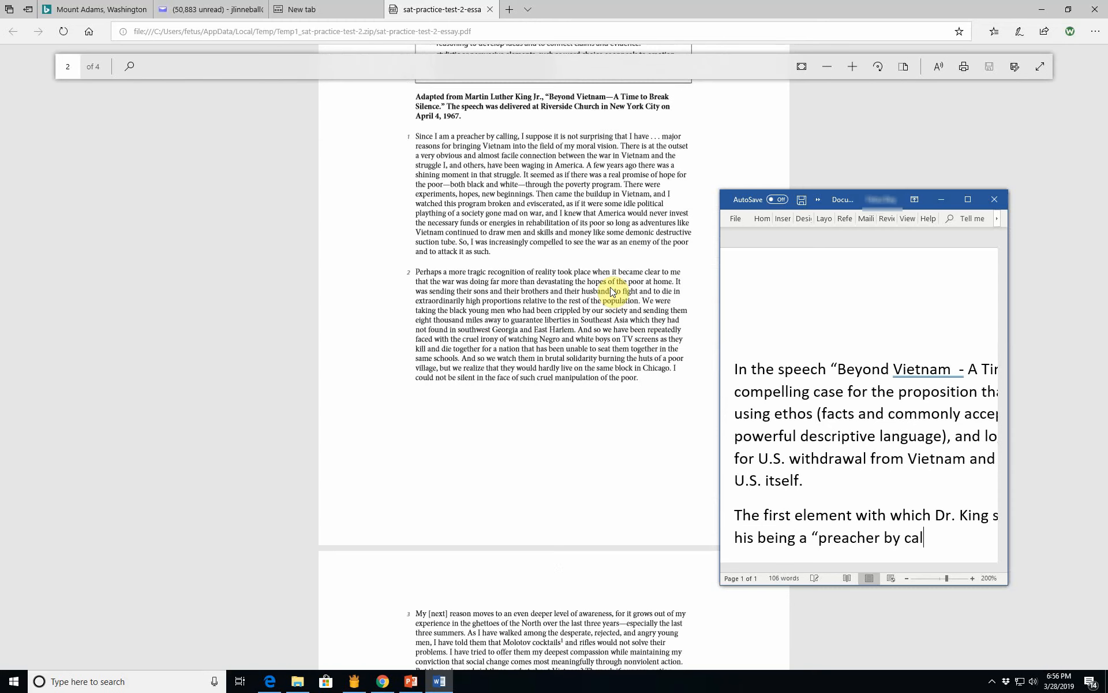
type("which")
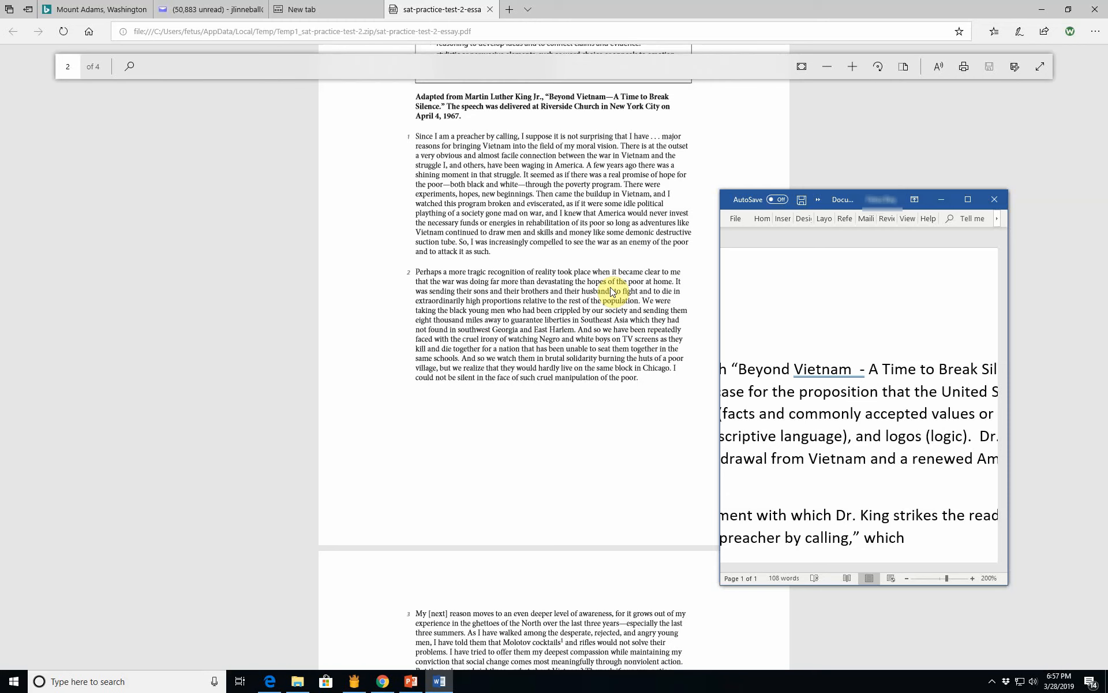
left_click(911, 538)
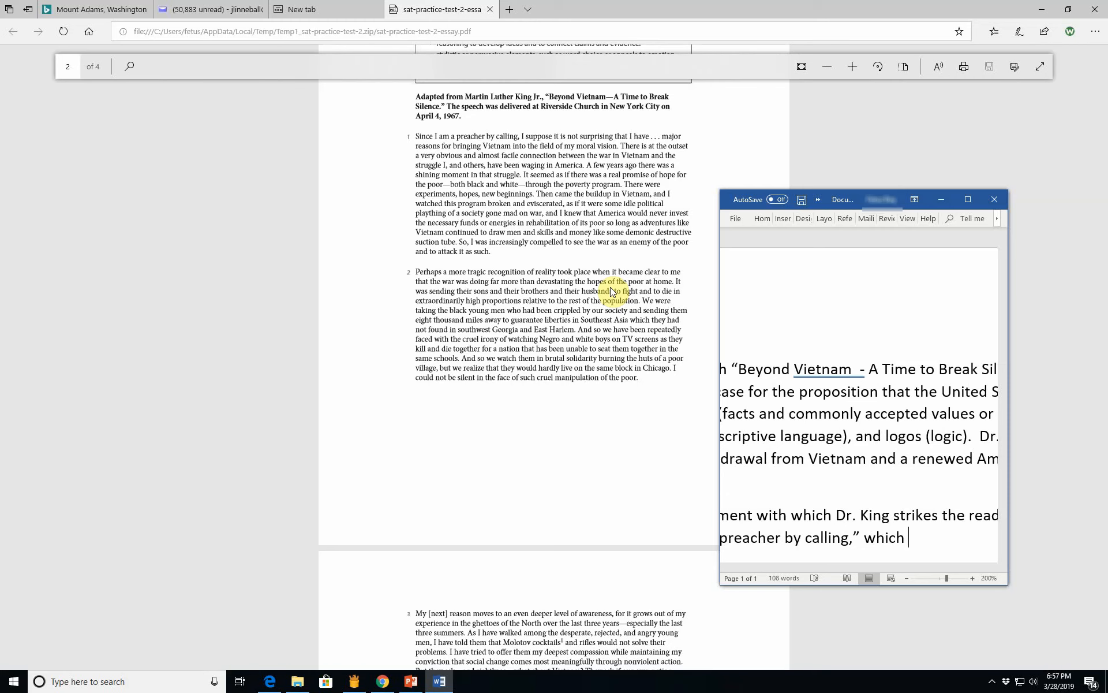
Step: Add that this brings the reader into a frame of mind contemplating ethics – good and evil
type("in addi")
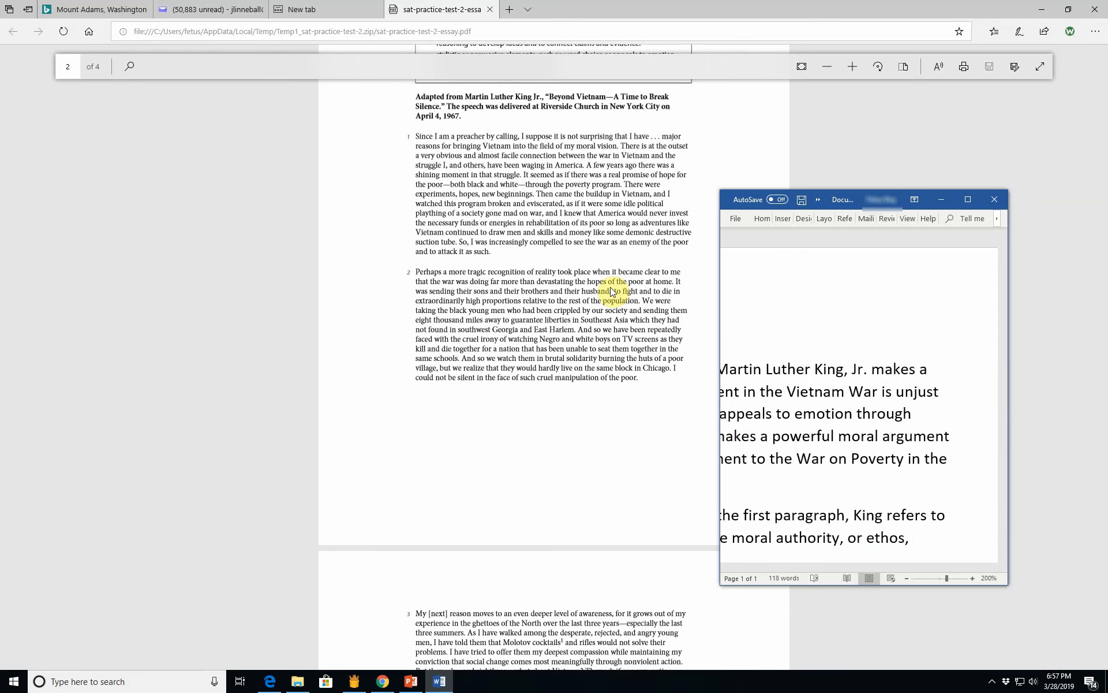
type("b")
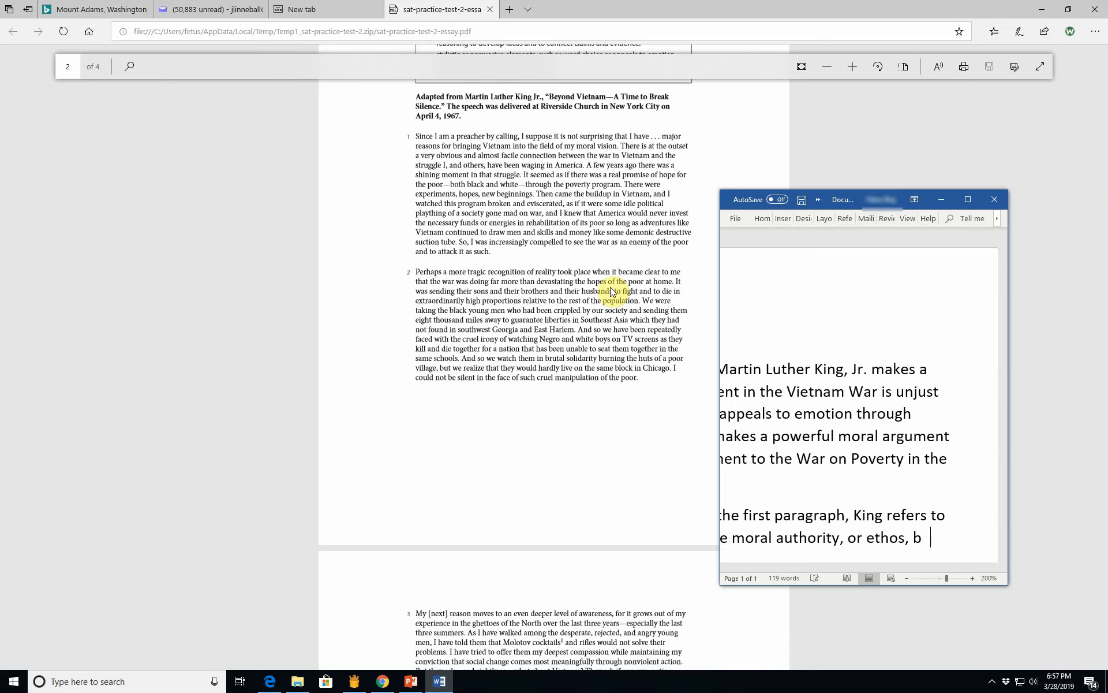
type("ring")
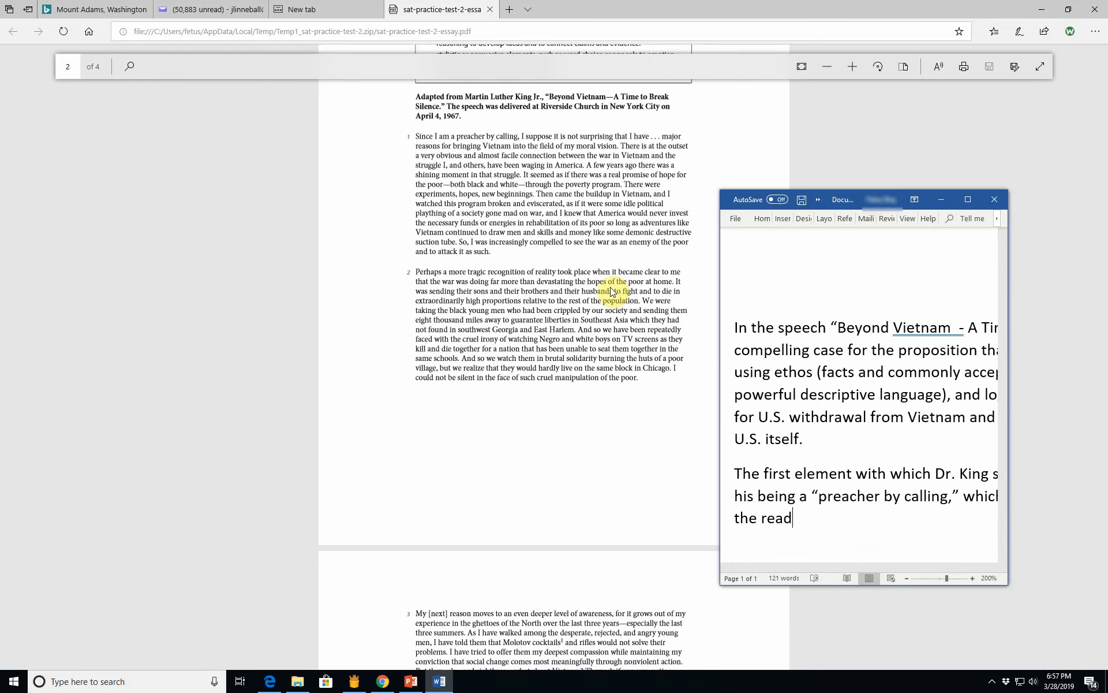
type("er into a \"")
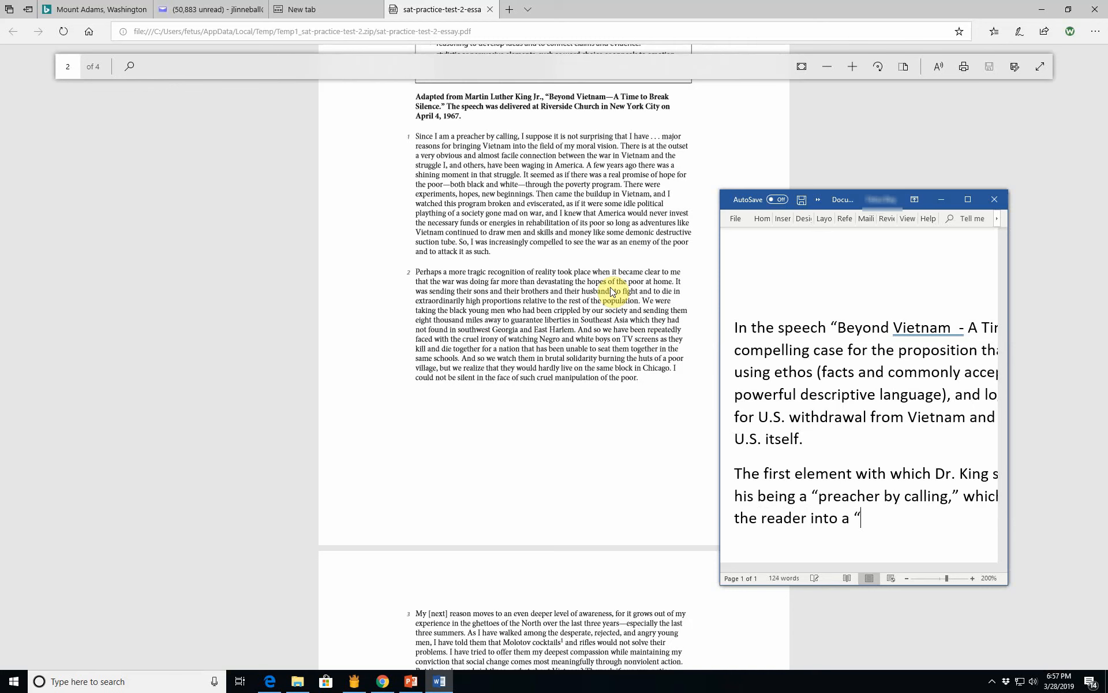
type("min")
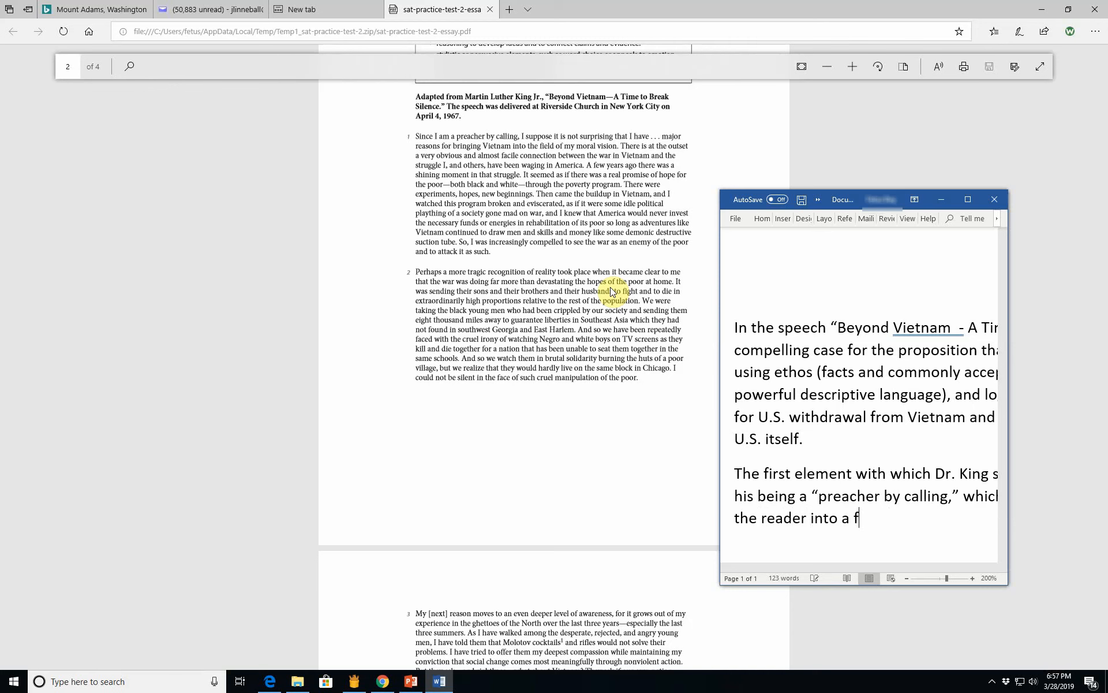
type("rame of min")
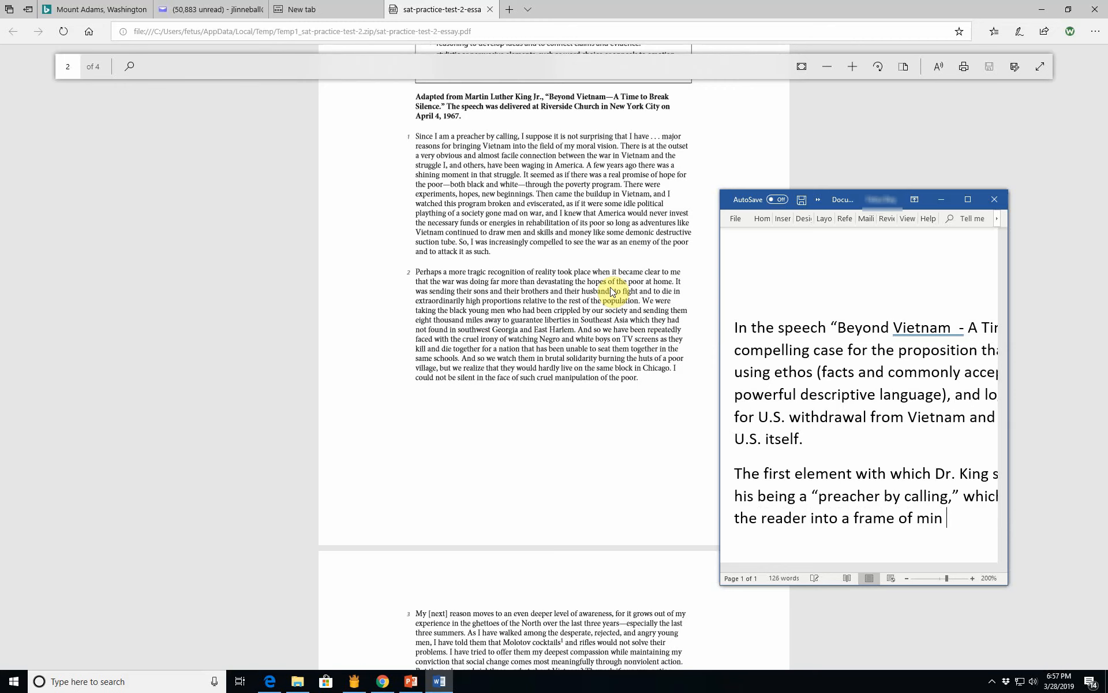
type("where")
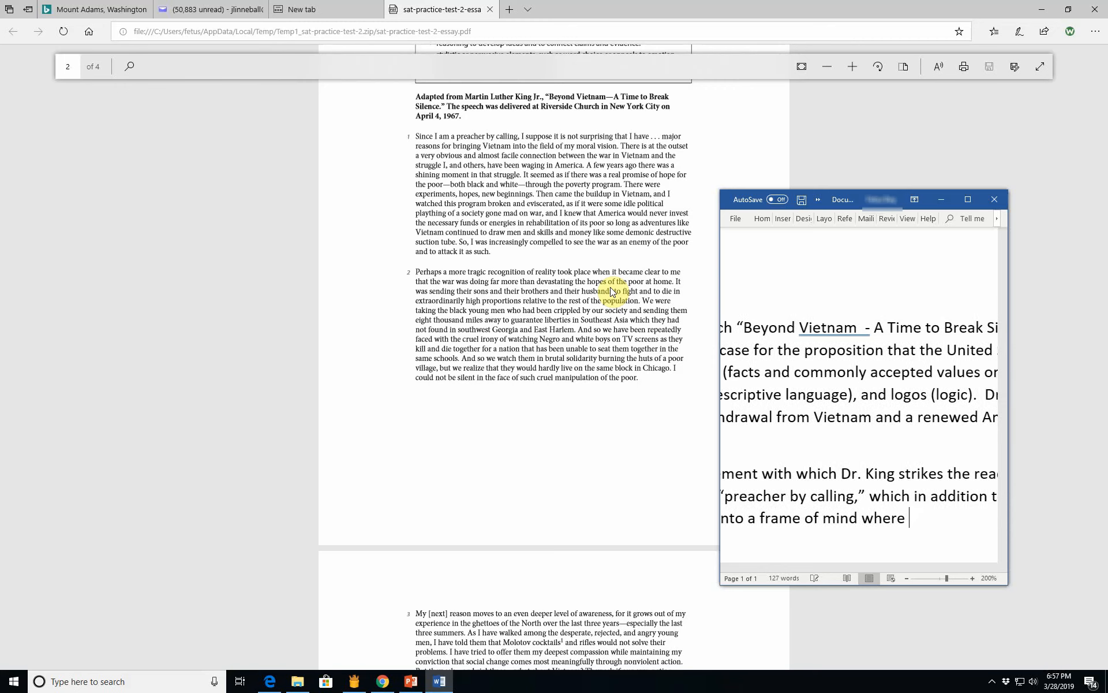
type("he or she can c")
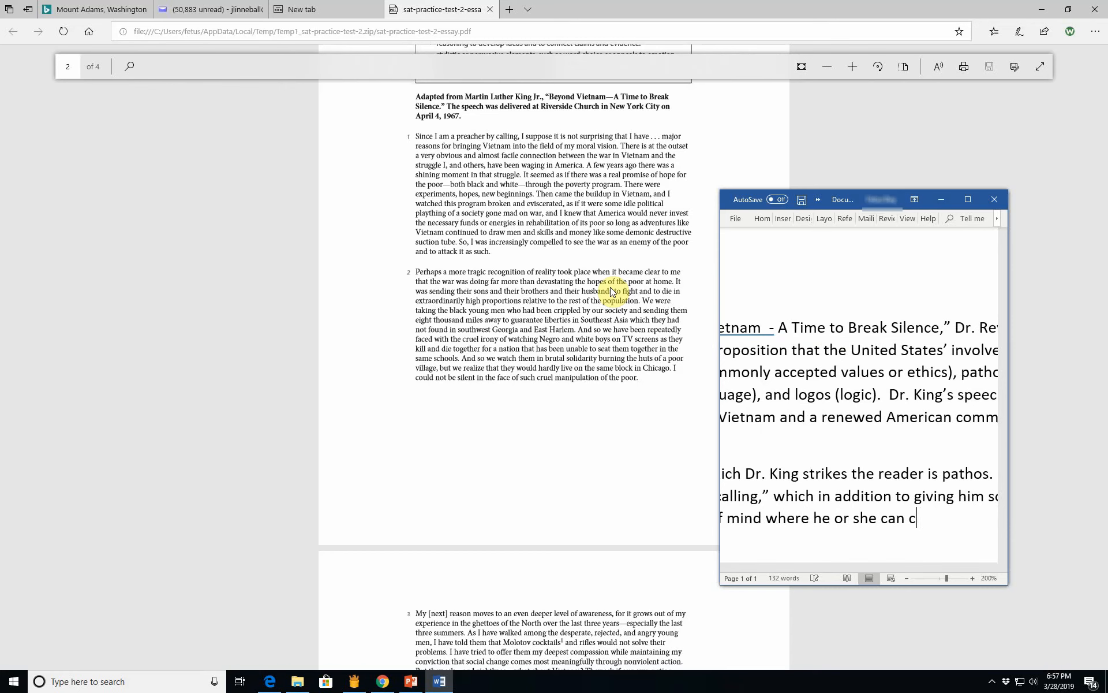
type("ontempla")
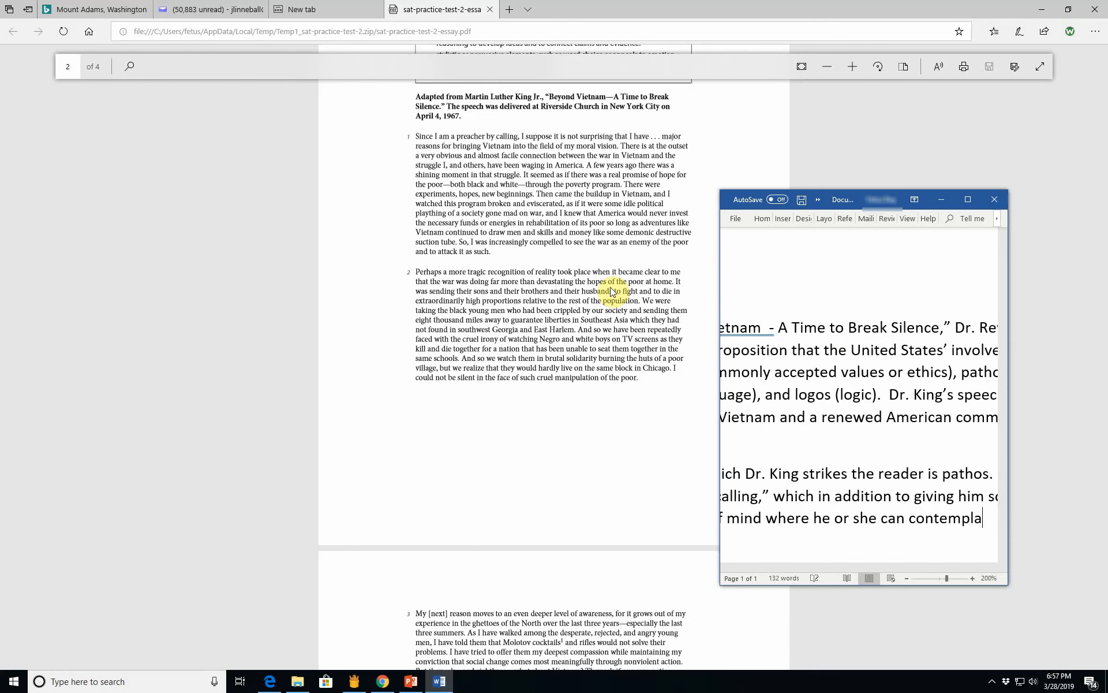
type("ehi")
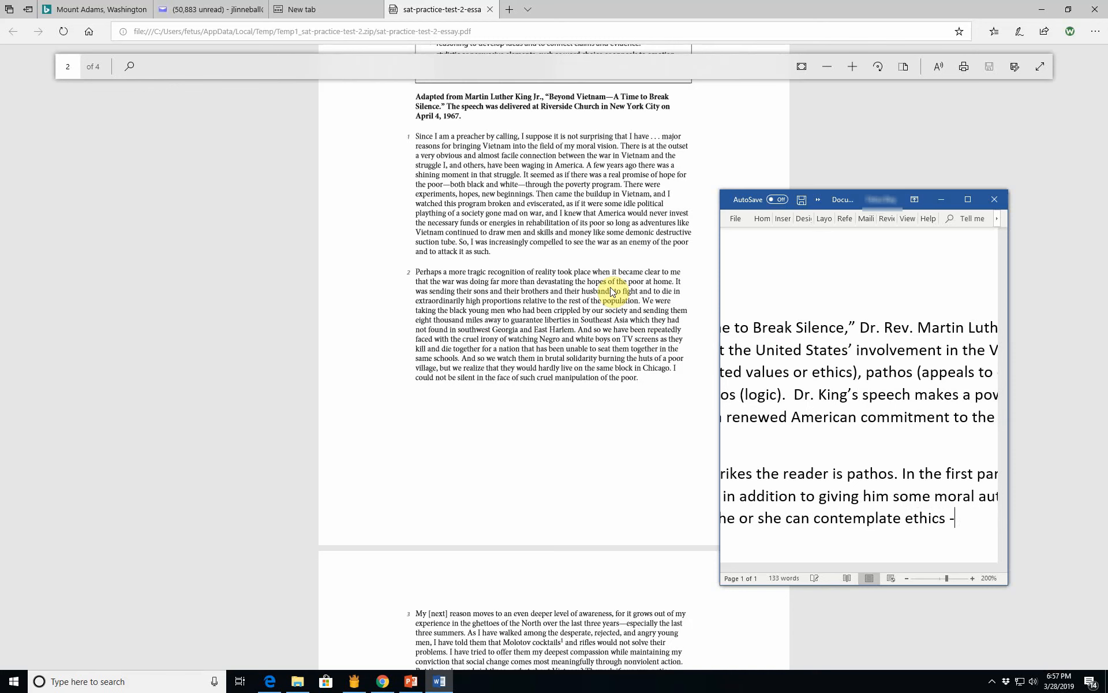
type("good and eve")
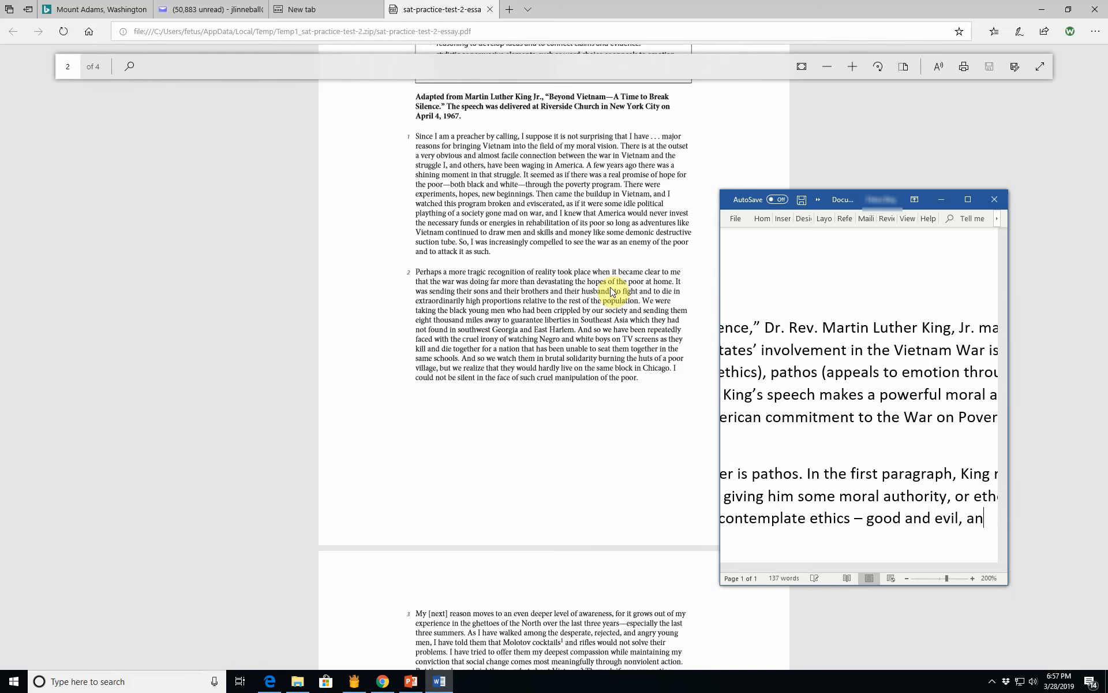
key("Backspace")
type(".")
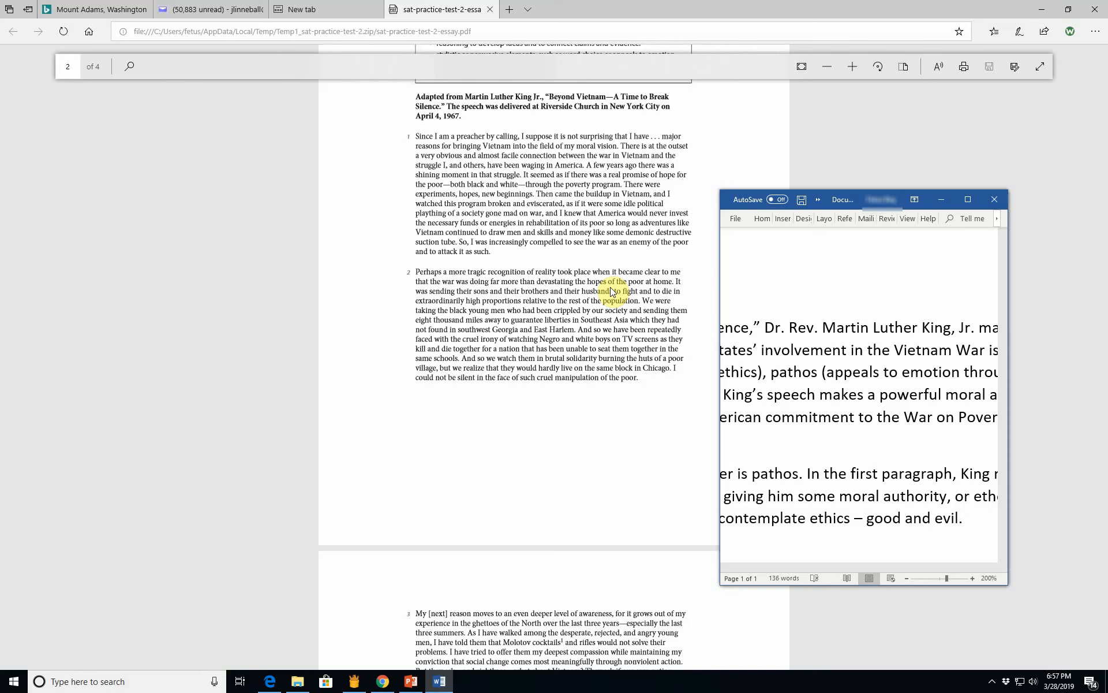
Step: Write that King describes "the poverty program," commonly referred to as the "War on Poverty."
type("W")
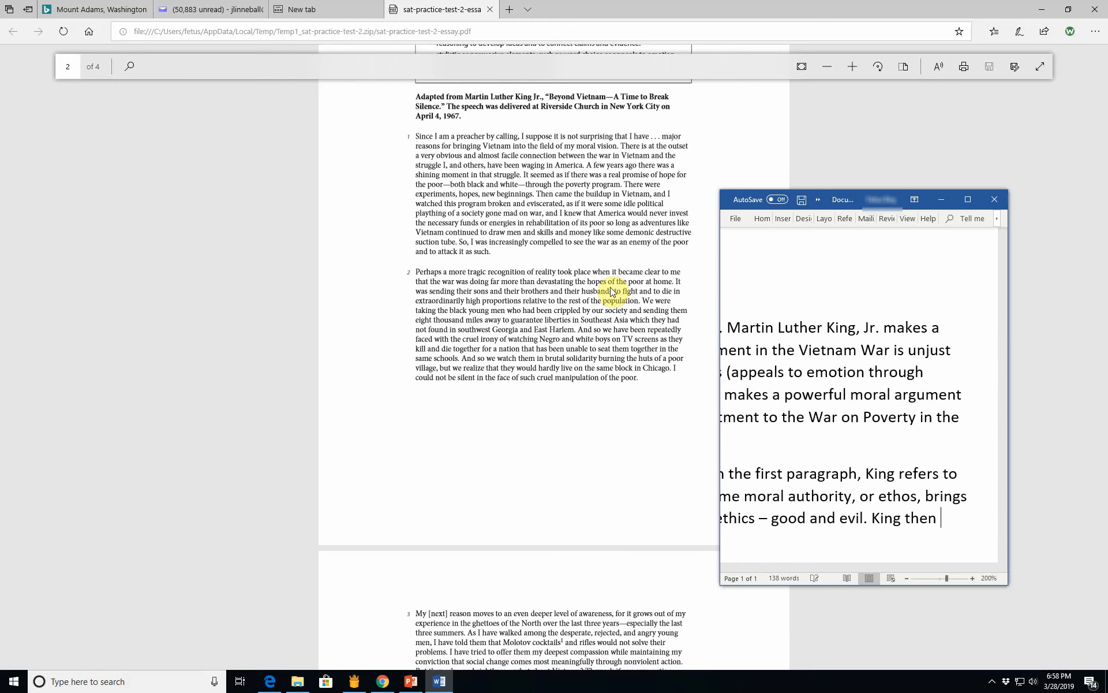
type("describes")
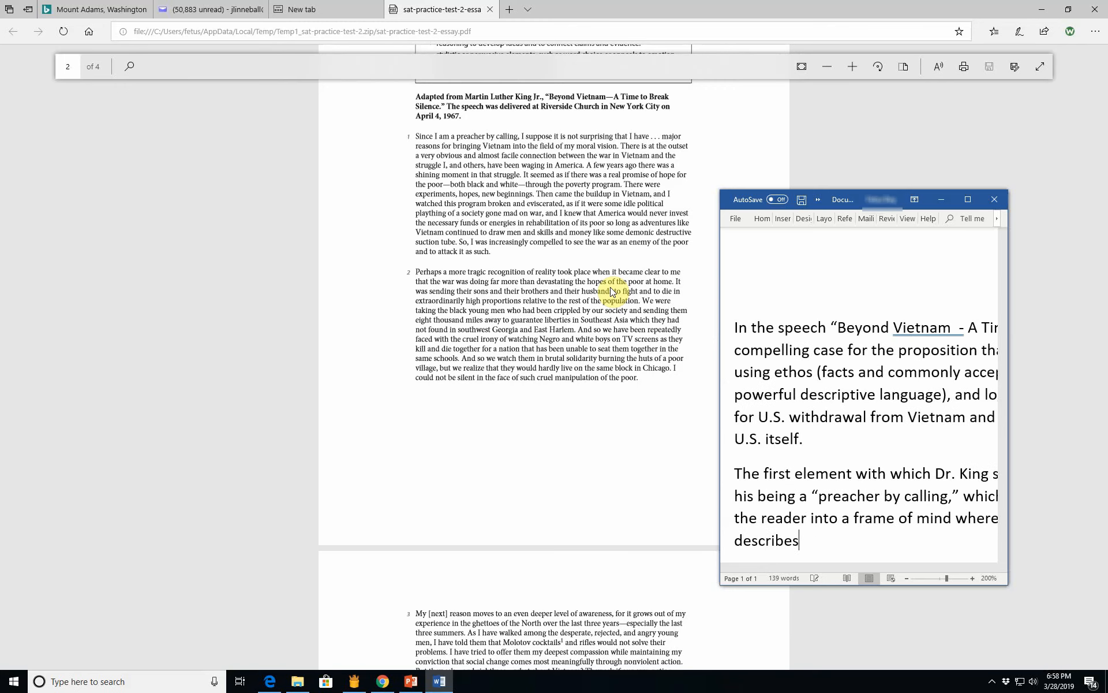
type("the")
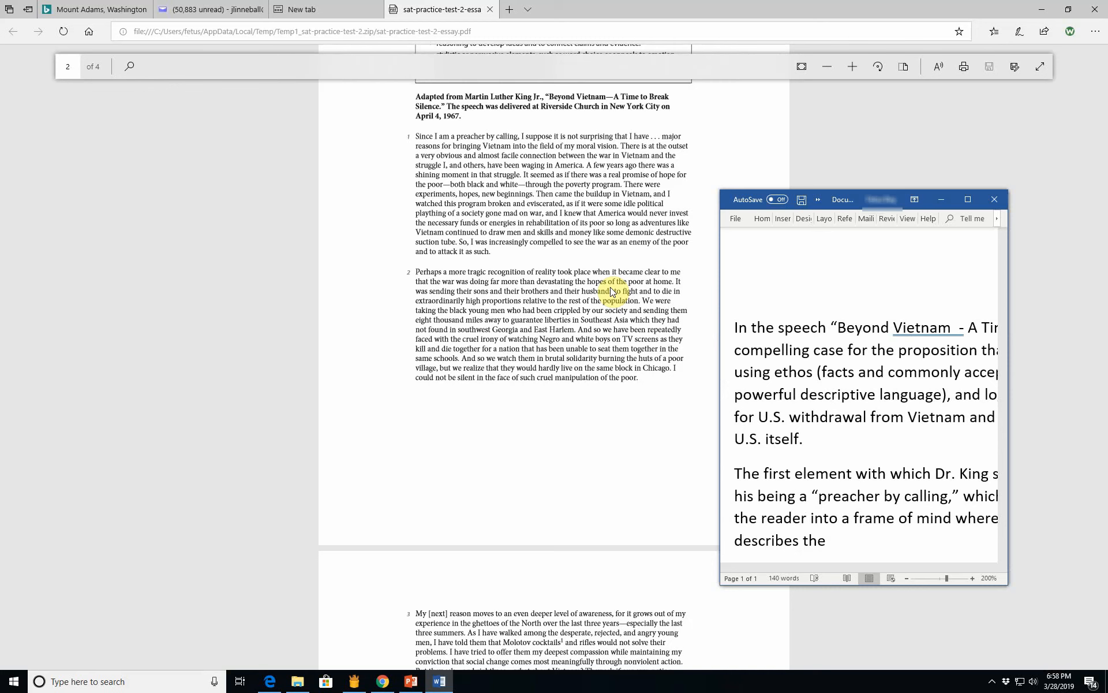
type("\"")
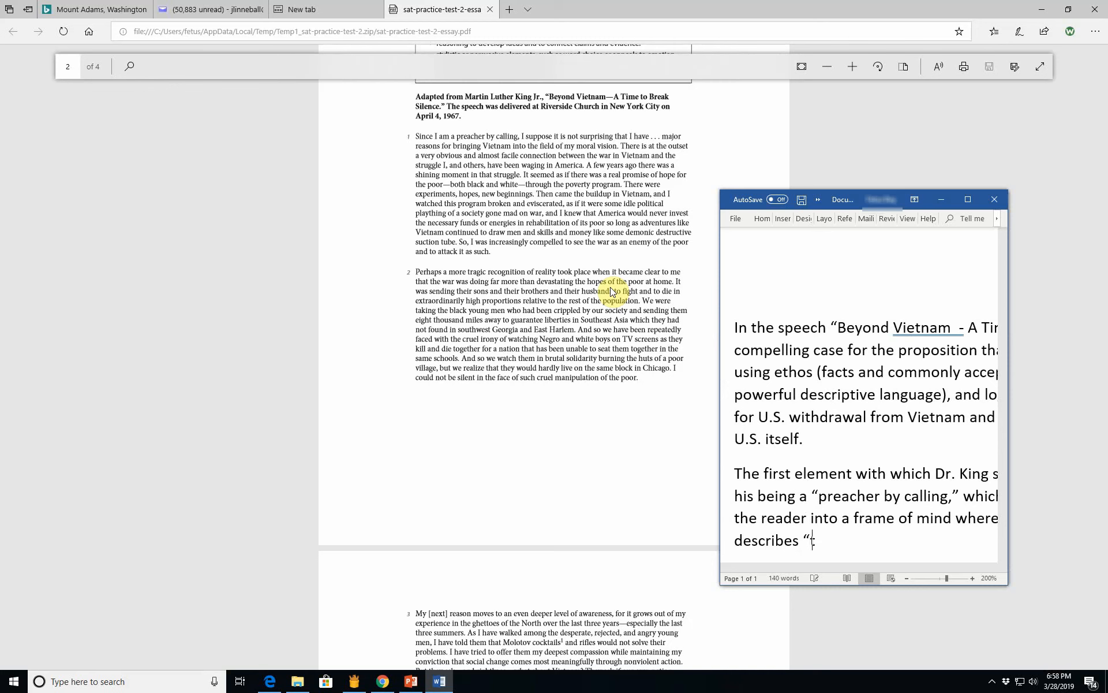
type("he pov")
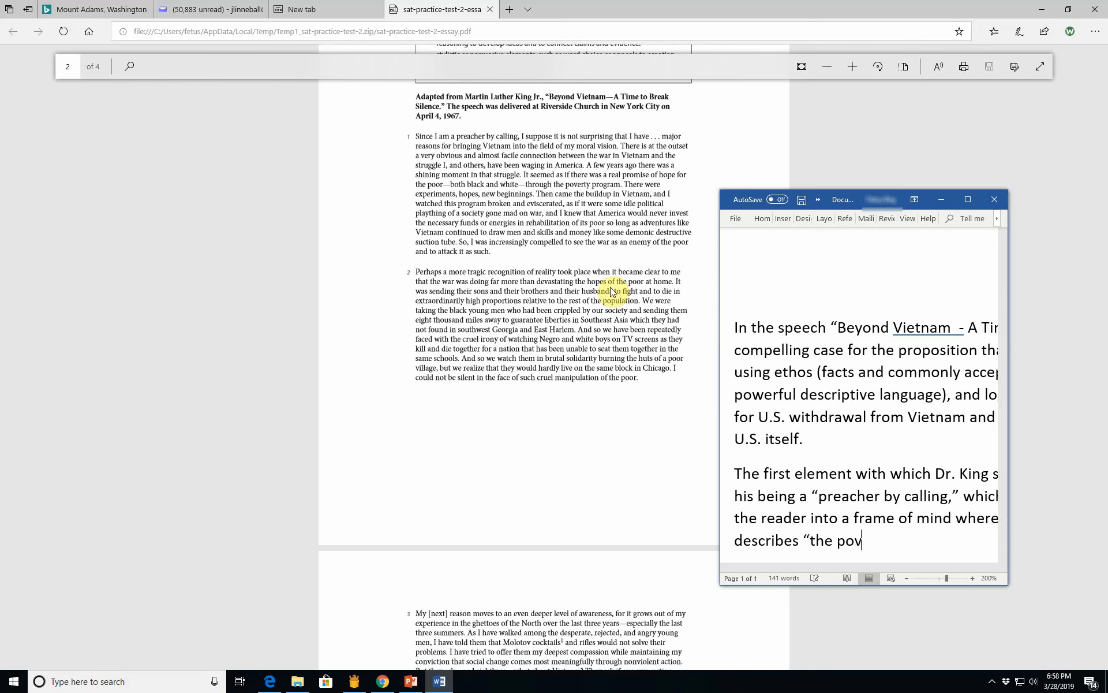
type("erty pro")
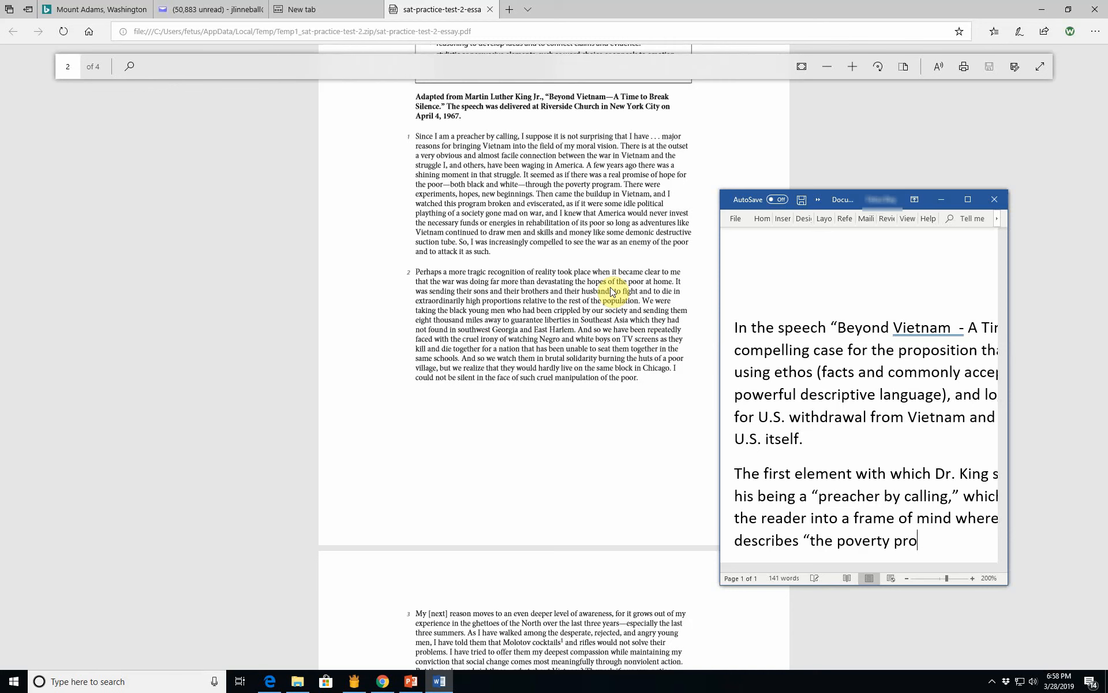
type("gram,\"")
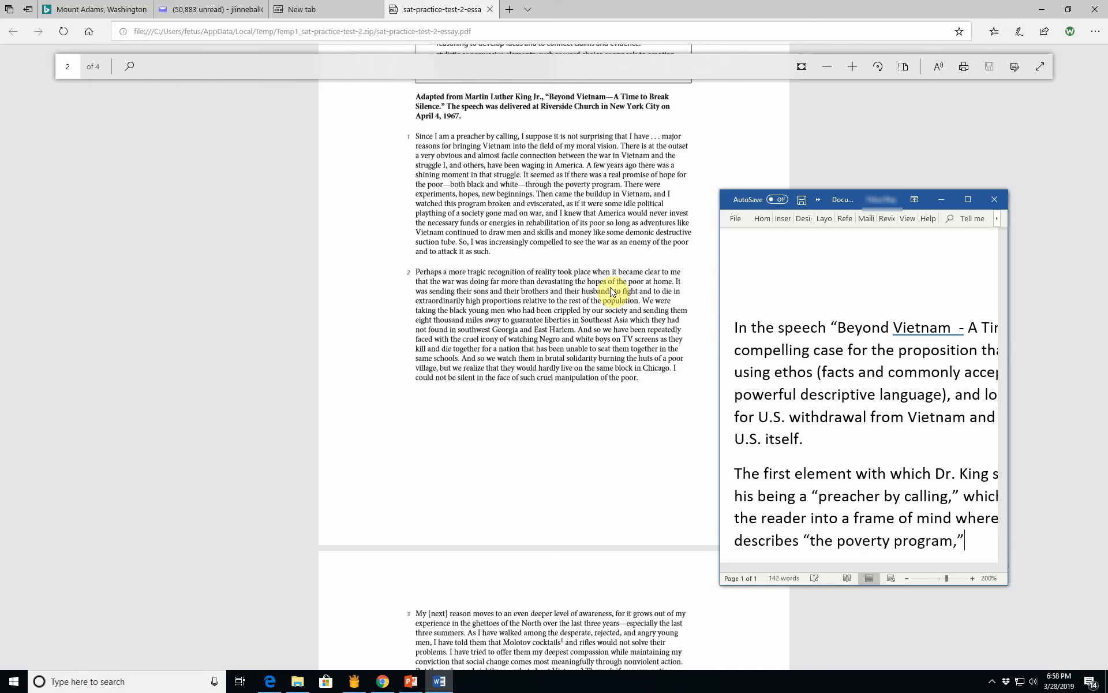
type("commonly")
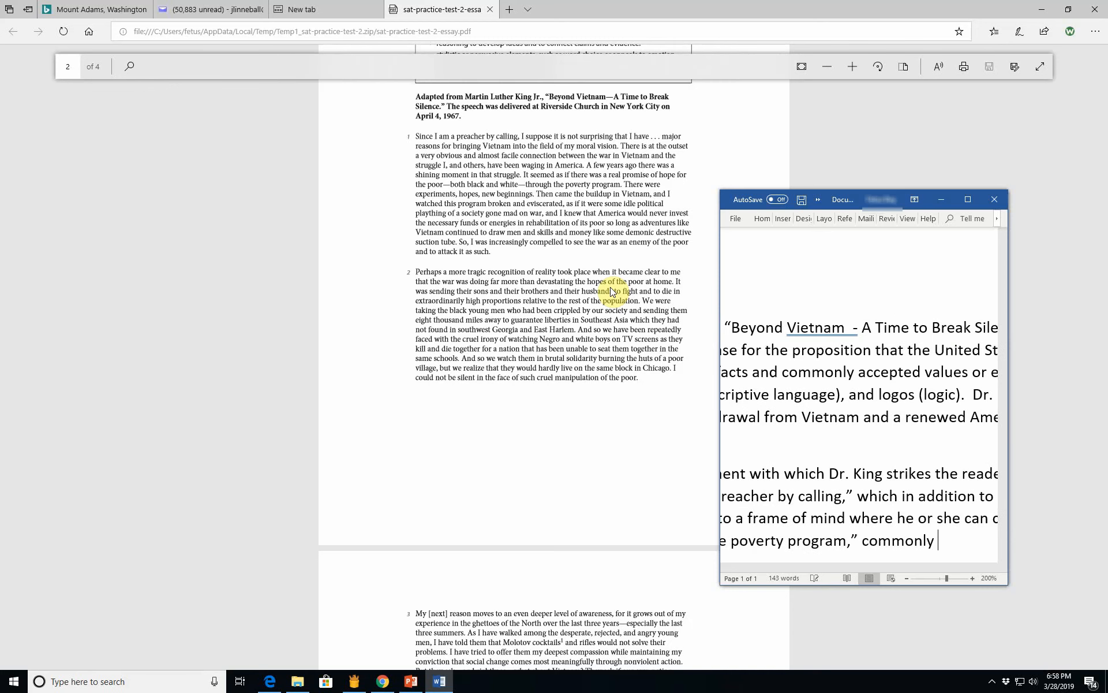
type("referred to")
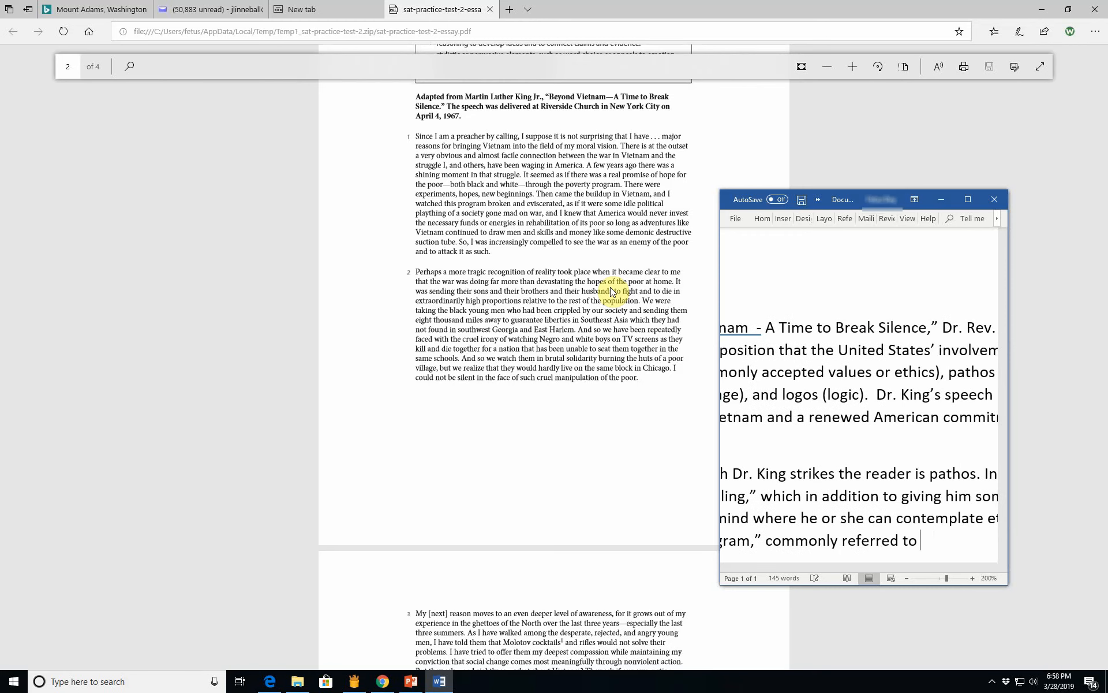
type("as the \"War on Poverty")
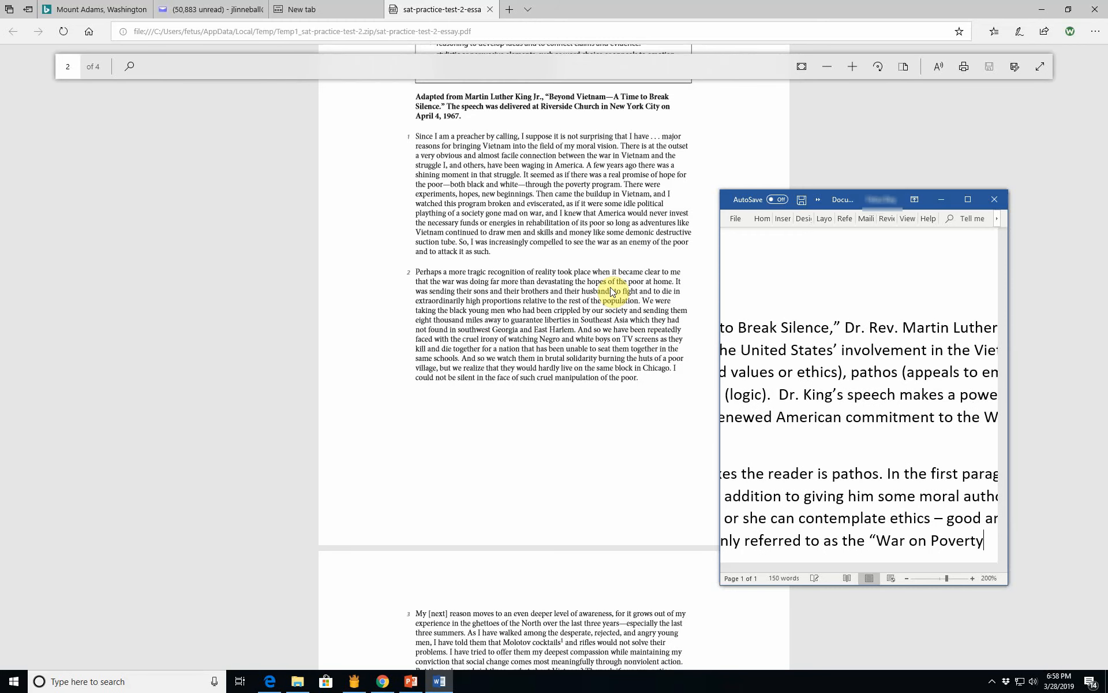
type(",\"")
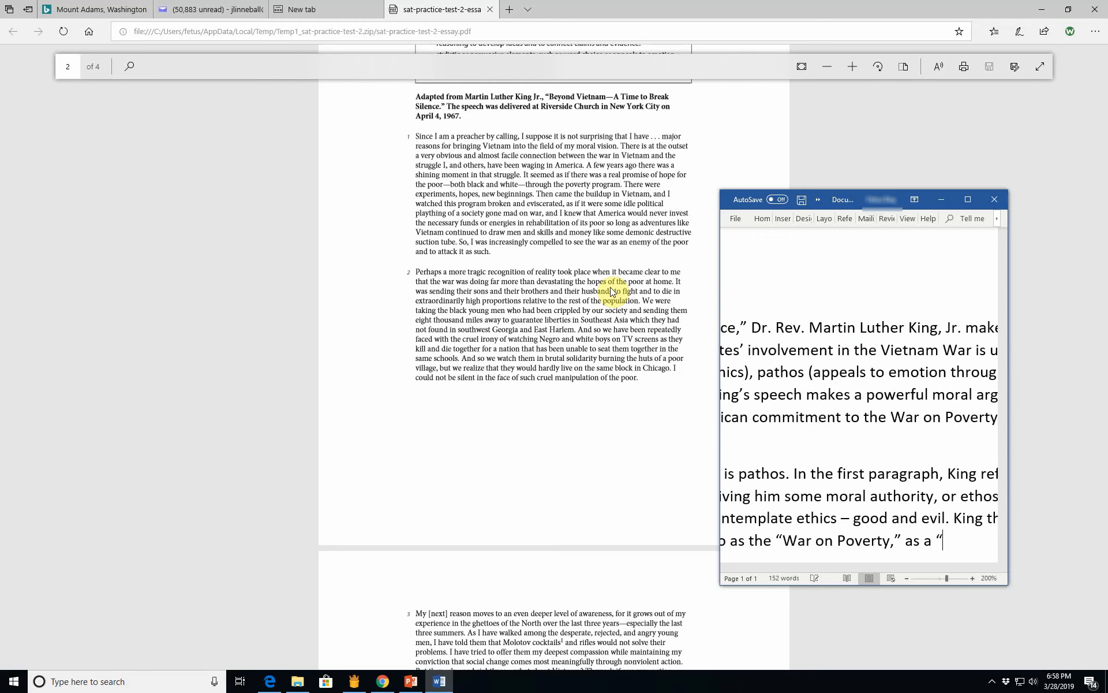
Step: Add that he calls it a "shining moment in that struggle" for African-American civil rights
type("shing")
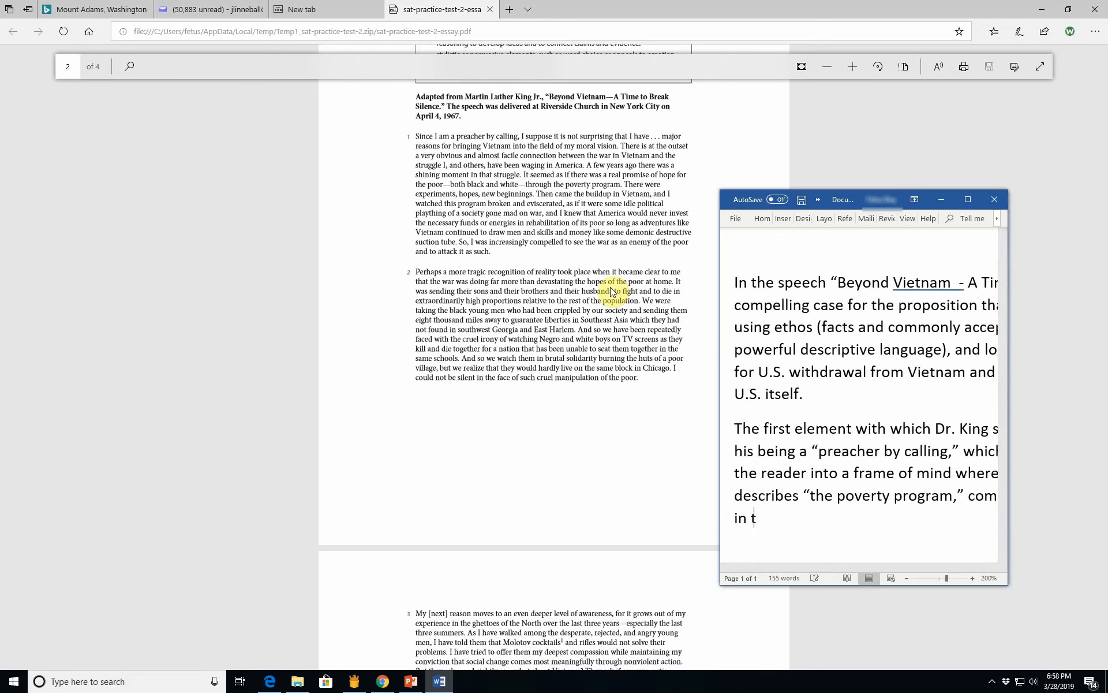
type("h")
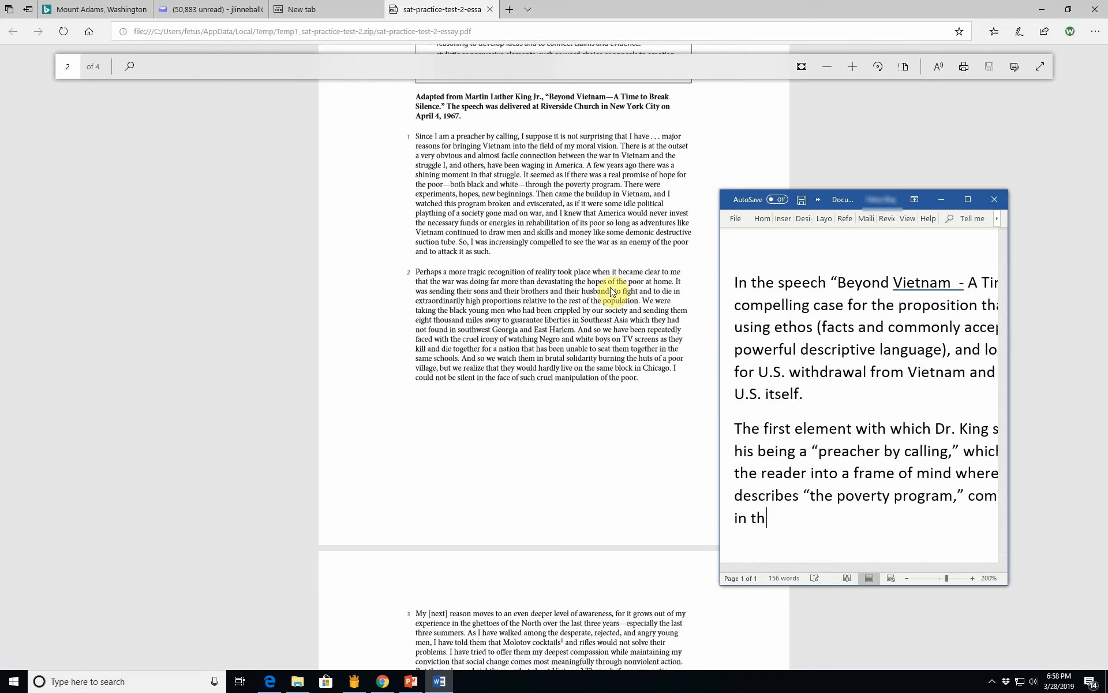
type("at str")
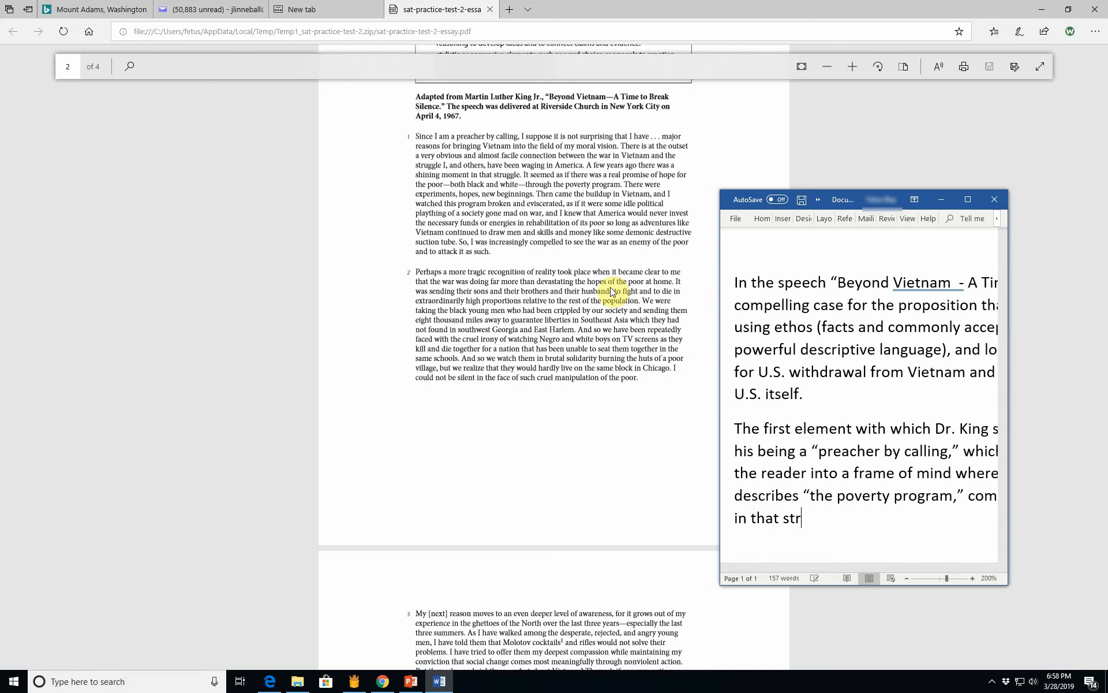
type("uggle\"")
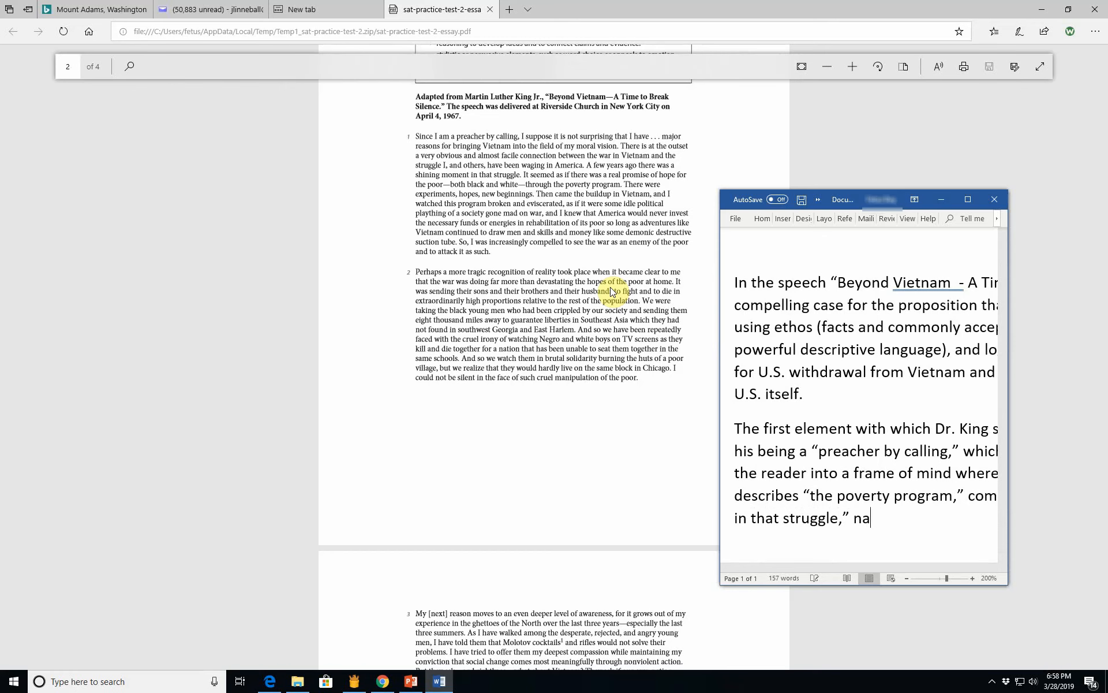
type("mely the battle for")
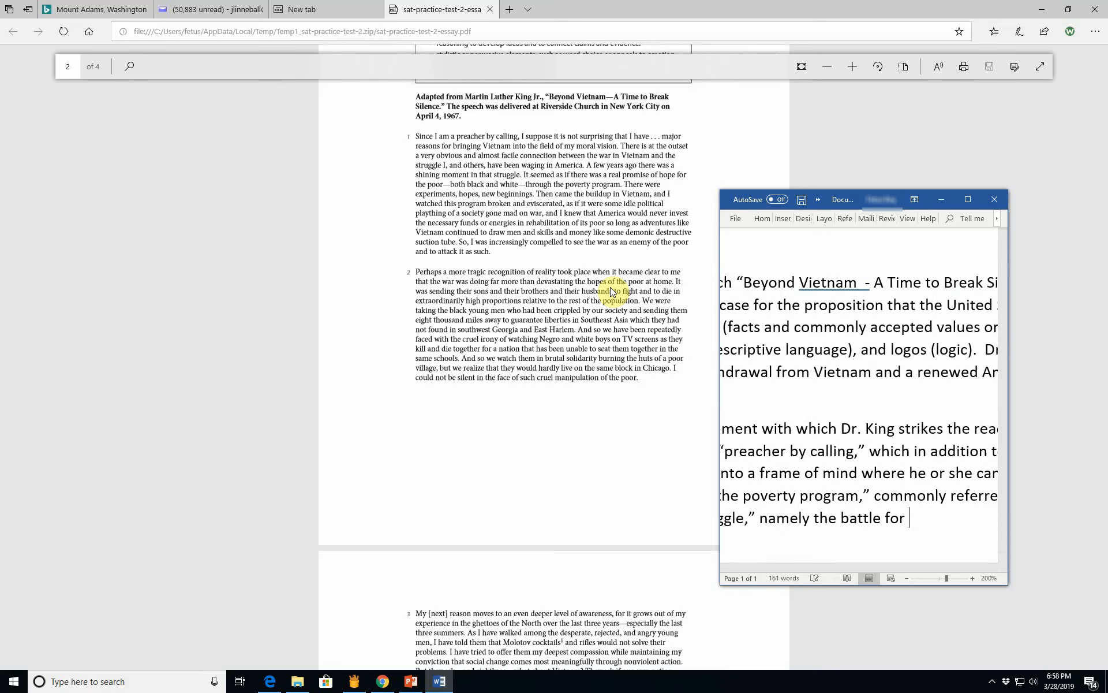
type("civil")
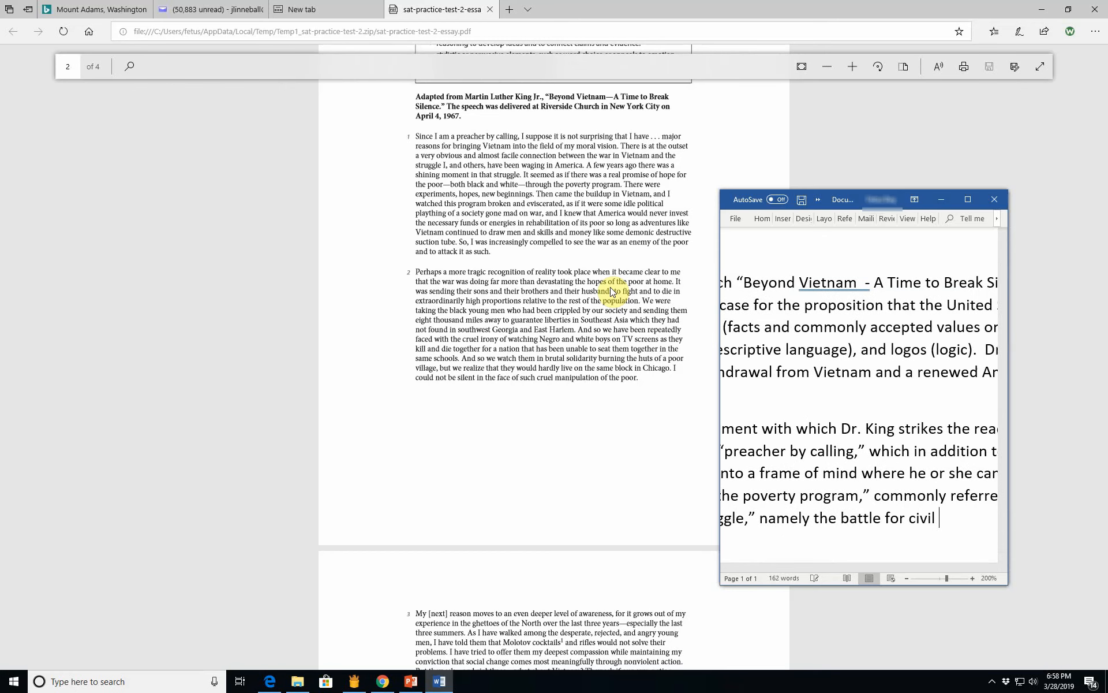
type("rights for At")
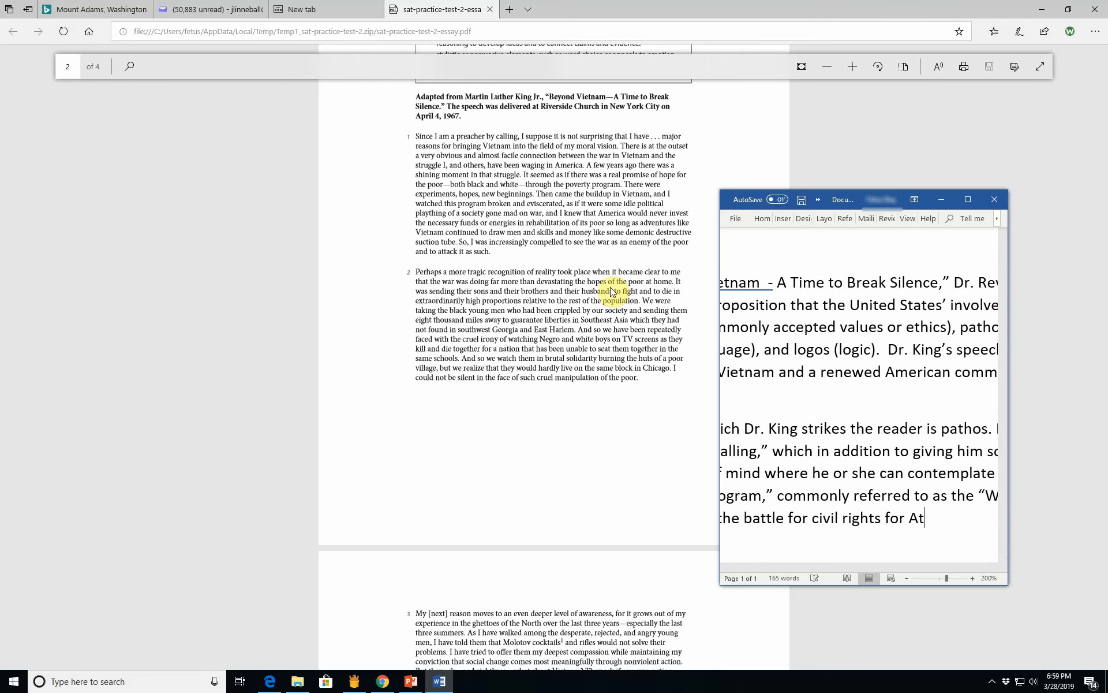
type("frican-Americans and other m")
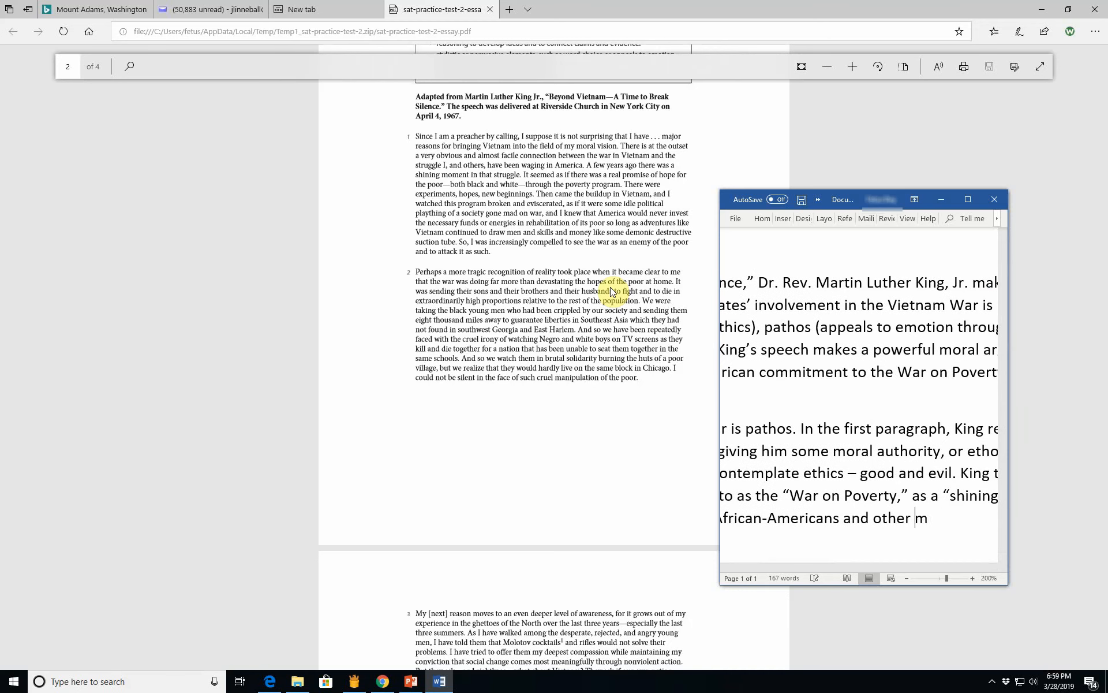
type("nori")
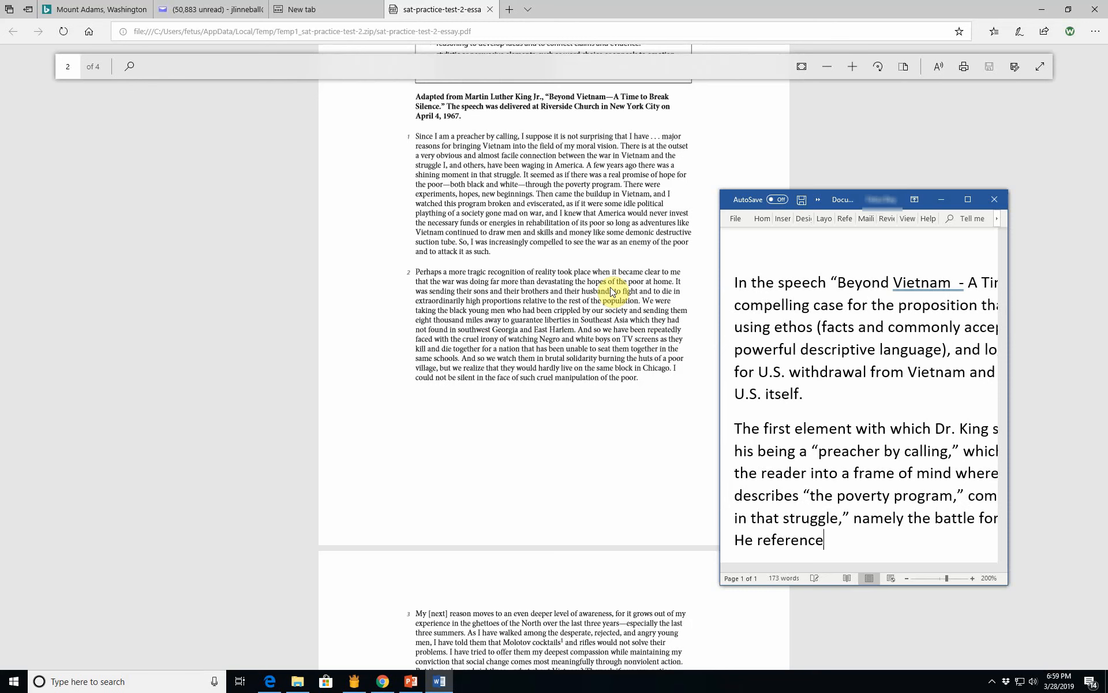
Step: Quote King's "experiments, hopes, and new beginnings" as positive terms, especially when placed together
type("s \"")
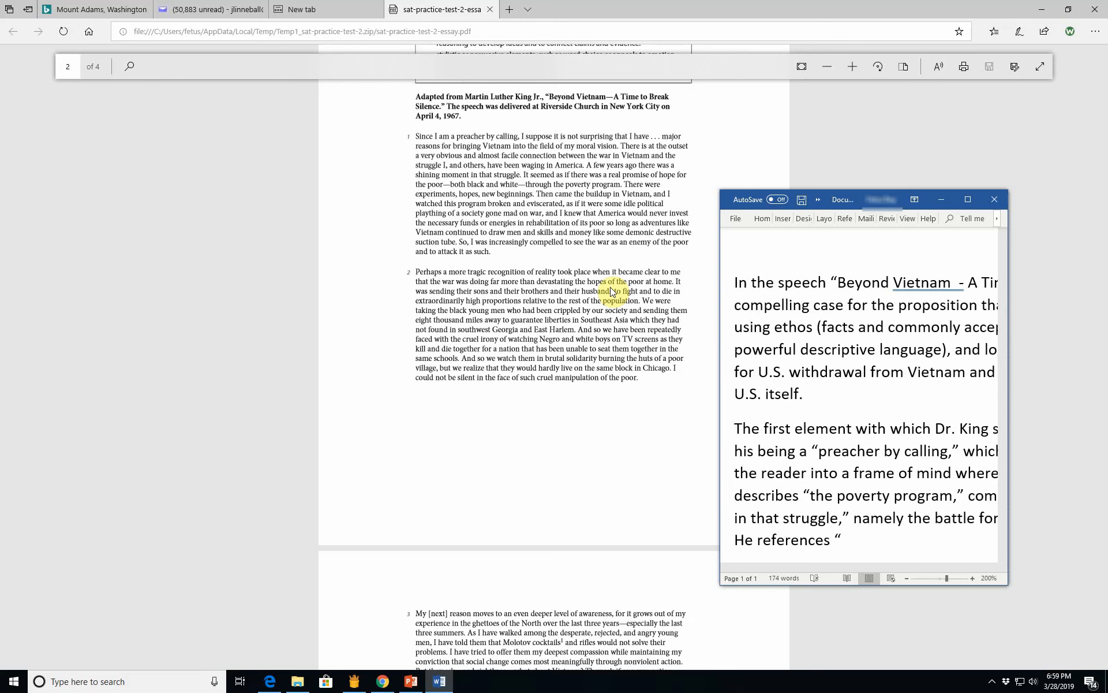
type("experiments, h")
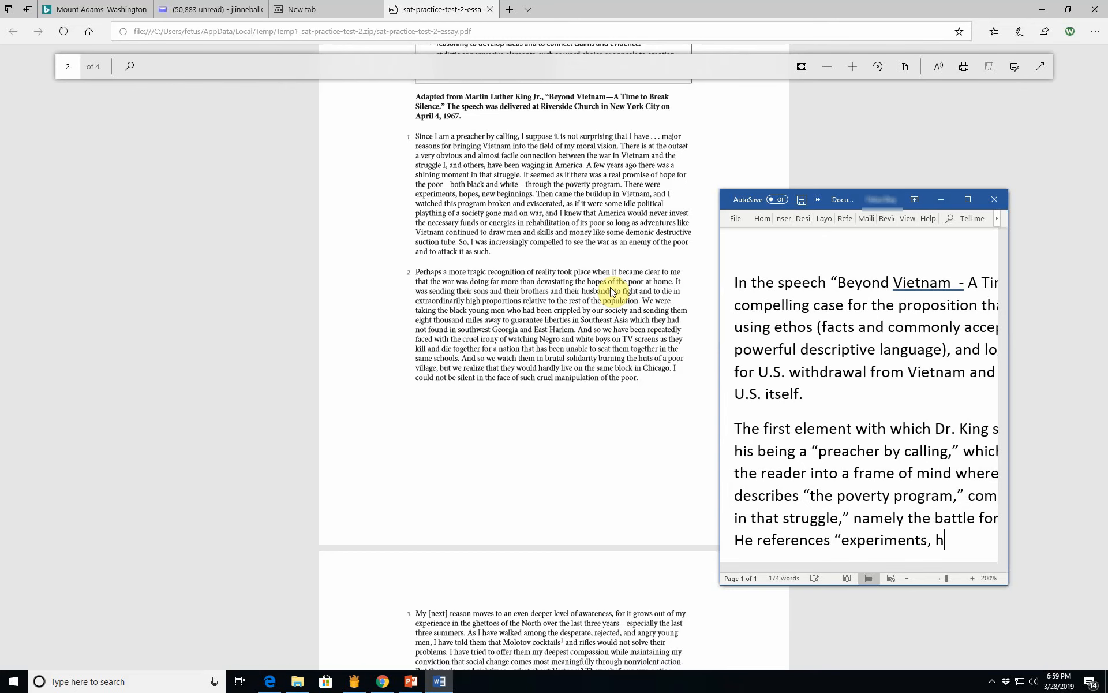
type("opes, and new beginning,")
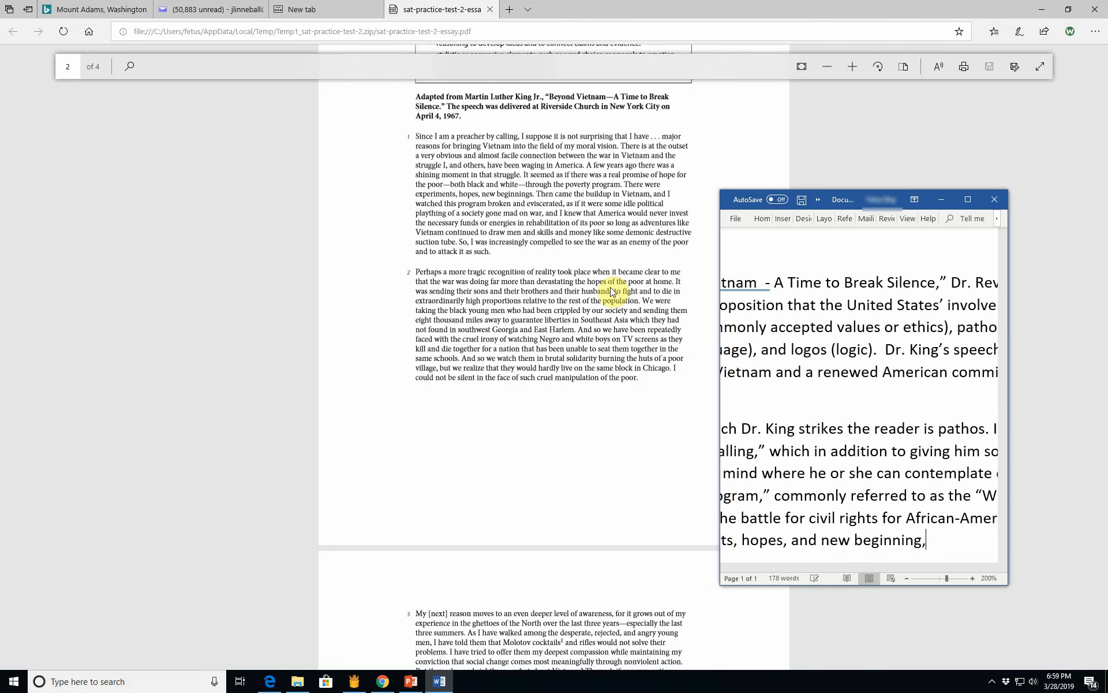
type("s")
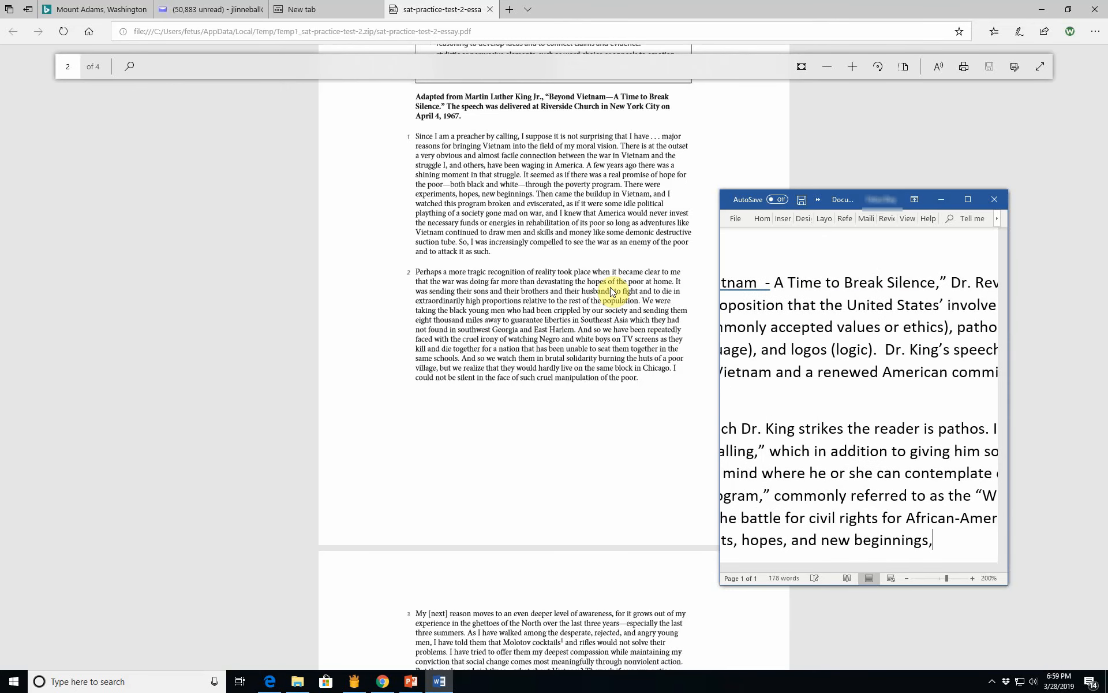
type("all od")
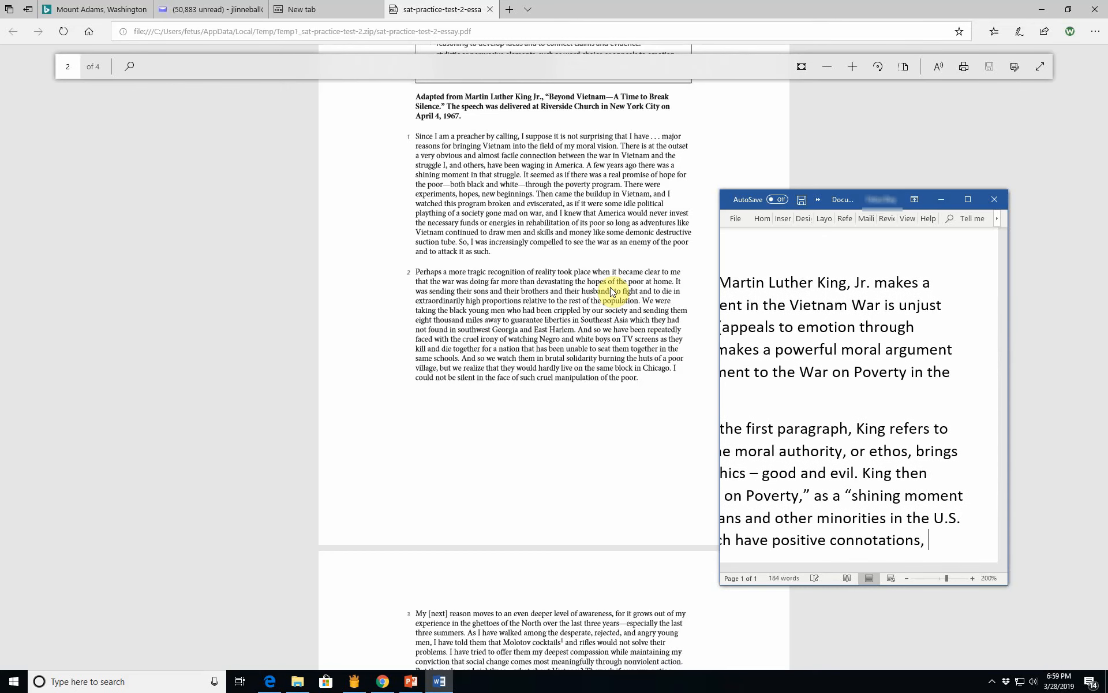
scroll("up", 3)
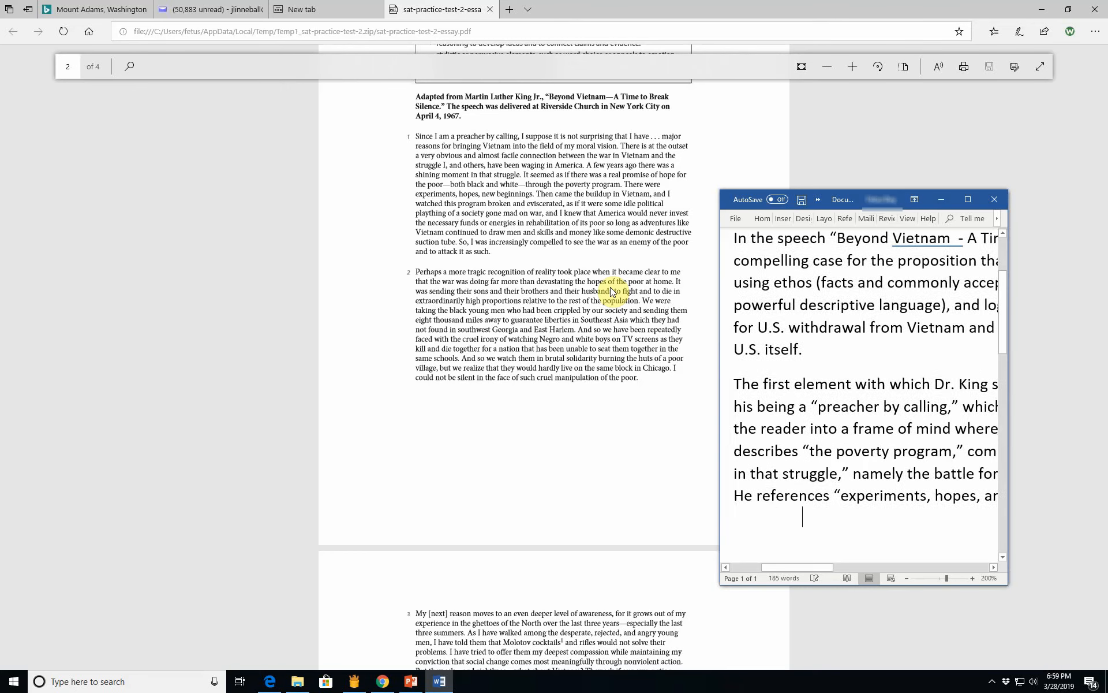
type("especia")
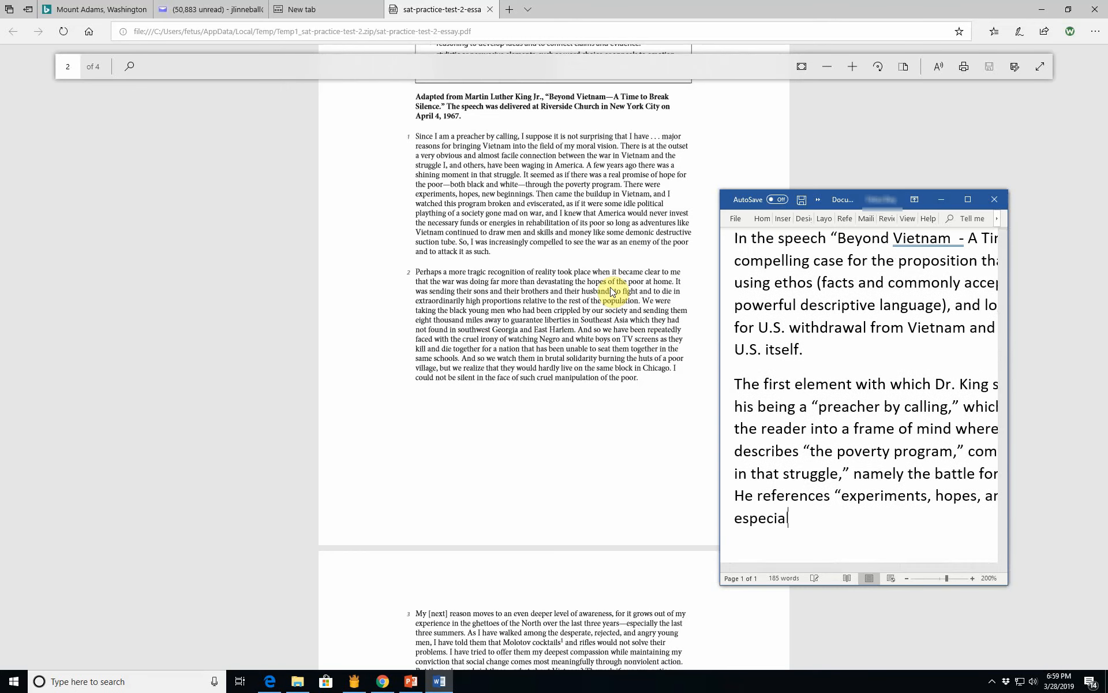
type("lly in")
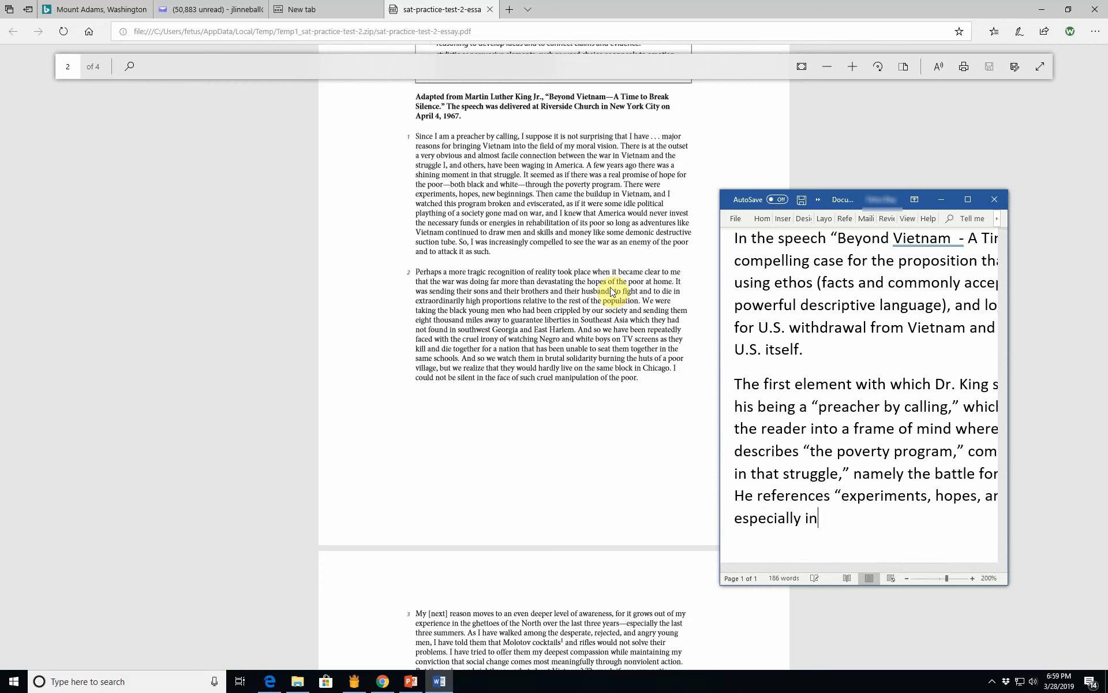
type("when")
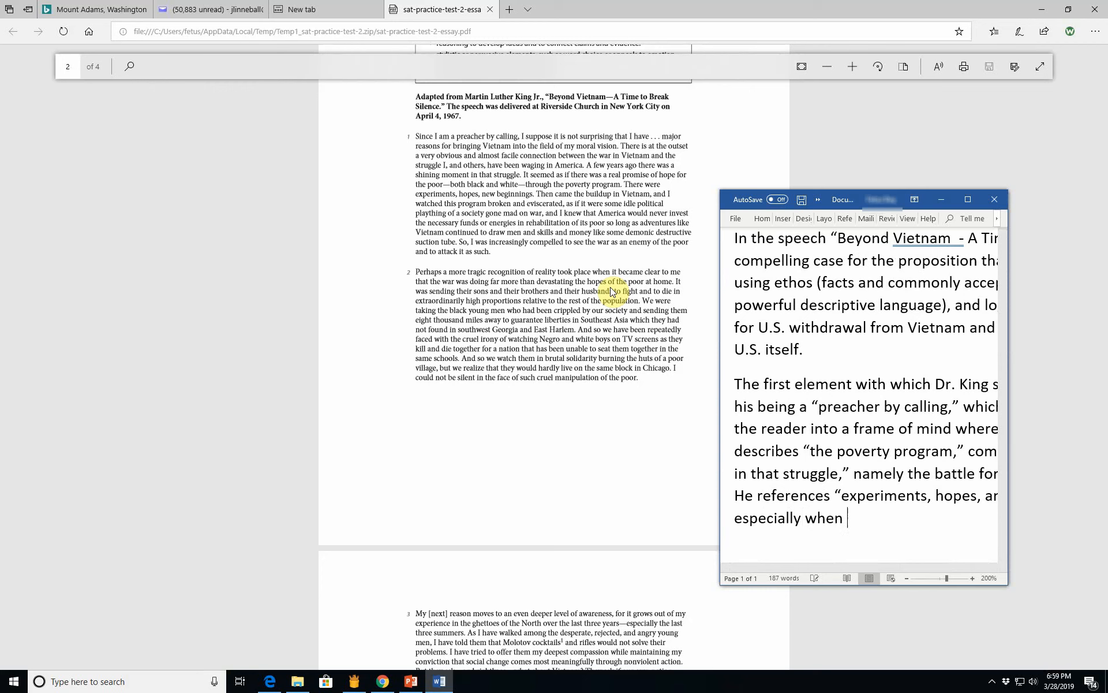
type("j")
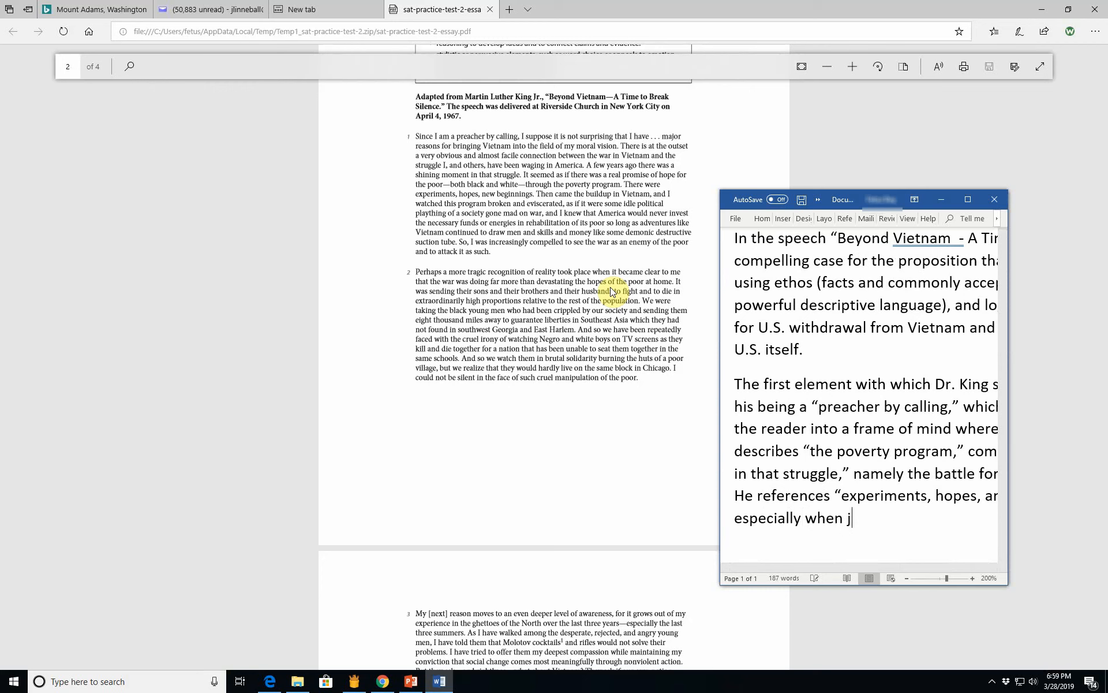
type("placed")
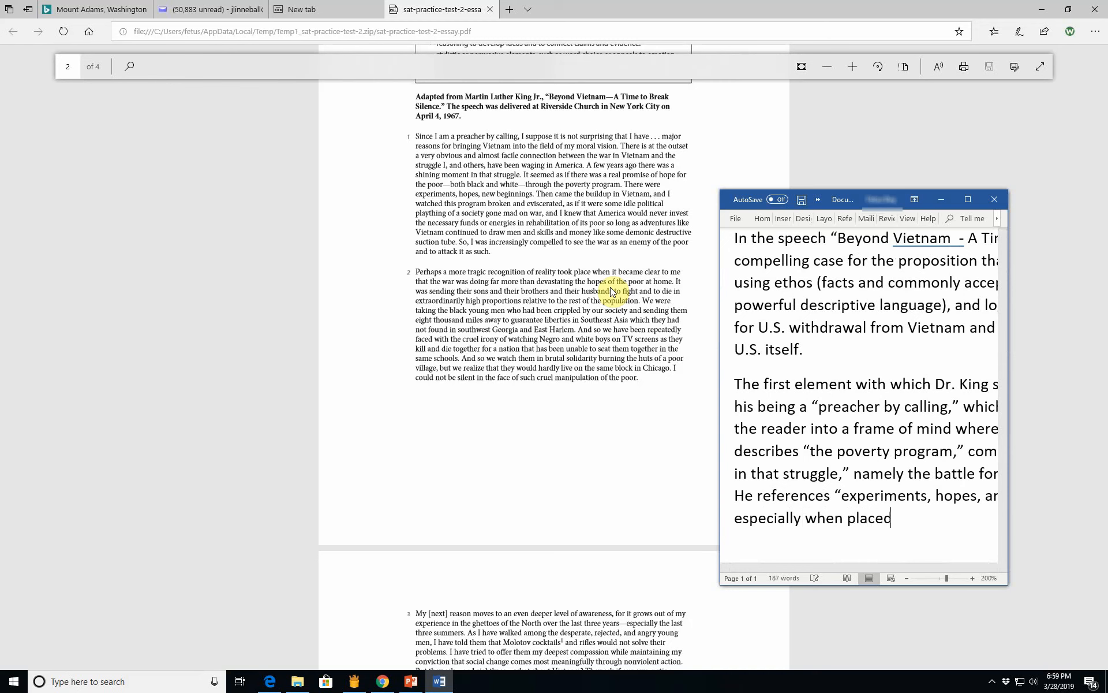
type("together.")
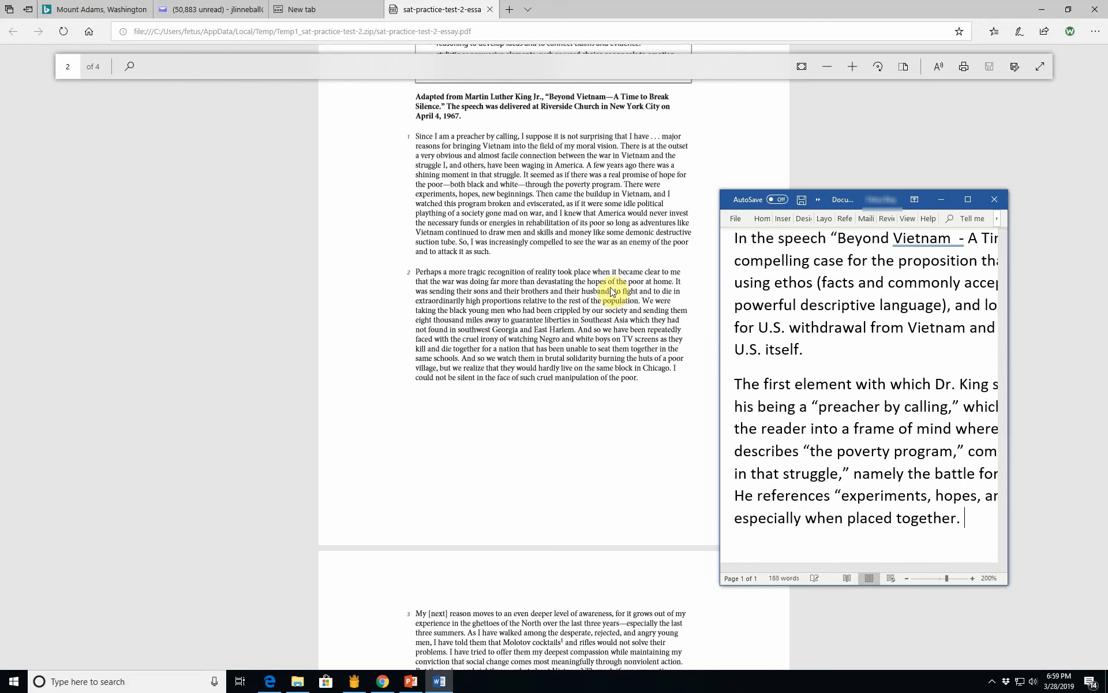
Step: Begin contrasting this happy juxtaposition of terms with King's next statement
type("This")
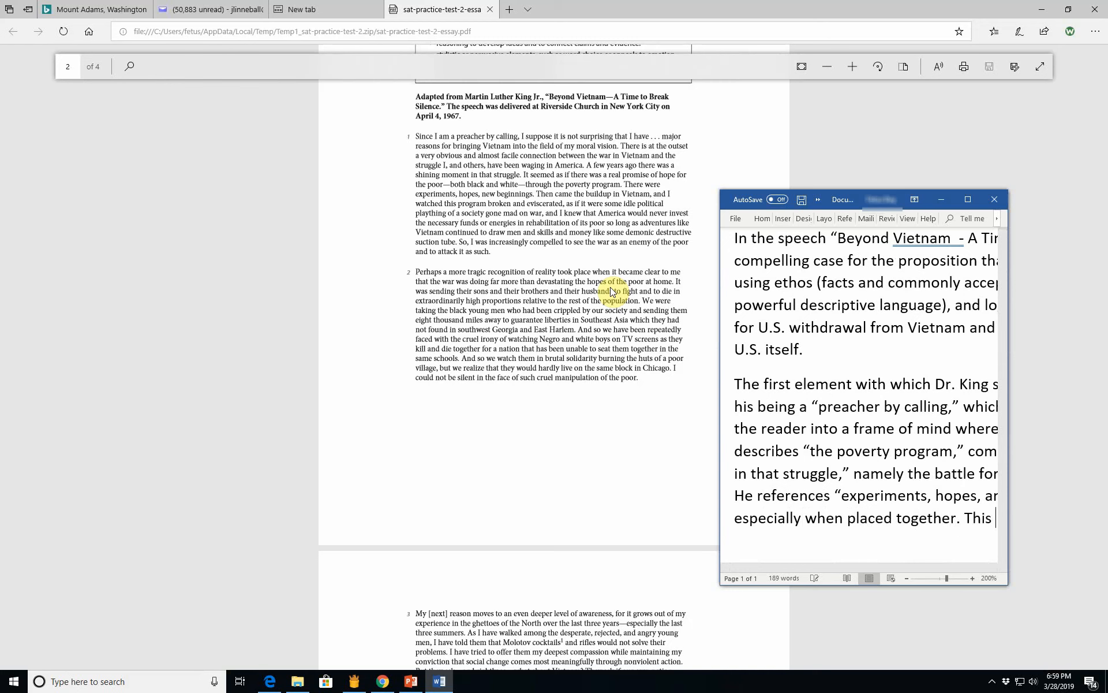
type("h")
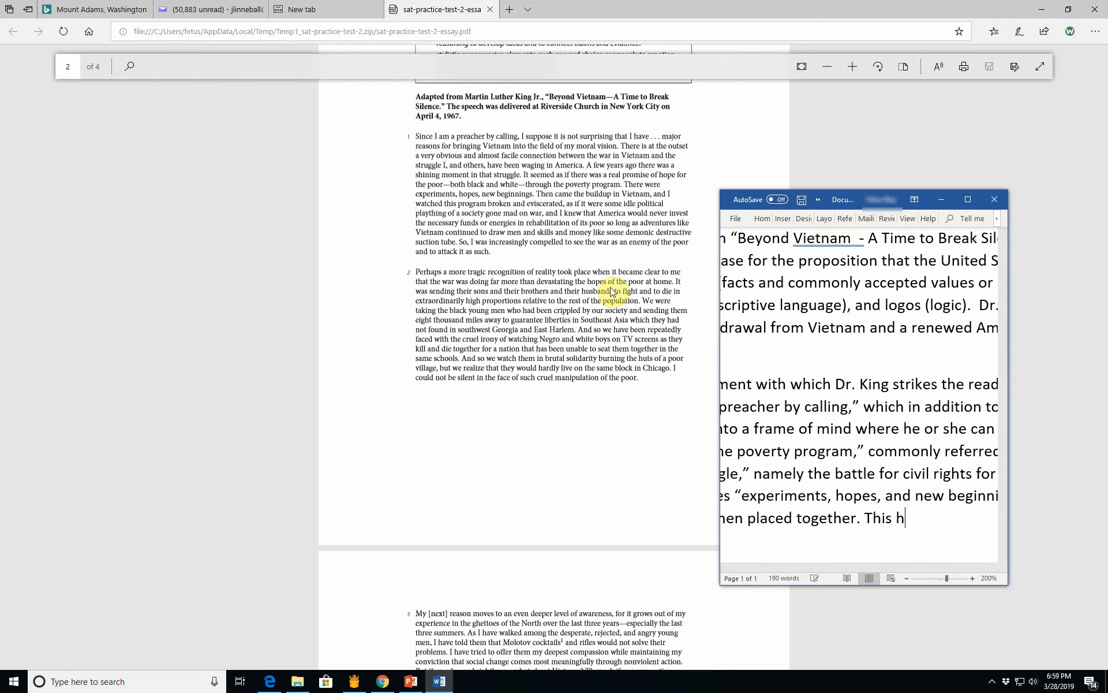
type("happy juxtaposition of p")
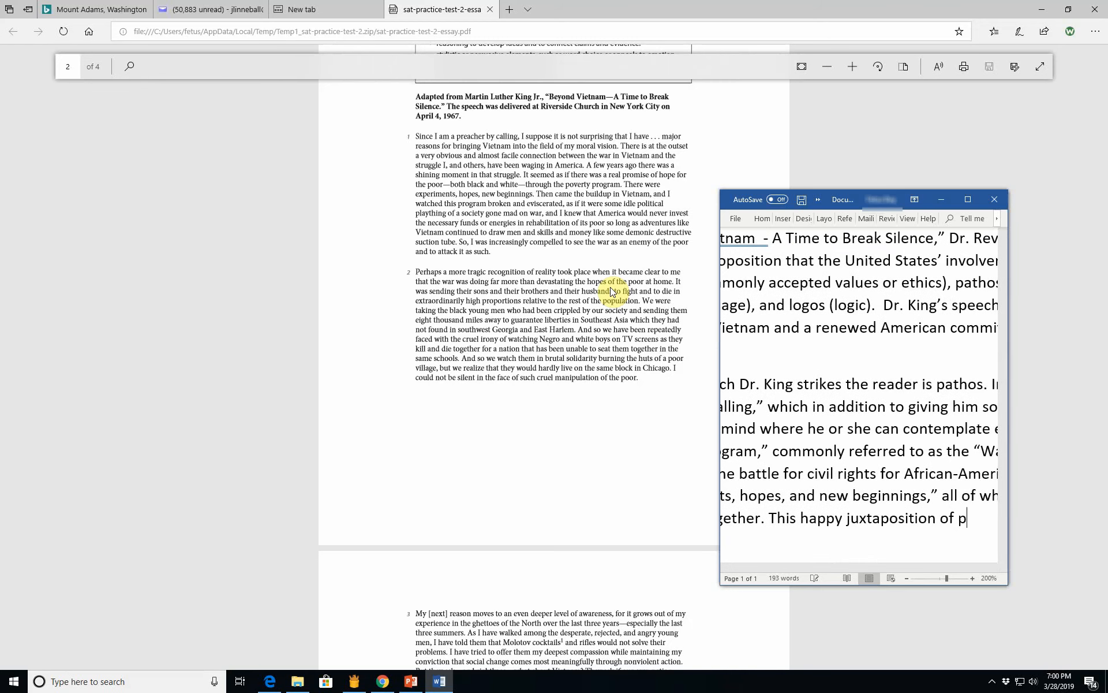
type("temrs")
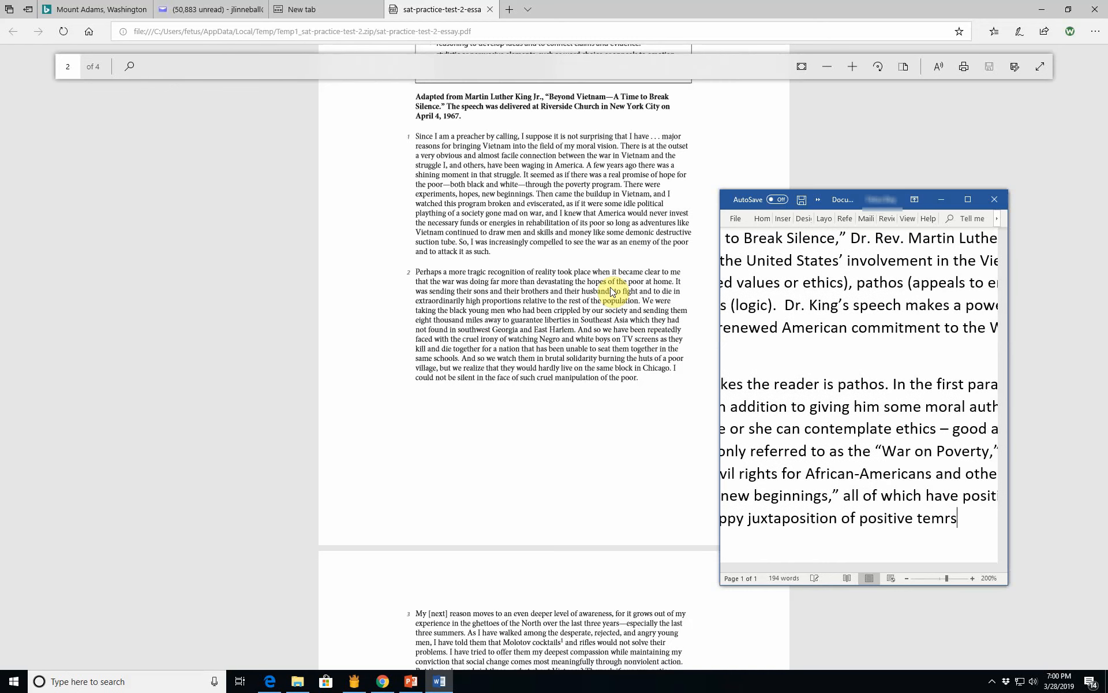
type("terms, however,")
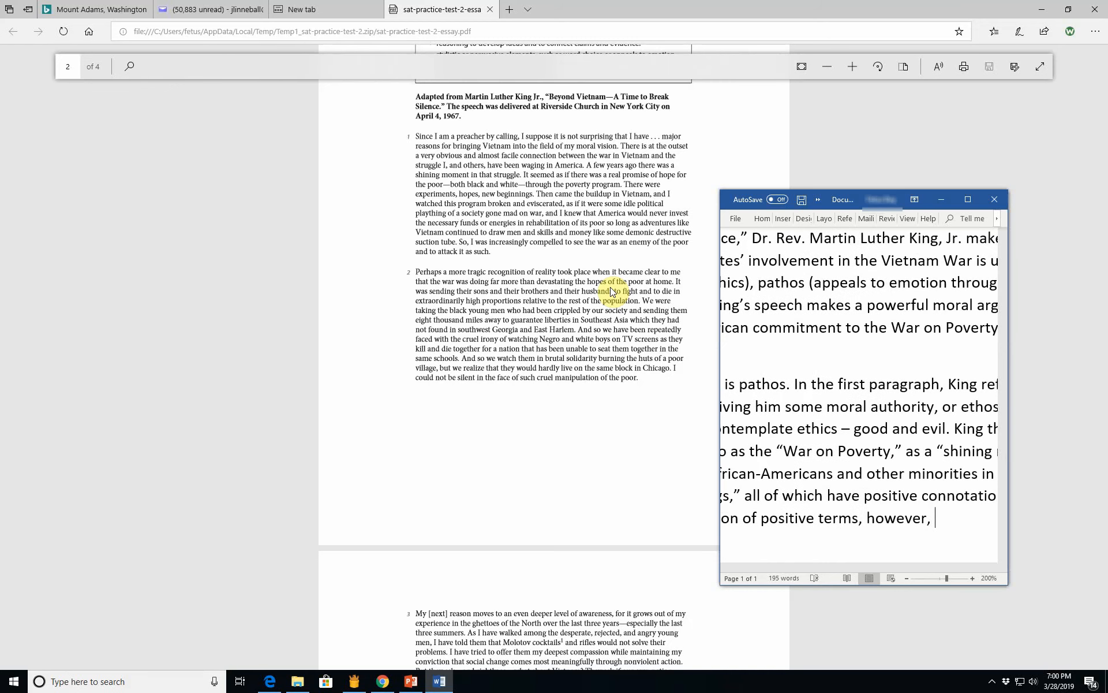
type("imme")
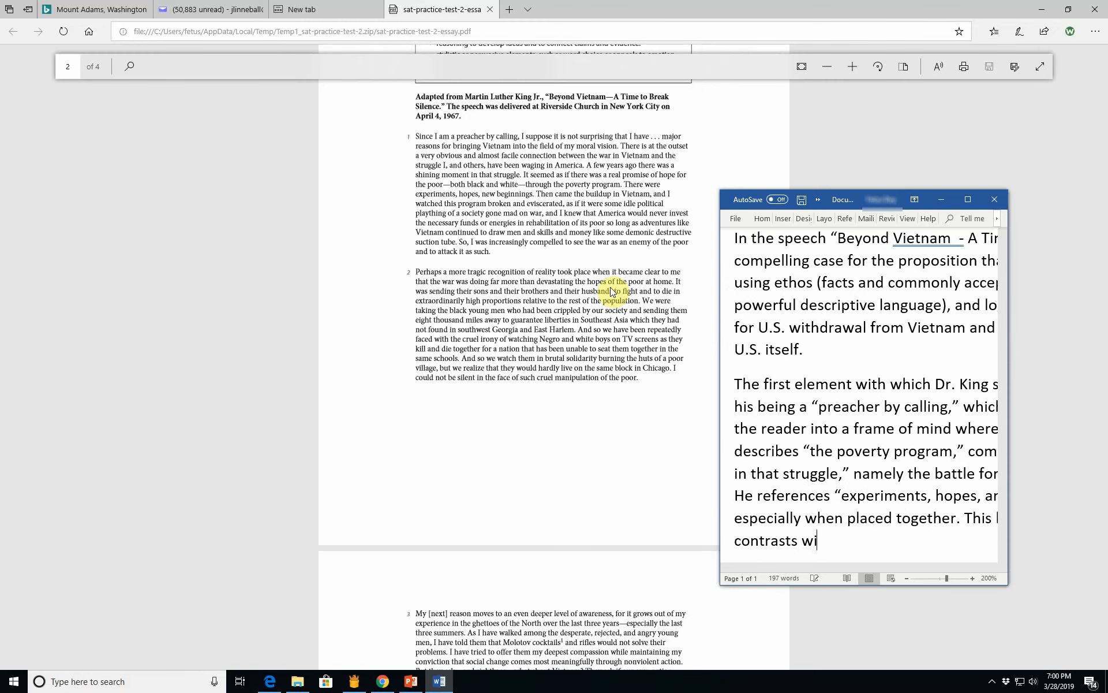
type("th")
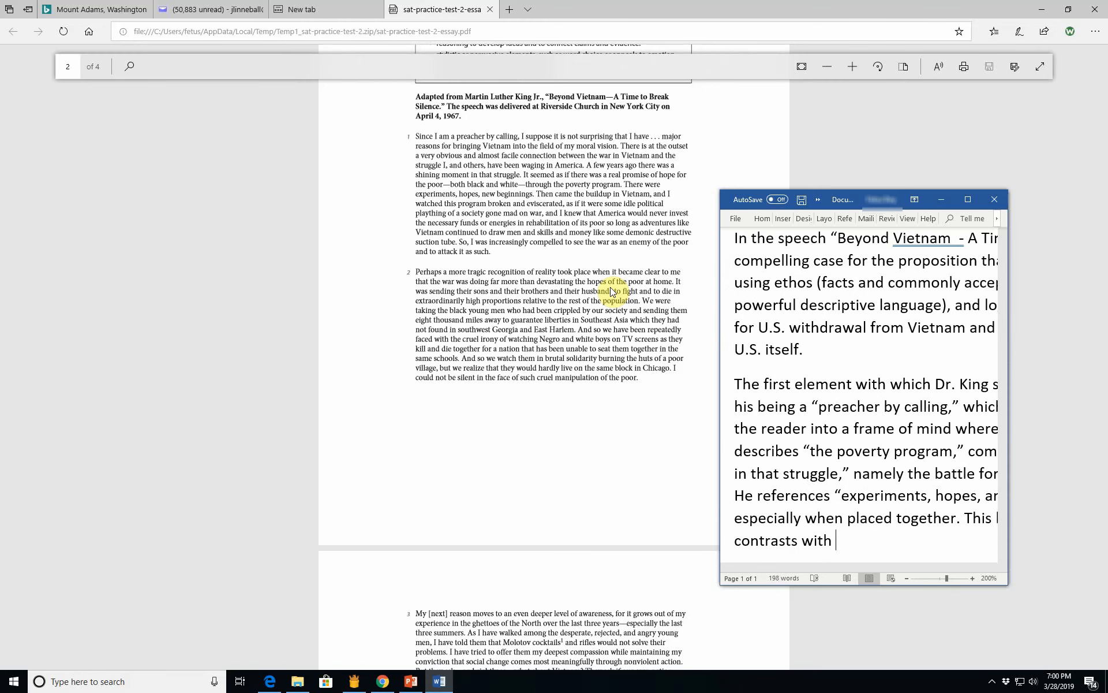
type("King")
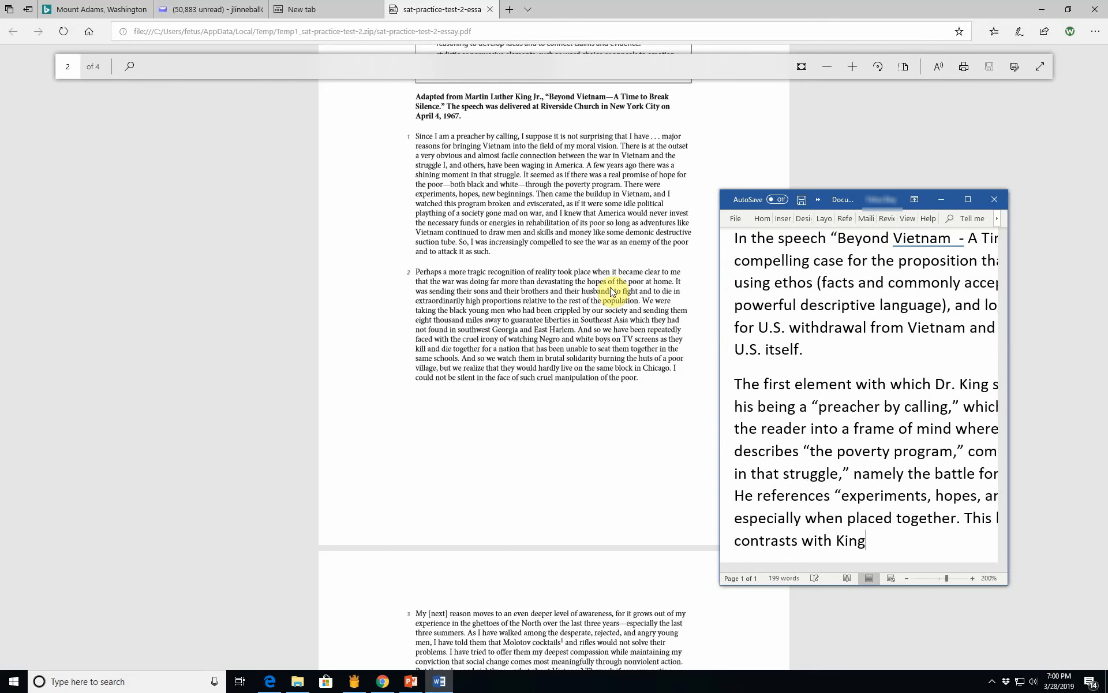
type("'s next statem")
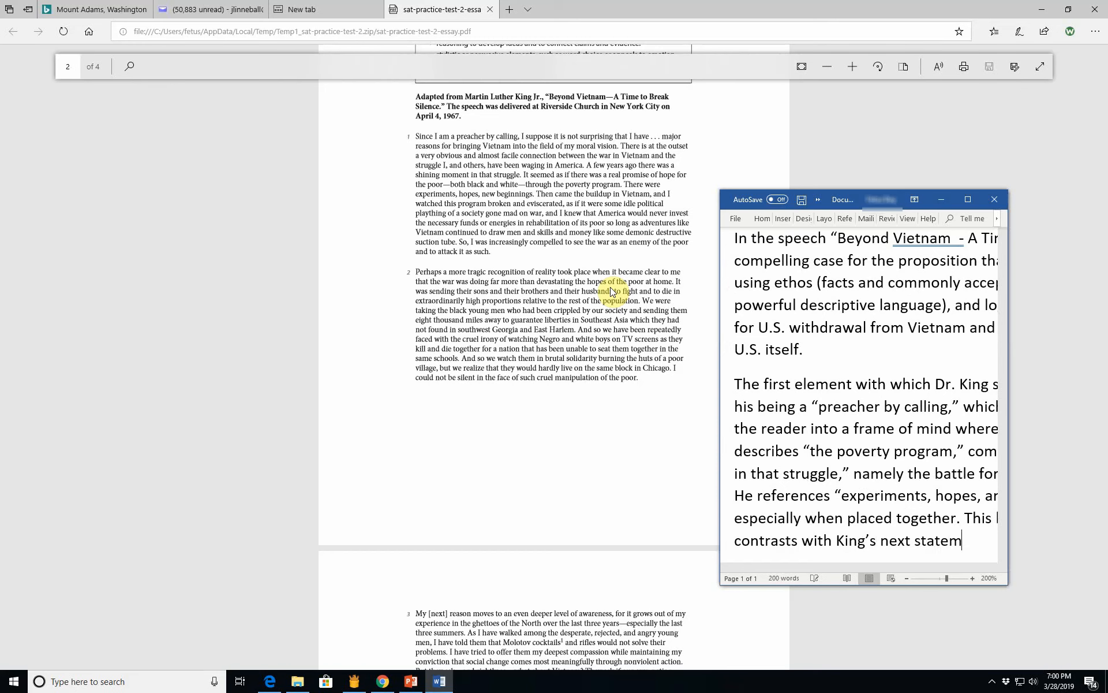
Step: Quote "Then came the buildup in Vietnam" and start "Even without more, that..."
type("Thge")
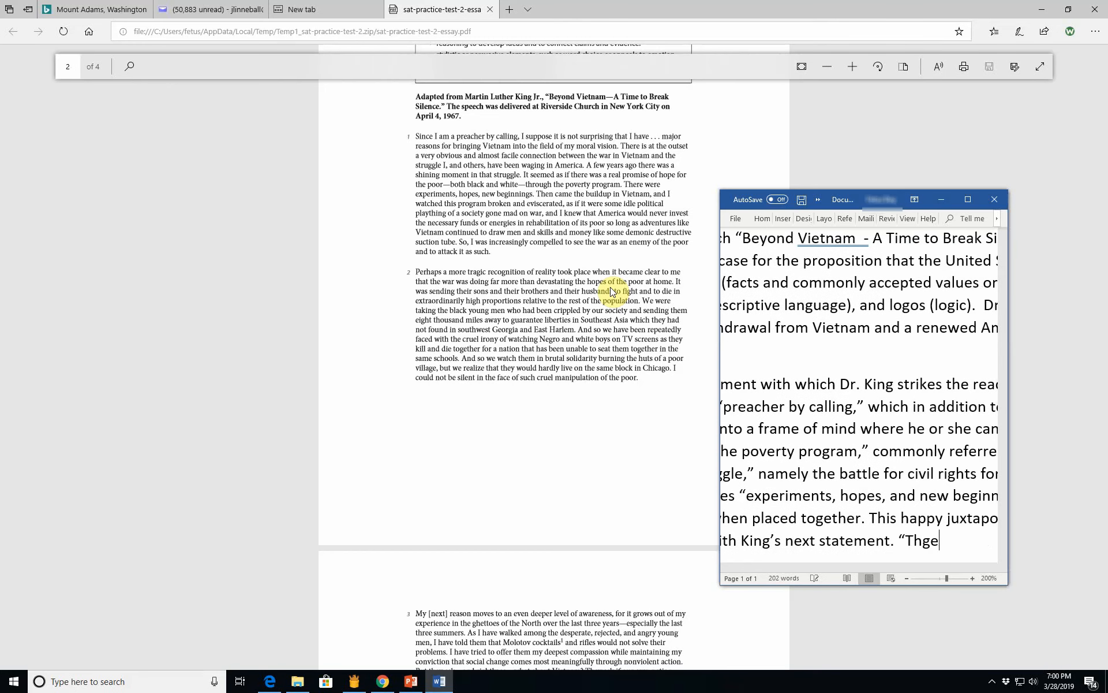
type("Then came the buildup in Vietnam.")
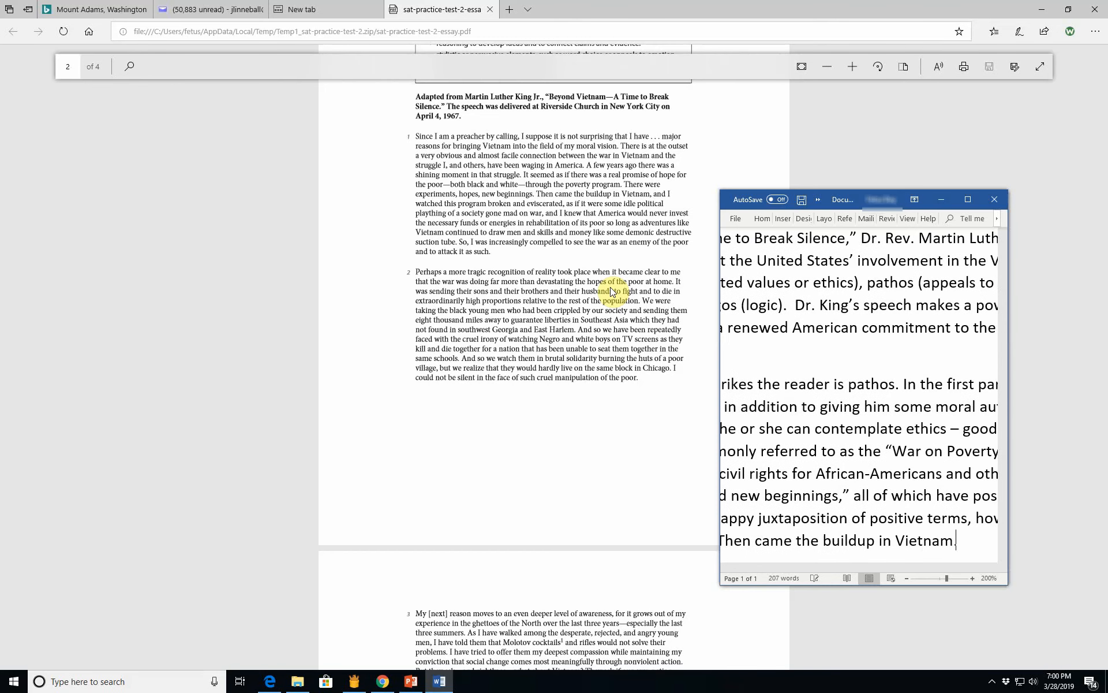
type("\"")
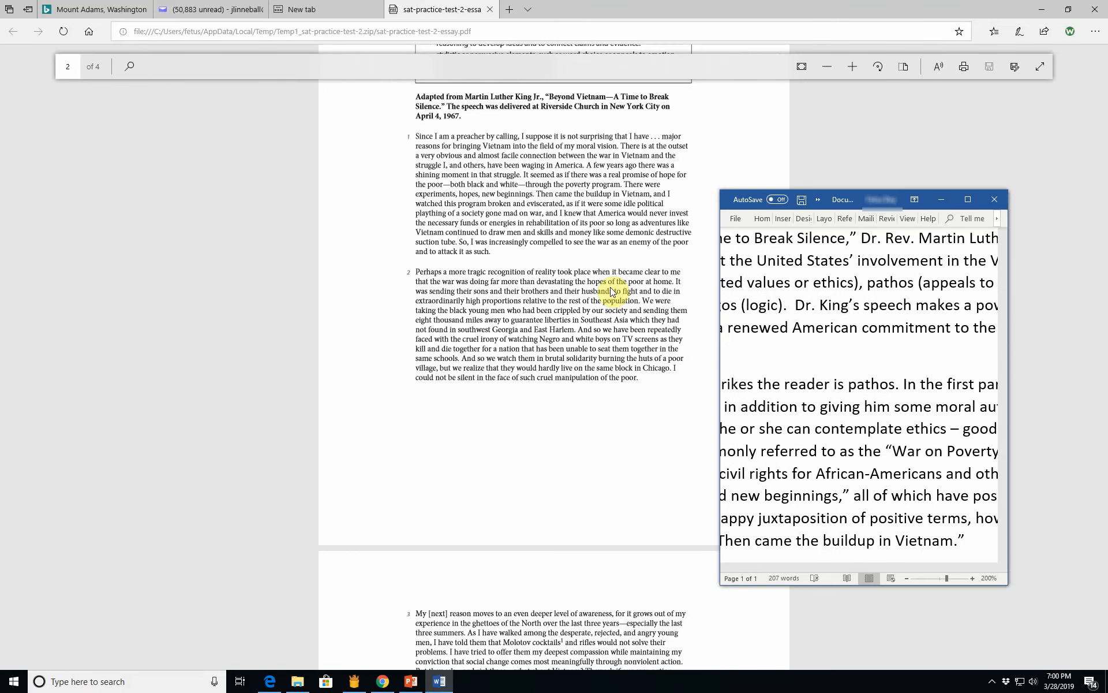
type("W")
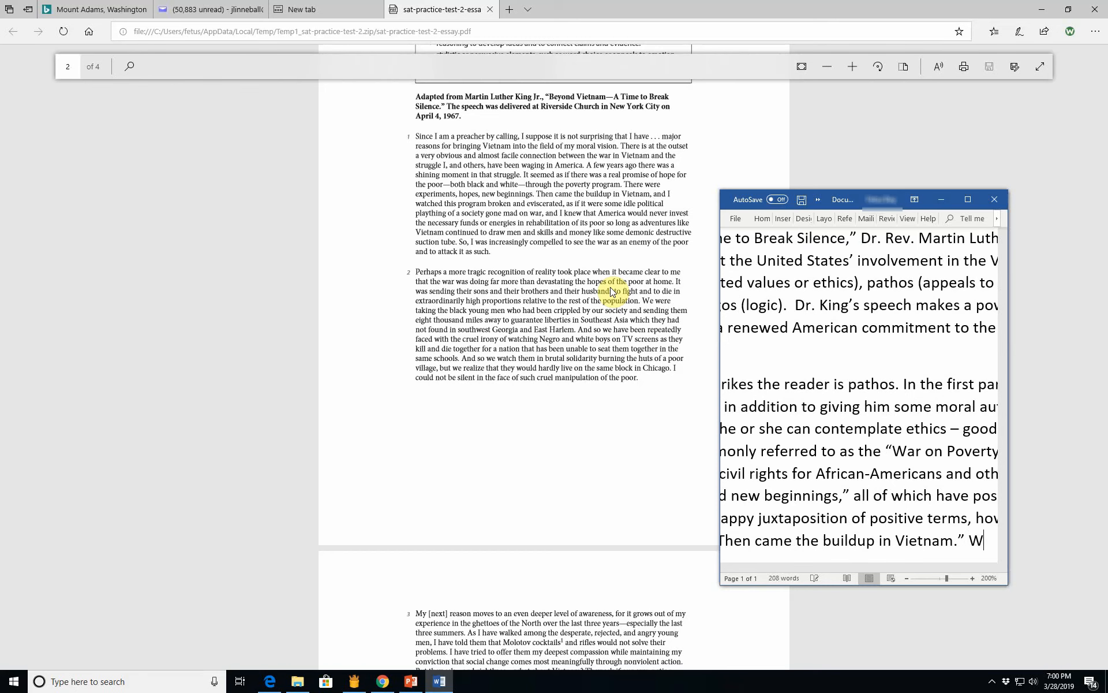
type("Even without")
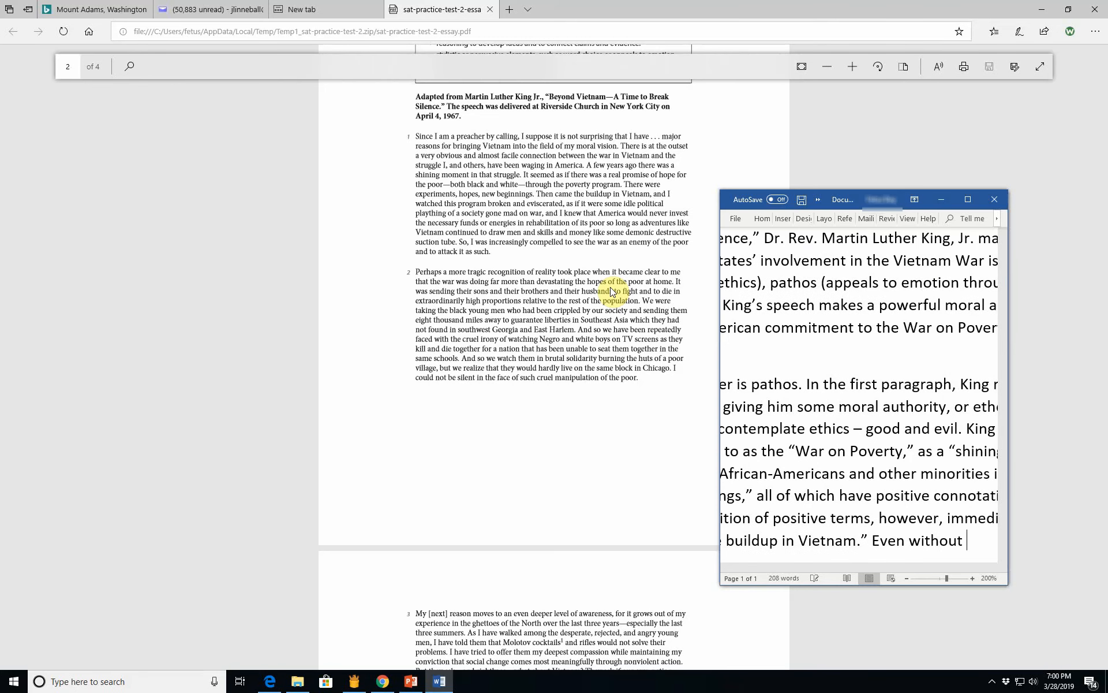
type("more, th")
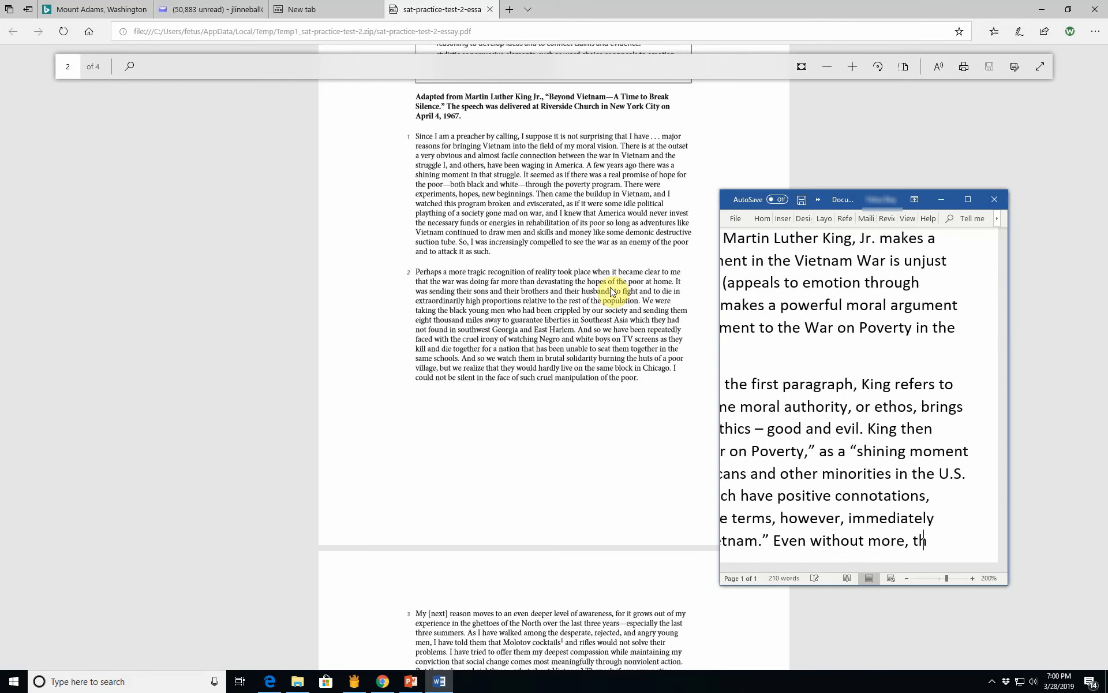
type("at")
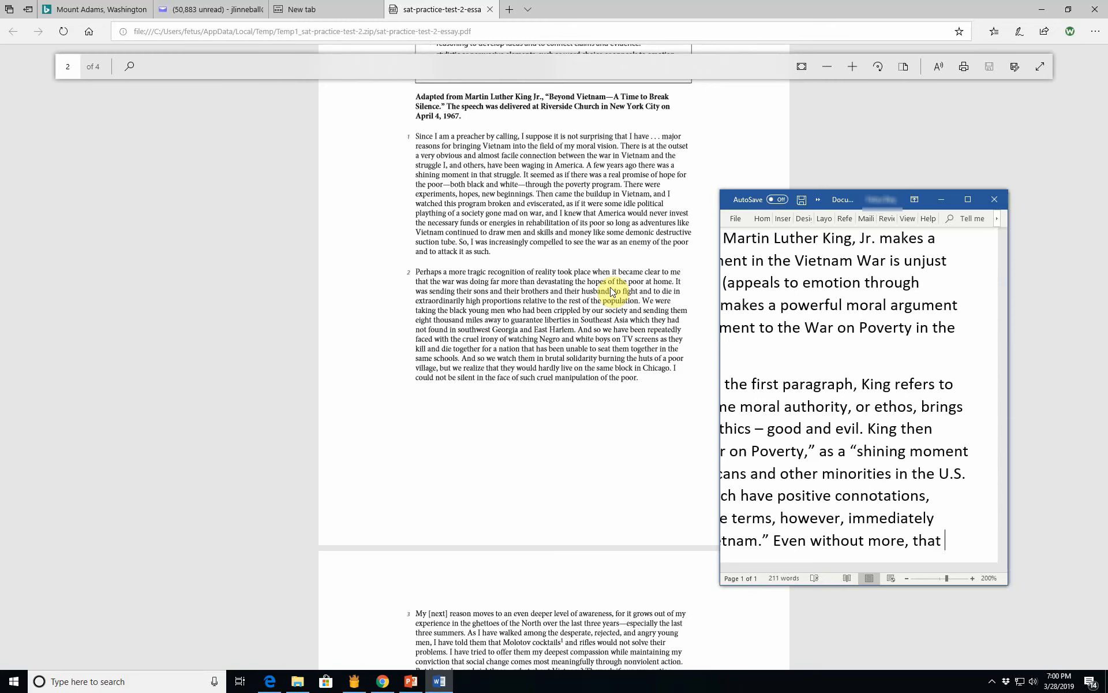
Step: Fix the misworded phrase so the sentence says it immediately brings to mind negative connotations
scroll("down", 3)
type("statement is immer")
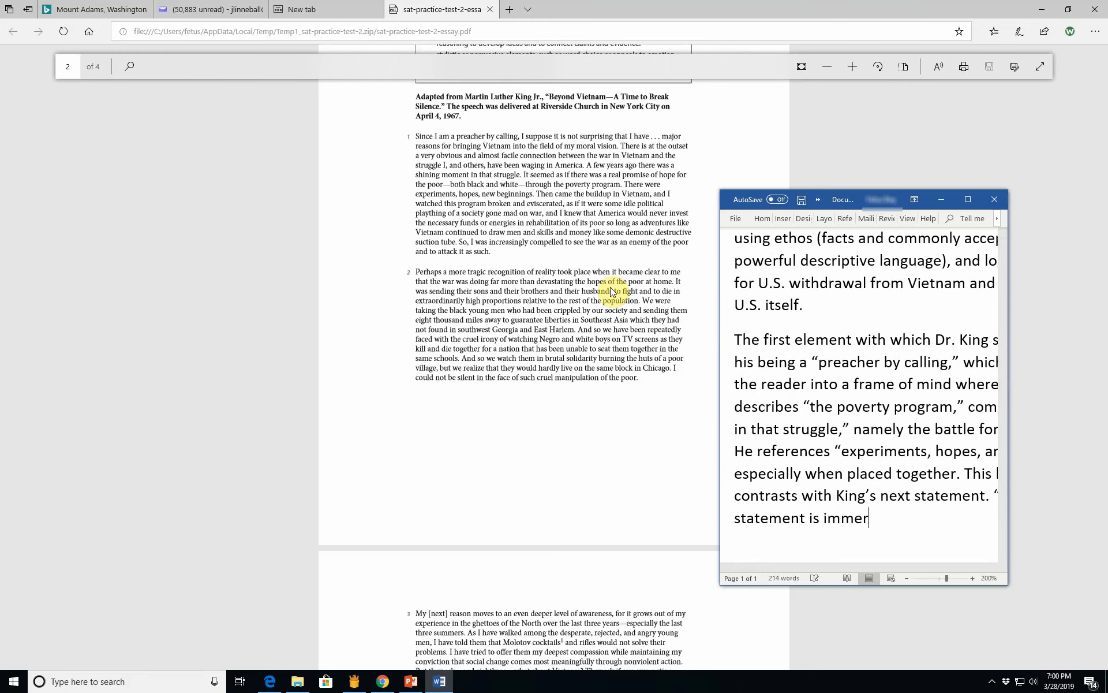
type("diately ne")
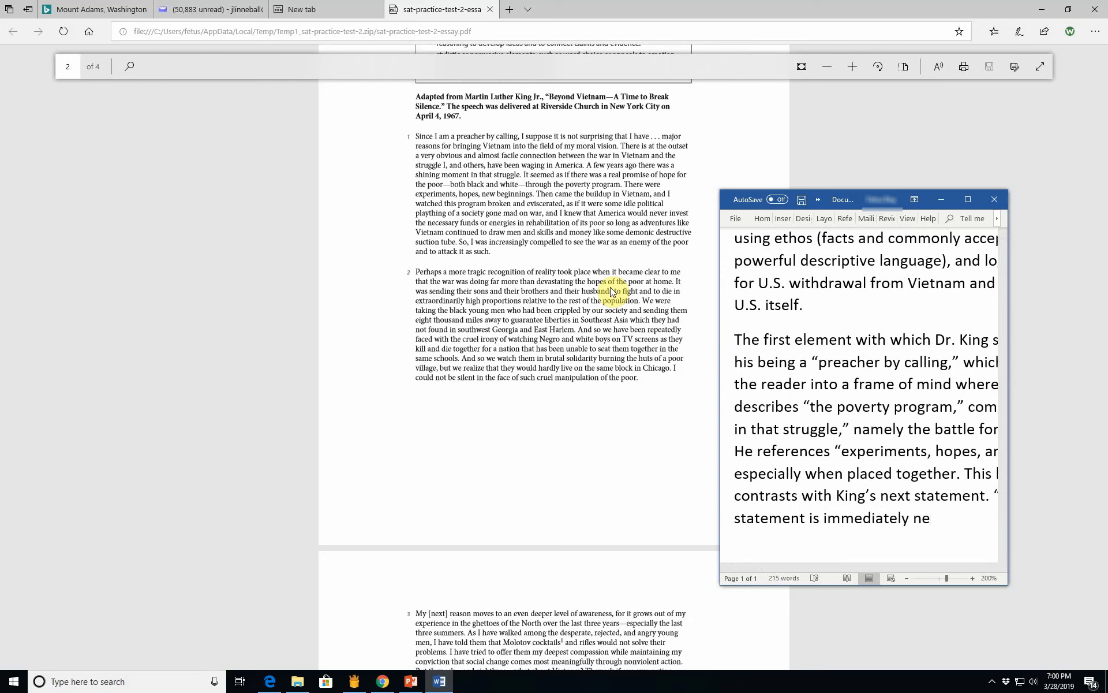
key("Backspace")
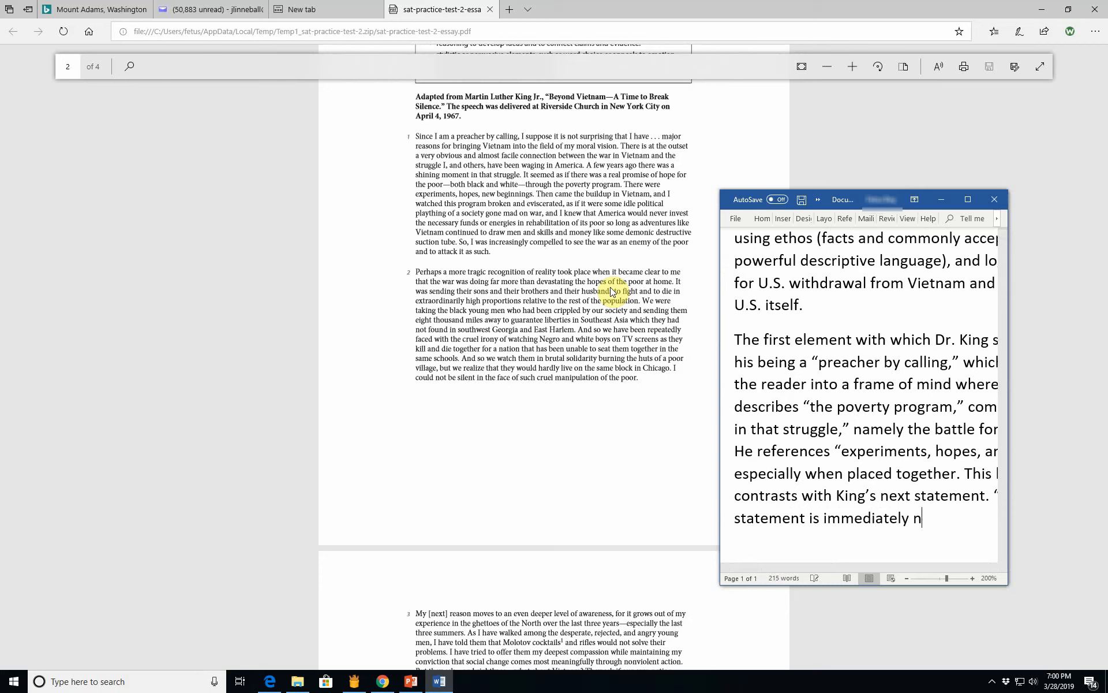
key("backspace")
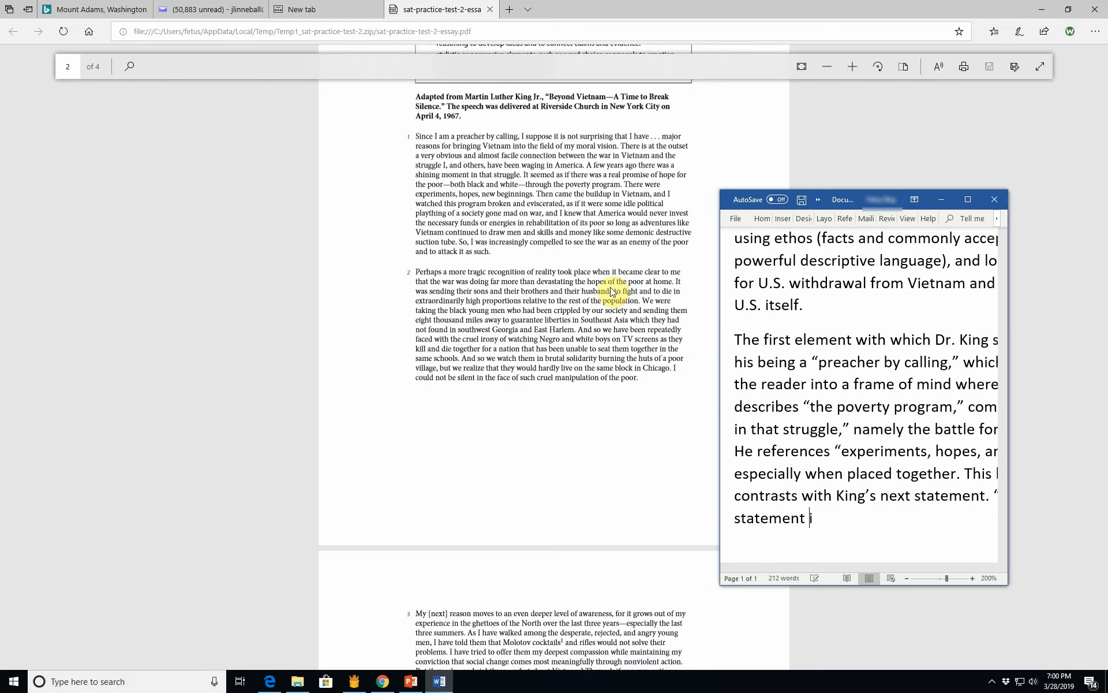
type("immediatel")
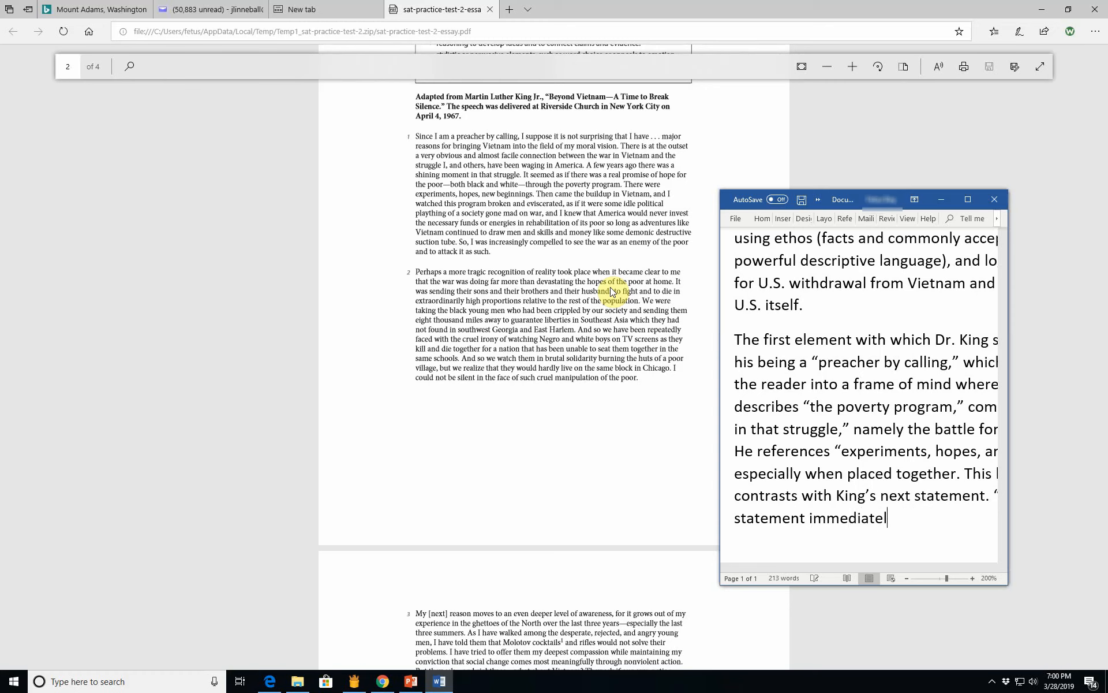
type("brings to m")
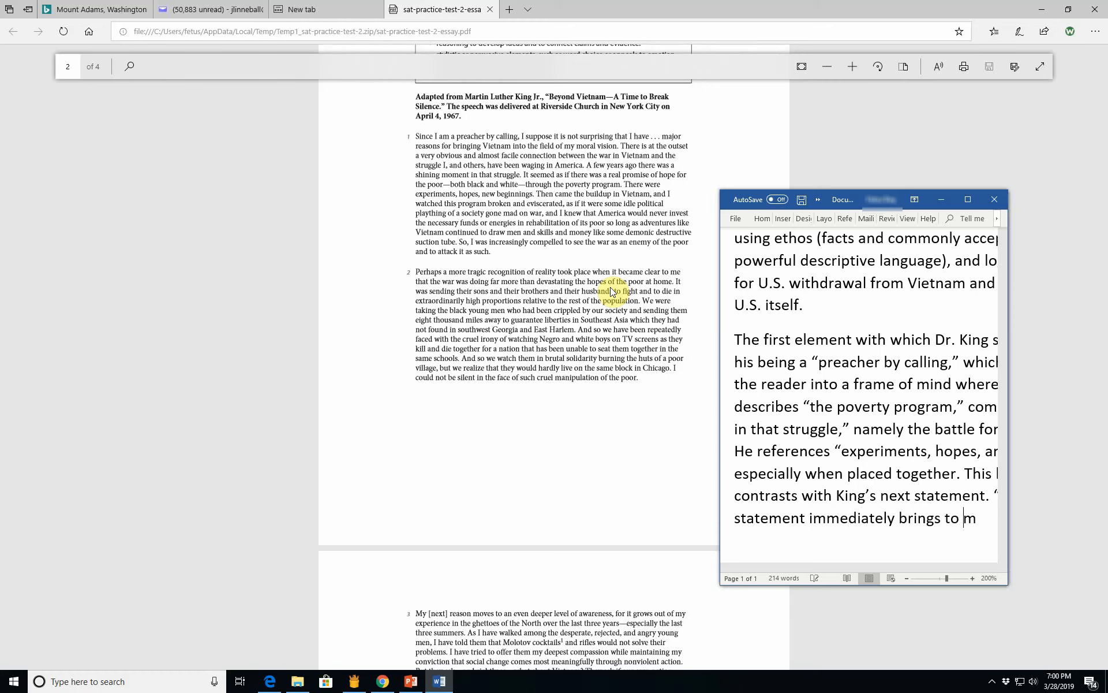
type("negative conna")
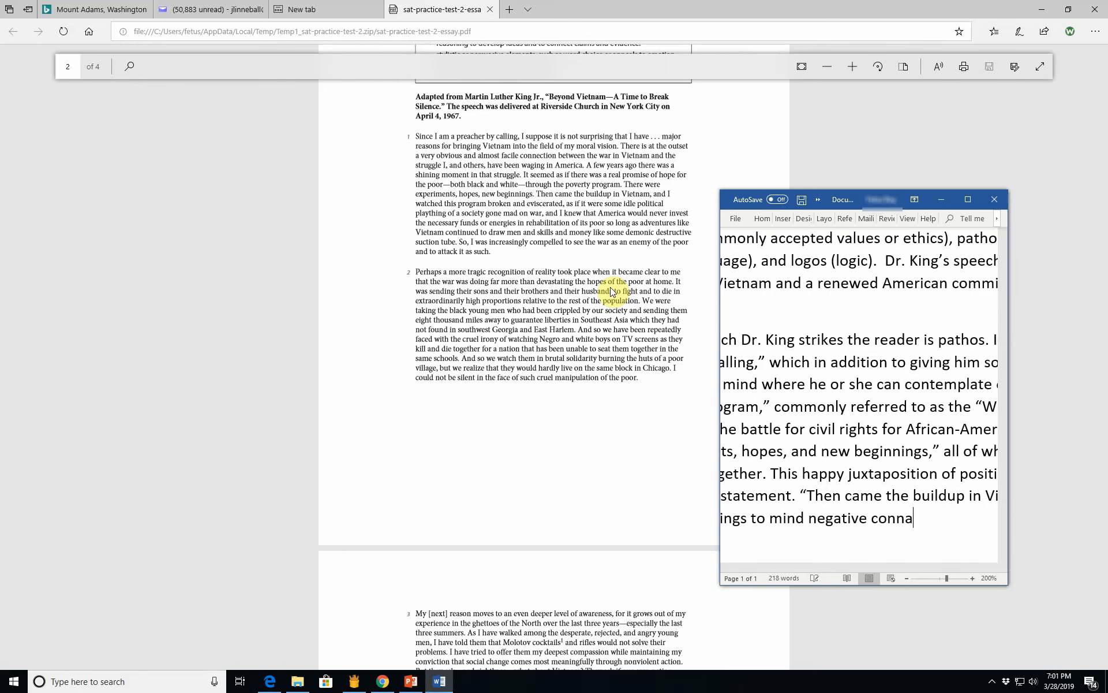
type("tations.")
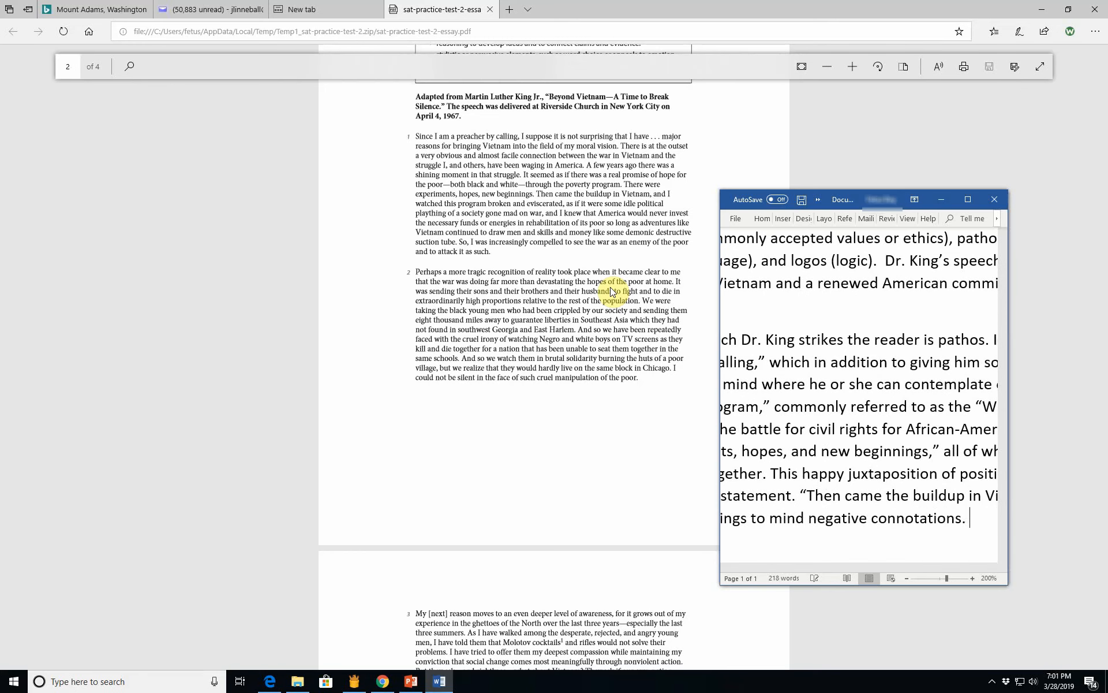
Step: Add that the Vietnam War's images of death and destruction, including U.S. troop deaths, were televised nightly
type("The Vietn")
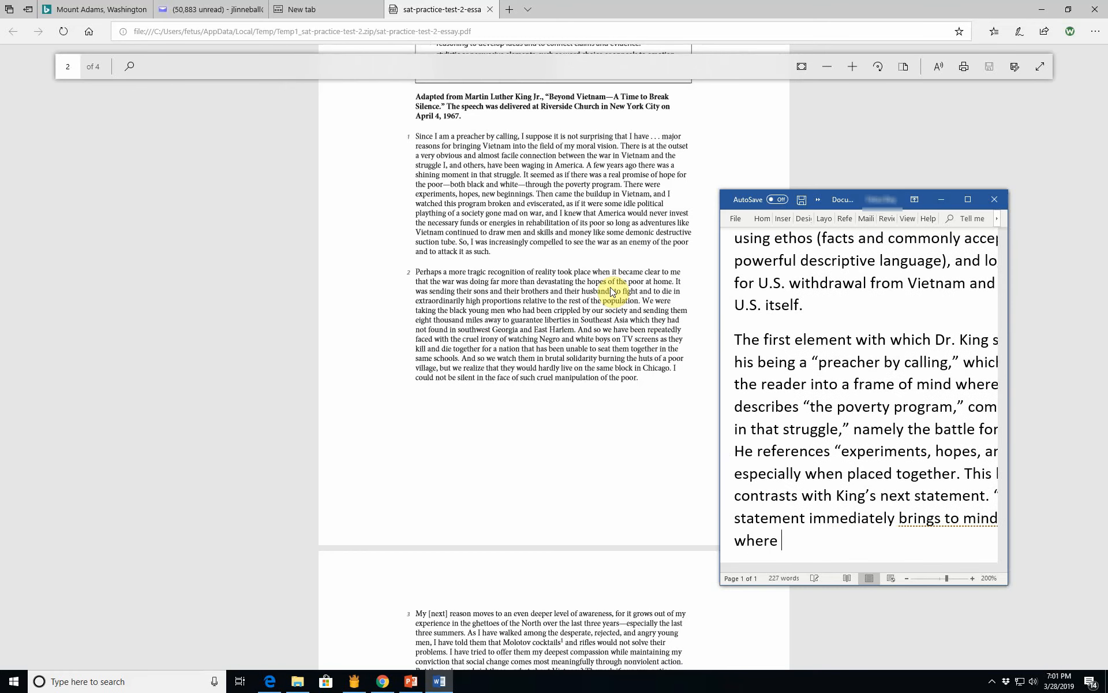
type("image")
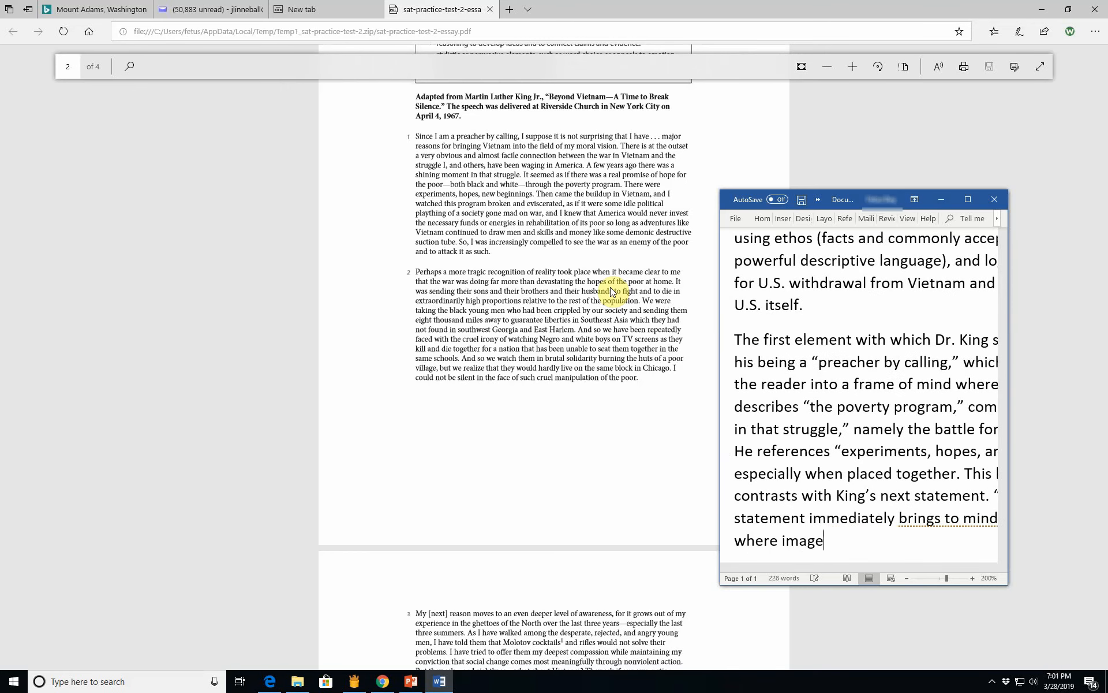
type("s of death and")
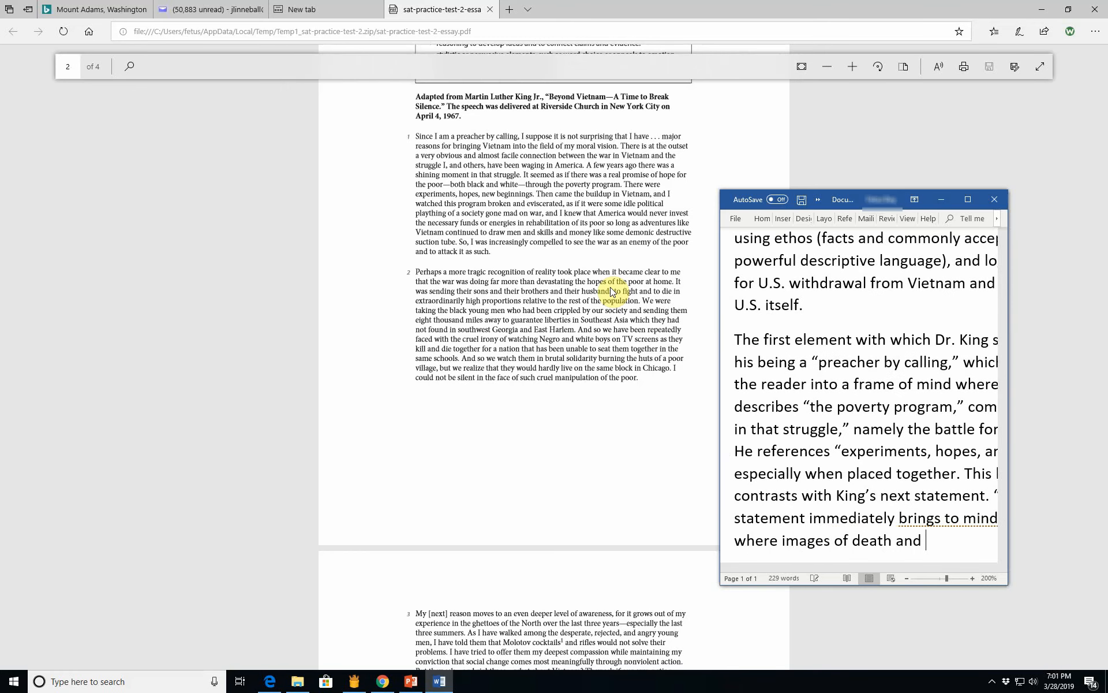
type("destruct")
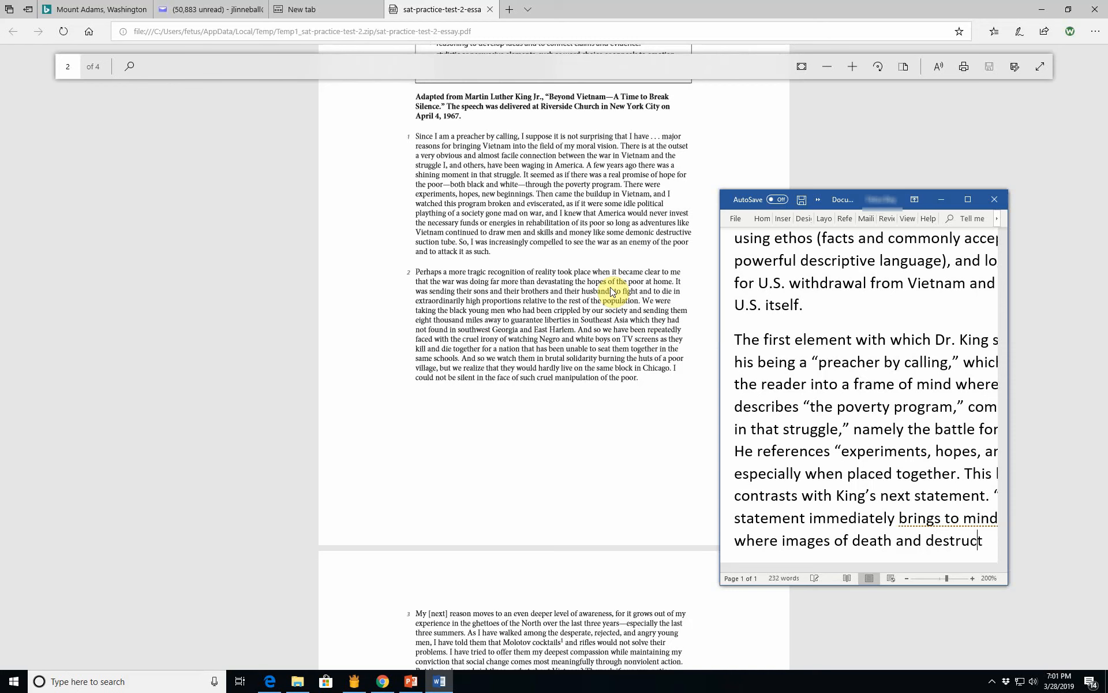
type("w")
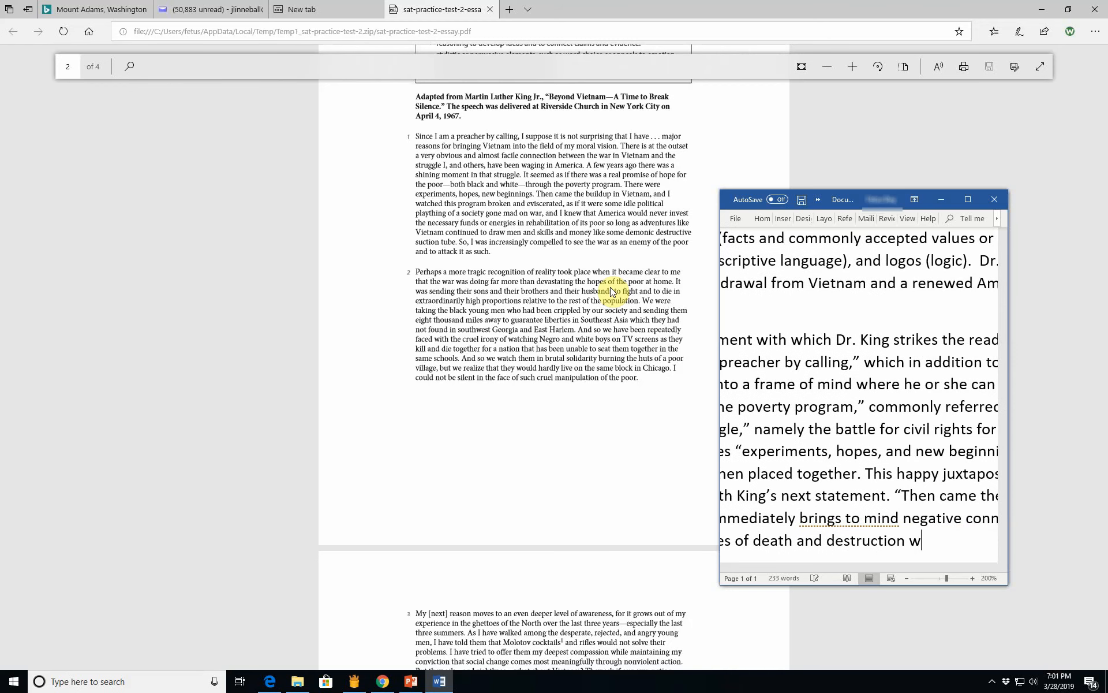
type(", i")
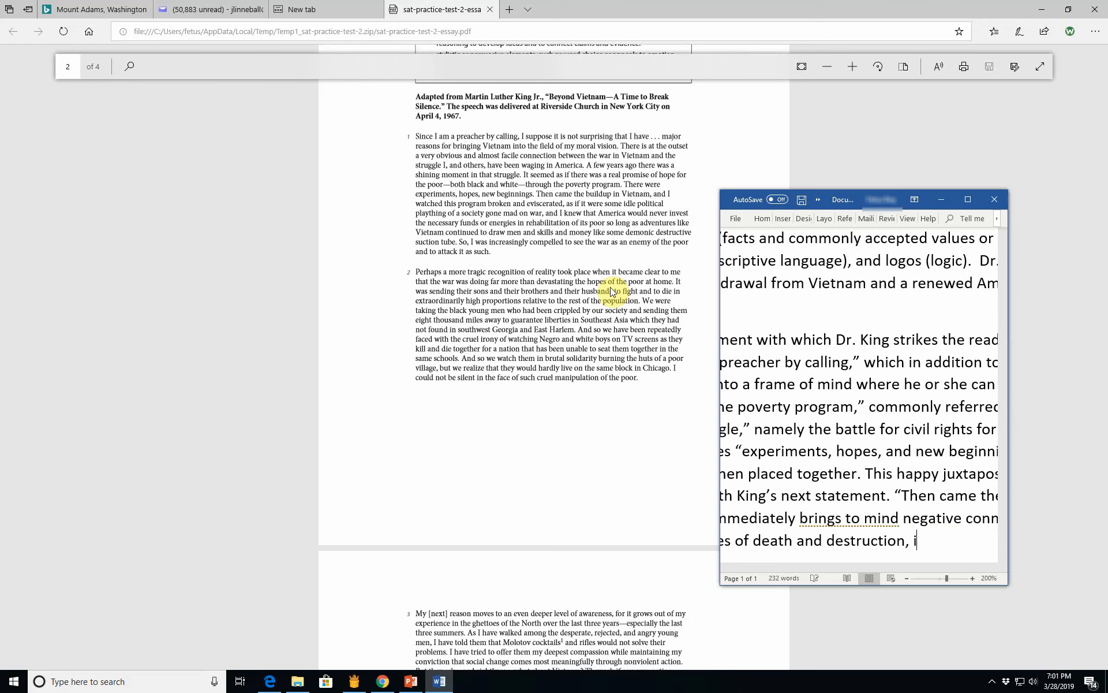
type("ncli")
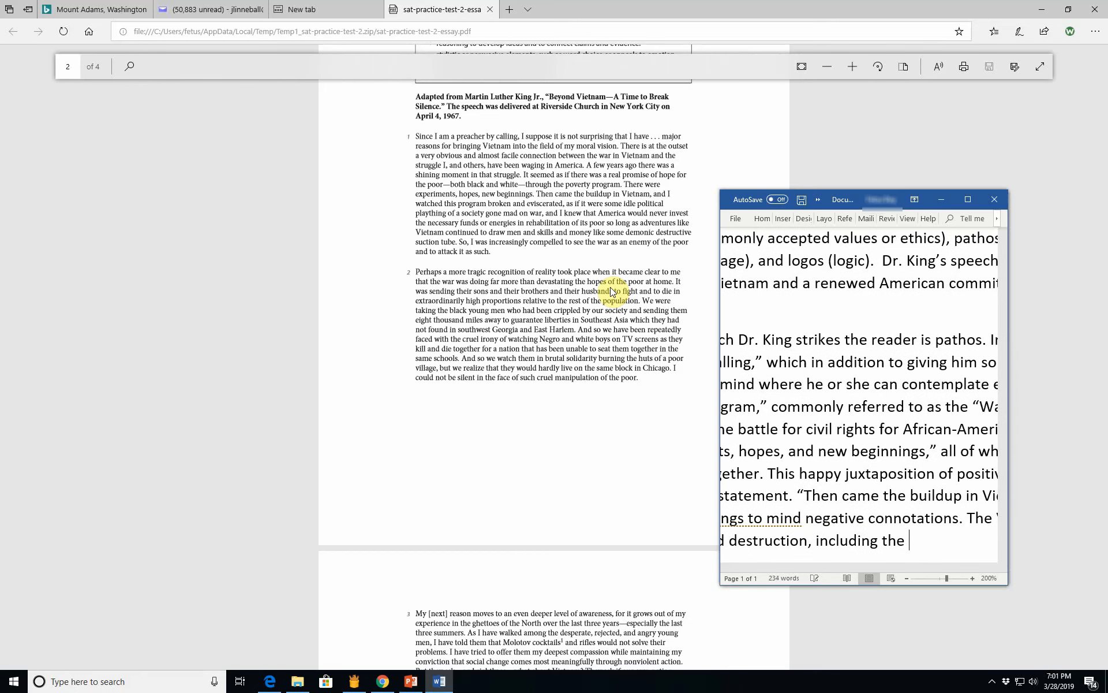
type("deats o")
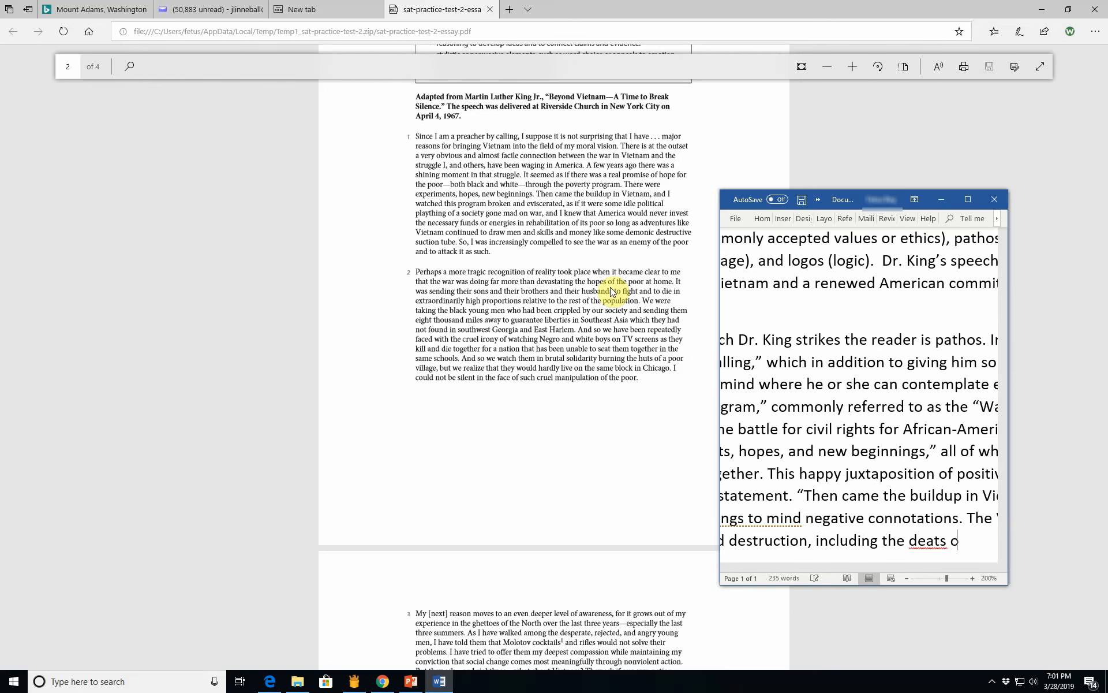
type("hs of U.S. troops, w")
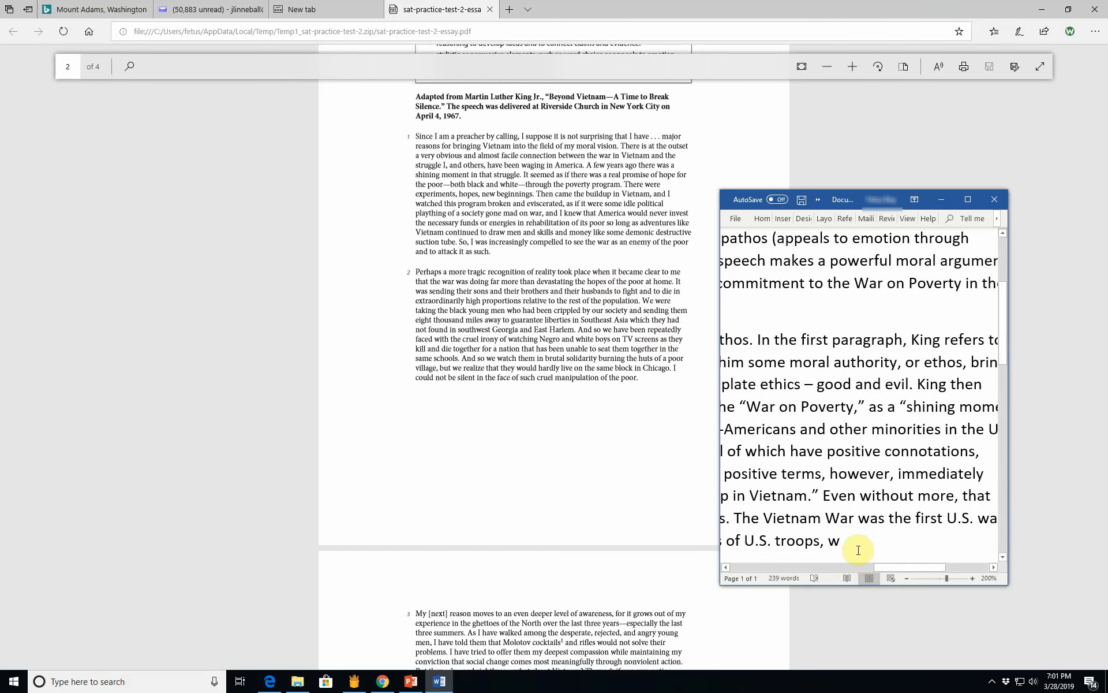
type("ere televised on the night")
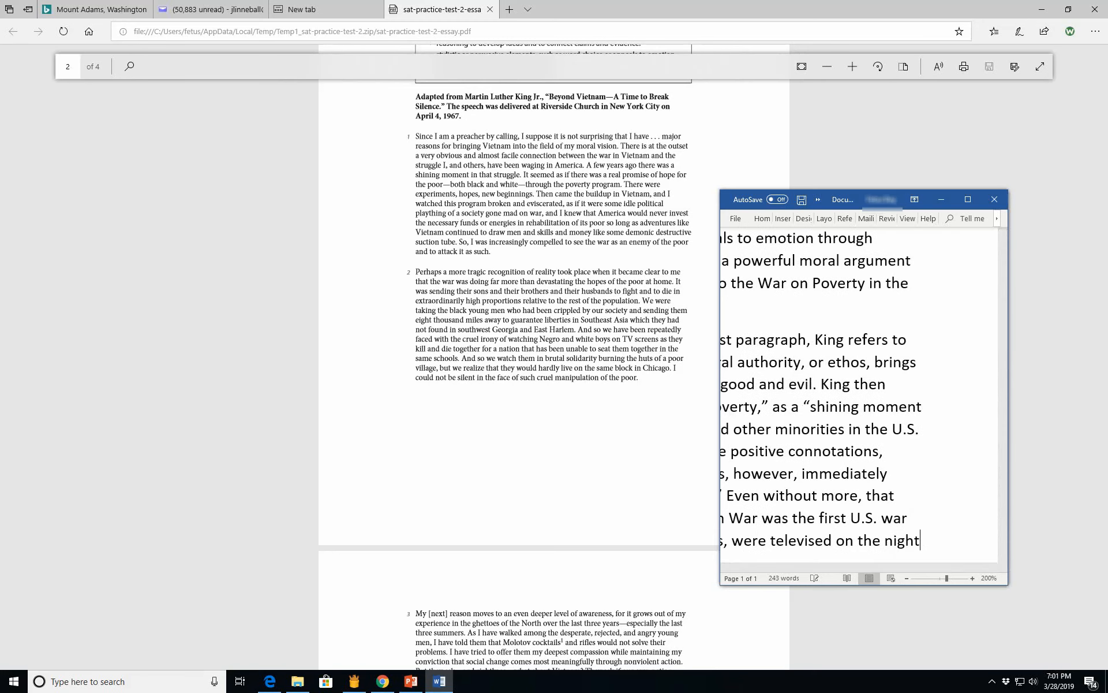
scroll("down", 3)
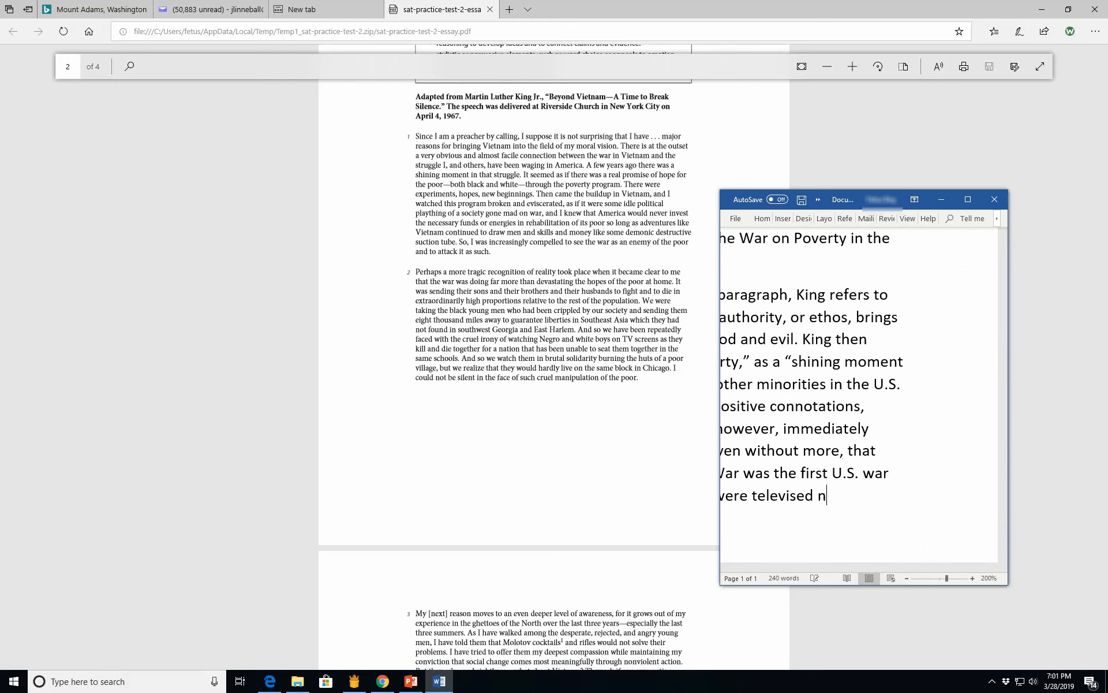
type("ightly on")
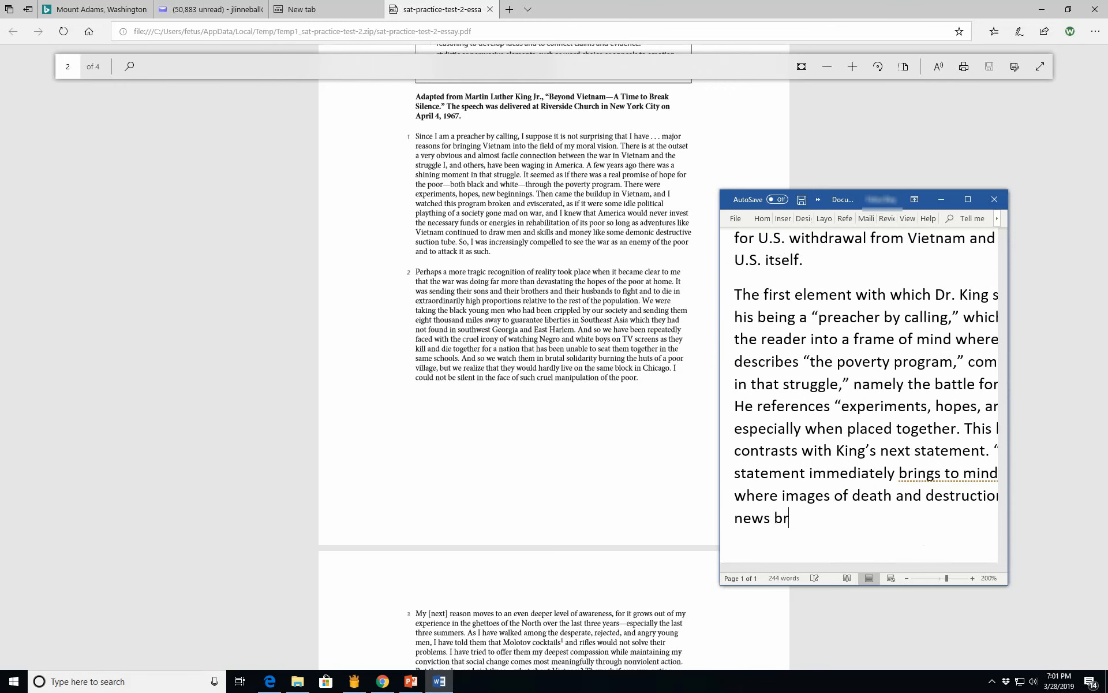
type("oad")
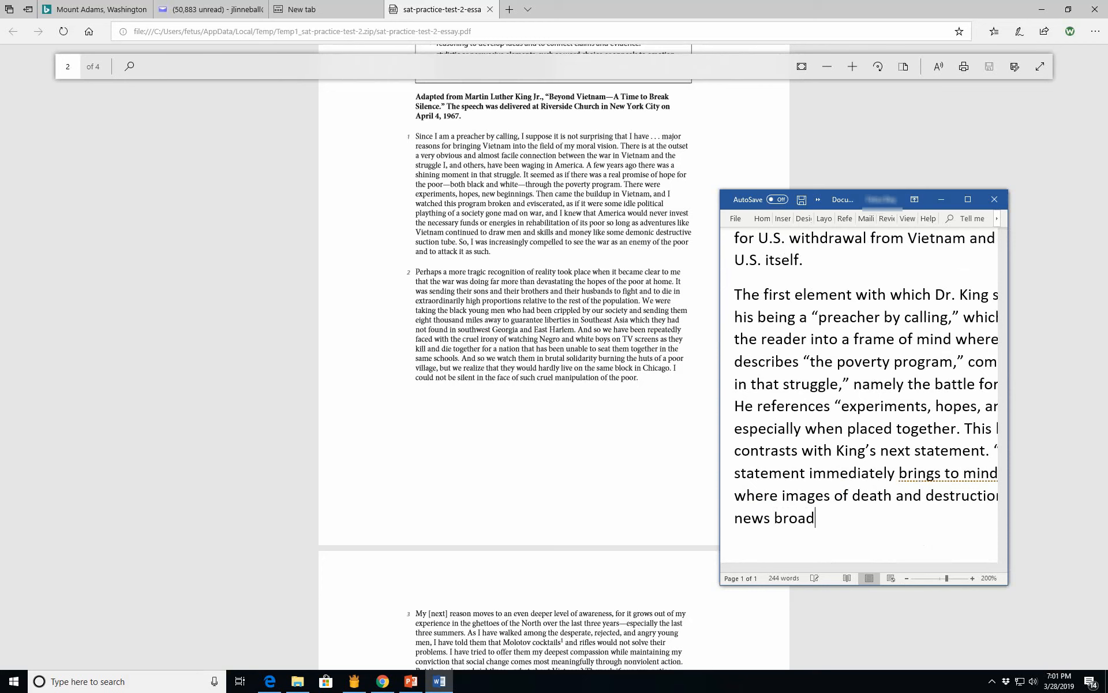
type("casts.")
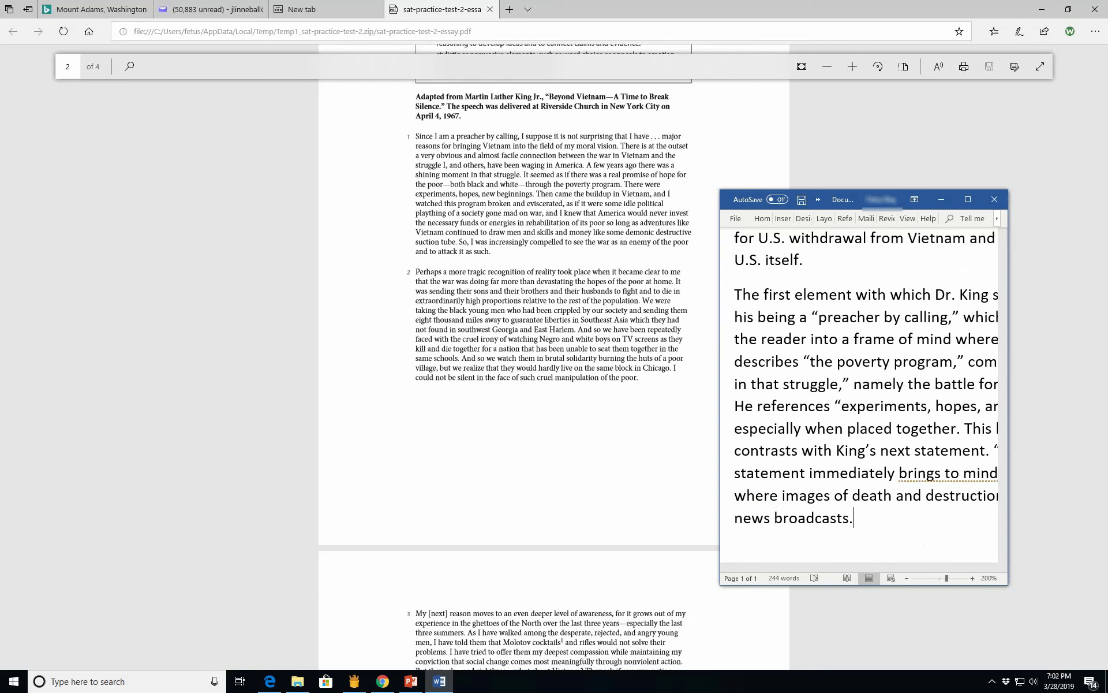
Step: Write that King mentions the war caused "this program" to be "broken and..."
type("Kind")
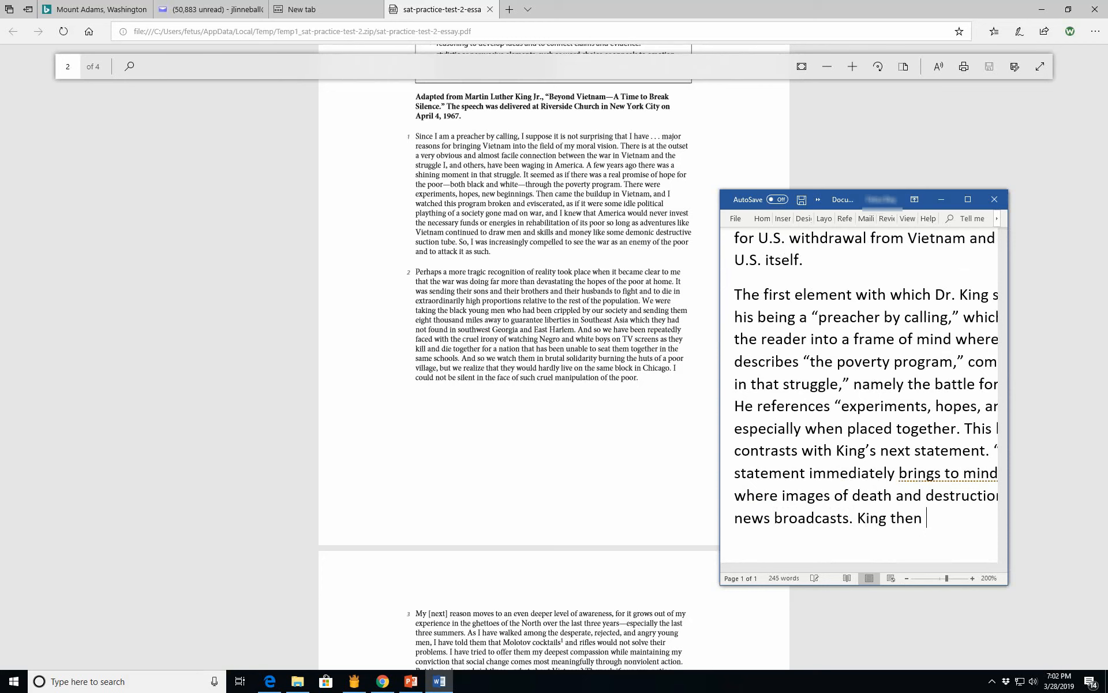
type("mentions that")
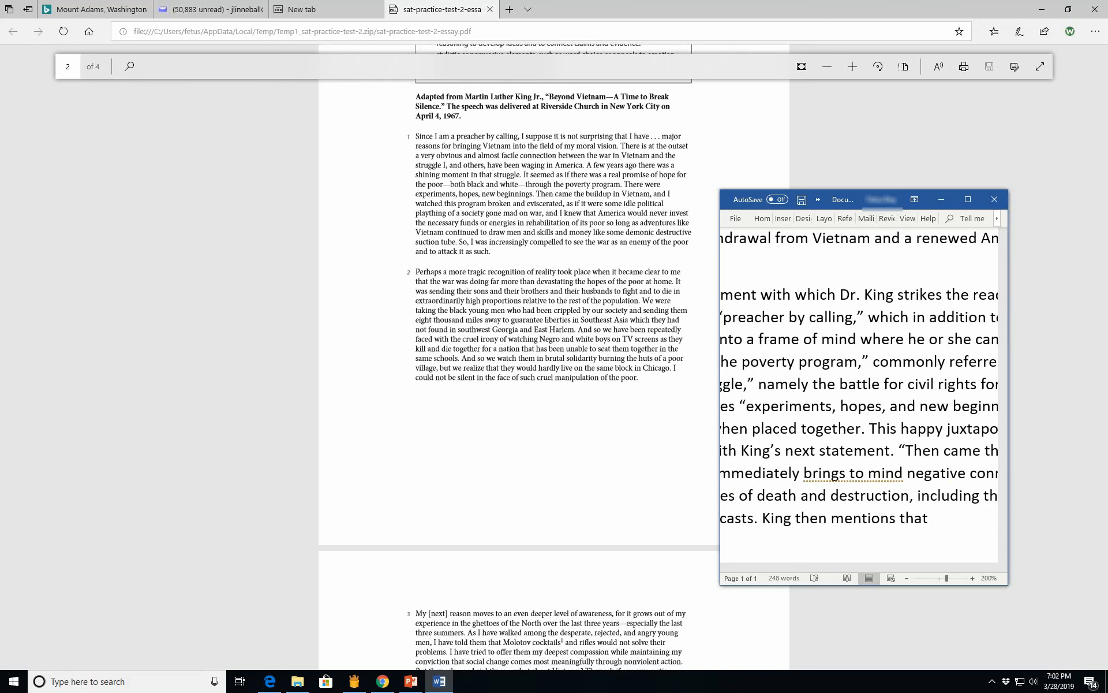
type("the war caused")
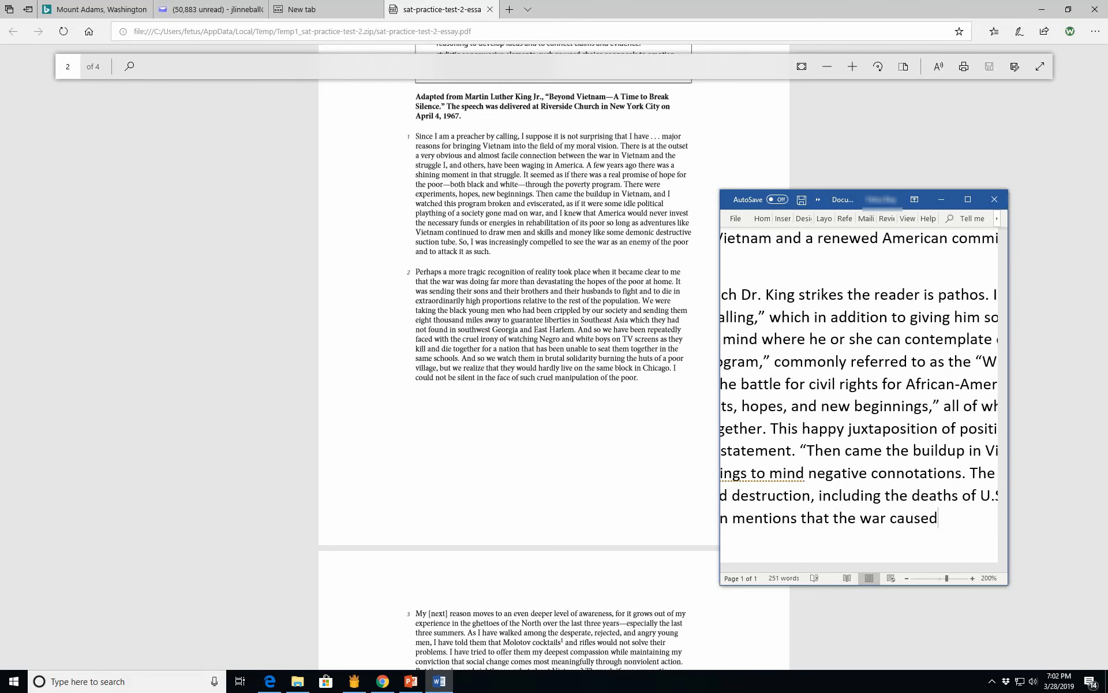
type("\"")
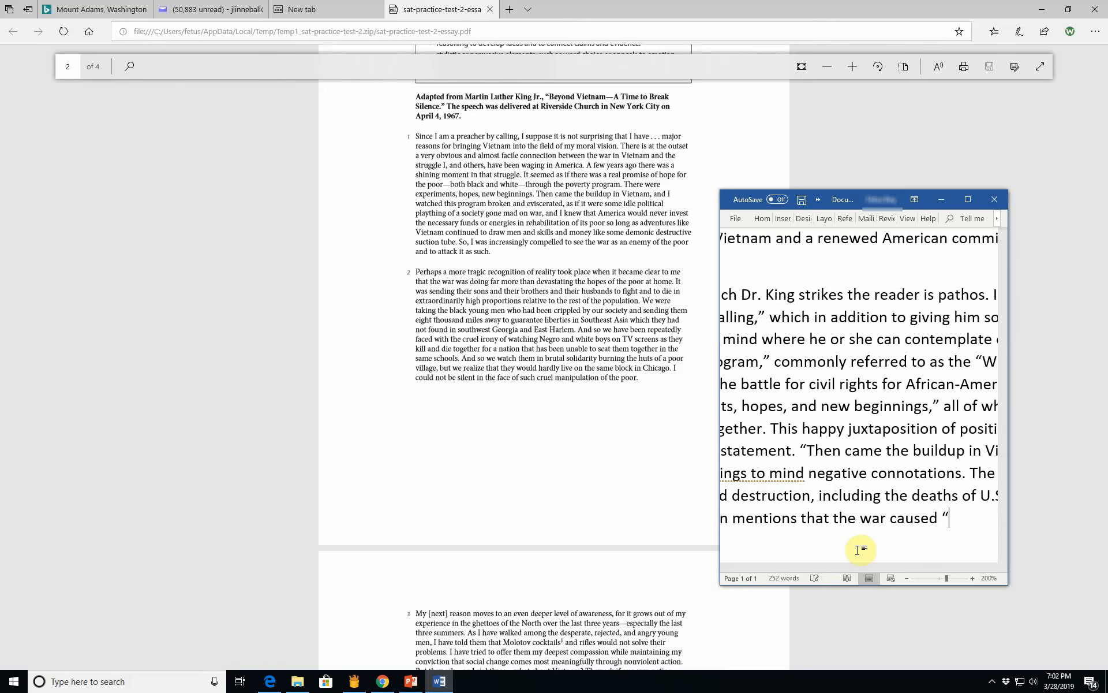
type("this pro")
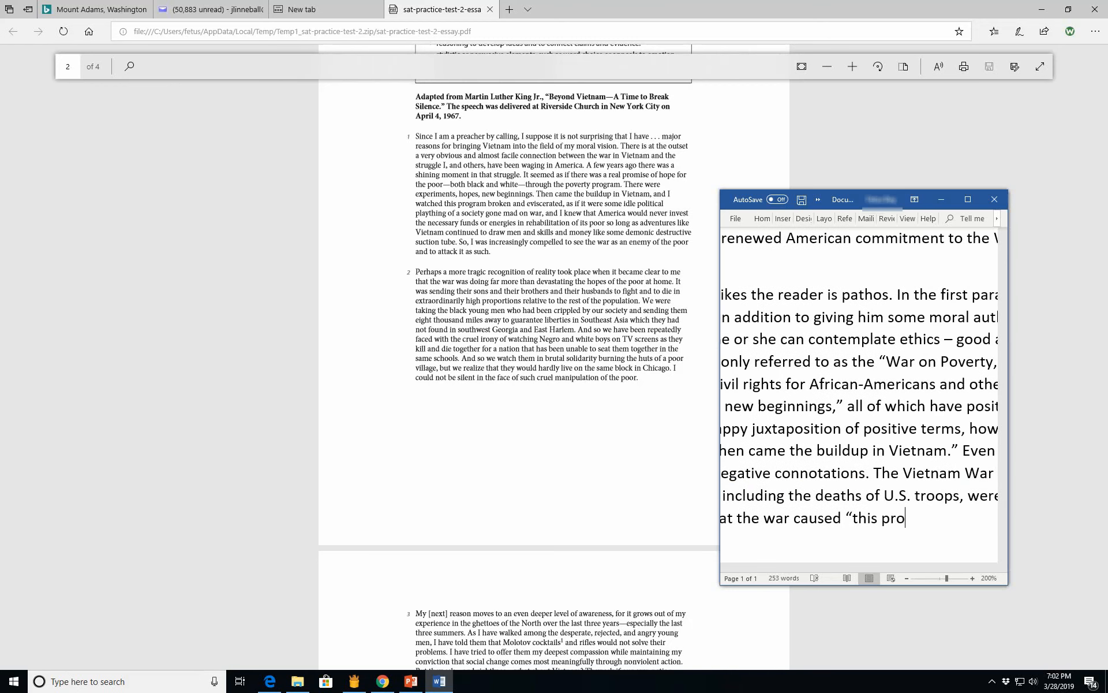
type("gre")
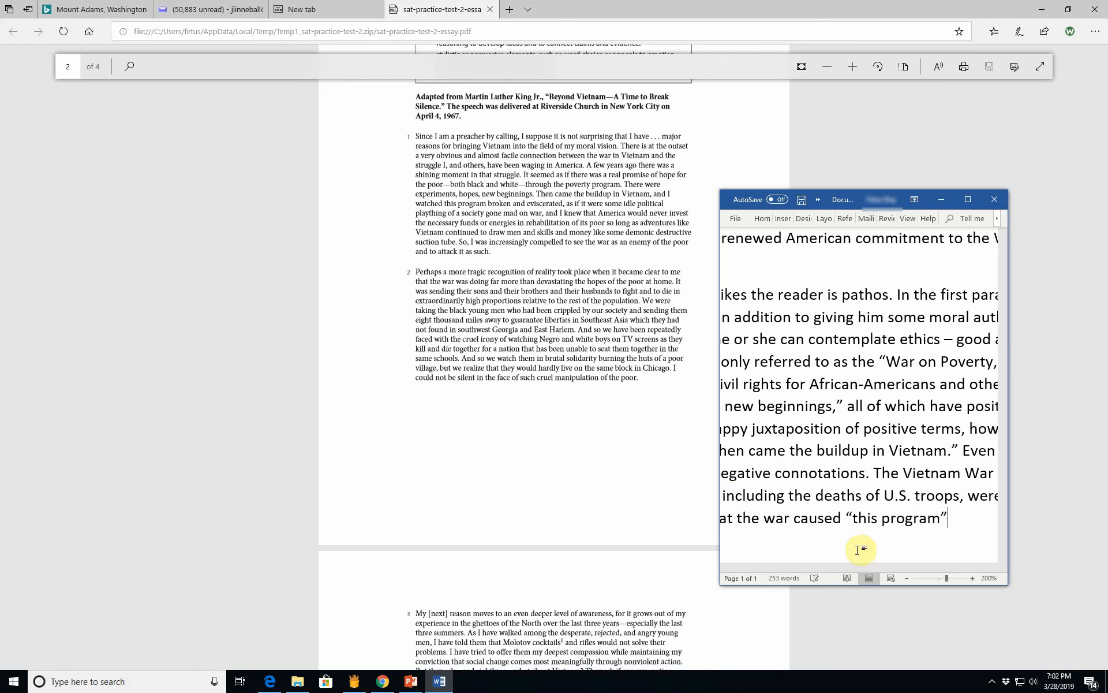
type("to be \"")
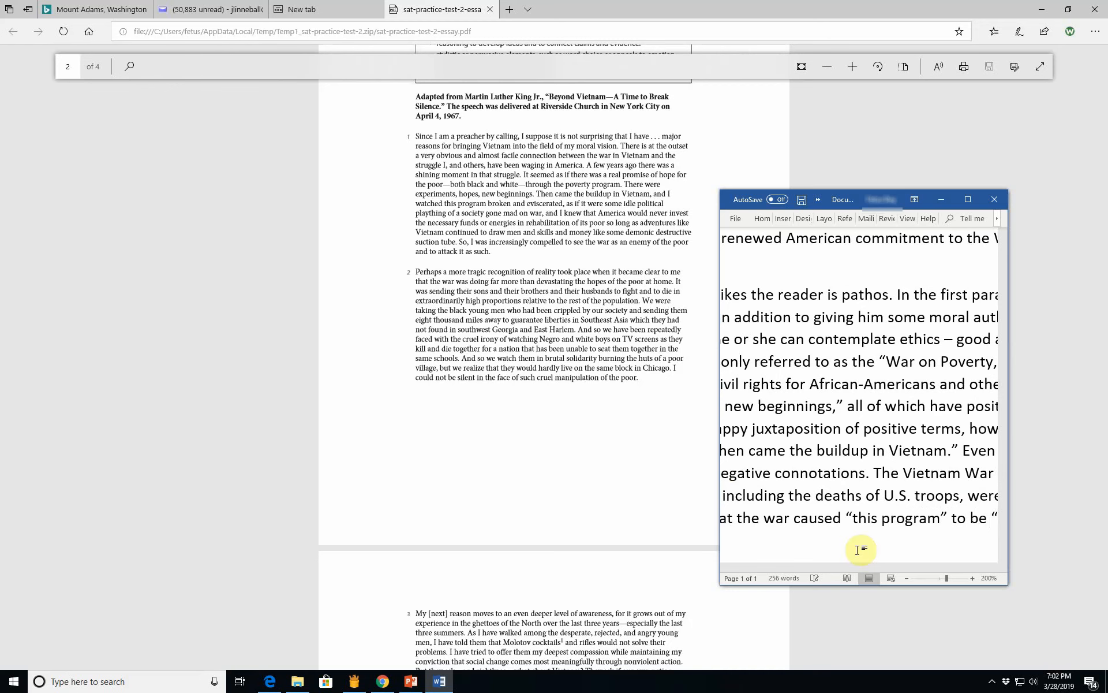
scroll("right", 3)
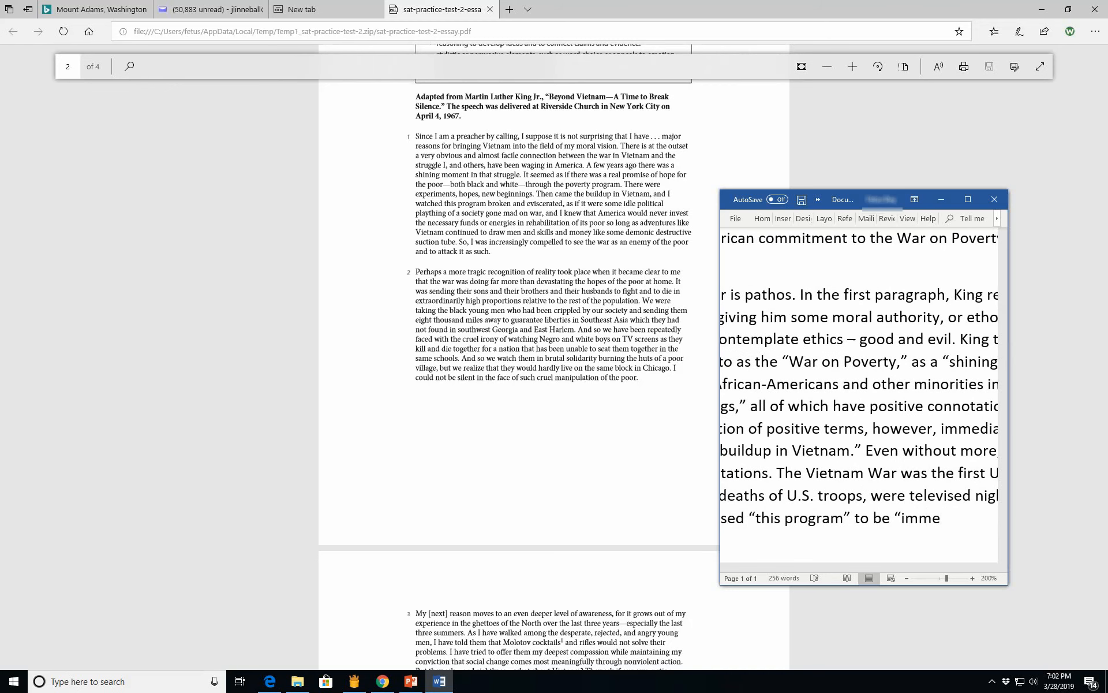
type("b")
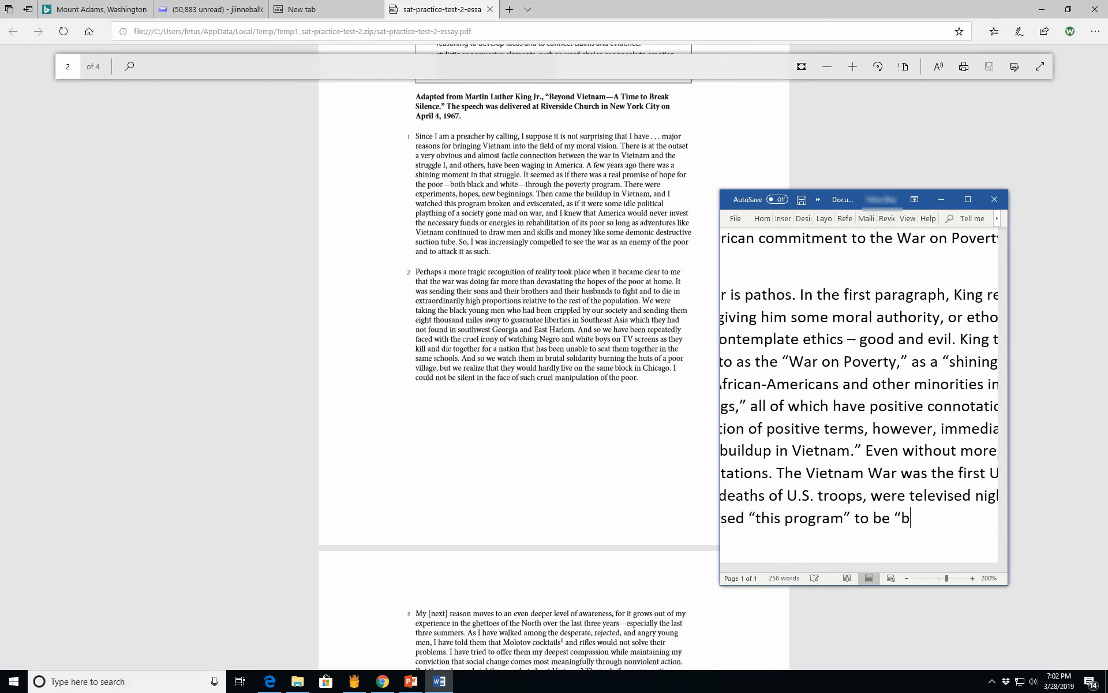
type("roken and")
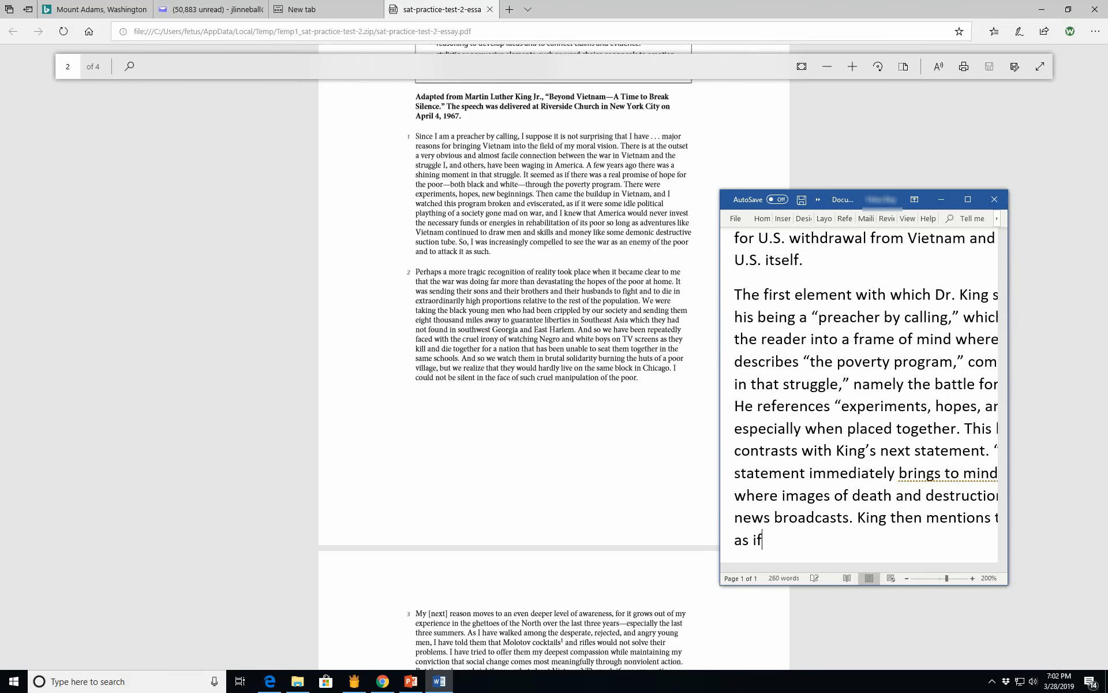
Step: Continue the quote: "as if it were some idle political plaything of a society gone mad on war."
type("it were some")
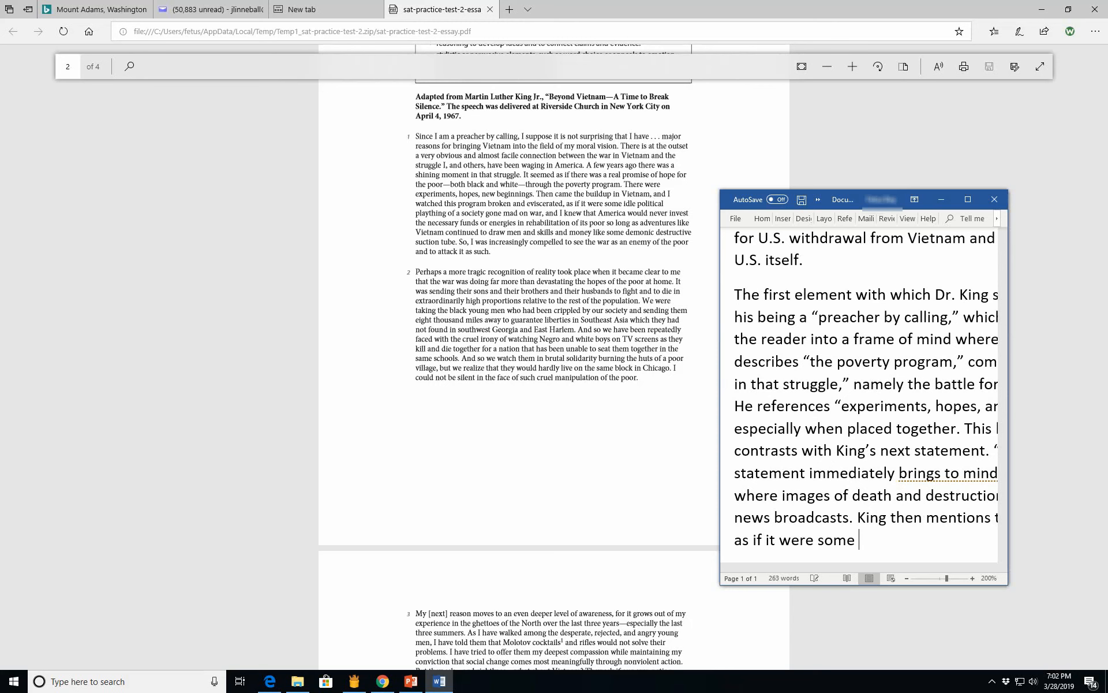
type("id")
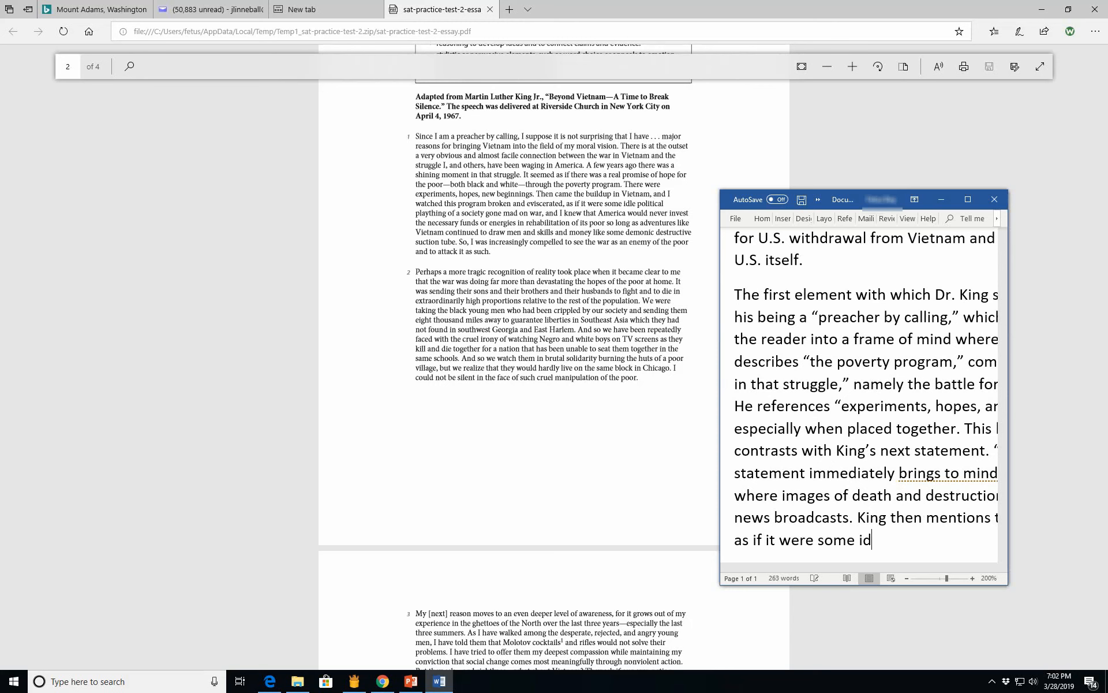
type("ly p")
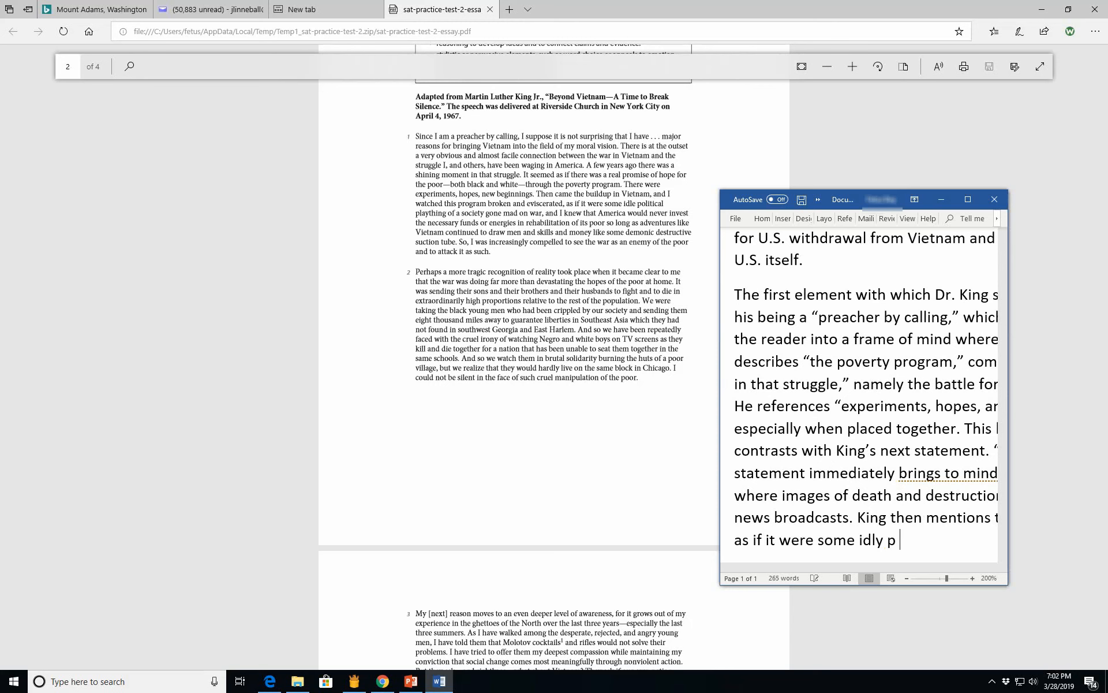
type("li")
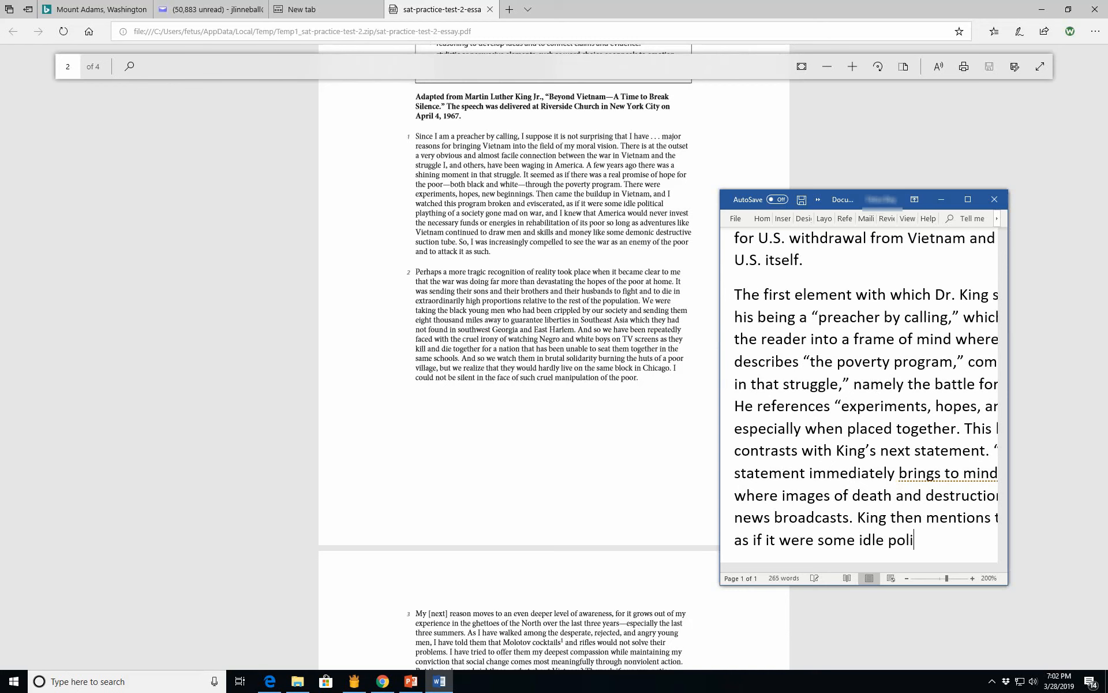
type("tical plaything of a socierty")
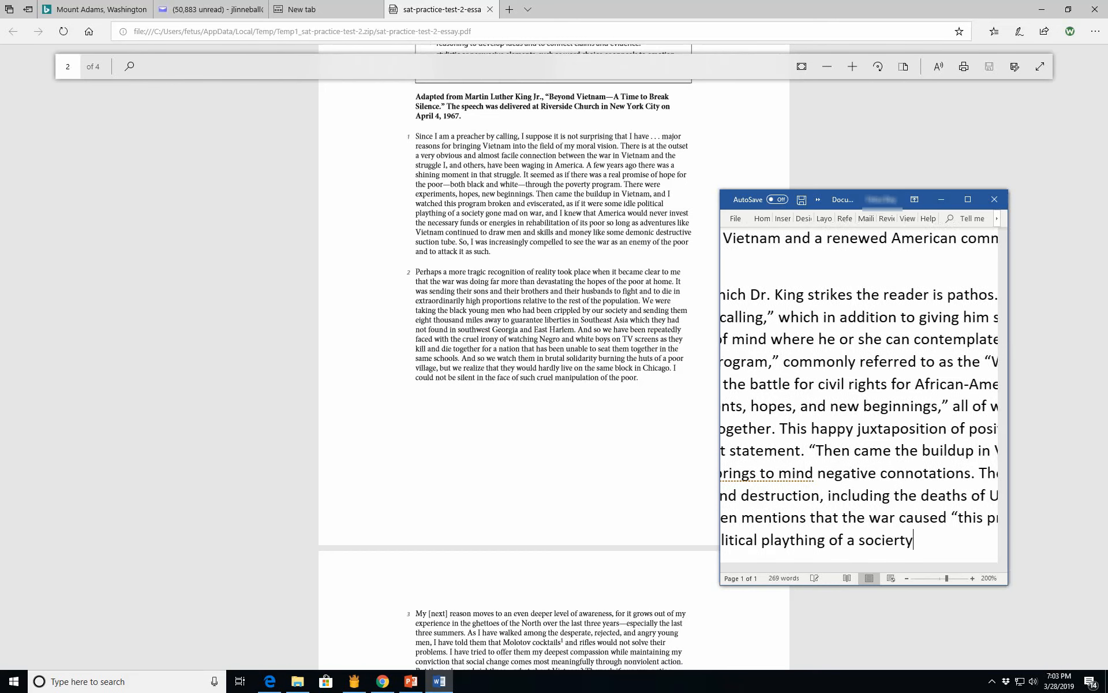
type("gone")
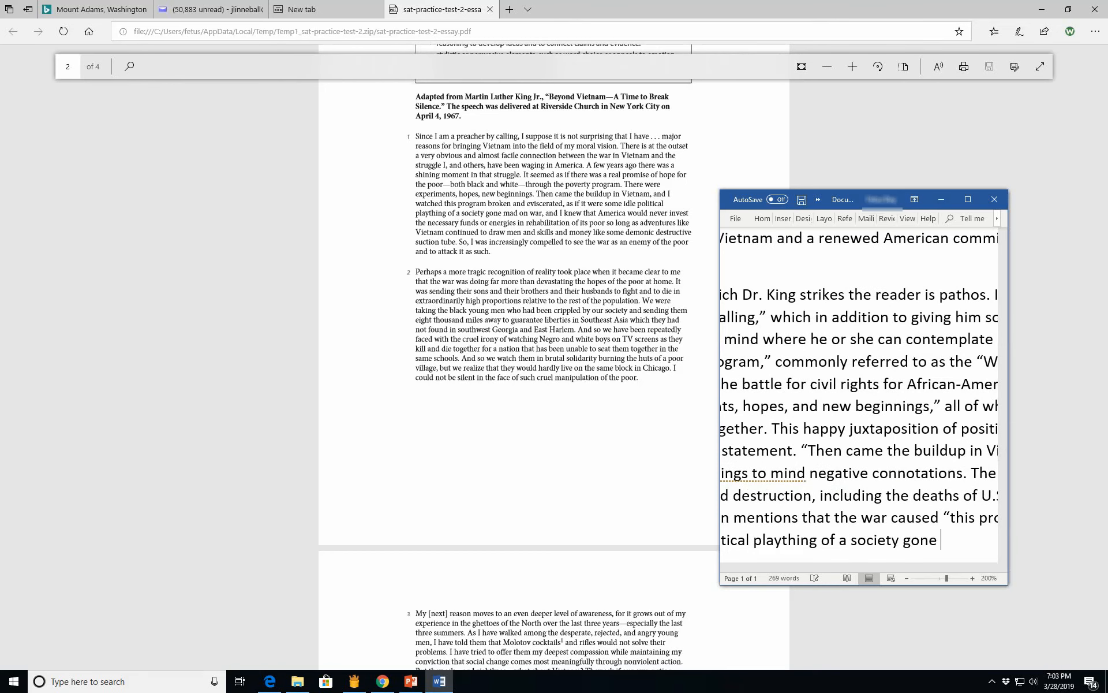
type("mad on war.”")
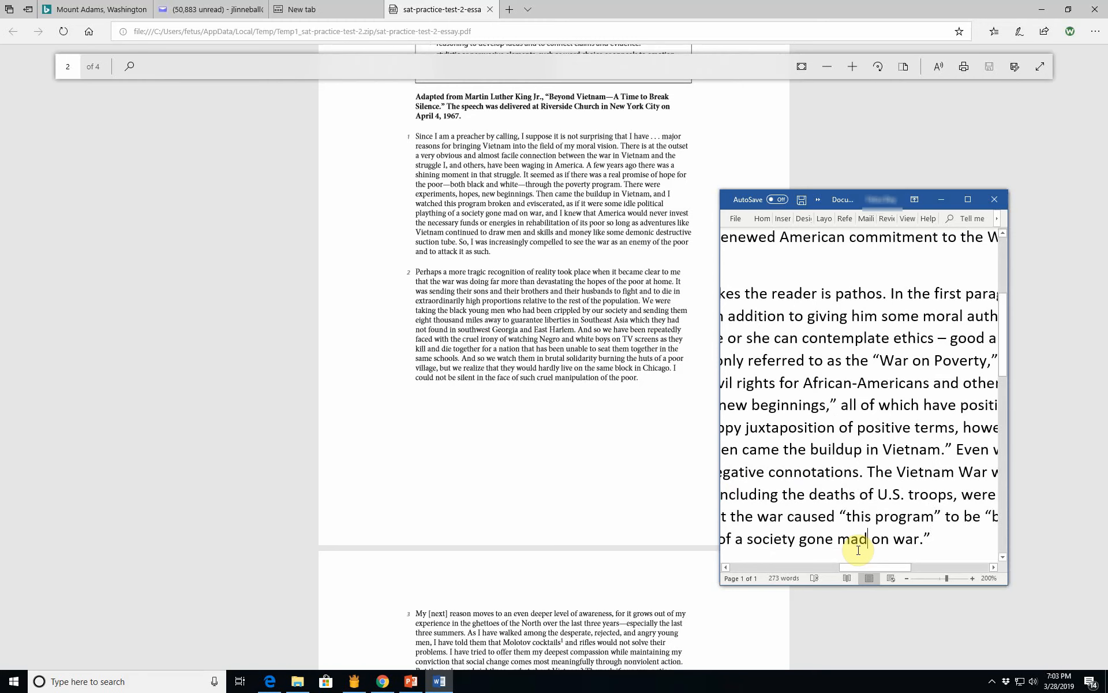
Step: Start a paragraph: "Obviously, the image of American society as some kind of psychopathic child..."
scroll("up", 3)
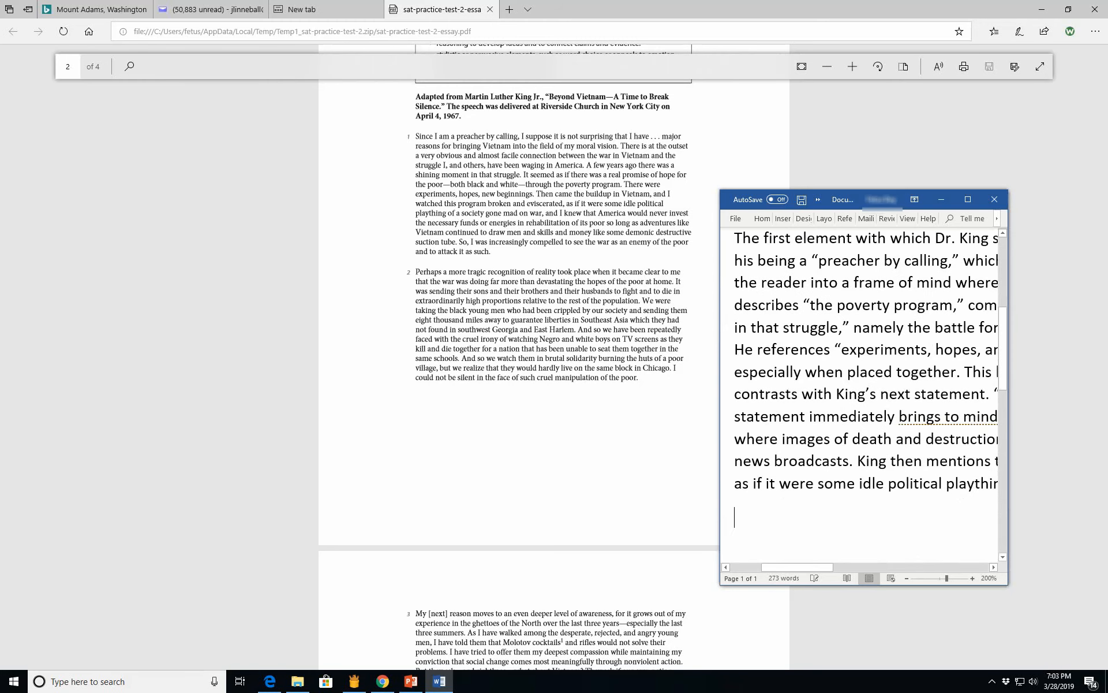
type("Ob")
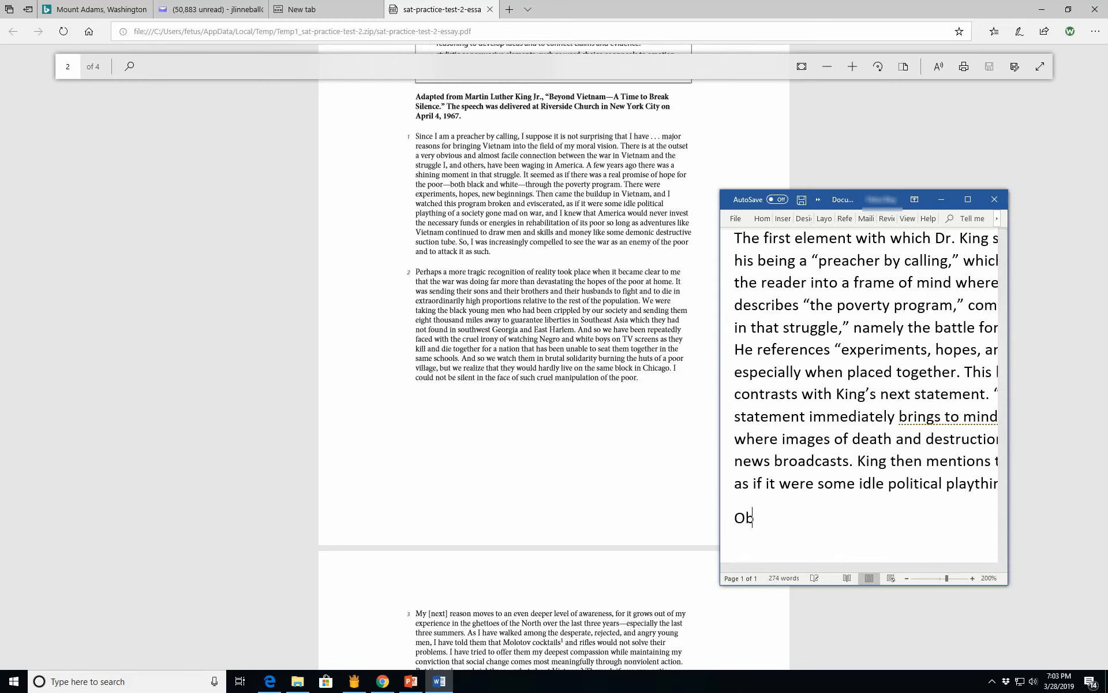
type("viously,")
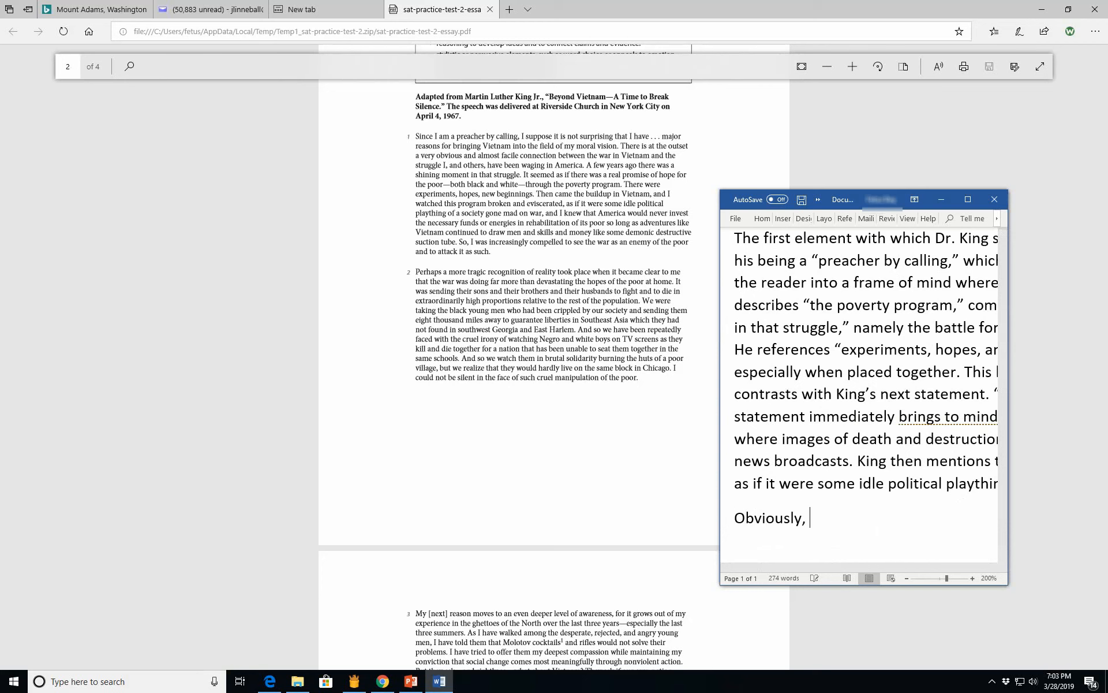
type("the image of")
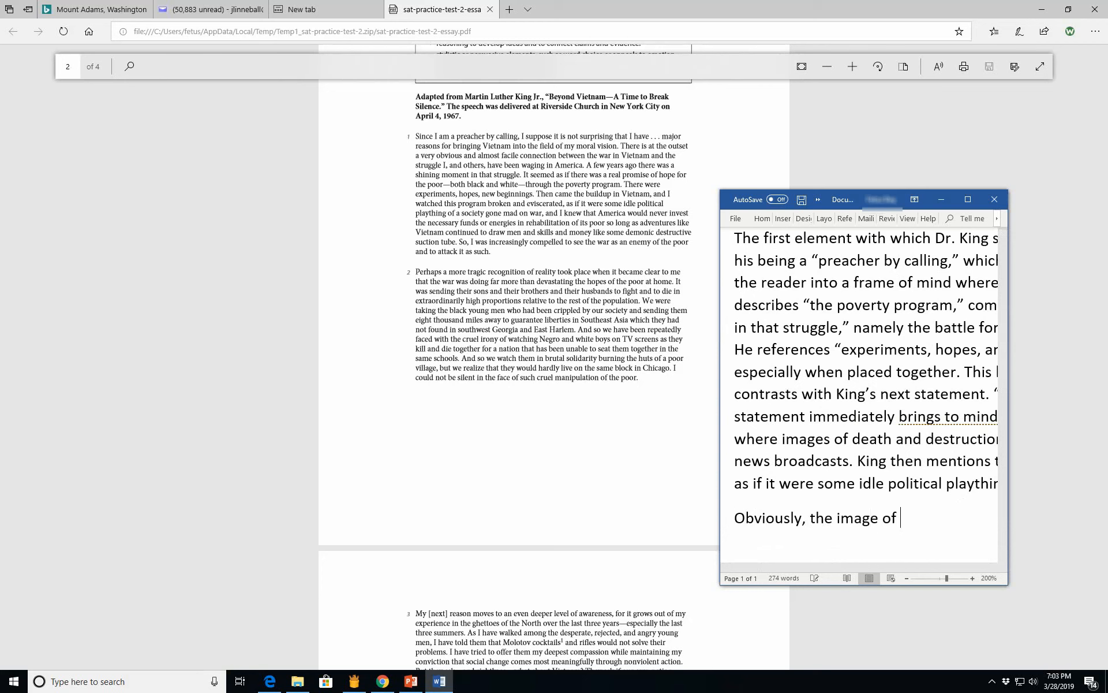
type("U")
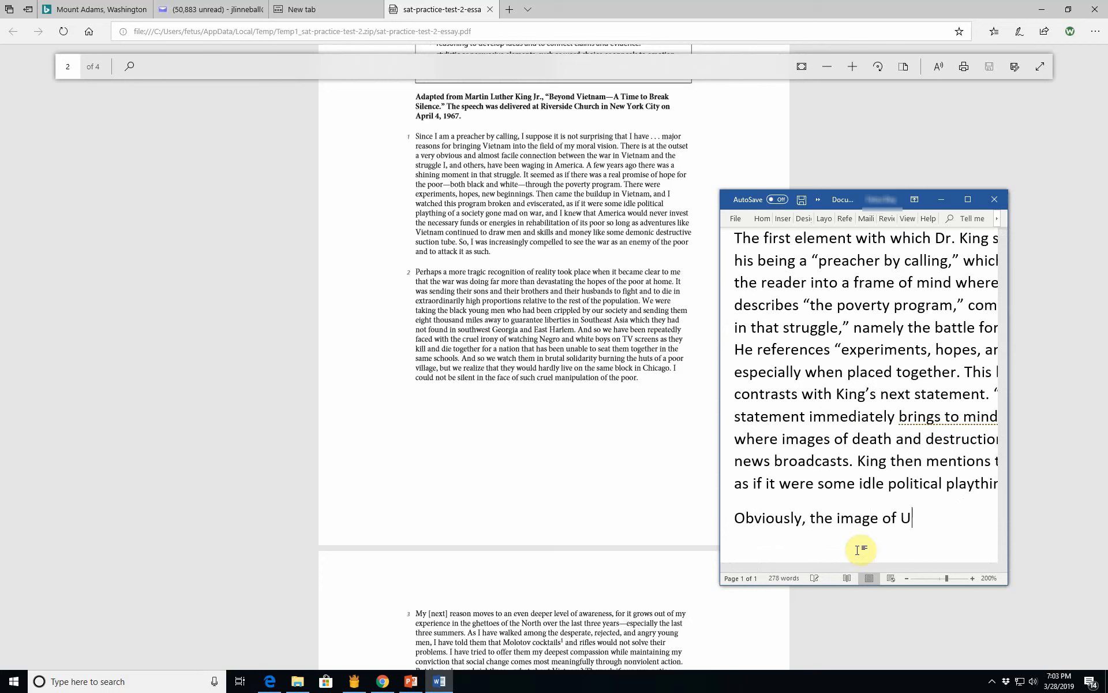
type("mer")
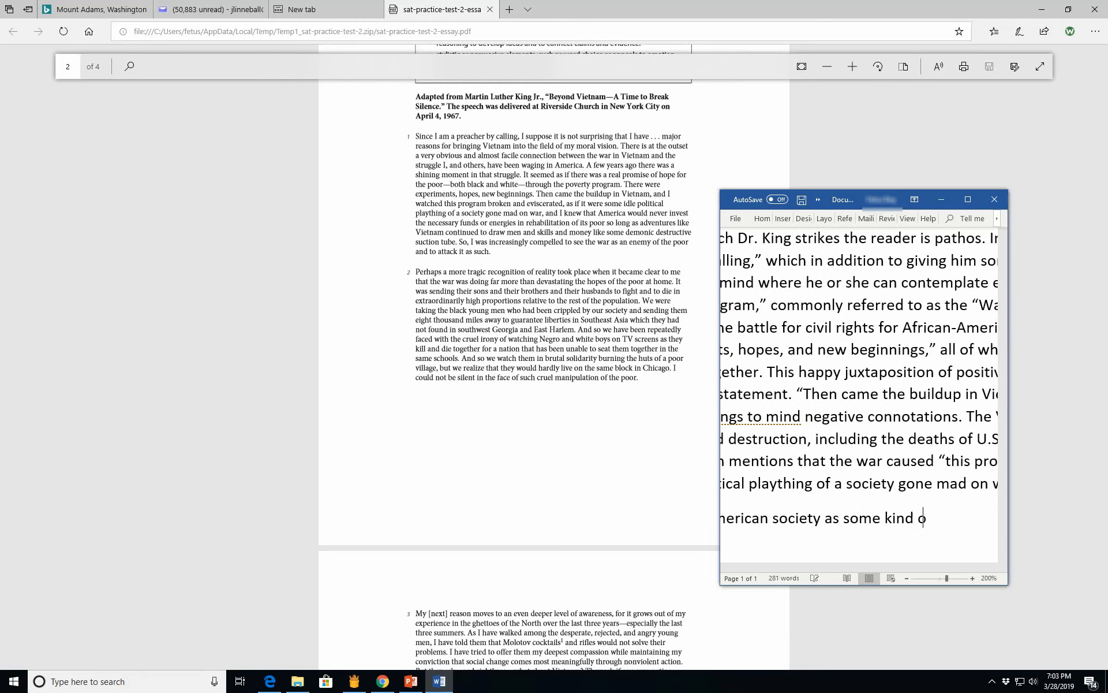
type("of")
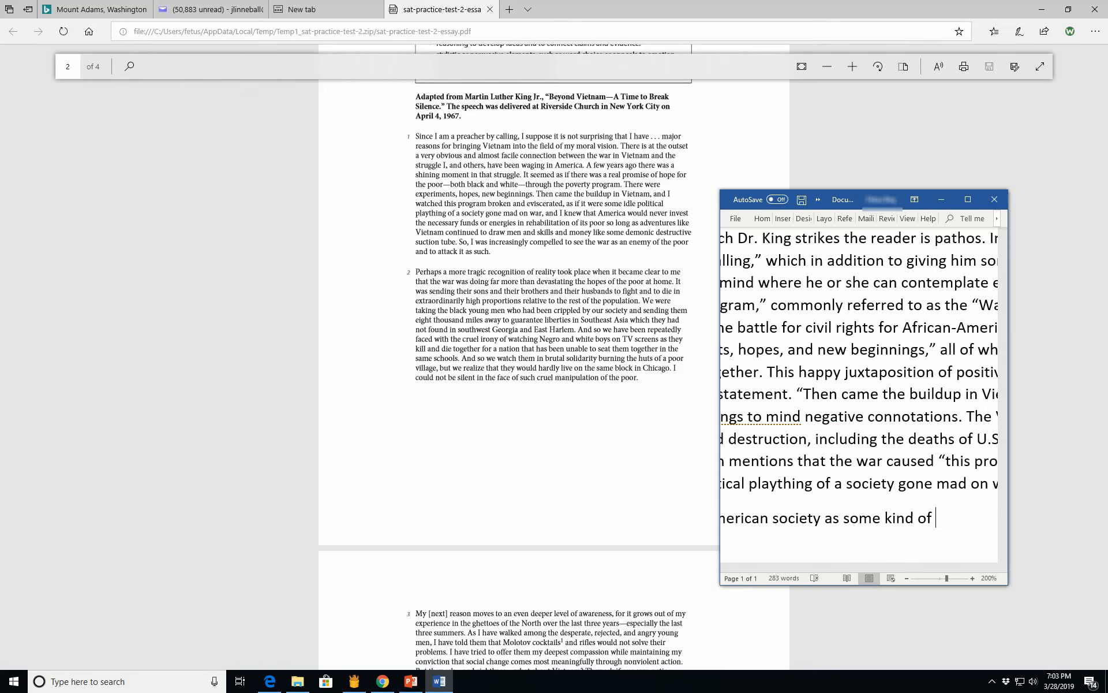
type("psyh")
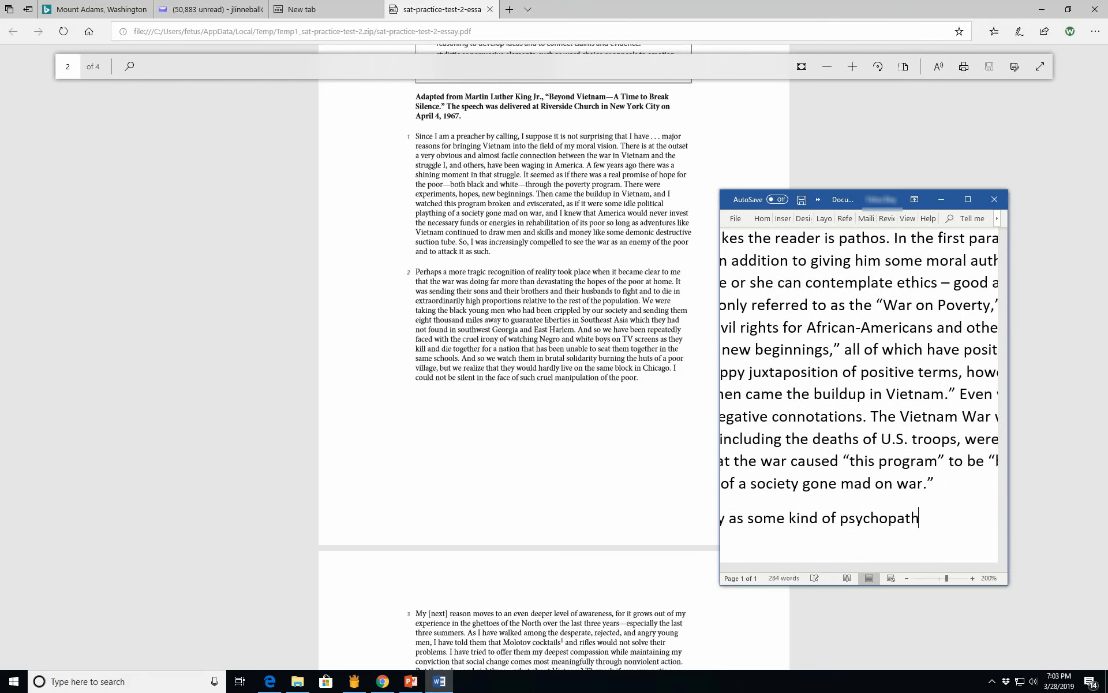
type("ic h")
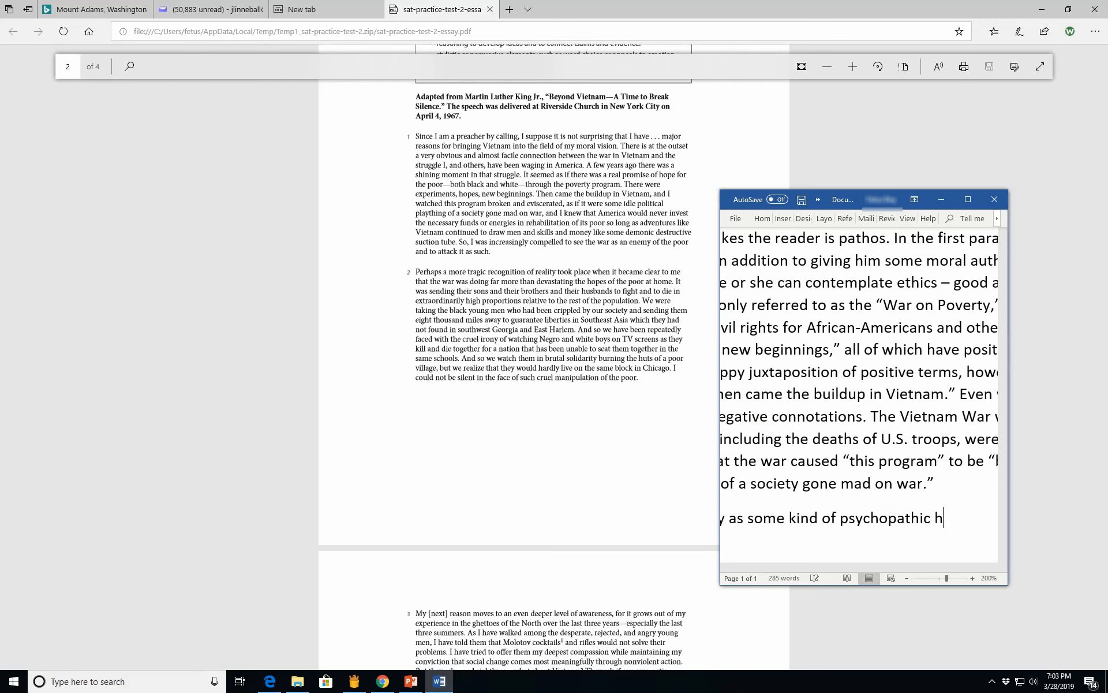
type("child destroying")
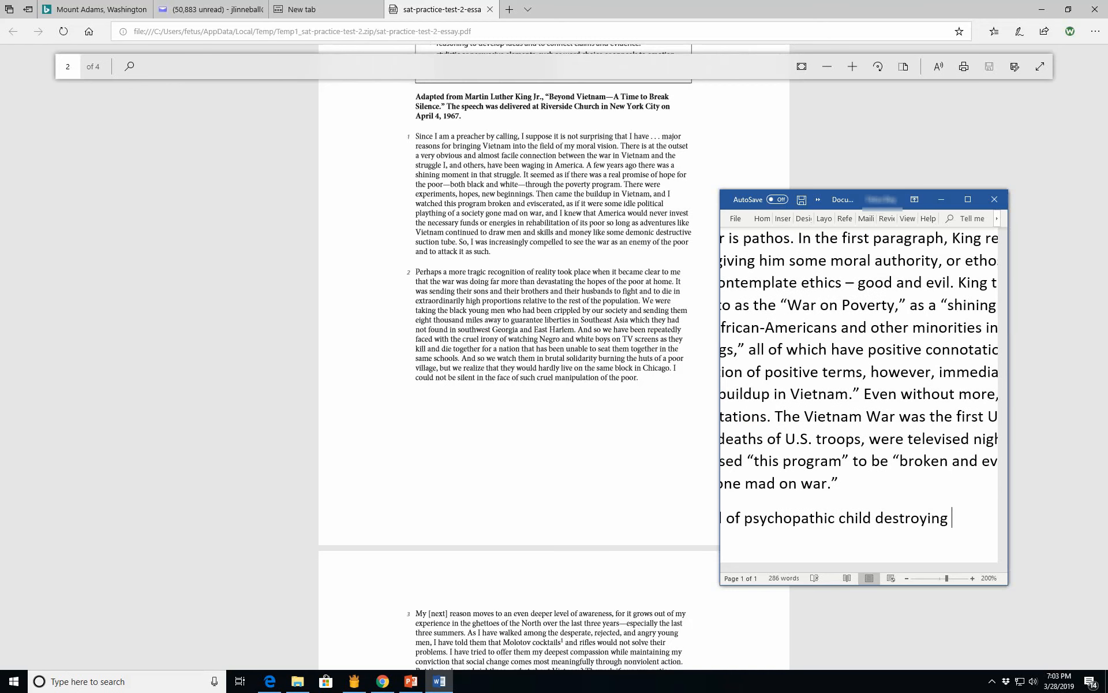
Step: Add that it abandons important programs to pursue its new "play" at war, correcting "it's" to "its"
type("important so")
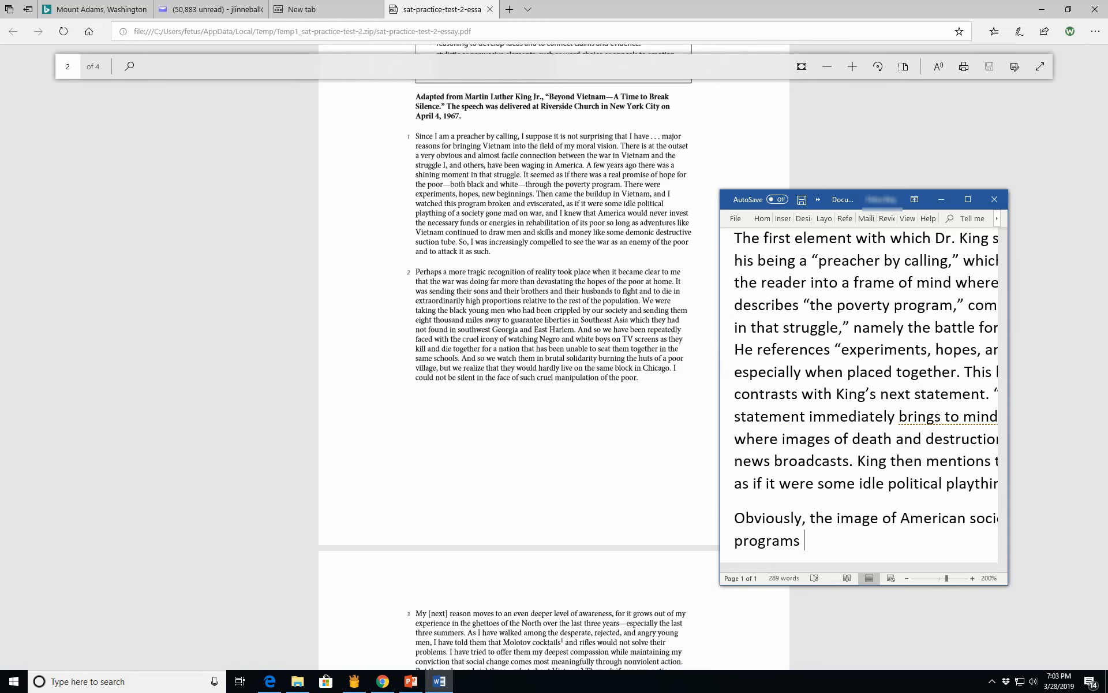
type("in order")
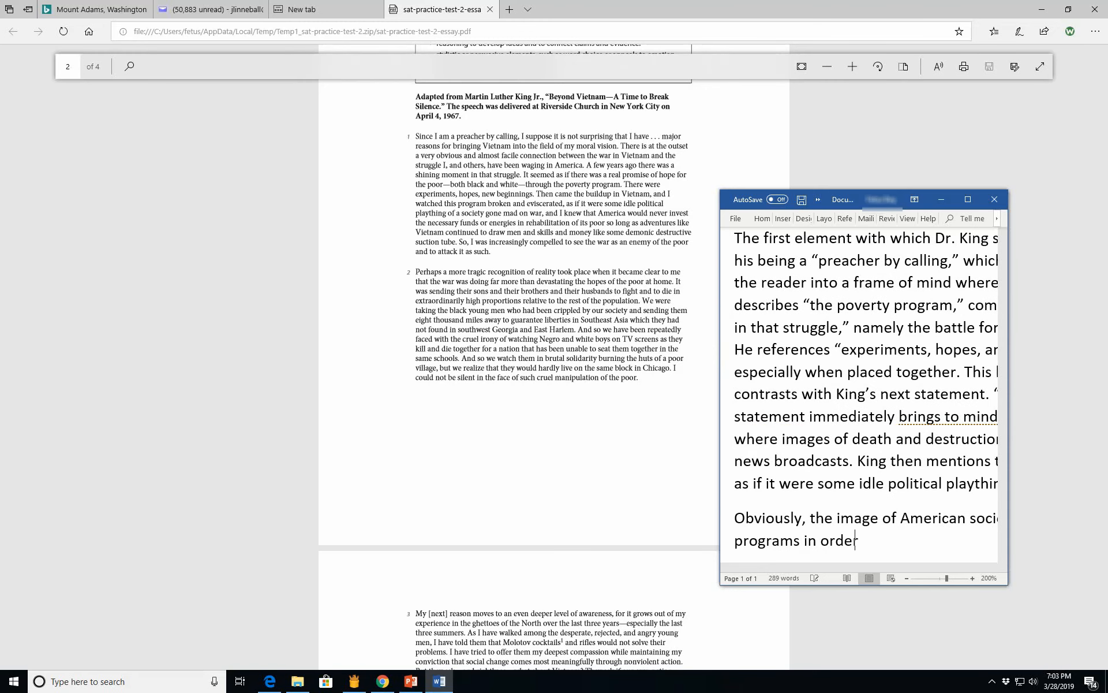
type("to pursui")
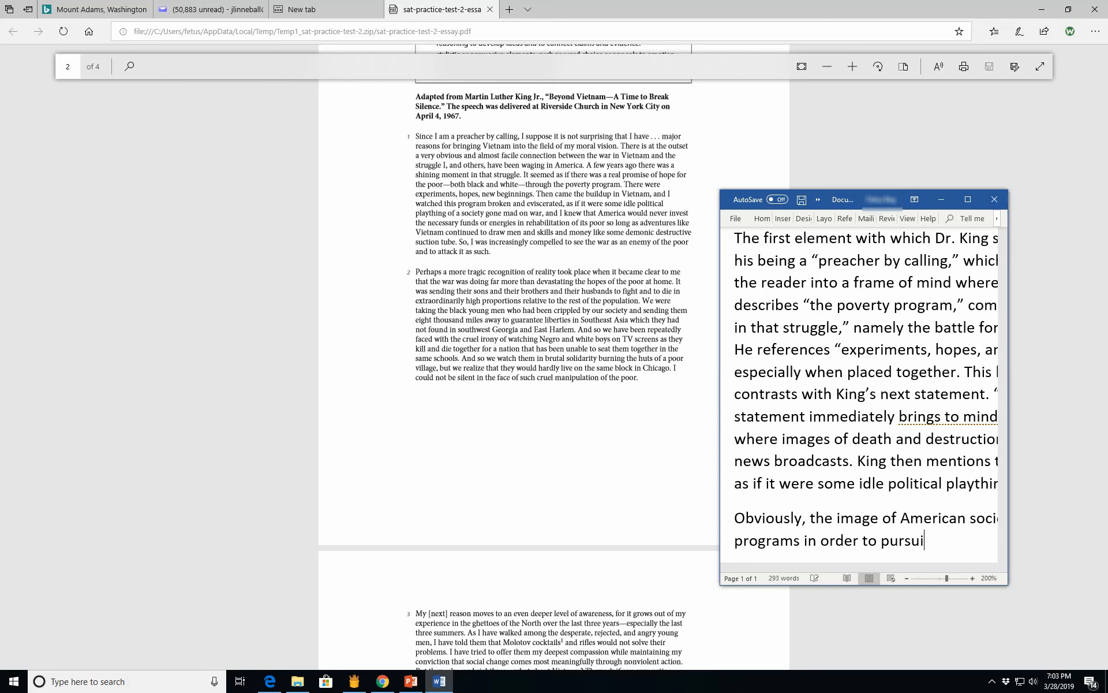
type("it's")
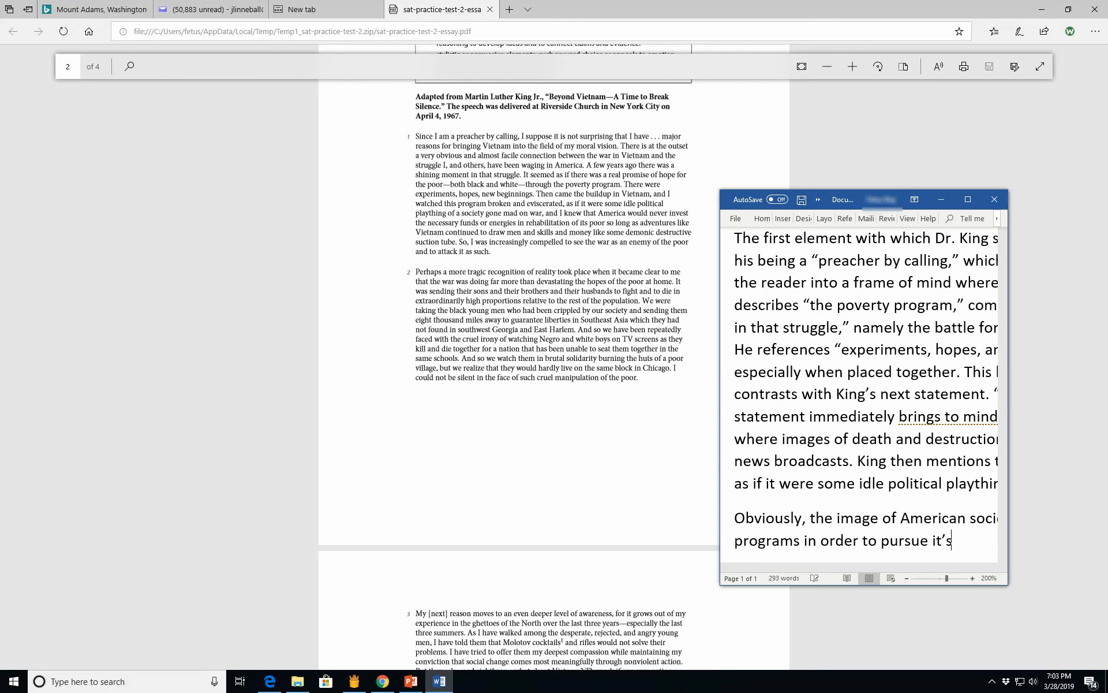
key("Backspace")
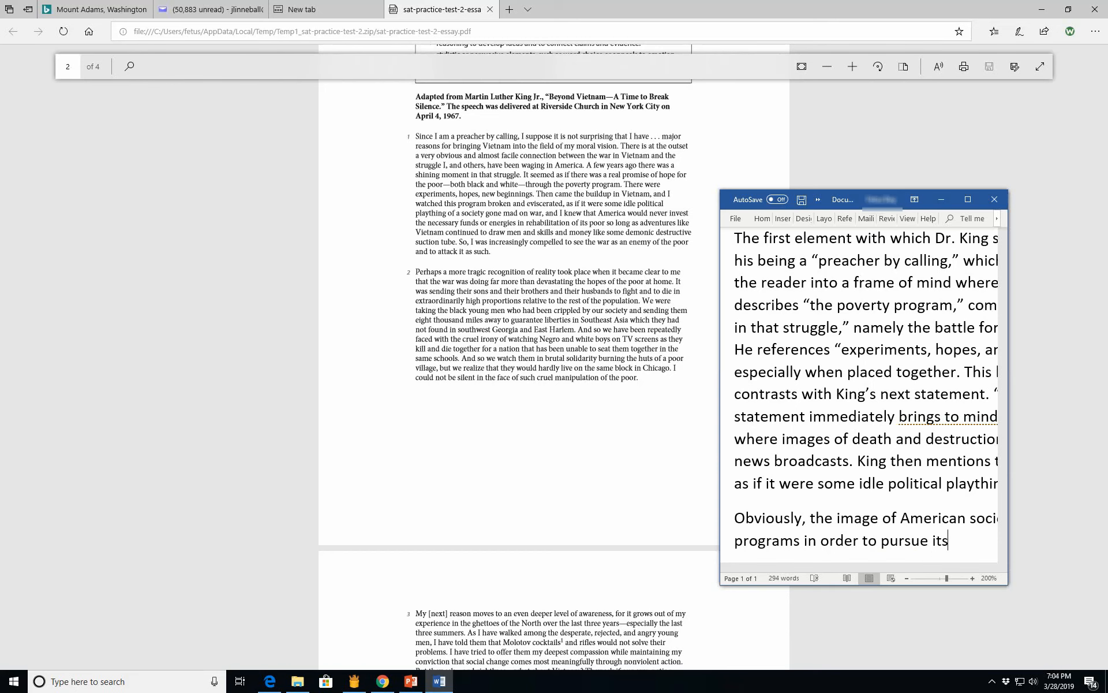
type("new \"")
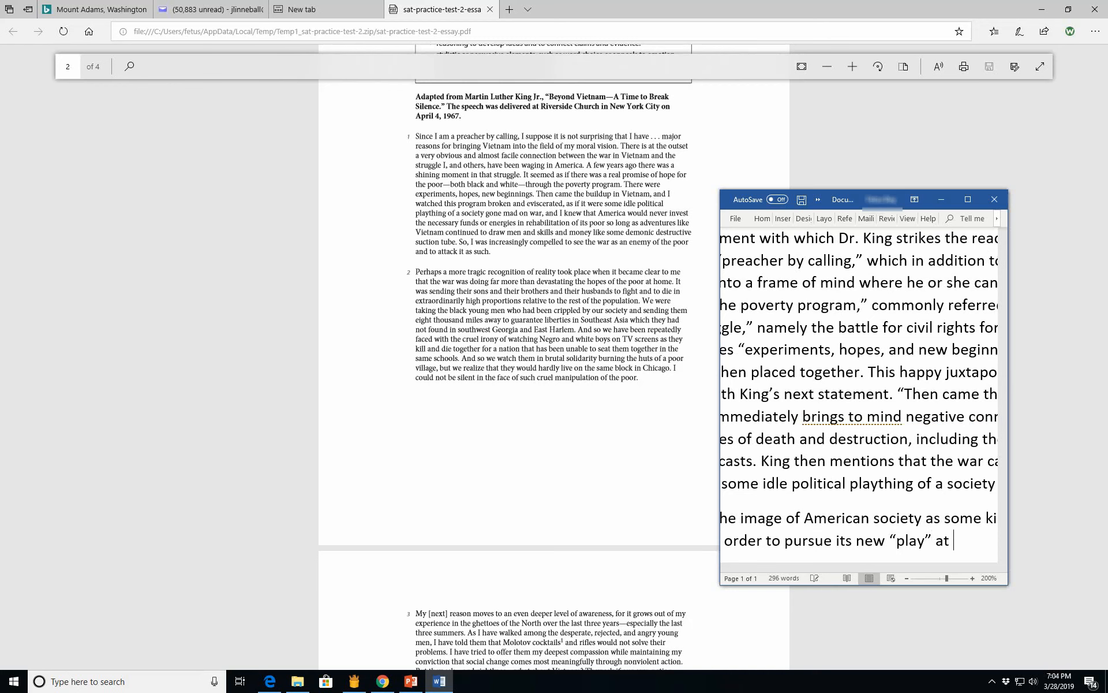
type("war")
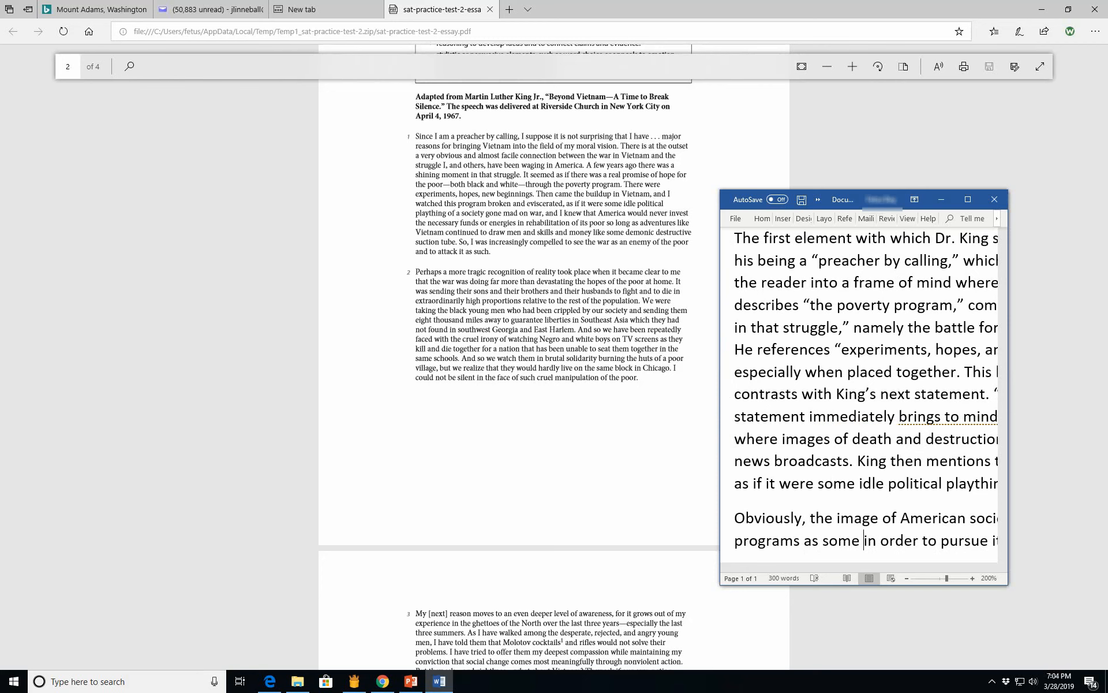
Step: Call the programs an "unwanted toy," remove the stray "or," and begin "is incredibly powerful..."
type("unwanted p")
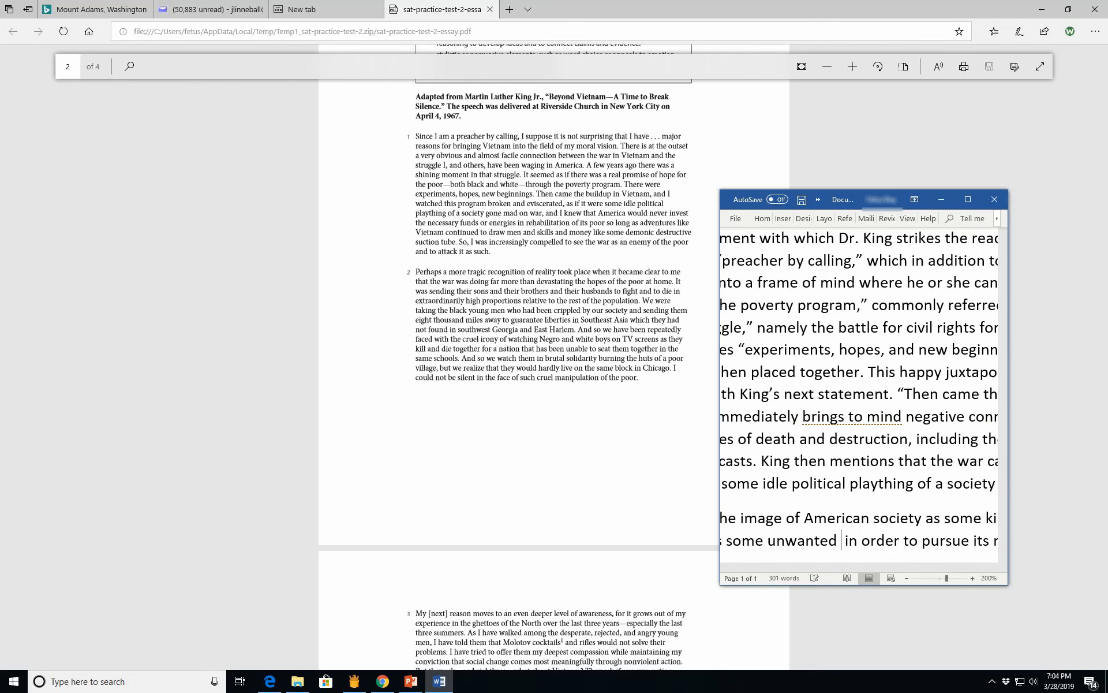
type("toy")
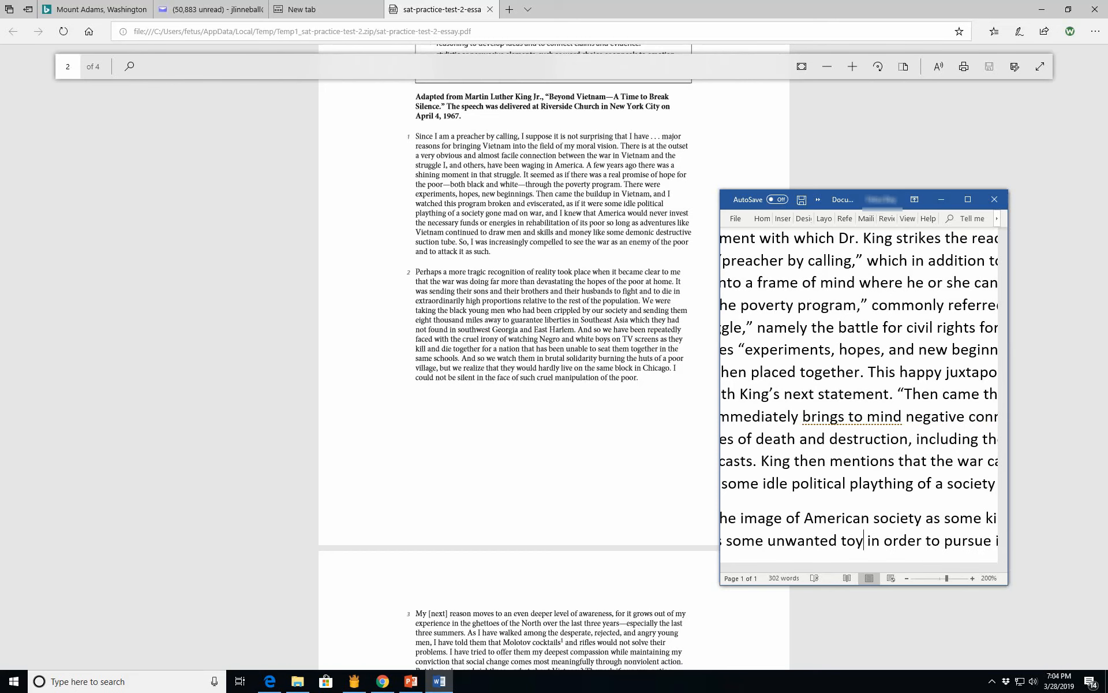
scroll("right", 3)
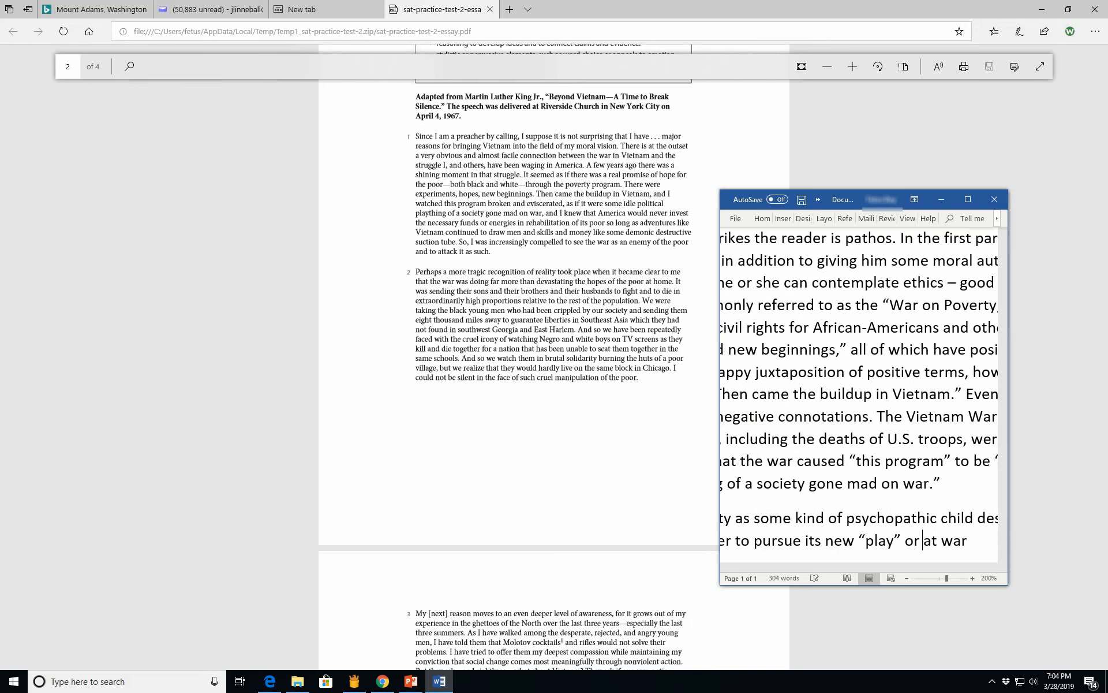
key("Backspace")
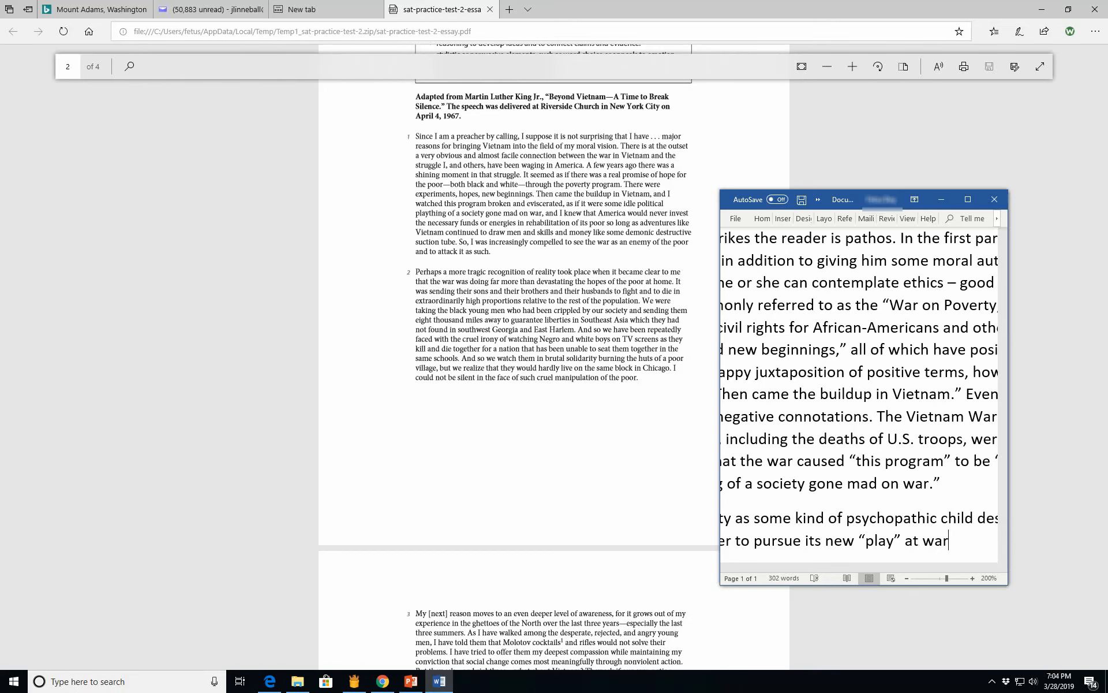
type("is")
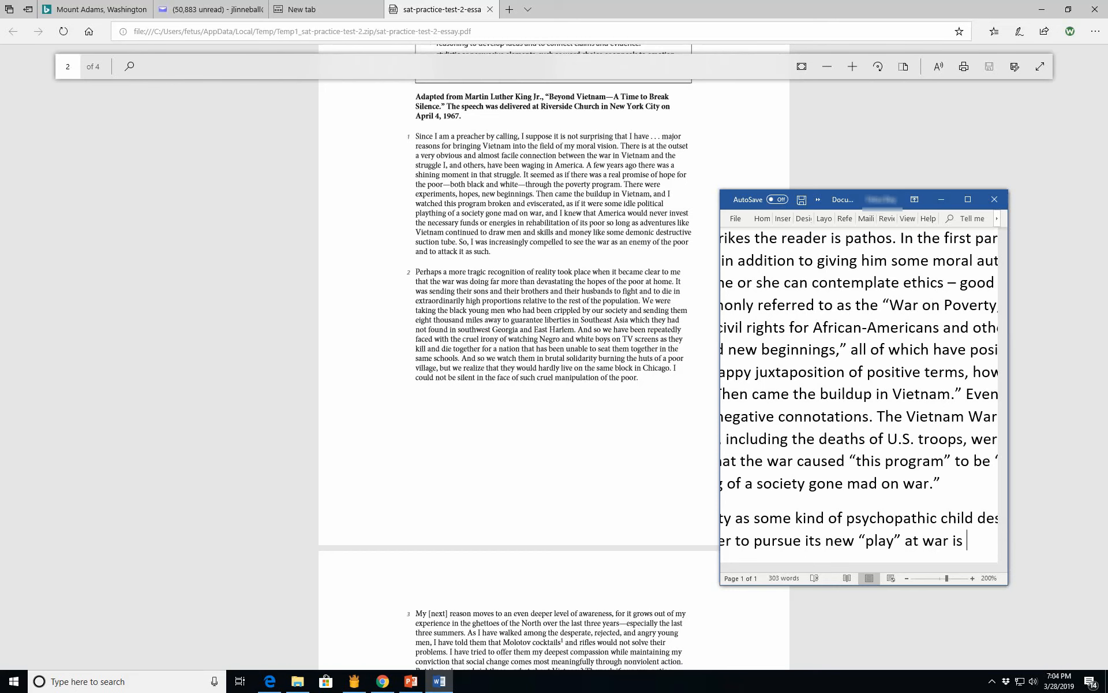
type("incredi")
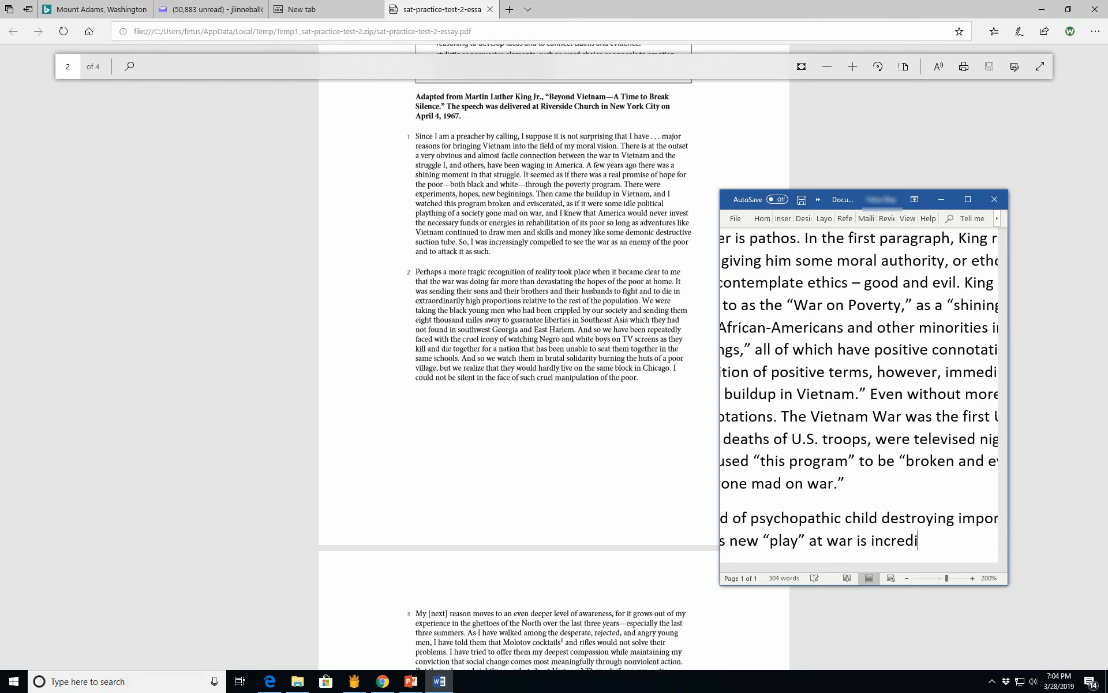
type("bly power")
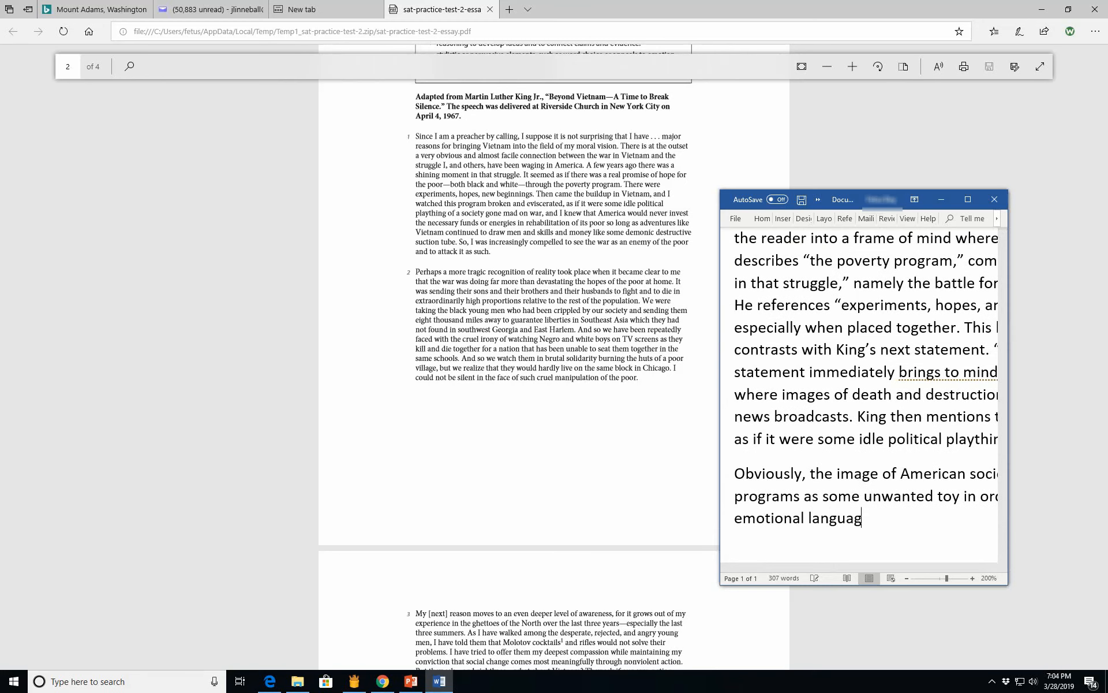
Step: Explain that "Eviscerated" literally means having a person's internal organs (or "viscera") removed
type("e.")
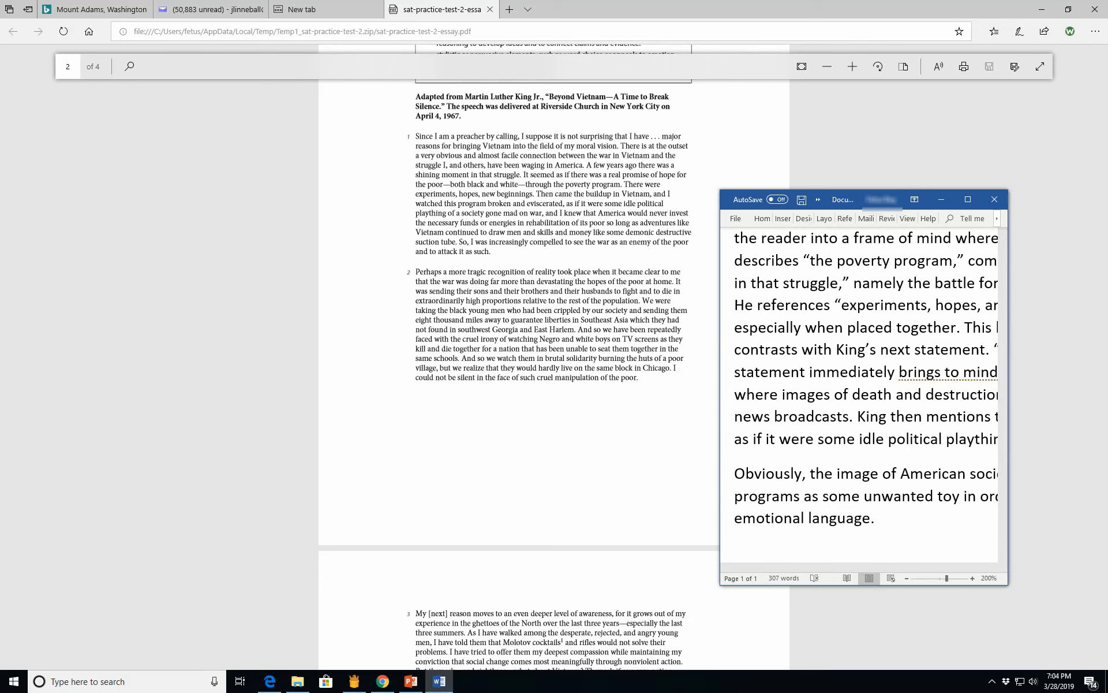
type("\"Evisera")
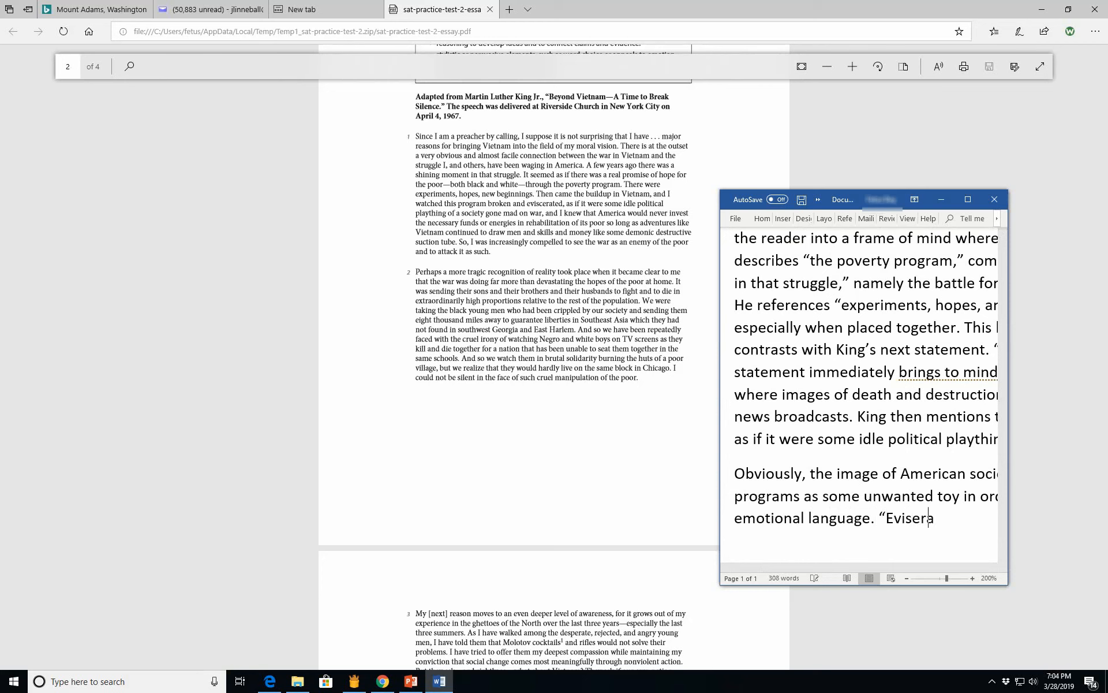
type("ted\"")
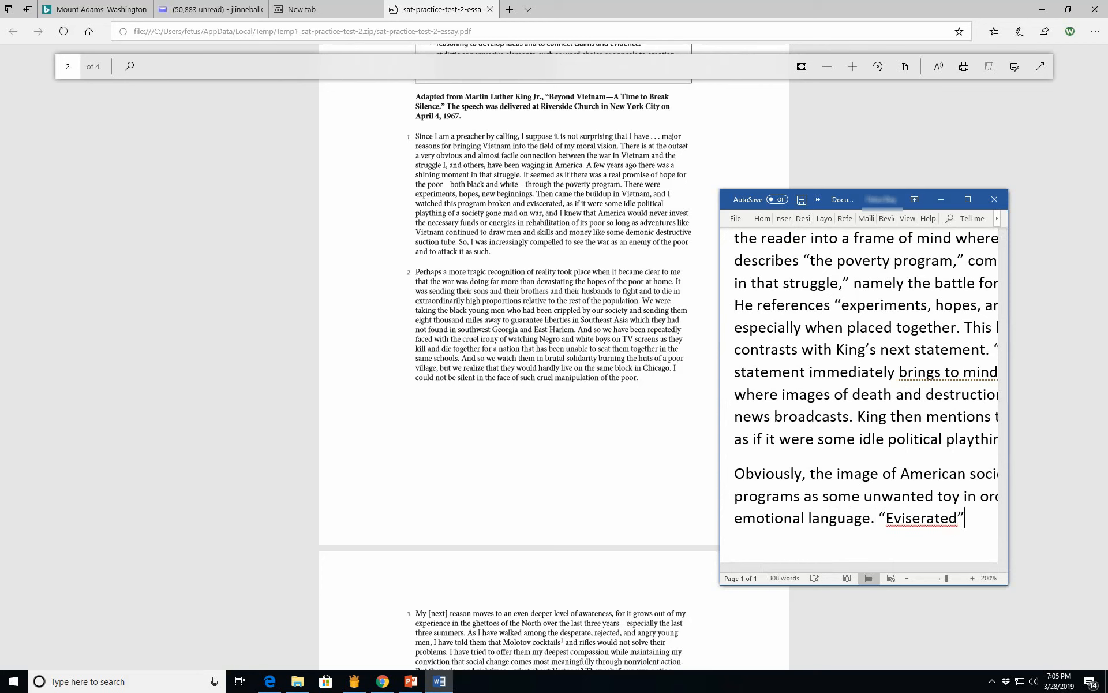
mouse_move(861, 550)
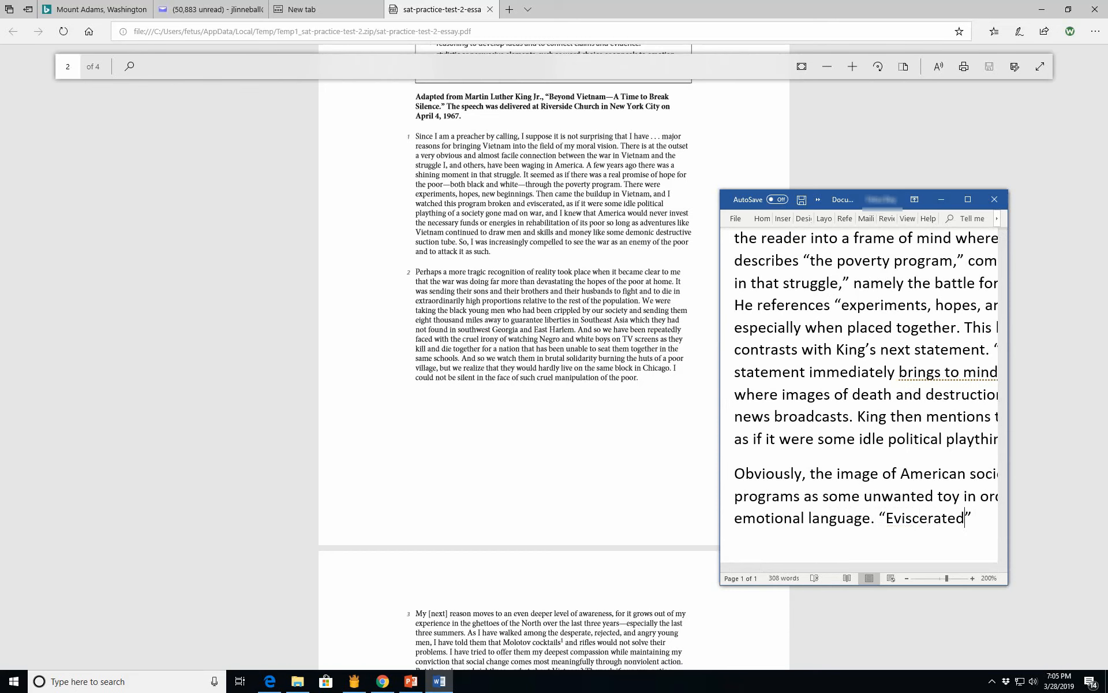
type("literall")
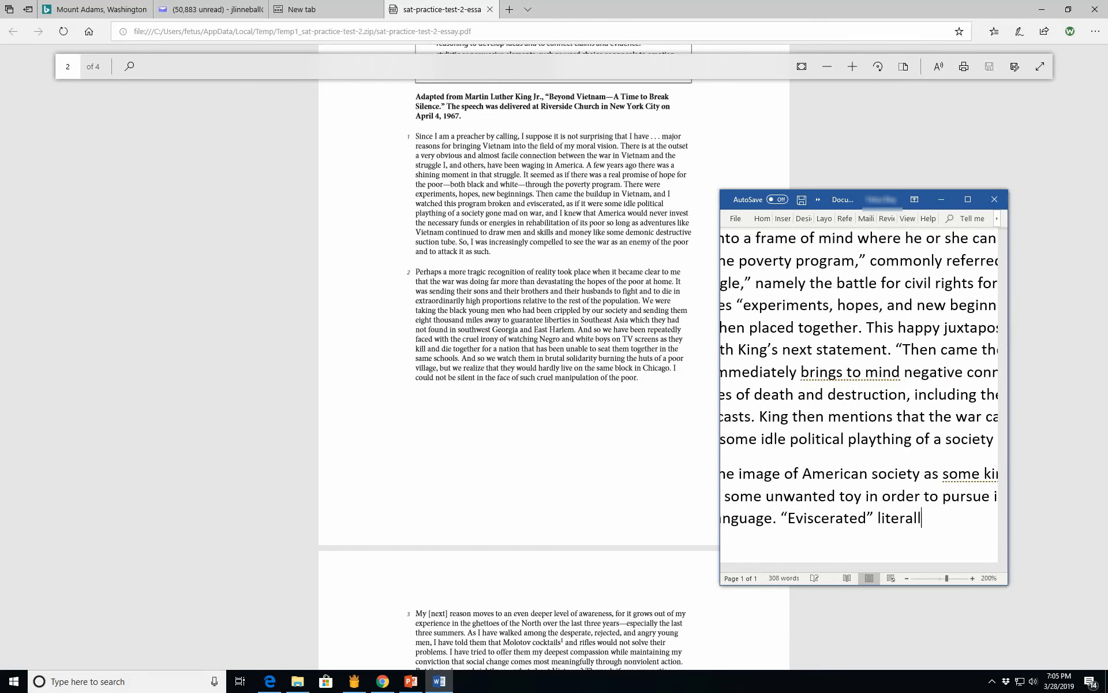
type("y means \"")
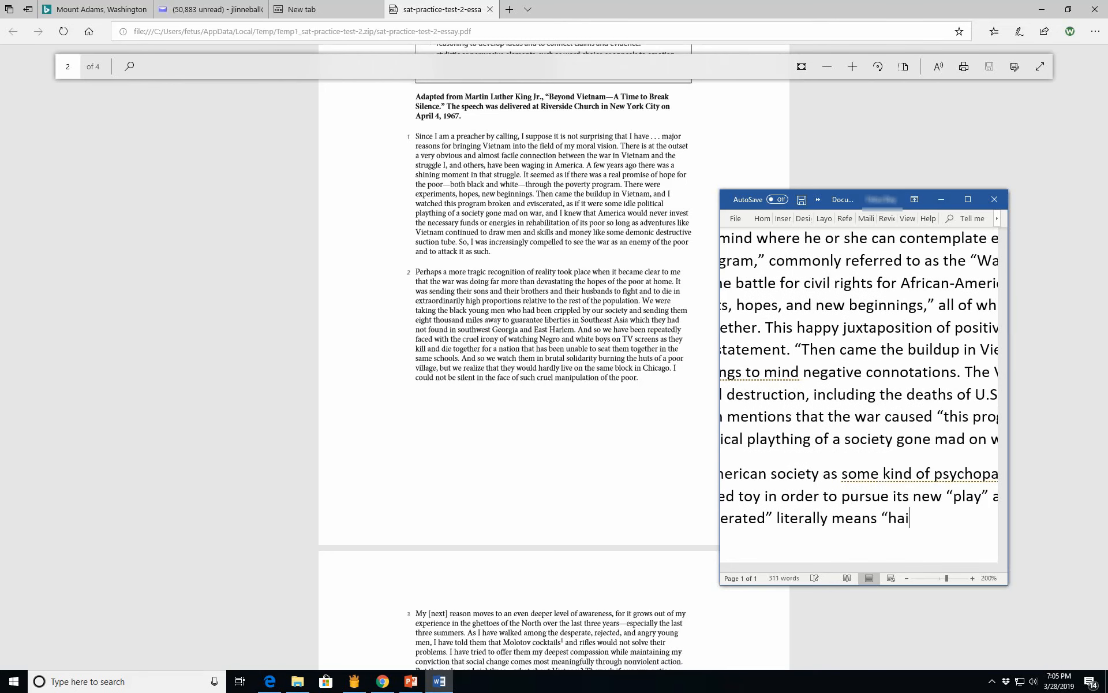
type("ving")
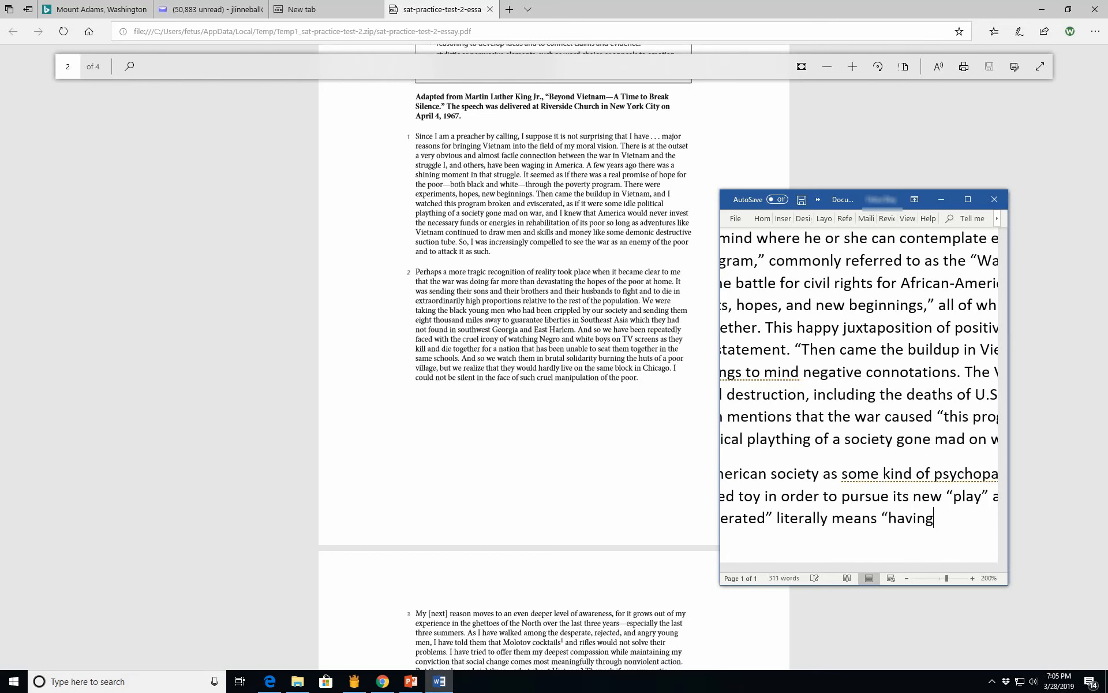
type("a person or being")
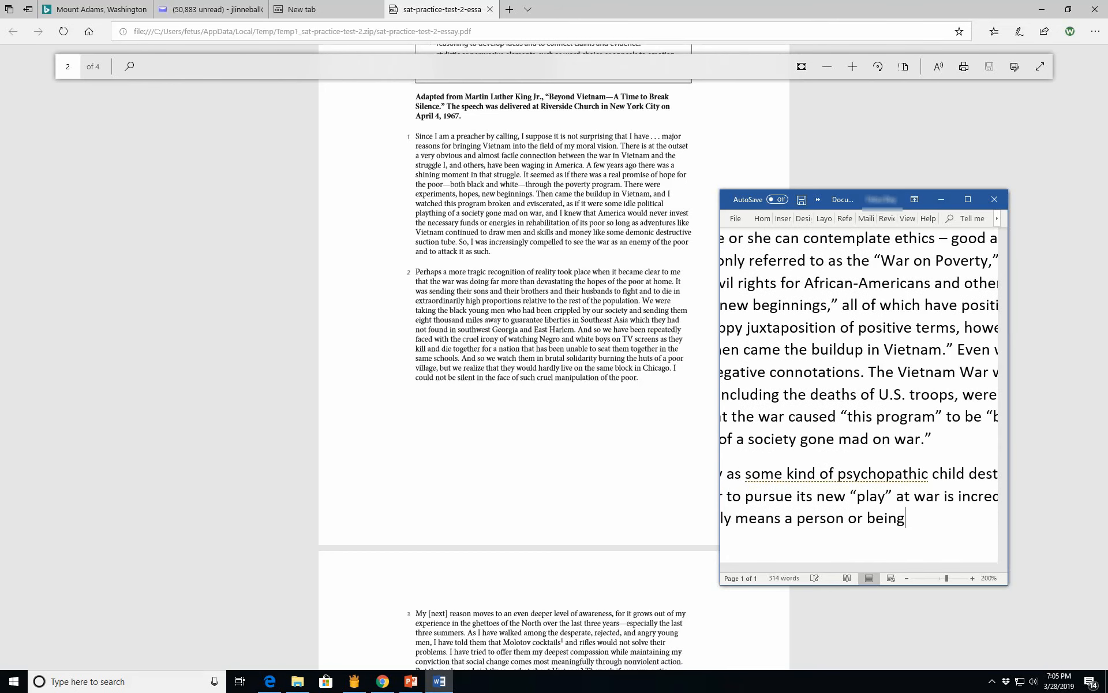
type("'s internal orga")
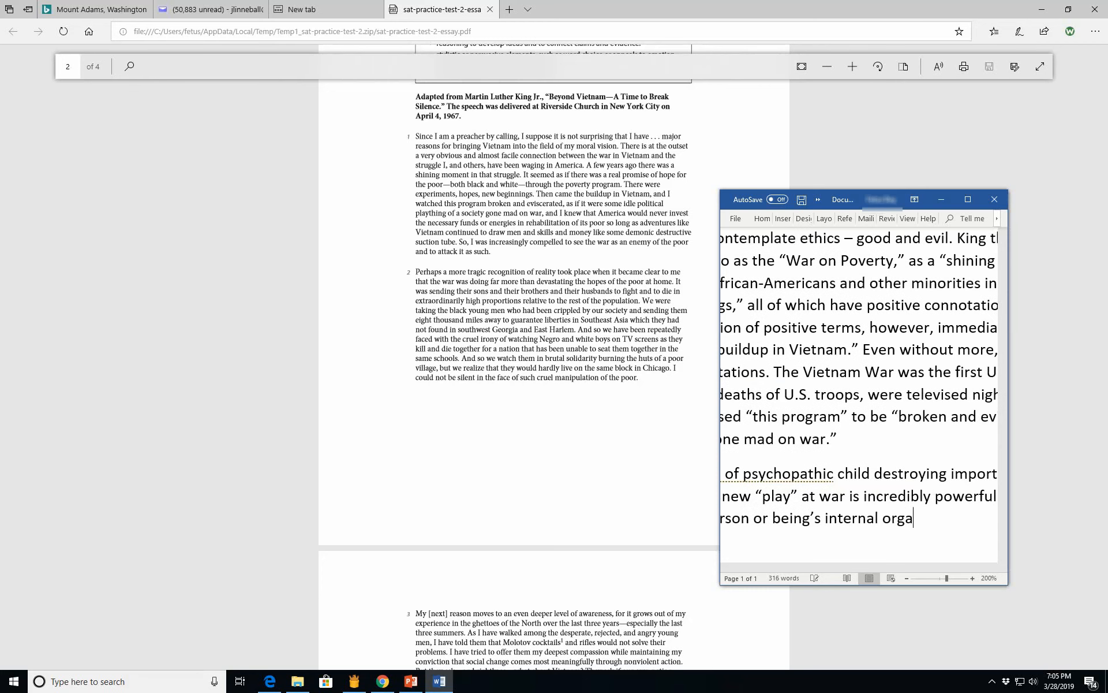
type("s (")
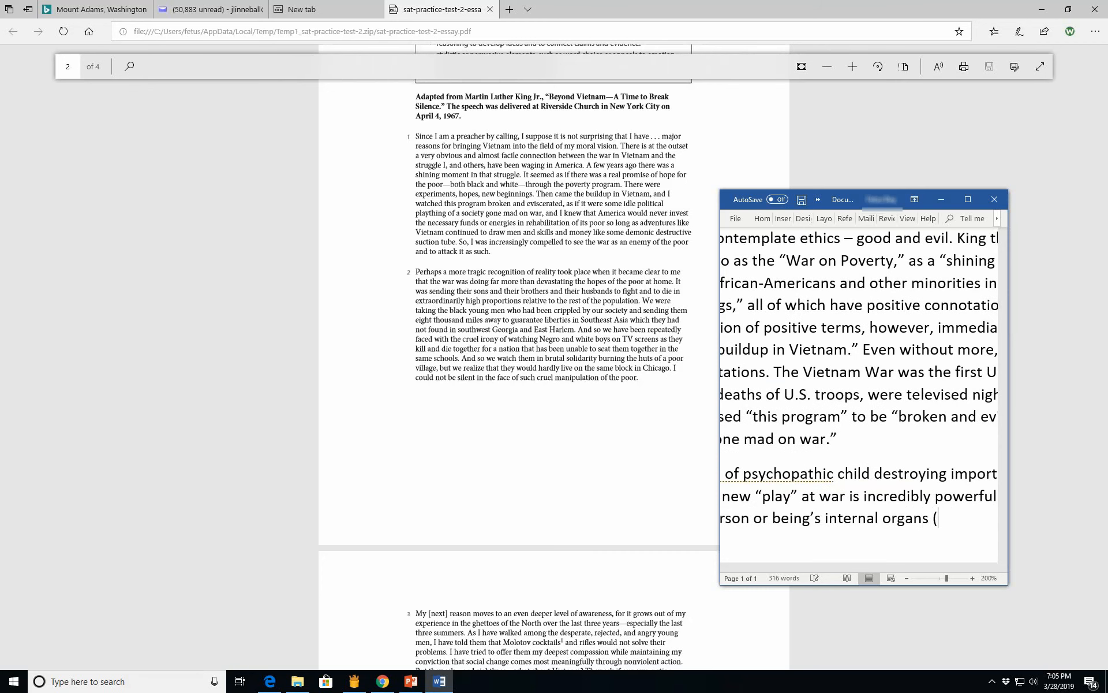
type("or viscr")
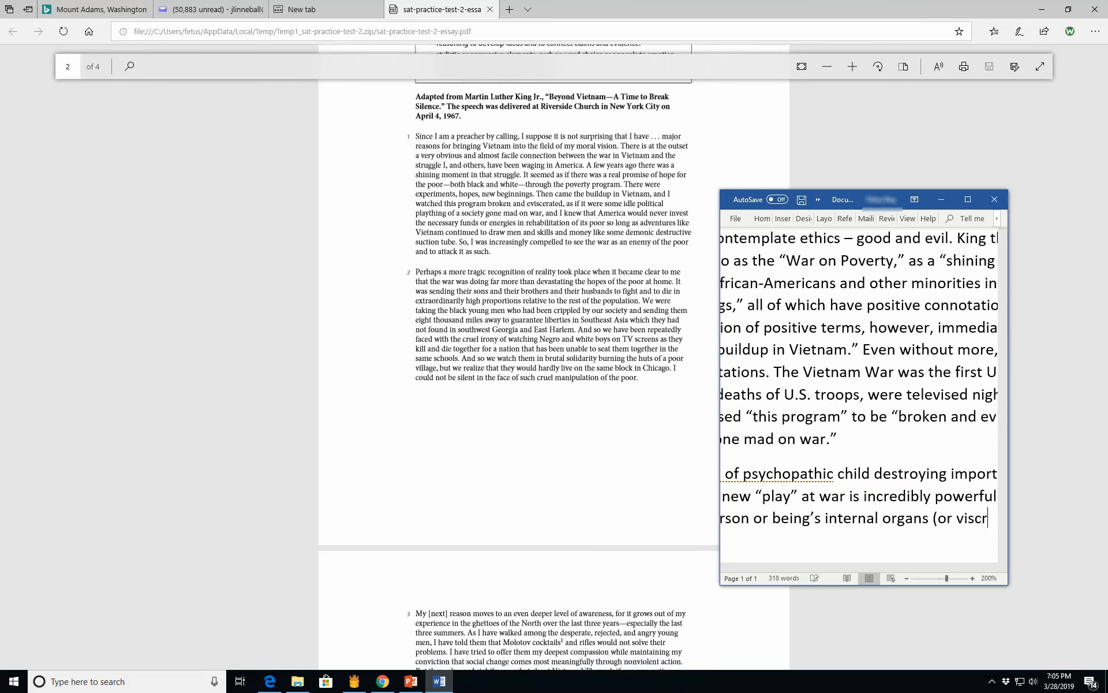
type("ans (or “viscera”")
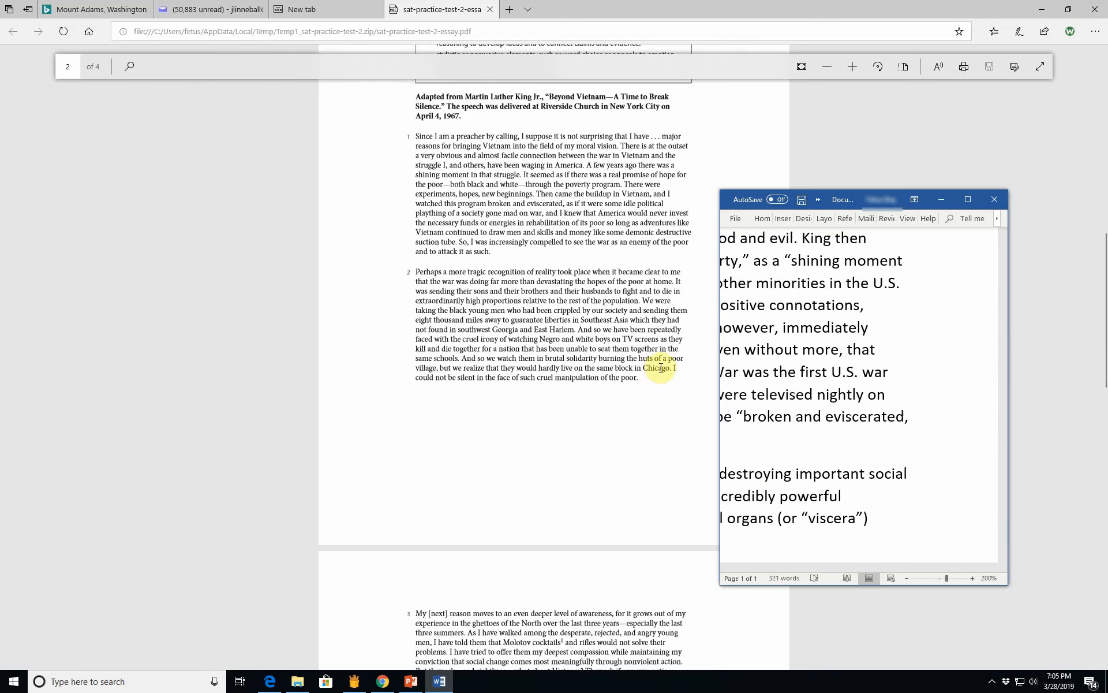
mouse_move(777, 455)
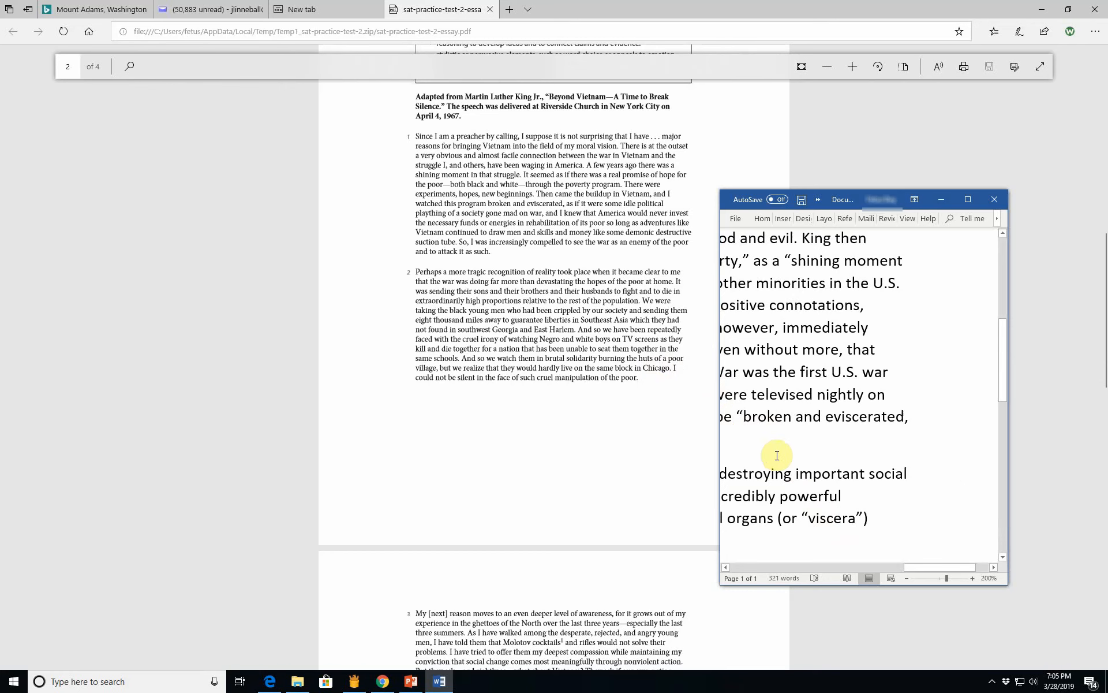
mouse_move(854, 538)
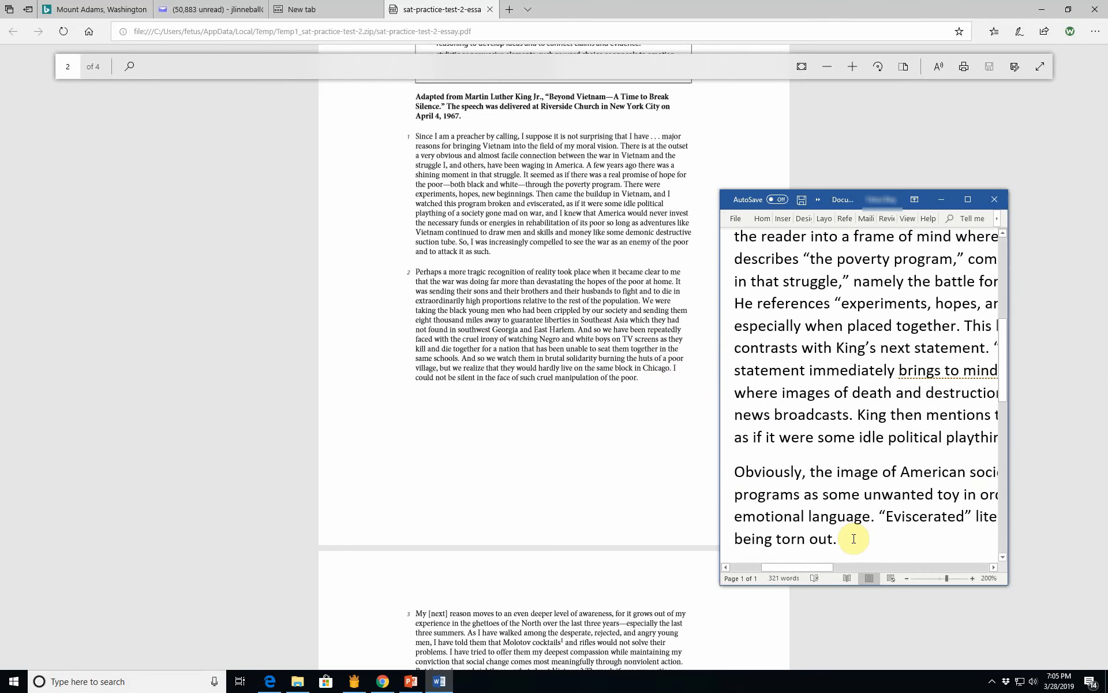
Step: Write King's point that poverty efforts get drawn into adventures like Vietnam
type("King")
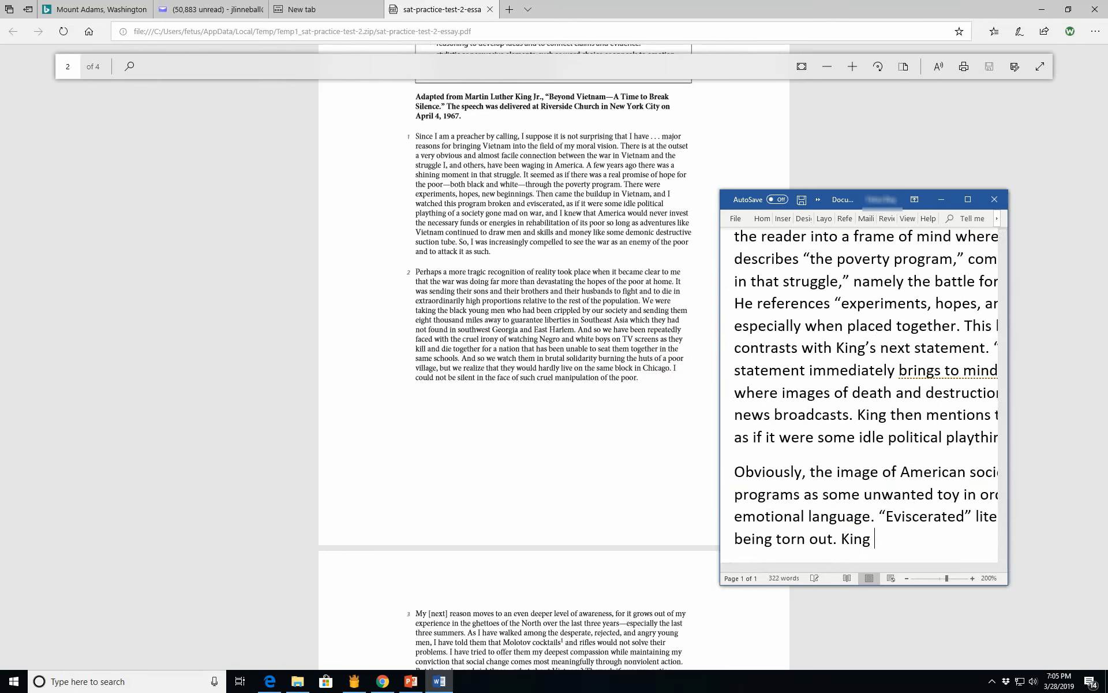
type("mentions that the war on")
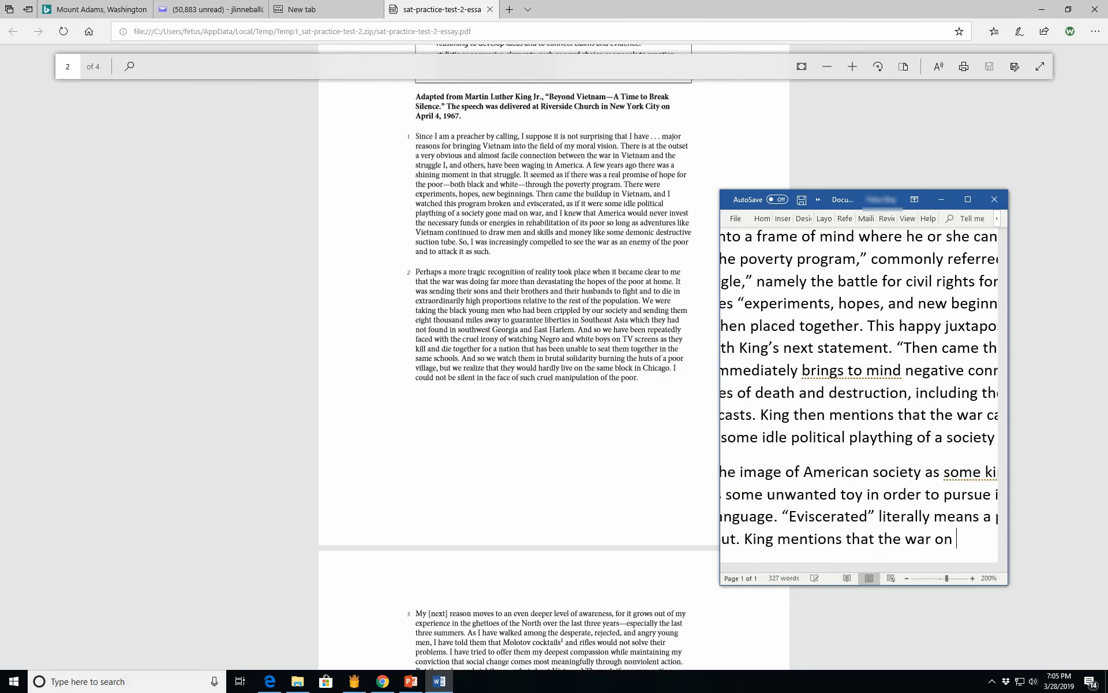
type("poverty could not be f")
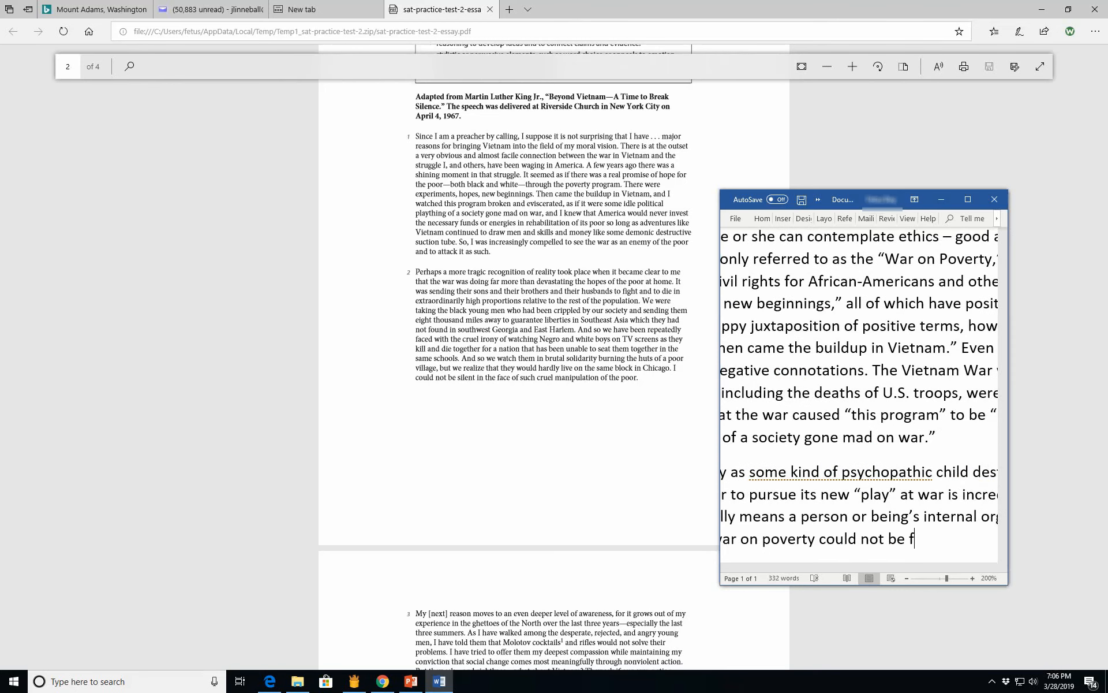
type("ought effect")
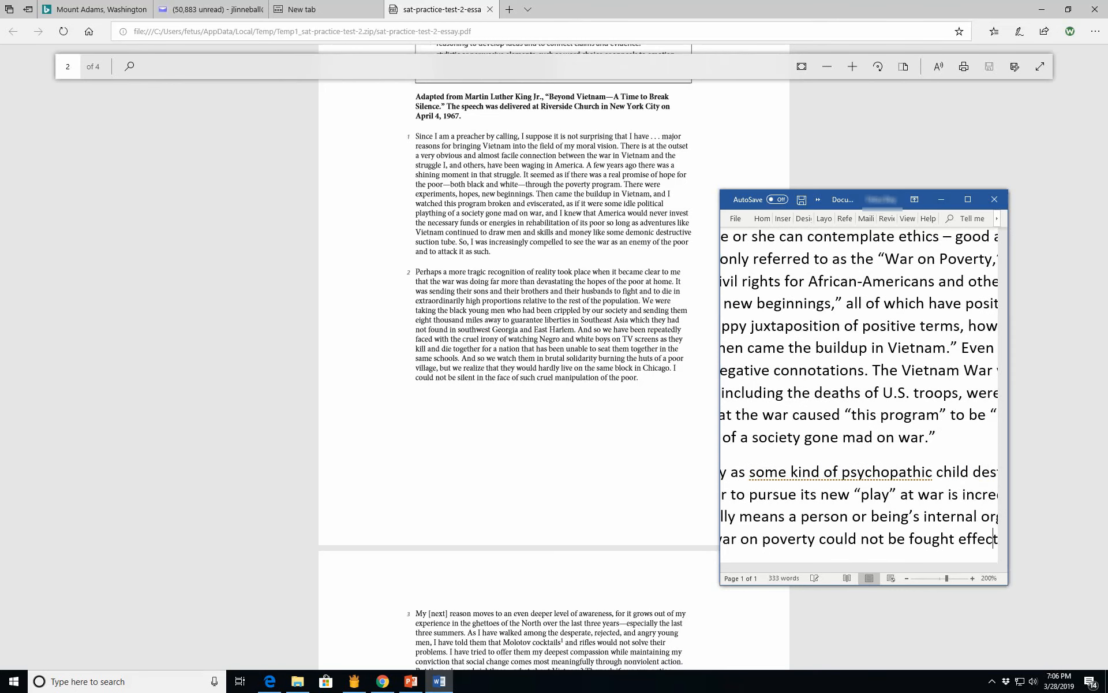
type("if “men and")
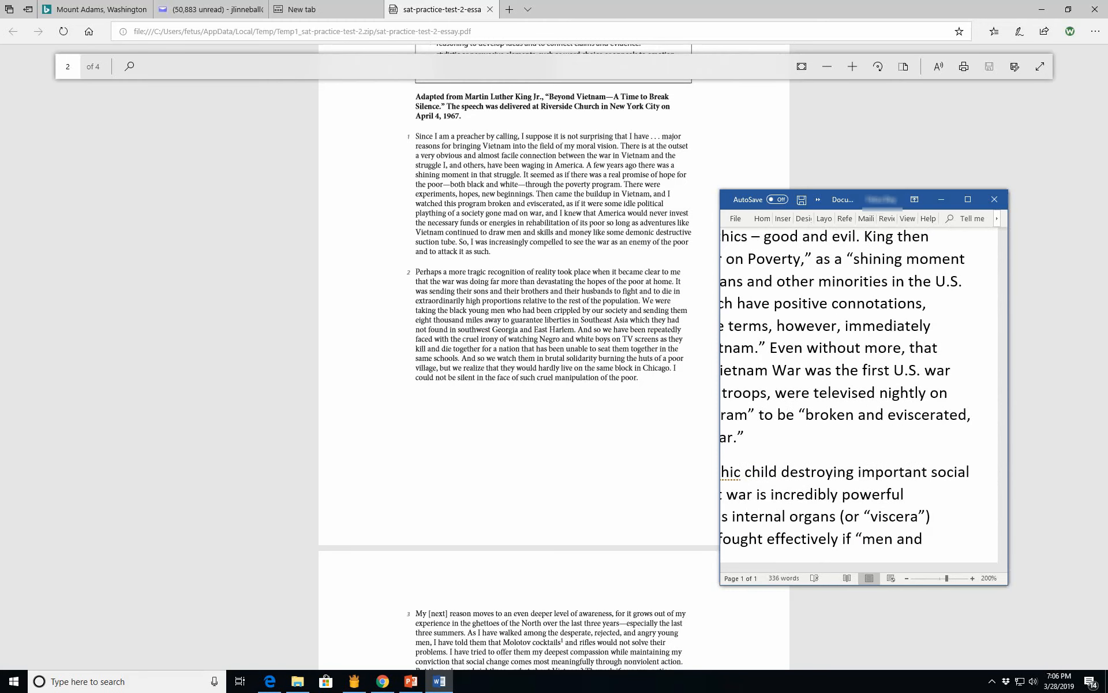
type("skills\"")
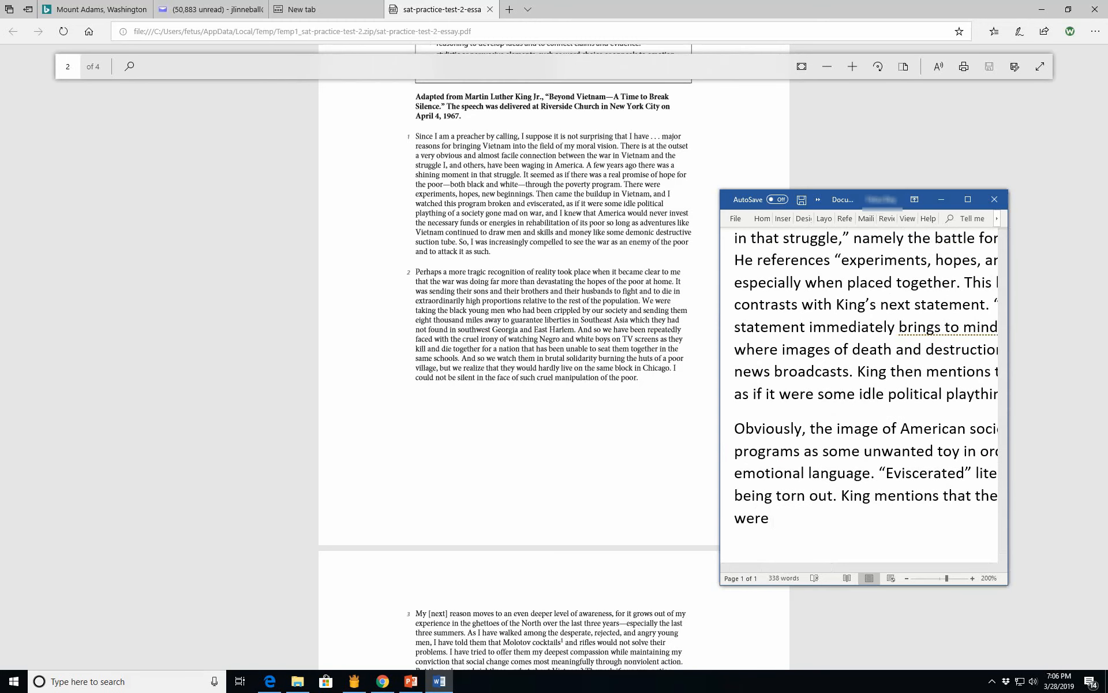
type("d")
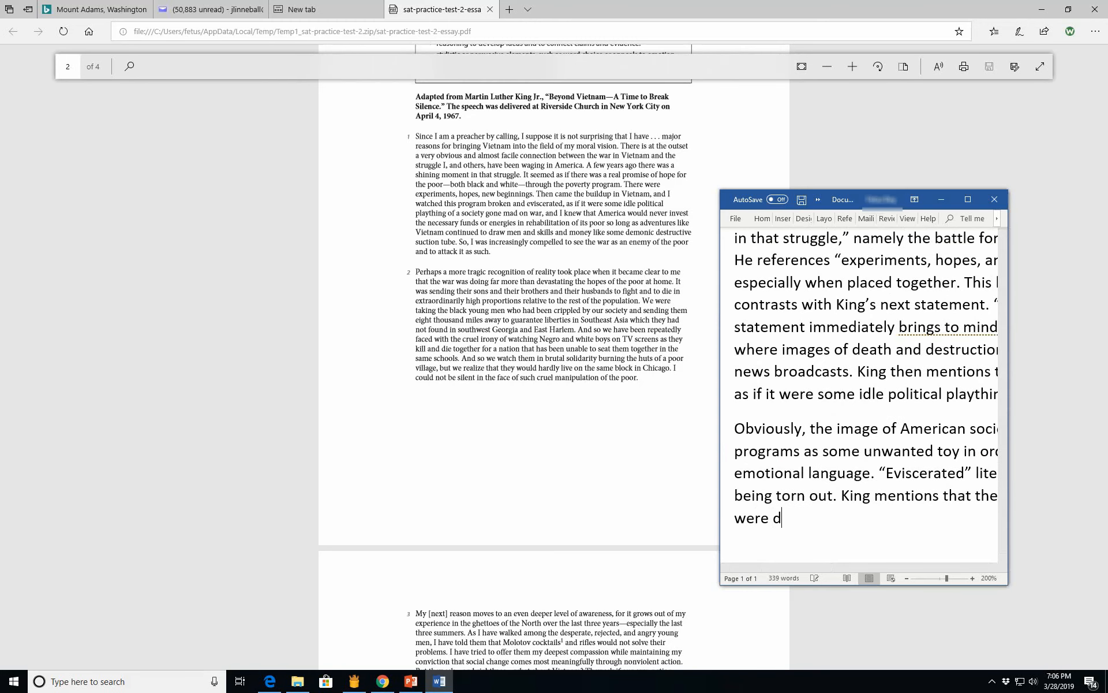
type("rawn")
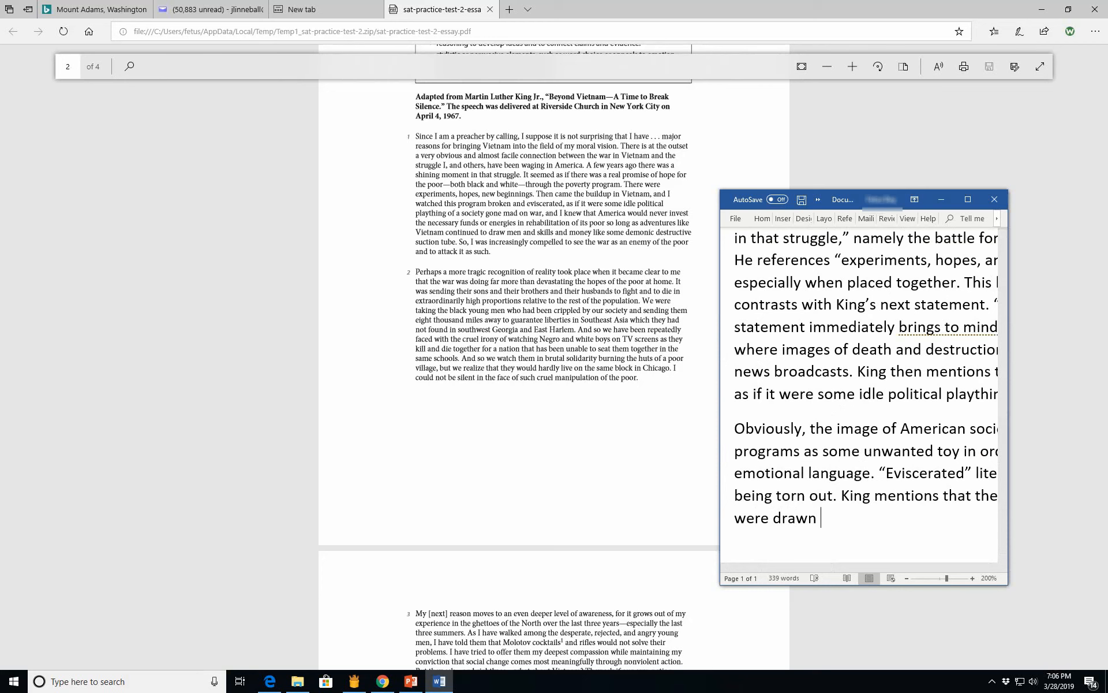
type("into “Advent")
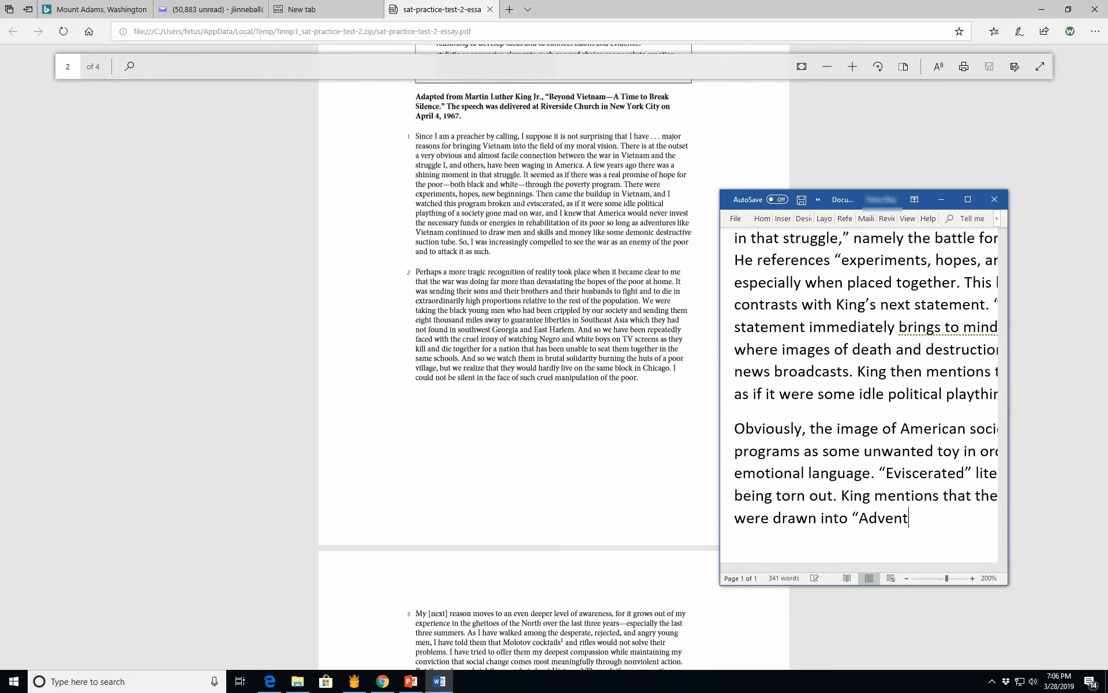
type("ures like")
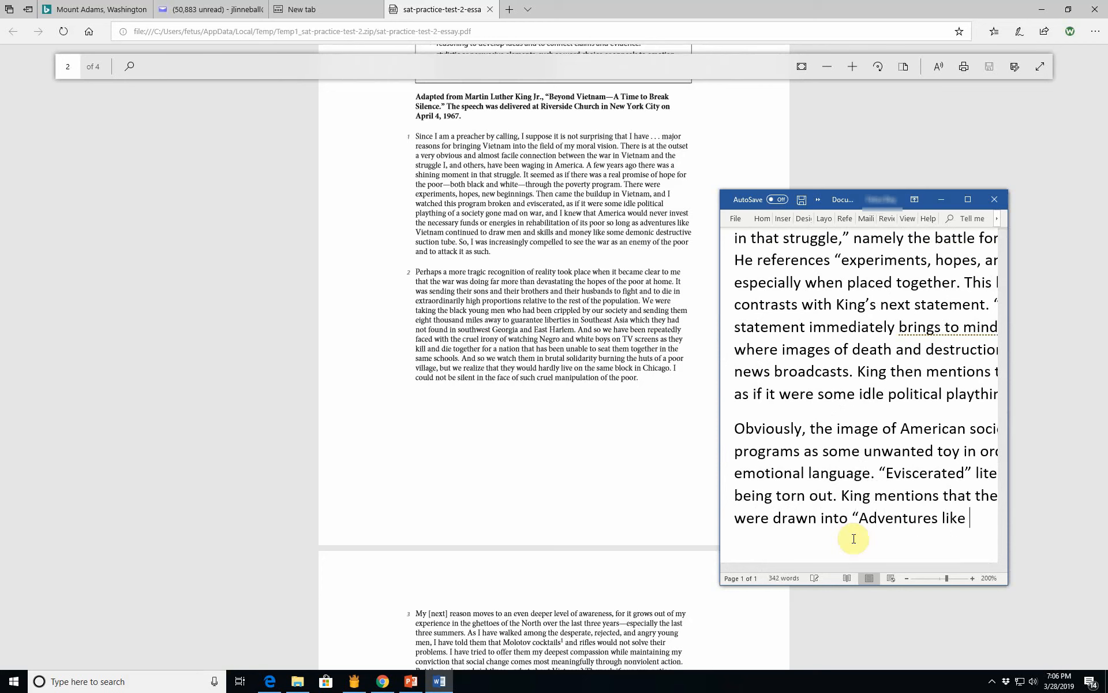
type("Vietnam\"")
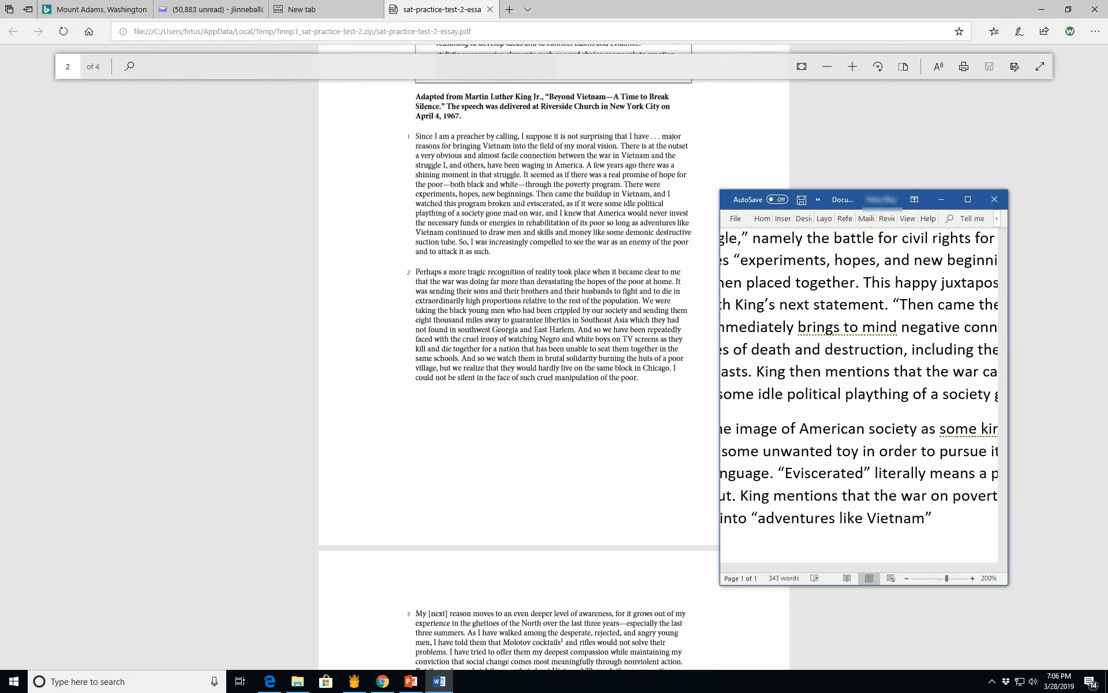
Step: Quote King's image of war acting "like some demonic destructive suction tube."
type("\"")
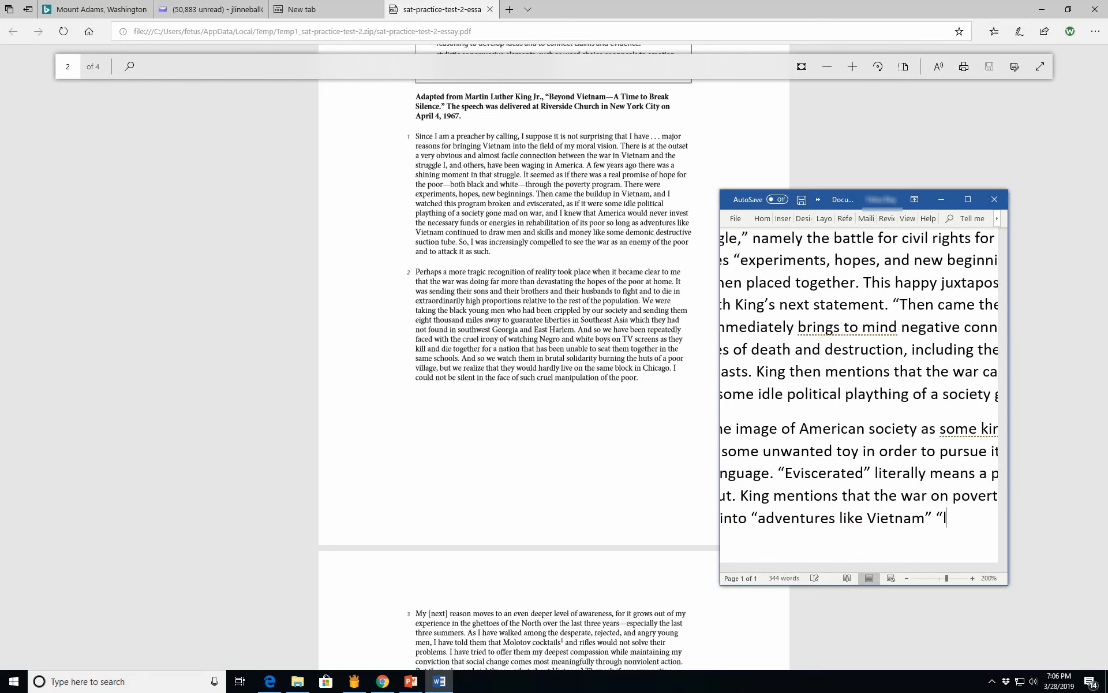
type("like some")
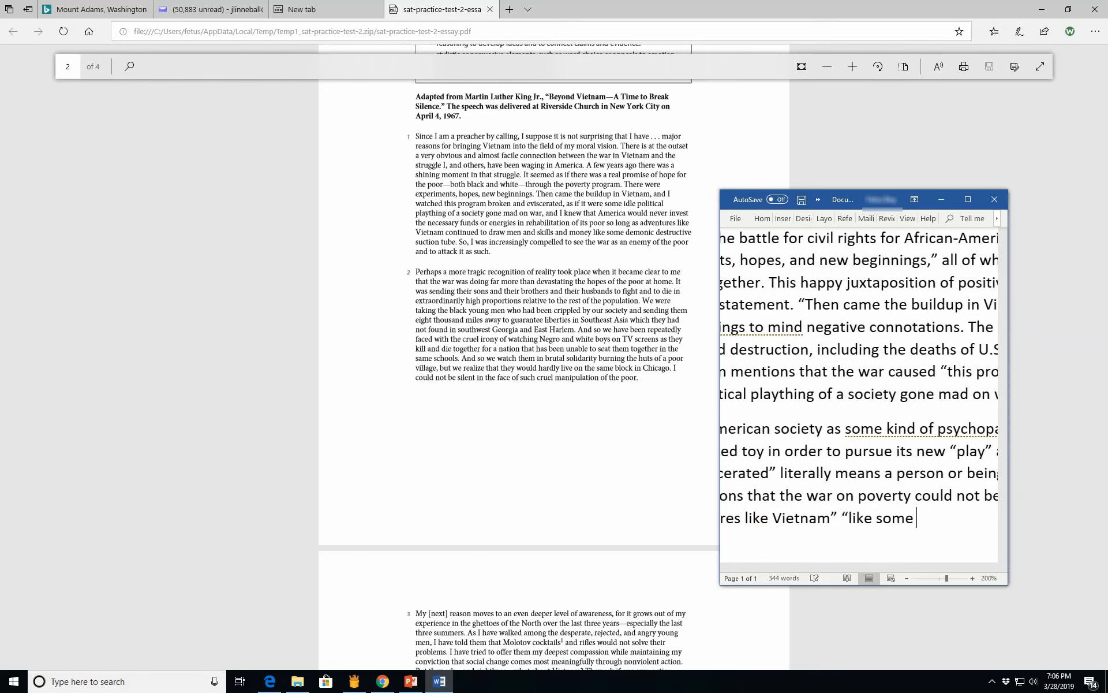
type("demonic")
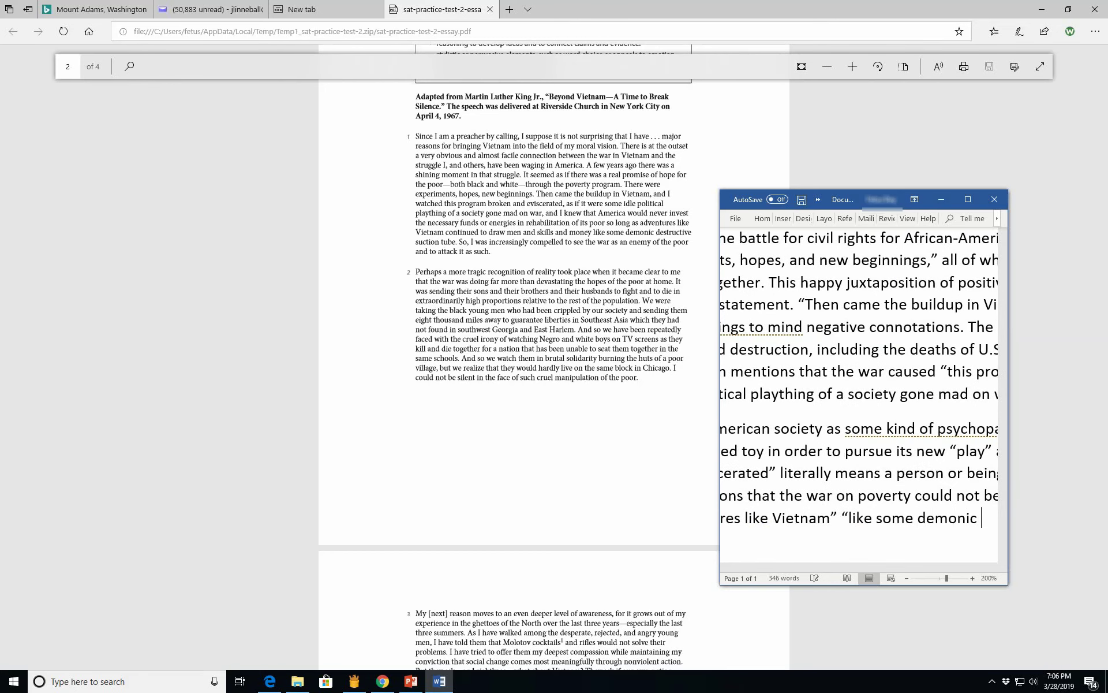
type("de")
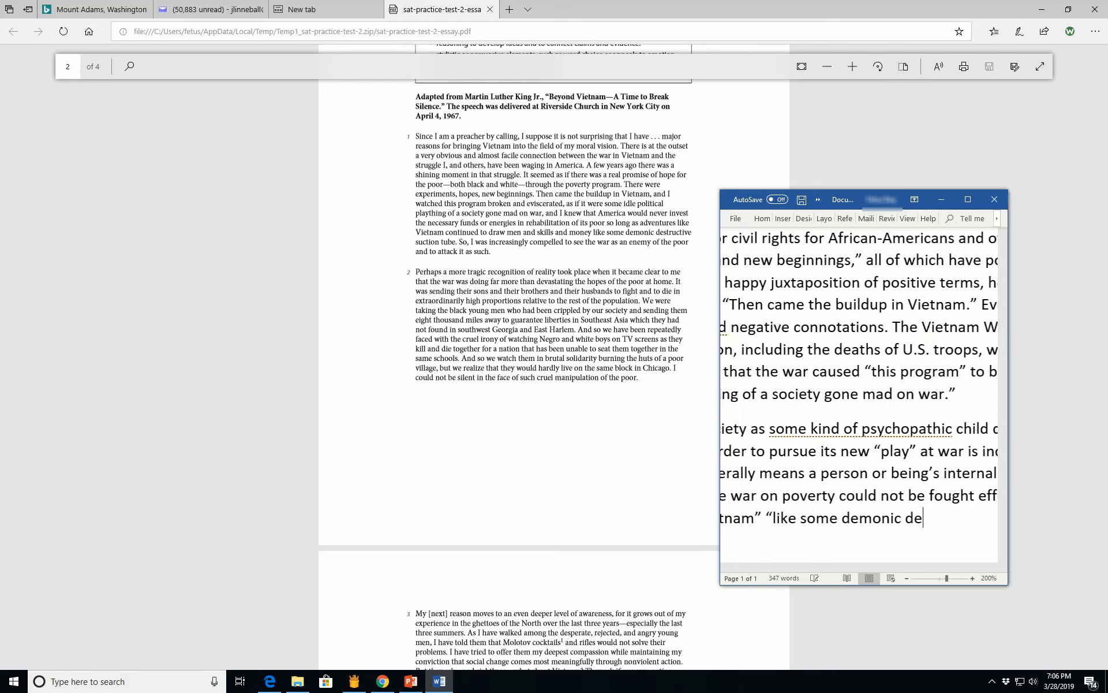
type("structive suction tube")
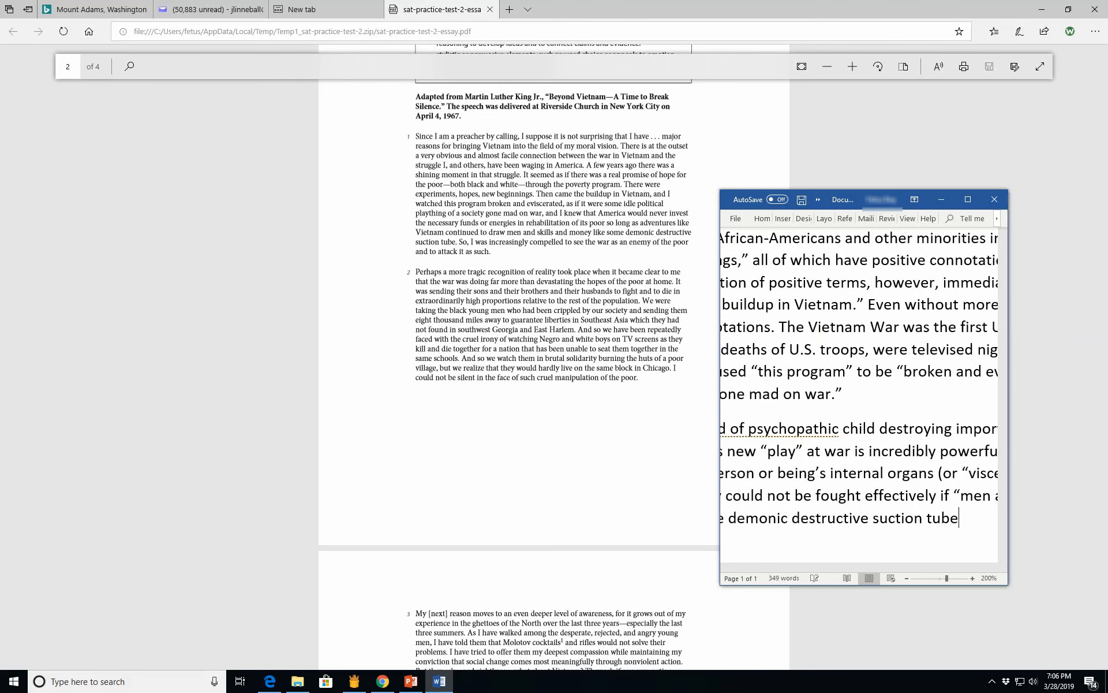
type("\"")
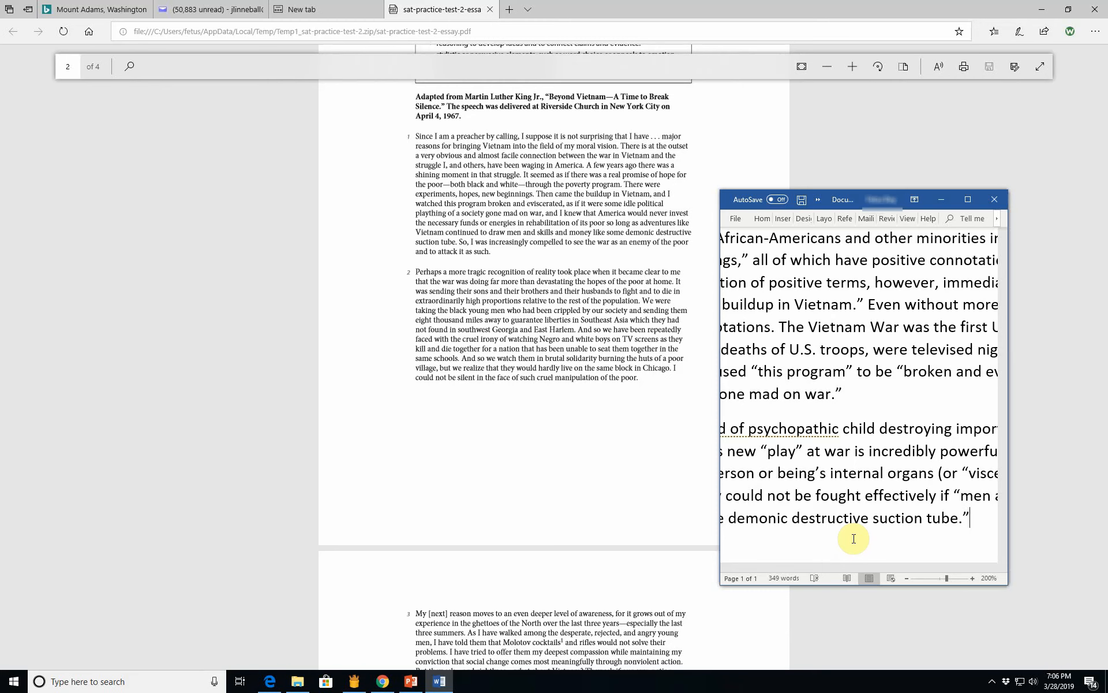
Step: Add King's conclusion that the Vietnam War is "an enemy of the poor" to attack
type("Kind")
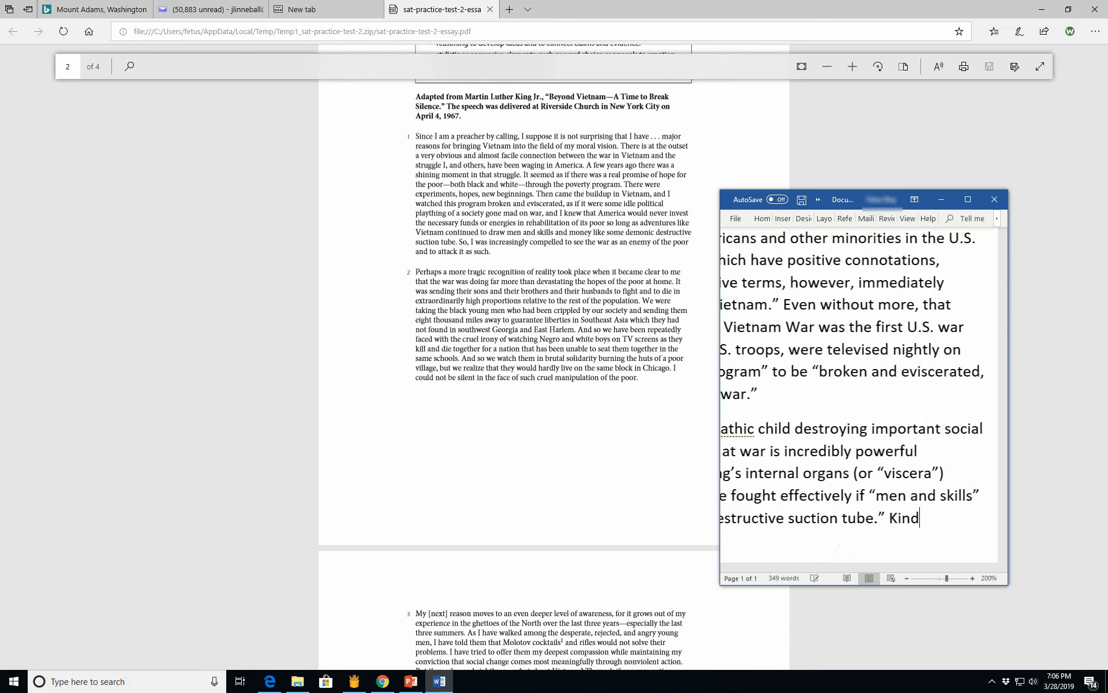
type("King")
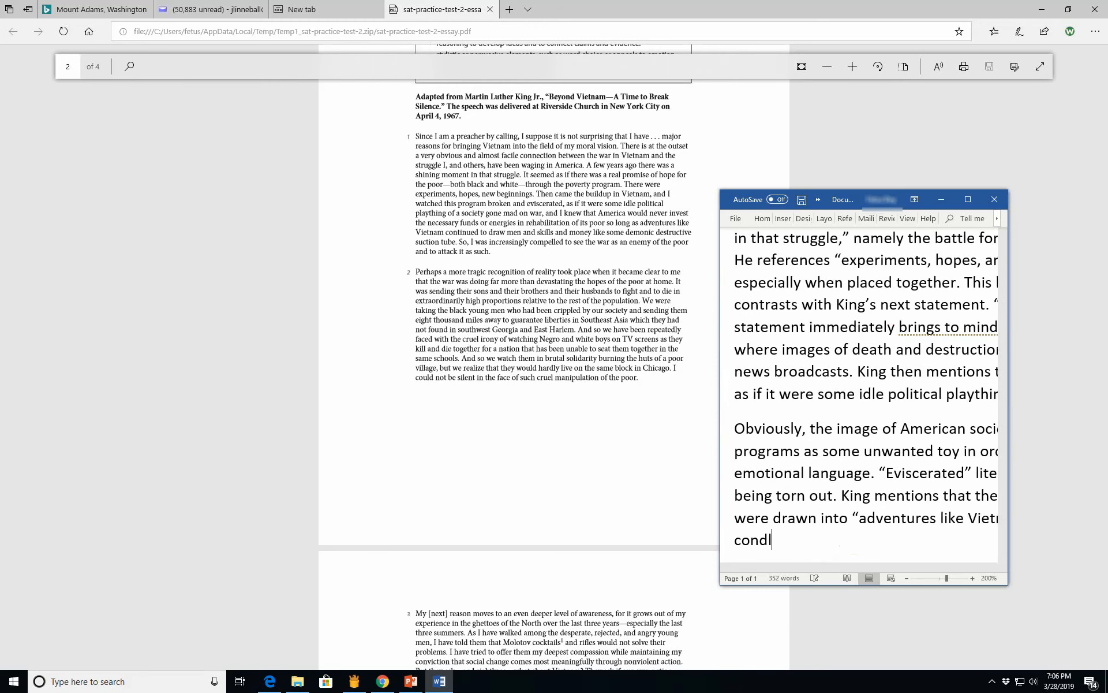
type("oncludes that")
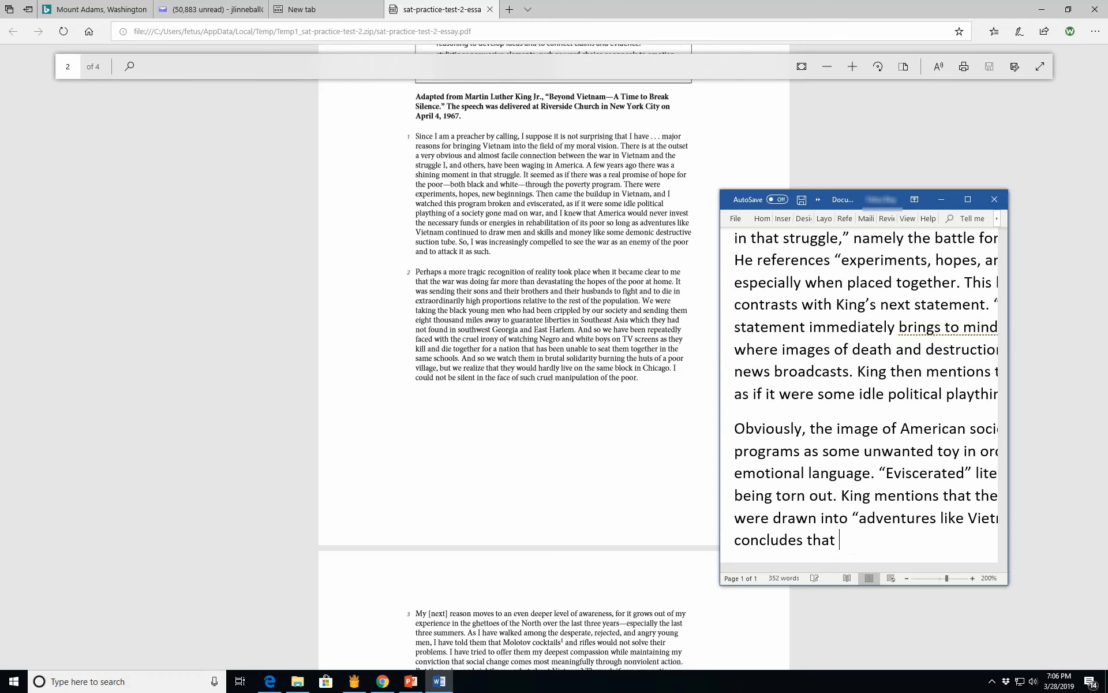
type("the VIet")
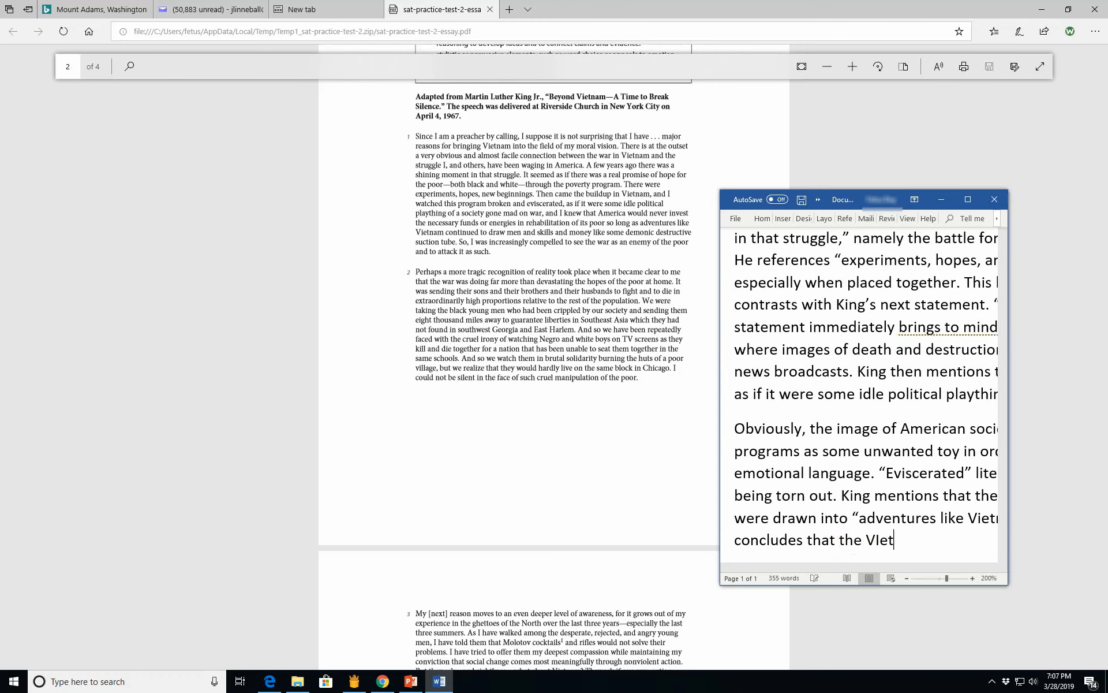
type("nam War is the")
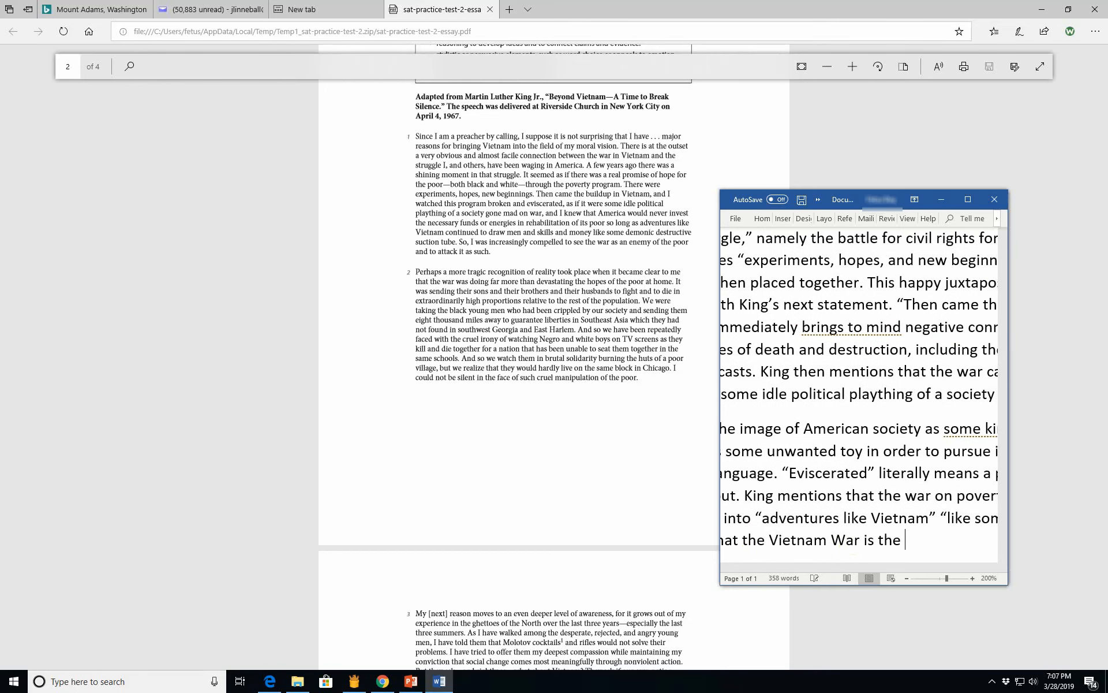
key("Backspace")
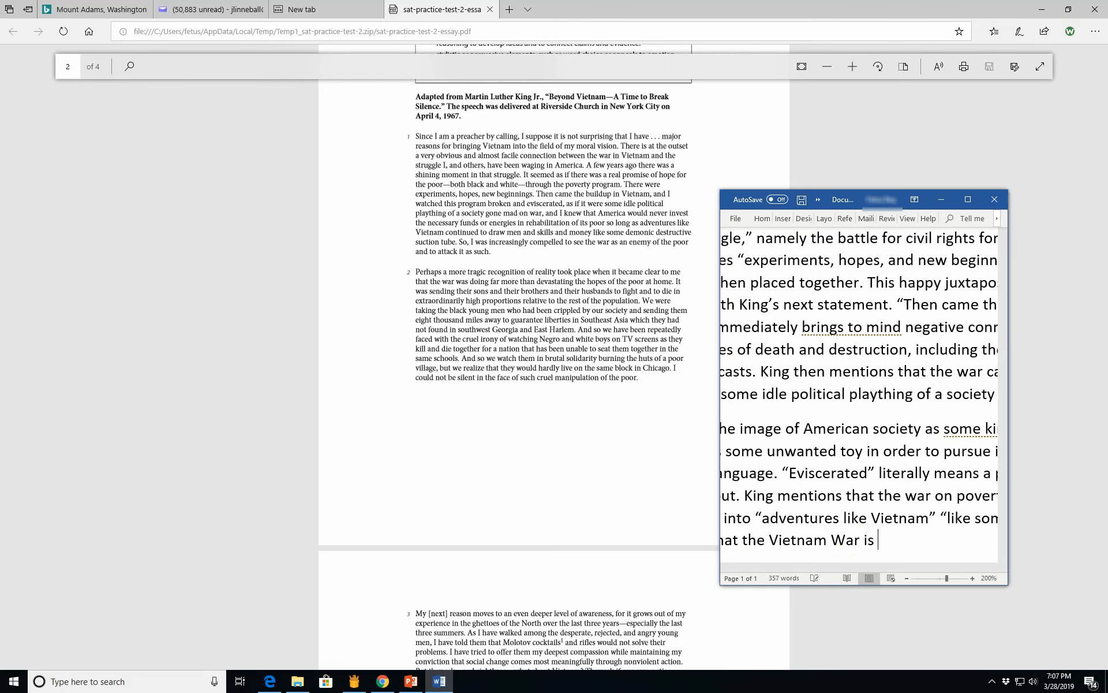
type("\"an enemy of\"")
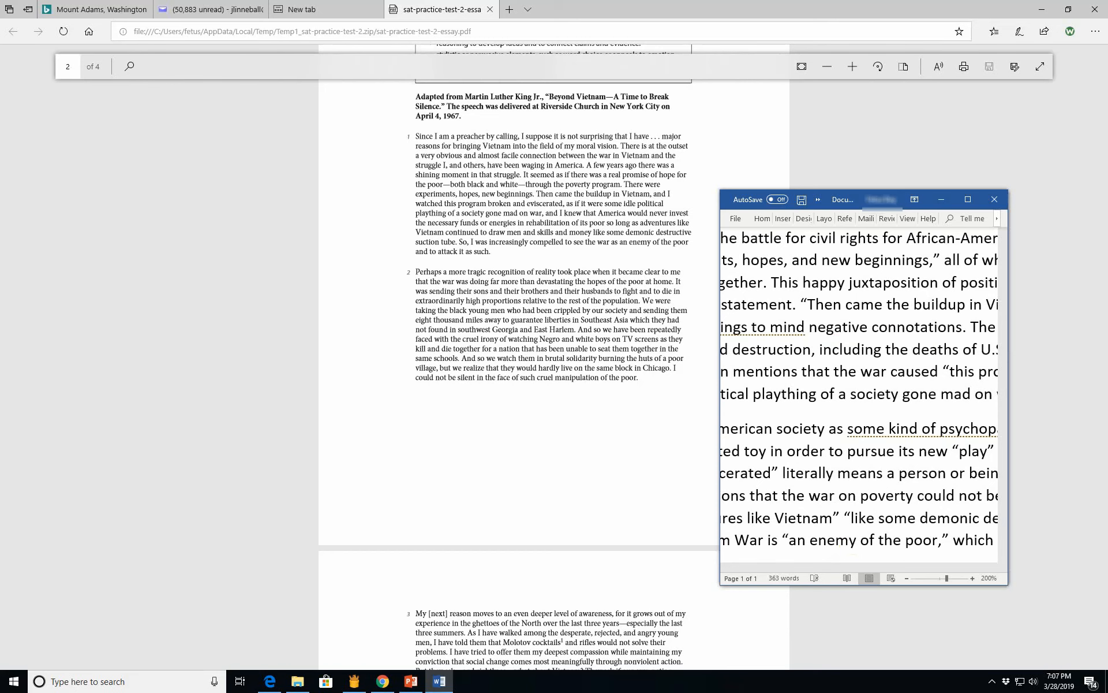
type("rerq")
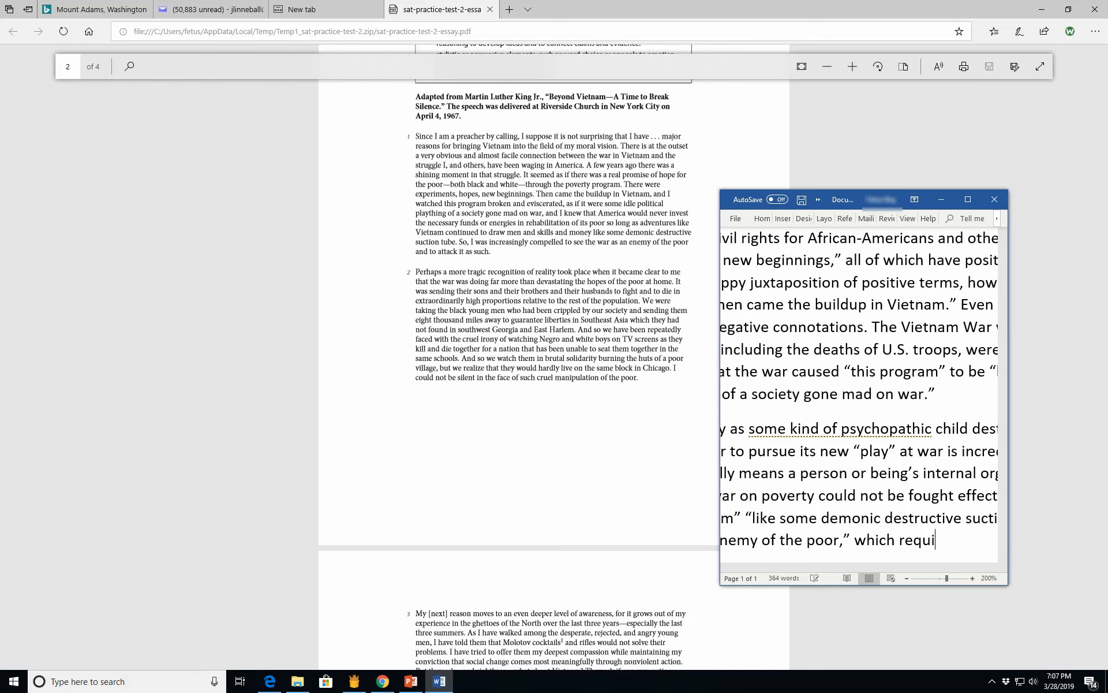
type("res him to “attack it as such.”")
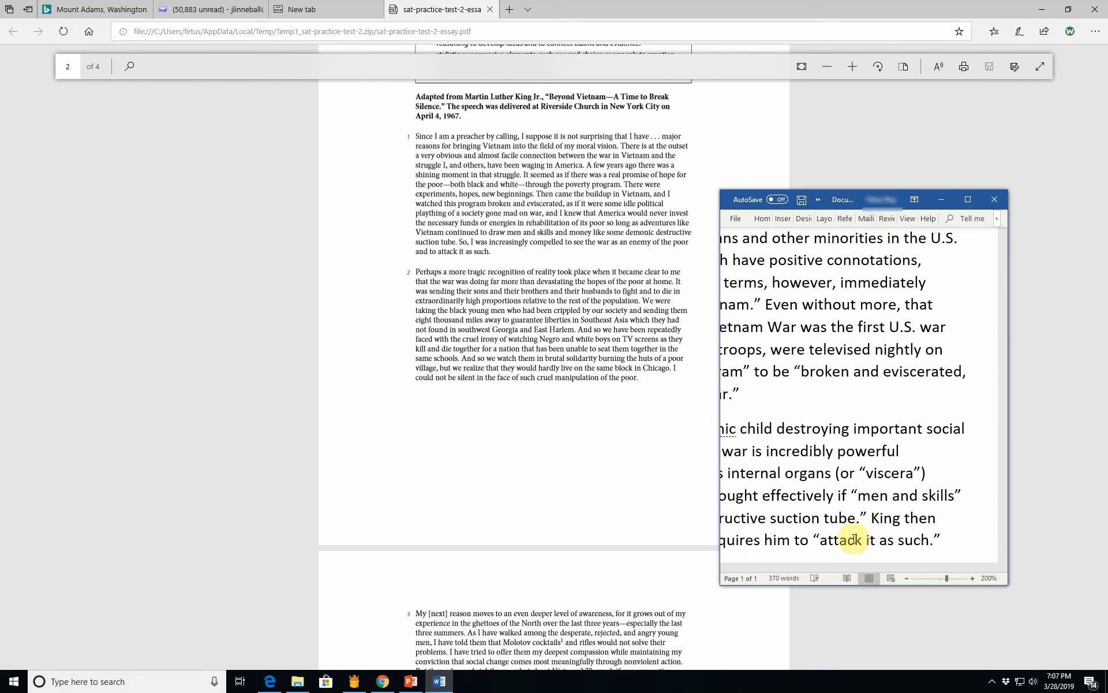
left_click(940, 539)
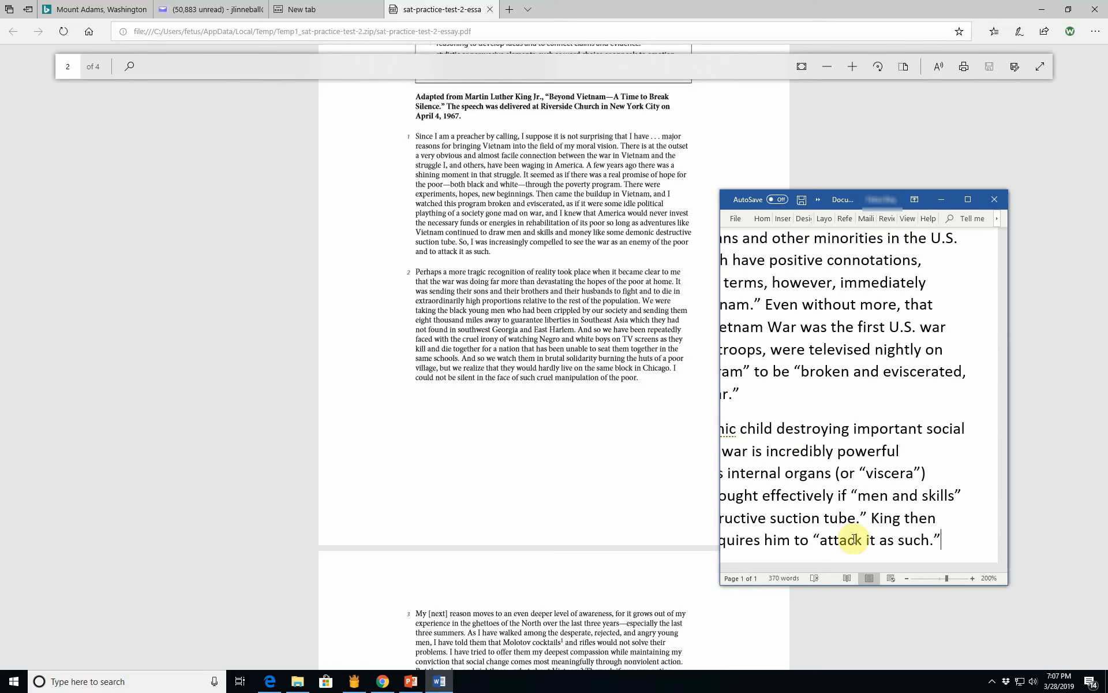
scroll("up", 3)
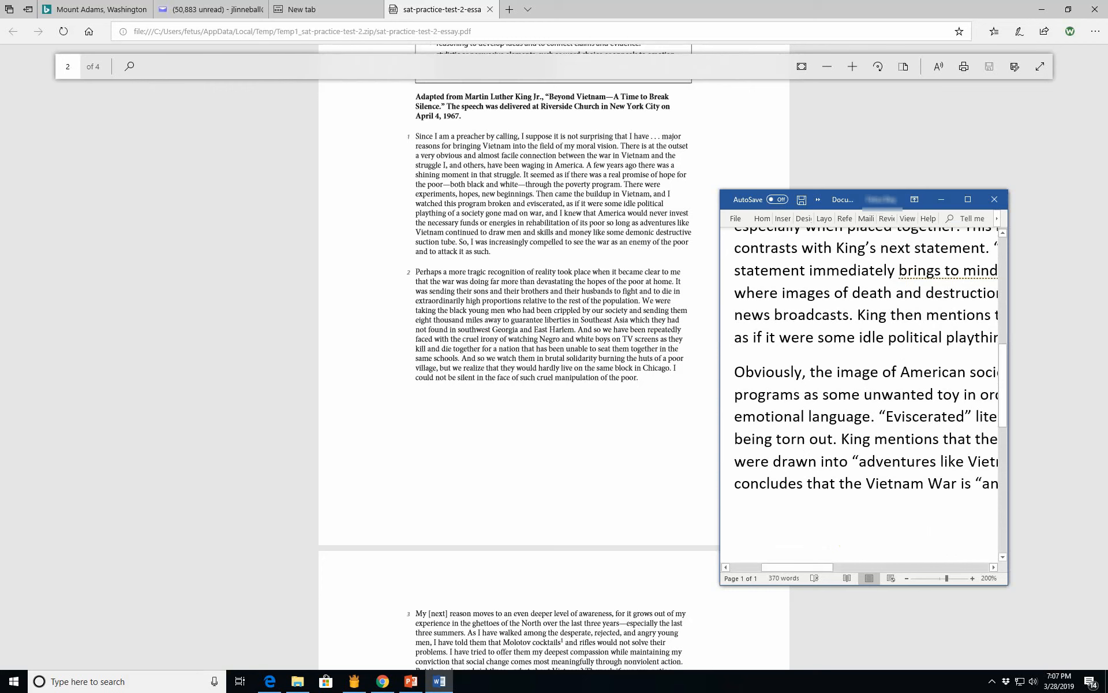
Step: Start the paragraph: "In the second paragraph, King noted that the Vietnam War was"
type("In th")
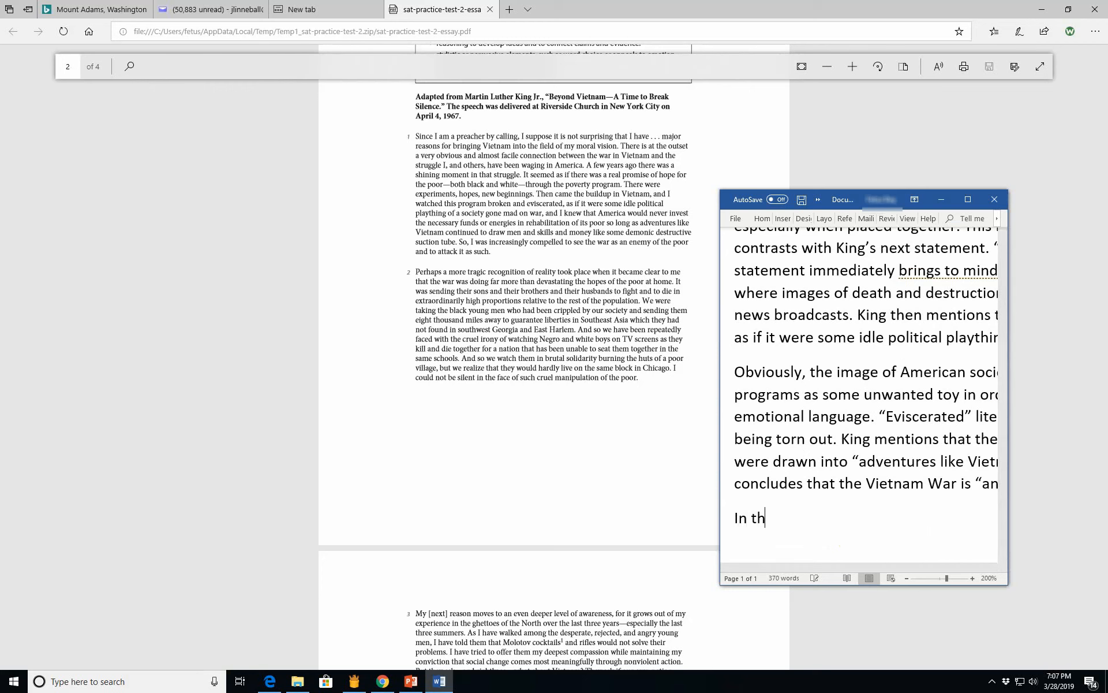
type("e second")
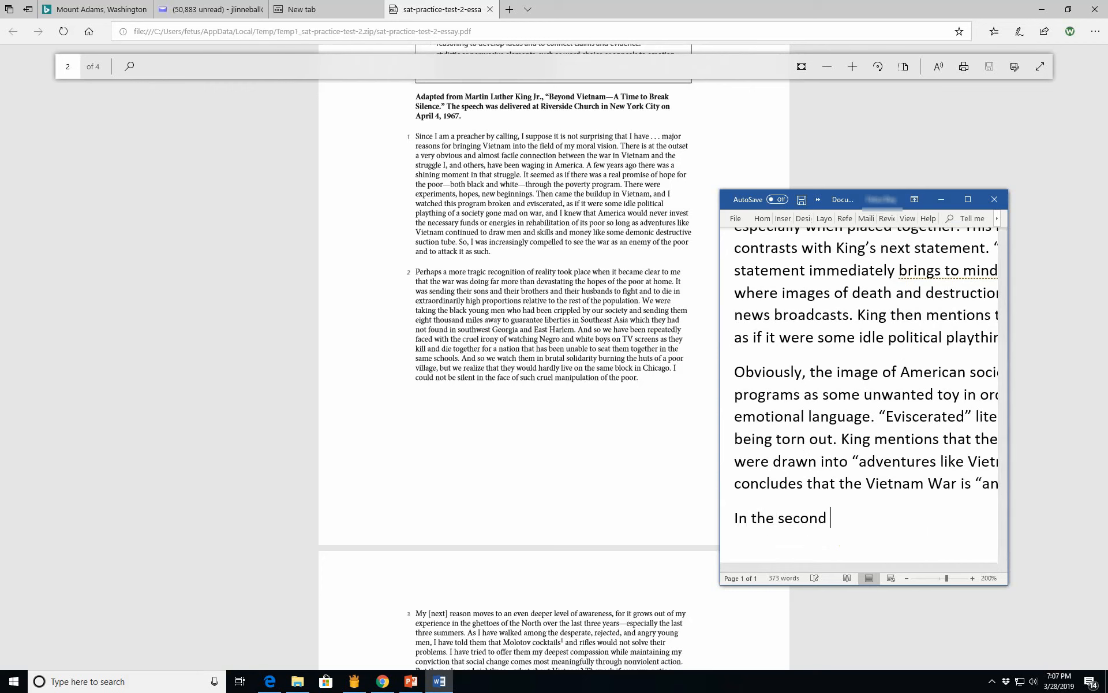
type("paragraph,")
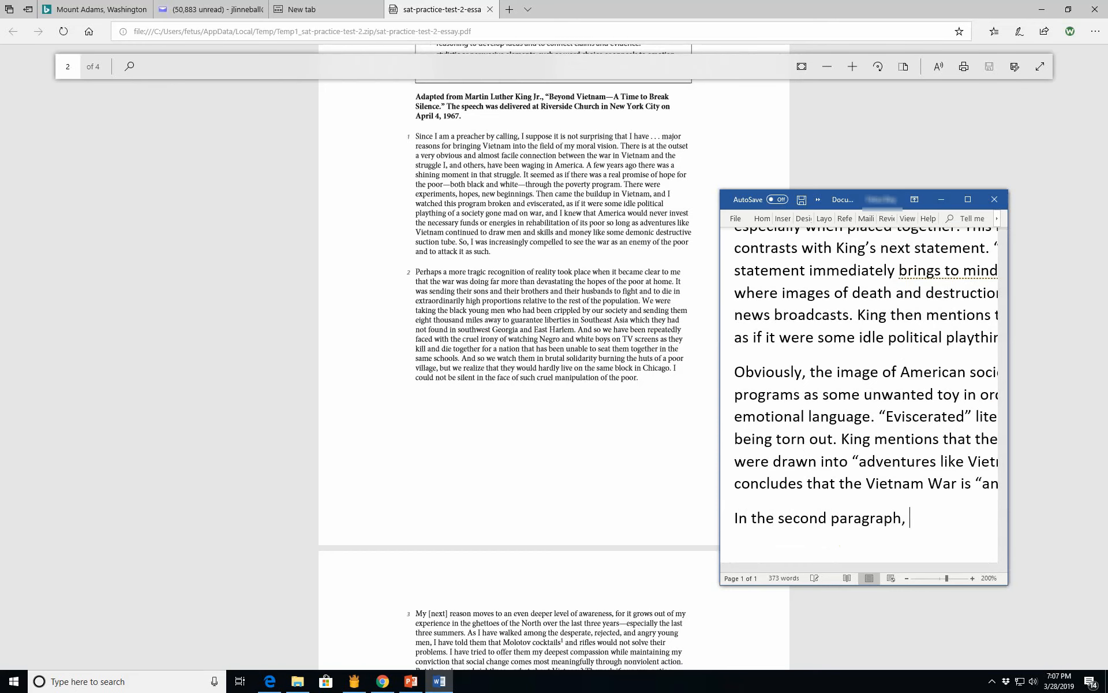
type("King m")
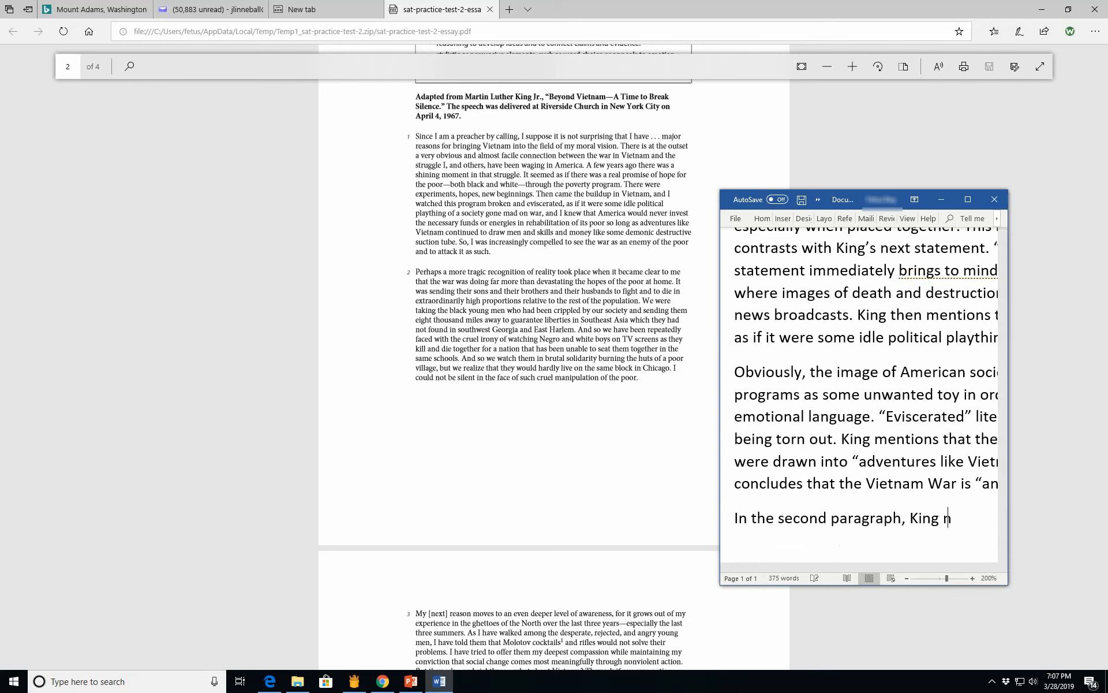
type("oted that the")
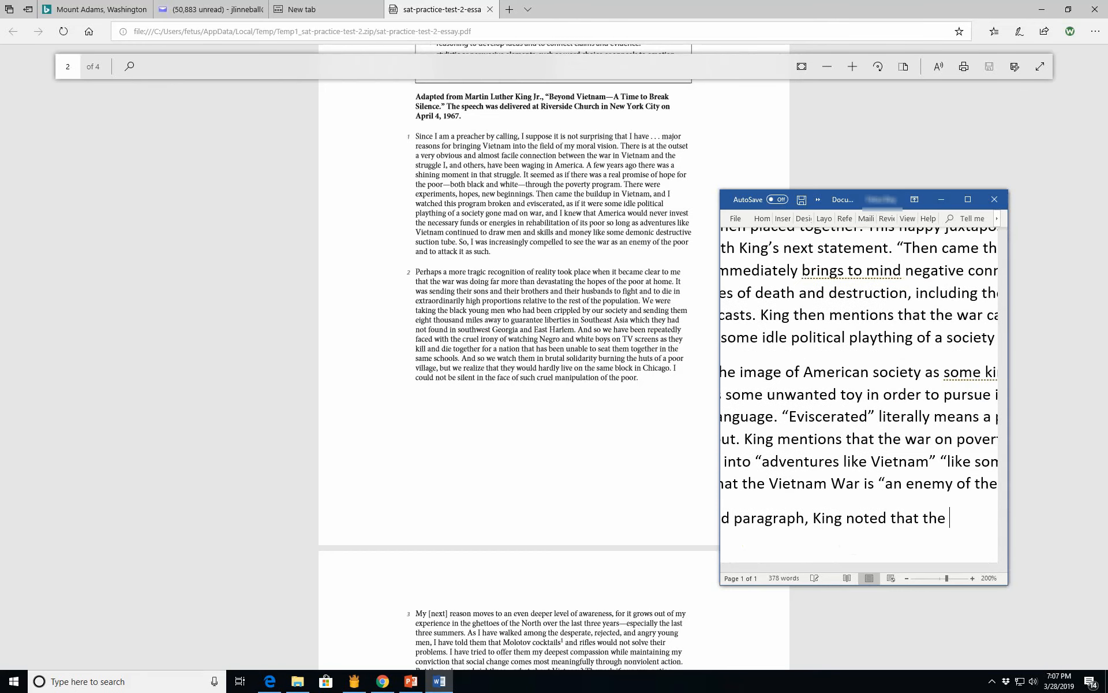
type("Vietname")
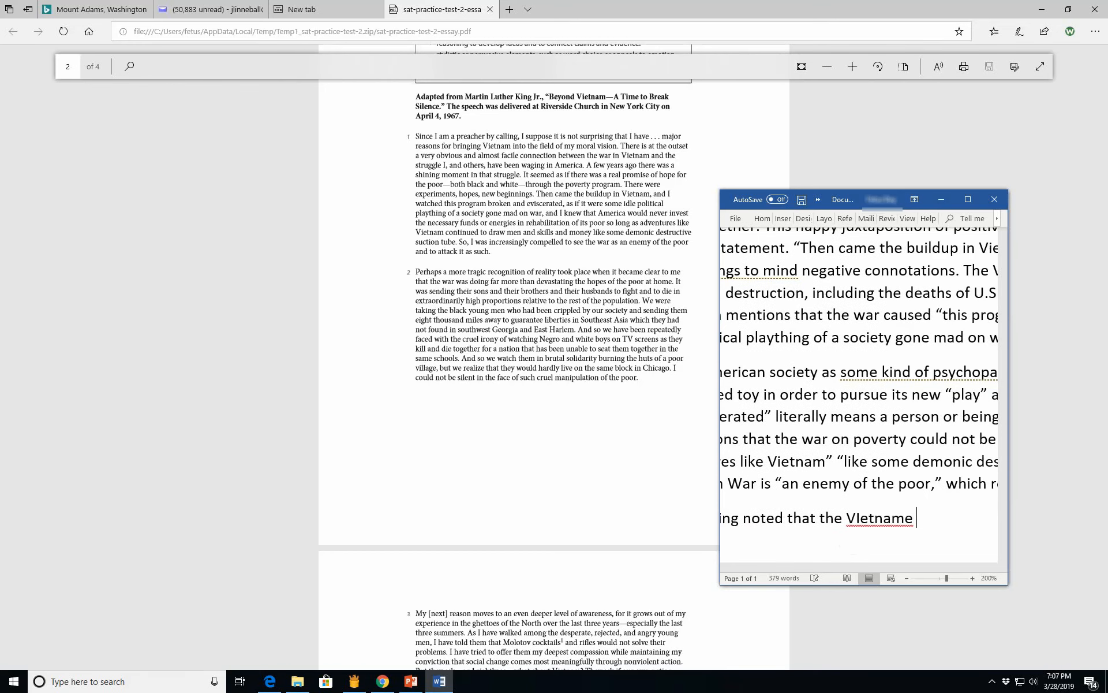
type("Was")
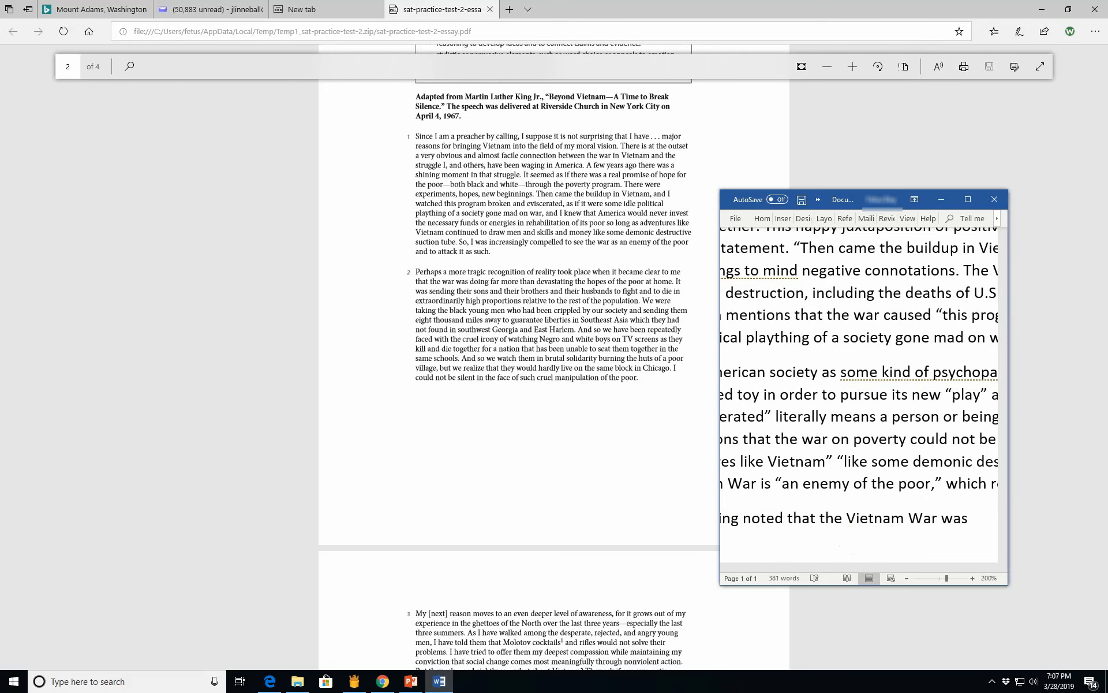
left_click(974, 518)
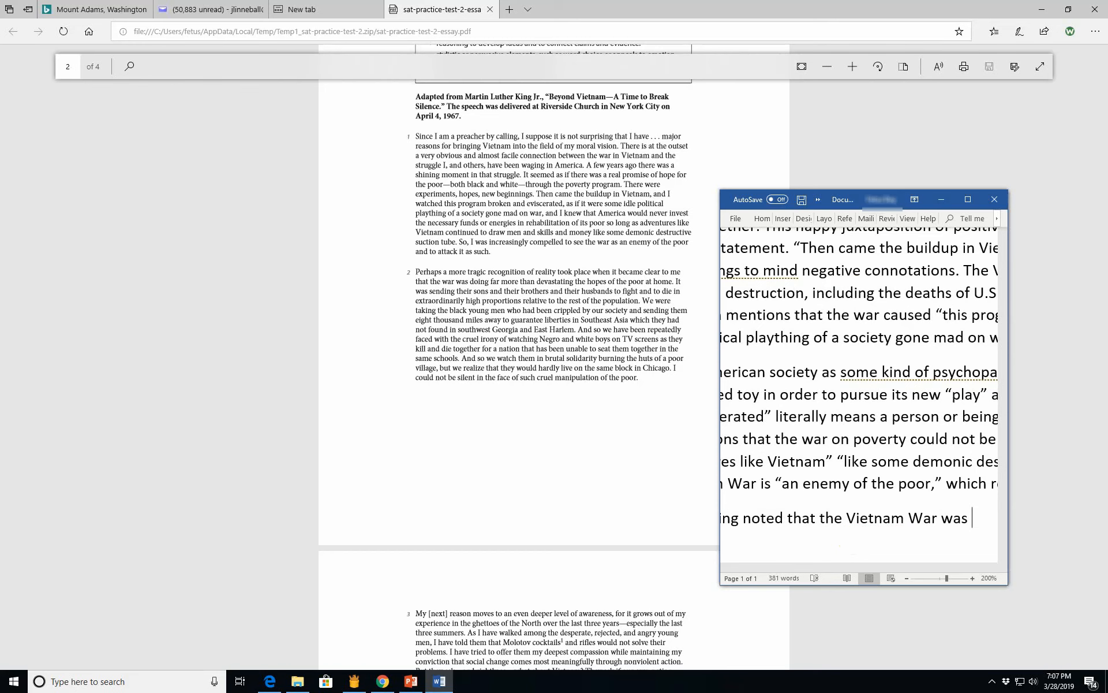
Step: Quote the war as "devastating the poor at home" by sending their sons and brothers
type("not only")
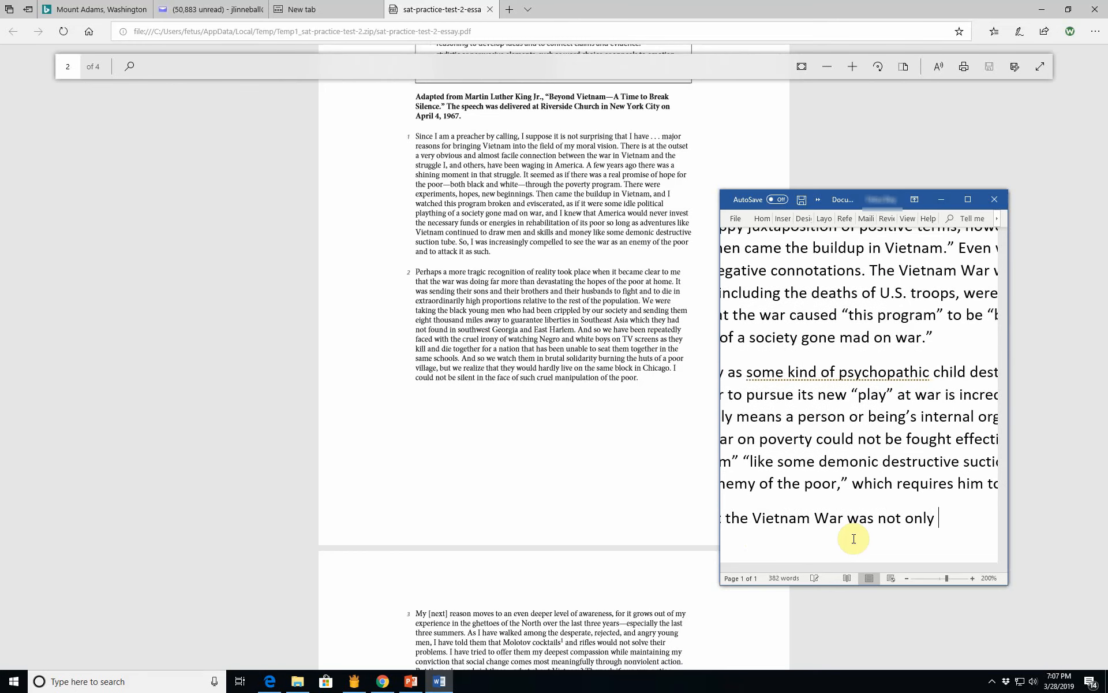
type("\"dev")
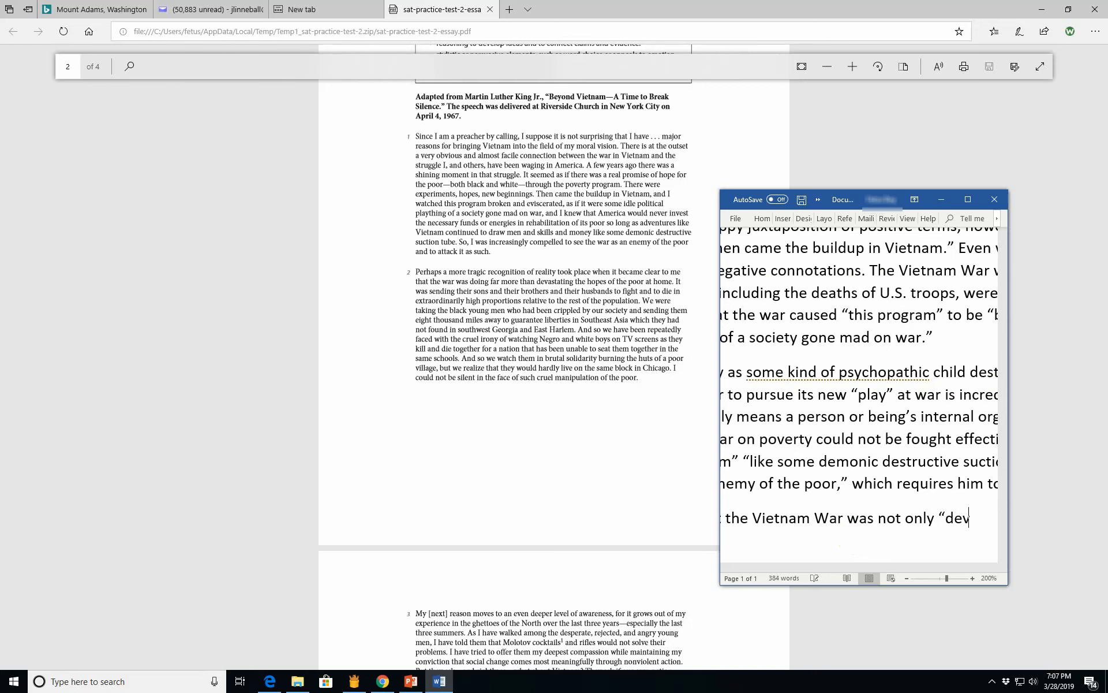
type("eastating the")
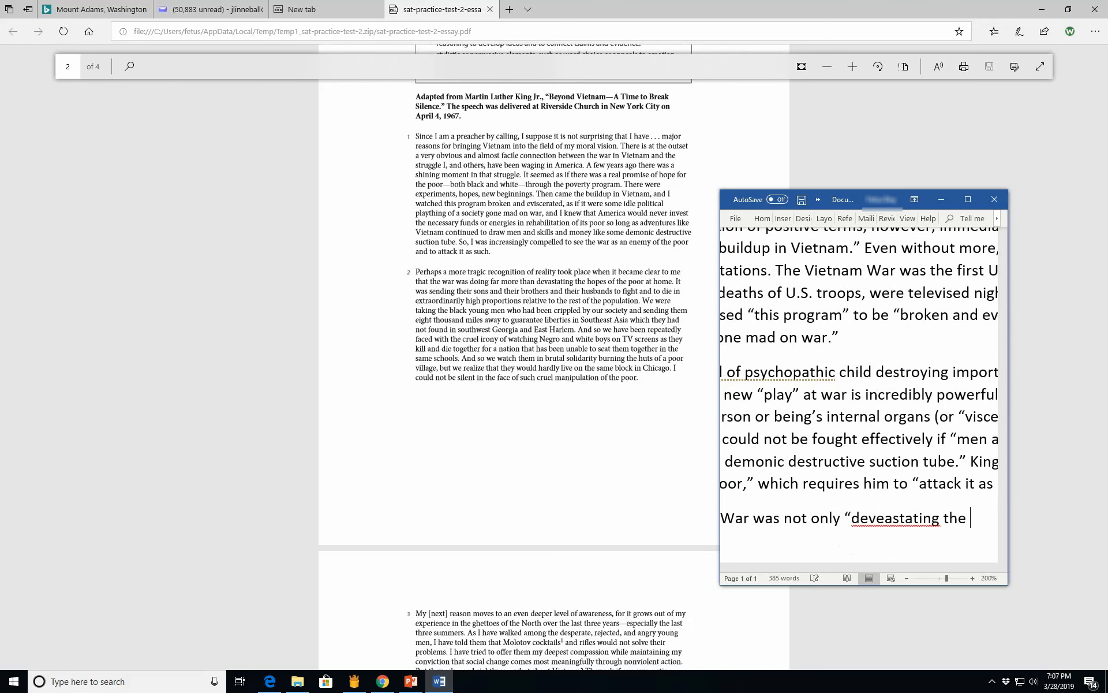
key("Backspace")
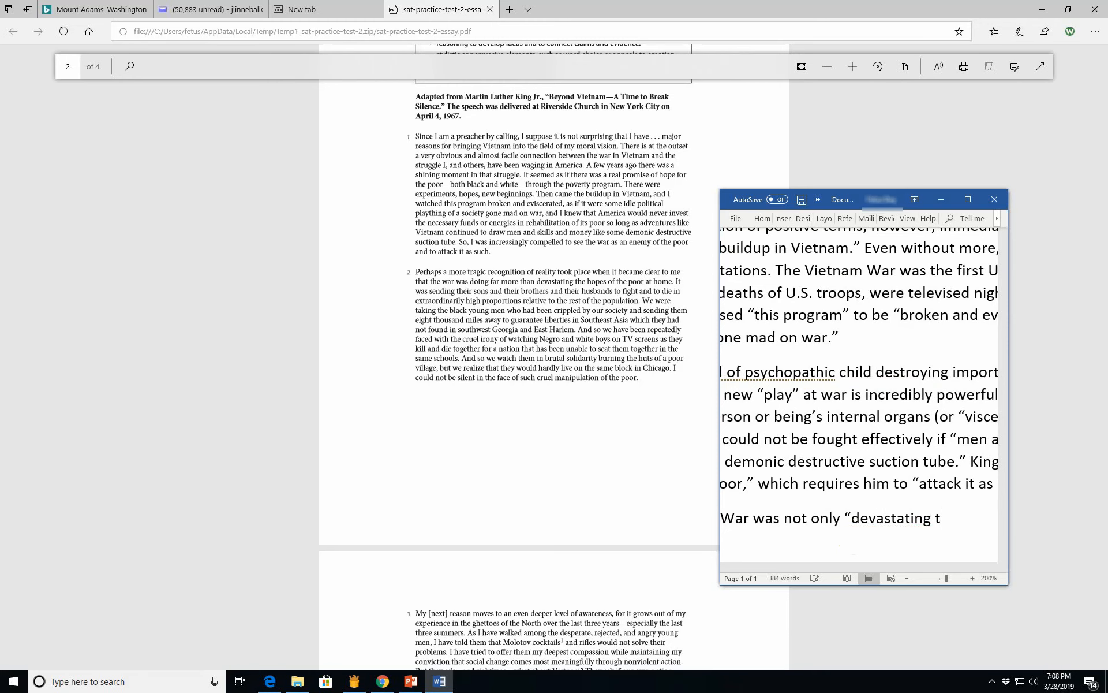
type("he poor at hom")
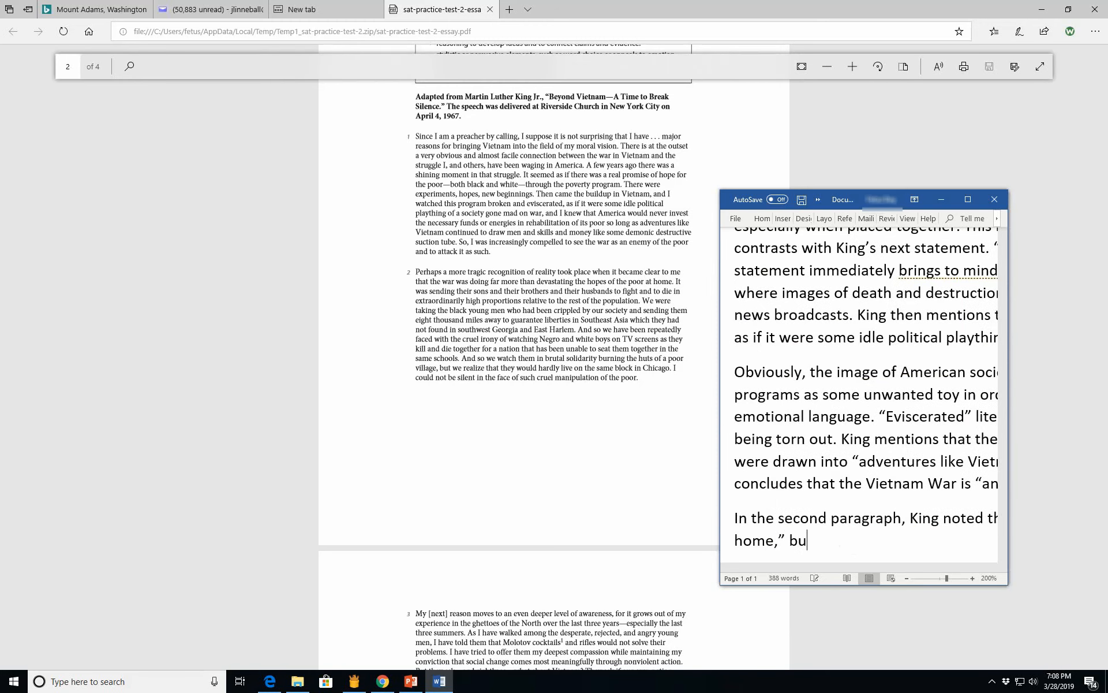
type("t")
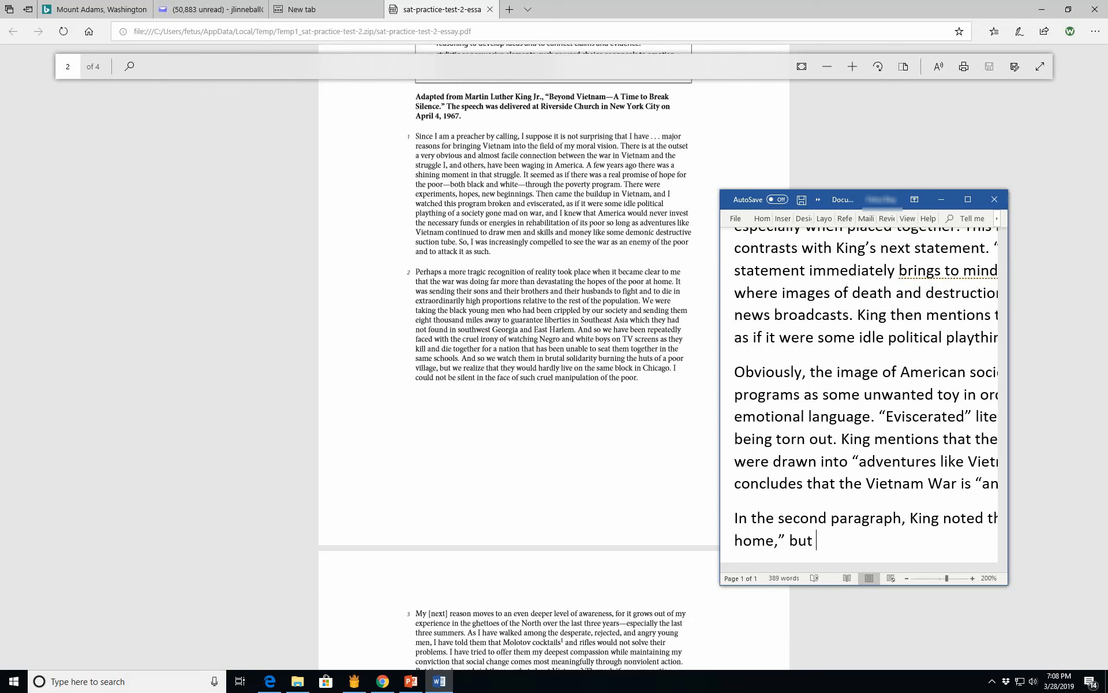
type("sen")
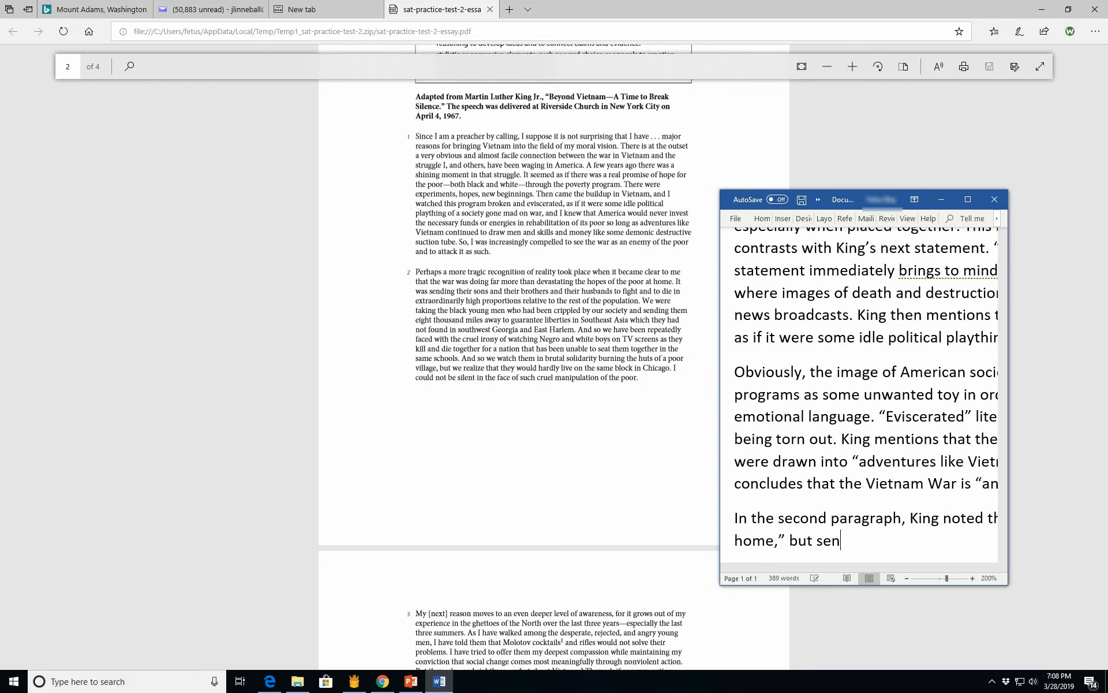
type("ding their")
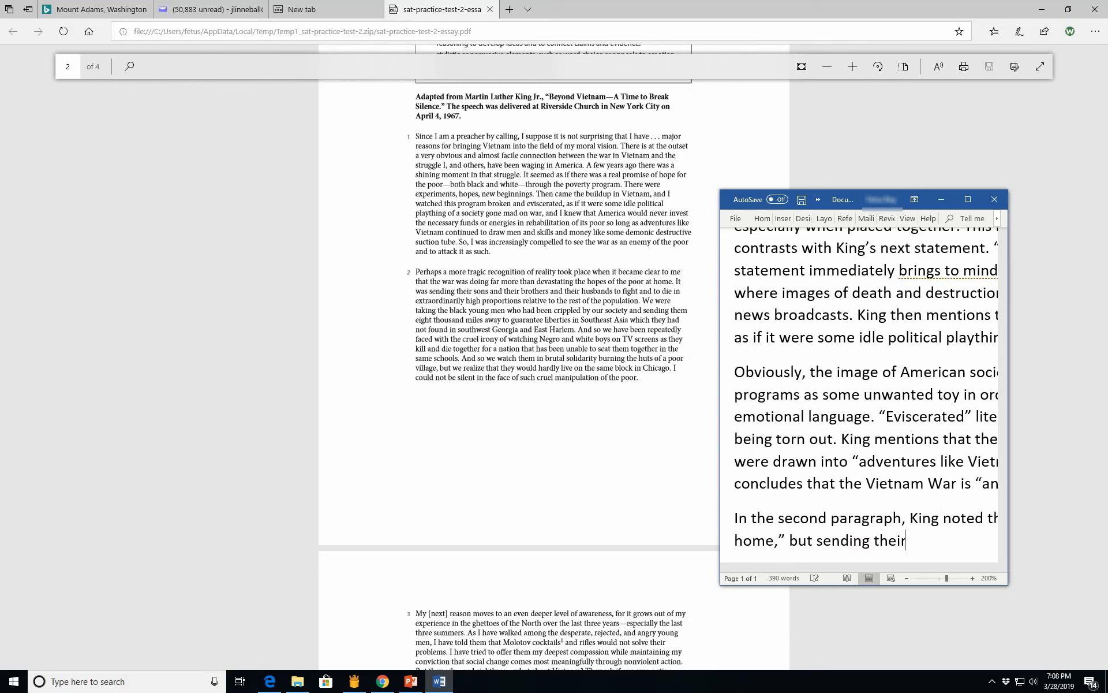
type("sons and")
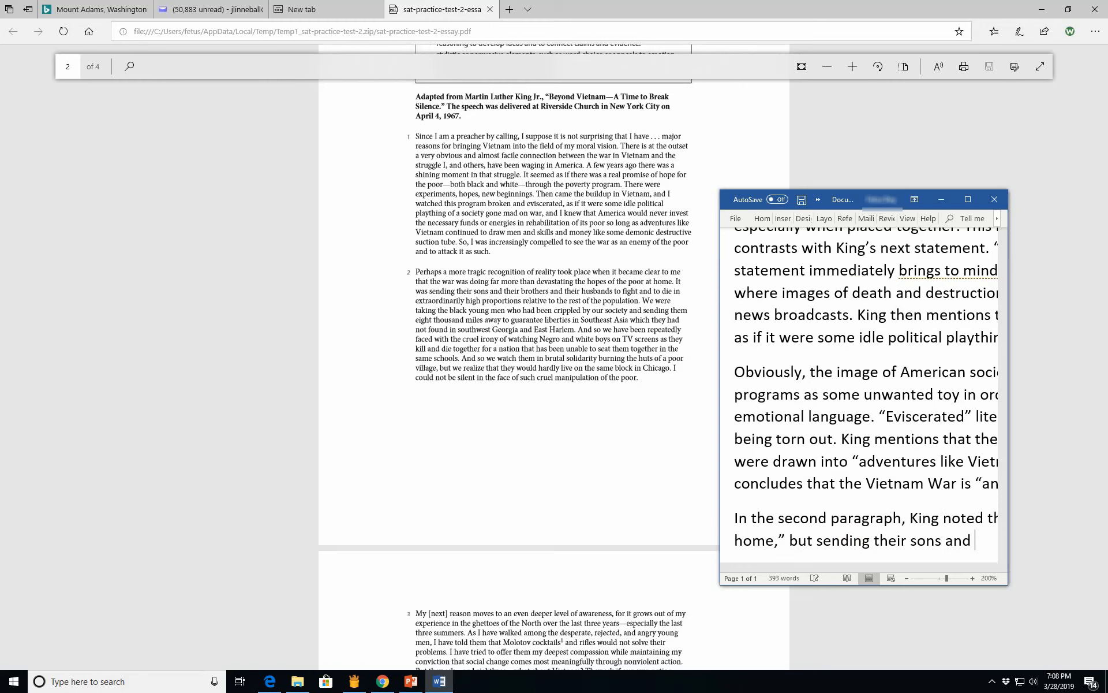
type("brothers to die")
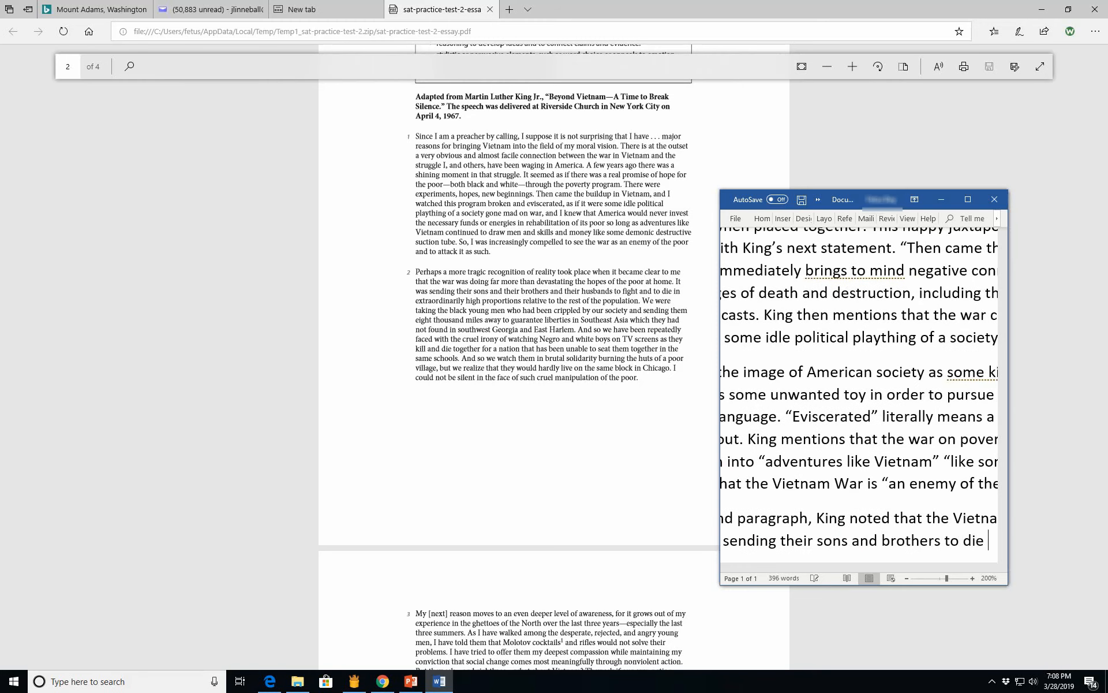
Step: Finish the quote about an extraordinarily high proportion relative to the population
scroll("right", 3)
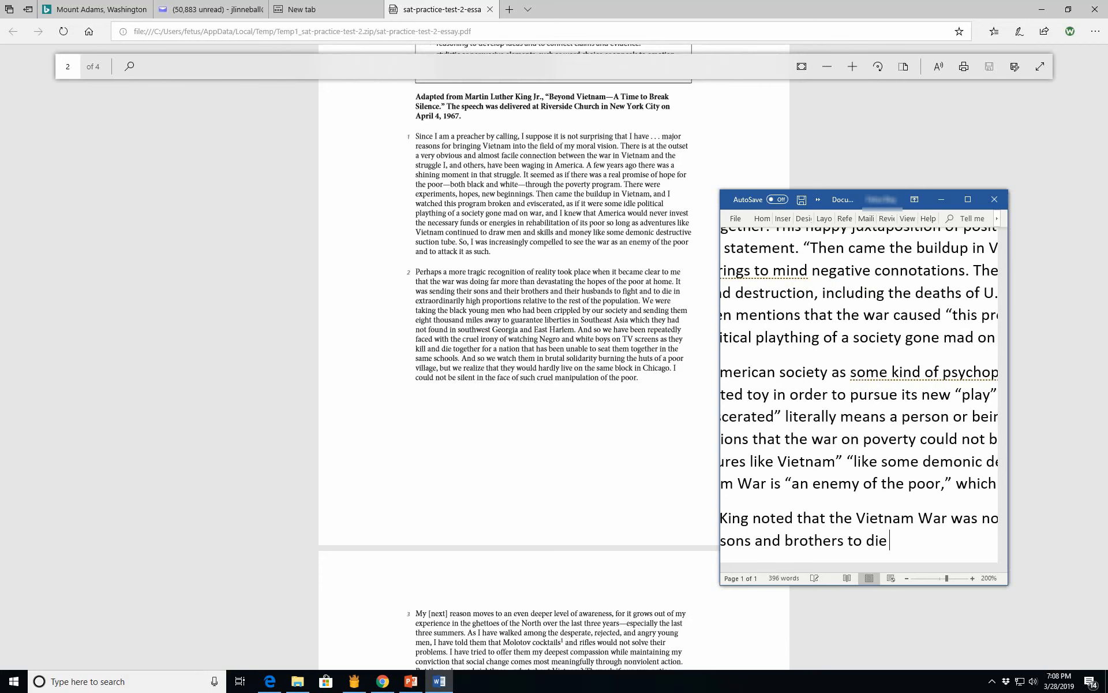
type("in e")
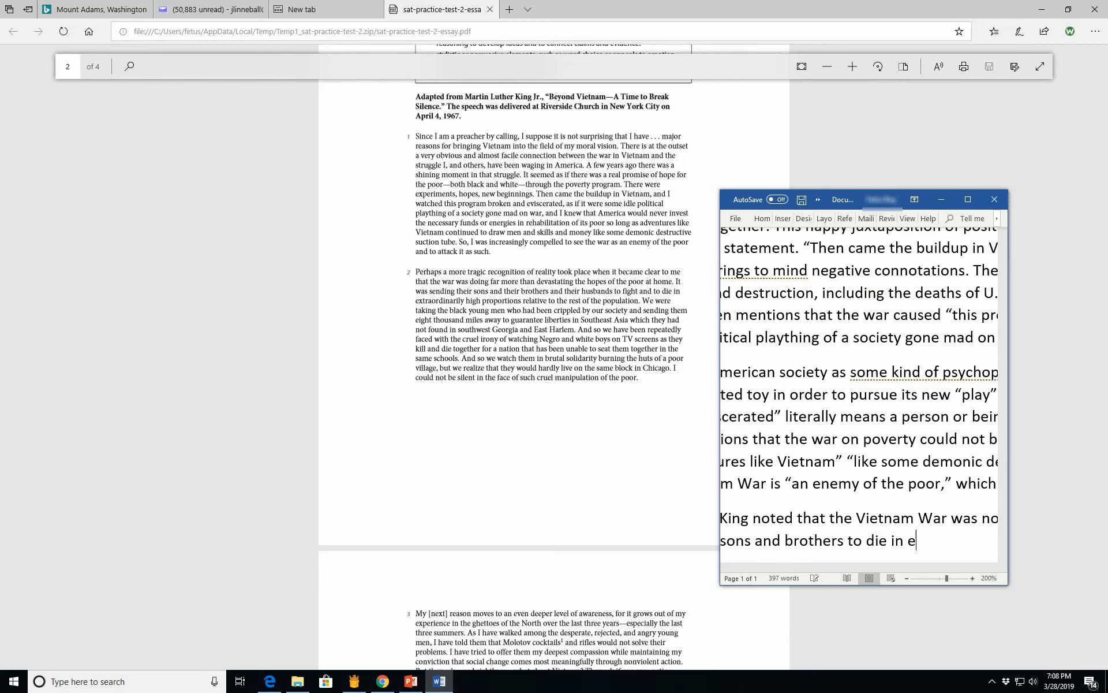
type("xtraordinarily")
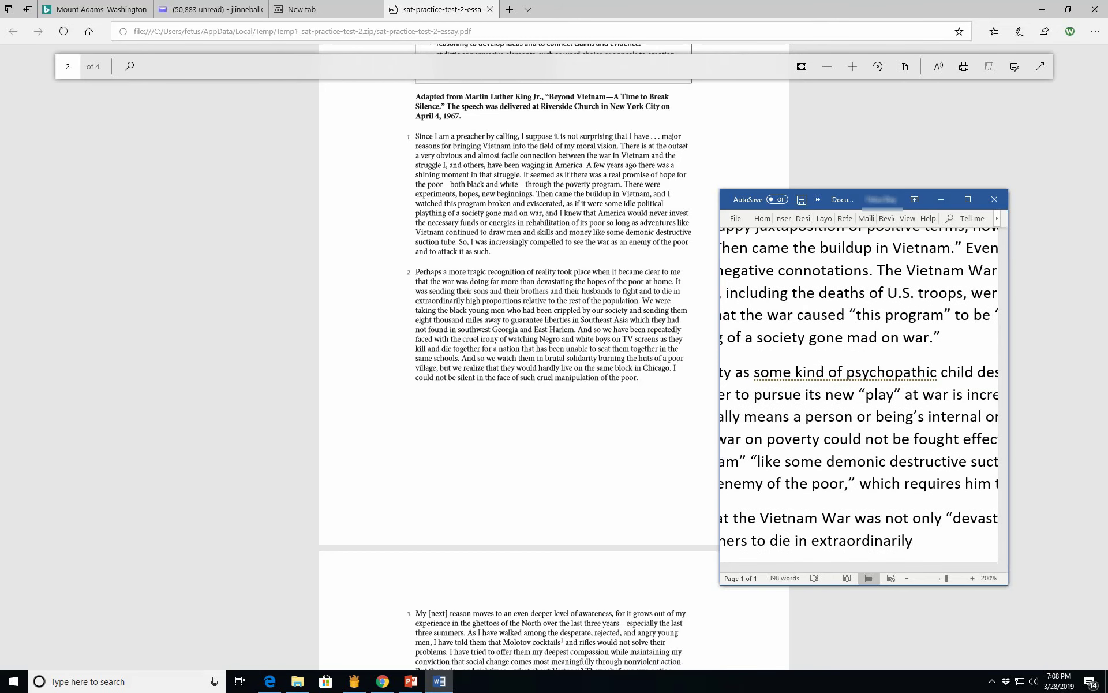
type("high pro")
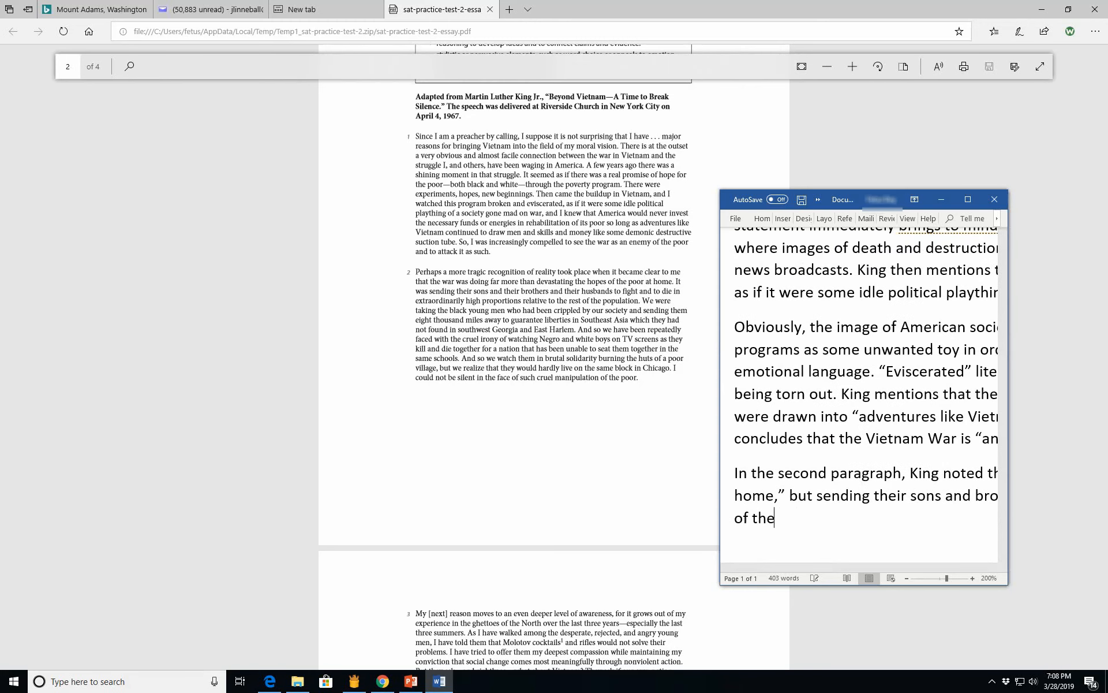
type("population.")
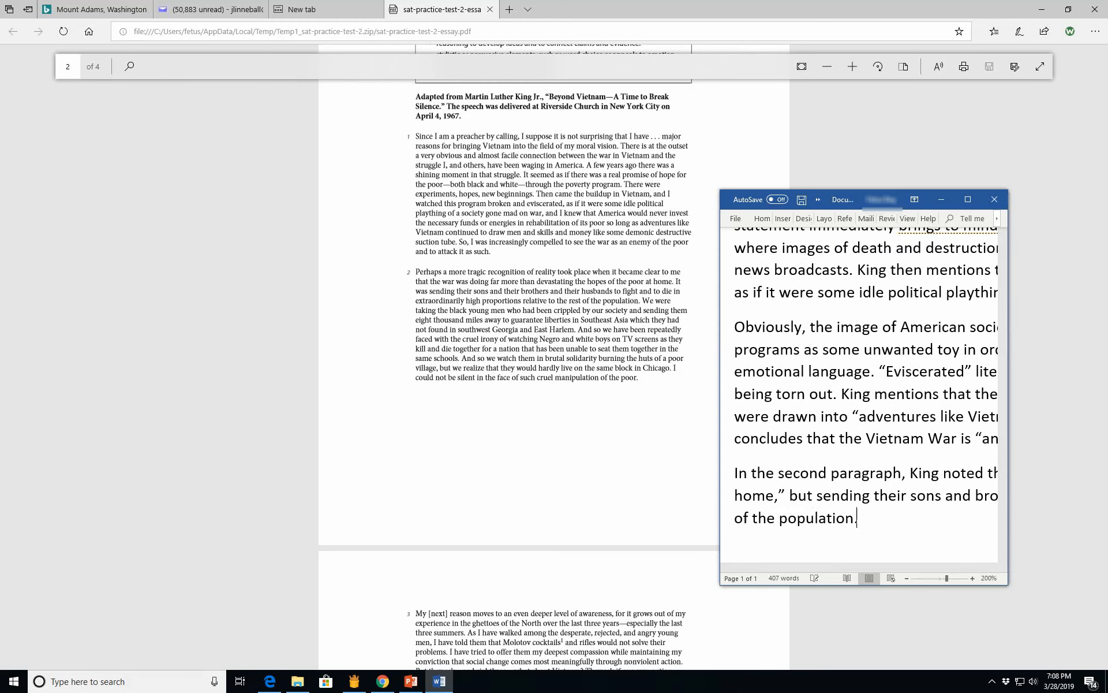
type("\"")
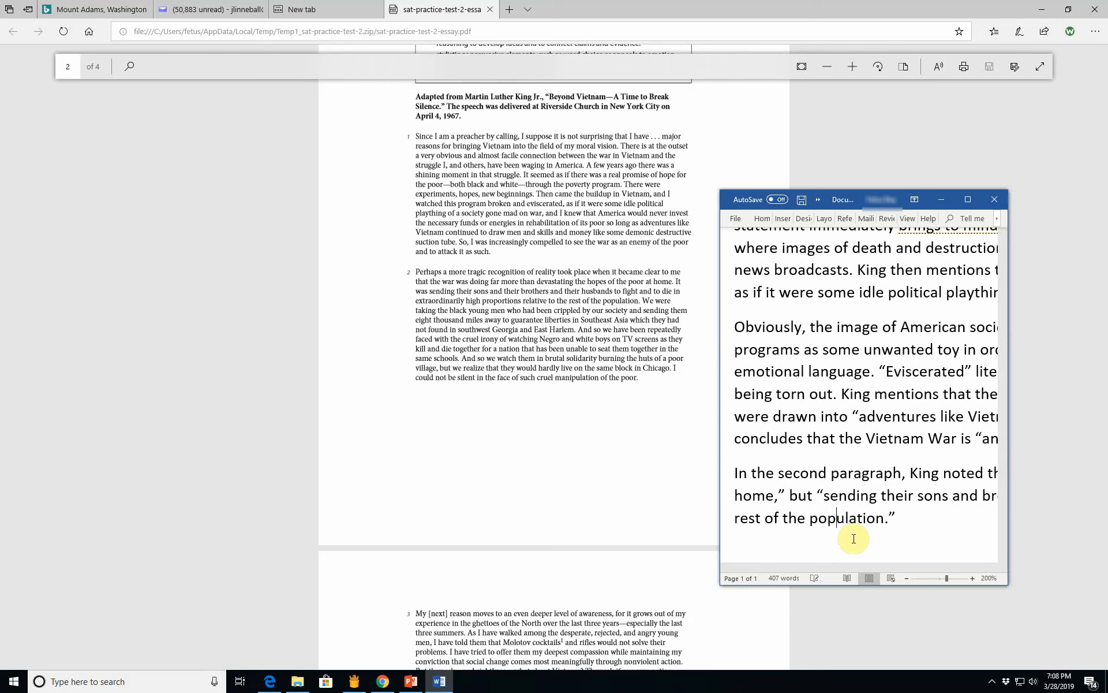
Step: Begin the sentence "He also cites the 'cruel irony' of watching", fixing typos
type("He")
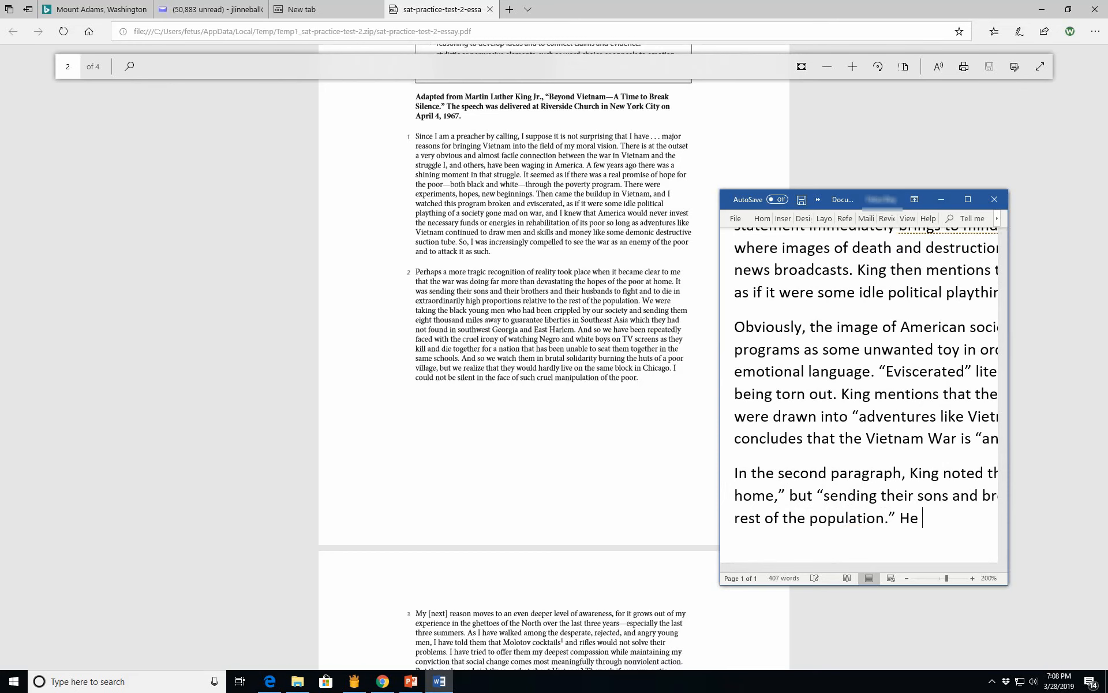
type("also cites the irongy")
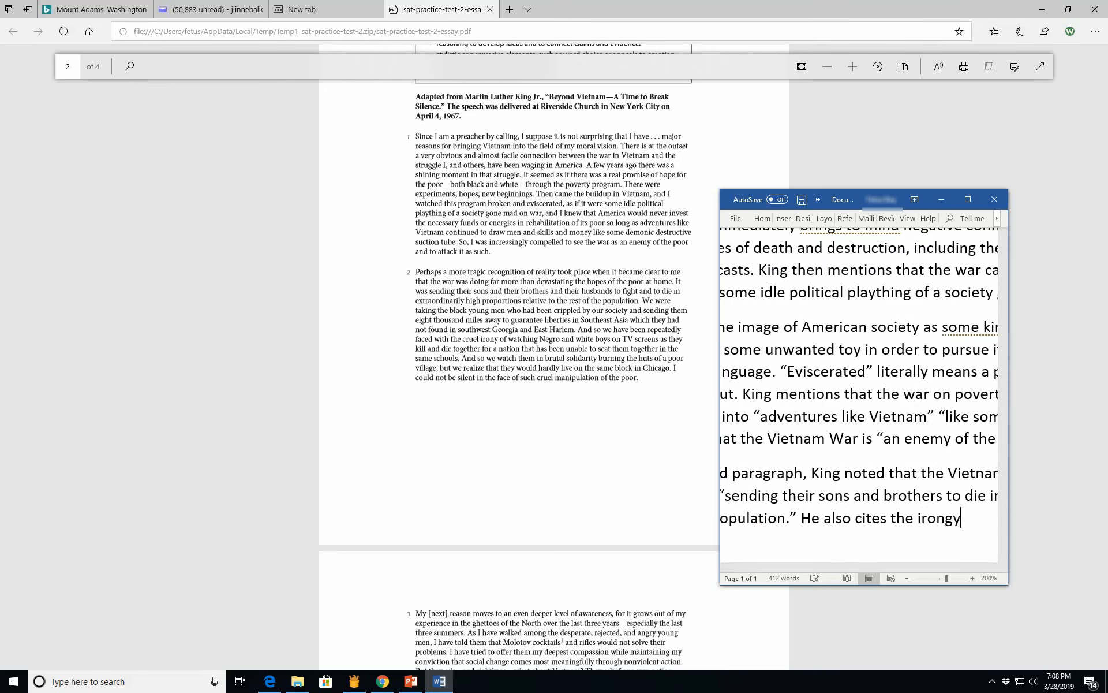
key("Backspace")
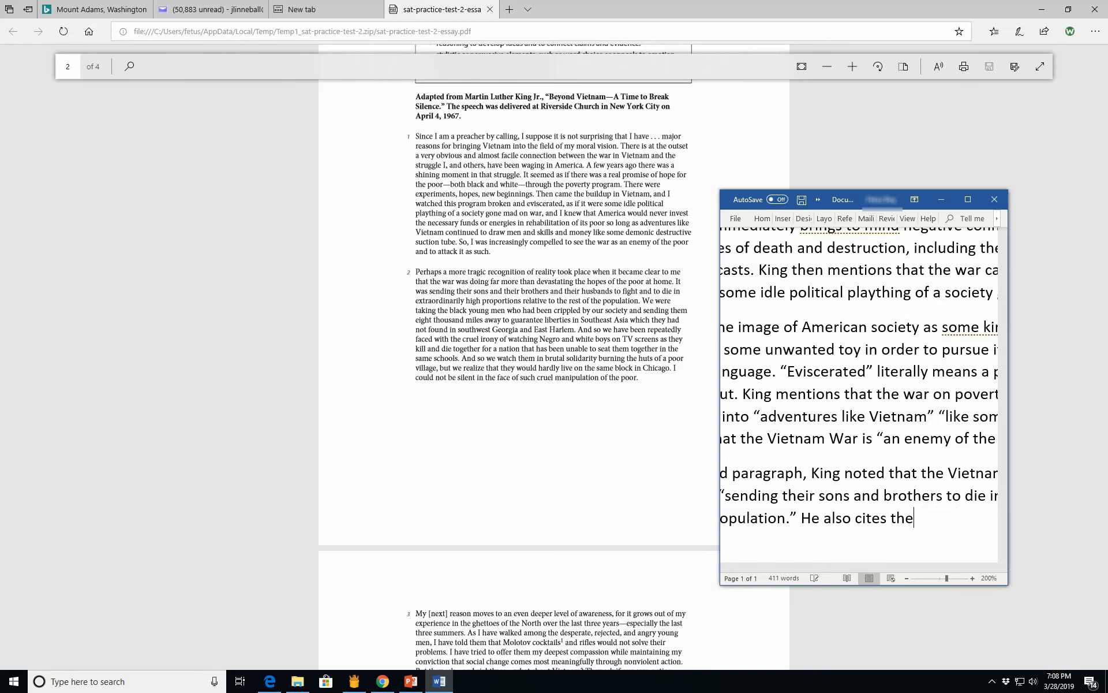
type("\"crulke")
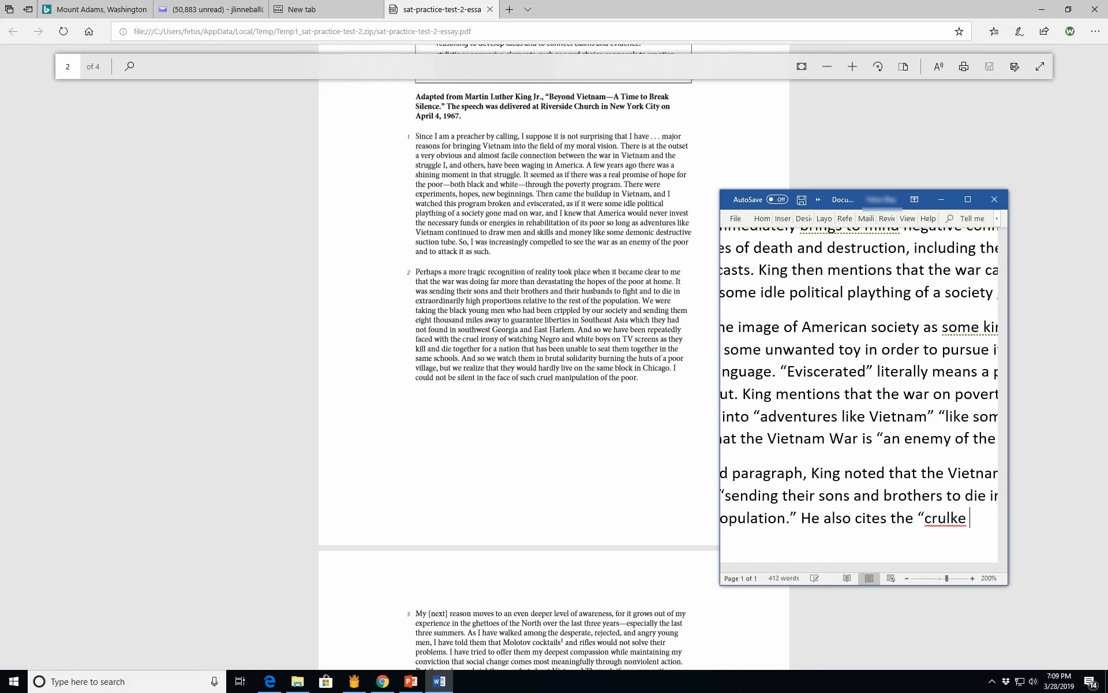
type("irony\"")
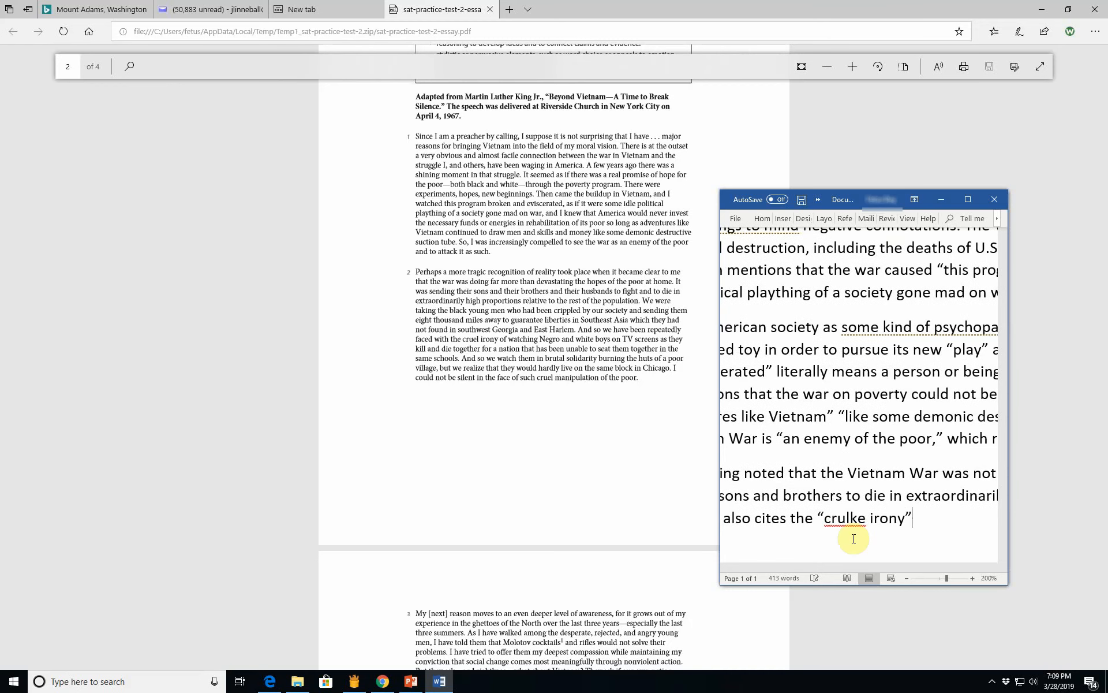
key("Backspace")
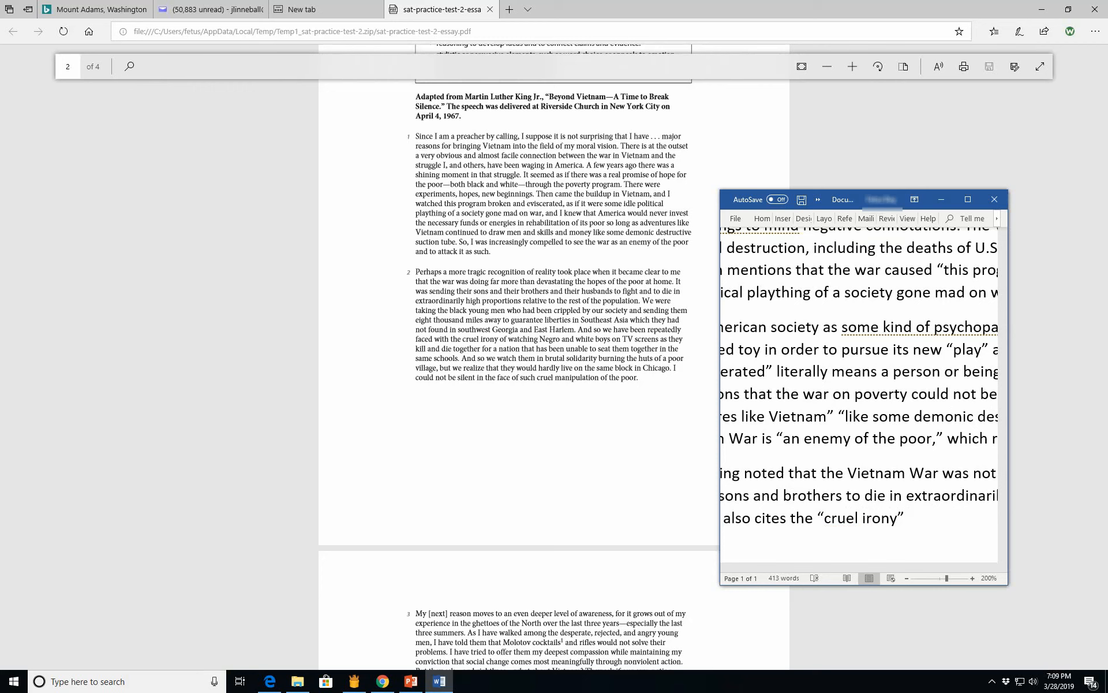
type("of wa")
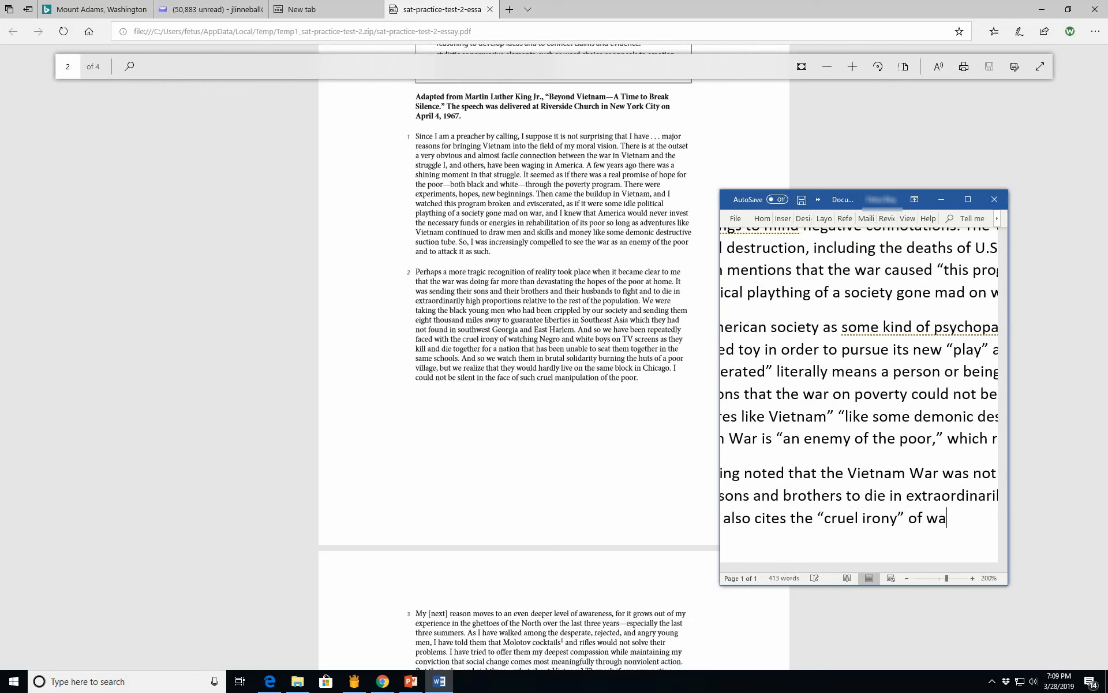
type("watching")
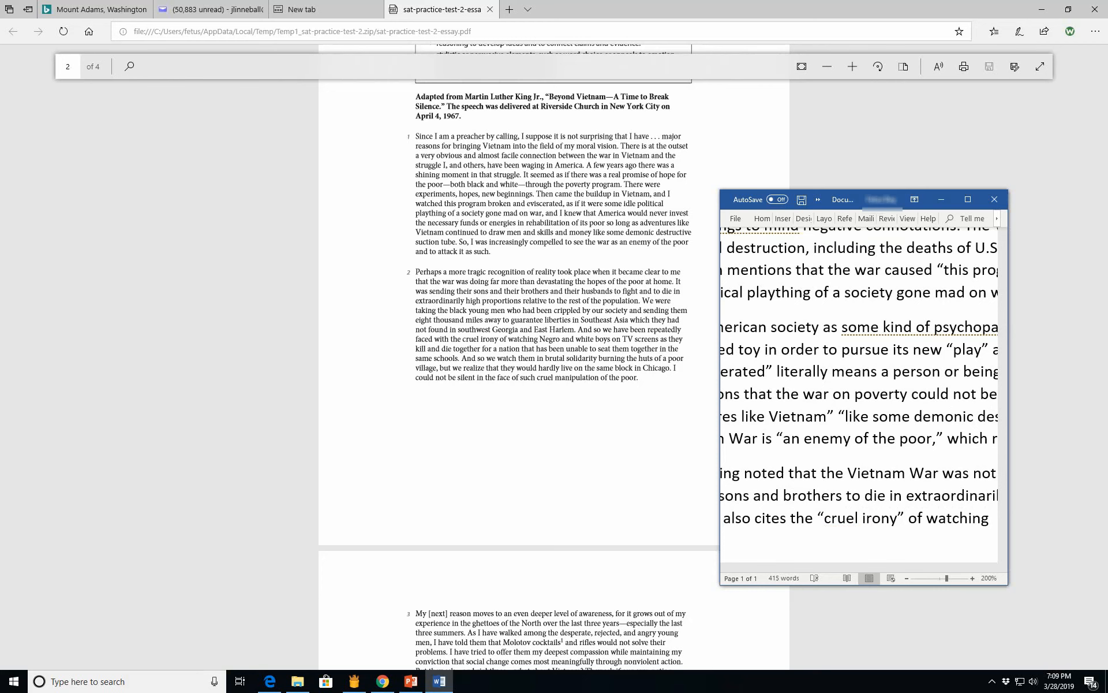
Step: Add black young men fighting for liberties in Asia that they were denied in America
left_click(993, 517)
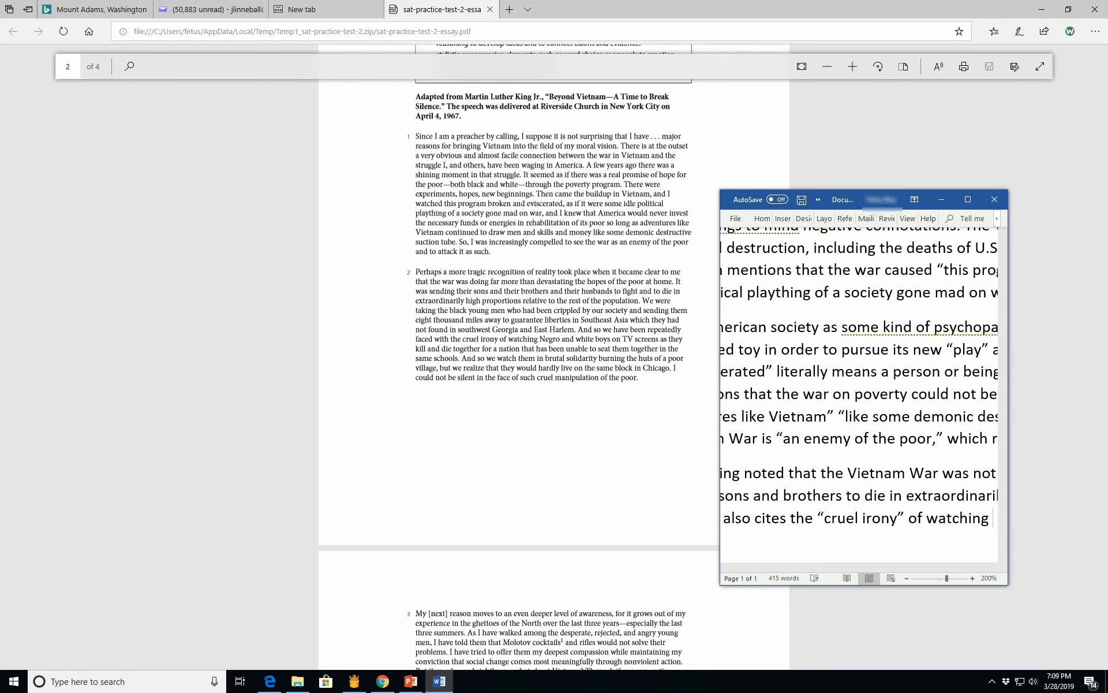
type("black young men")
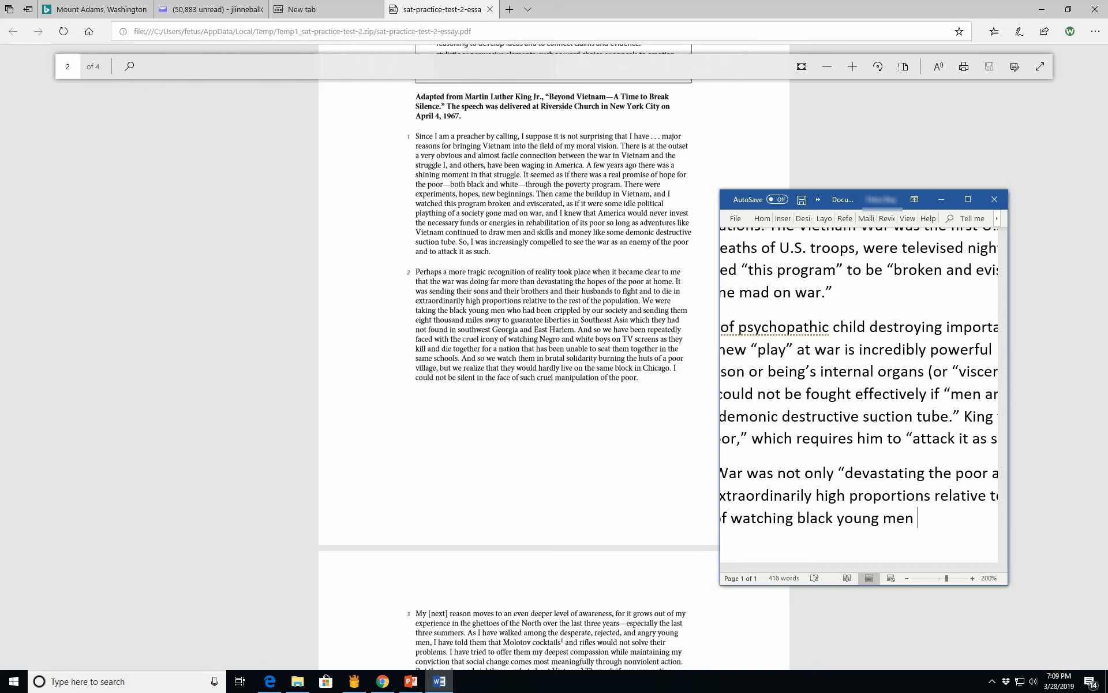
type("fight to \"")
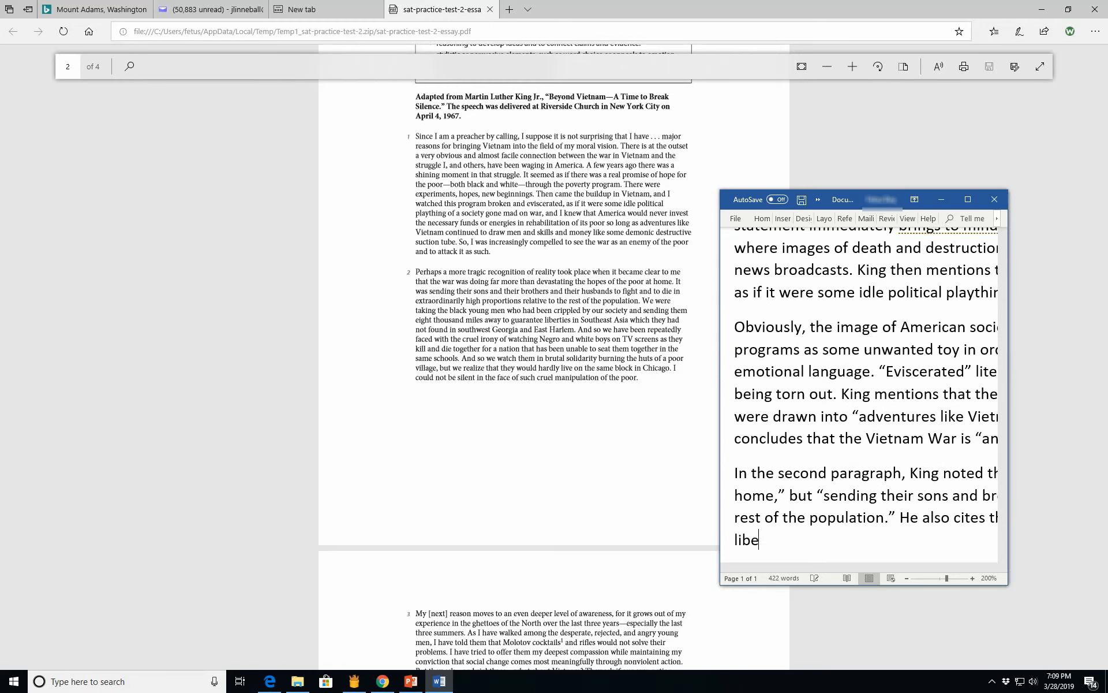
type("rties")
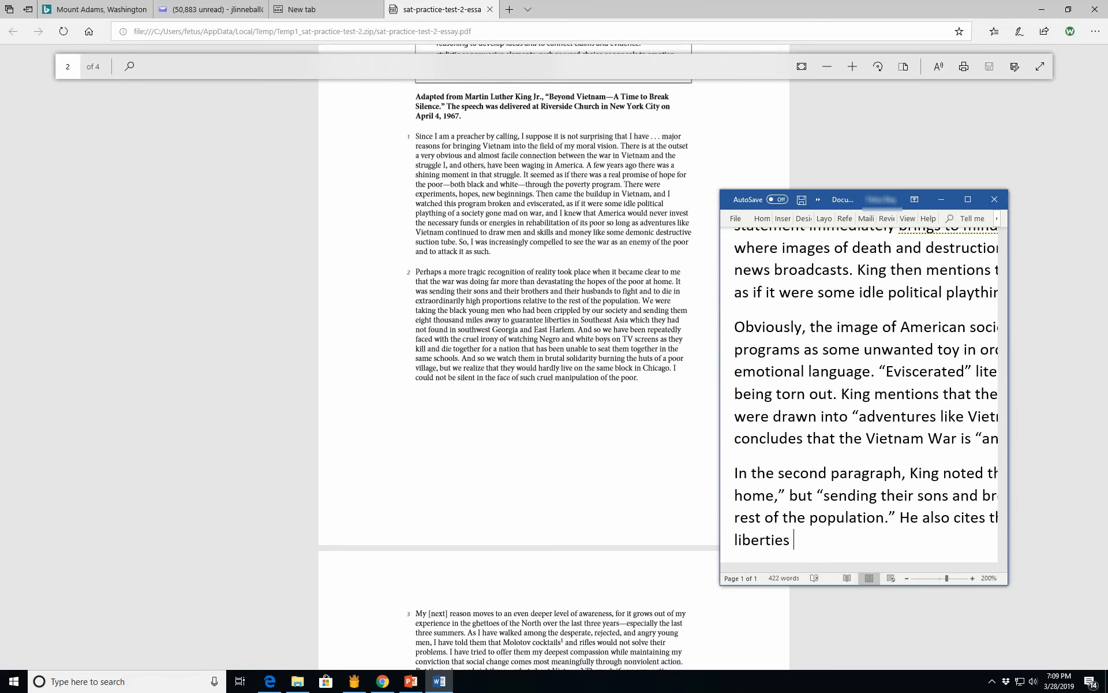
type("in Southeast")
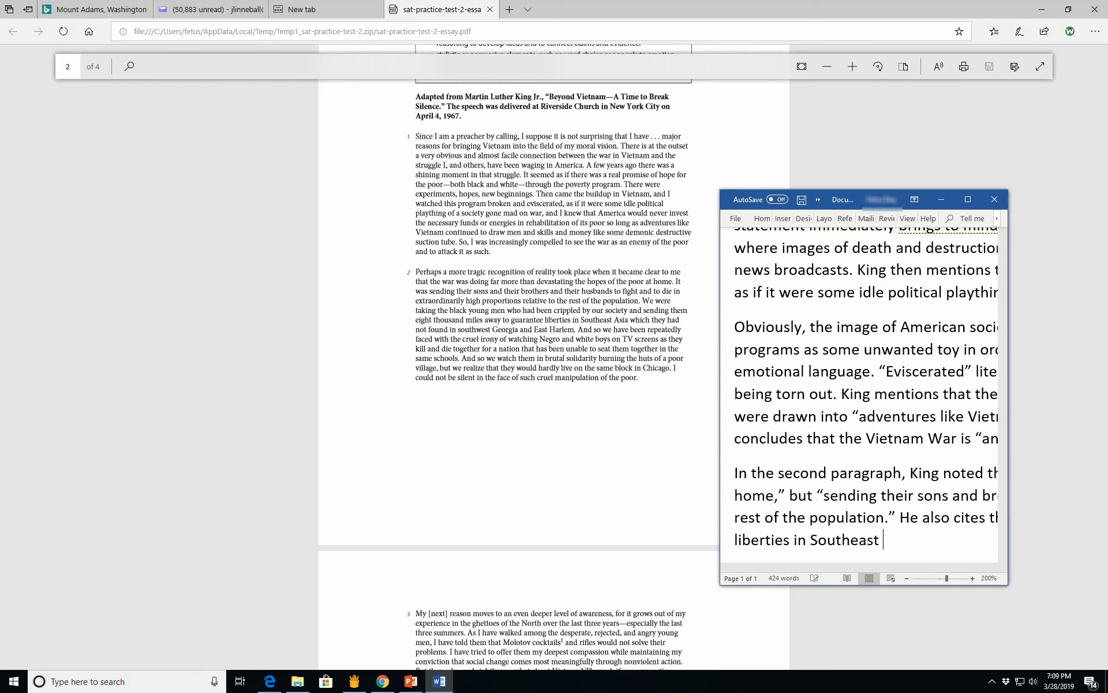
type("Asia\" which h")
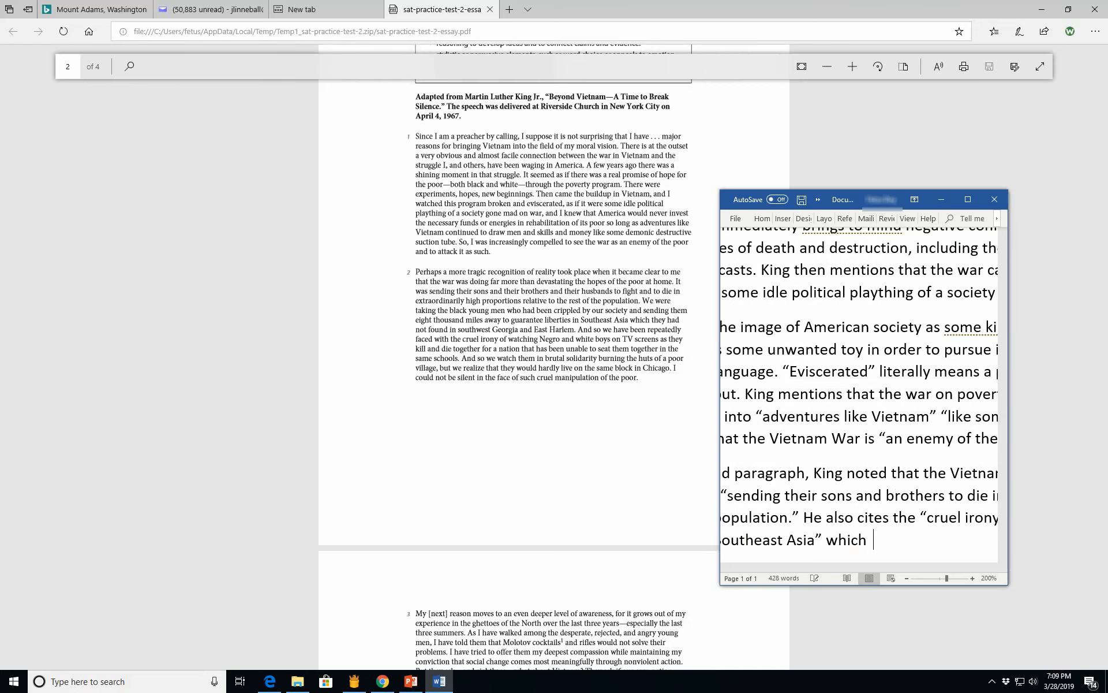
type("they had been i")
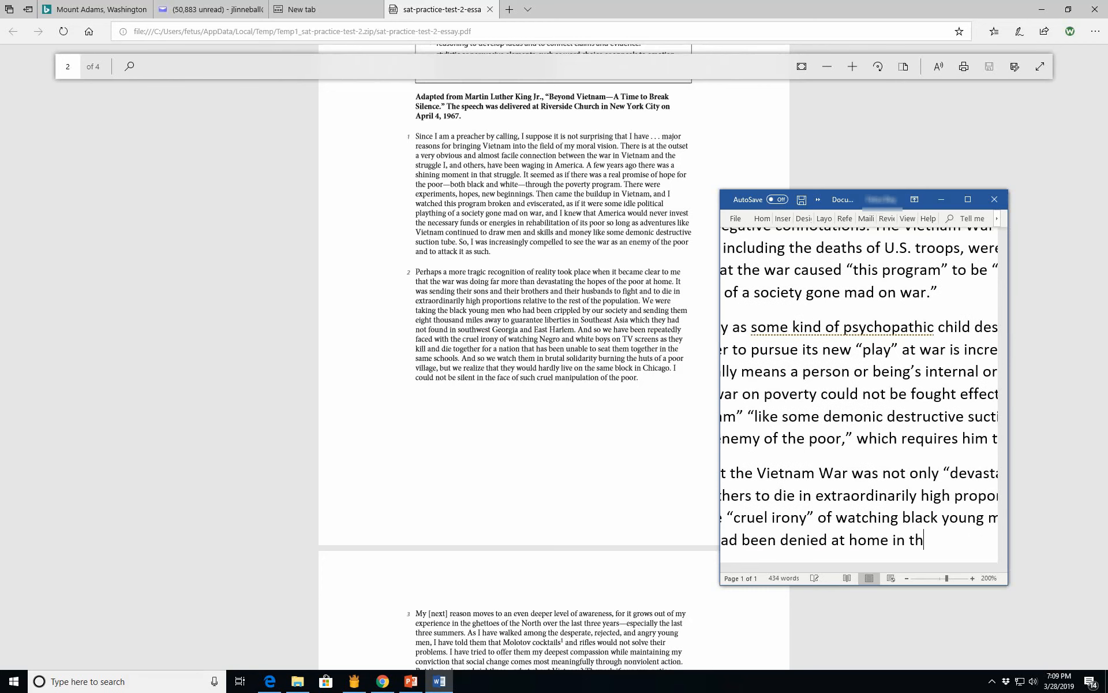
type("America.")
left_click(859, 518)
type("“")
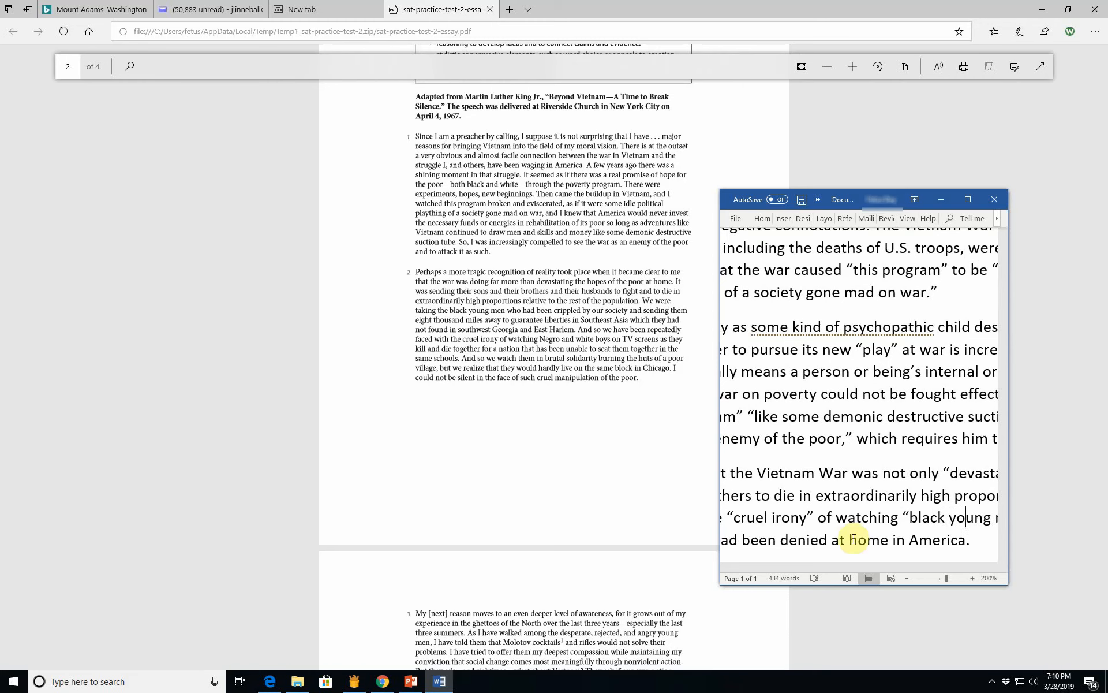
Step: Type "He succinctly sums up the sadly ironic situation by stating" with an opening quote
scroll("right", 3)
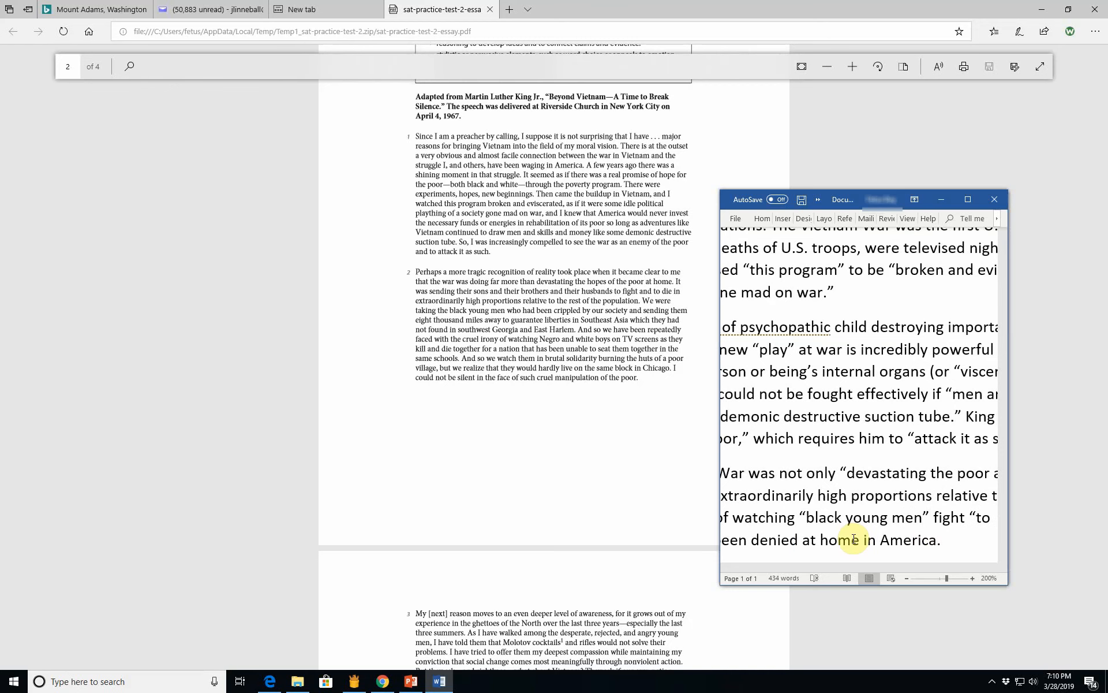
type("He")
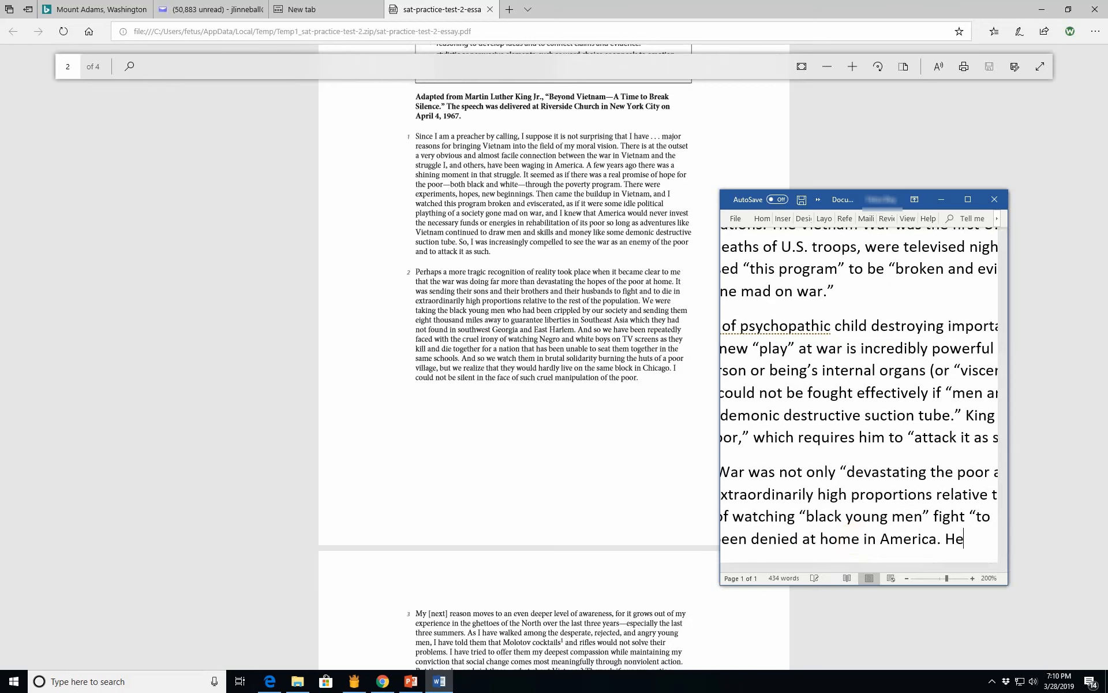
type("succinclty")
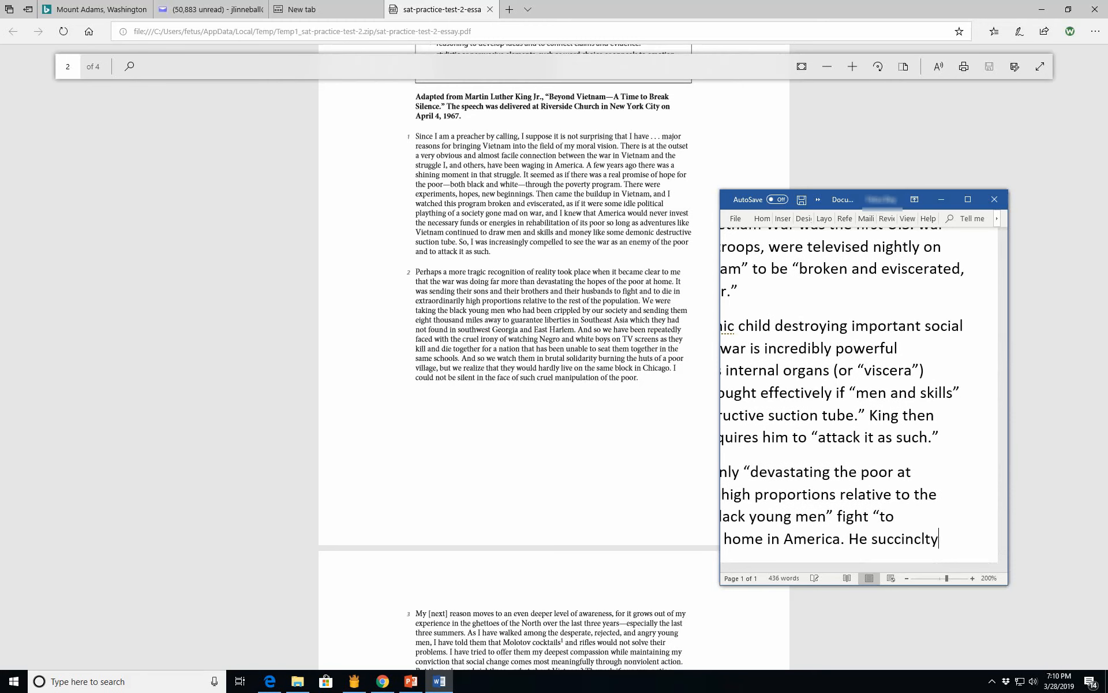
type("su")
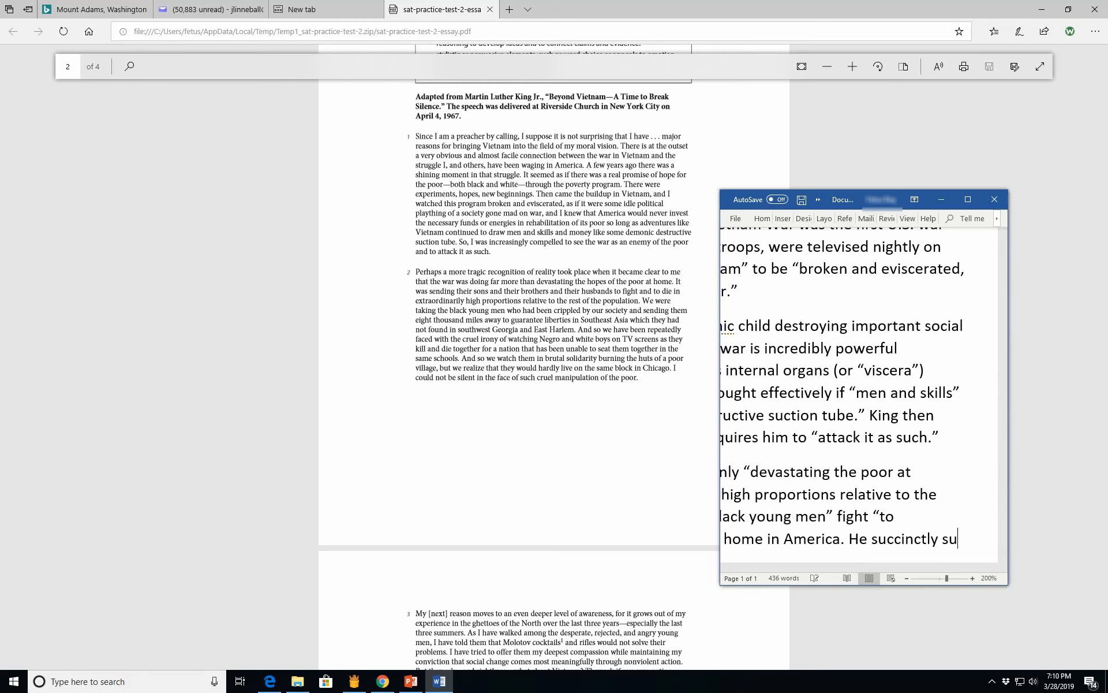
type("sums up the")
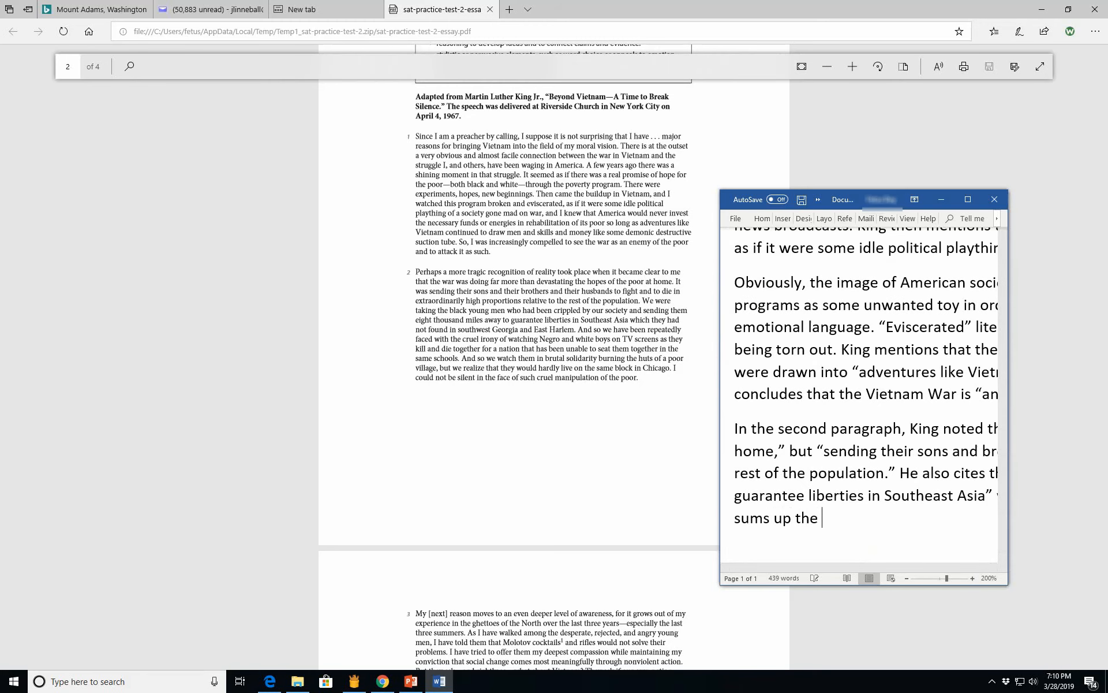
type("sadly iri")
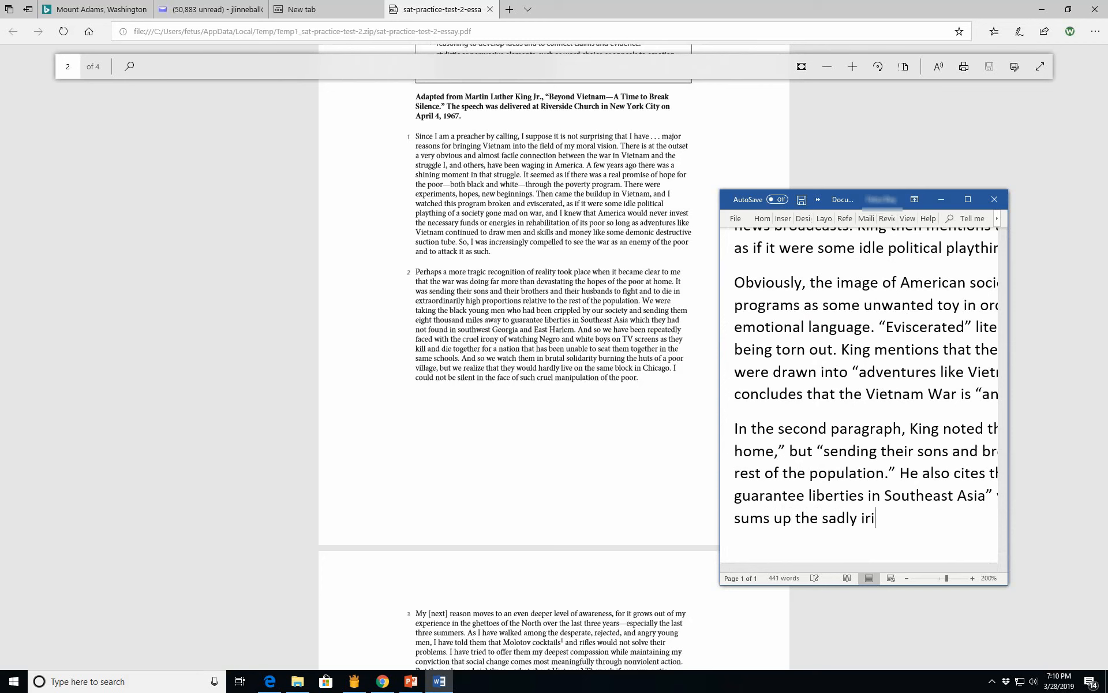
type("onic")
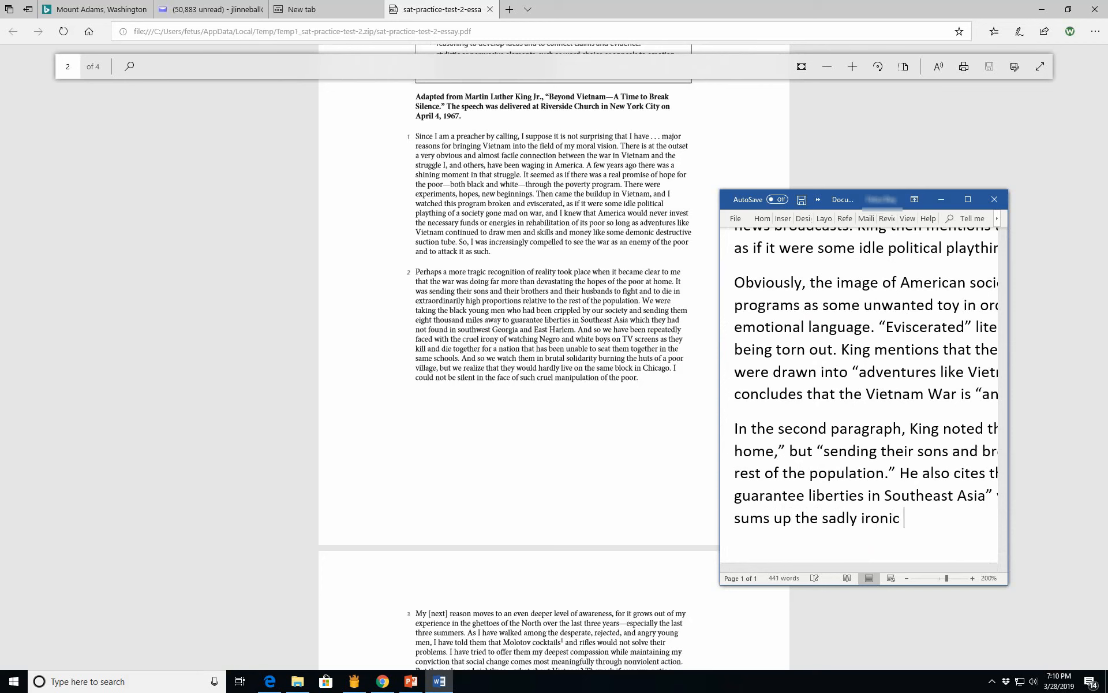
type("situation by")
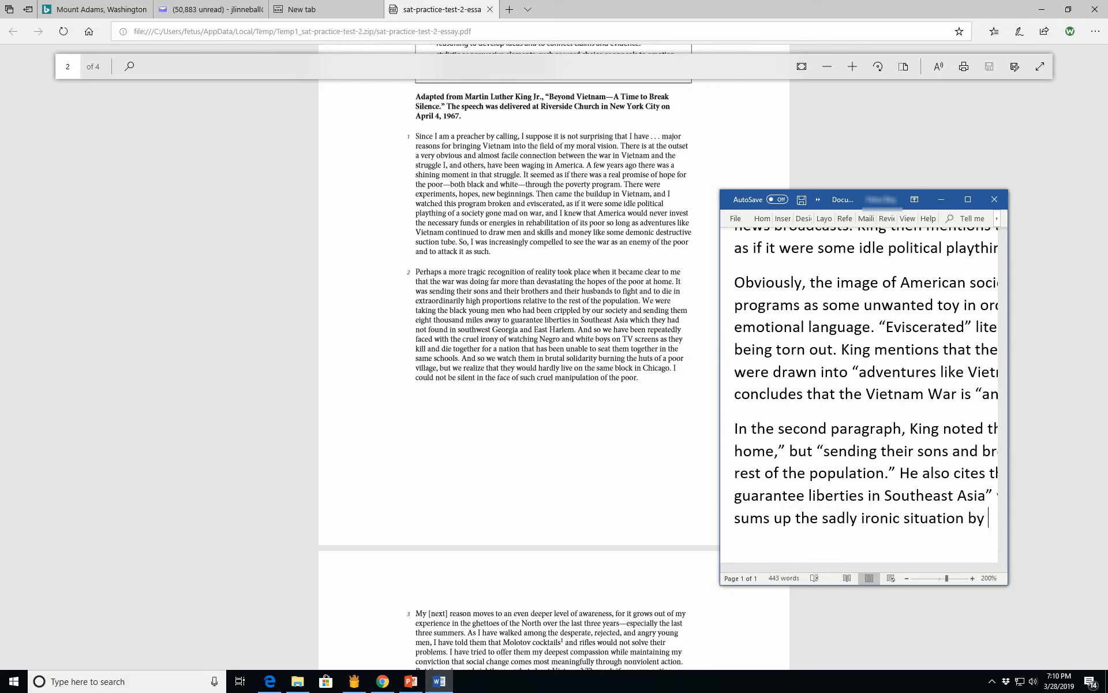
type("\"")
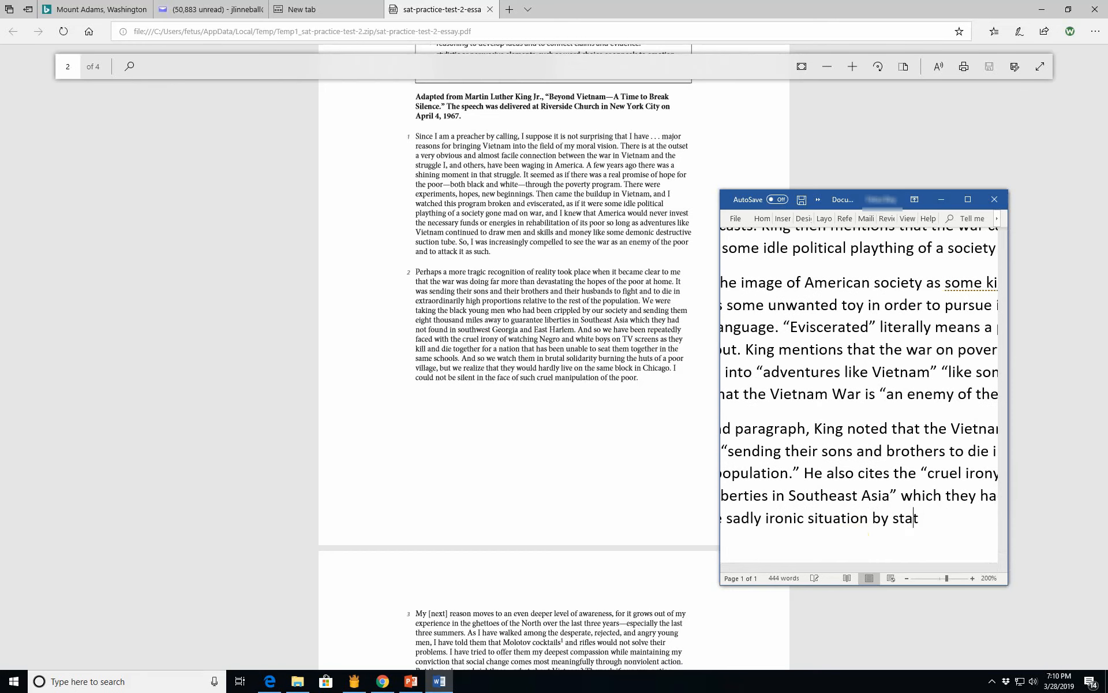
type("ing \"")
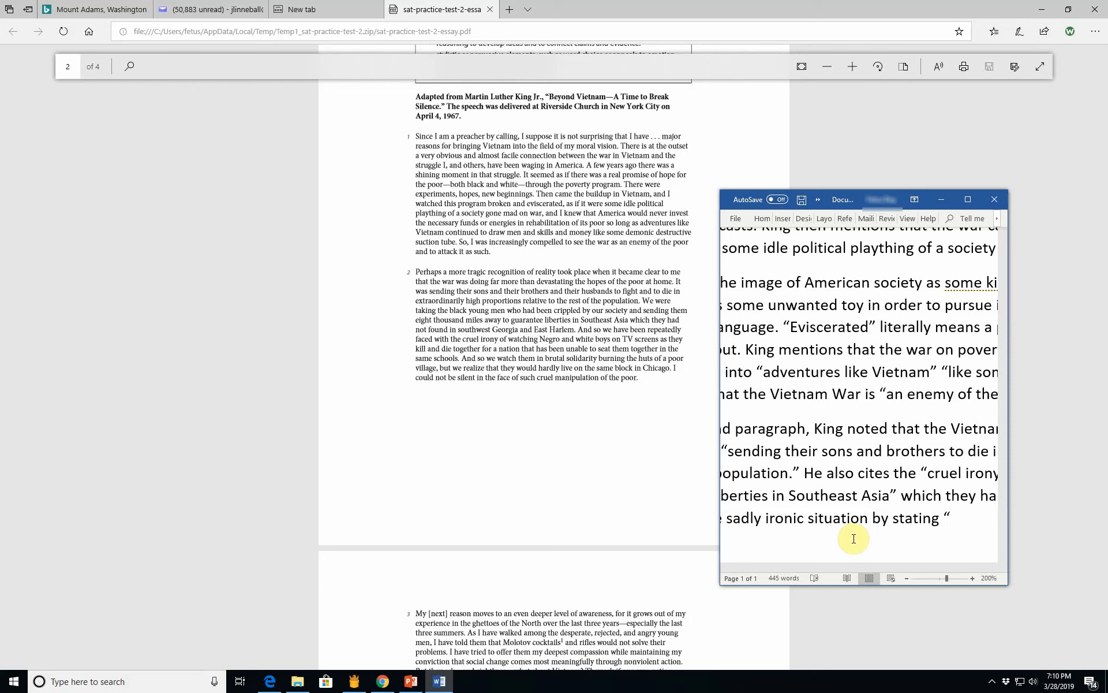
Step: Retype the quote opening as "[W]e have been repeatedly faced with" Negro boys who did
type("We have")
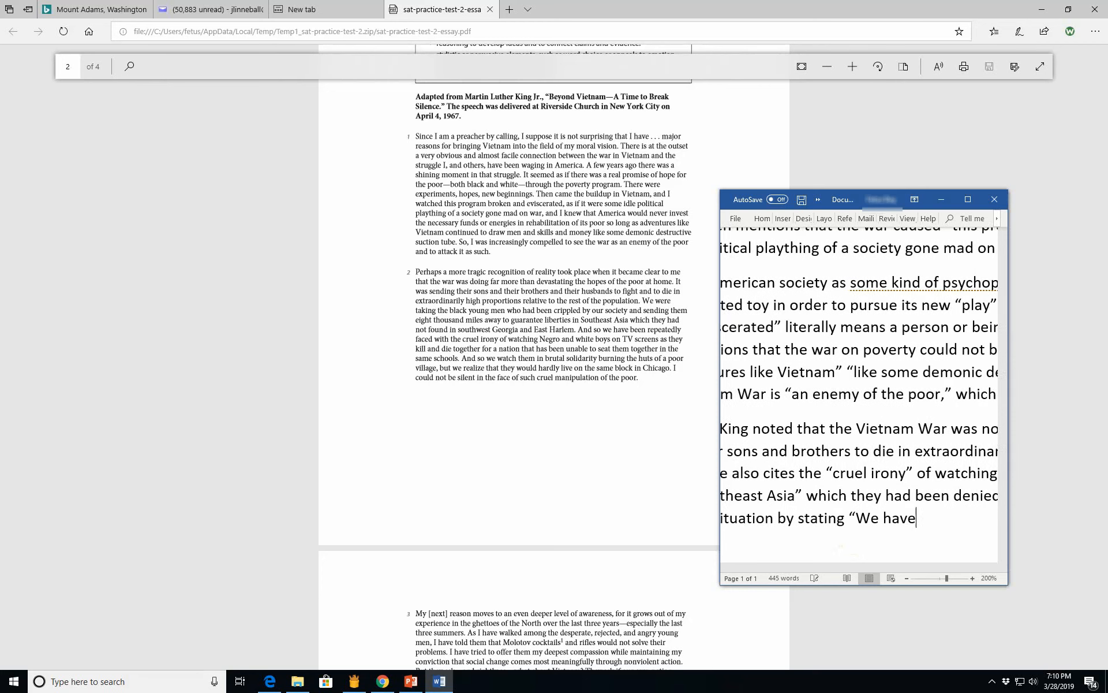
key("backspace")
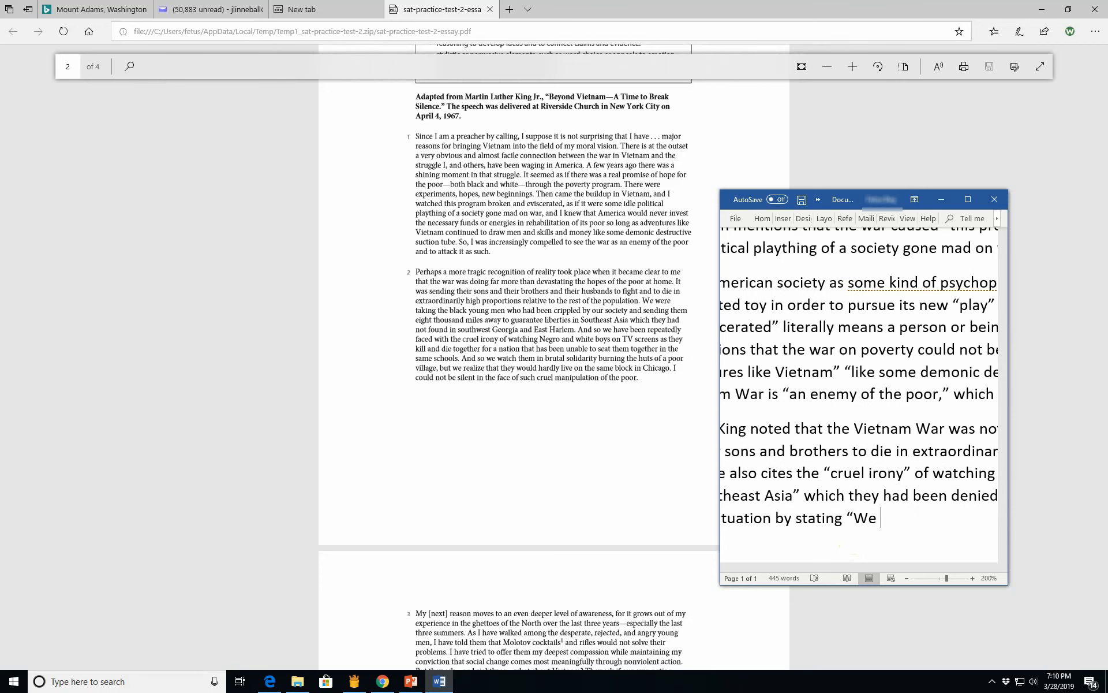
key("Backspace")
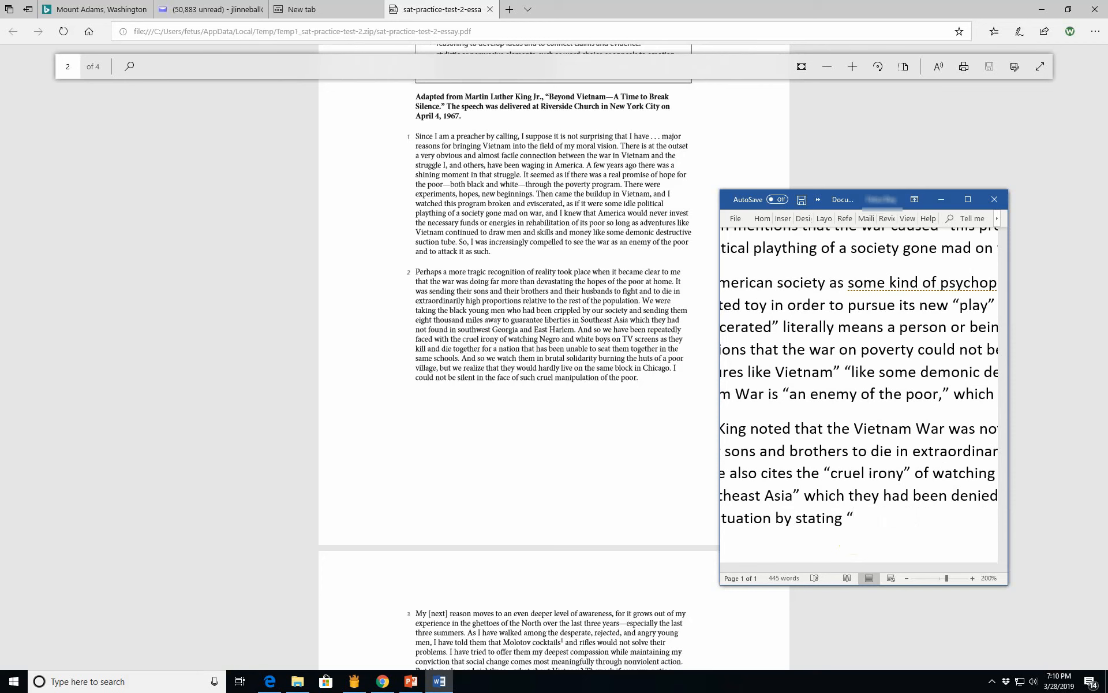
type("[W")
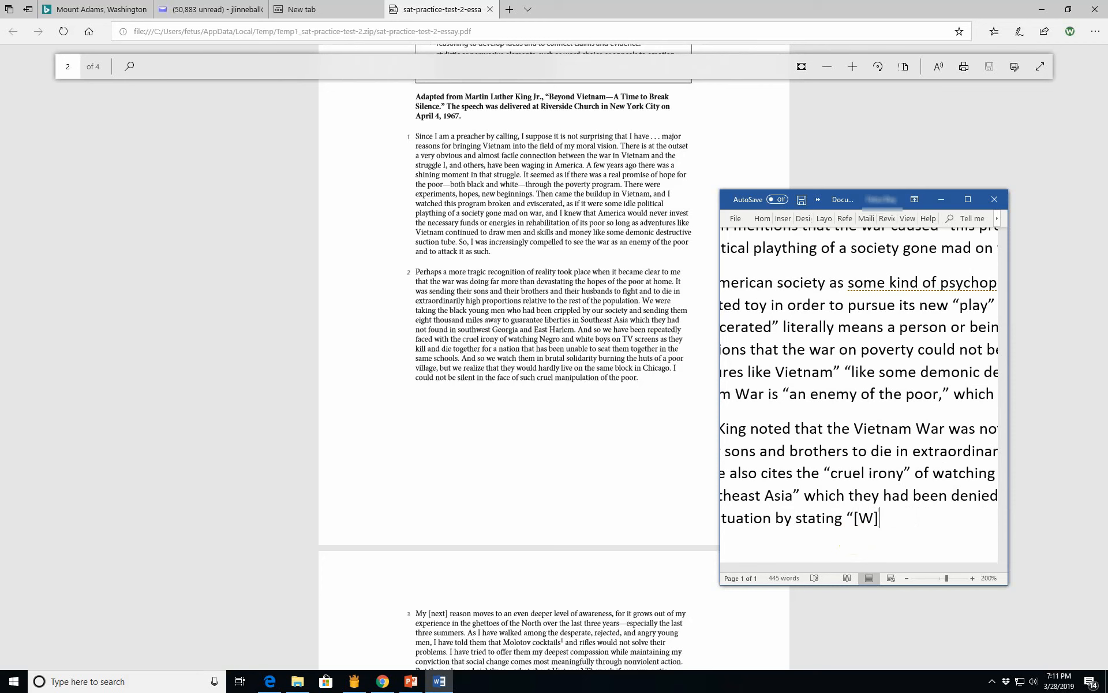
type("e")
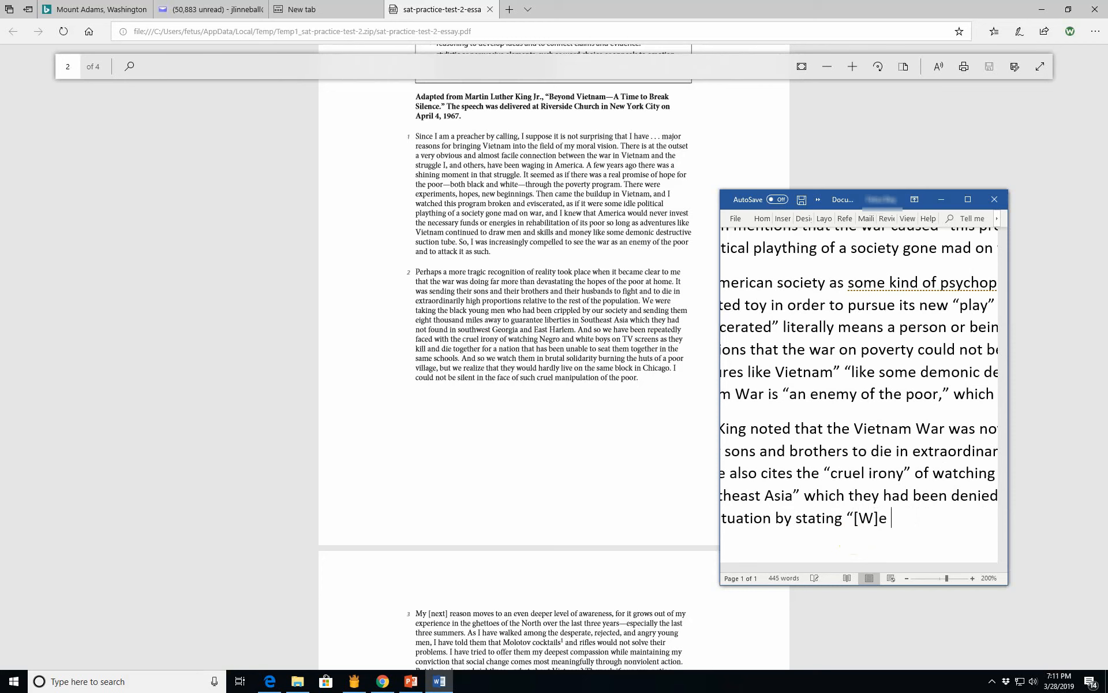
type("have been repeate")
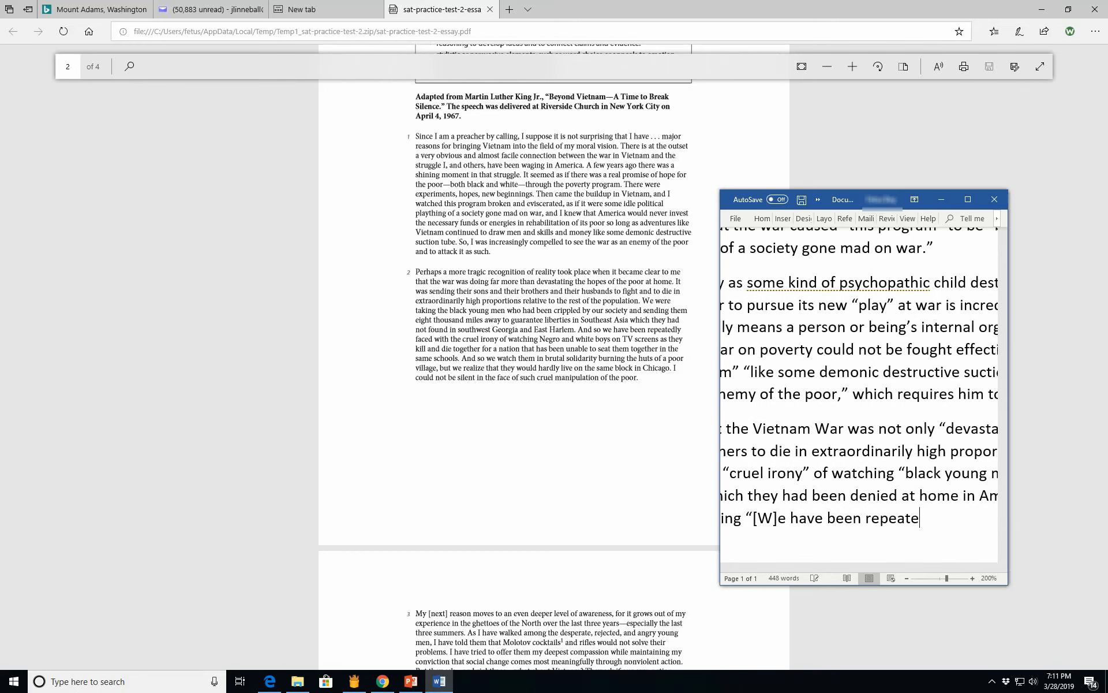
type("dly faces")
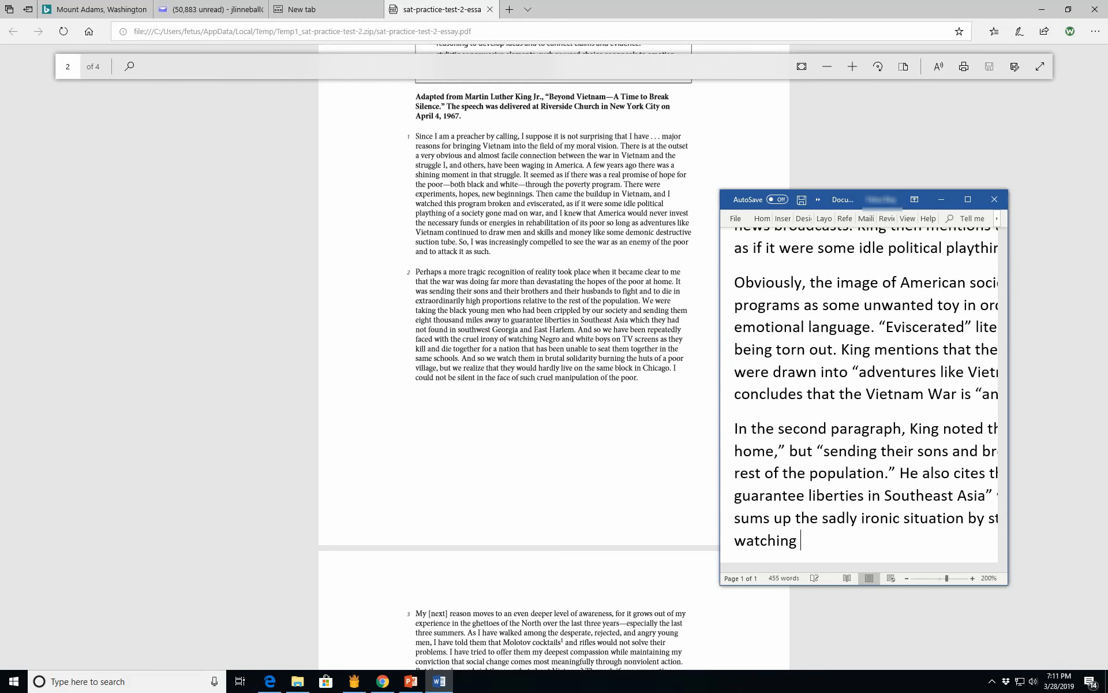
type("Negro and white bo")
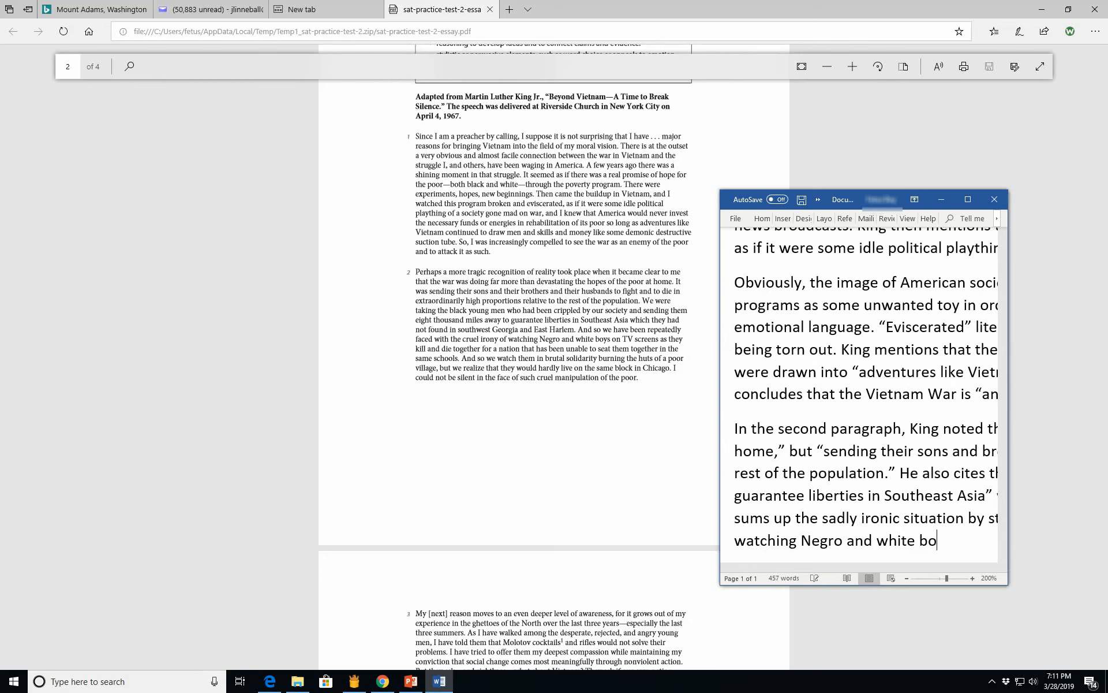
type("ys")
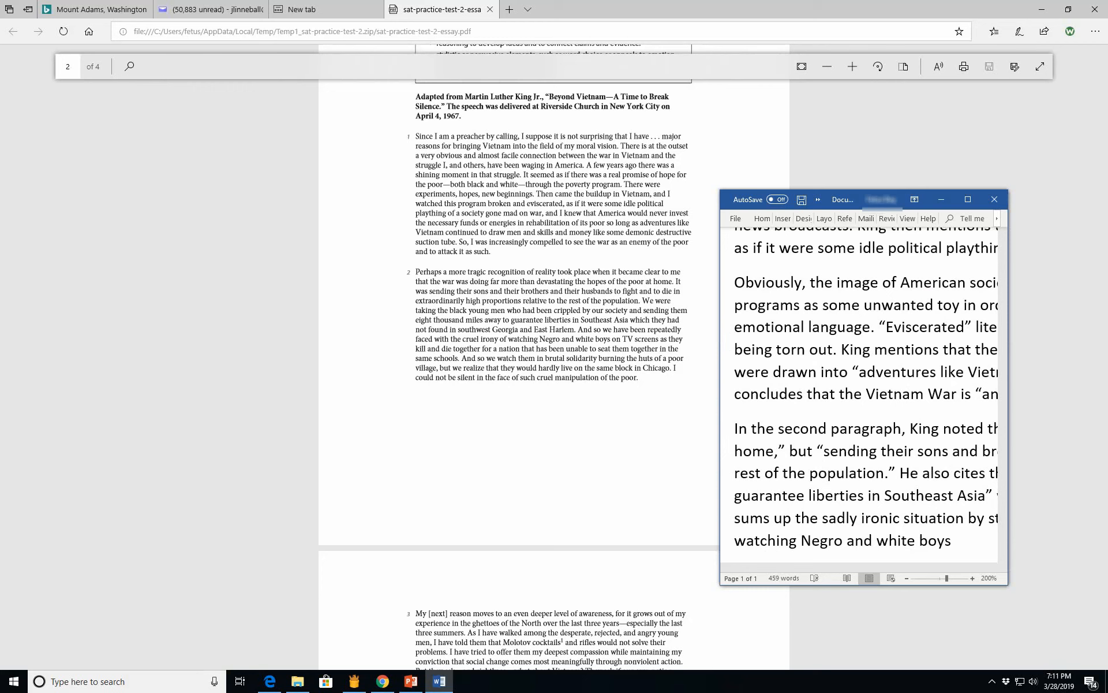
type("on TV scre")
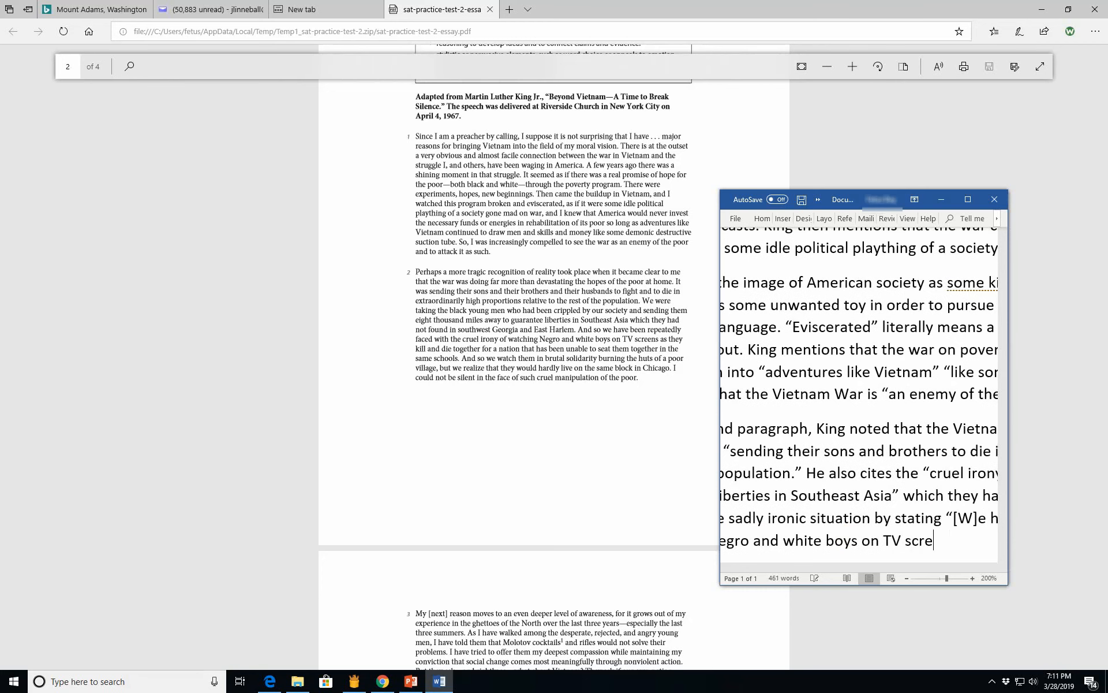
type("did")
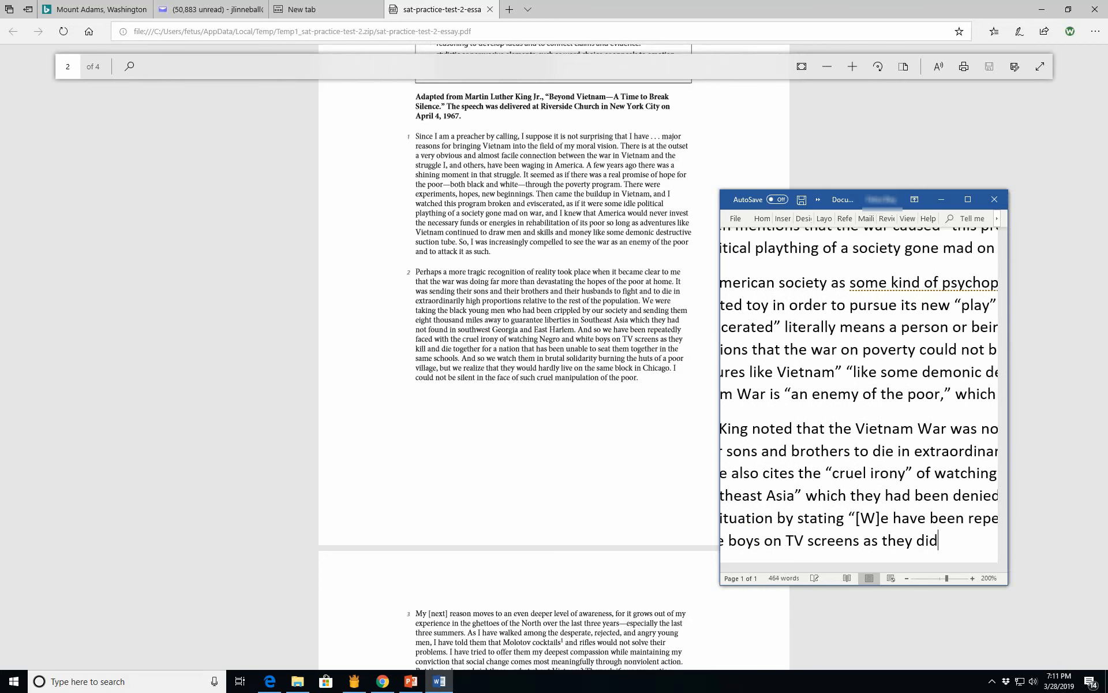
Step: Finish the quote: "kill and die together for a nation... in the same schools."
type("kill and")
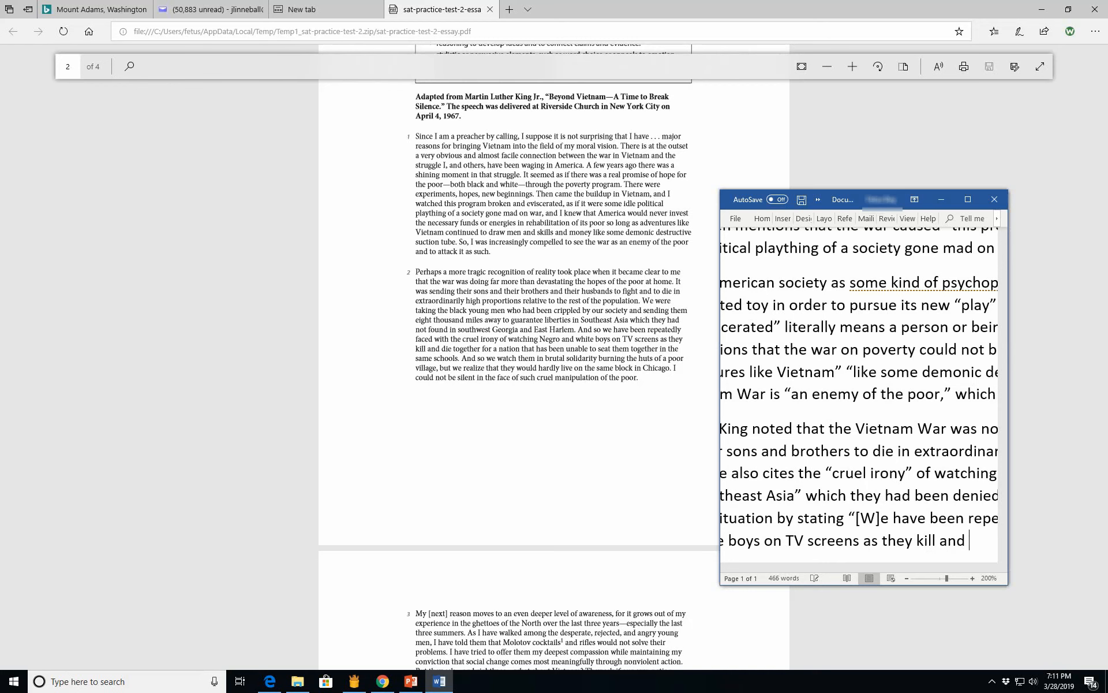
type("die together")
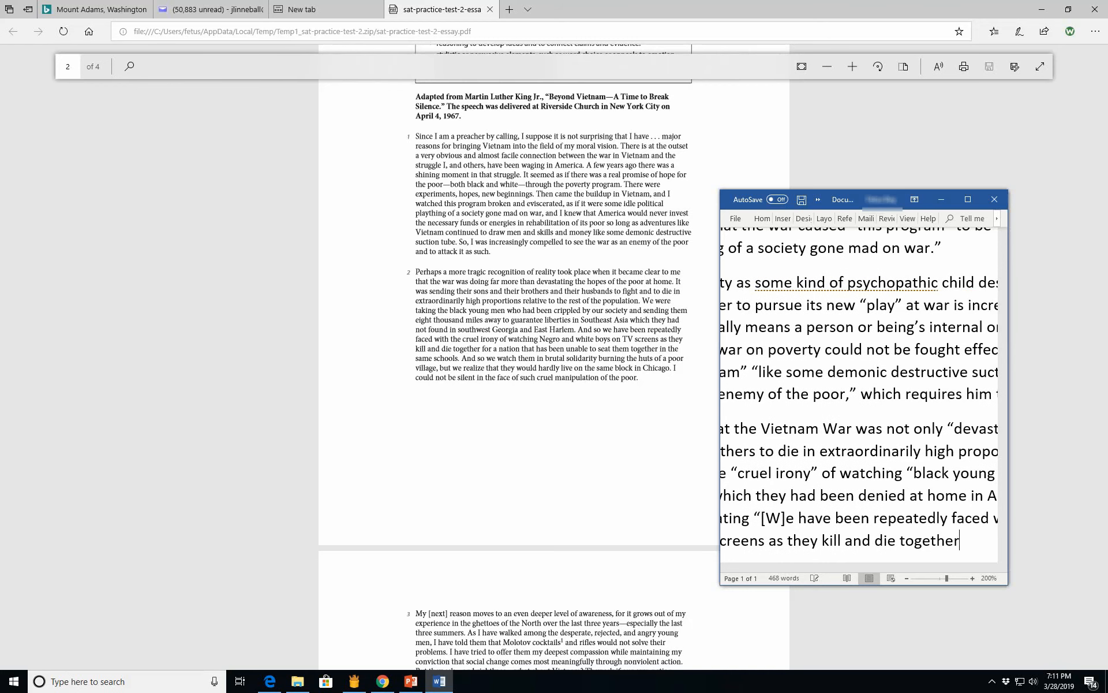
type("for a nati")
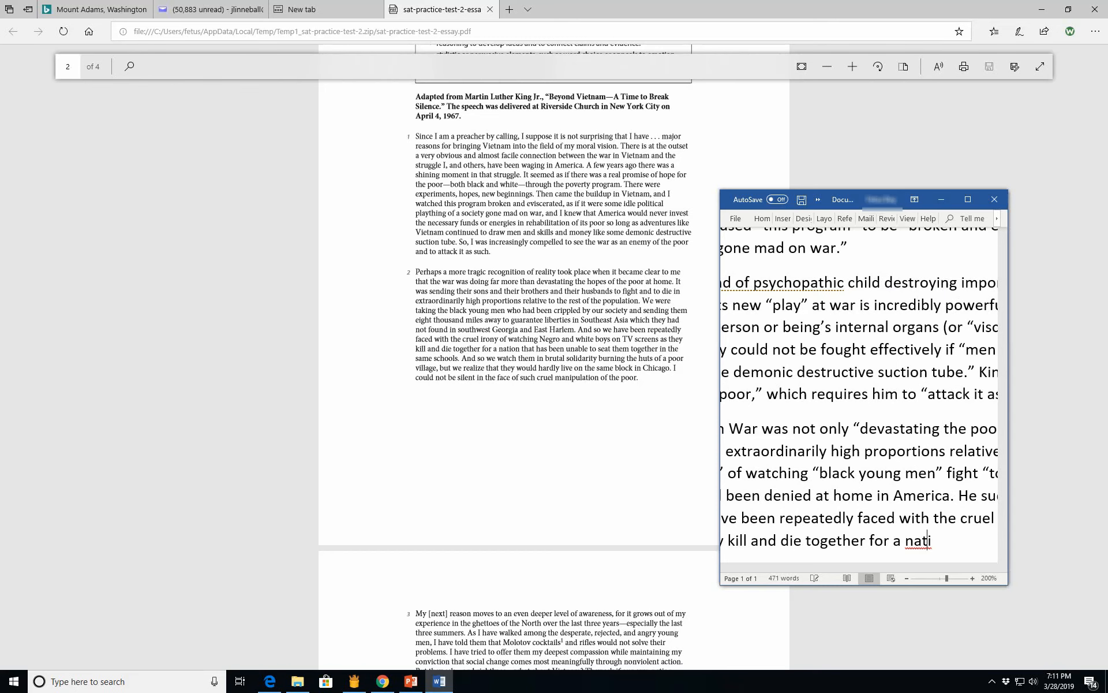
type("on that has bn")
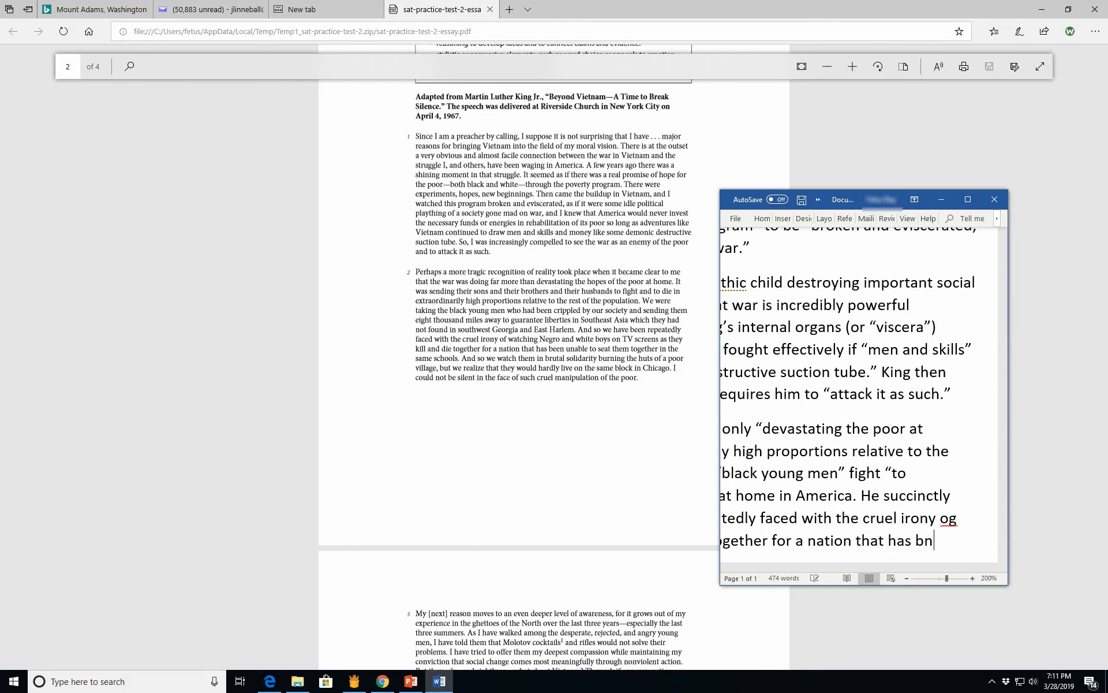
type("ee")
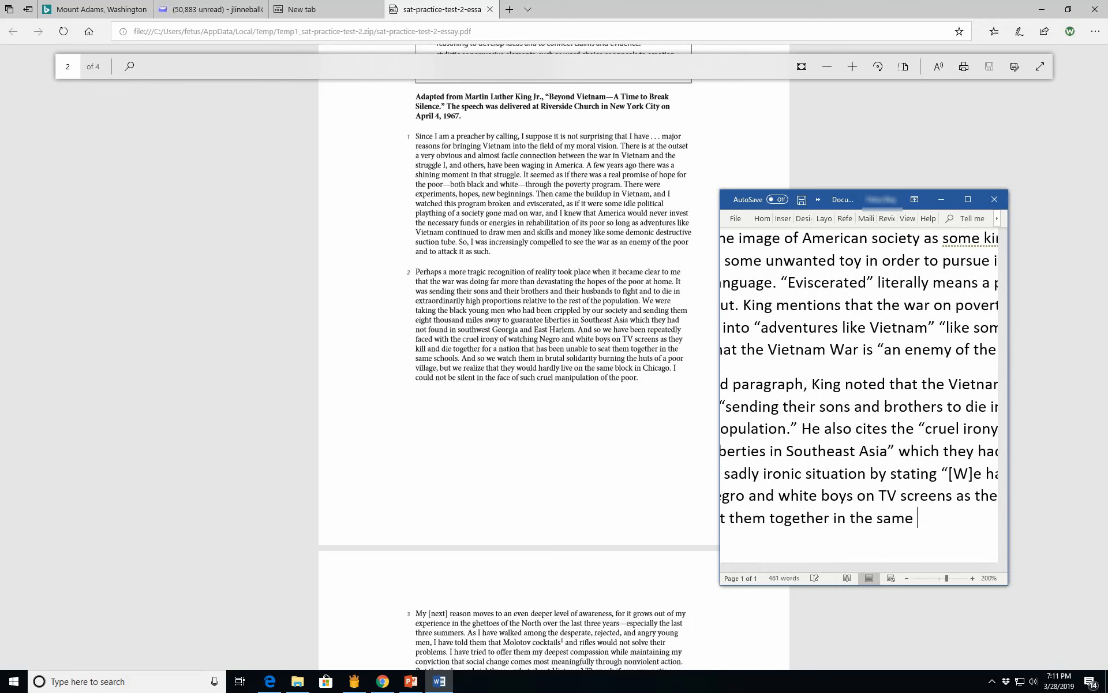
type("schools.\"")
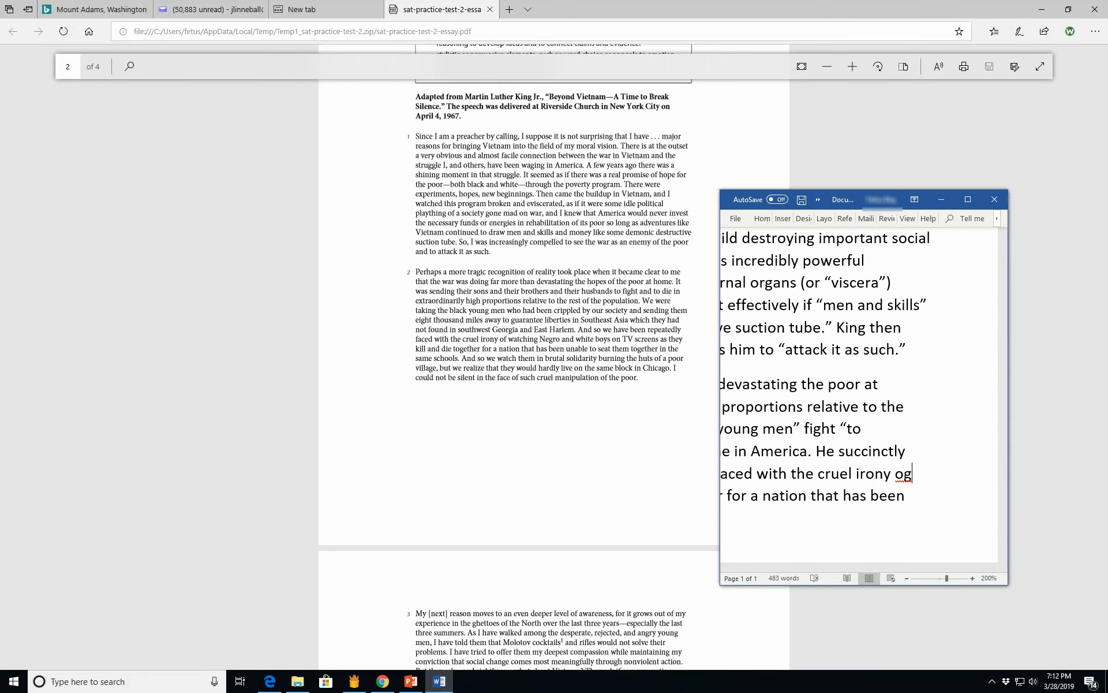
type("f")
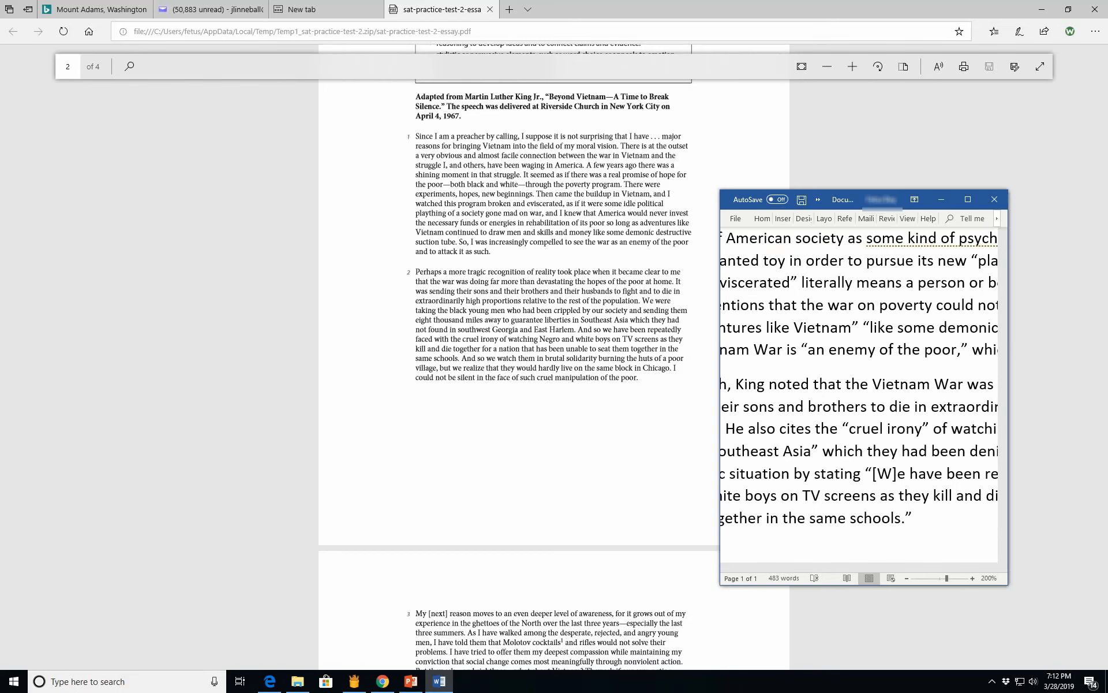
Step: Write that King links this to a similar situation in housing to emphasize a point
type("King cite")
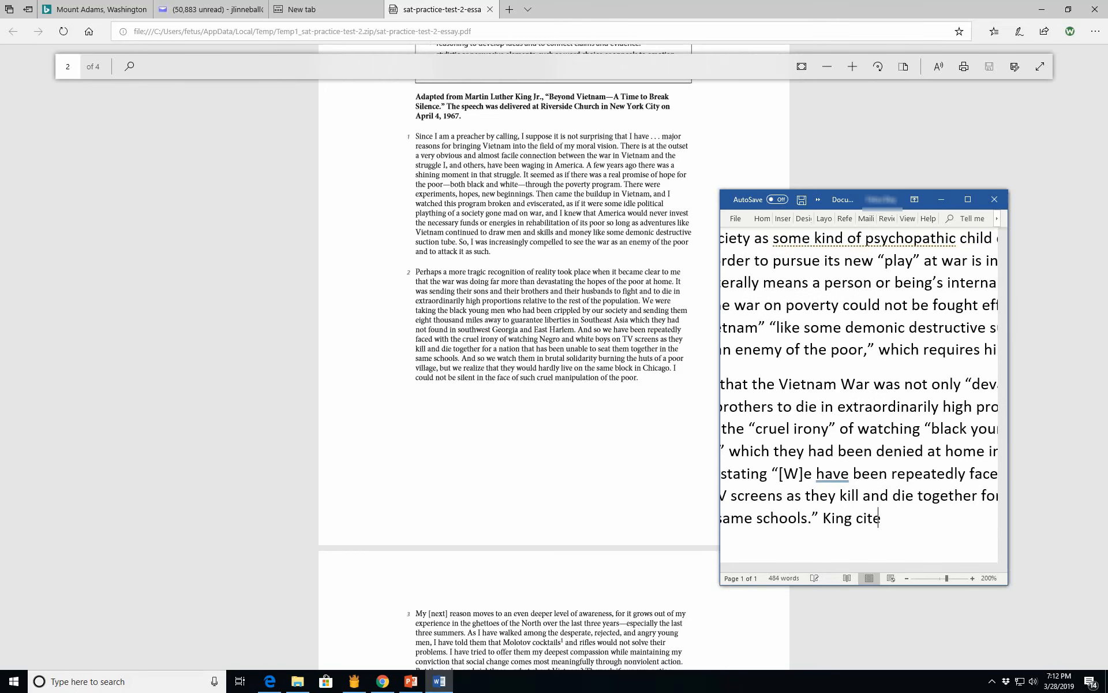
type("s to simila")
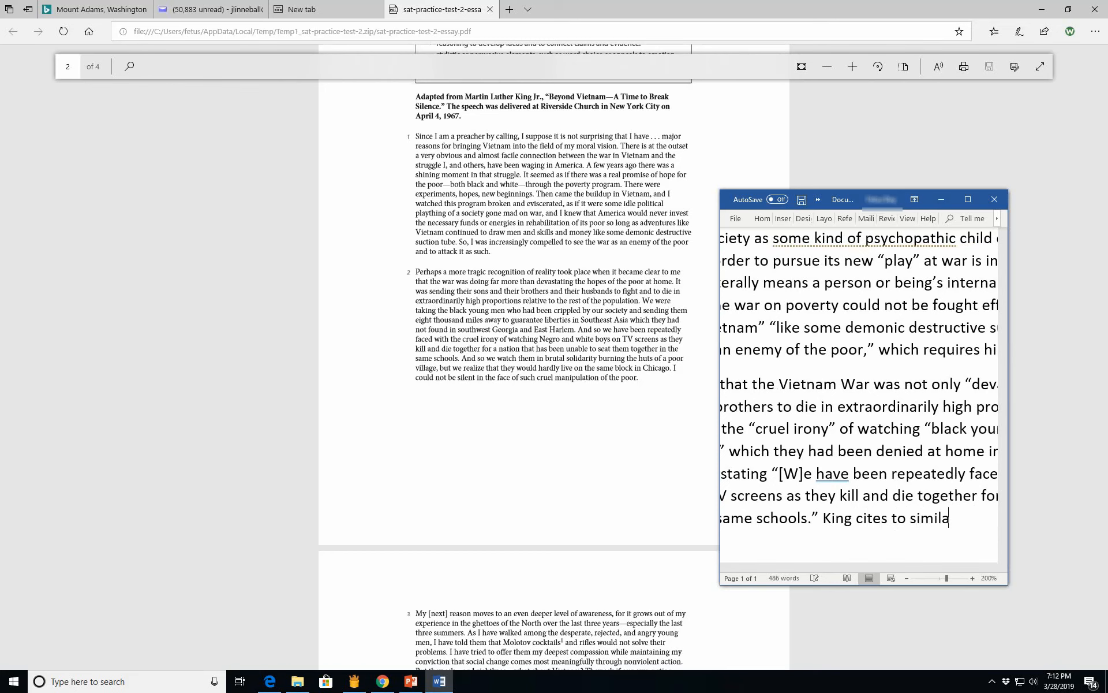
type("r segregat")
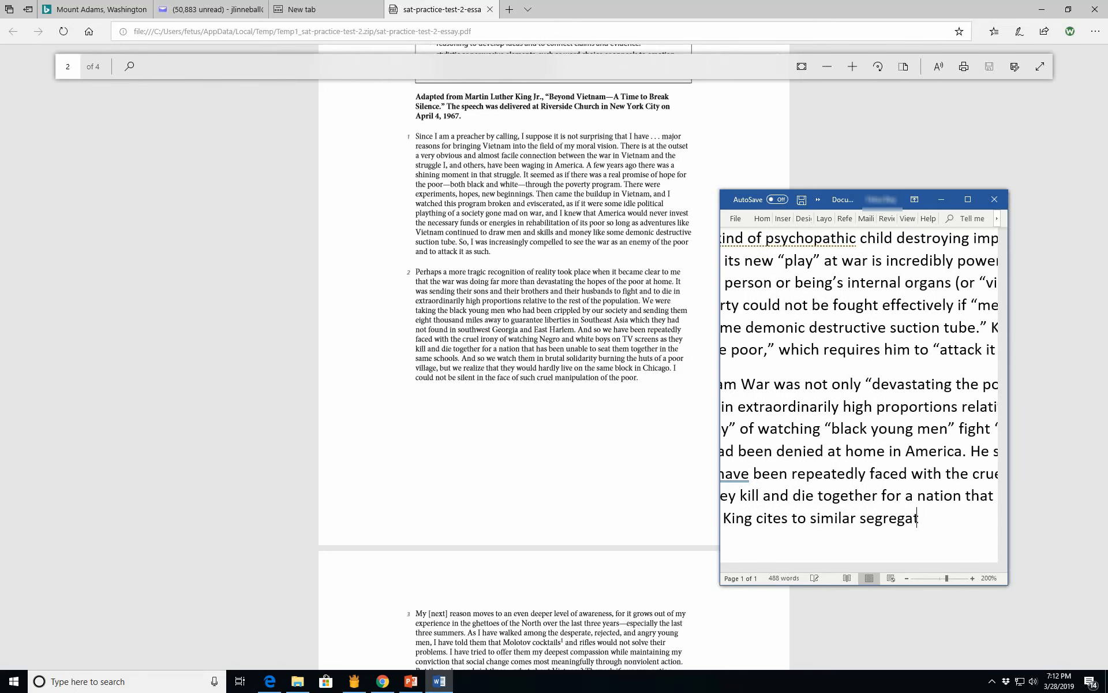
type("ion in hous")
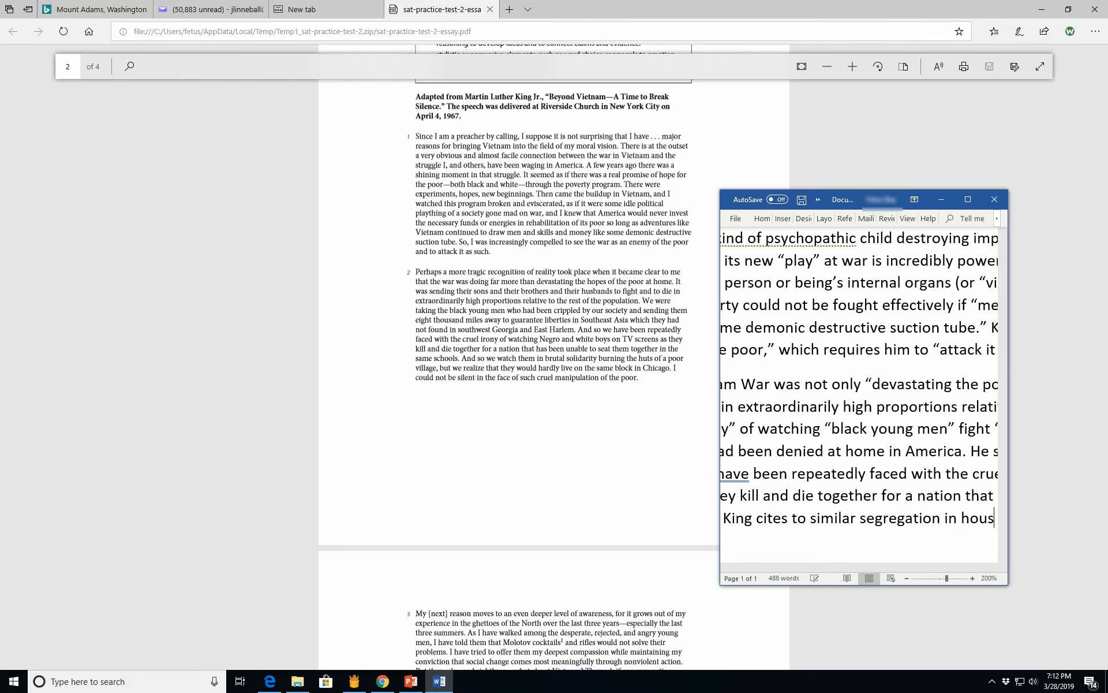
type("housing")
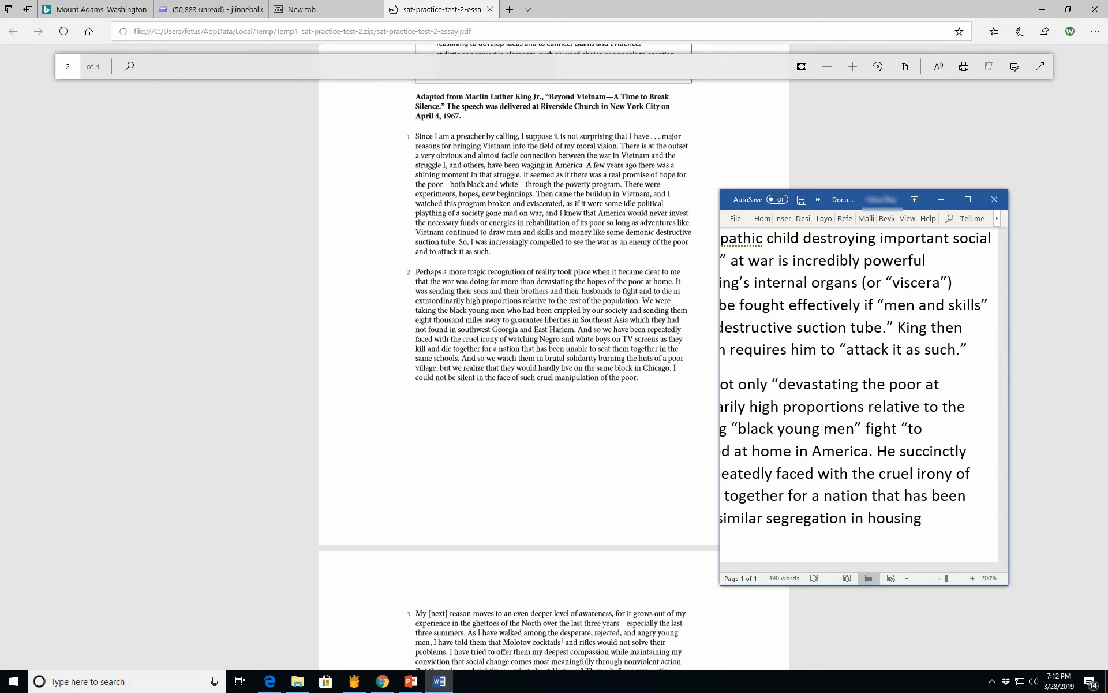
type("to ma")
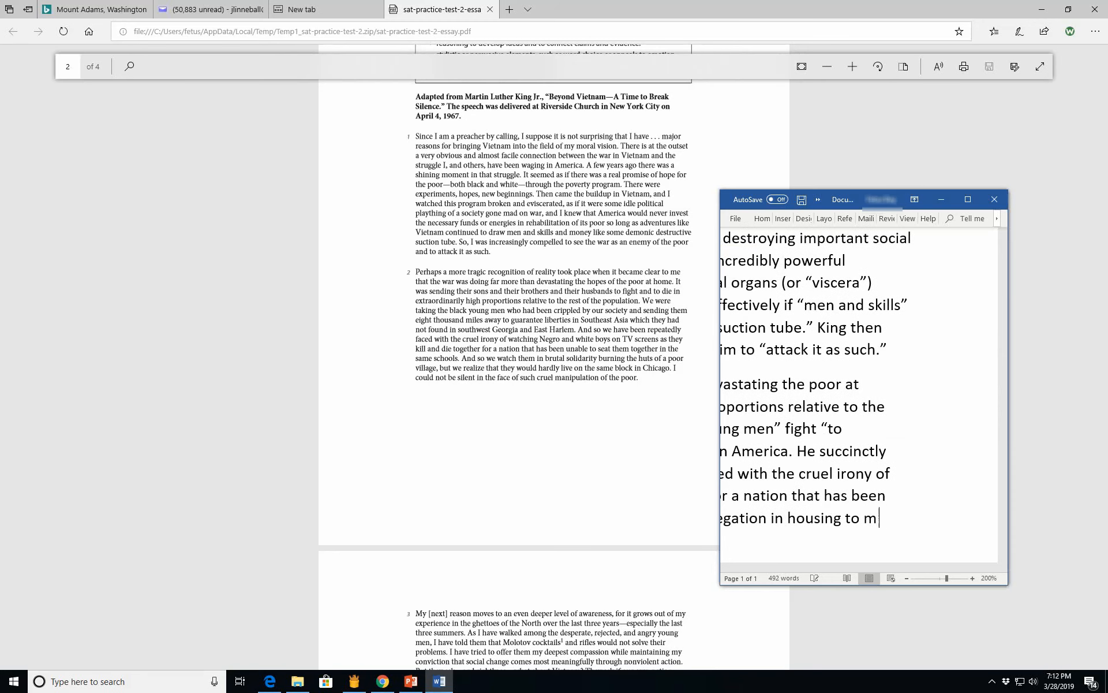
type("emphasize his")
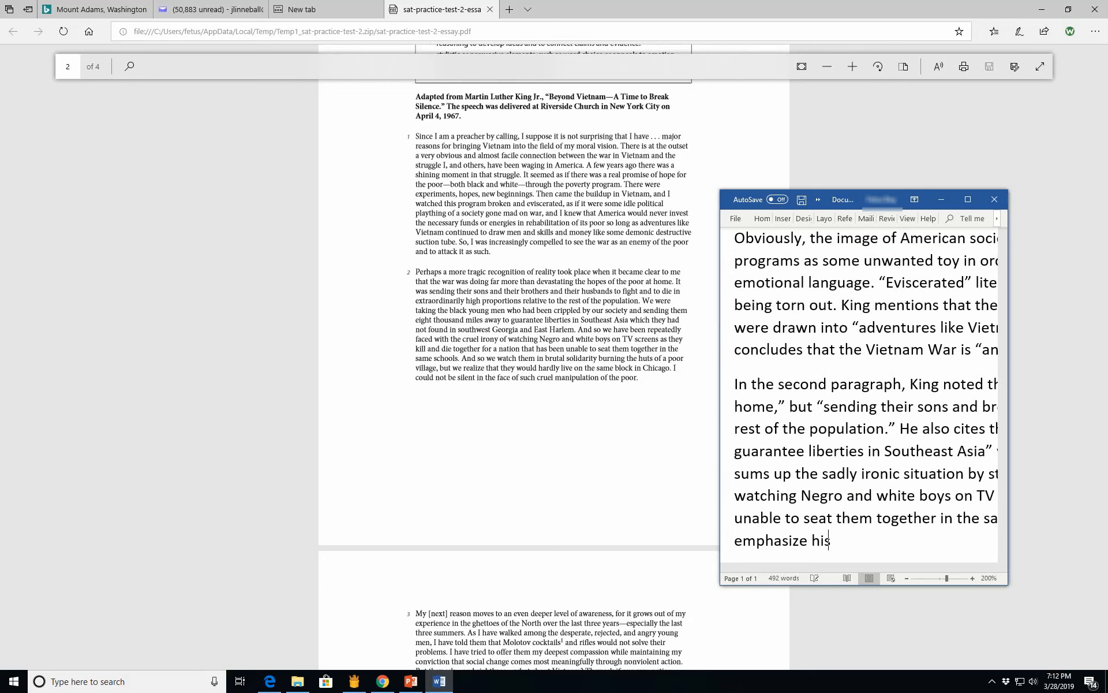
type("point that")
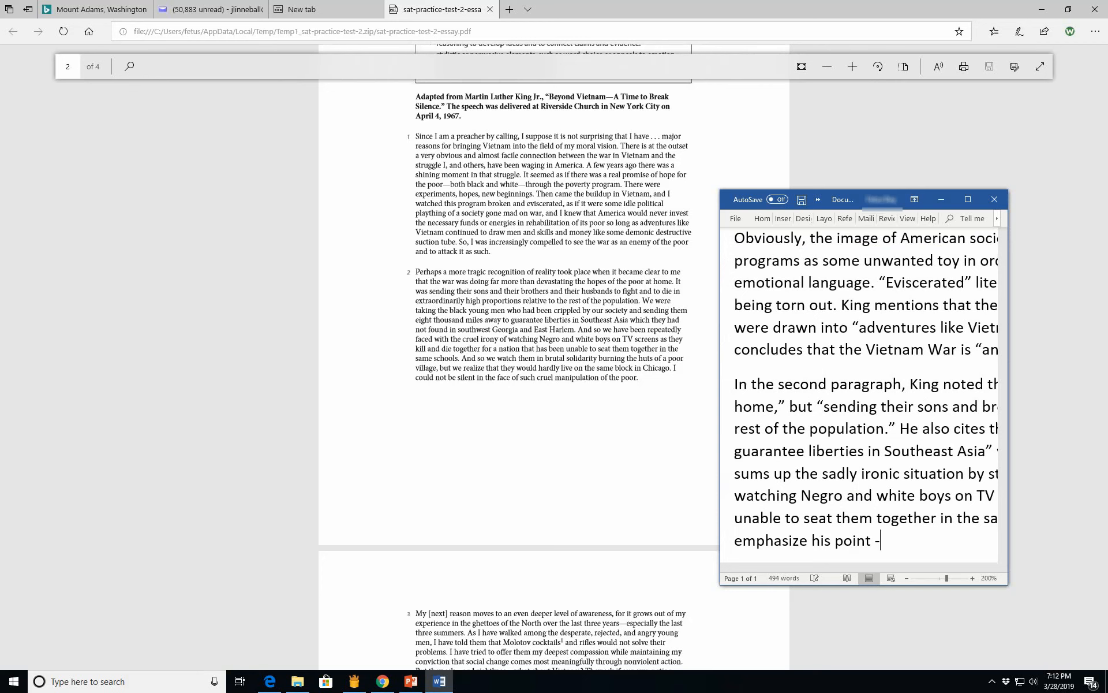
type("that")
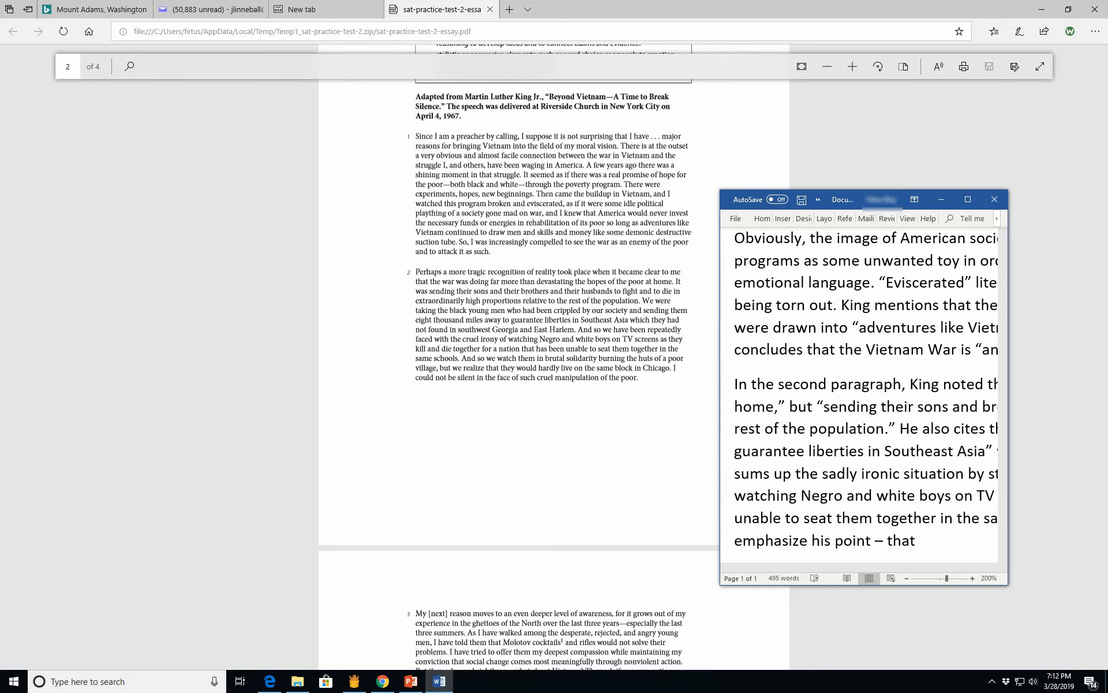
Step: Add that blacks dying for "freedom" denied them was not only injustice and cruel
type("blacks di")
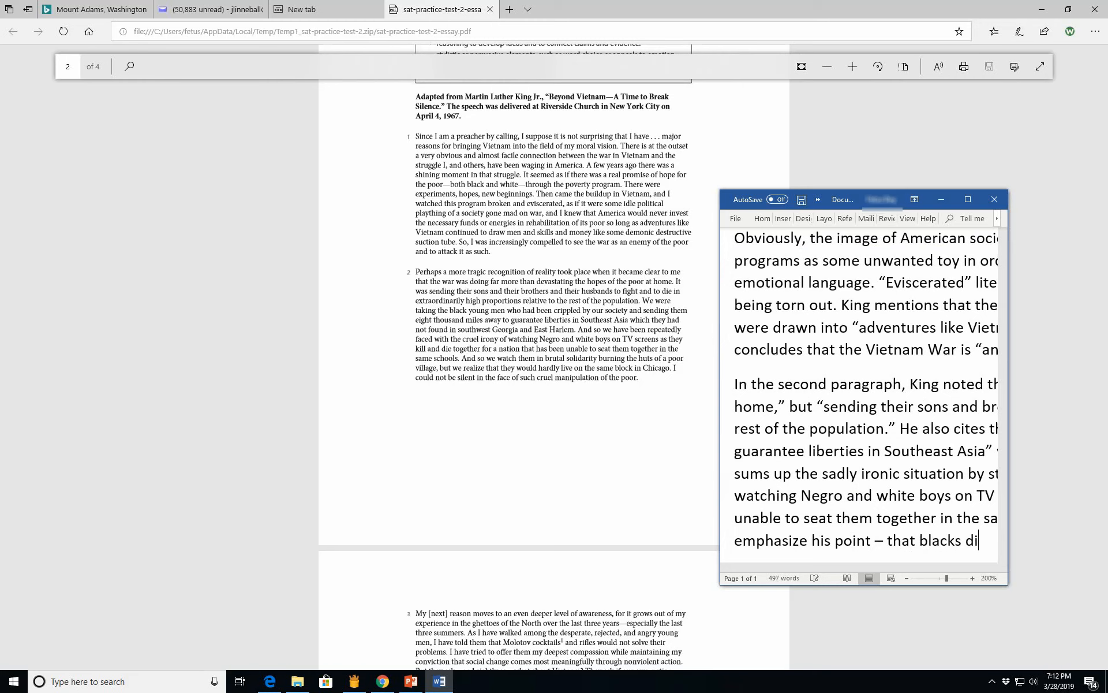
type("dying to")
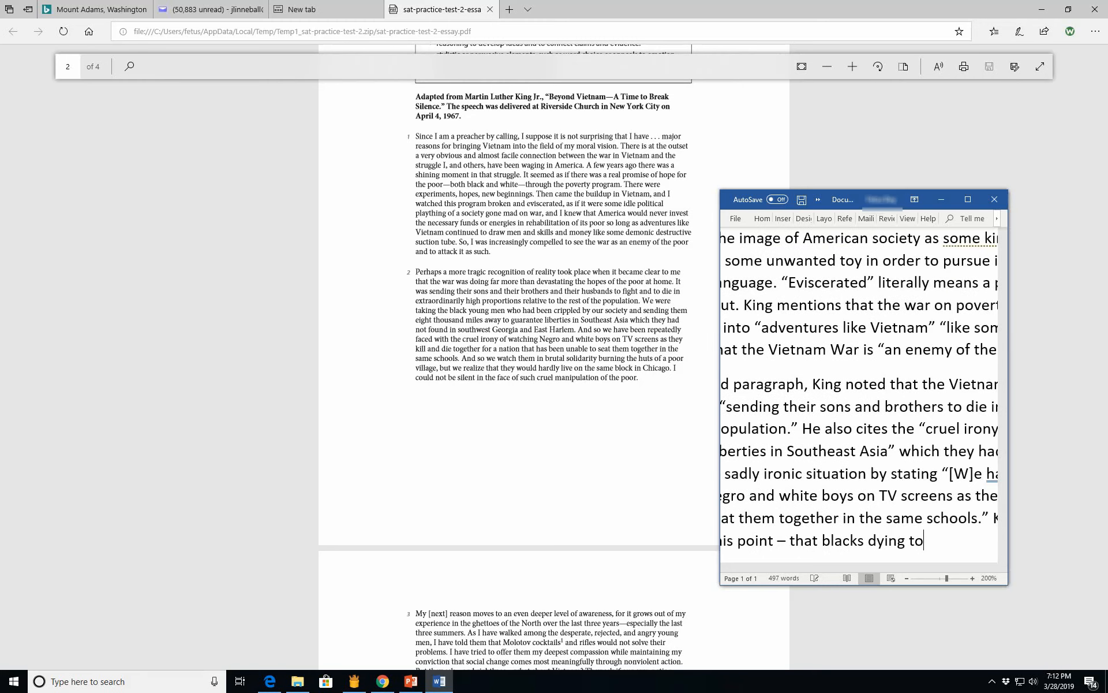
key("Backspace")
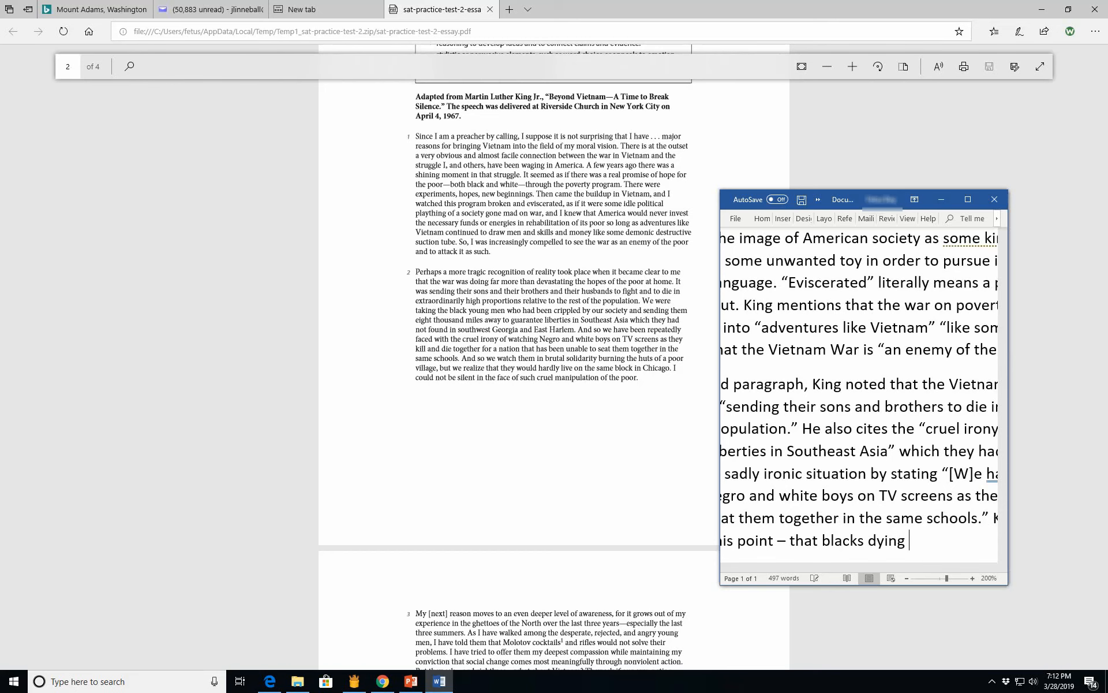
type("for \"f")
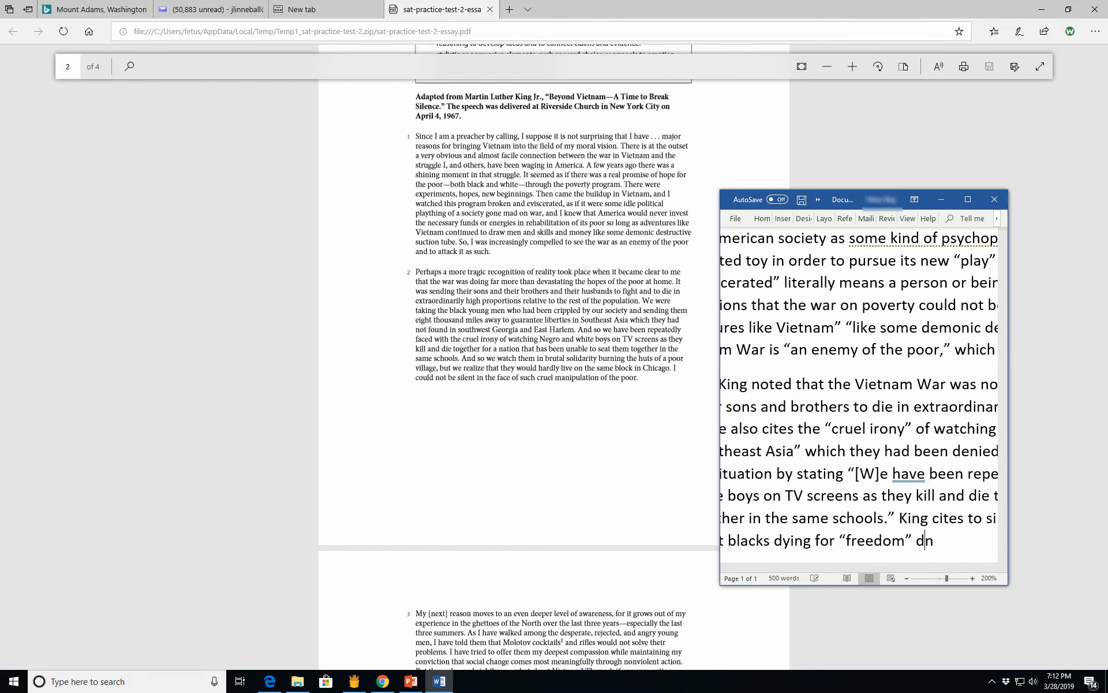
type("enied to them at home")
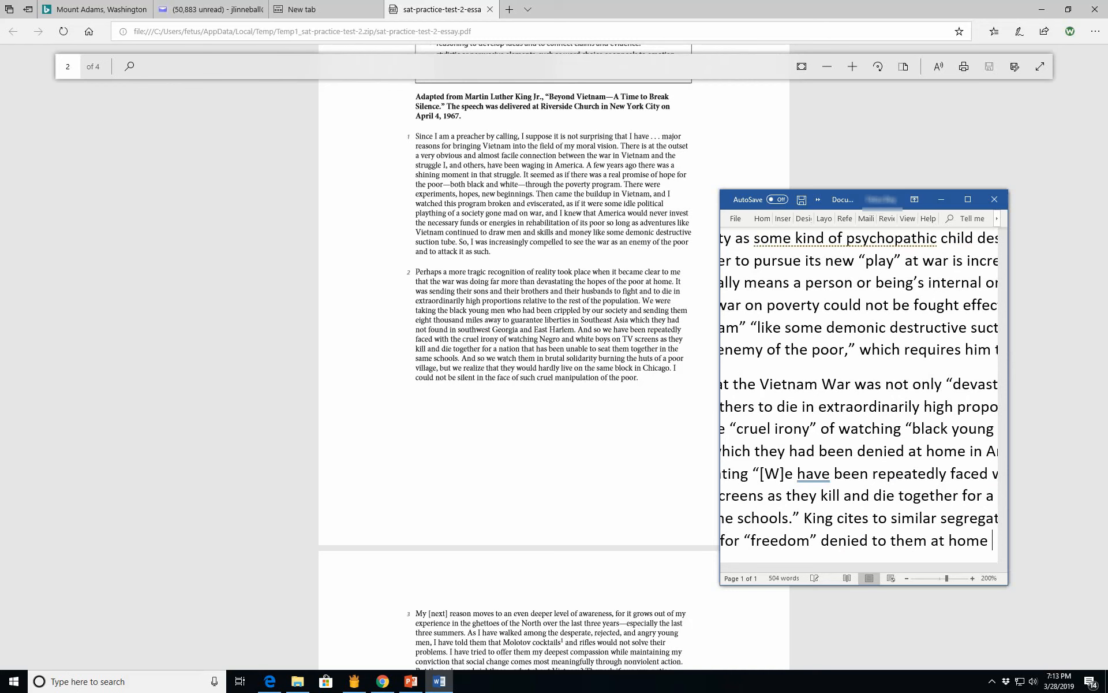
type("was")
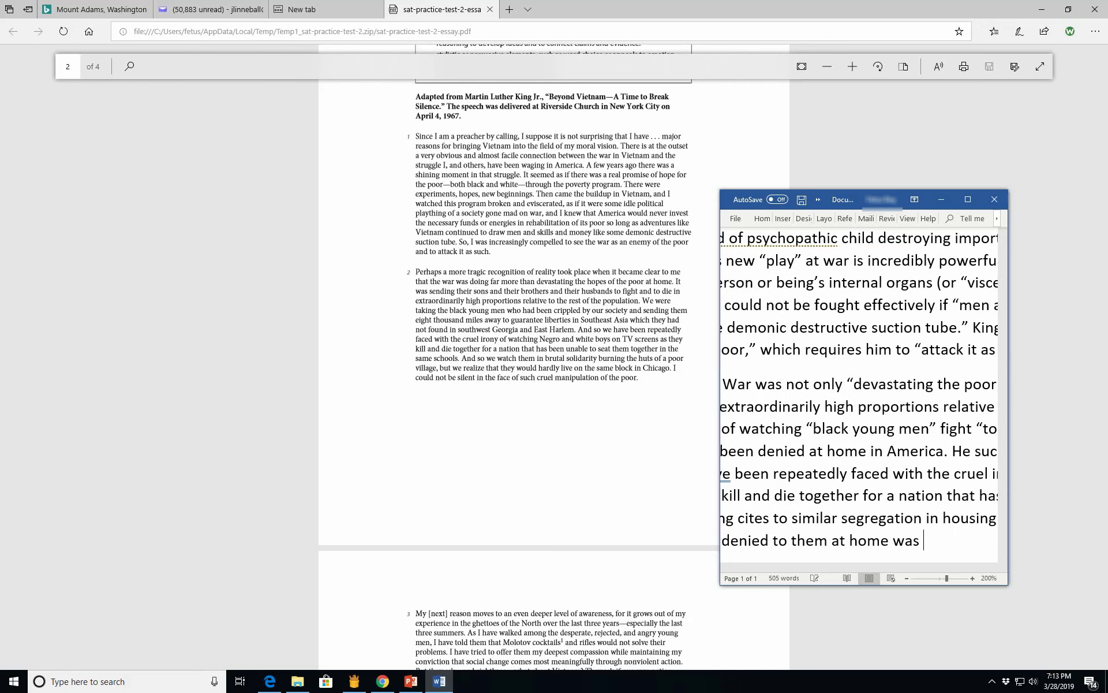
type("in")
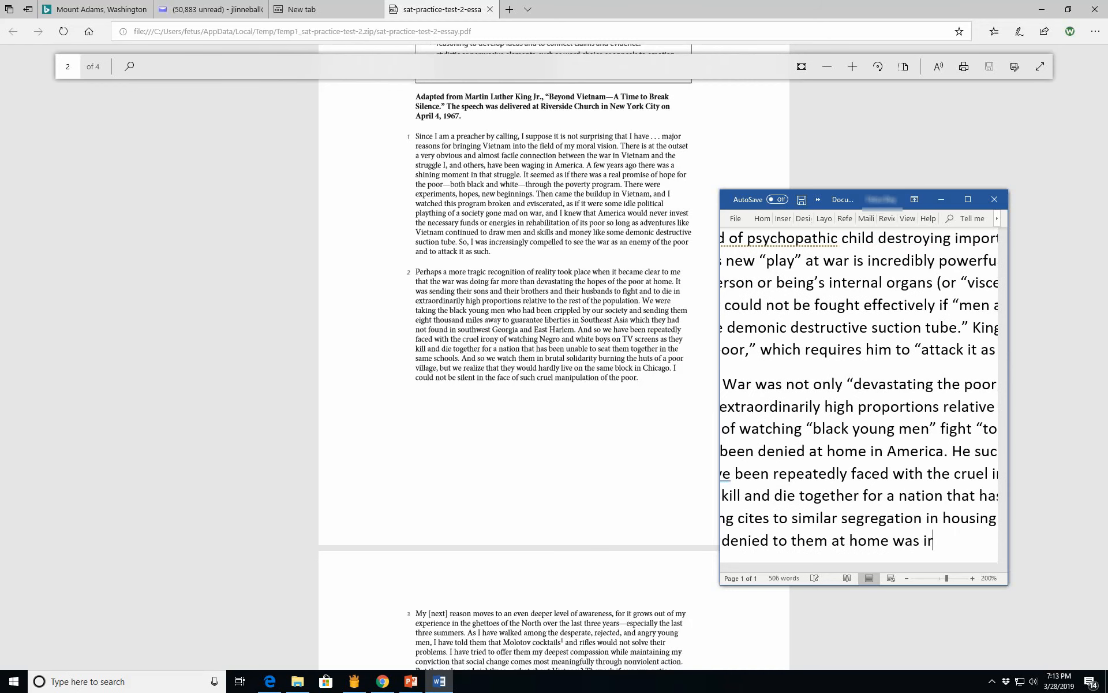
type("not")
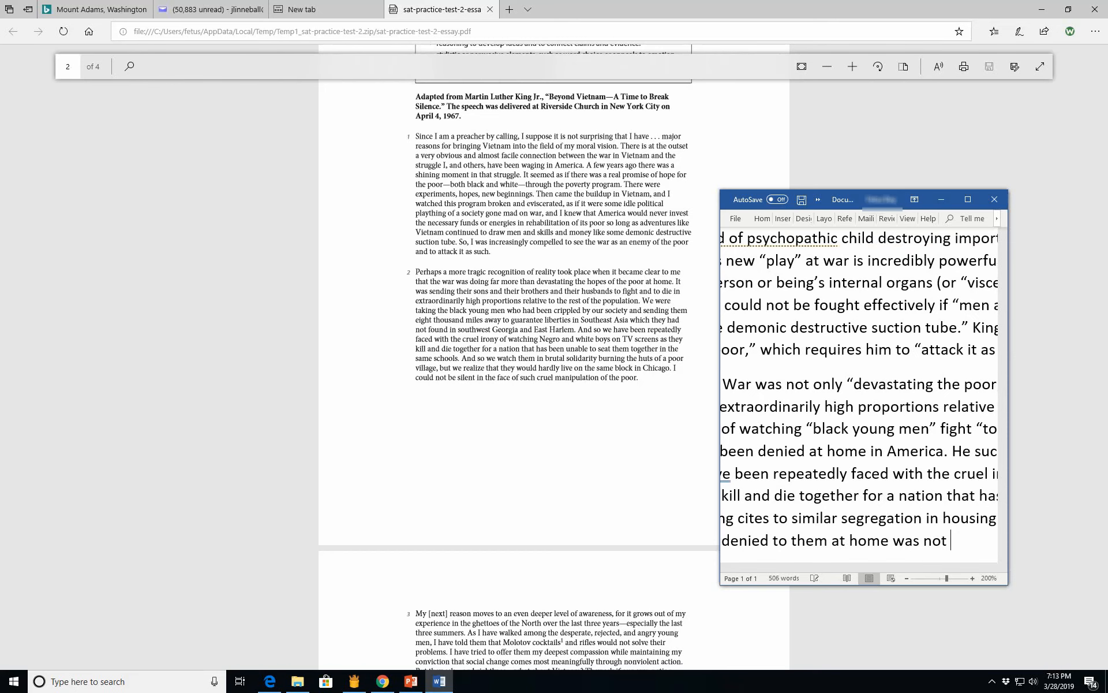
type("only")
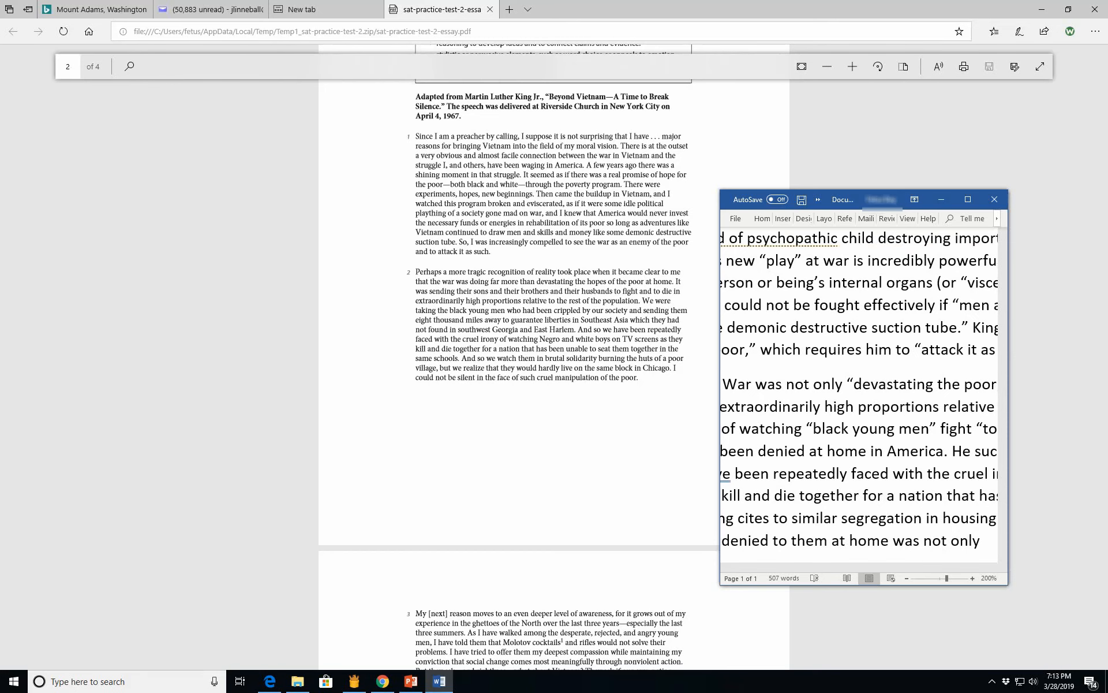
type("i")
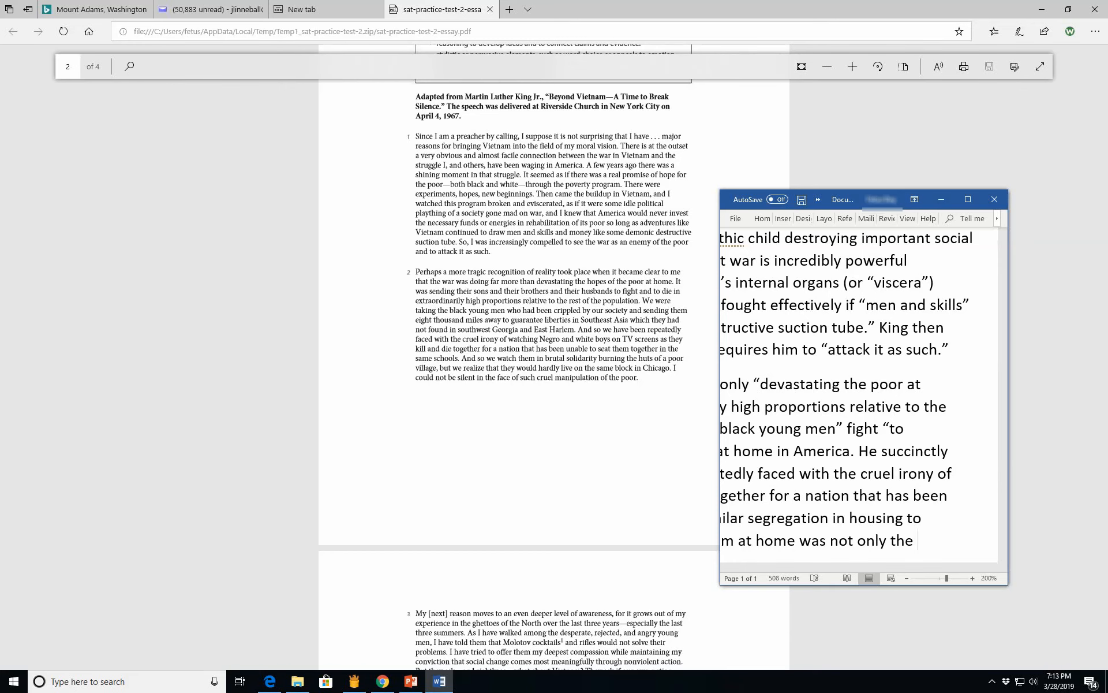
type("save")
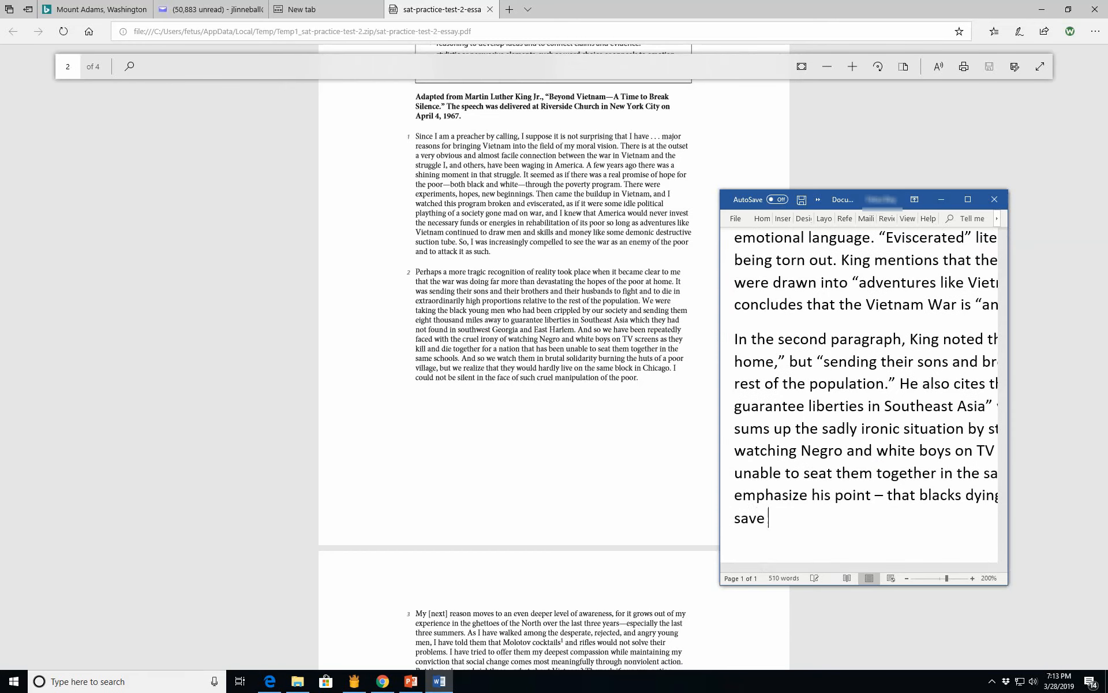
type("sa")
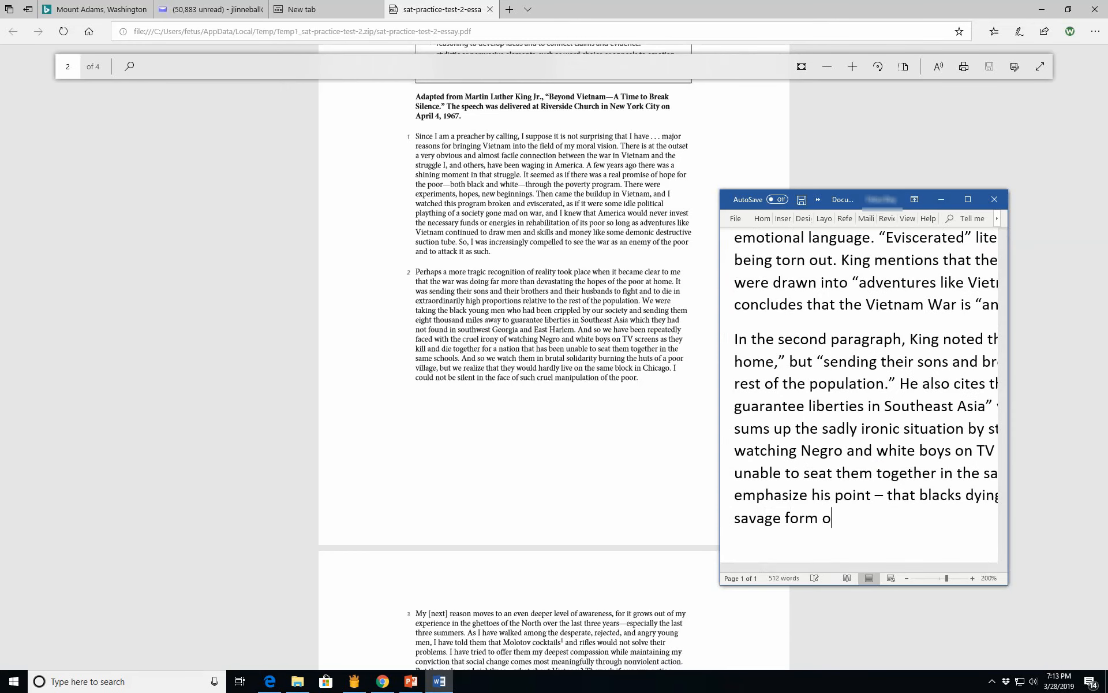
type("f injust")
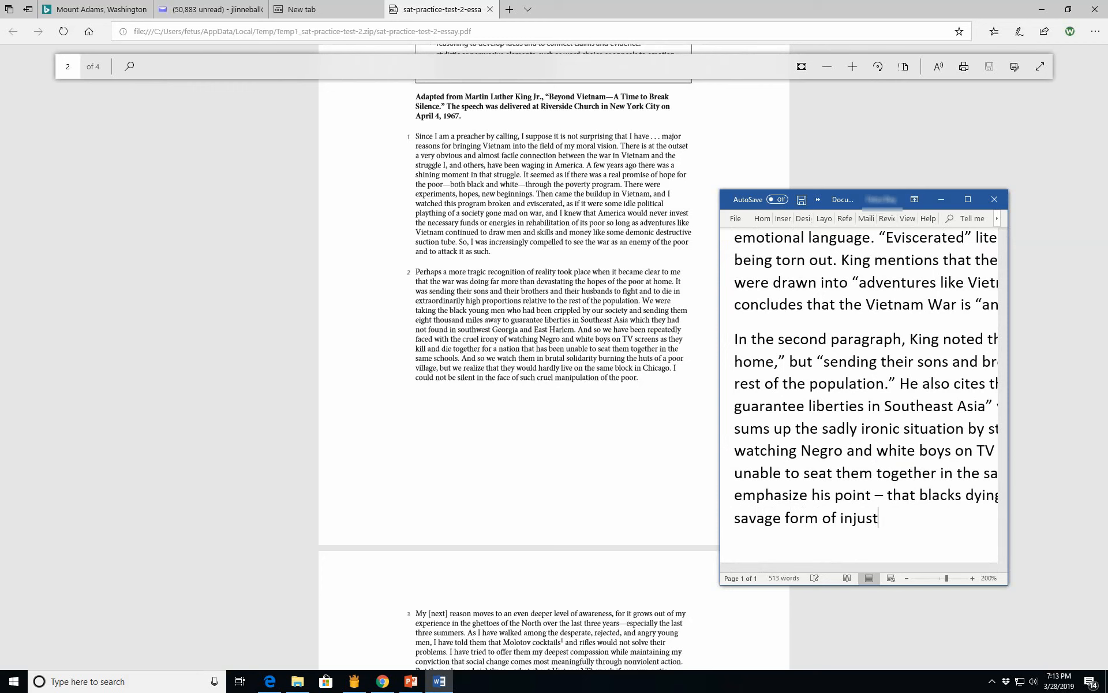
type("ice and")
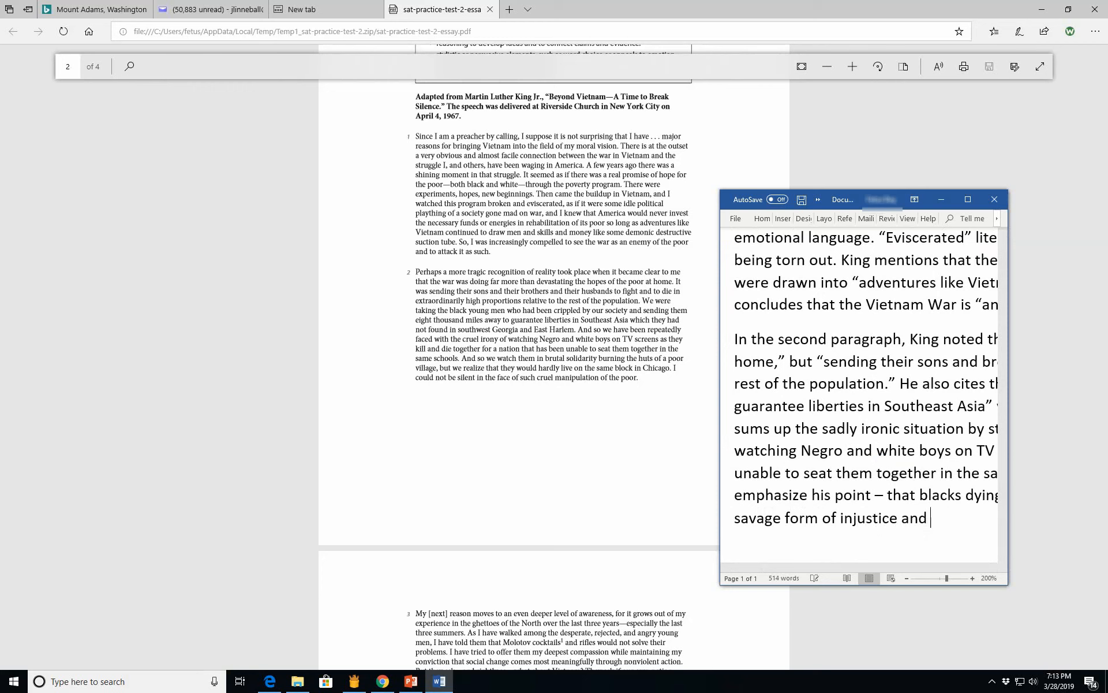
type("c")
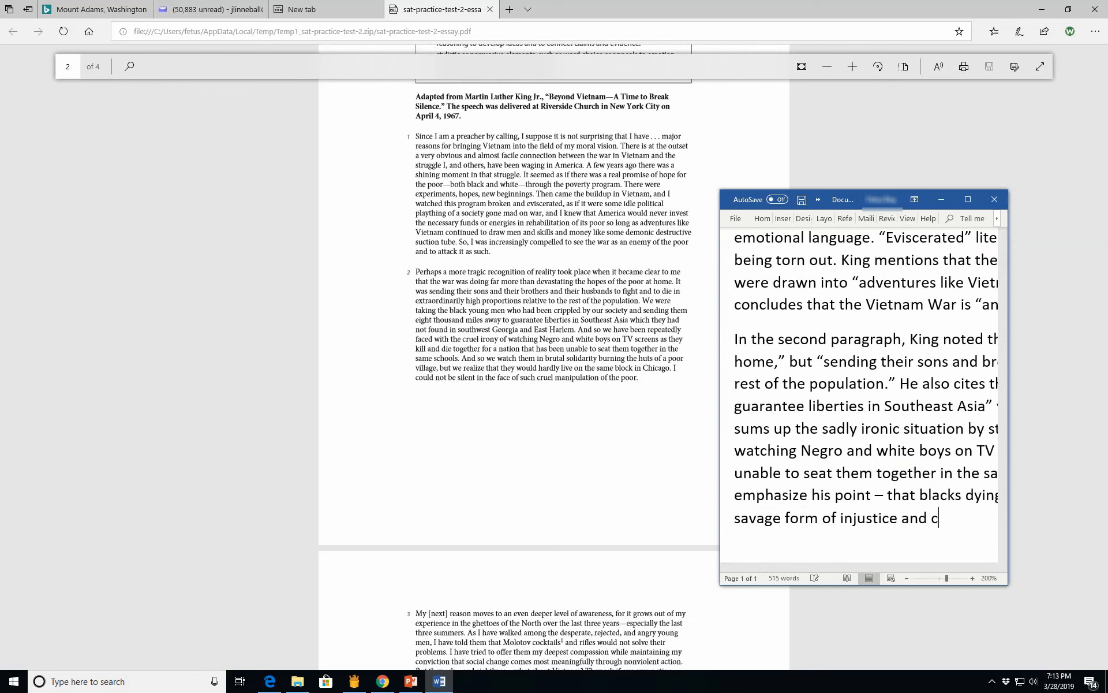
type("ruel")
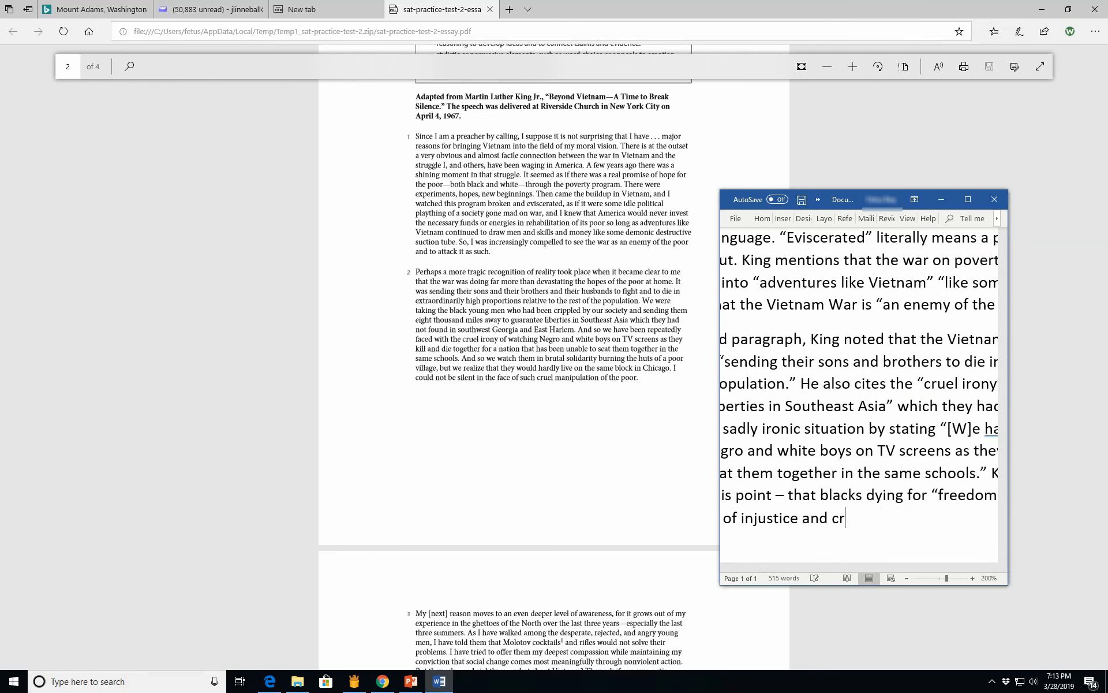
Step: Finish with "hypocrisy, but also unacceptable under any worthwhile system of morality."
type("hypoc")
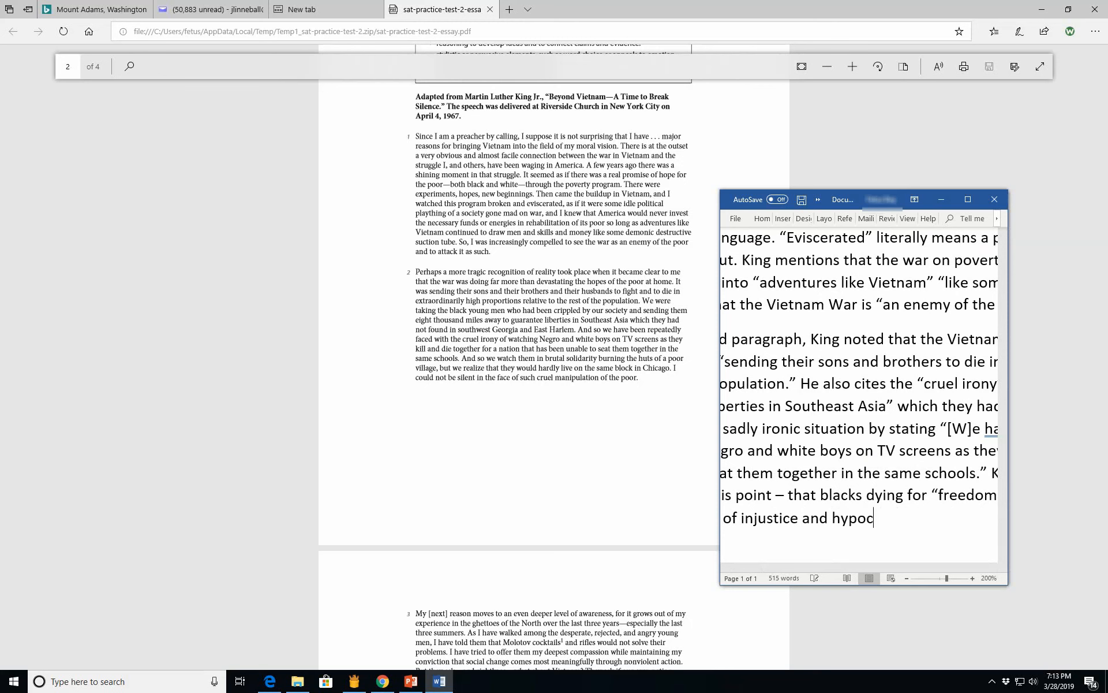
type("ri")
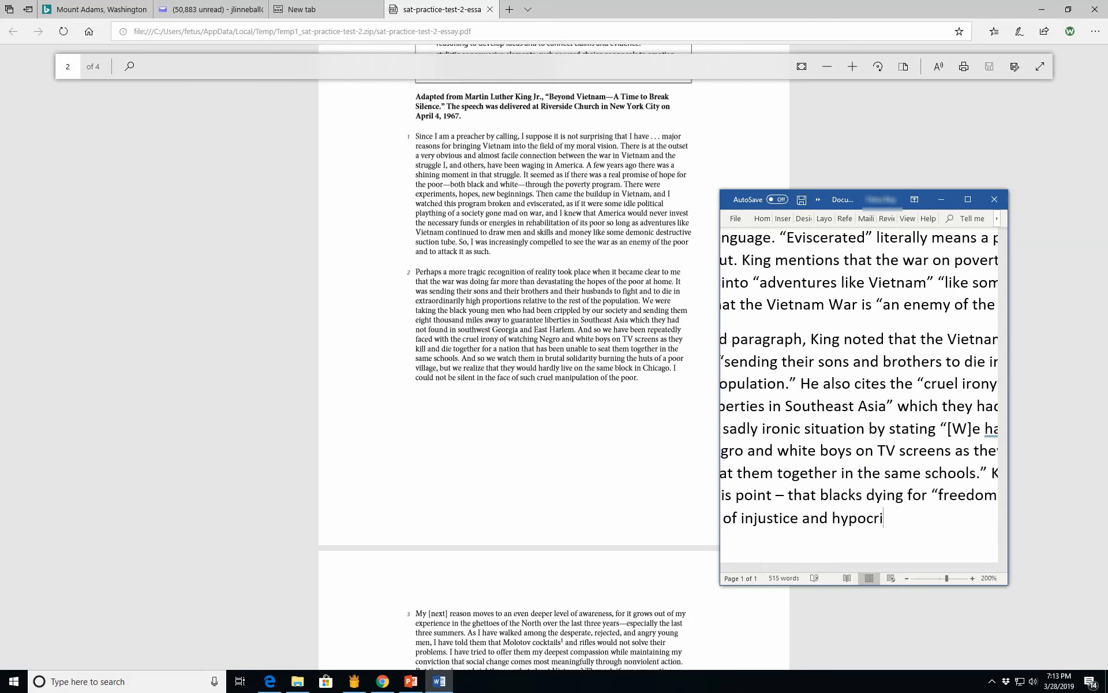
type("a")
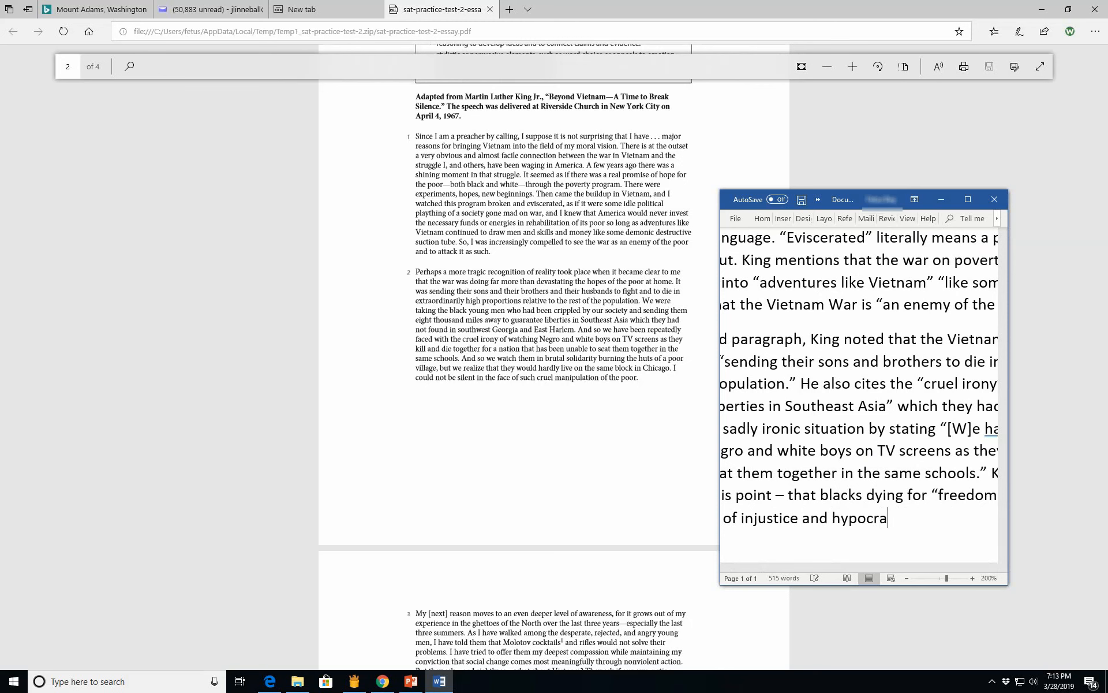
key("Backspace")
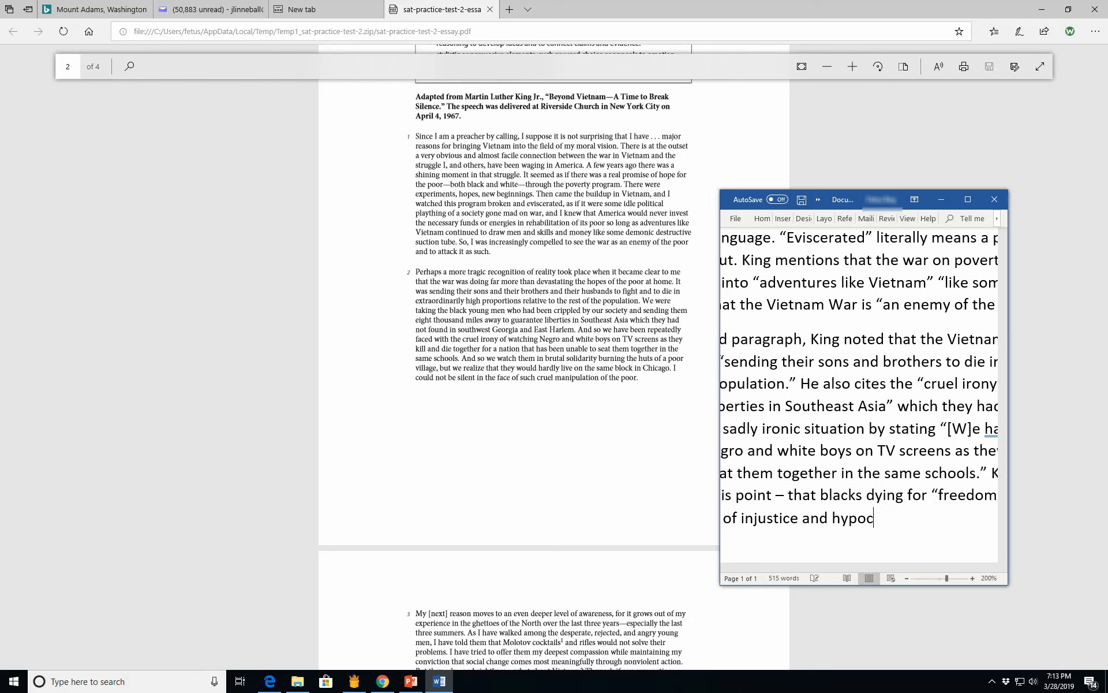
type("risy")
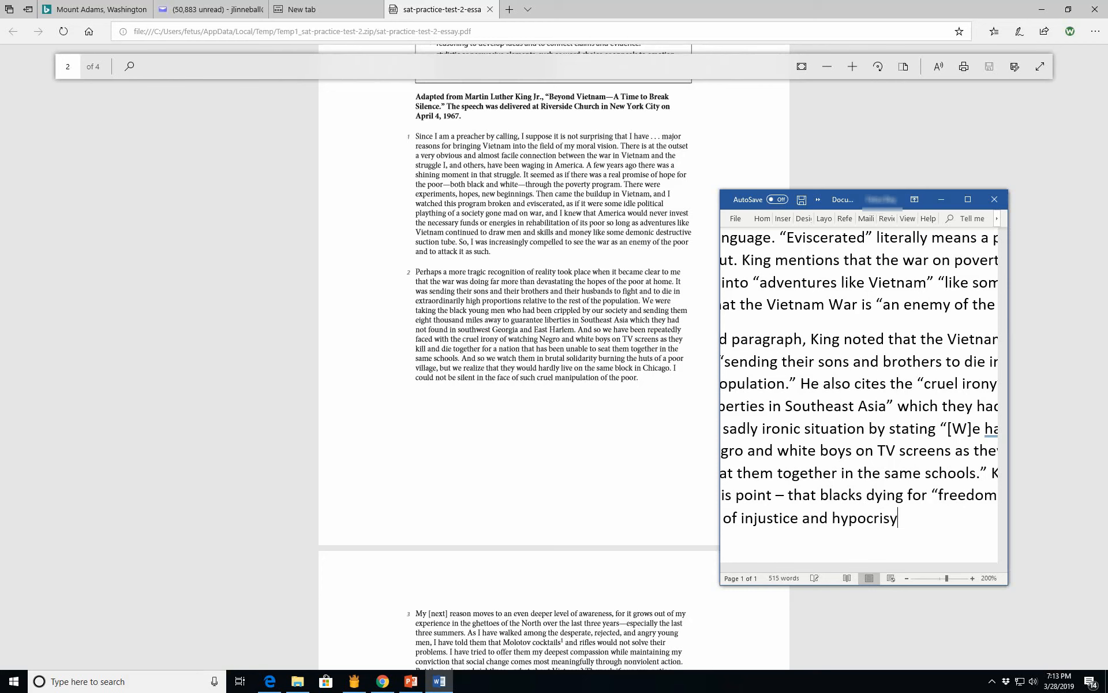
type(", but")
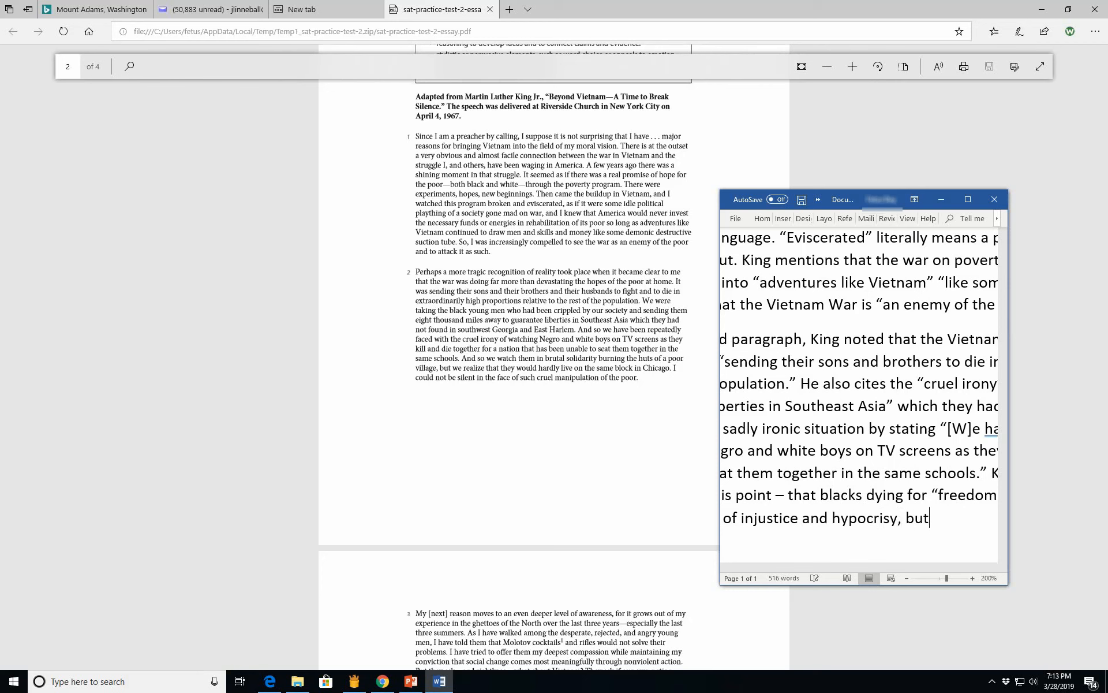
type("also u")
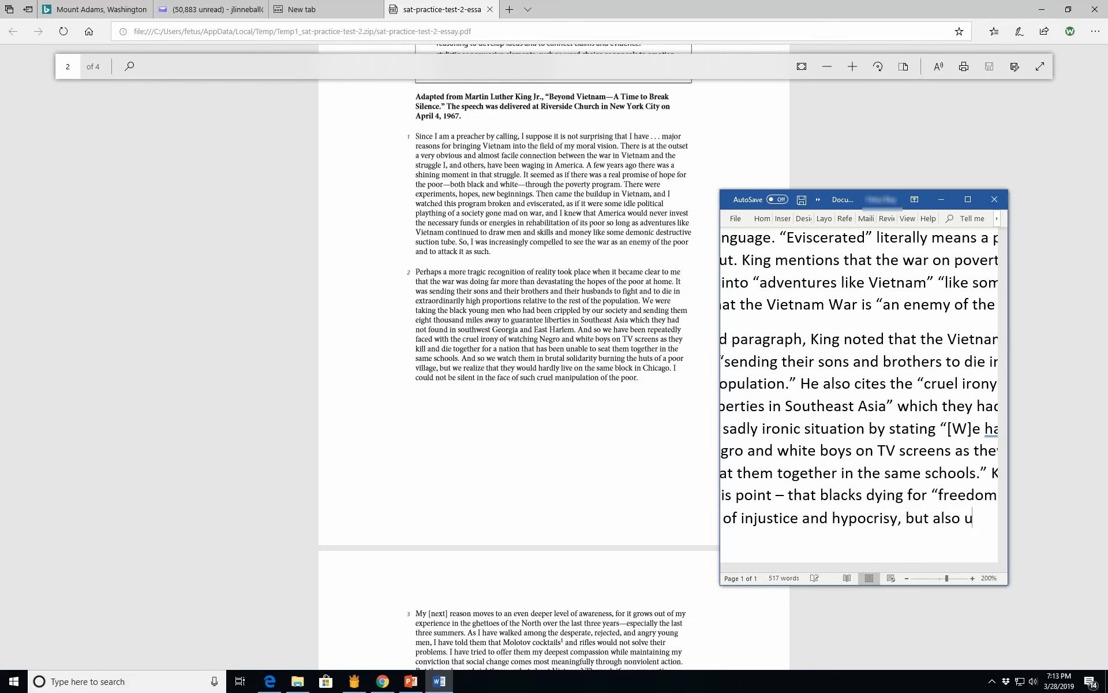
type("nacceptable")
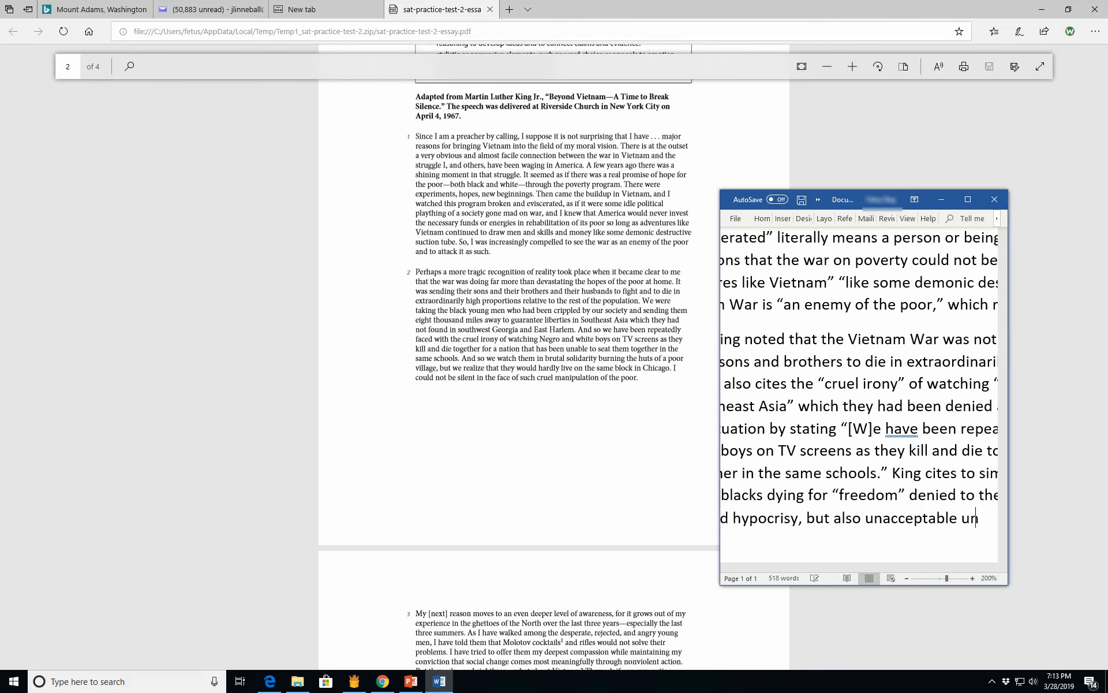
type("under any")
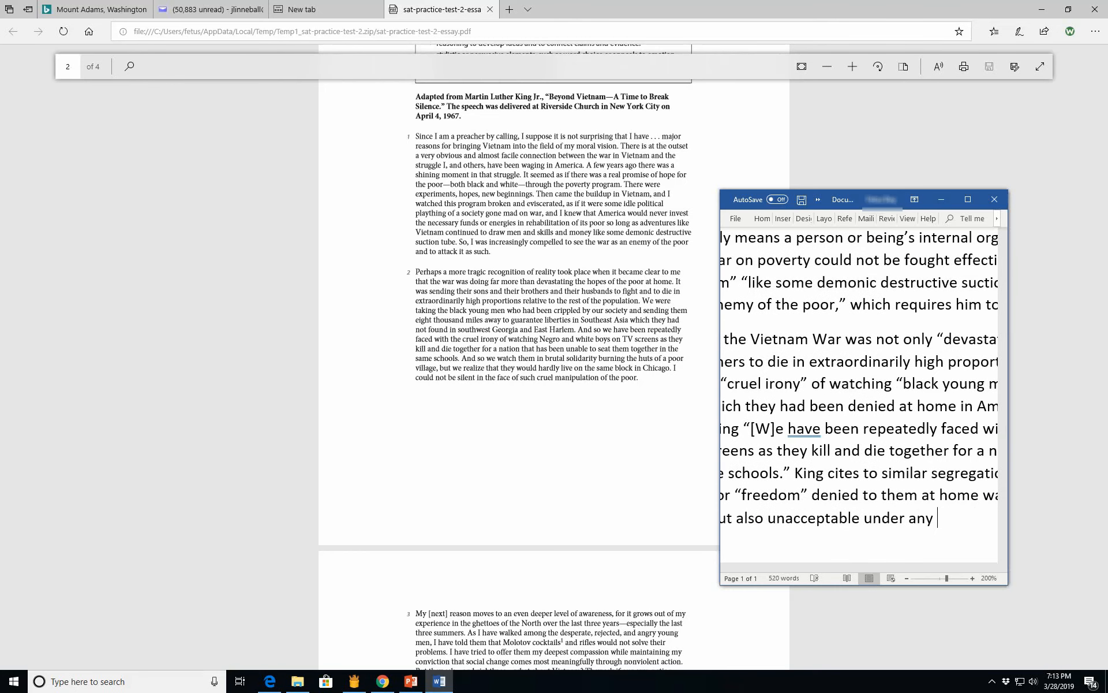
type("worthwhile system")
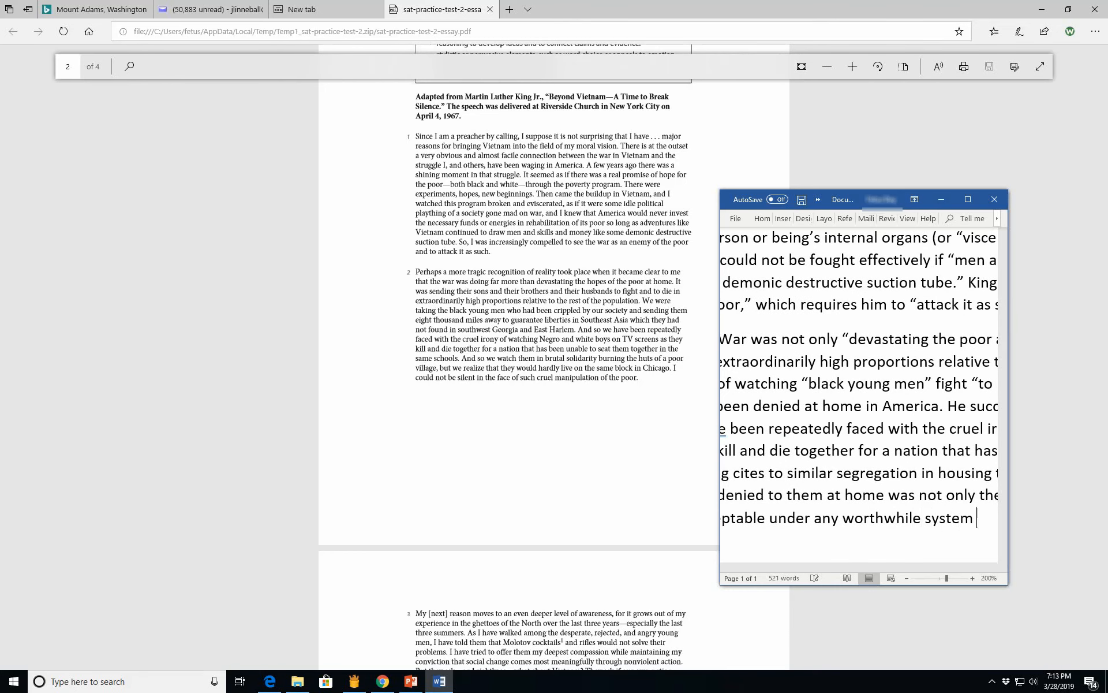
type("of morality.")
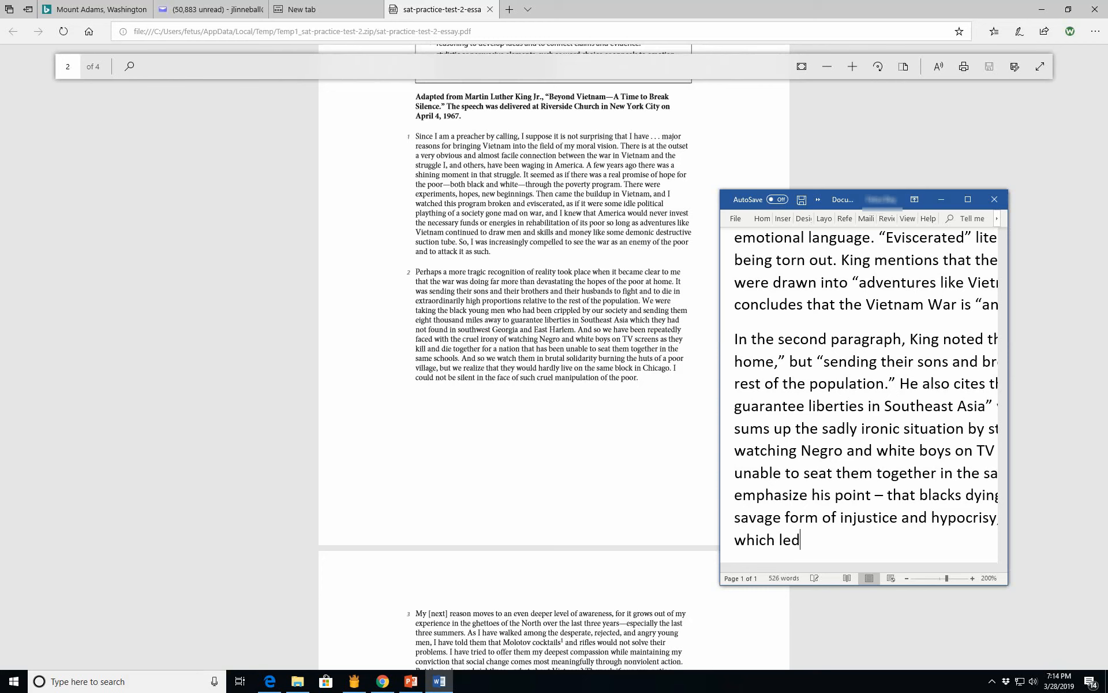
Step: Type "leads him to the conclusion" and start quoting "I could not be silent in the face of"
type("ads him to th")
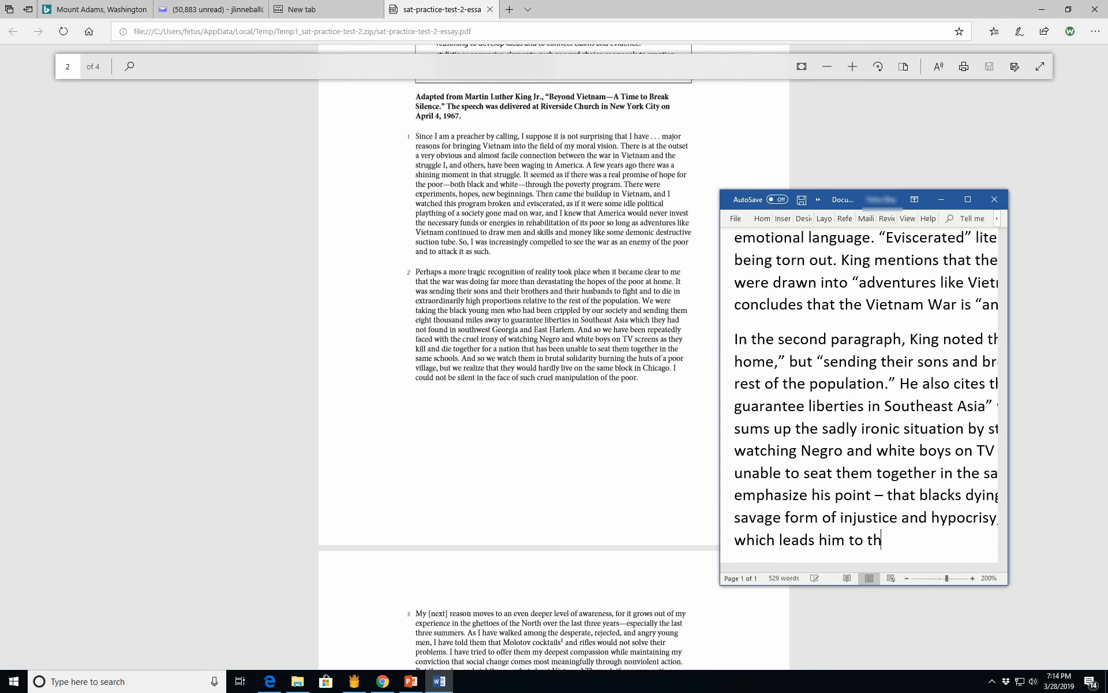
type("e con")
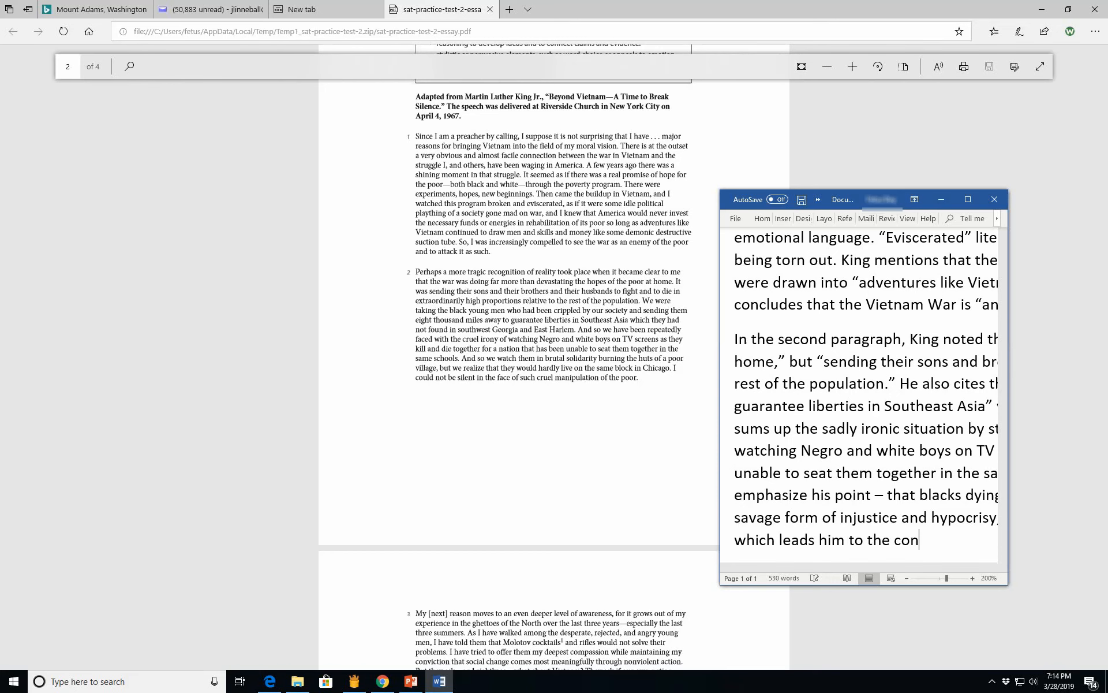
type("clusion \"")
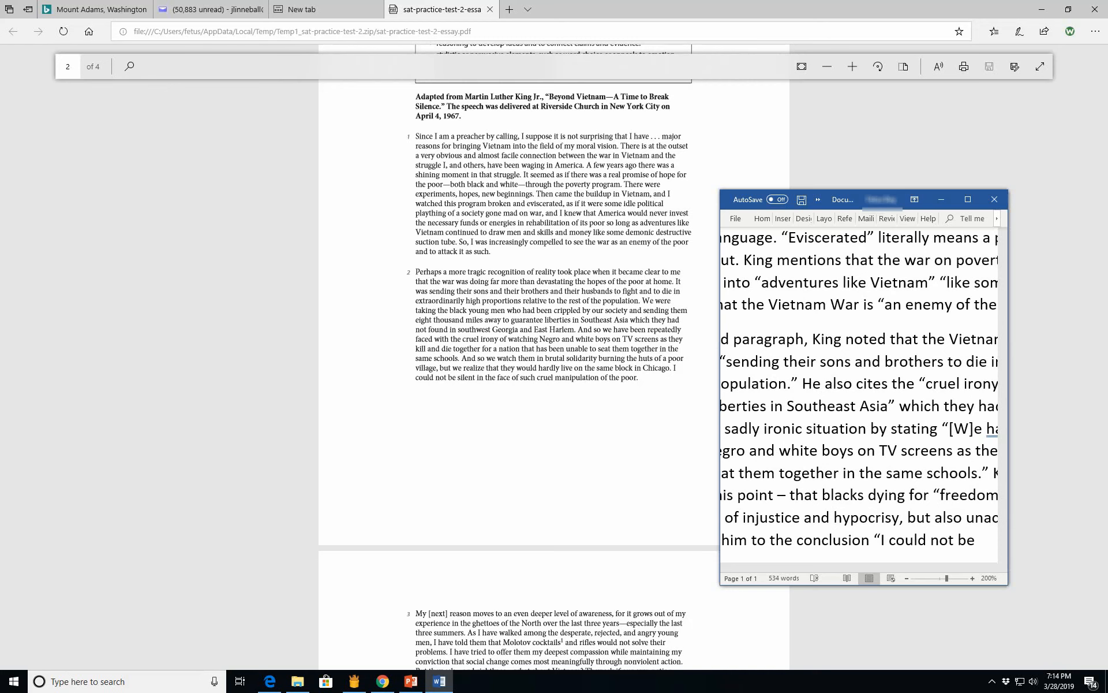
type("int")
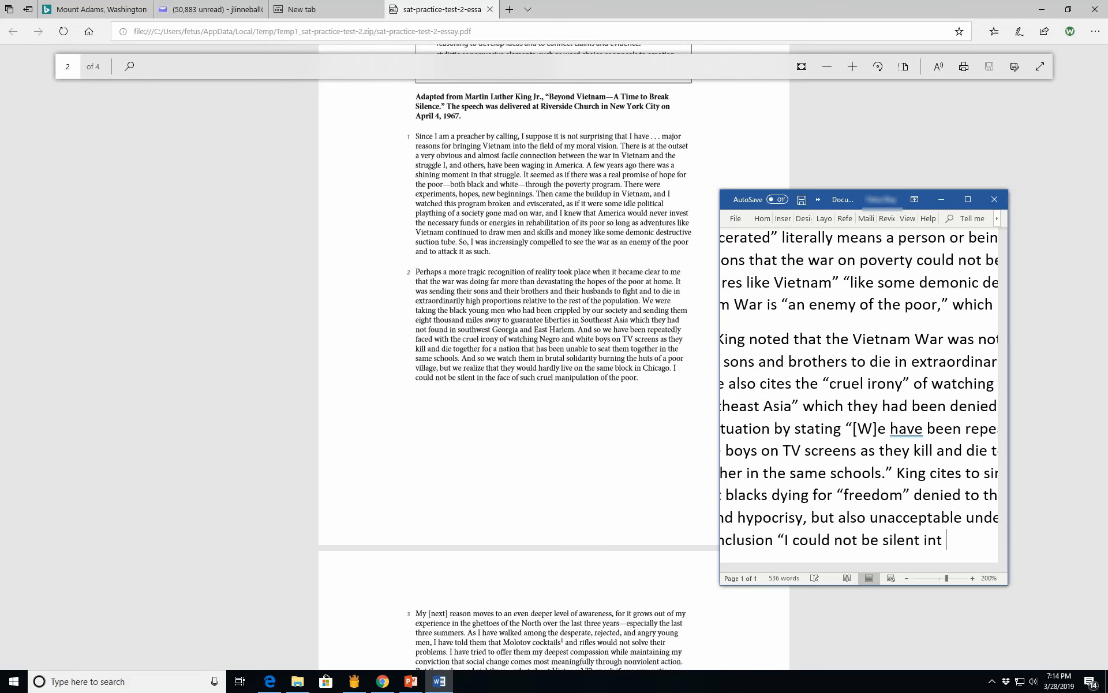
type("he face of such cruel manipu")
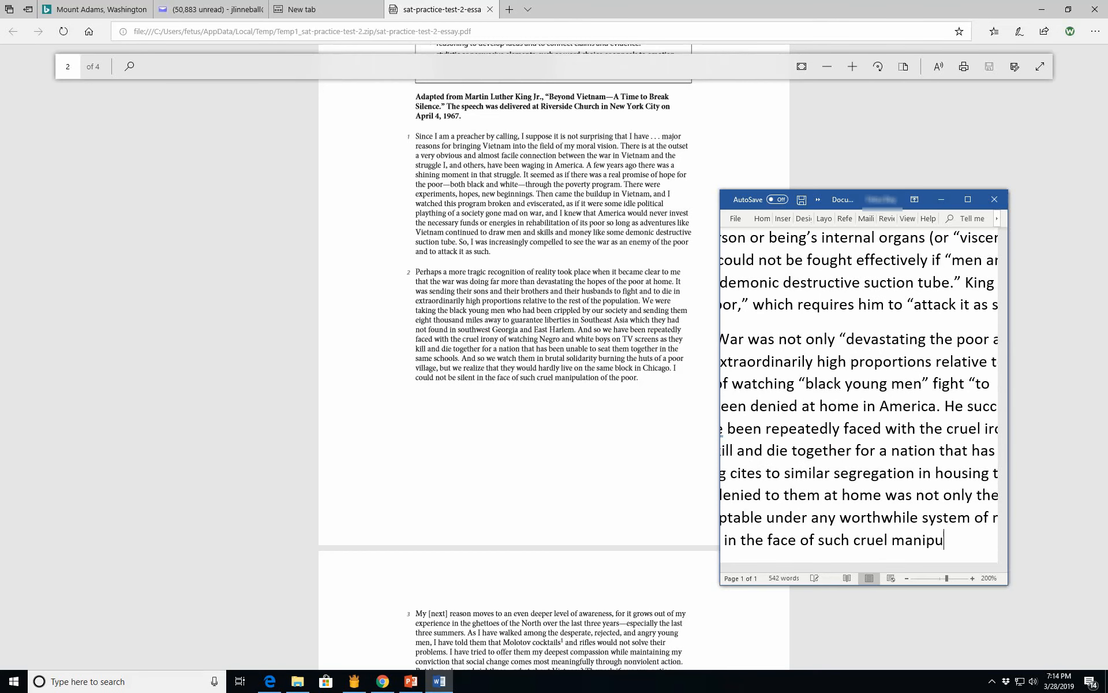
type("the conclusion “I co")
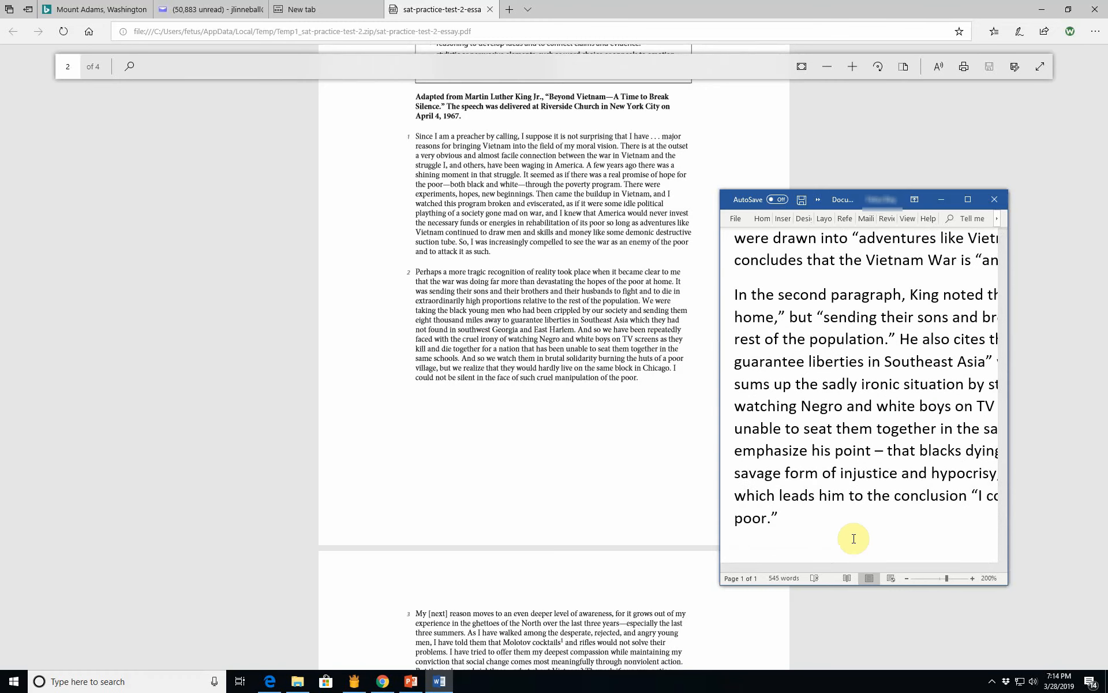
Step: Type the subject clause on King's school and housing segregation facts, hypocritical in a "free" society
type("King")
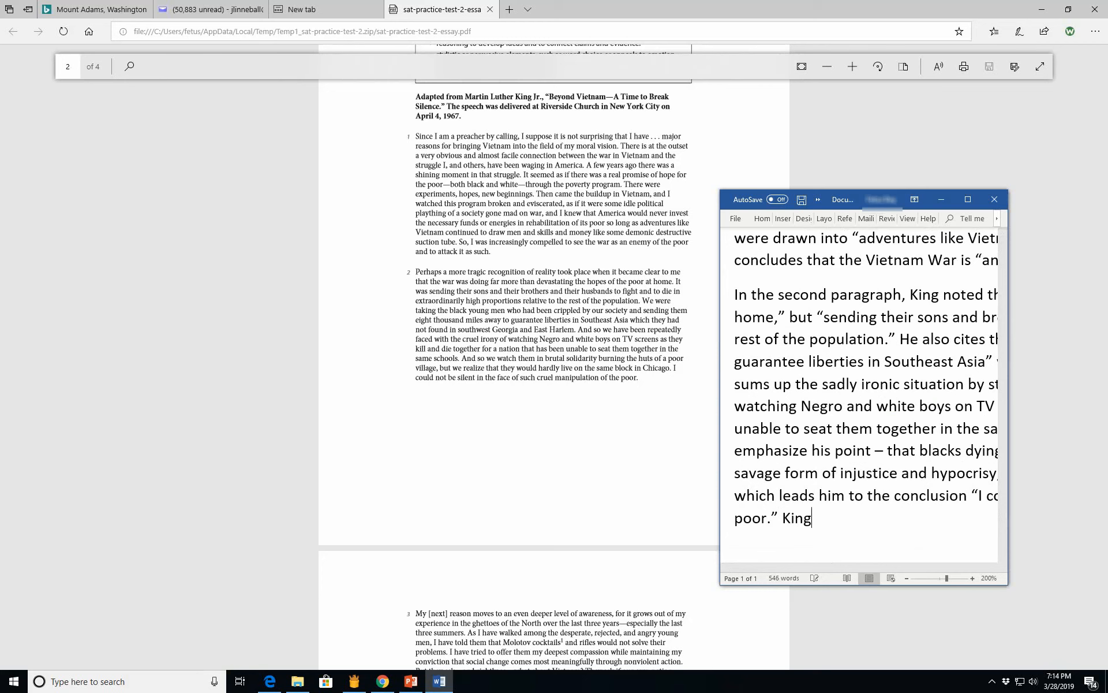
key("Backspace")
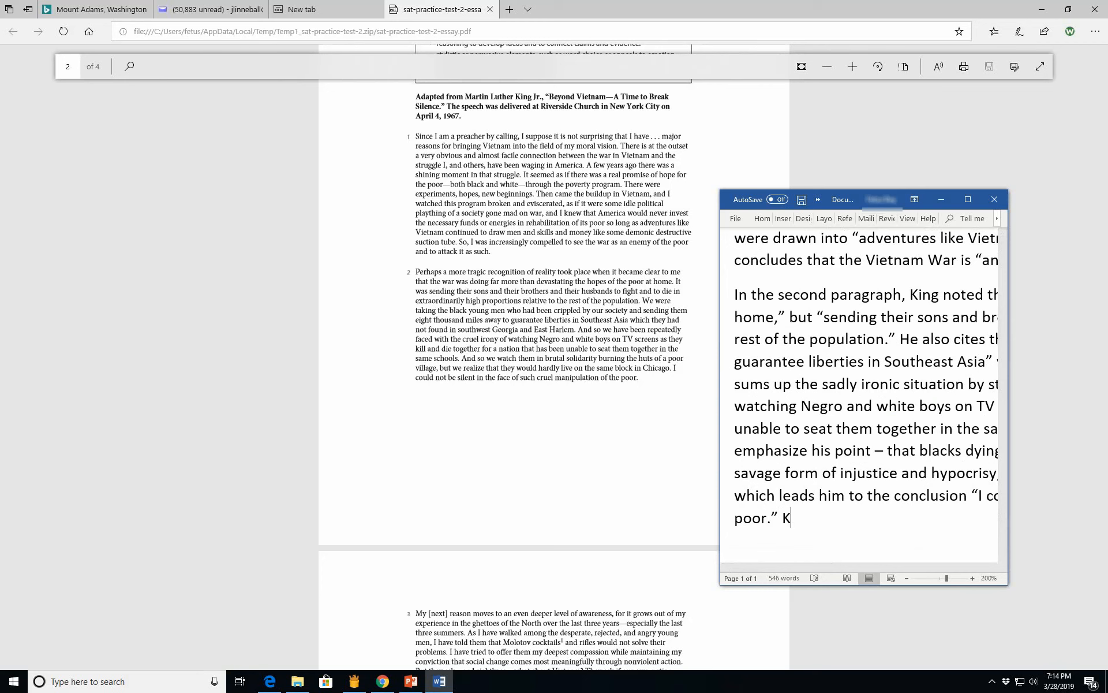
type("ing's")
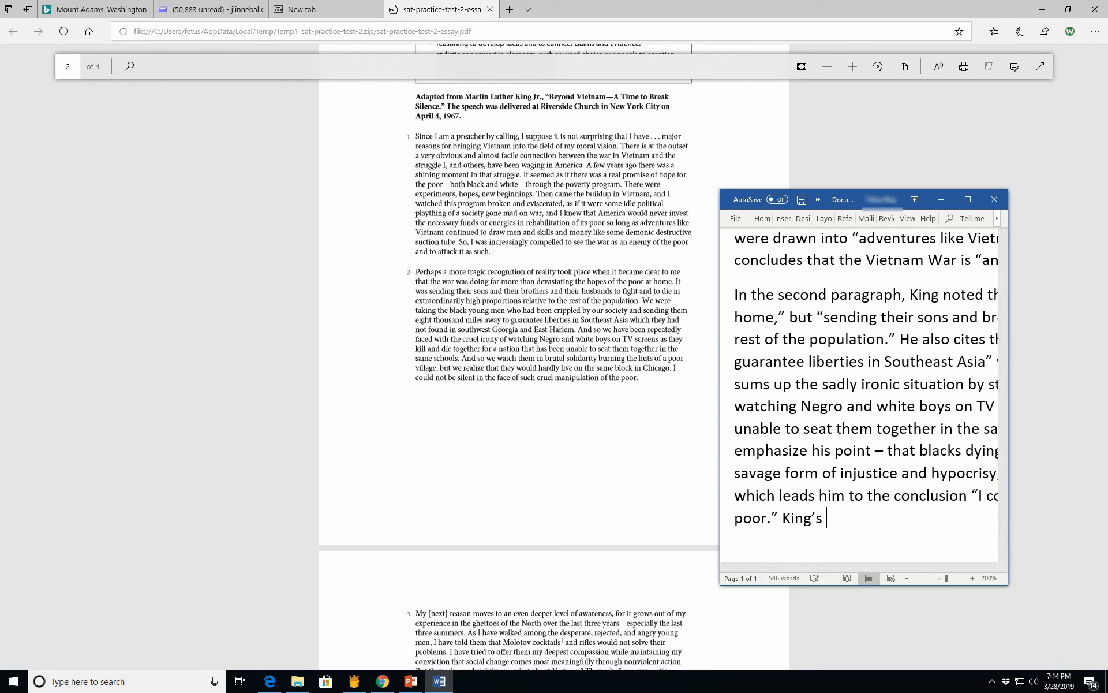
type("citation fo")
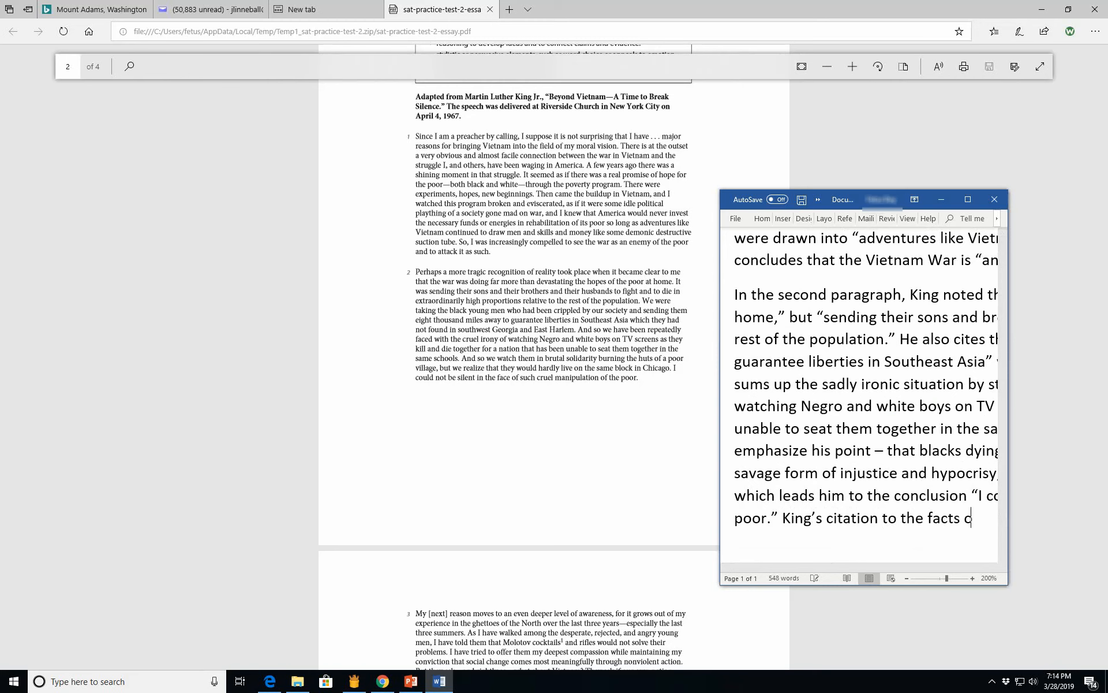
type("of school and h")
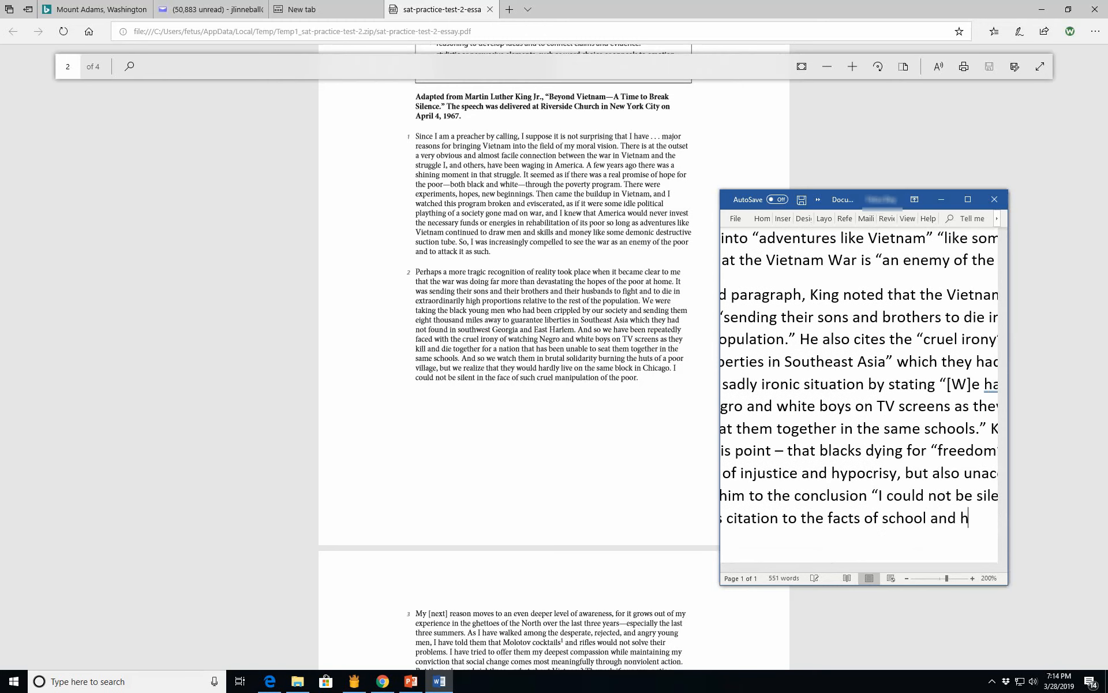
type("housing segr")
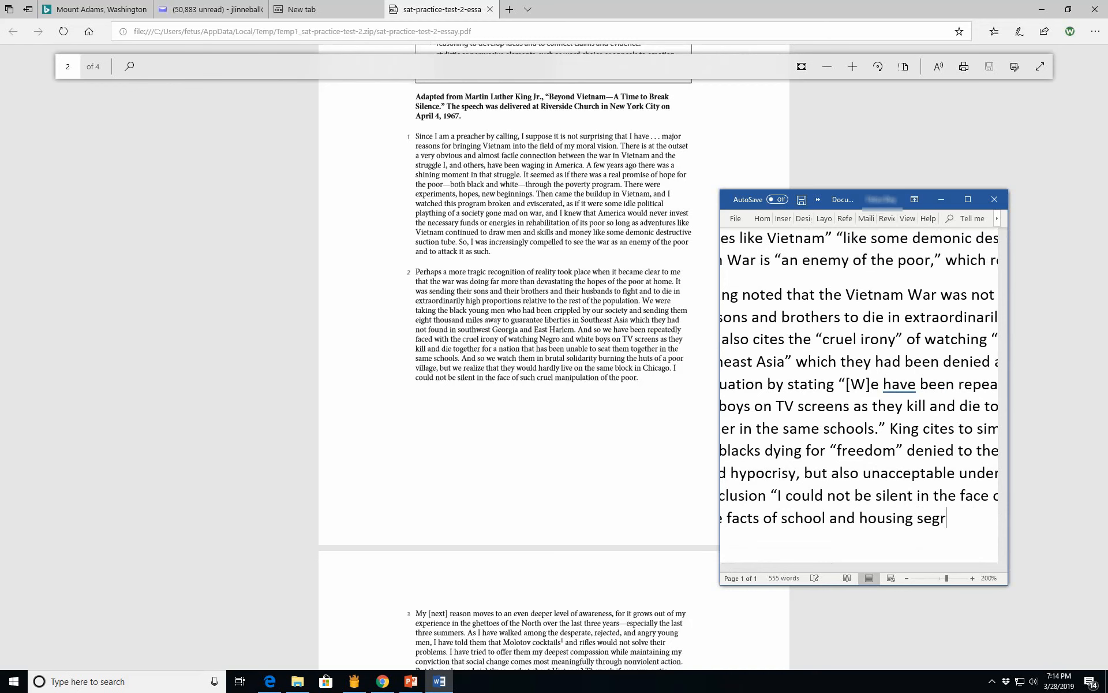
type("egation")
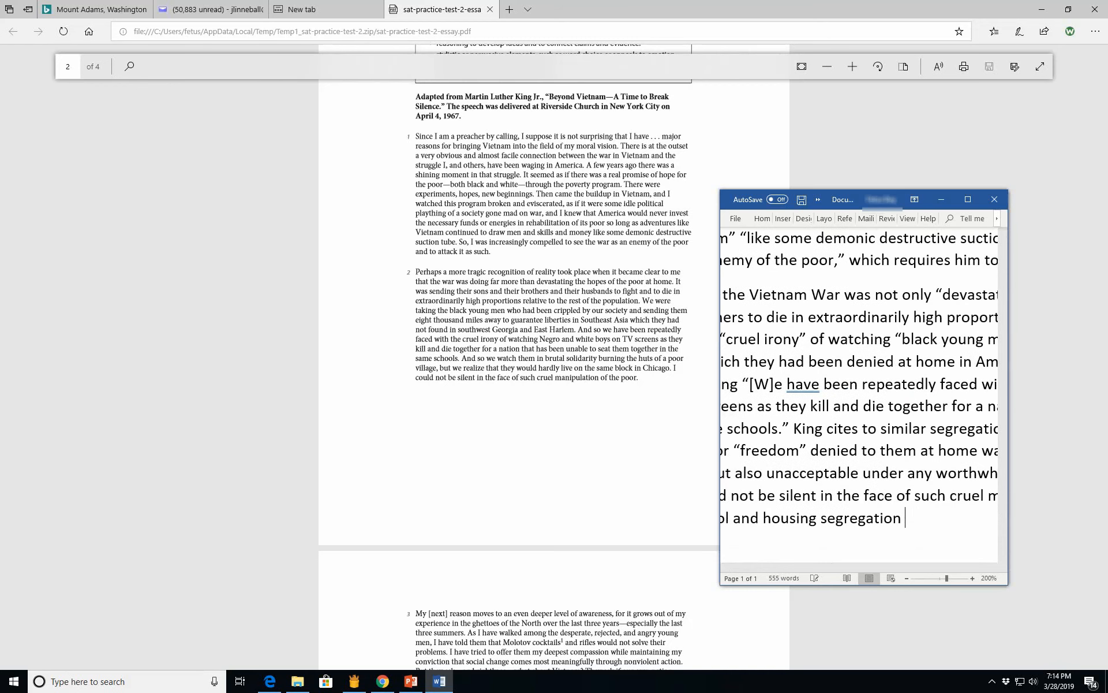
type("and the fact that these t")
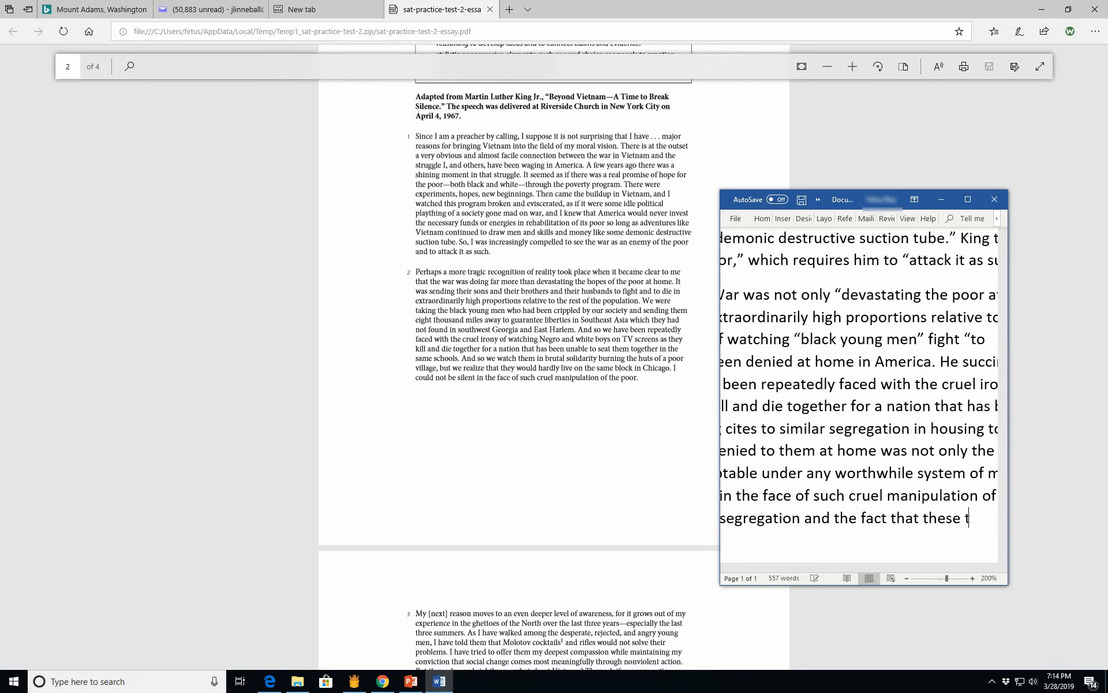
type("wrion")
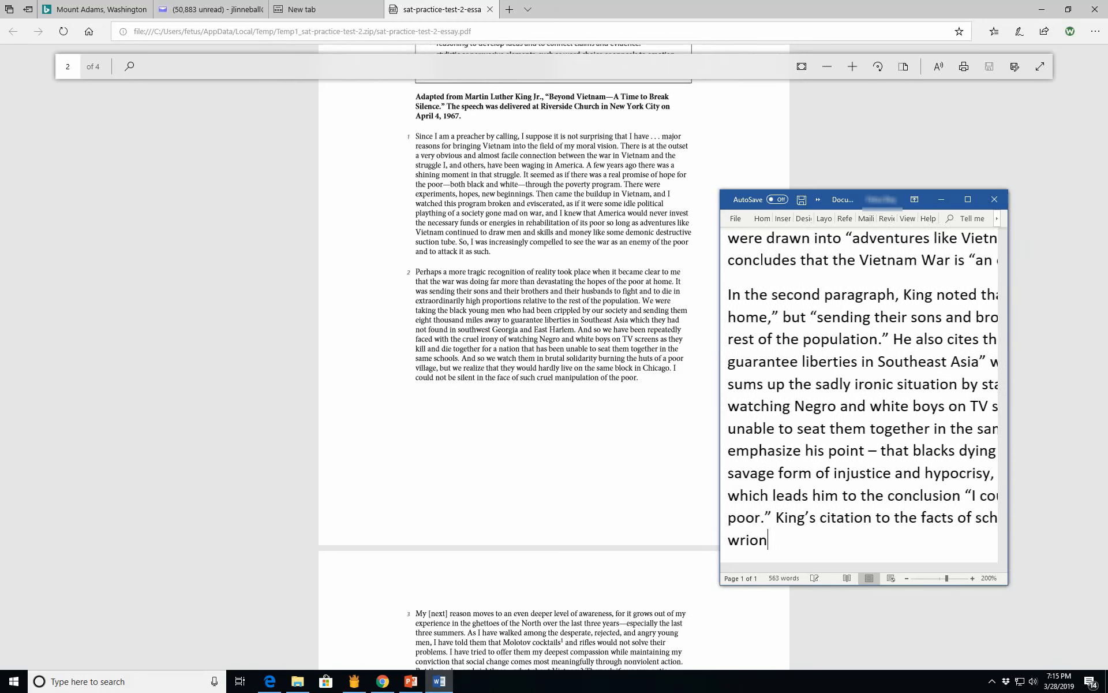
key("Backspace")
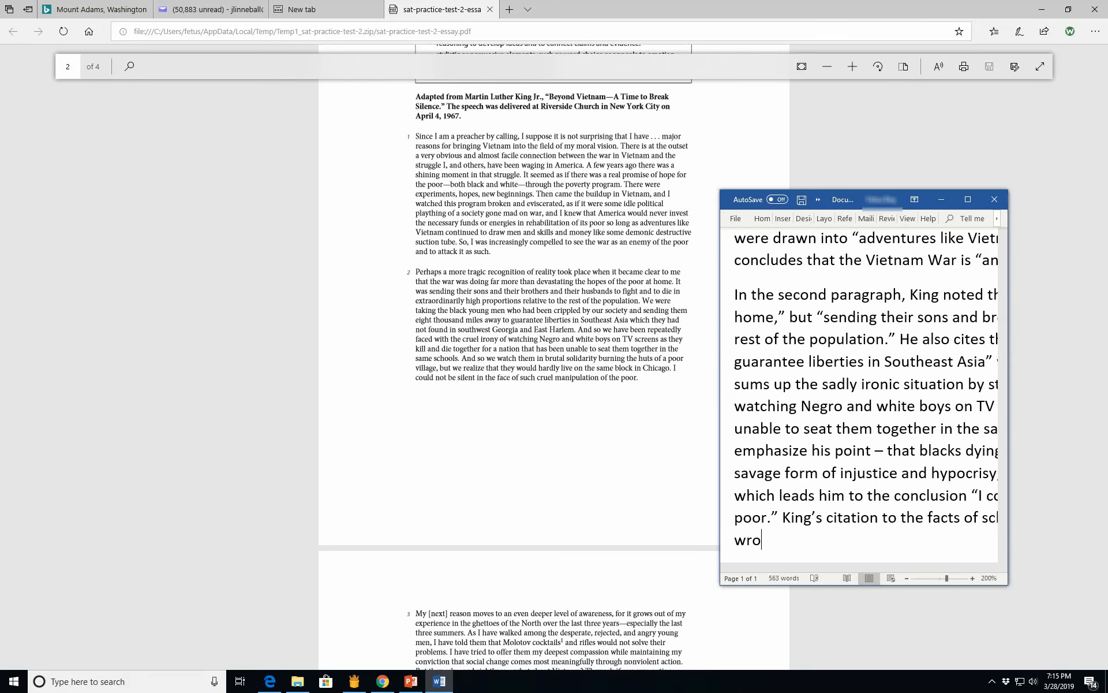
type("ng and h")
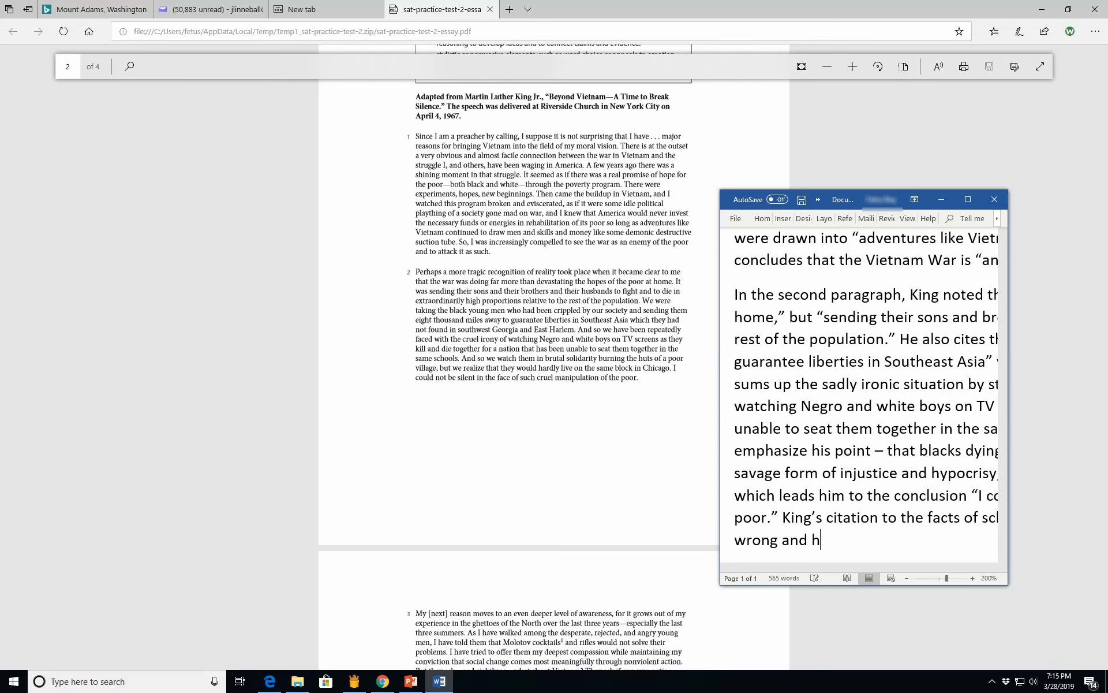
type("ypocti")
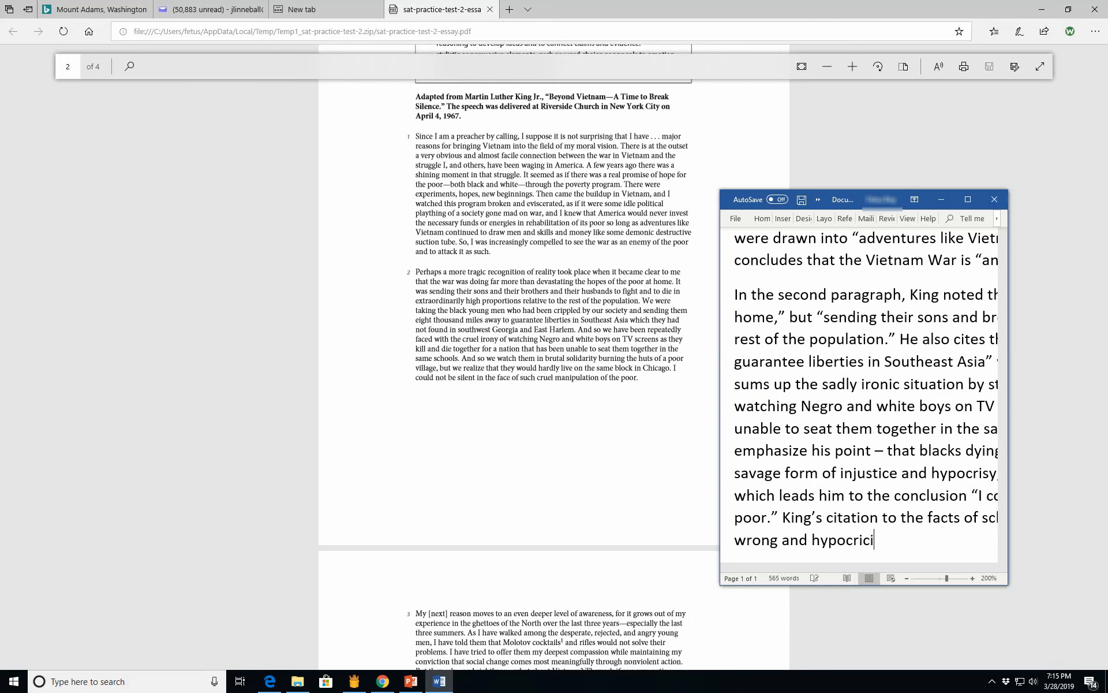
type("tical in a")
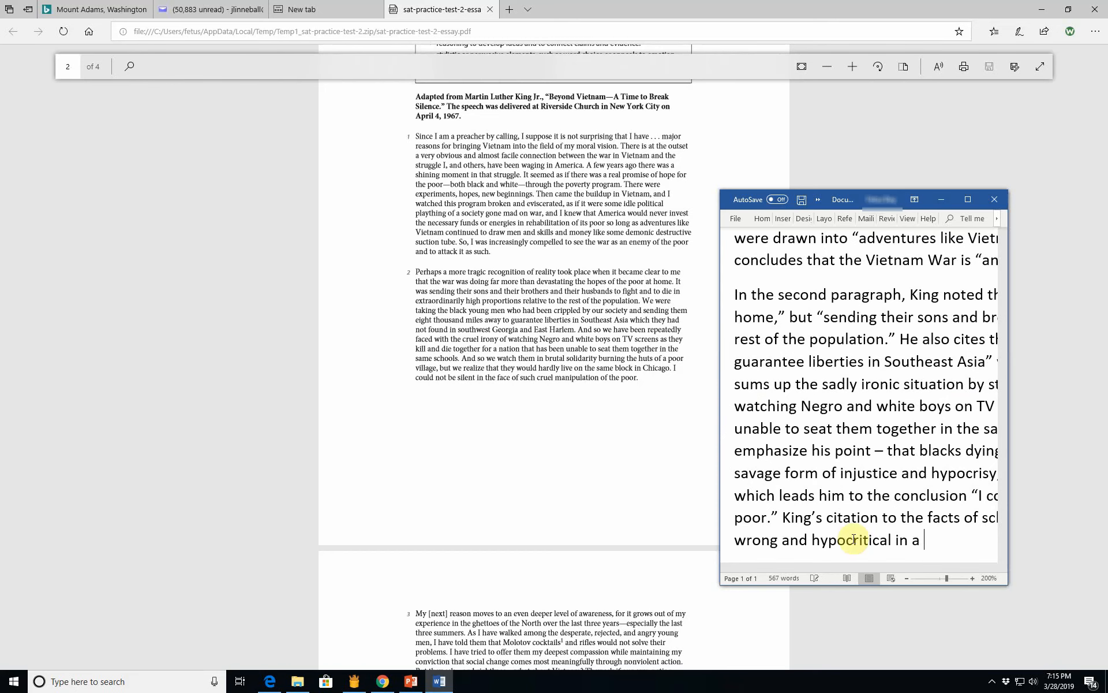
type("\"free\" sco")
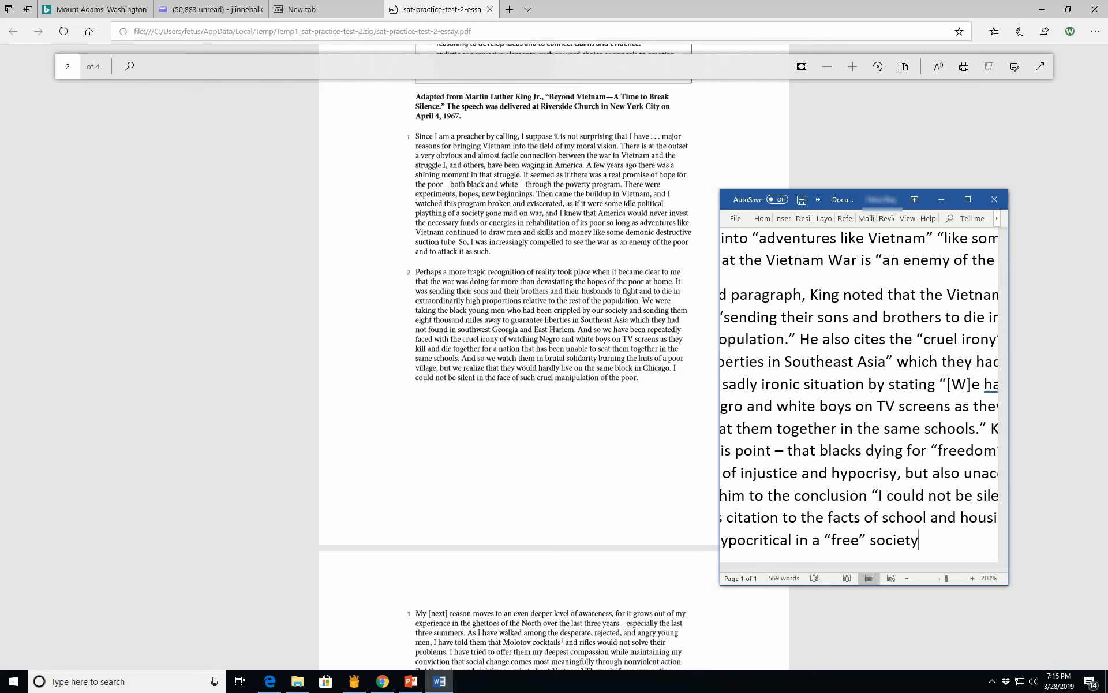
Step: Finish with 'are splendid examples of the effective use of ethos in a speech.'
type("are spl")
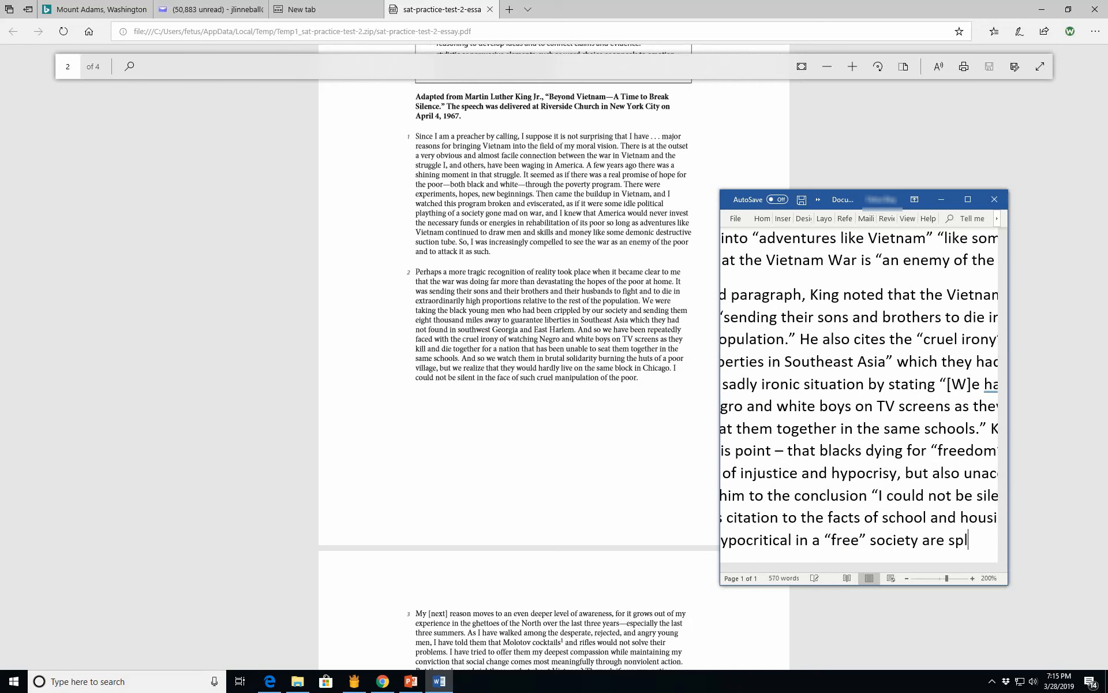
type("endid exam")
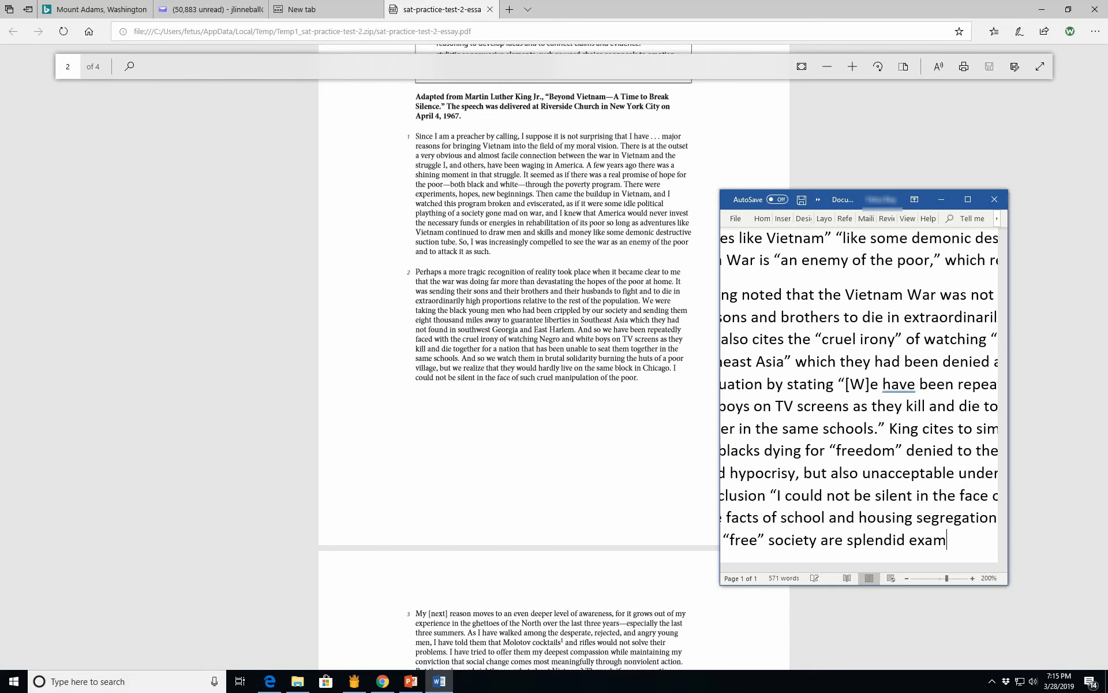
type("ples of th")
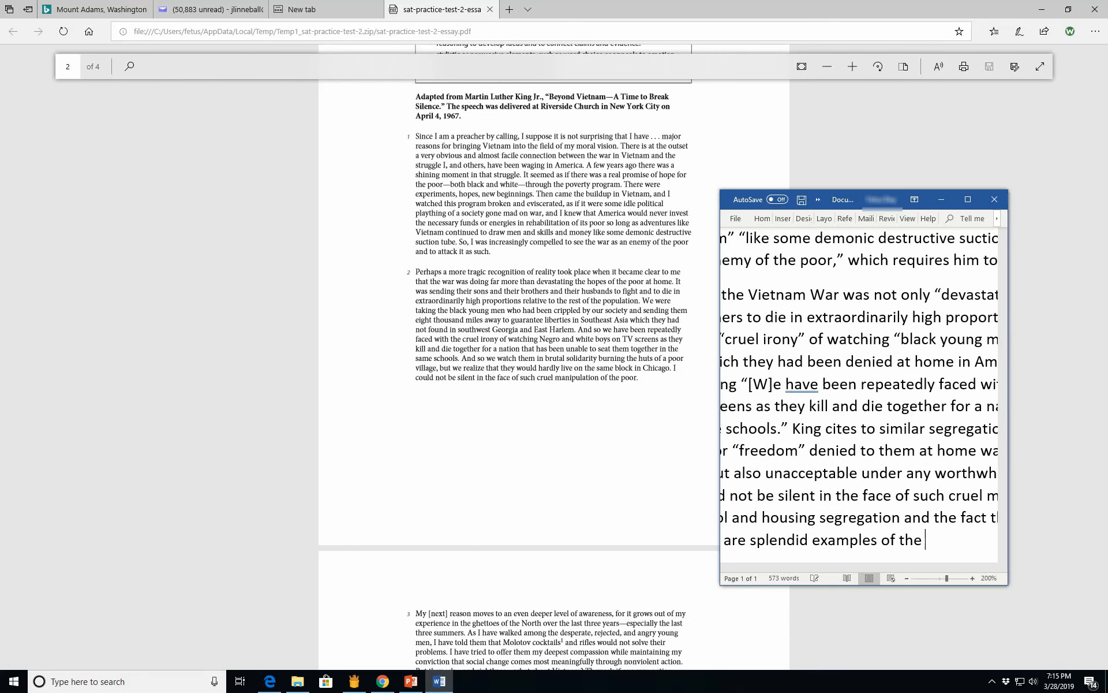
type("effectige")
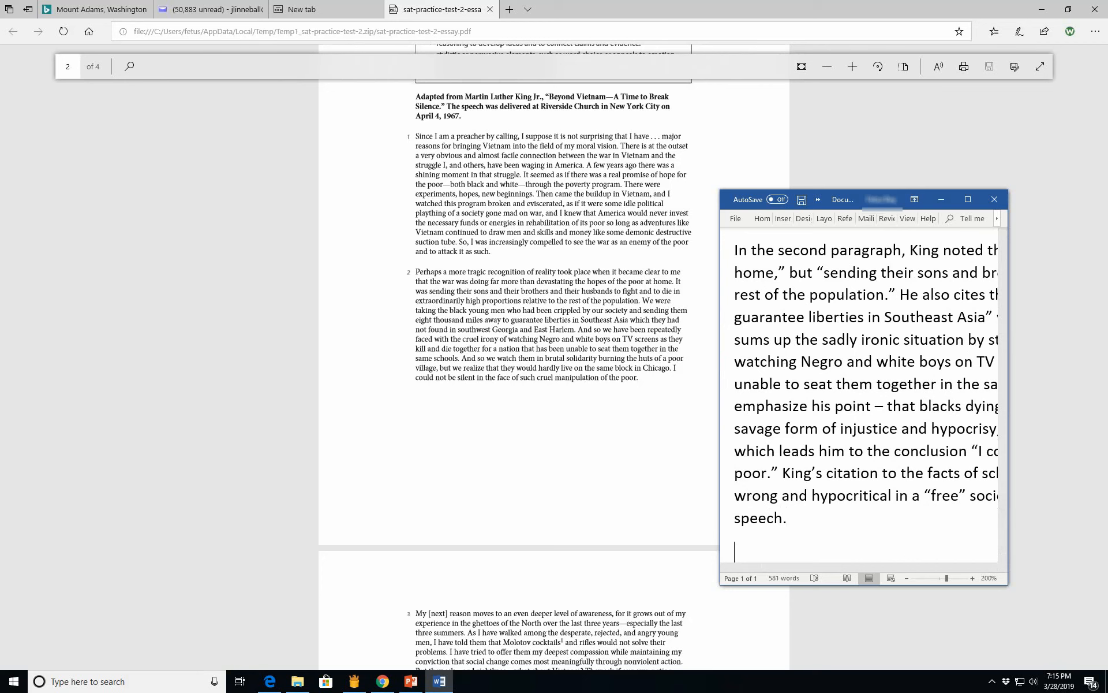
Step: Start the paragraph with 'In the third paragraph, King describes his efforts for African-Americans'
type("In Pa")
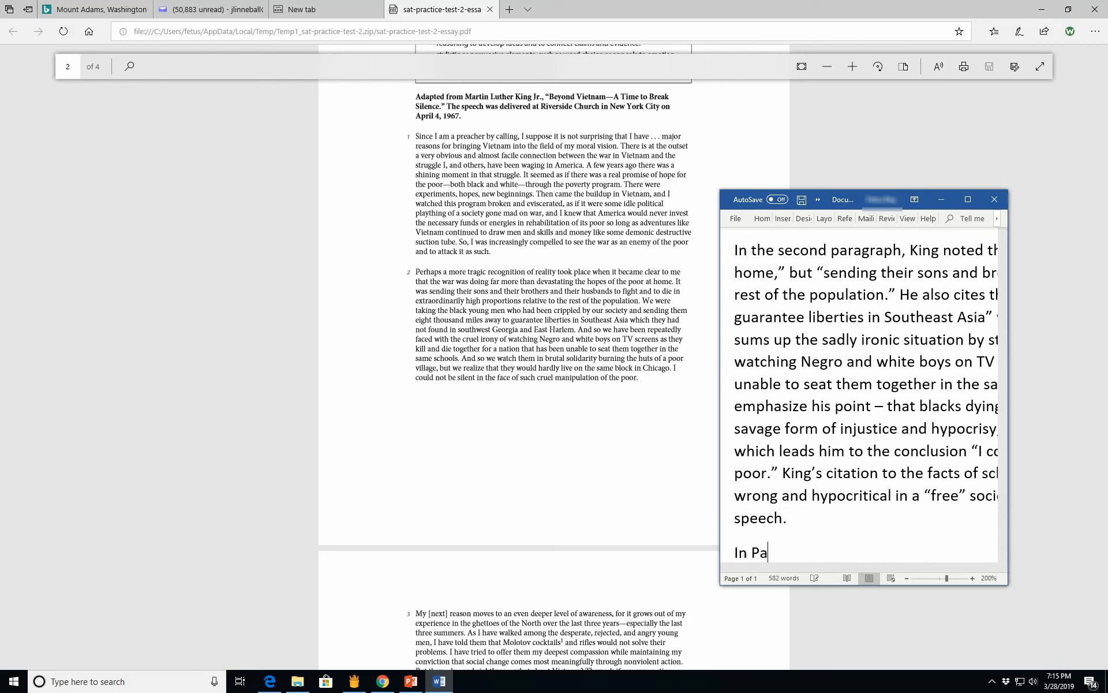
type("rag")
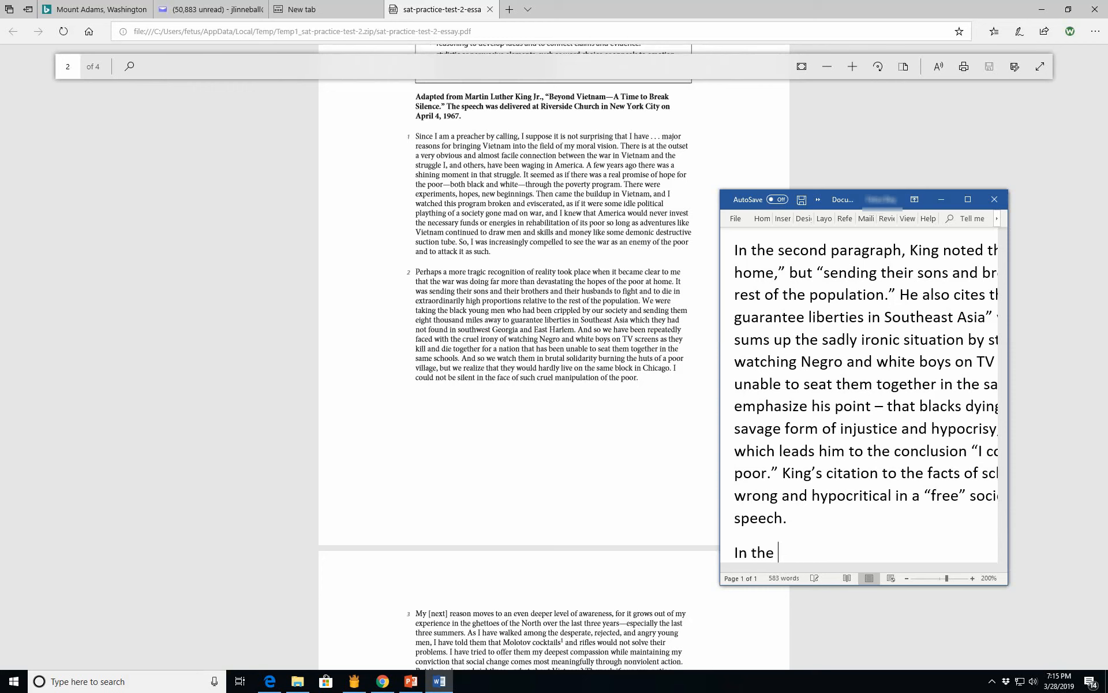
type("thirs")
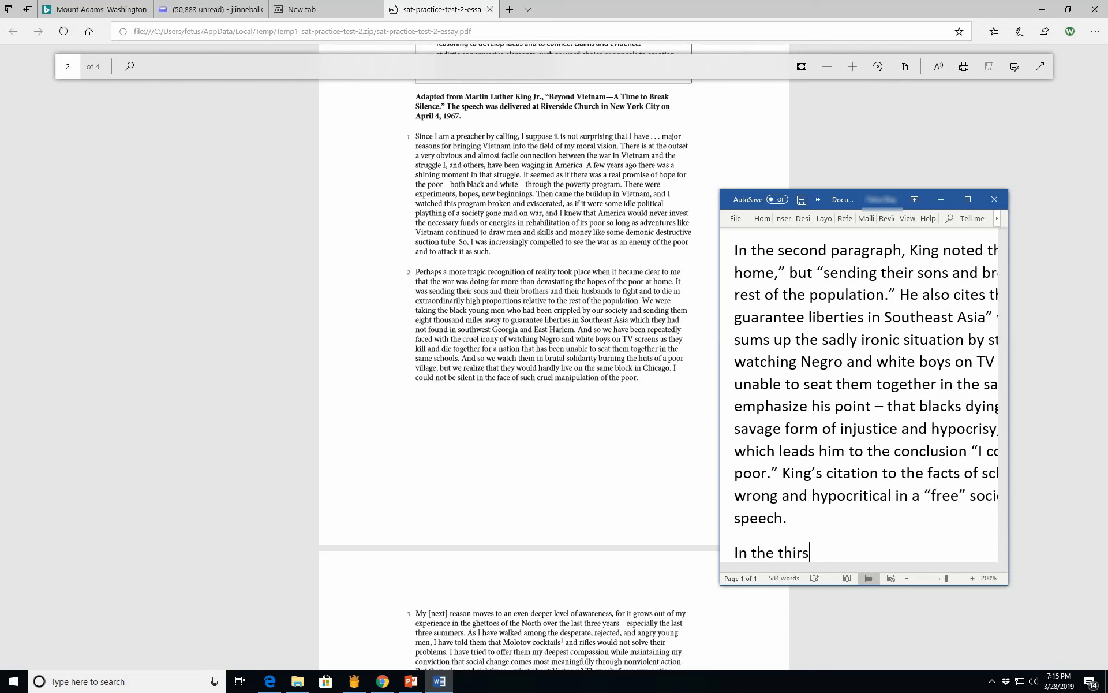
type("d Pa")
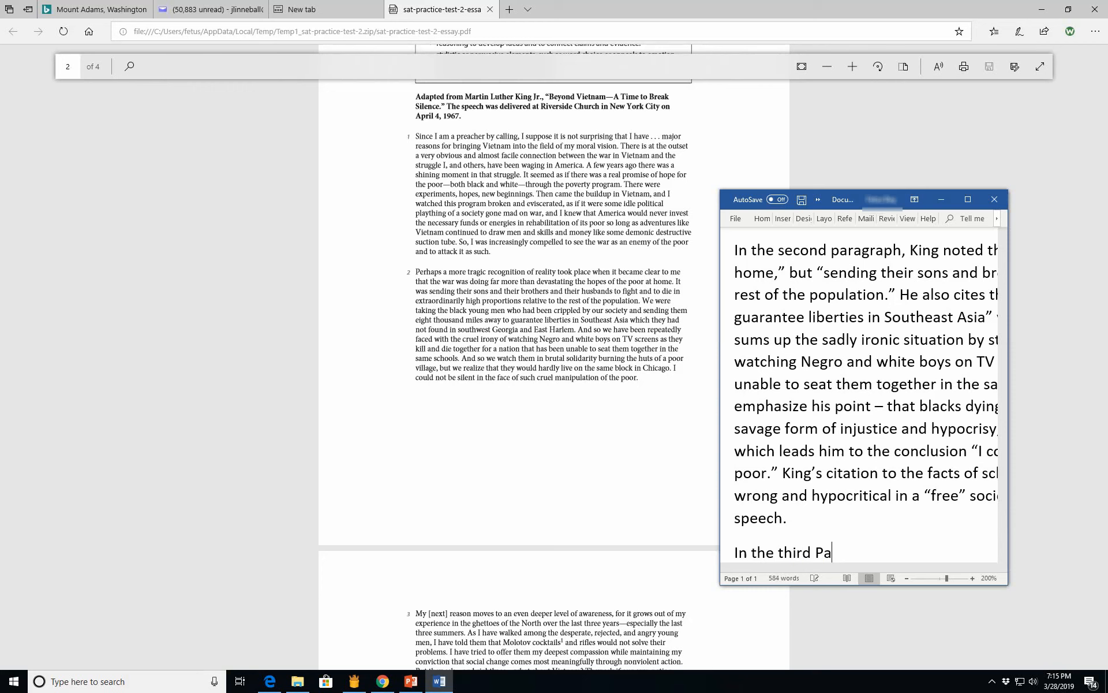
type("ragrap")
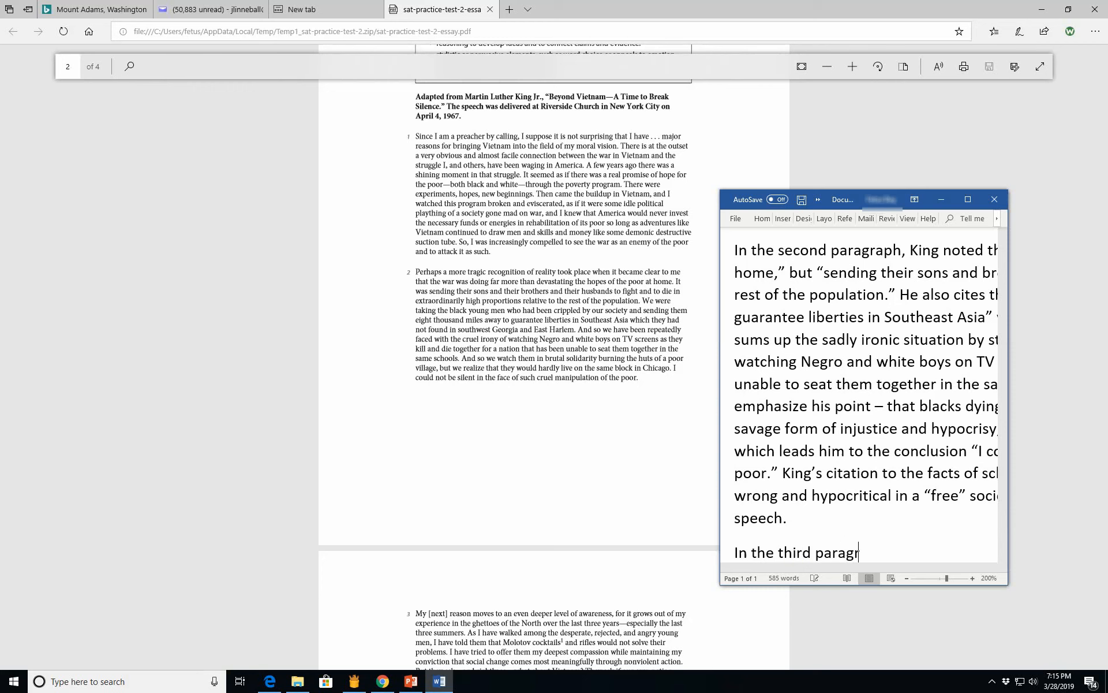
type(", Kinfg")
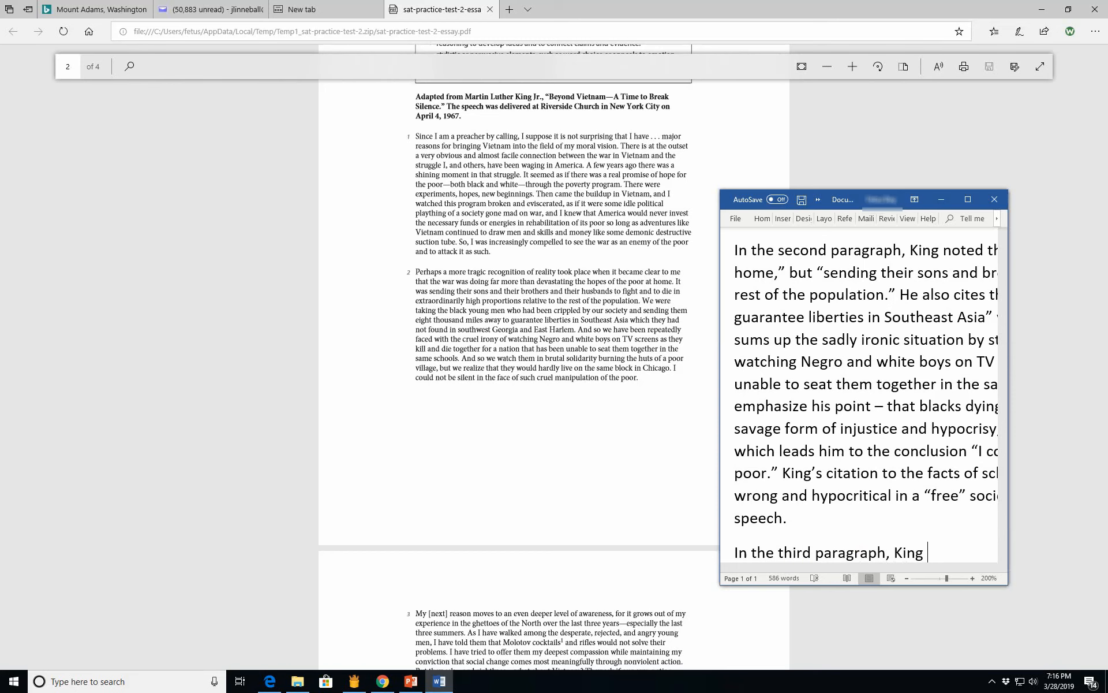
type("describes his e")
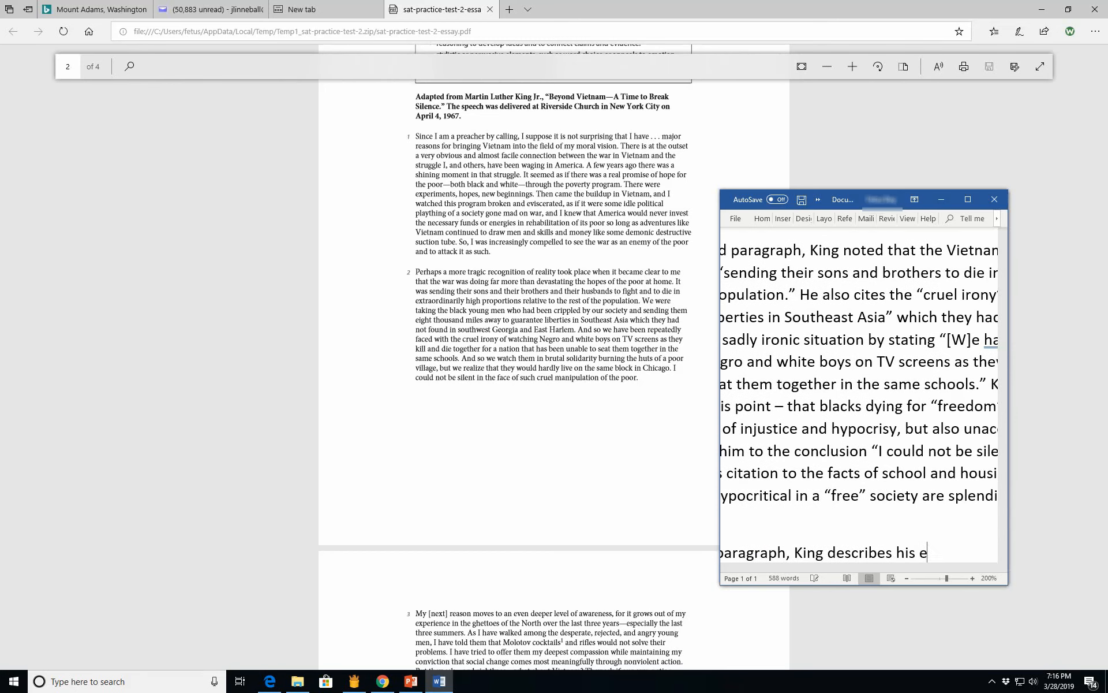
type("fo")
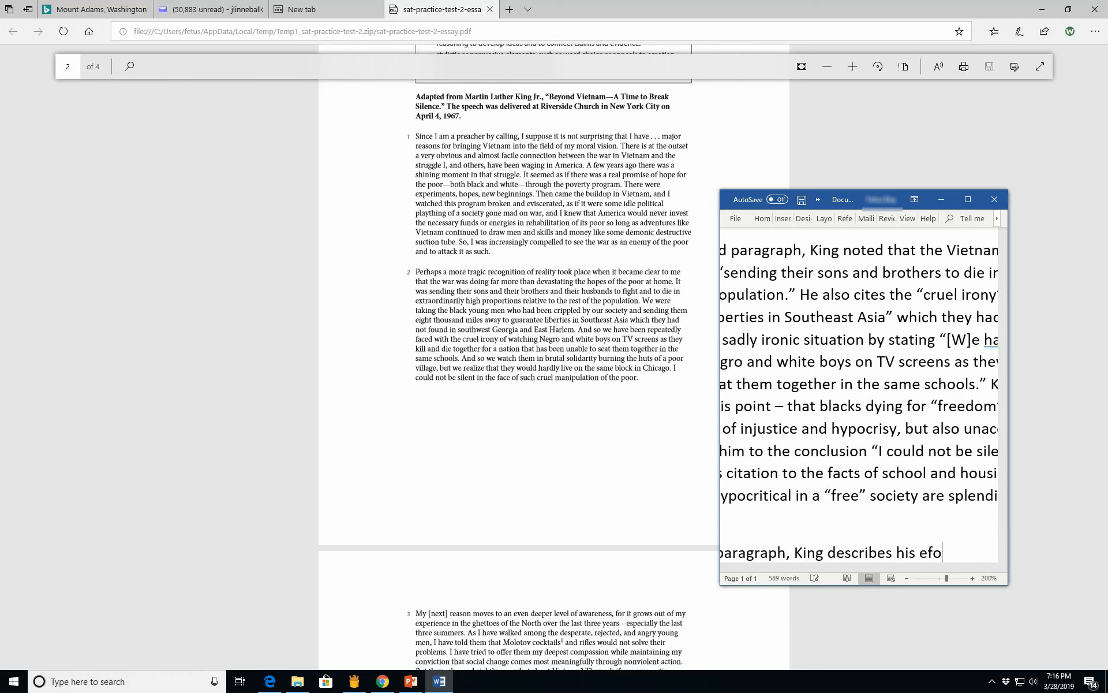
type("rts to encourage")
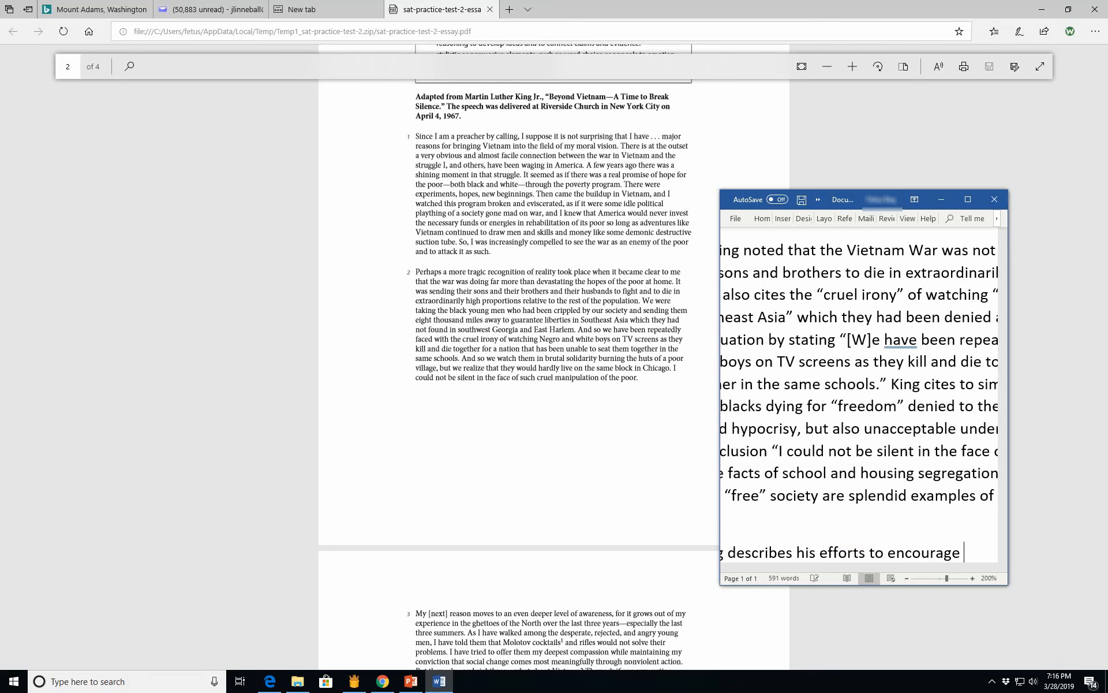
type("African-Americans to")
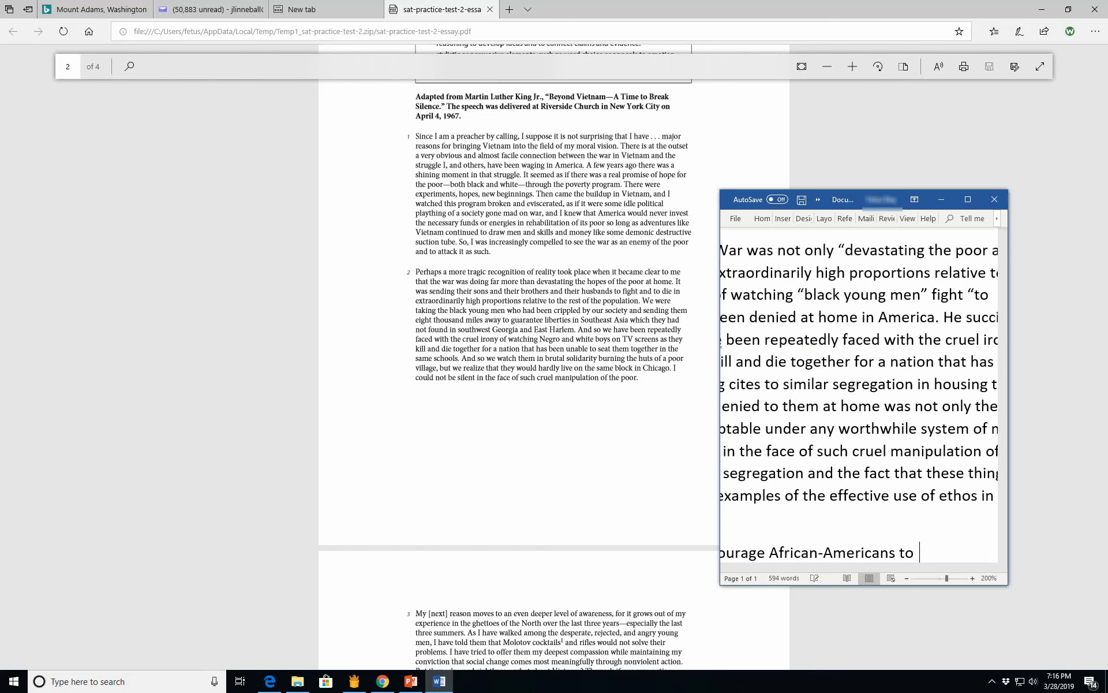
Step: Add that he urged them to shun violence, quoting "Molotov cocktails and rifles would not solve their problems."
type("shun io")
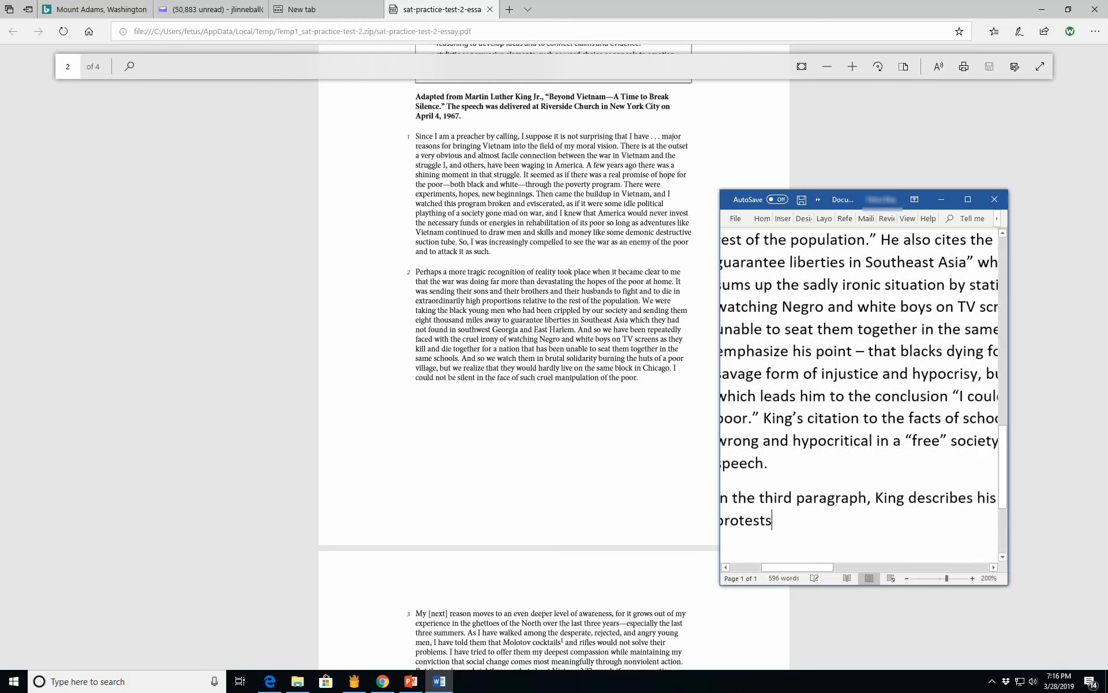
type(", stat")
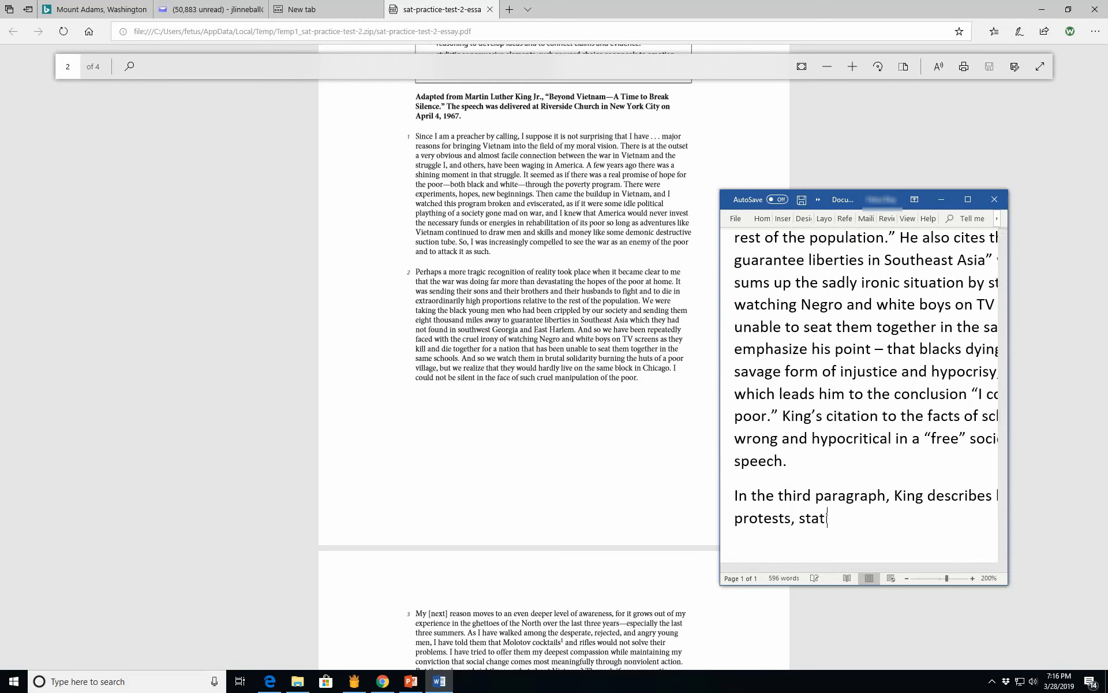
type("ing that \"")
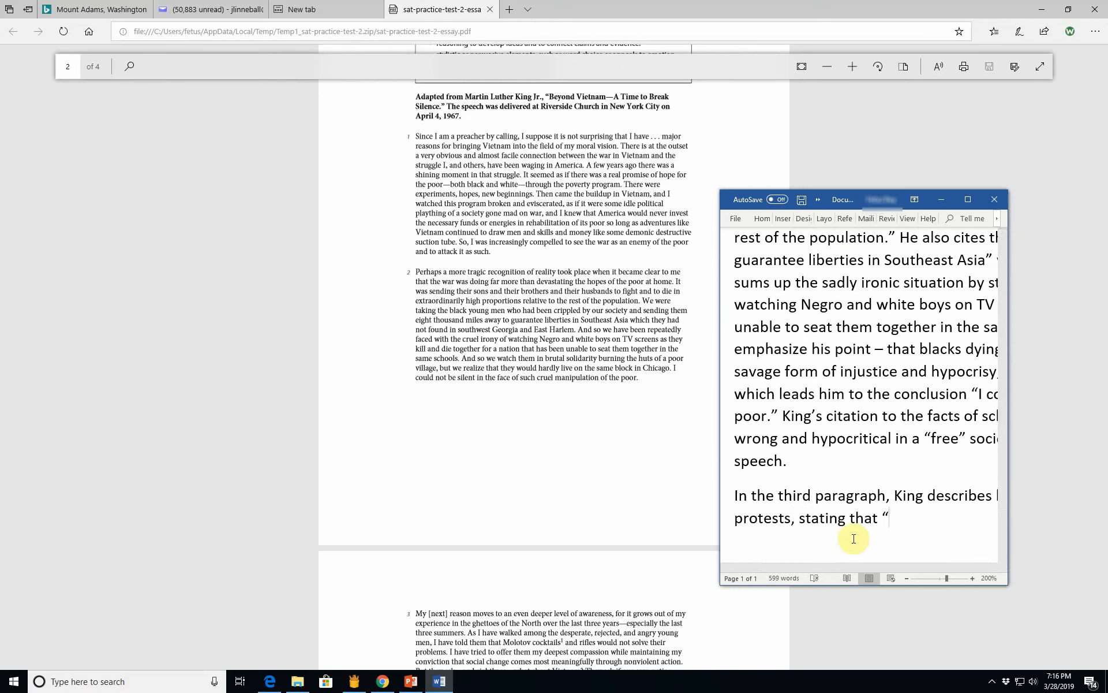
type("IK")
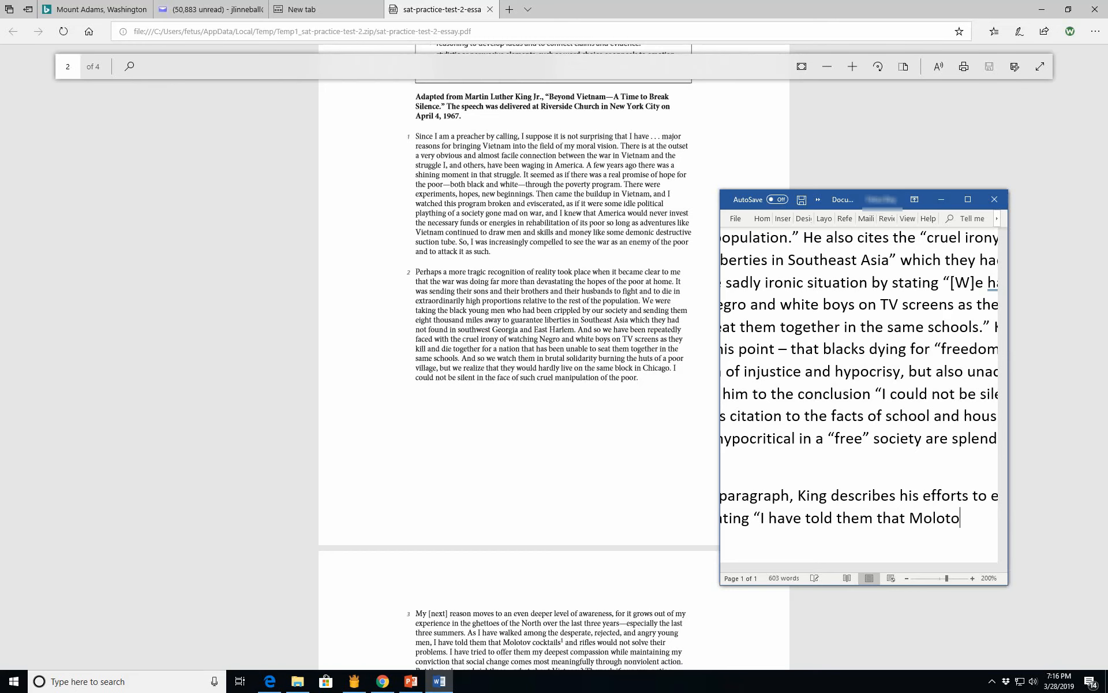
type("v cocktails and")
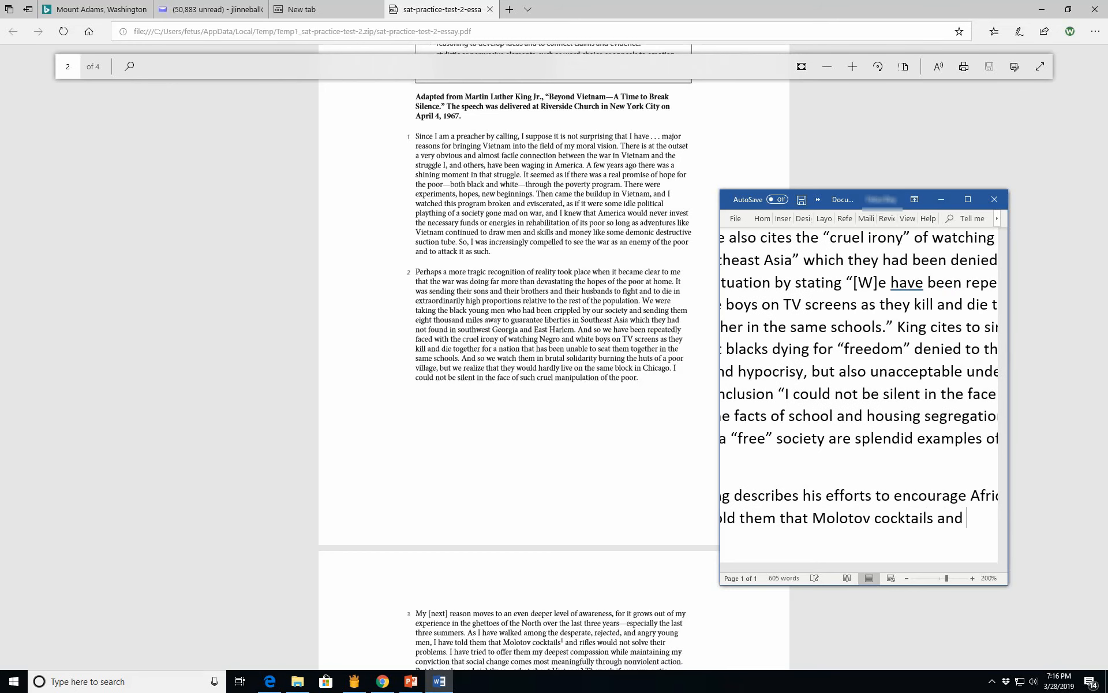
type("rifles would not sol")
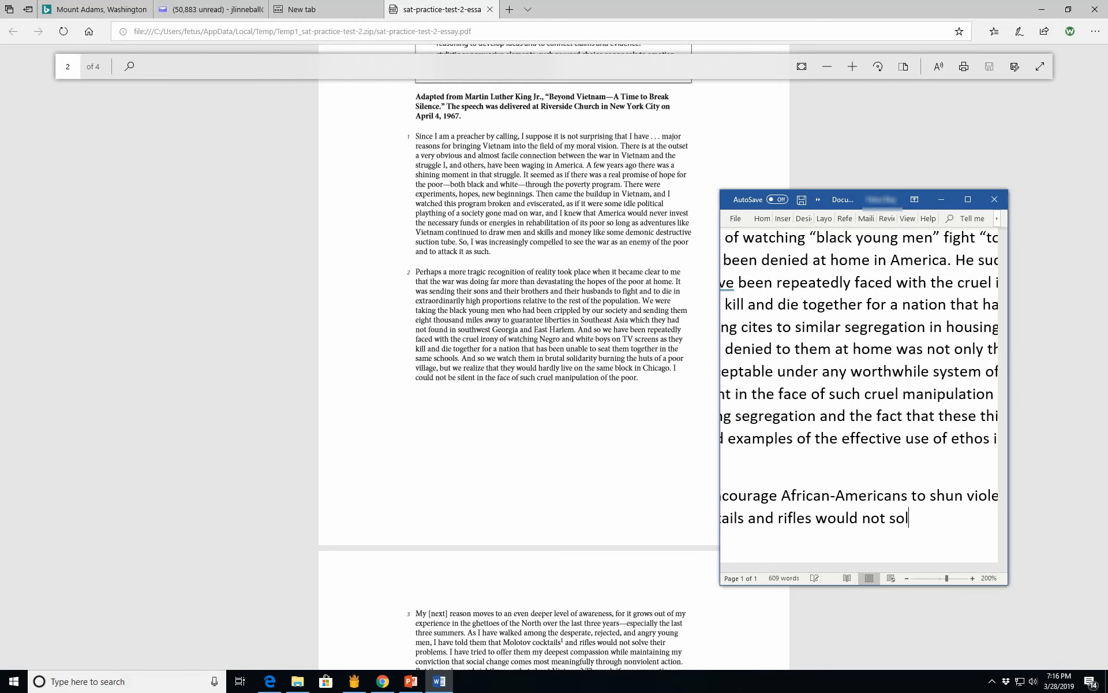
type("ve their problems,”")
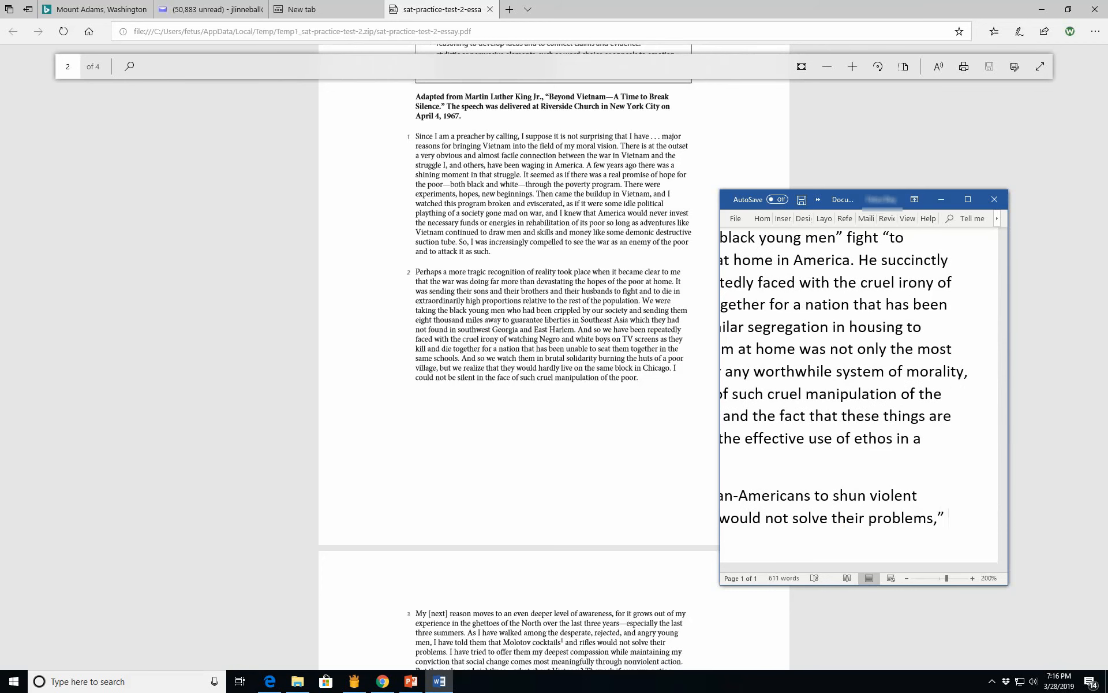
left_click(951, 517)
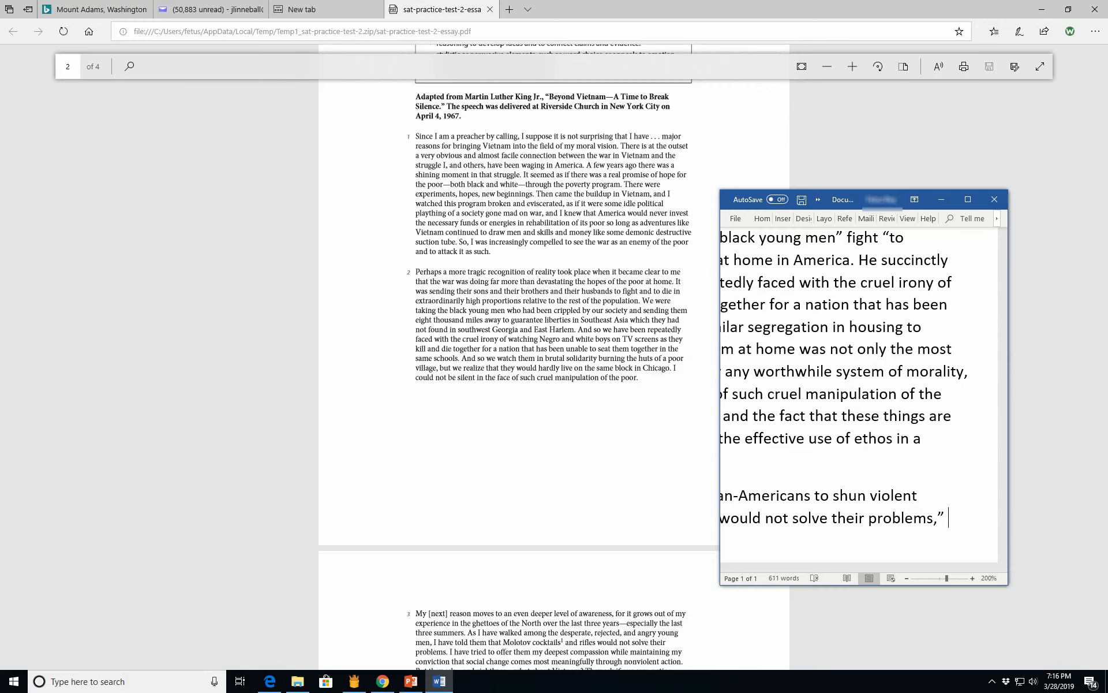
Step: Add the counterargument that the U.S. government was using violence to solve problems in Vietnam
scroll("down", 3)
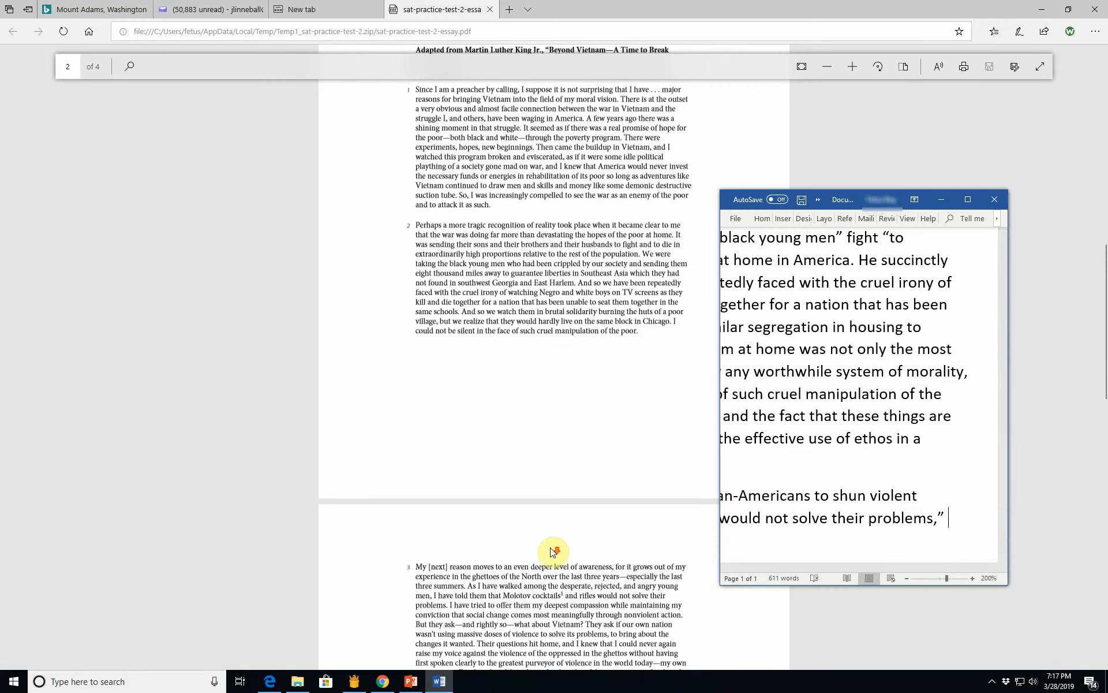
scroll("down", 3)
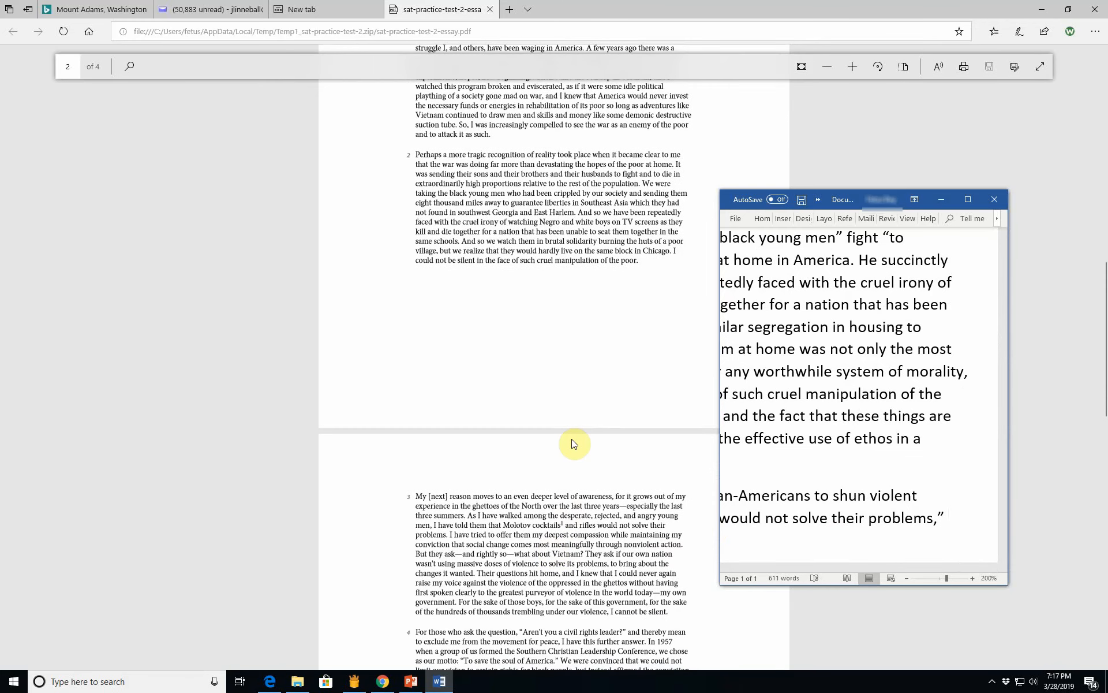
type("but")
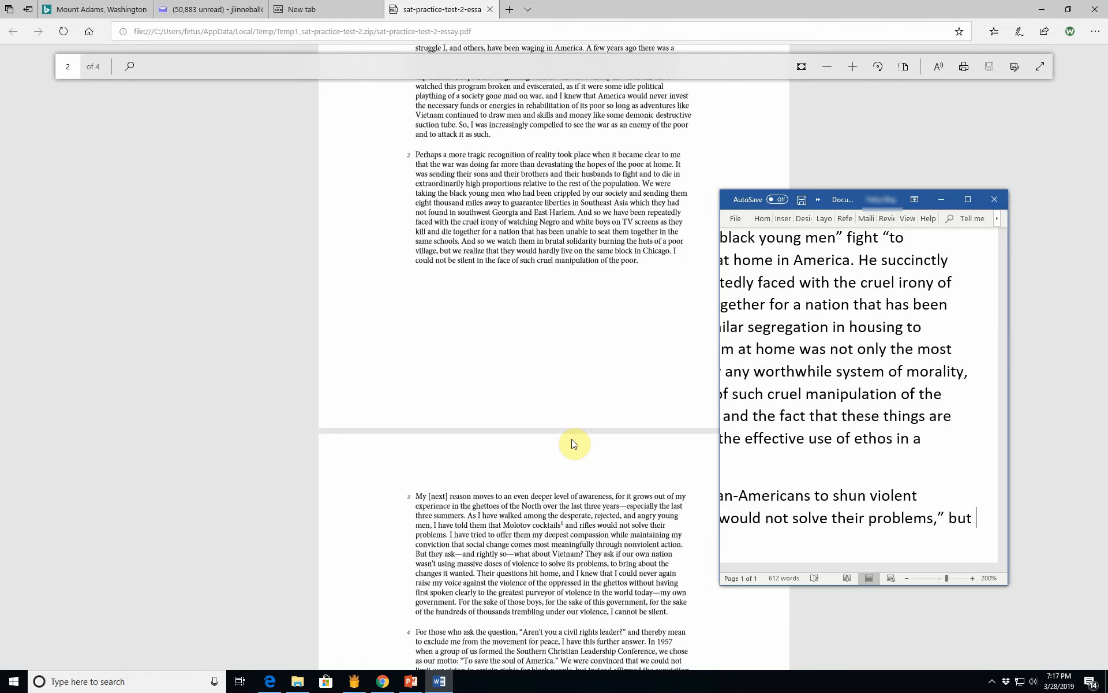
type("whui")
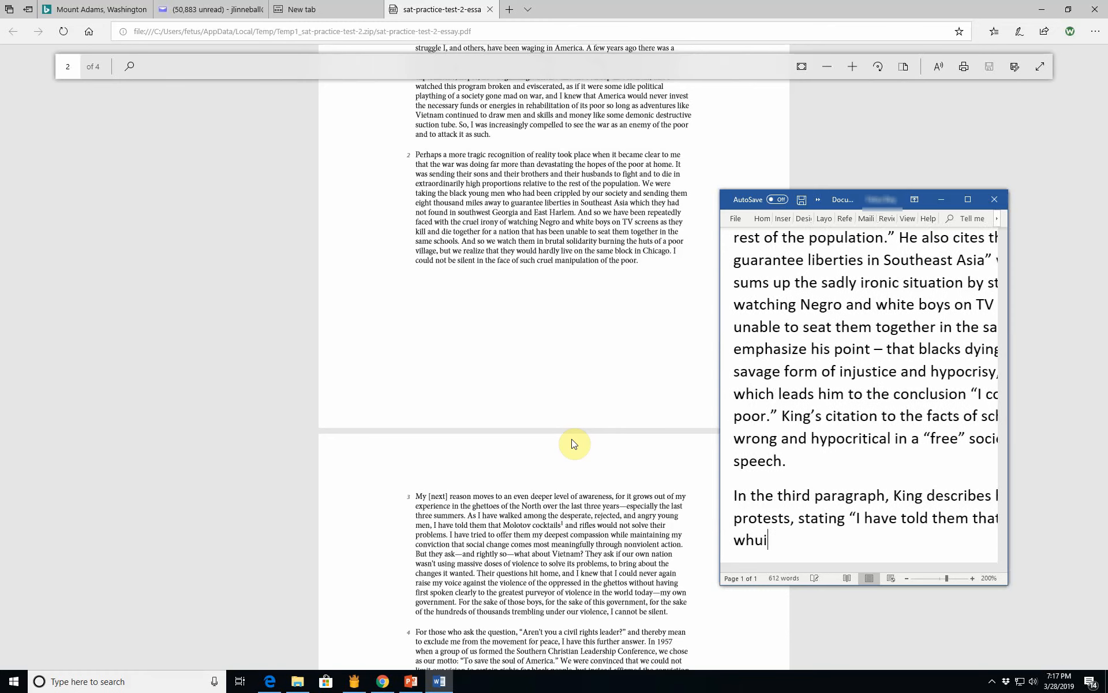
type("while")
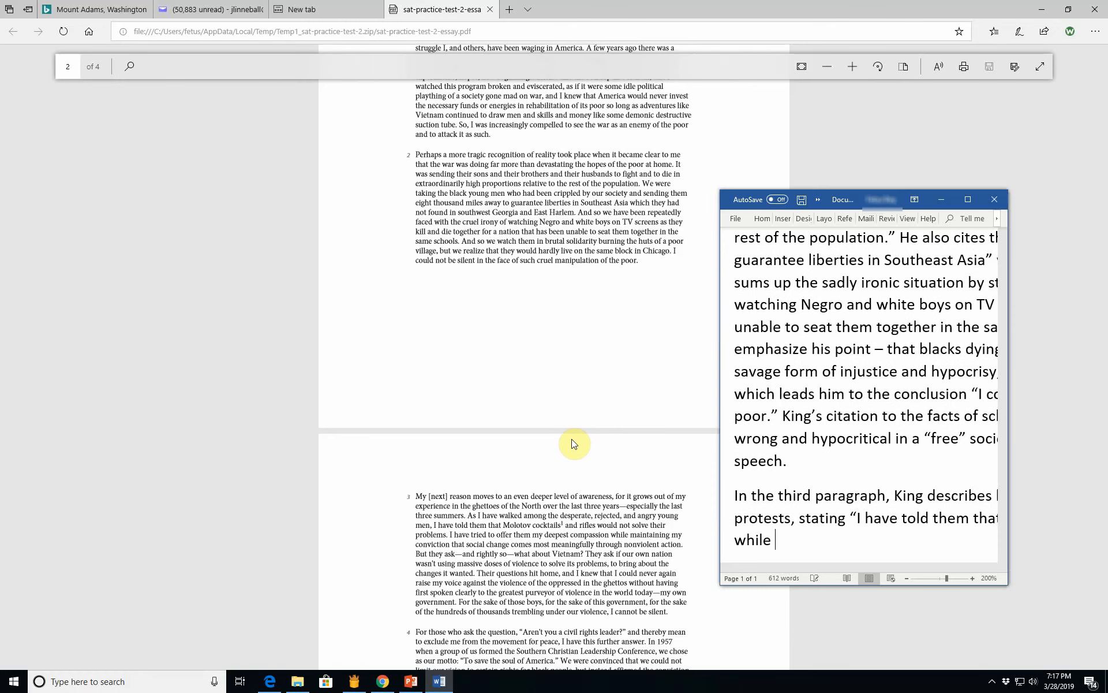
type("facing the cou")
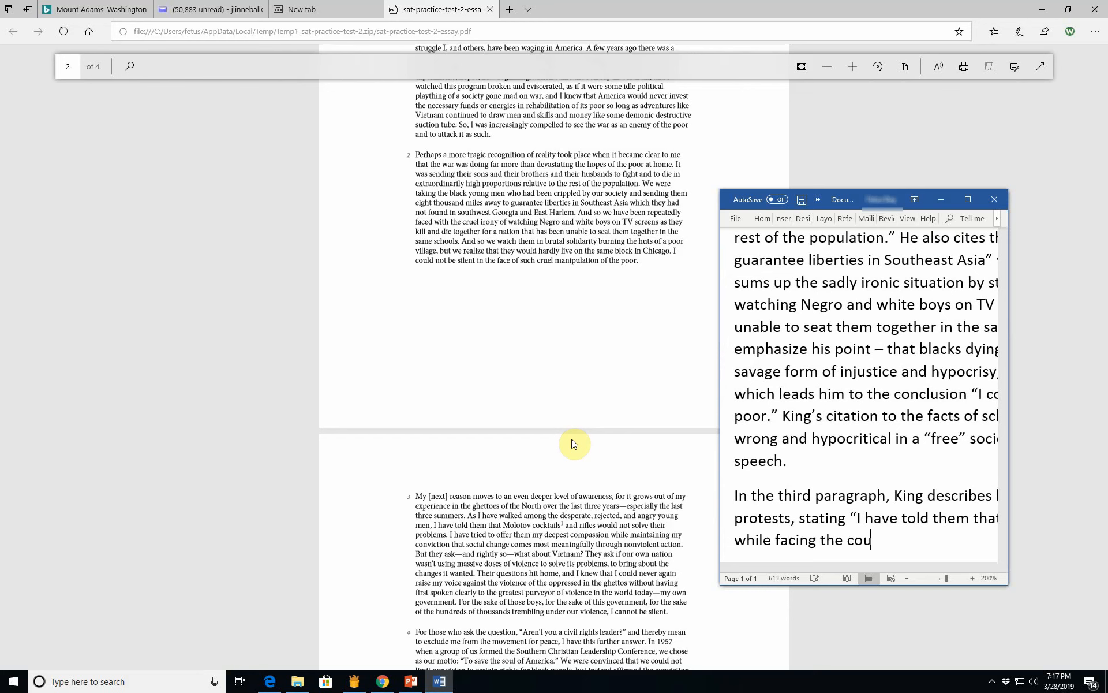
type("unter-a")
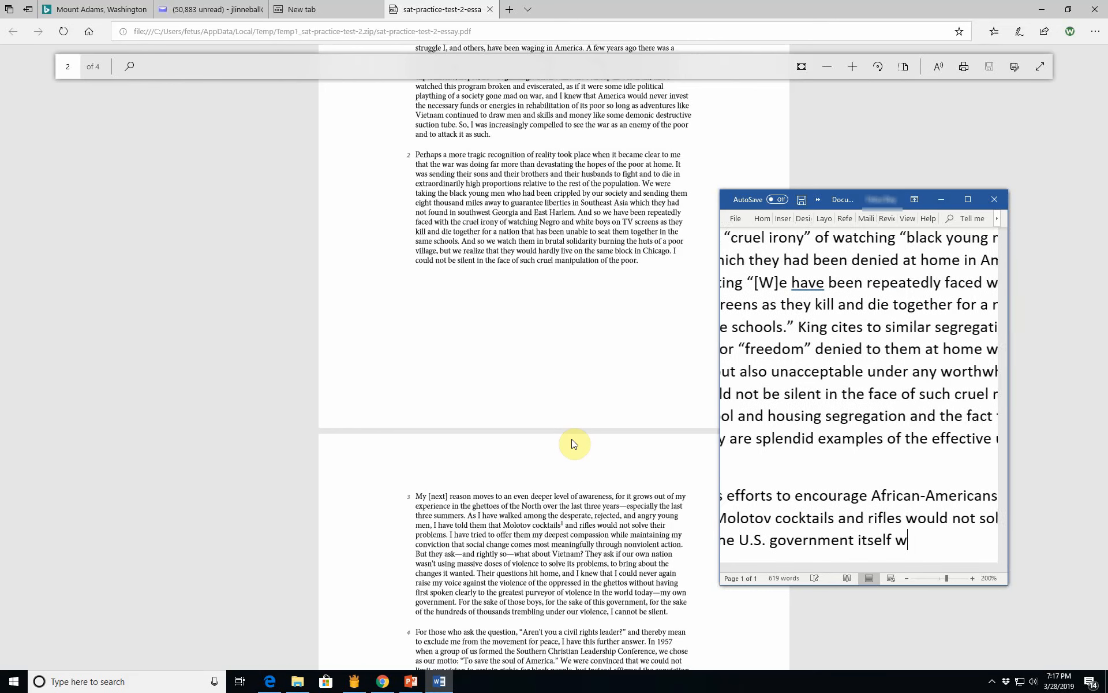
type("as using violence")
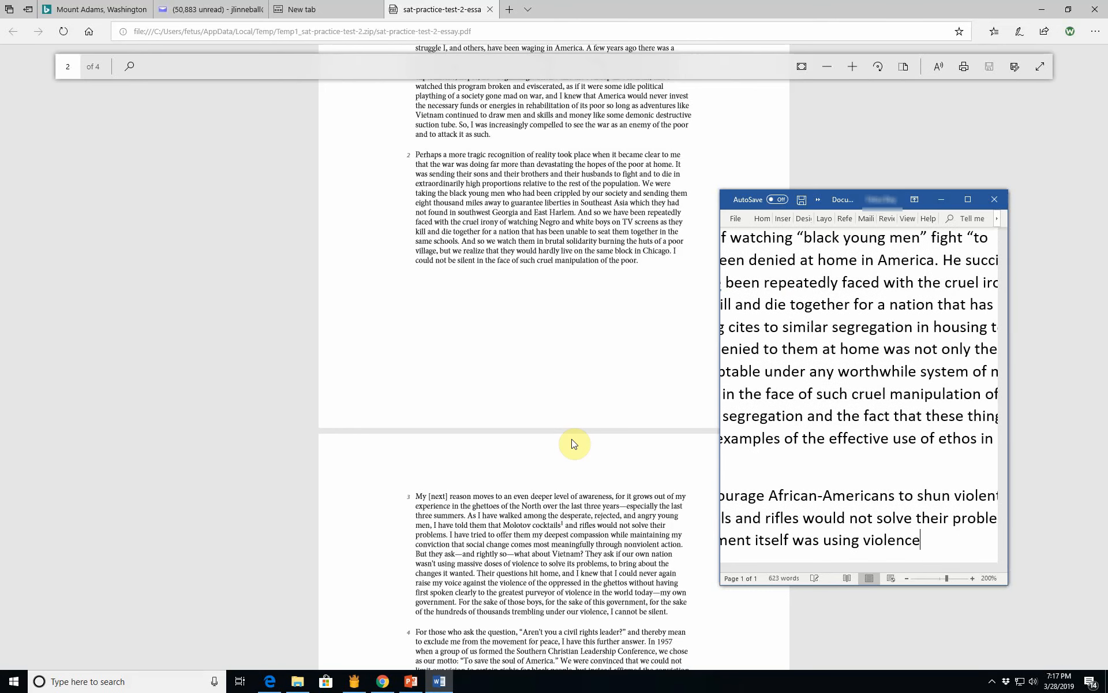
type("to solv")
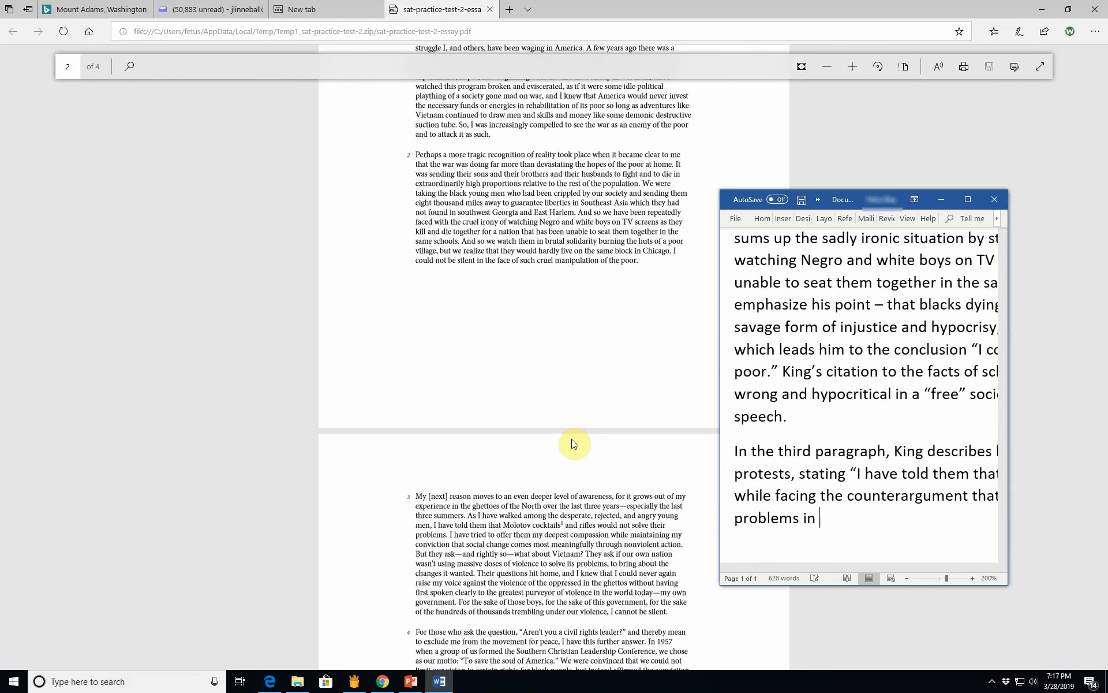
type("Viee")
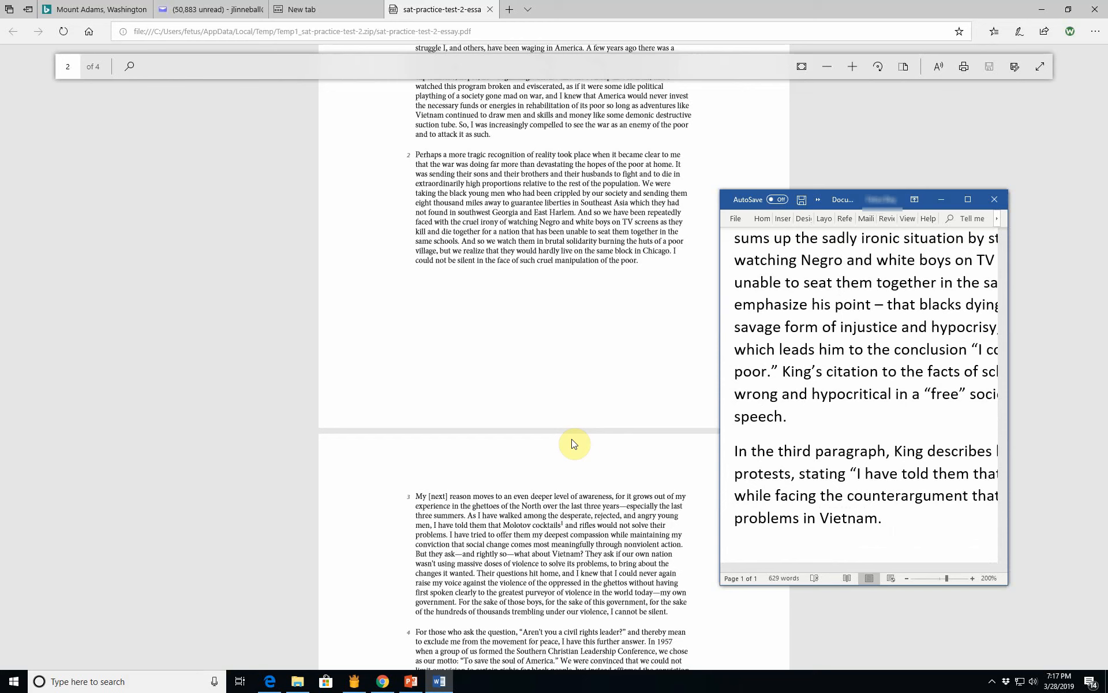
Step: Begin King's quote: 'I knew I could never again raise my voice against the violence of the oppressed'
left_click(885, 518)
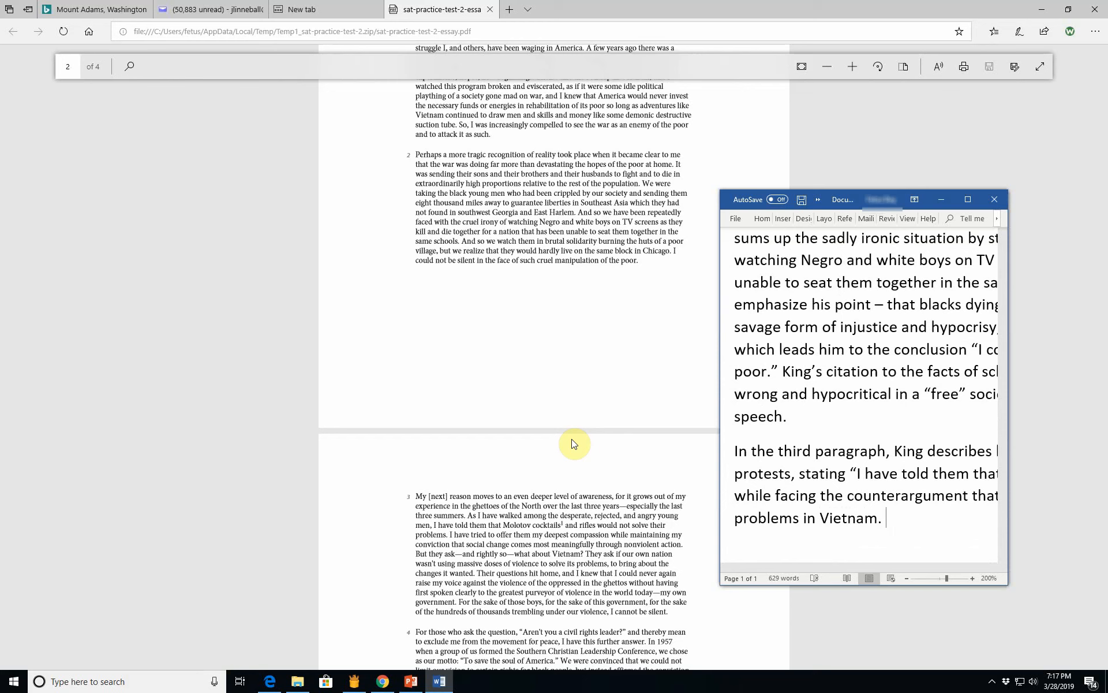
type("Kinf")
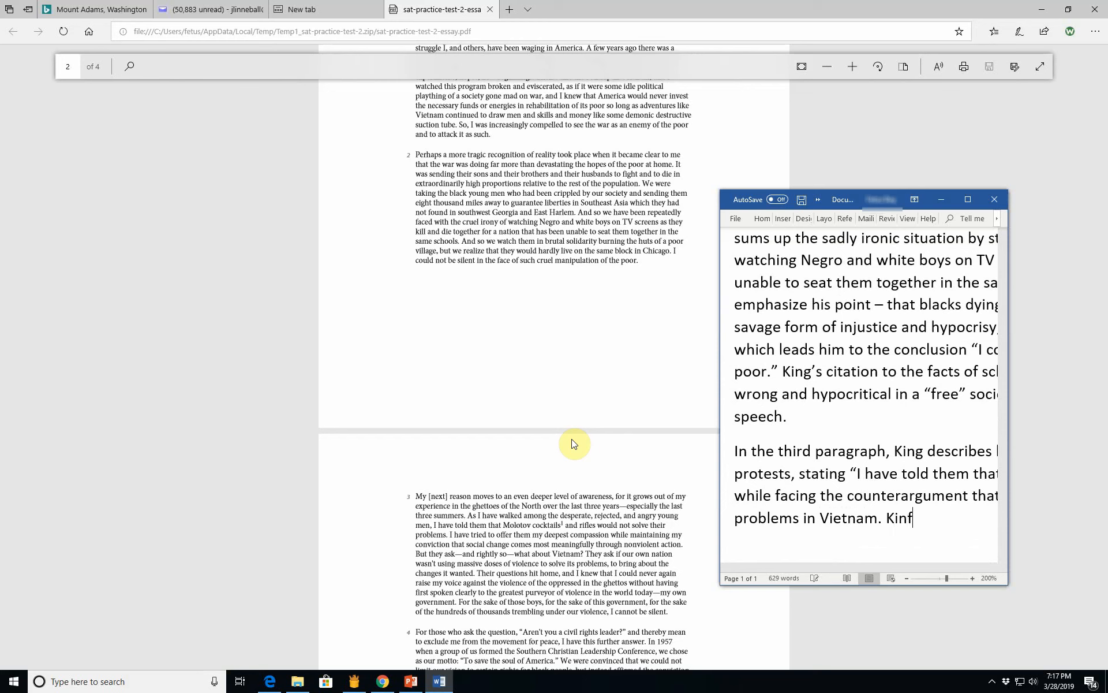
type("then states “")
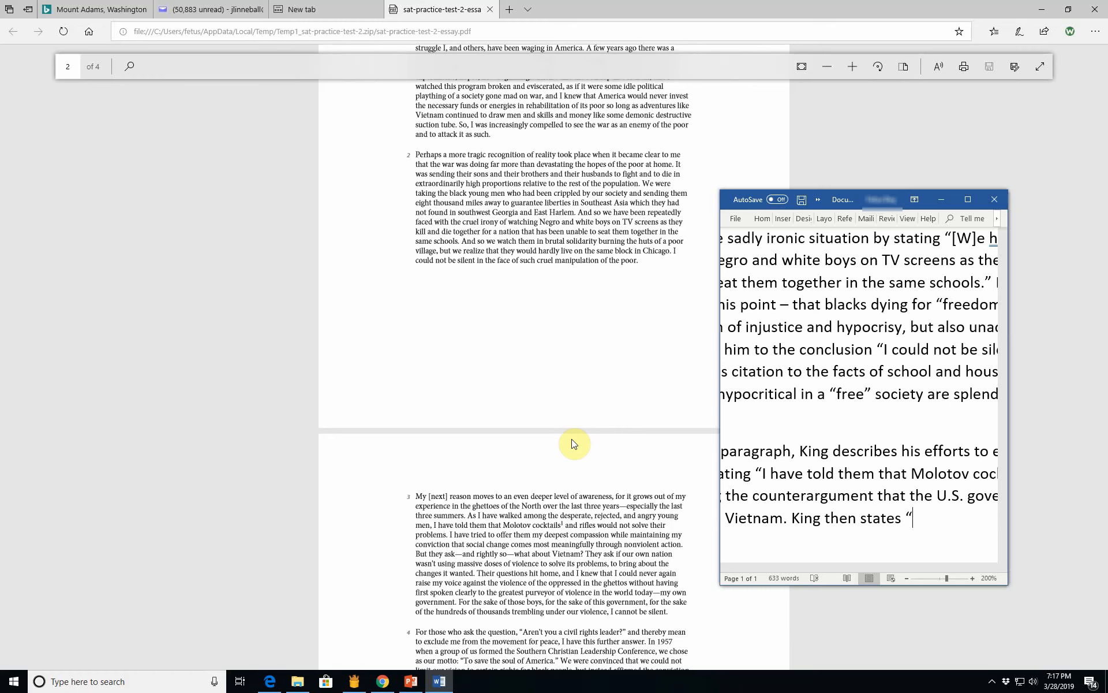
type("I kne")
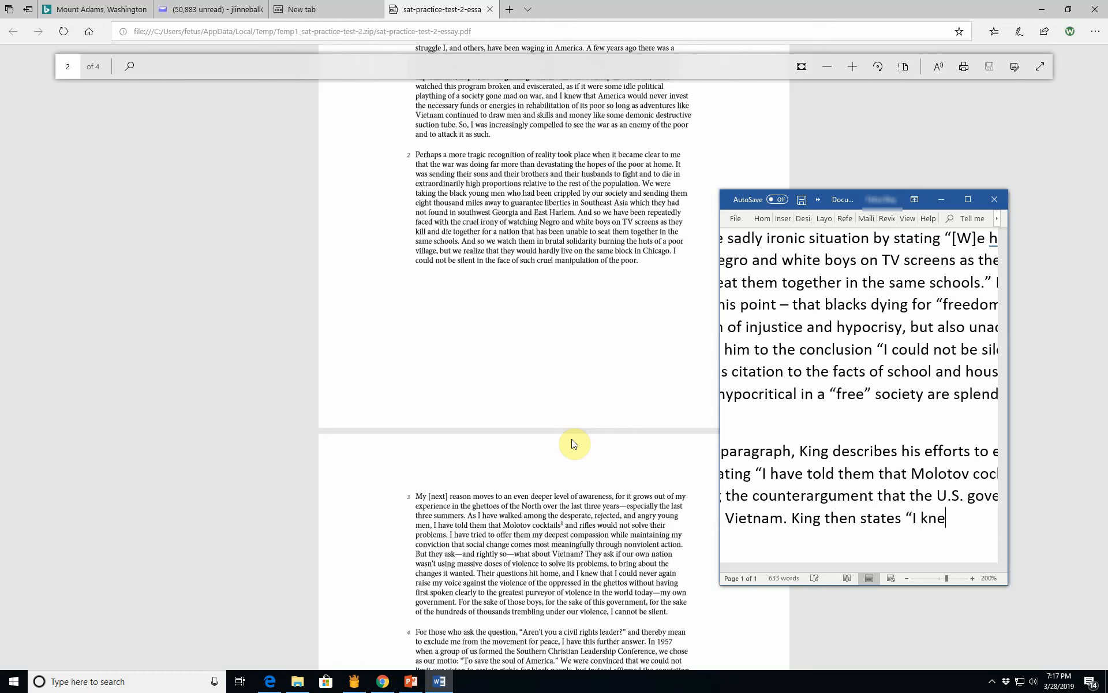
type("w I could never again")
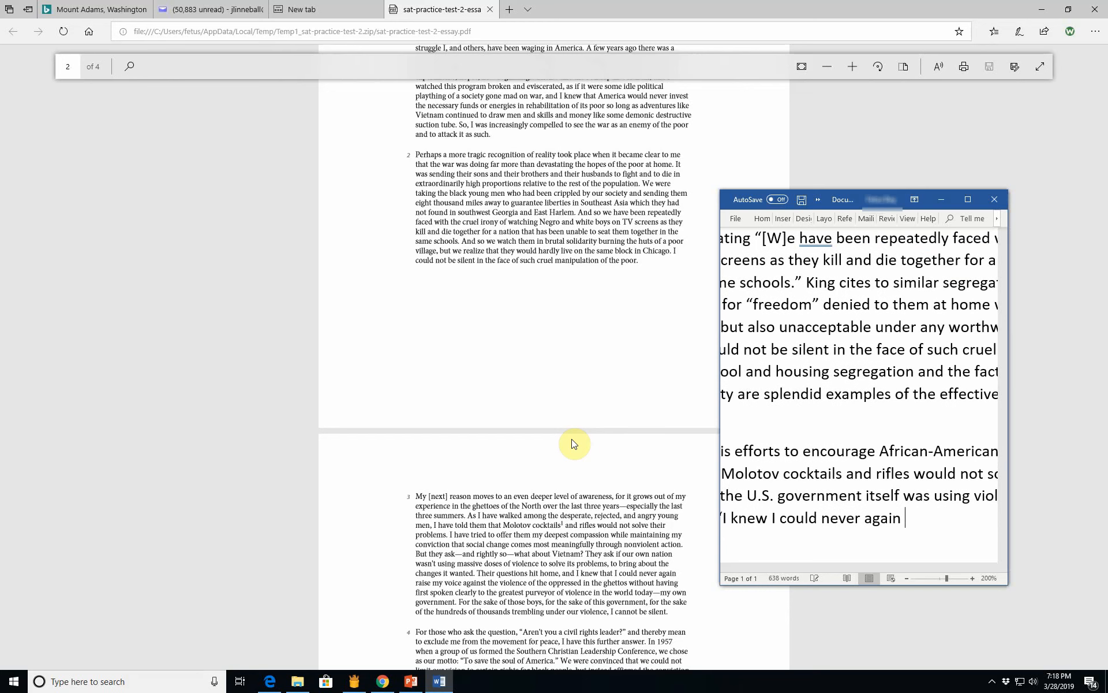
type("raise")
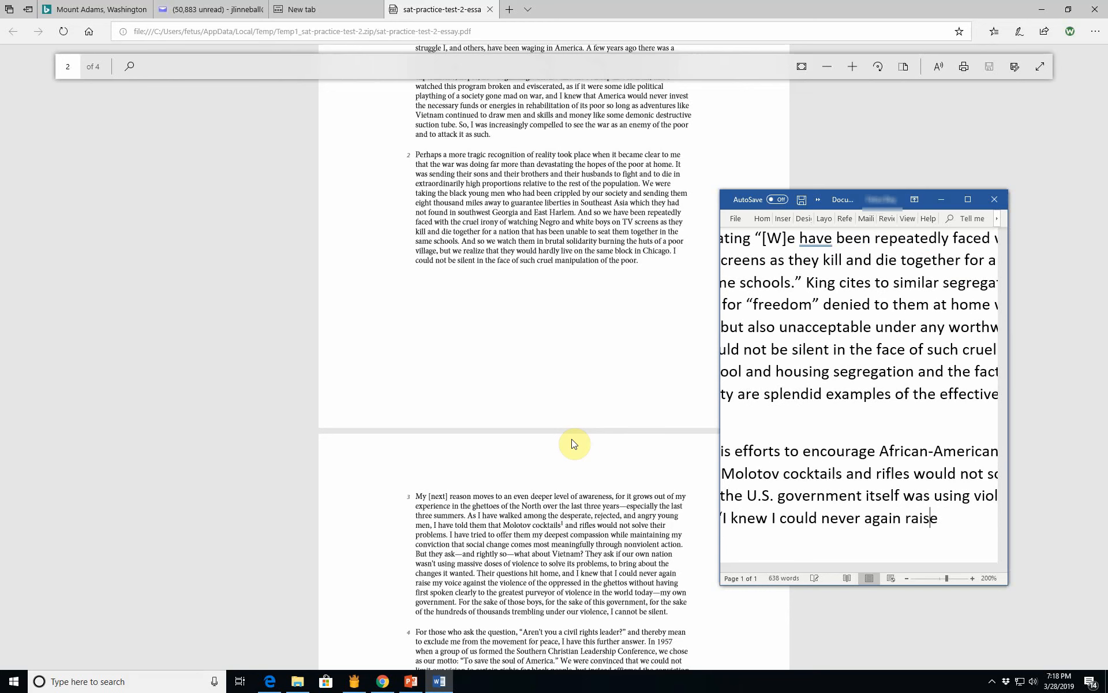
type("my v")
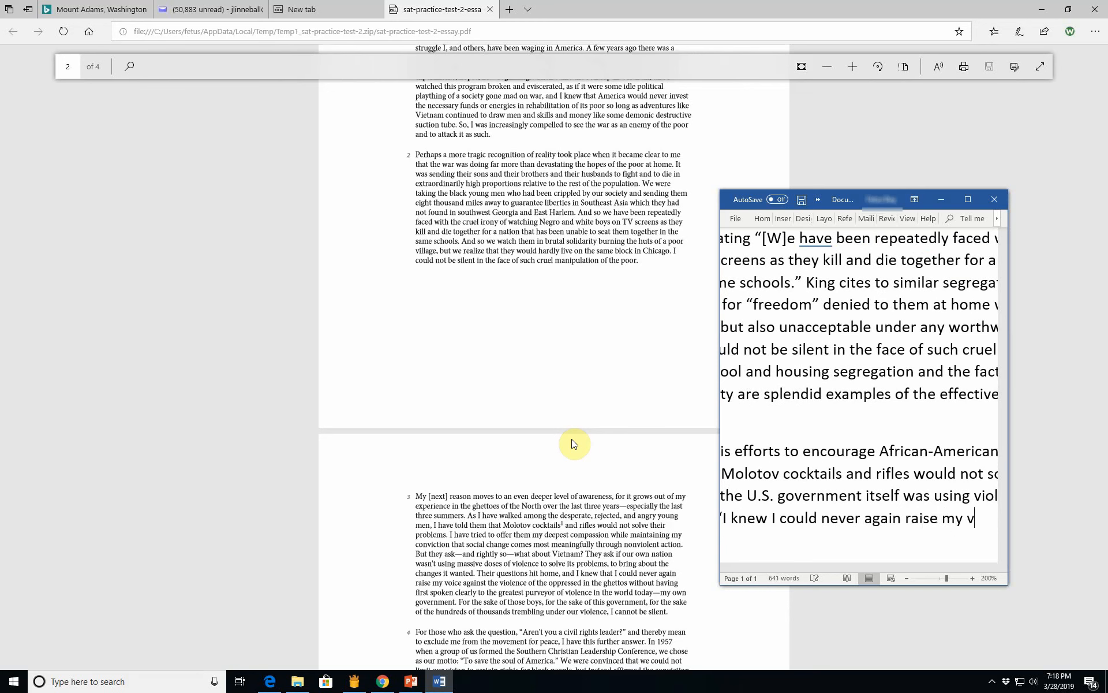
type("oice")
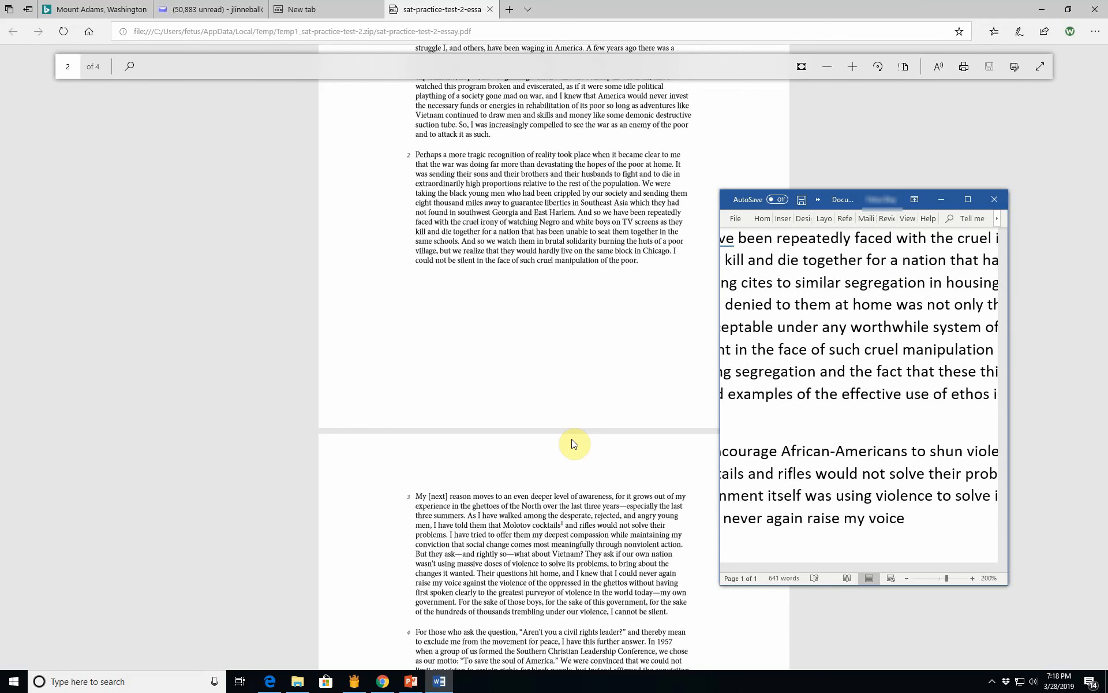
type("against the")
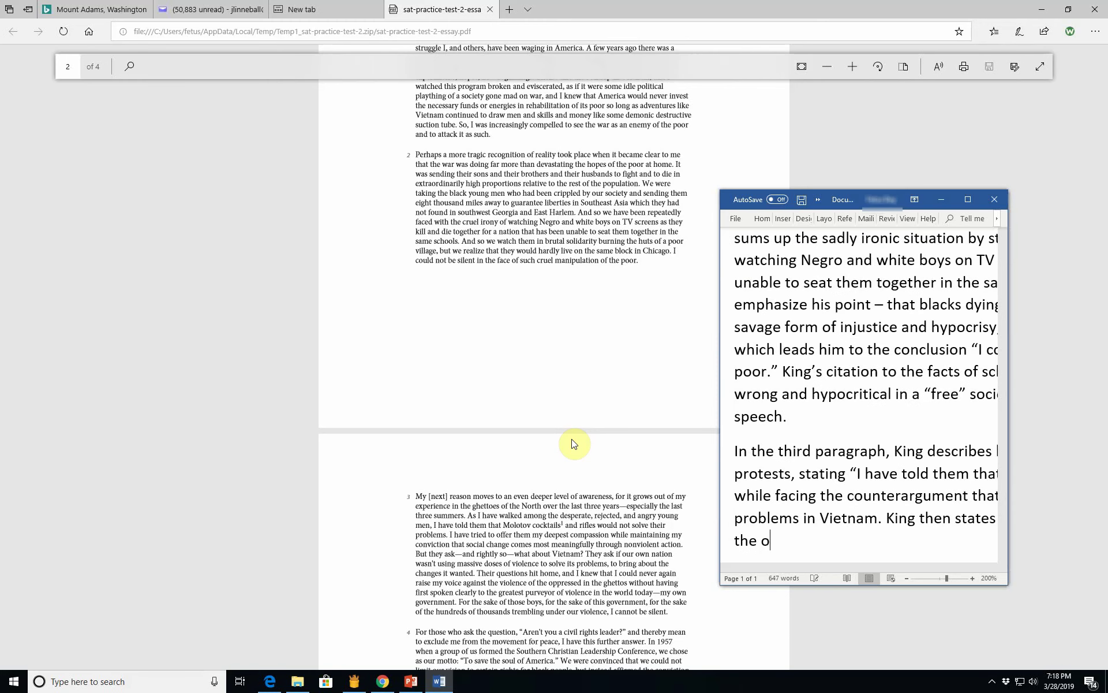
type("pprr")
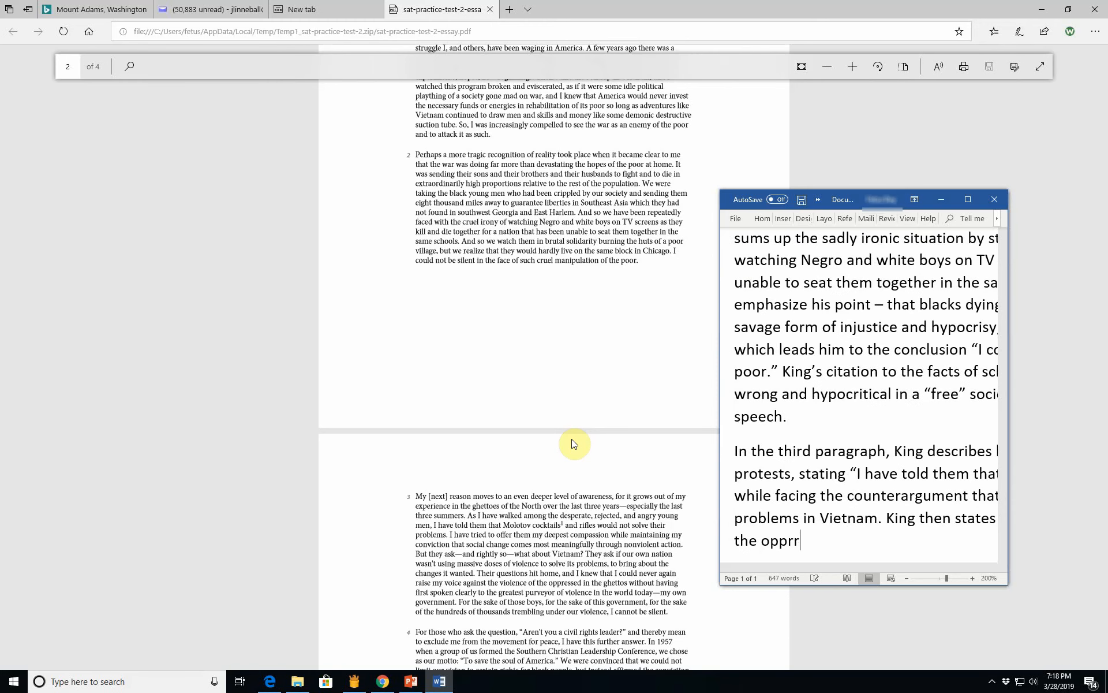
type("essed")
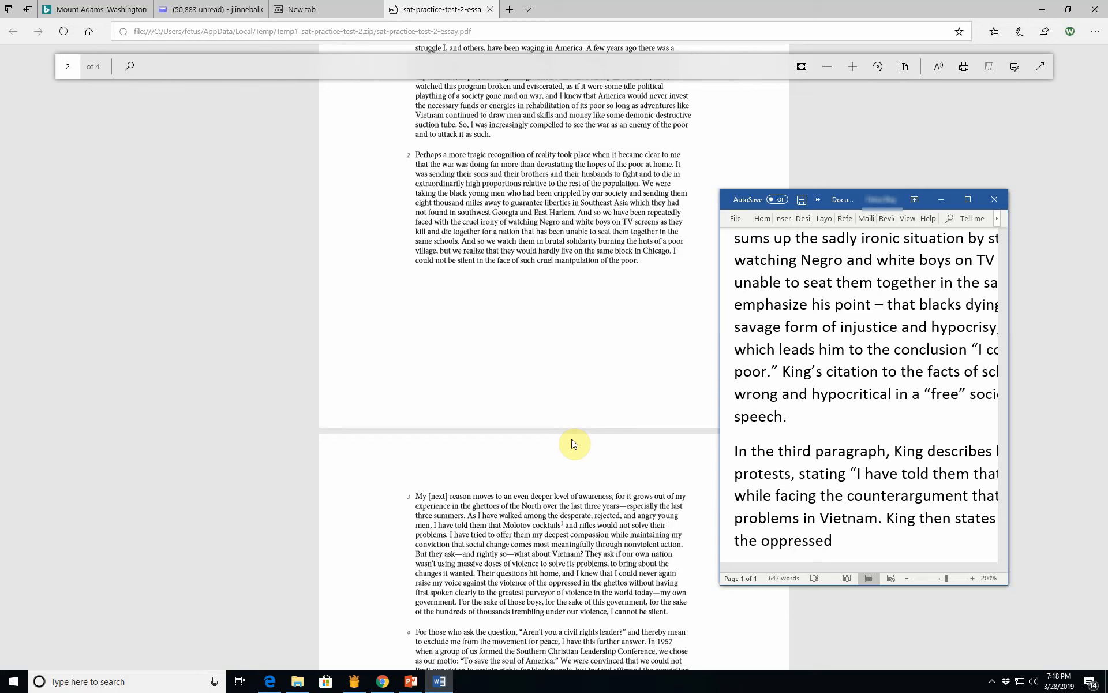
type("[e.g., Af")
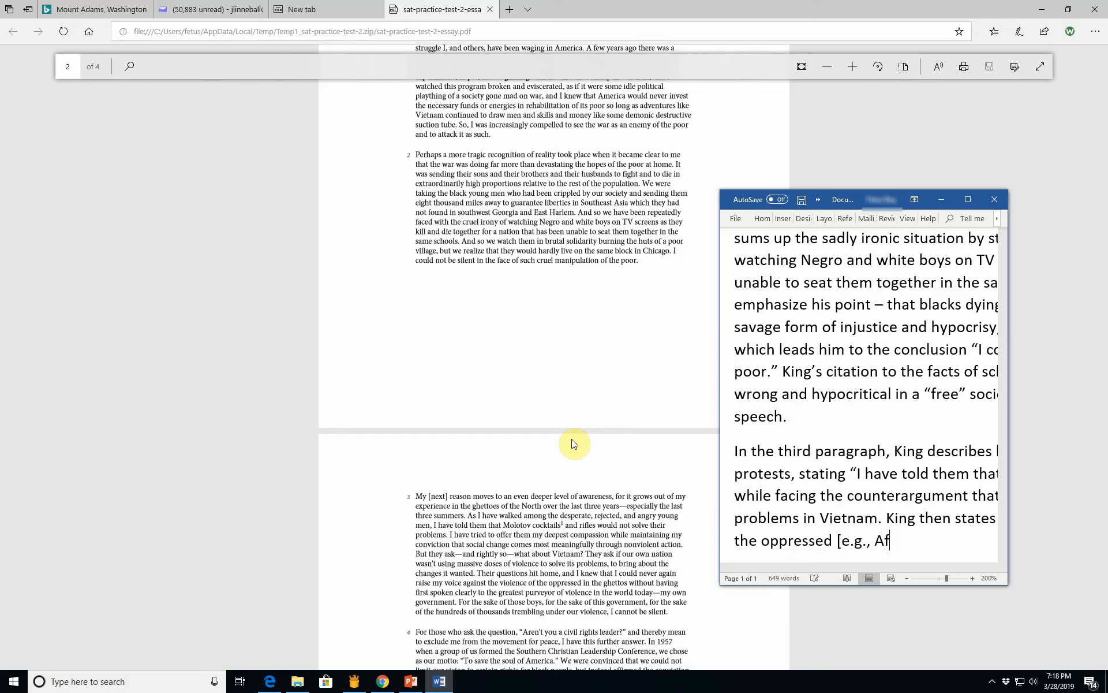
type("rican Americans")
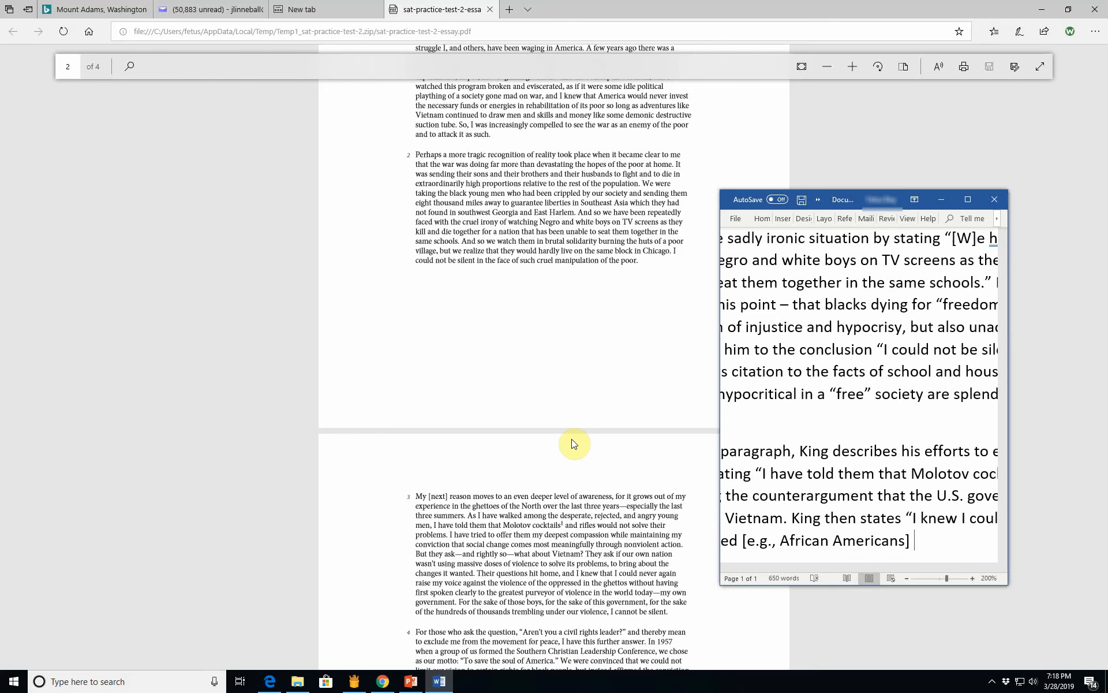
Step: Continue the quote through 'without having first spoken... in the world today- my own government.'
type("wit")
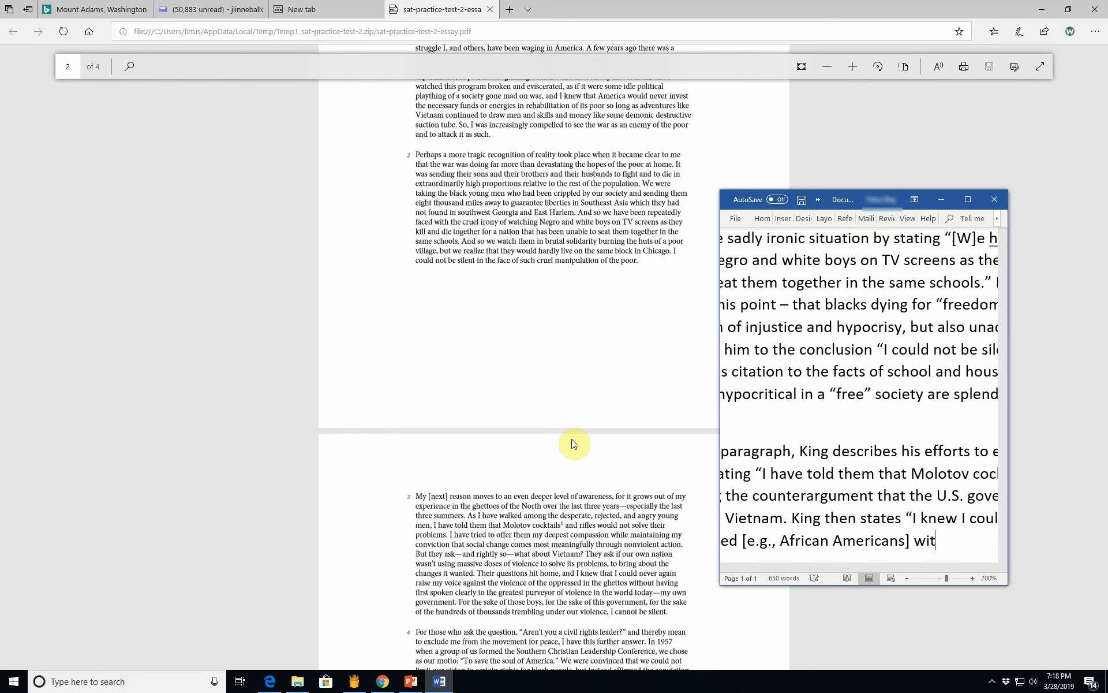
type("without having")
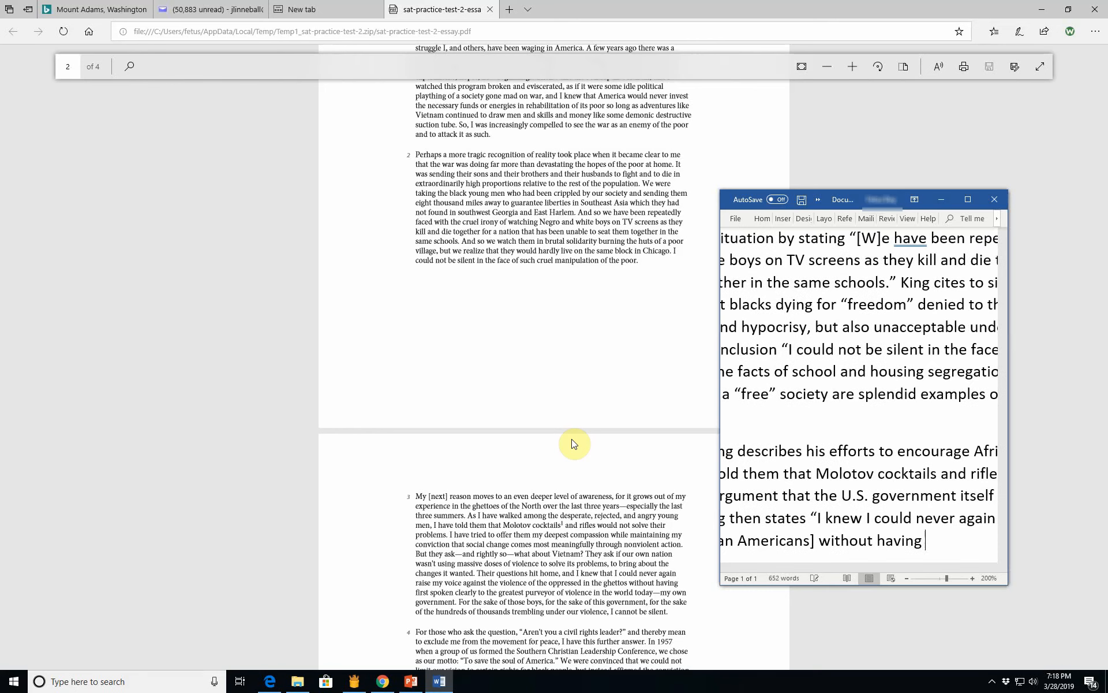
type("first spoken clearly to the")
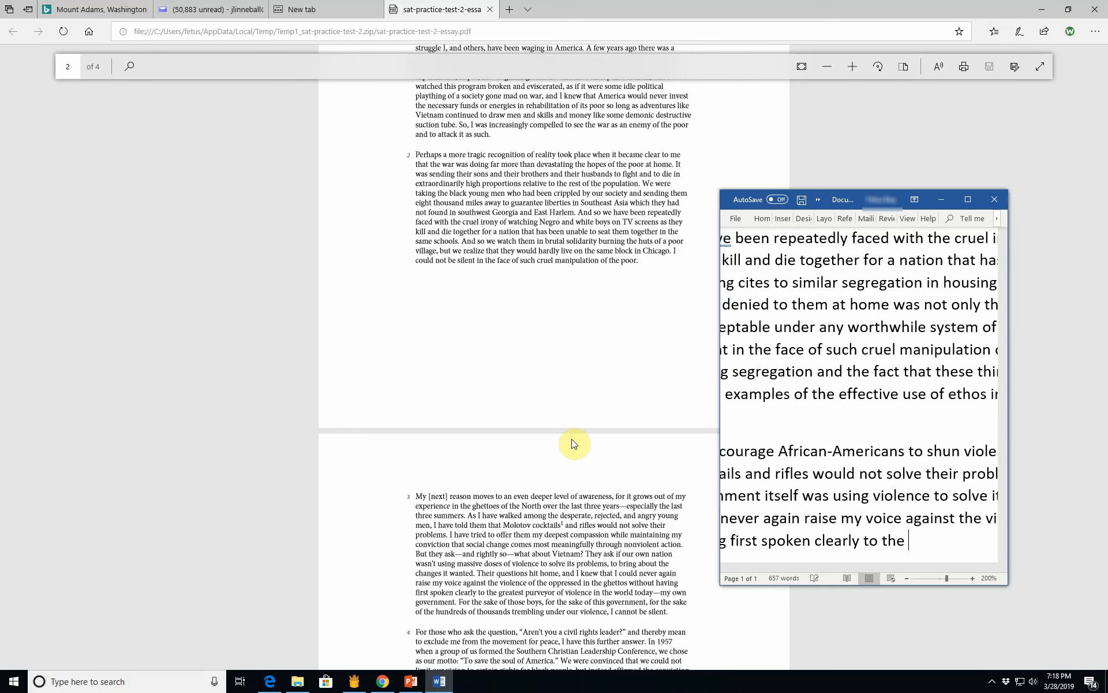
type("greatest purvey")
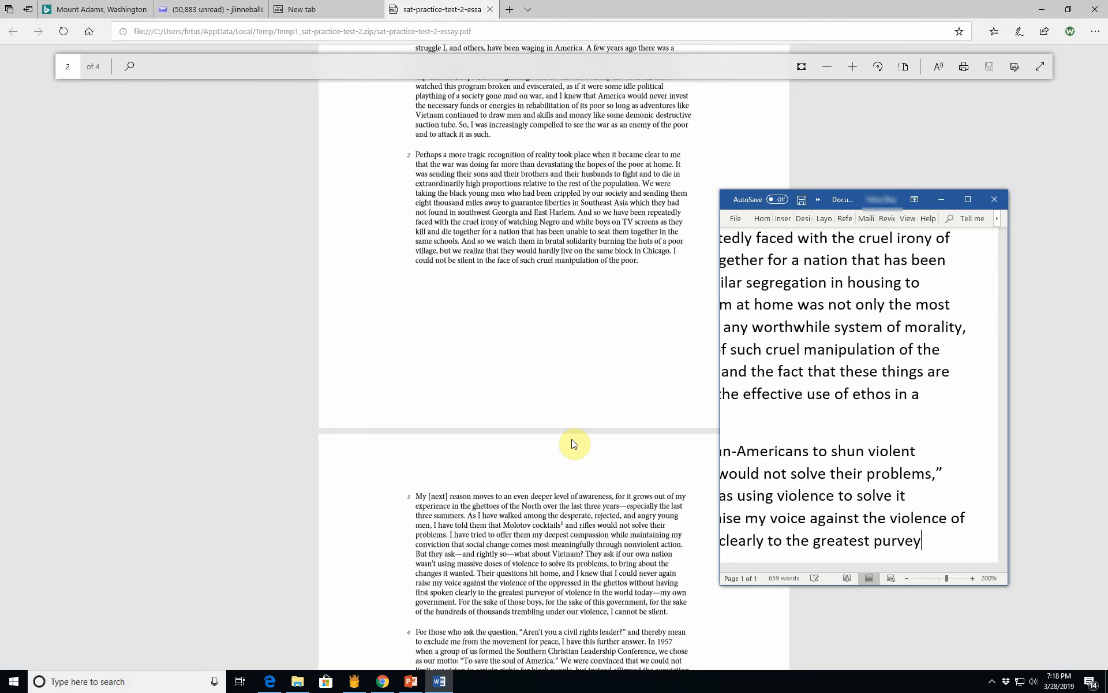
type("or of")
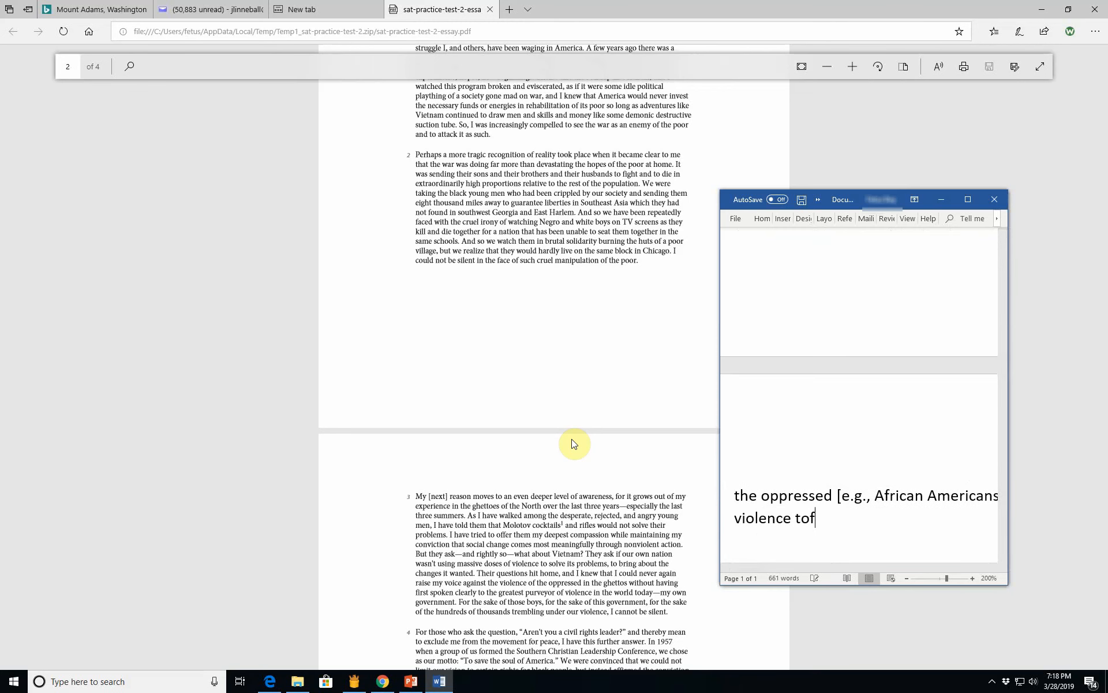
type("a")
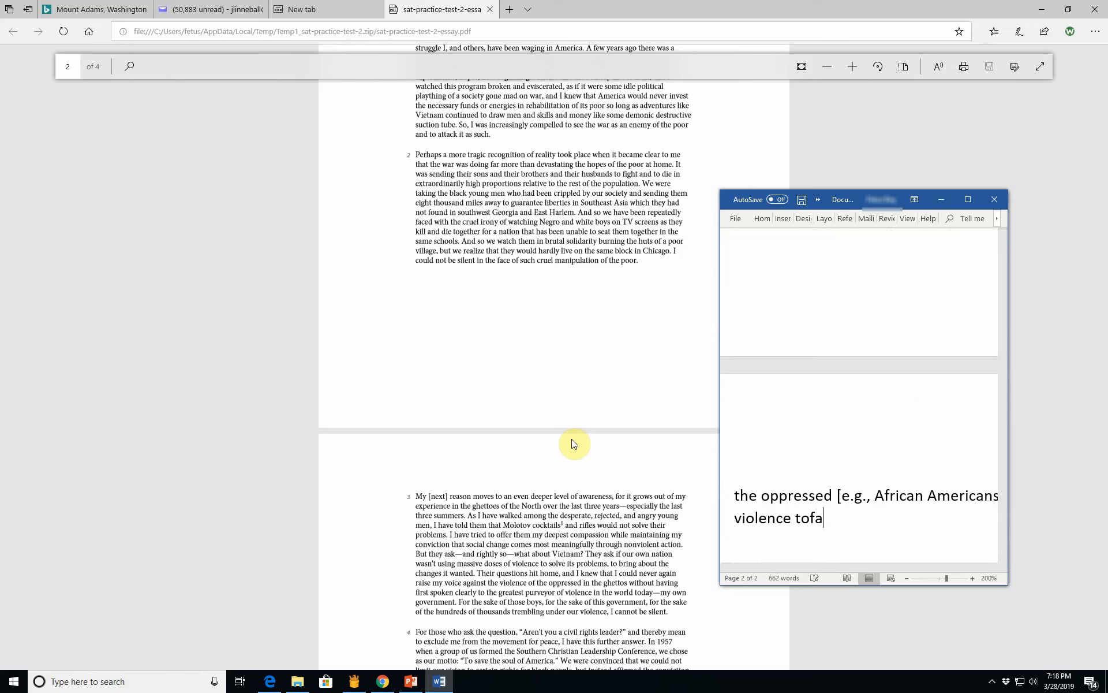
type("int h")
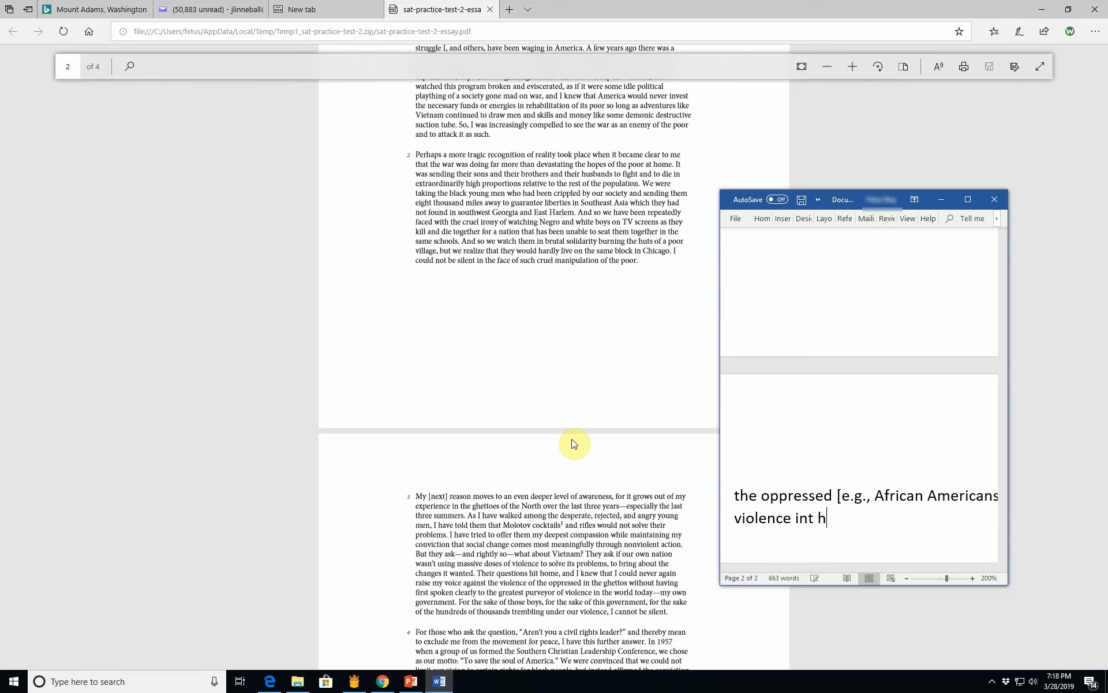
type("he w")
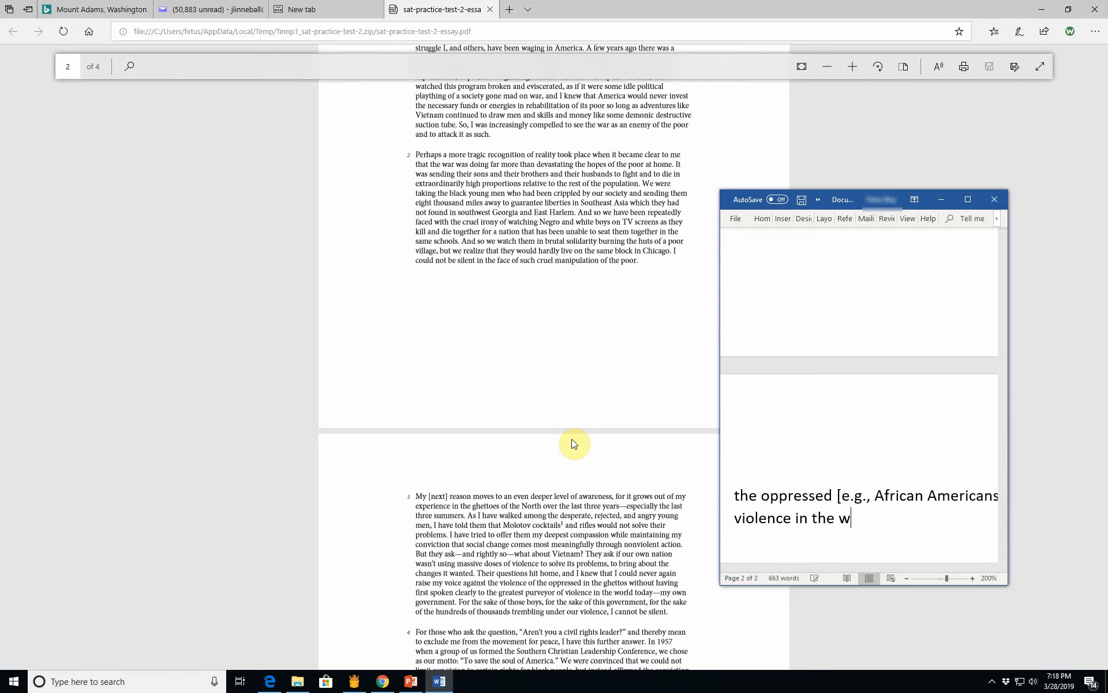
type("orld today- my own go")
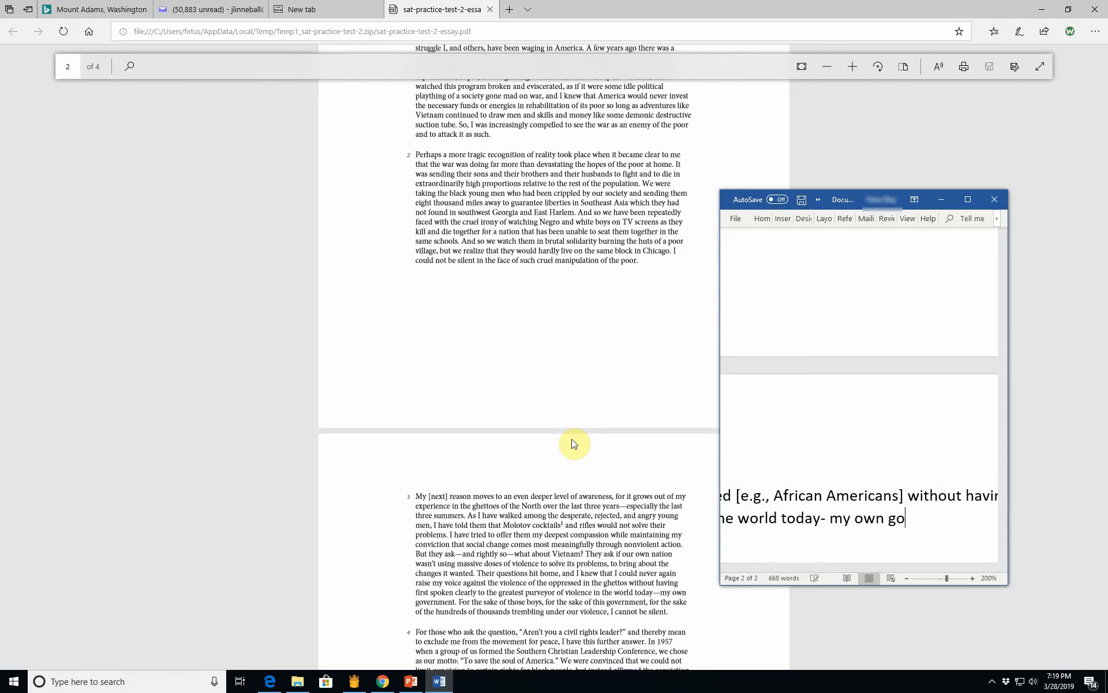
type("vernment.\"")
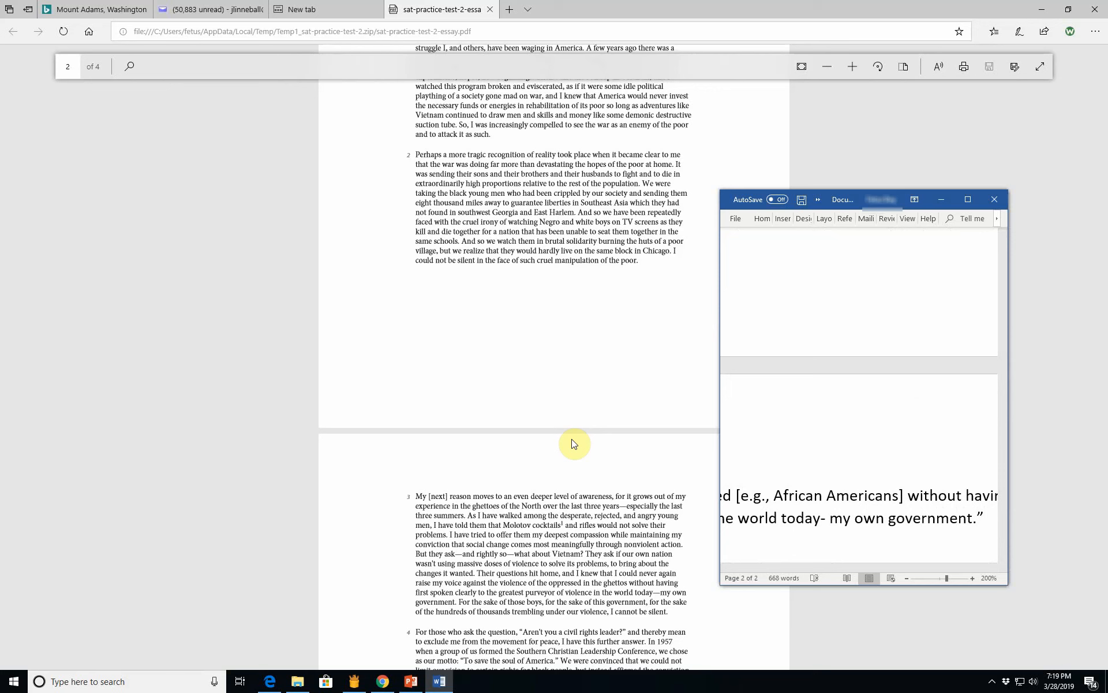
Step: Add the "For the sake of those boys" passage ending 'trembling under our violence, I cannot be silent.'
type("For the sake of those")
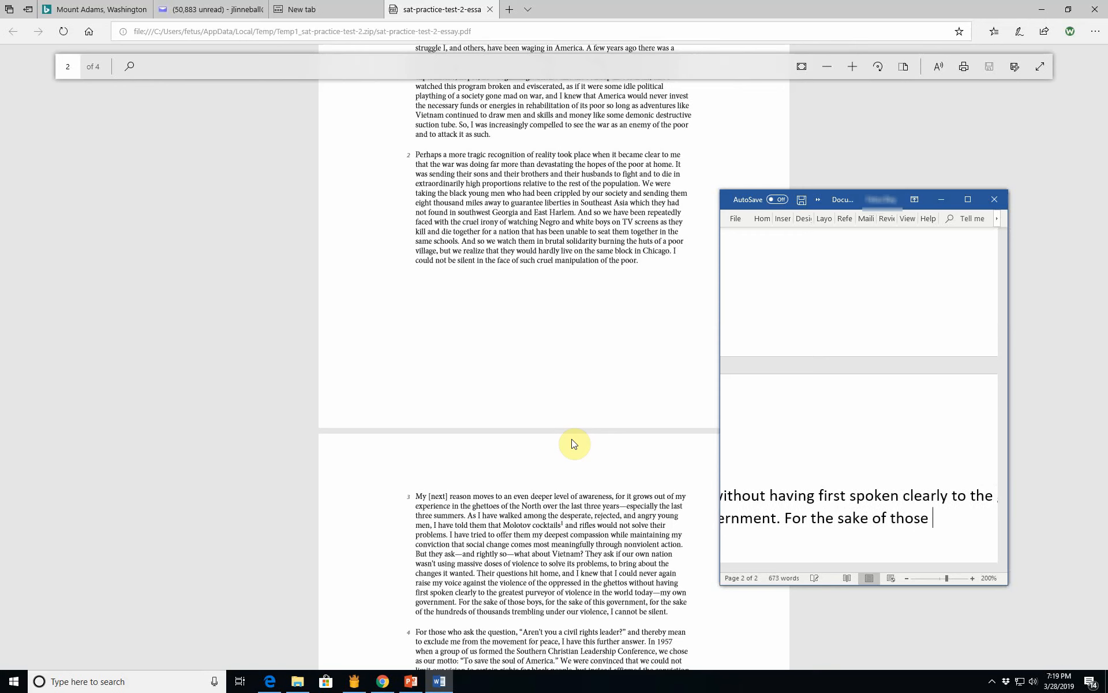
type("boys,")
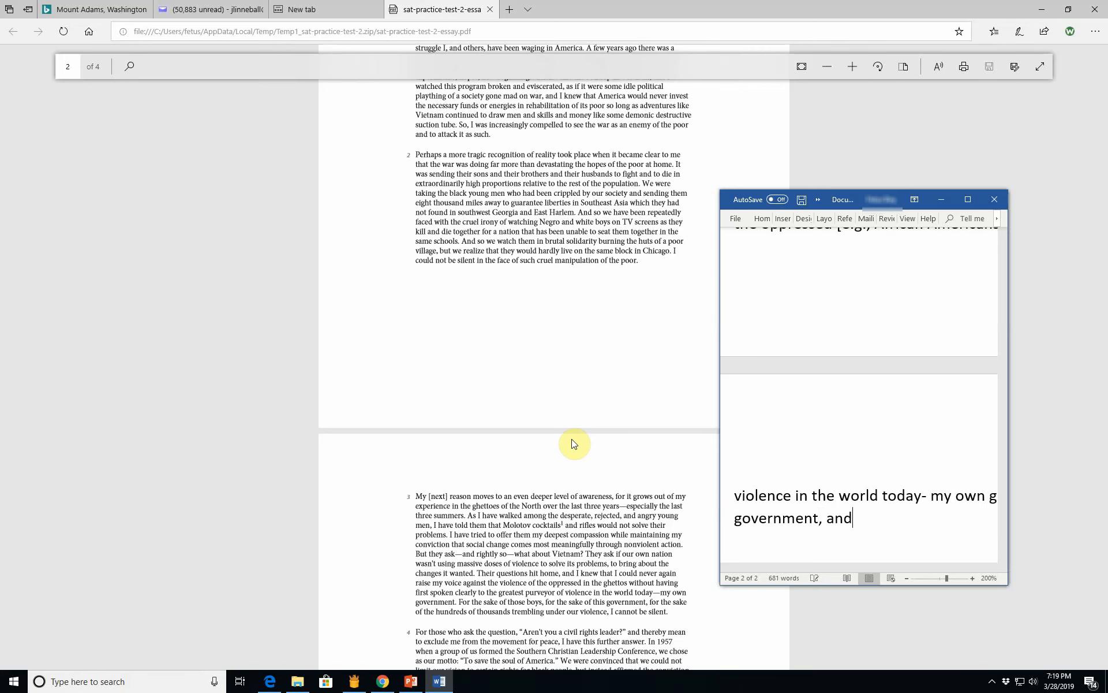
type("for t")
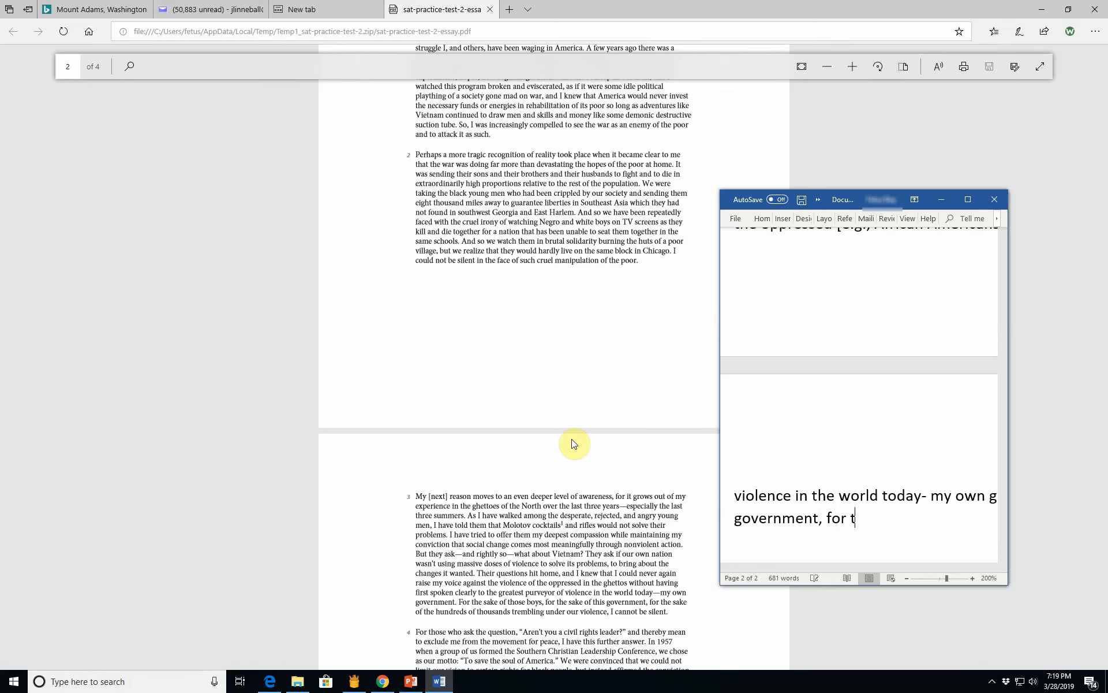
type("he sake of the hundr")
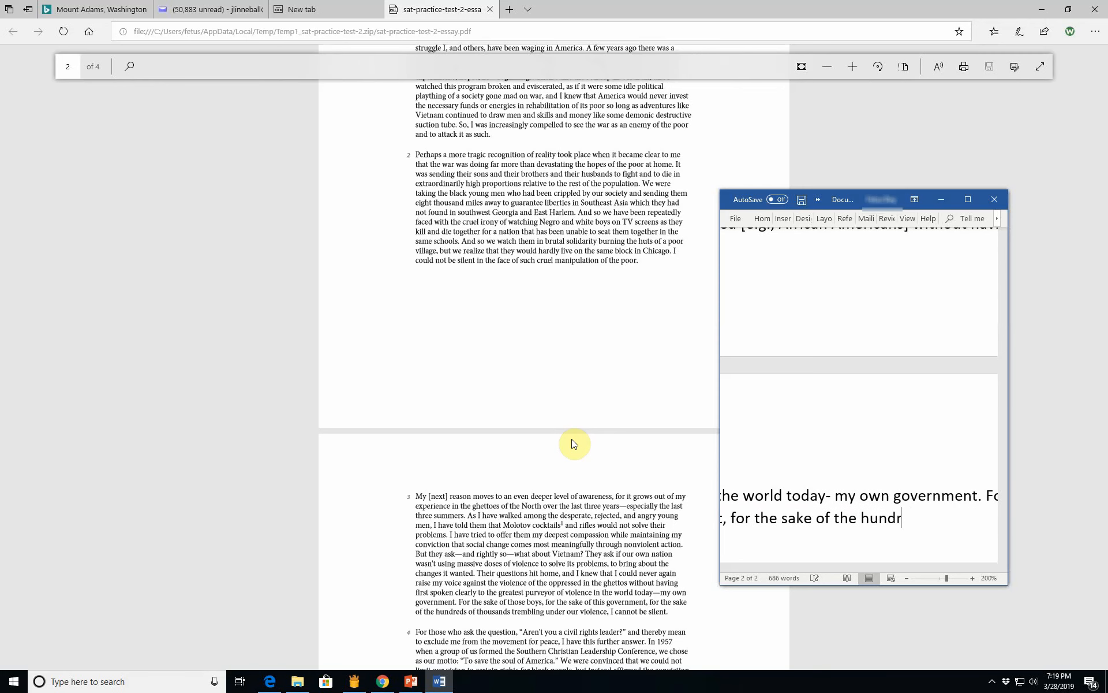
type("eds out")
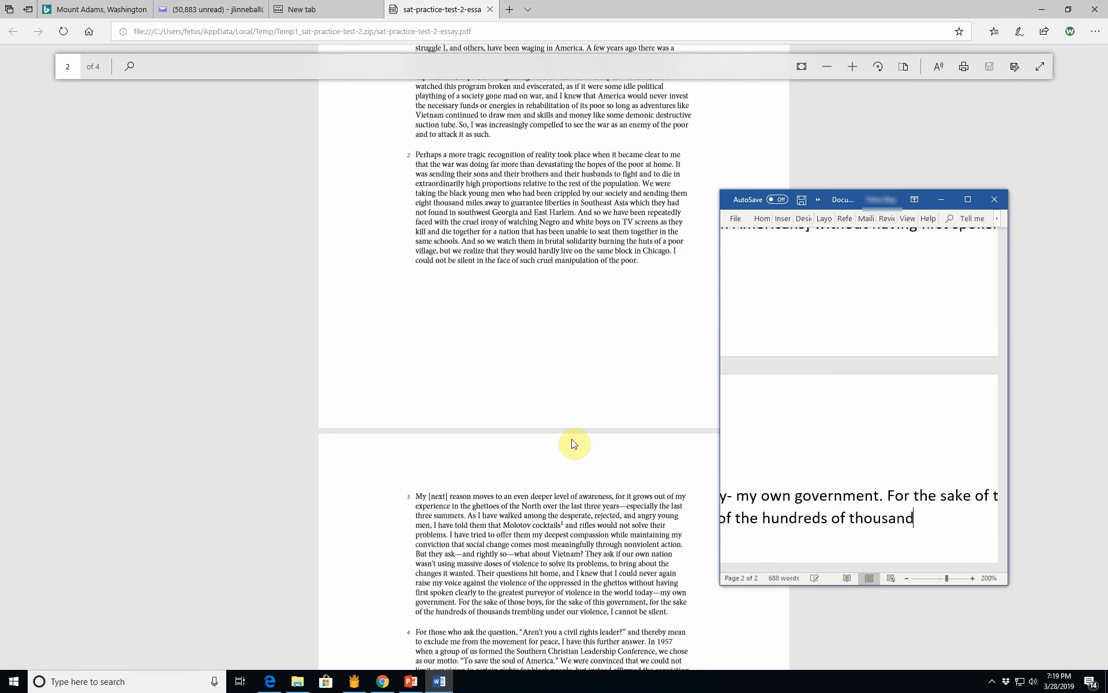
type("te")
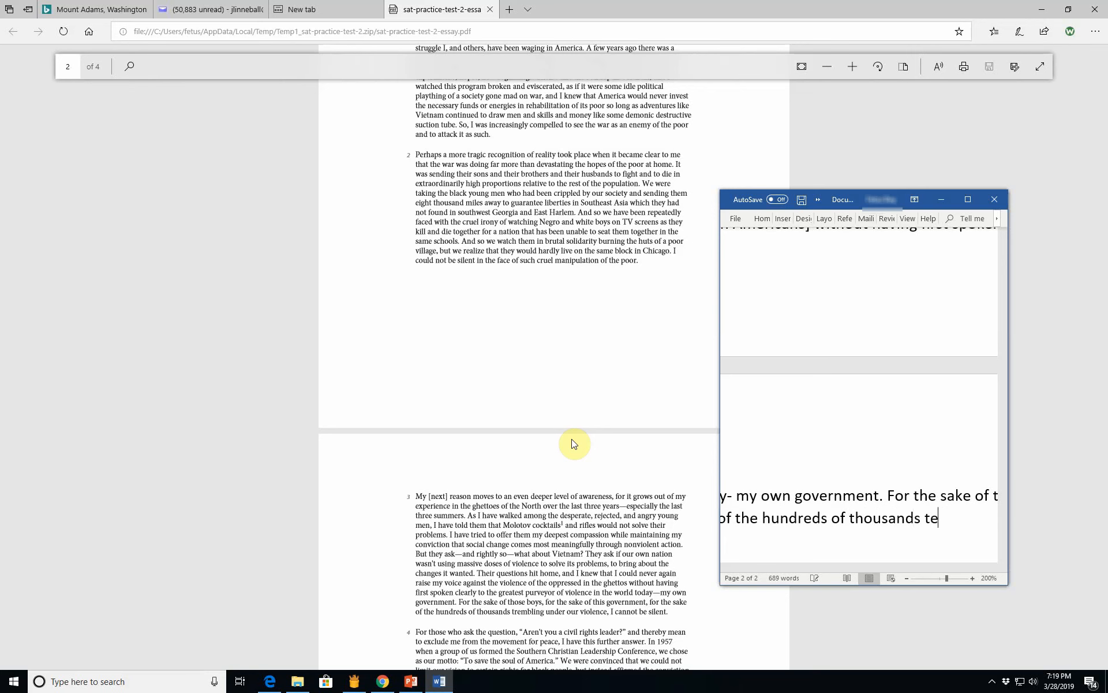
type("embling under our violence, I")
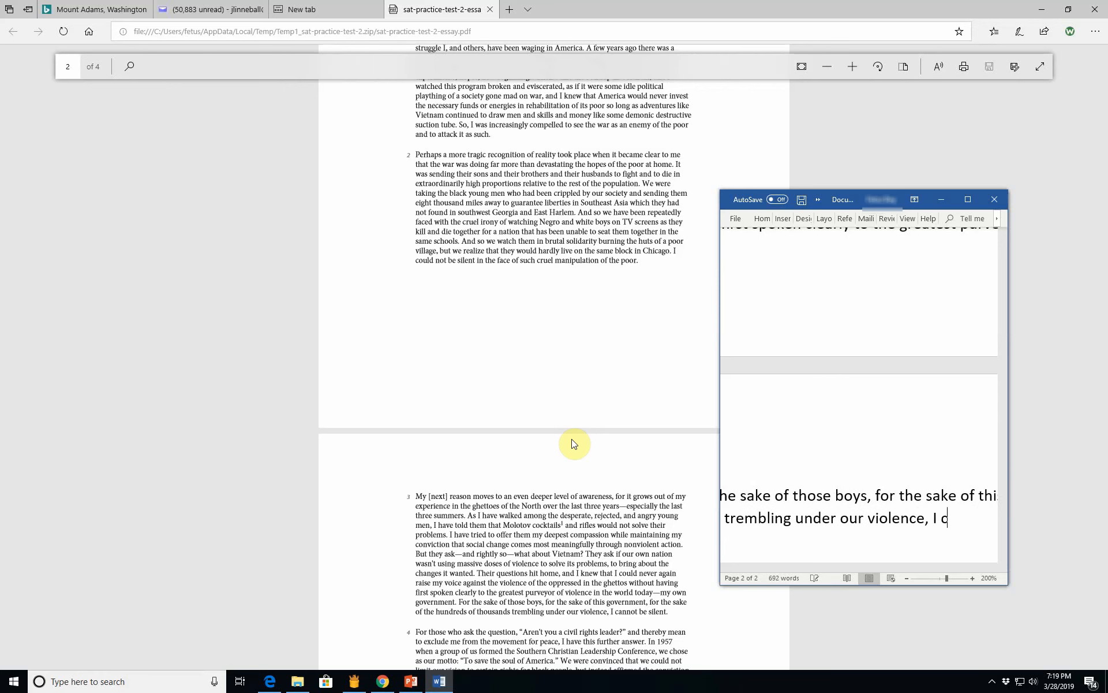
type("cannot be silen")
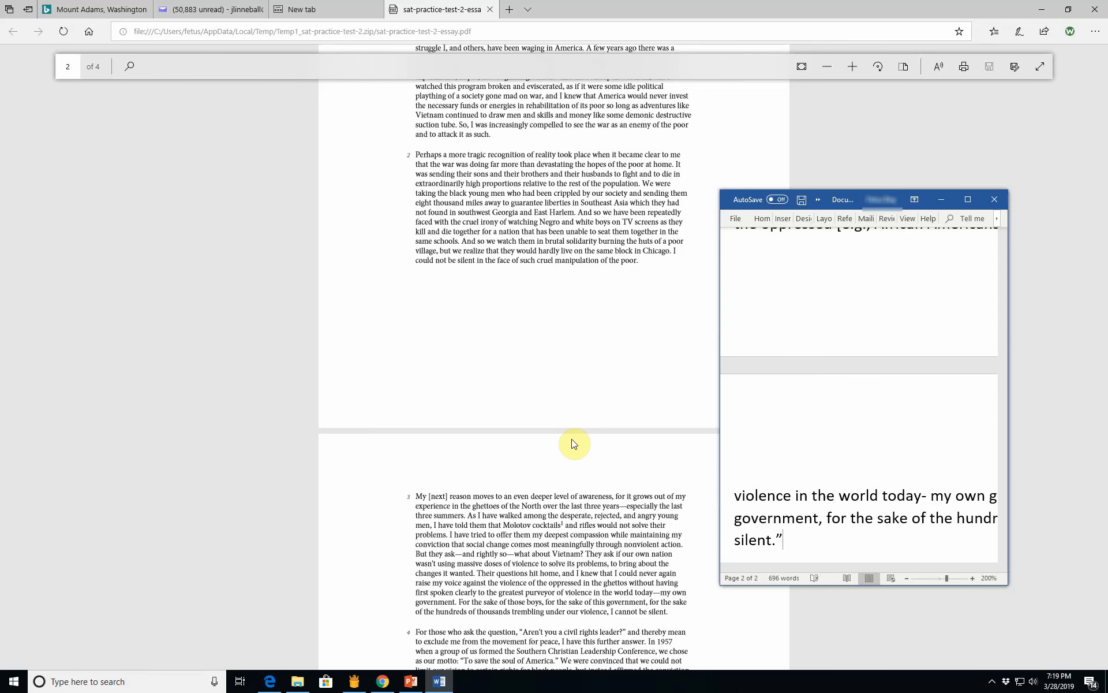
Step: Type 'King uses his moral authority as a non-violent preacher and advocate to address'
type("Kinf")
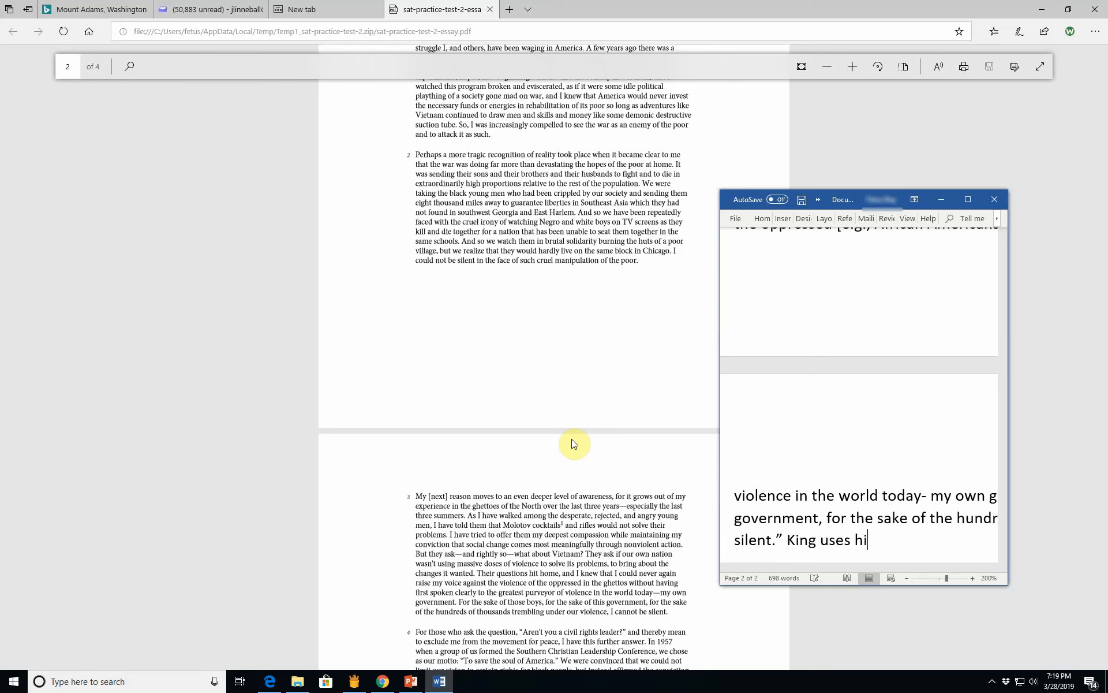
type("s")
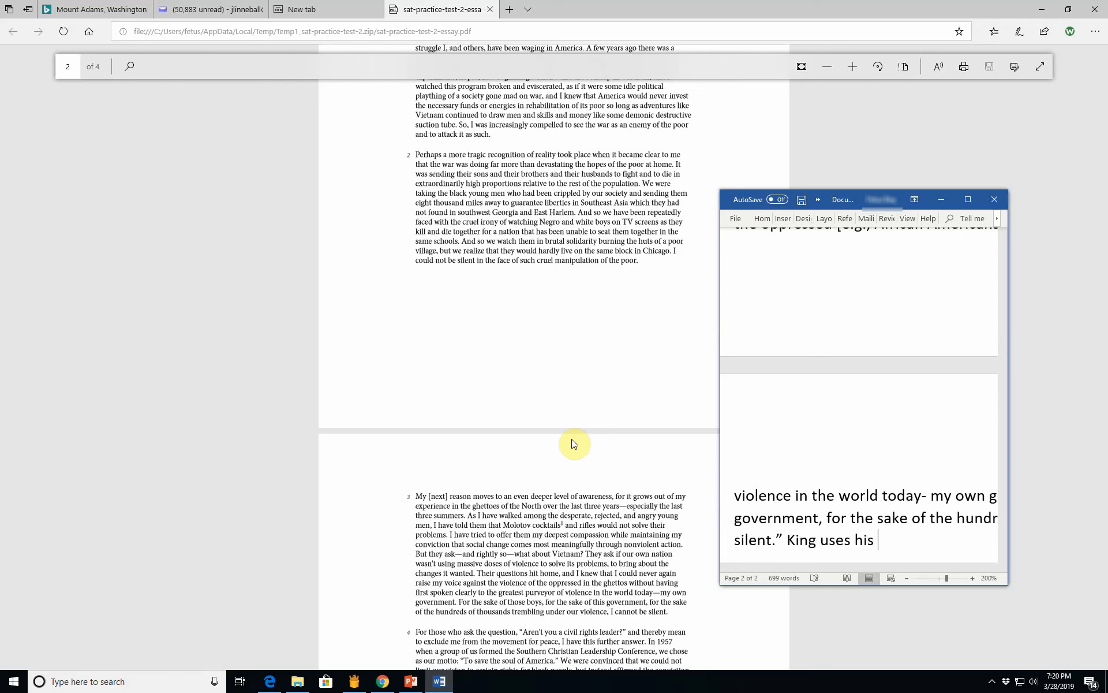
type("moral authority as a non")
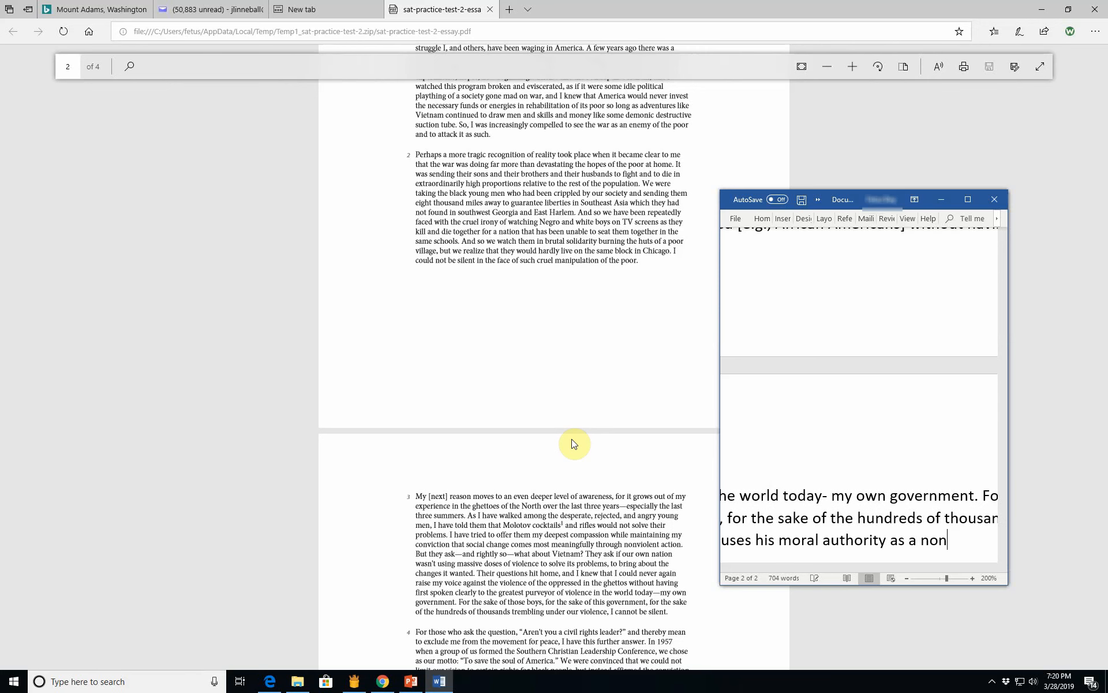
type("violent")
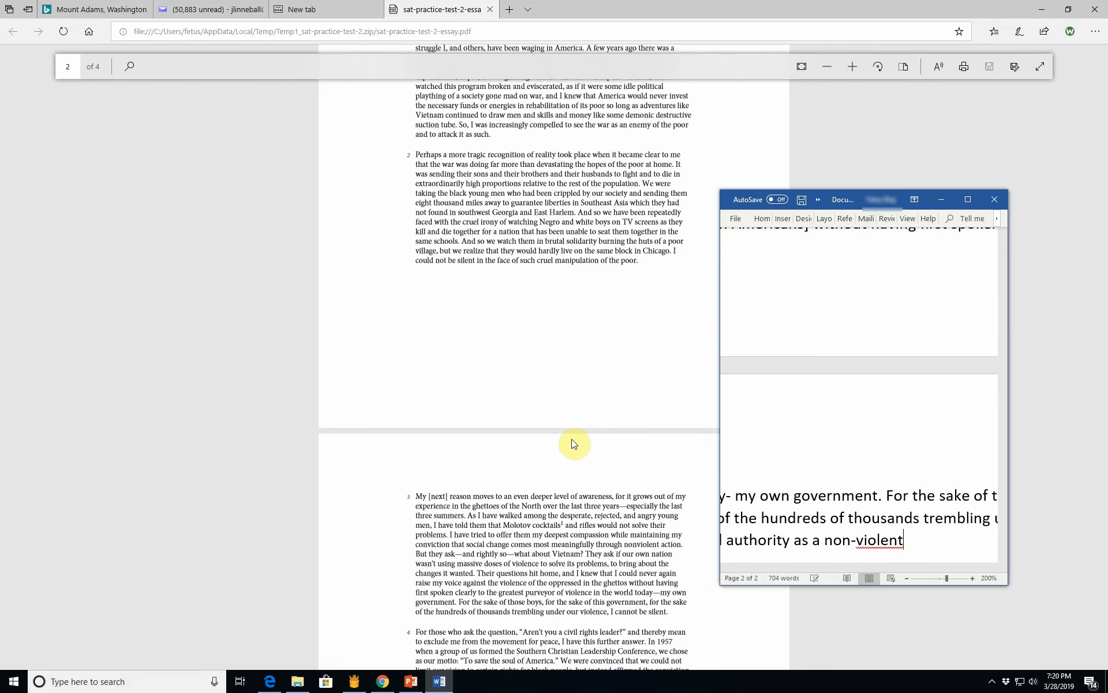
type("preach")
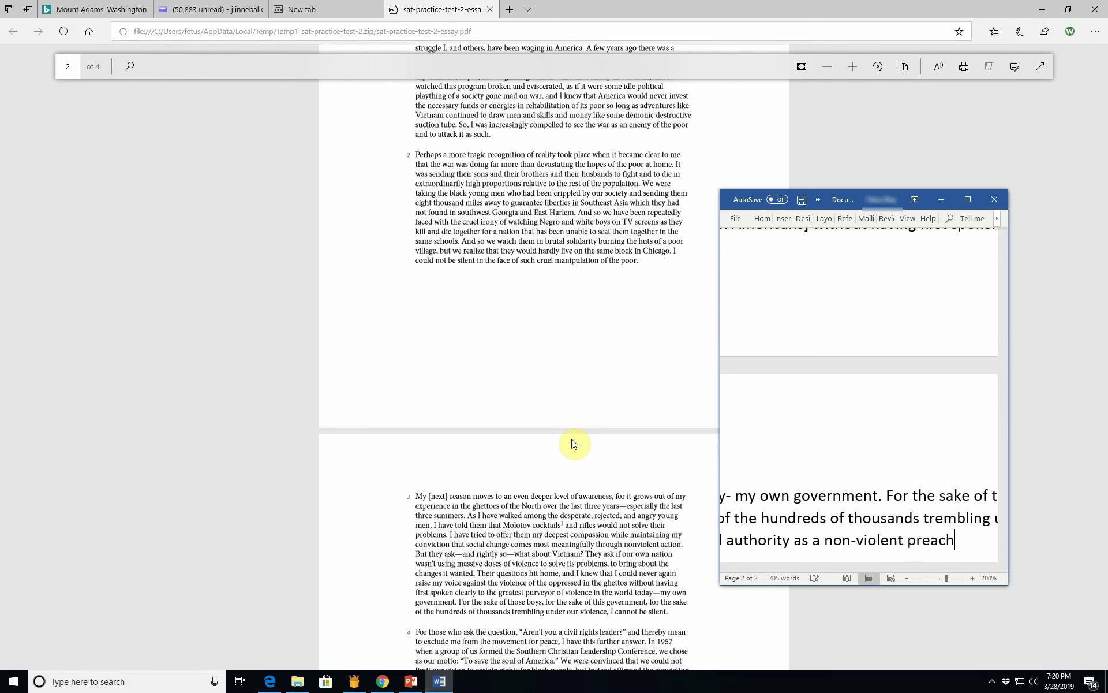
type("er an")
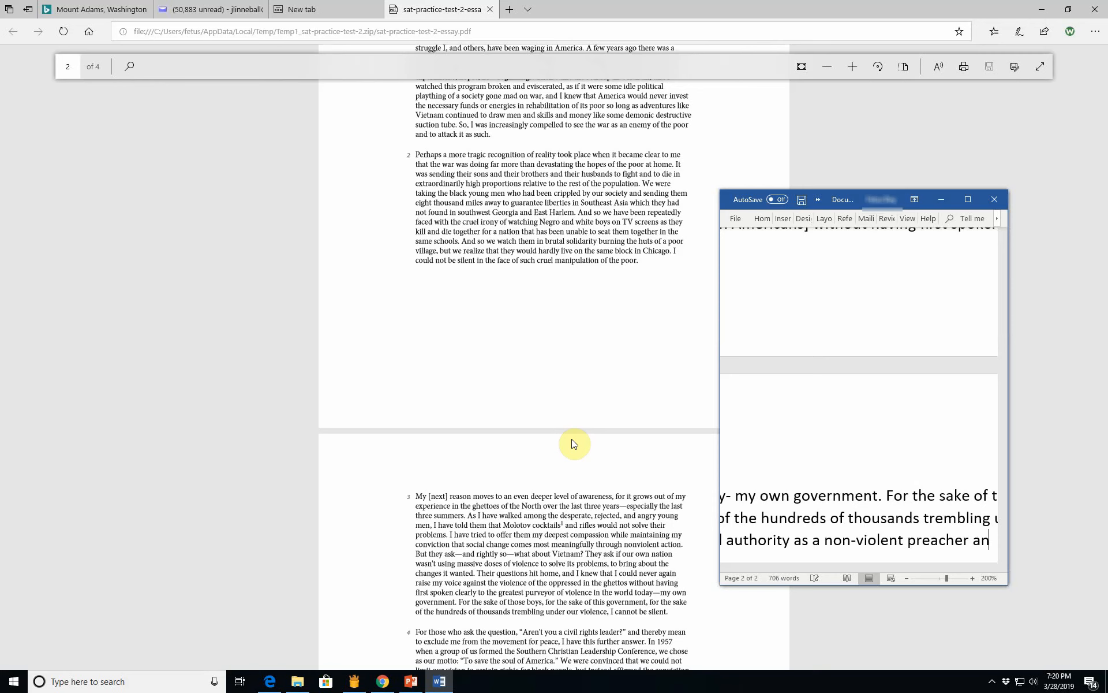
type("advocate of non-violence to")
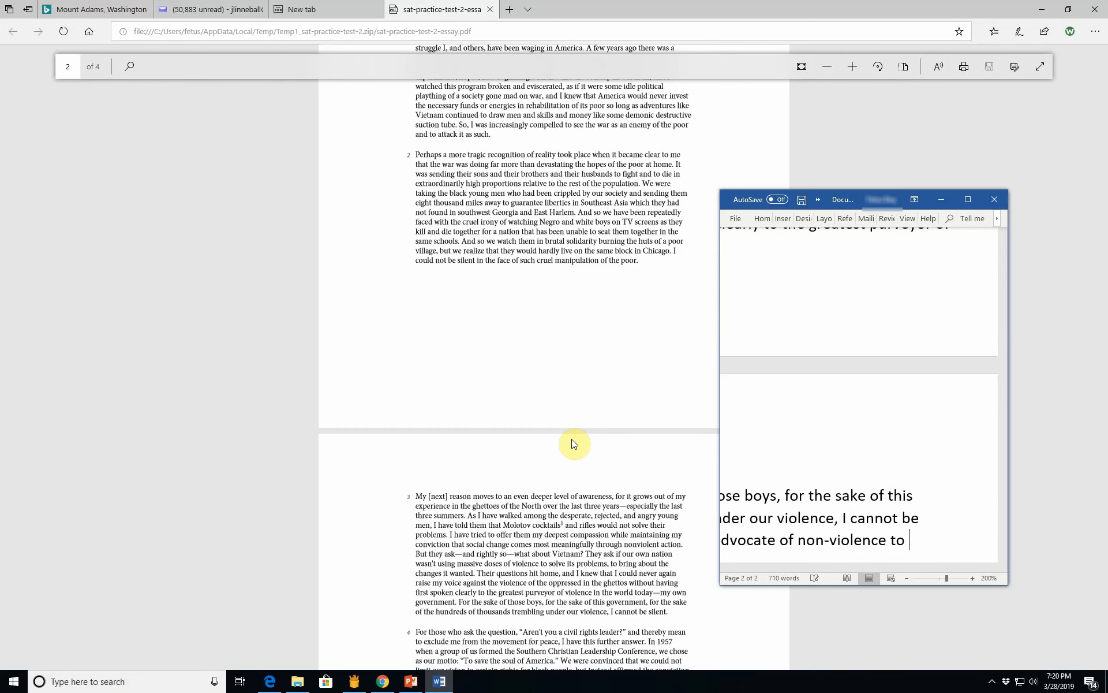
type("address")
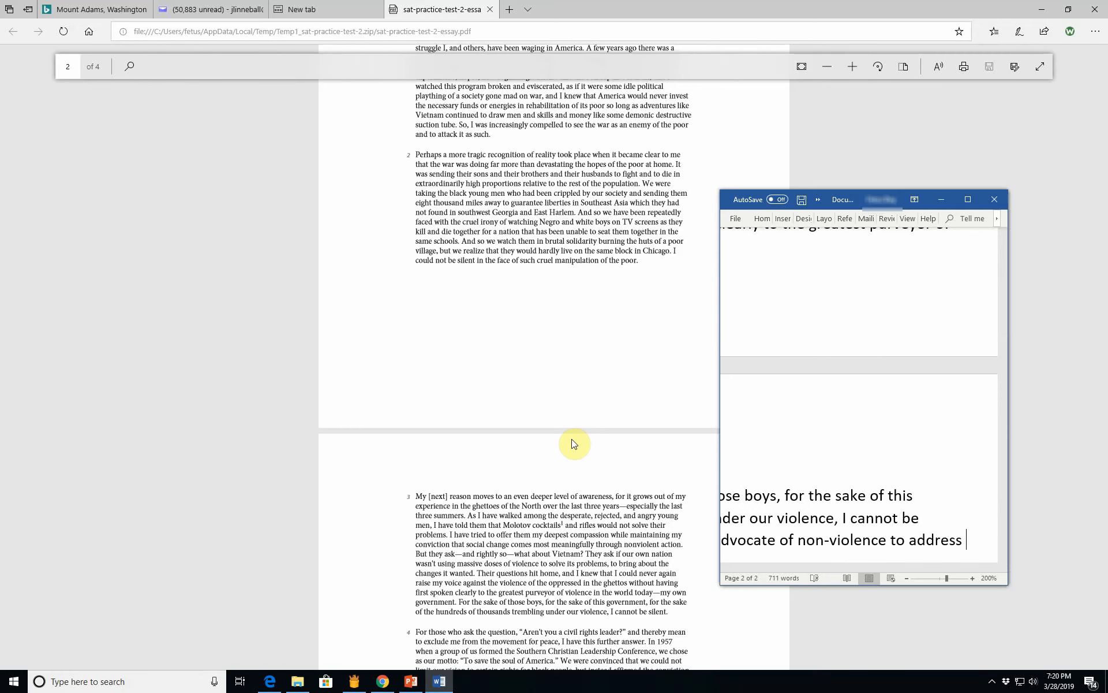
Step: Continue with the need to address violence such as war, beyond just the U.S
scroll("down", 3)
type("why he feeel")
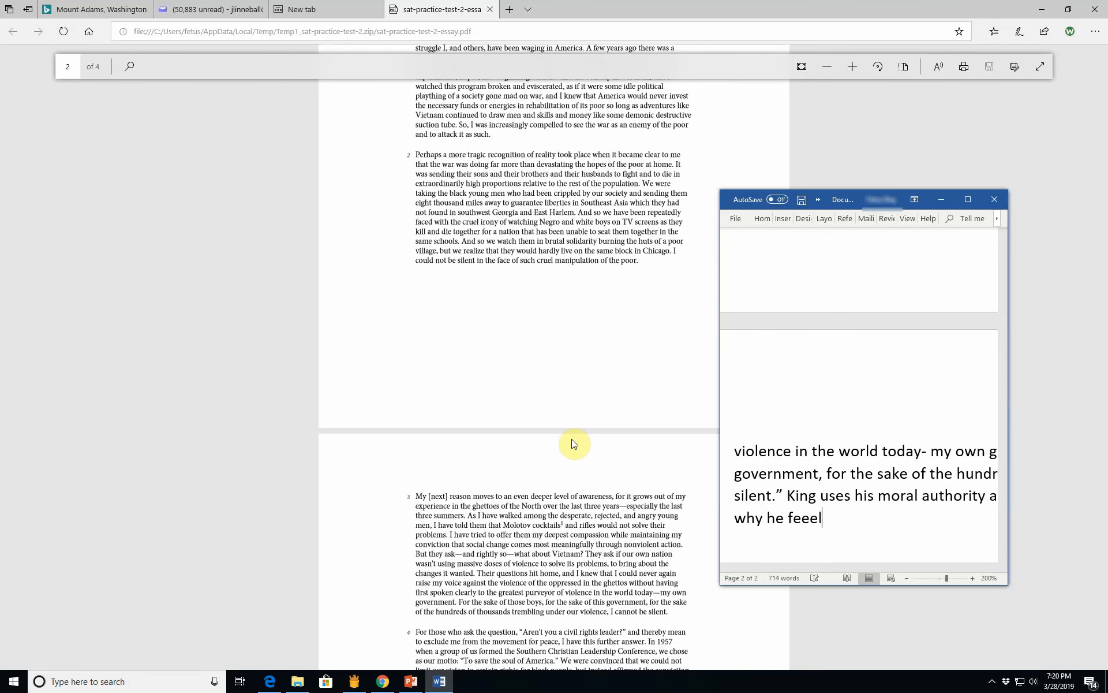
type("s the n")
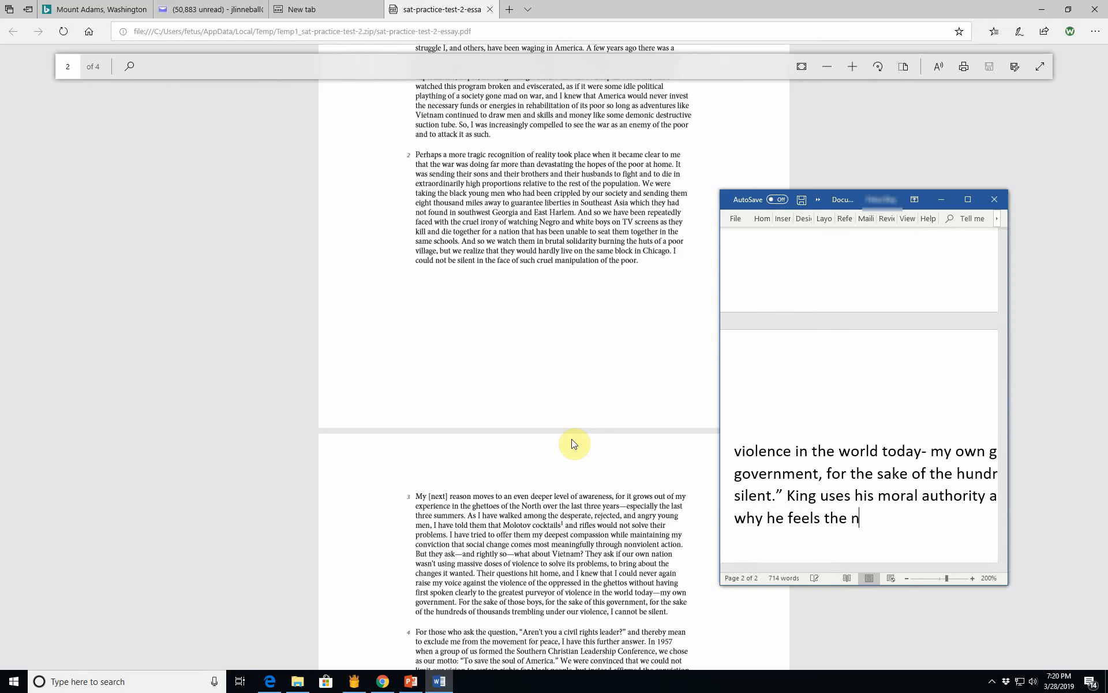
type("eed to a")
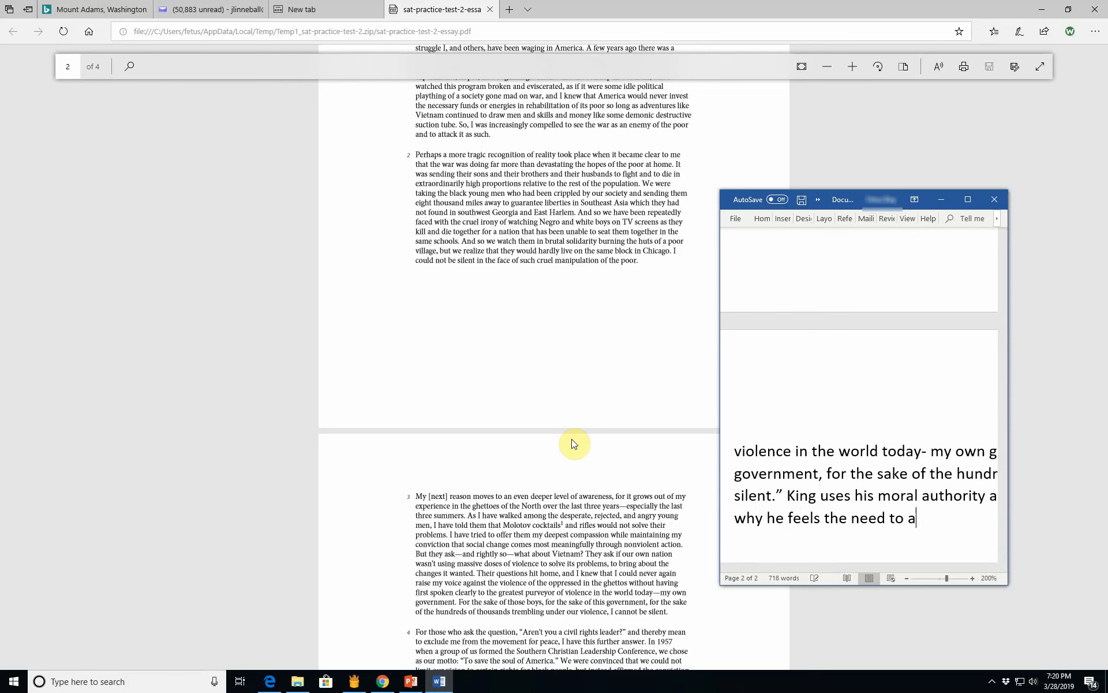
type("dress violence on the global scal")
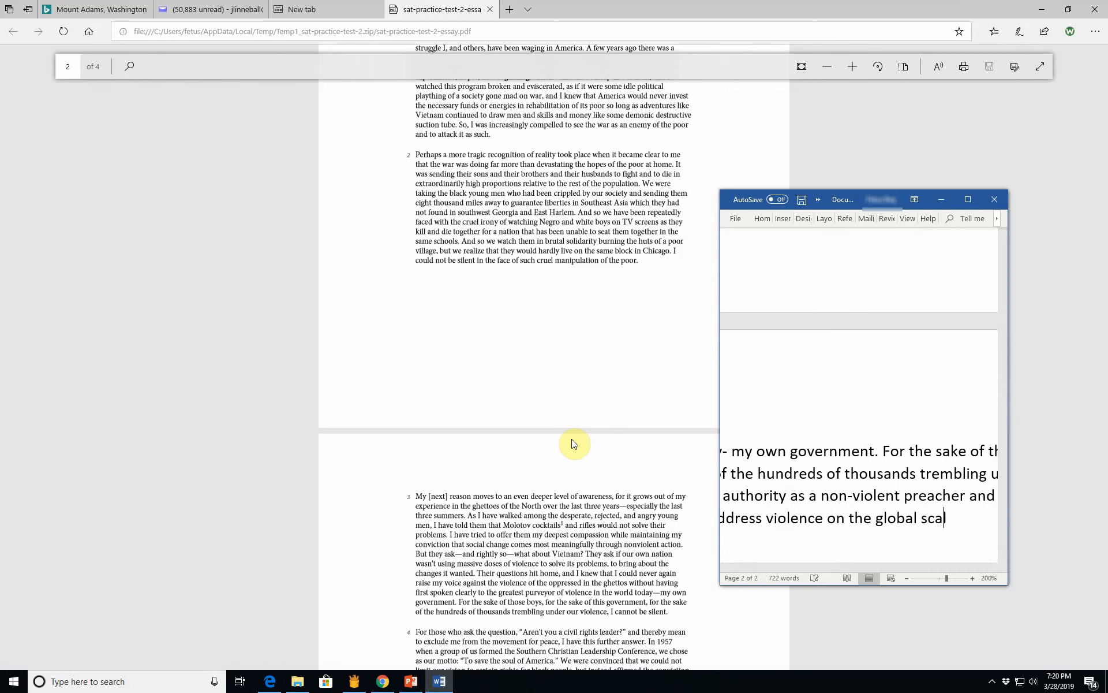
type("s")
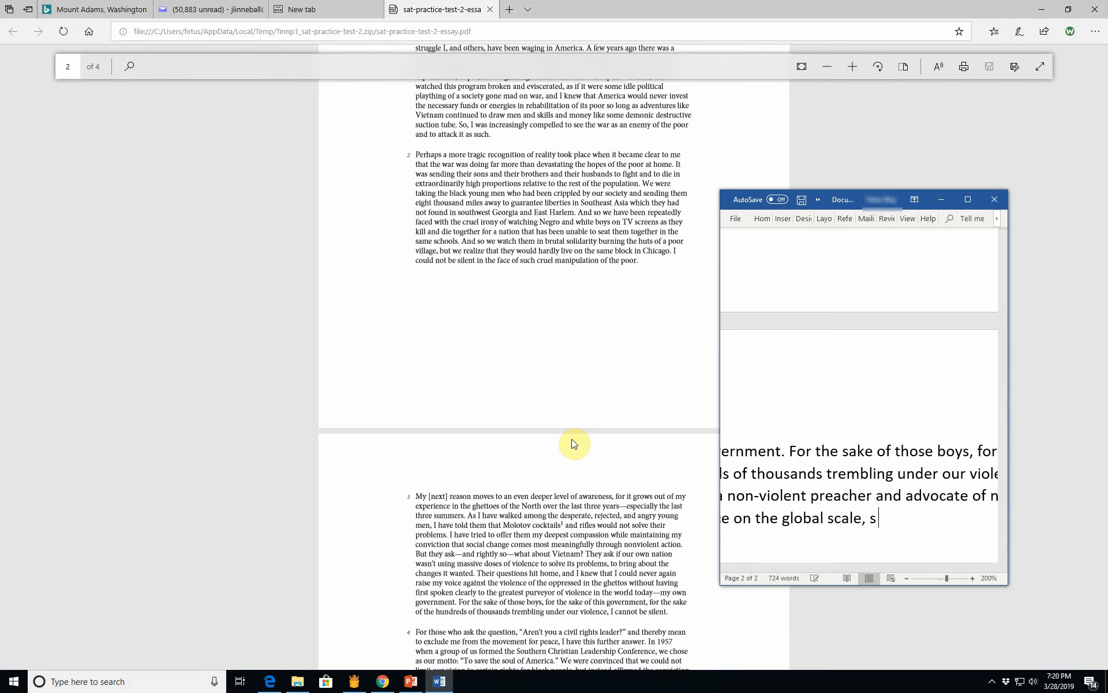
type("uch as wa")
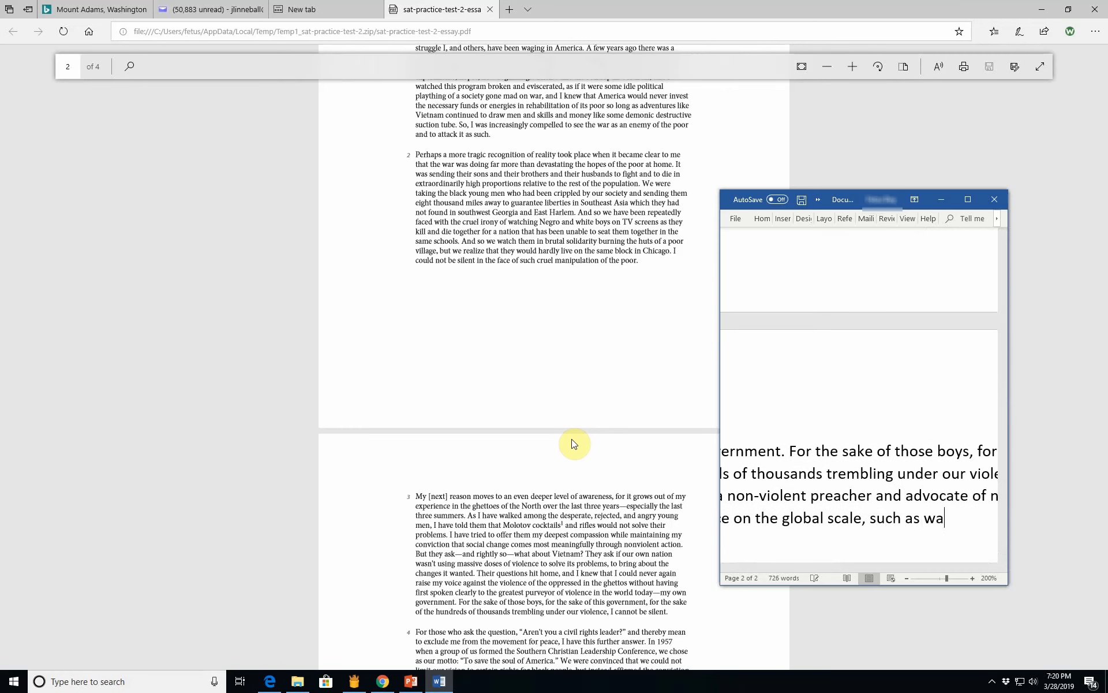
type("r, and")
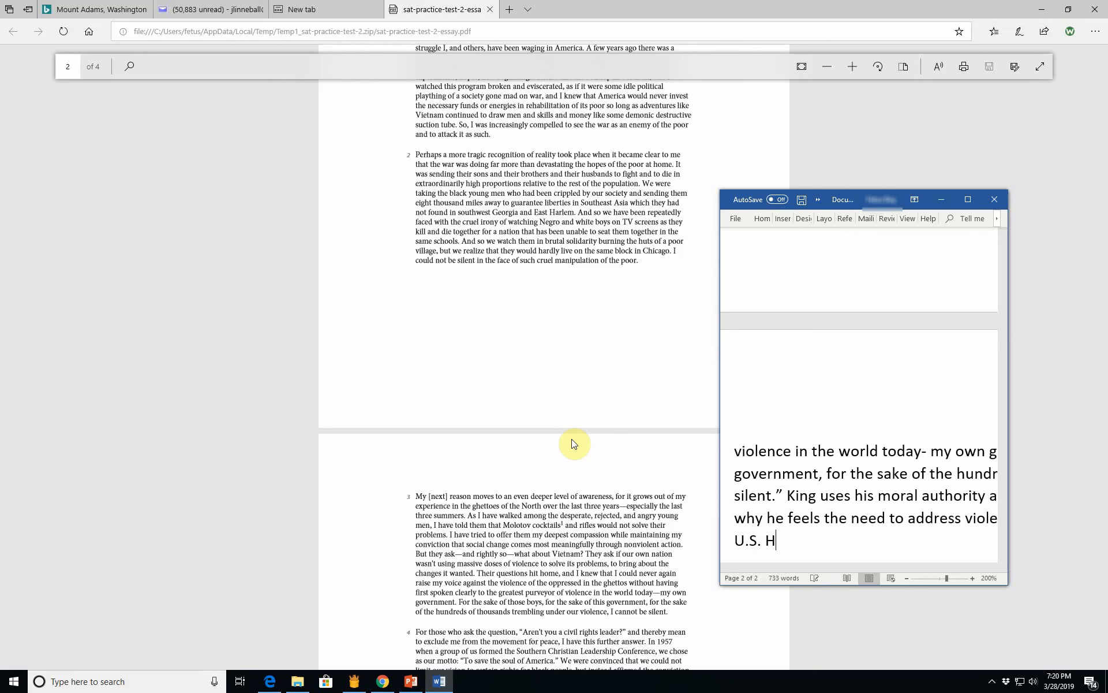
Step: Note King's use of repetition with the repeated phrase "For the sake of" to emphasize
type("is u")
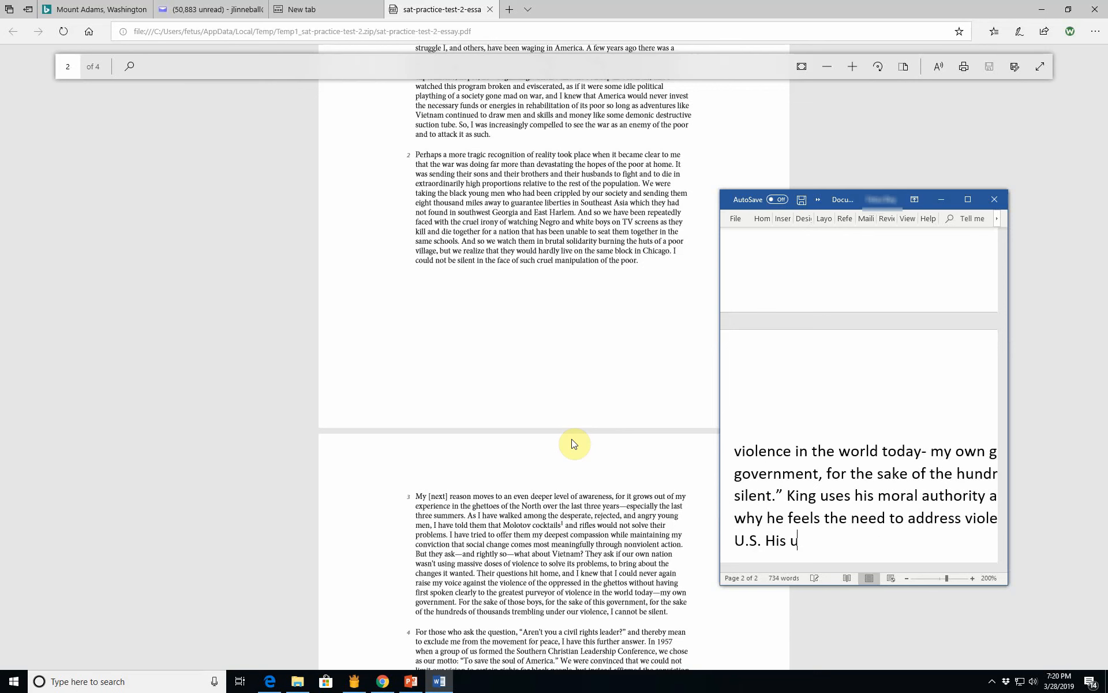
type("se of p")
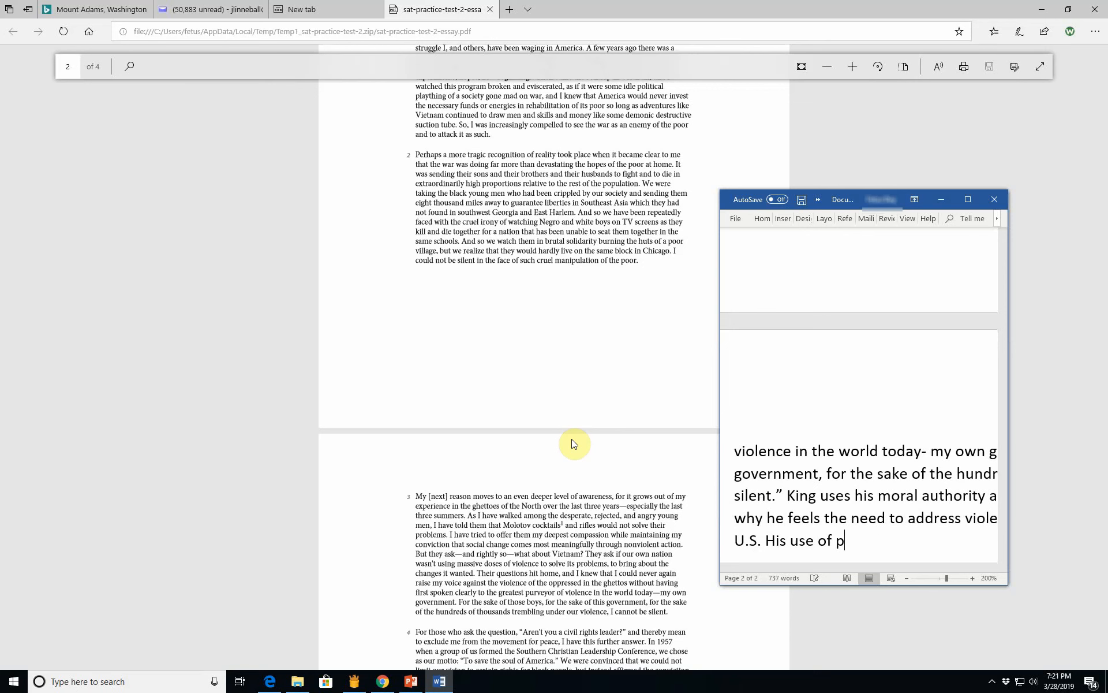
type("repei")
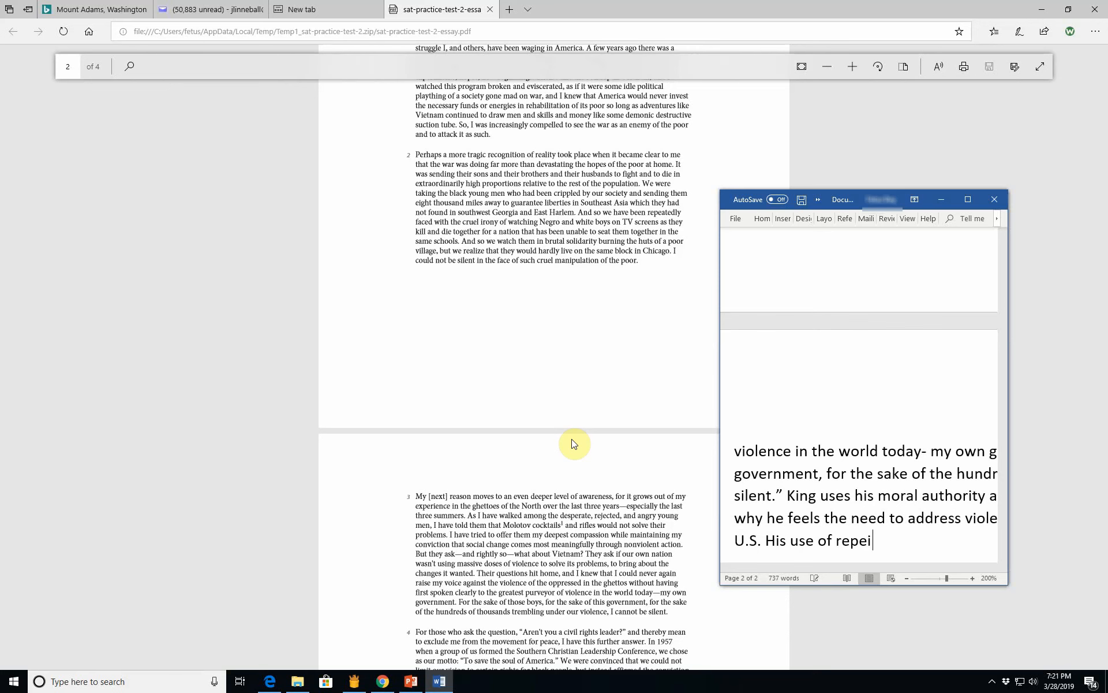
type("t")
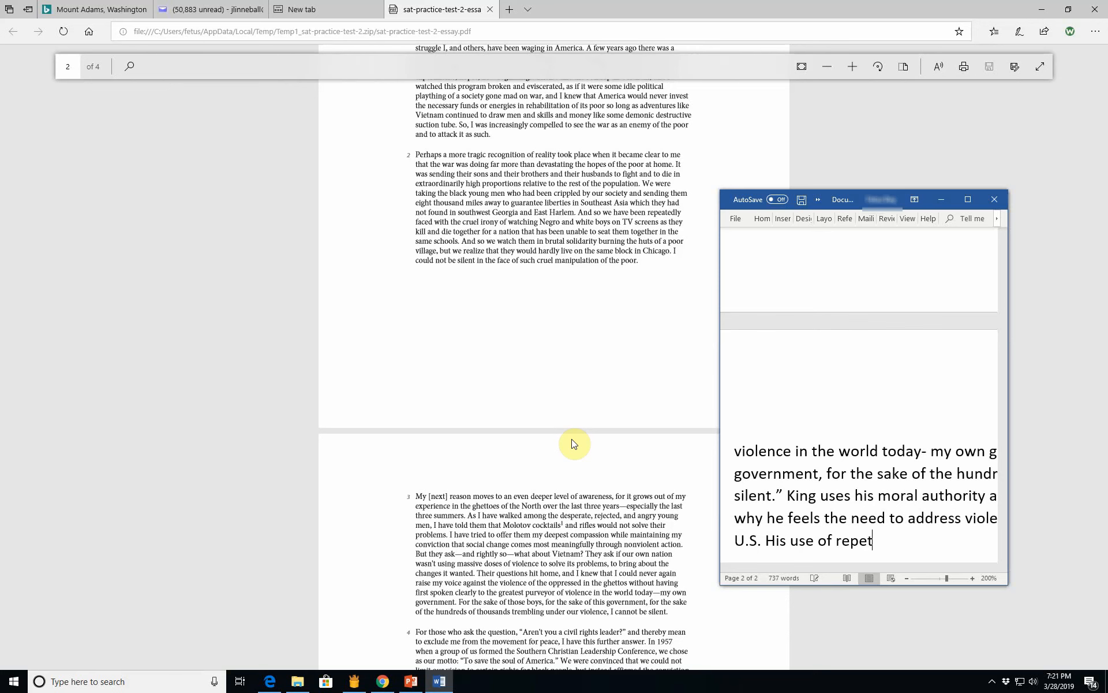
type("ition \"")
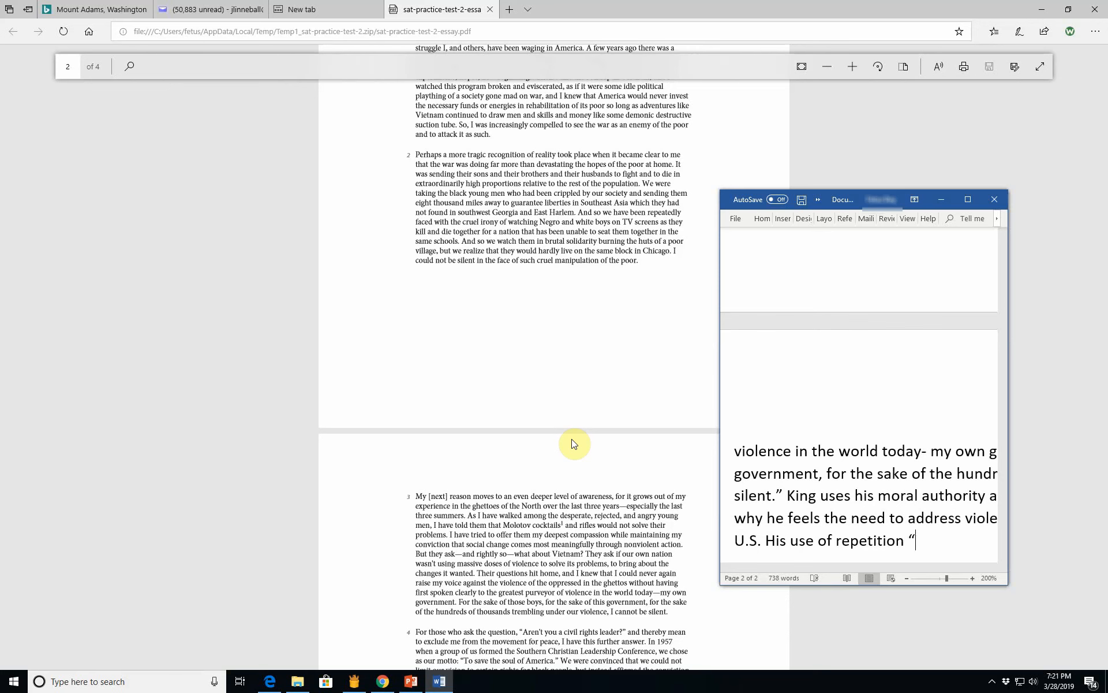
type("with the repr")
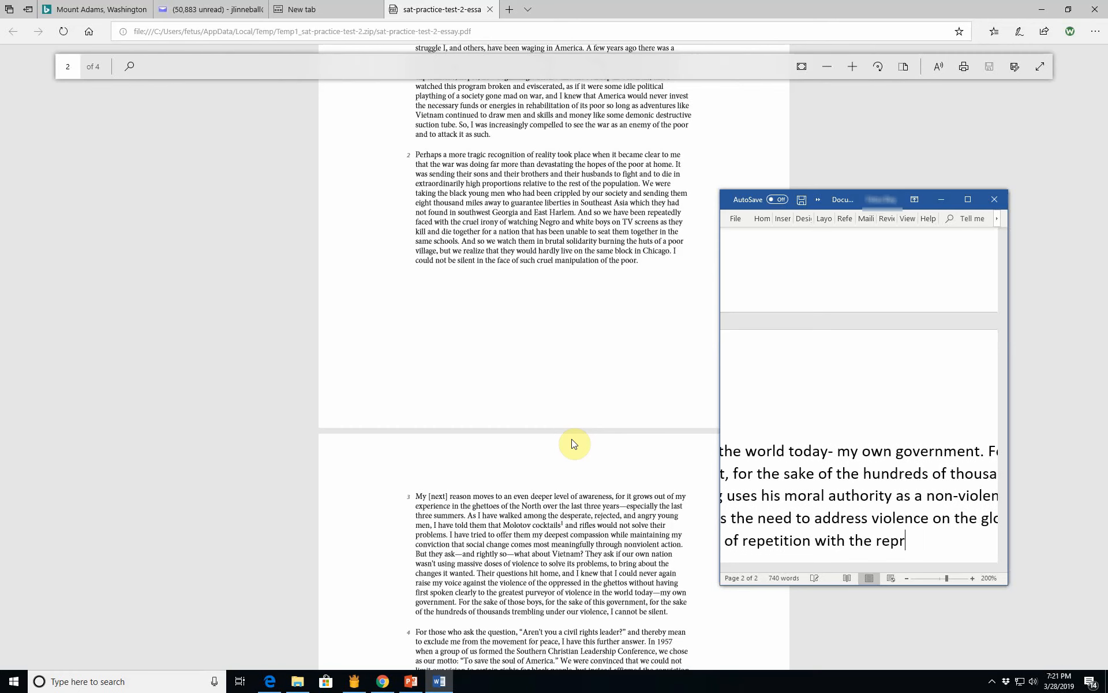
type("eated")
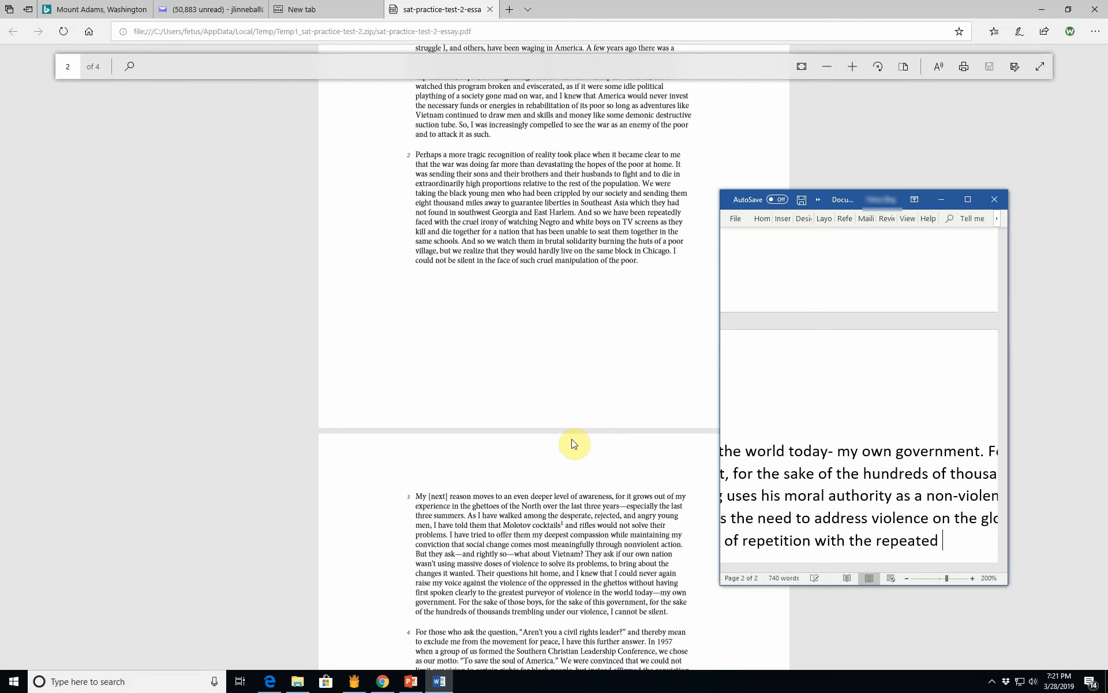
type("phrases,")
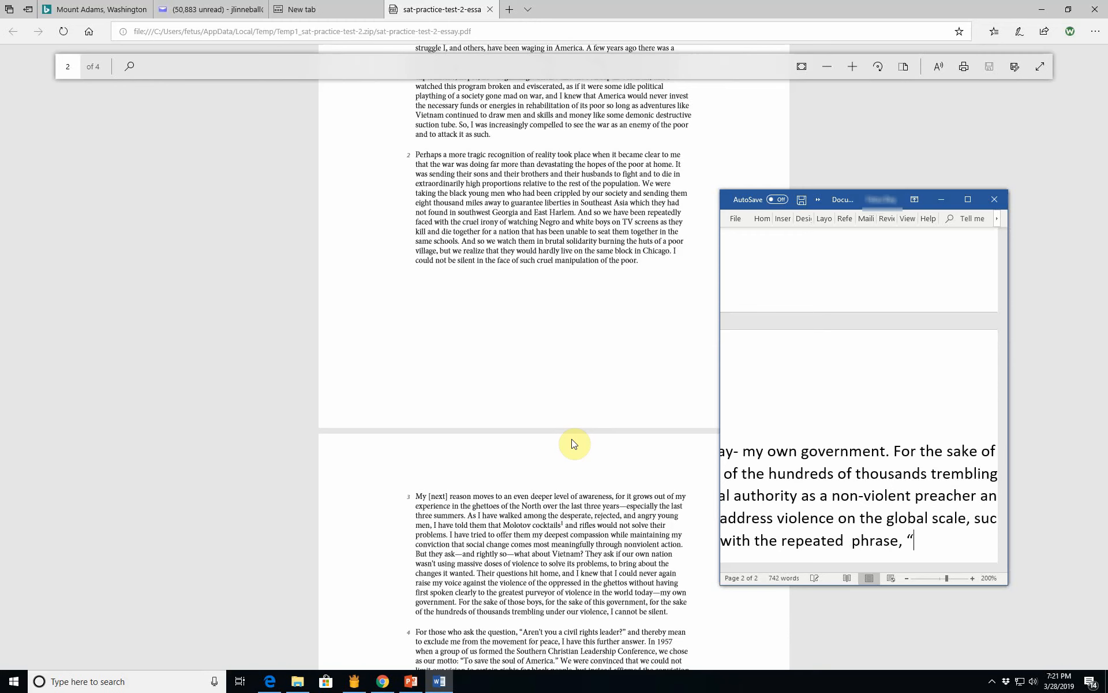
type("For the sake of...")
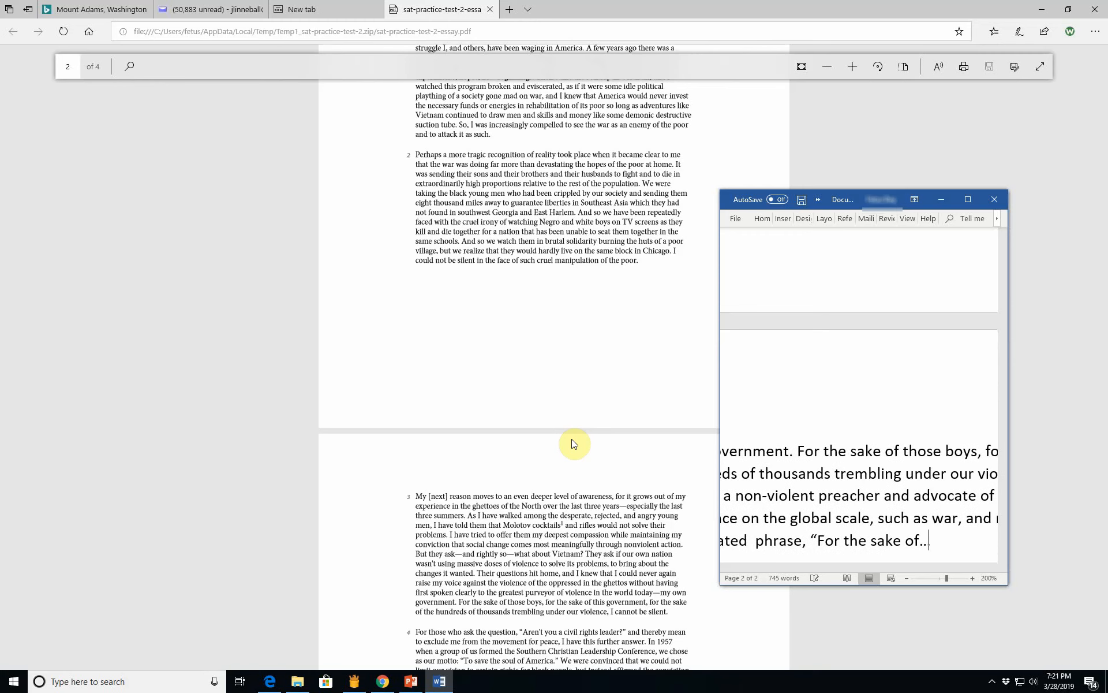
type("emphasizes his")
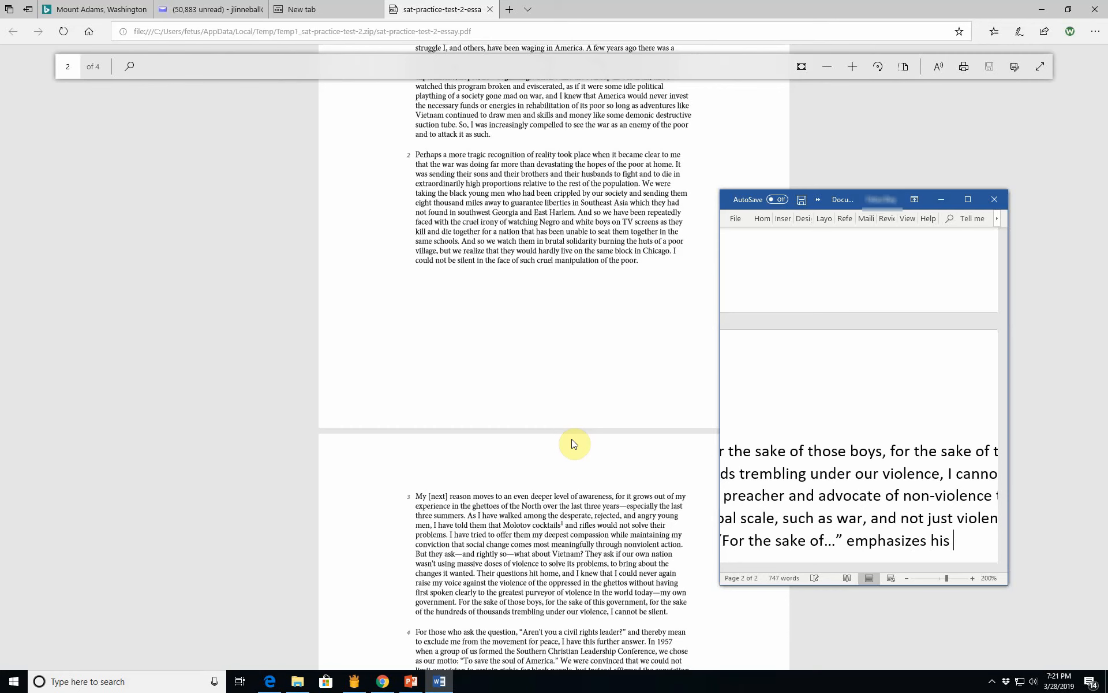
Step: Add his belief that non-violence is the solution for the poor, minorities and the U.S. government
type("belief")
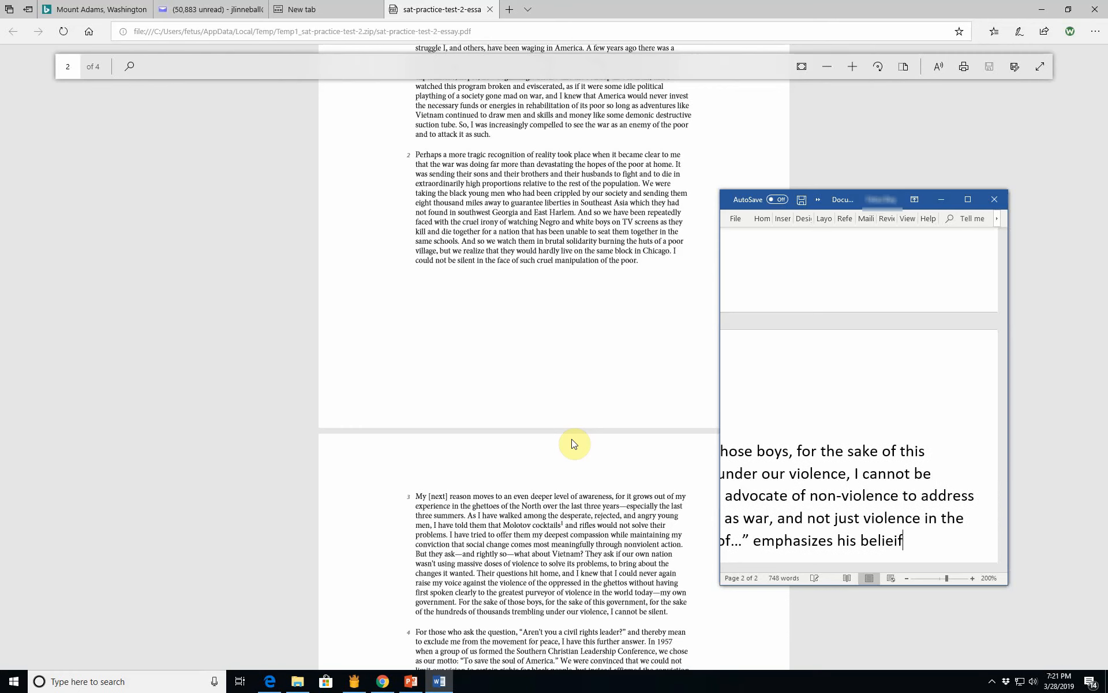
type("tha")
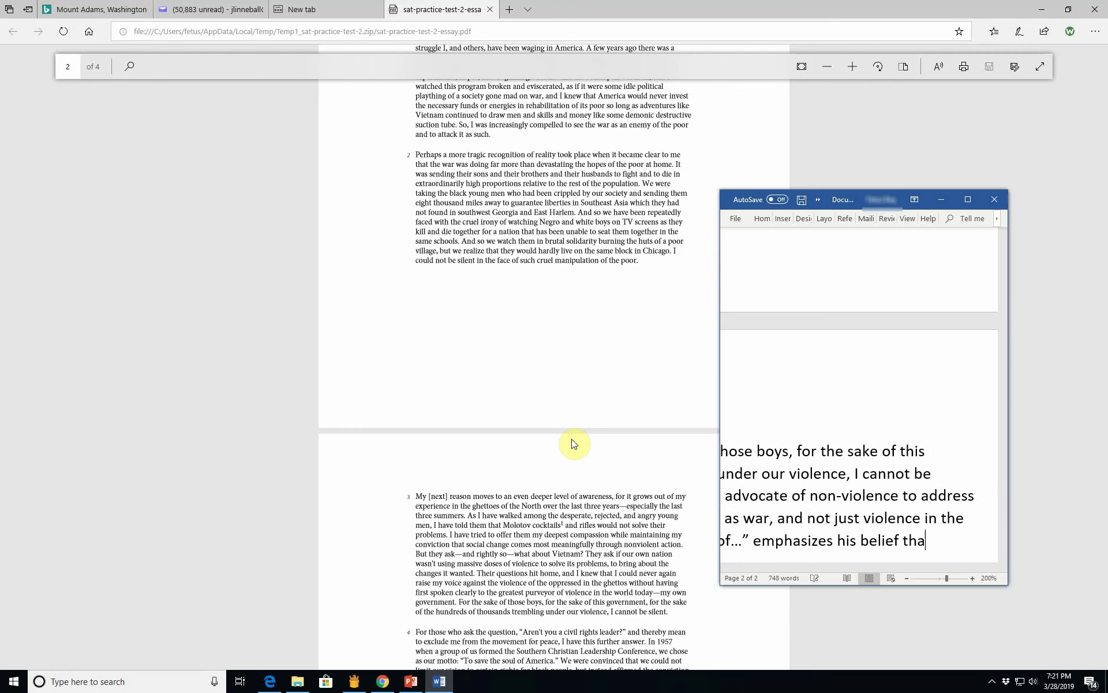
type("non")
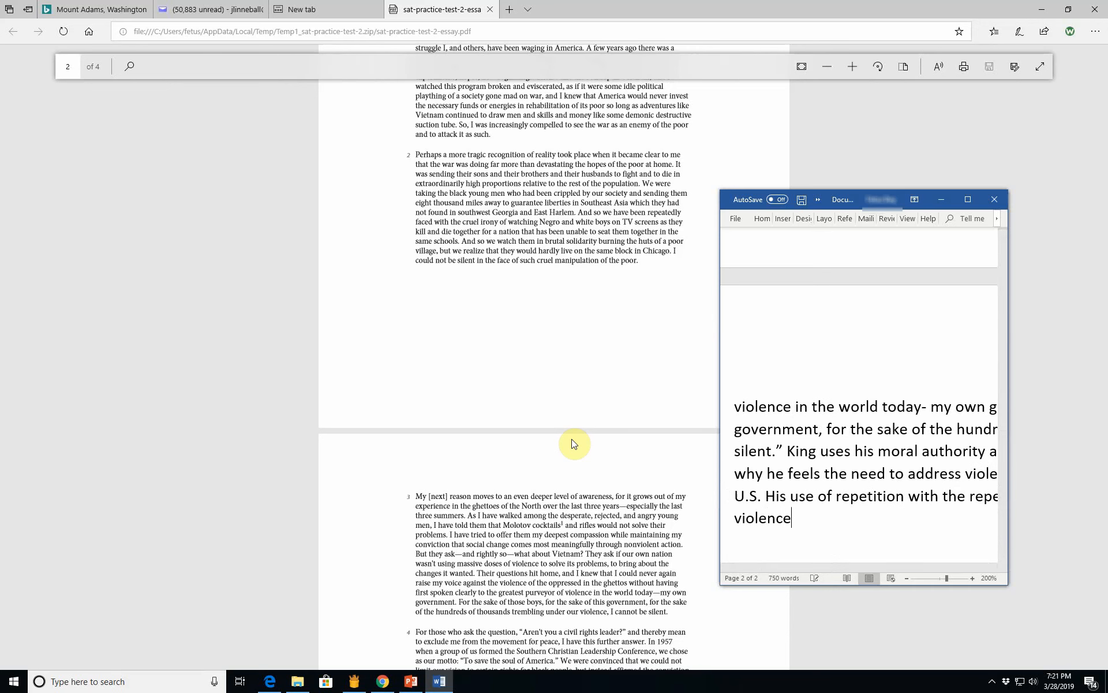
type("is the sol")
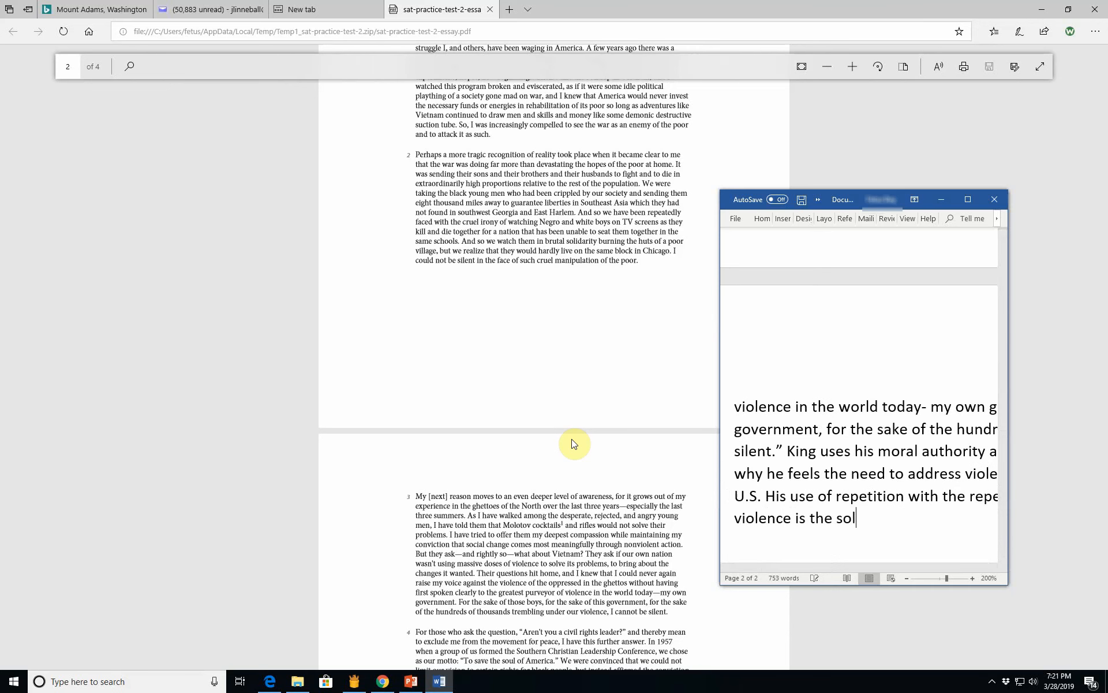
type("ution")
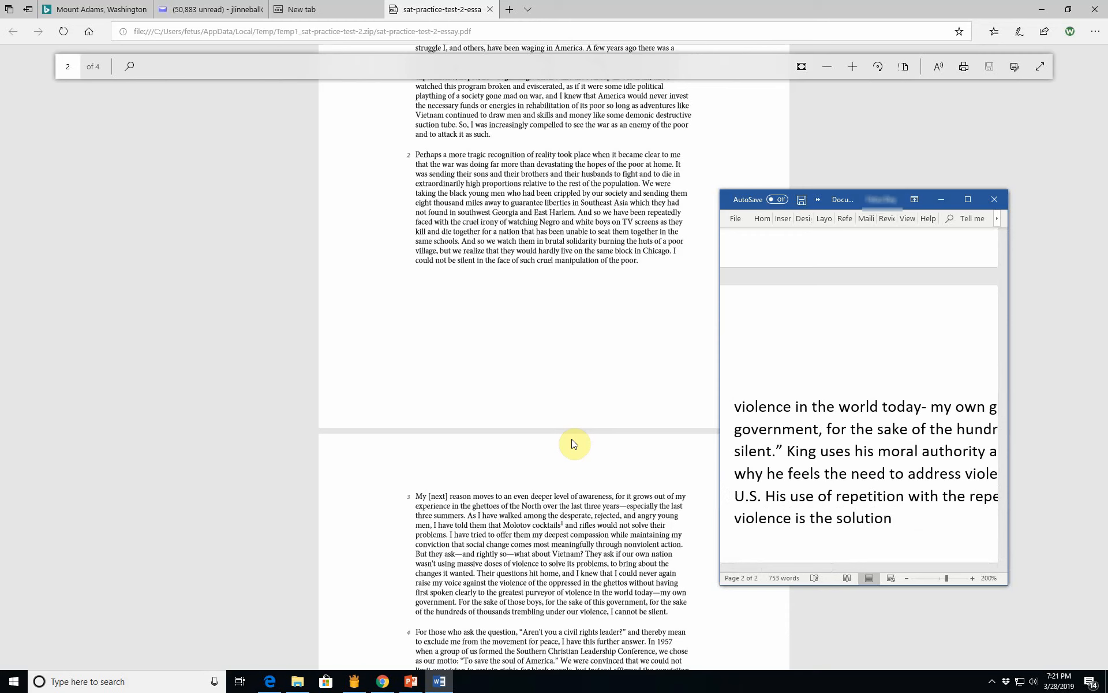
type("and ol")
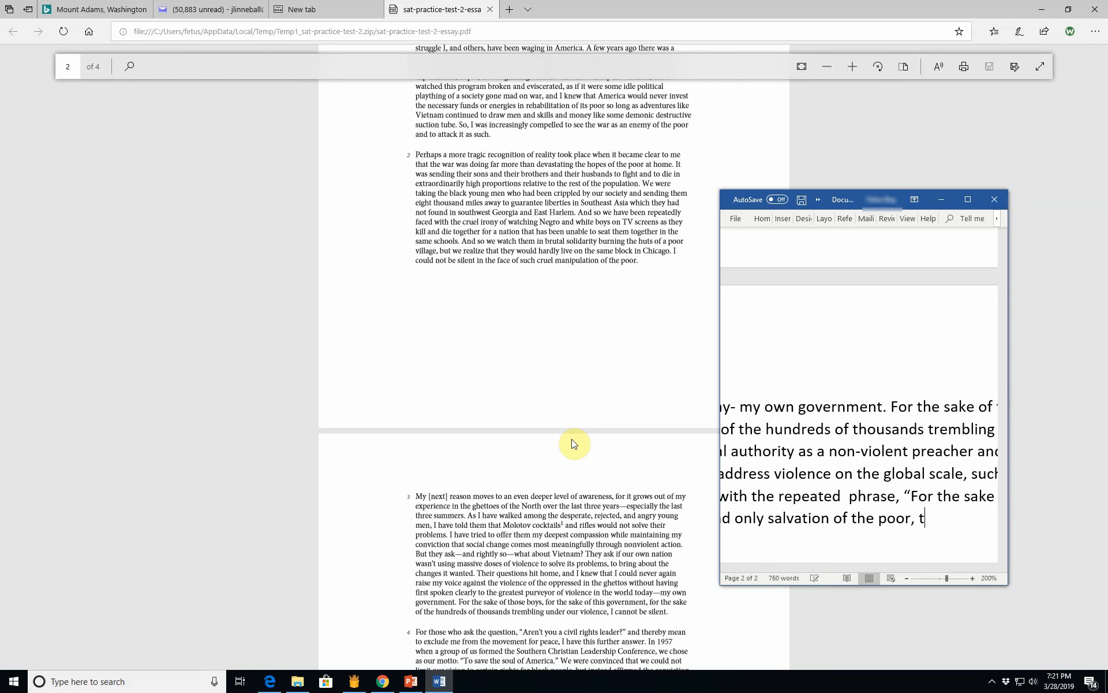
type("or")
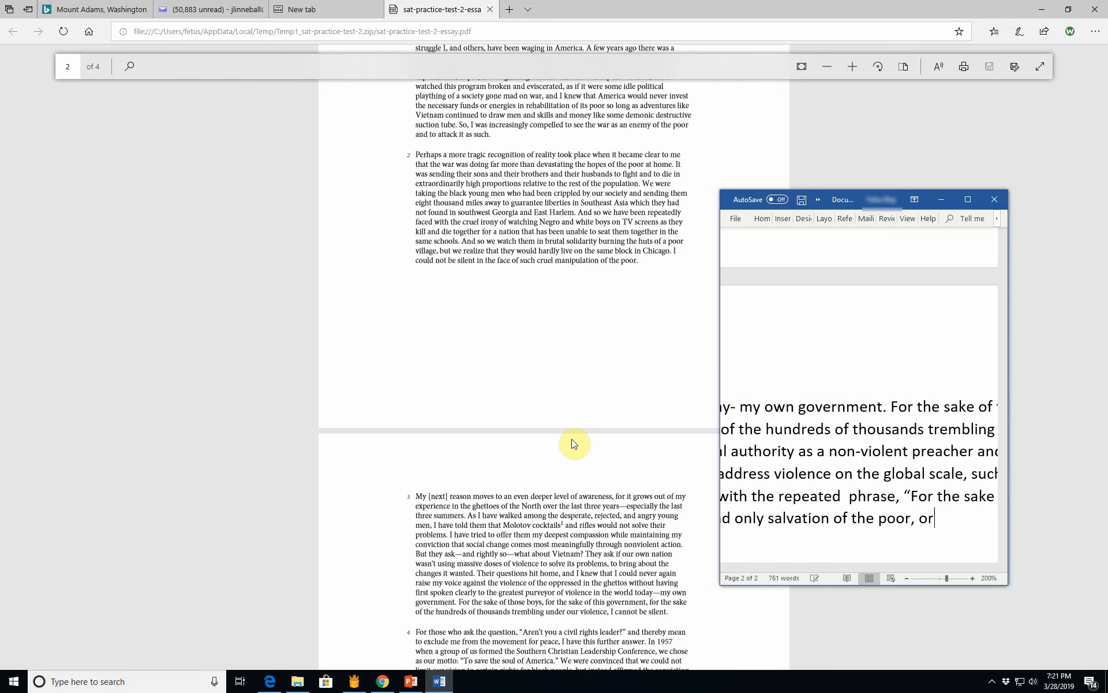
type("f minot")
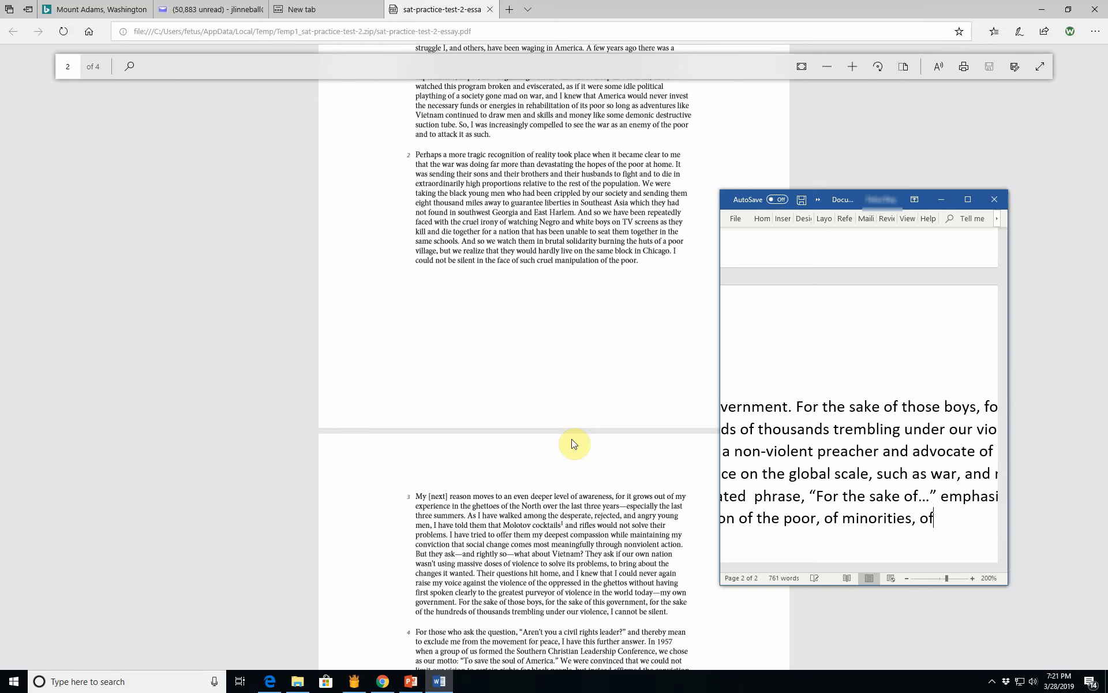
type("government")
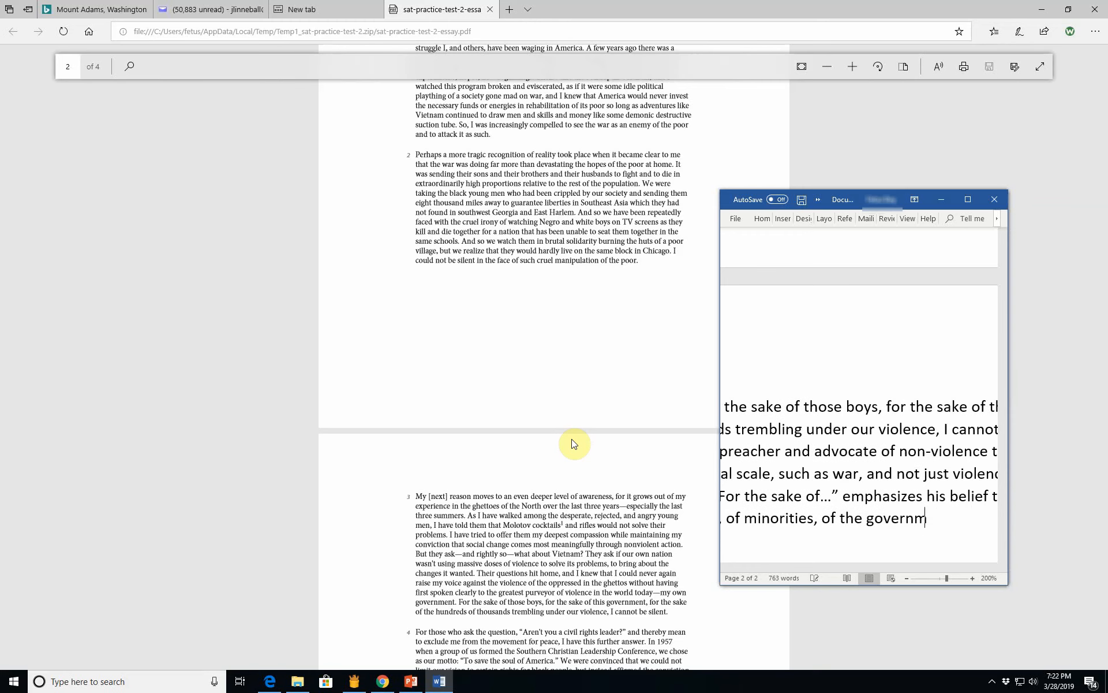
type("ent of th")
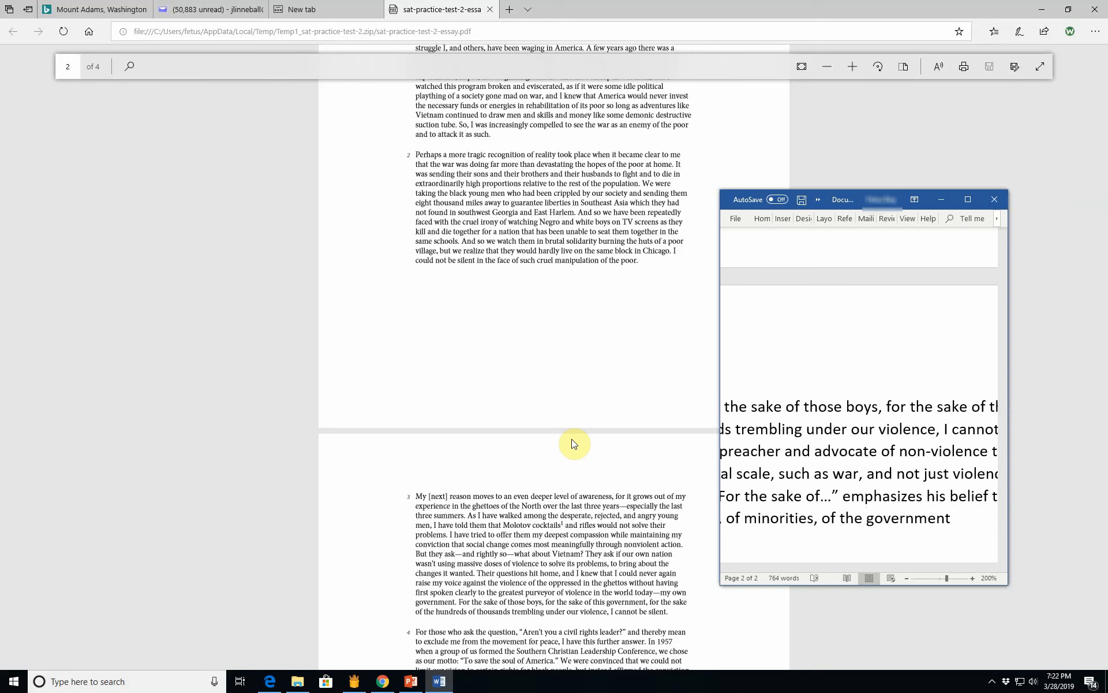
type("U.S.")
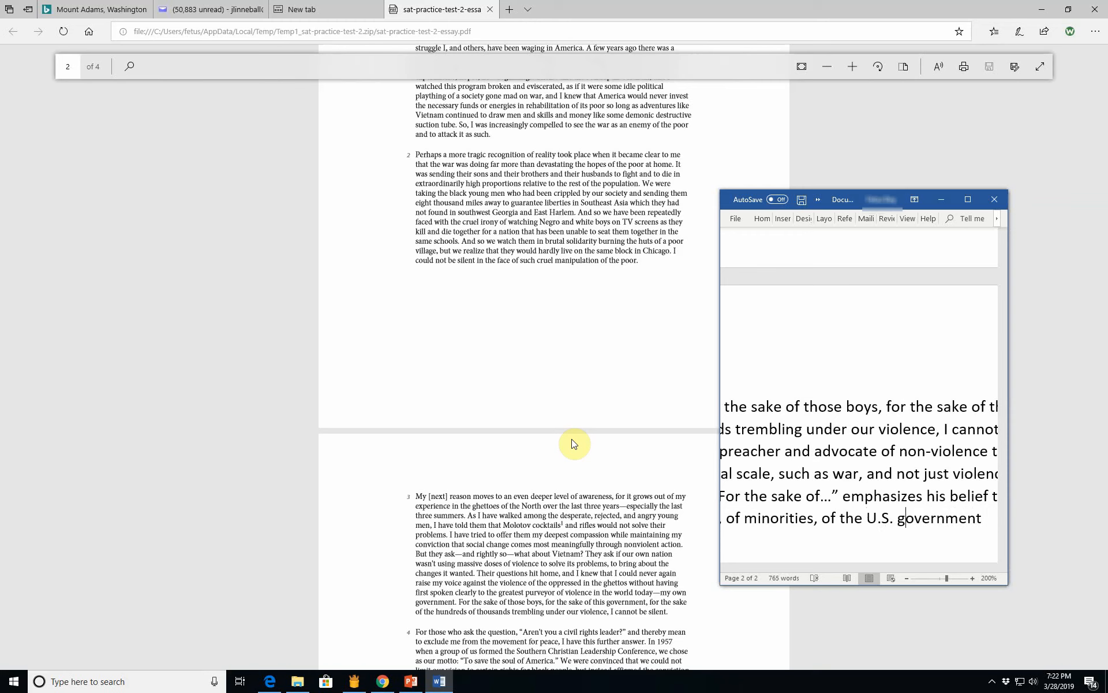
type(", and the")
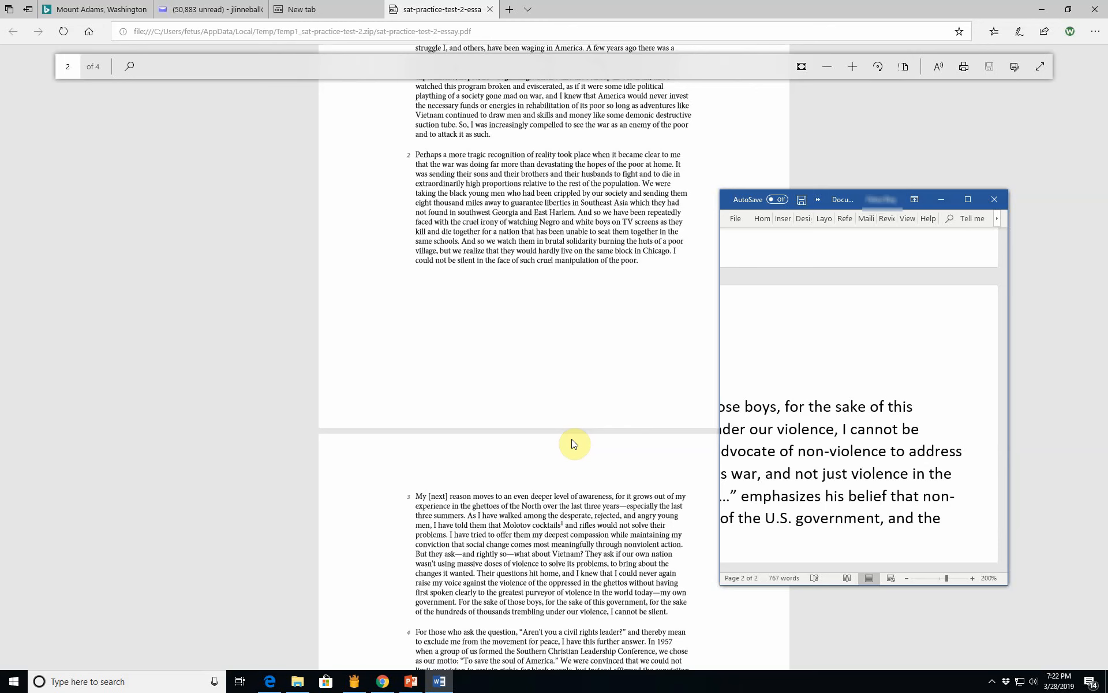
Step: End with 'the people of Vietnam who were being killed in the Vietnam War.'
type("prople")
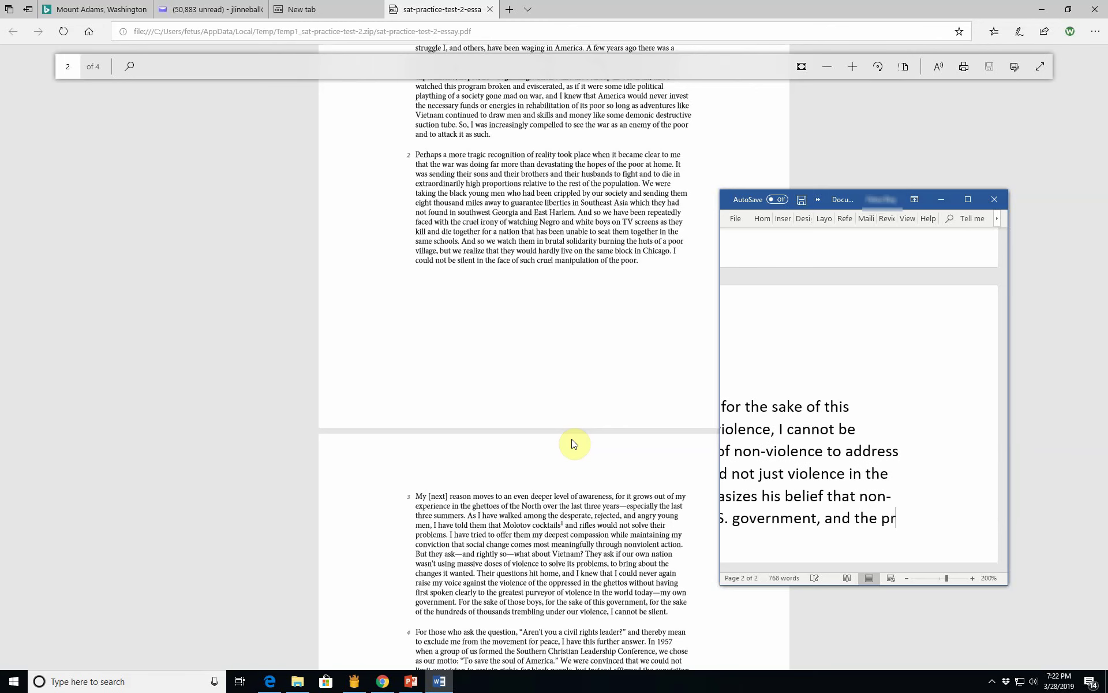
type("people")
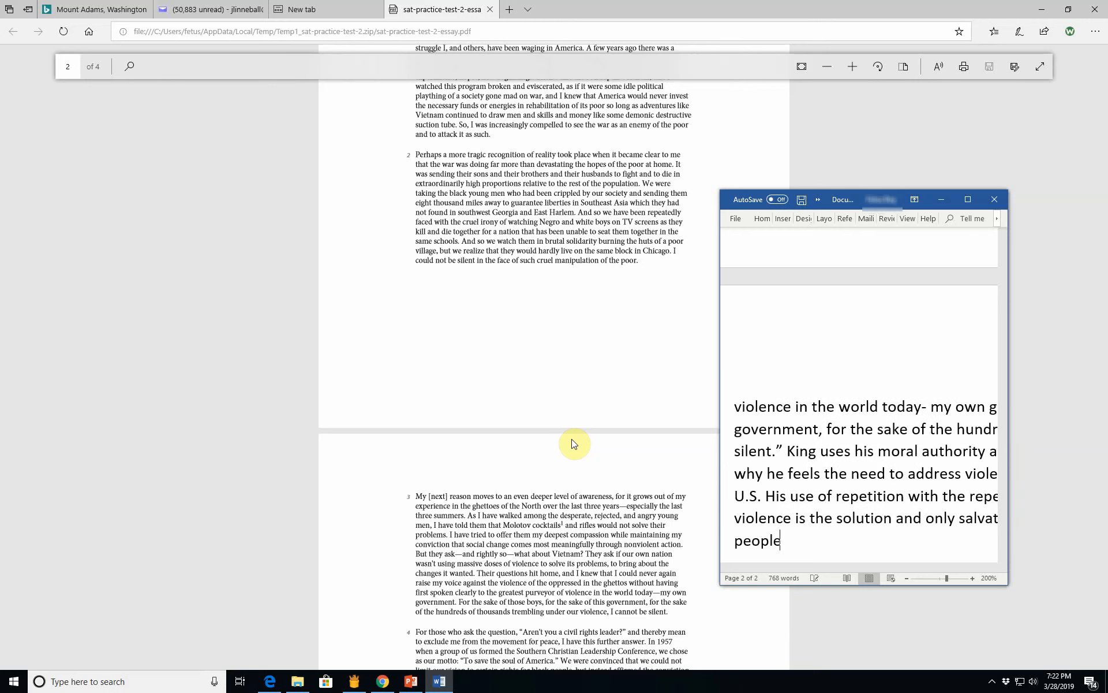
type("of VI")
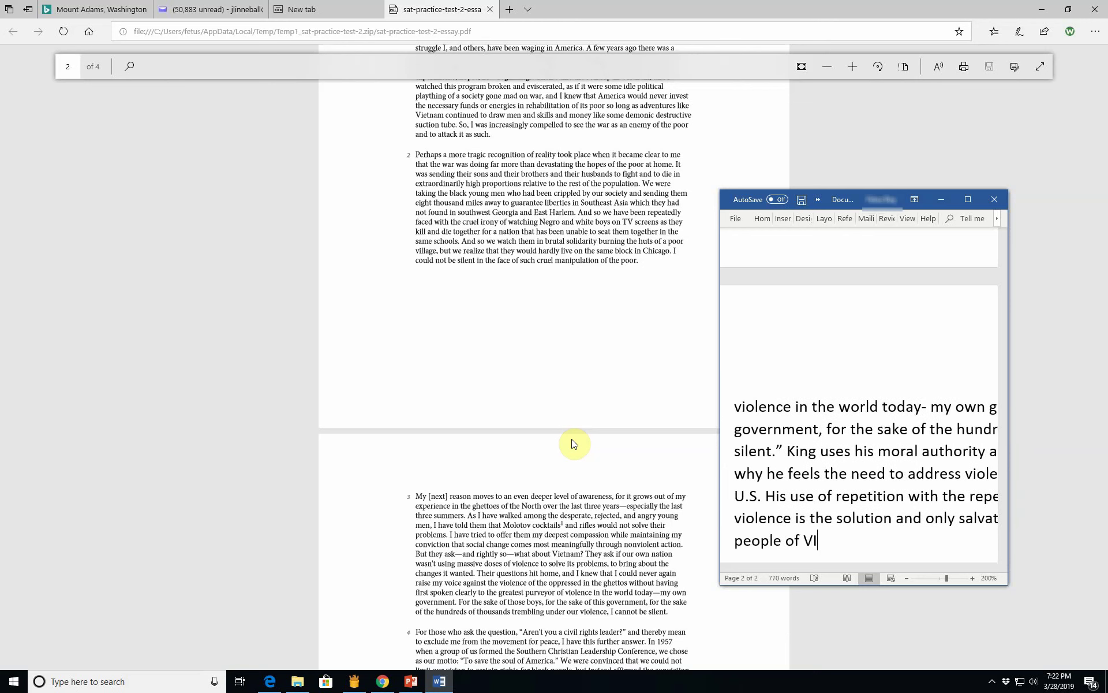
type("etnam wh")
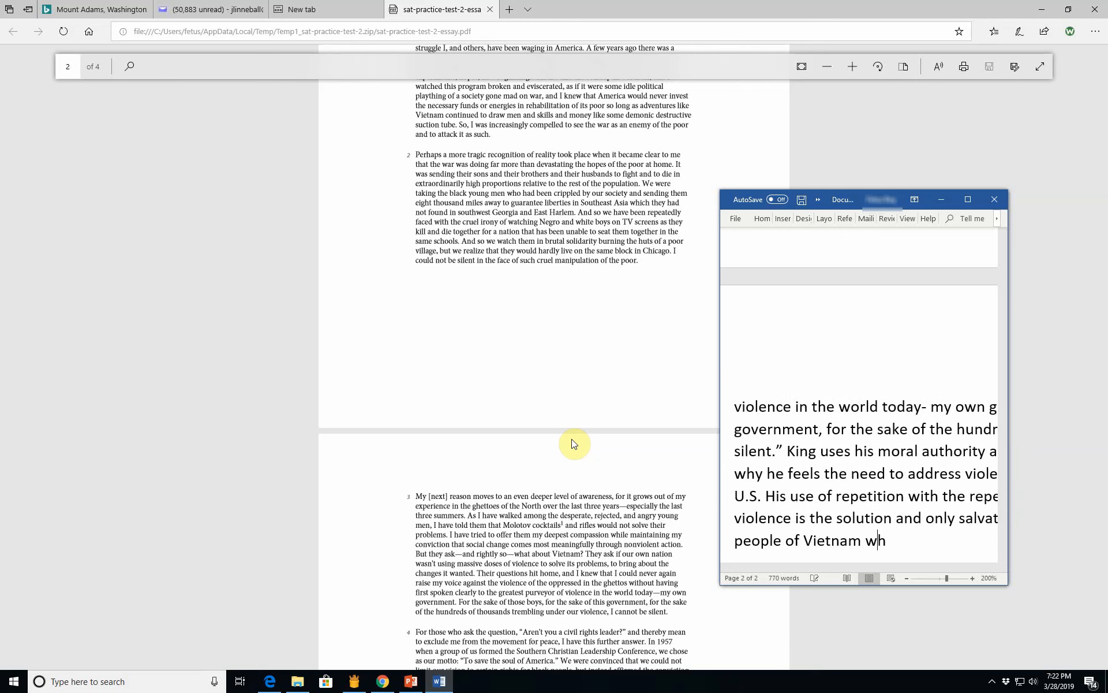
type("o")
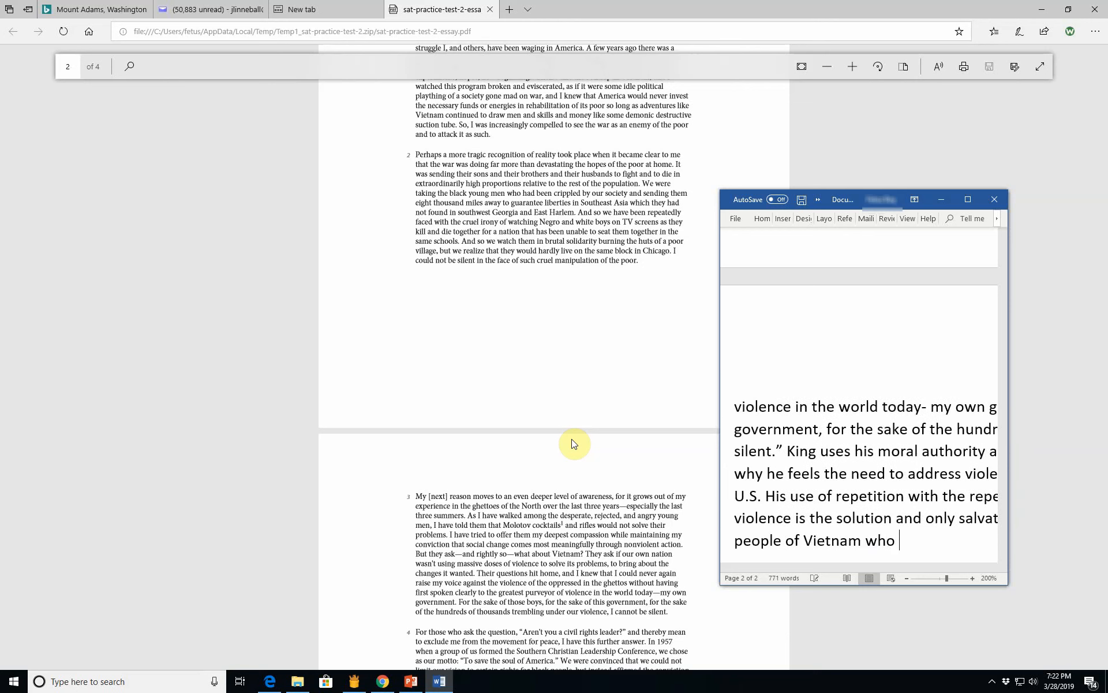
type("sufer")
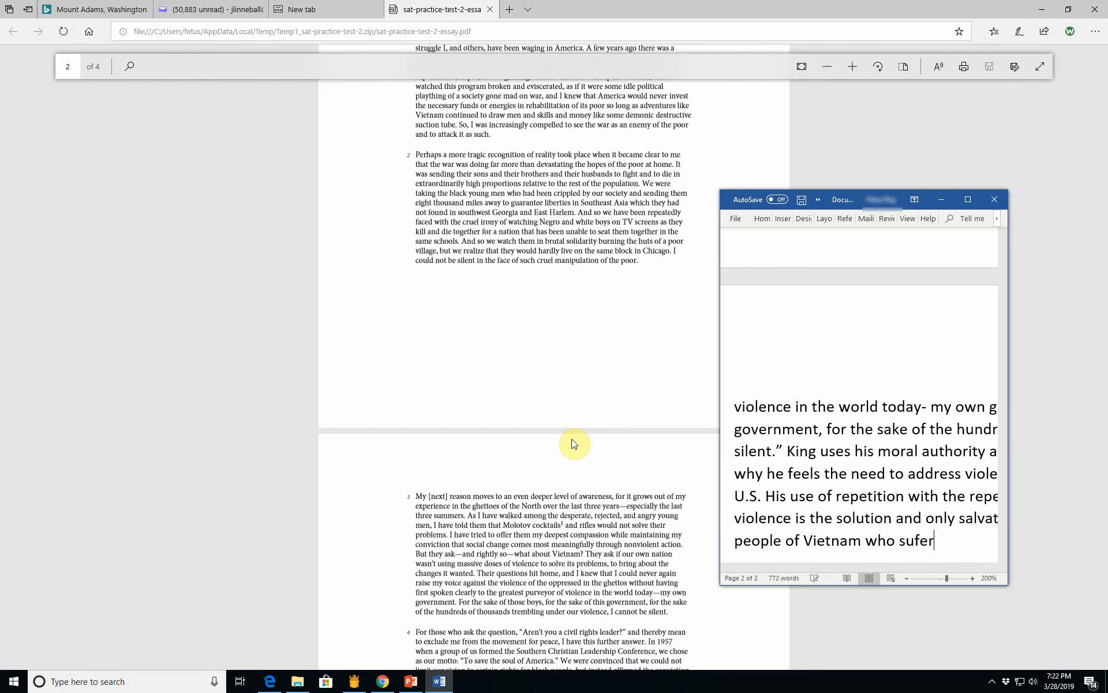
type("were being killed in the Vietnam")
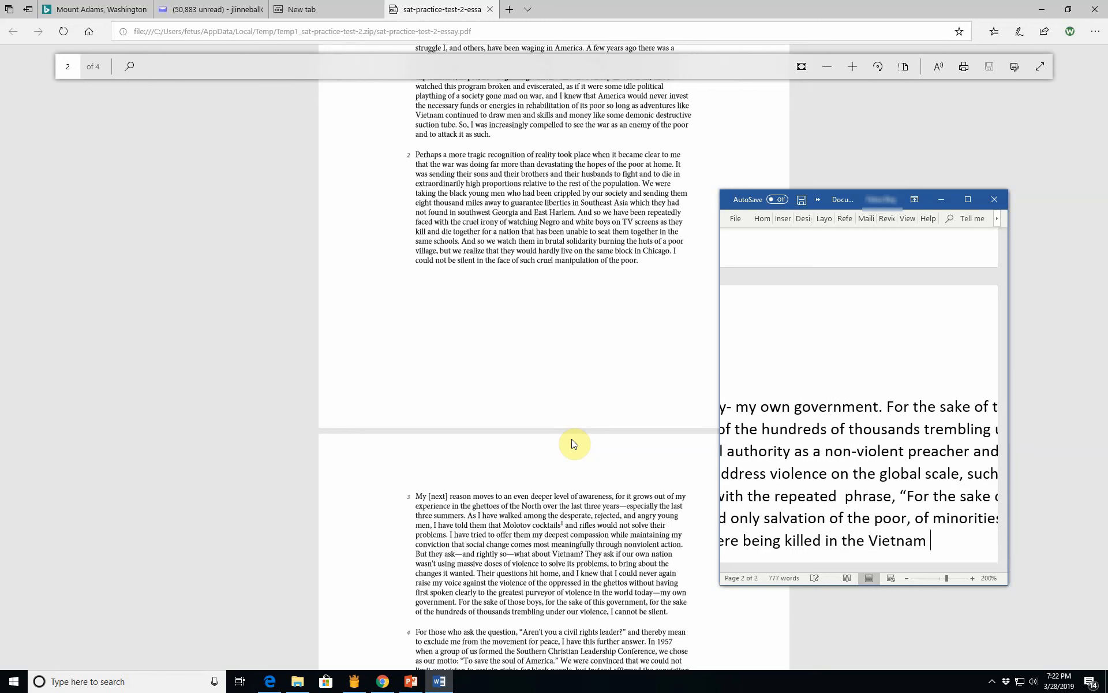
type("War.")
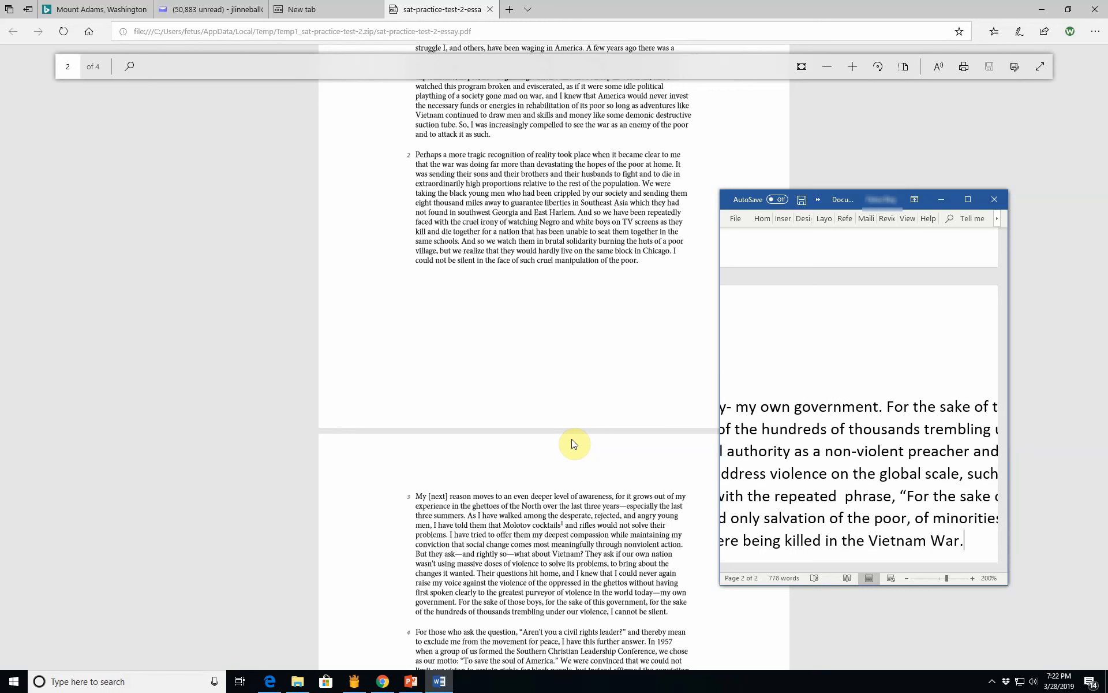
Step: Choose File > Save As and pick This PC as the save location
left_click(734, 218)
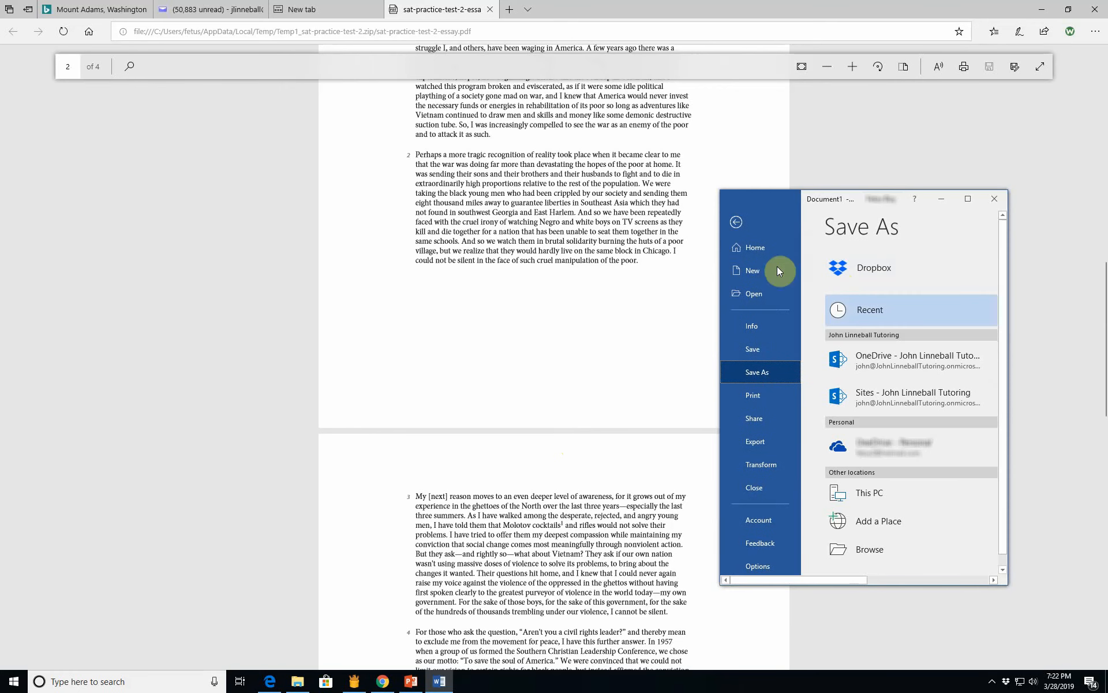
mouse_move(752, 288)
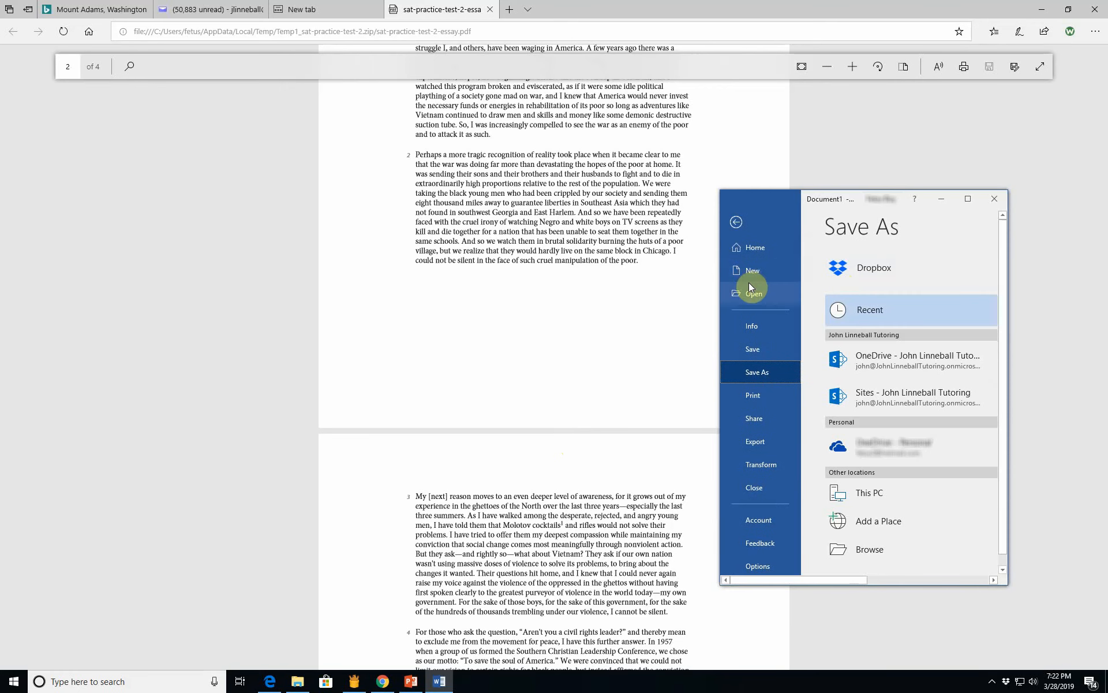
mouse_move(753, 349)
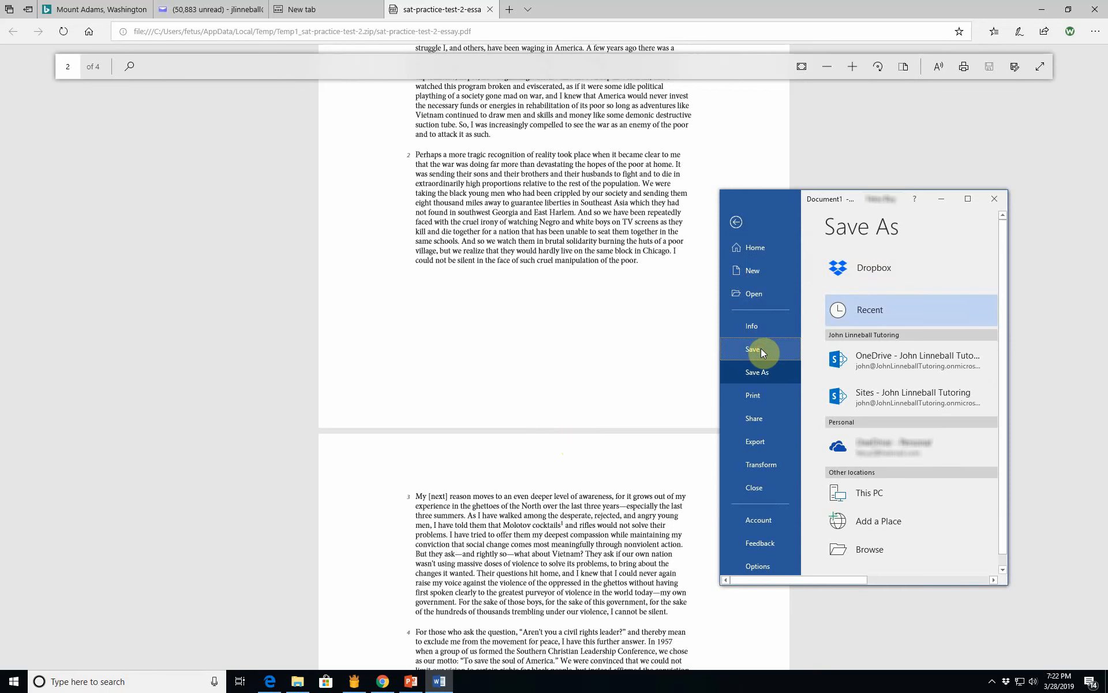
mouse_move(869, 493)
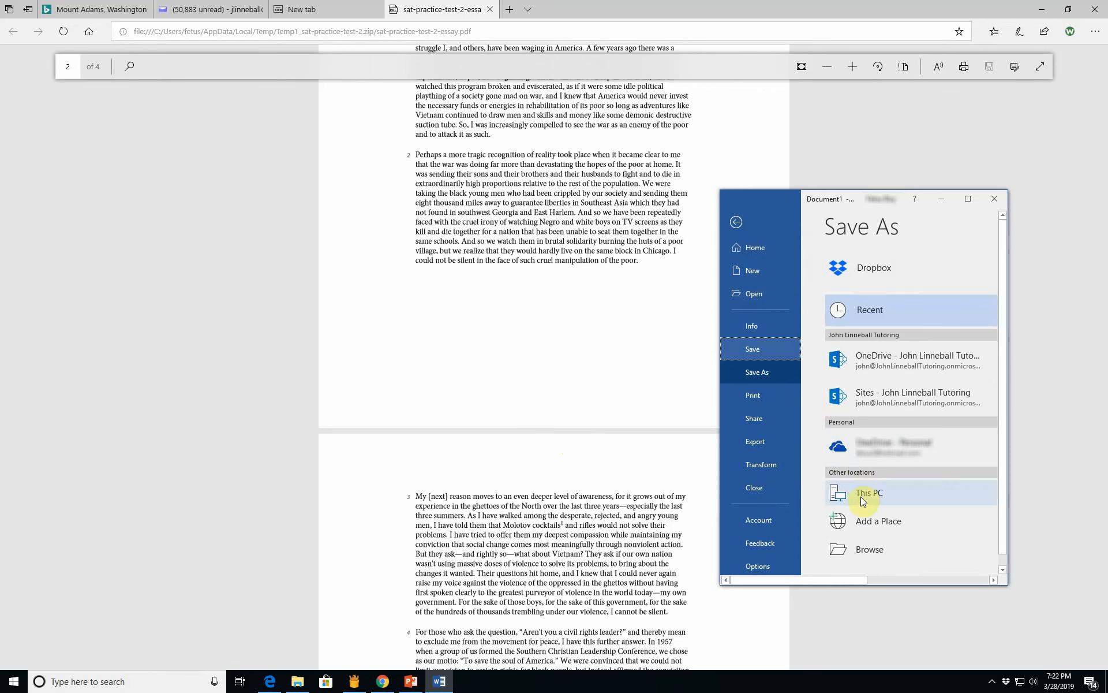
left_click(869, 492)
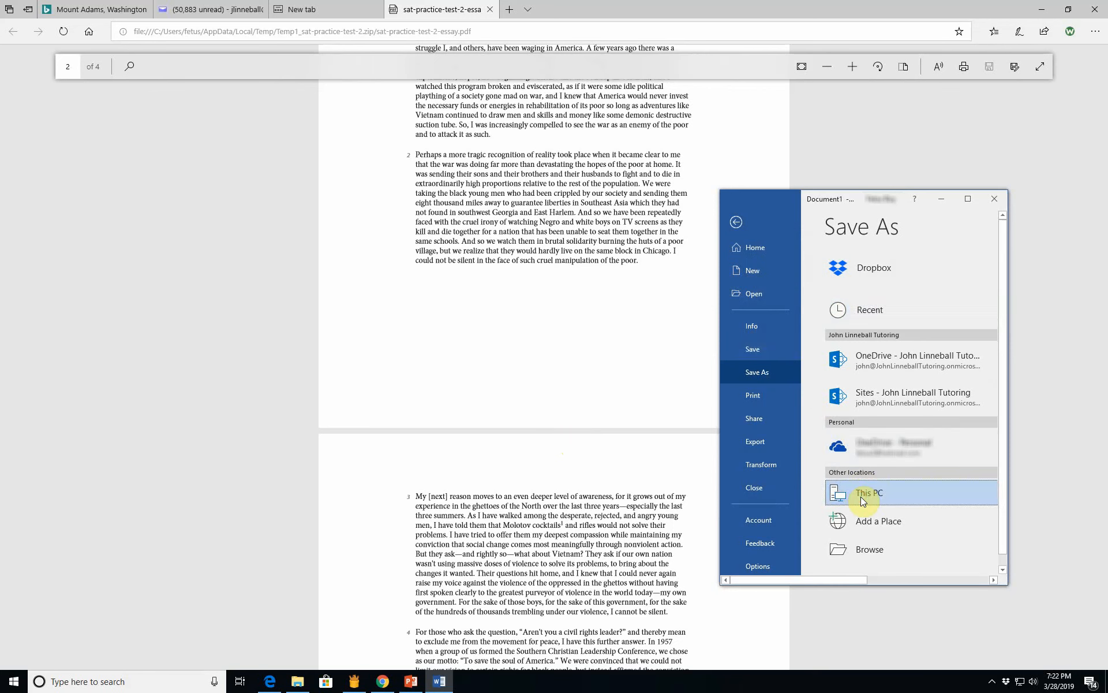
mouse_move(860, 548)
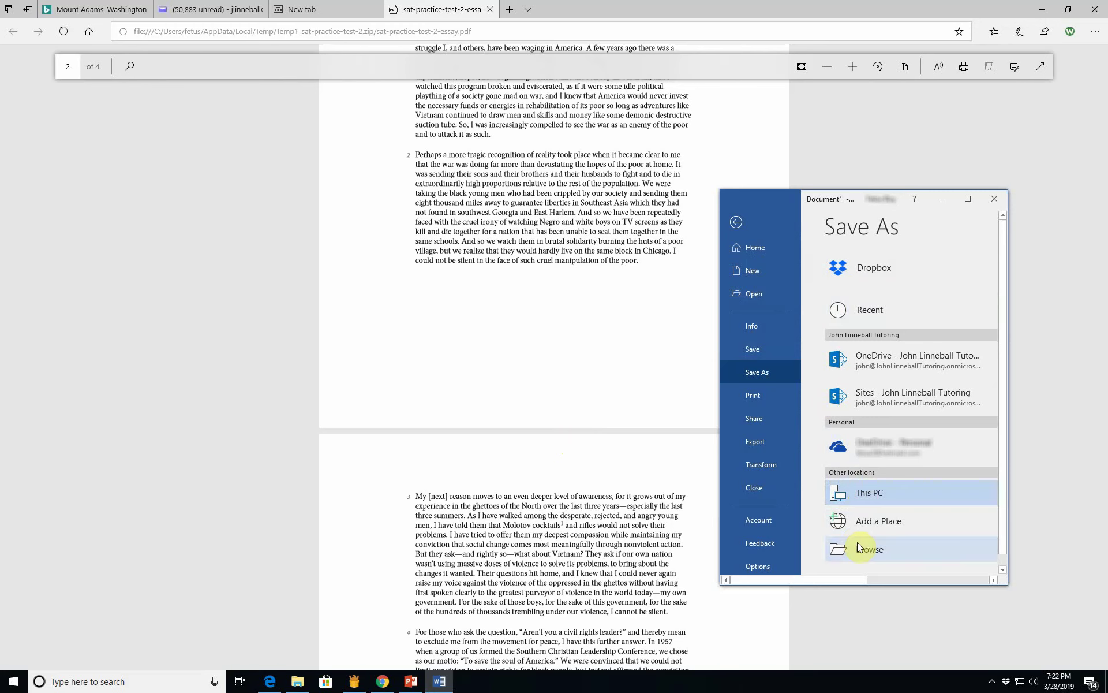
Step: Save the essay as 'Third SAT Done in Real Time 3' in USB Drive (H:) > SAT
left_click(869, 549)
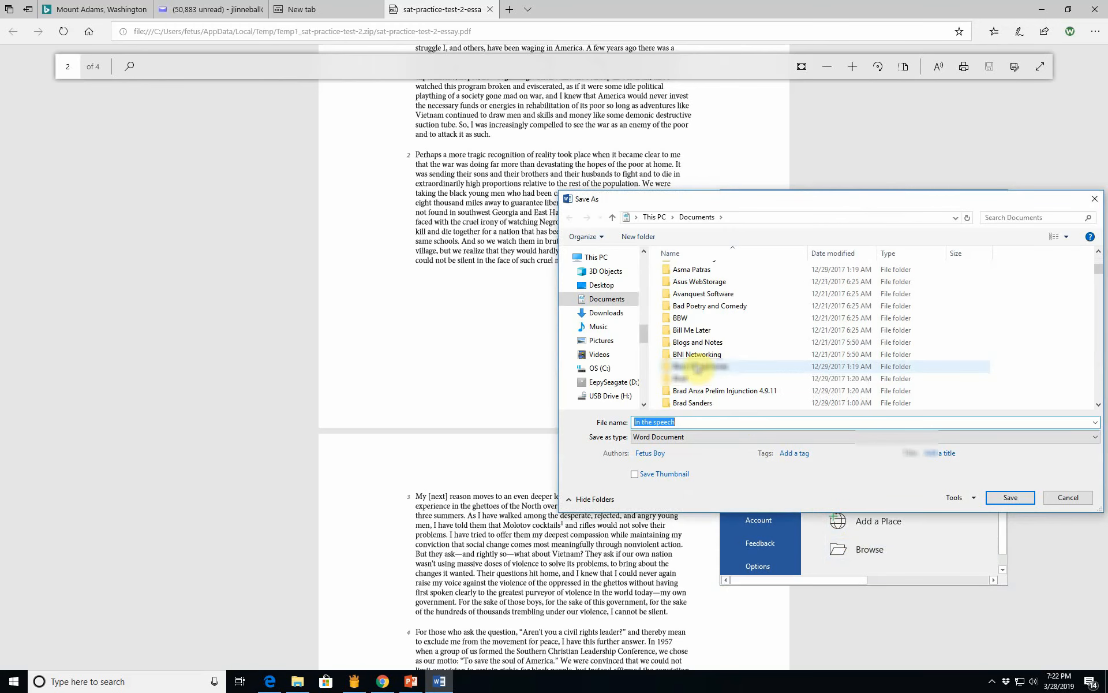
scroll("down", 3)
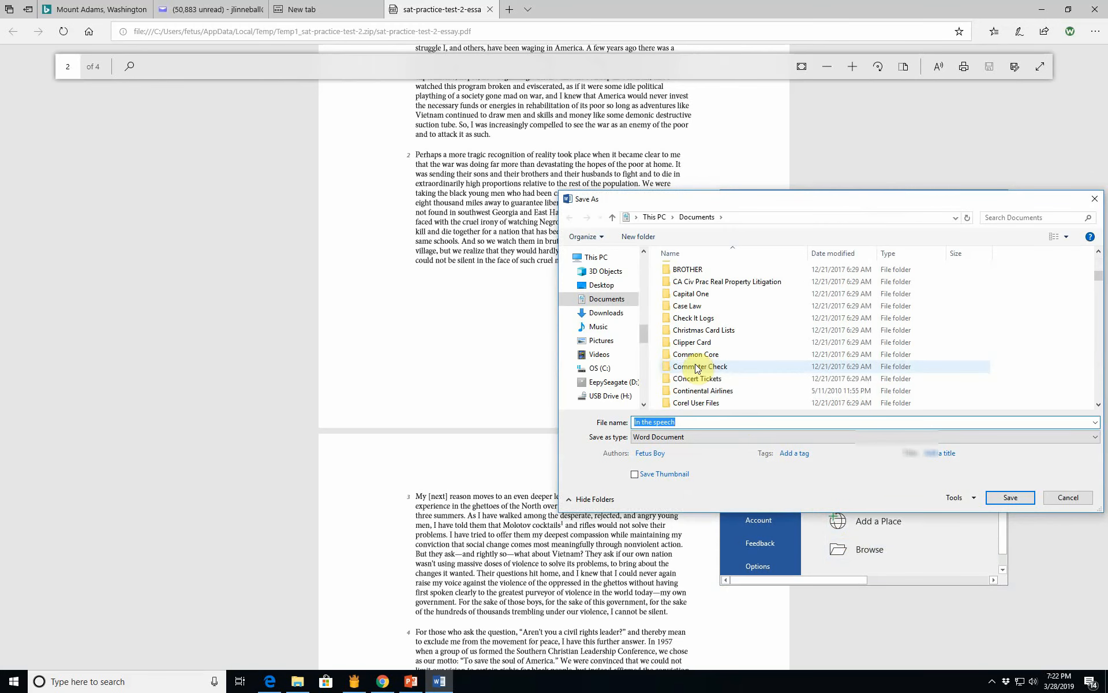
scroll("down", 3)
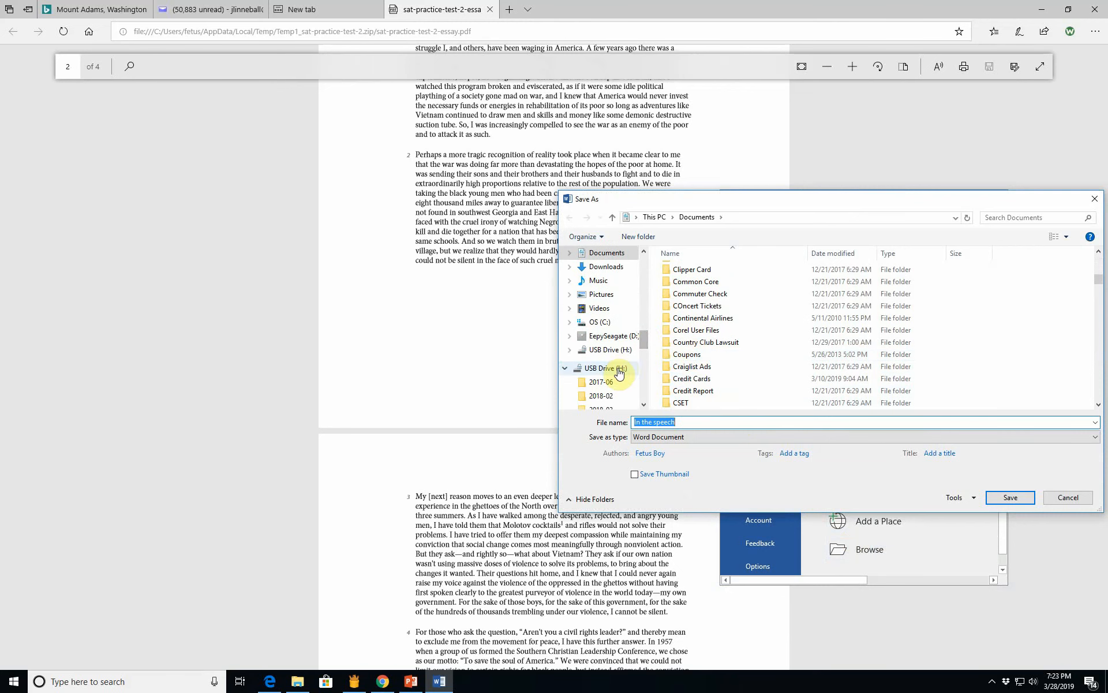
left_click(605, 367)
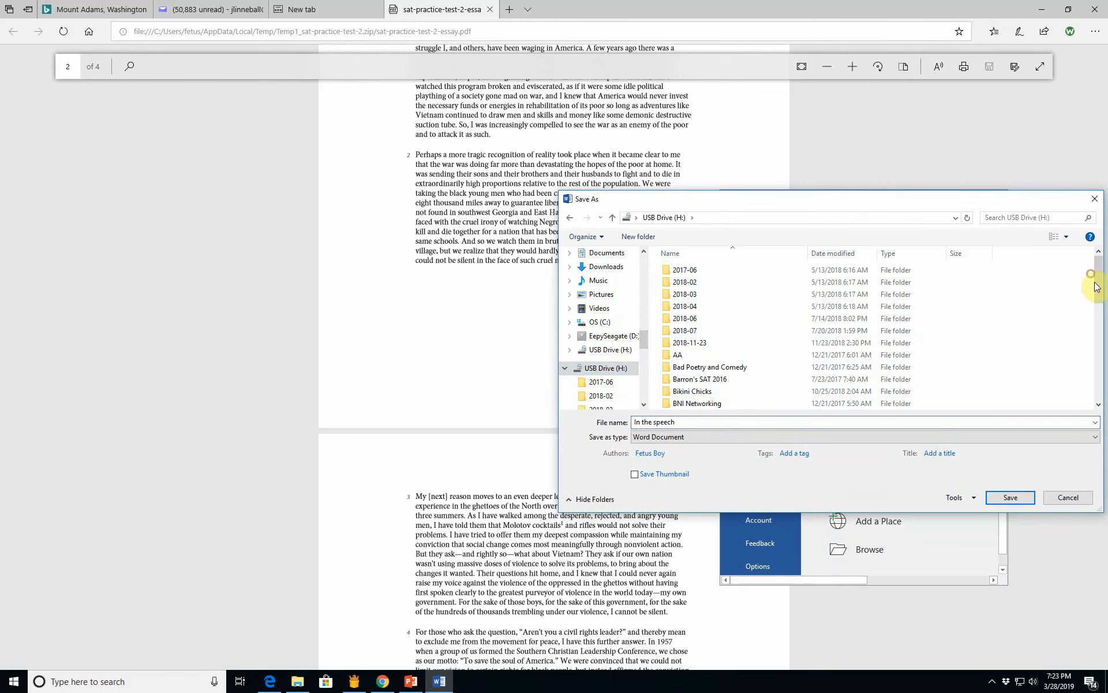
scroll("down", 3)
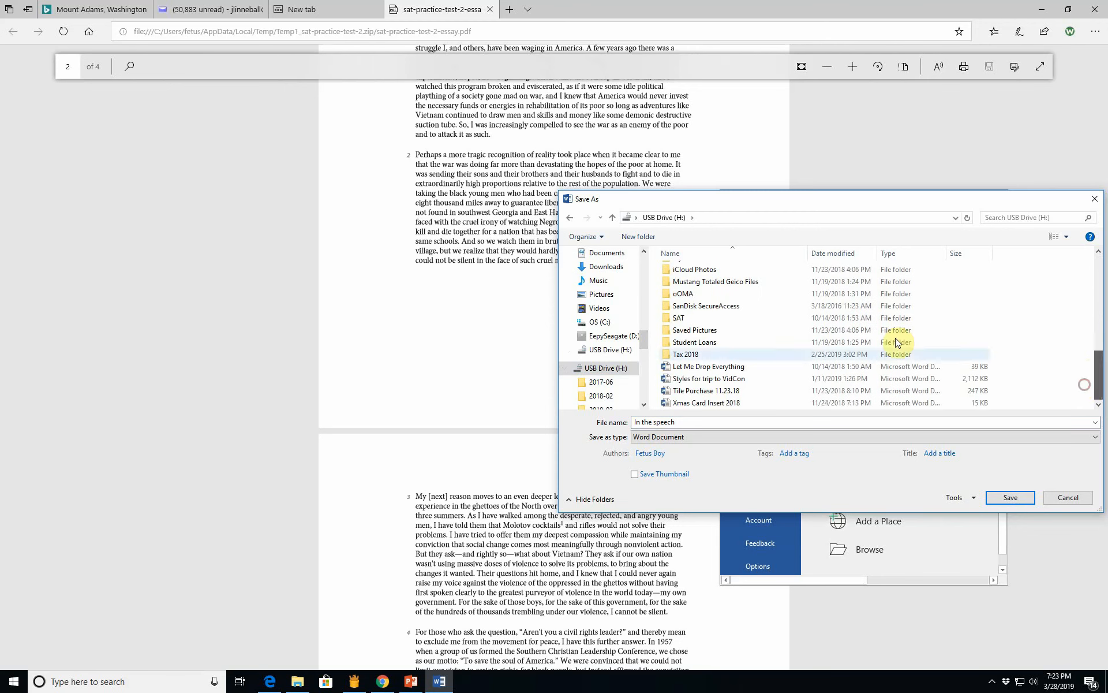
double_click(679, 318)
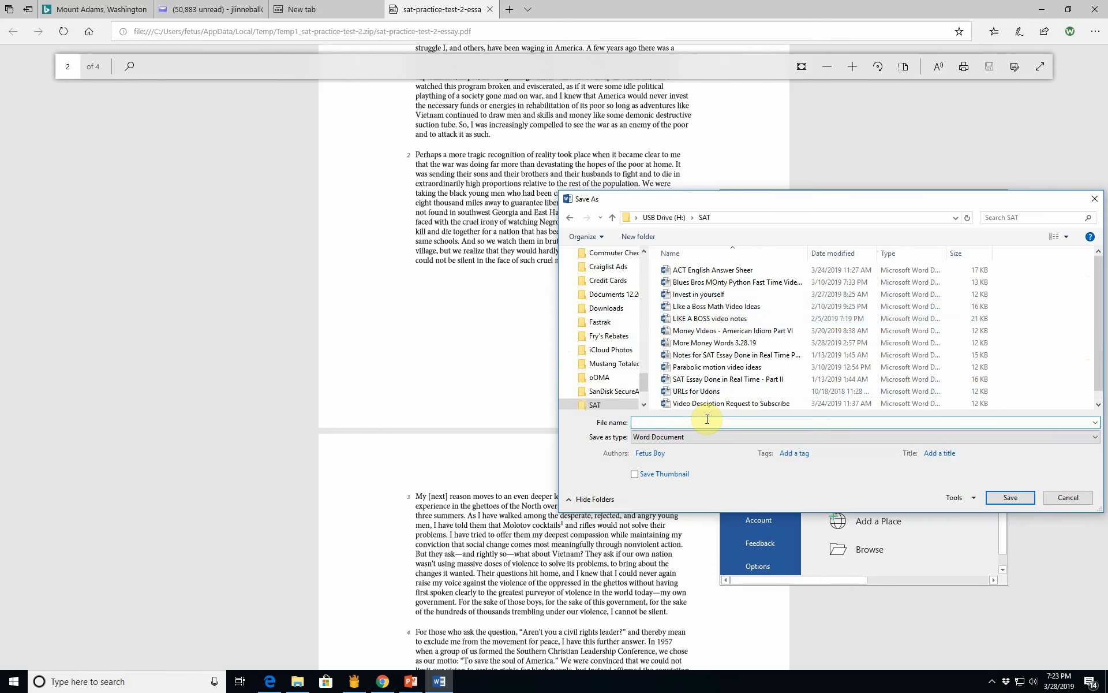
type("Third SAT Done in th")
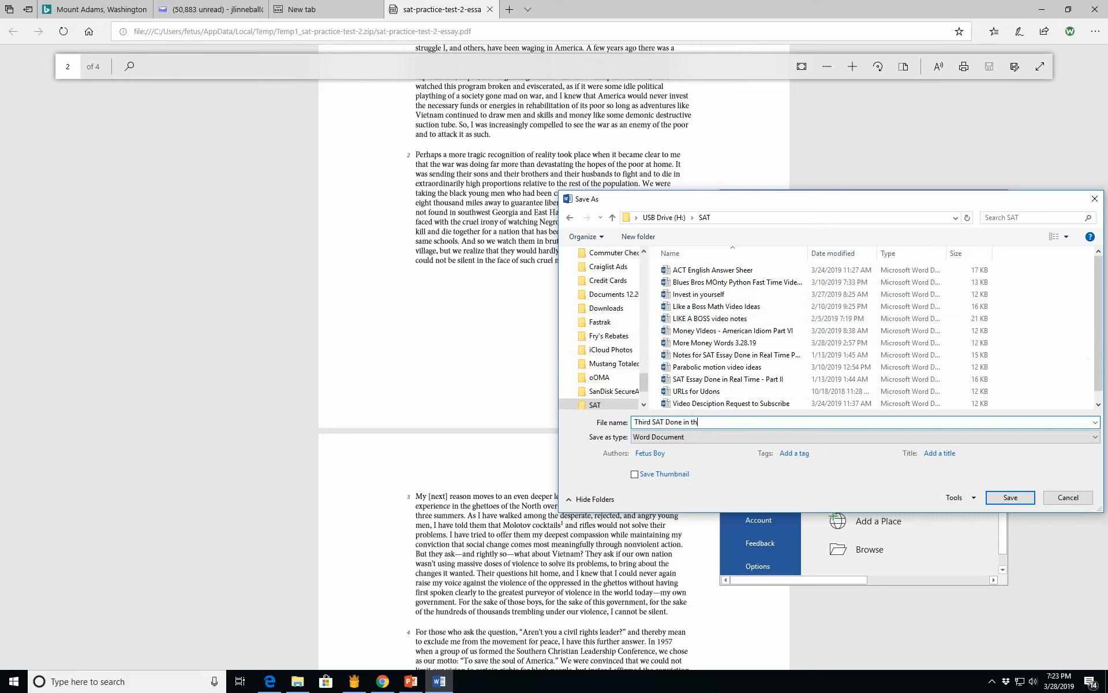
type("eal Time 3.")
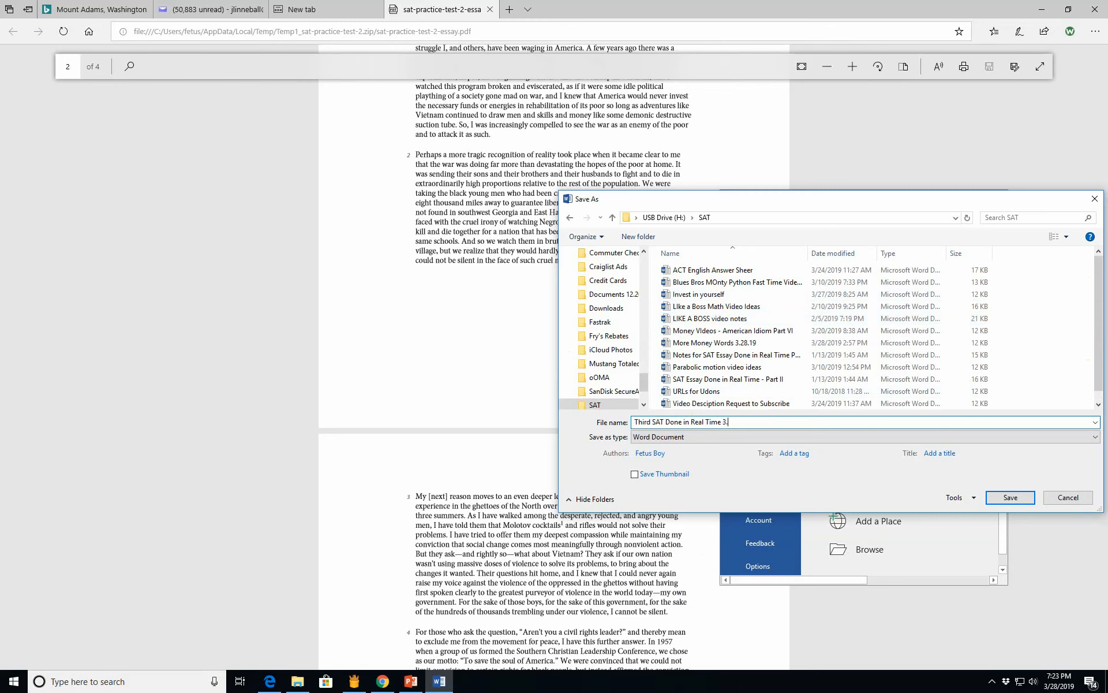
left_click(1009, 497)
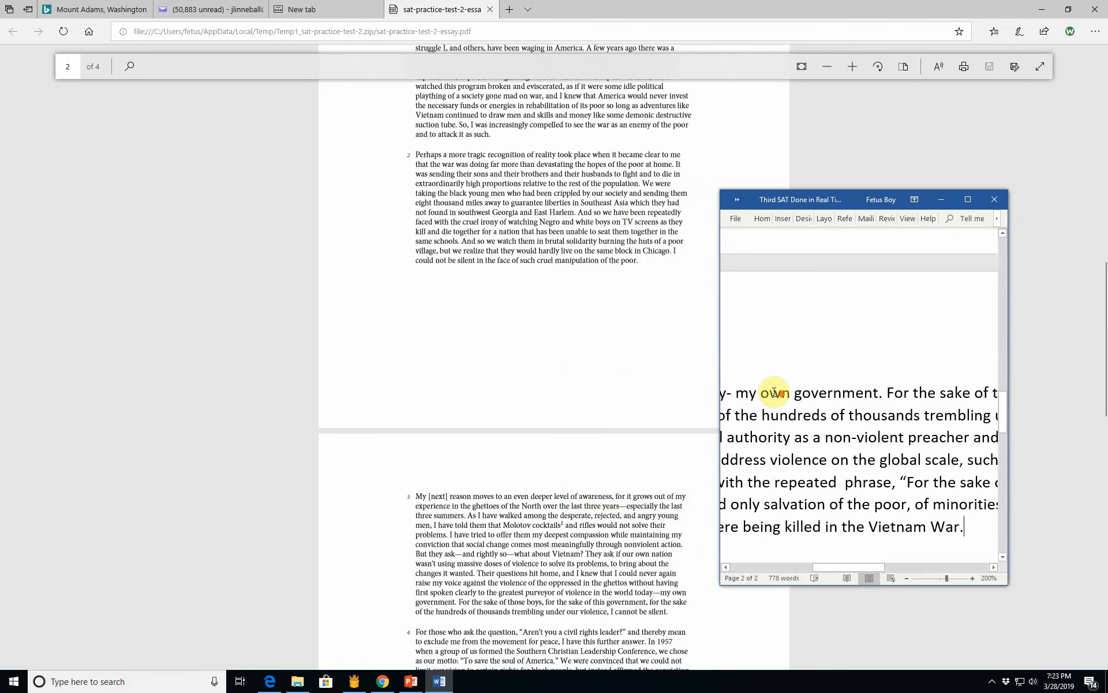
Step: Start the paragraph: King layers this emotional argument on a Judeo-Christian moral ethos
scroll("up", 3)
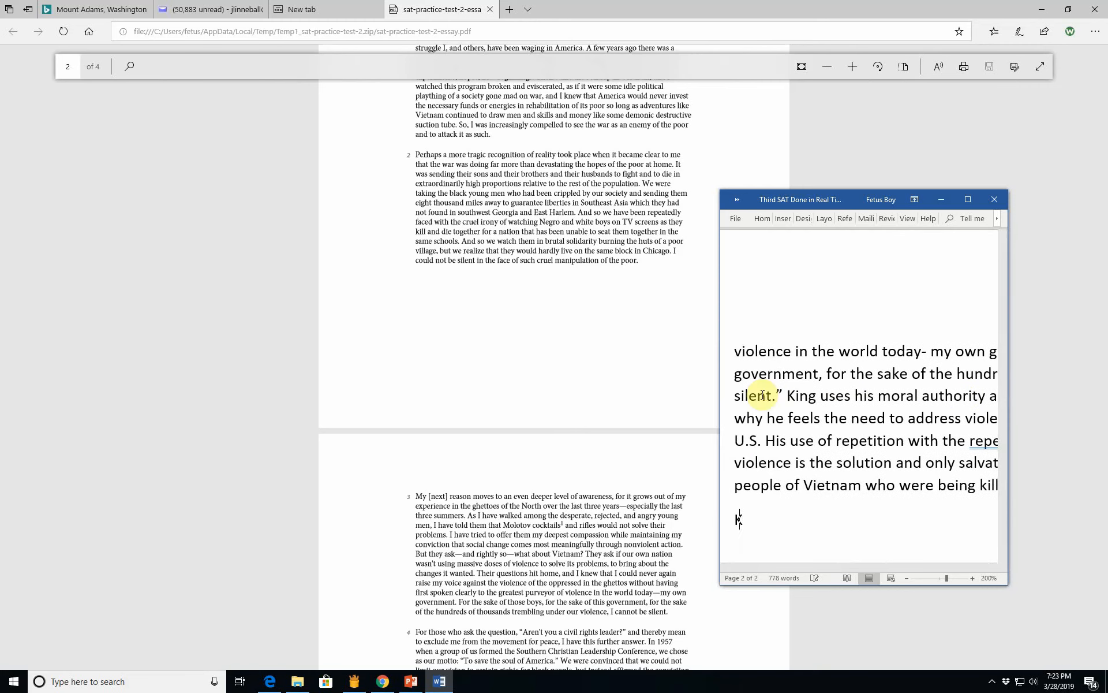
type("King uses")
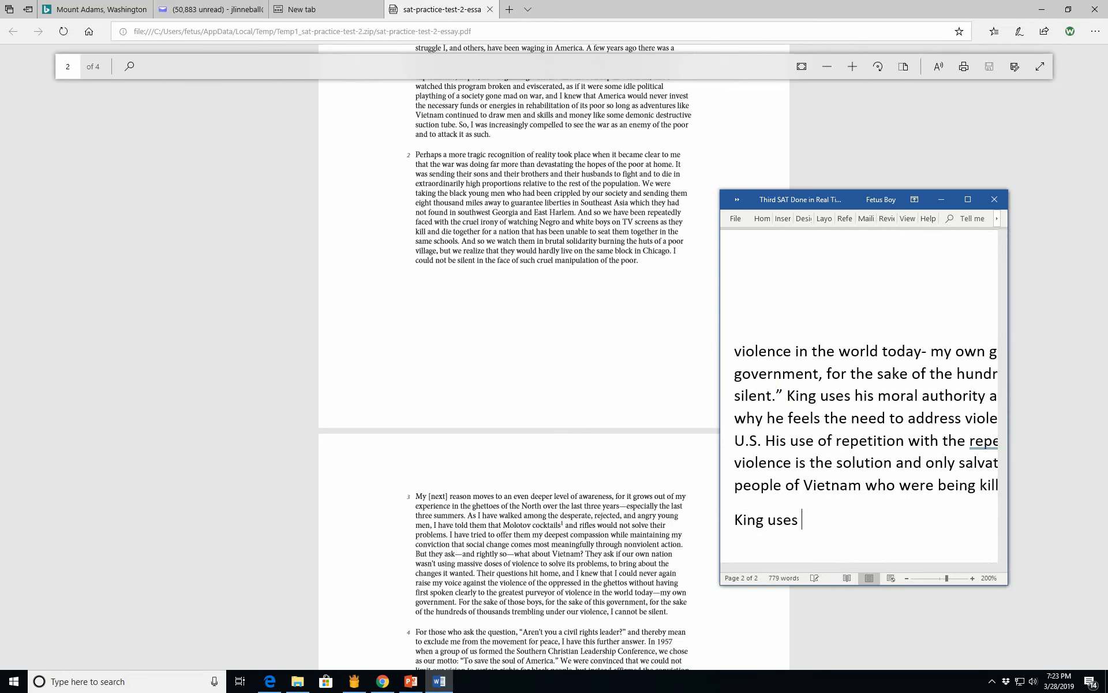
type("this m")
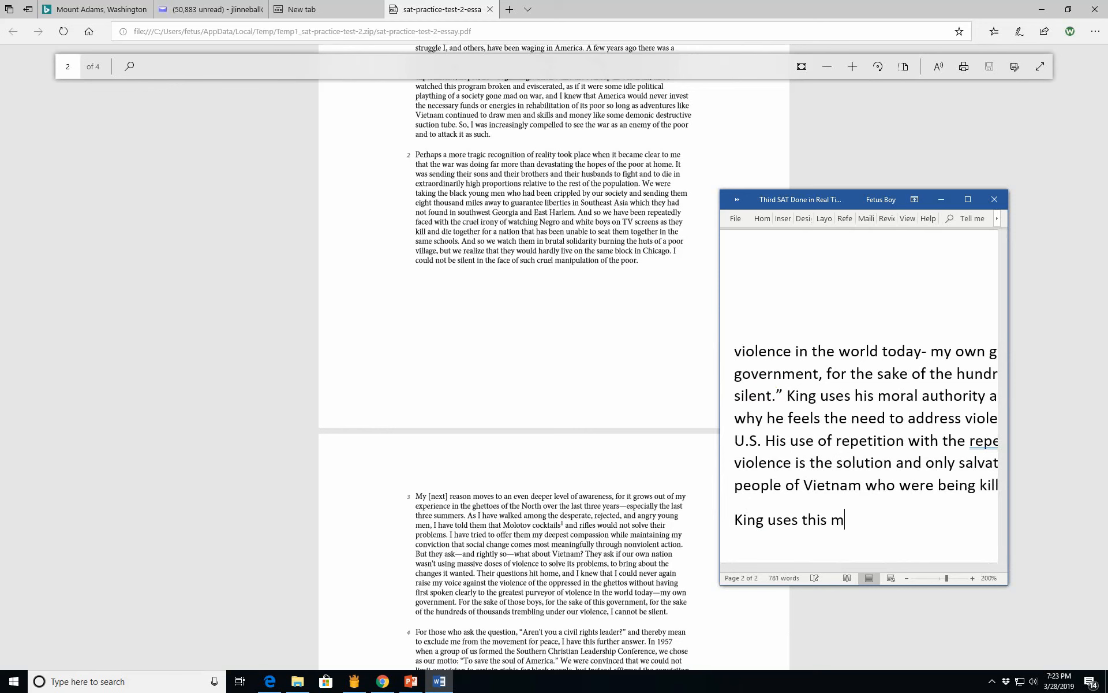
type("emotional argument")
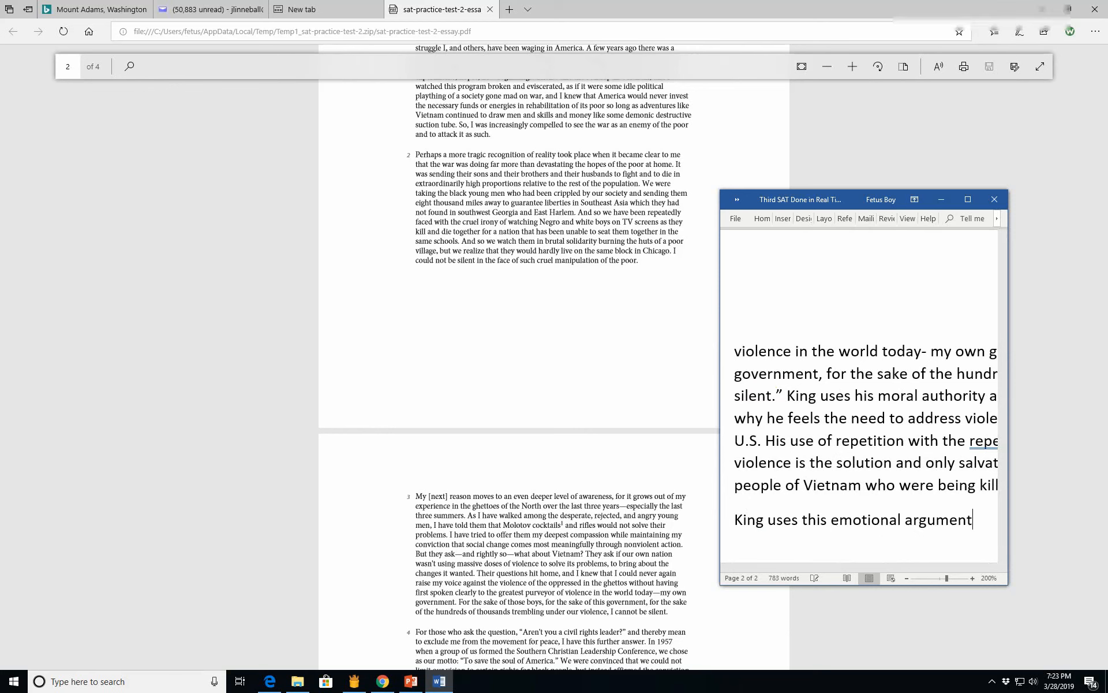
type(", layered upon th")
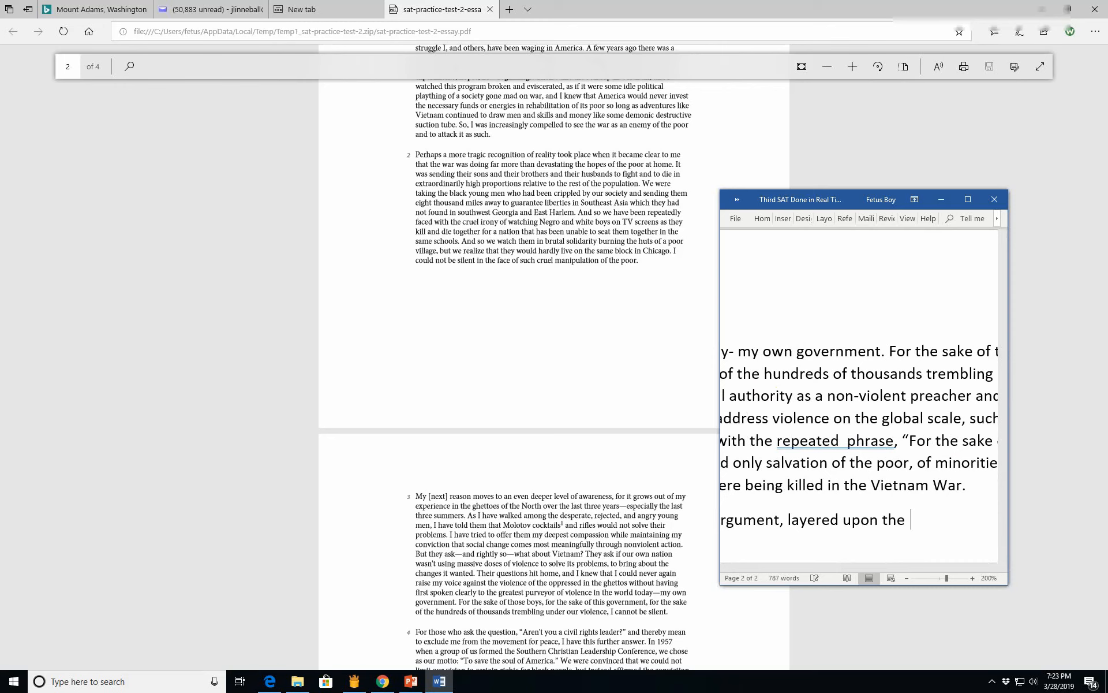
type("ethos o")
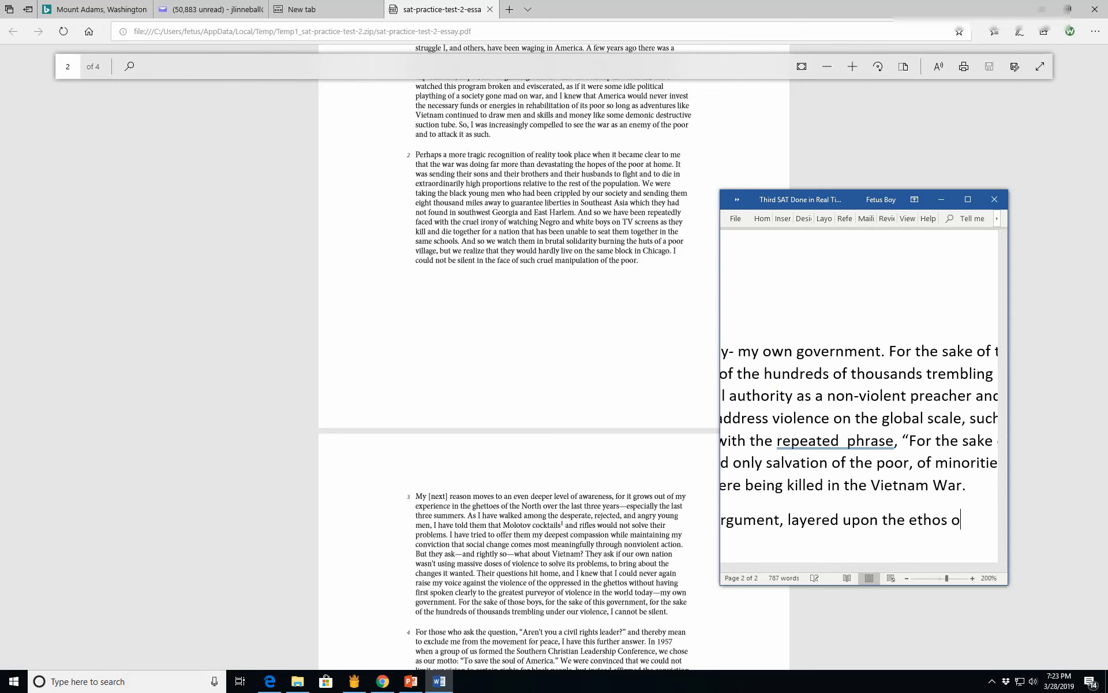
type("f common Chris")
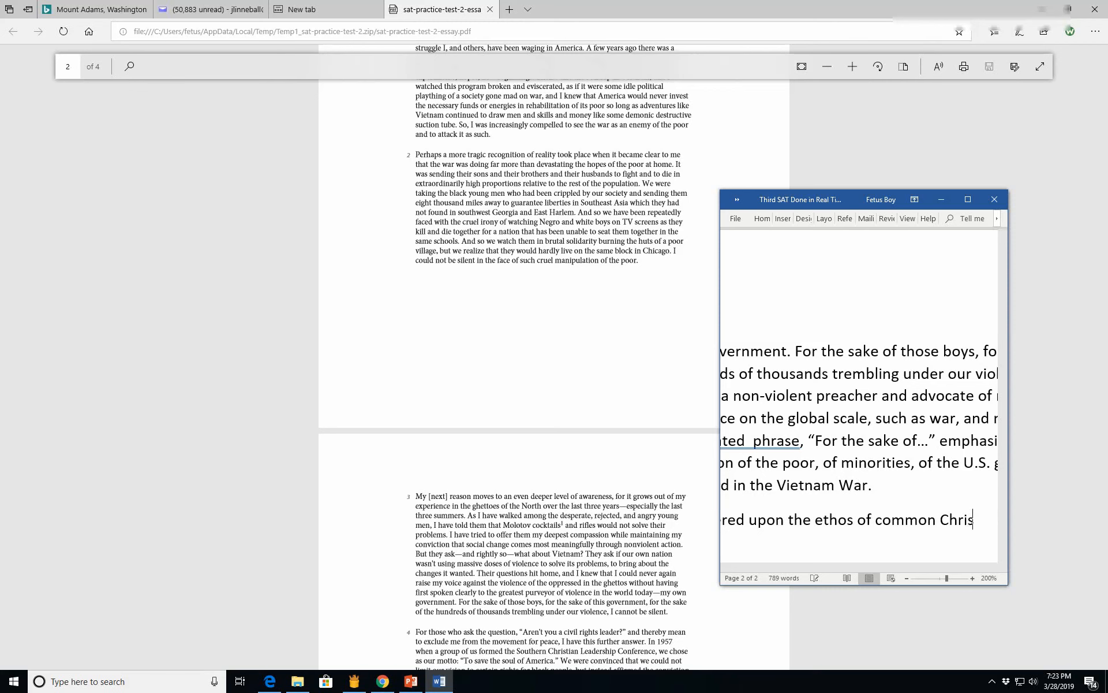
type("t")
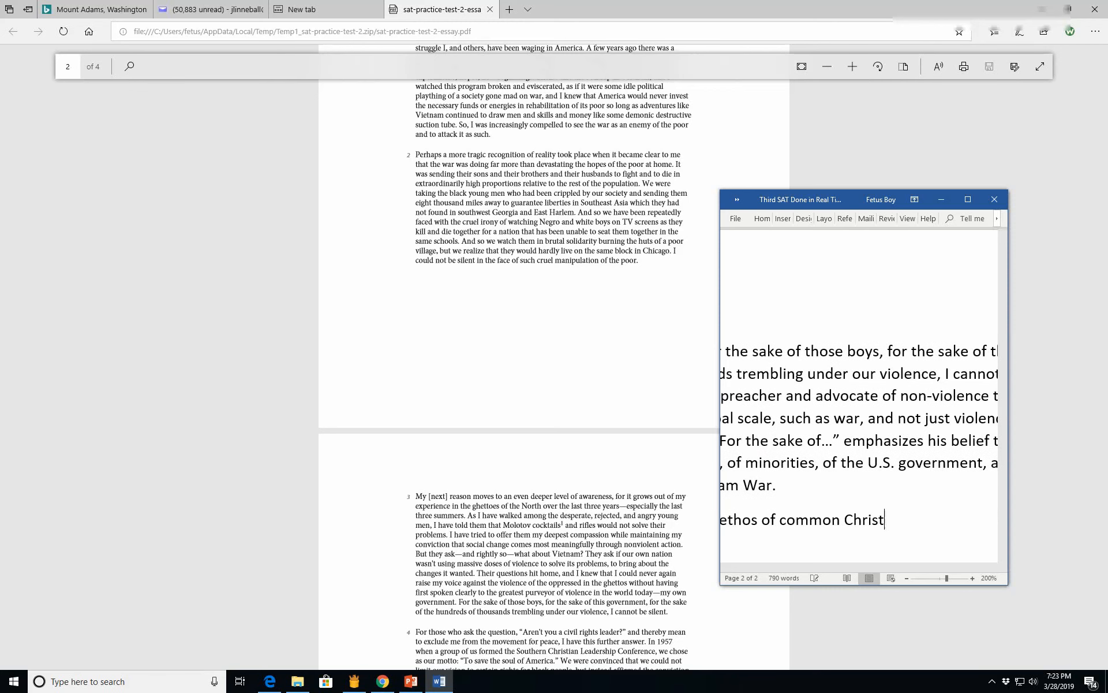
type("Judeo-")
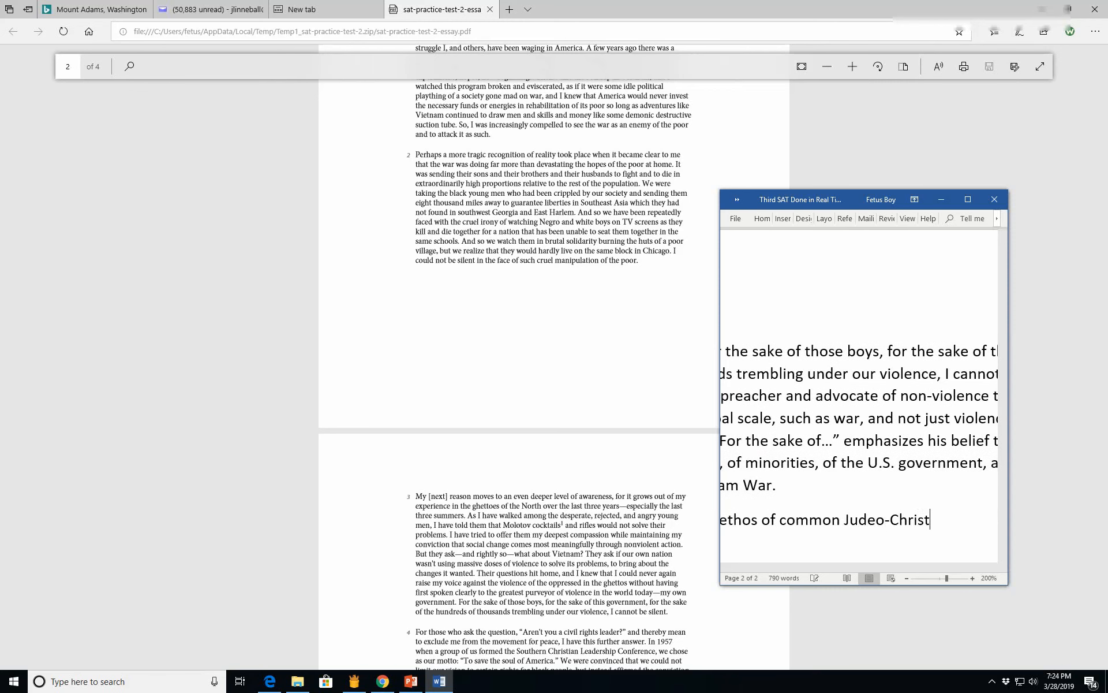
type("ian mor")
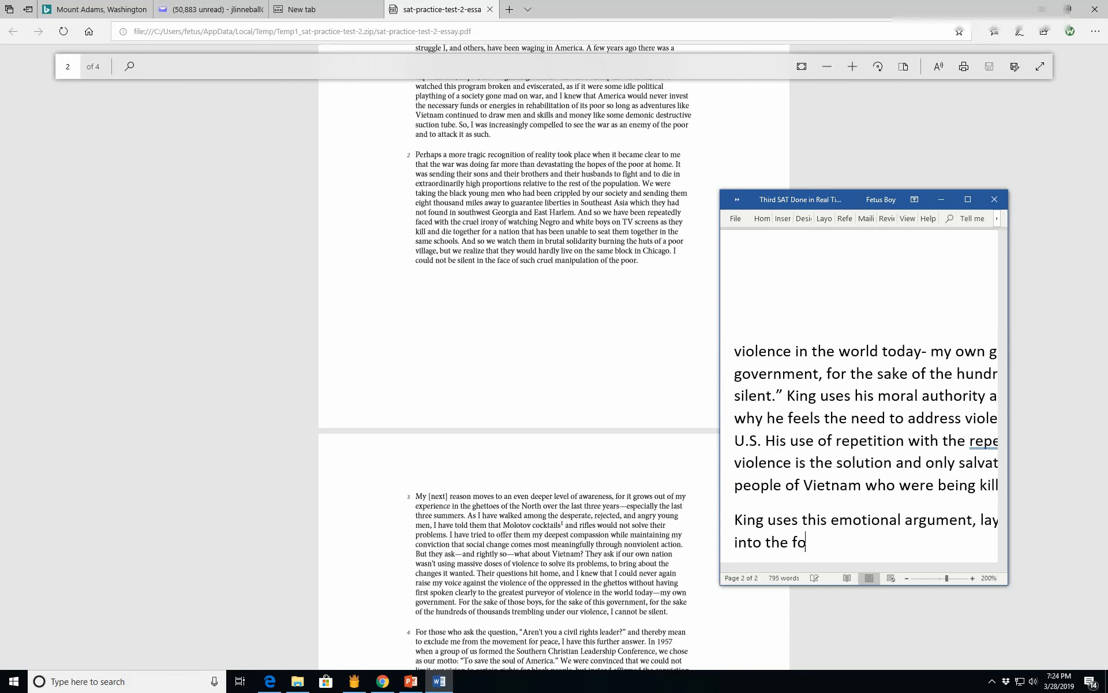
Step: Cite the fourth paragraph's civil rights question and King's mission "to save the soul of America."
type("urth parag")
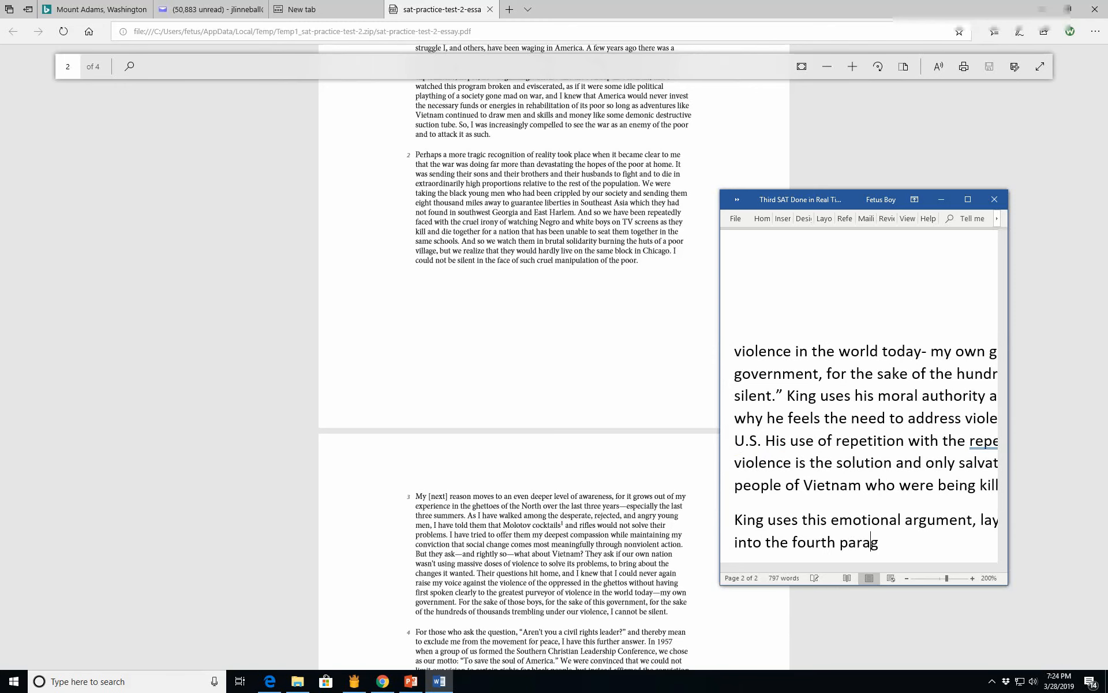
type("h, wherew")
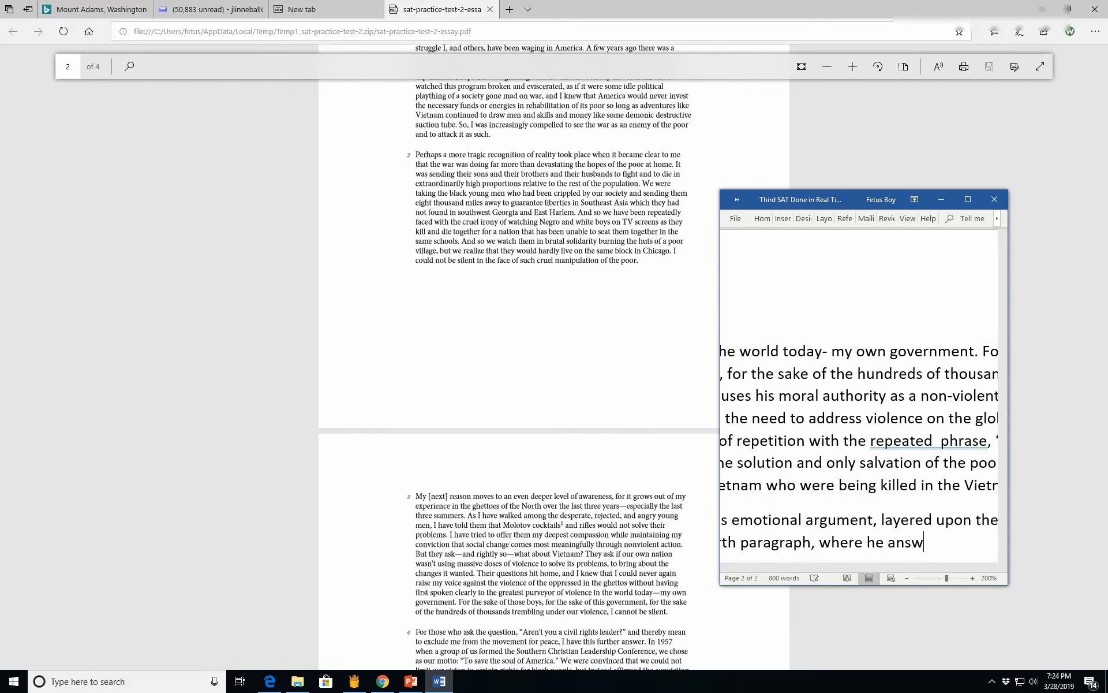
type("ere he answers the questoipn")
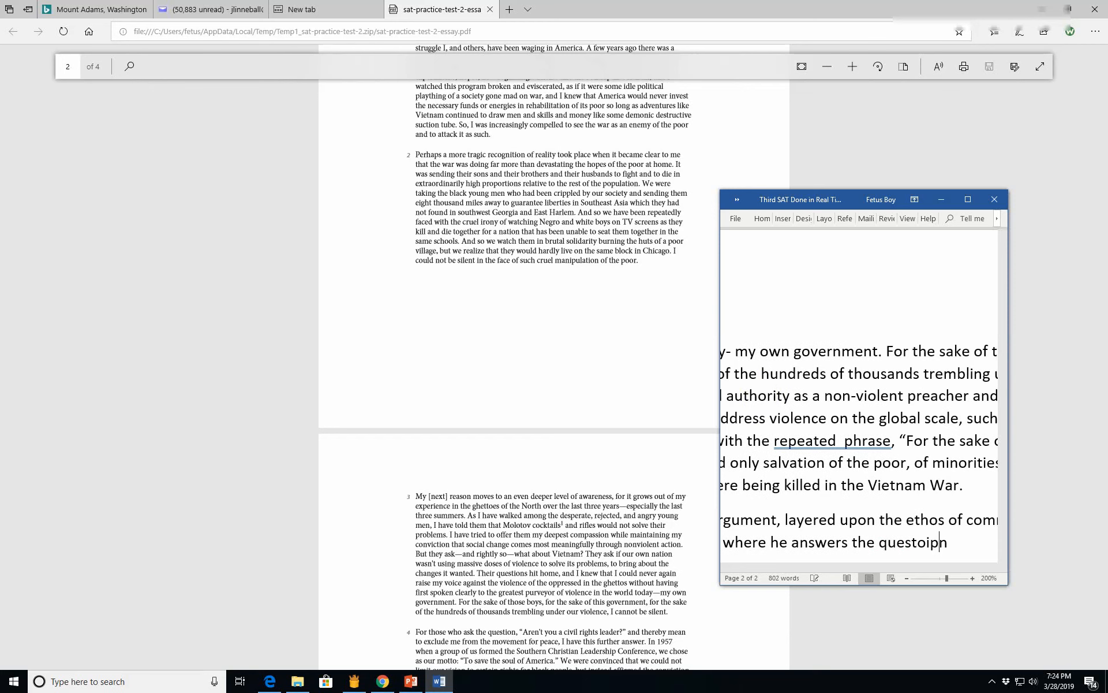
type("question “Aren’t you")
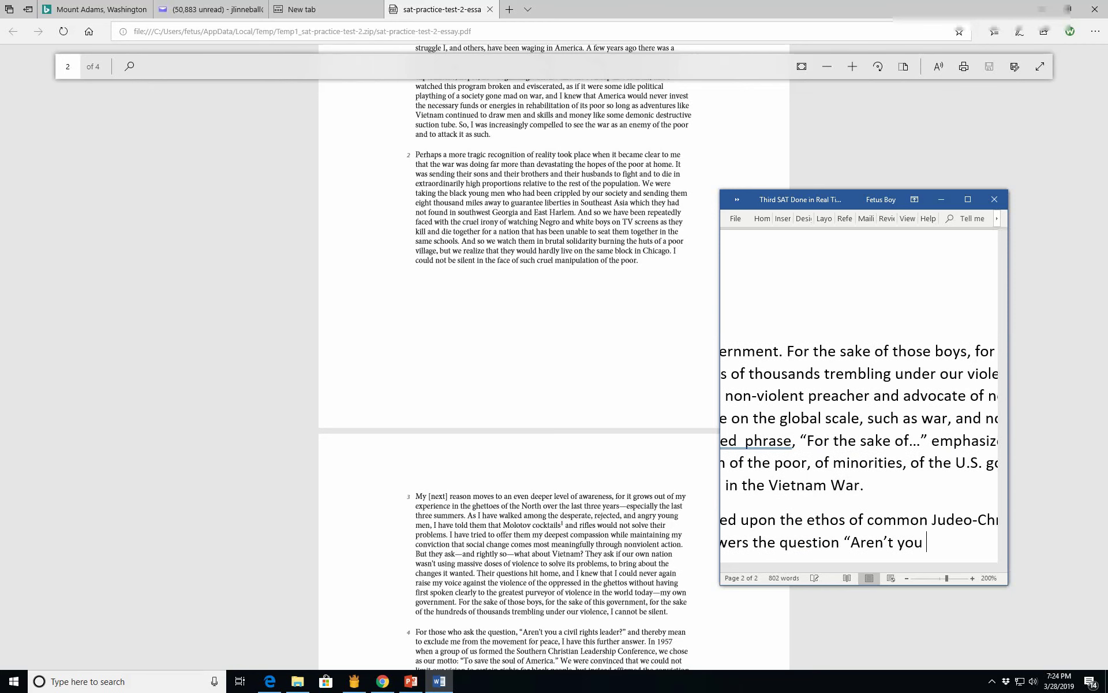
type("a civil righ")
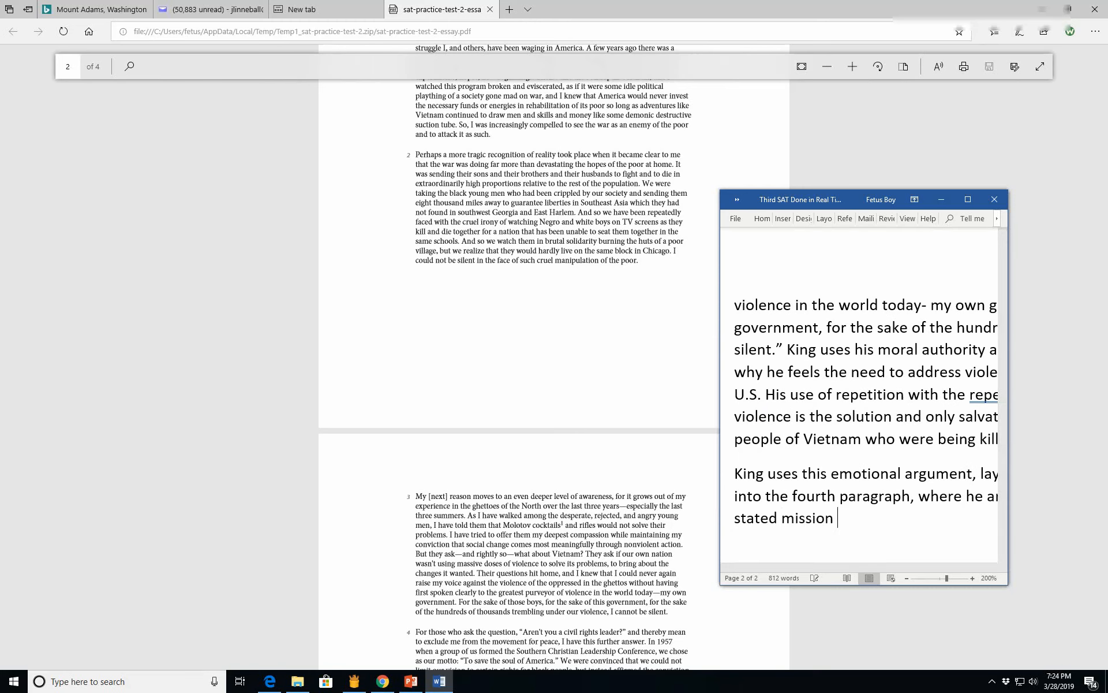
type("to \"")
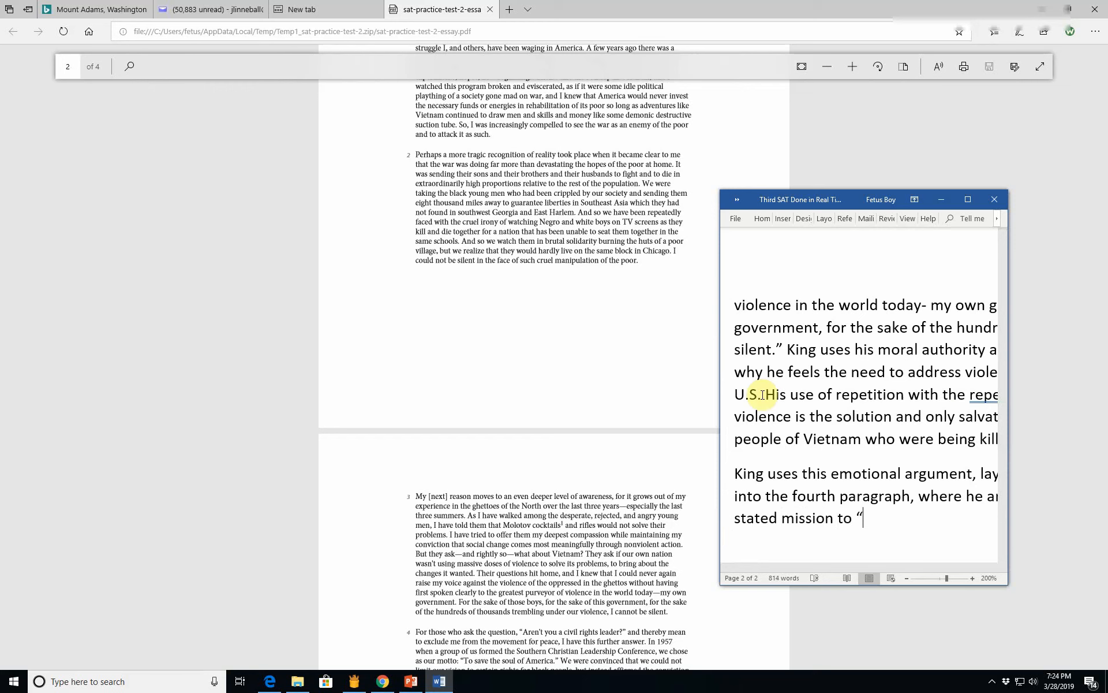
type("save the sou")
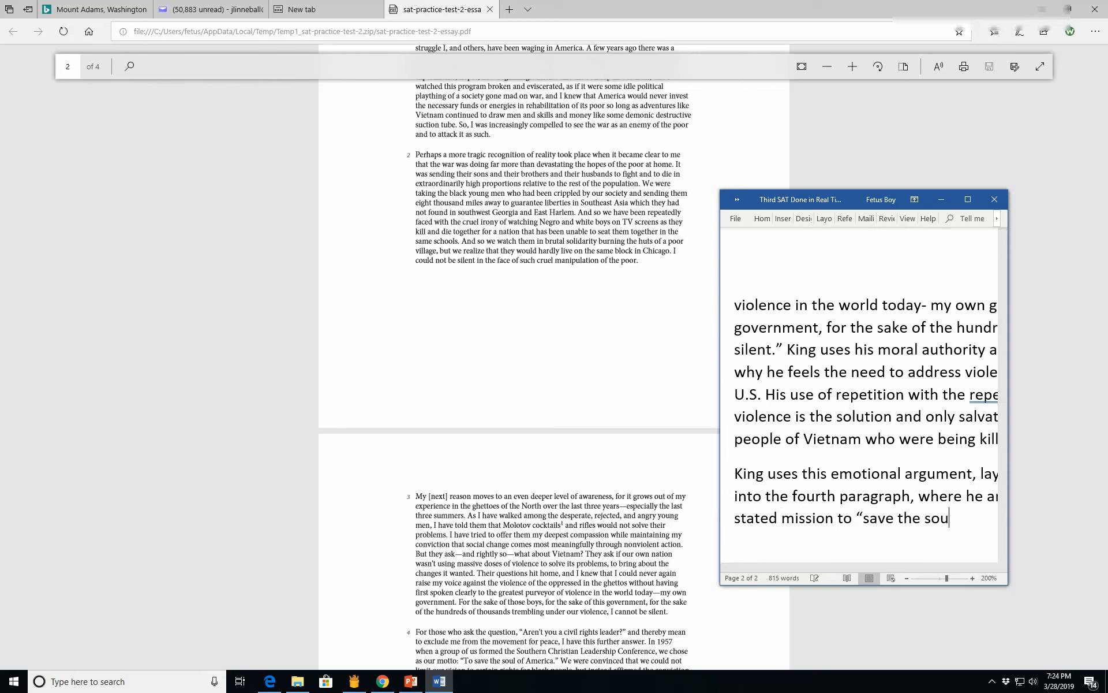
type("l o")
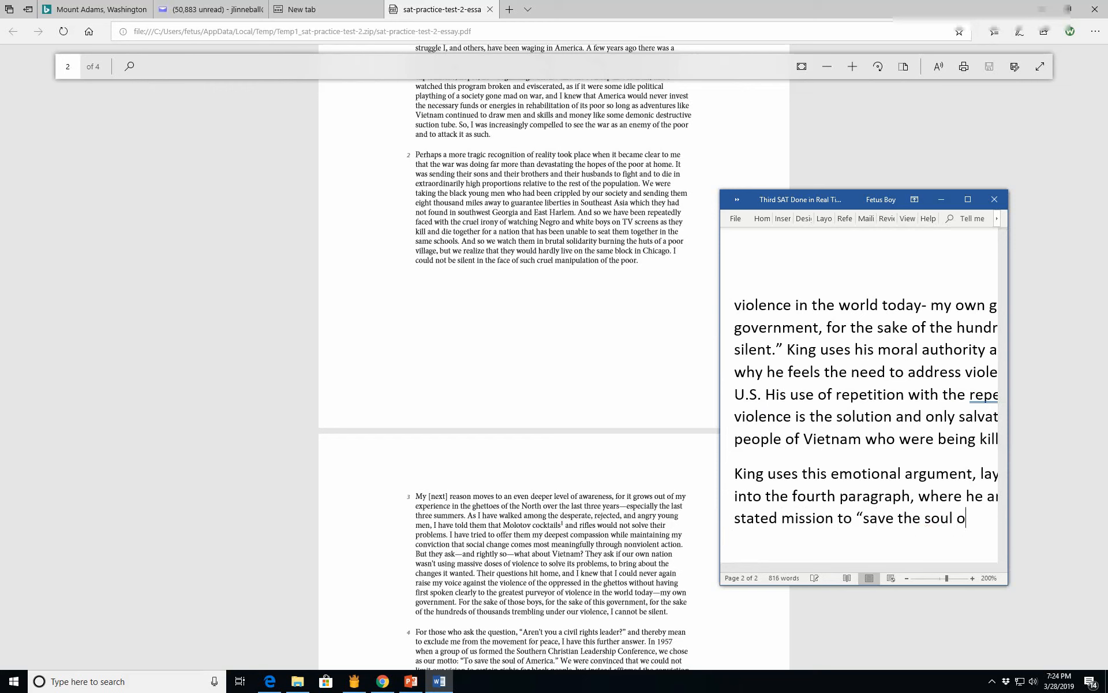
type("of America.”")
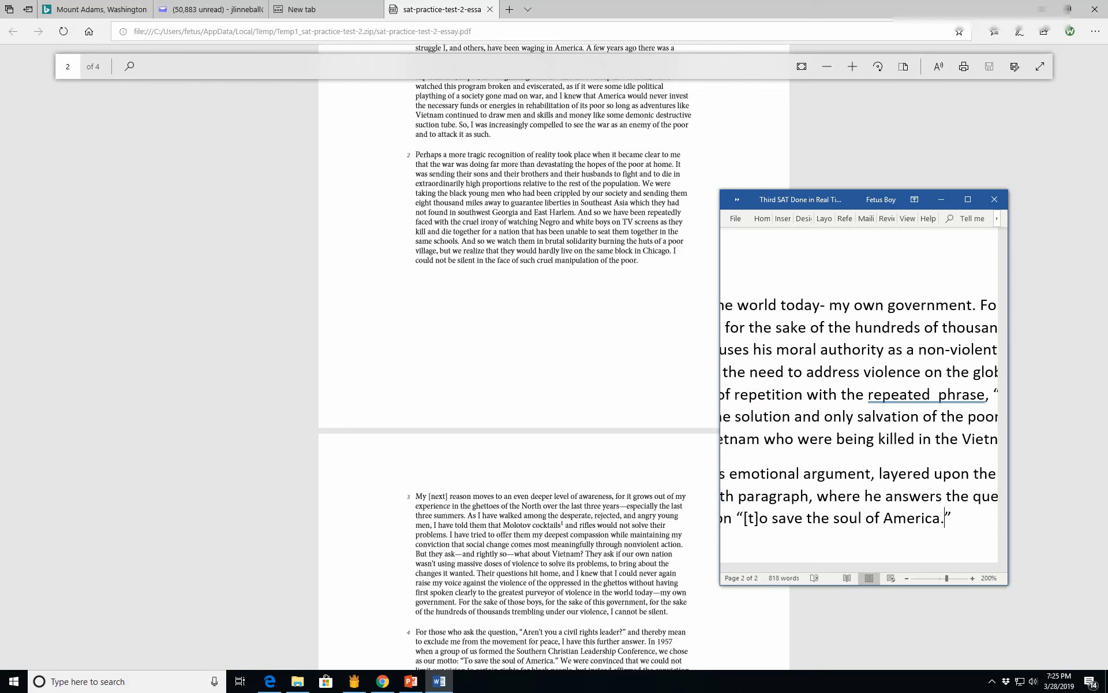
Step: Continue the sentence after the quotation, removing a stray period and fixing 'person'
key("Backspace")
type(" from the")
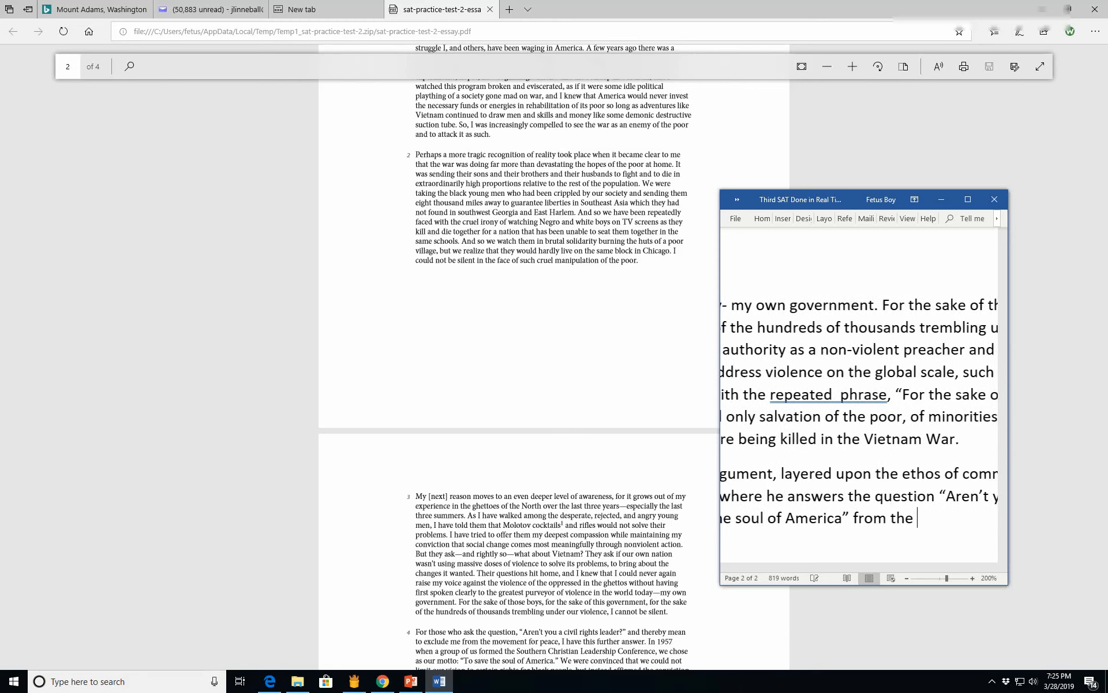
type("corrupt use of")
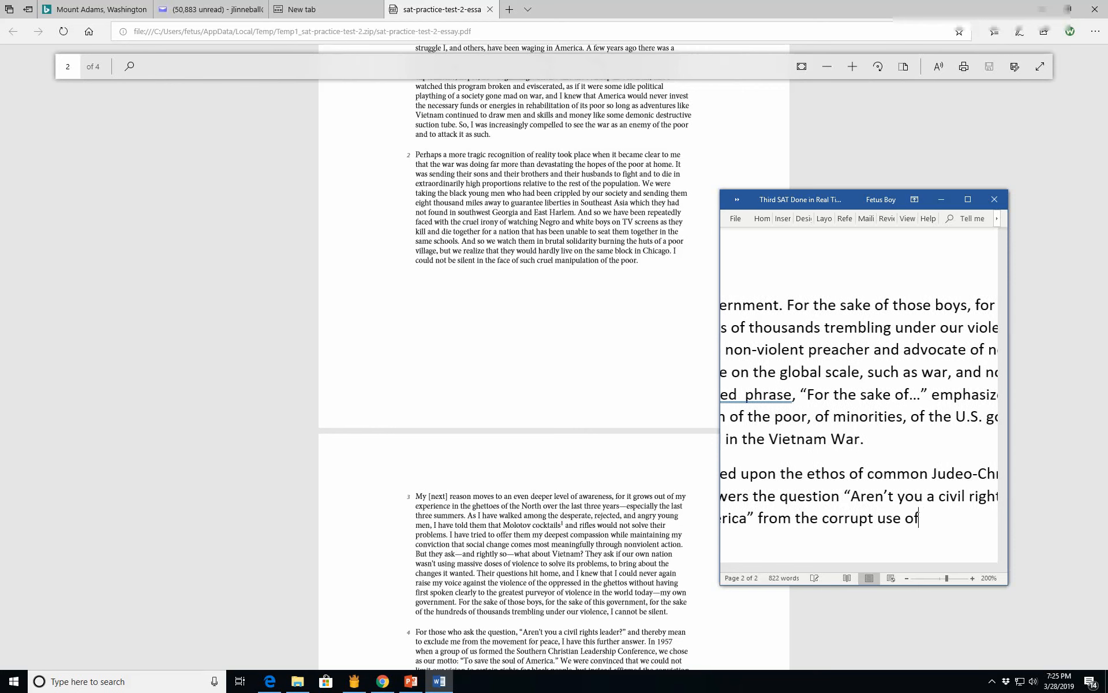
type("unjud")
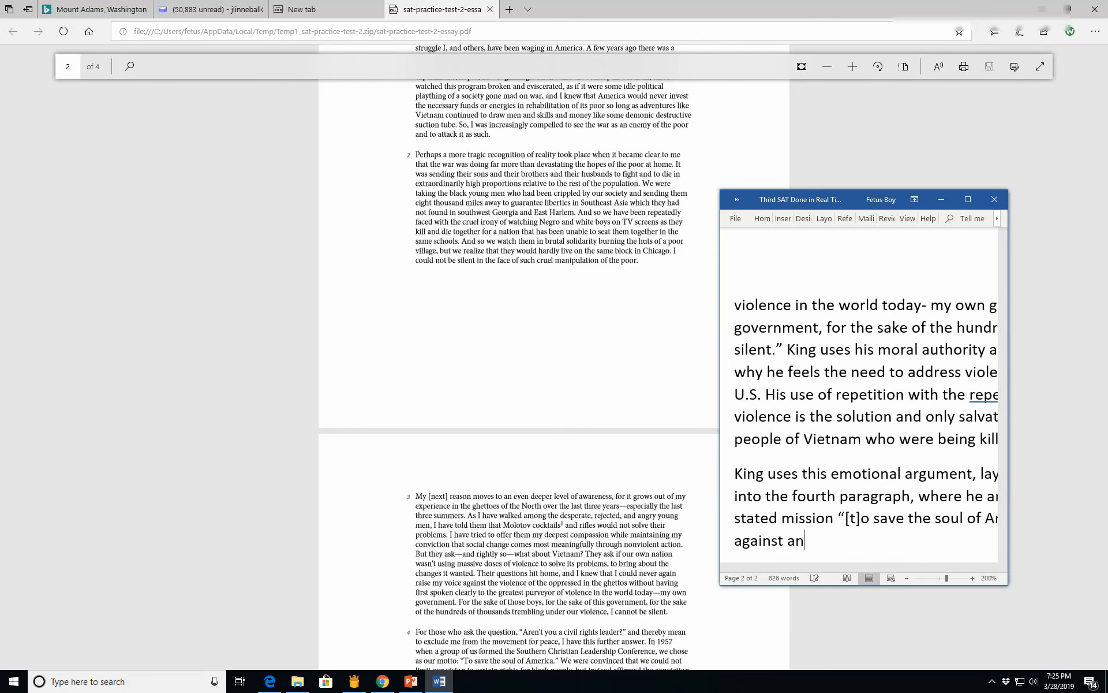
type("y per")
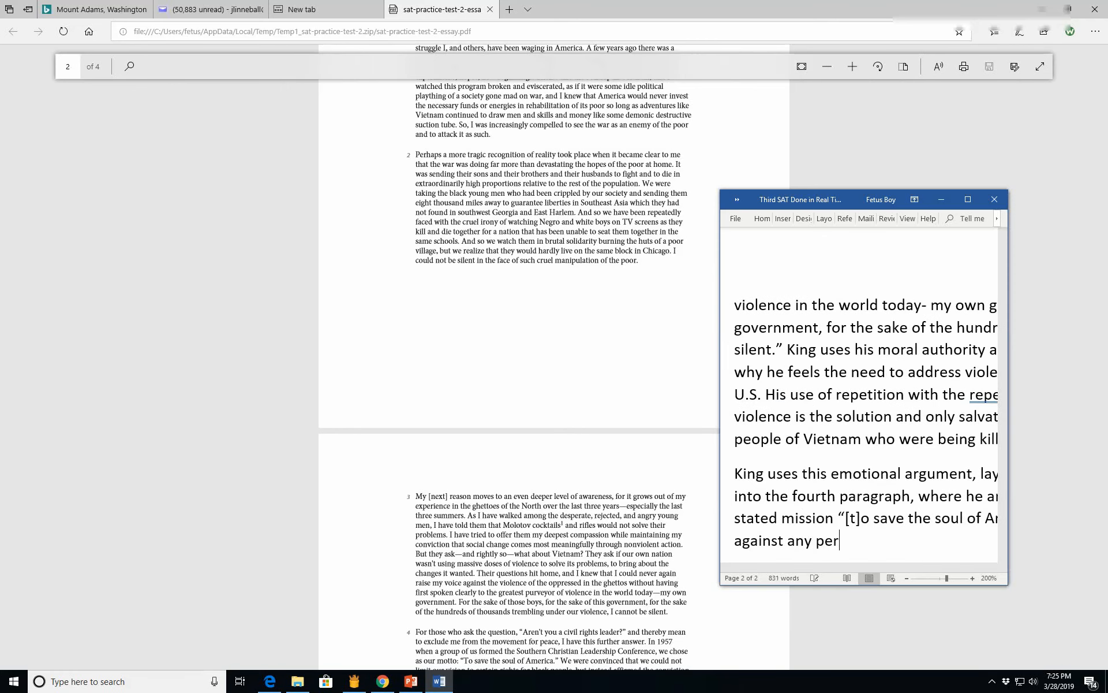
key("Backspace")
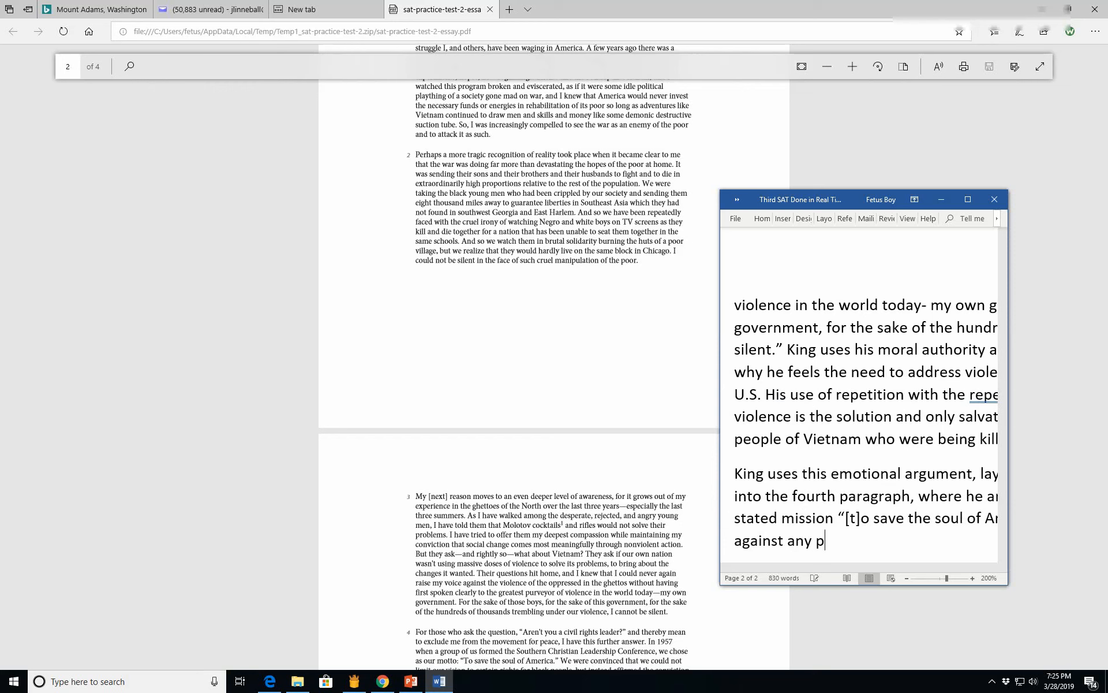
type("erson or group.")
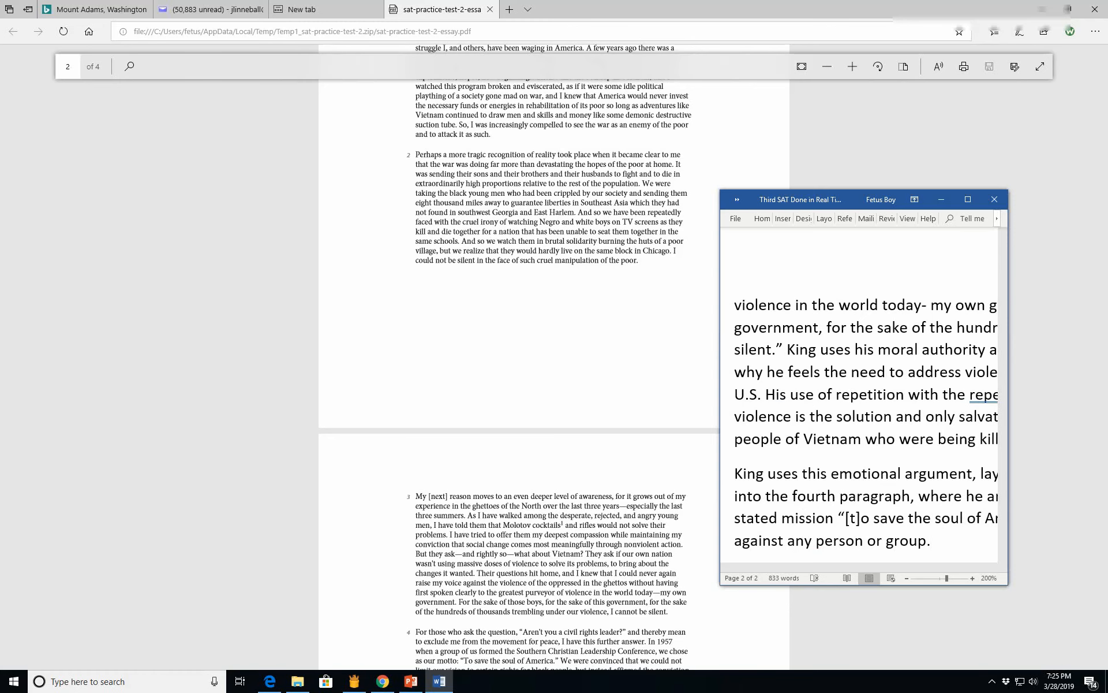
Step: Add the clause ", and that the mission" after the quotation
scroll("down", 3)
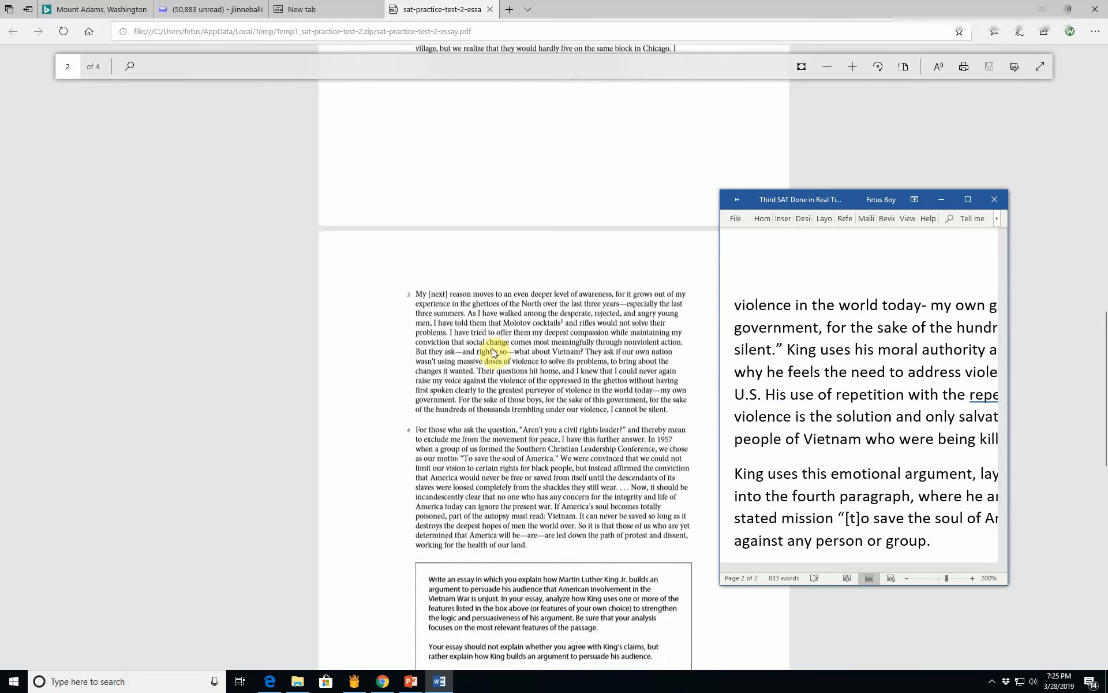
scroll("up", 3)
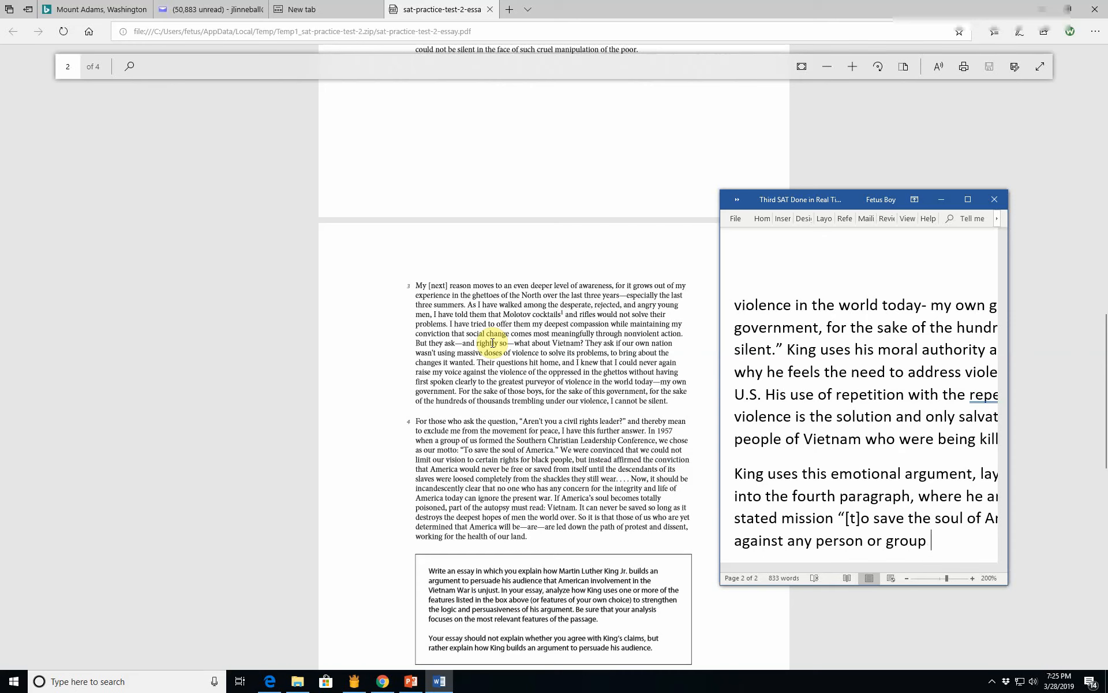
type(",")
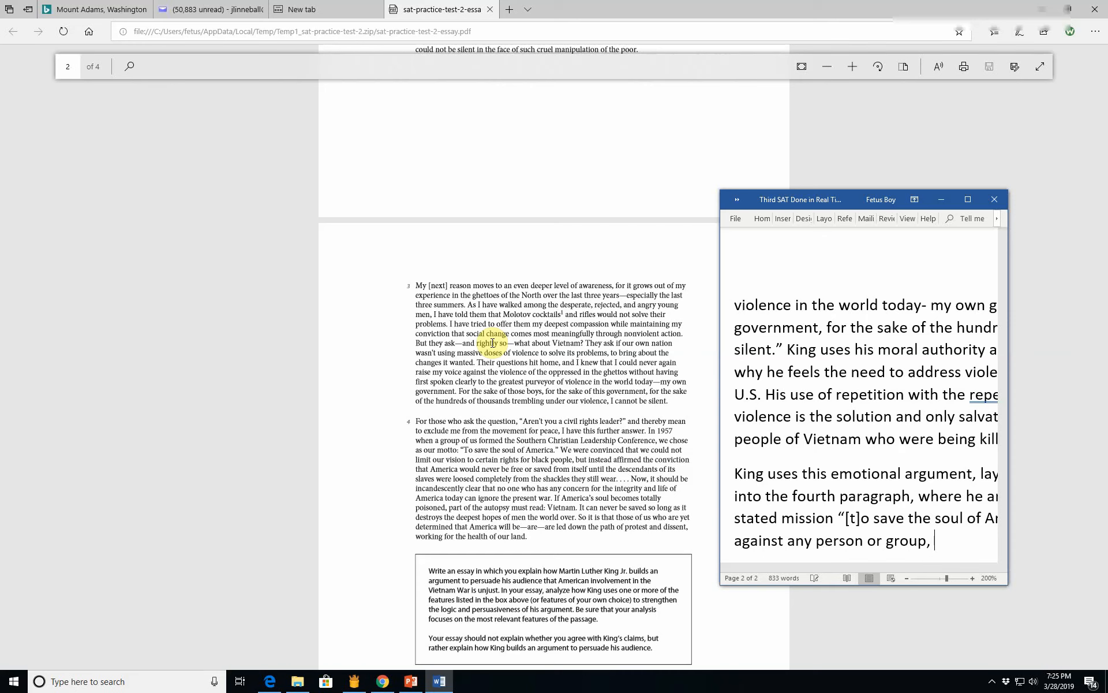
type("a")
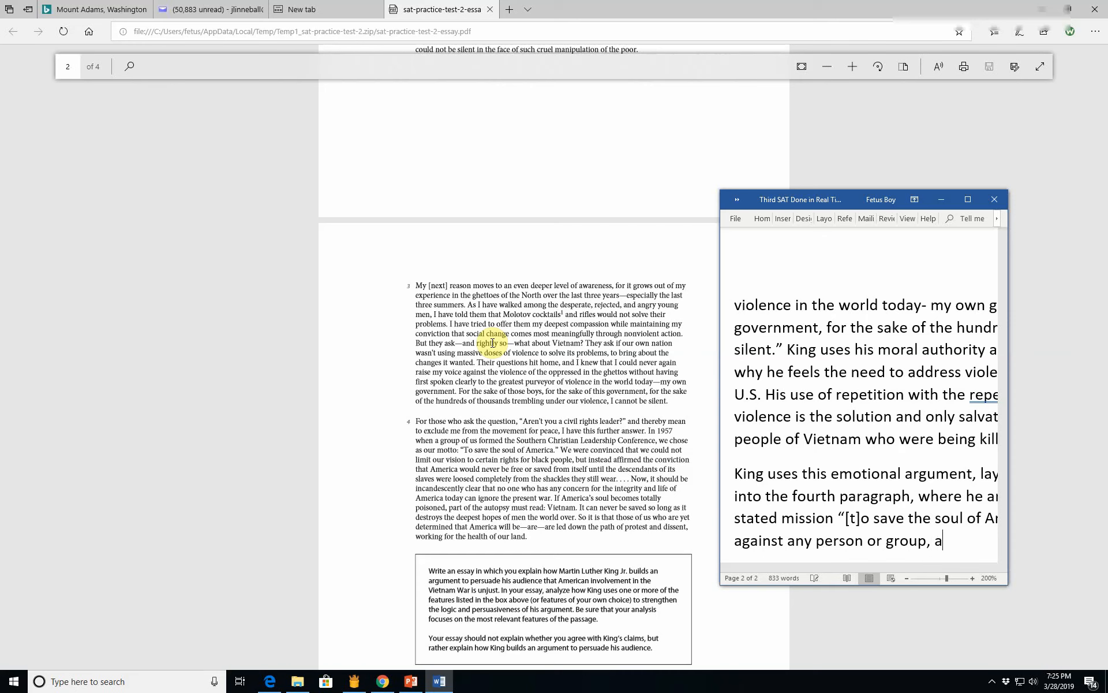
type("nd")
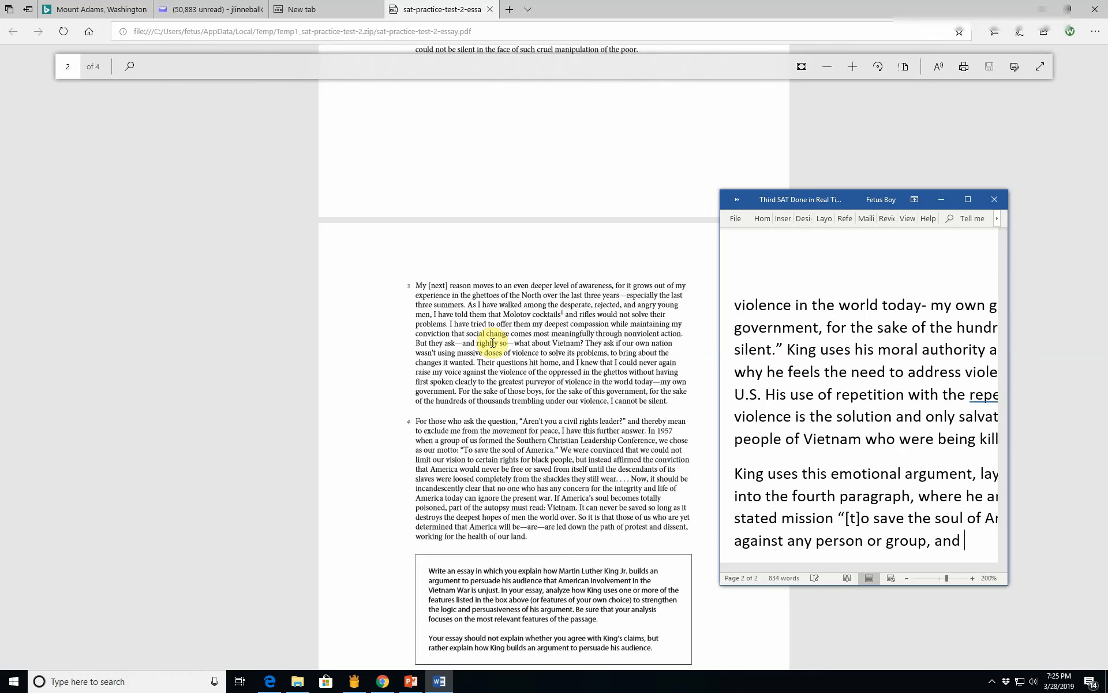
type("that the moi")
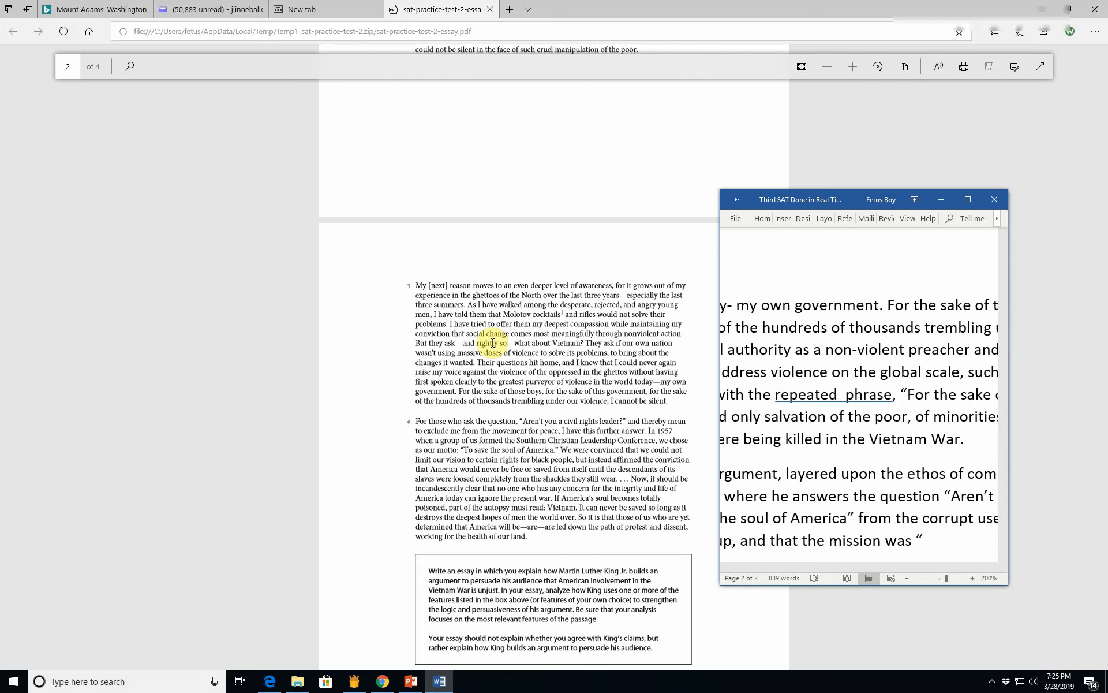
left_click(923, 541)
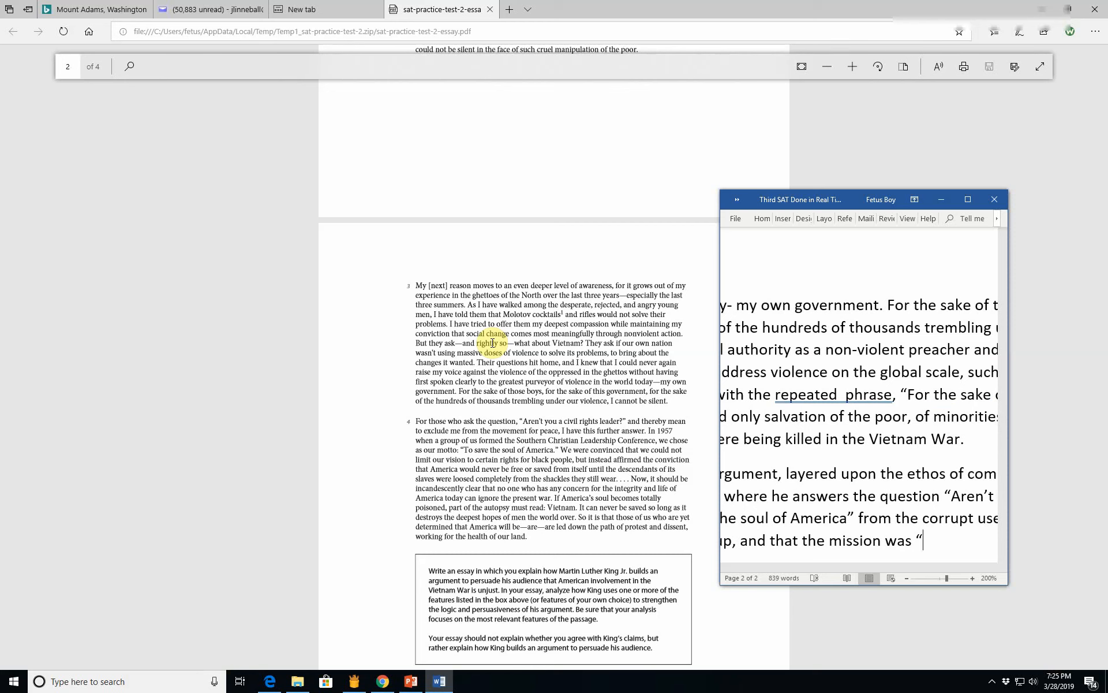
Step: Type "could not be limited to obtaining 'certain rights for black people.'"
type("co")
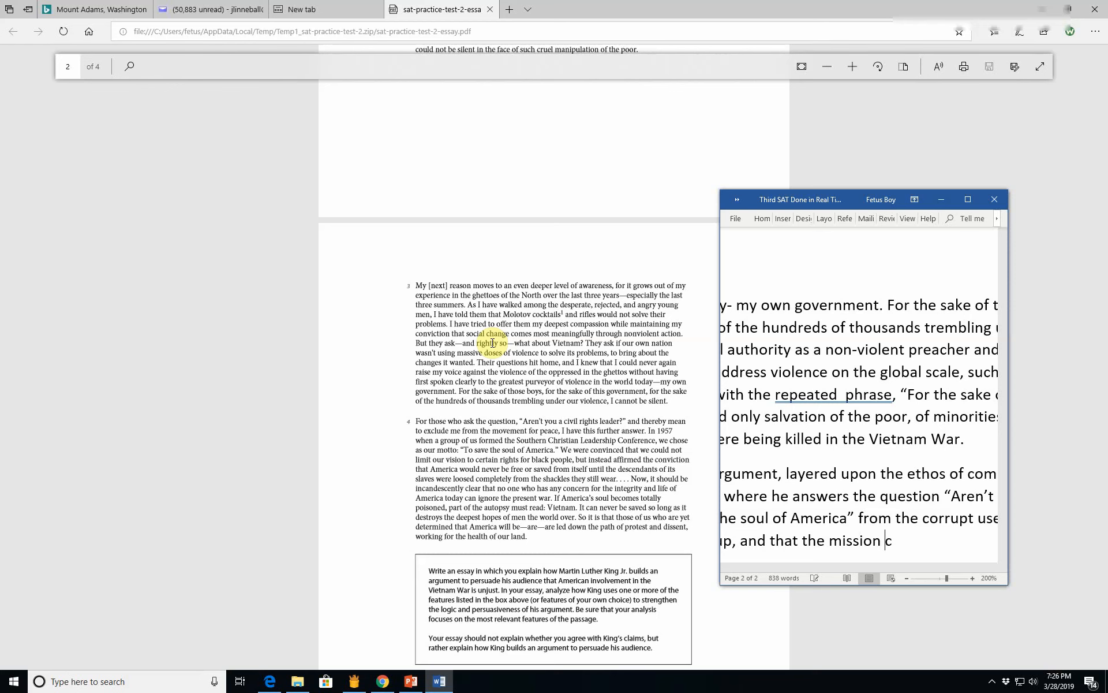
type("could not be l")
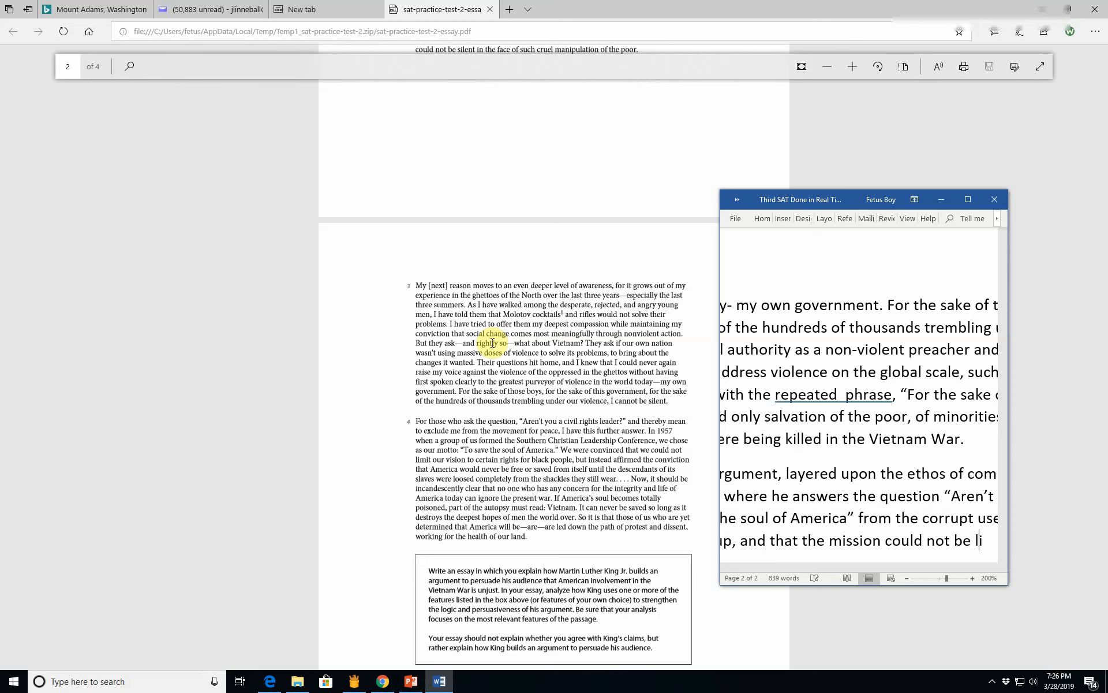
type("limited to")
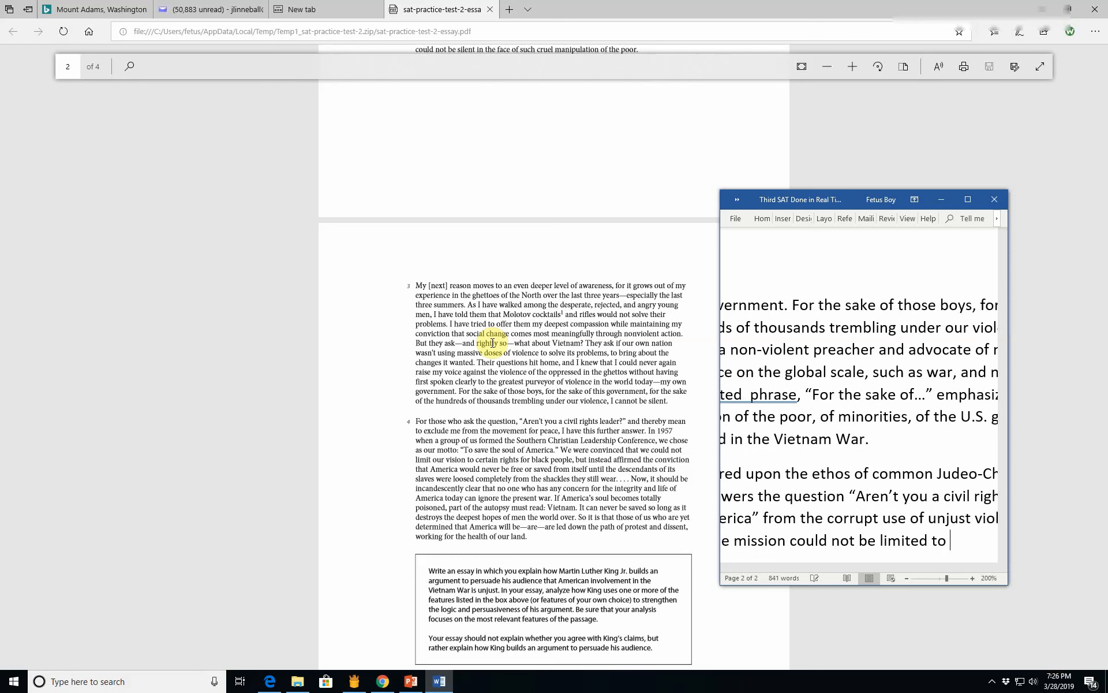
type("\"cer")
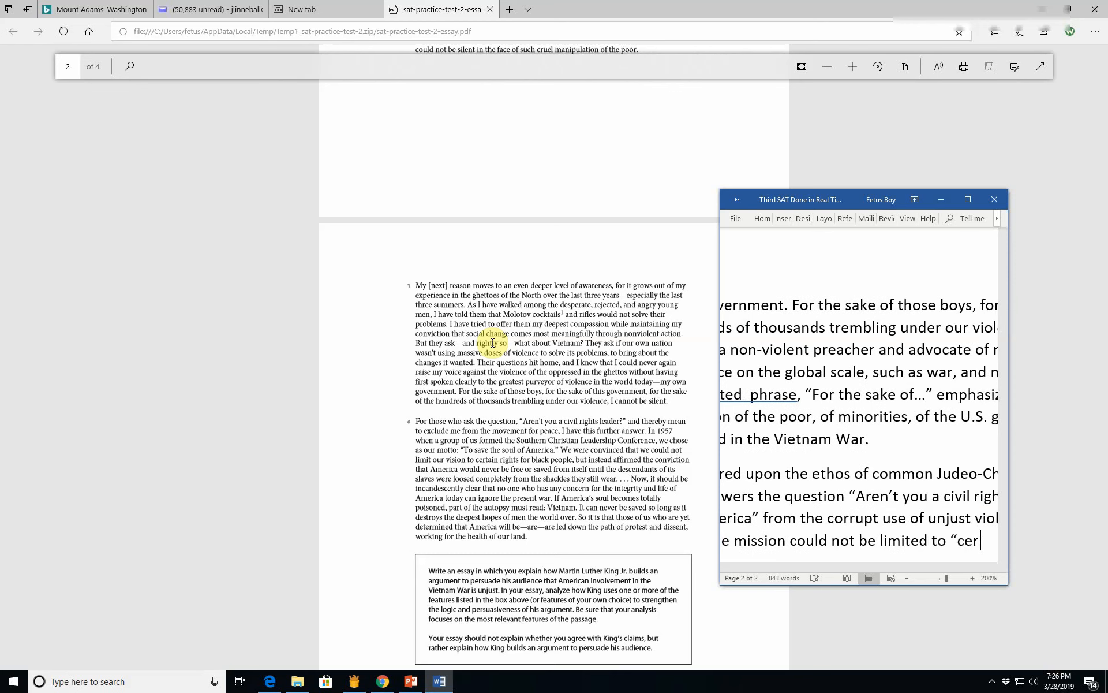
type("obtaining")
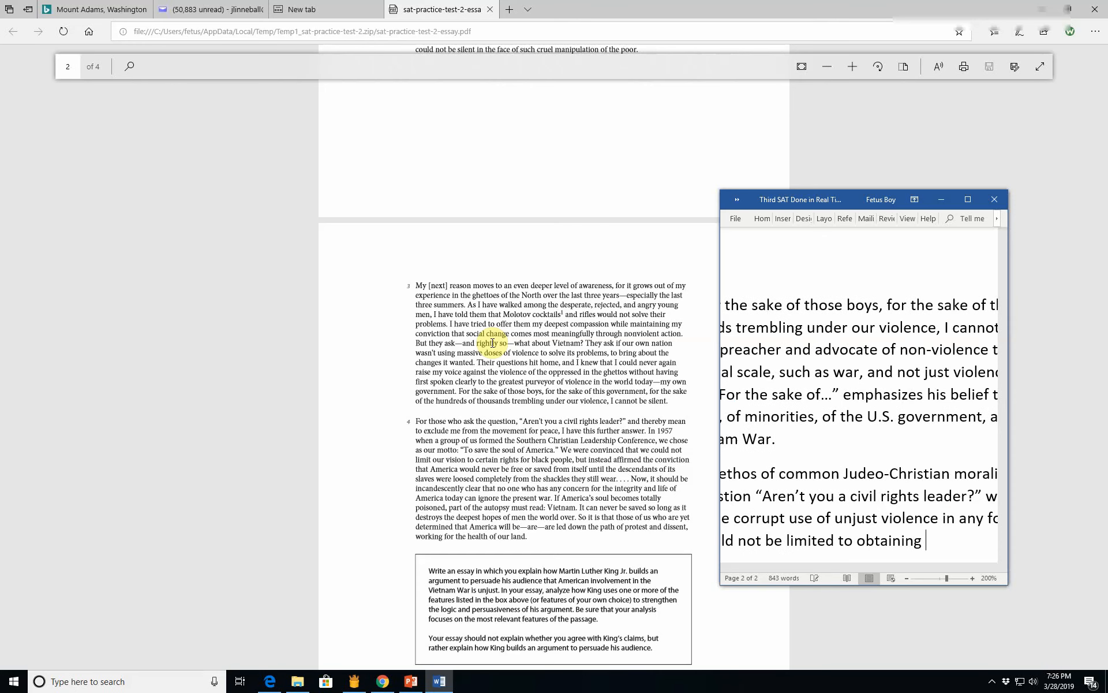
type("\"Certai")
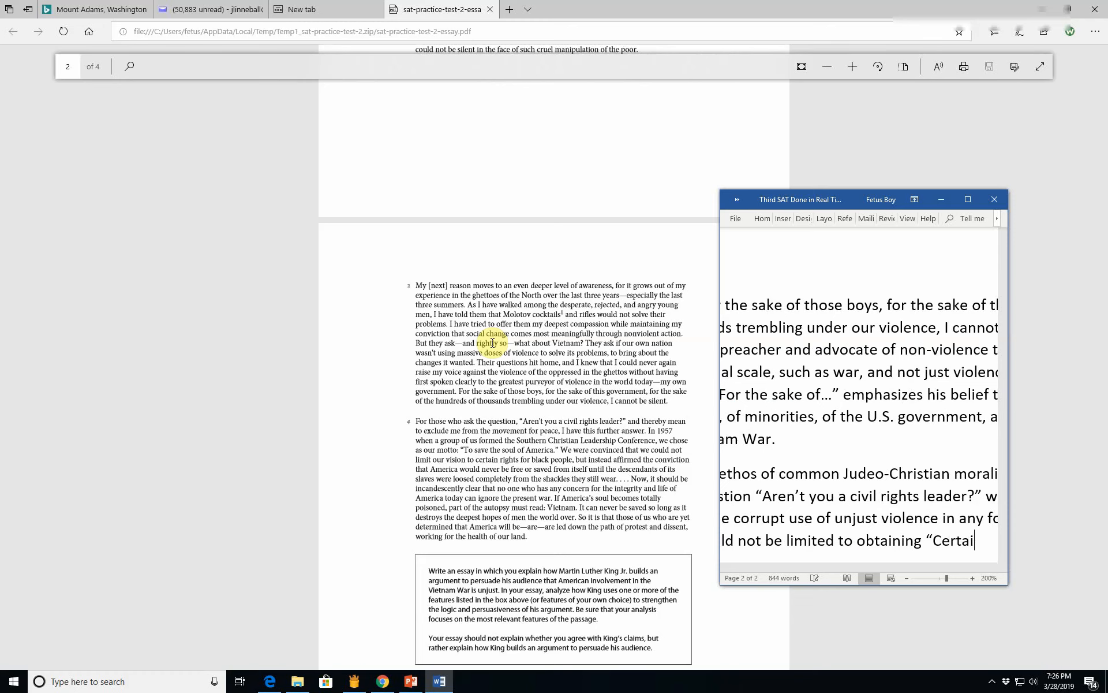
type("n")
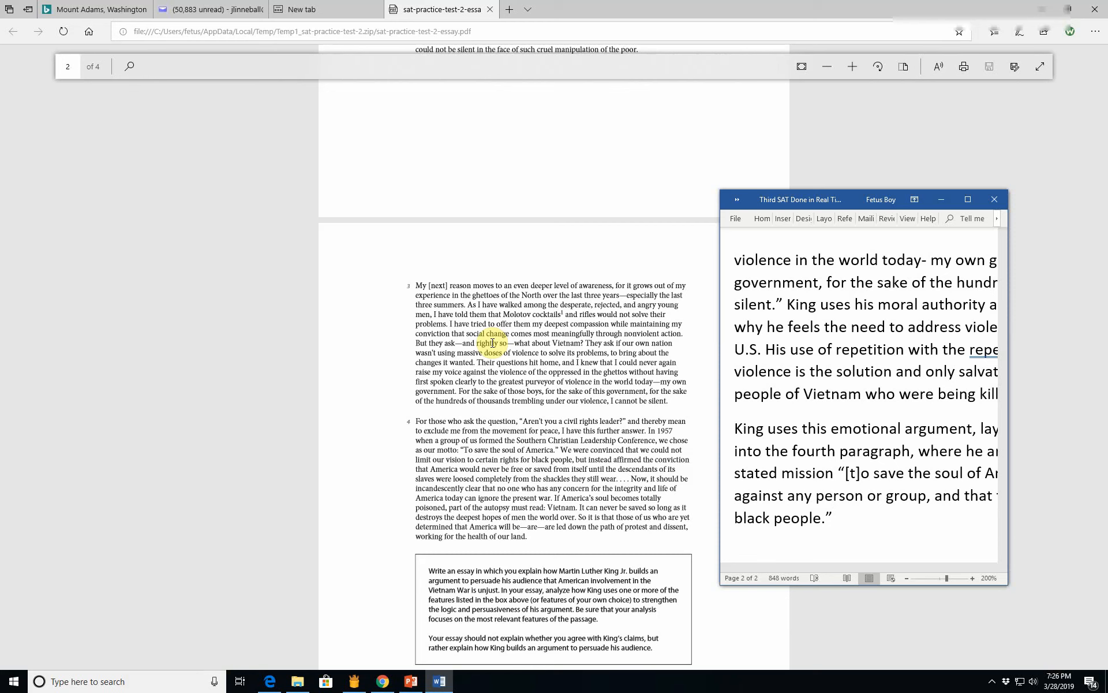
Step: Type "King forcefully compares the U.S. government and society to a human body, stating 'If America's"
type("Kib")
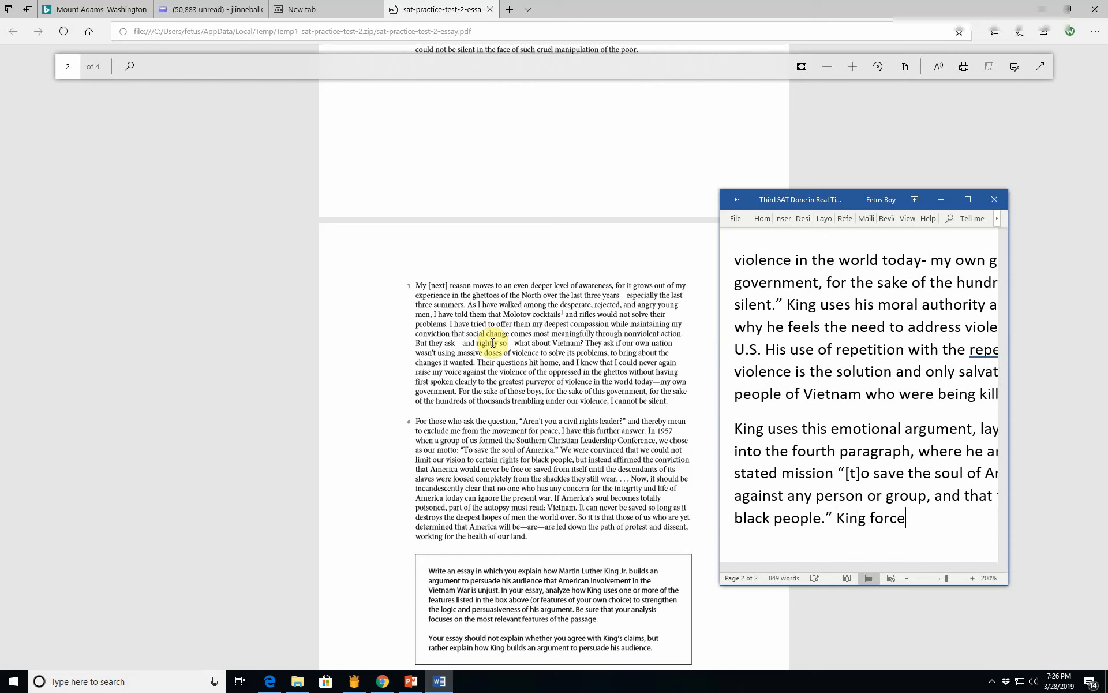
type("fully")
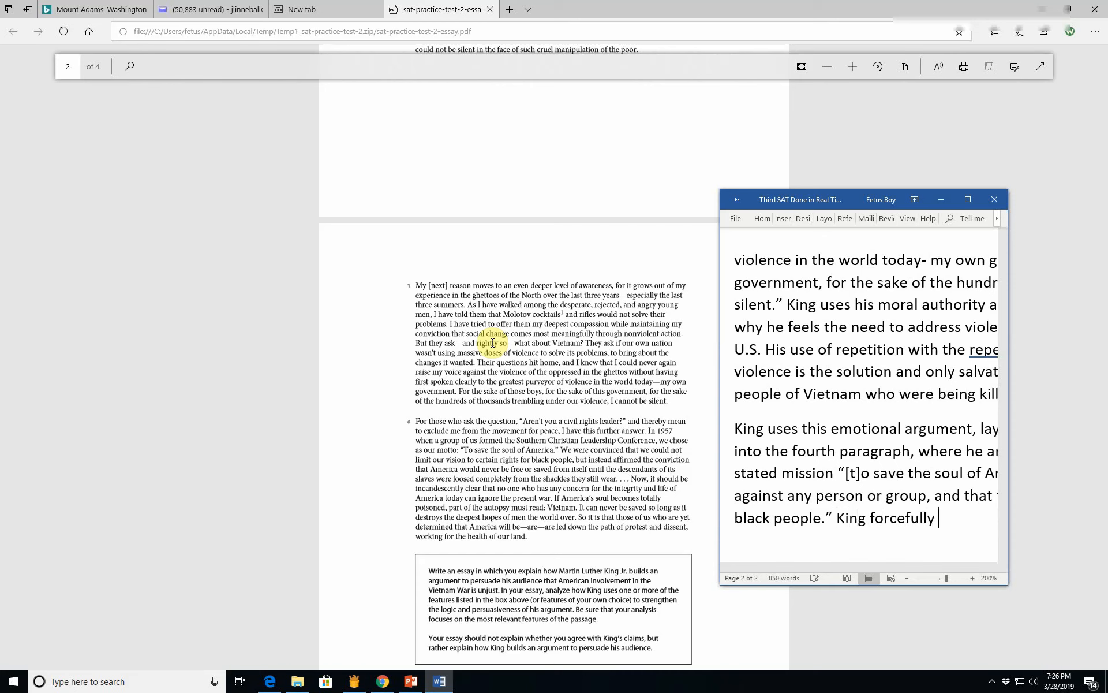
type("compares t")
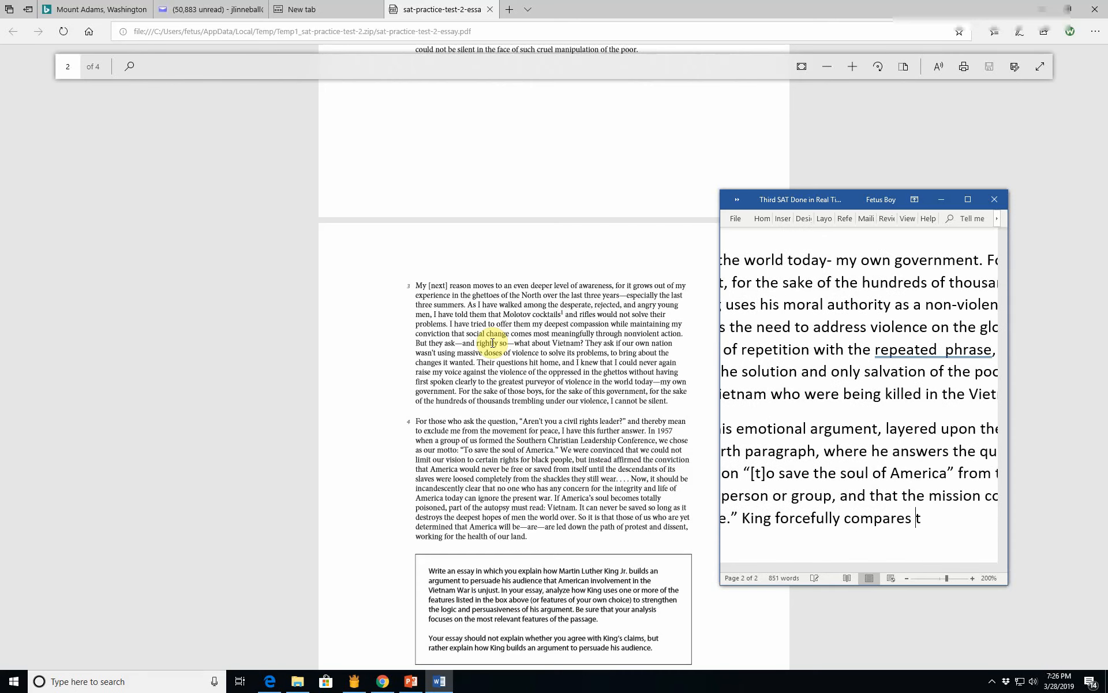
type("the U.S. to a")
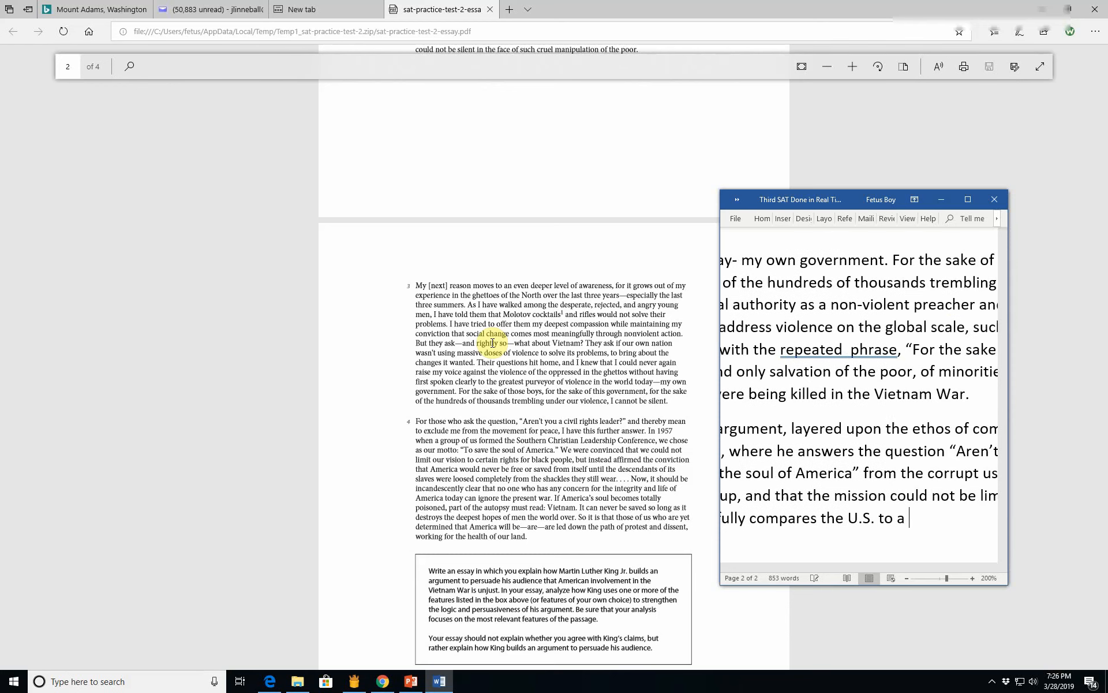
type("cor")
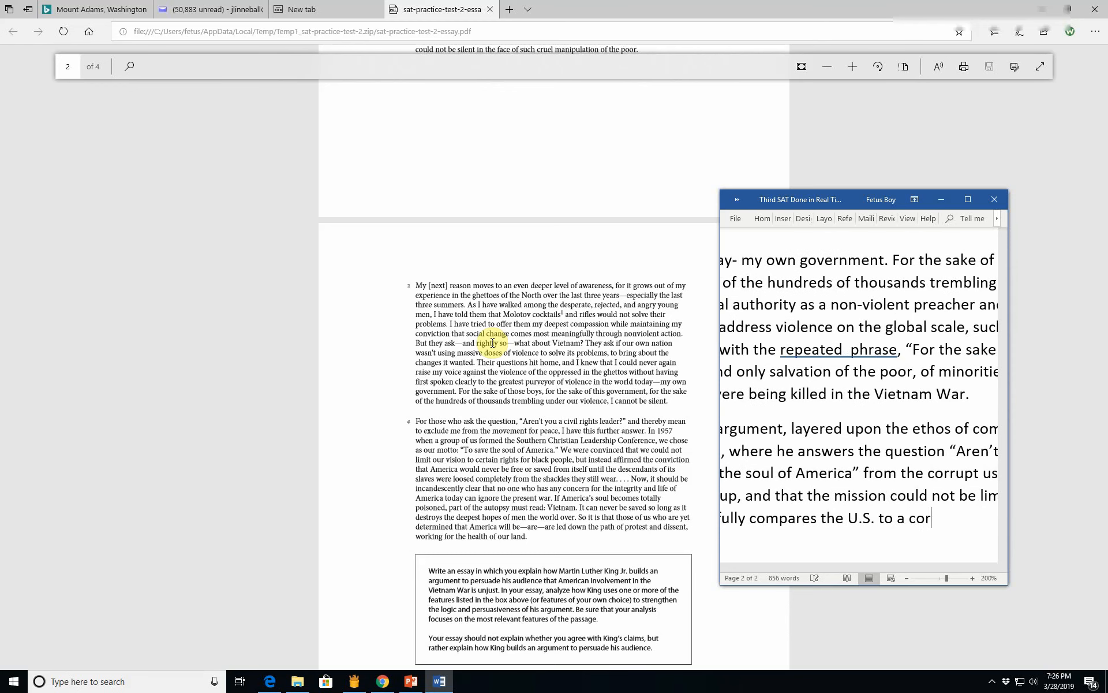
key("Backspace")
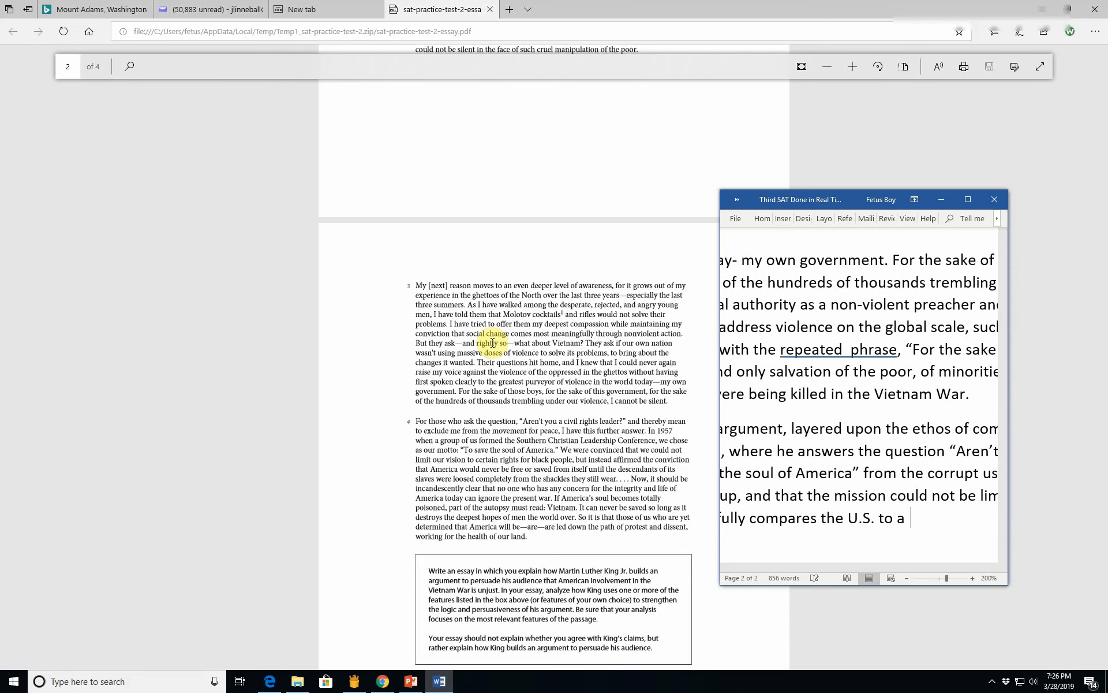
type("human body,")
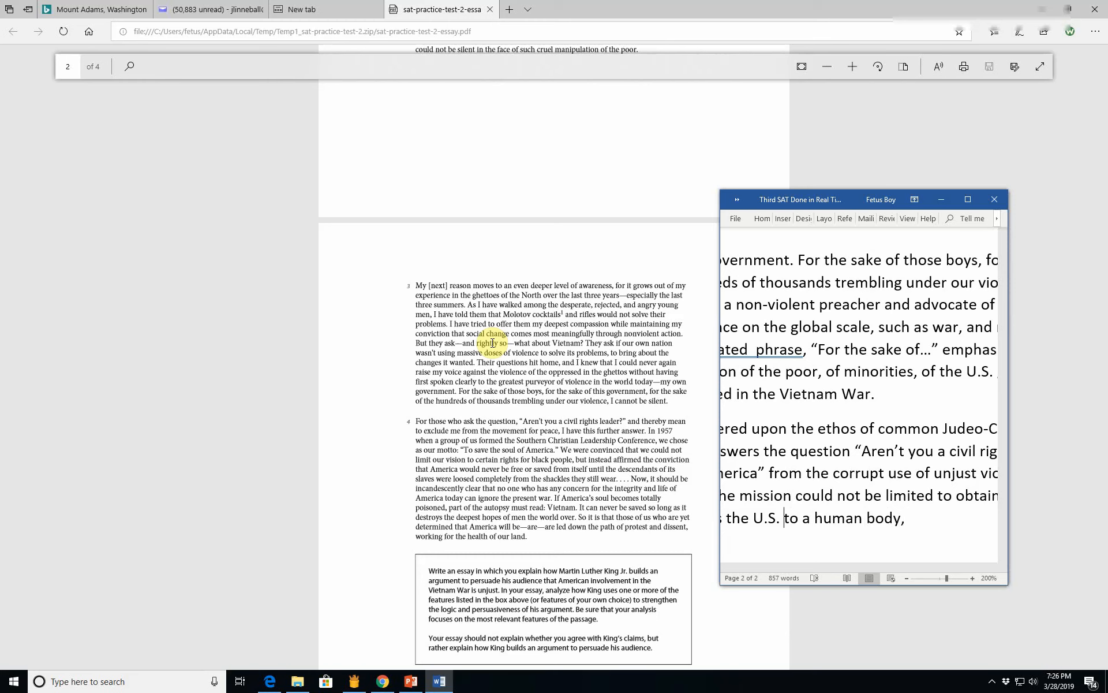
type("government")
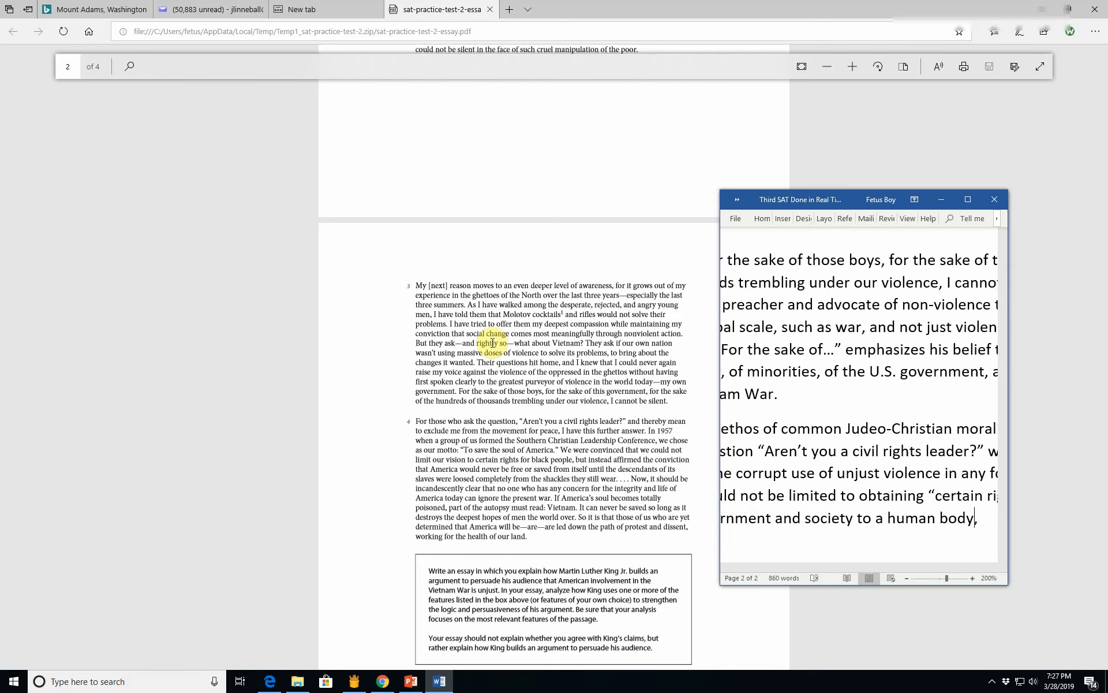
type("stating")
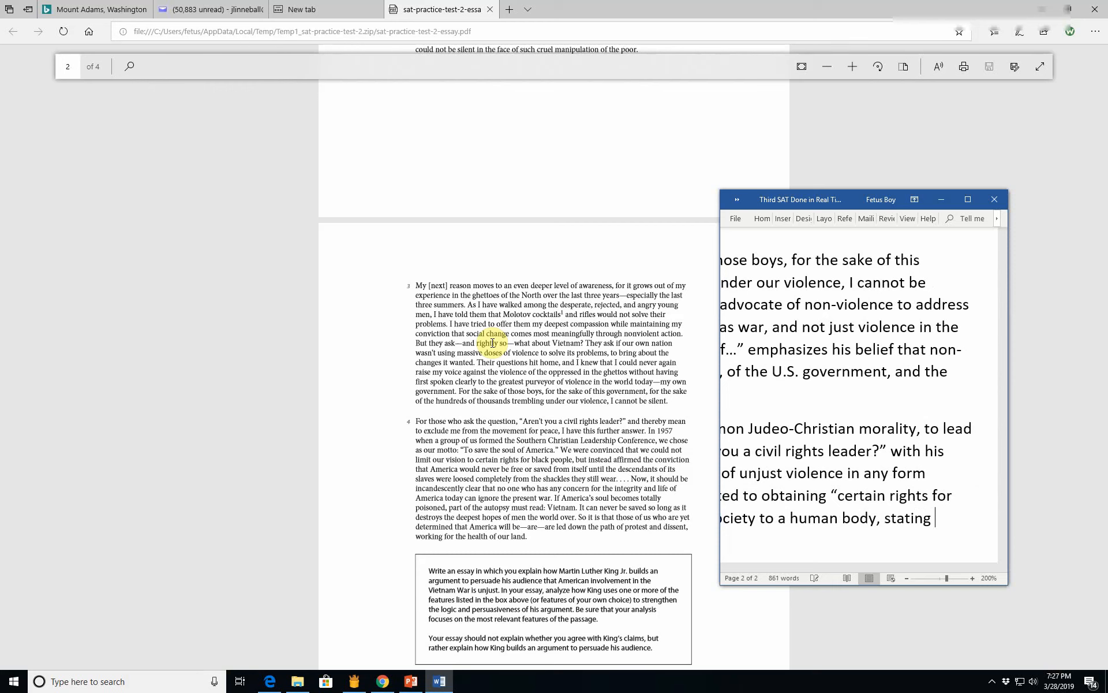
type("\"")
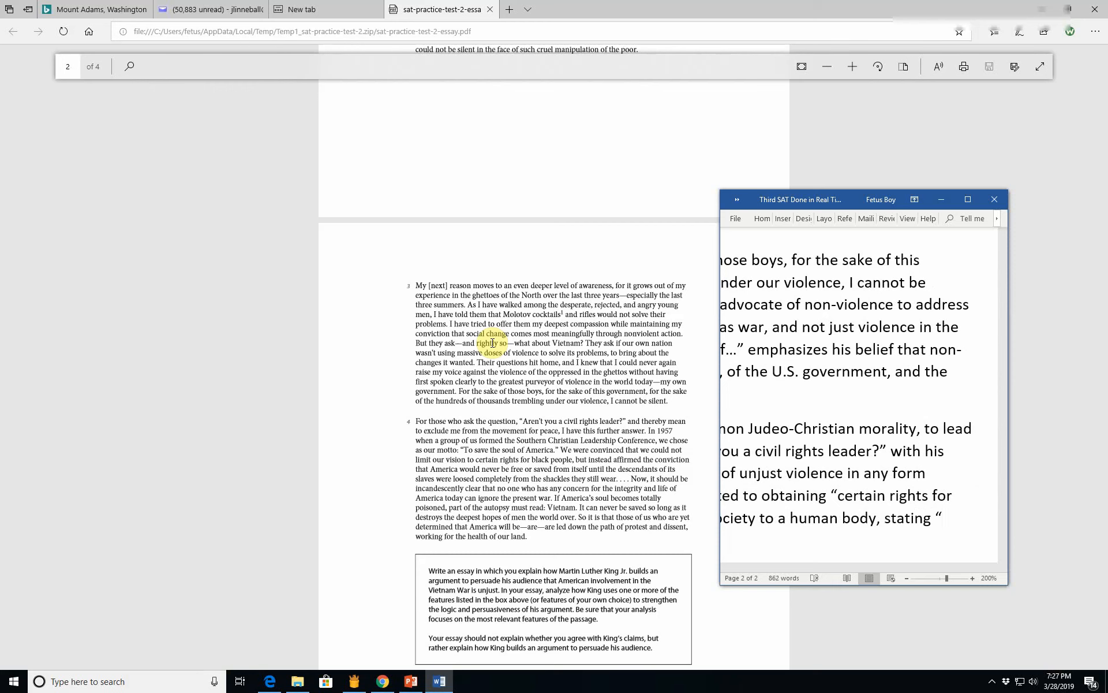
type("If")
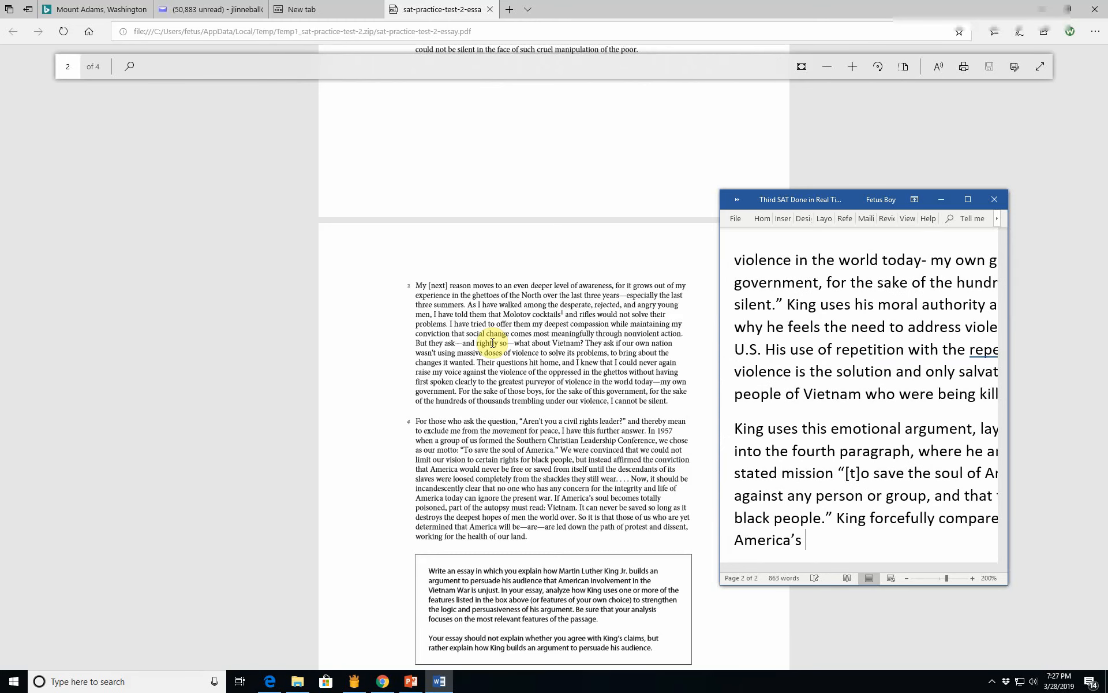
Step: Quote that America's soul becomes poisoned, adding a bracketed comparison to a poison victim
type("soul")
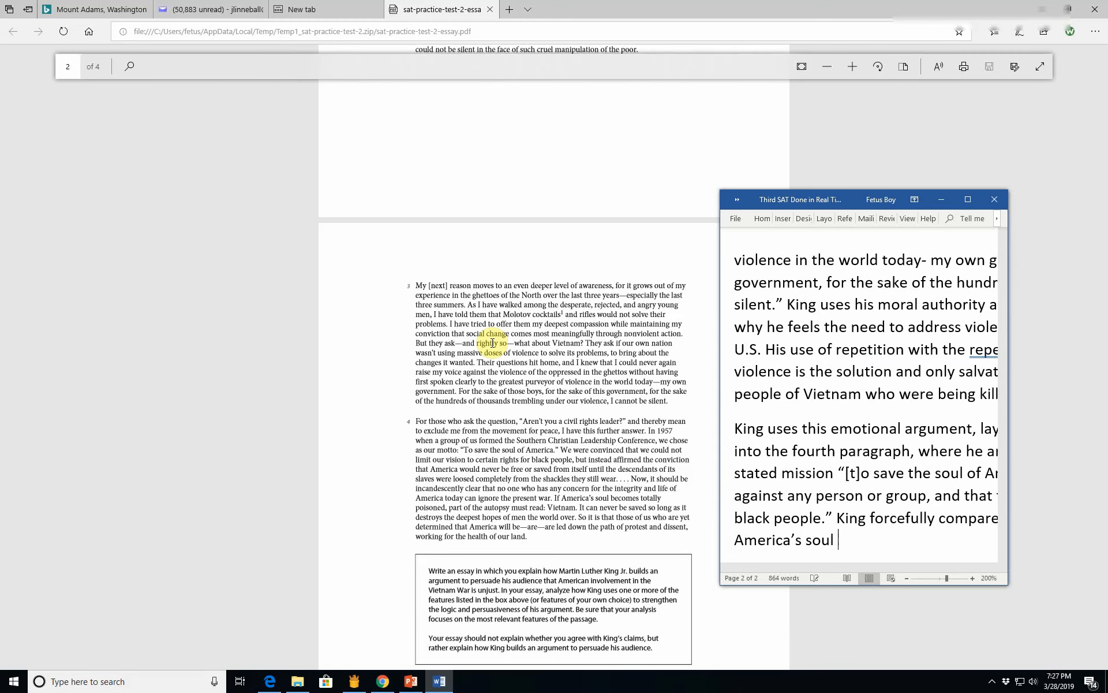
type("becomes totally p")
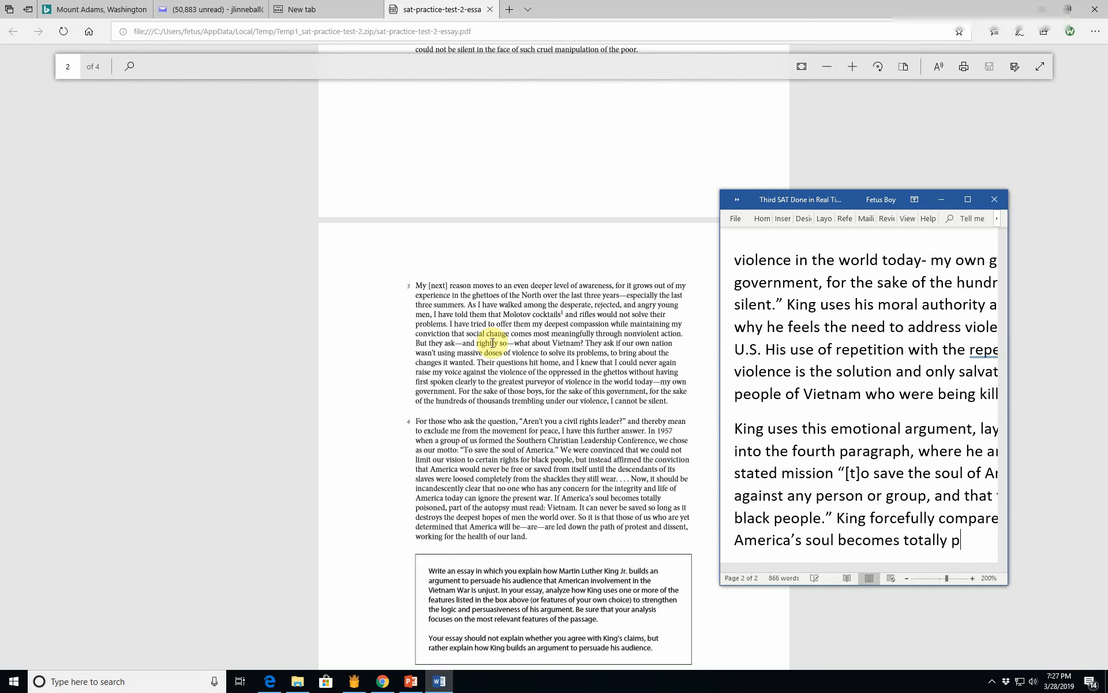
type("oisoned")
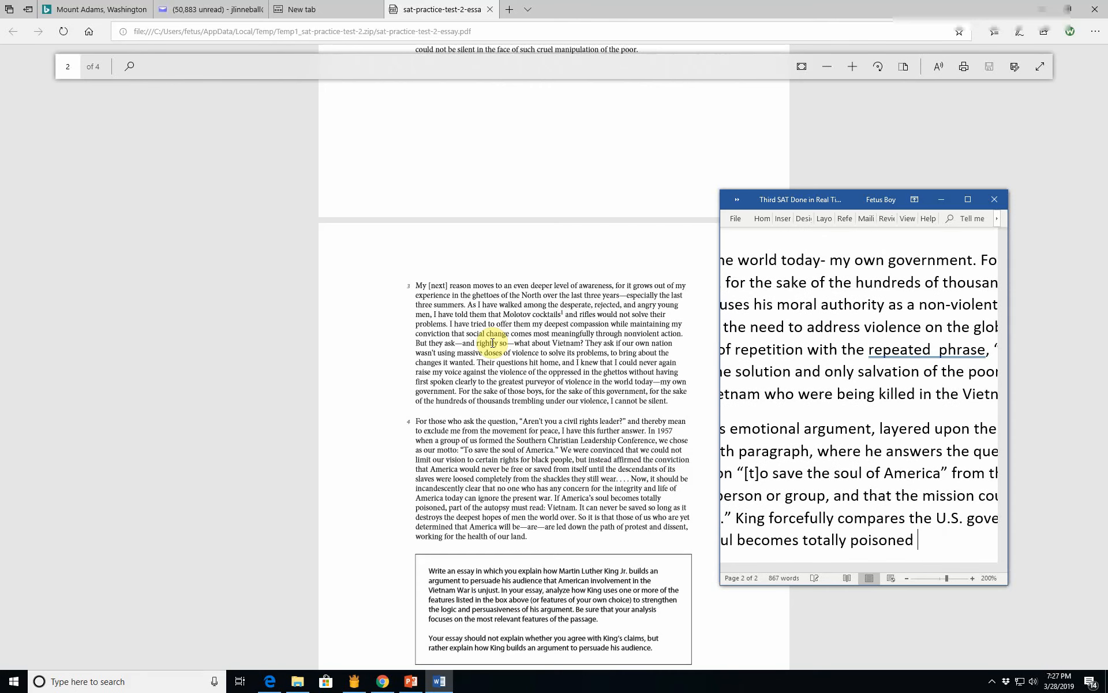
type("[like a")
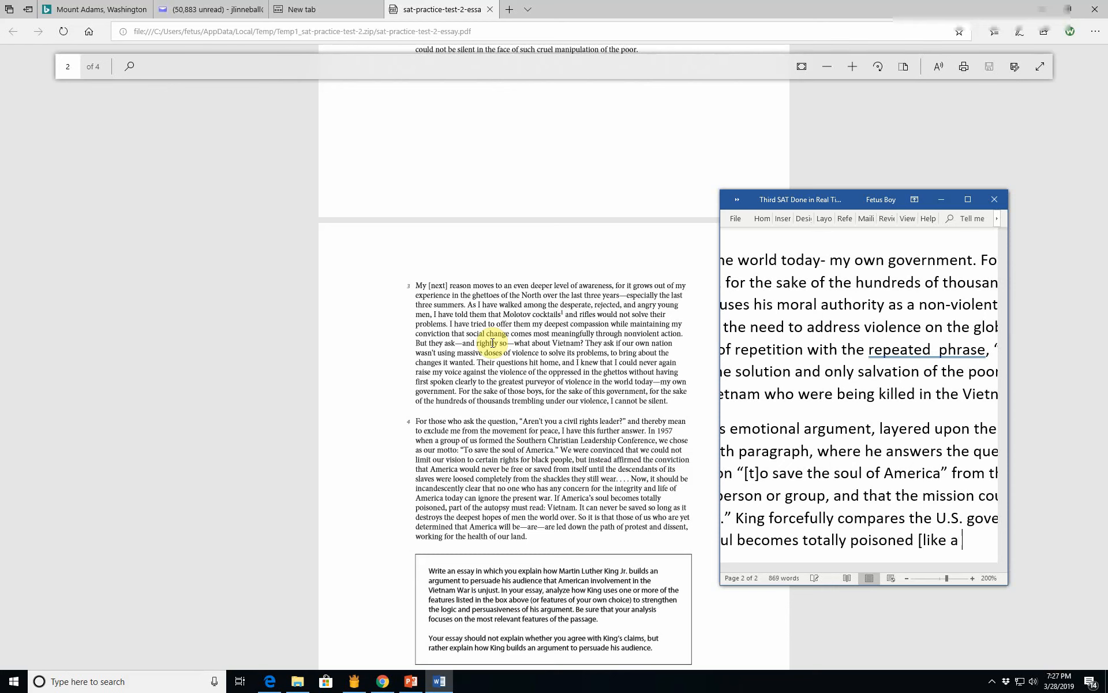
type("dead")
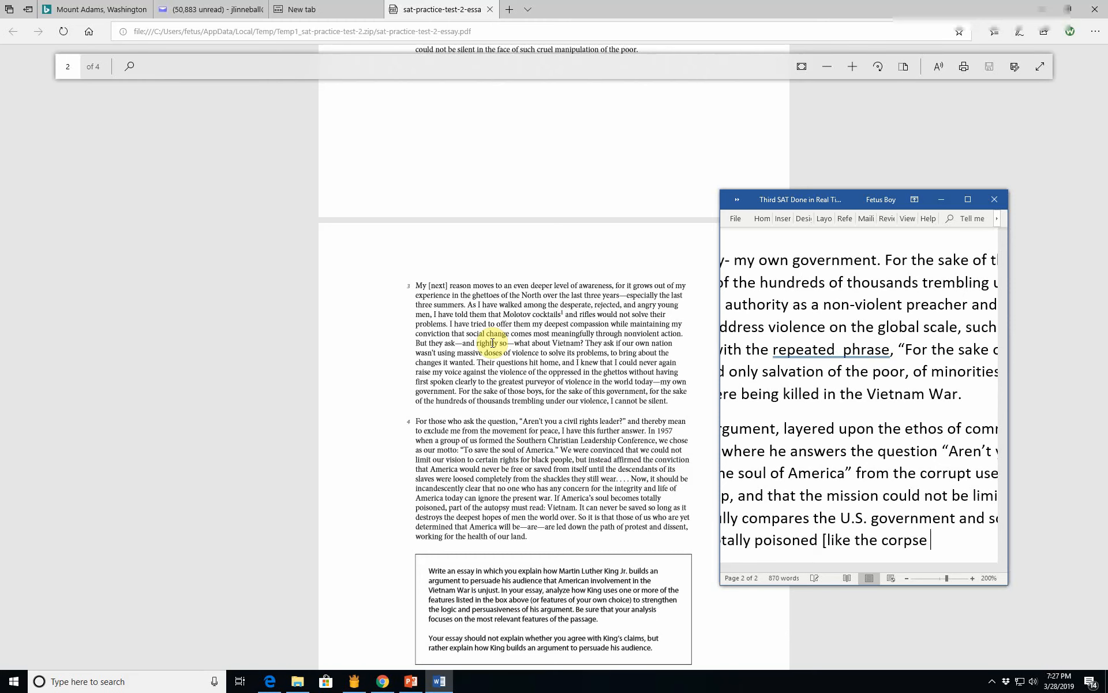
type("of a poisoning")
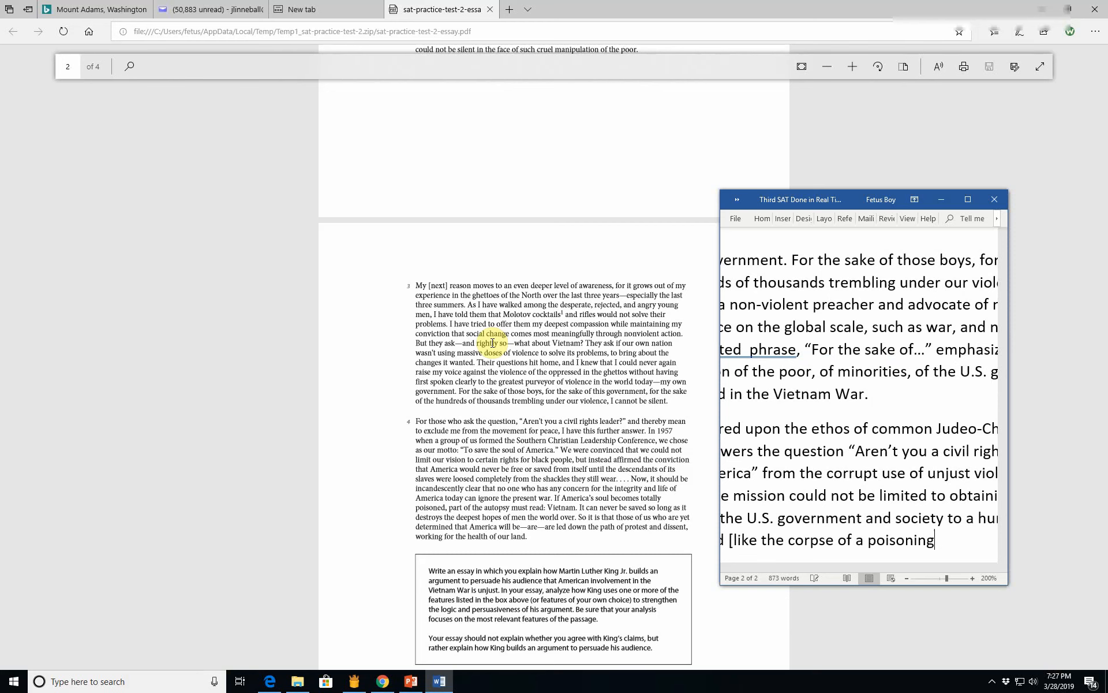
type("victi")
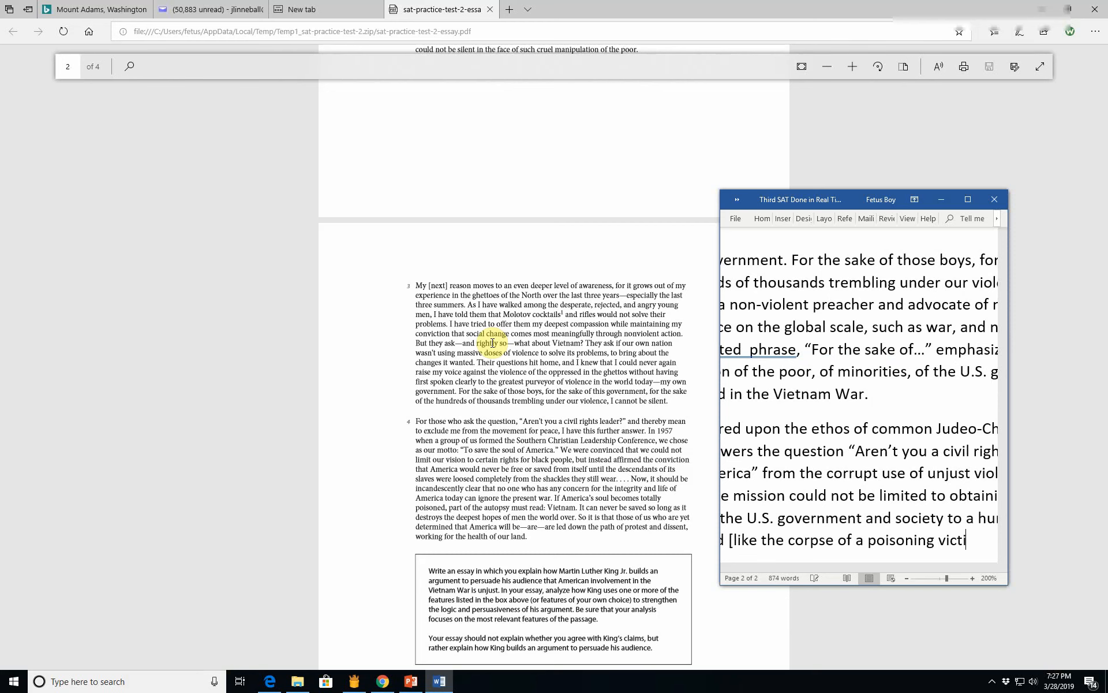
type("m'")
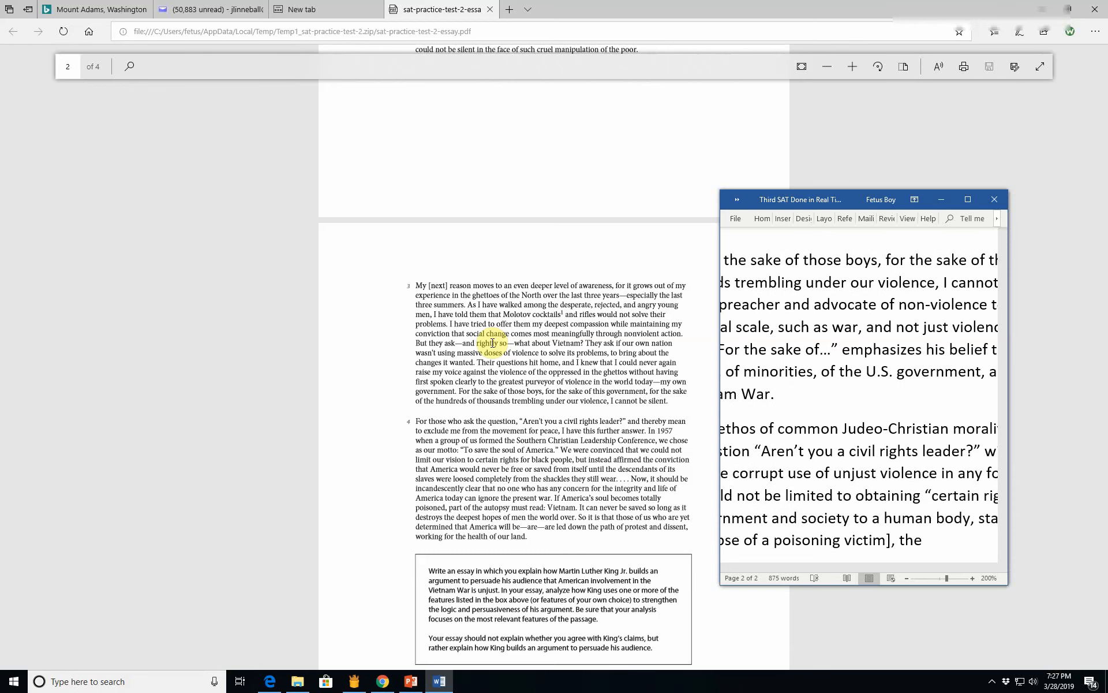
key("Backspace")
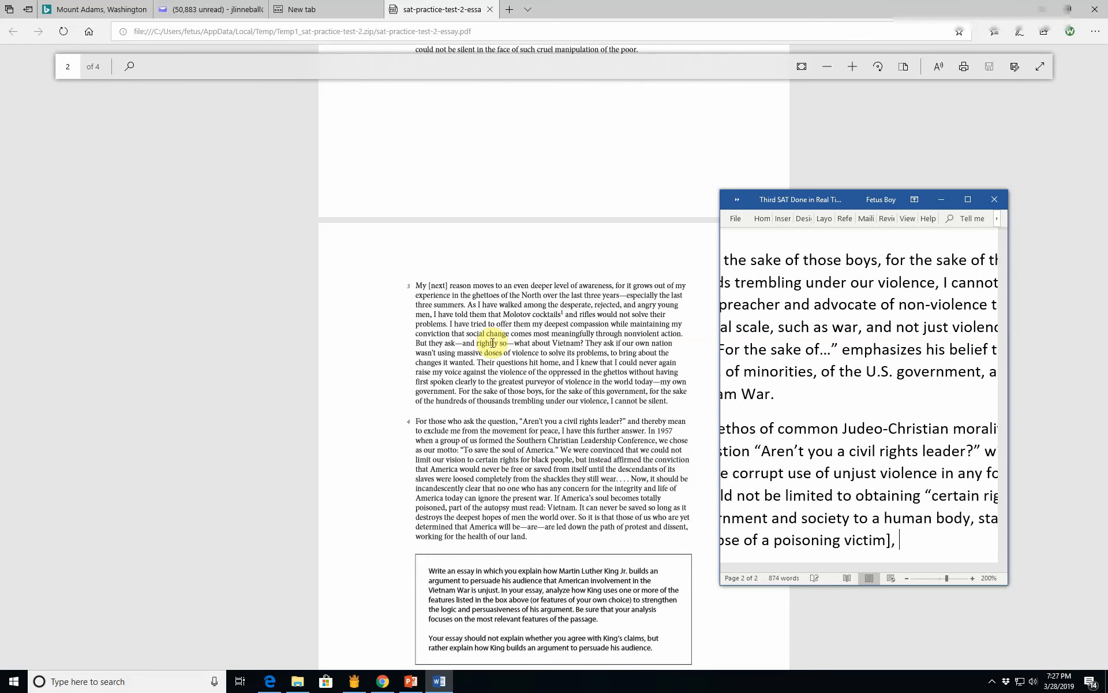
Step: Continue the quotation: "part of the autopsy must read: Vietnam."
type("part of the aut")
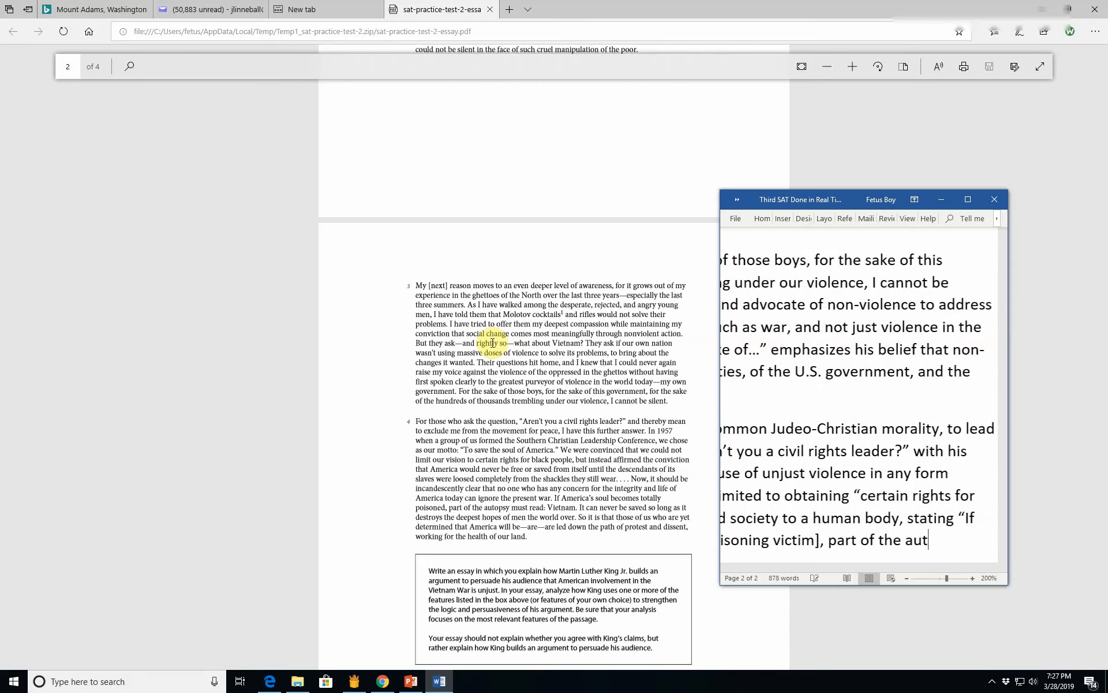
type("muyst")
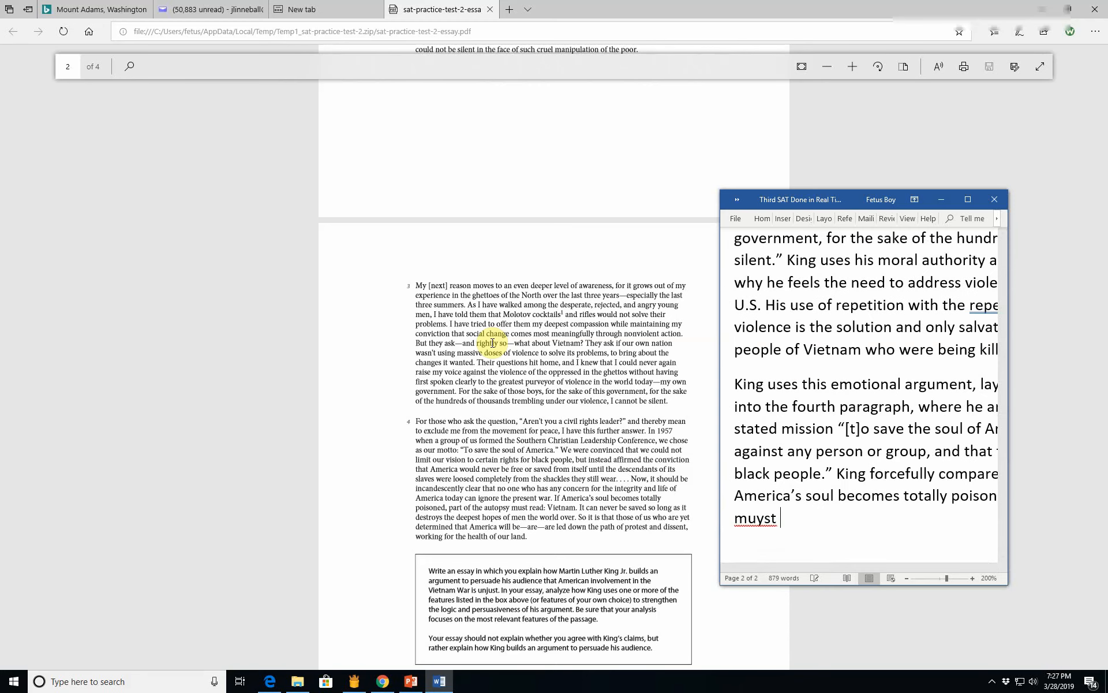
type("read")
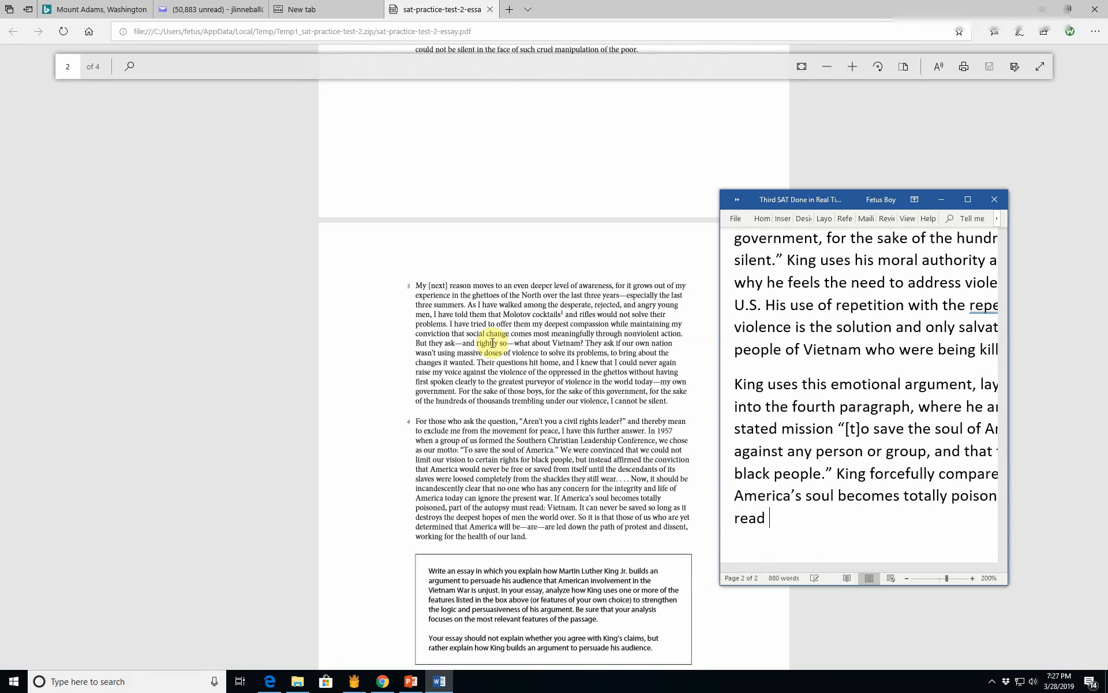
type(":")
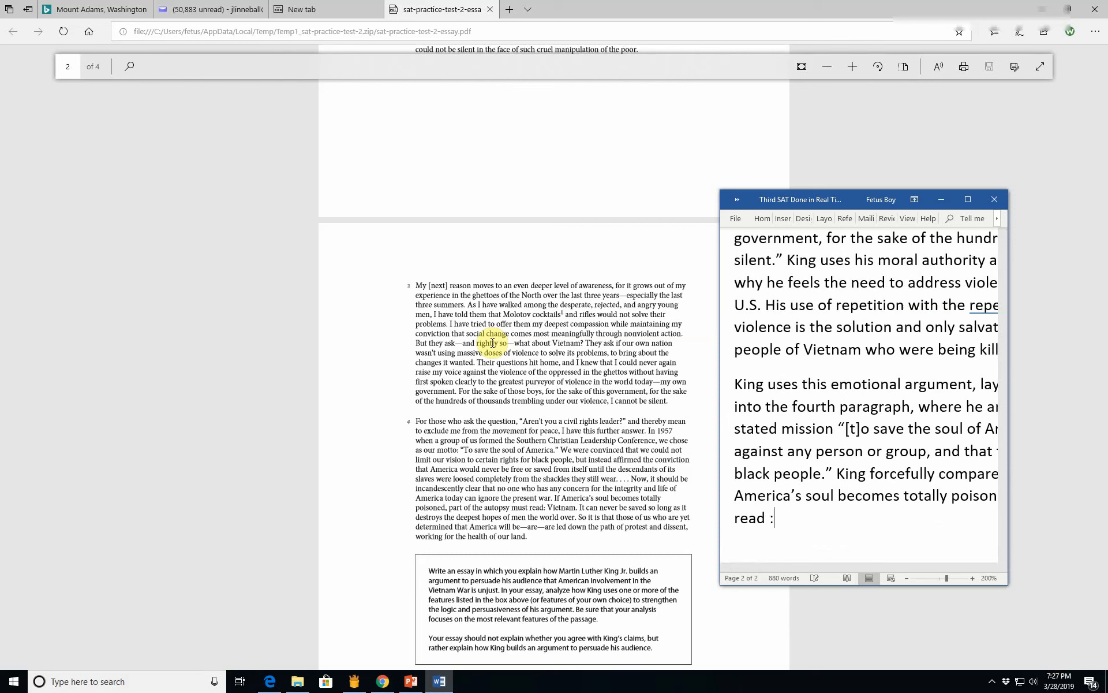
type("Vietnam")
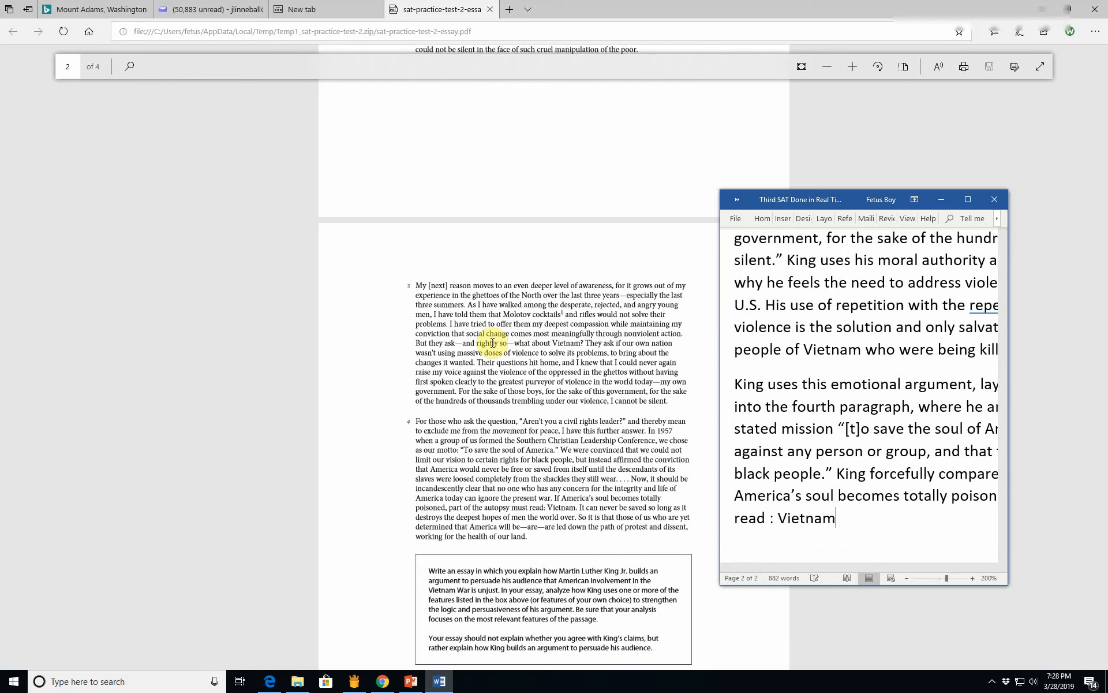
type("\"")
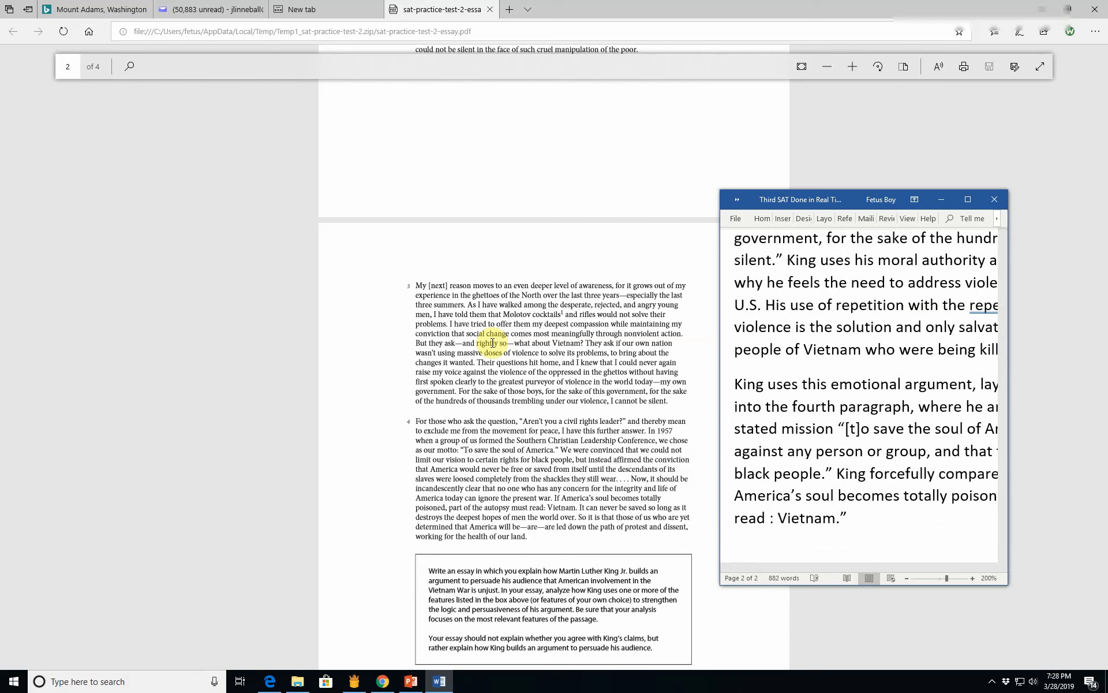
Step: Remove the premature closing quote and add "It can never be saved so long as it destroys... the world over."
left_click(846, 518)
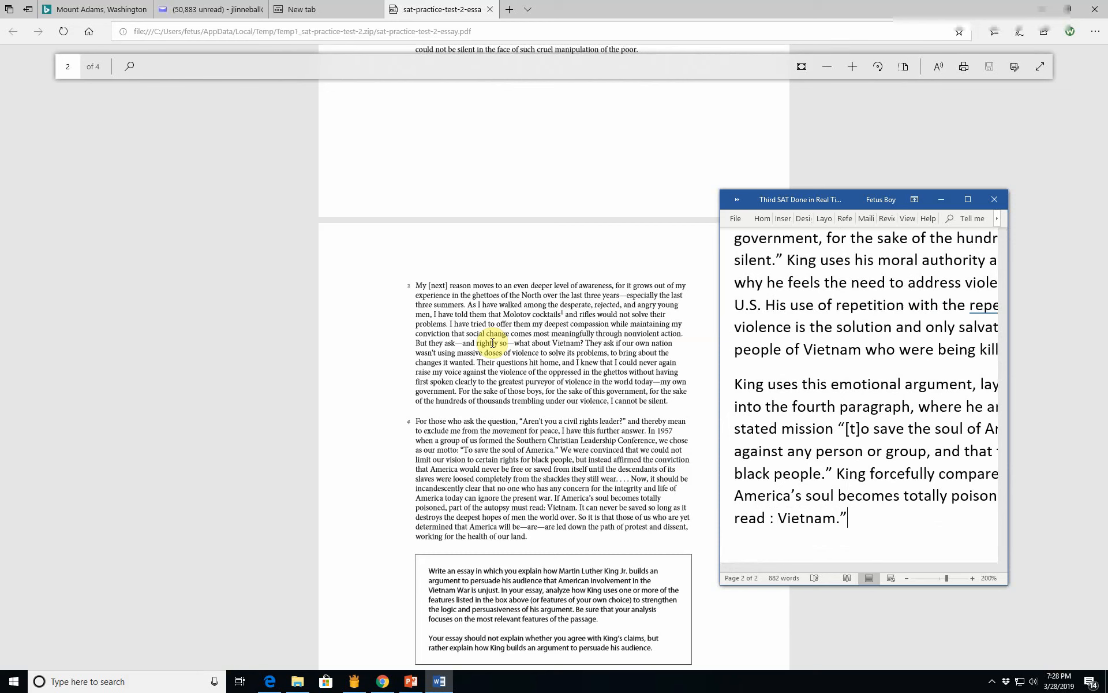
key("Backspace")
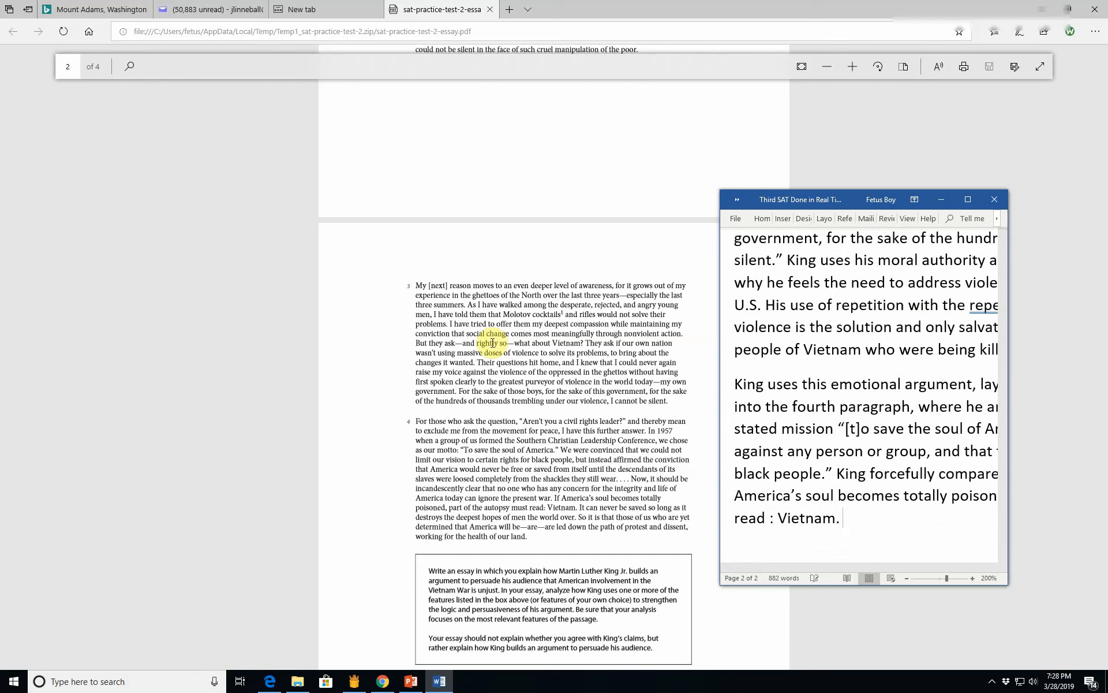
type("It can nse")
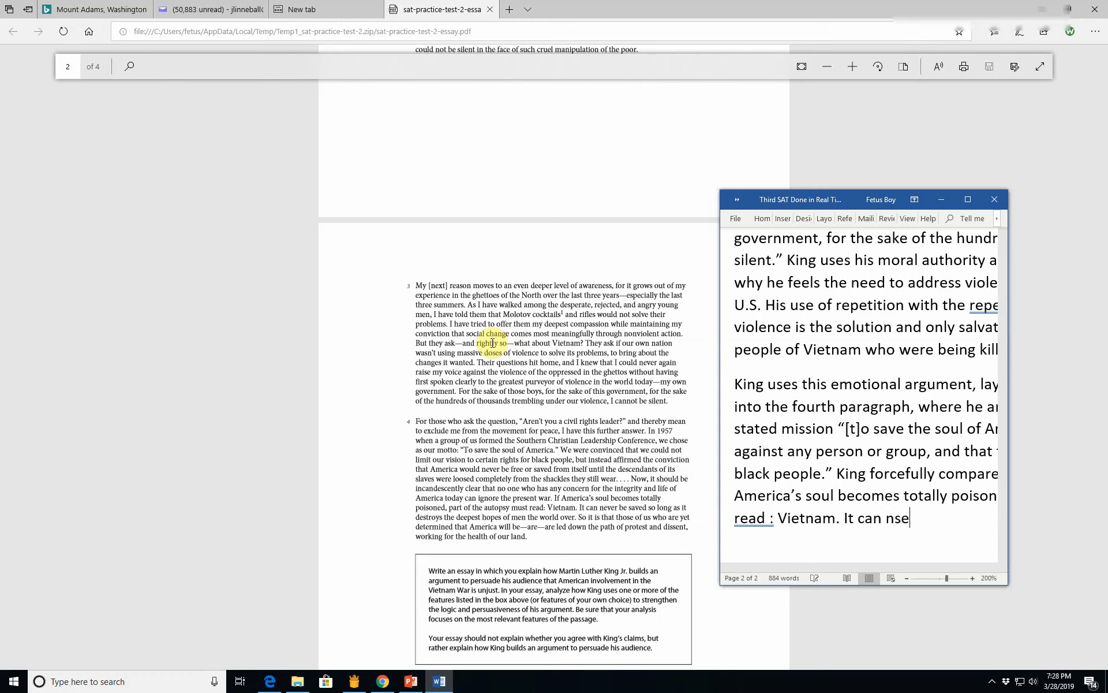
type("never be s")
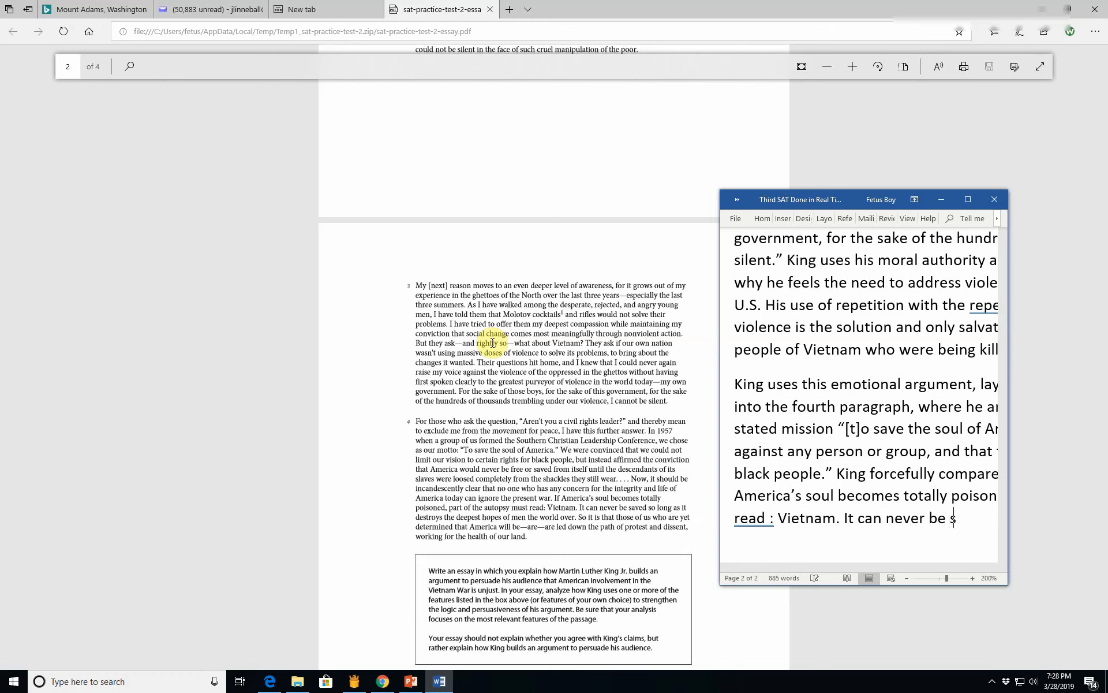
type("aved")
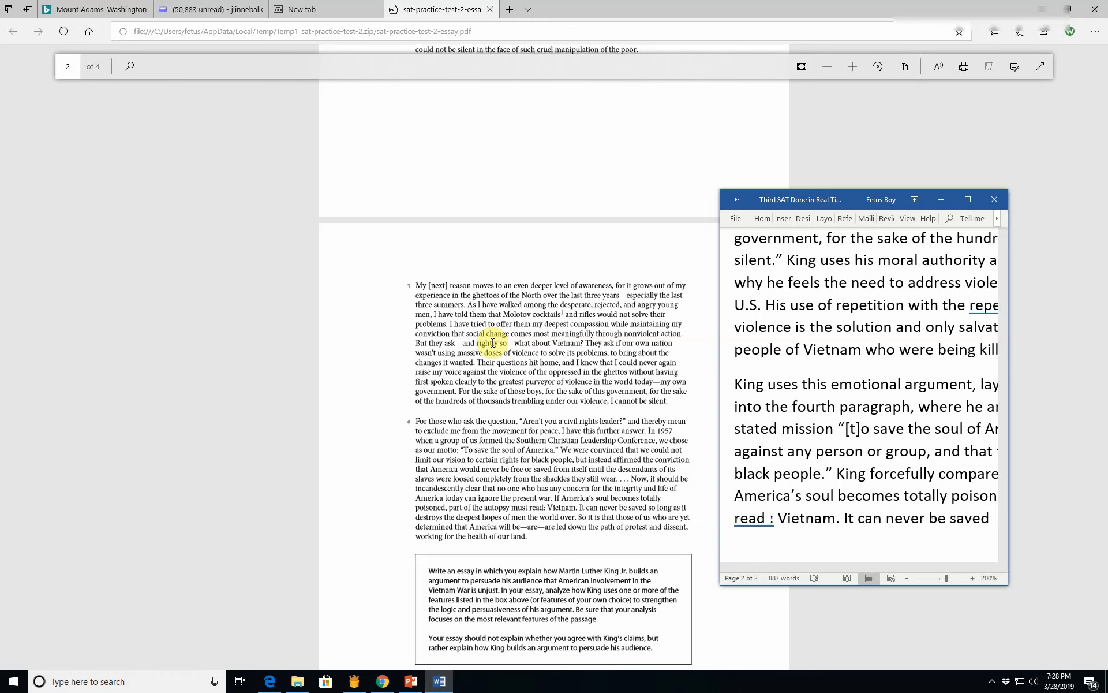
type("so long as it destroys")
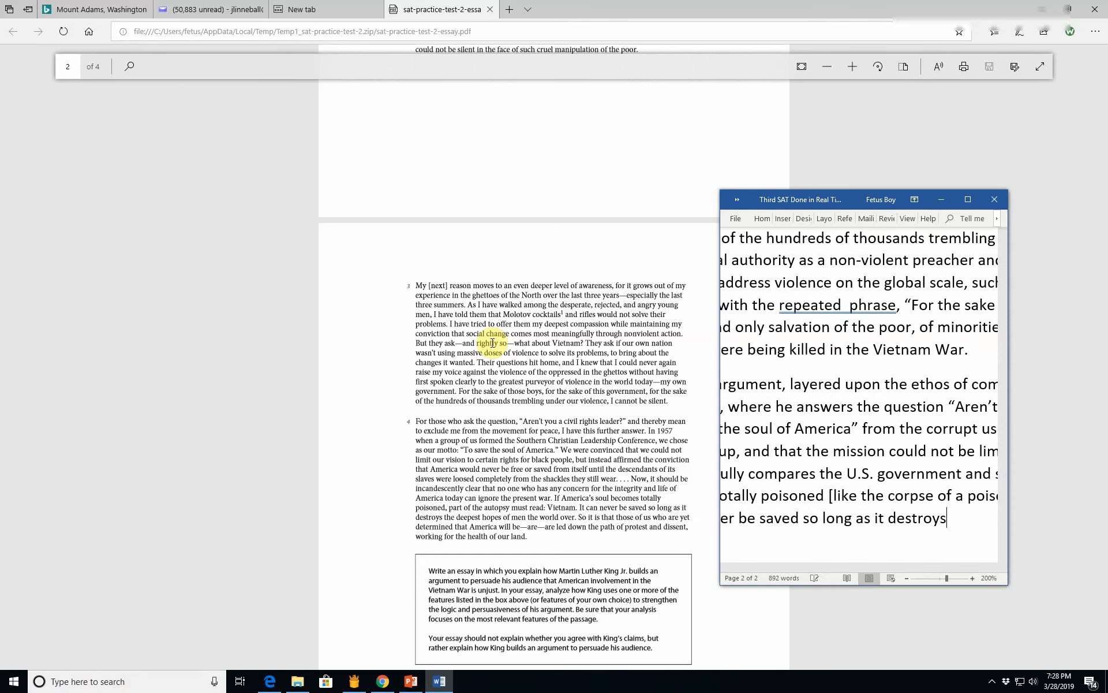
type("the world")
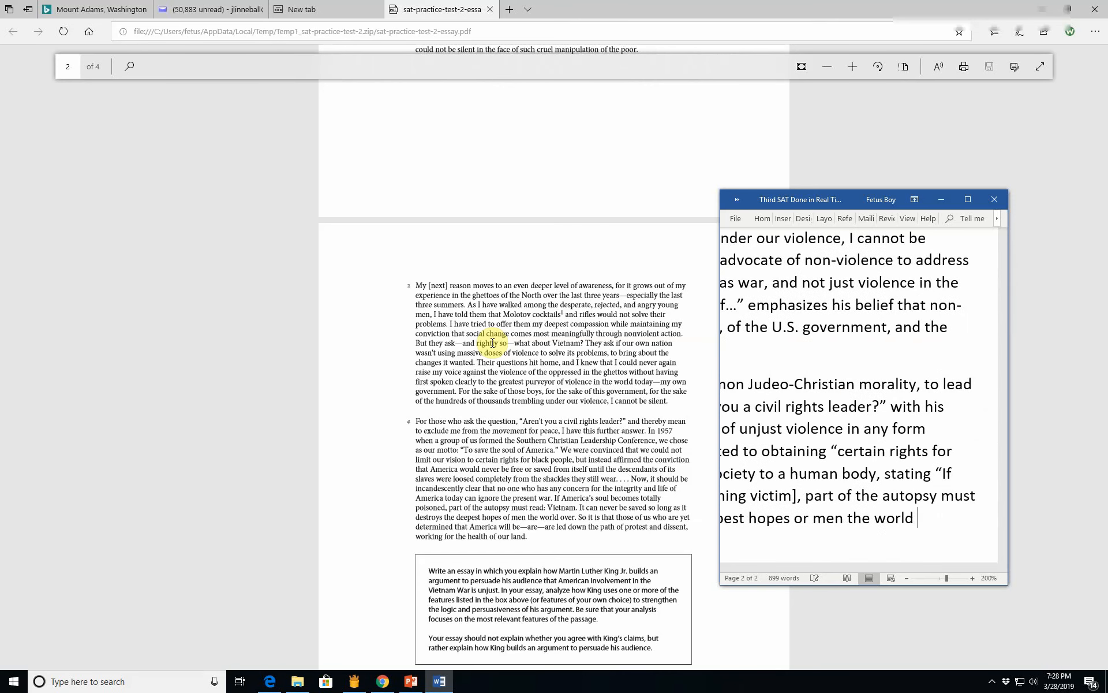
type("over.")
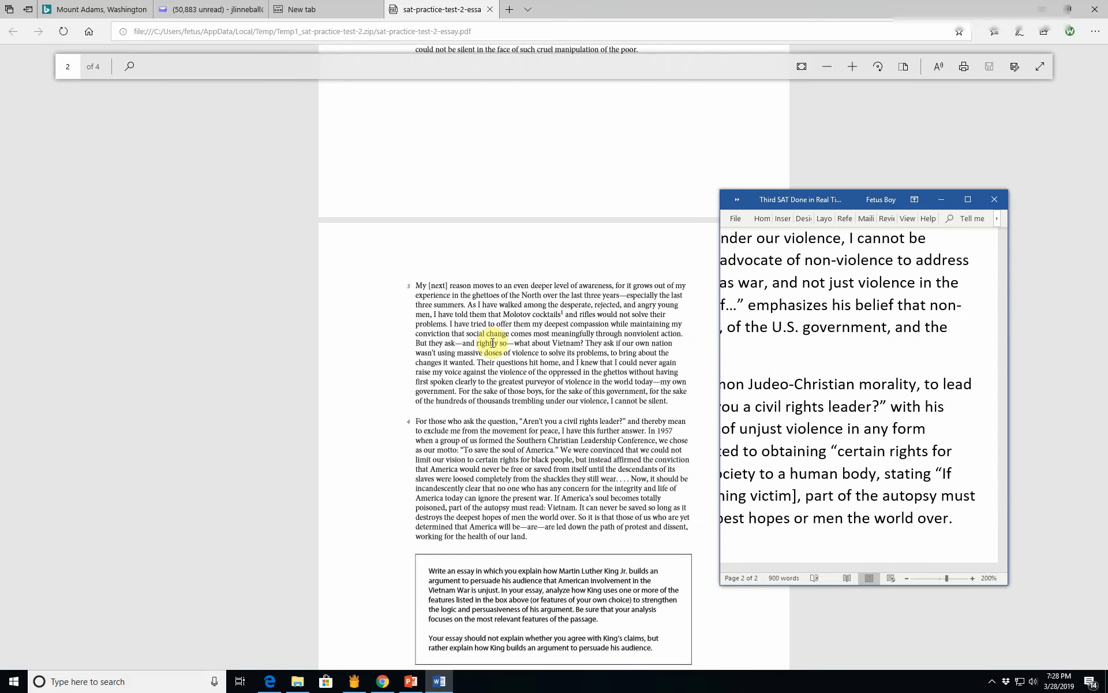
left_click(952, 518)
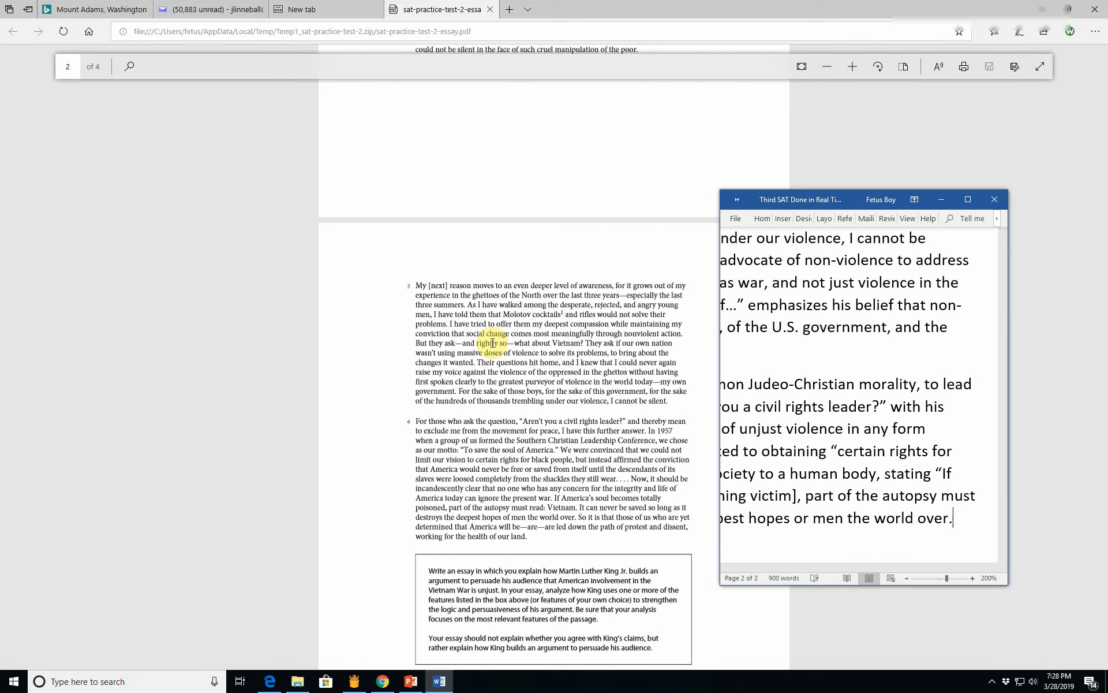
Step: Close the quote and begin "King finally concludes that those who wish to improve American..."
type("\"")
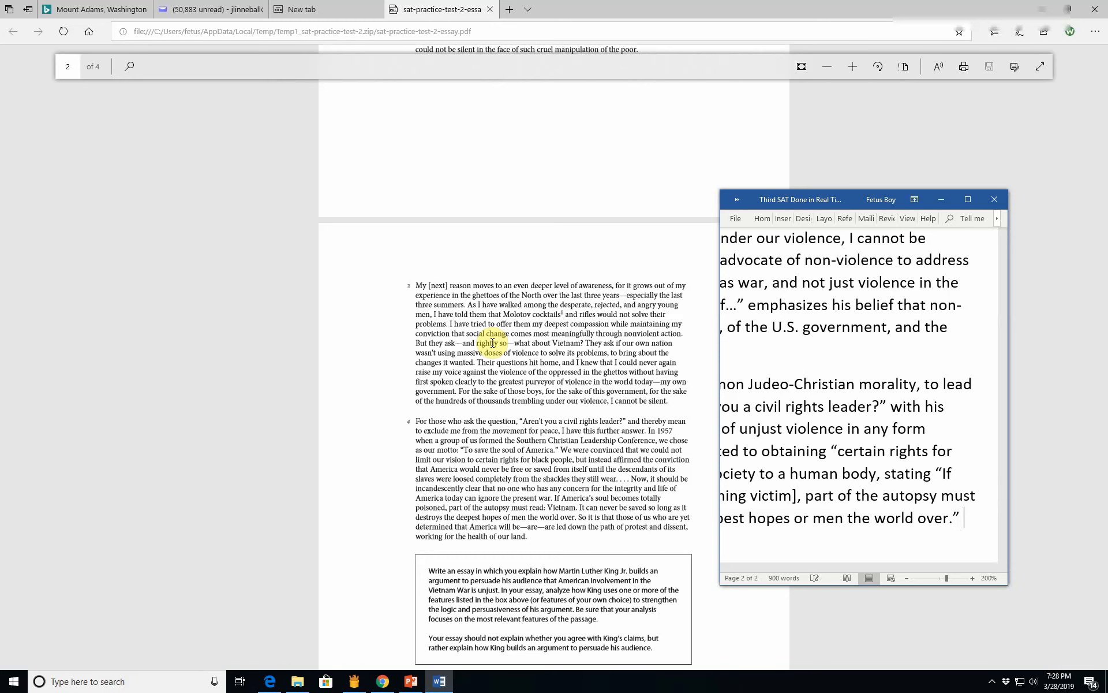
type("King")
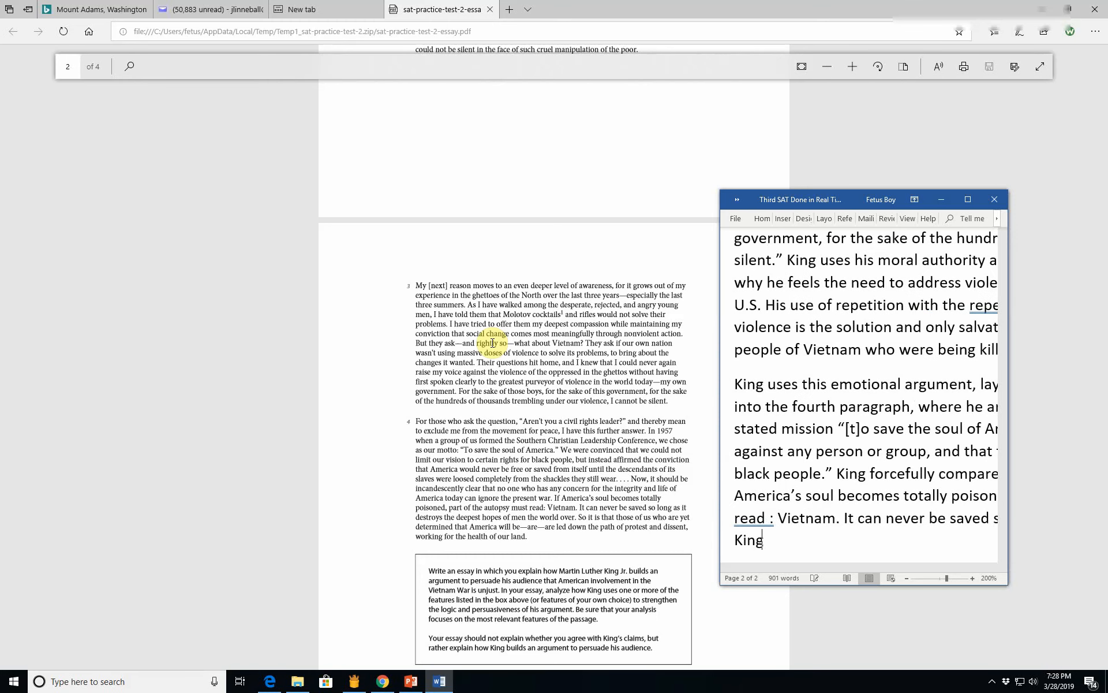
type("finally con")
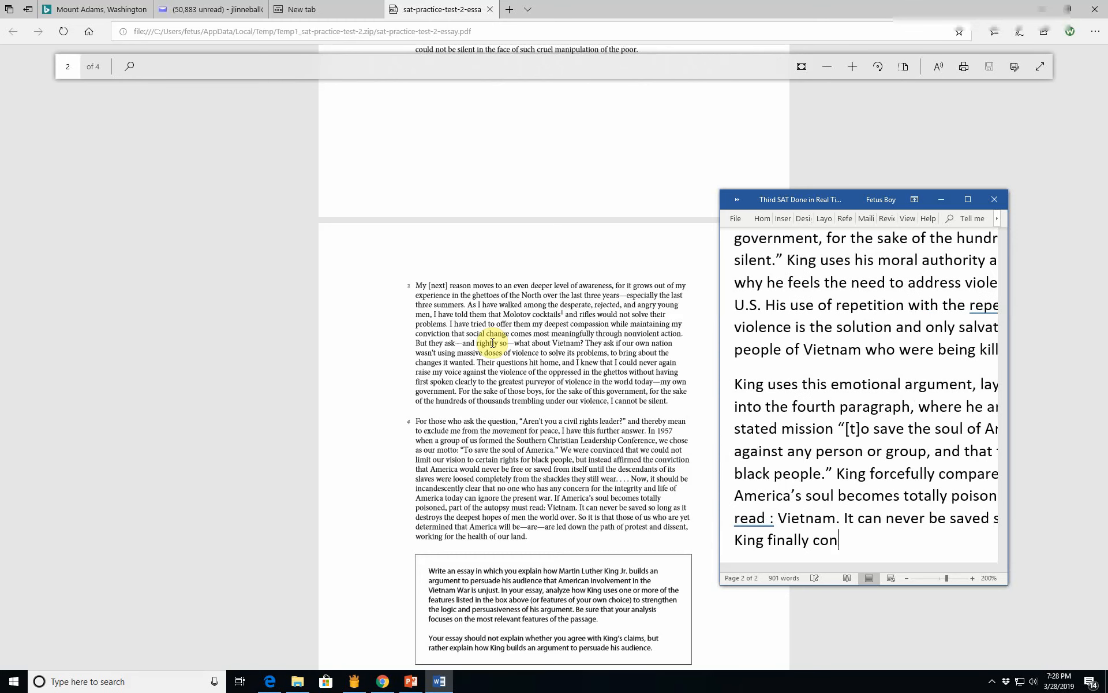
type("cludes")
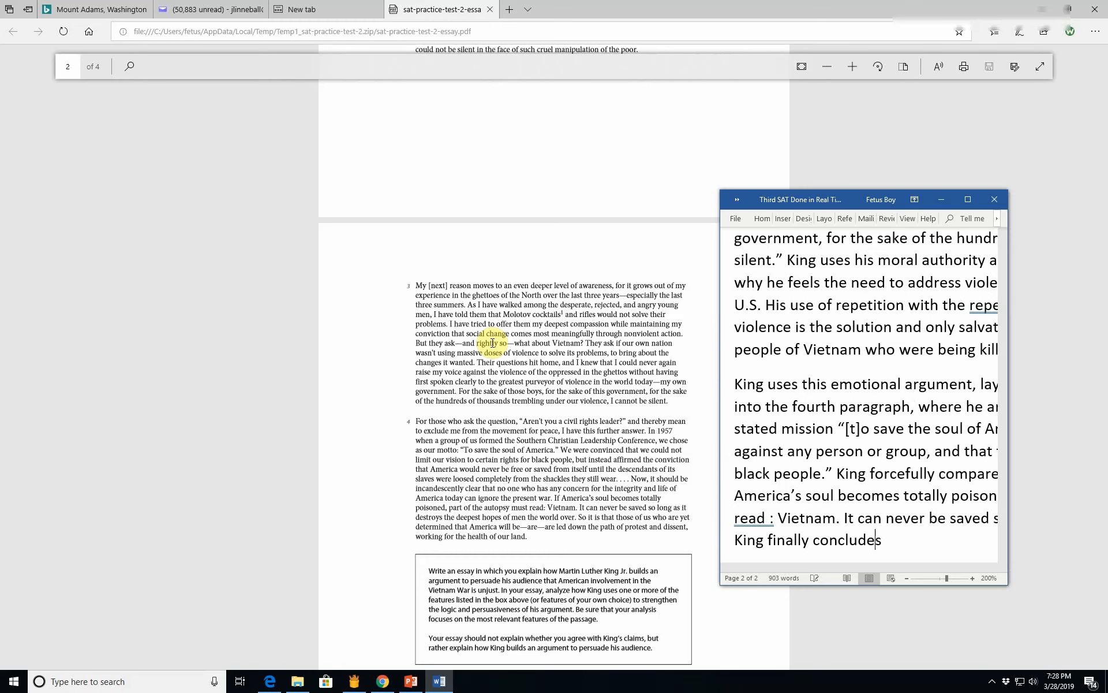
type("that those who would")
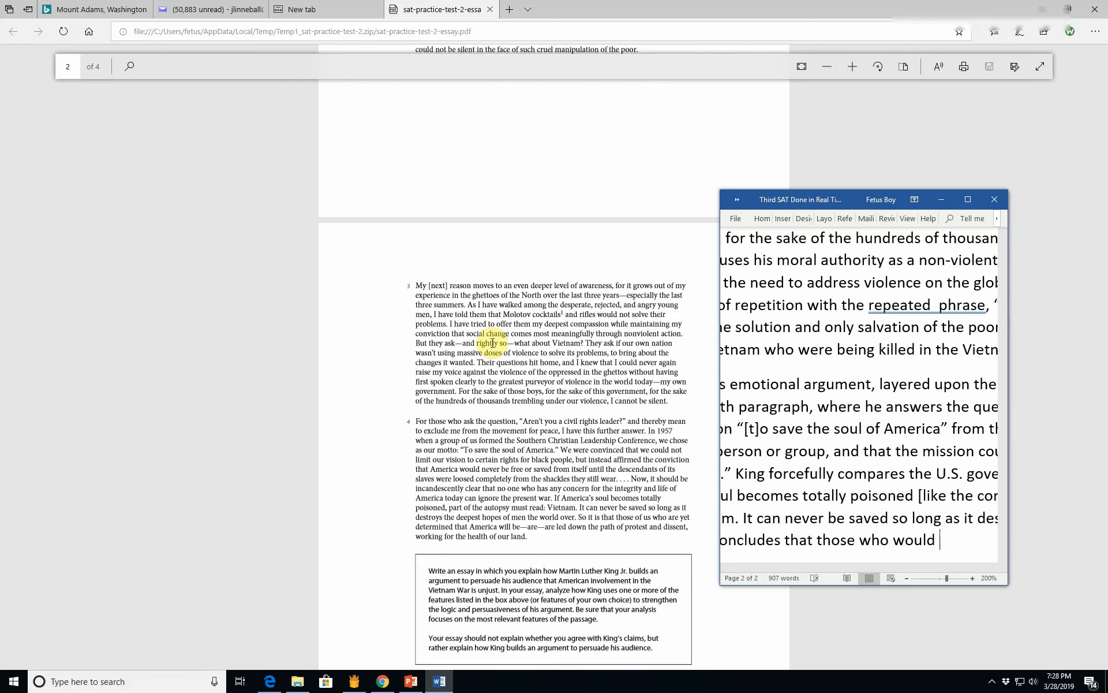
type("improve")
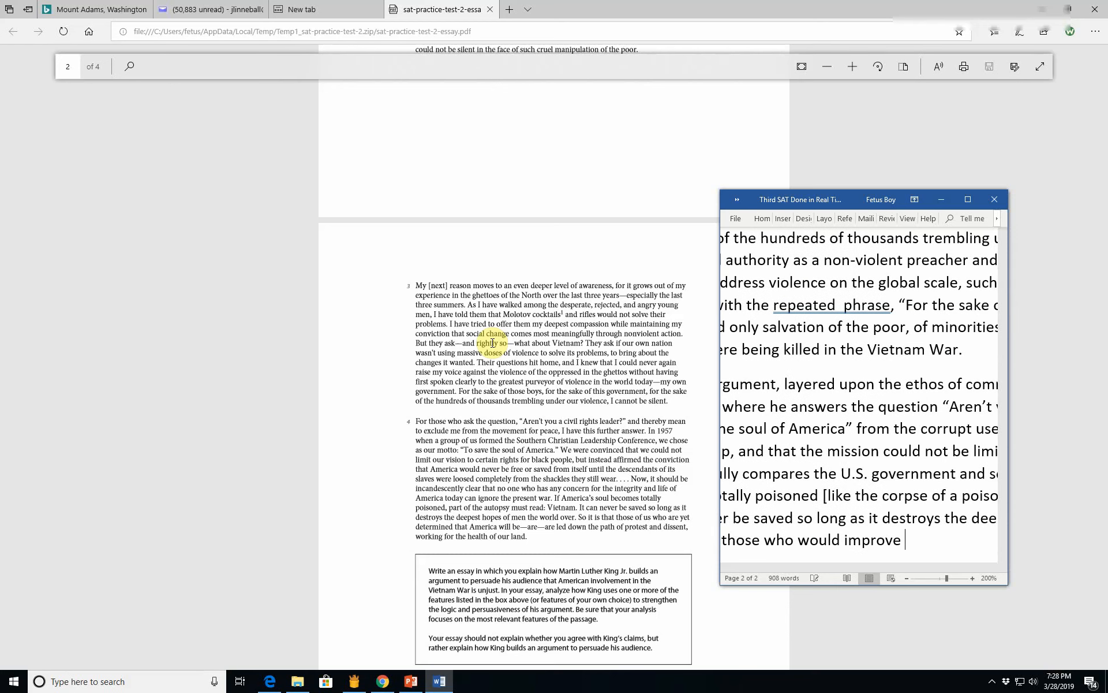
type("American a")
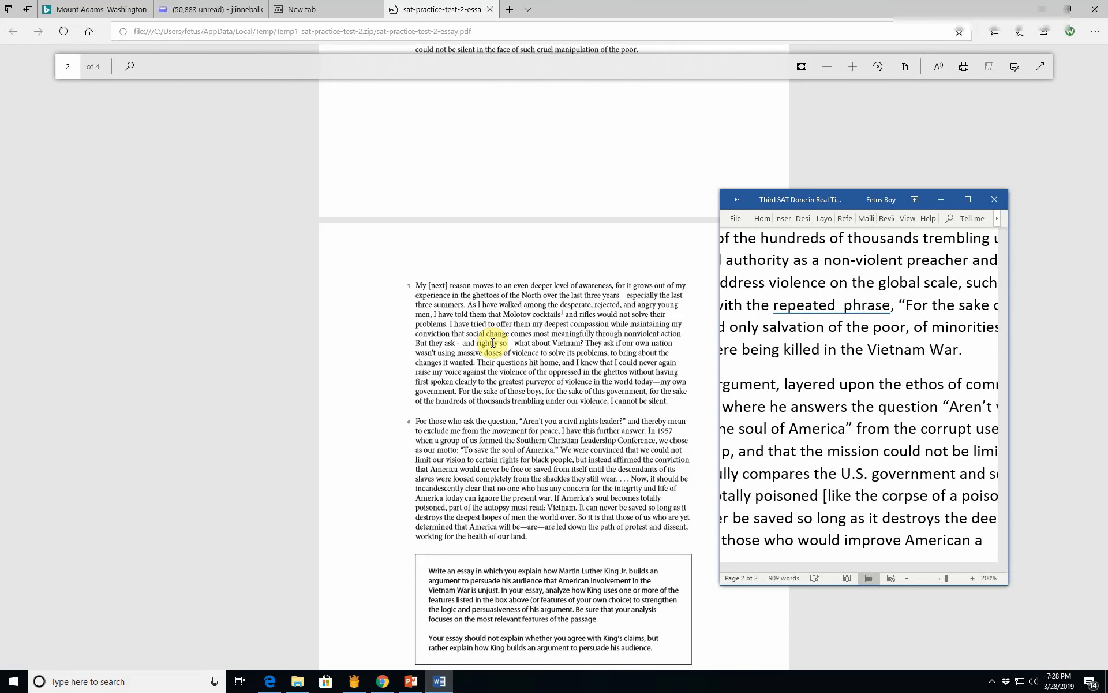
type("nd")
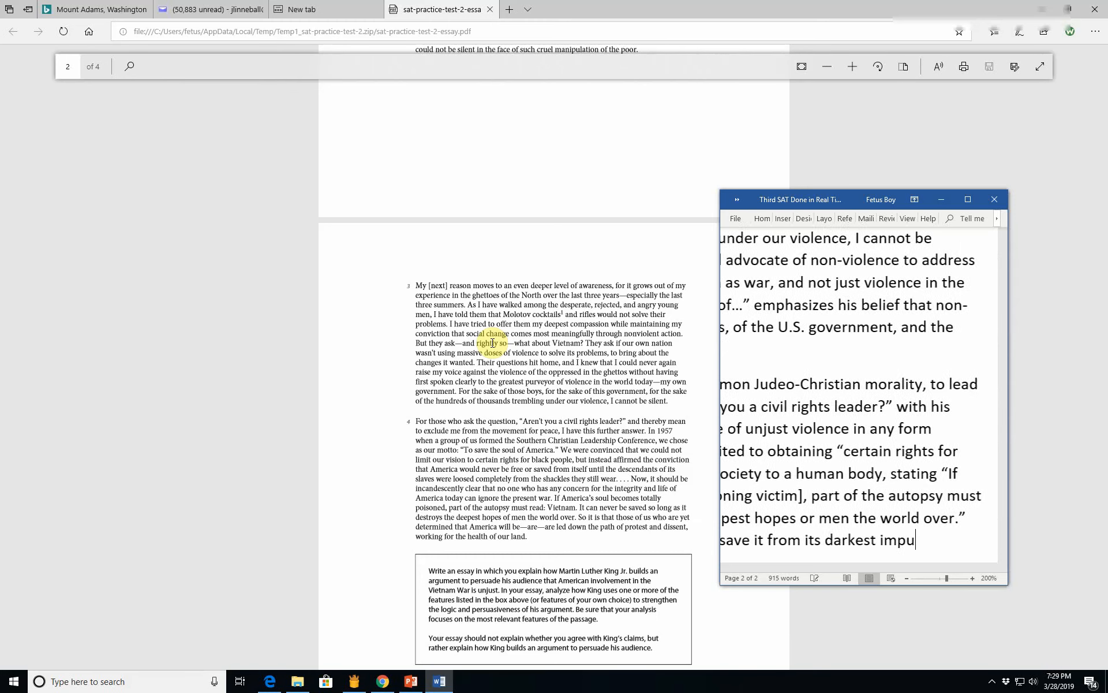
Step: Quote King urging "down the path of protest", "working for the health of our land."
type("ulses w")
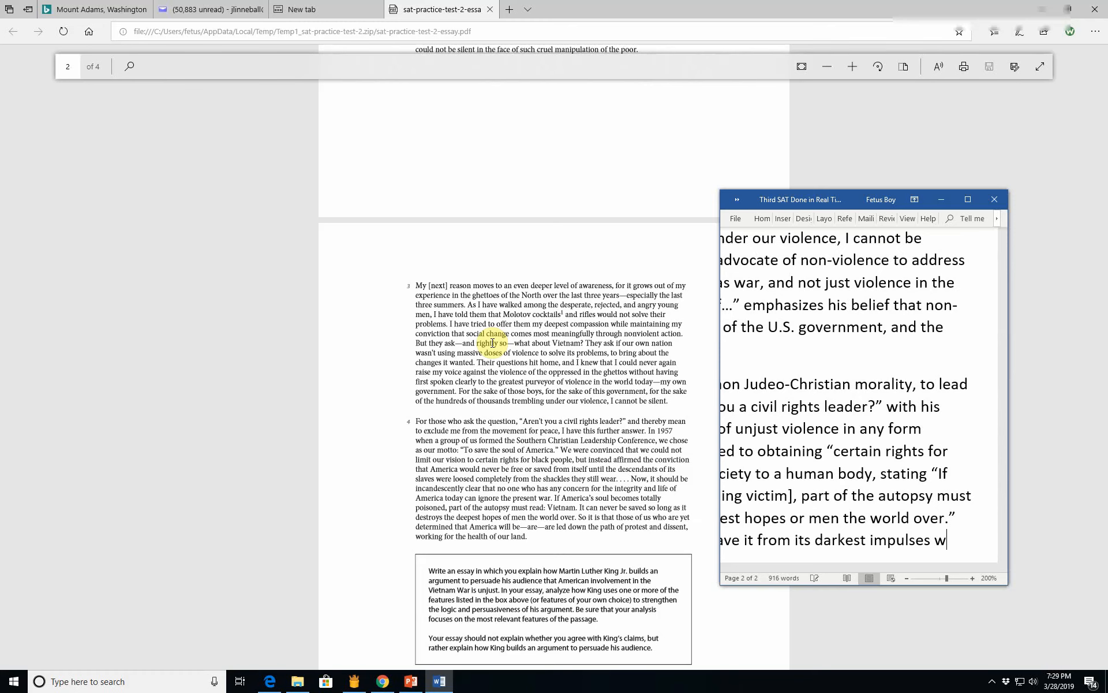
type("must")
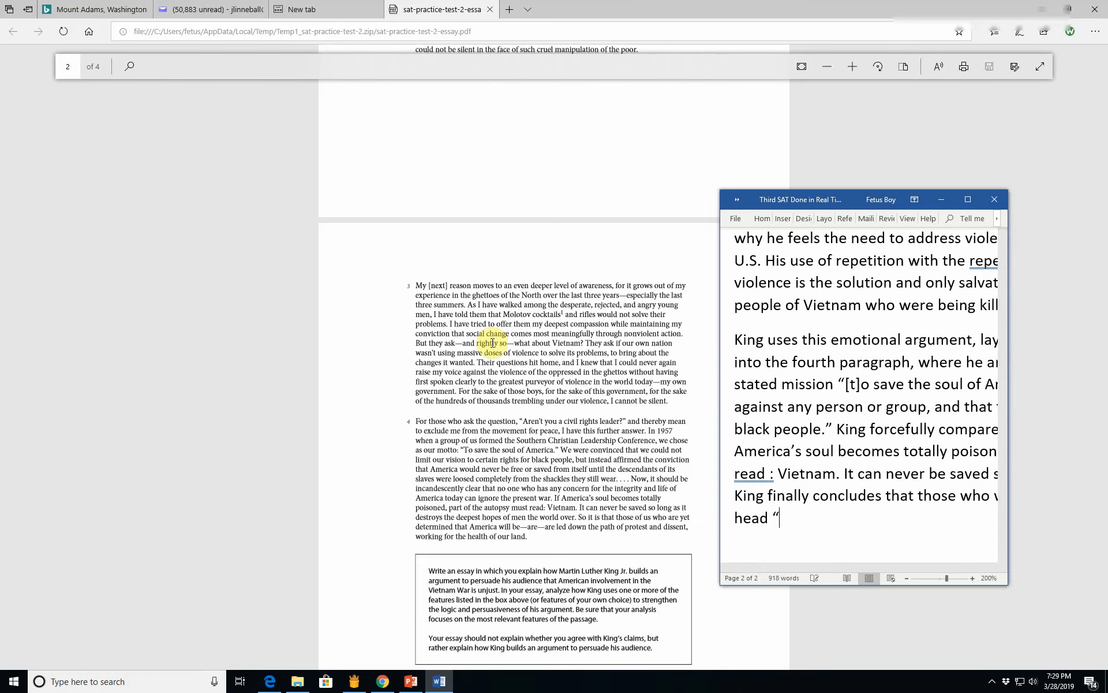
type("down the path")
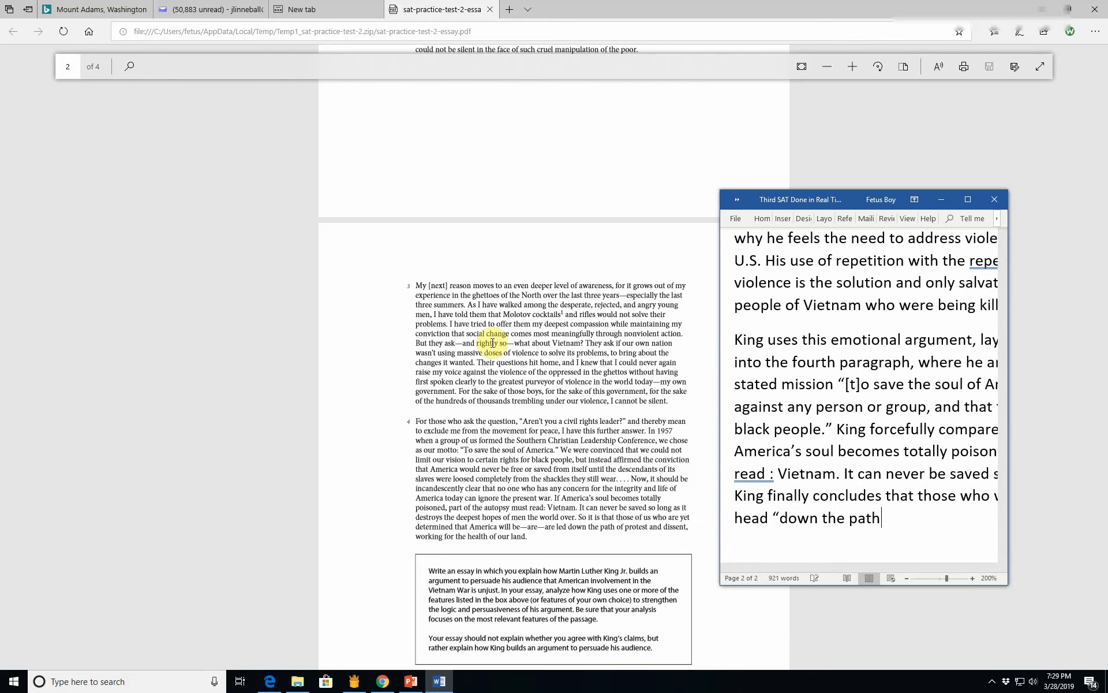
type("of protest and dissent")
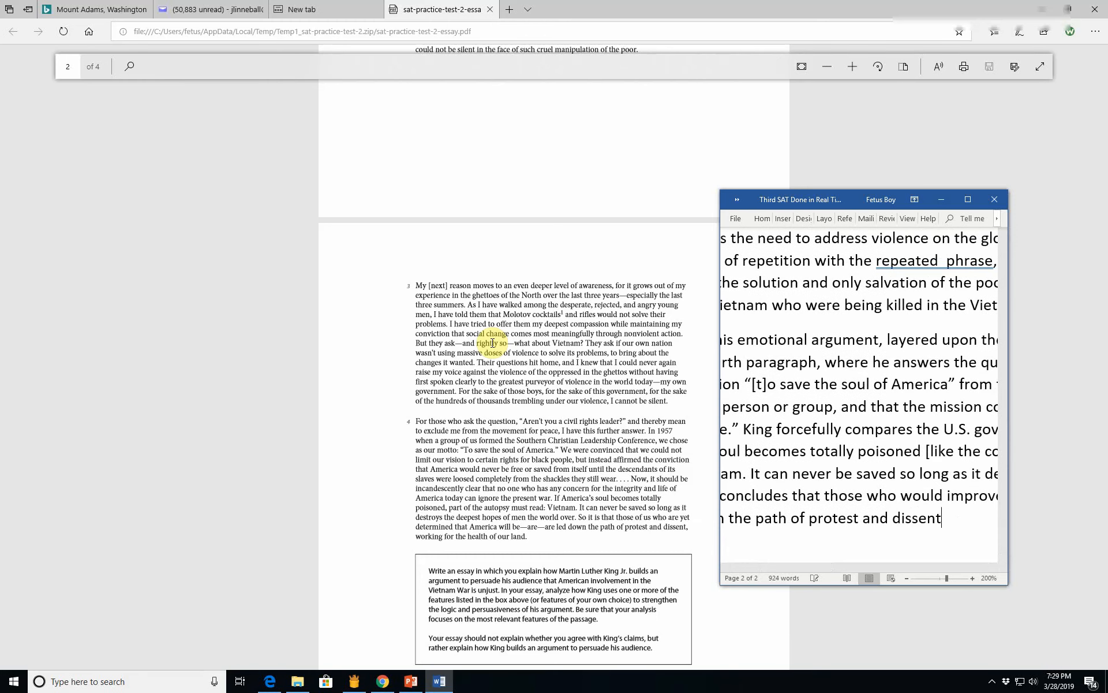
type("working")
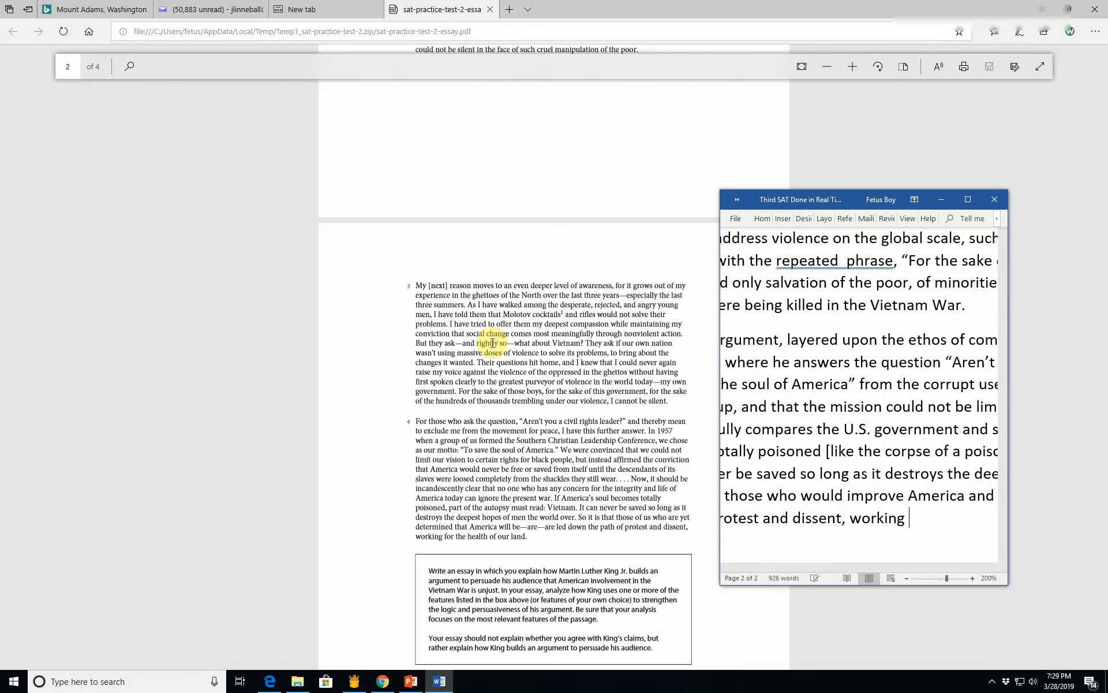
type("for the health of out")
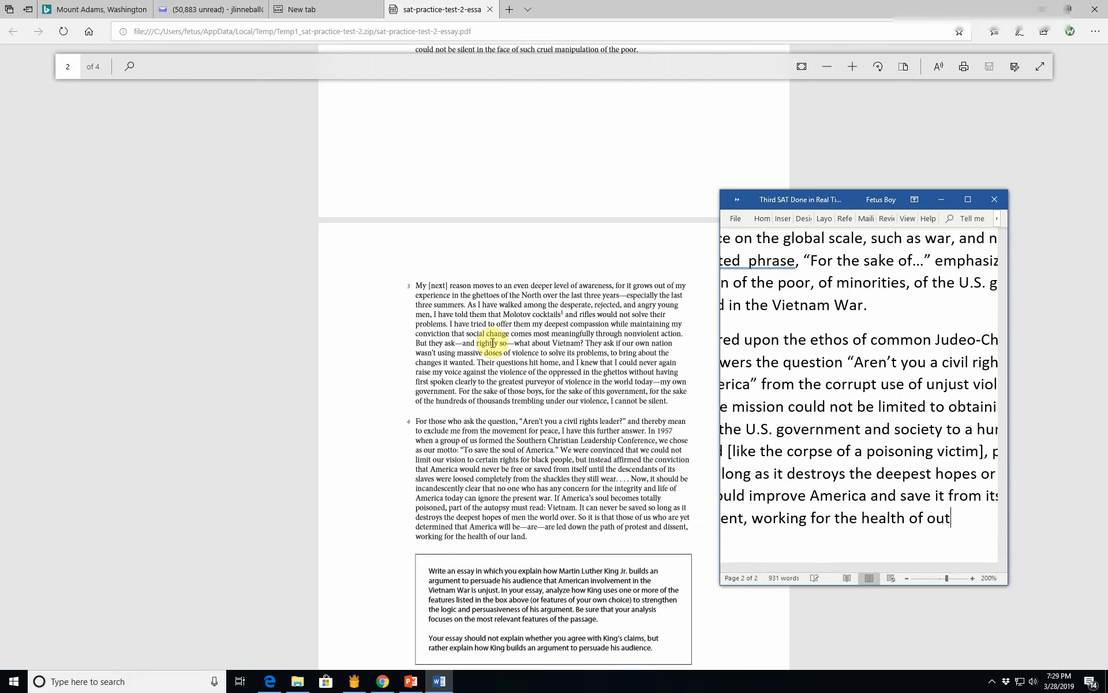
type("land.\"")
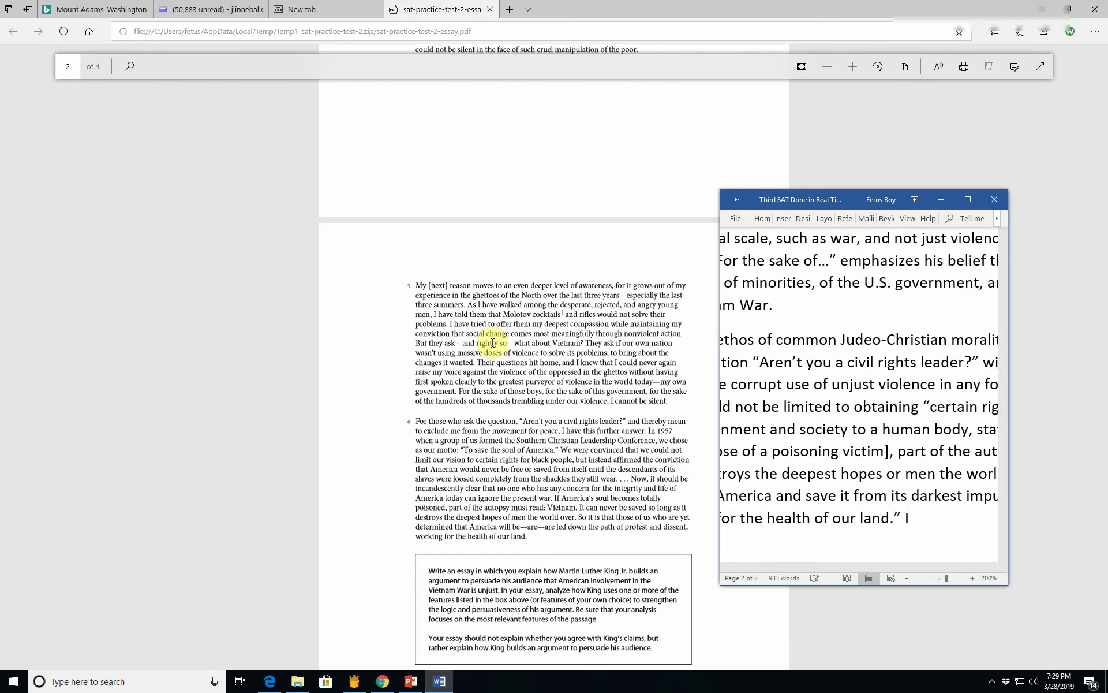
key("backspace")
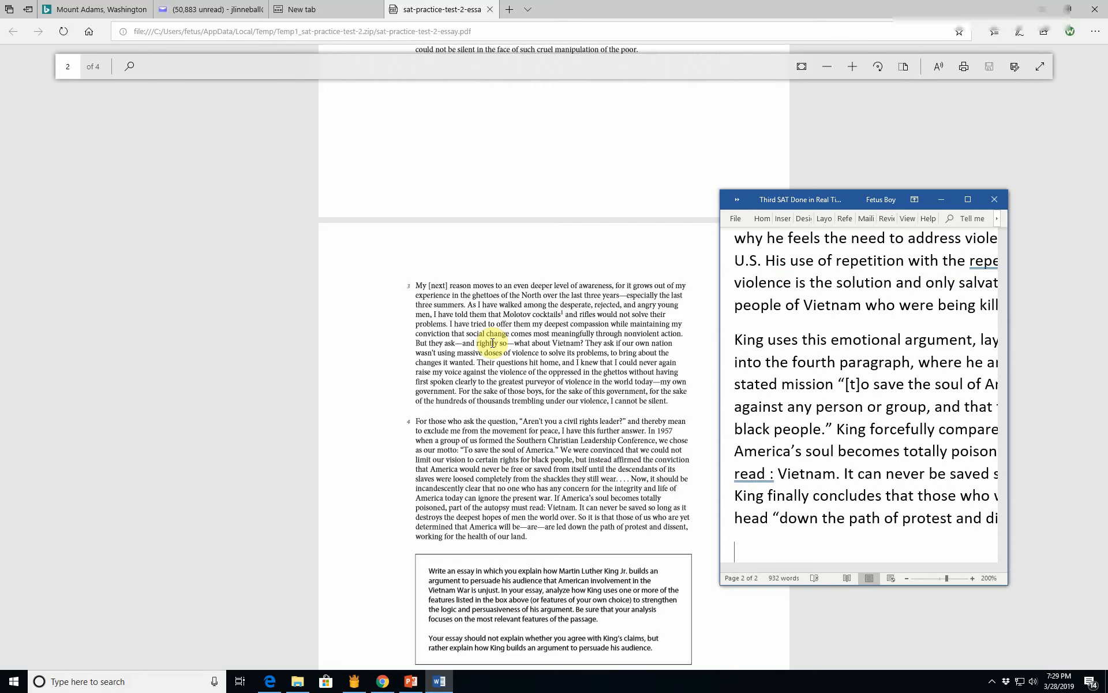
Step: Type that King thus compares the struggle for civil rights to a strenuous hiking path
type("King this")
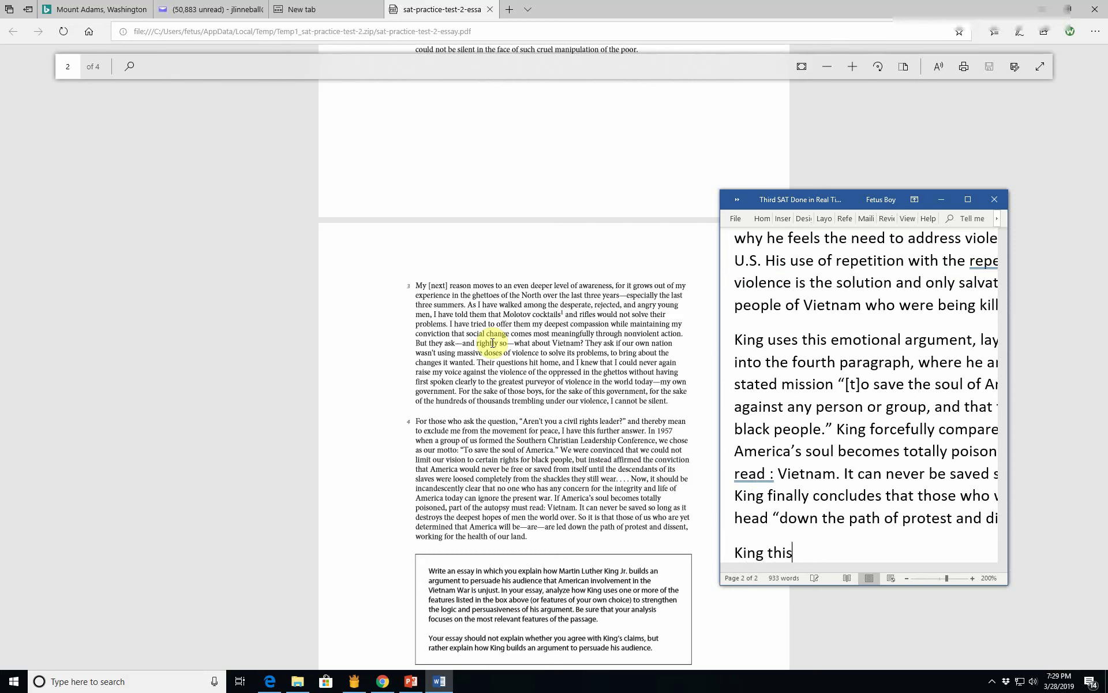
type("thus compares")
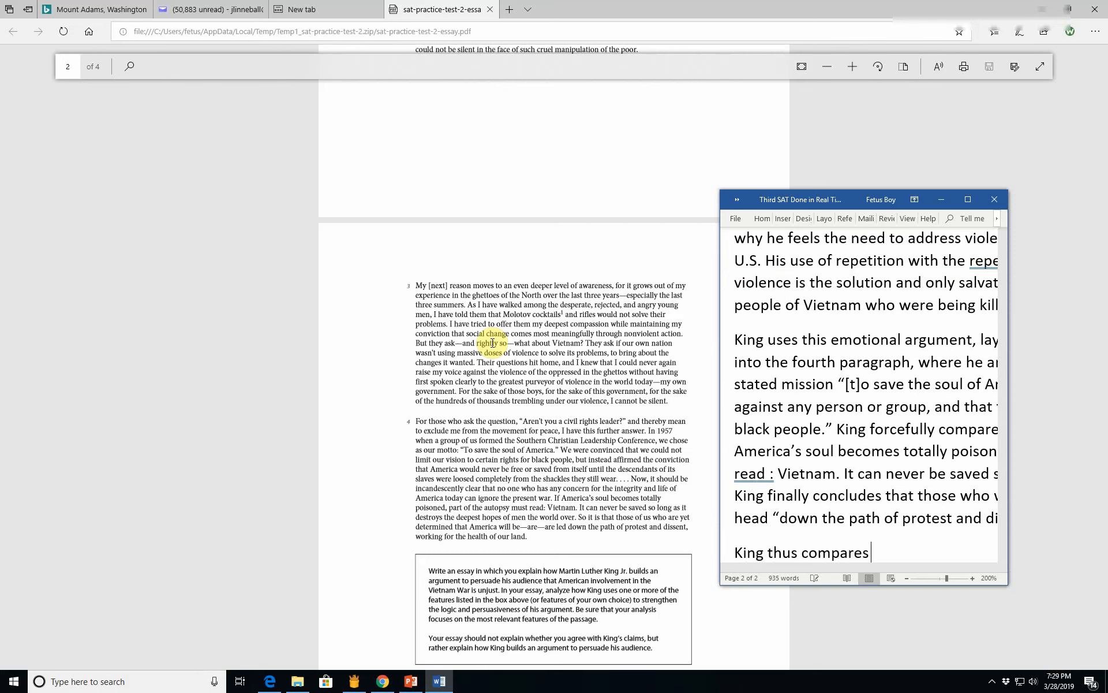
type("the struggl")
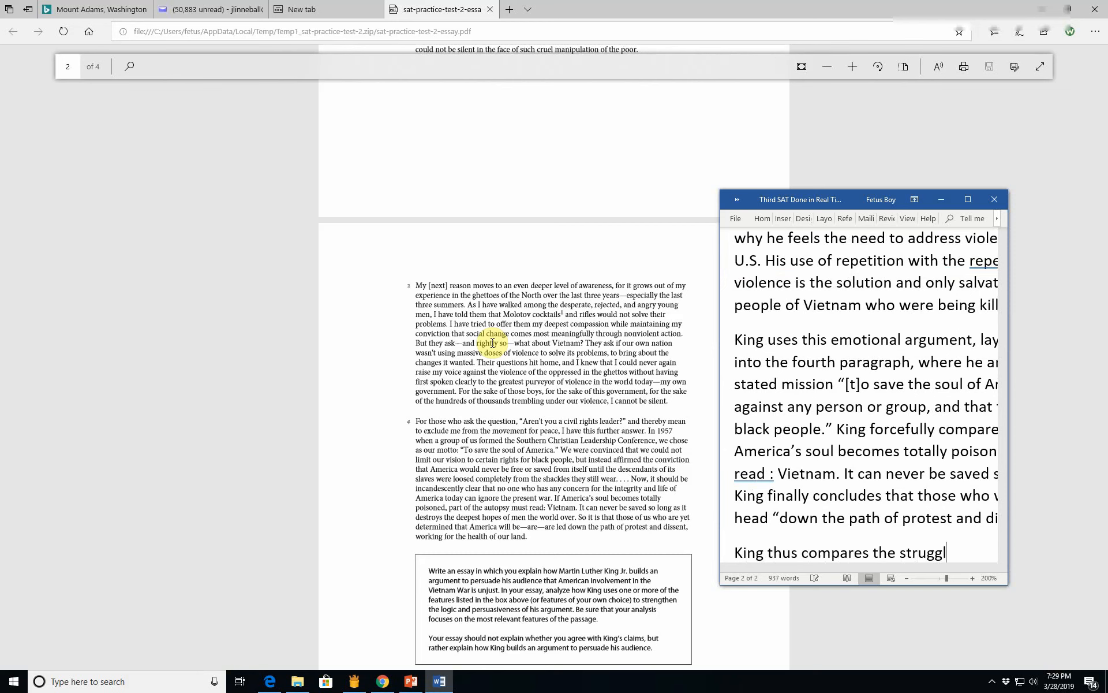
type("e for vi")
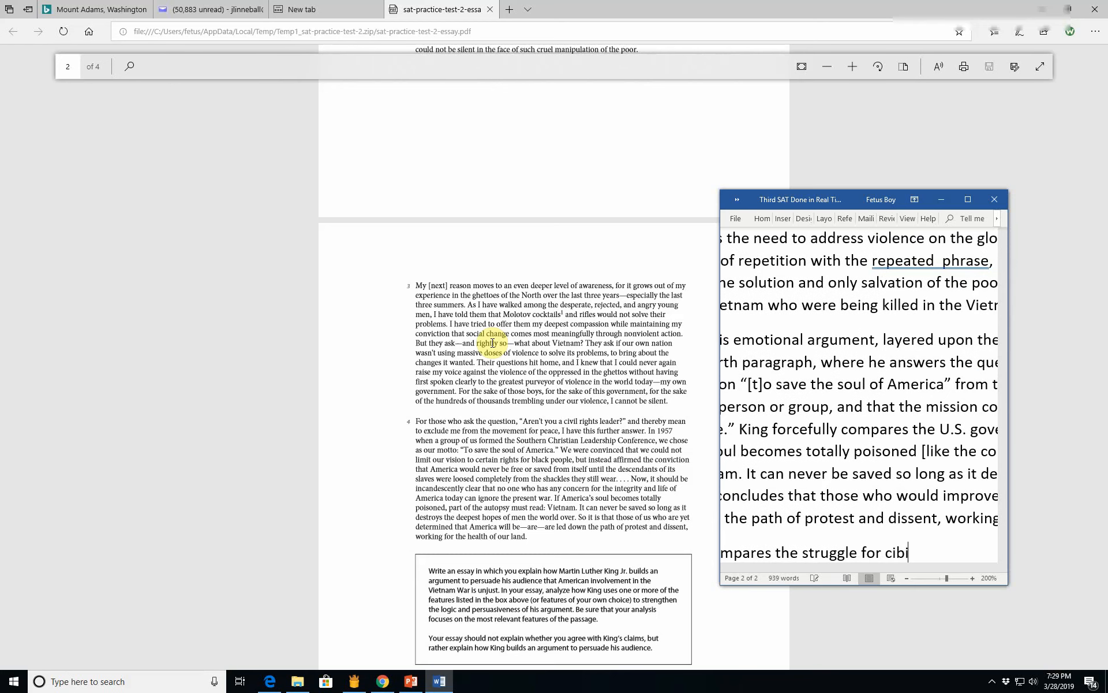
type("vil rights to the")
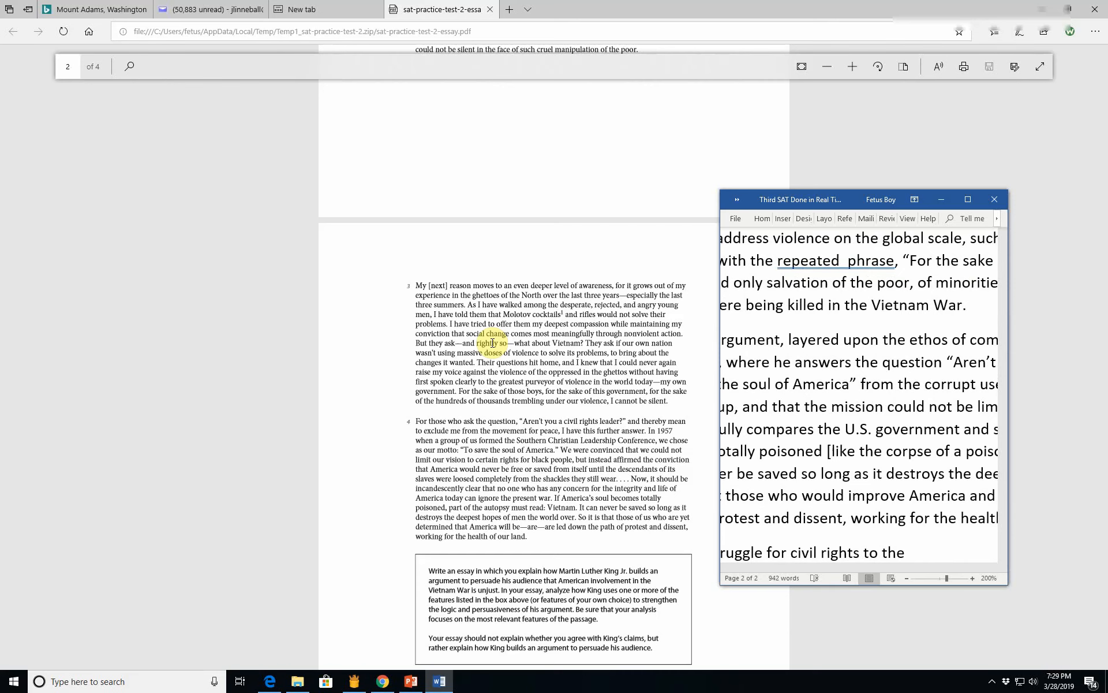
type("a journey down a")
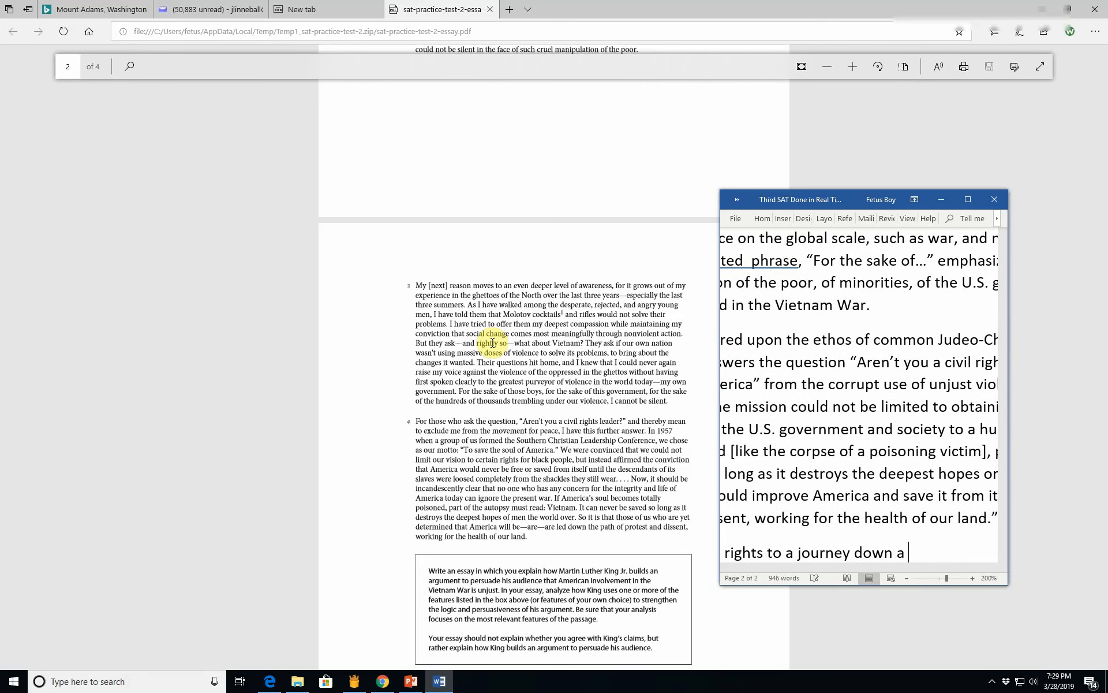
type("strenuous and demanding")
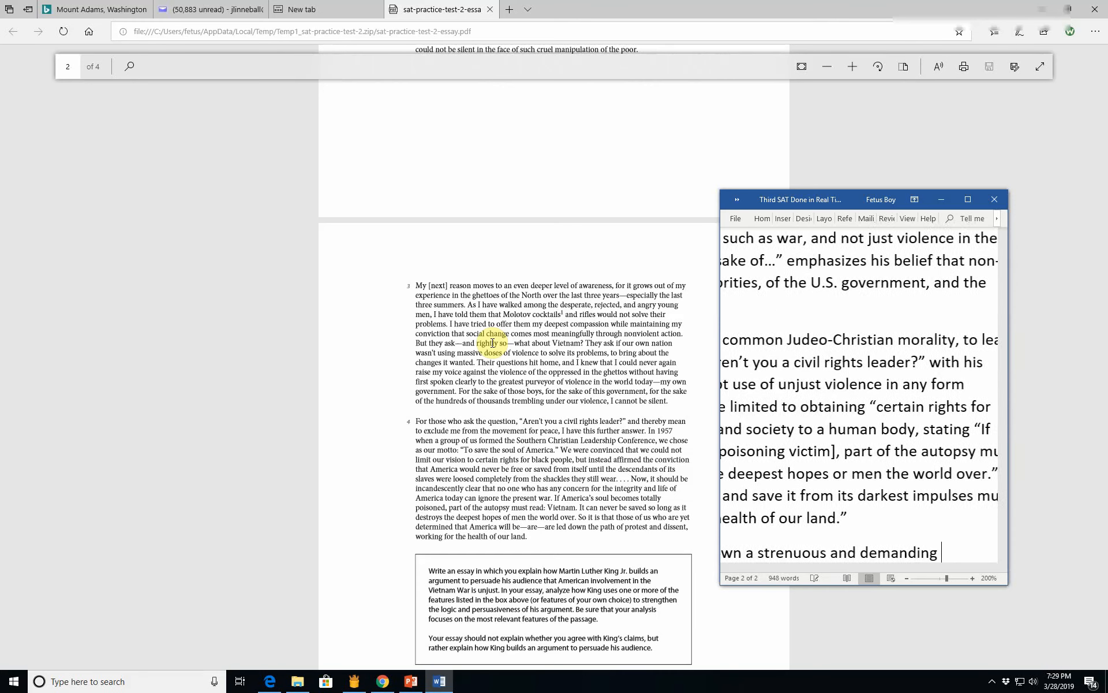
type("h")
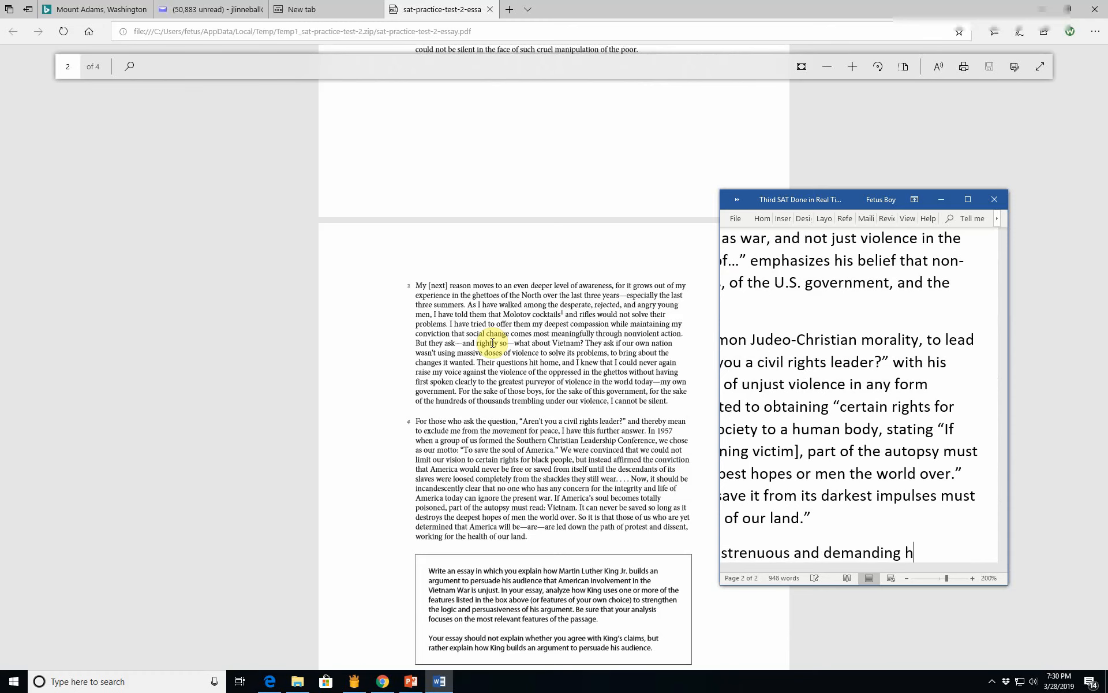
type("hiking pa")
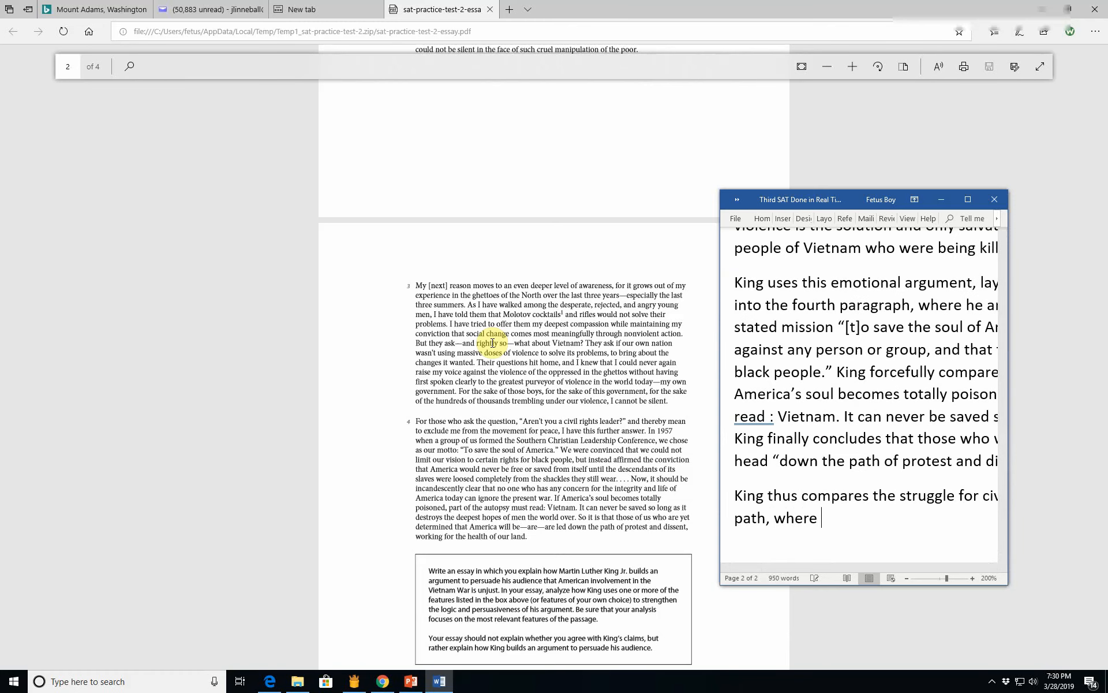
Step: Add that those who wish must "work for" and struggle against injustice wreaked by society
type("those wo")
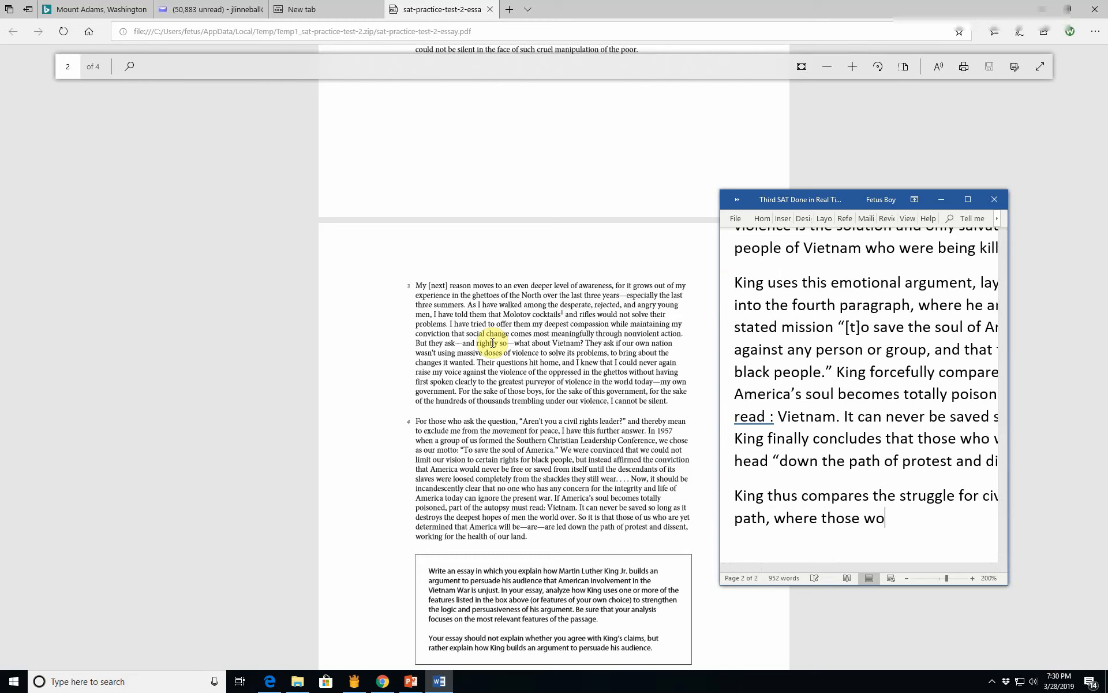
type("wish to work for justice")
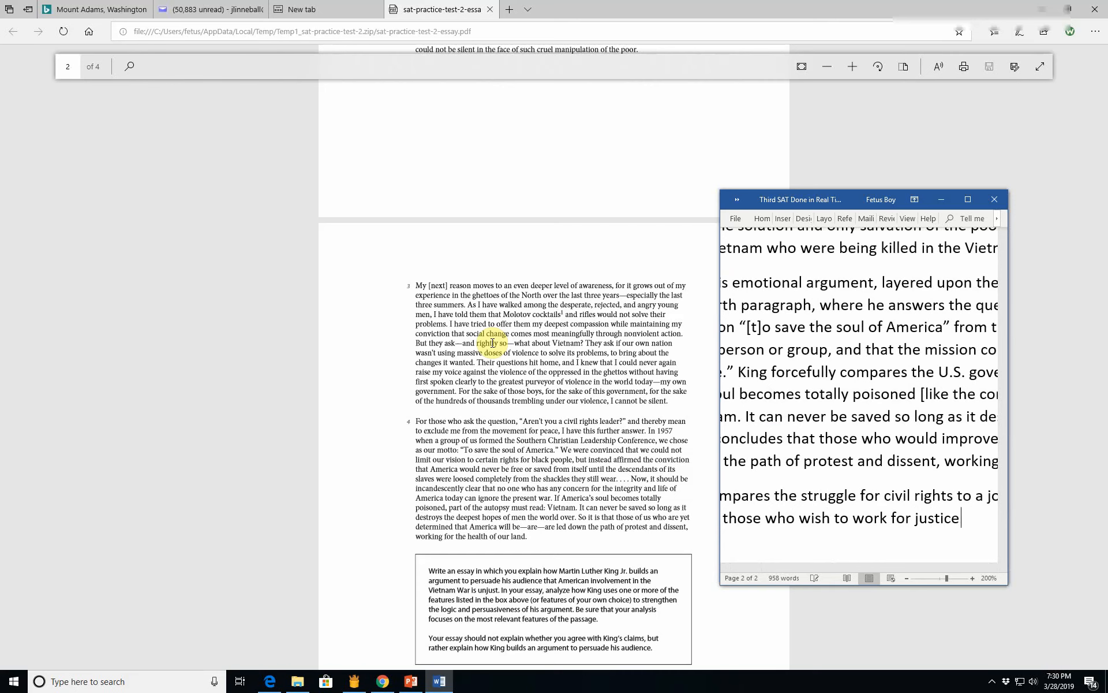
type("must")
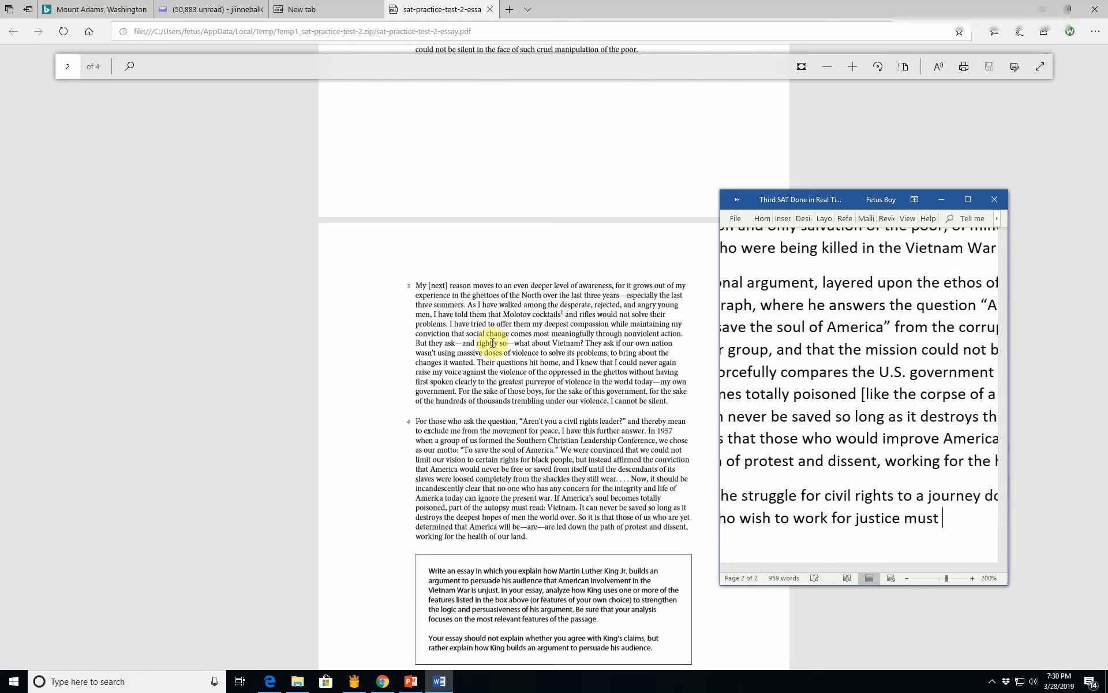
type("\"work for the health of our land” by")
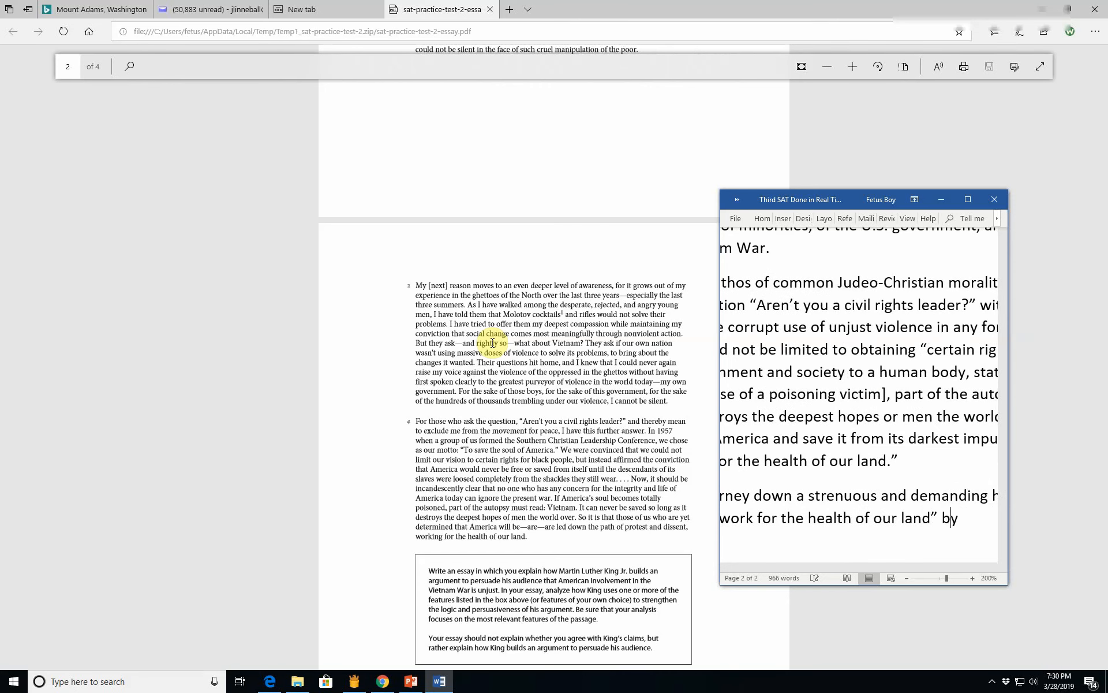
type("struggle for civ")
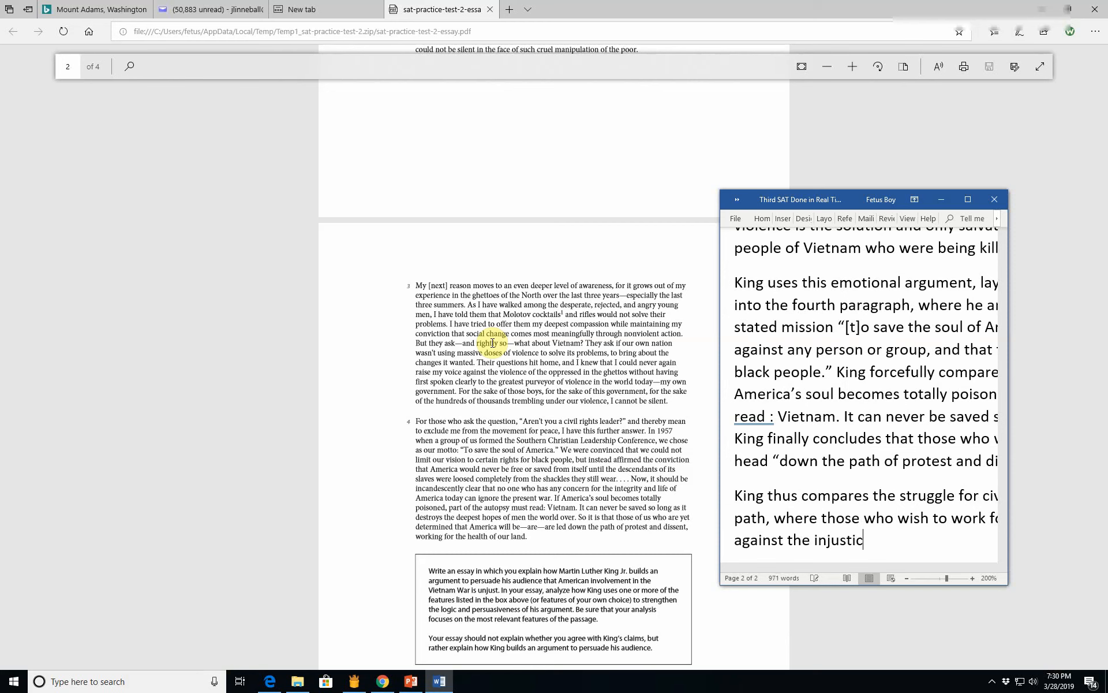
type("e")
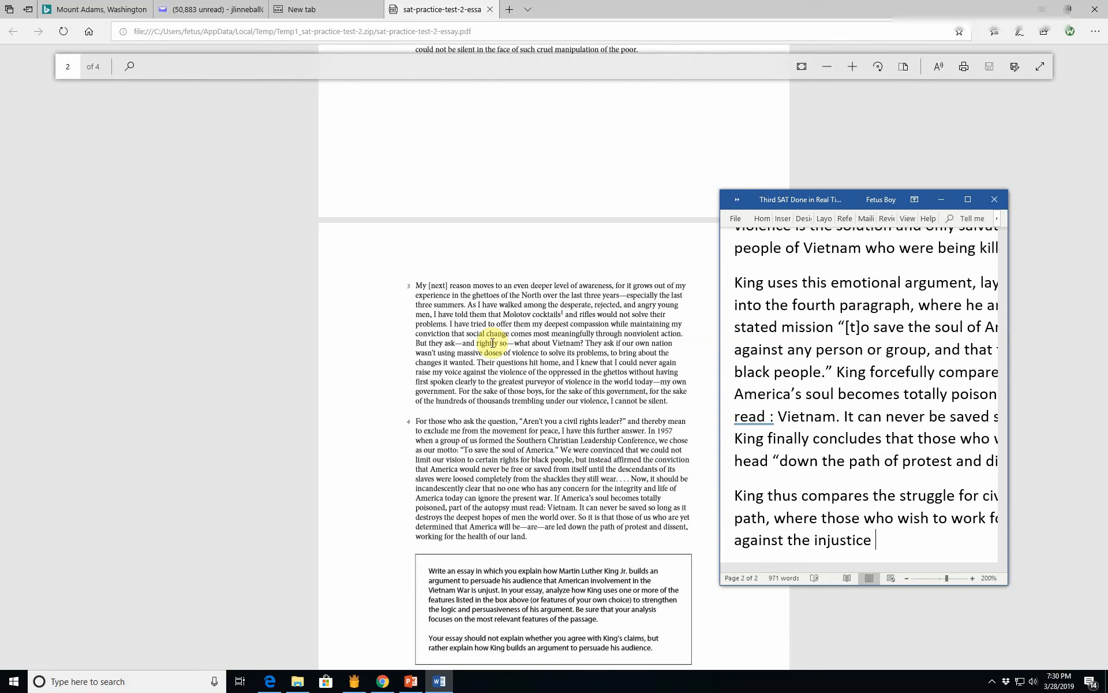
type("wreaked by")
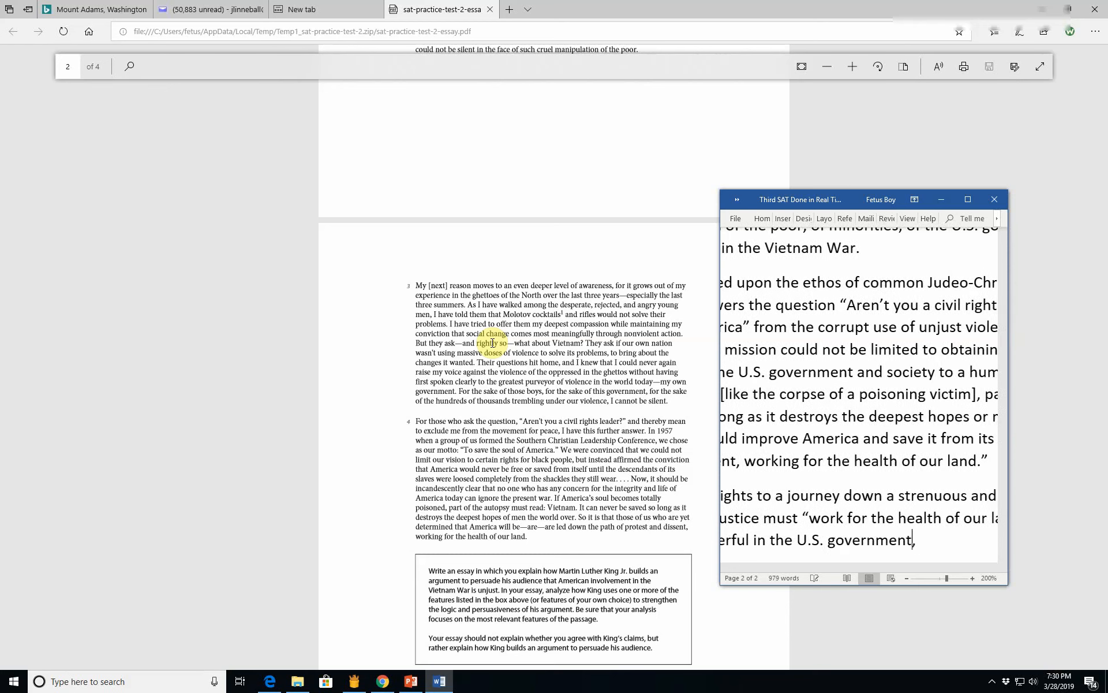
Step: Extend the sentence to injustice against not only African Americans but Vietnamese nationals
type(", not only ag")
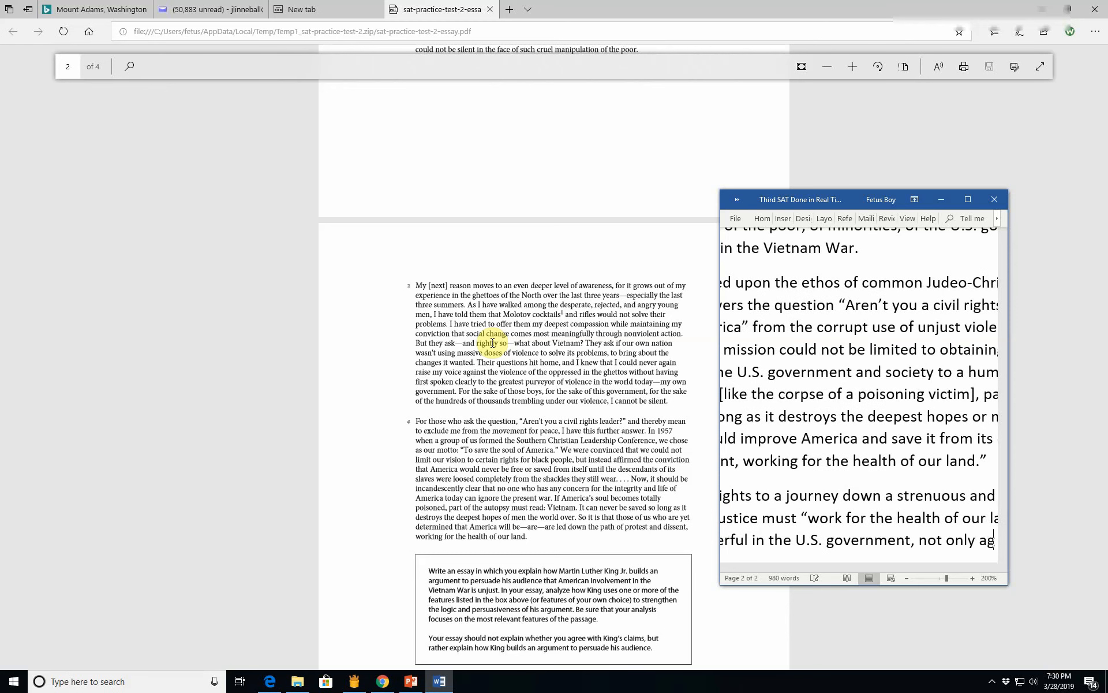
type("Ae")
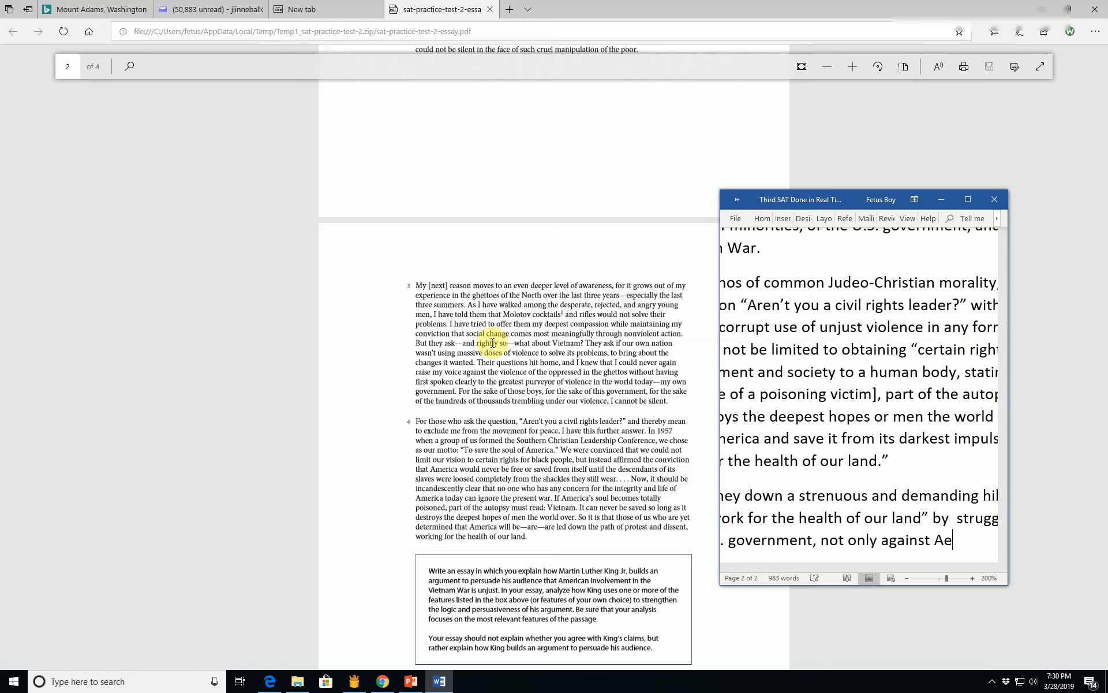
type("fric")
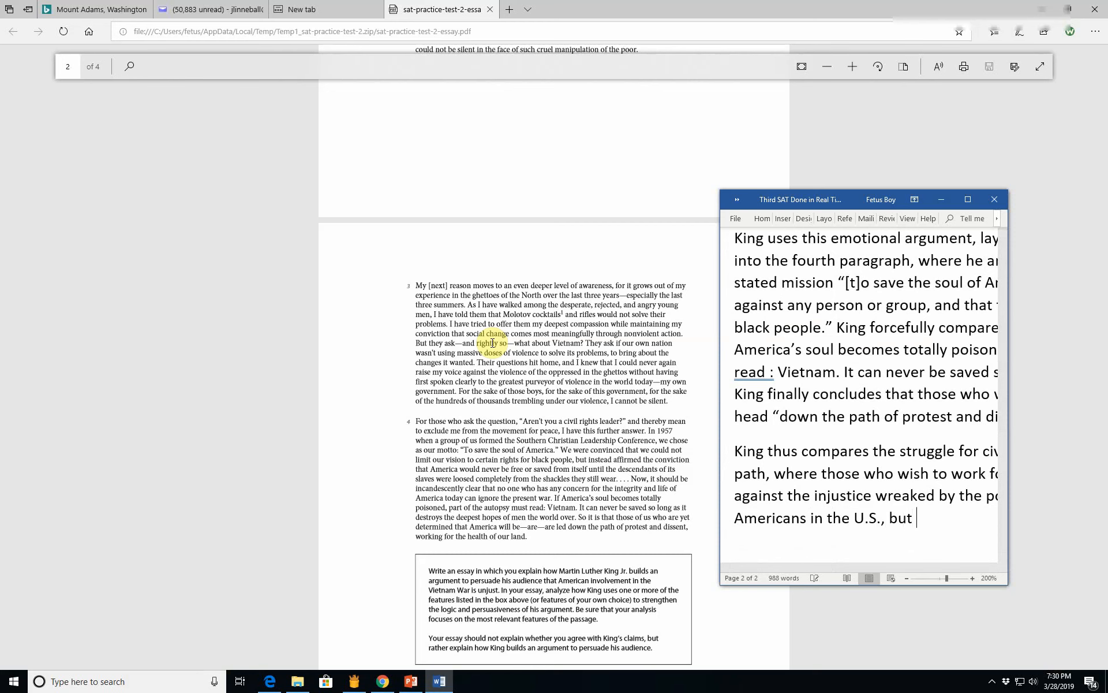
type("againt")
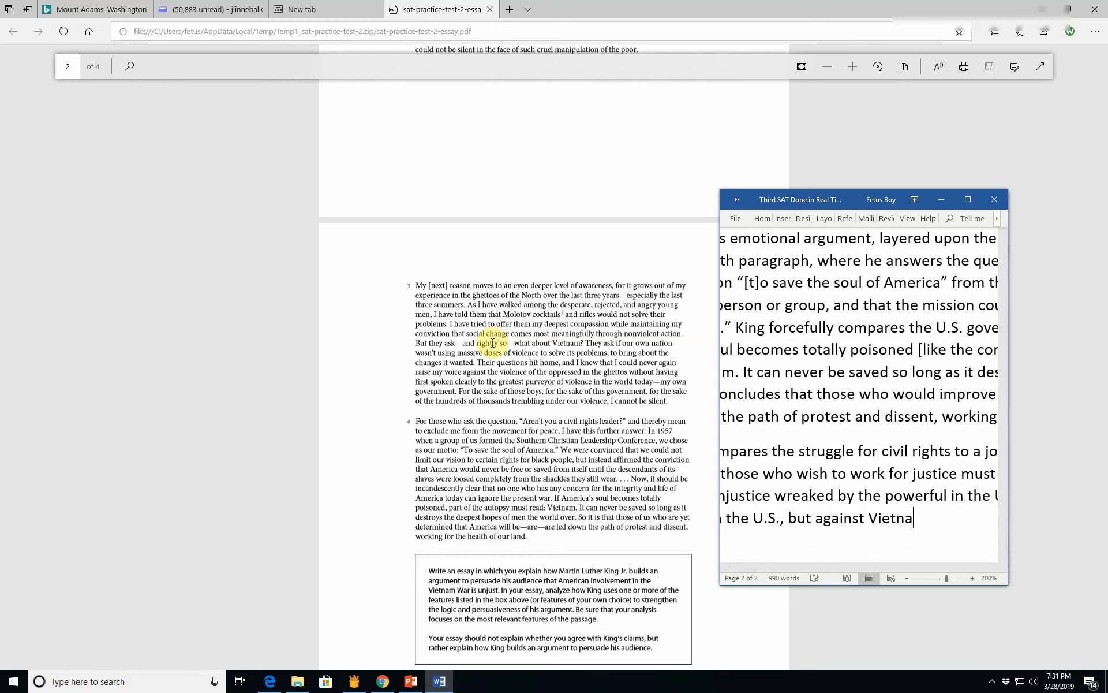
type("mese nationals in viet")
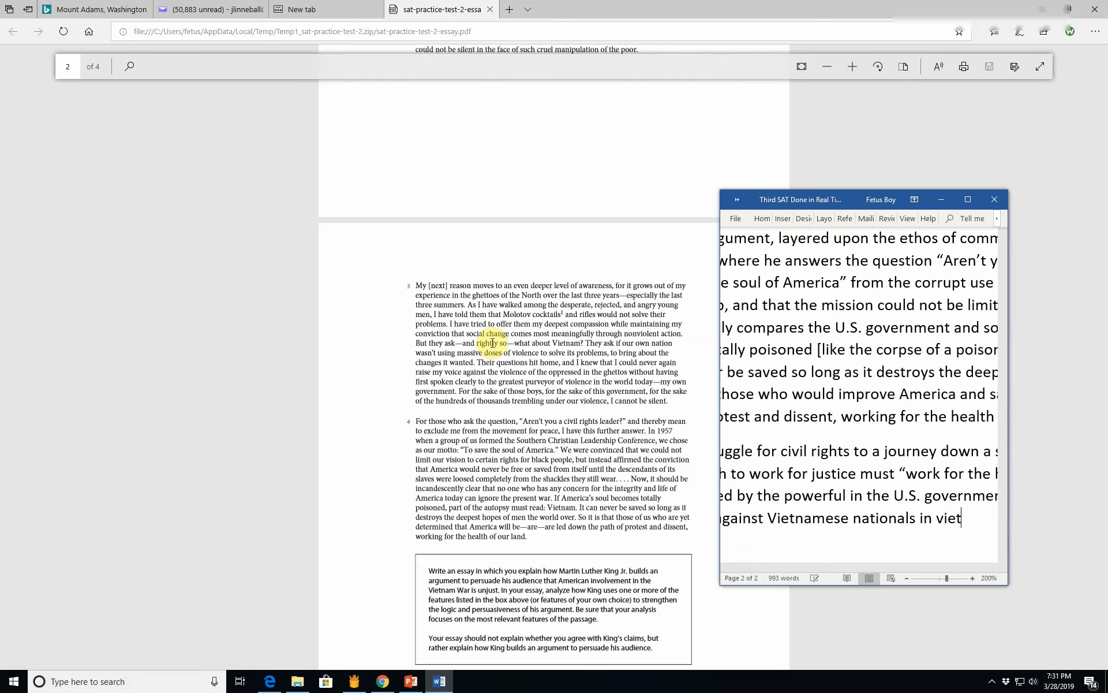
type("nam")
type("Kin")
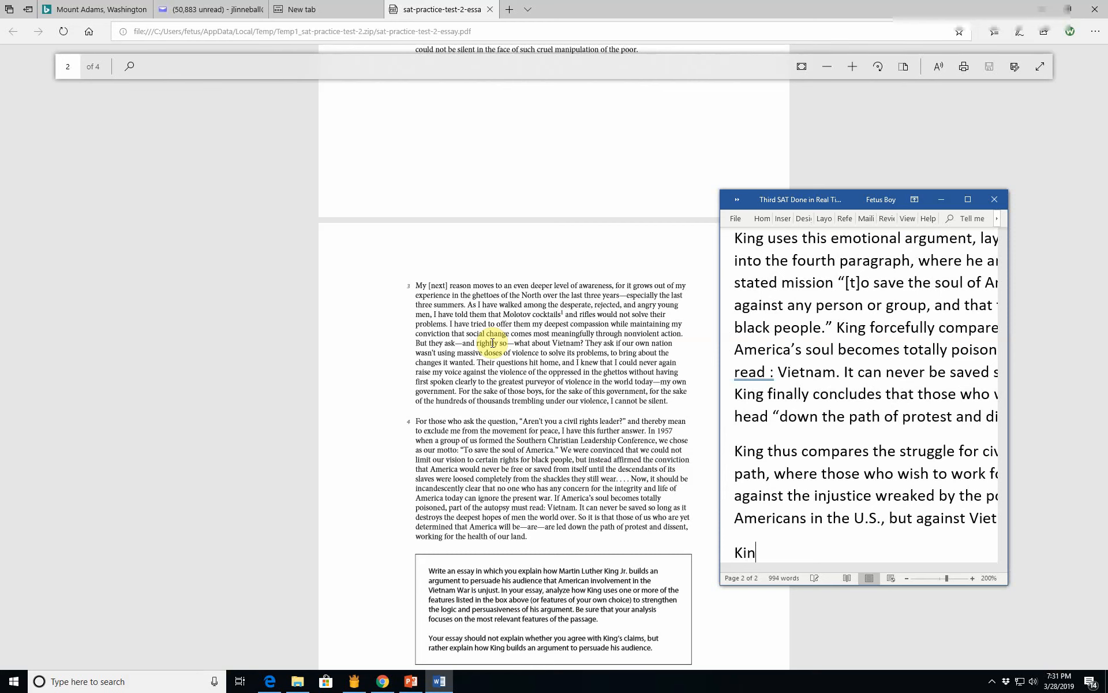
Step: Type that King's use of ethos details the Vietnam War's nightly televised scenes
type("g")
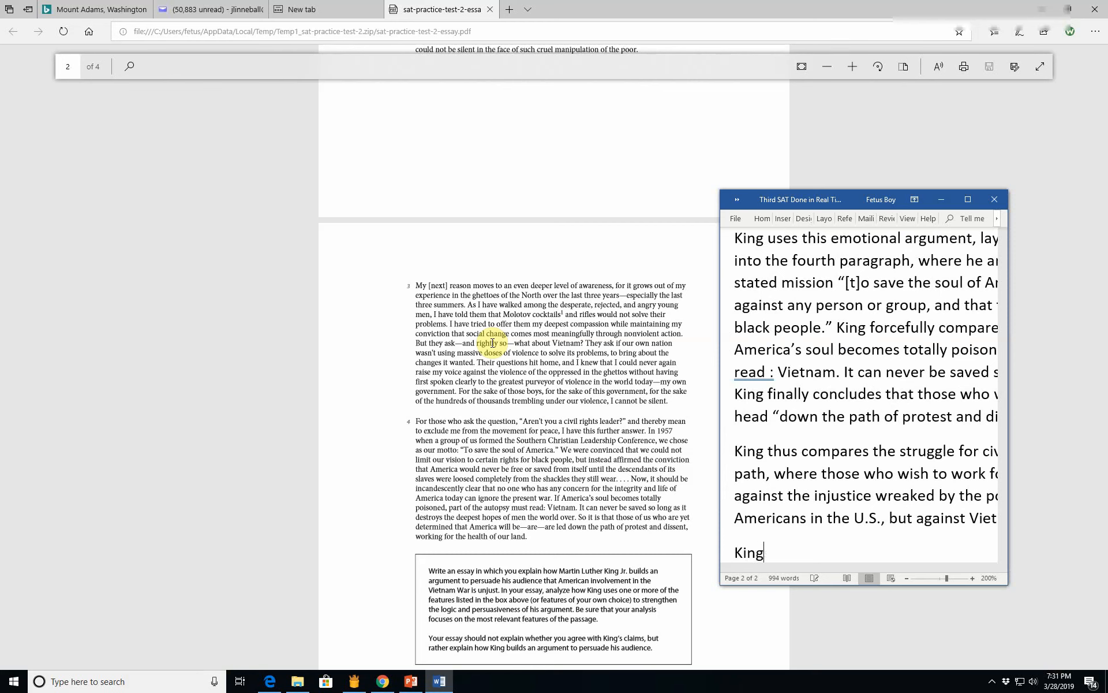
type("'s use of et")
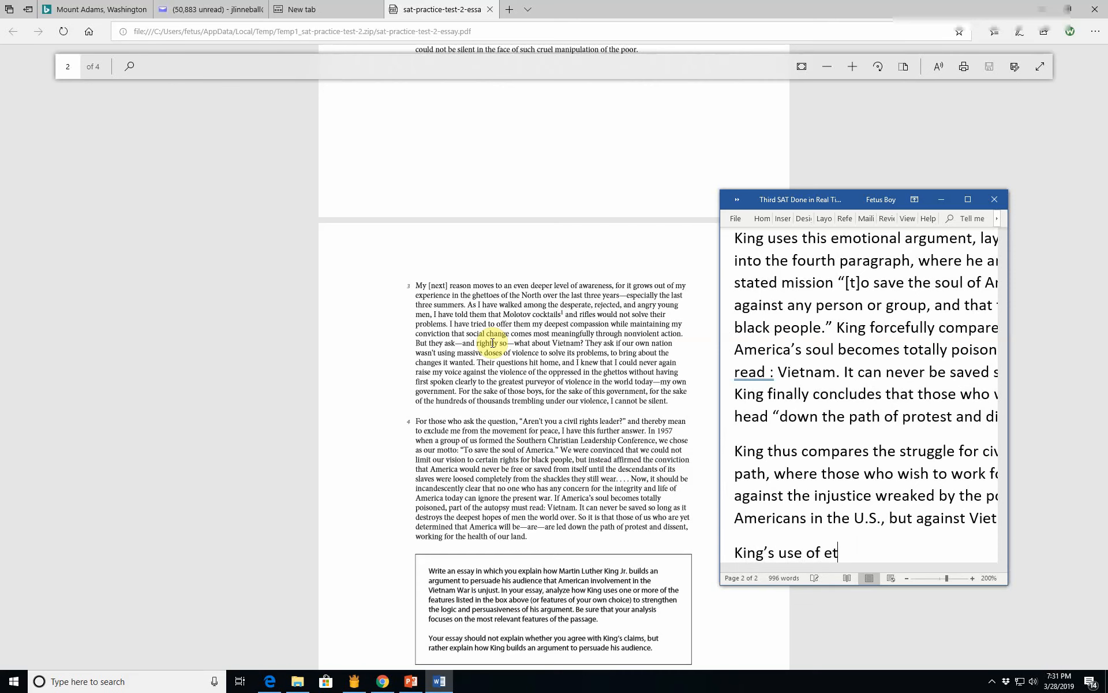
type("hos is")
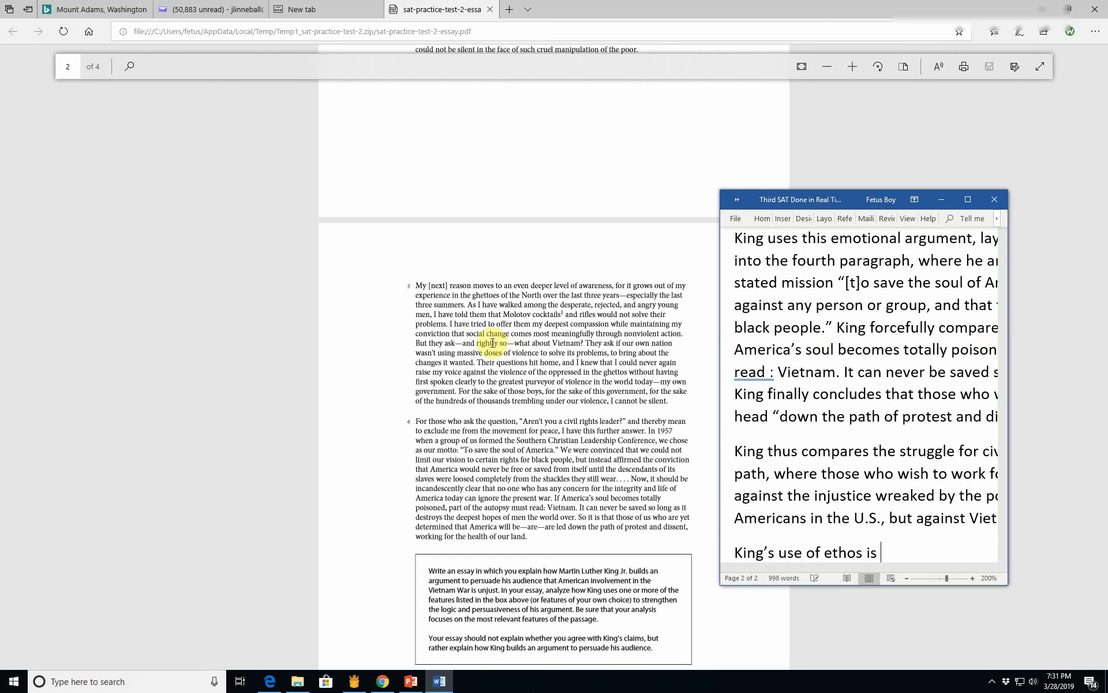
type("detailed a")
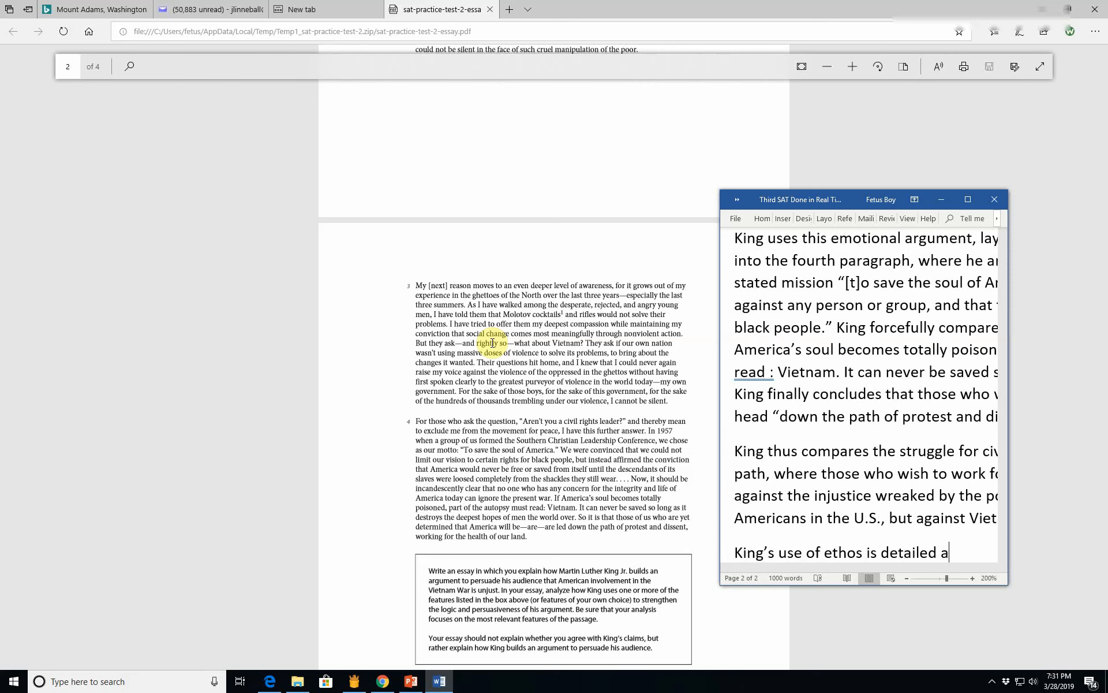
type("int")
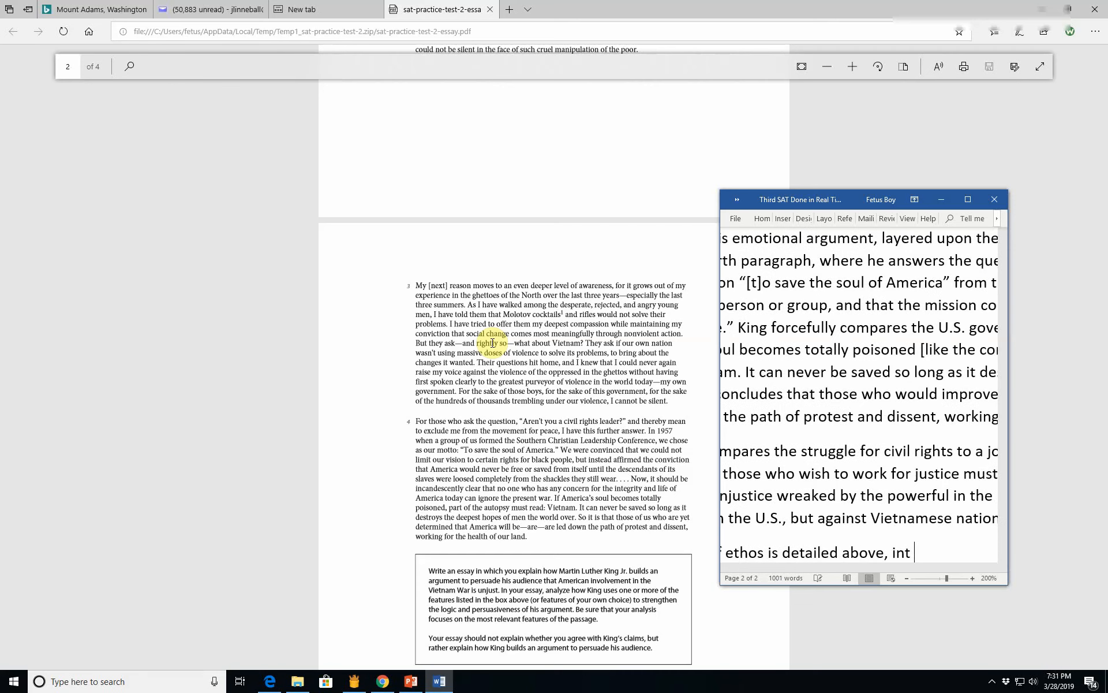
type("t")
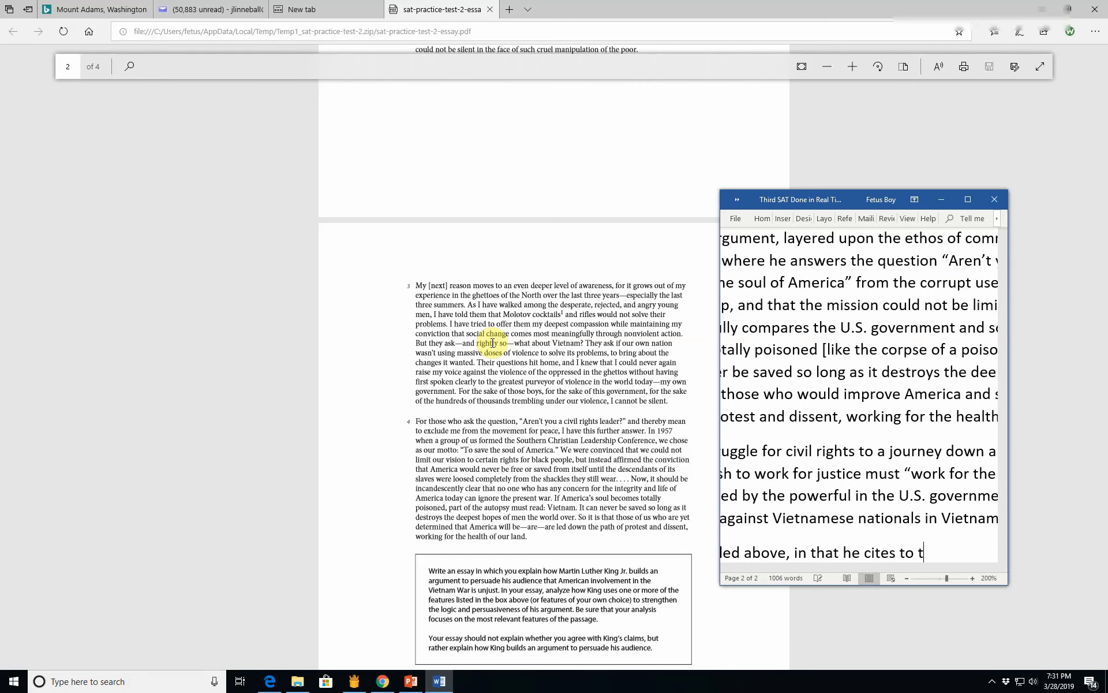
type("he fact")
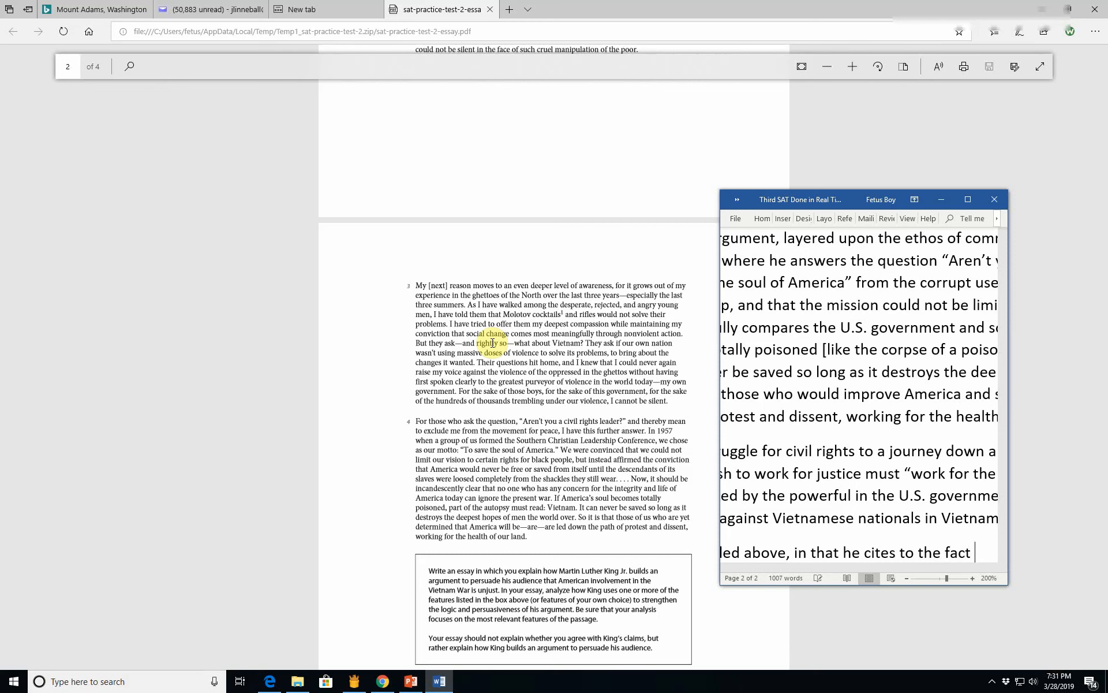
type("Viet")
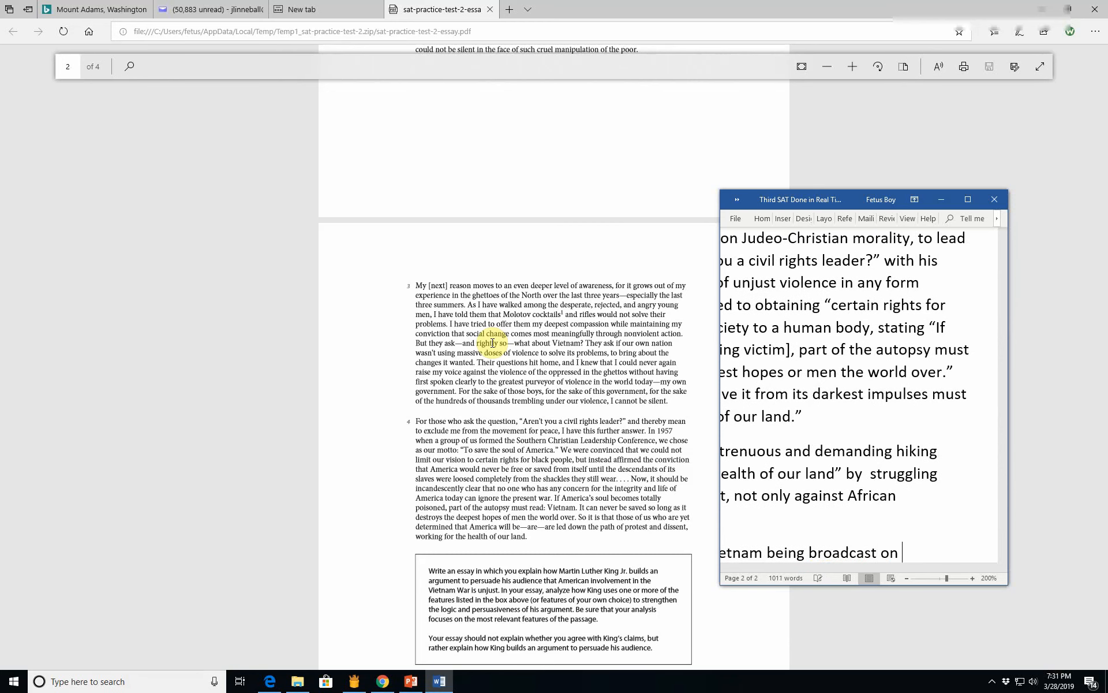
type("televvi")
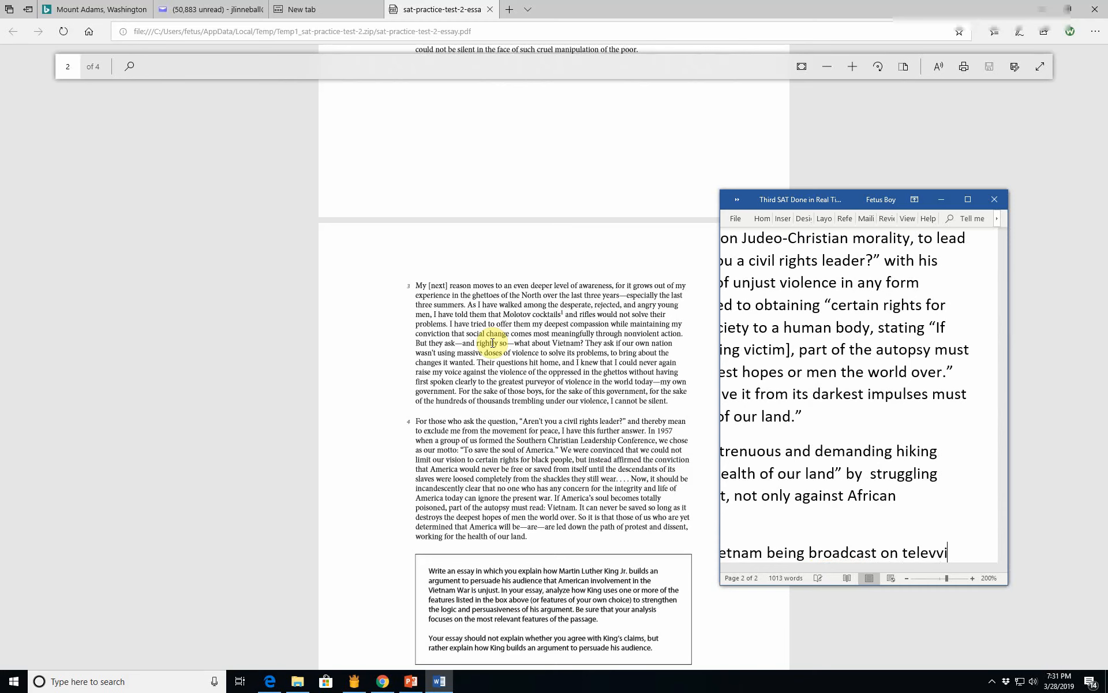
scroll("down", 3)
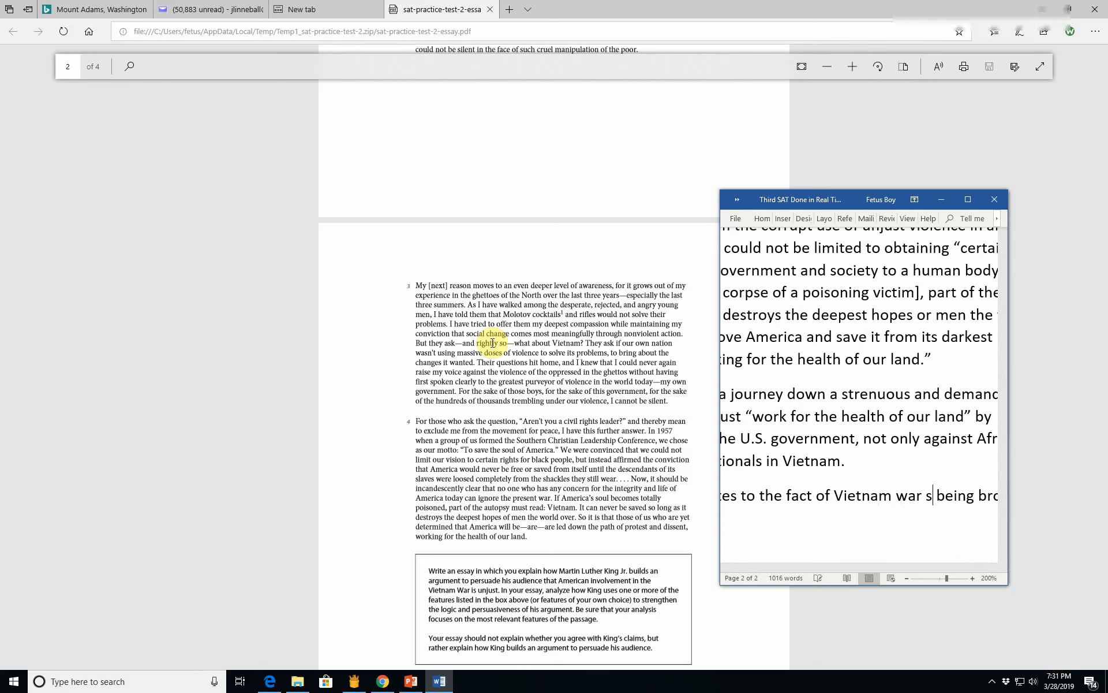
type("scente")
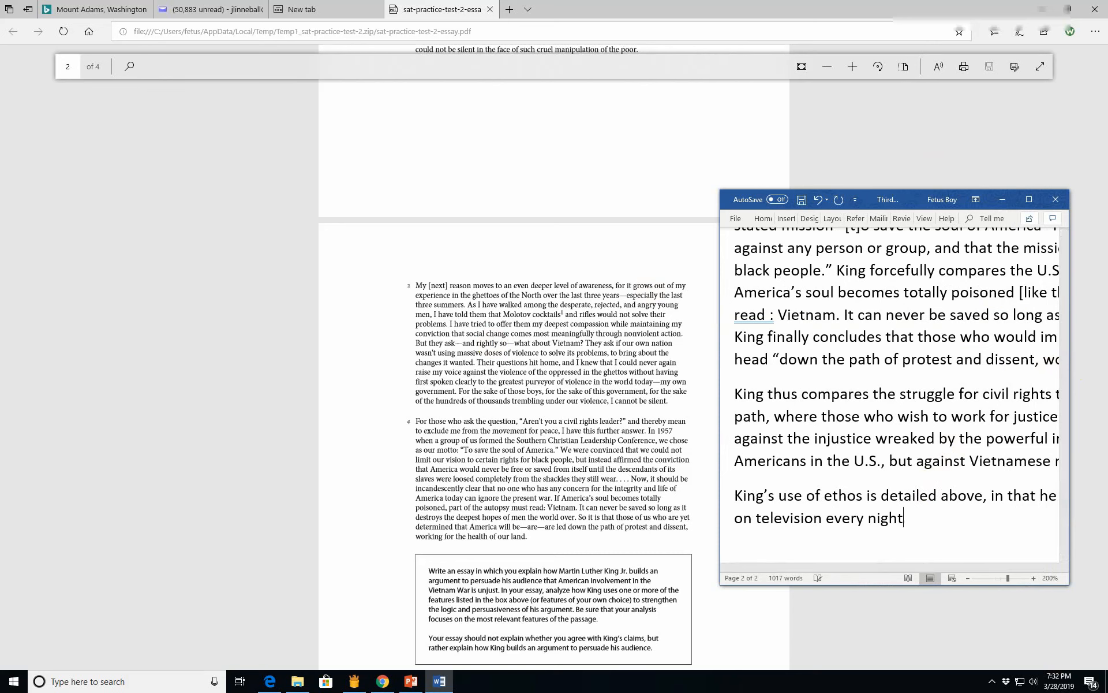
Step: Add the irony of black soldiers fighting for freedoms they lack, plus educational and housing segregation
type(", the irony")
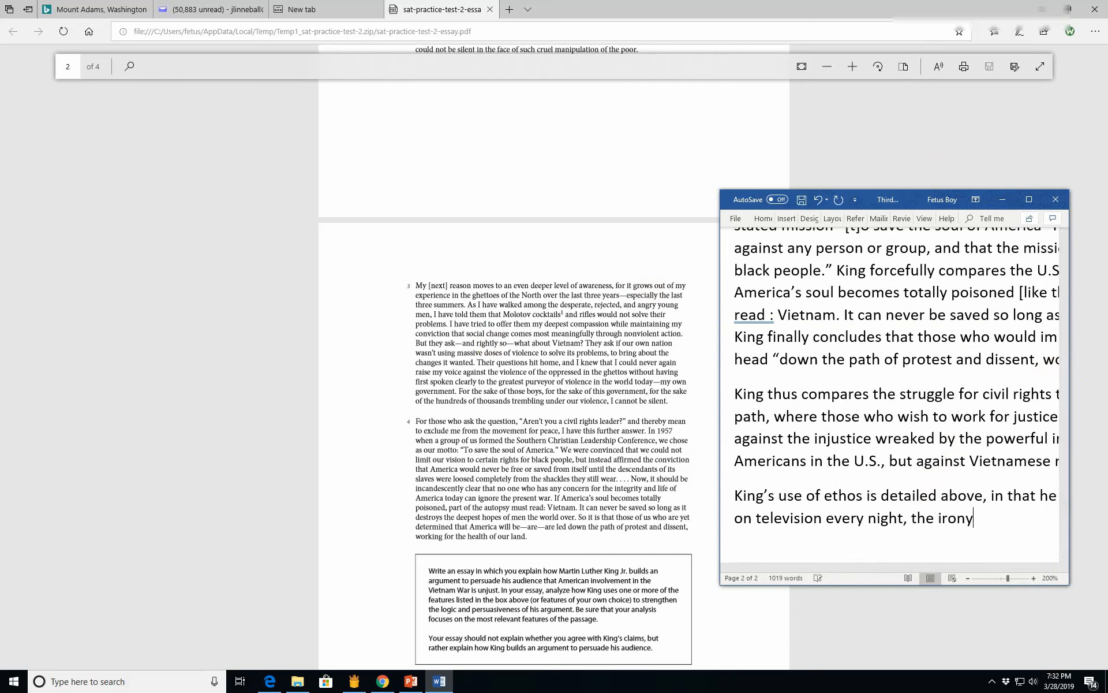
type("of s")
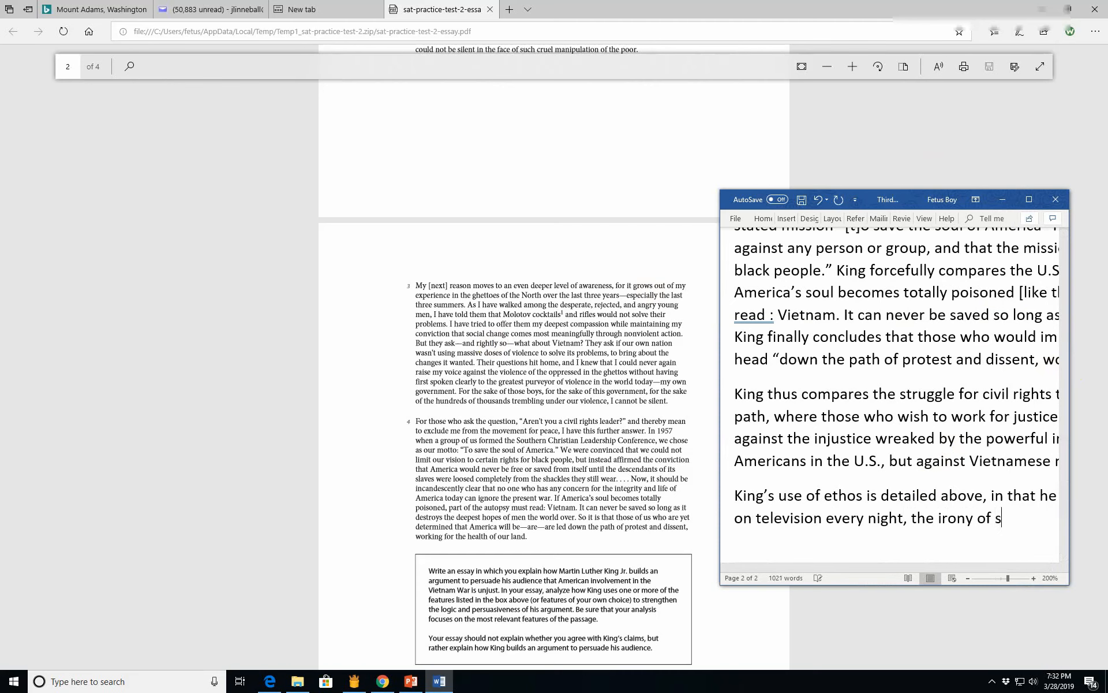
type("black")
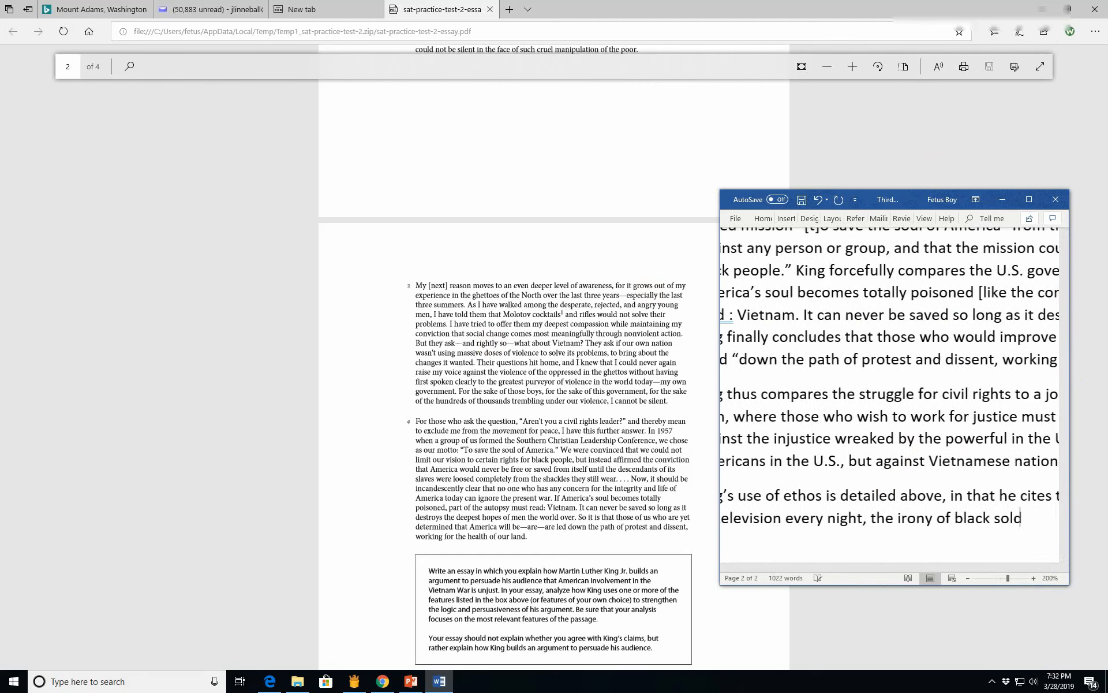
type("soldiers purpor")
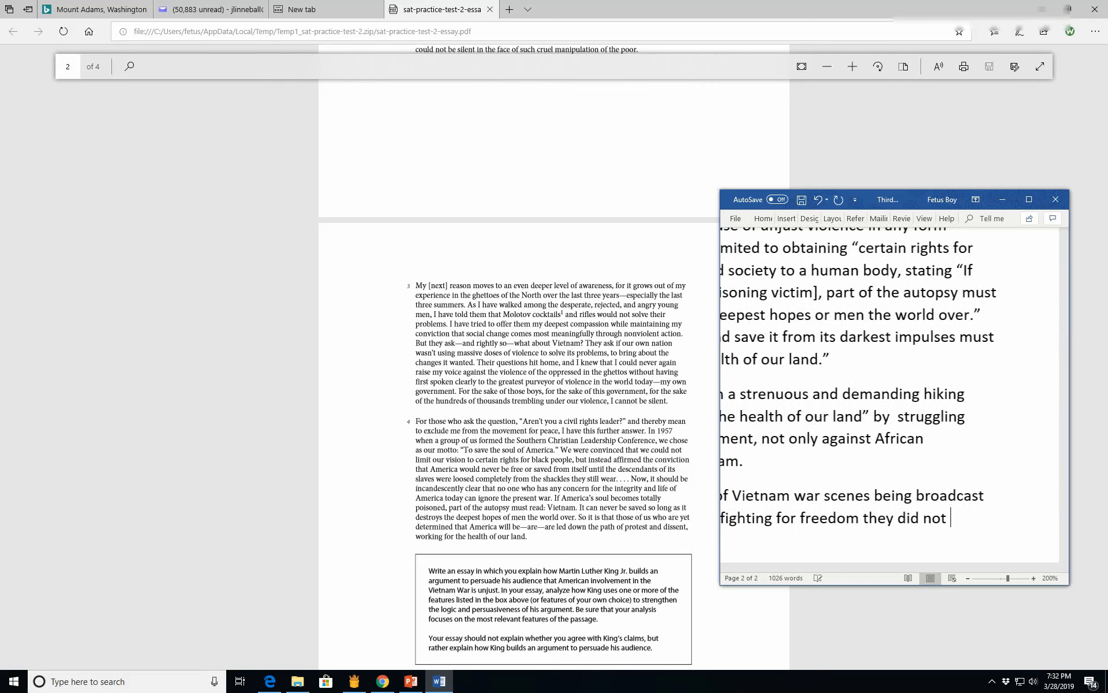
type("pos")
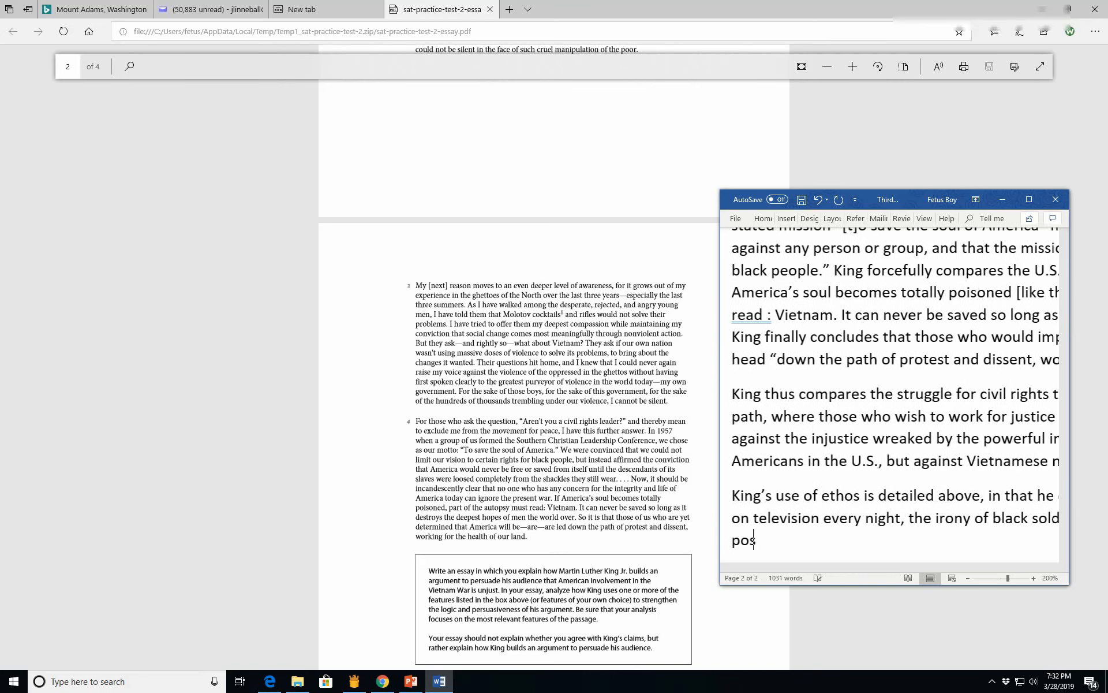
type("sess at home, and the")
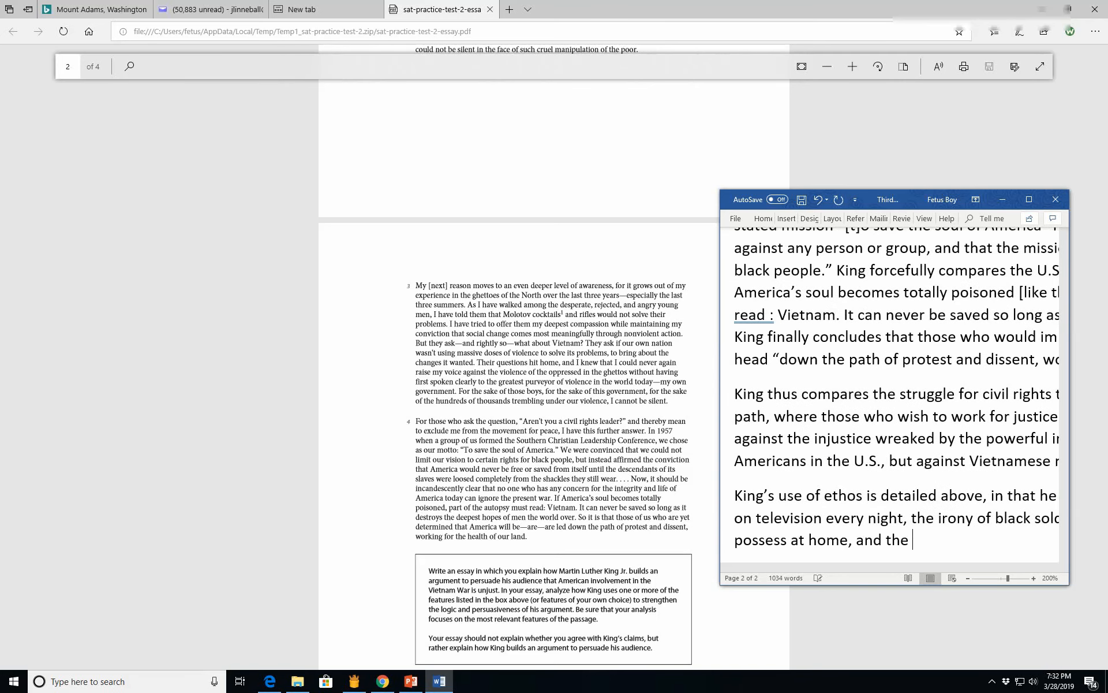
type("fac")
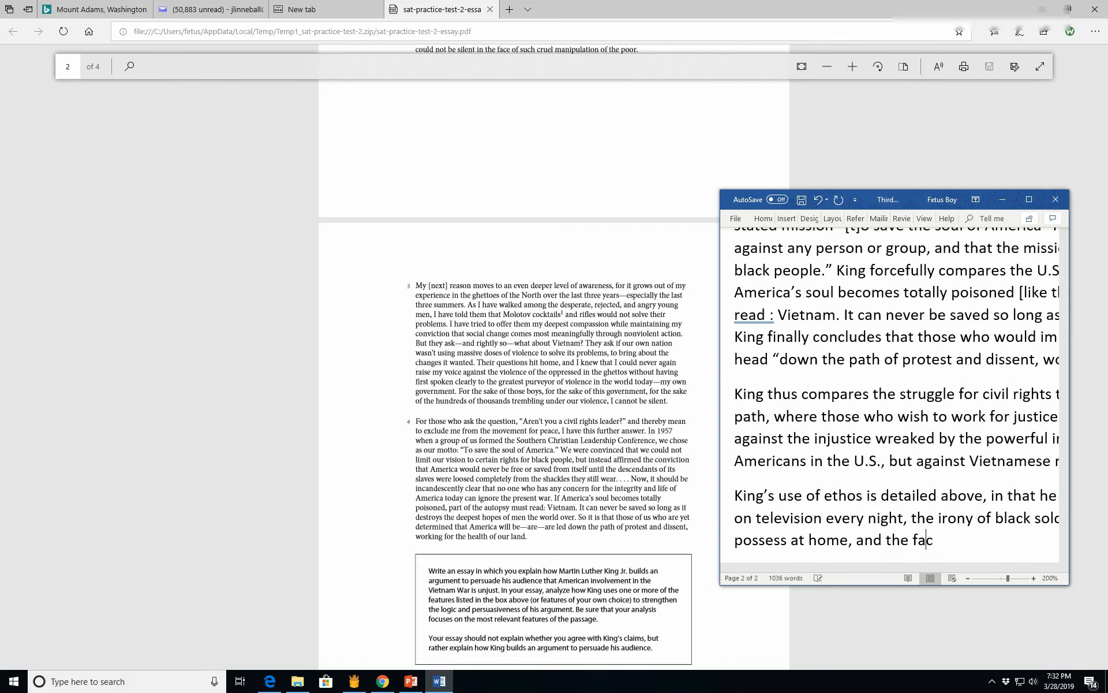
type("ts of educ")
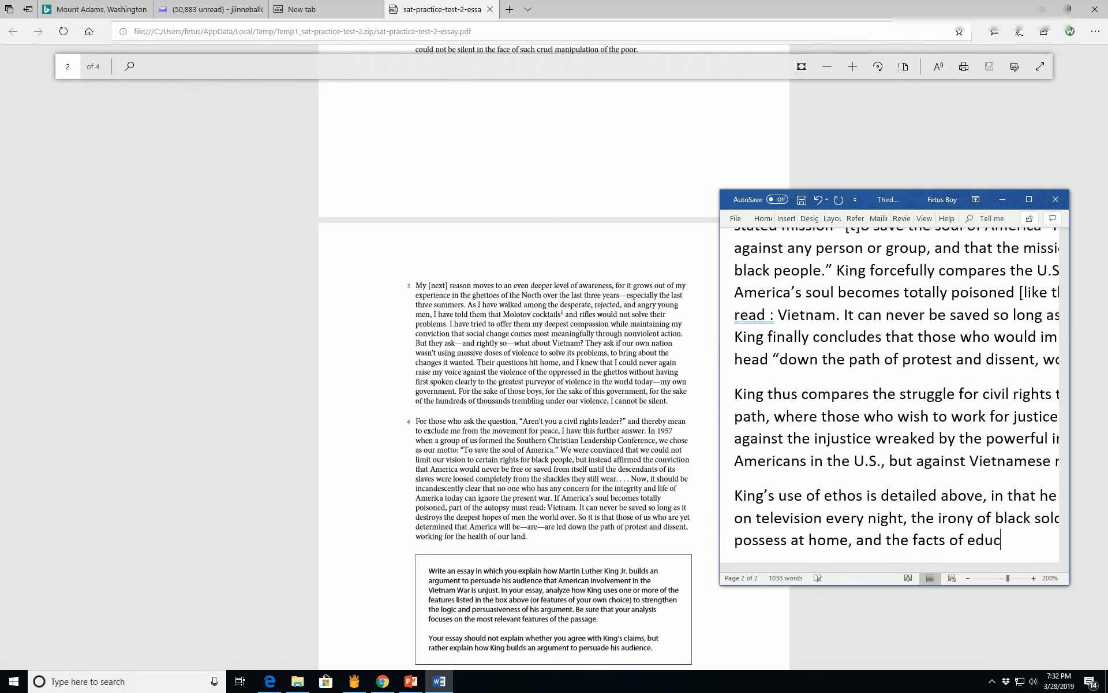
type("ational and housing segre")
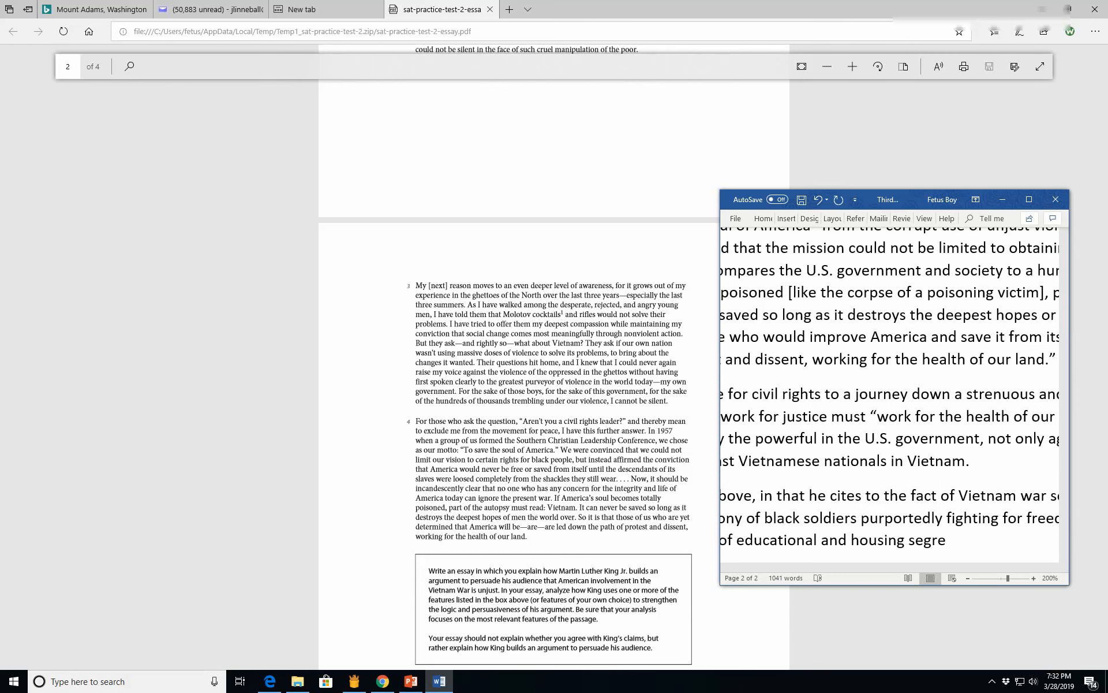
type("gation.")
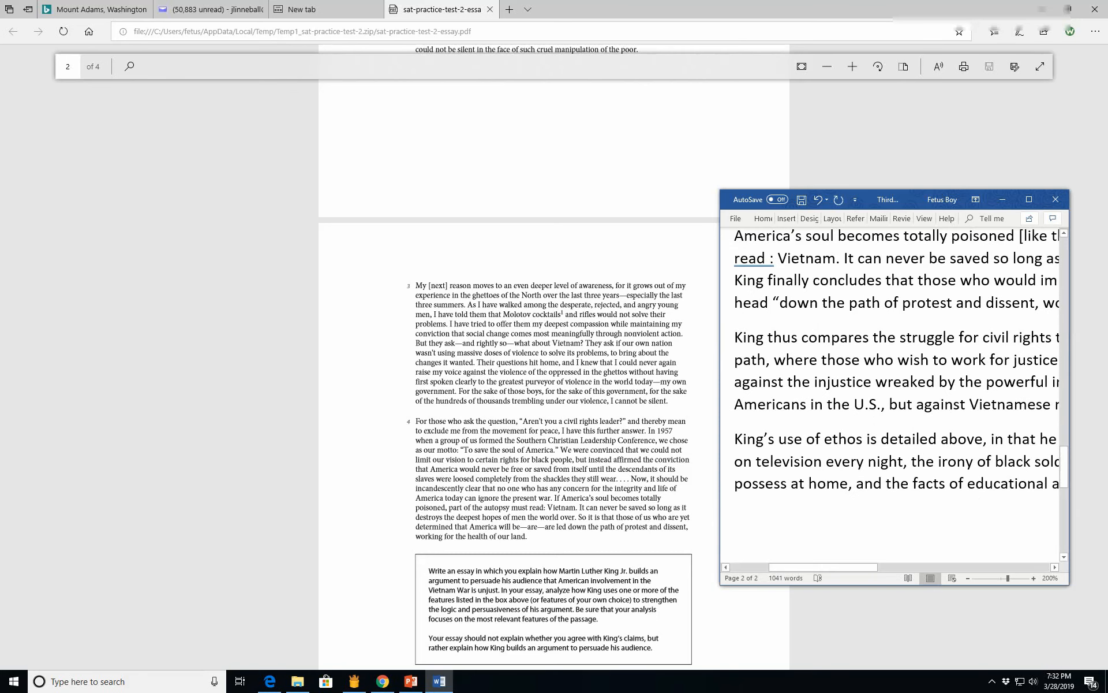
Step: Begin the logos paragraph with 'King's use of logos is very simple. Since'
type("King’")
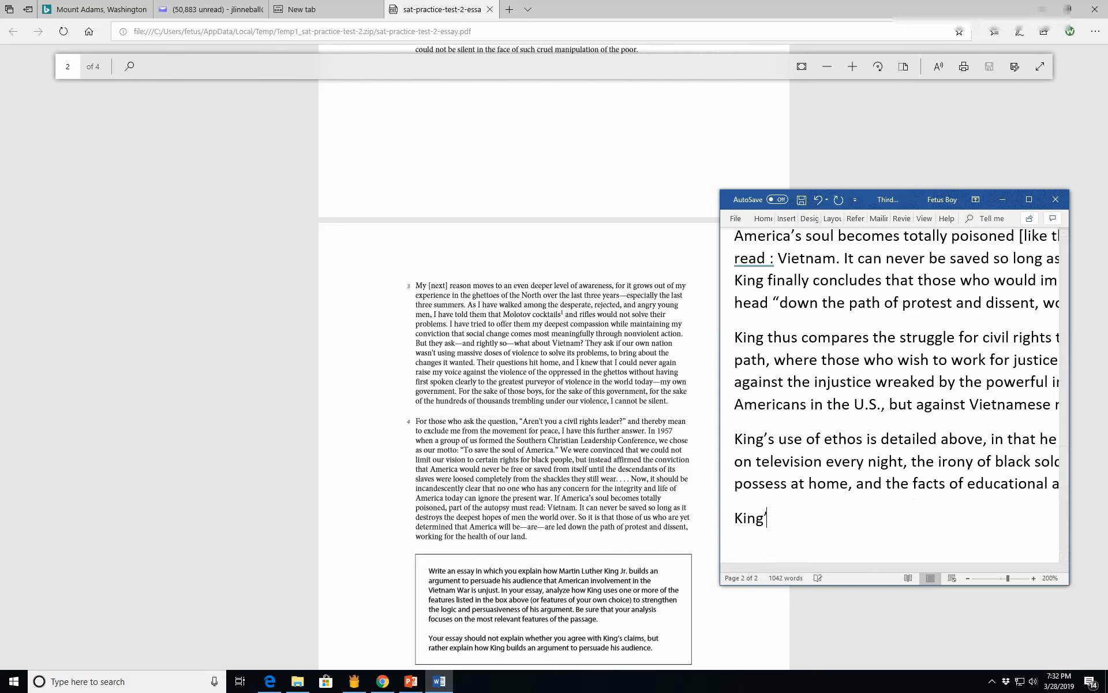
type("'s use of logos is ve")
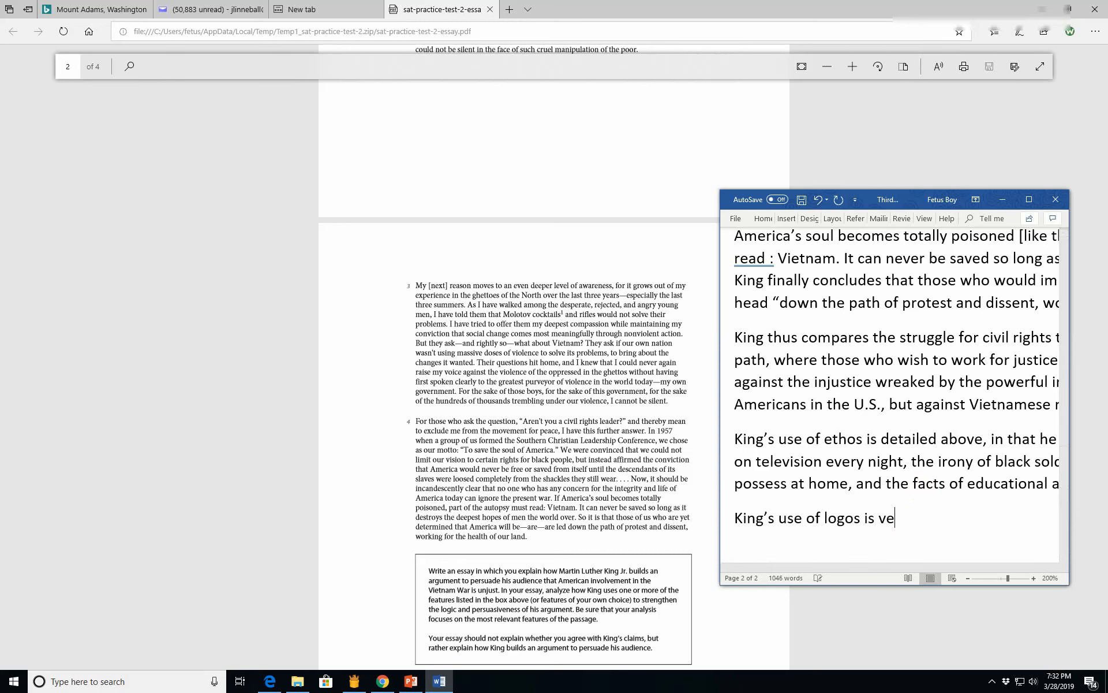
type("ry simpl")
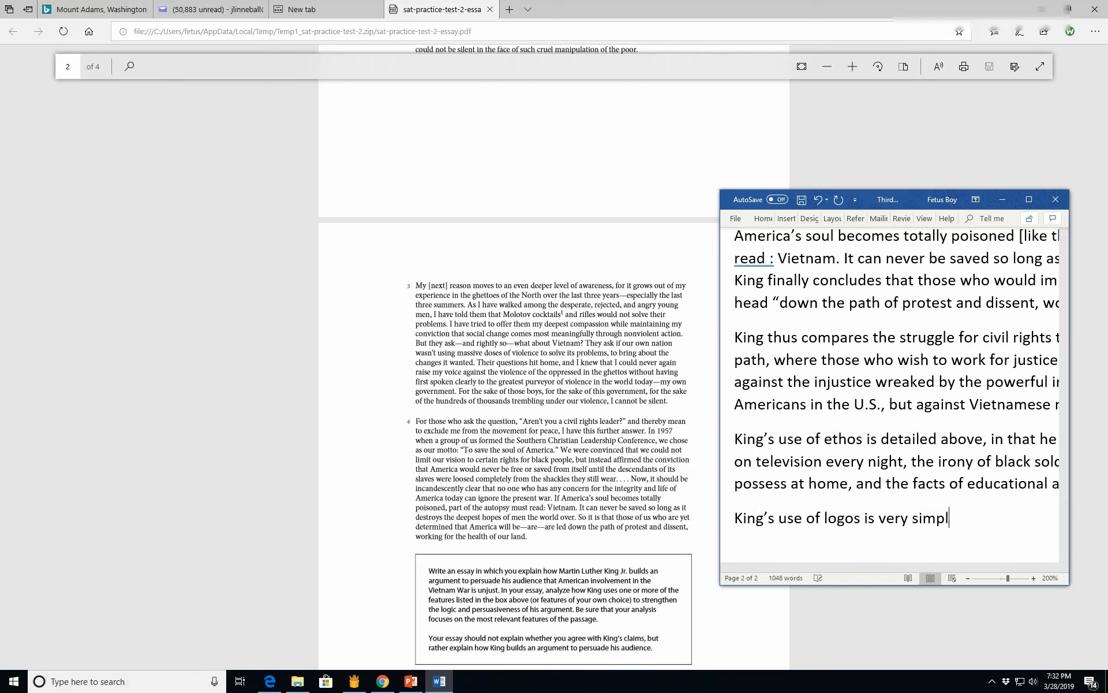
type("e")
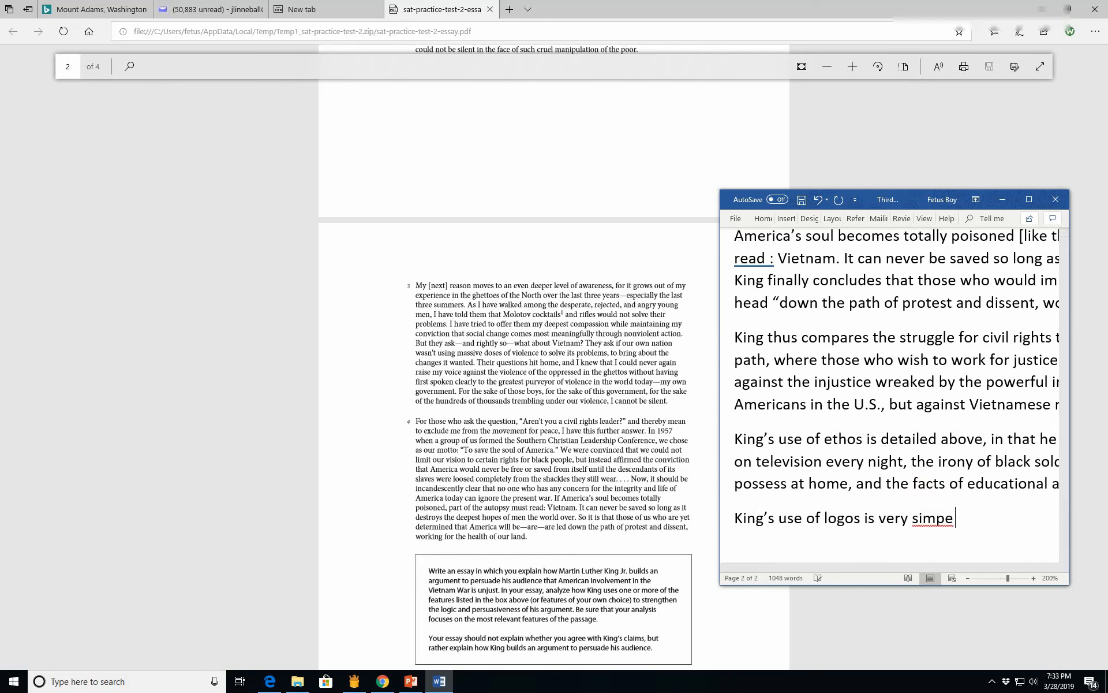
type("l")
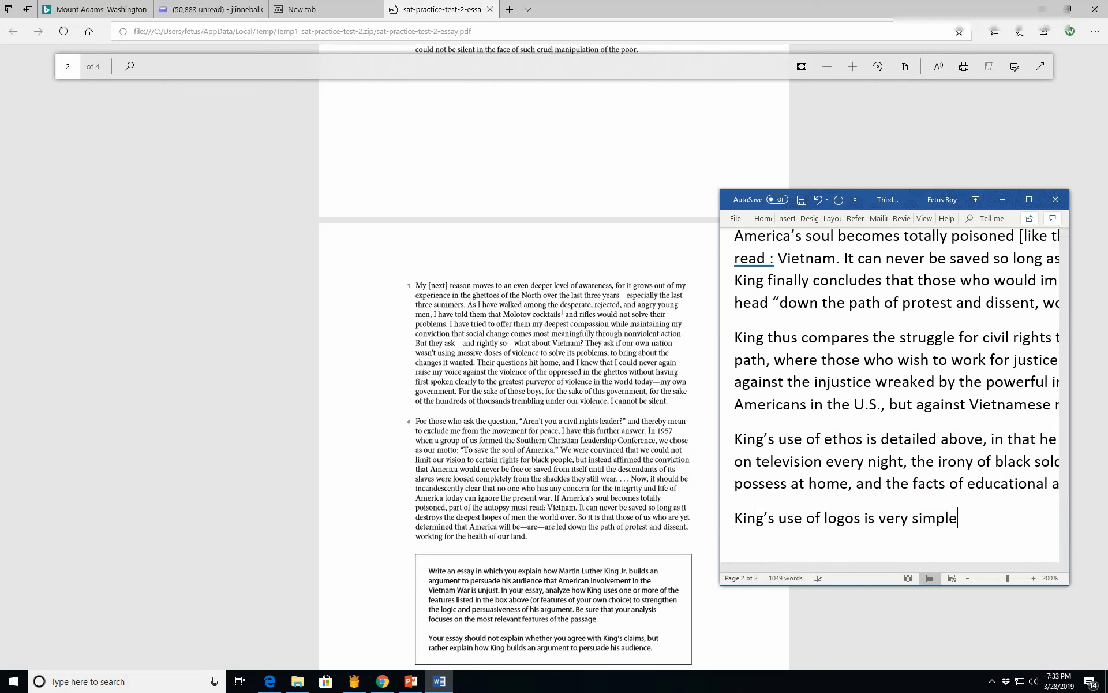
type(". Sin")
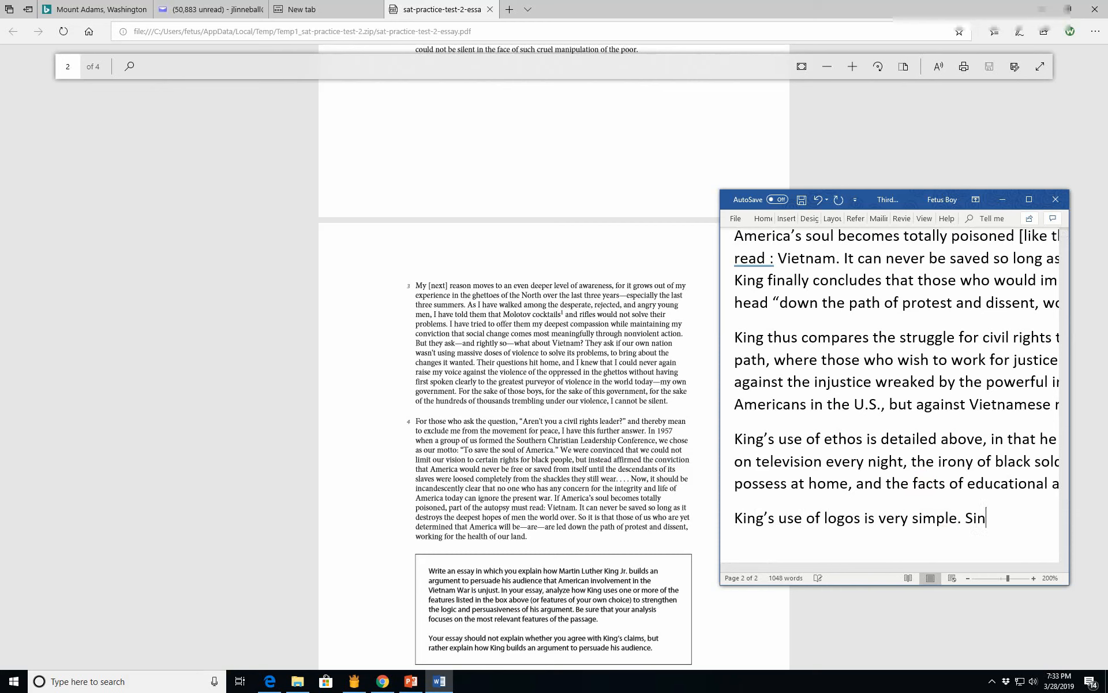
type("ce")
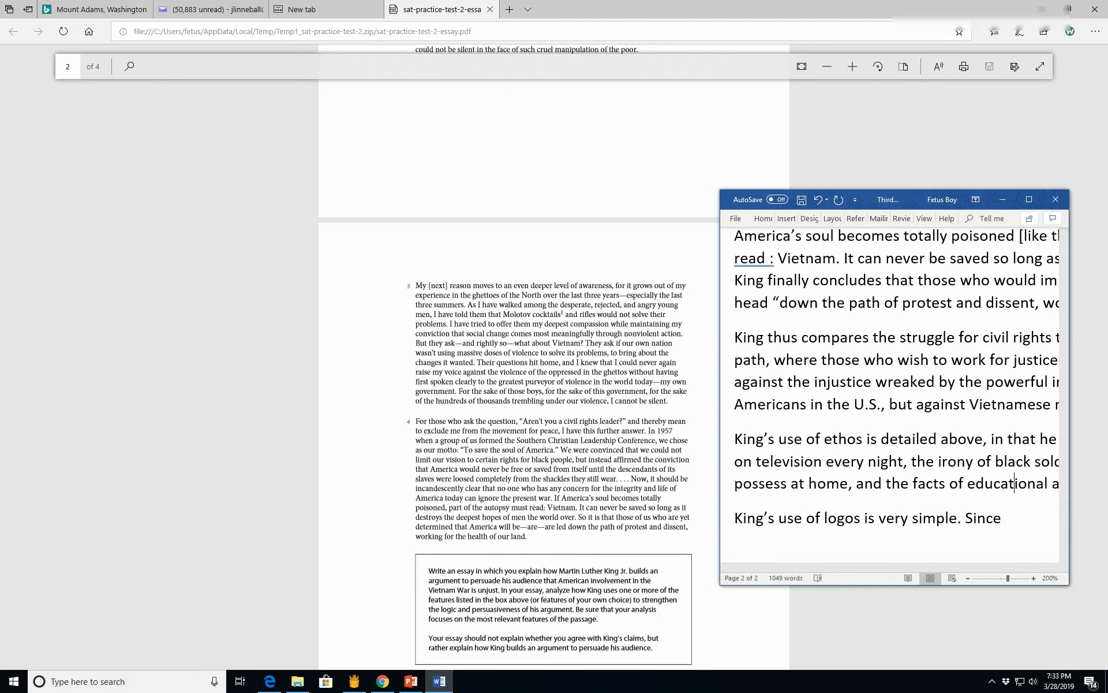
scroll("right", 3)
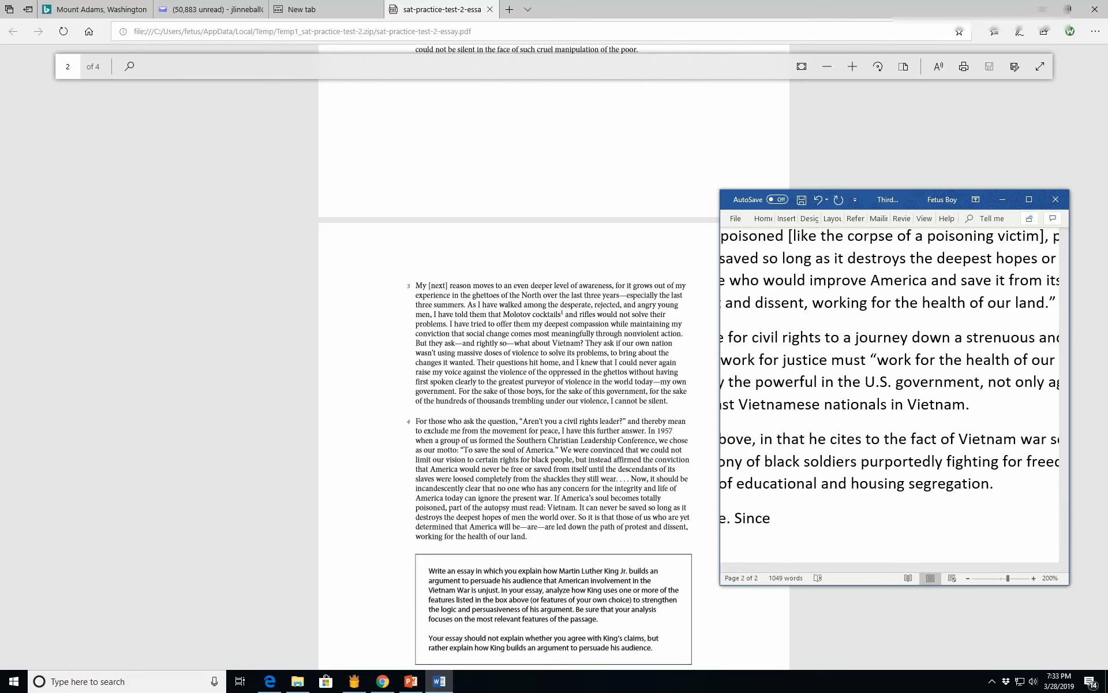
Step: Add that King relies on the obvious ideas that unjust death, torture, poverty and segregation are wrong
type("K")
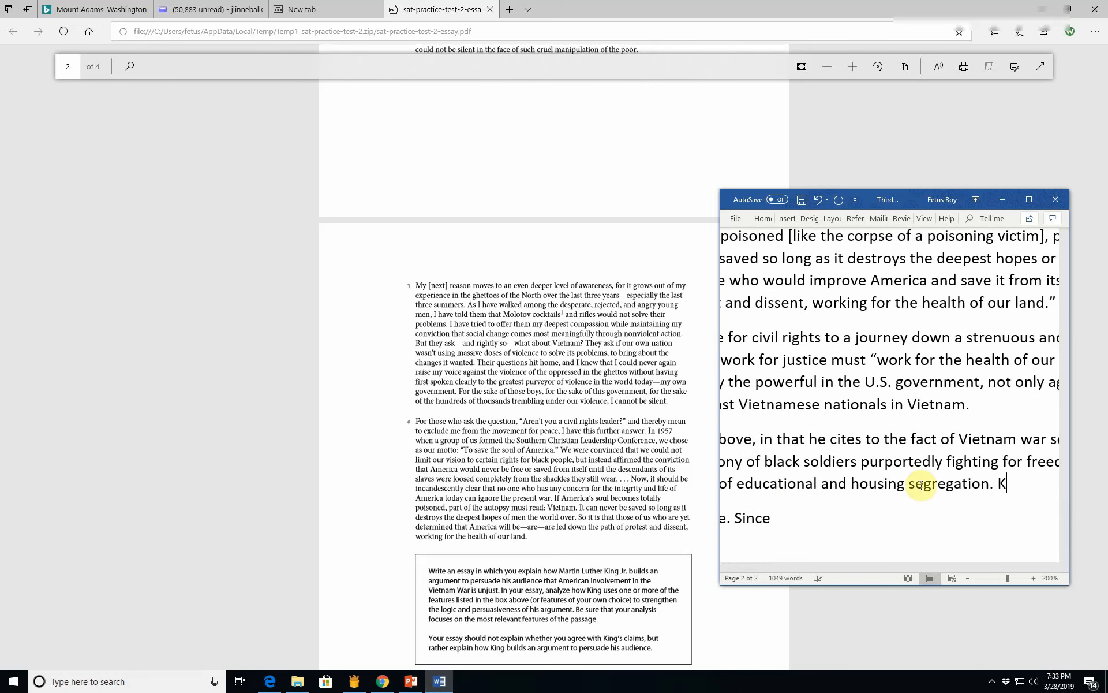
type("i")
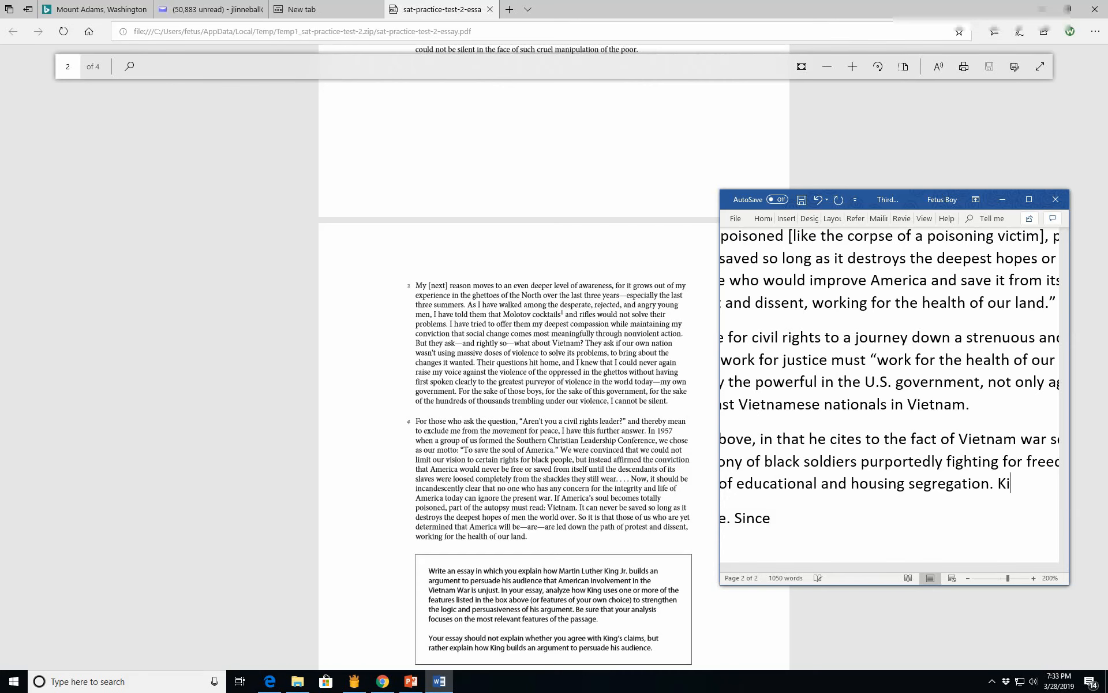
type("ng also")
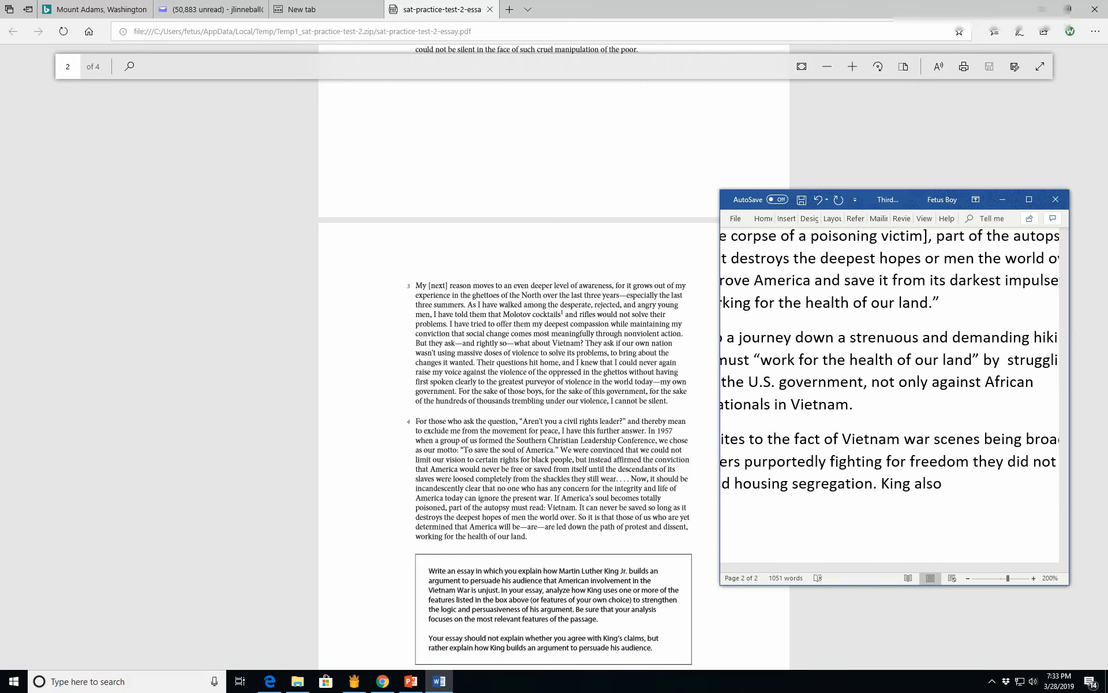
type("relies on the")
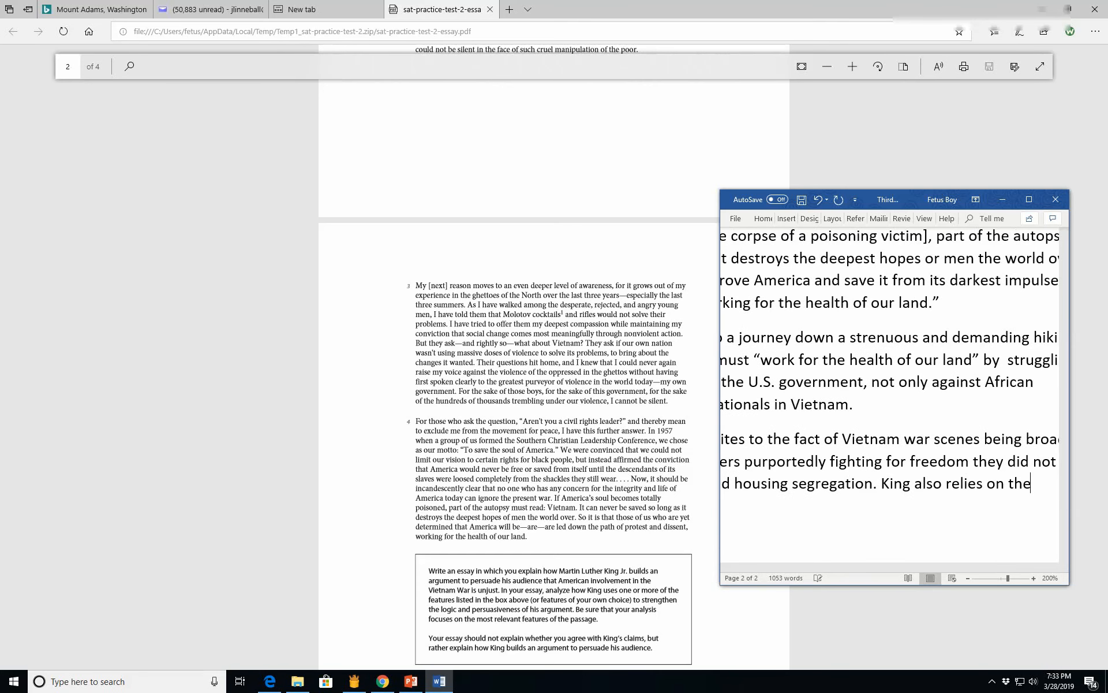
type("obvious")
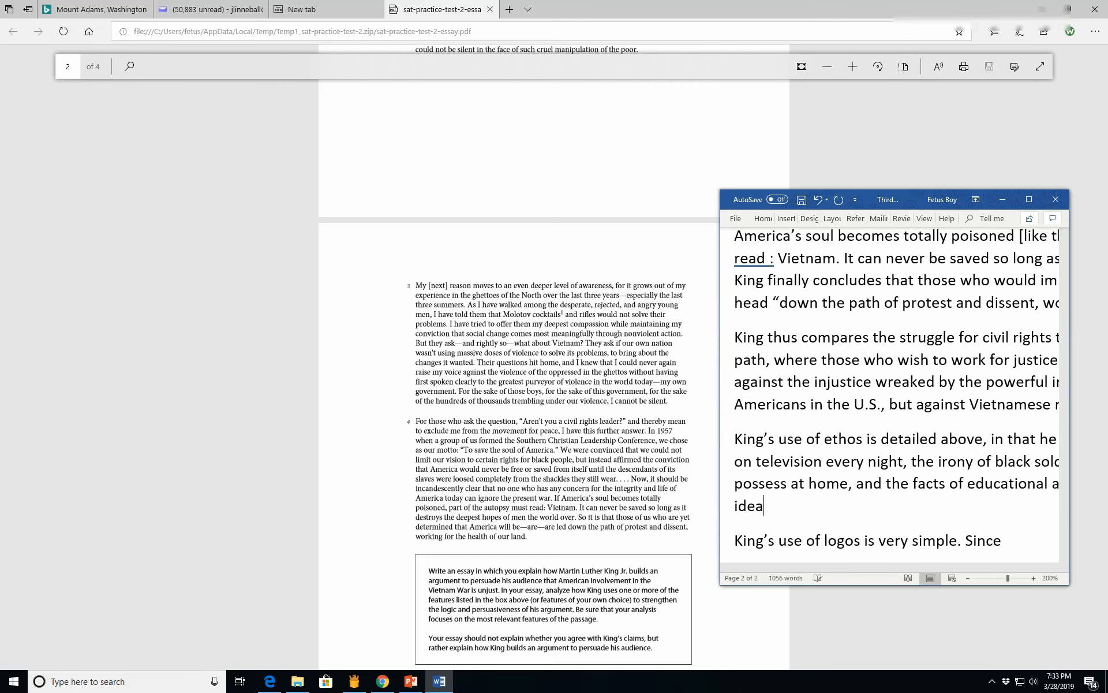
type("s that u")
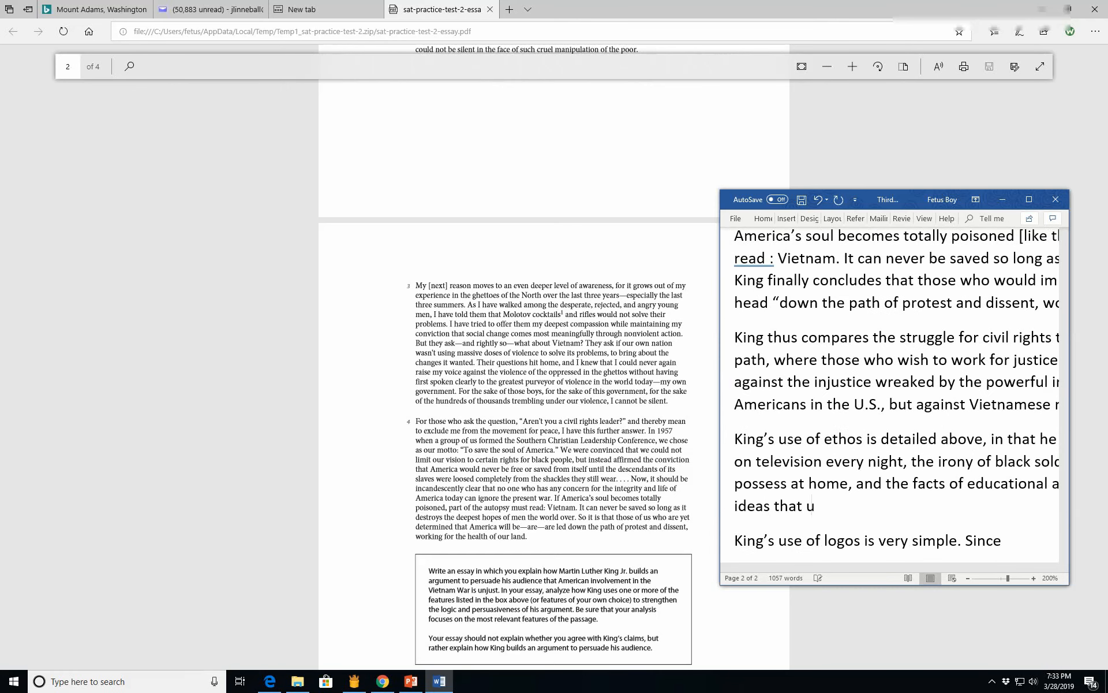
type("unjust de")
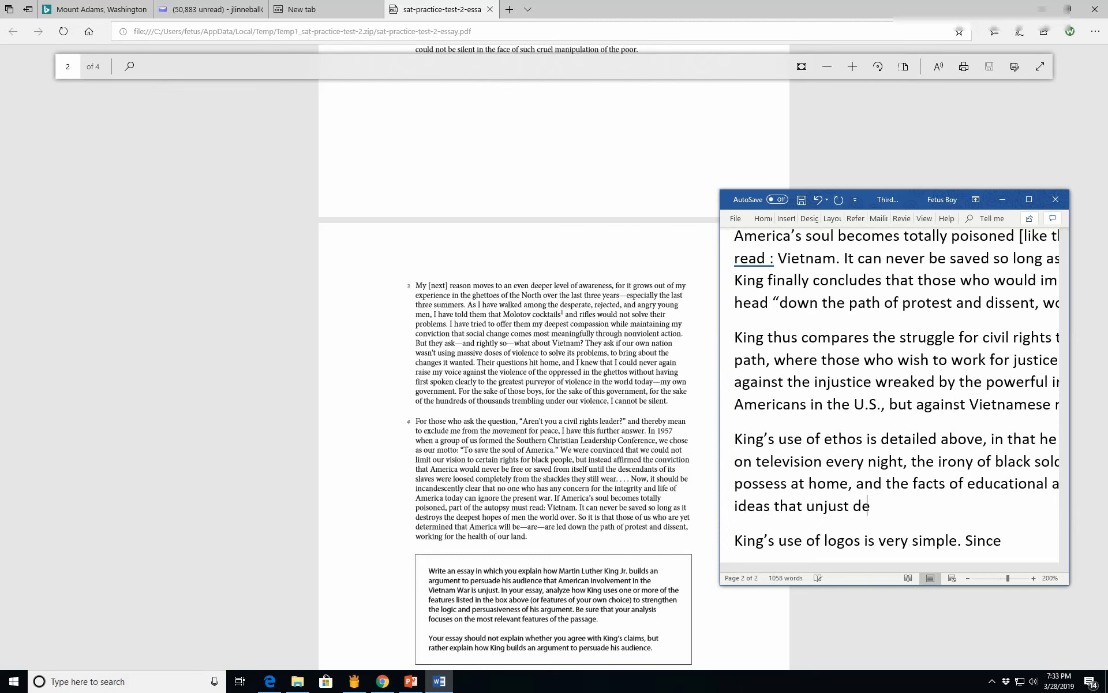
type("ath")
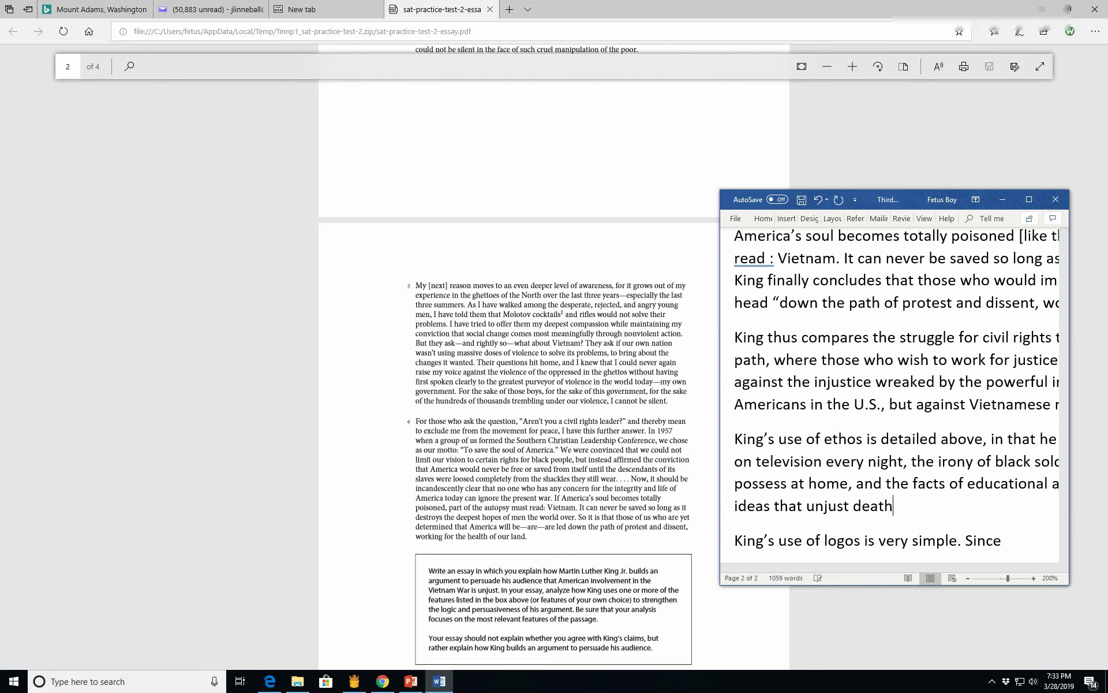
type(", torthe")
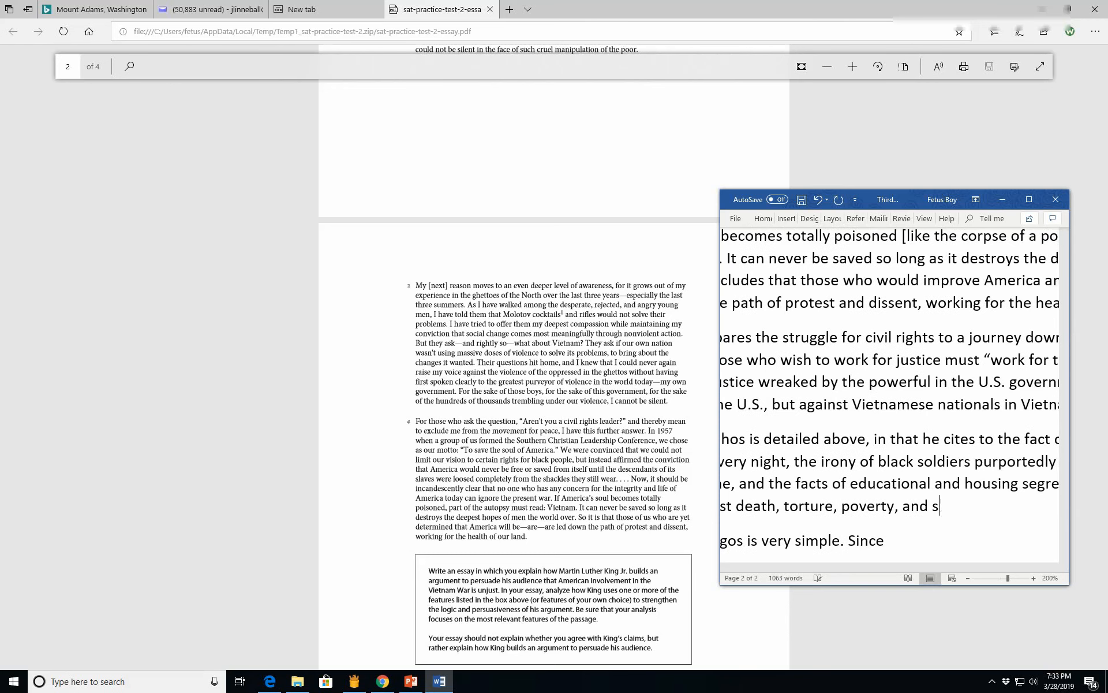
type("cial se")
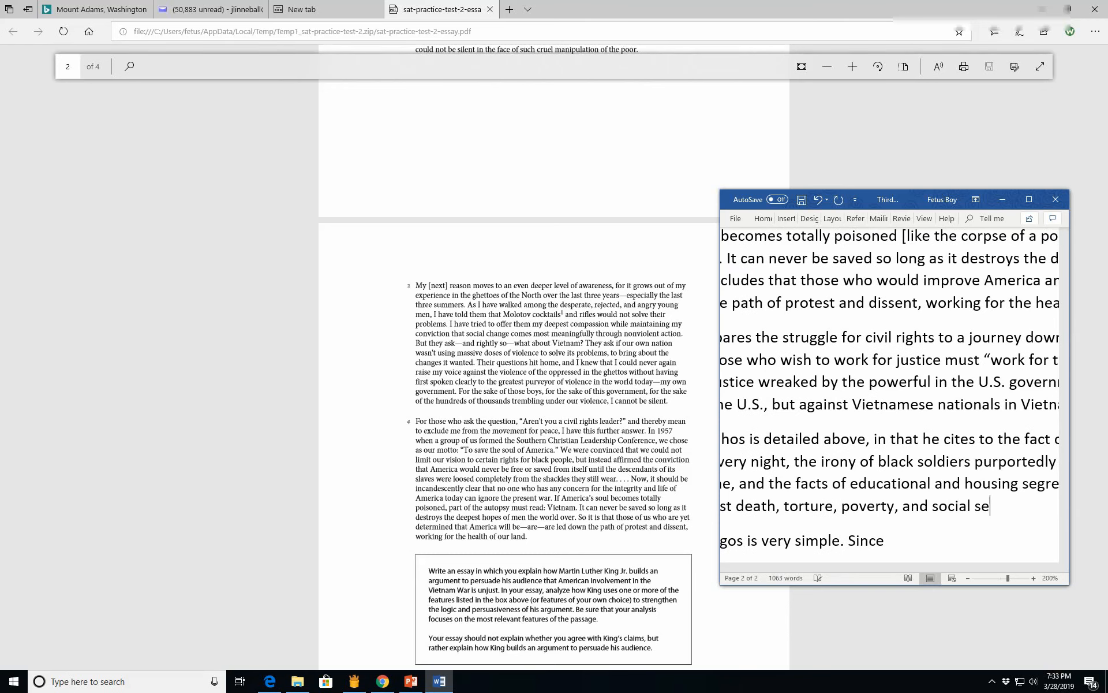
type("greation bas")
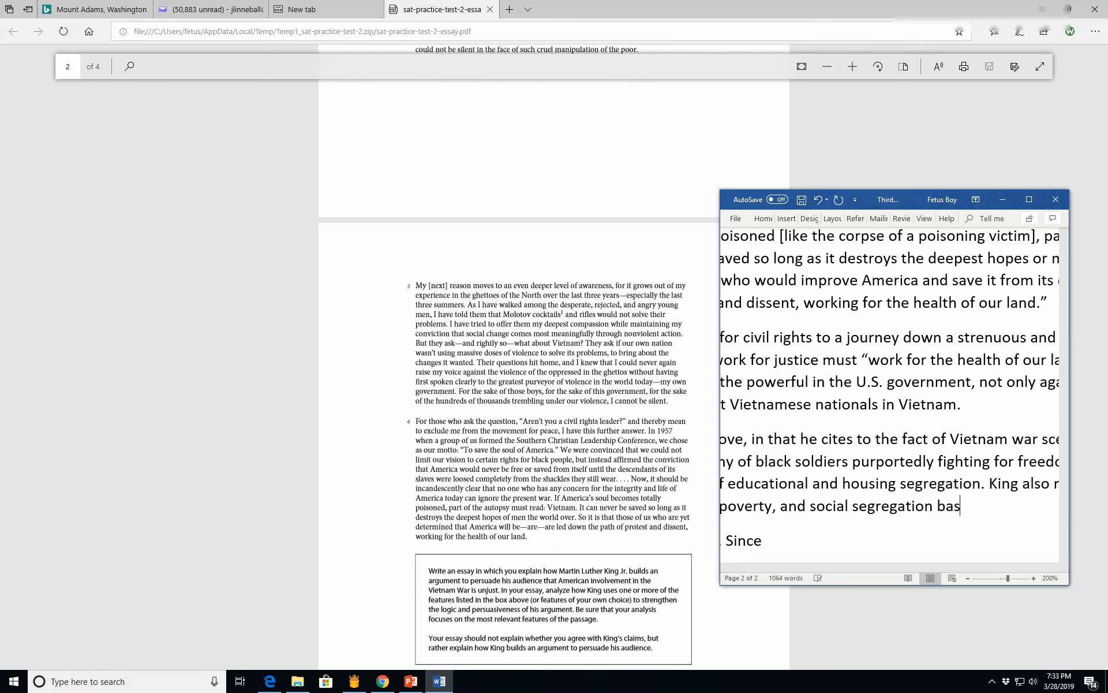
type("ed on race are wrong.")
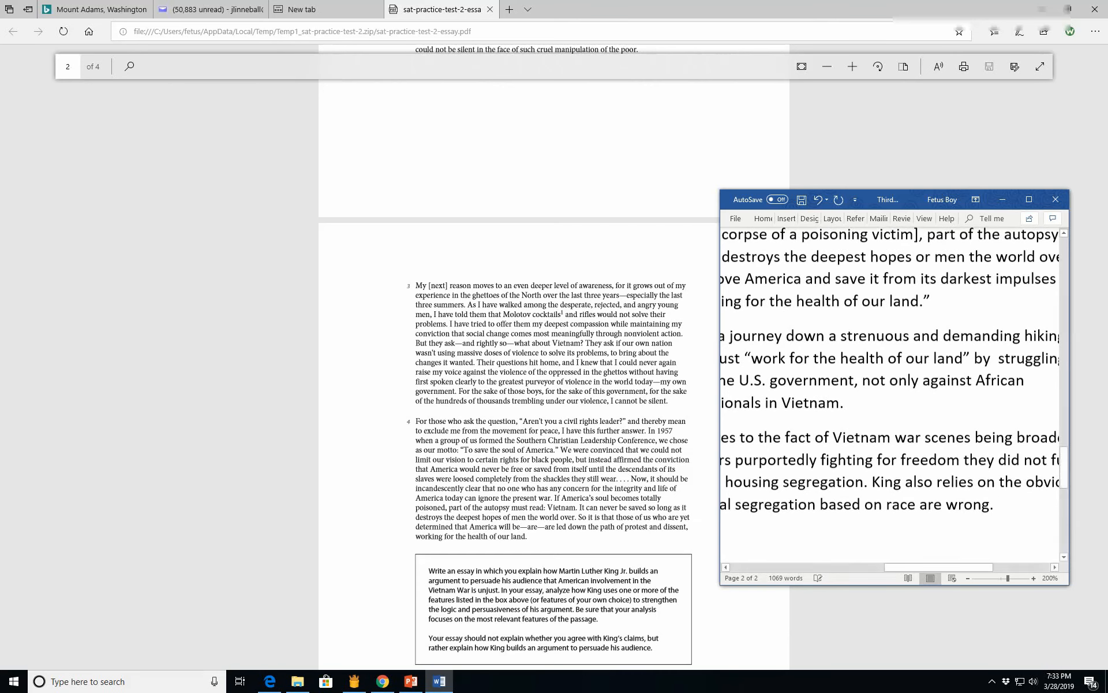
scroll("down", 3)
type("King’s use of logos is very simple. Since")
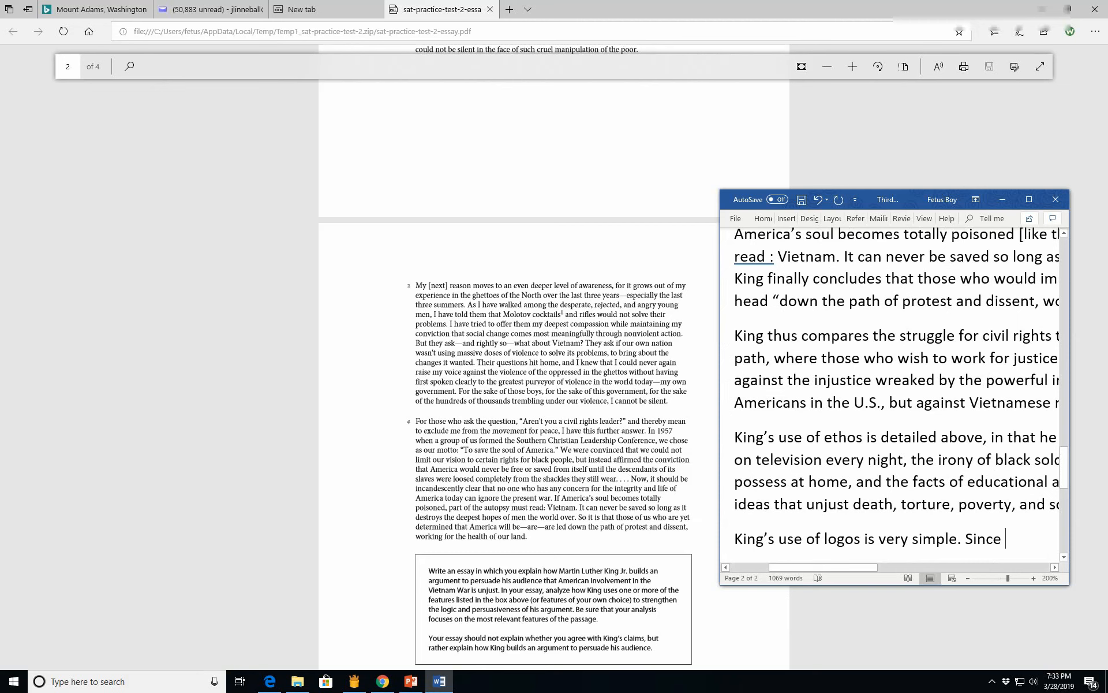
Step: Begin the logos sentence 'He relies on...' comparing one race with another
type("He")
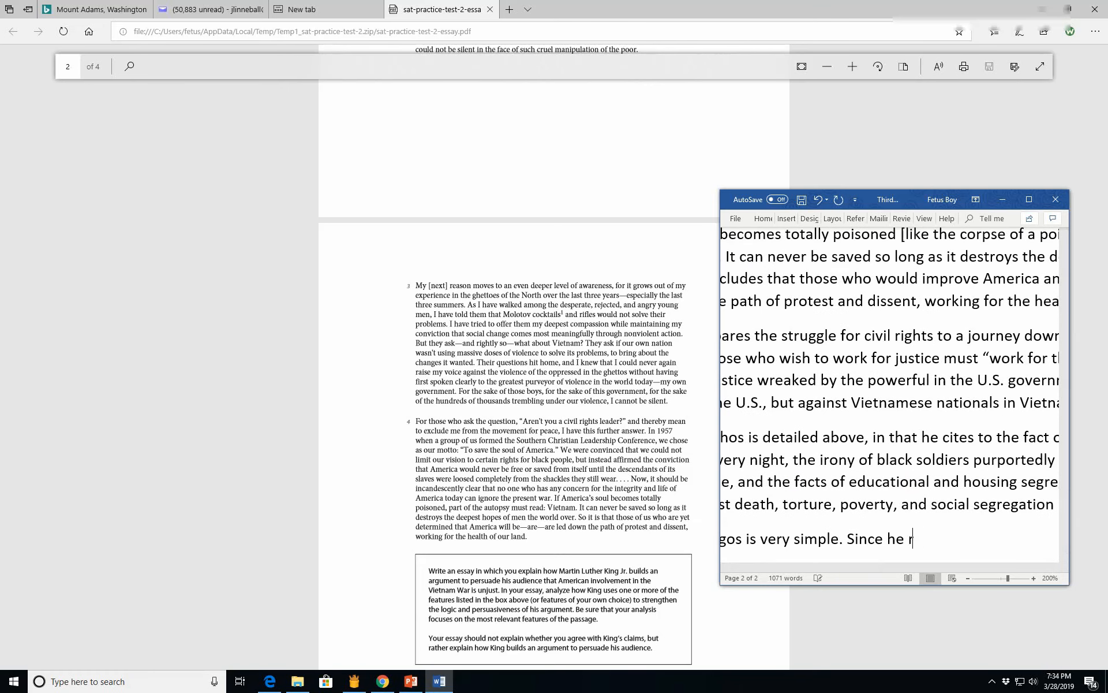
type("relies on the basic notions t")
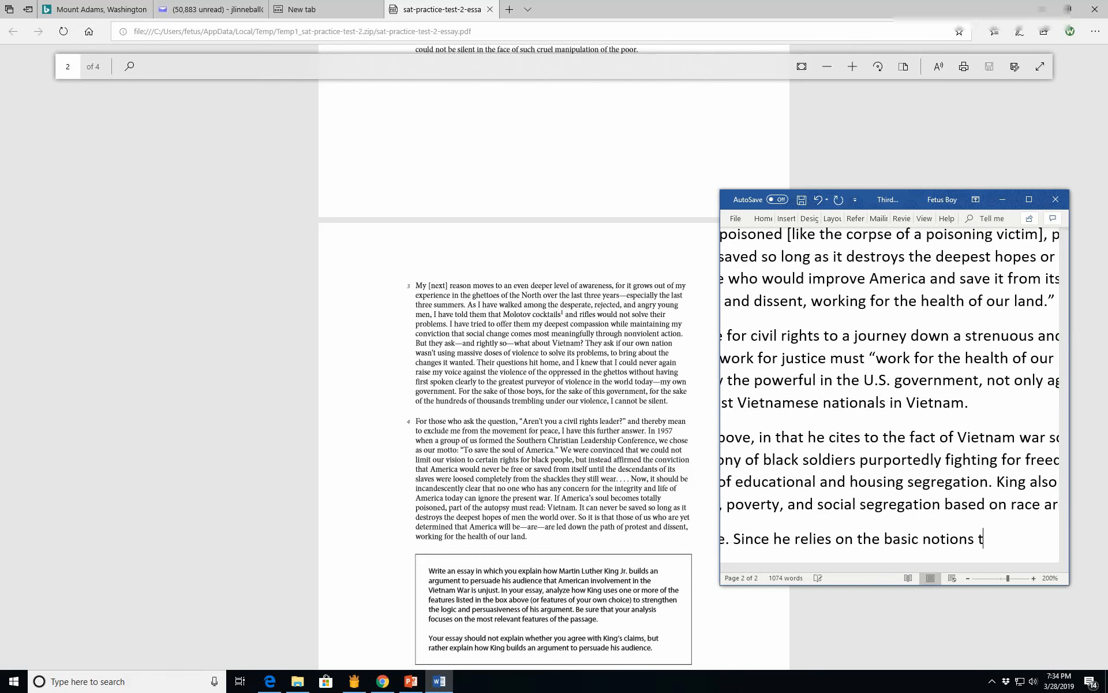
type("hat no")
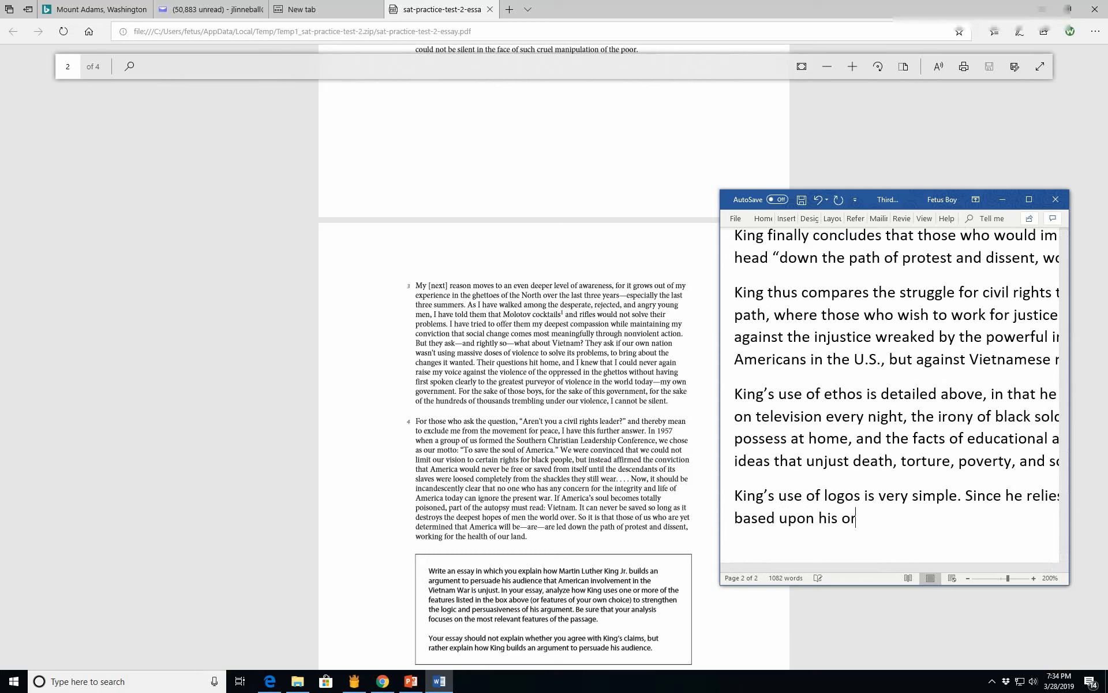
type("her")
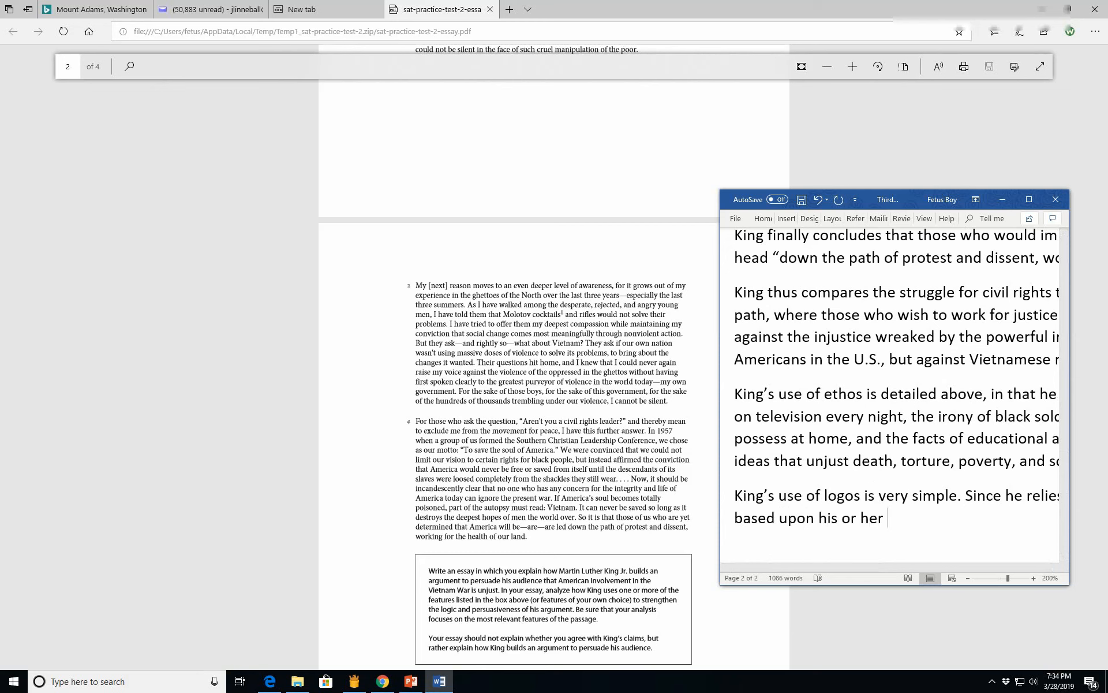
type("race")
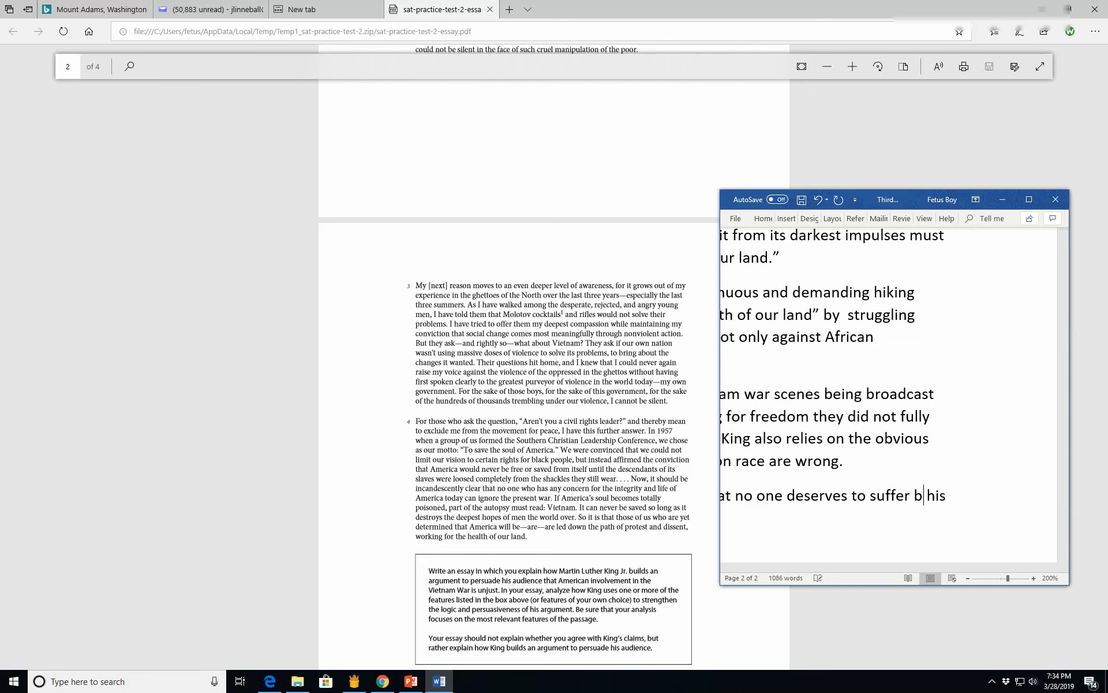
scroll("down", 3)
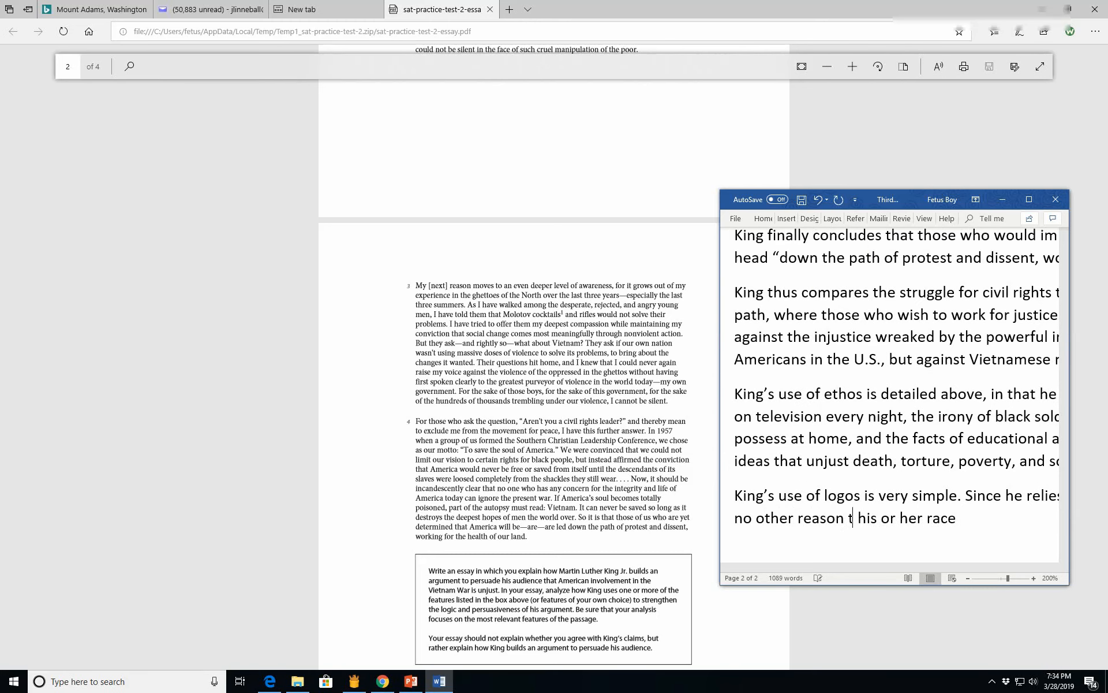
type("han")
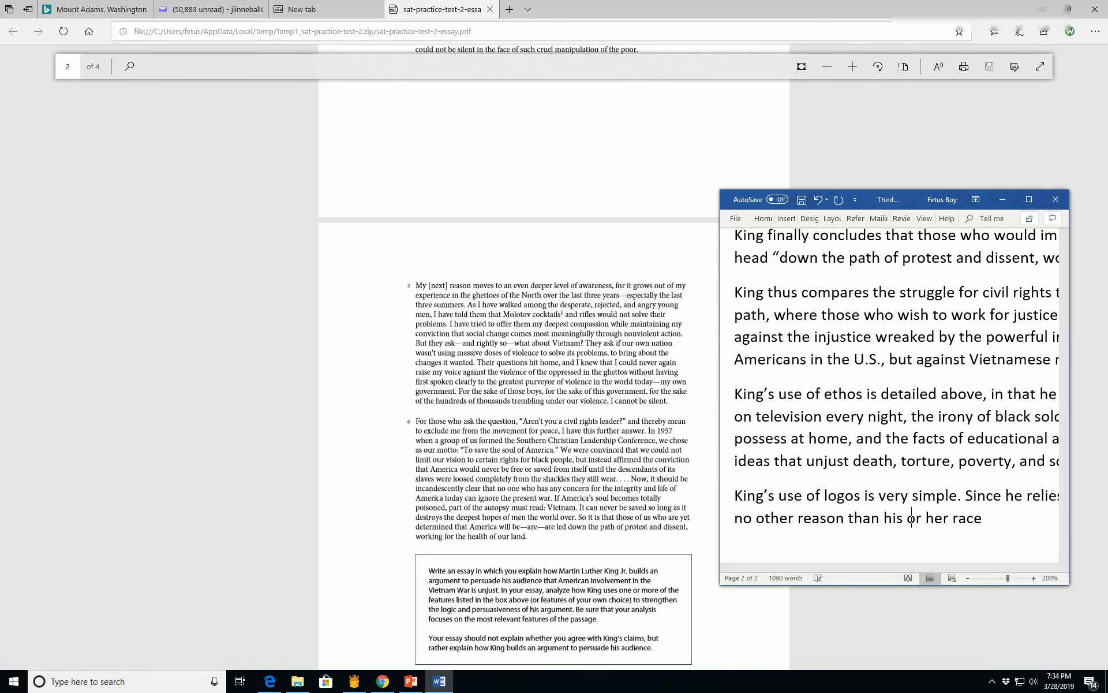
Step: Conclude it makes no sense to fight for racial equality for black Americans but not the Vietnamese
type(", it")
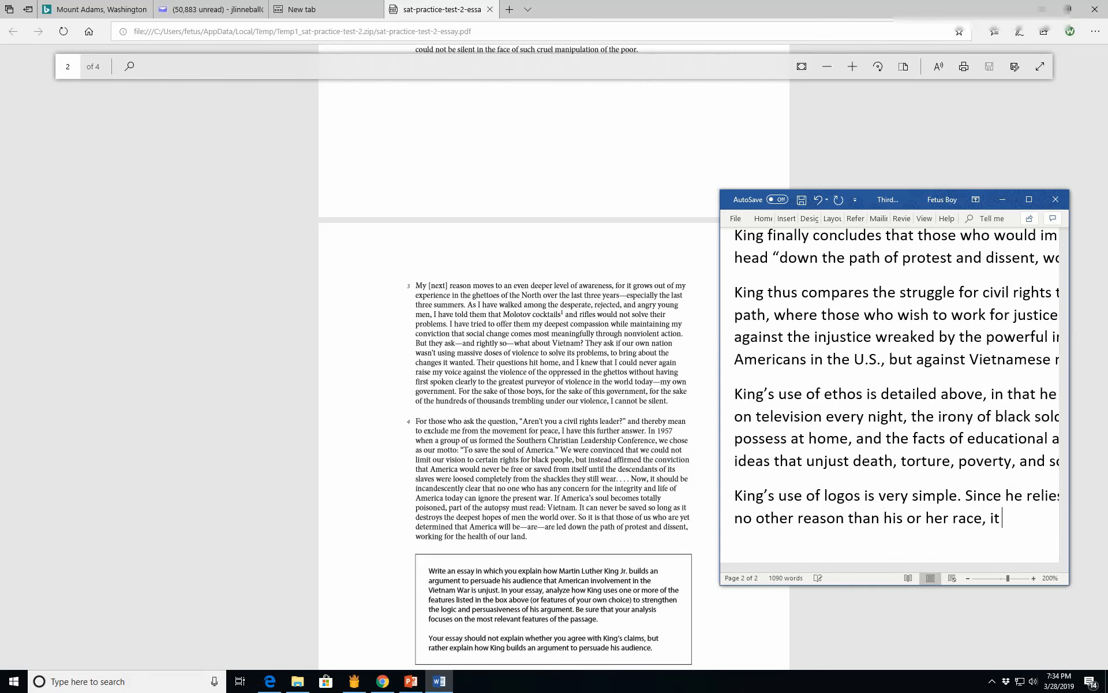
type("makes no snes")
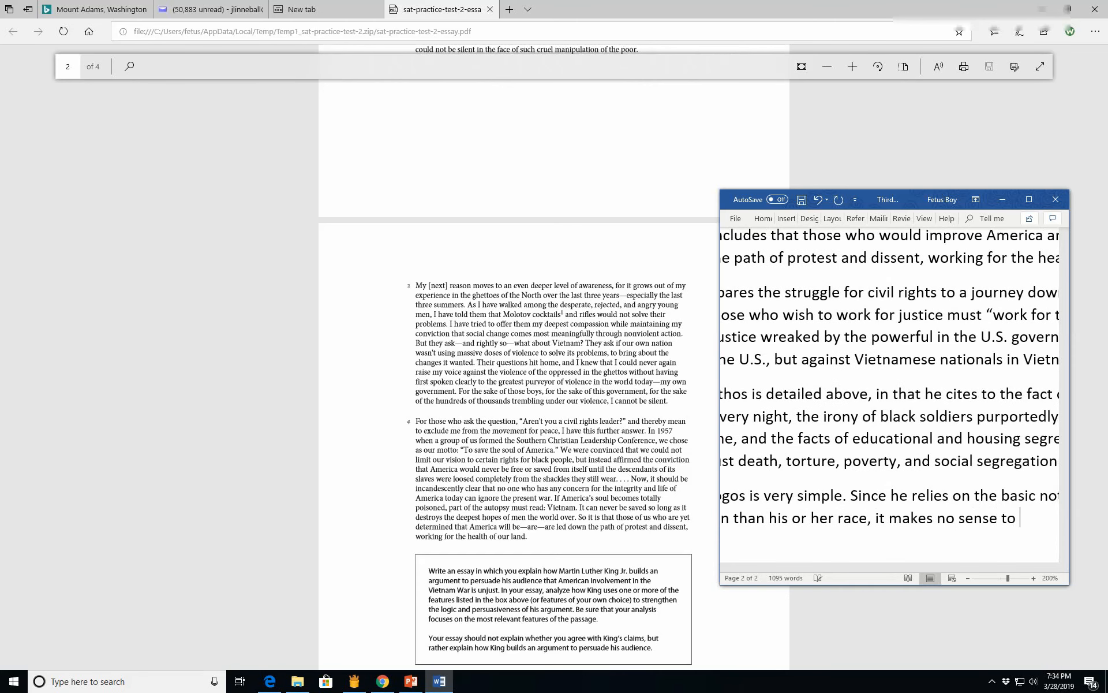
type("fight for r")
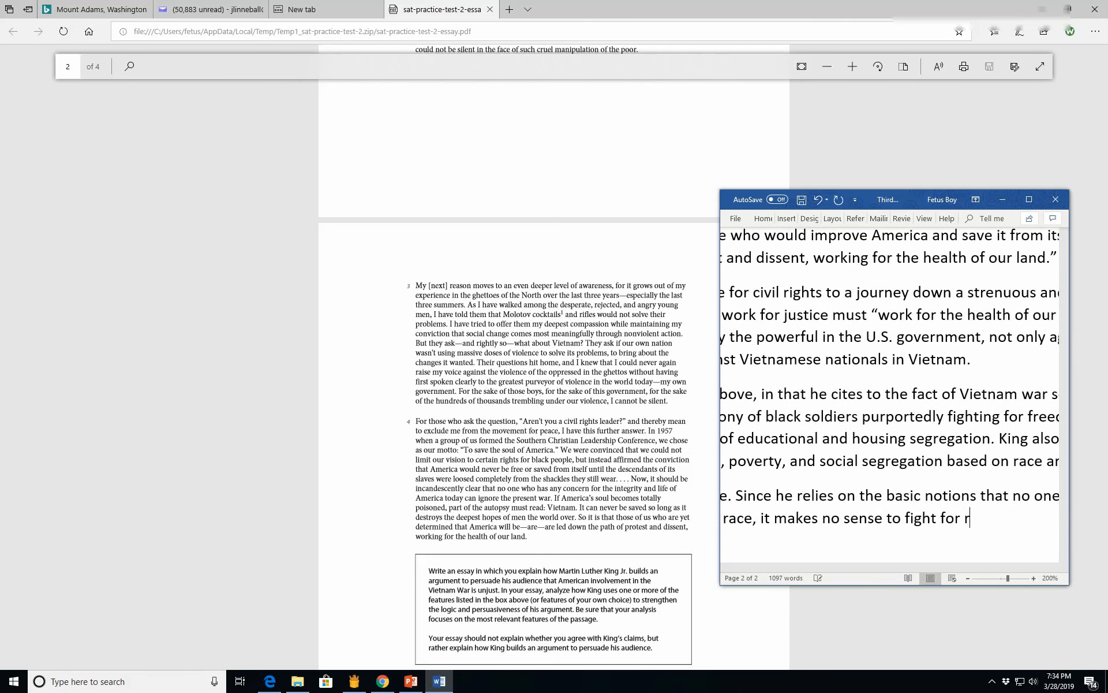
type("acial eq")
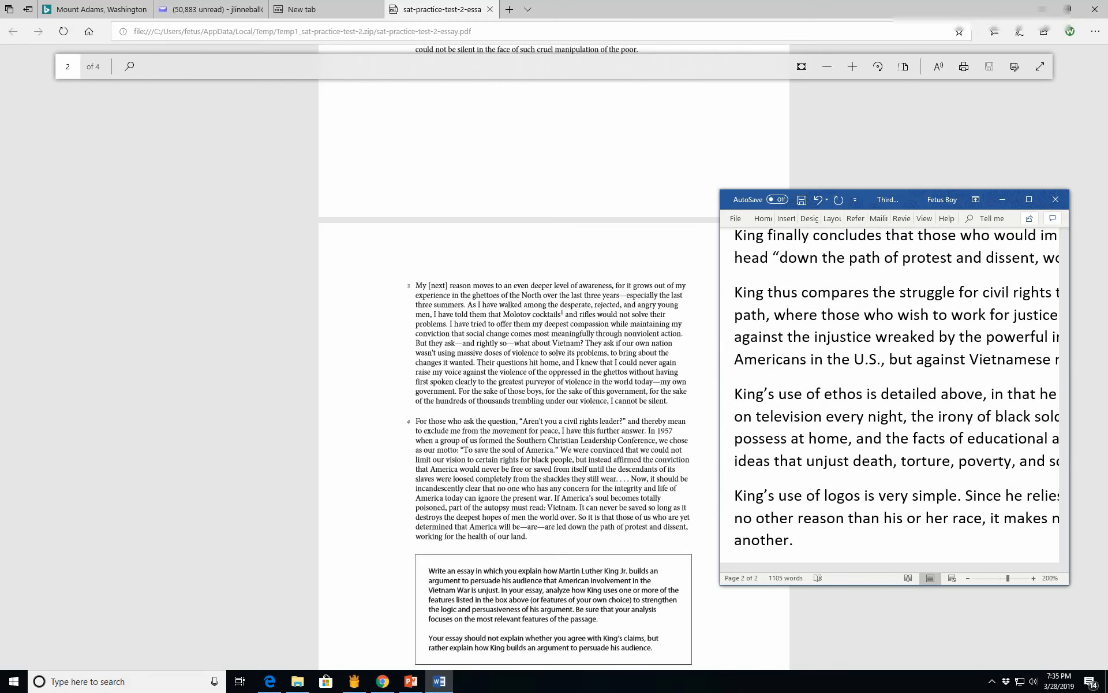
type("(the Viet")
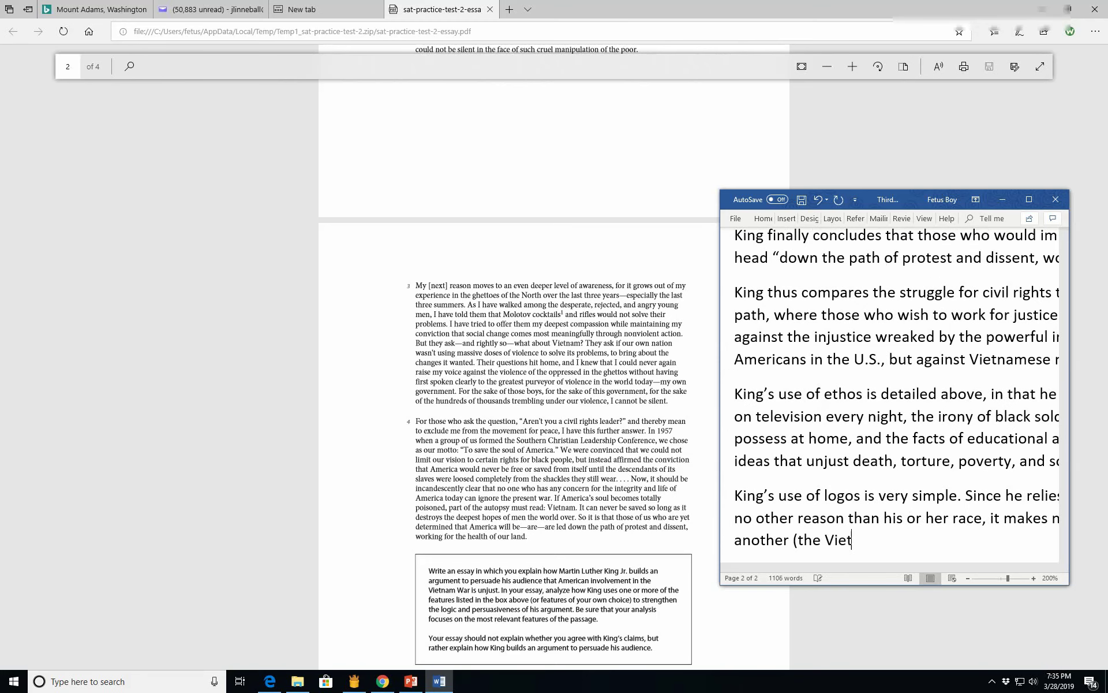
type("namese")
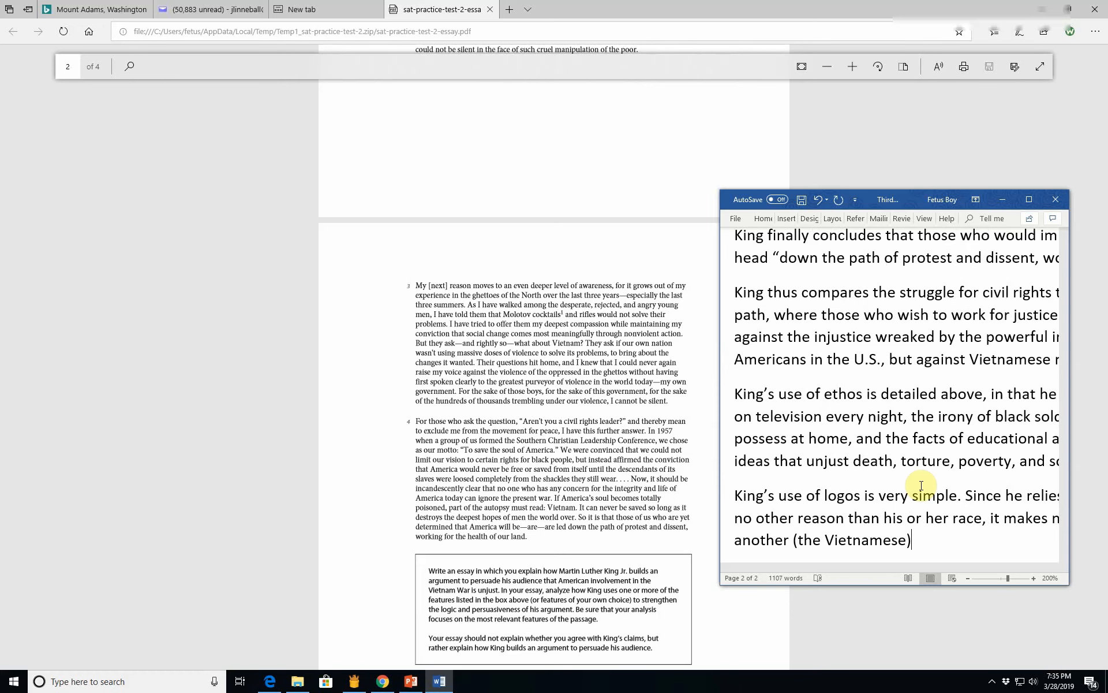
type(".")
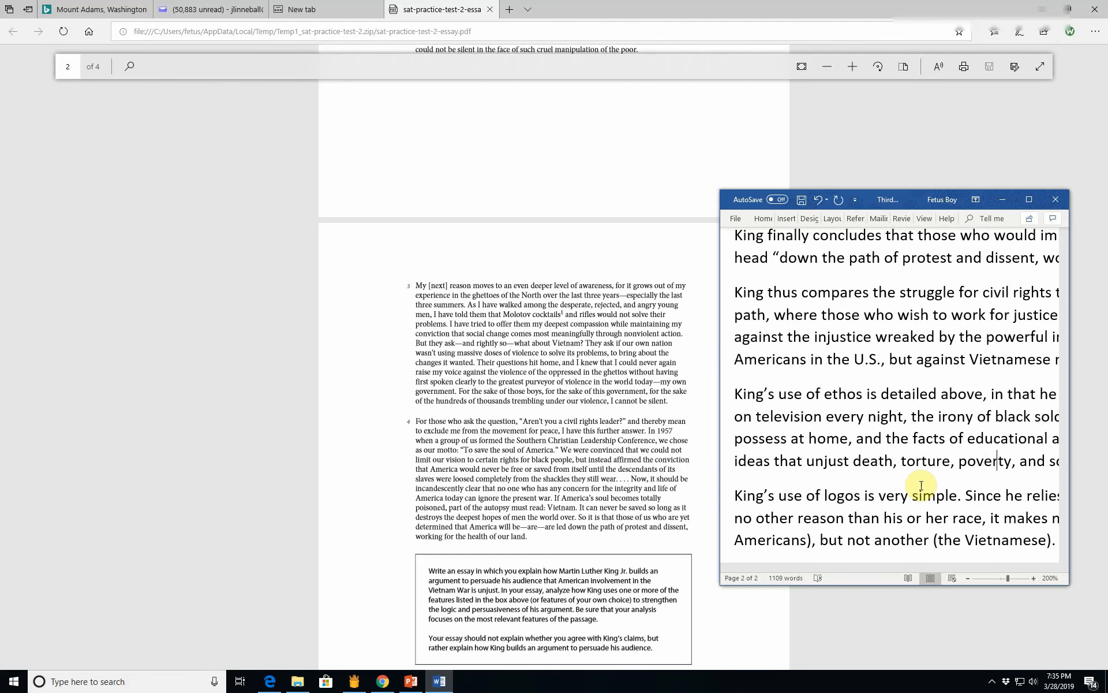
scroll("right", 3)
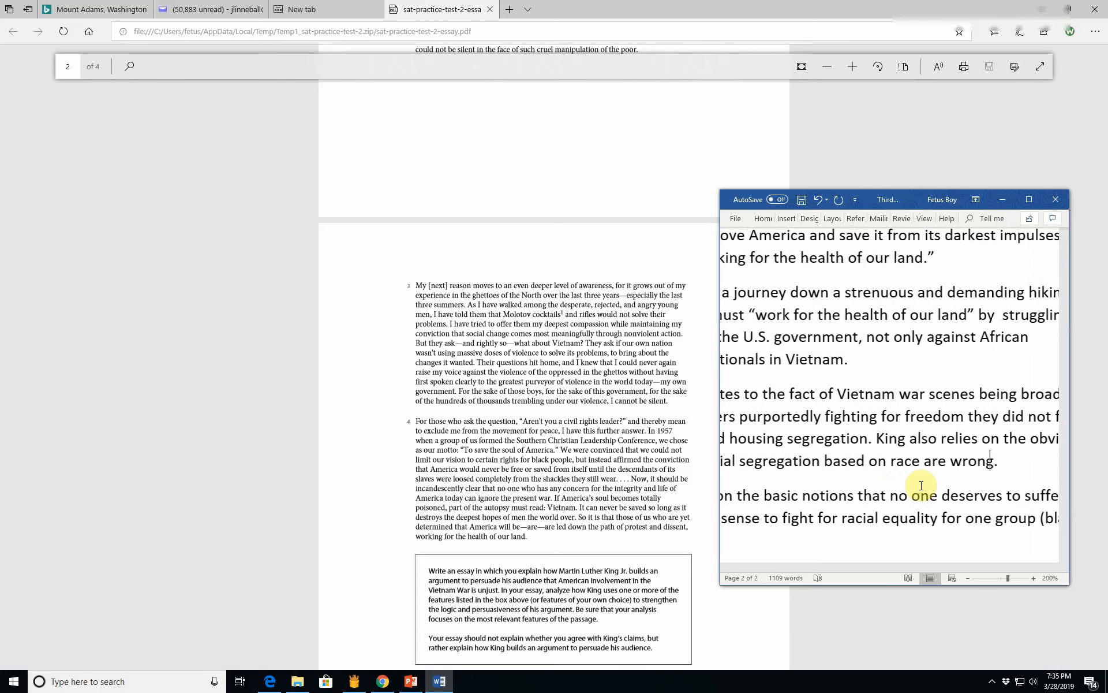
scroll("right", 3)
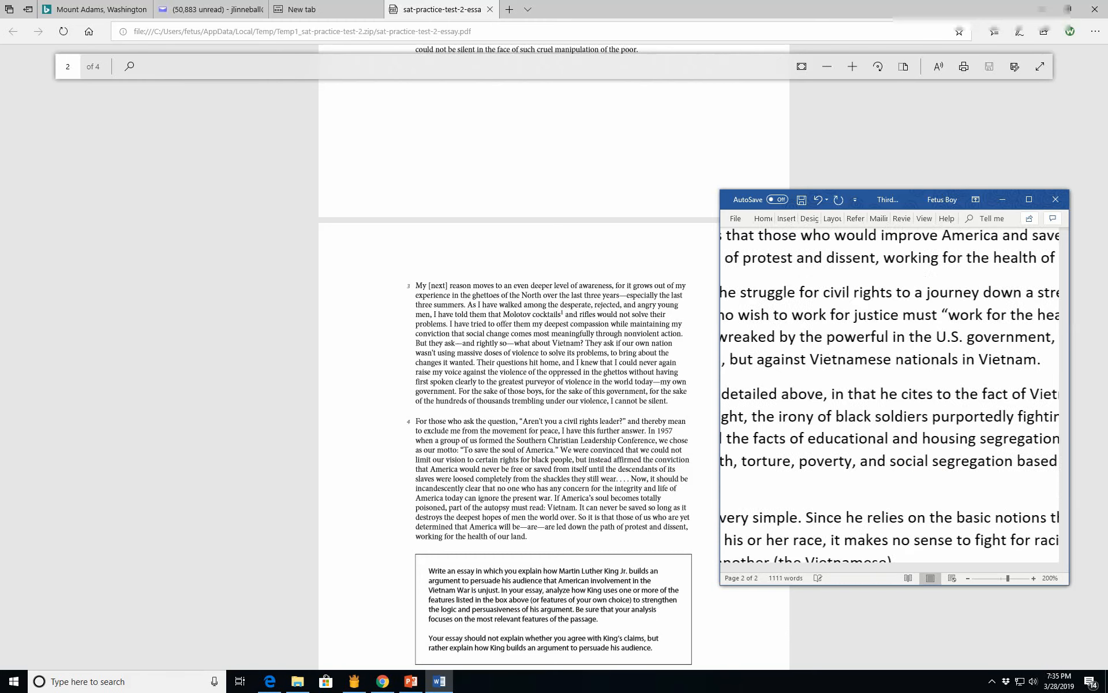
Step: Add that King cites the obvious fact that money spent on warfare cannot fund social programs
type("cites to the obvious")
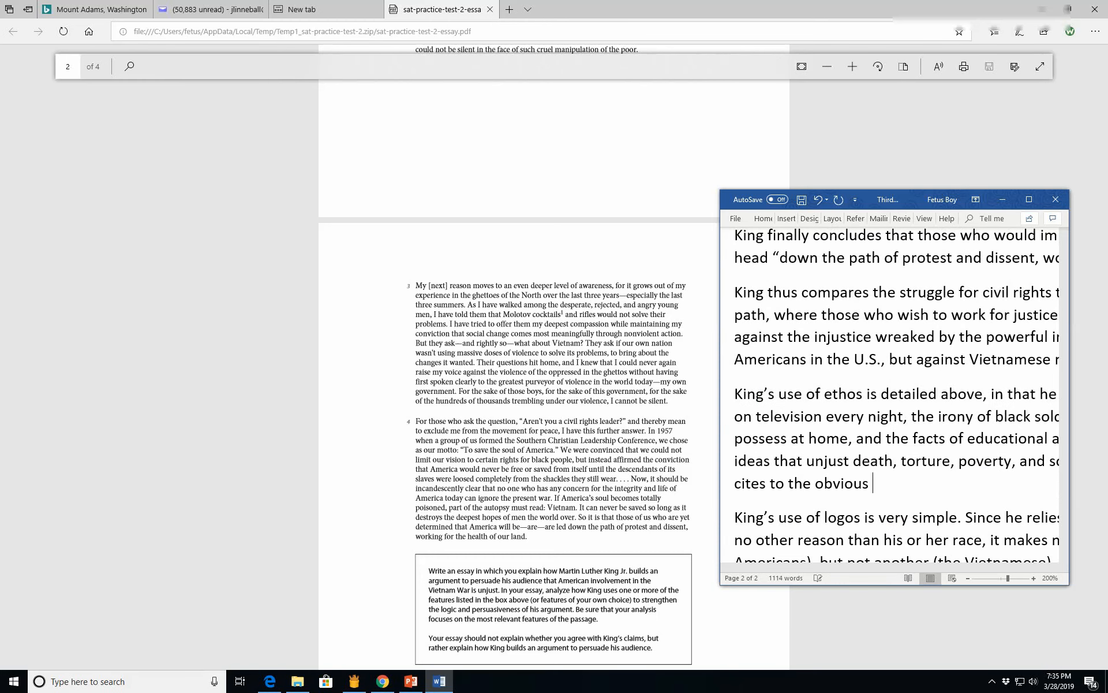
type("fact that")
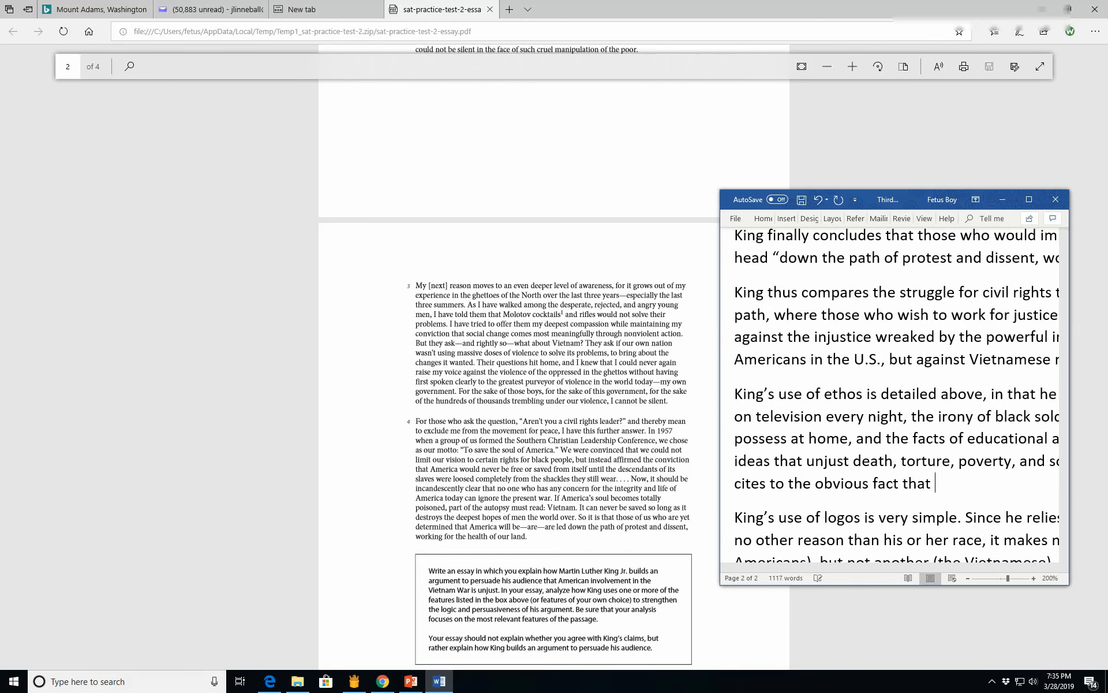
type("money spent on wa")
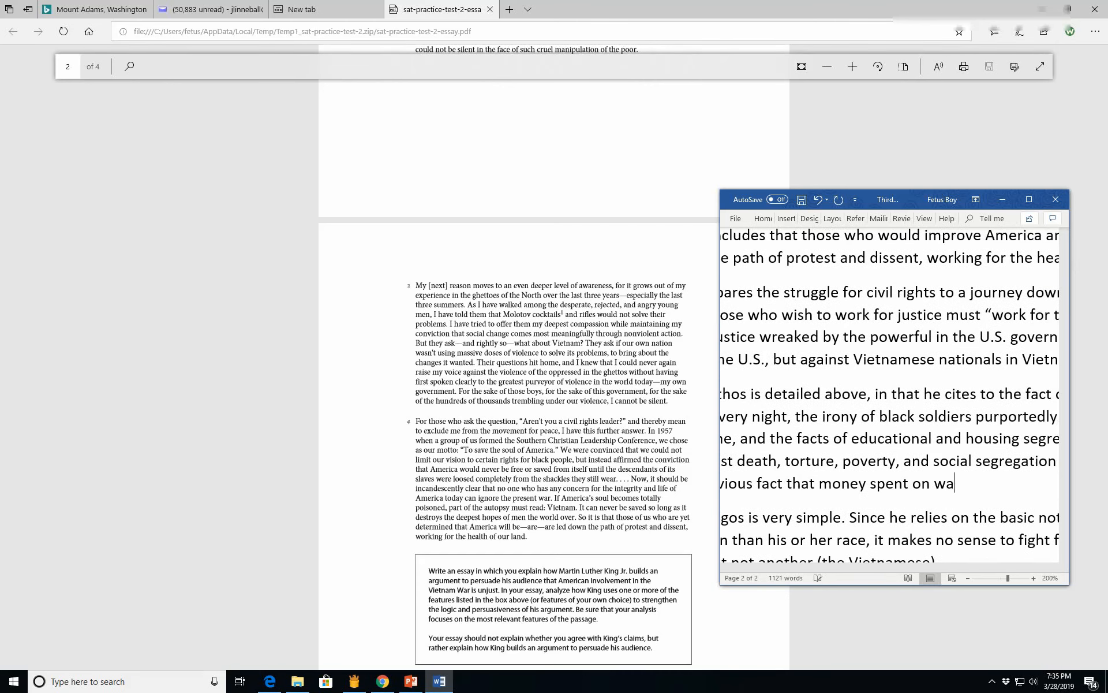
type("rfare s")
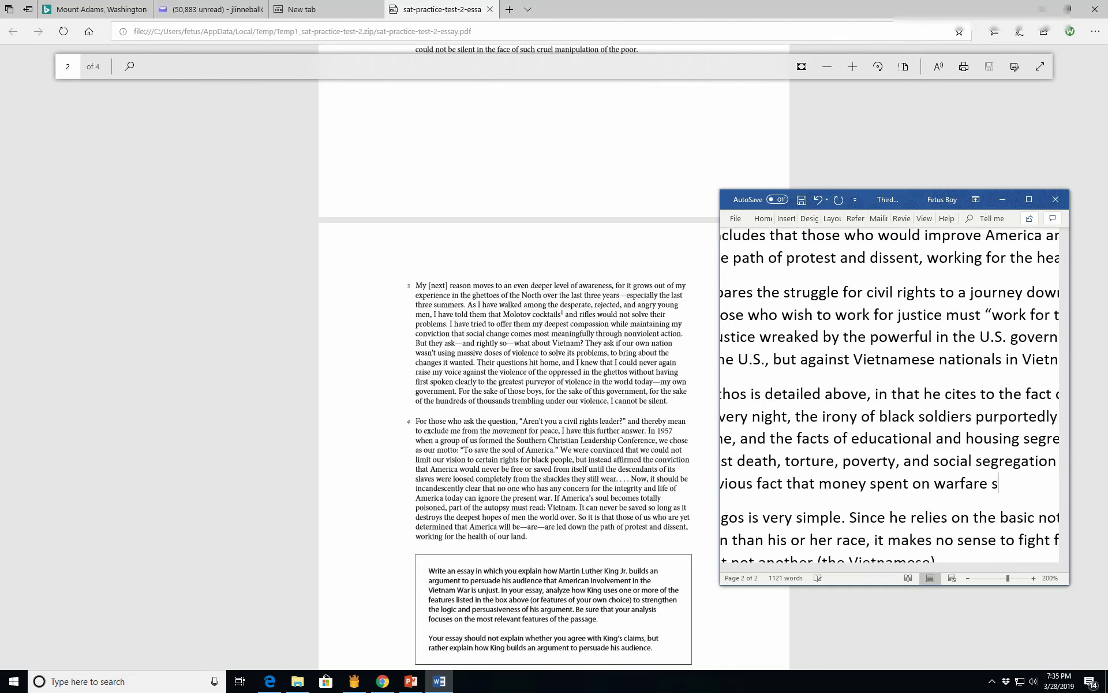
type("annot also be spe")
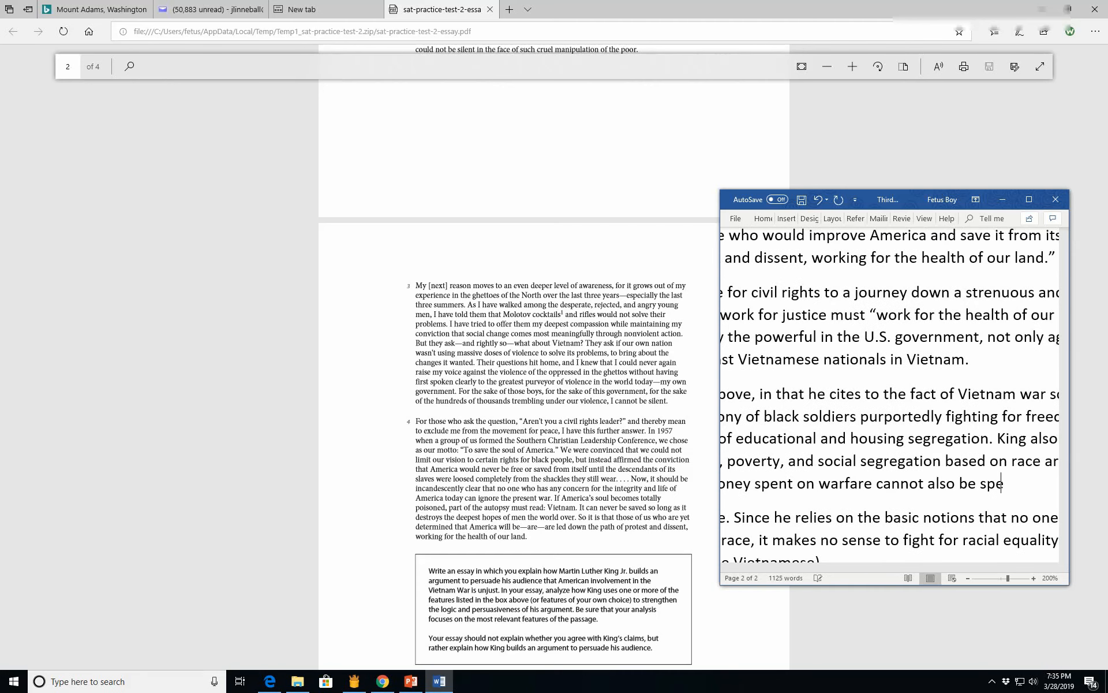
key("Backspace")
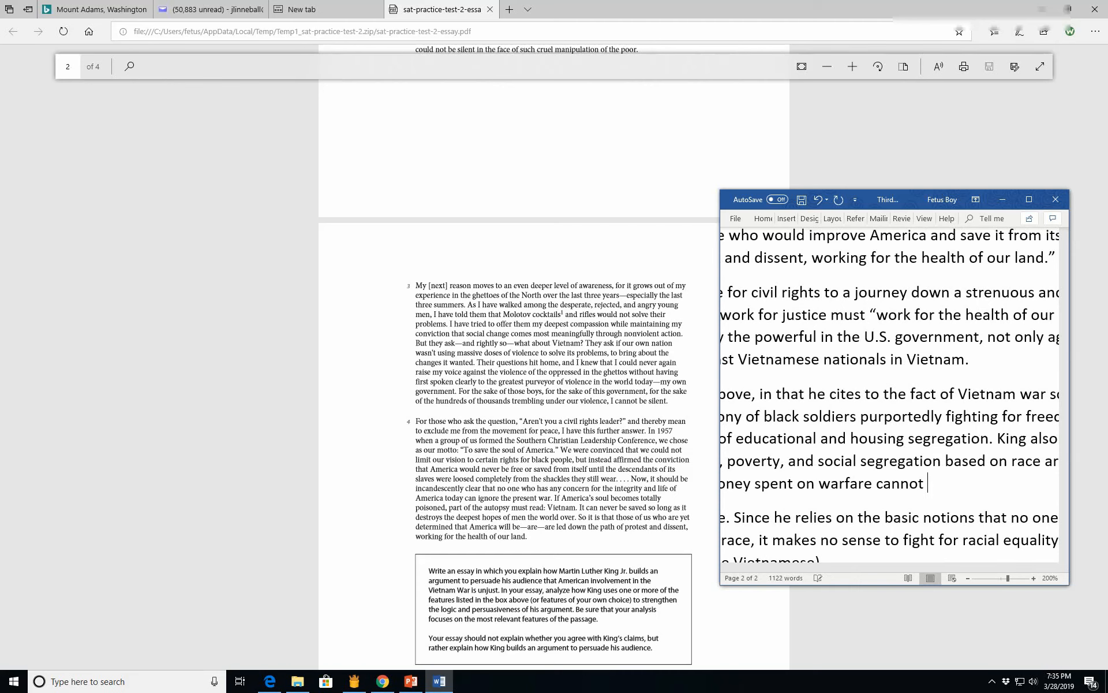
type("be spend")
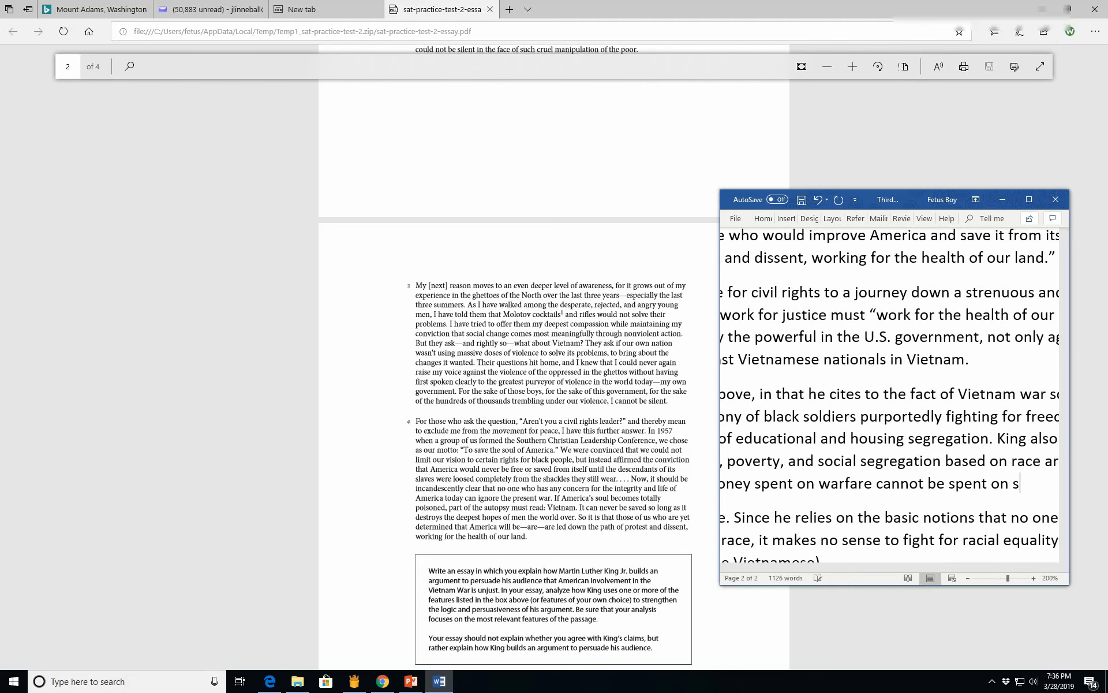
type("ocial progra")
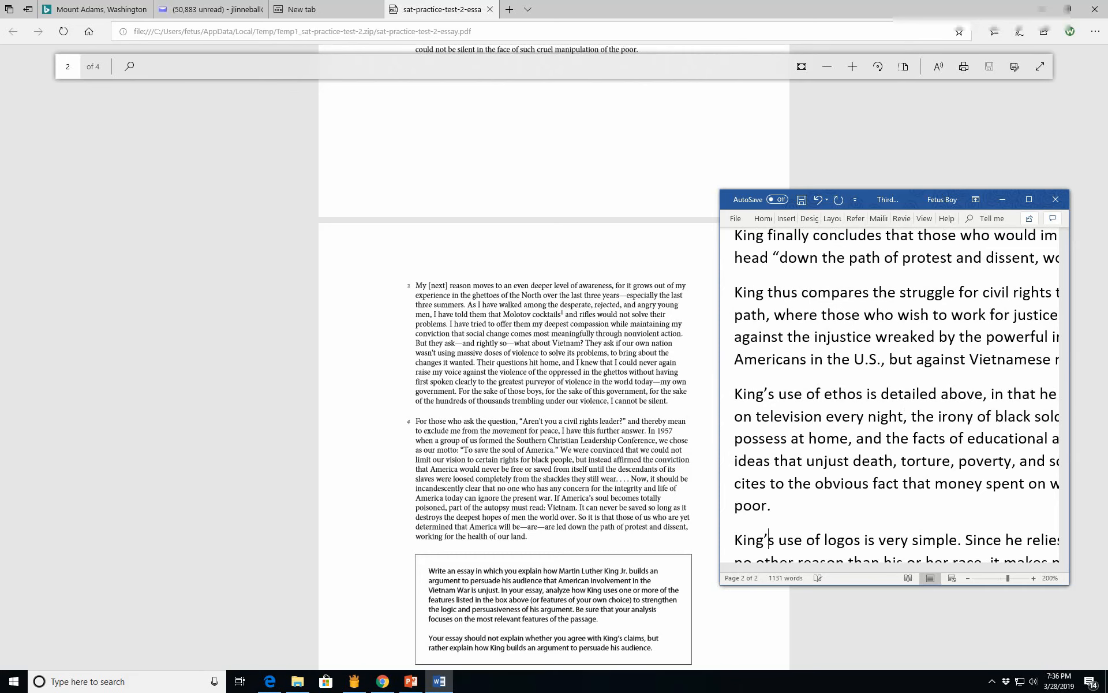
Step: Write that the war oppressed the Vietnamese and drew much-needed money away from social programs
scroll("down", 3)
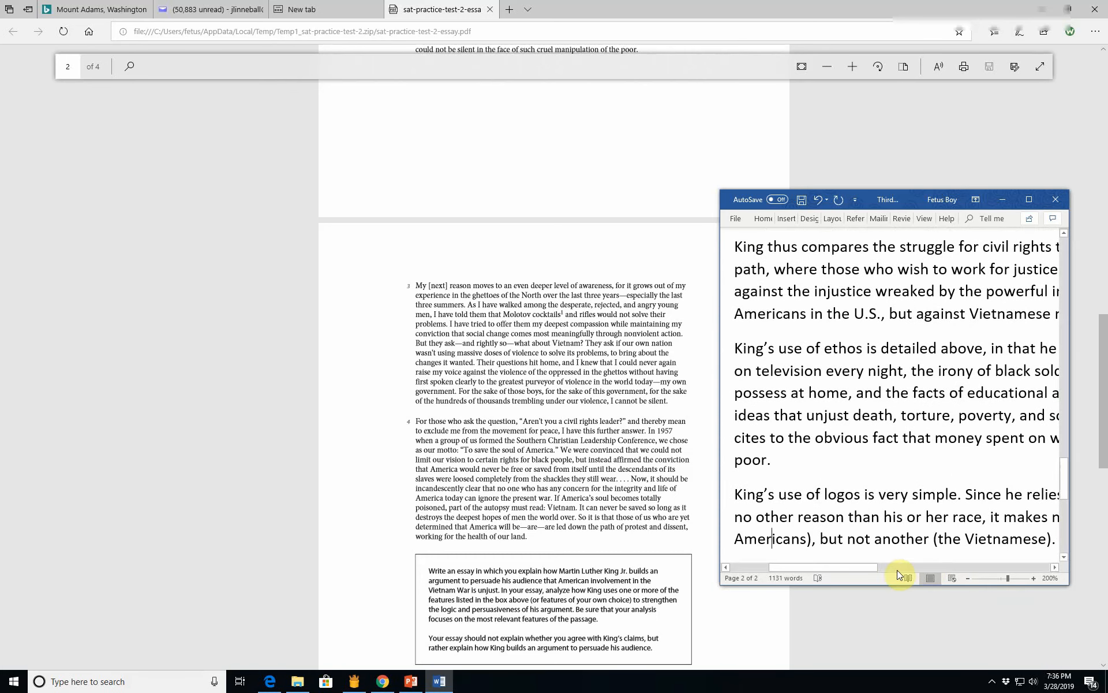
scroll("right", 3)
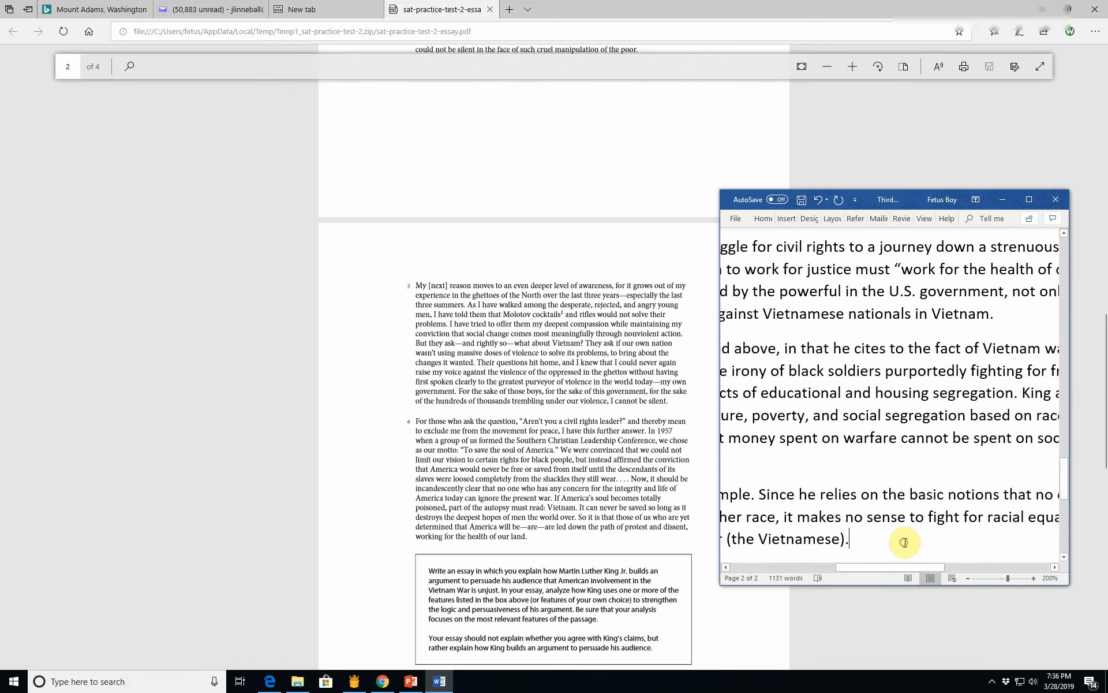
type("Sinc t")
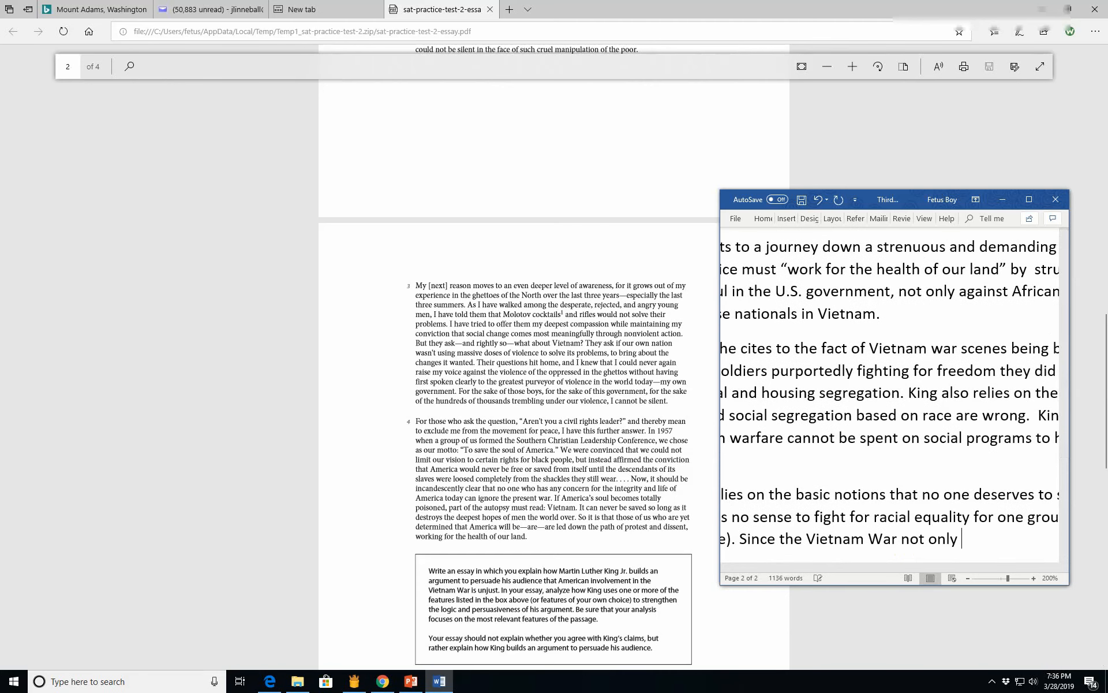
type("oppressed")
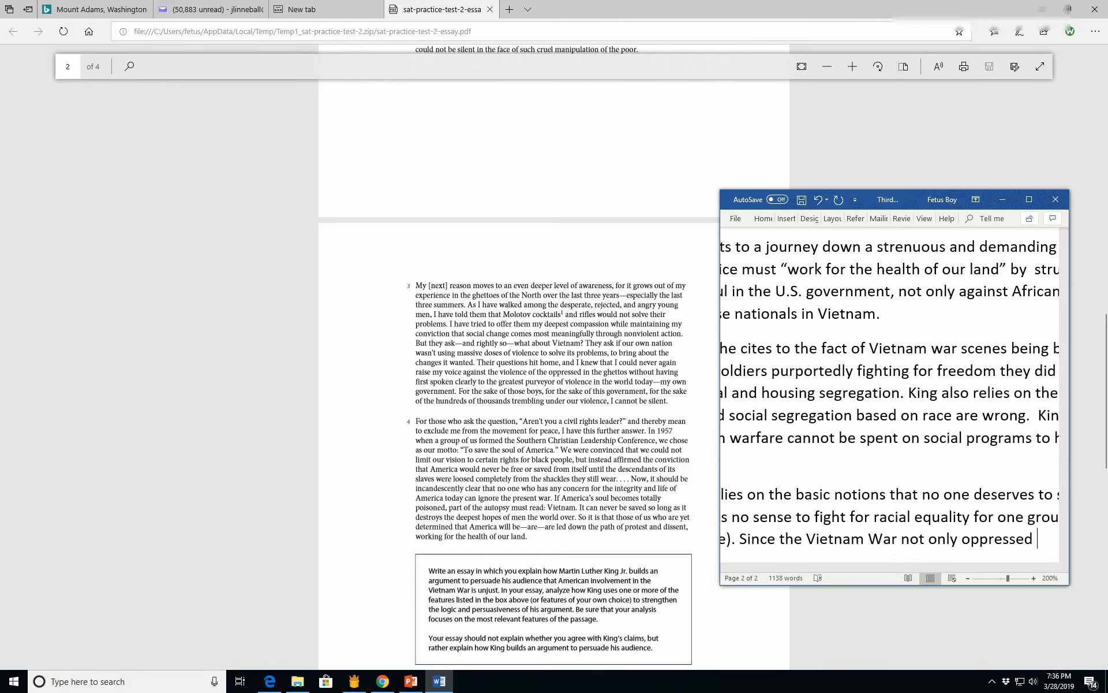
type("Vietnamese, and")
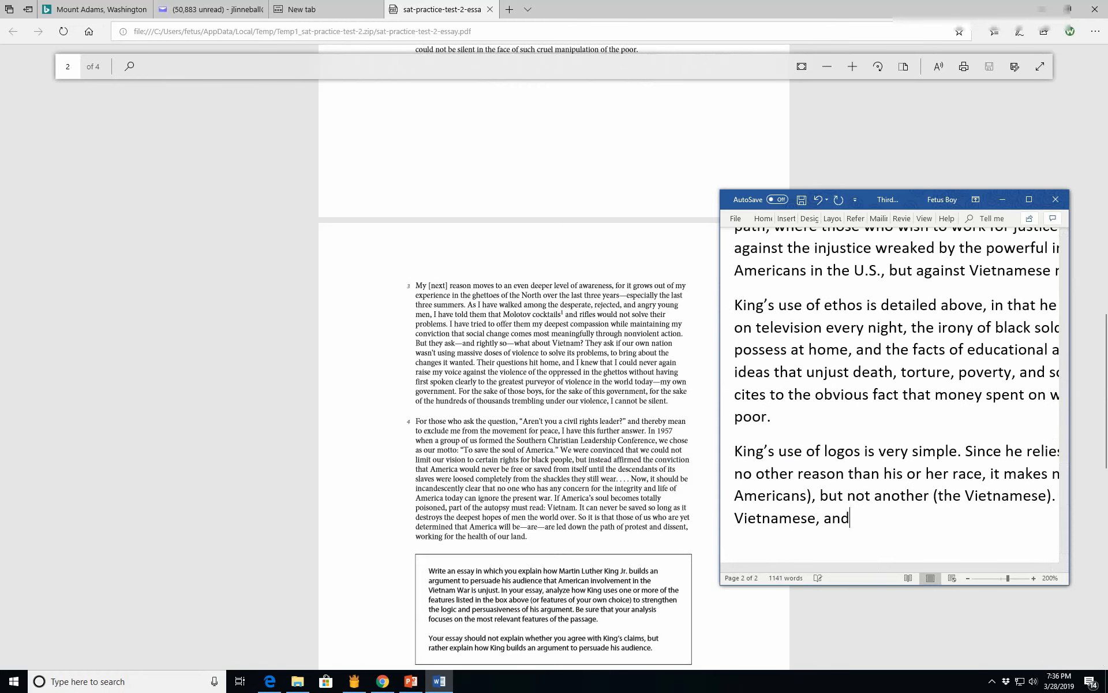
type("but dr")
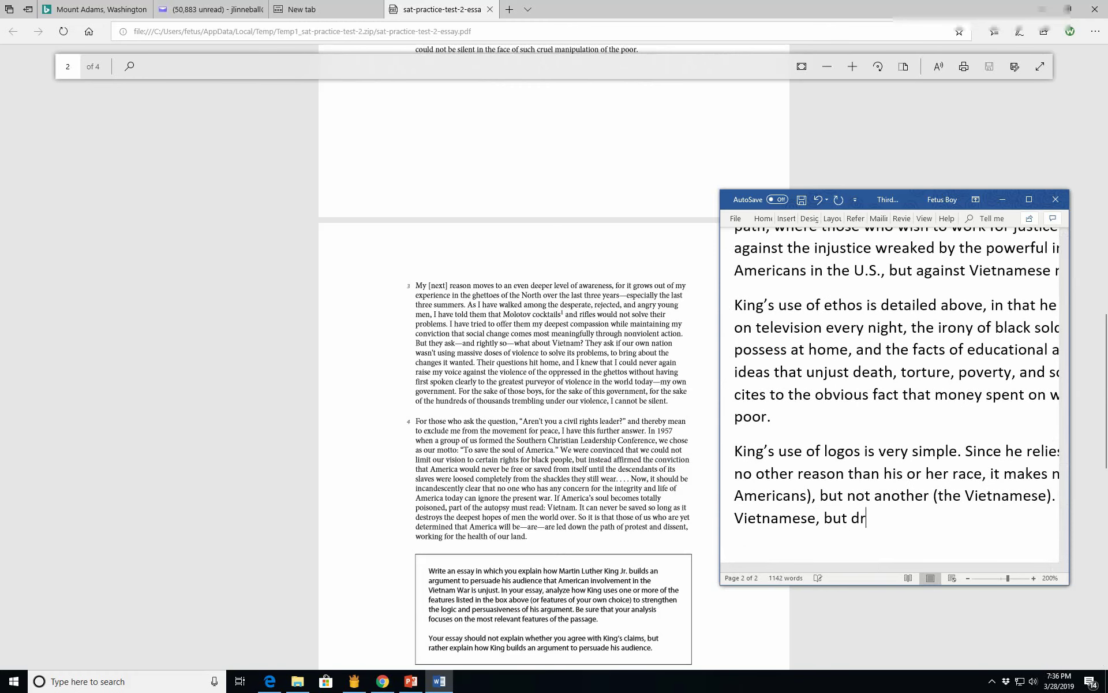
type("ew")
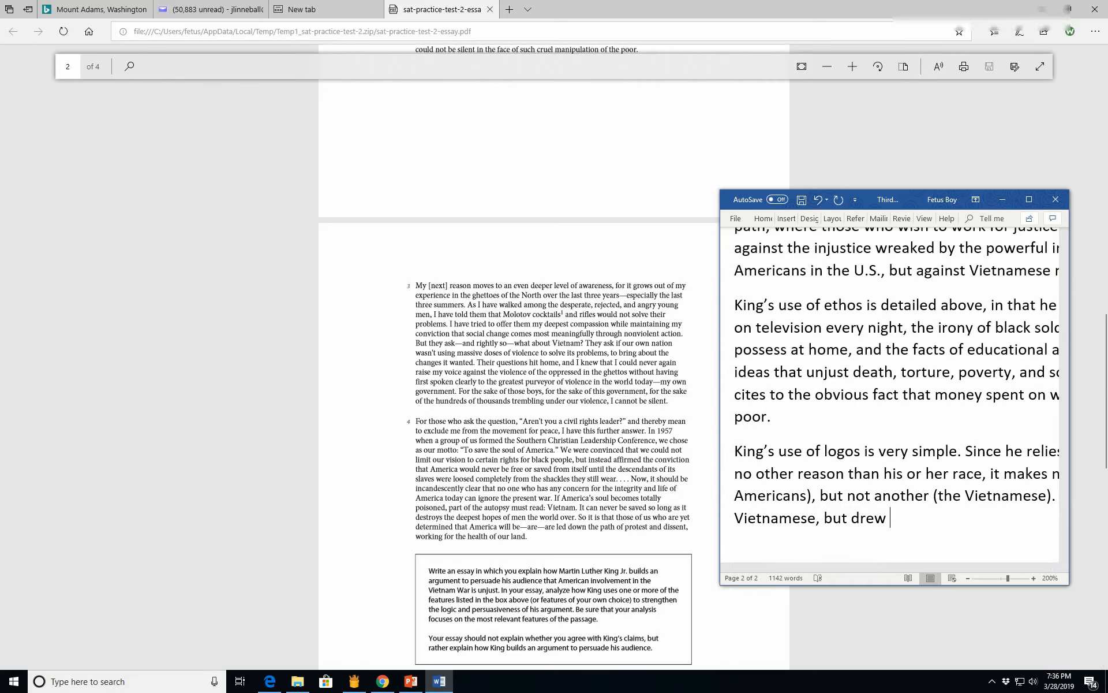
type("much-need")
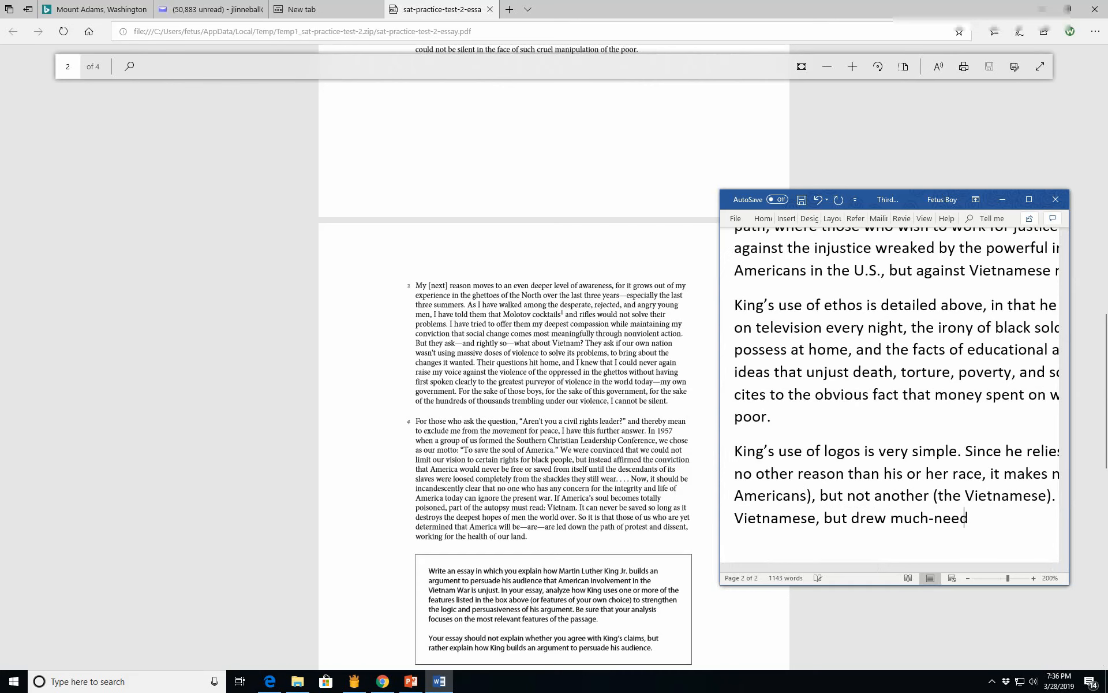
type("ed money away from")
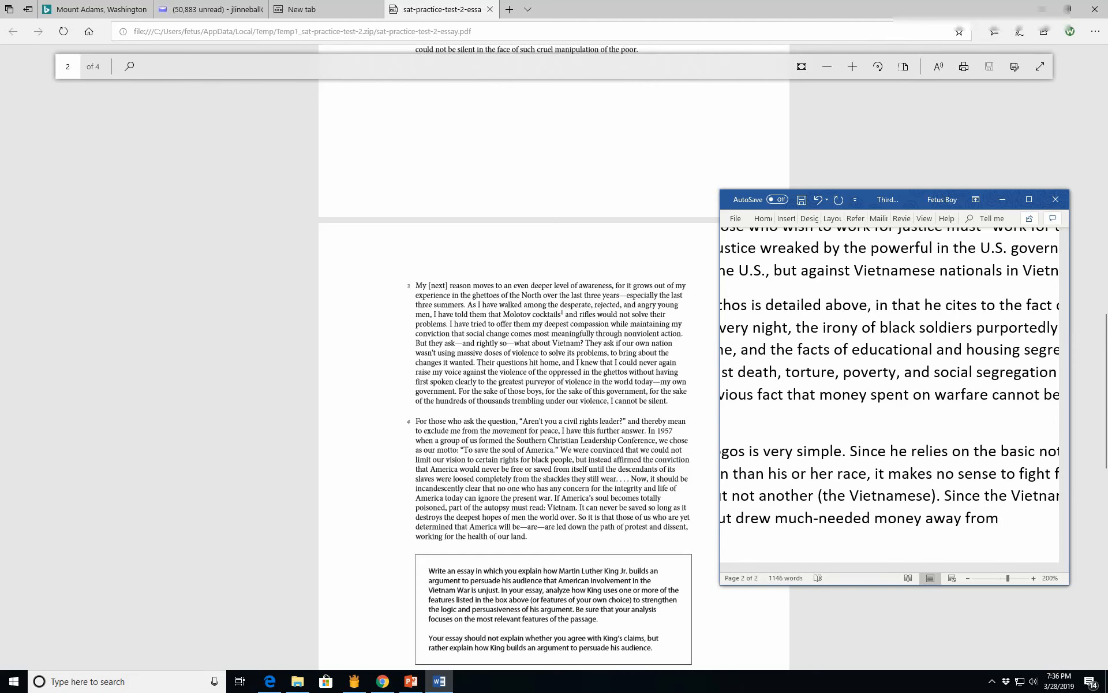
type("s")
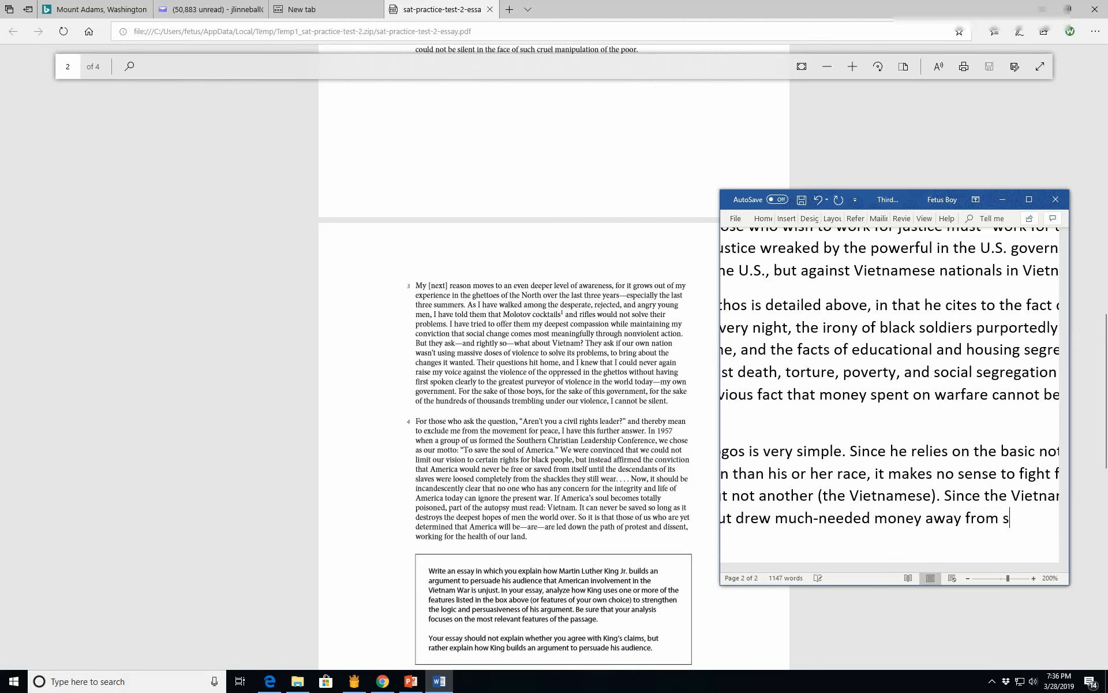
type("ocial")
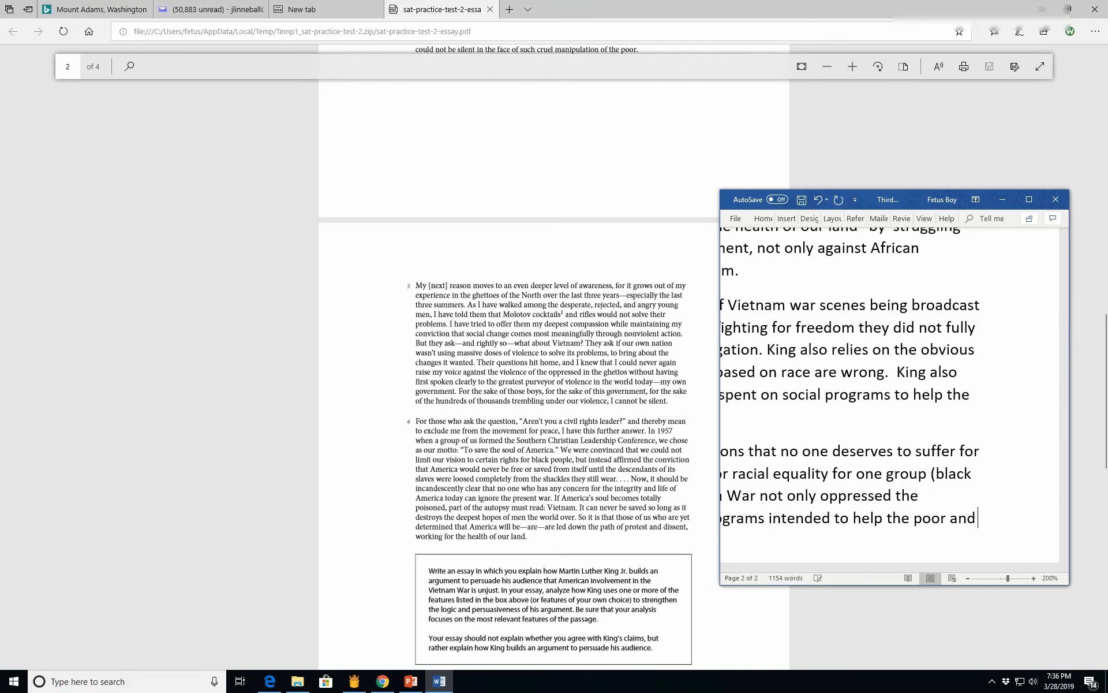
Step: Conclude that King's inexorable logic leads him to oppose the Vietnam War
type("minoti")
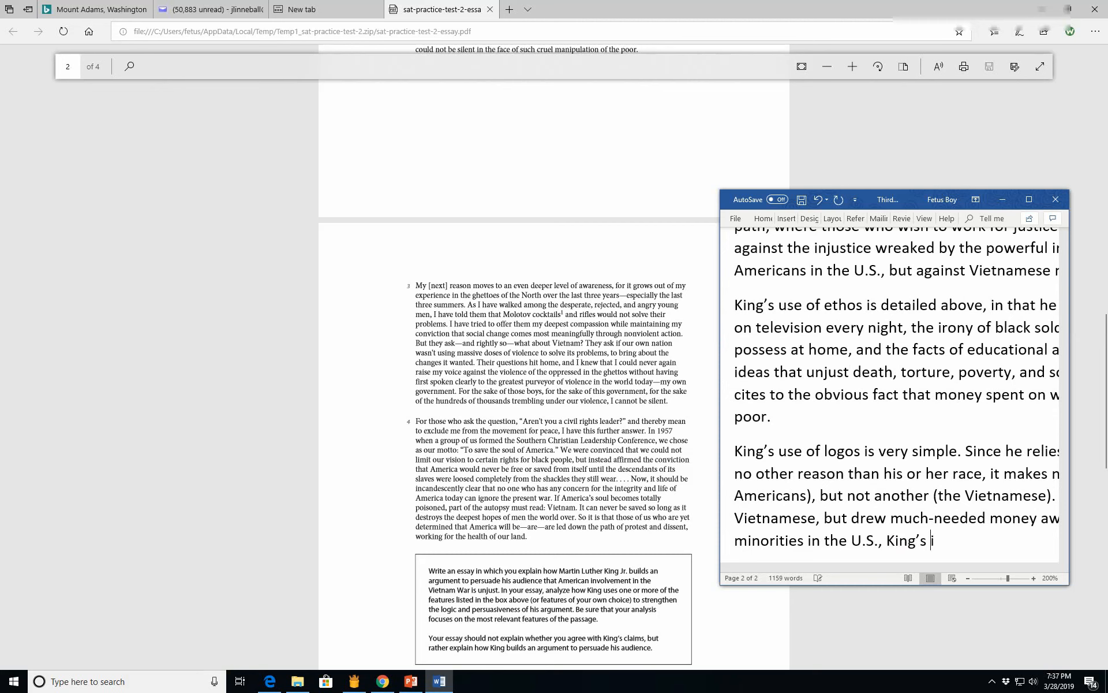
type("inexporable logic leads hiCheech & Cl")
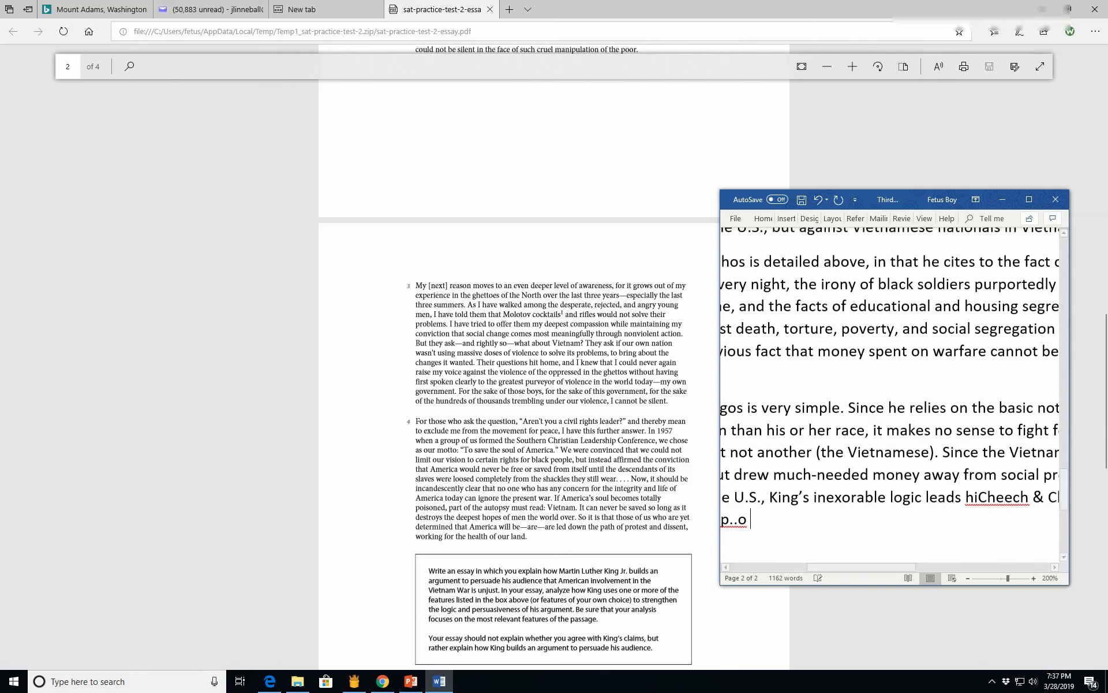
type("you back")
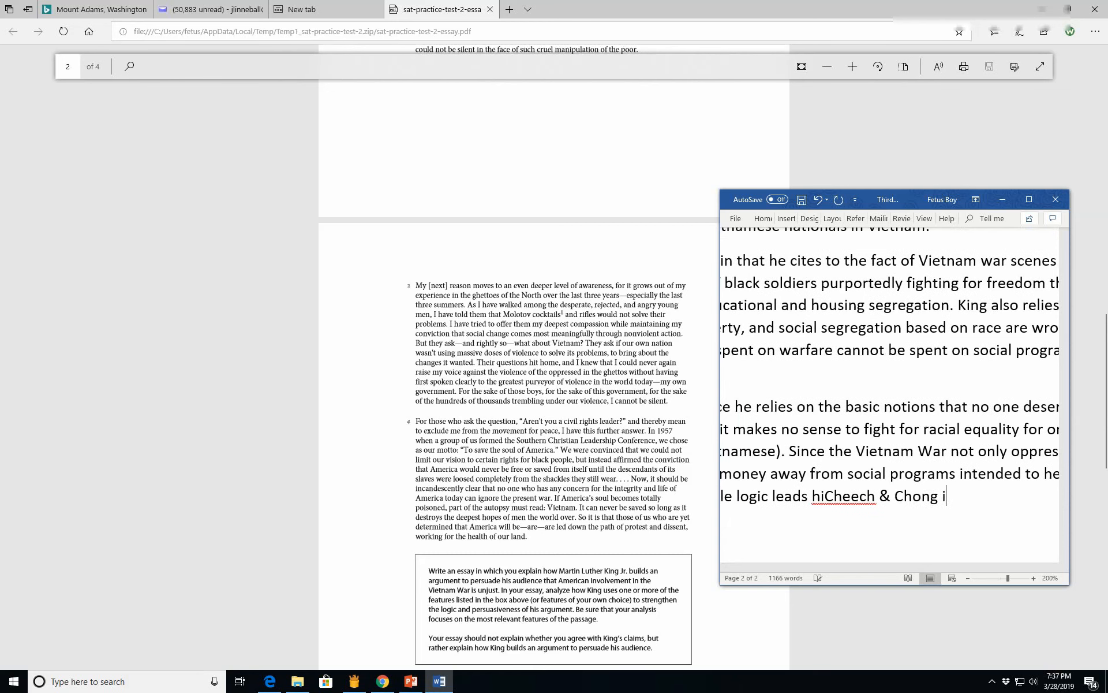
key("backspace")
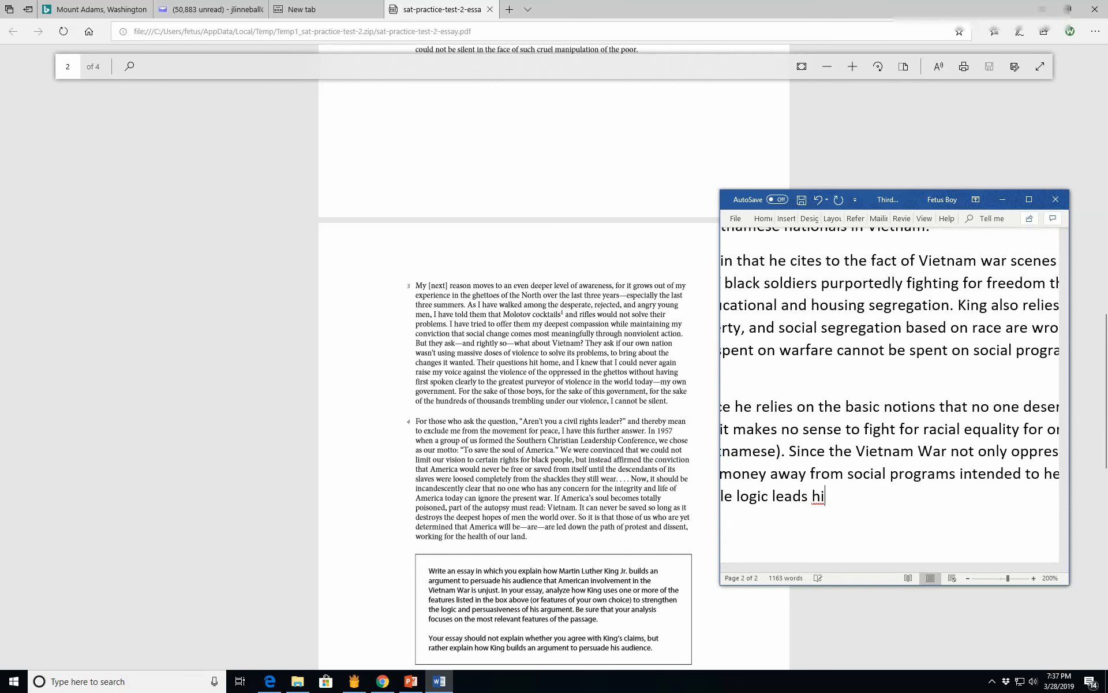
type("m to opposed")
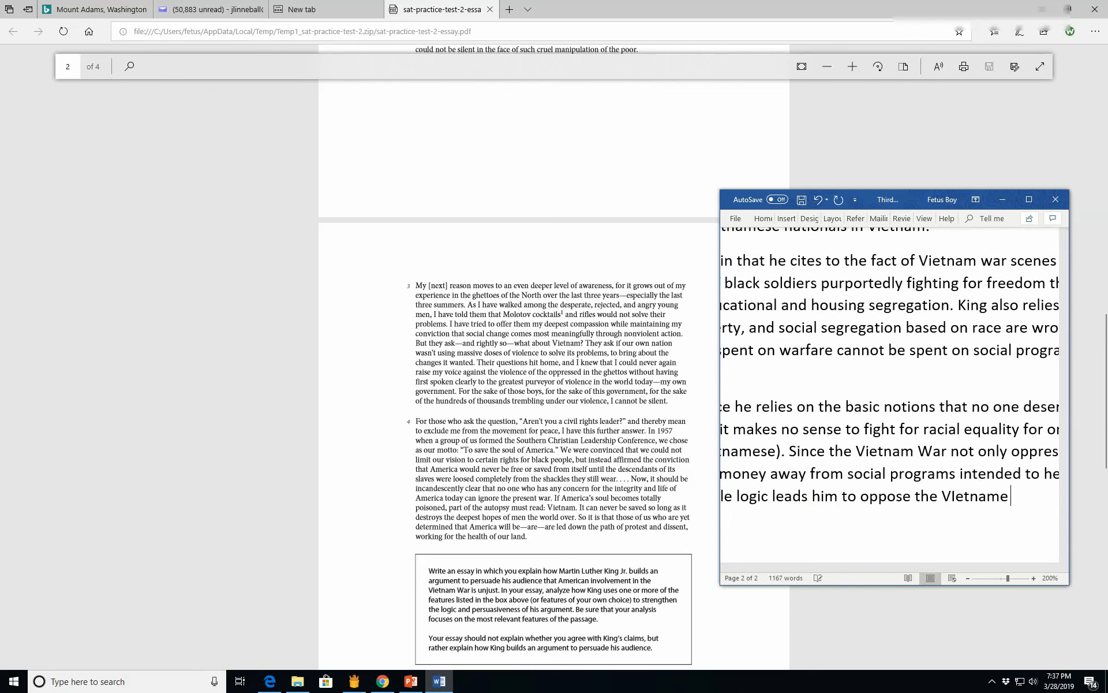
type("War.")
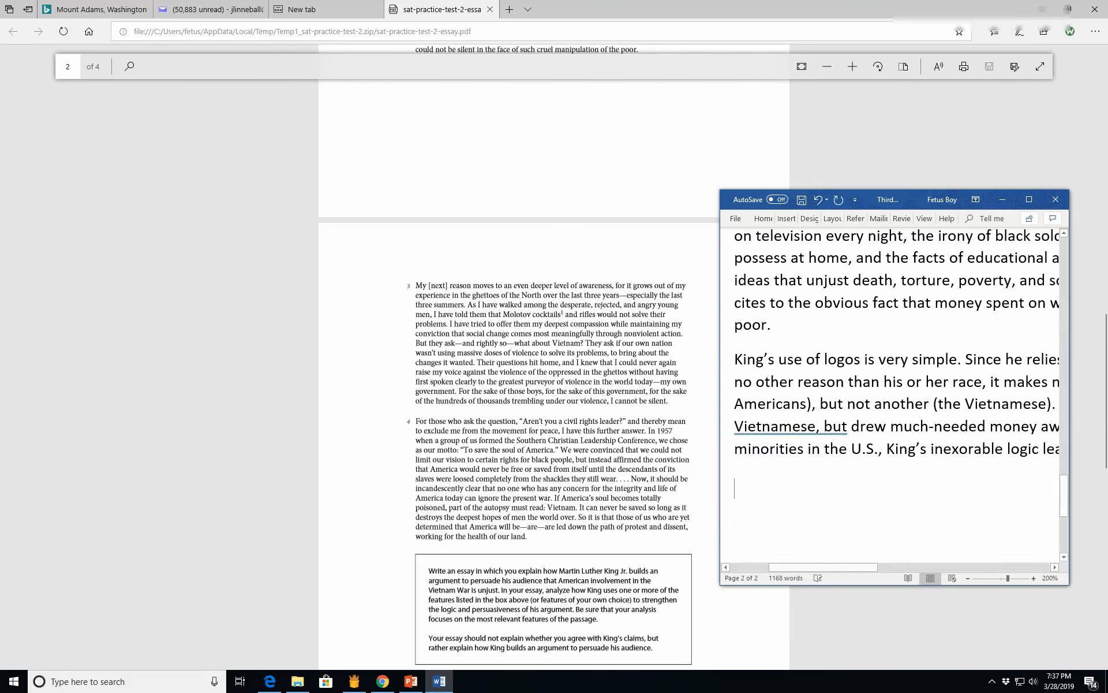
Step: Open the conclusion with 'The Rev. Dr. Martin Luther King's speech uses'
type("M")
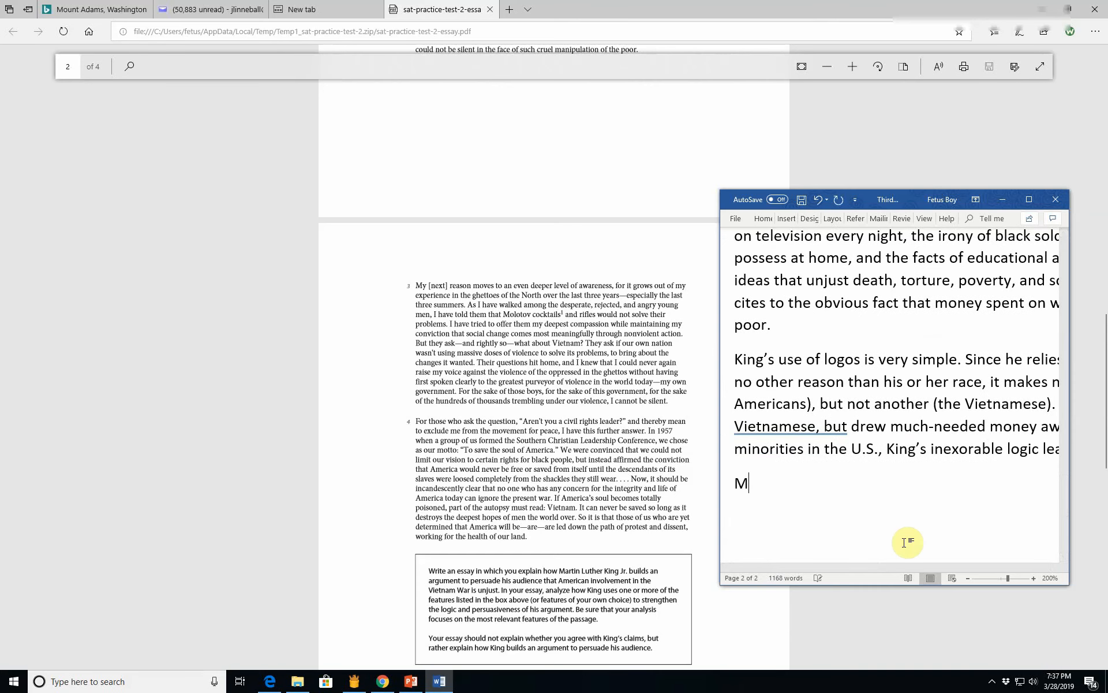
key("backspace")
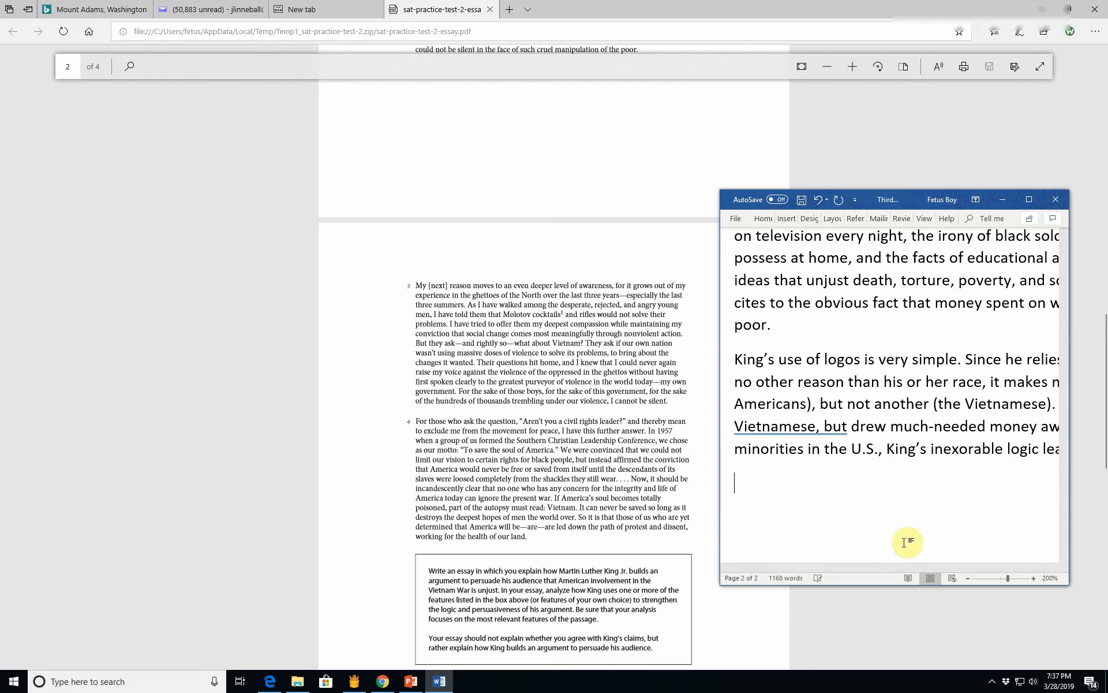
type("The Rev.")
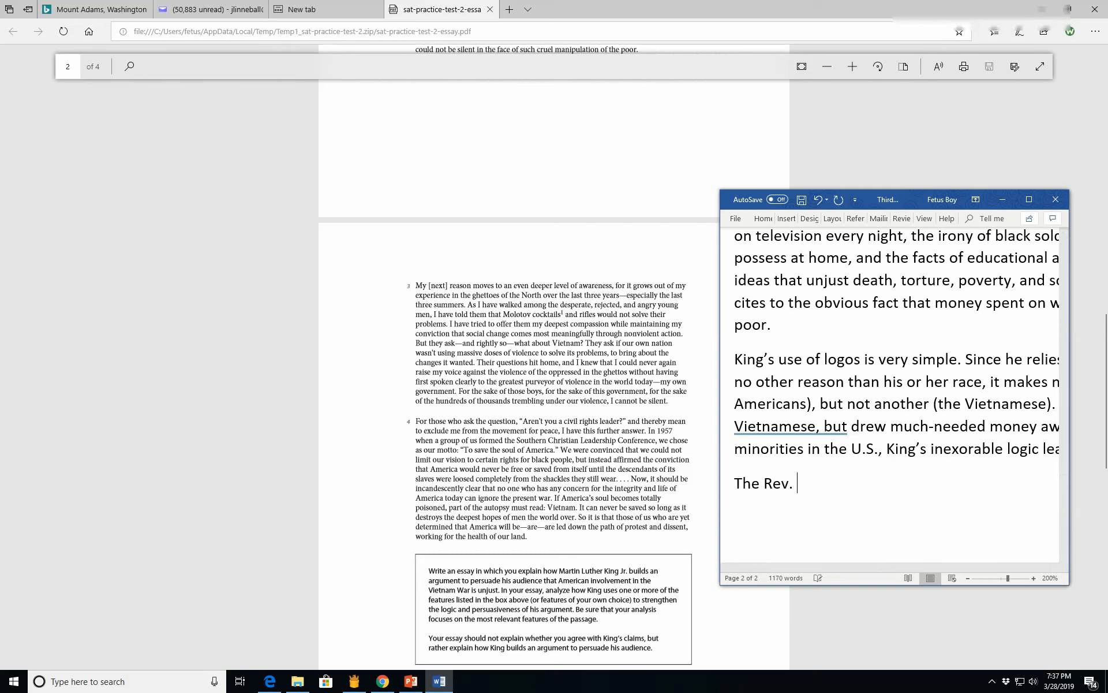
type("Dr. Mart")
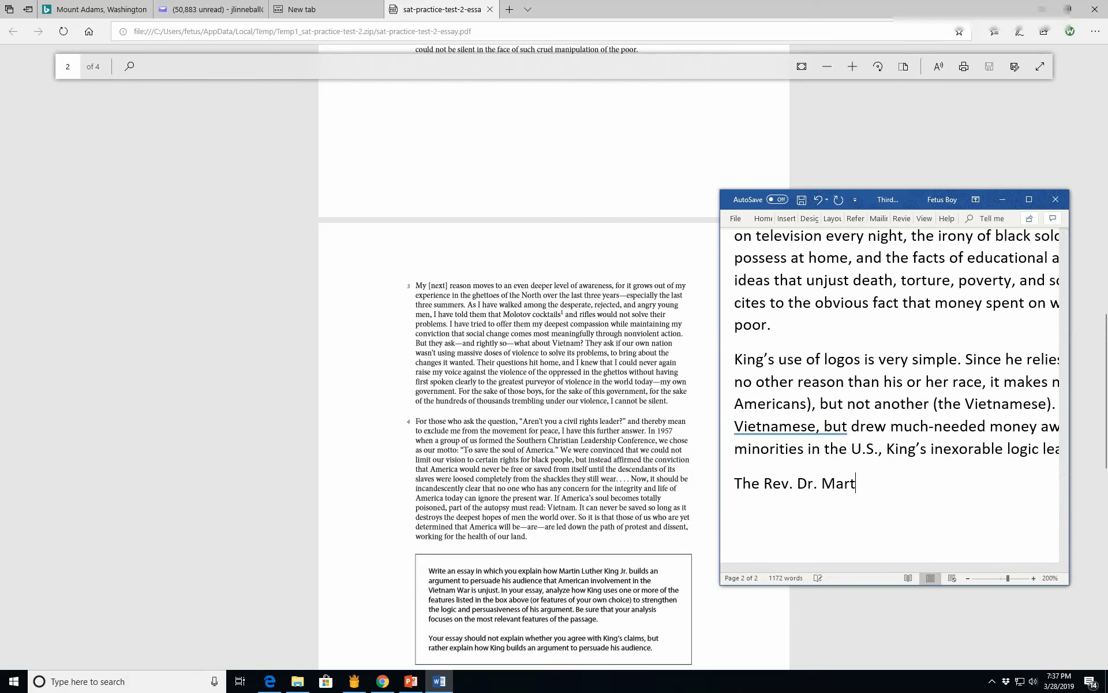
type("in Luther Kin")
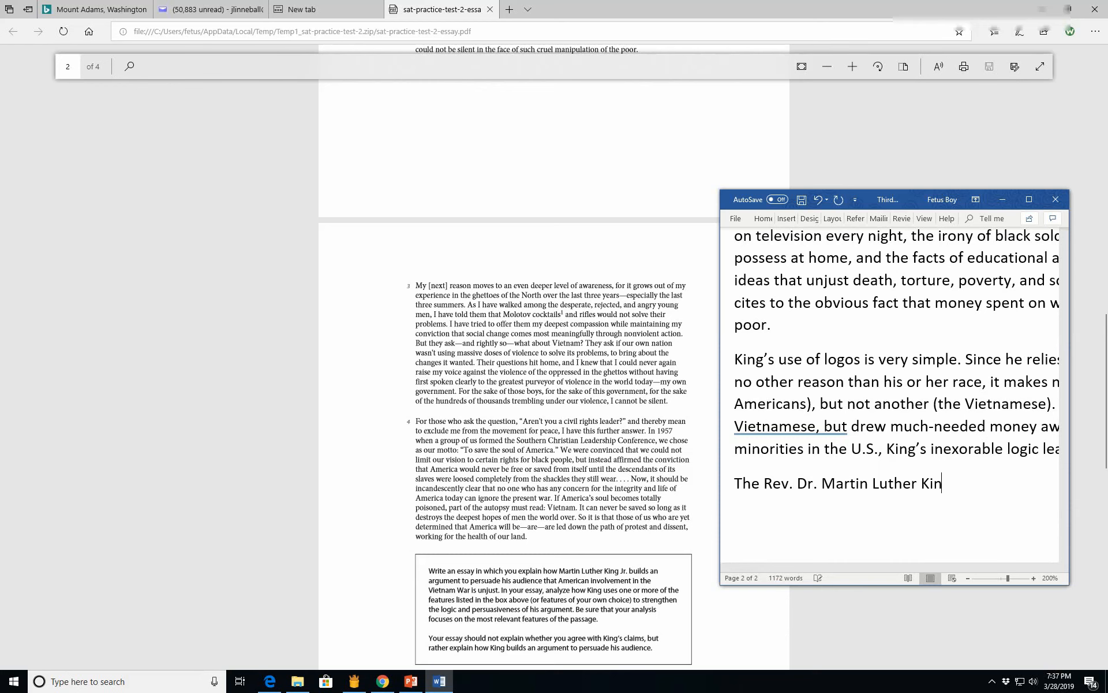
type("'s")
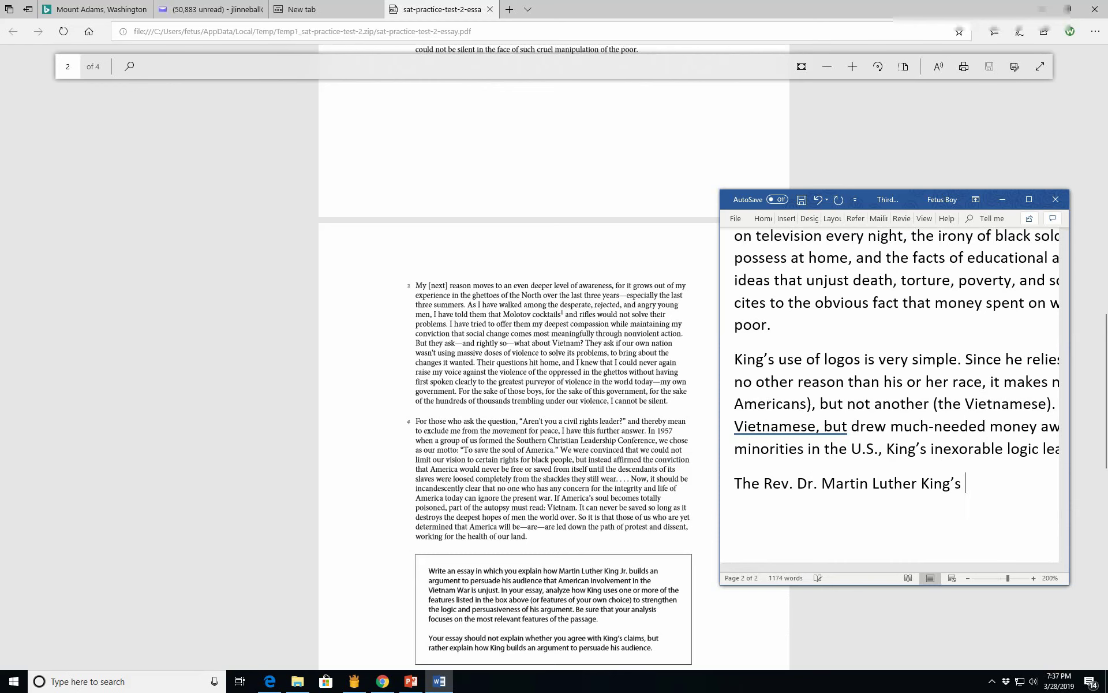
type("speech uses ethos in the form ovc")
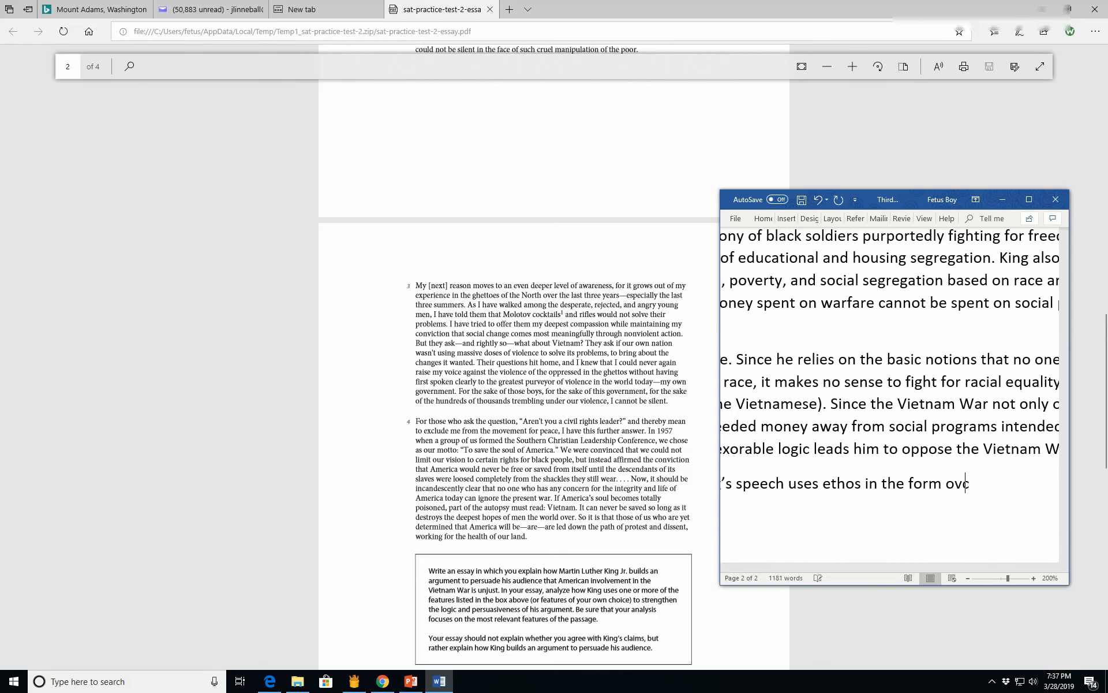
Step: Name his ethos of commonly-accepted Judeo-Christian morality, correcting a misspelling
type("of commonly")
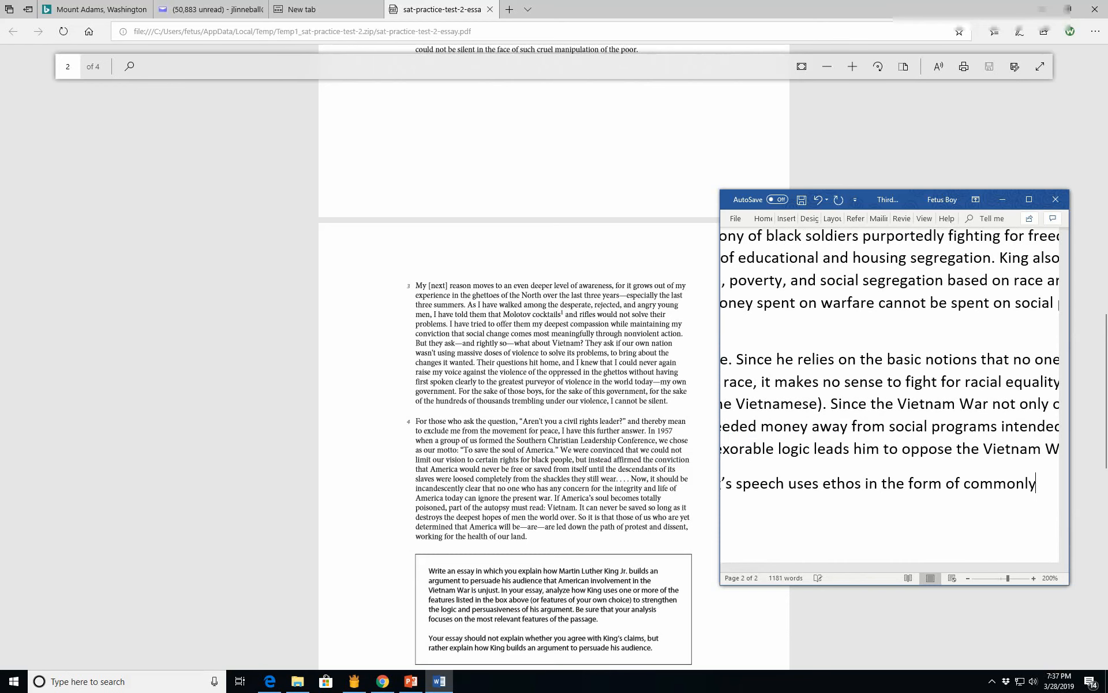
type("-accepted")
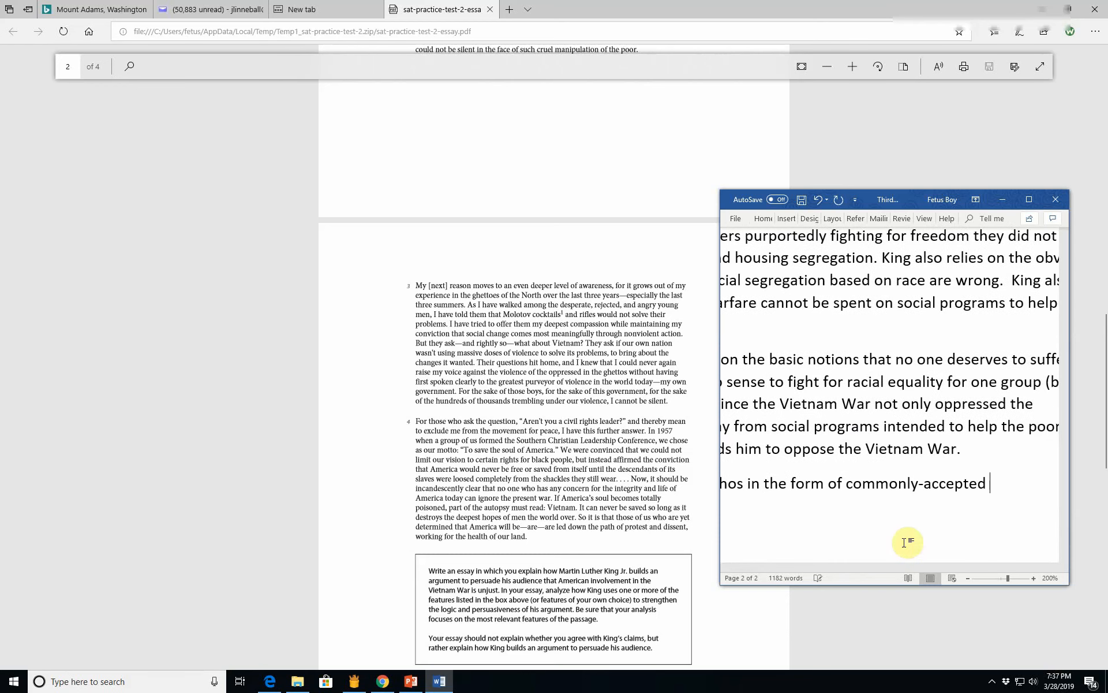
type("Chrits")
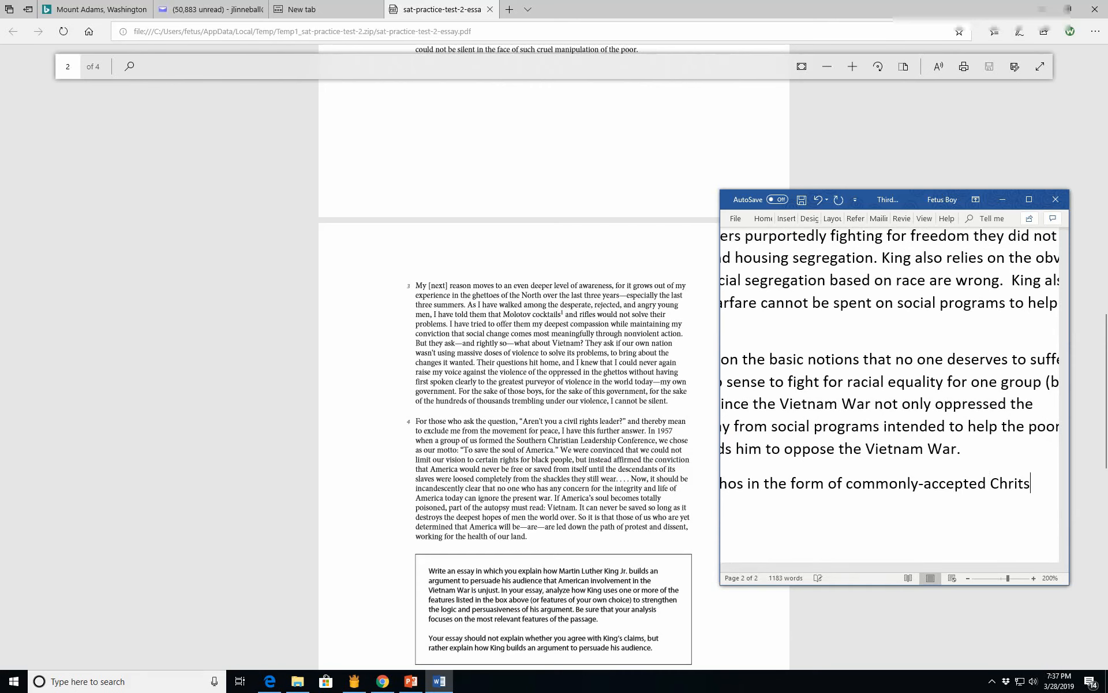
key("backspace")
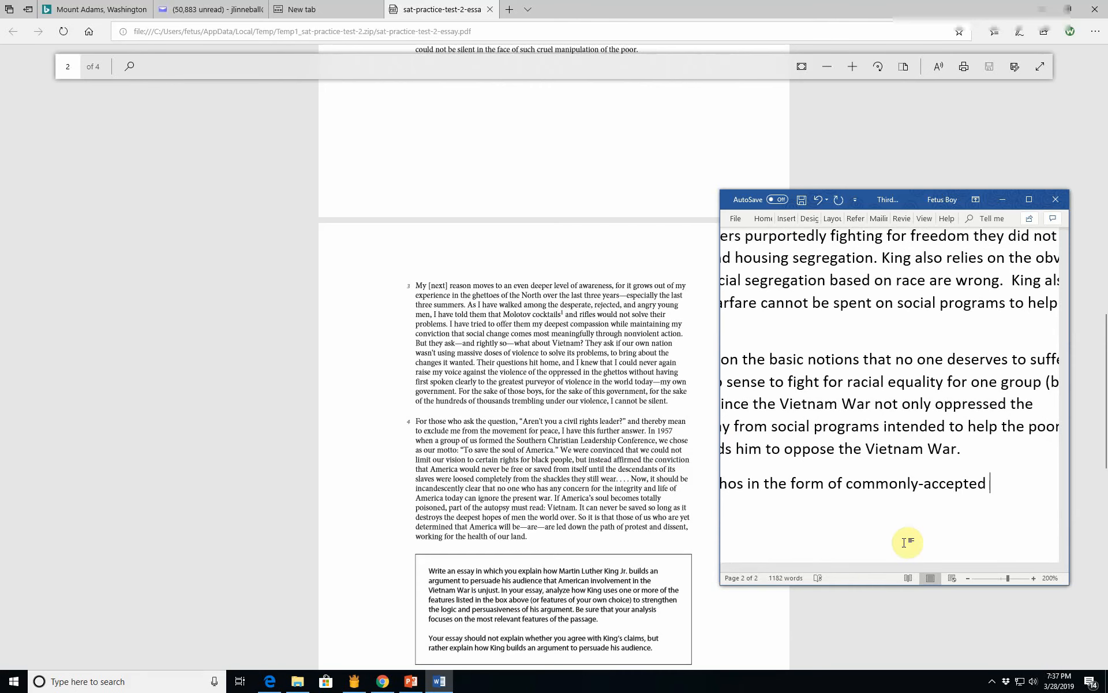
type("Judeo-Christ")
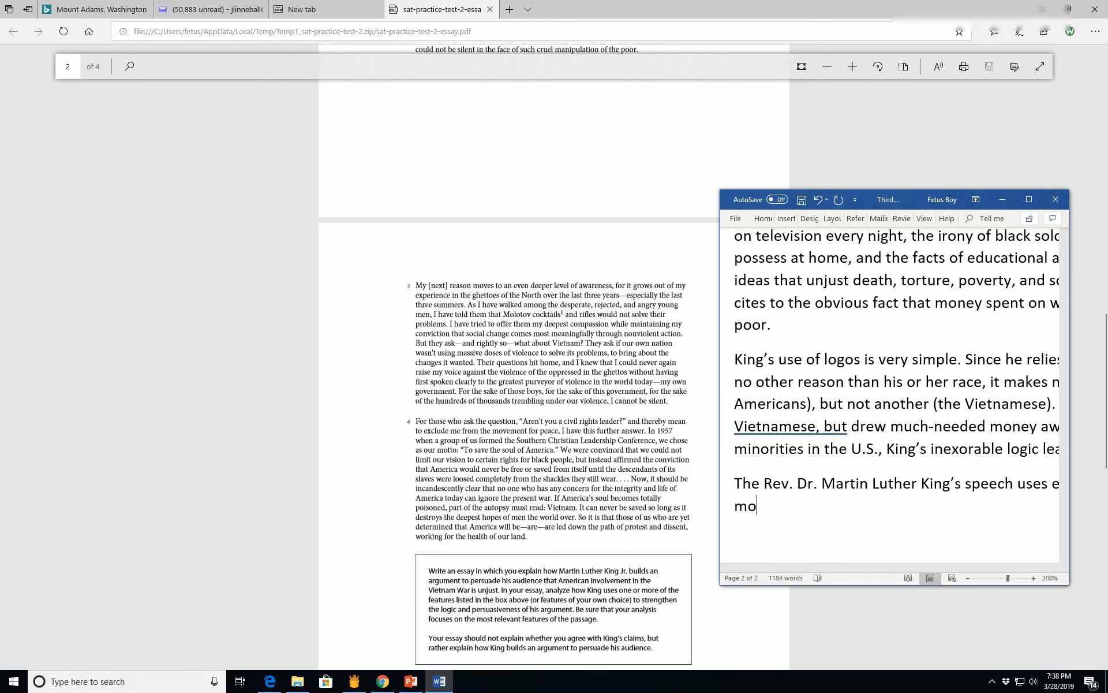
type("rality")
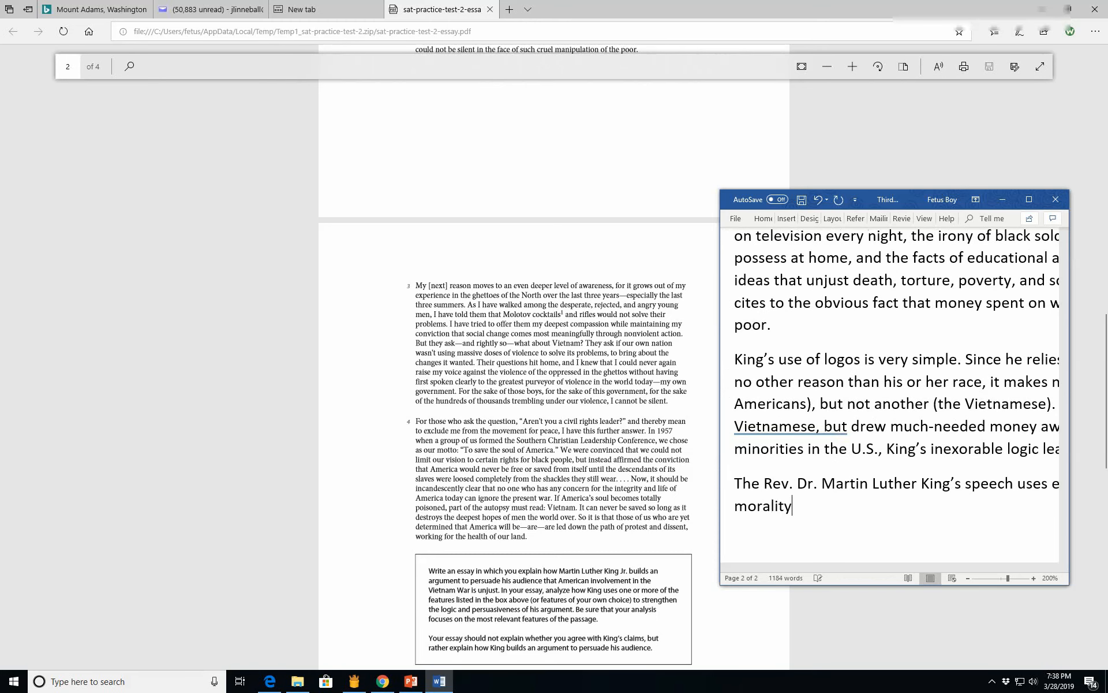
type(", an")
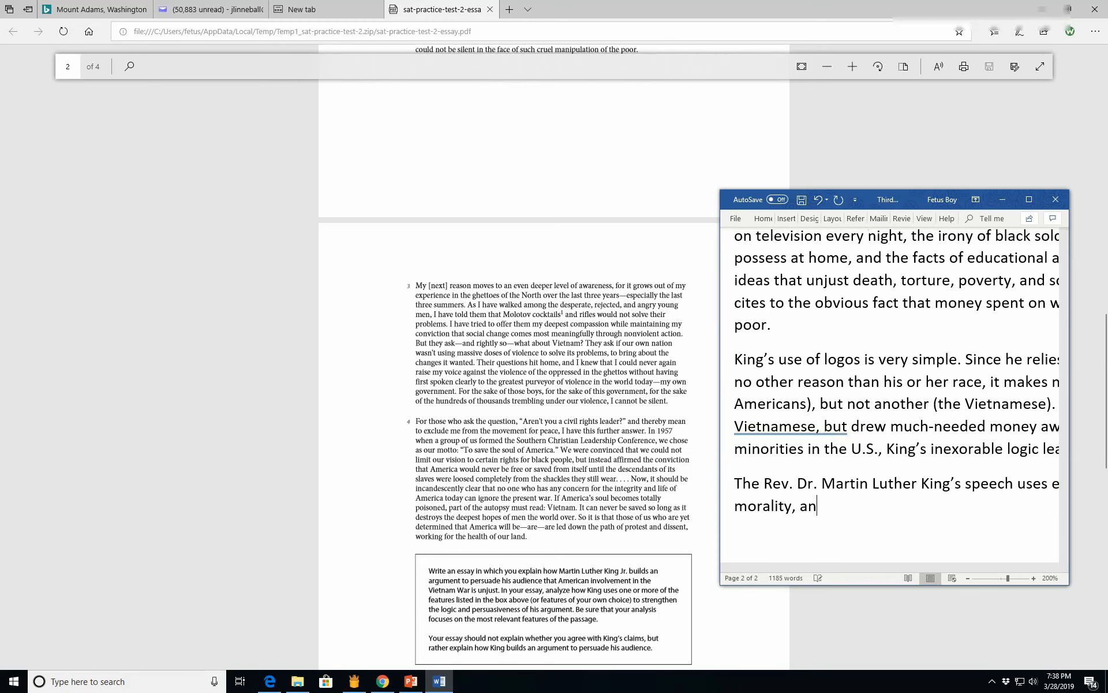
Step: Add his pathos in the vibrant descriptions of injustice and intolerance
type("path")
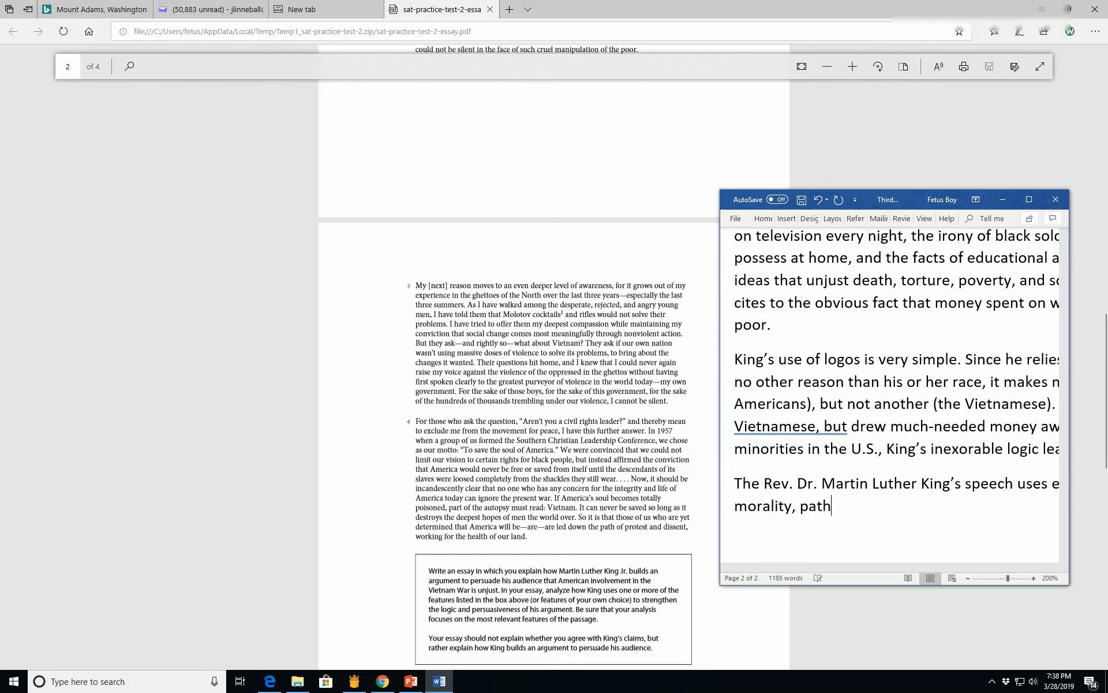
type("s in thev")
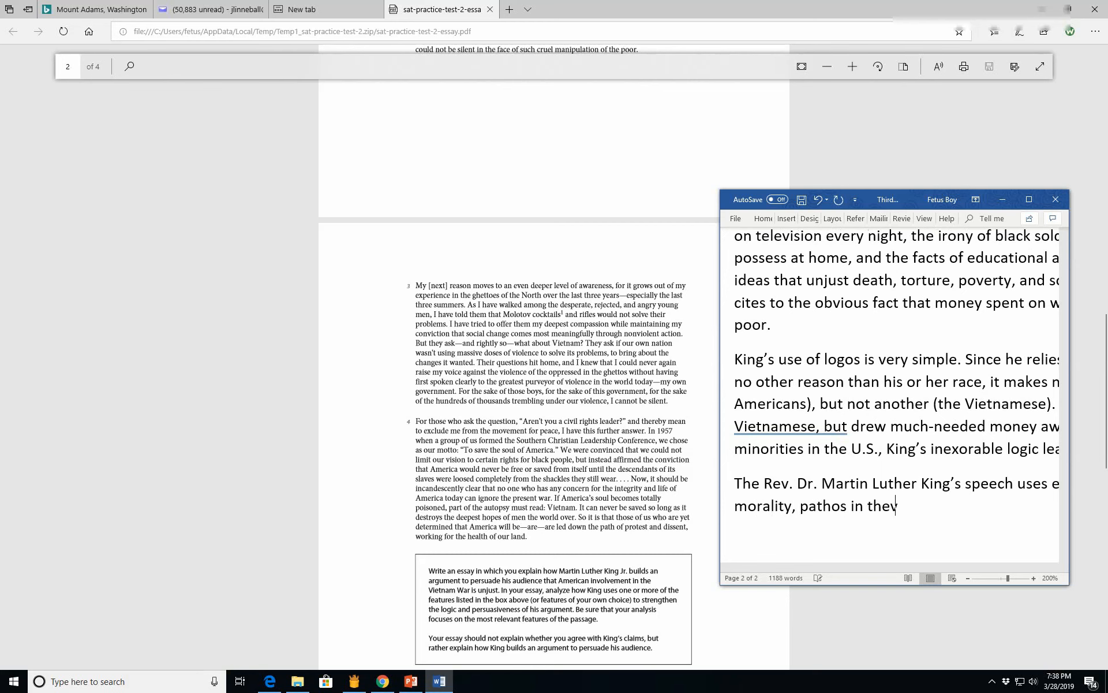
type("i")
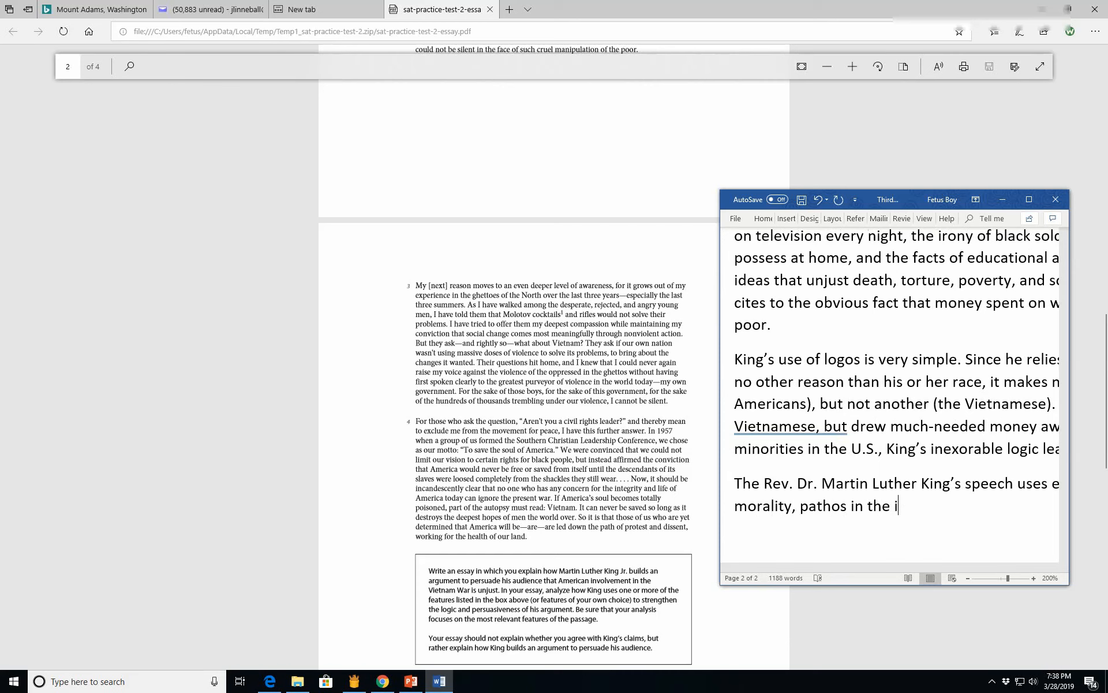
type("vibrant")
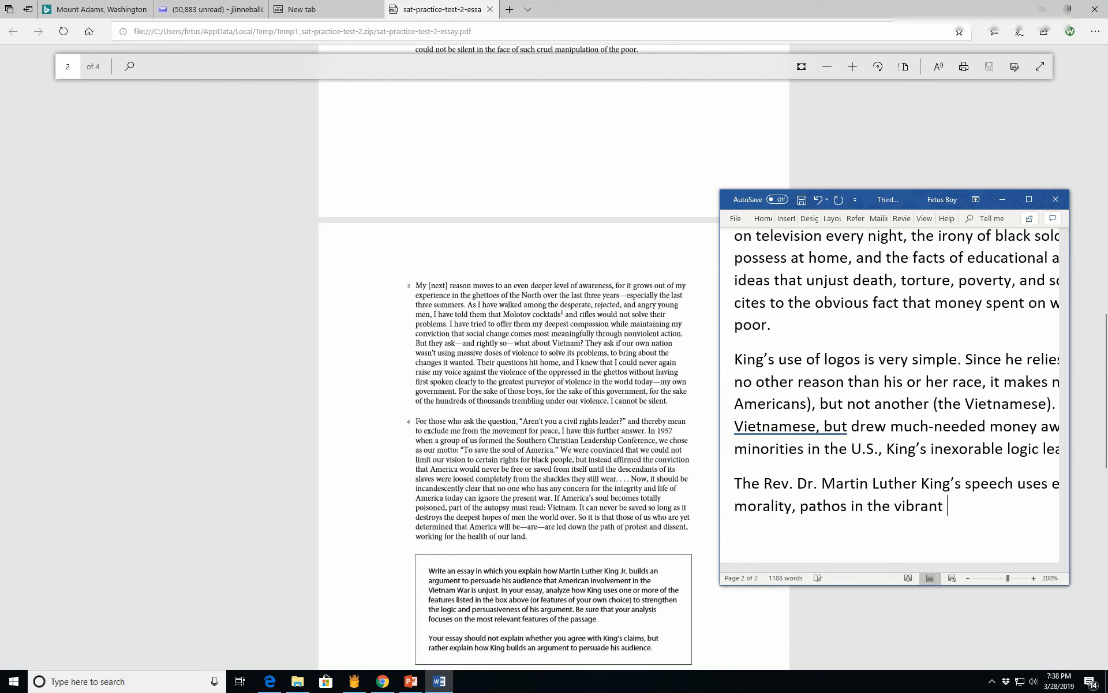
type("description of racial")
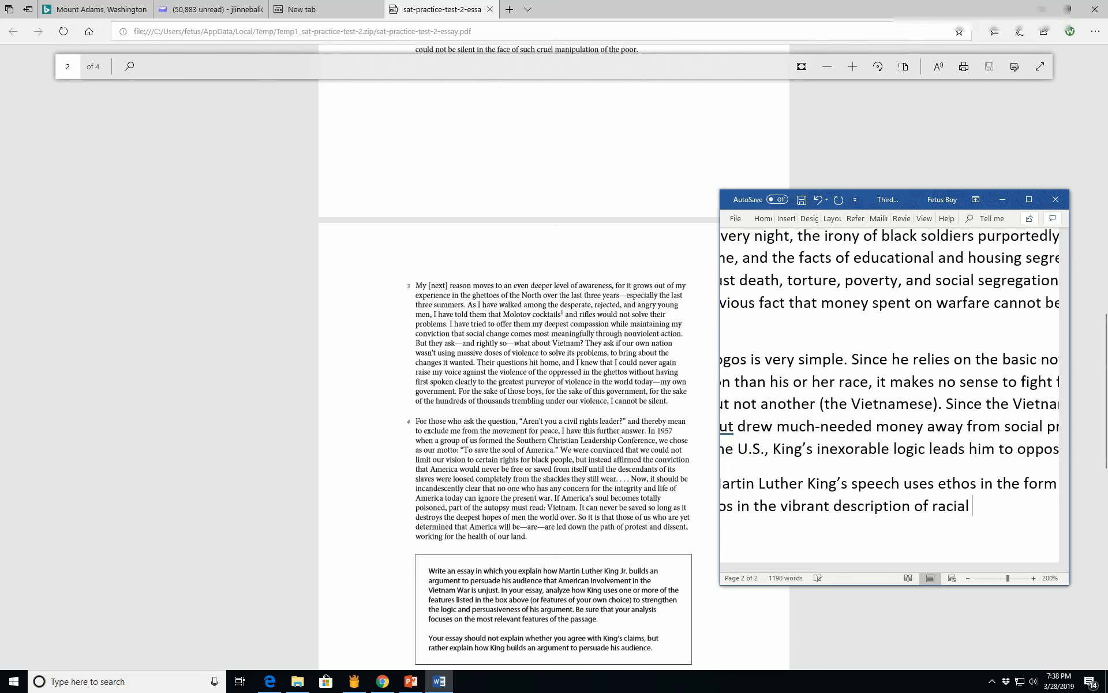
type("injustic")
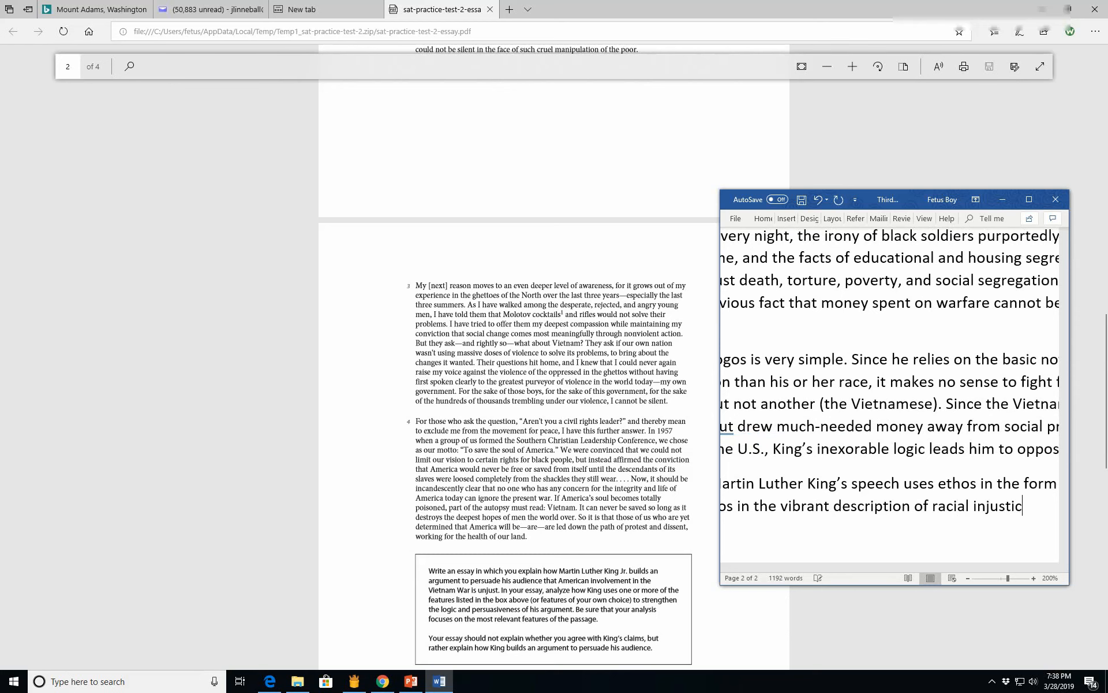
type("and")
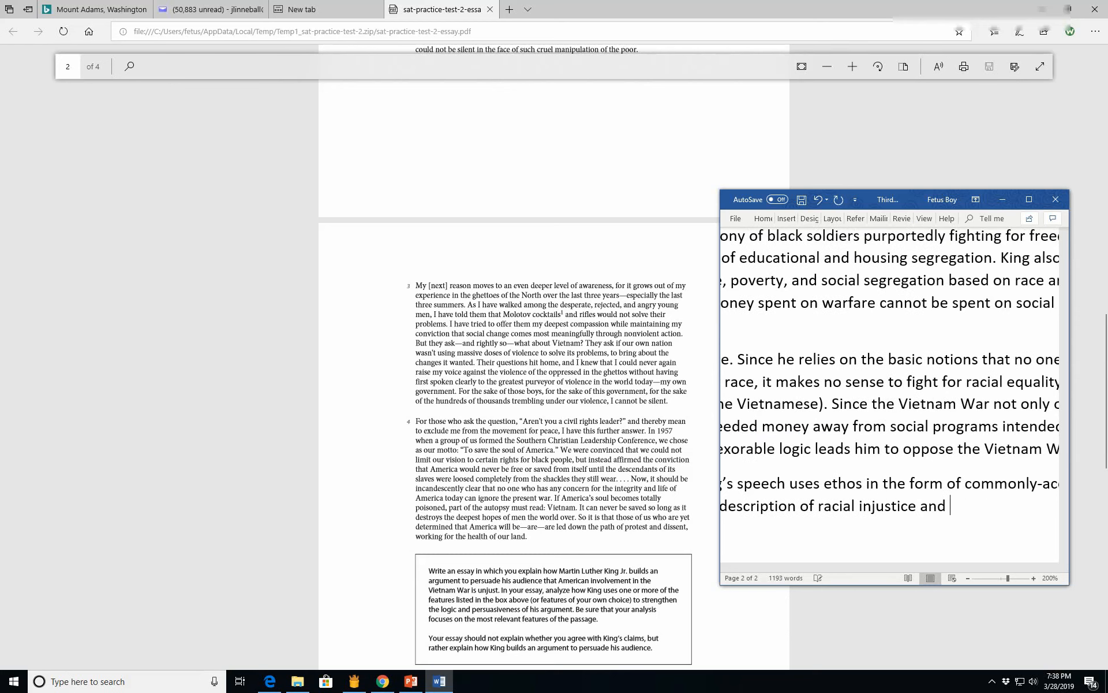
type("intolerable viole")
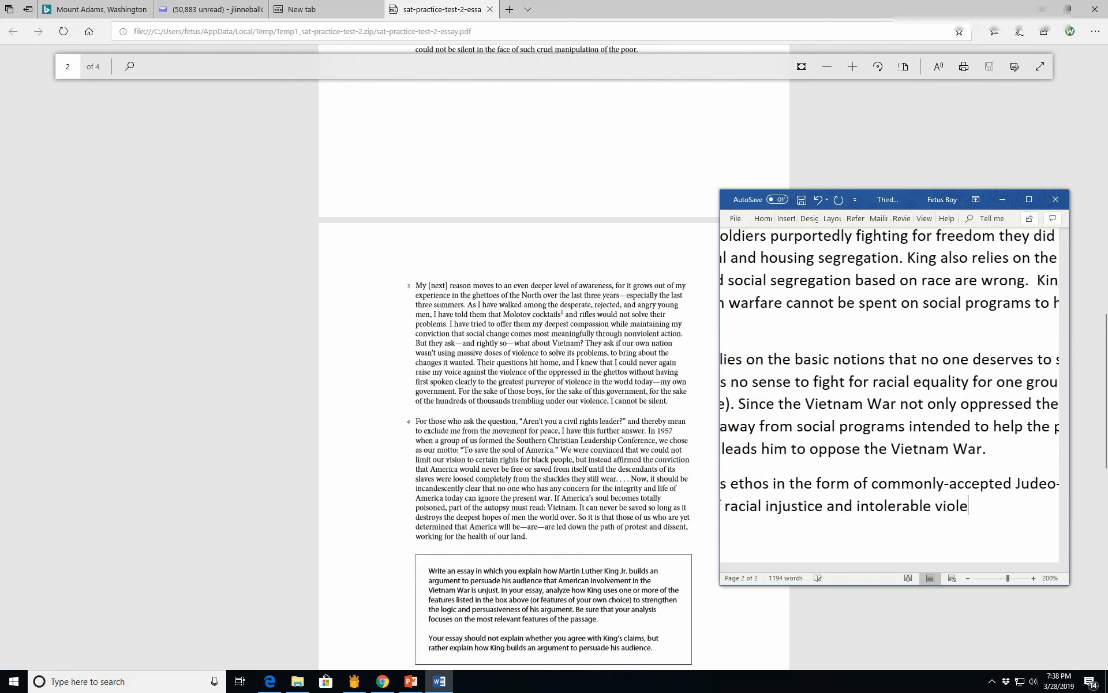
type(", and the")
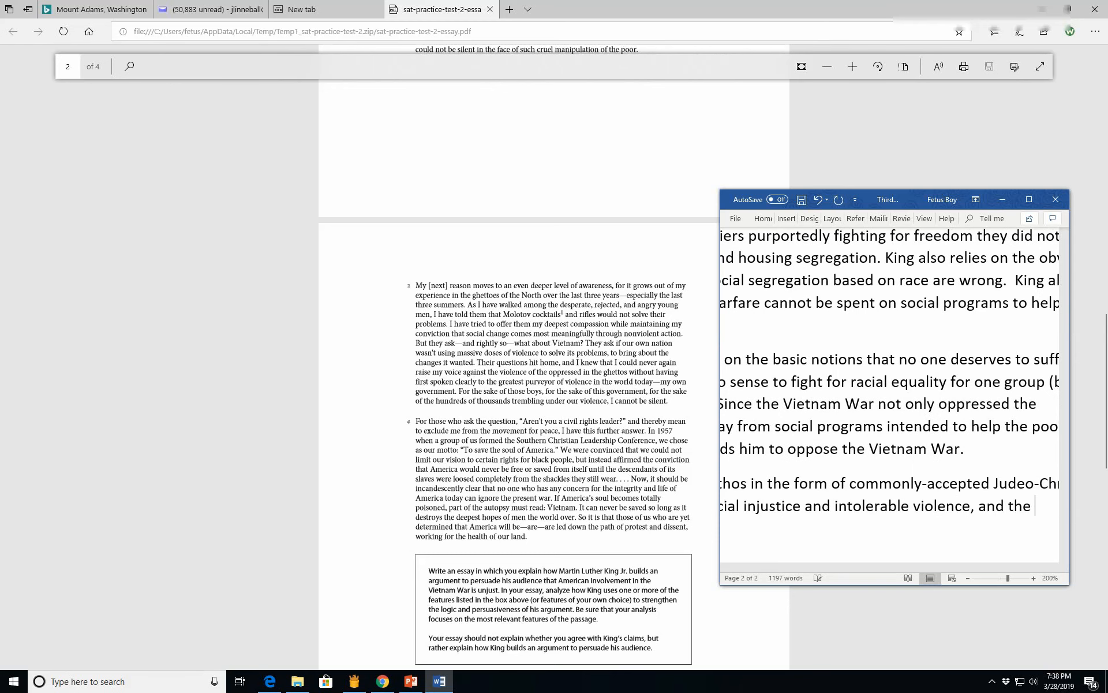
type("l")
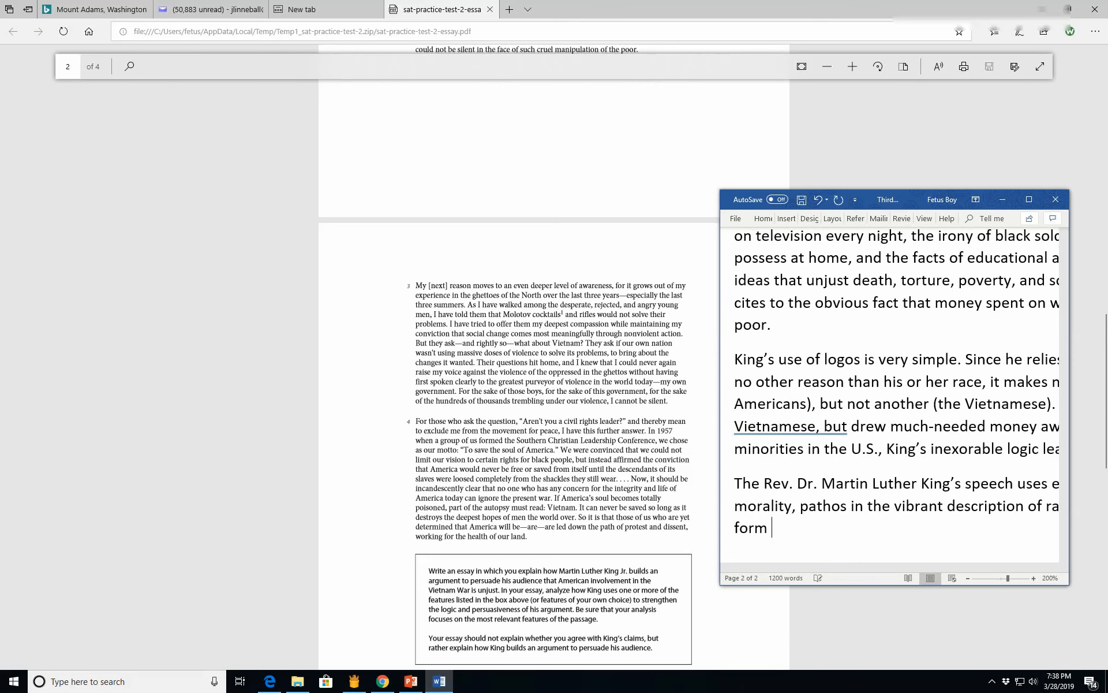
Step: Describe his compelling logos as applying to people worldwide, not just some in the U.S
type("of the")
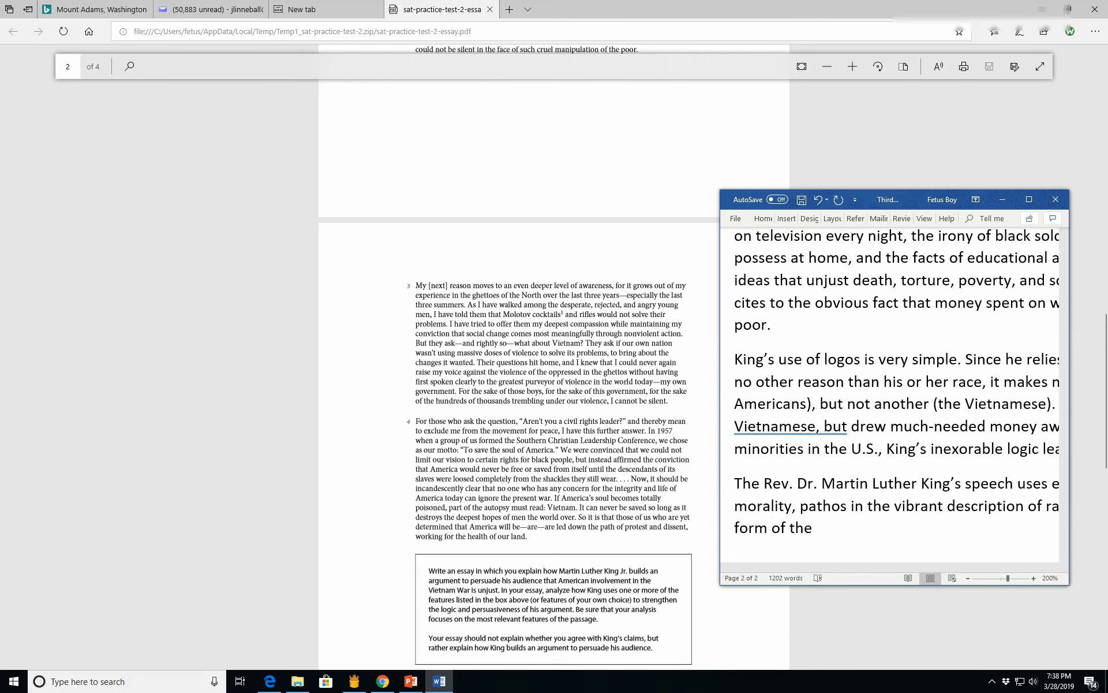
type("comp")
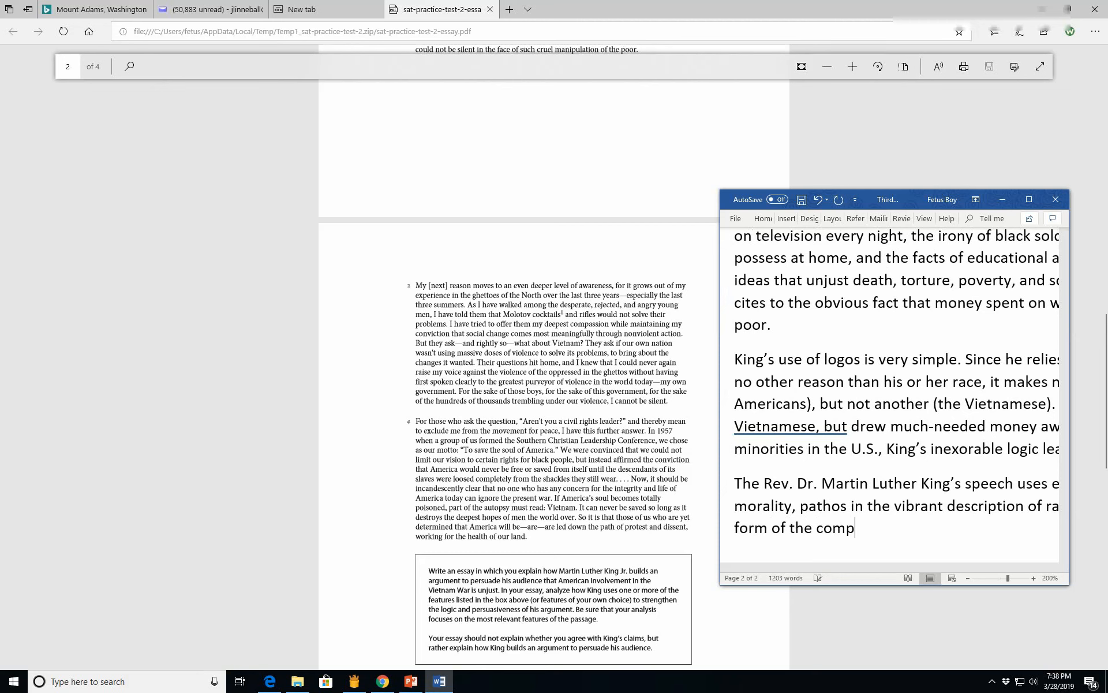
type("elling con")
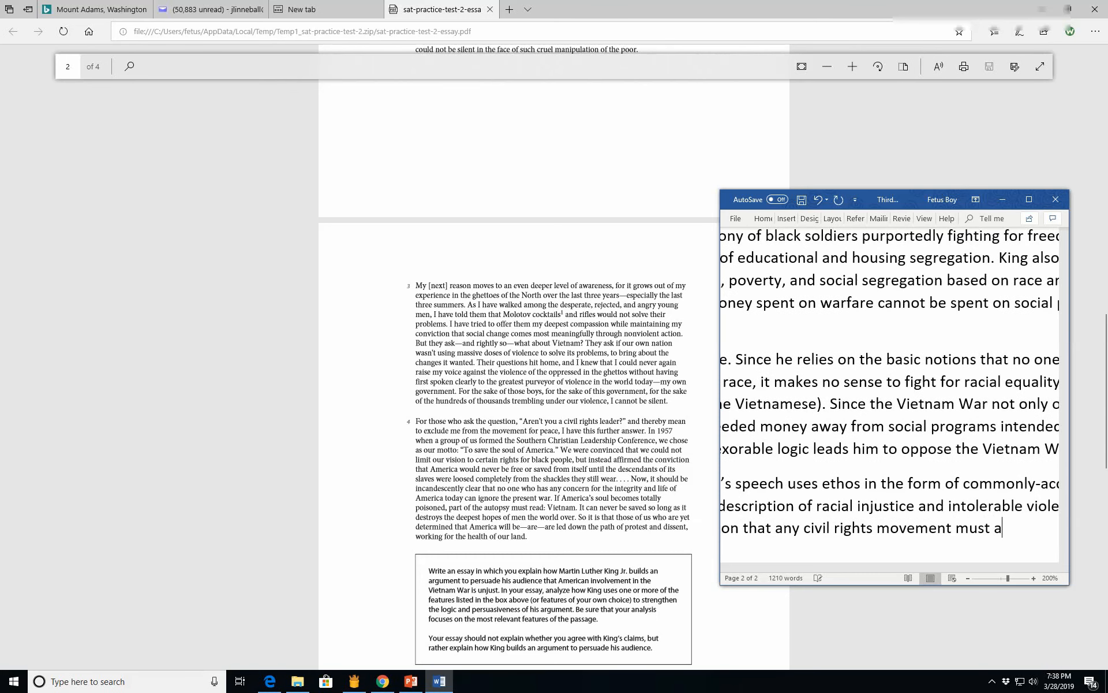
type("im for")
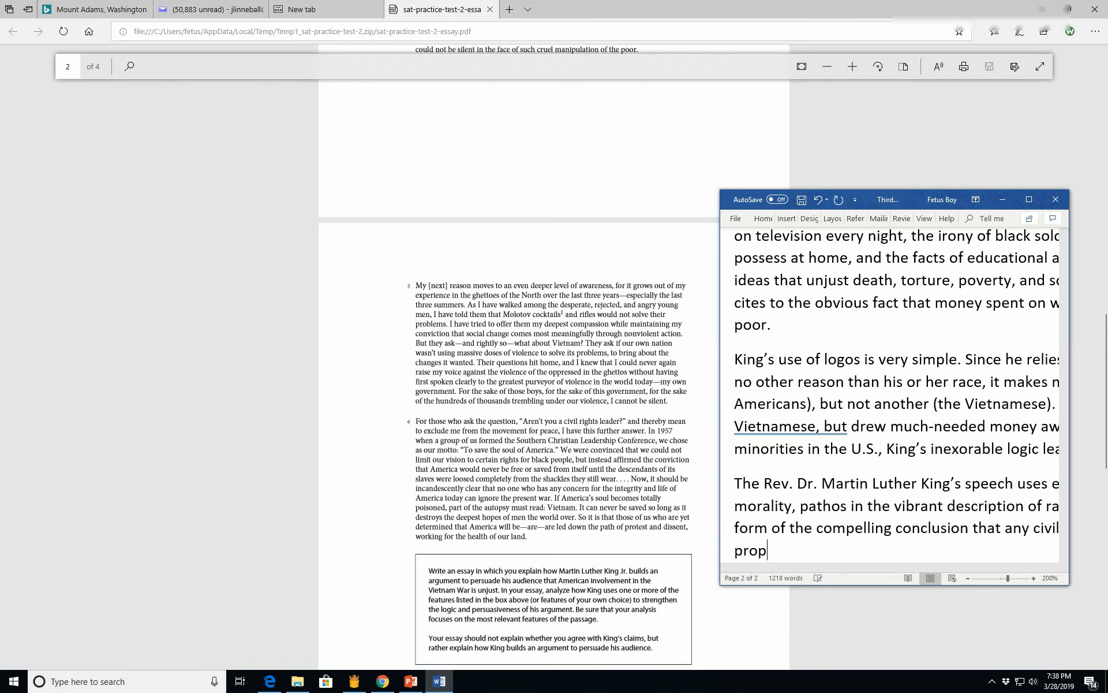
type("people,")
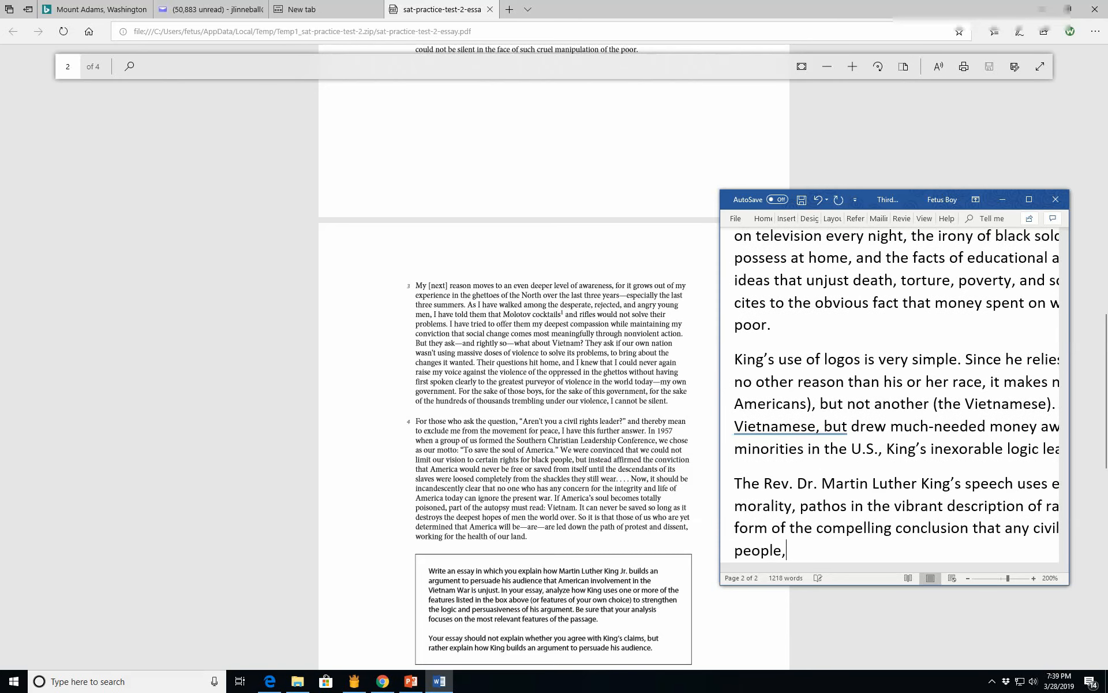
type("worldwide")
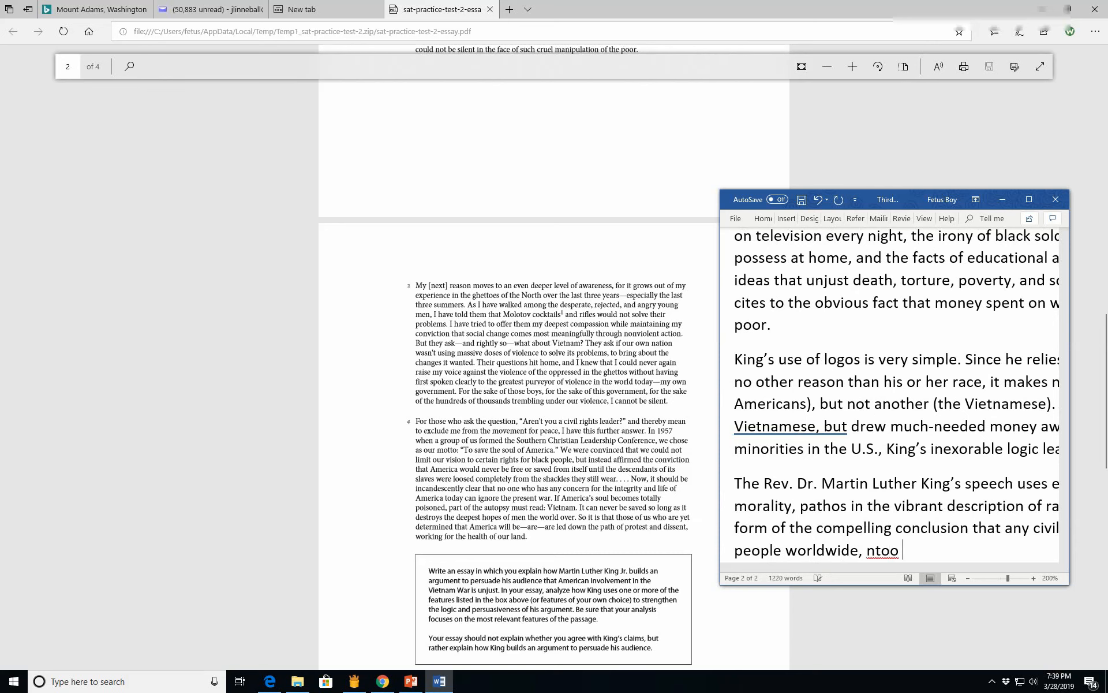
type("not jus")
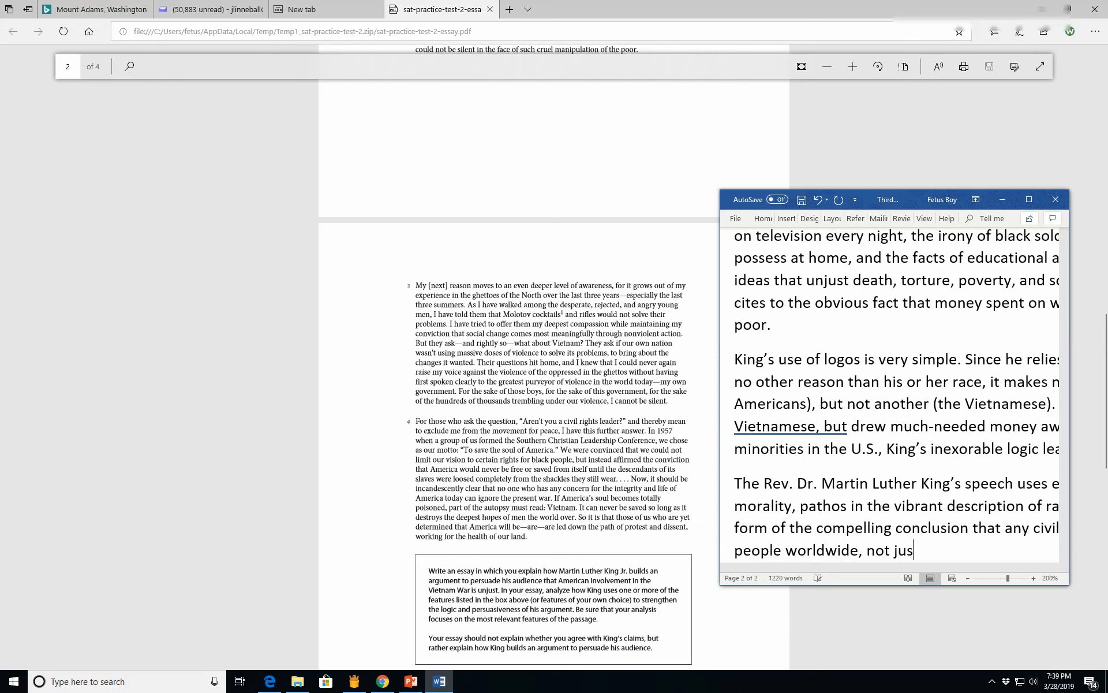
type("some i")
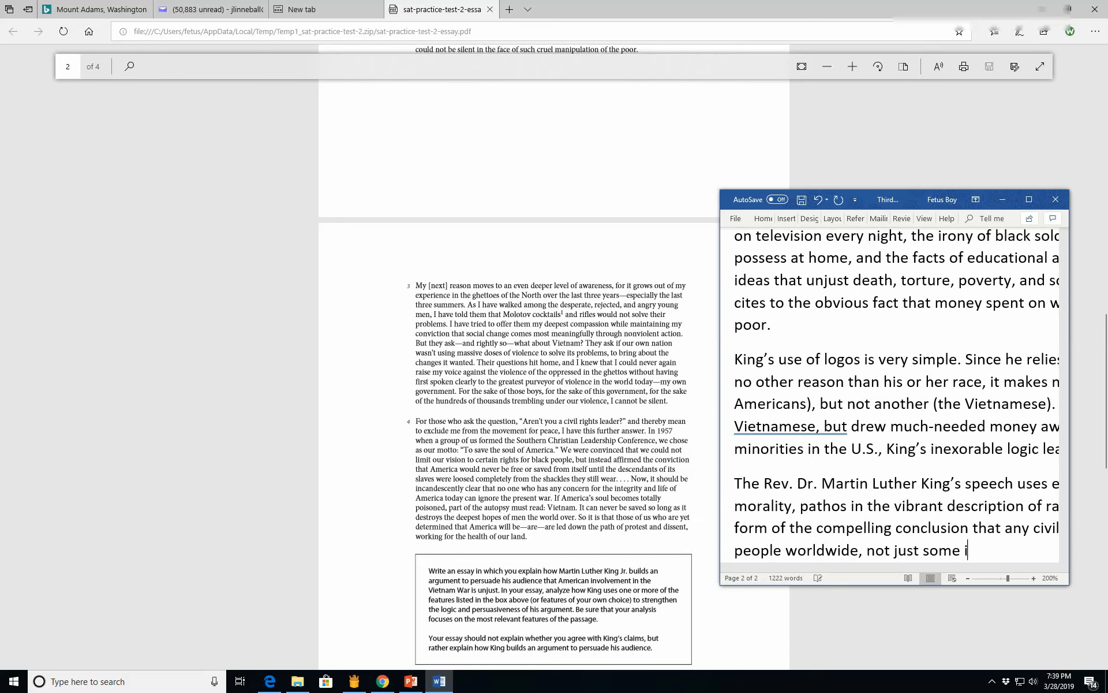
type("n the U.S. It is a classic example of")
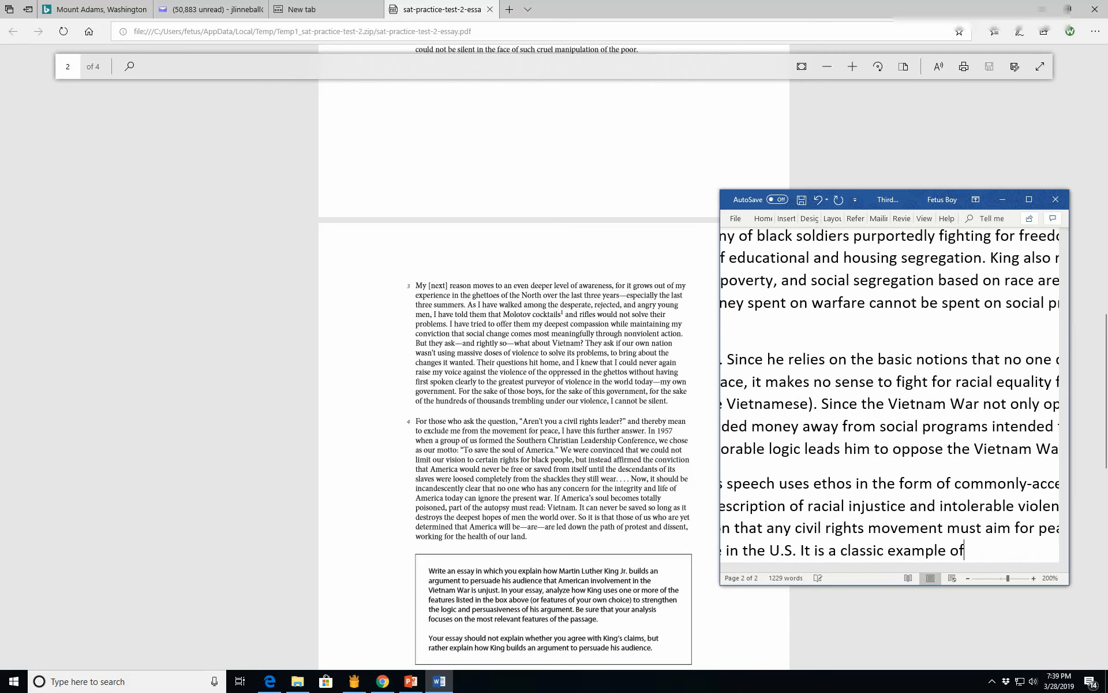
Step: Close by calling the speech a persuasive moral argument for racial and civil justice
type("a persua")
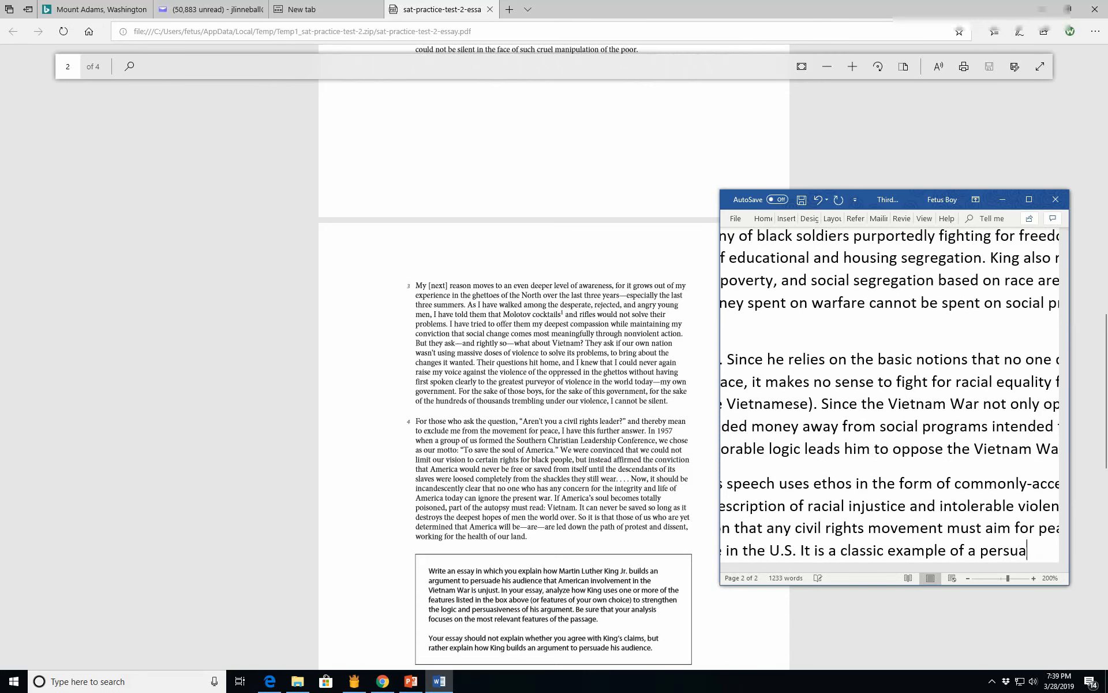
type("sive")
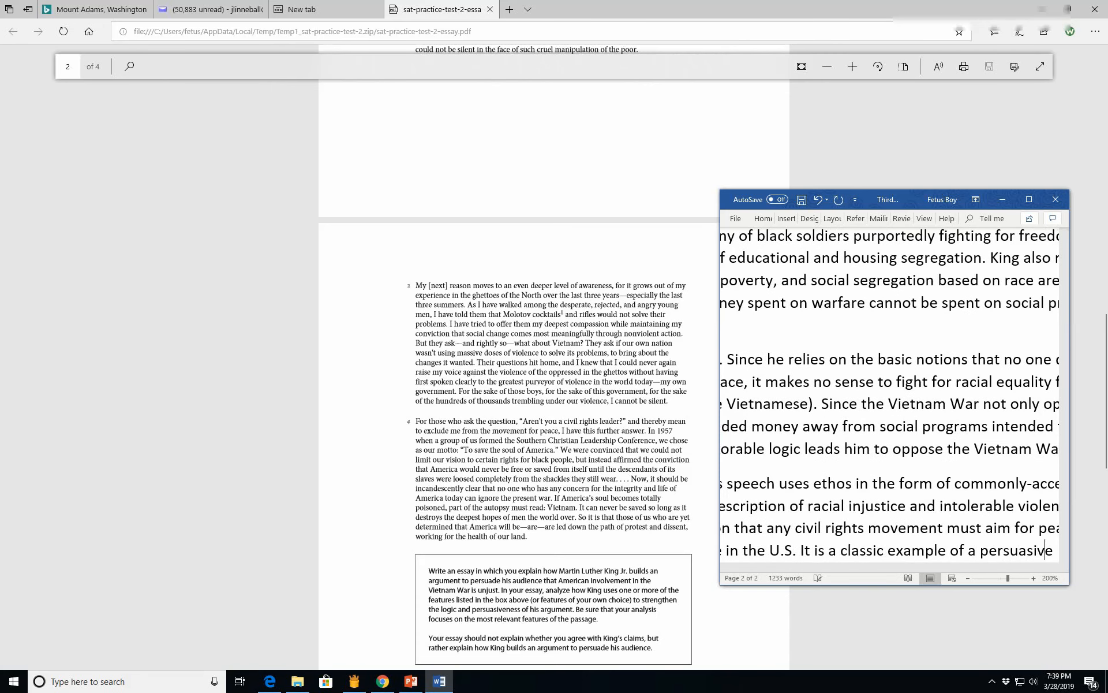
type("moral argu")
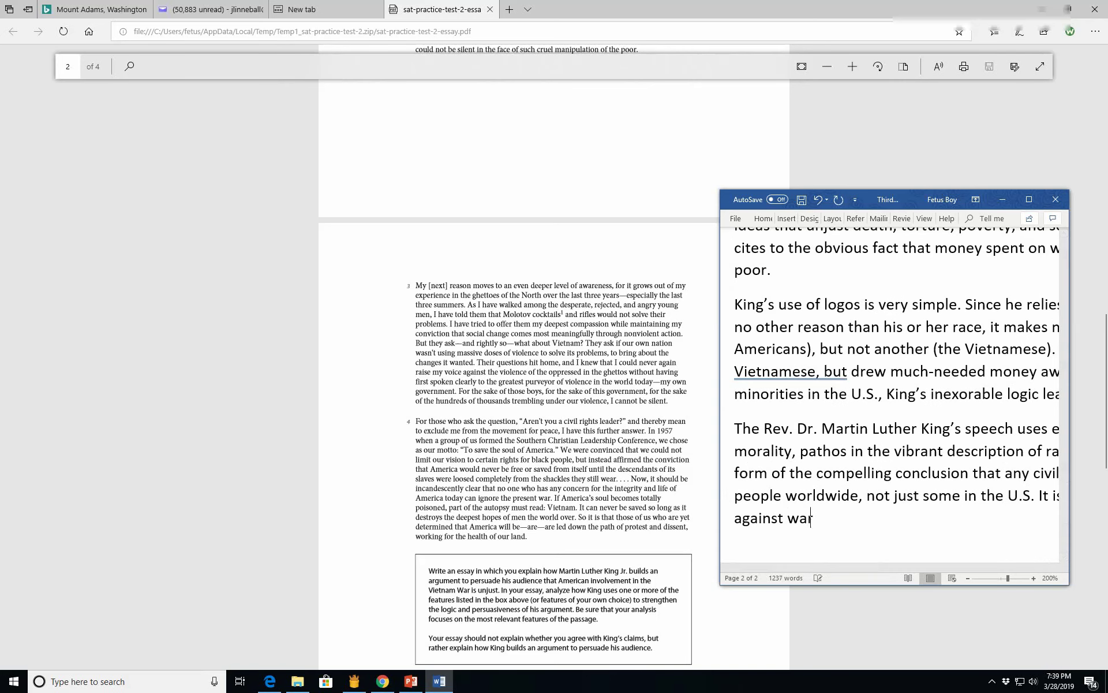
type("and for rac")
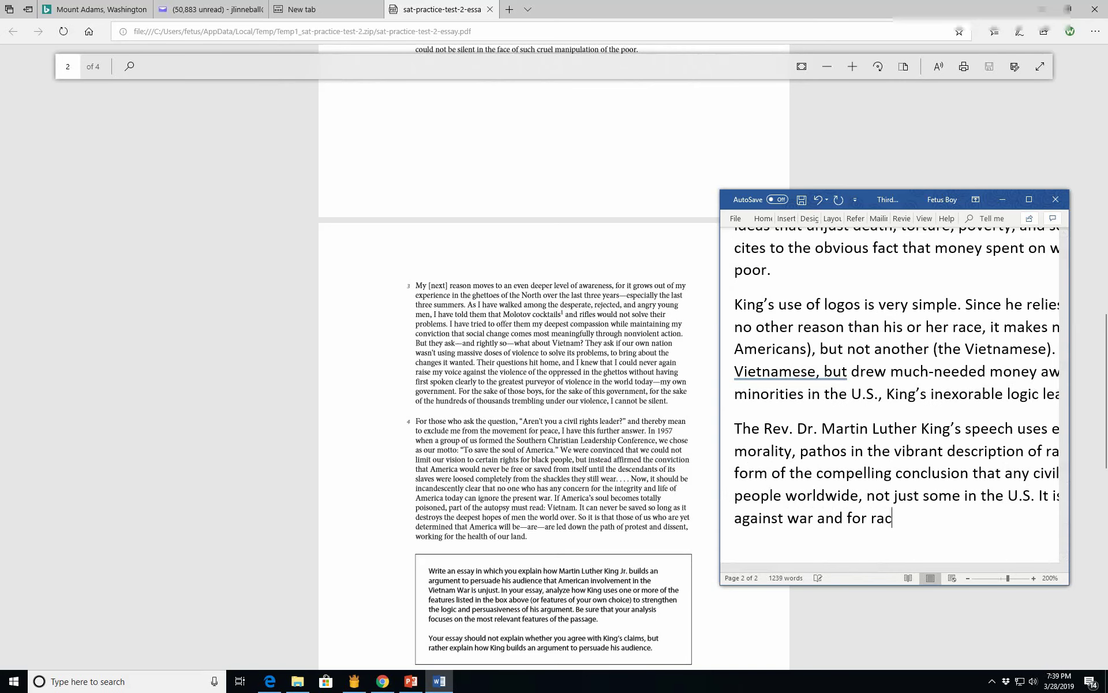
type("ial justic")
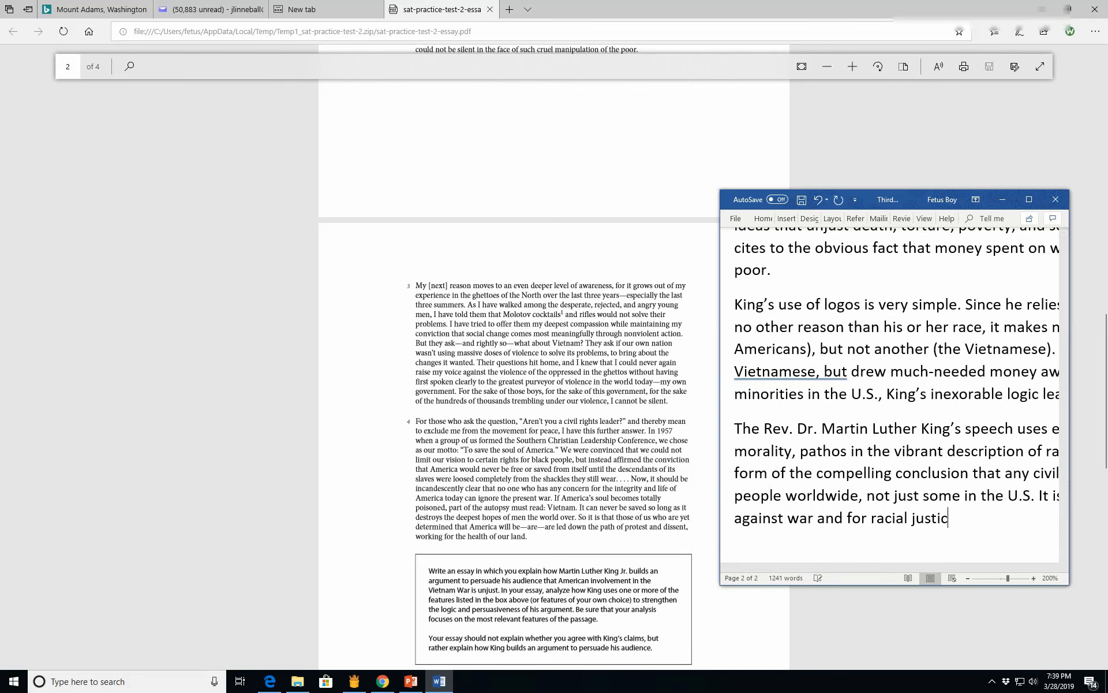
type("e.")
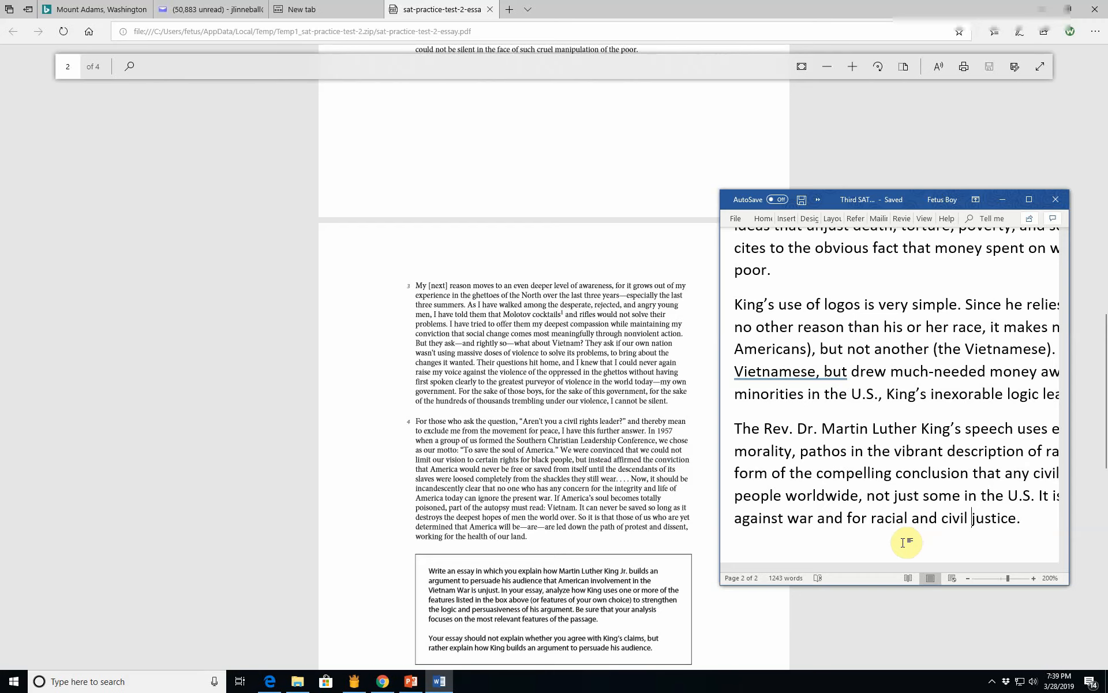
Step: Maximize Word, scroll back up through the essay, then show the 'Hope this helped!' slide
left_click(1030, 199)
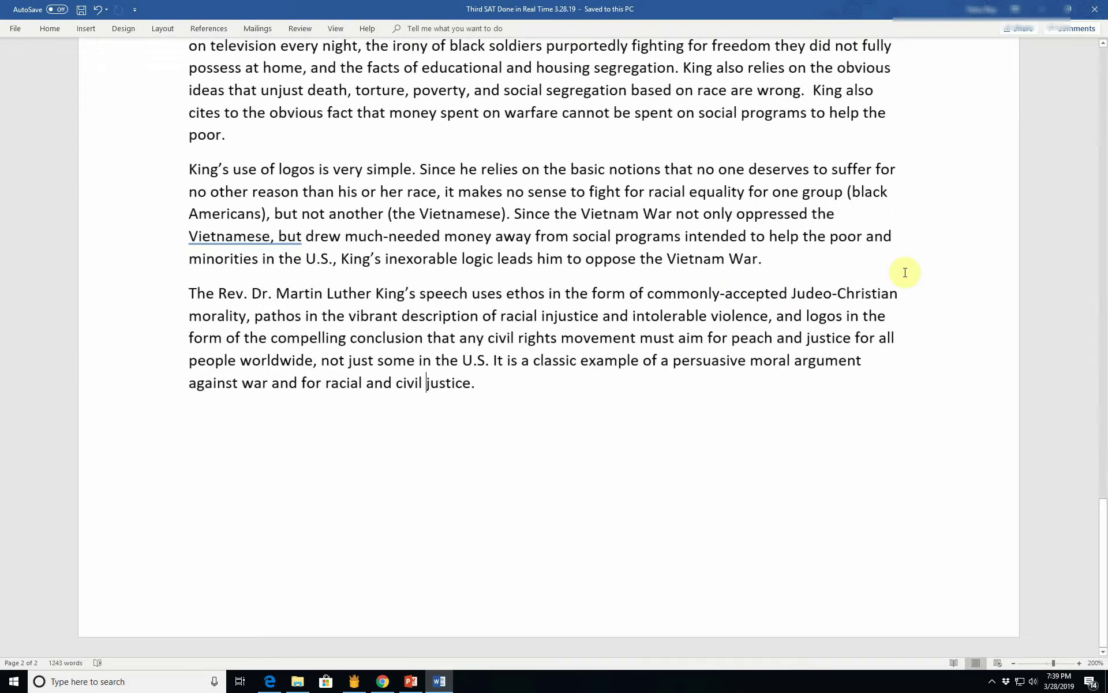
scroll("up", 3)
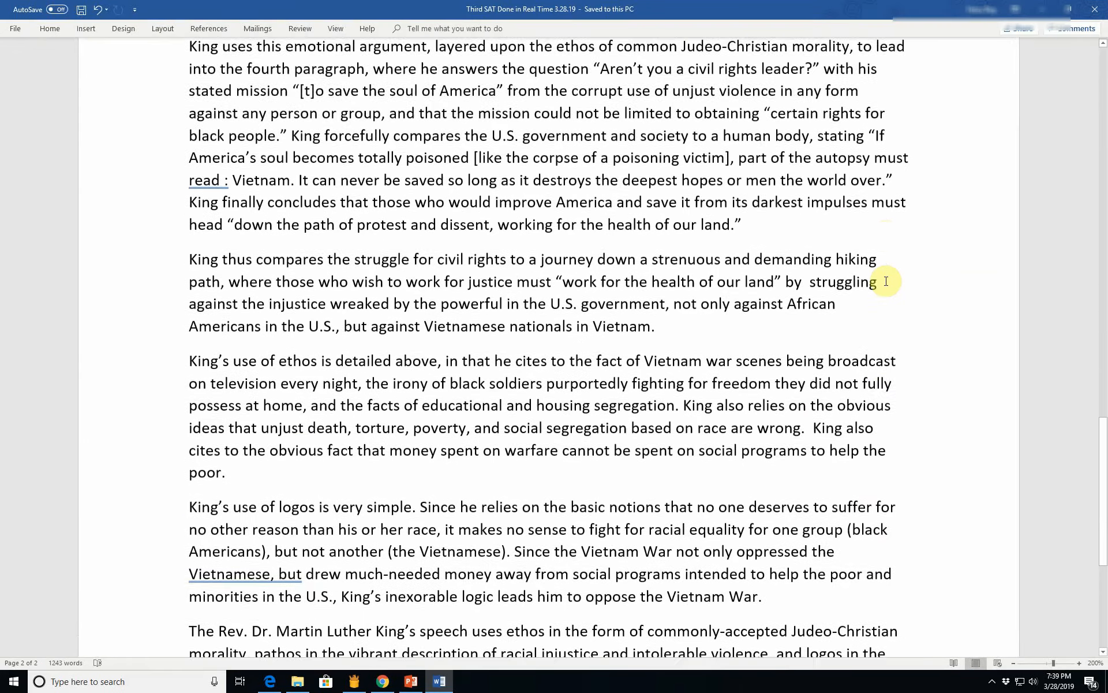
scroll("up", 3)
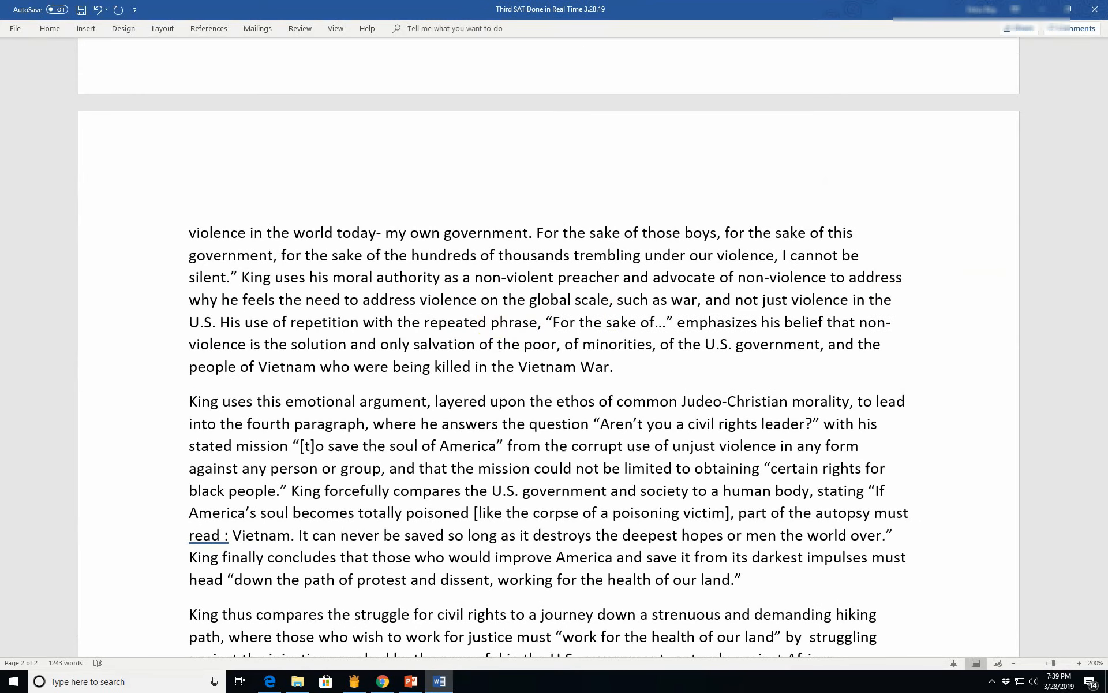
scroll("up", 3)
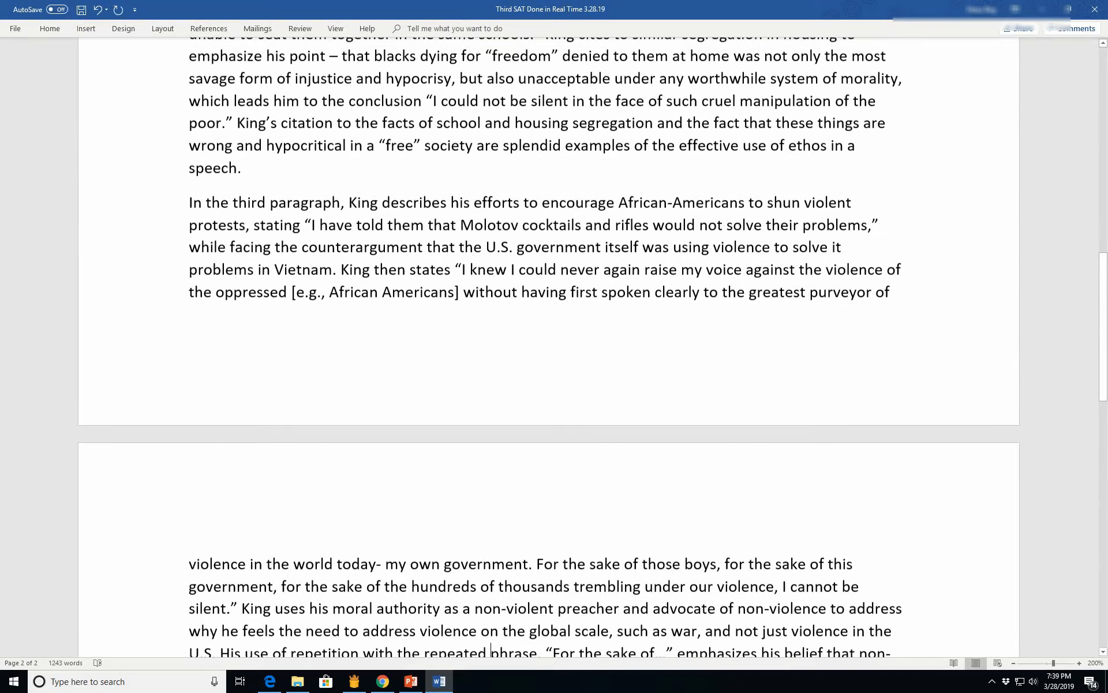
scroll("up", 3)
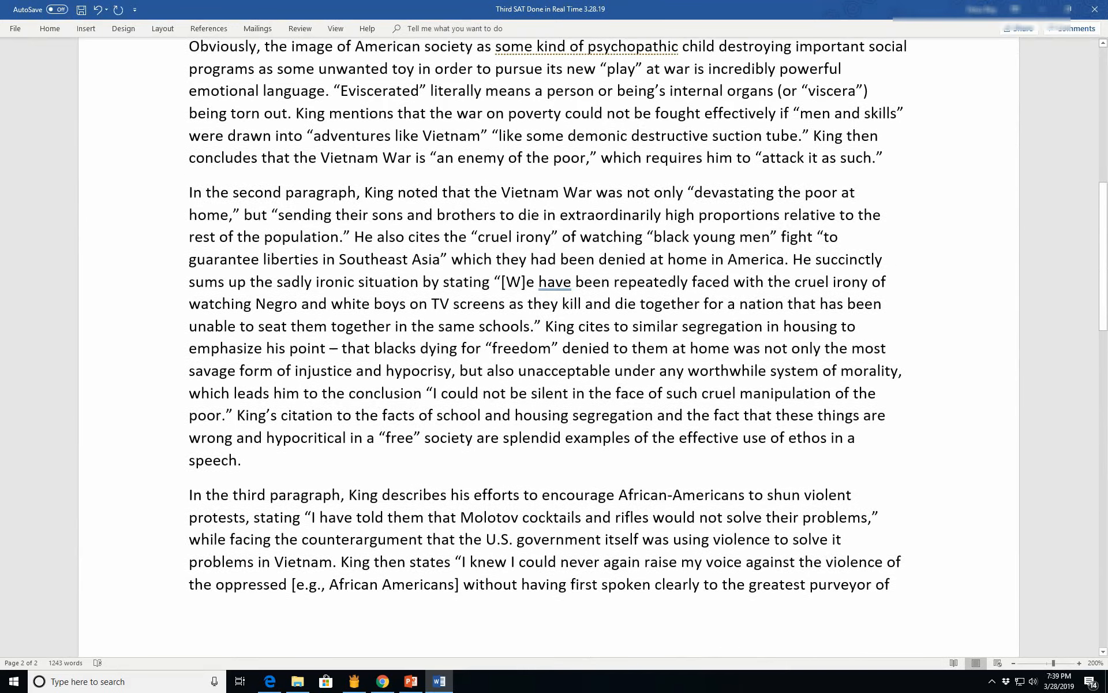
scroll("up", 3)
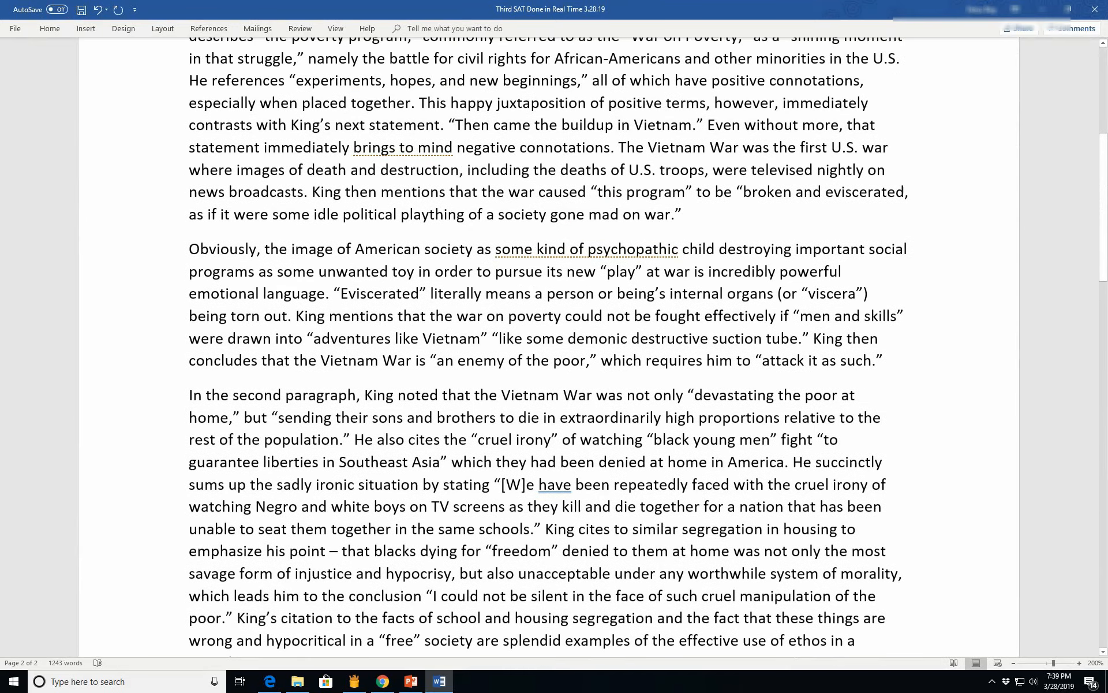
scroll("up", 3)
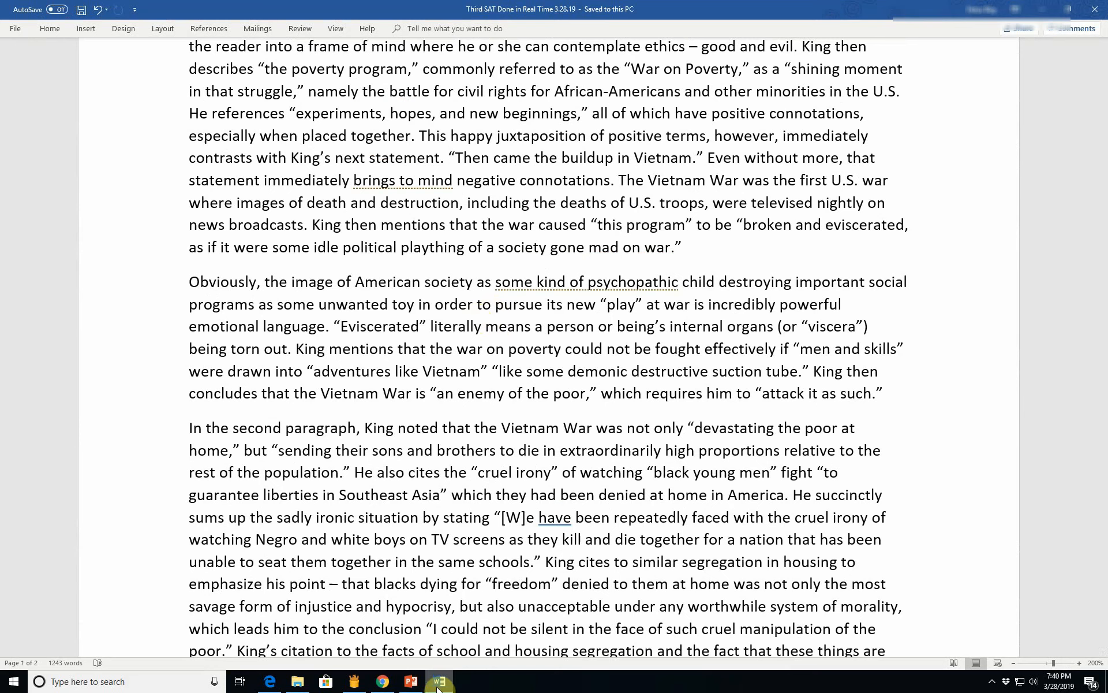
mouse_move(438, 681)
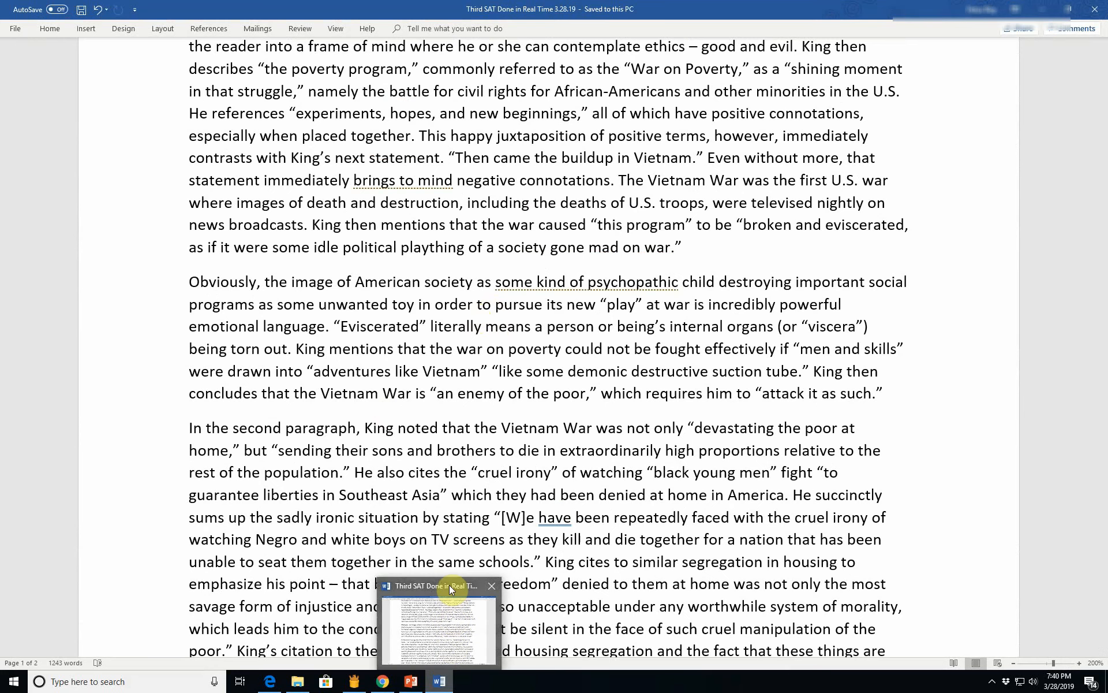
mouse_move(453, 587)
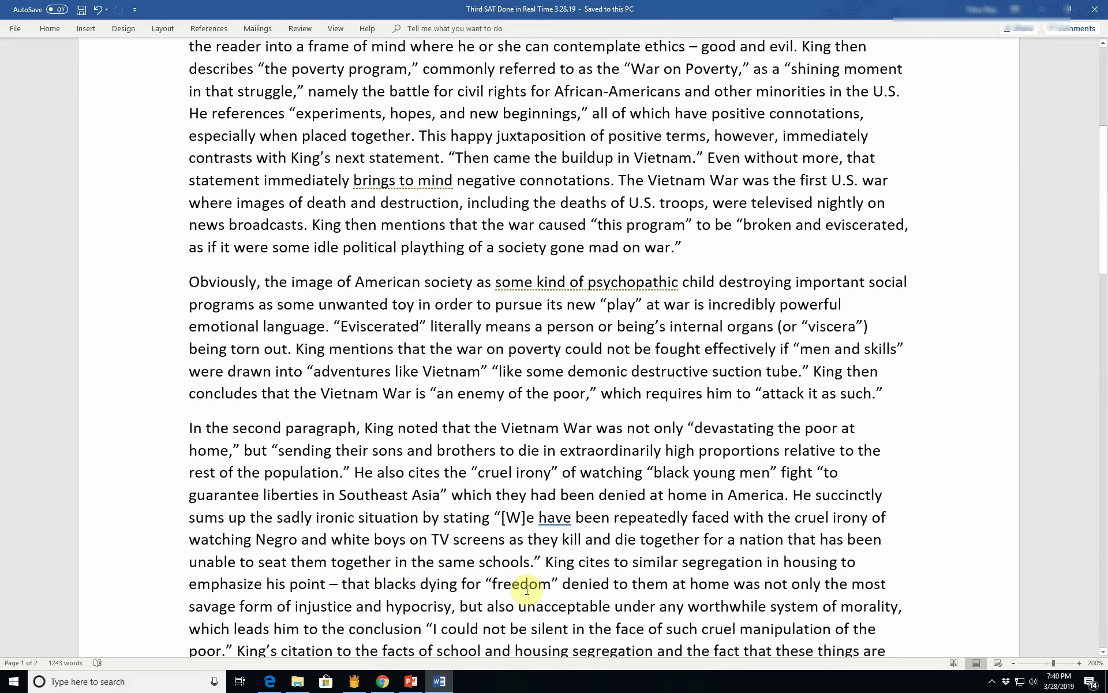
left_click(410, 682)
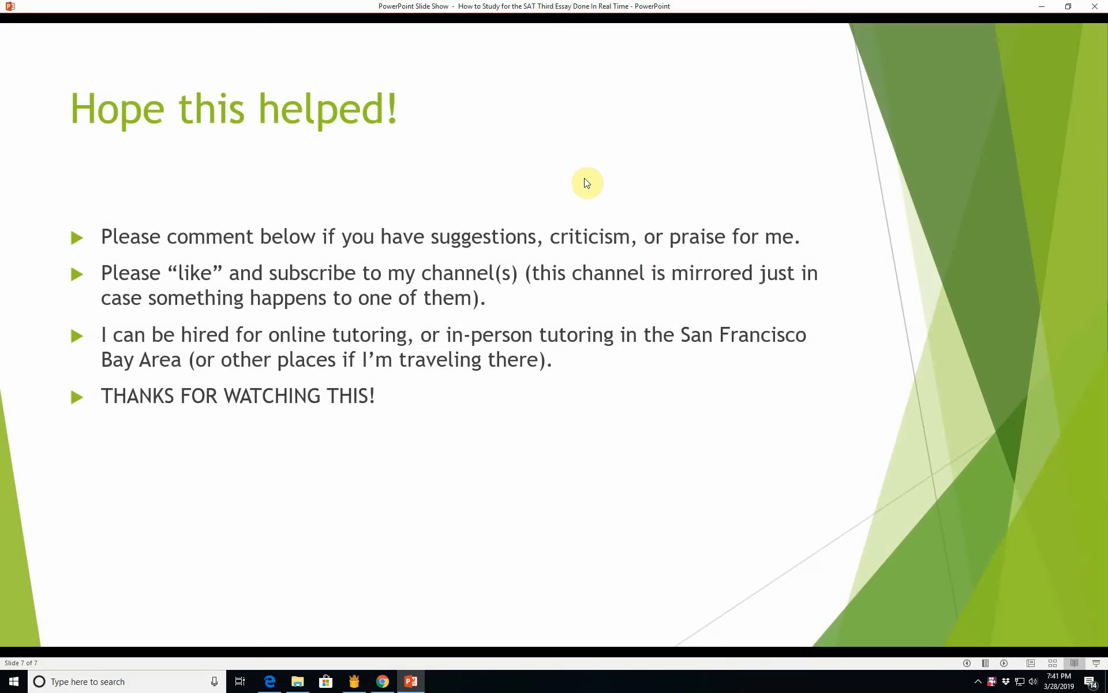